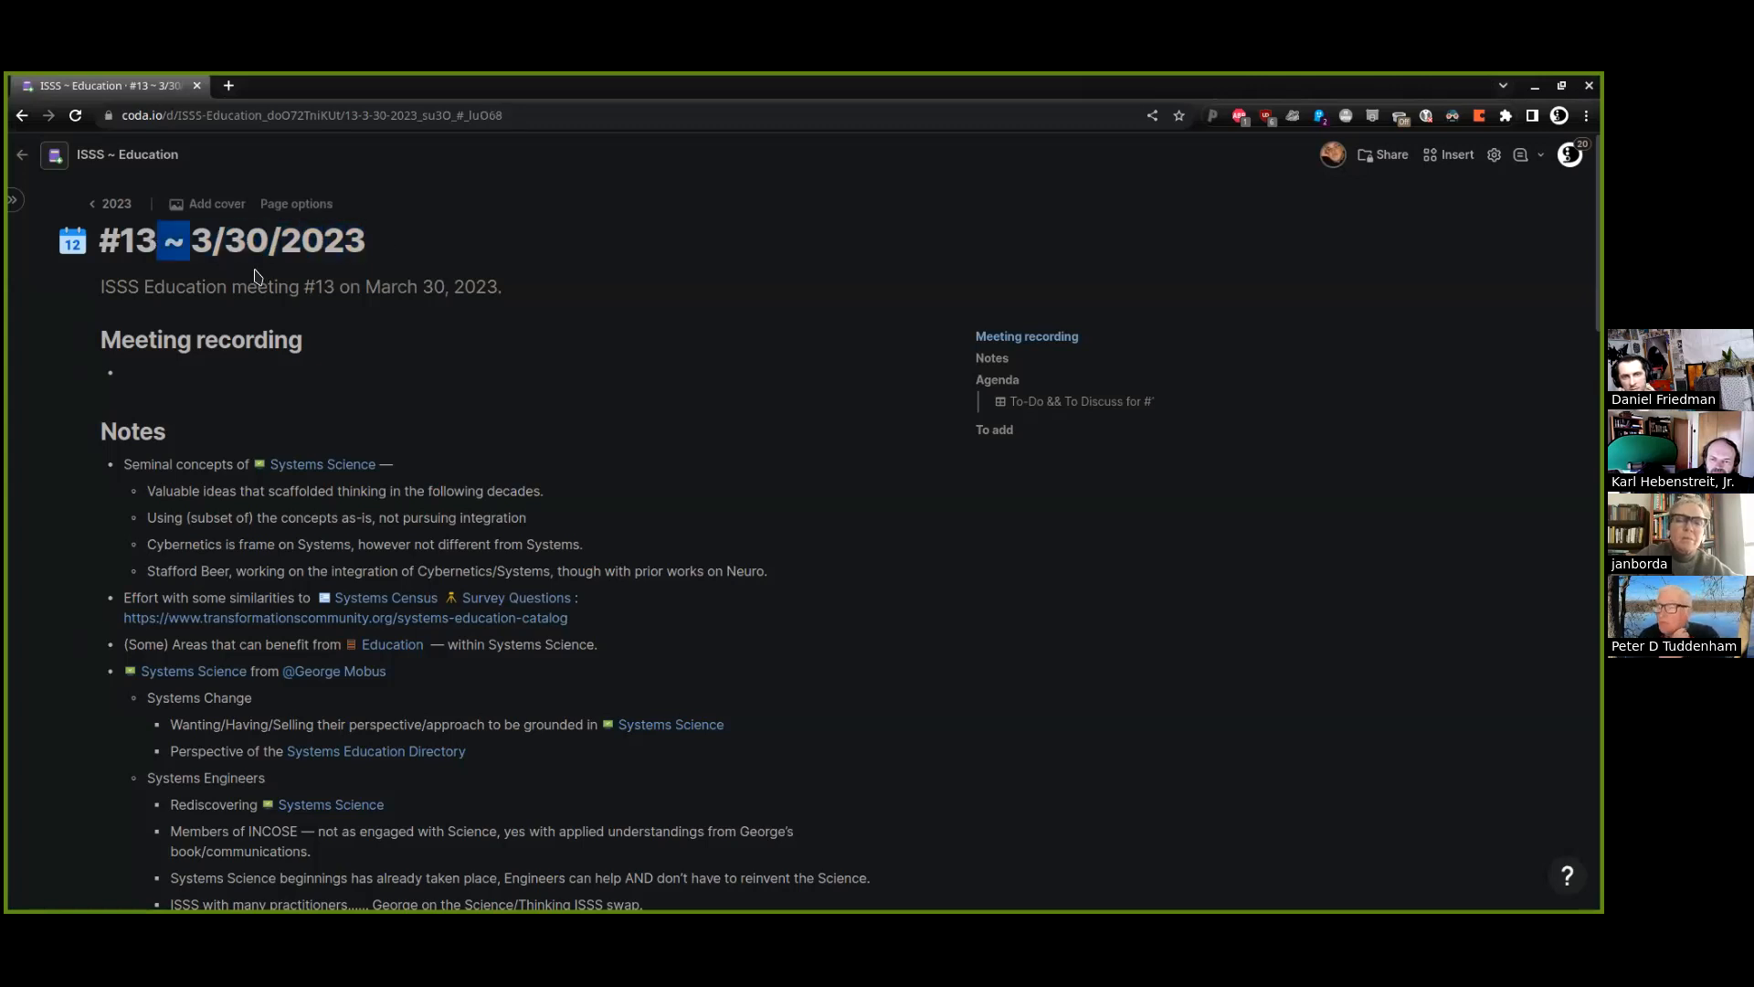
Open the capracourse.net link from the notes in a new tab, then return to the Coda notes
scroll(down, 3)
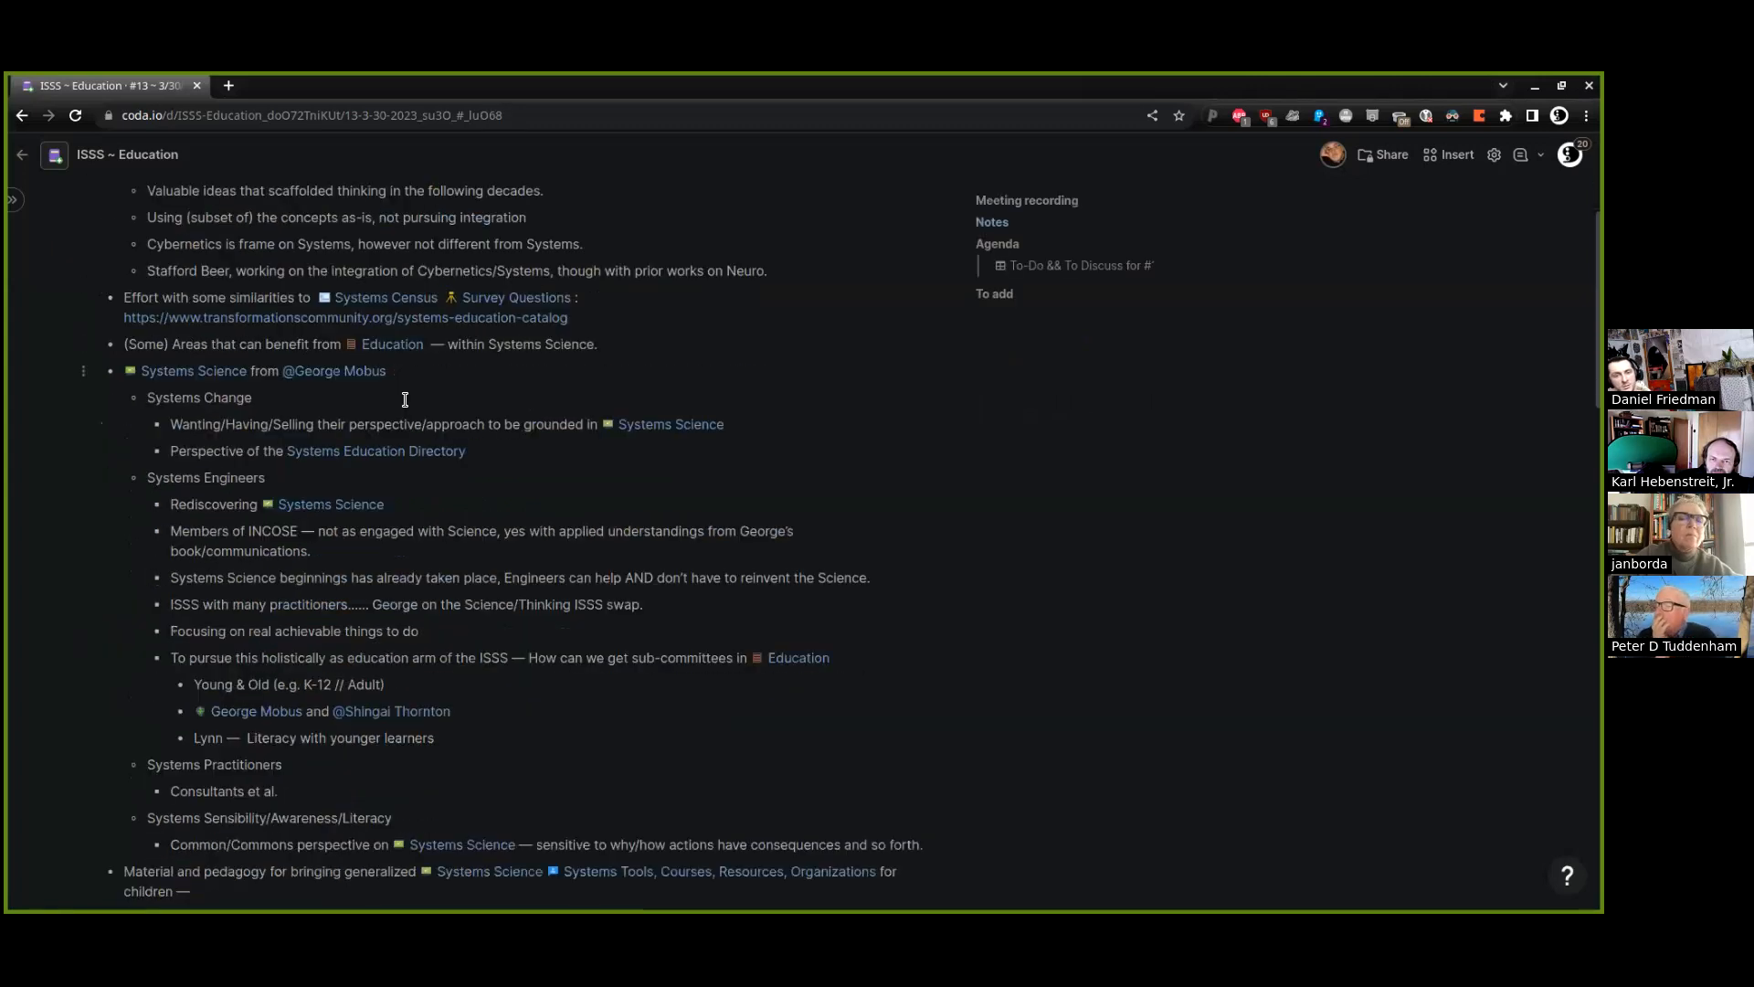
scroll(down, 3)
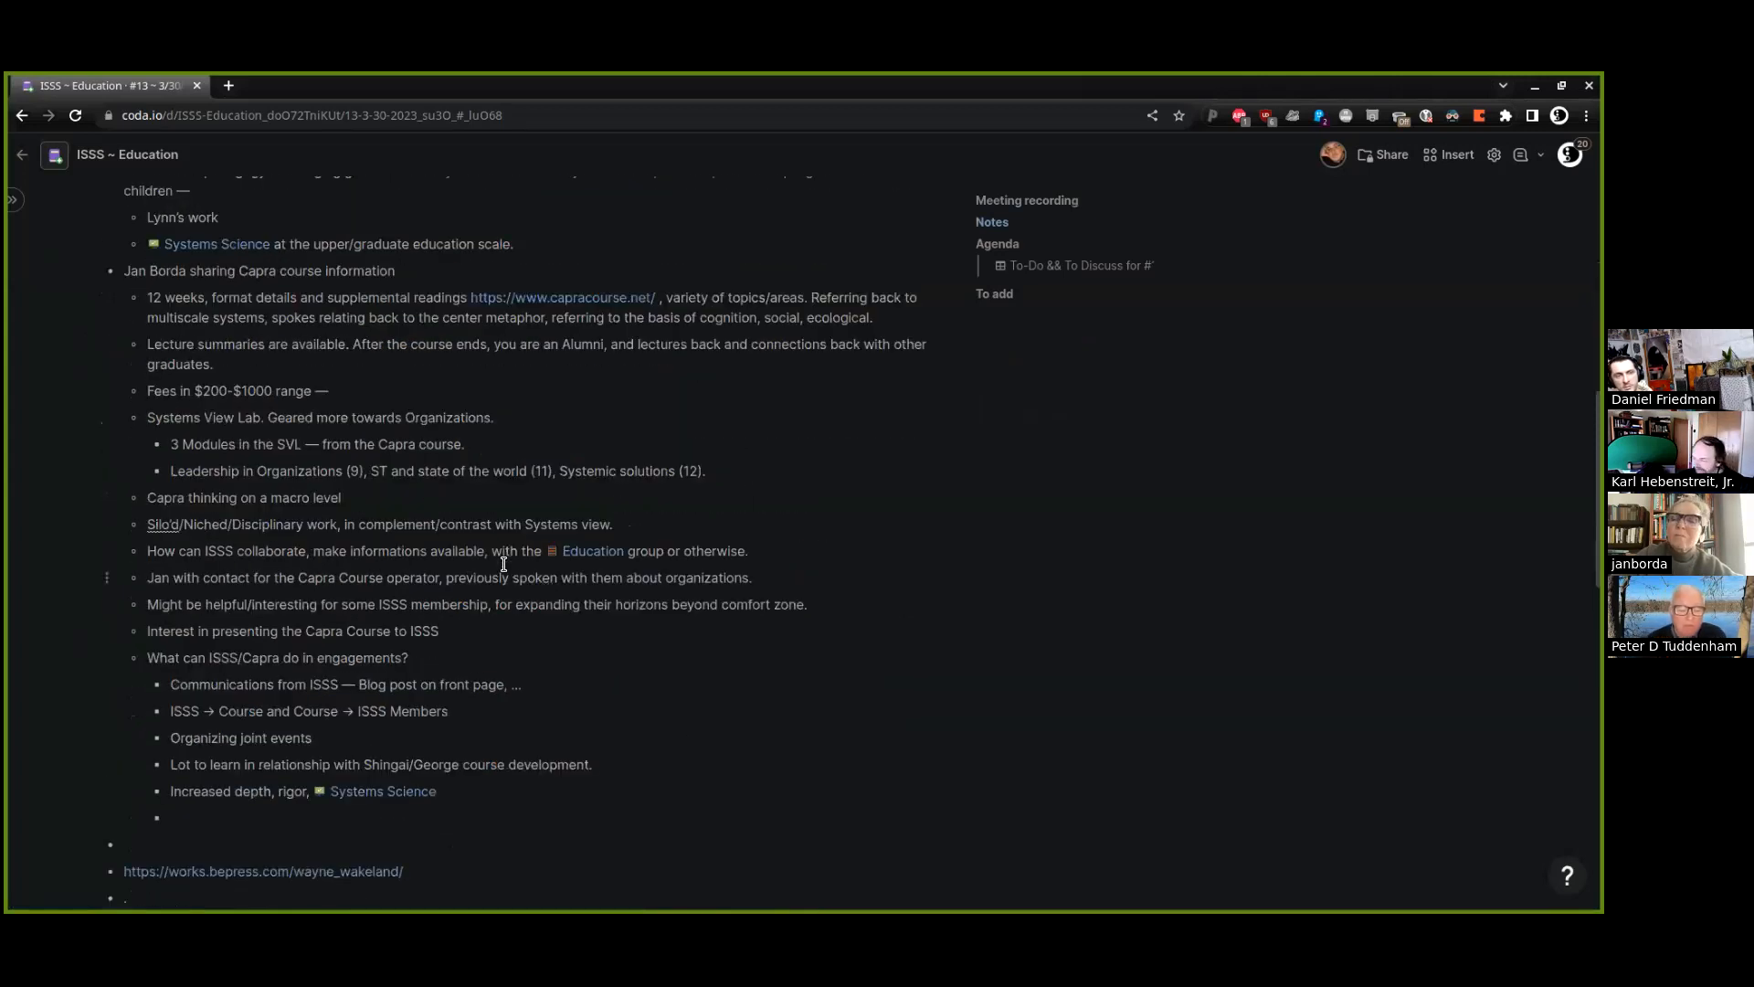
mouse_move(503, 310)
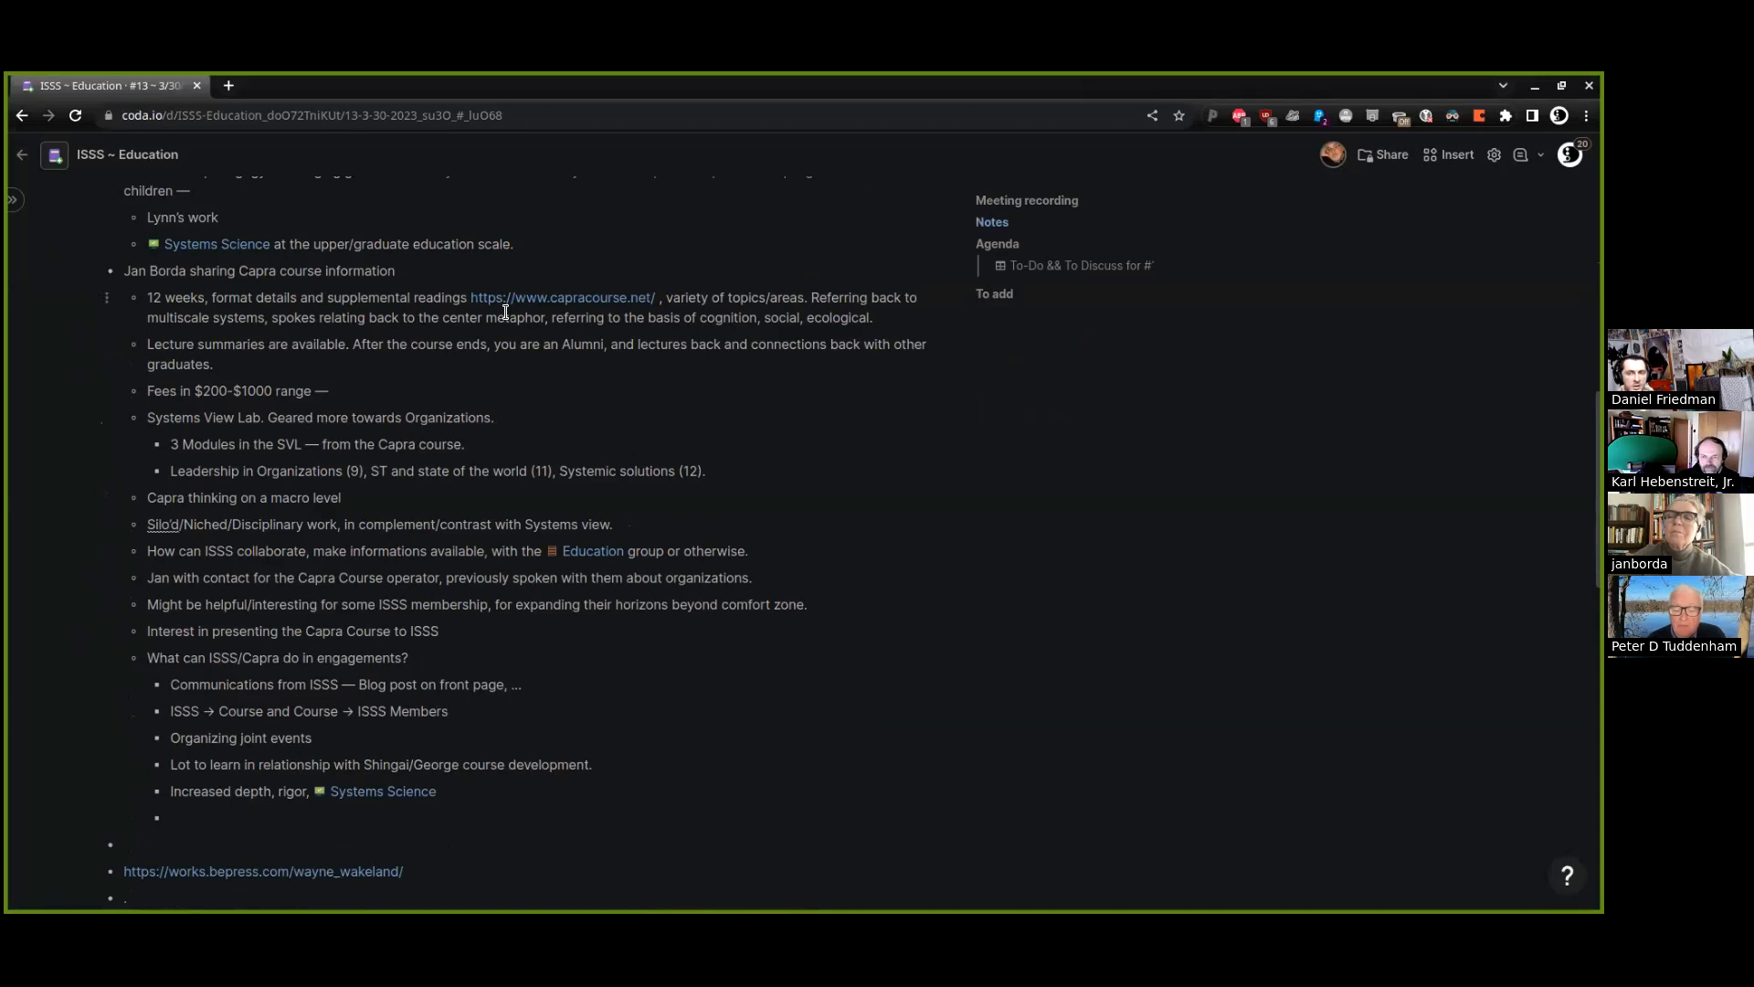
click(561, 296)
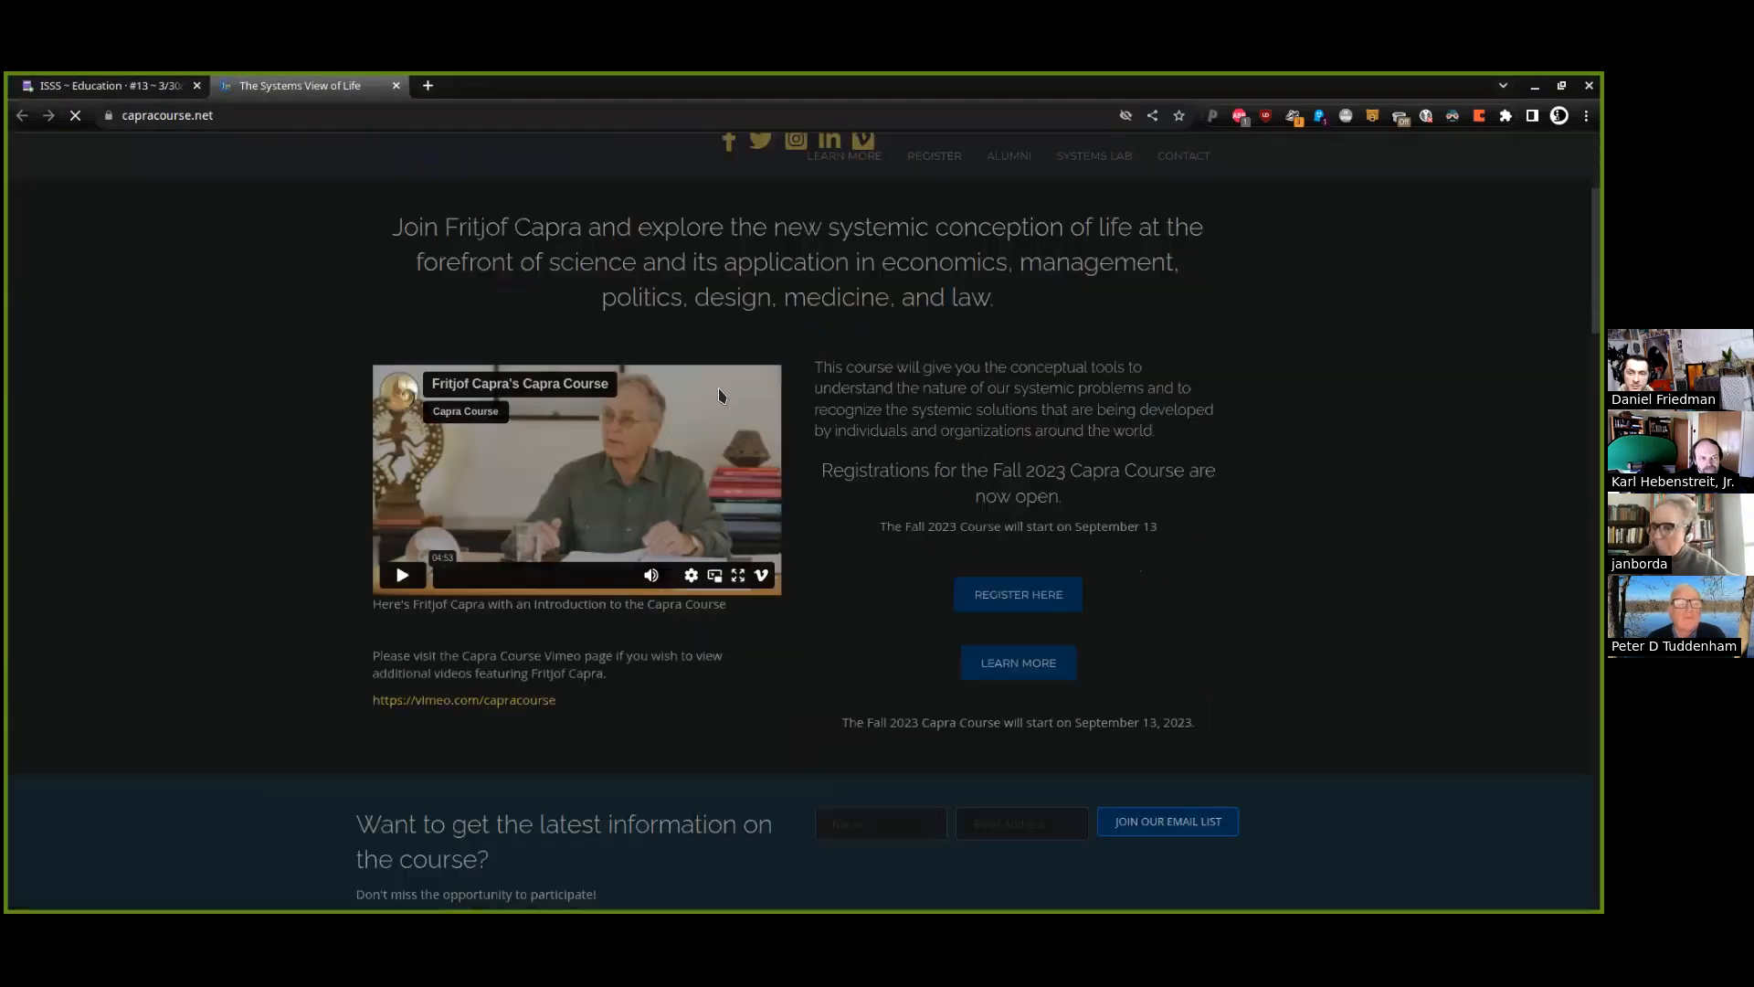
click(106, 86)
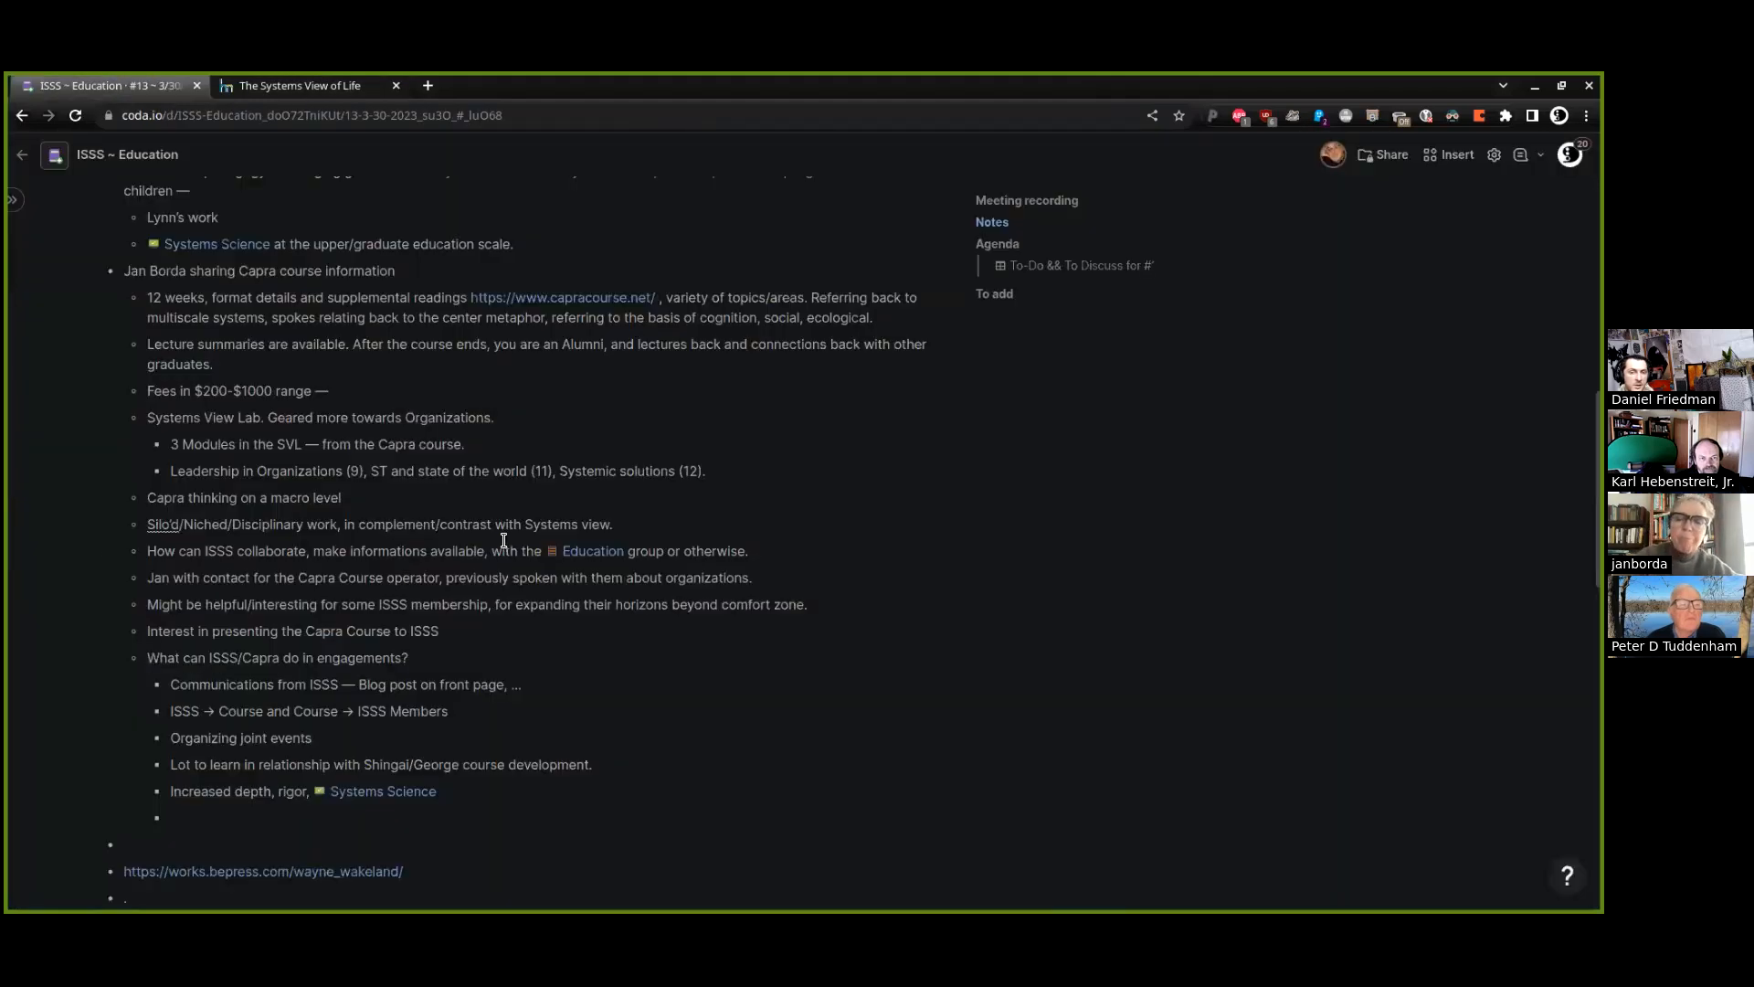
mouse_move(203, 352)
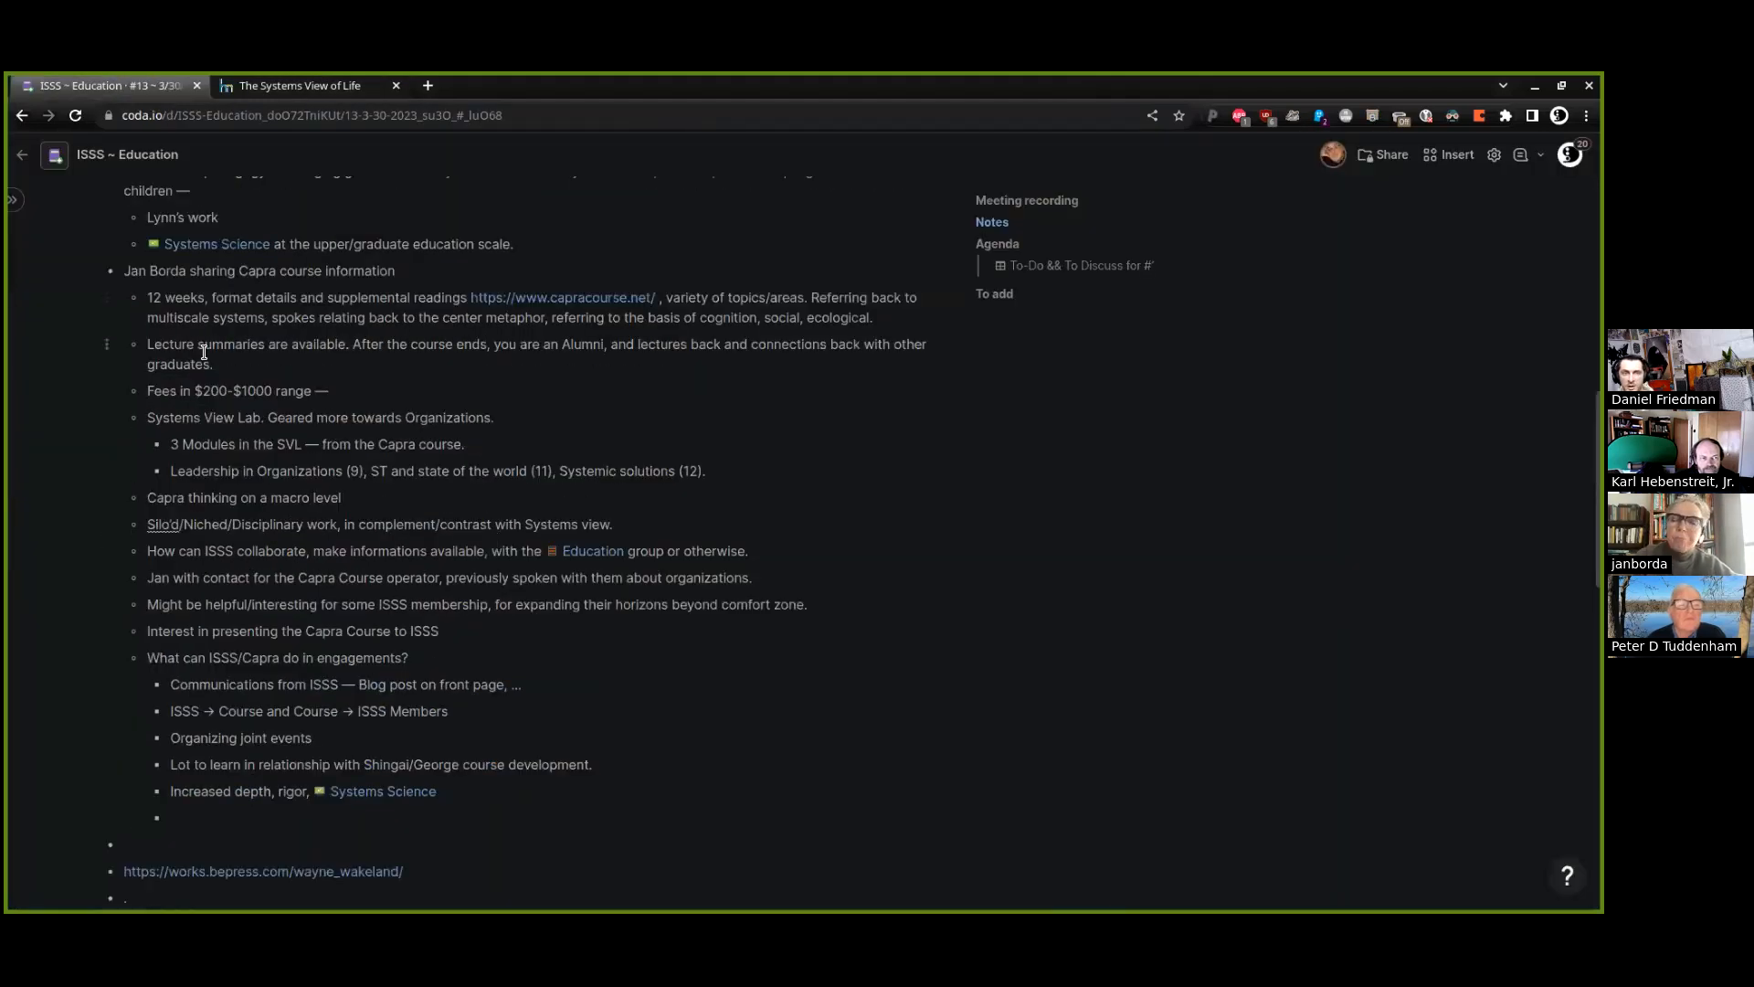
mouse_move(681, 723)
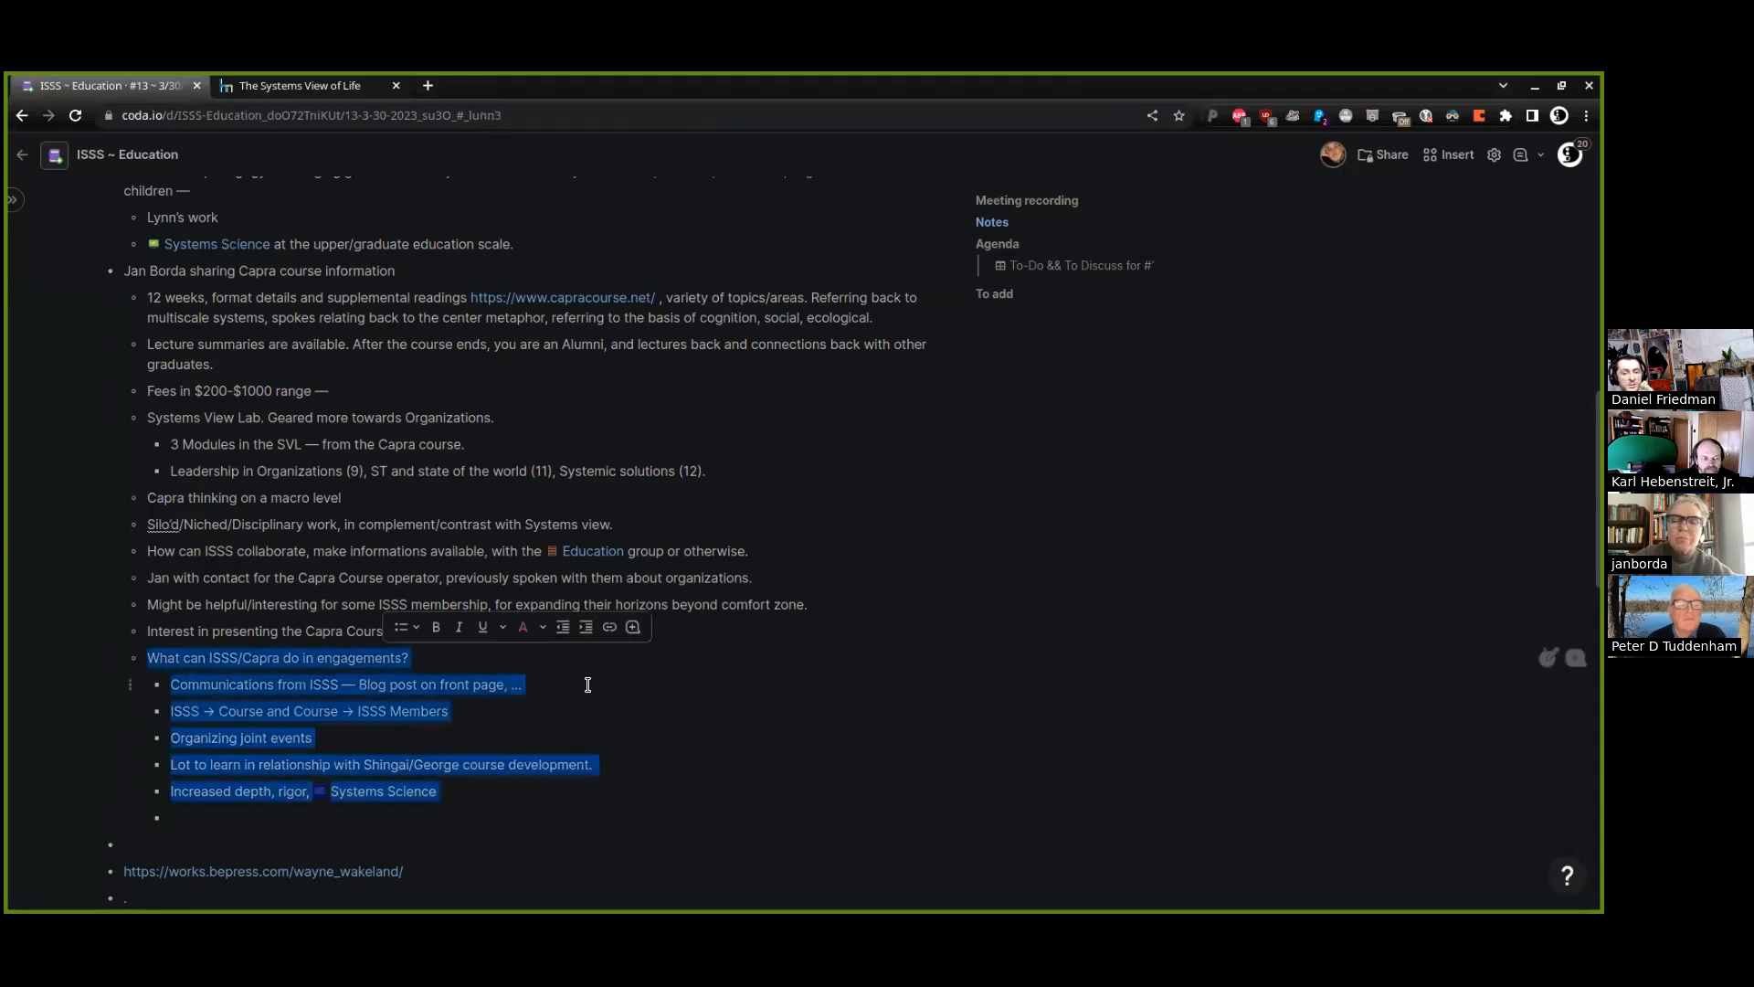
scroll(down, 3)
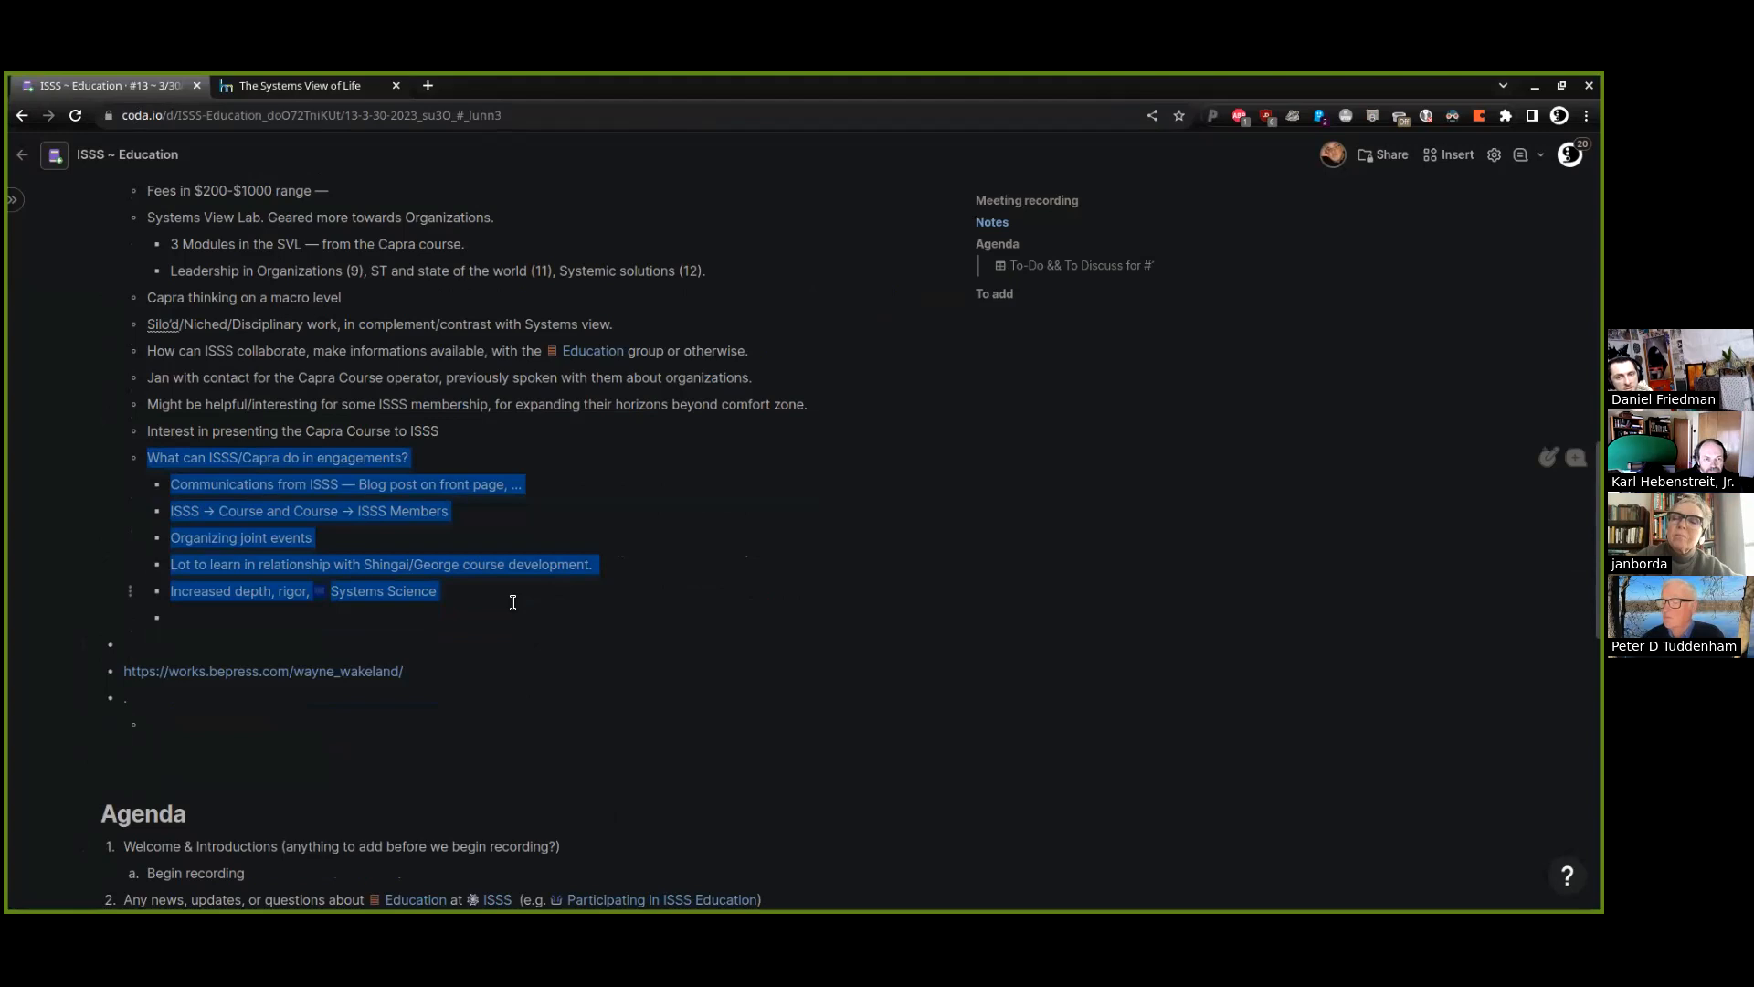
click(509, 615)
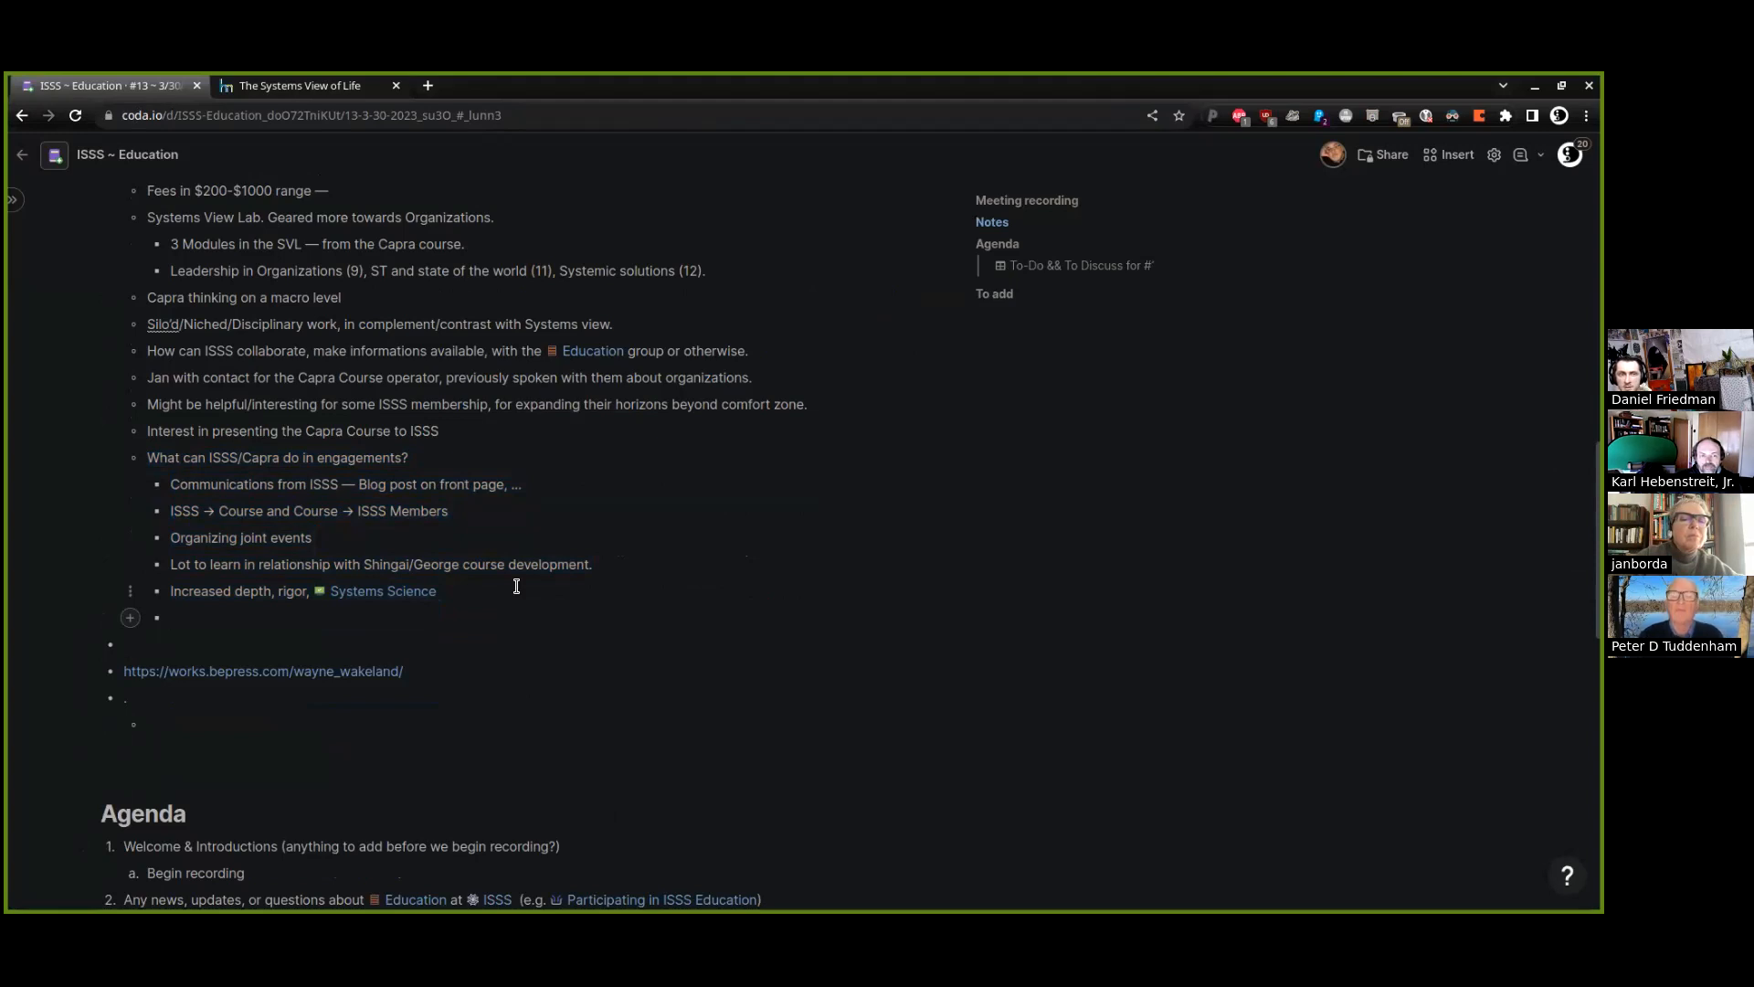
mouse_move(482, 440)
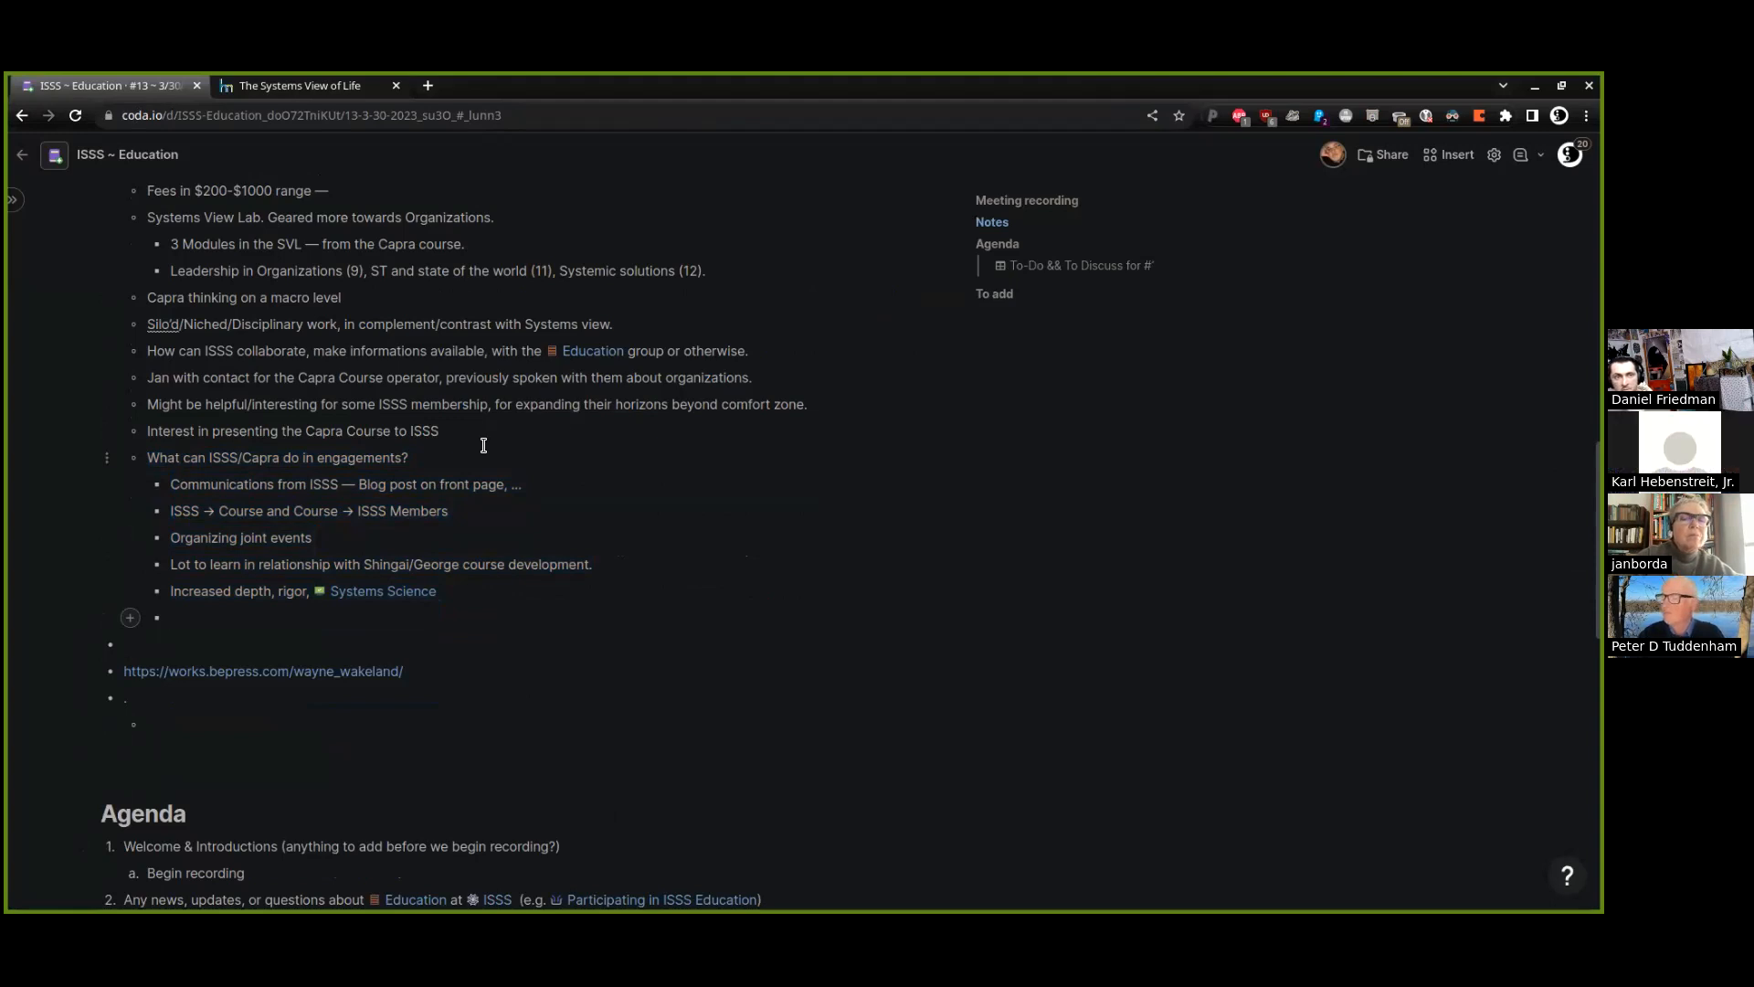
mouse_move(517, 585)
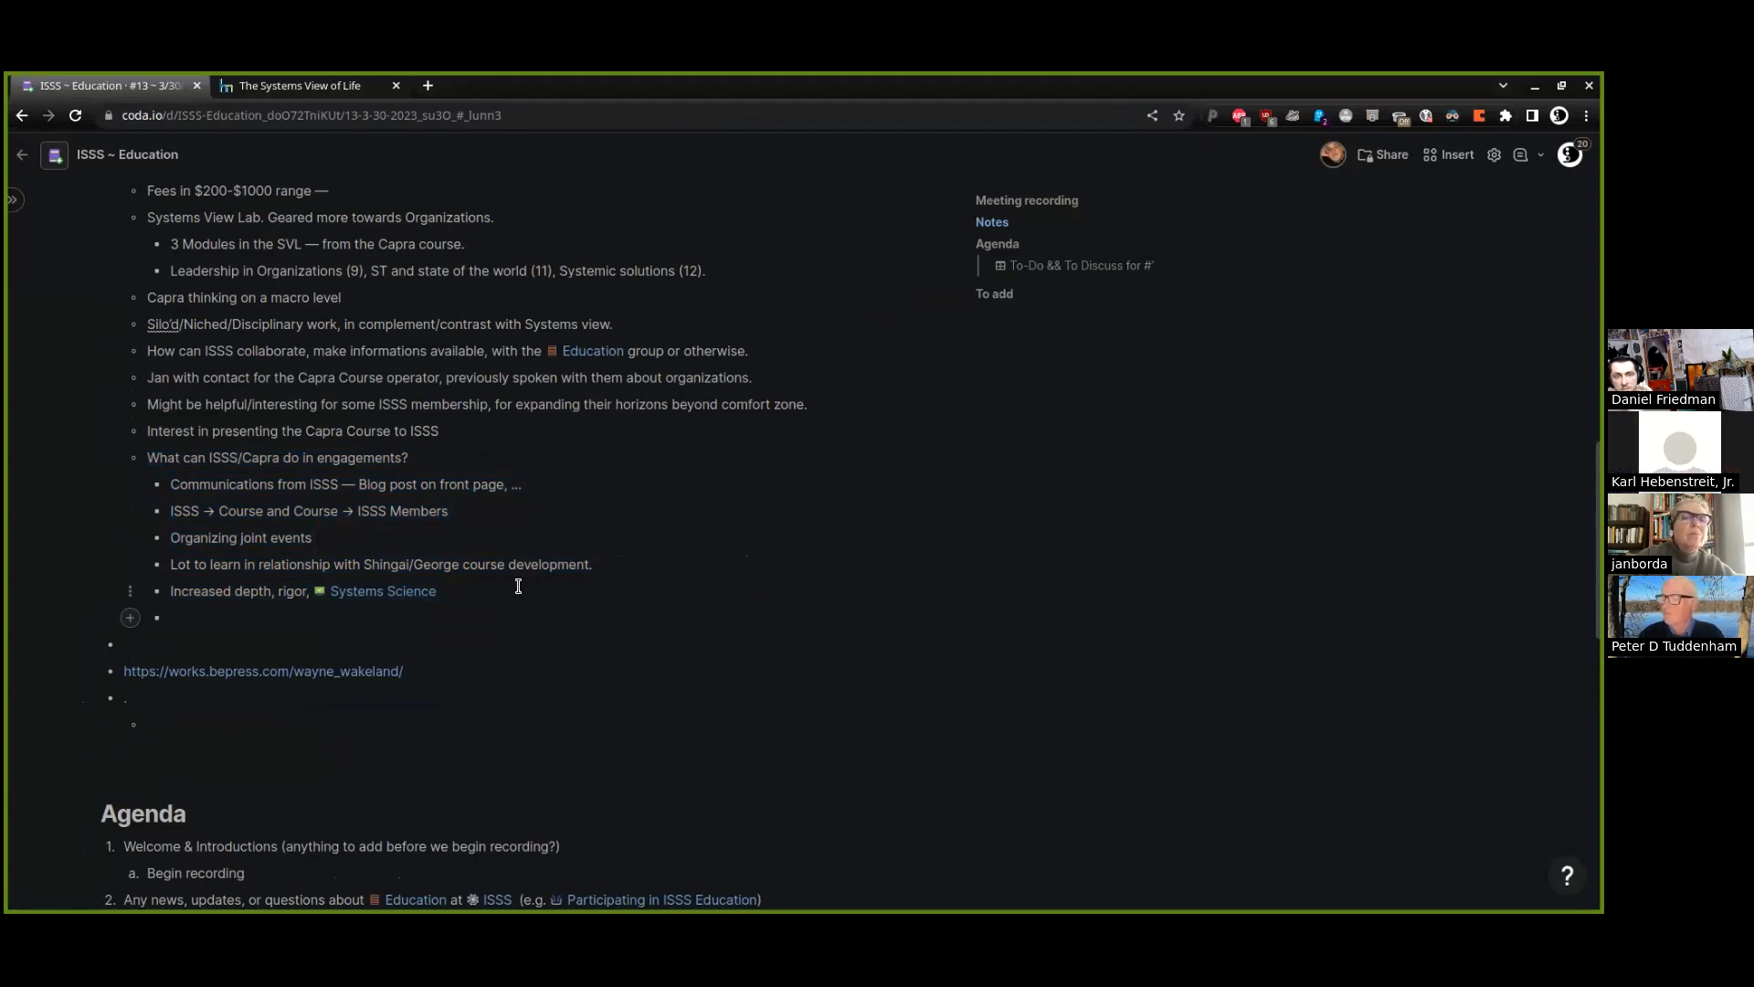
mouse_move(470, 565)
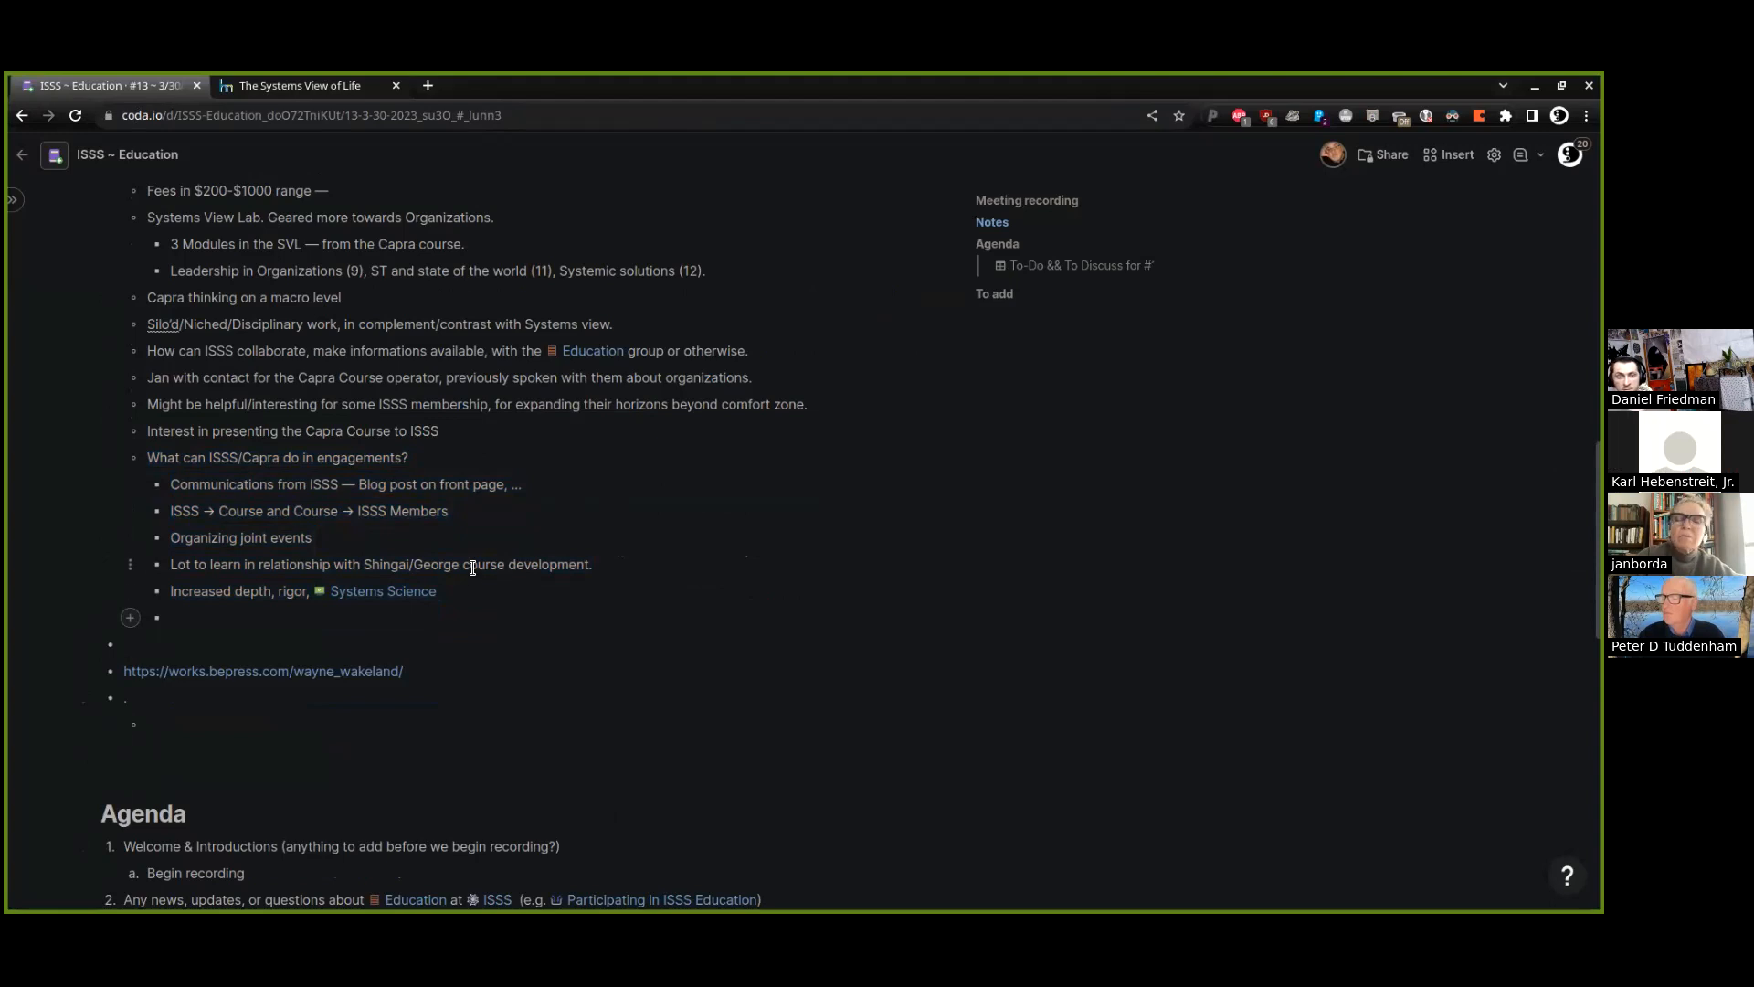
mouse_move(599, 555)
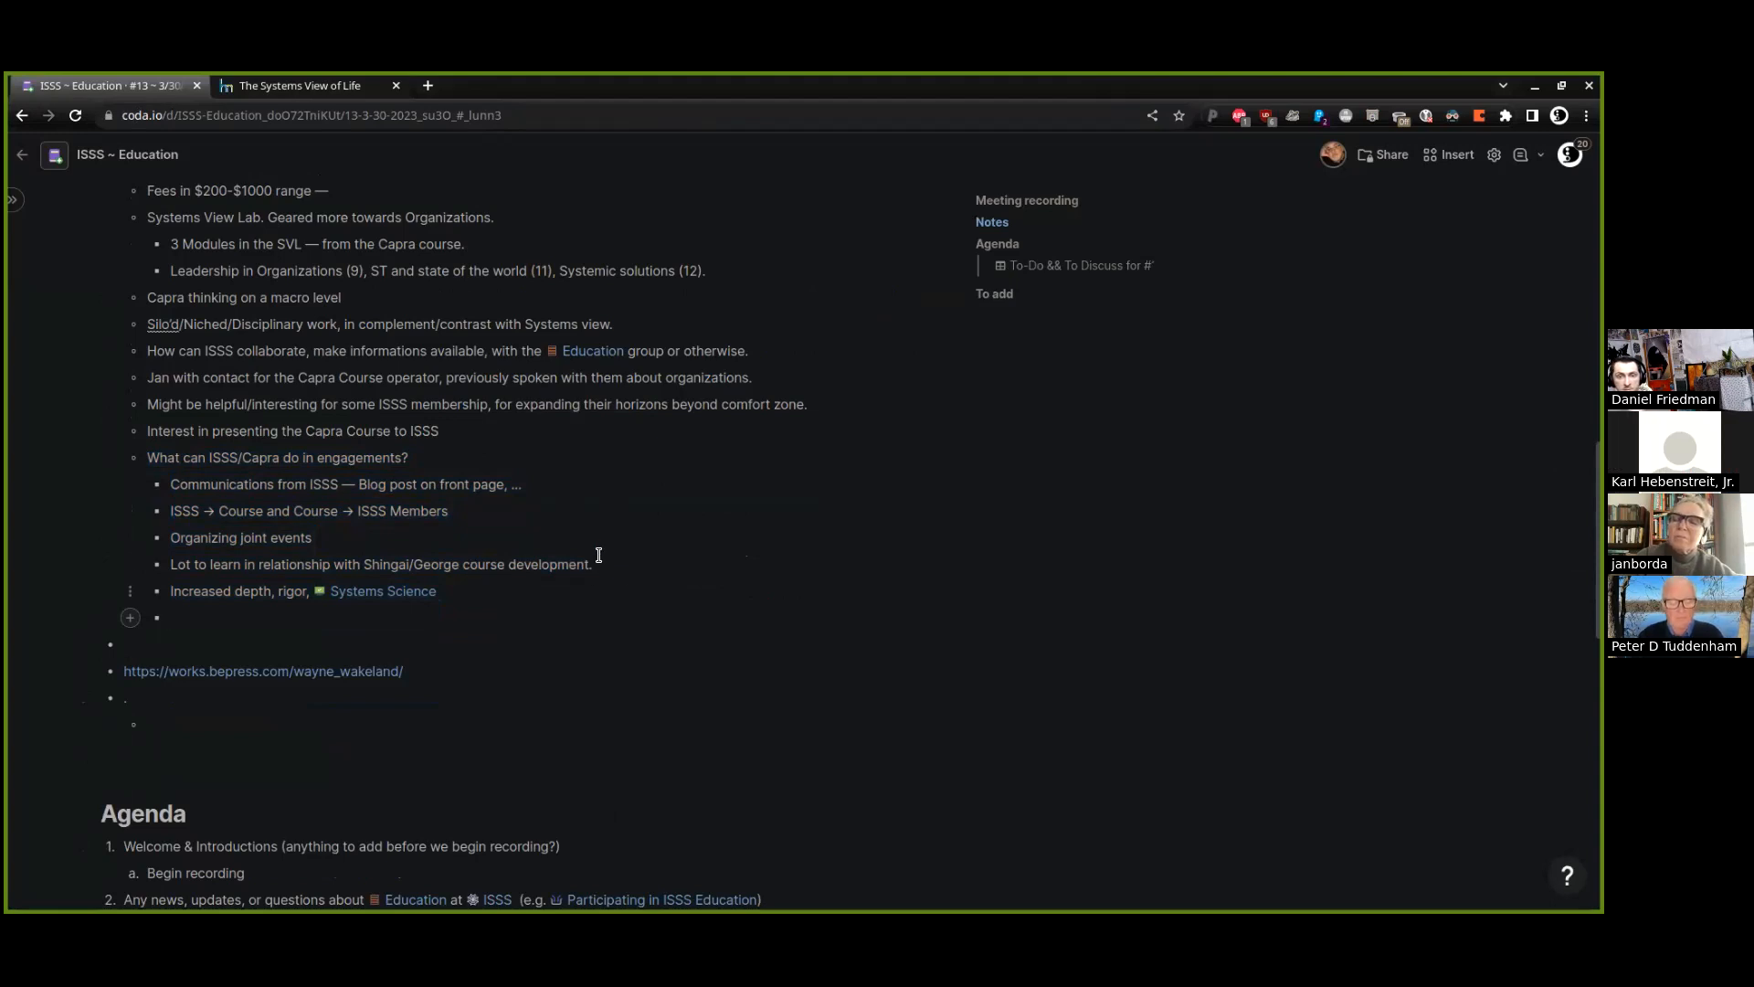
mouse_move(571, 587)
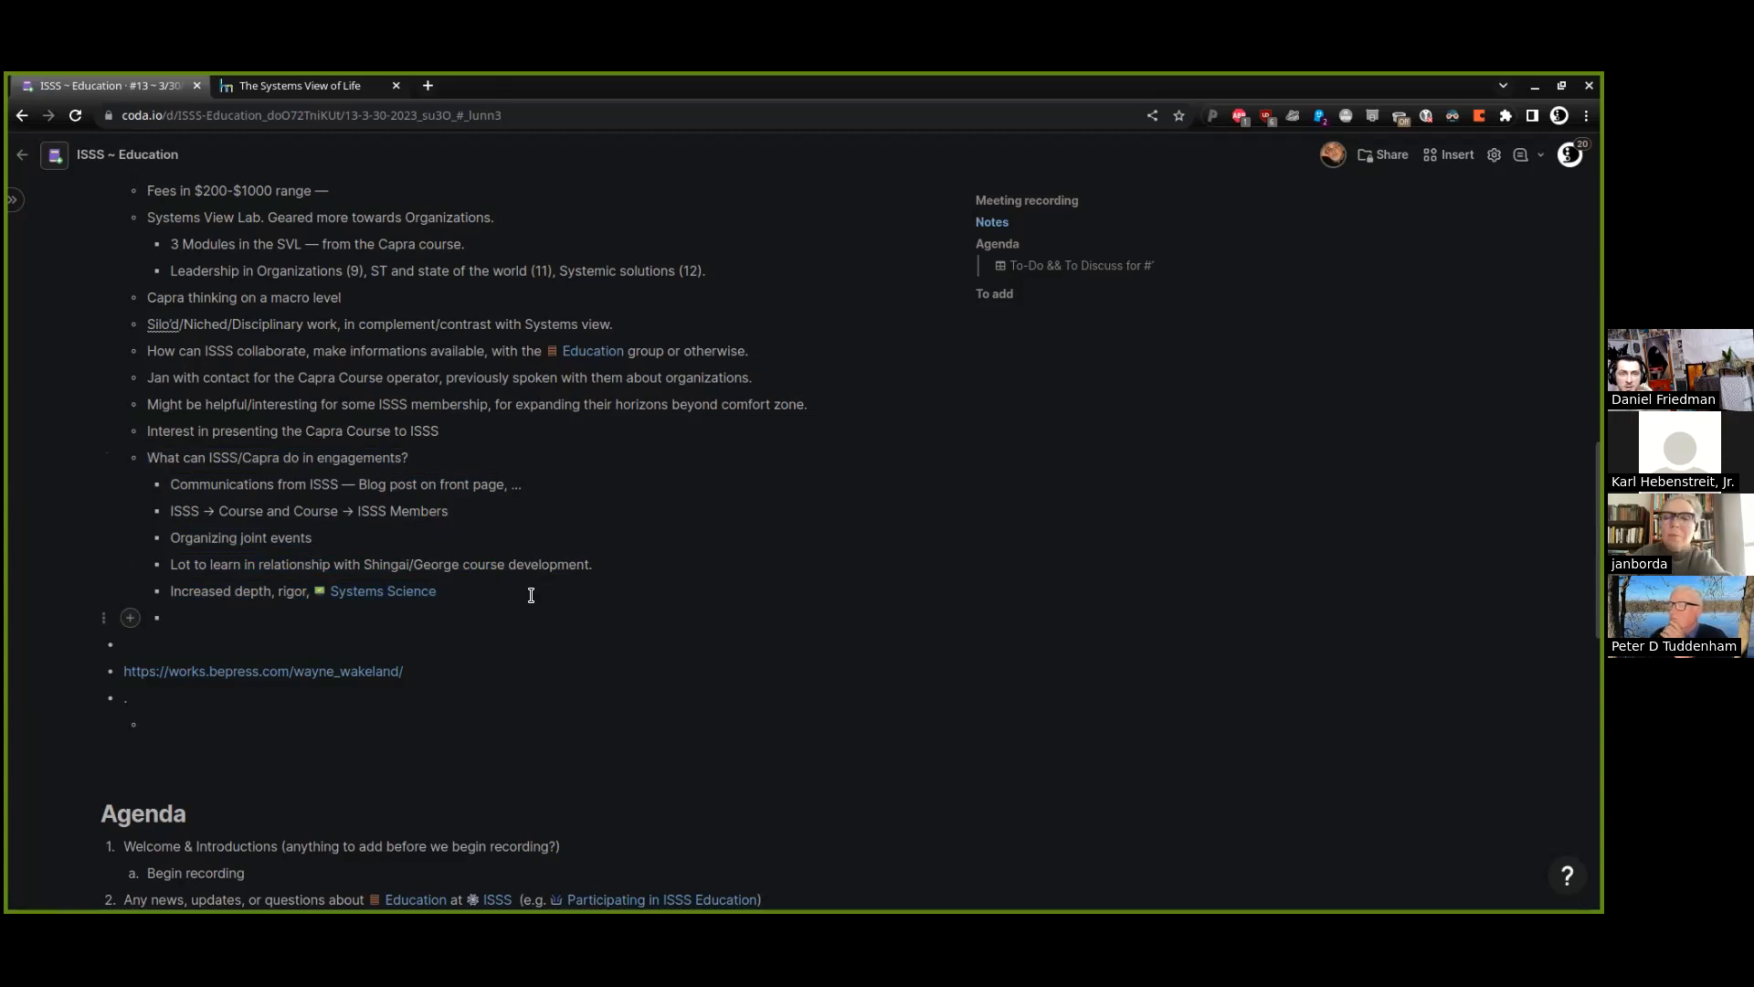
mouse_move(505, 625)
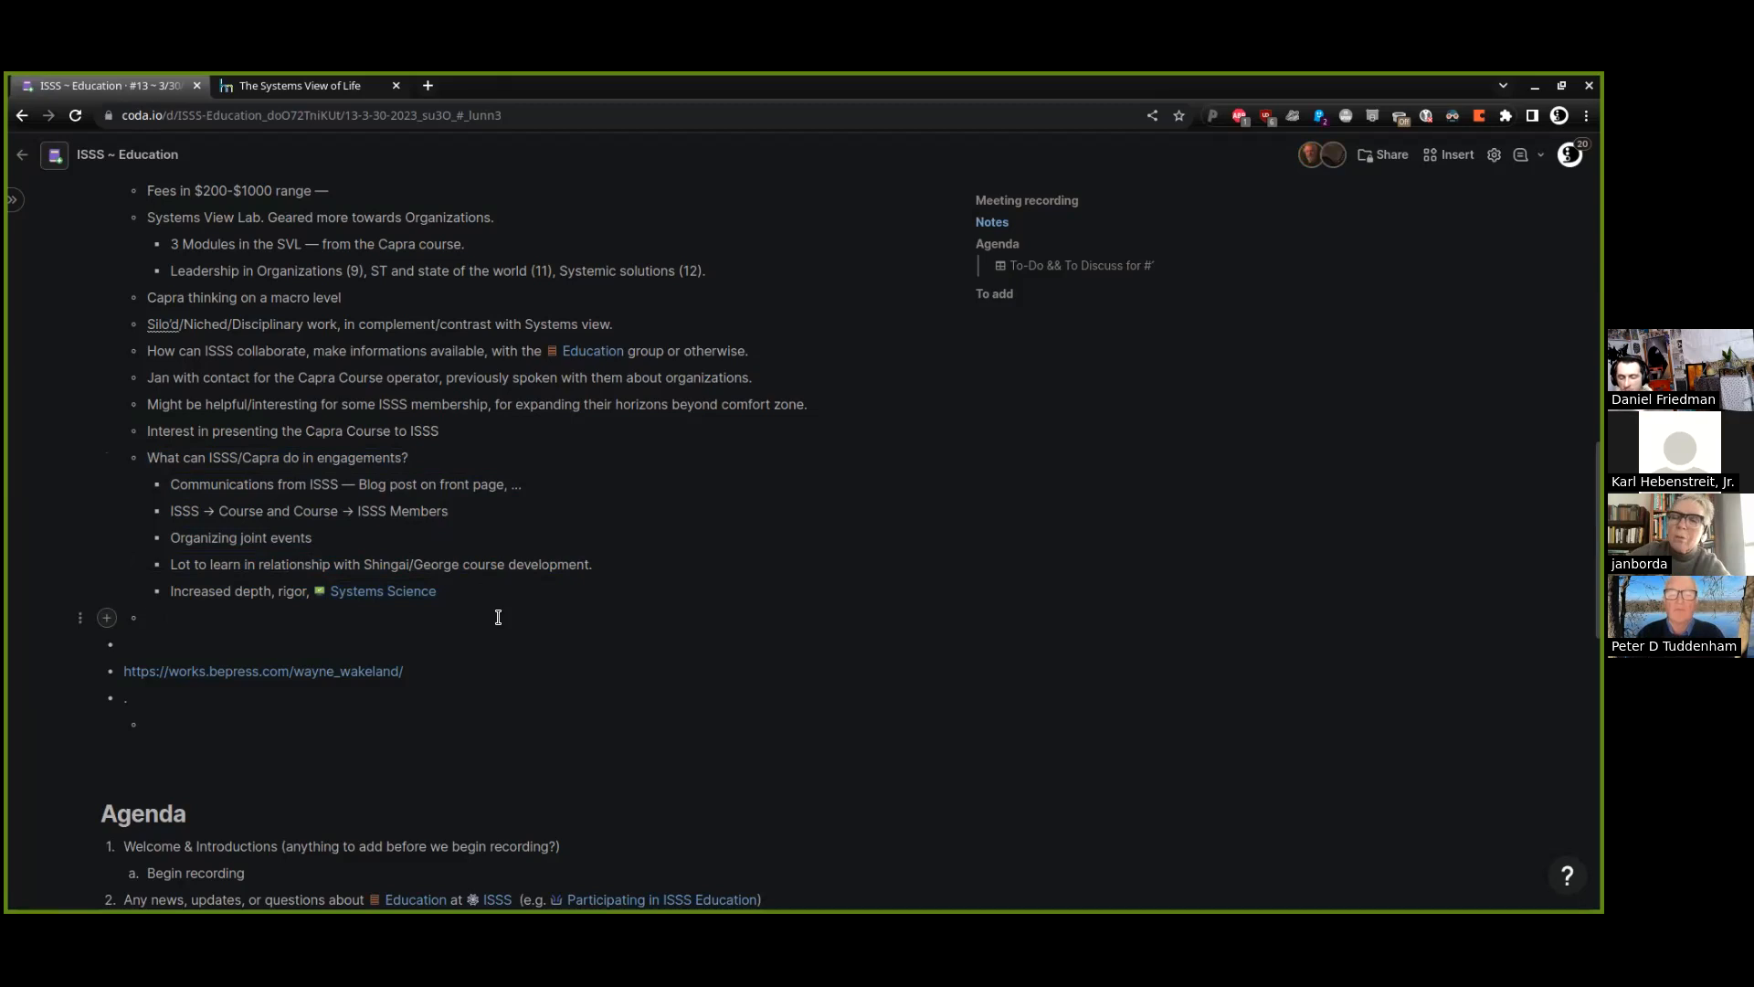
Scroll down to the agenda and to-do table, then back up to the engagement ideas
scroll(down, 3)
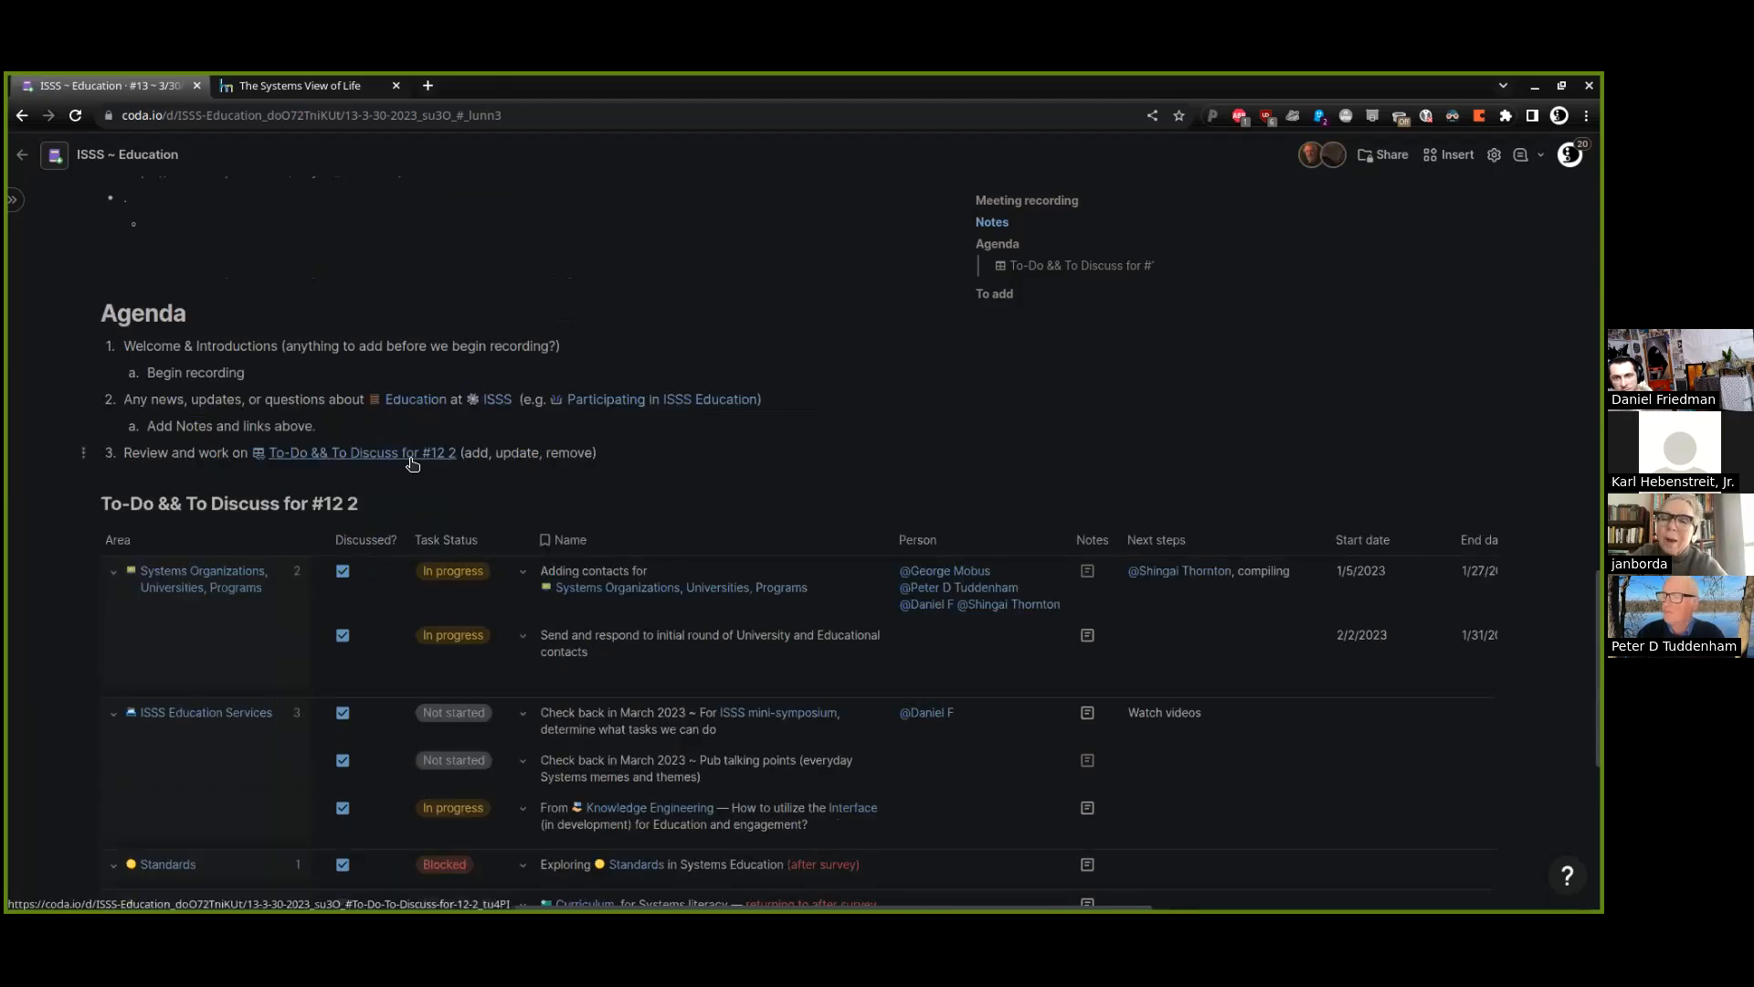
scroll(up, 3)
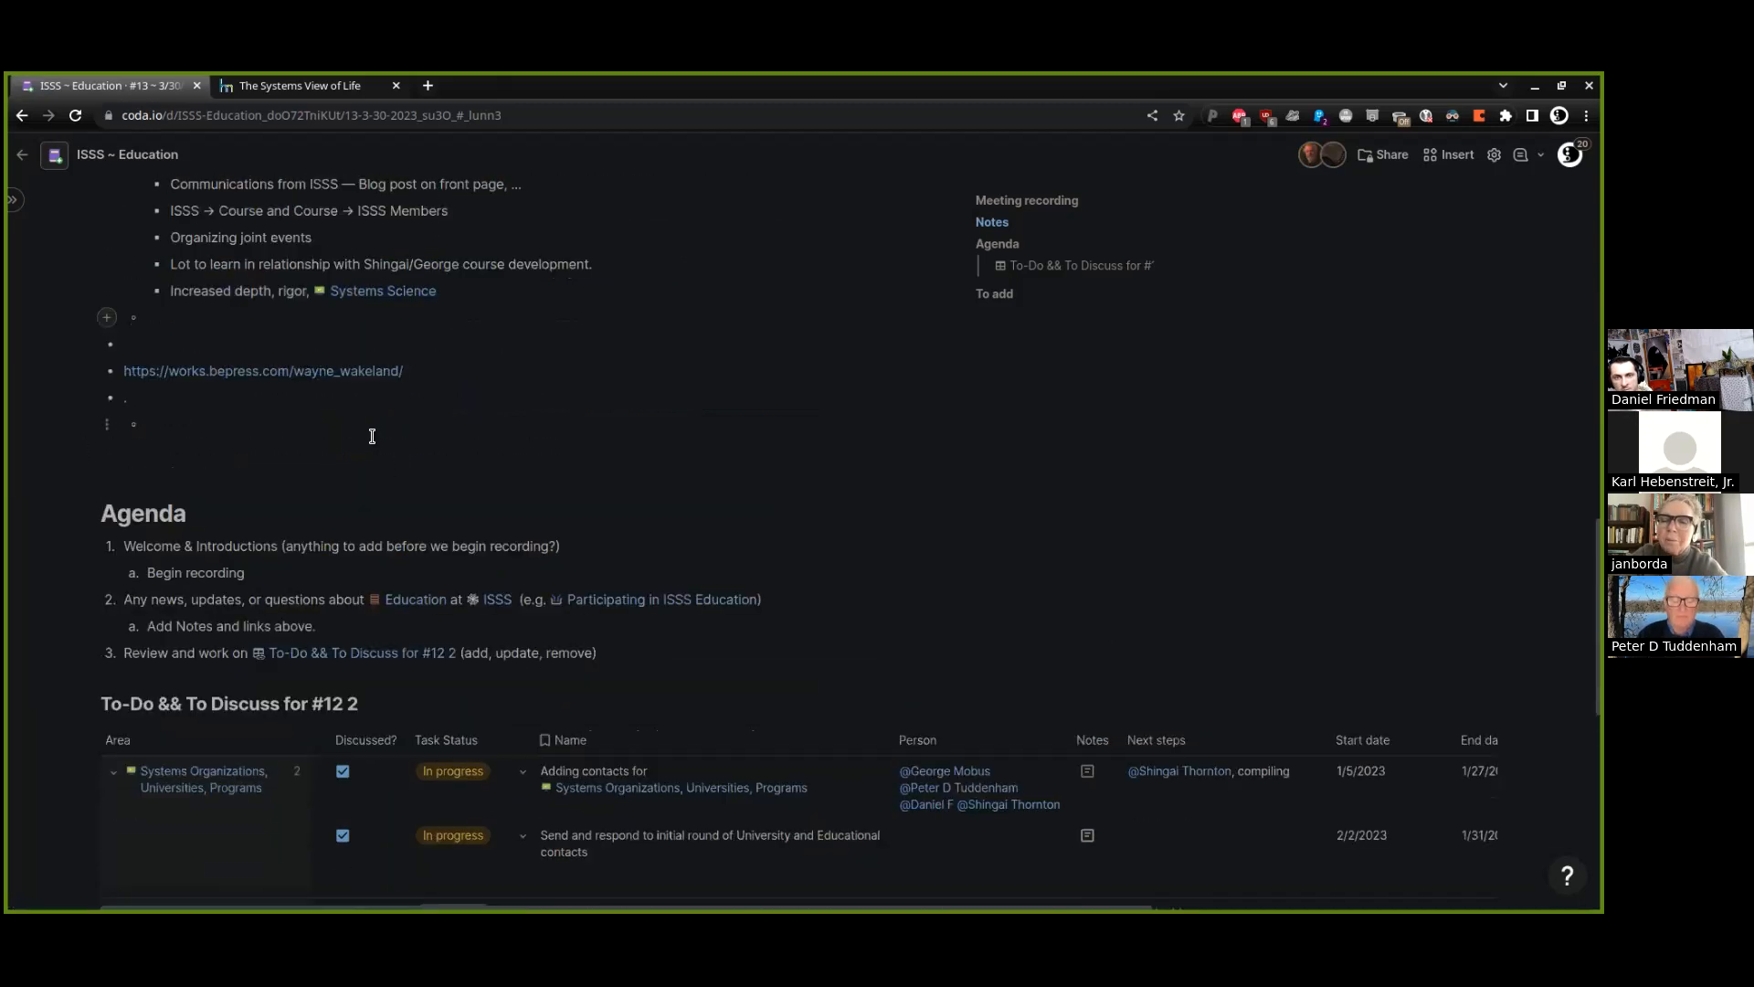
scroll(up, 3)
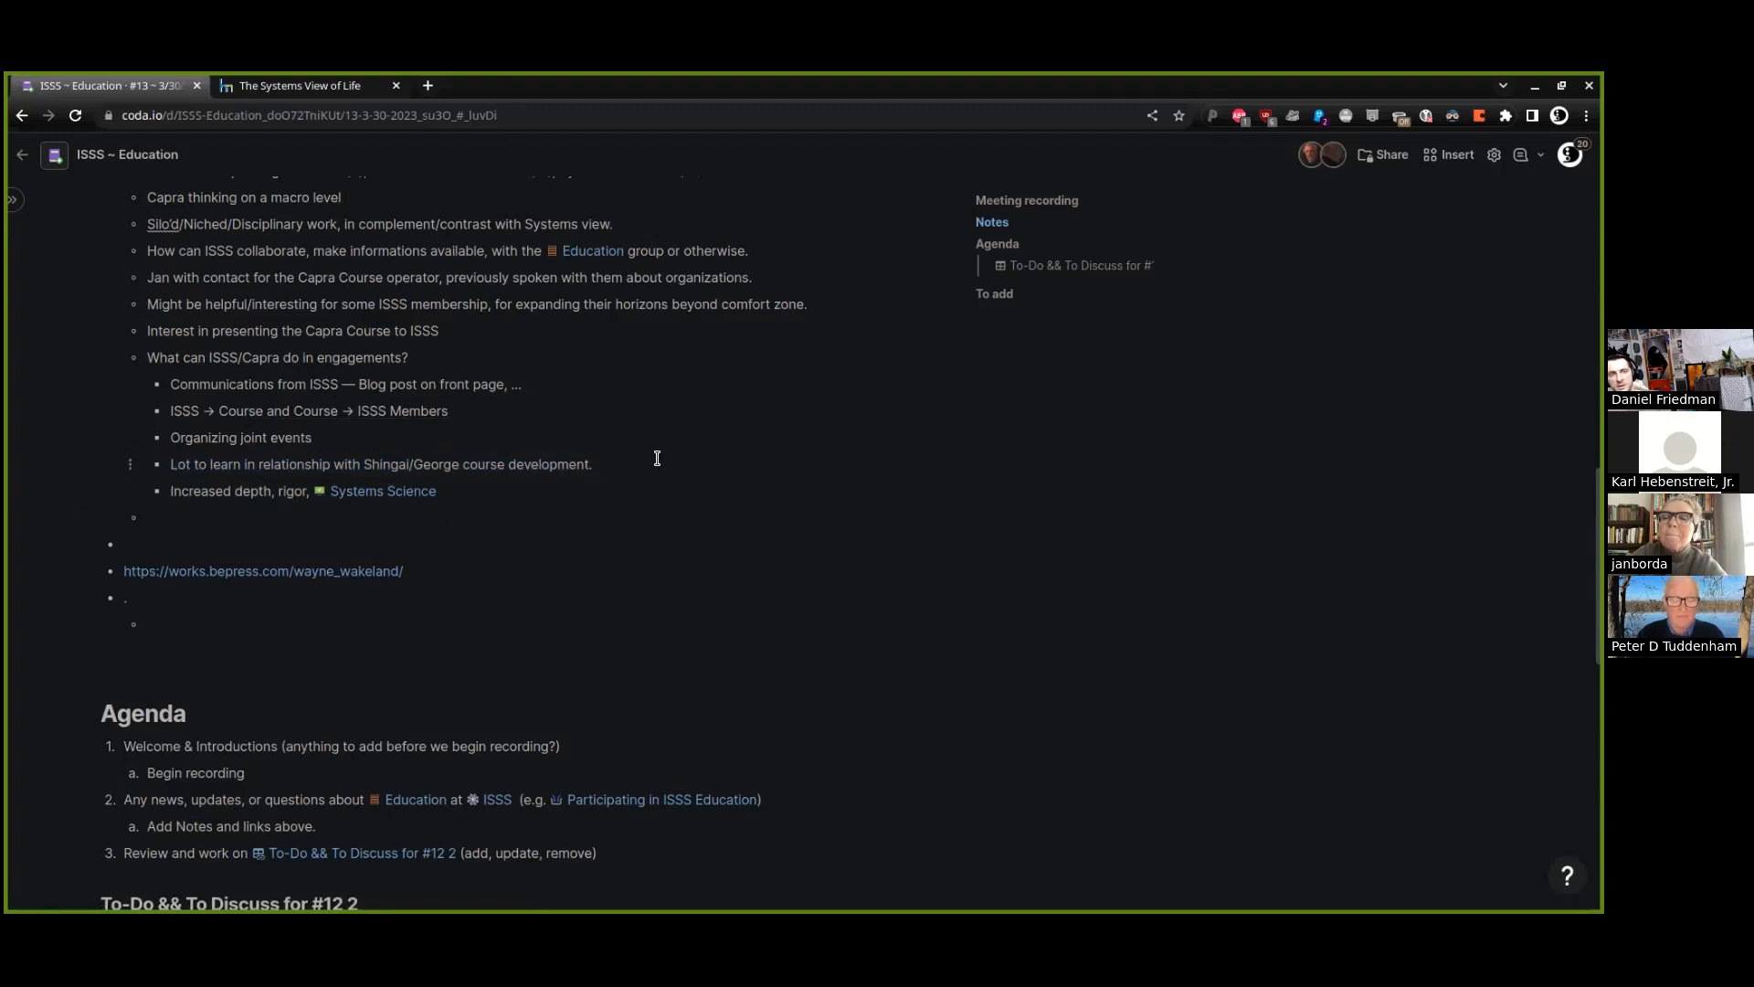
mouse_move(563, 462)
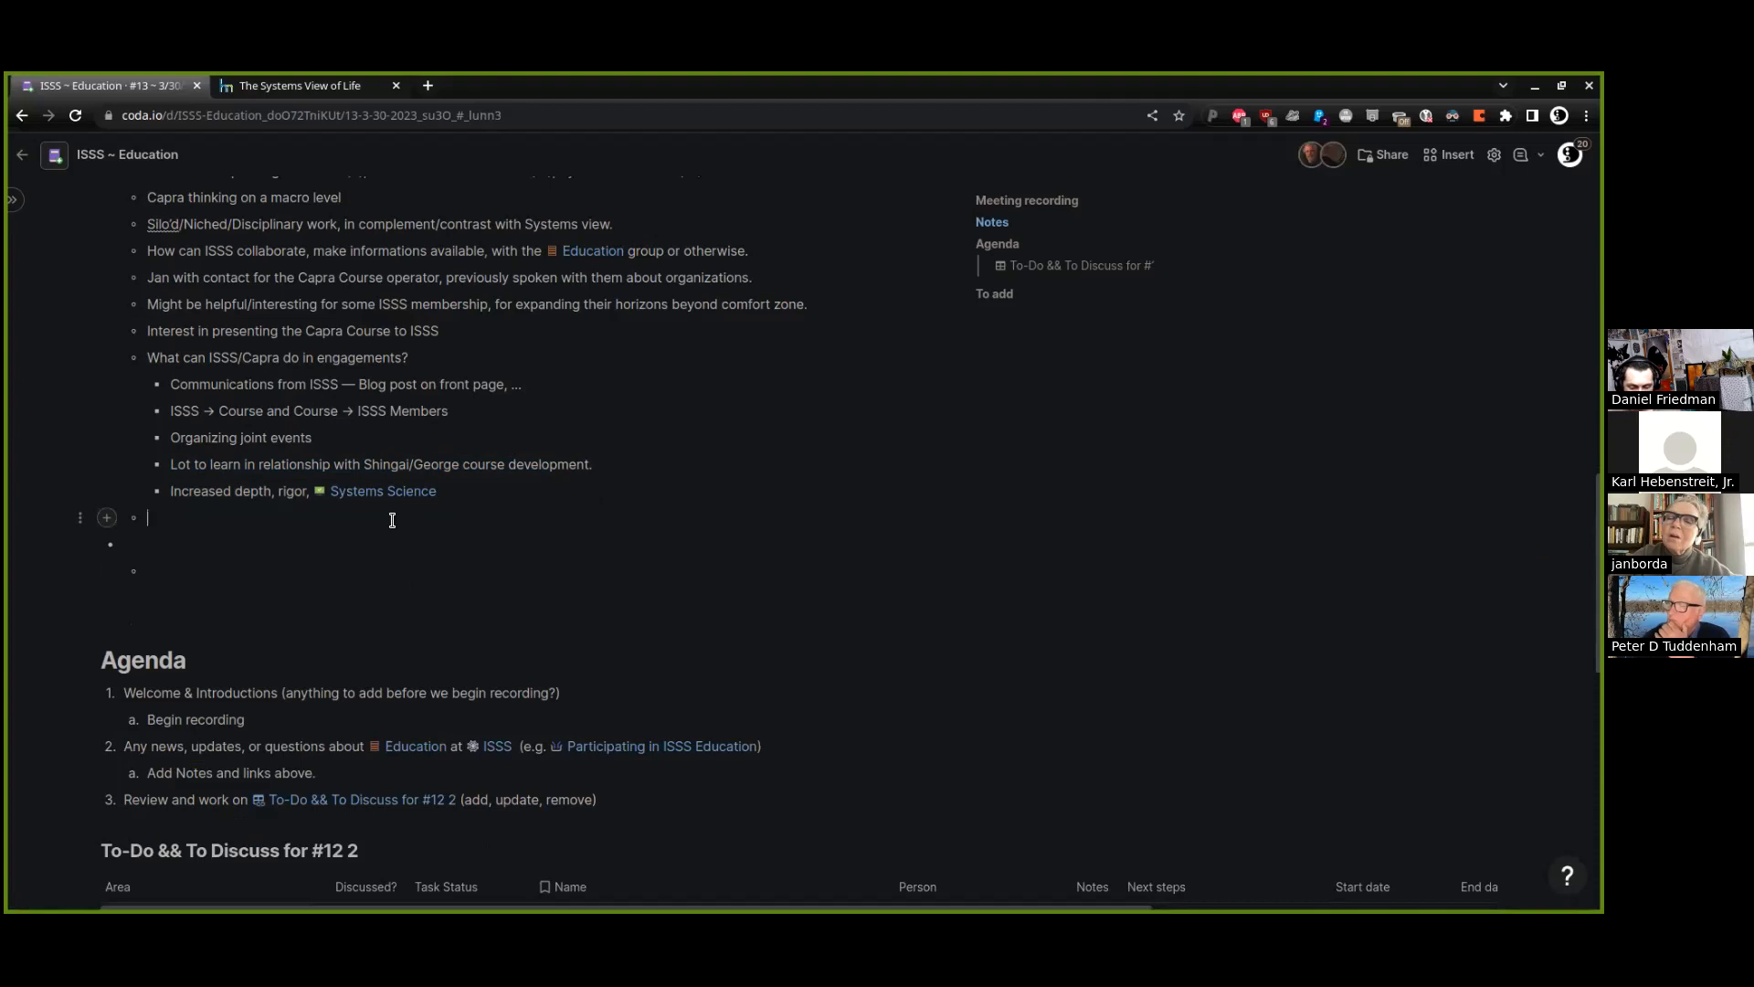
Write the note 'Also interesting to how course thing is put together — Courses are not often cheap.'
text(Also the)
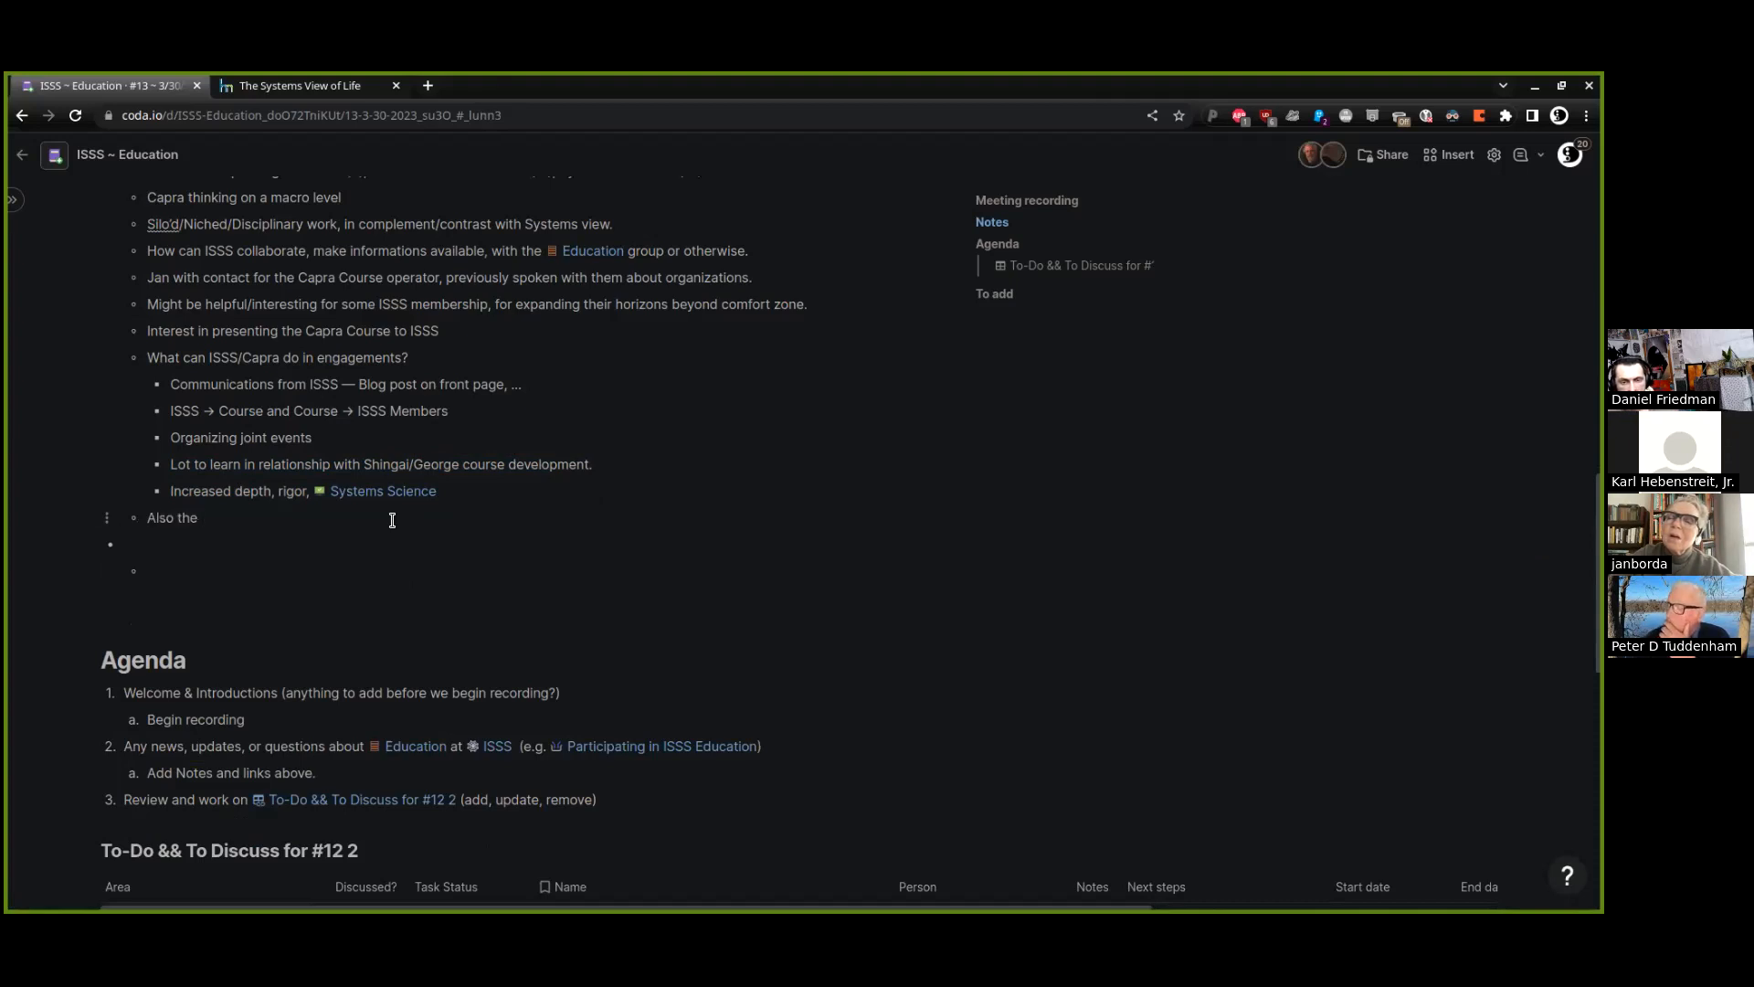
text(interesting t)
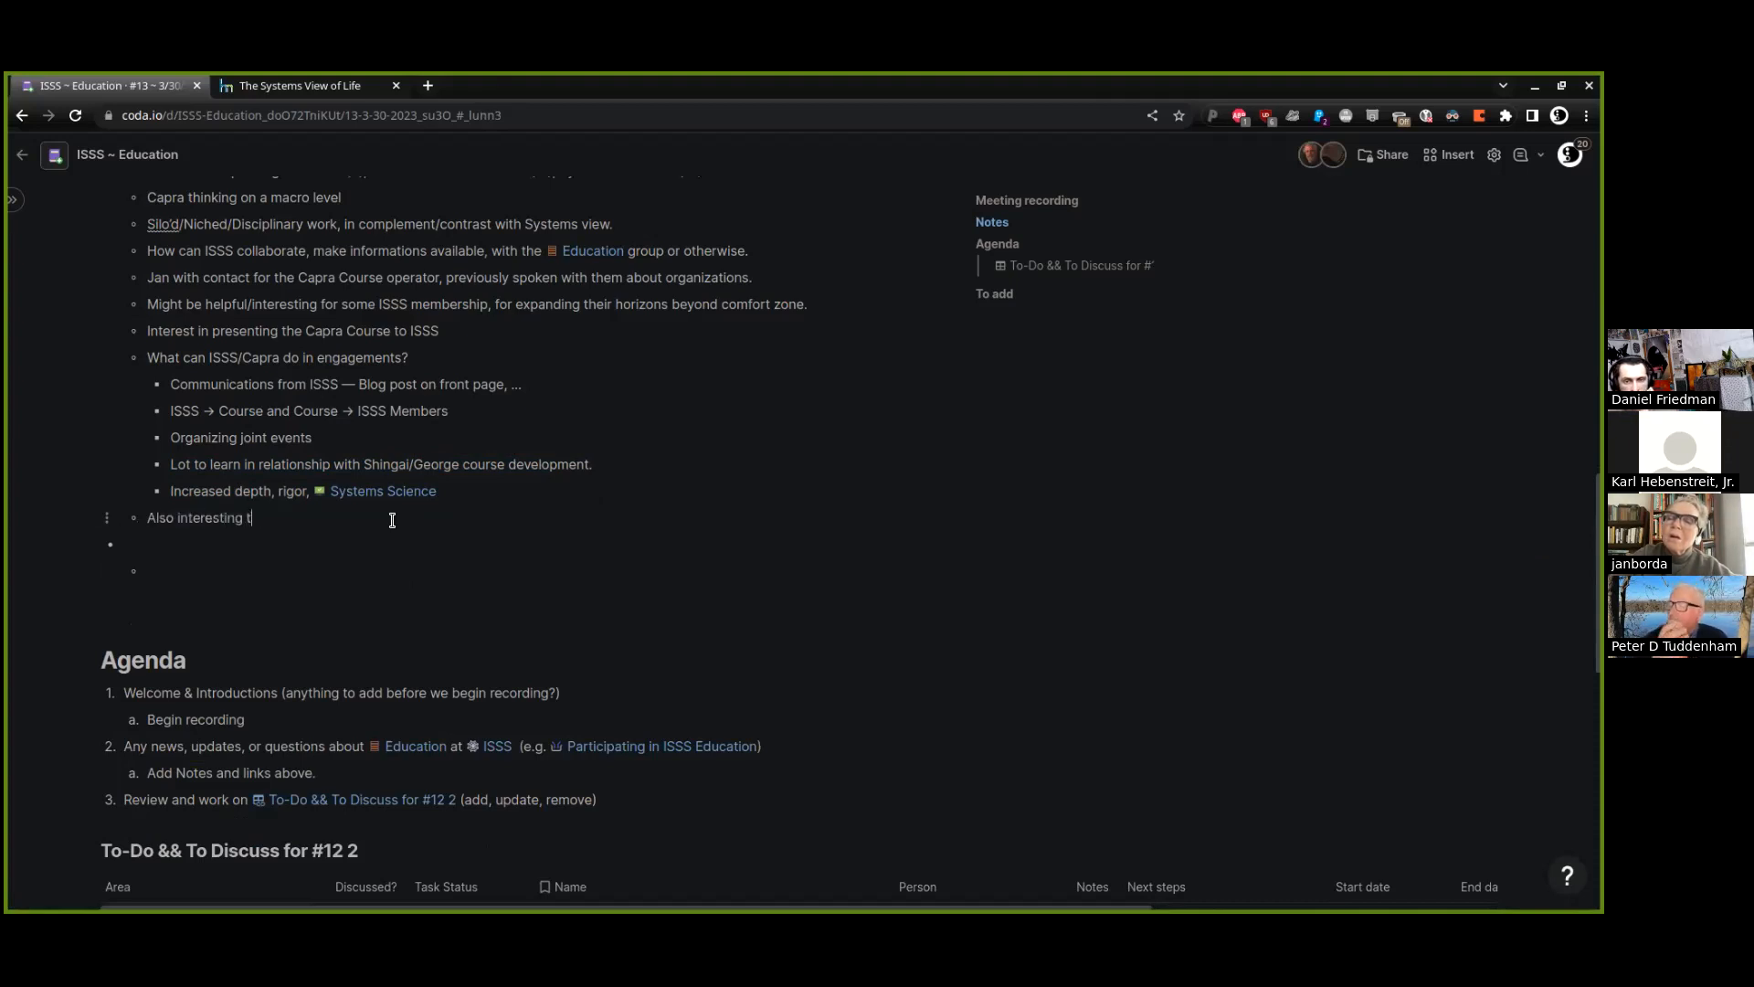
text(o how cour)
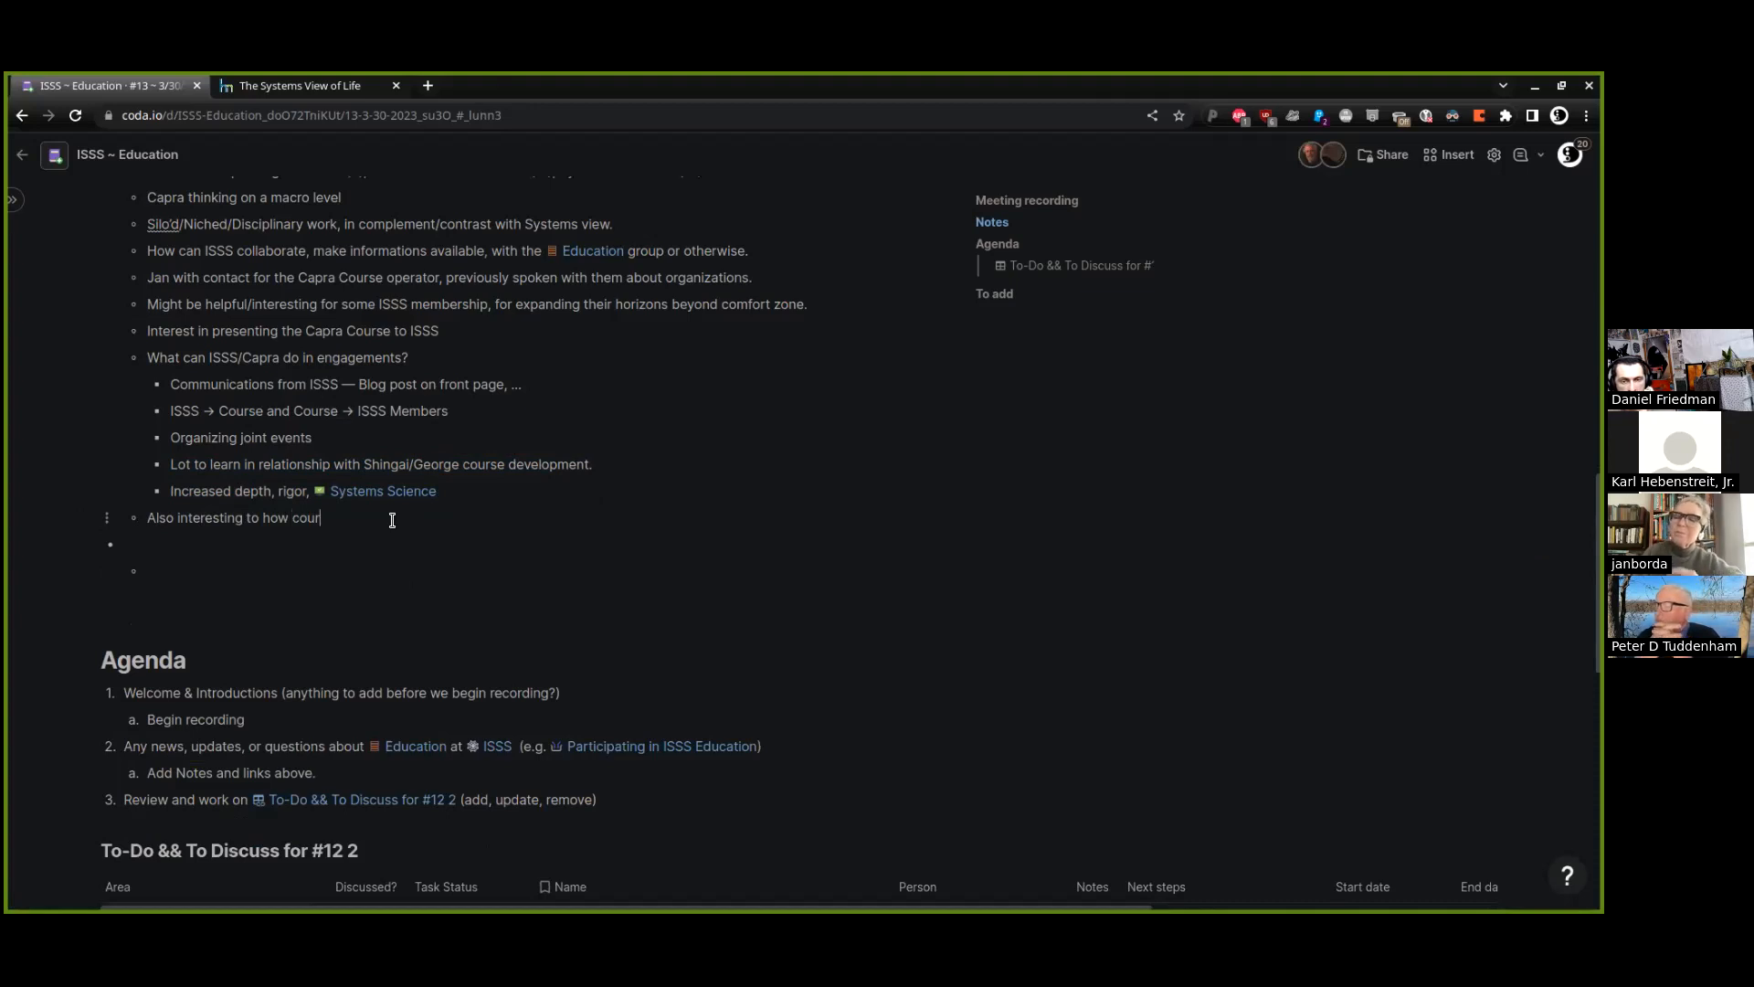
text(se thing is)
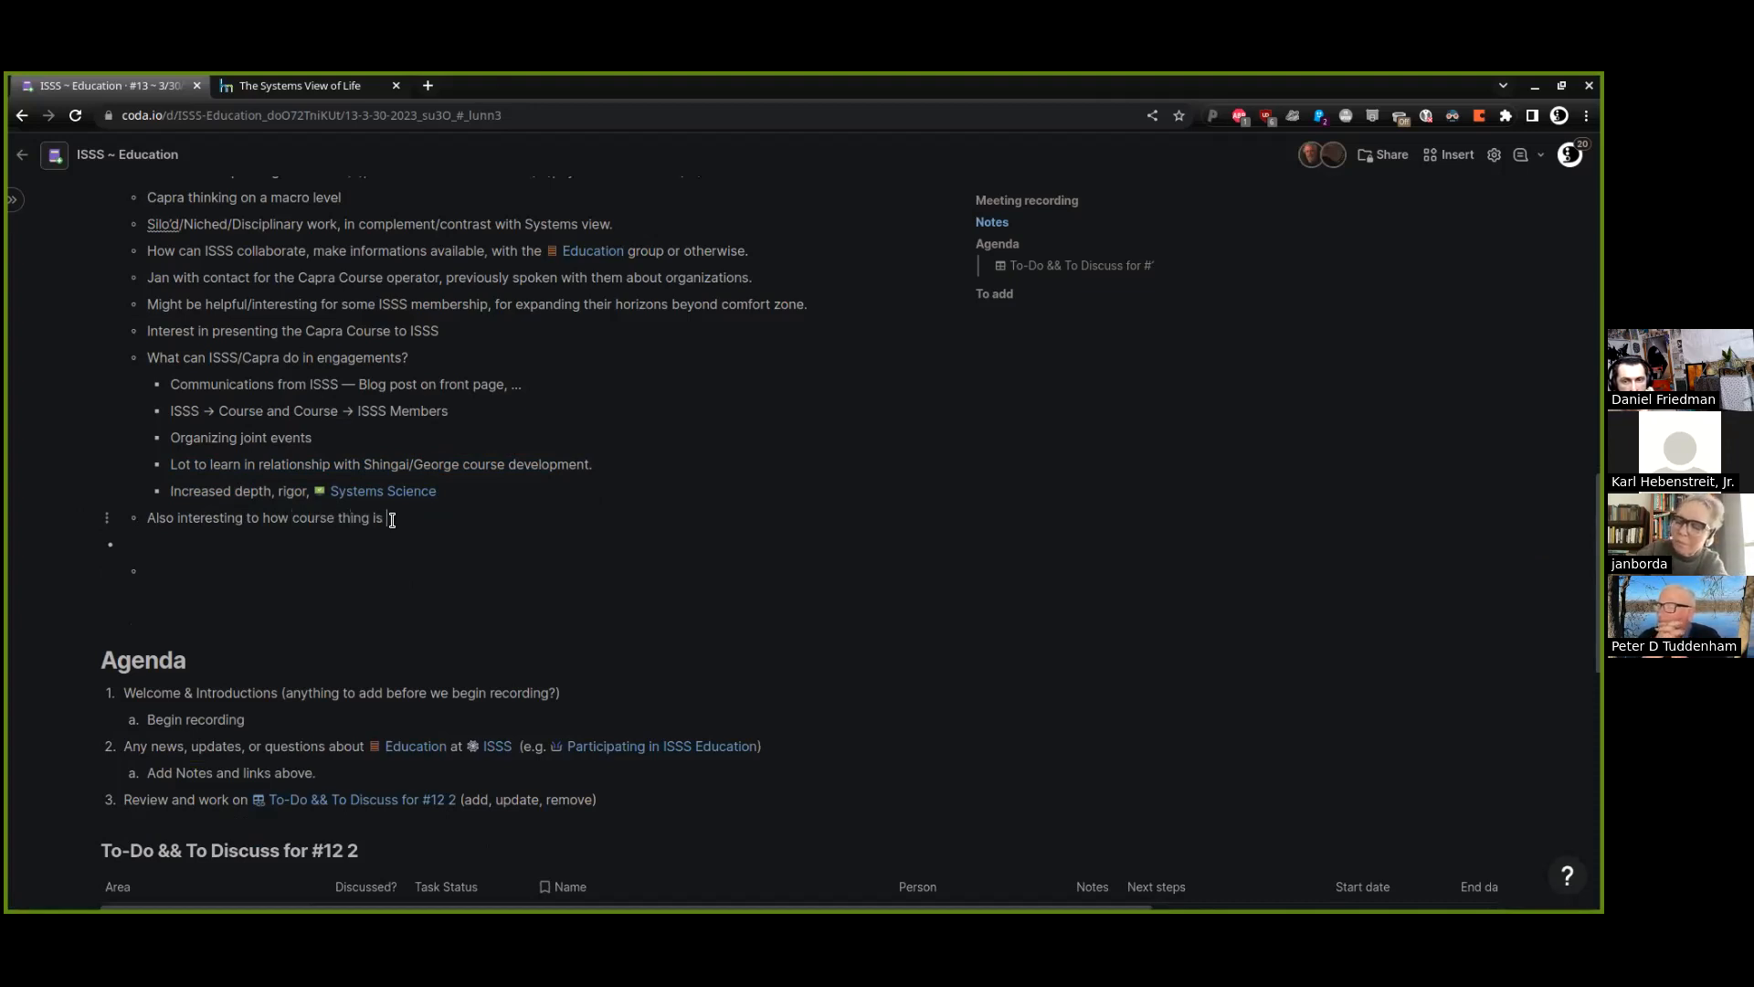
text(put togeh)
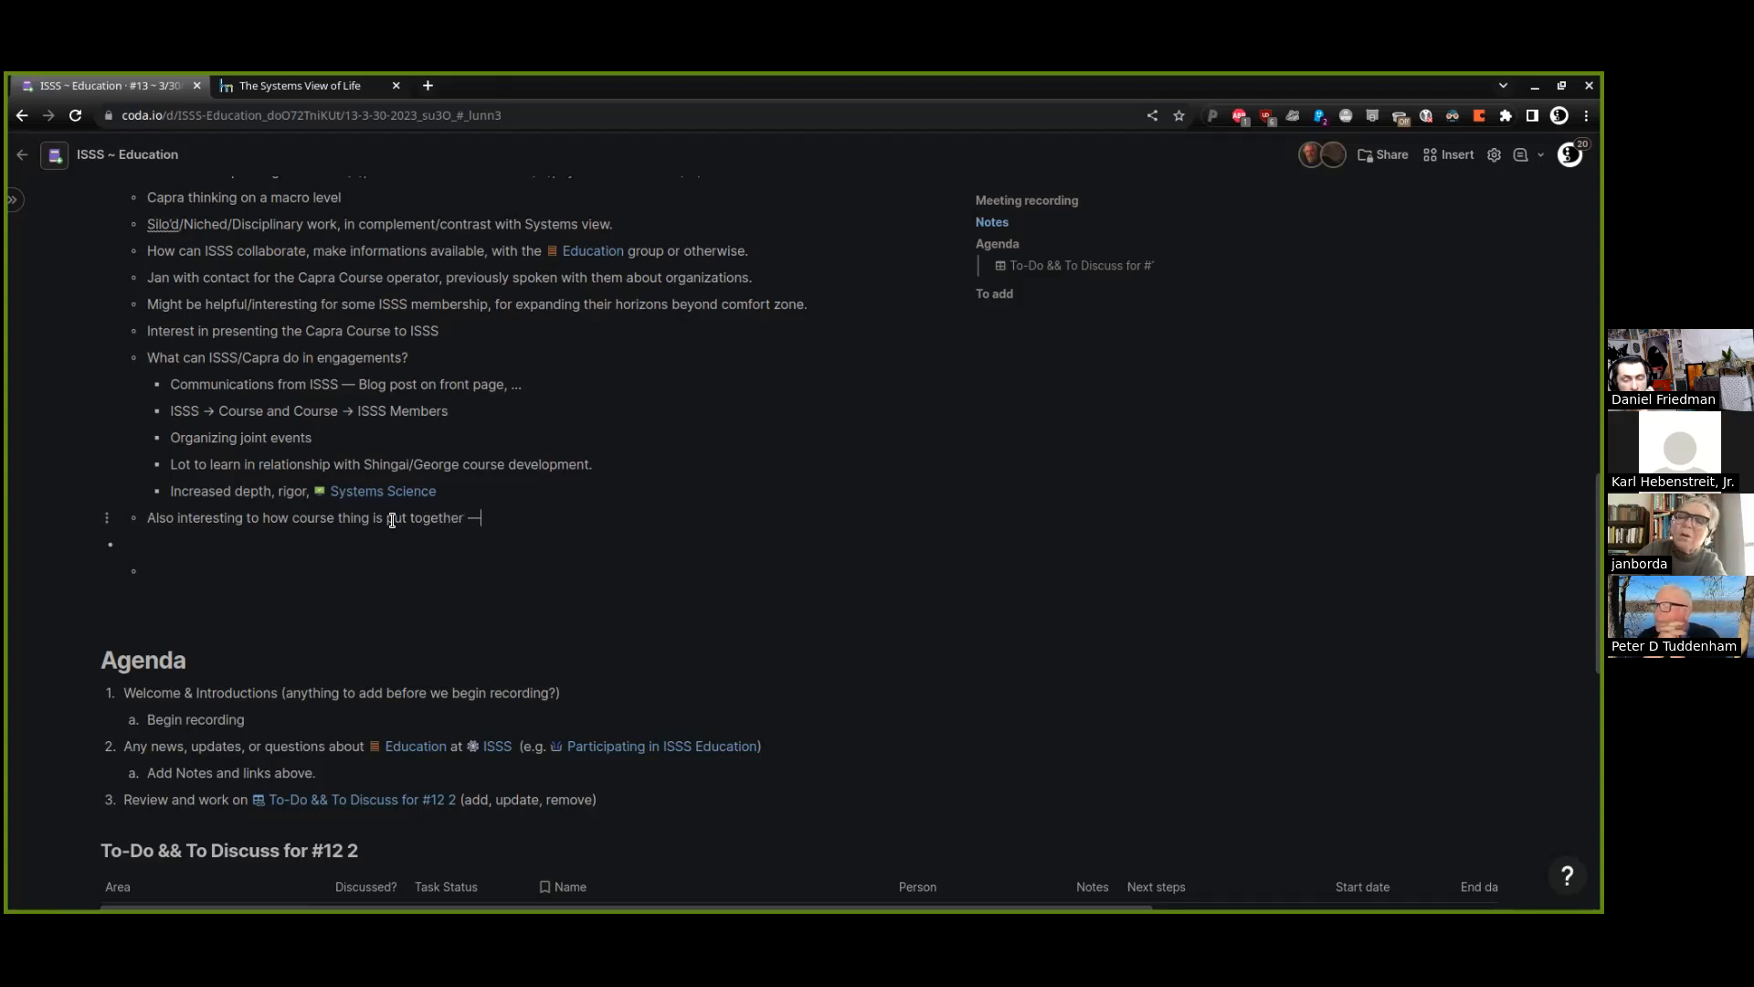
text(Courses are no)
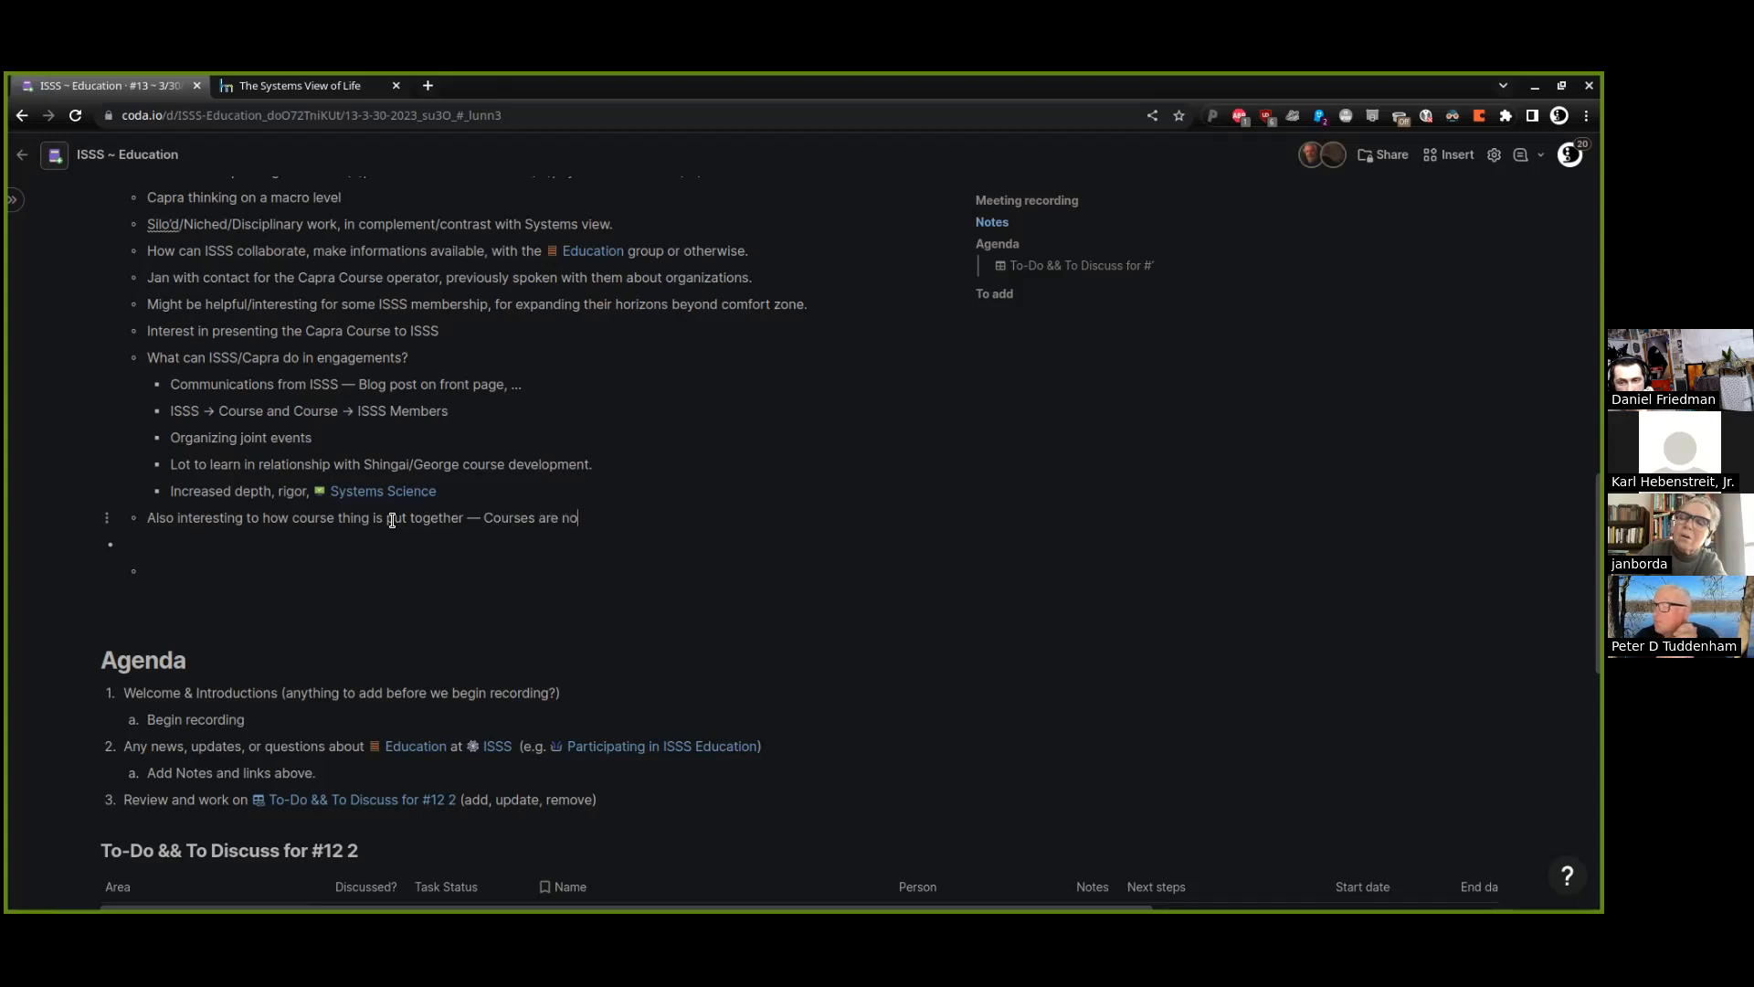
text(t often)
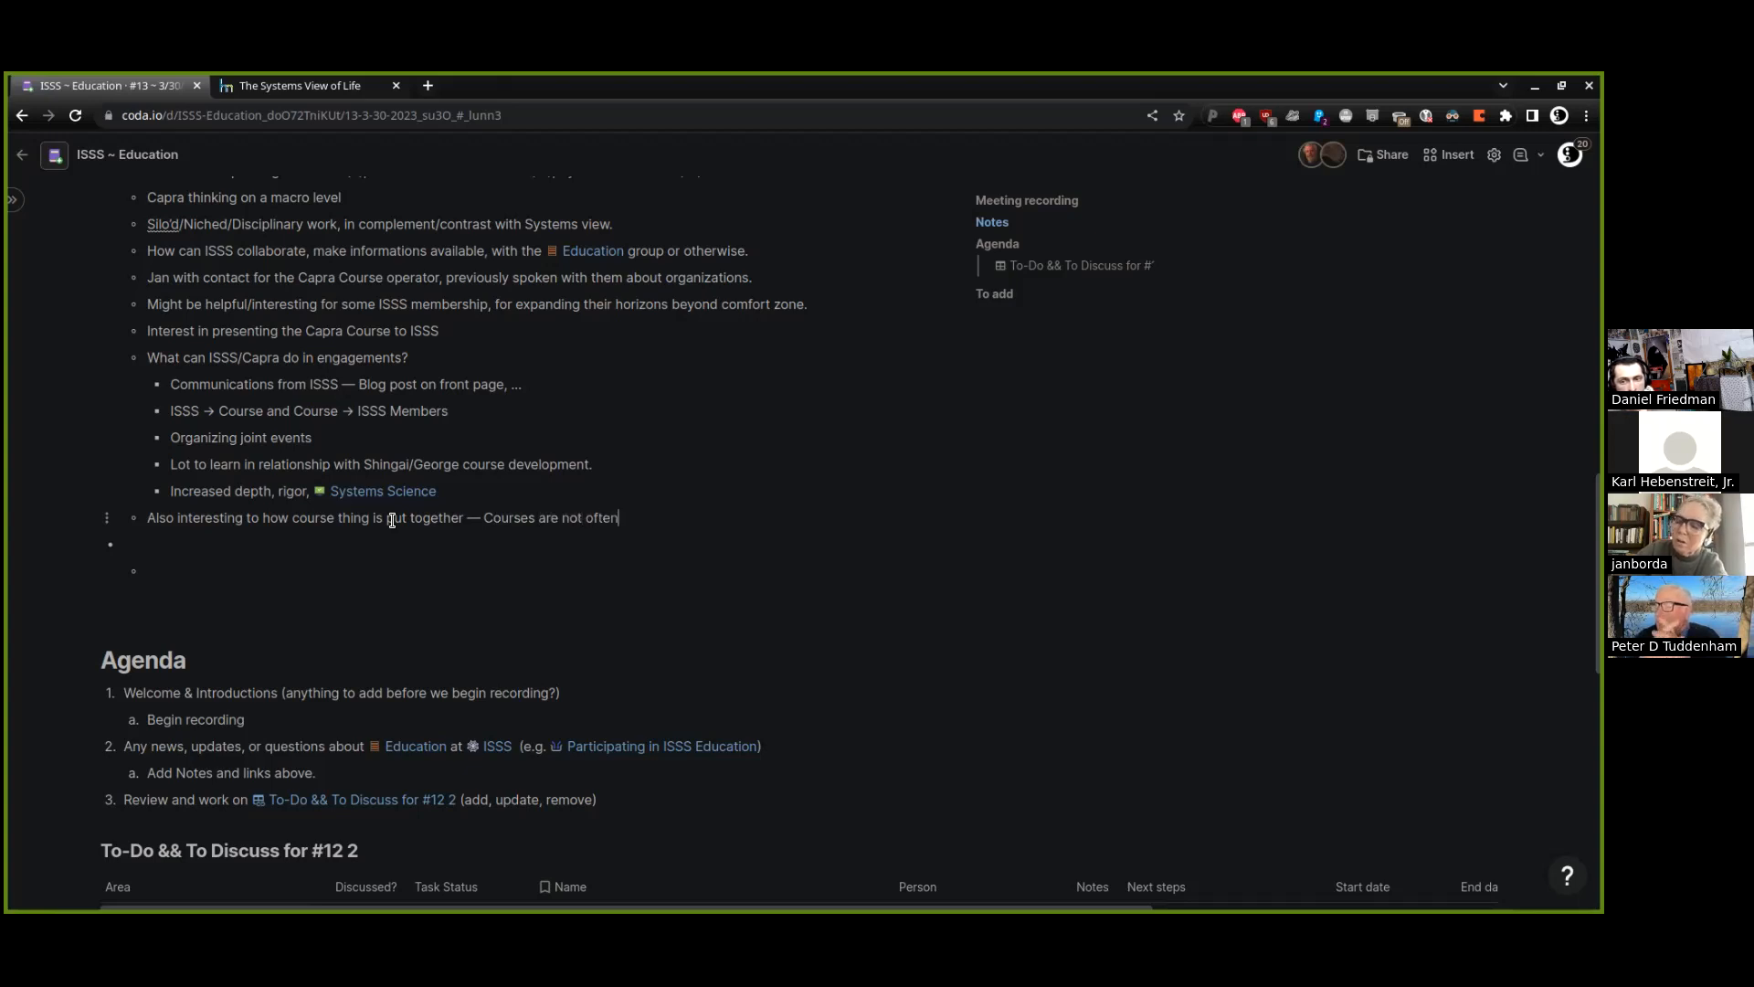
text(cheap.)
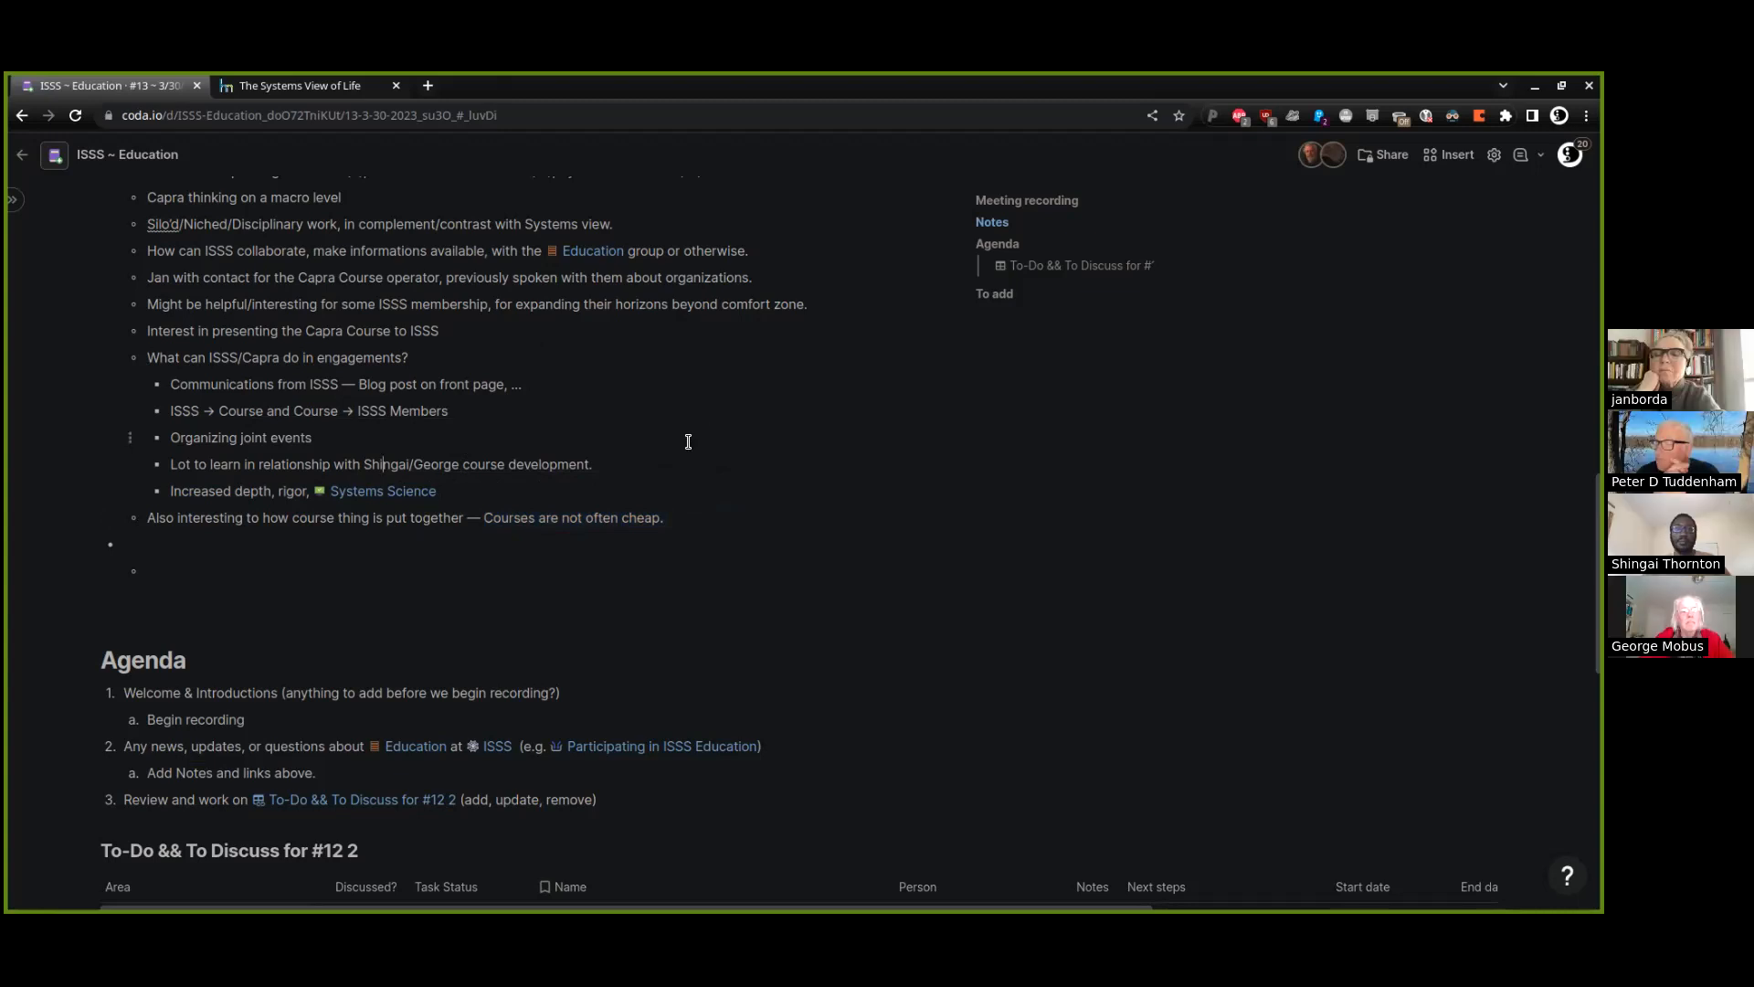
mouse_move(616, 420)
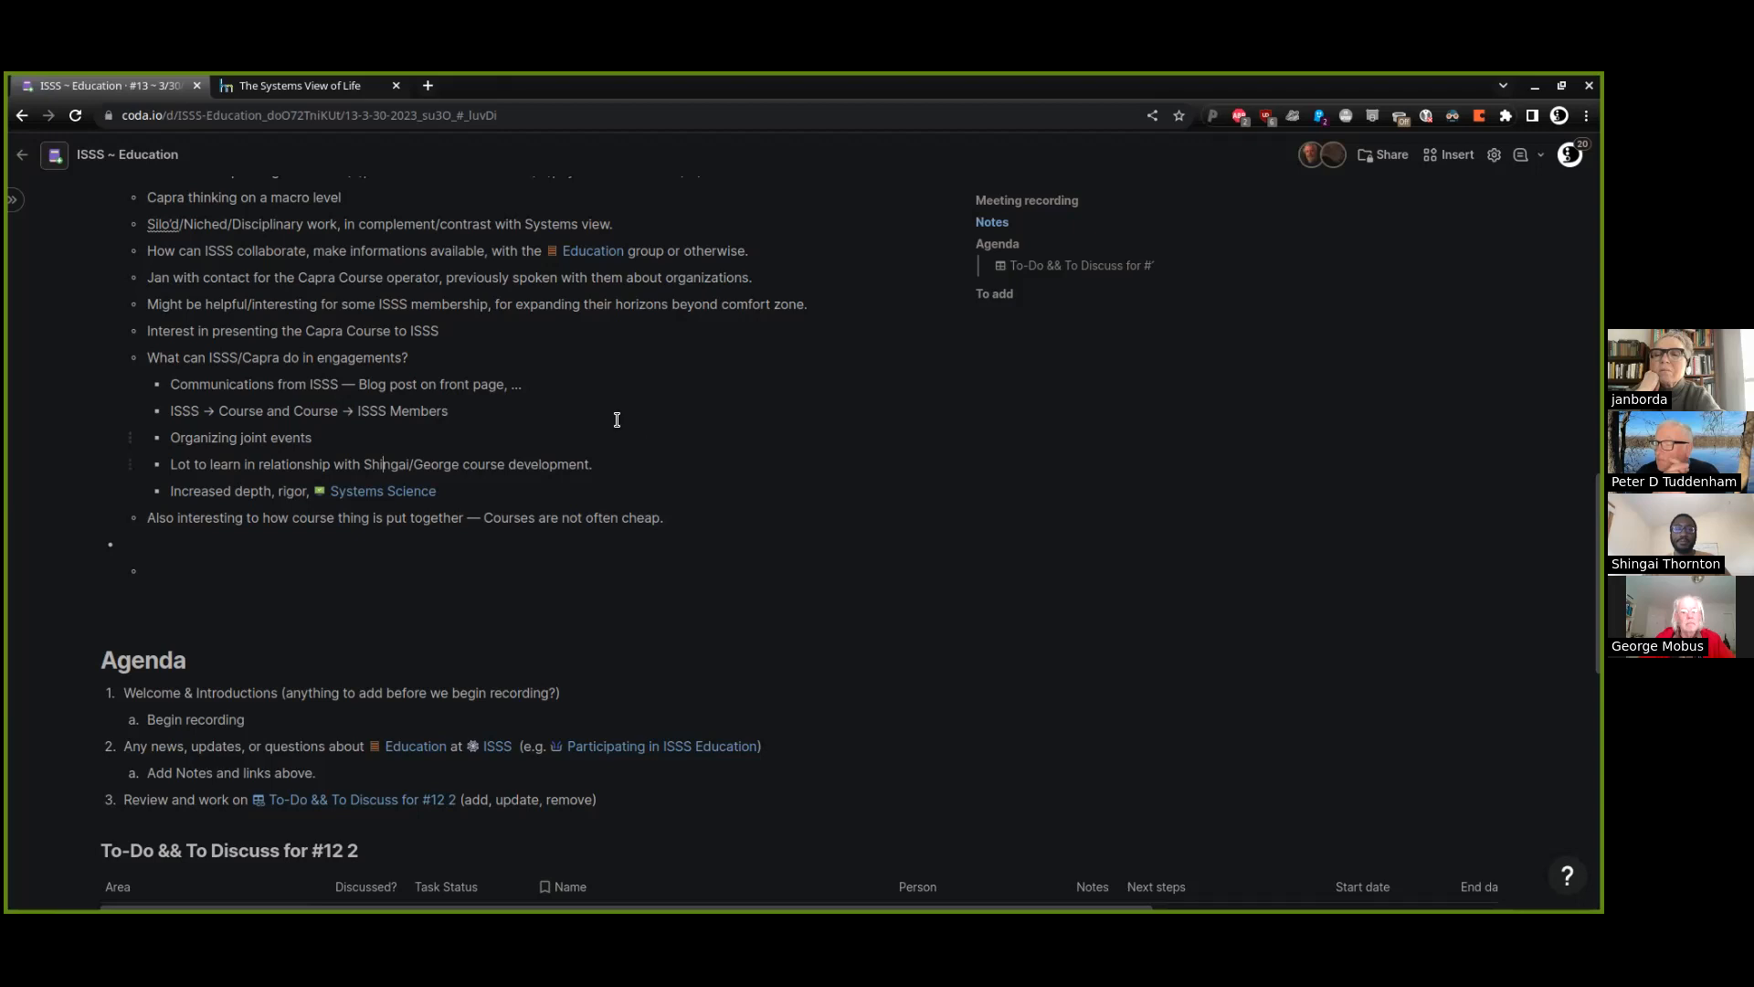
mouse_move(597, 394)
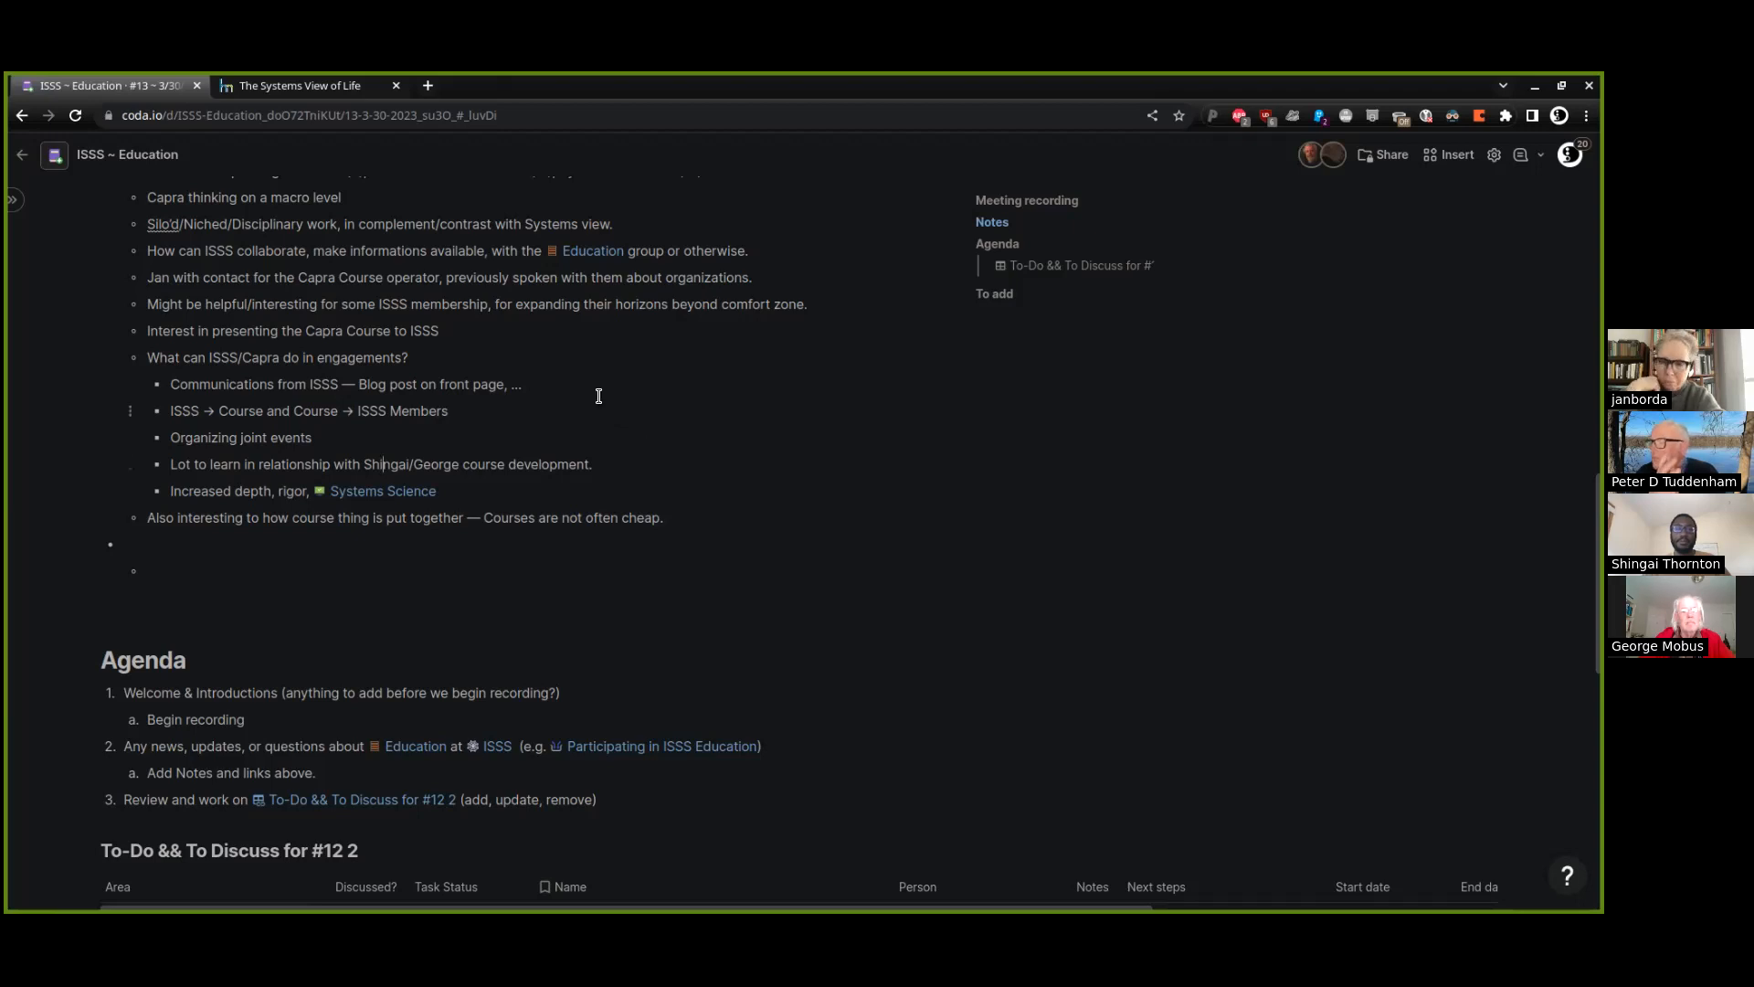
mouse_move(583, 391)
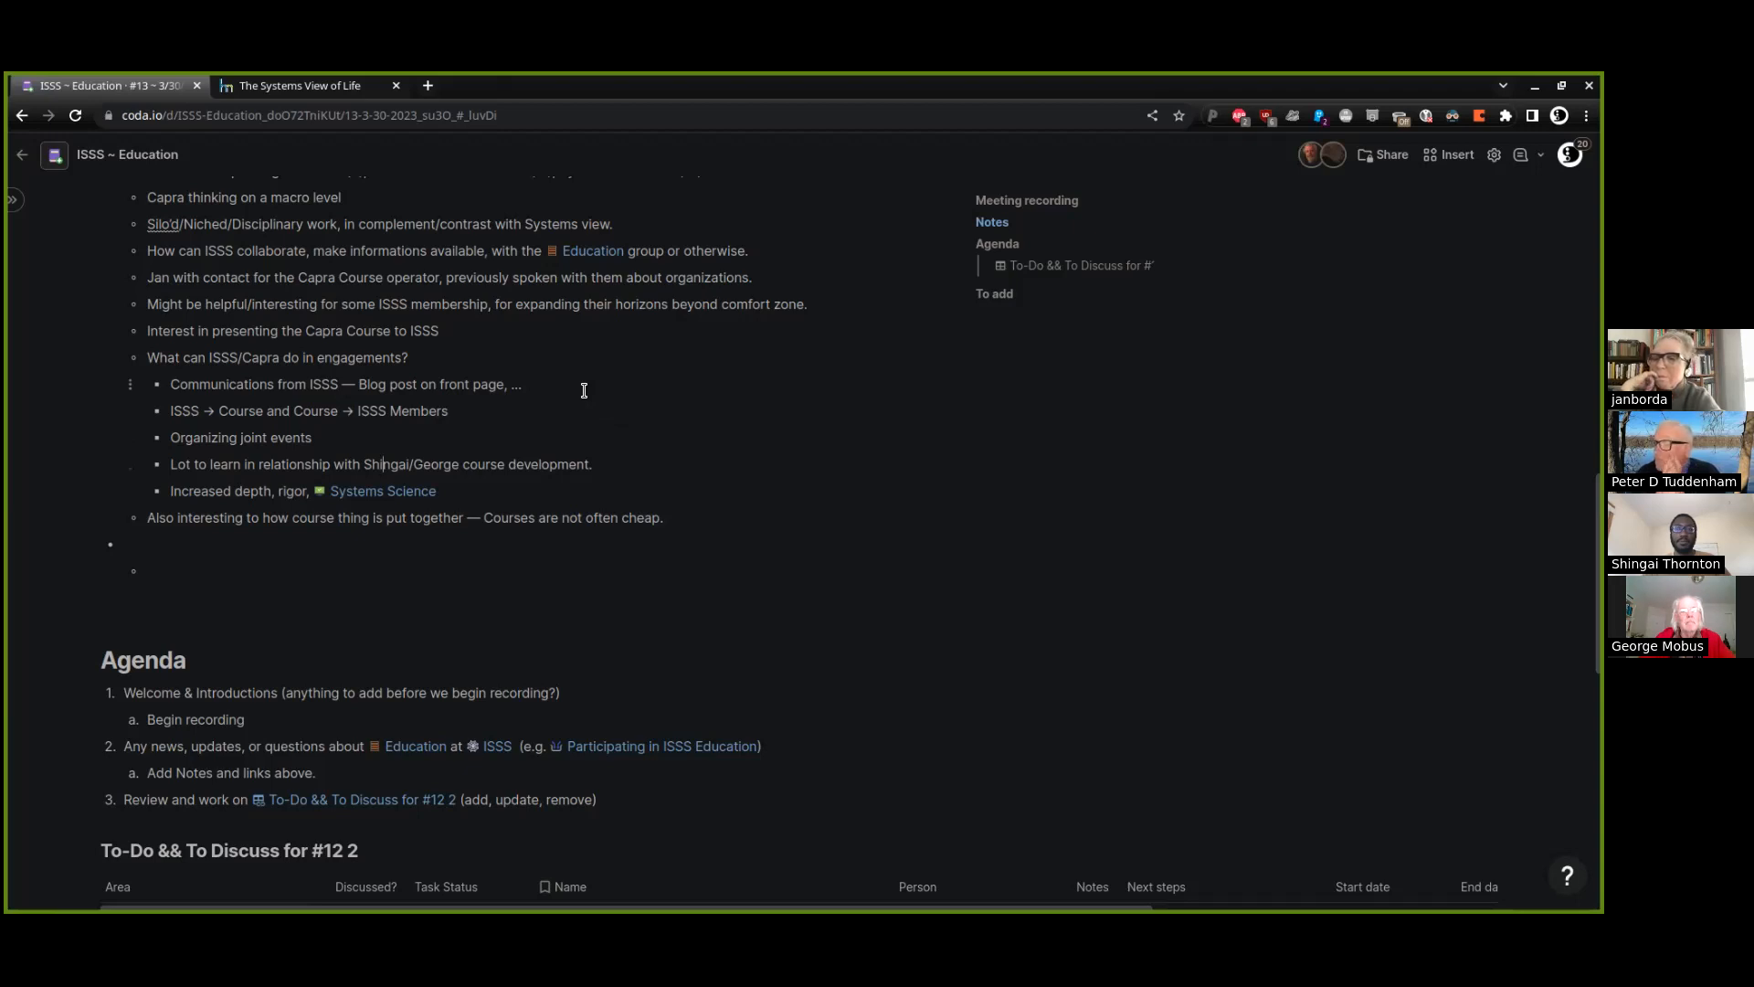
mouse_move(640, 537)
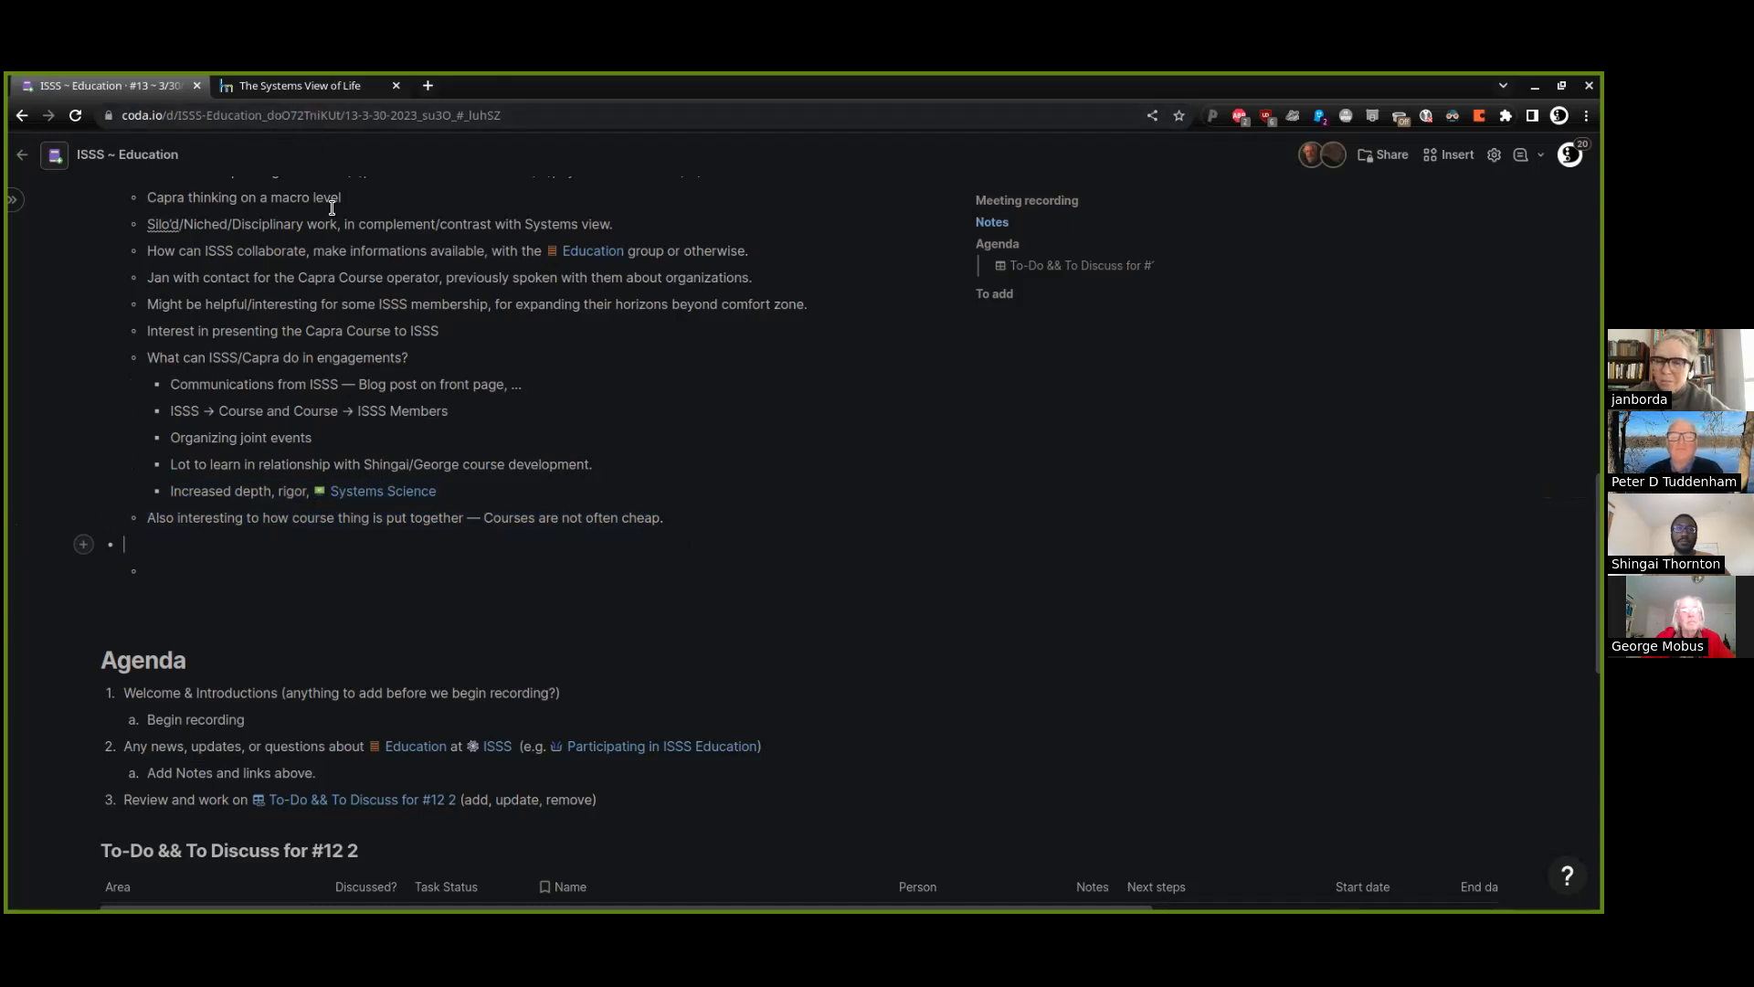
mouse_move(360, 337)
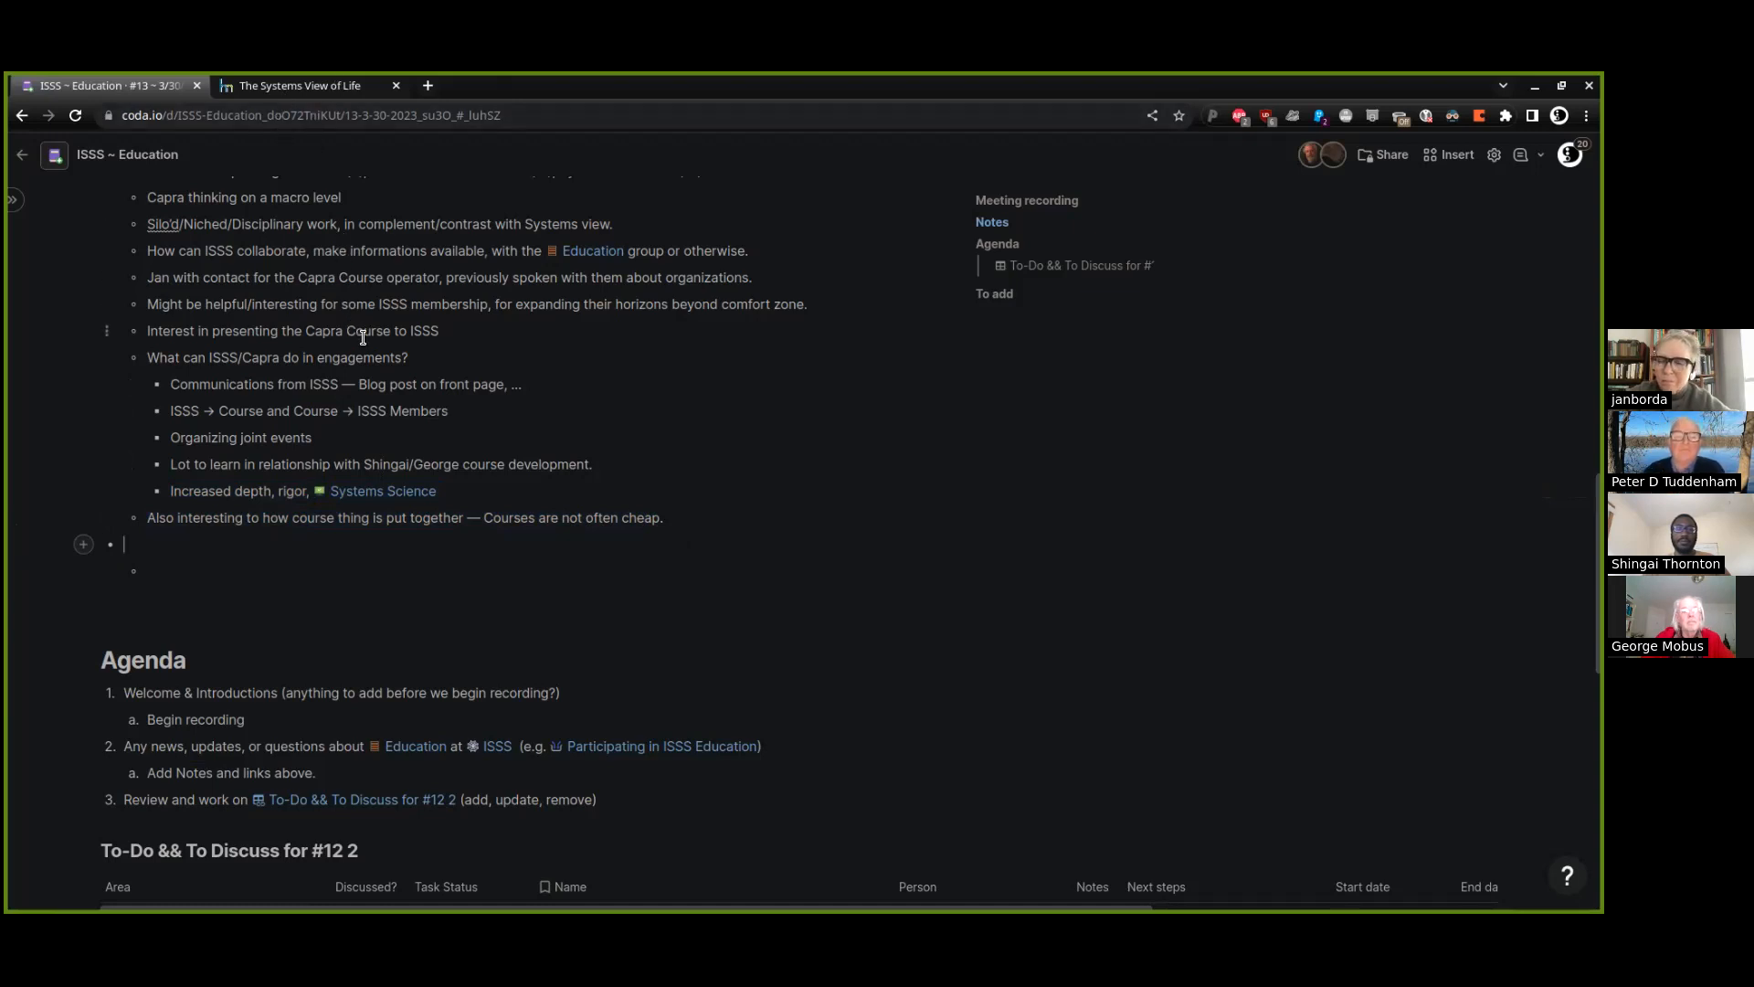
mouse_move(497, 415)
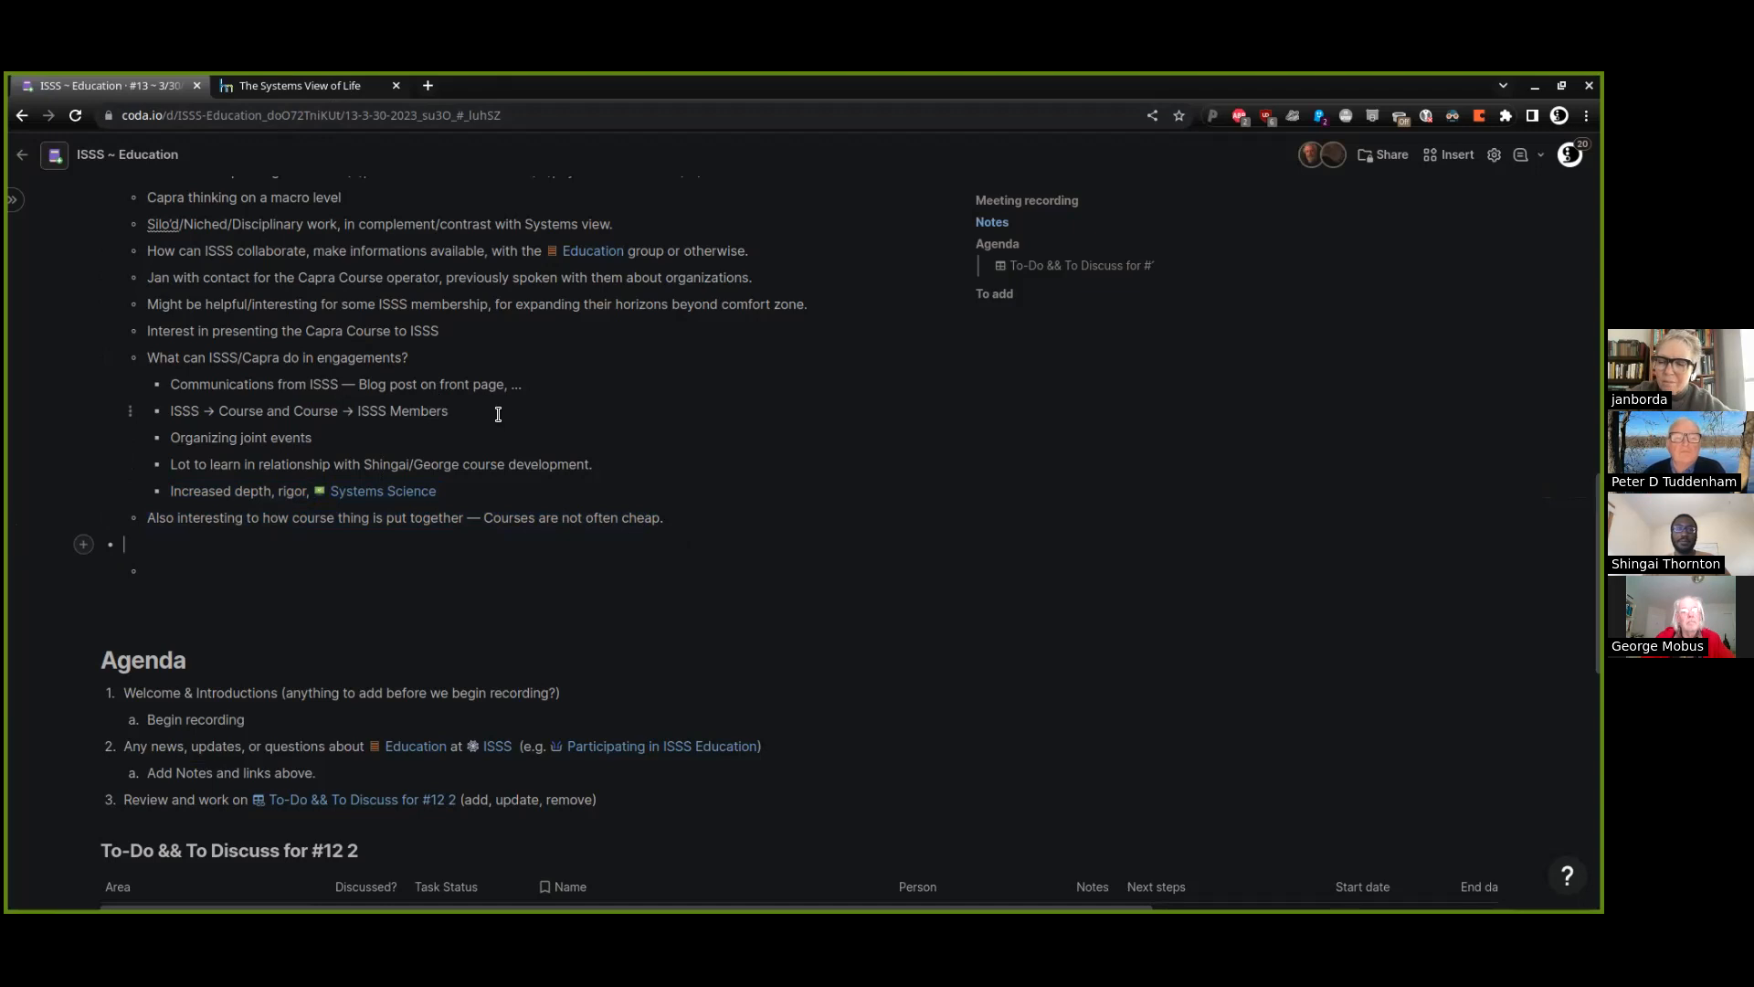
mouse_move(482, 422)
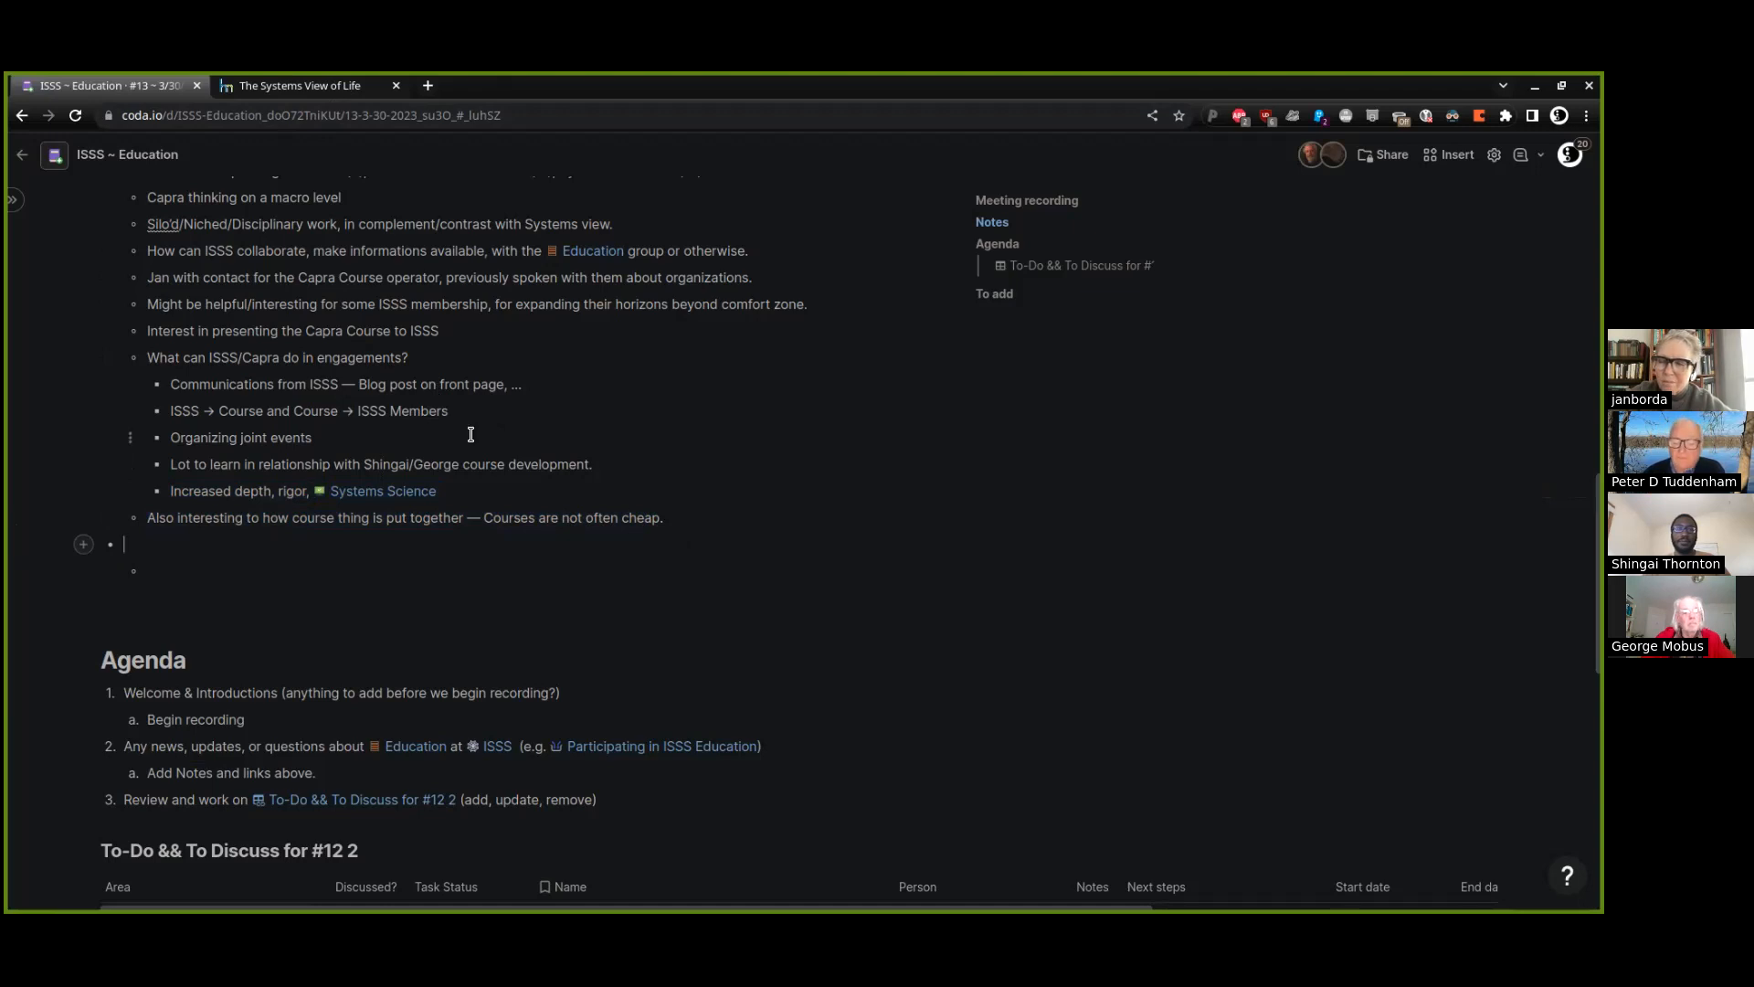
mouse_move(466, 417)
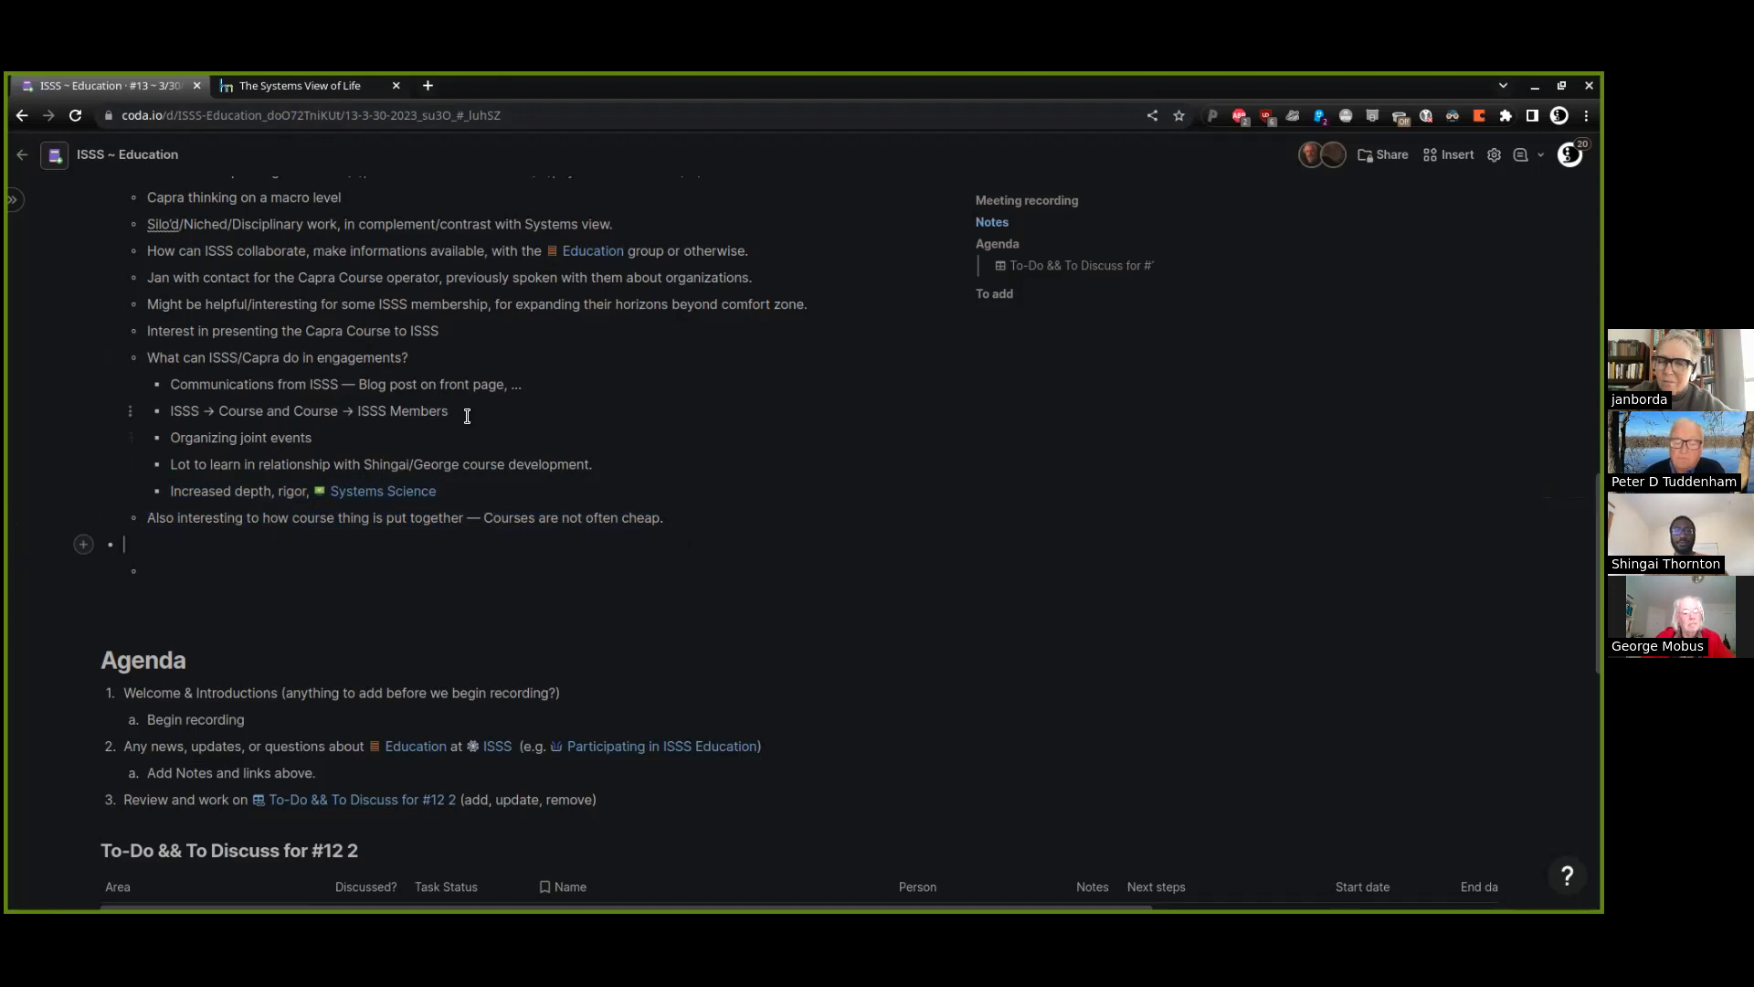
mouse_move(251, 231)
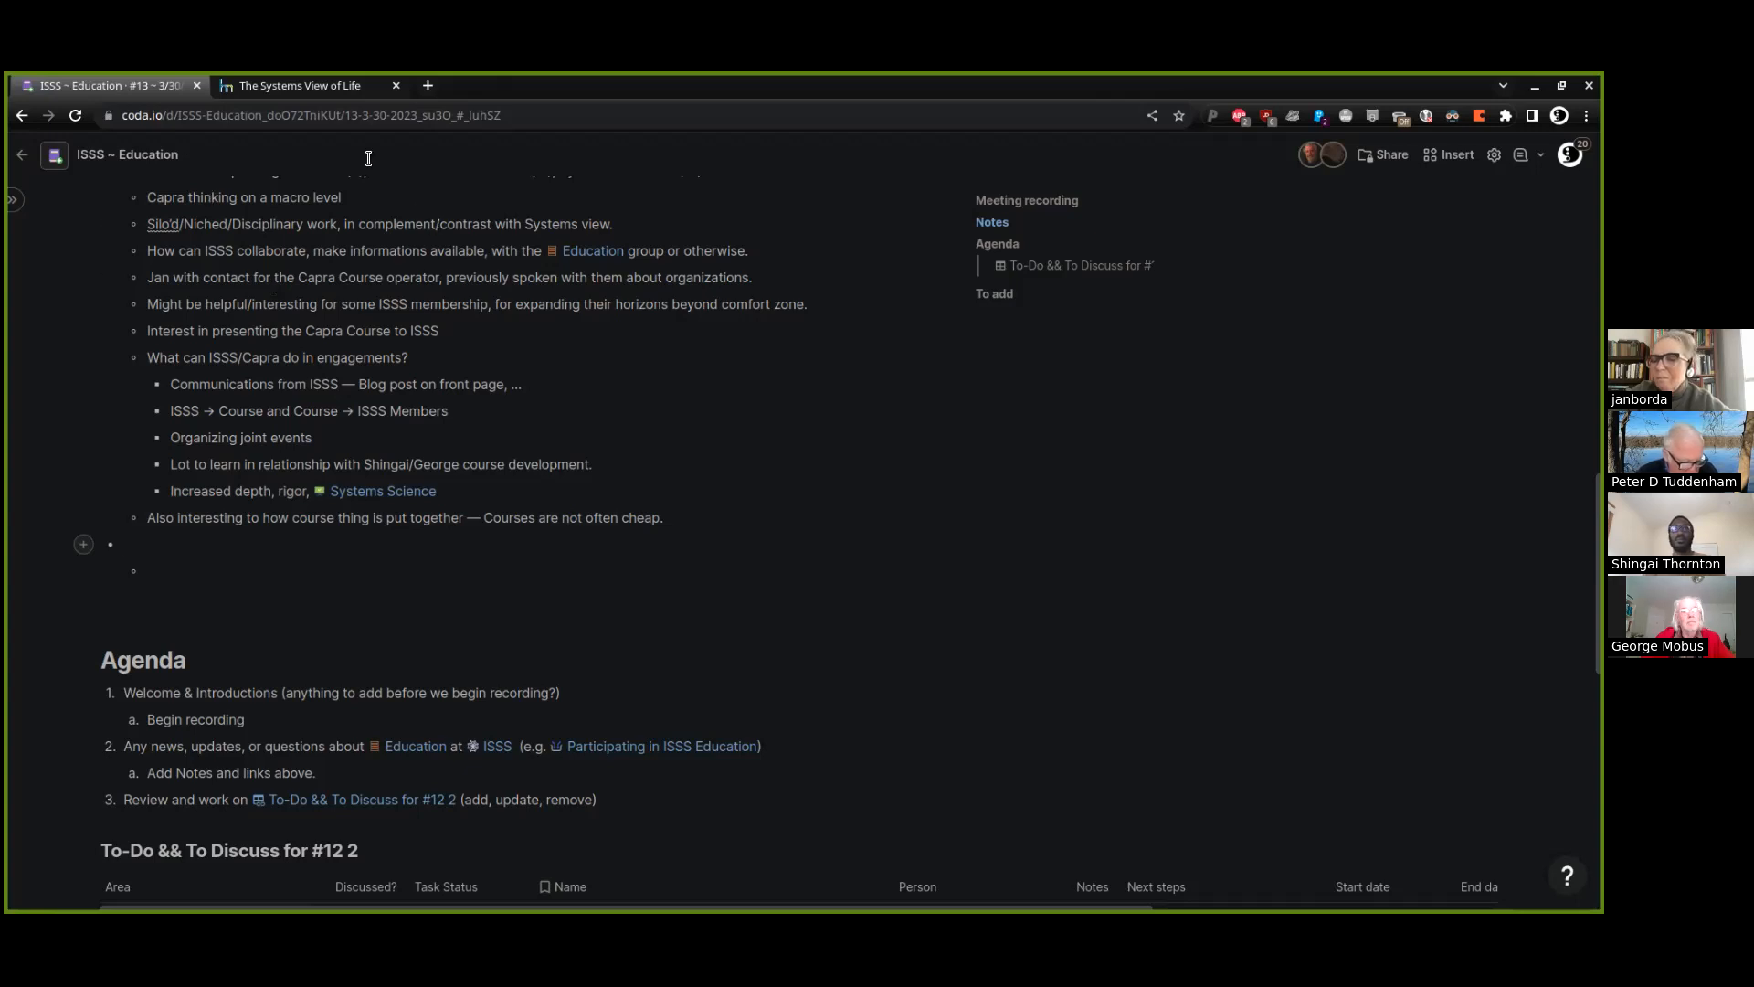
click(133, 545)
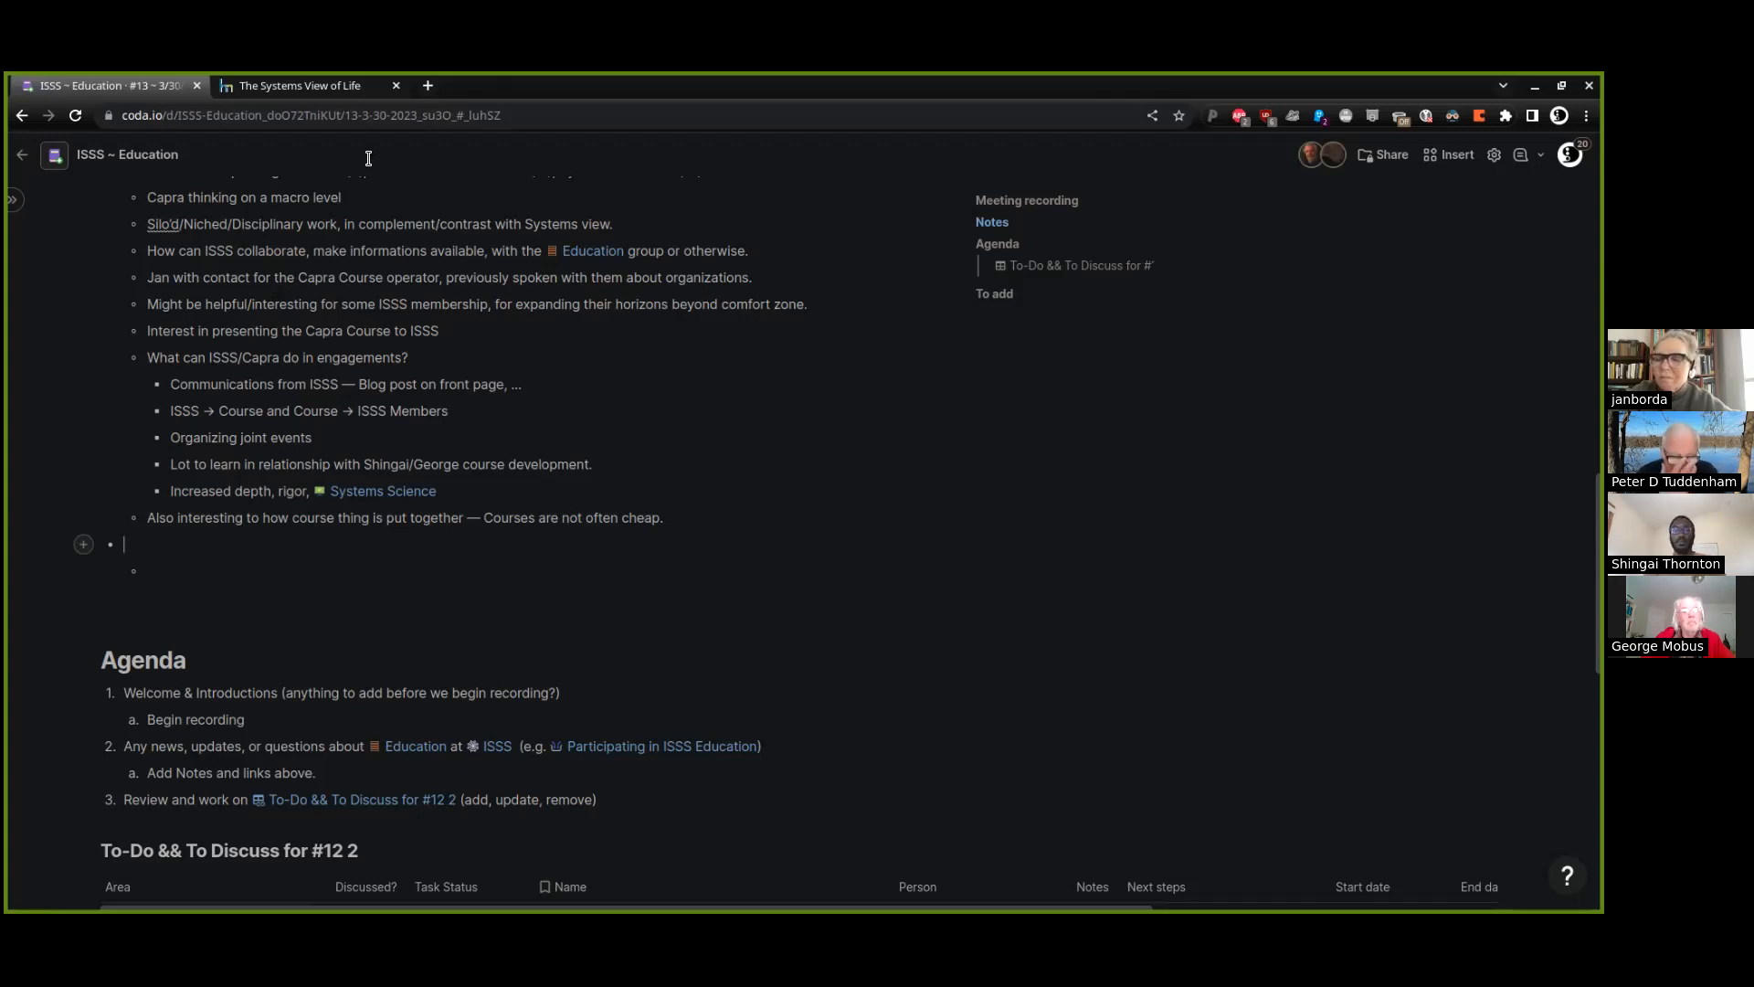
Scroll between the agenda and to-do table for #13 and place the cursor in the notes
scroll(down, 3)
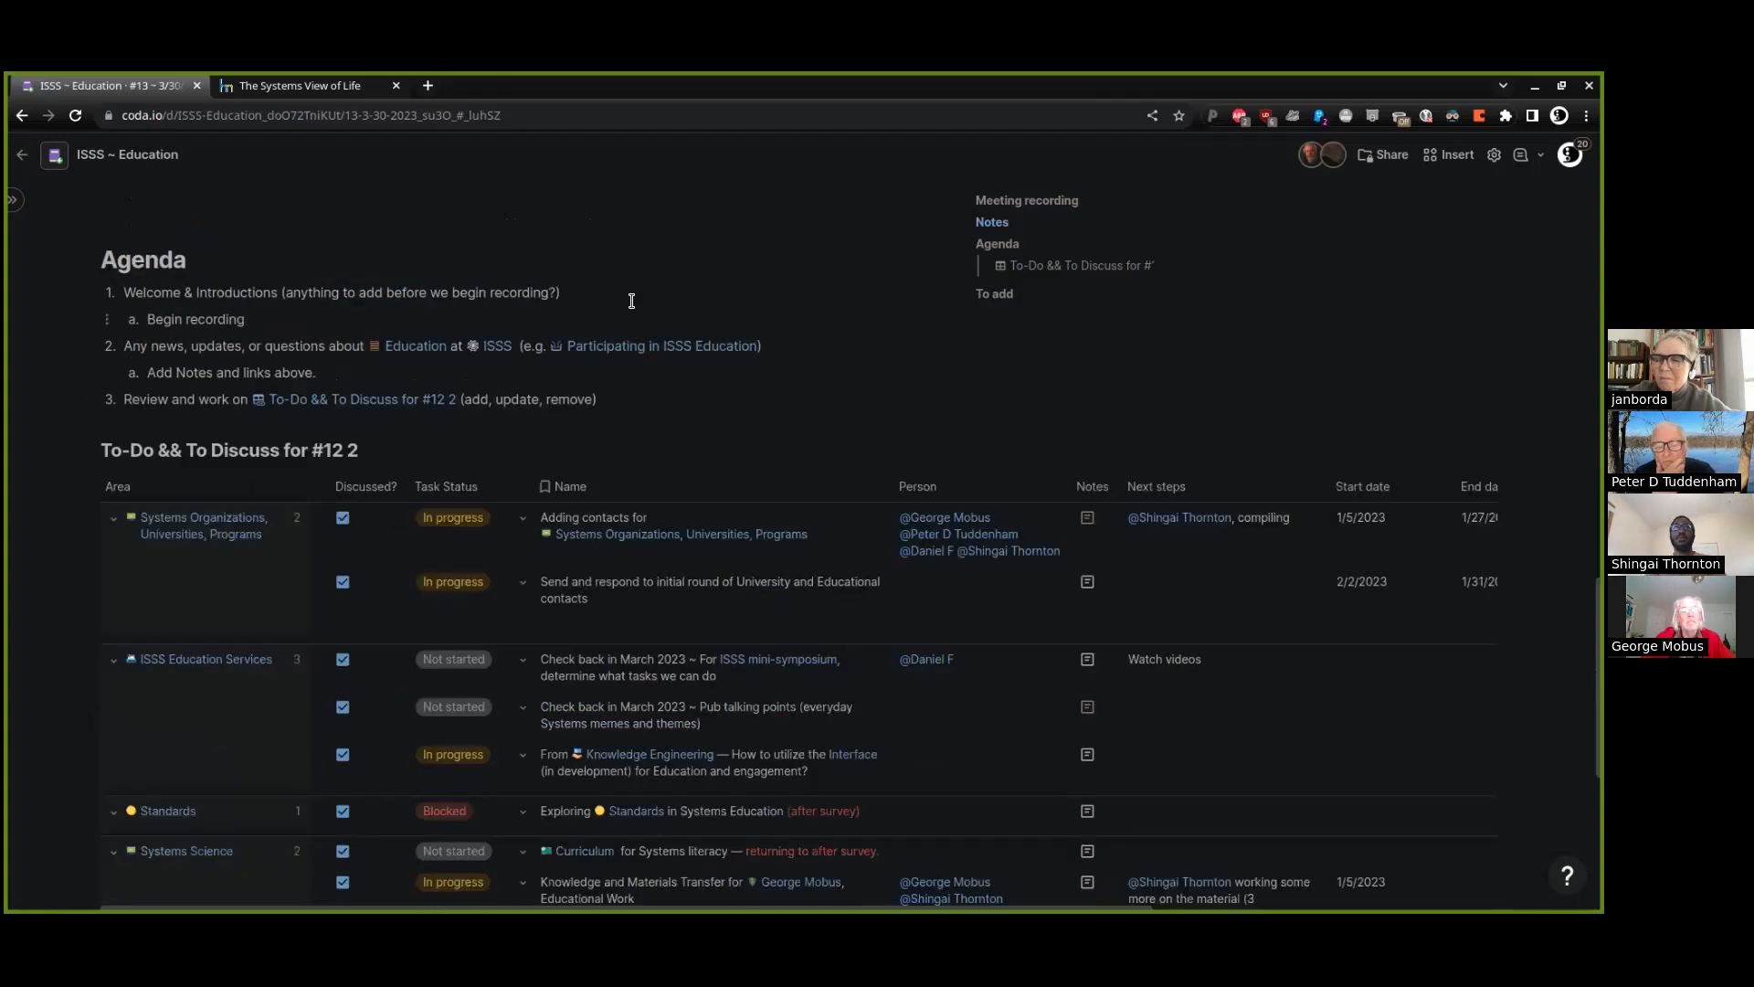
scroll(up, 3)
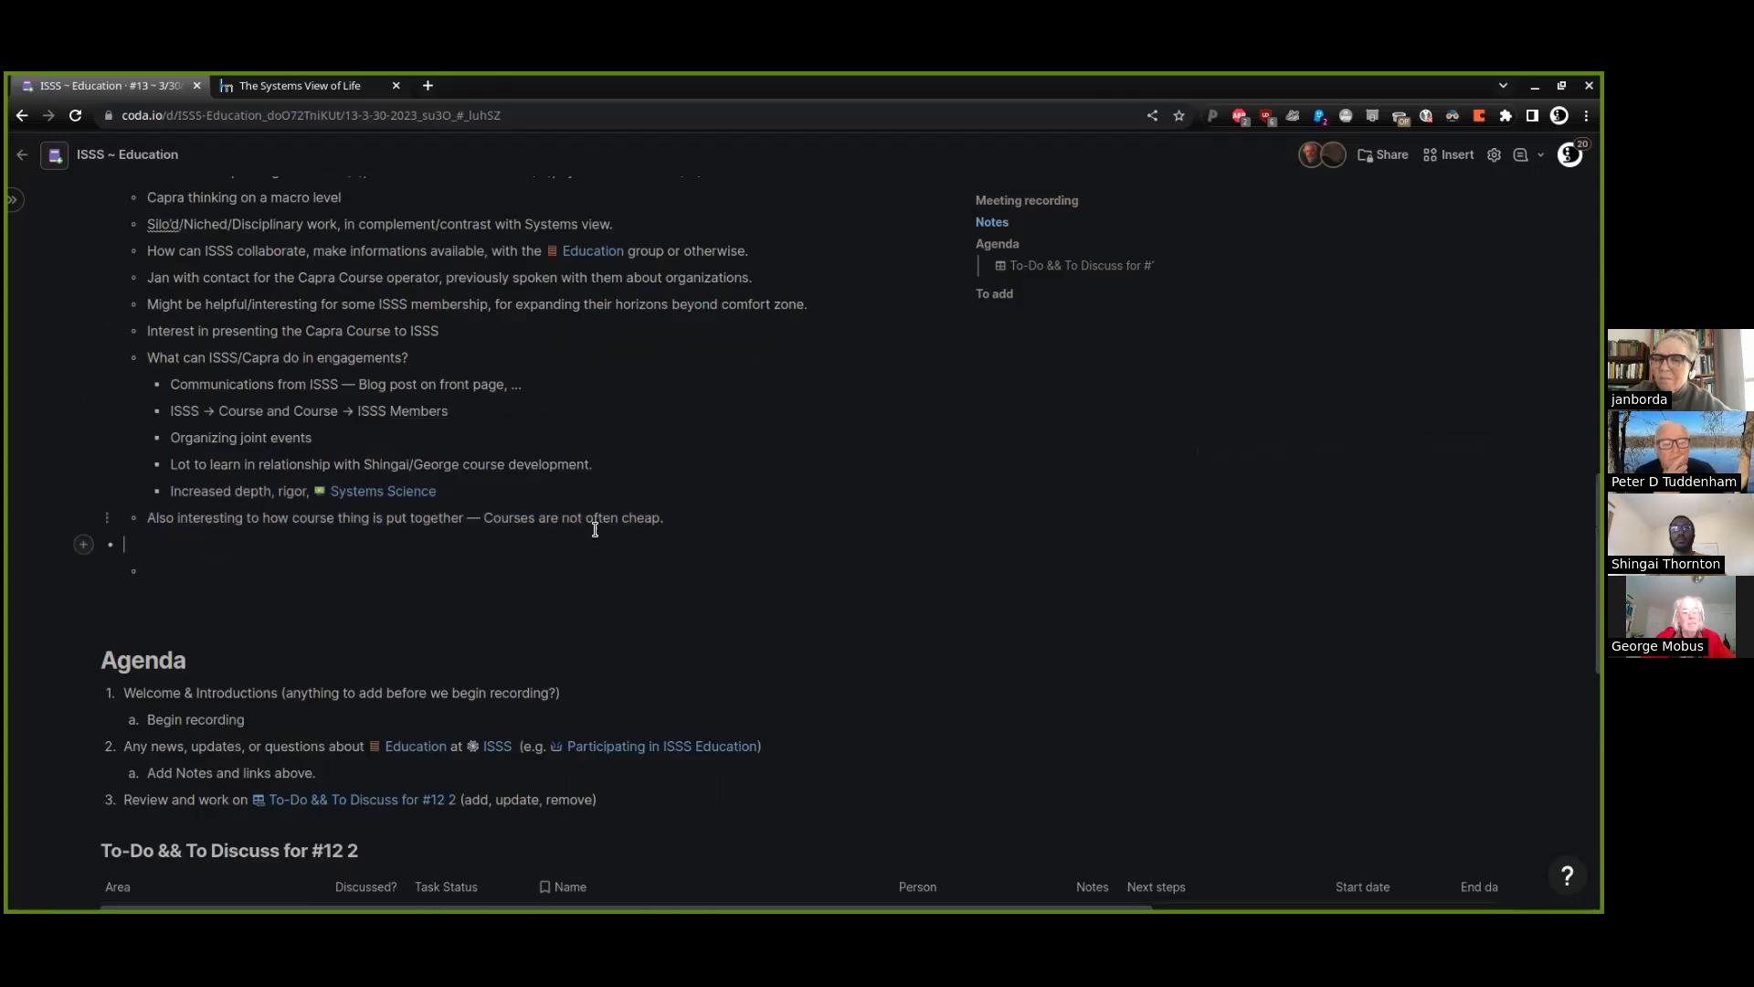
scroll(up, 3)
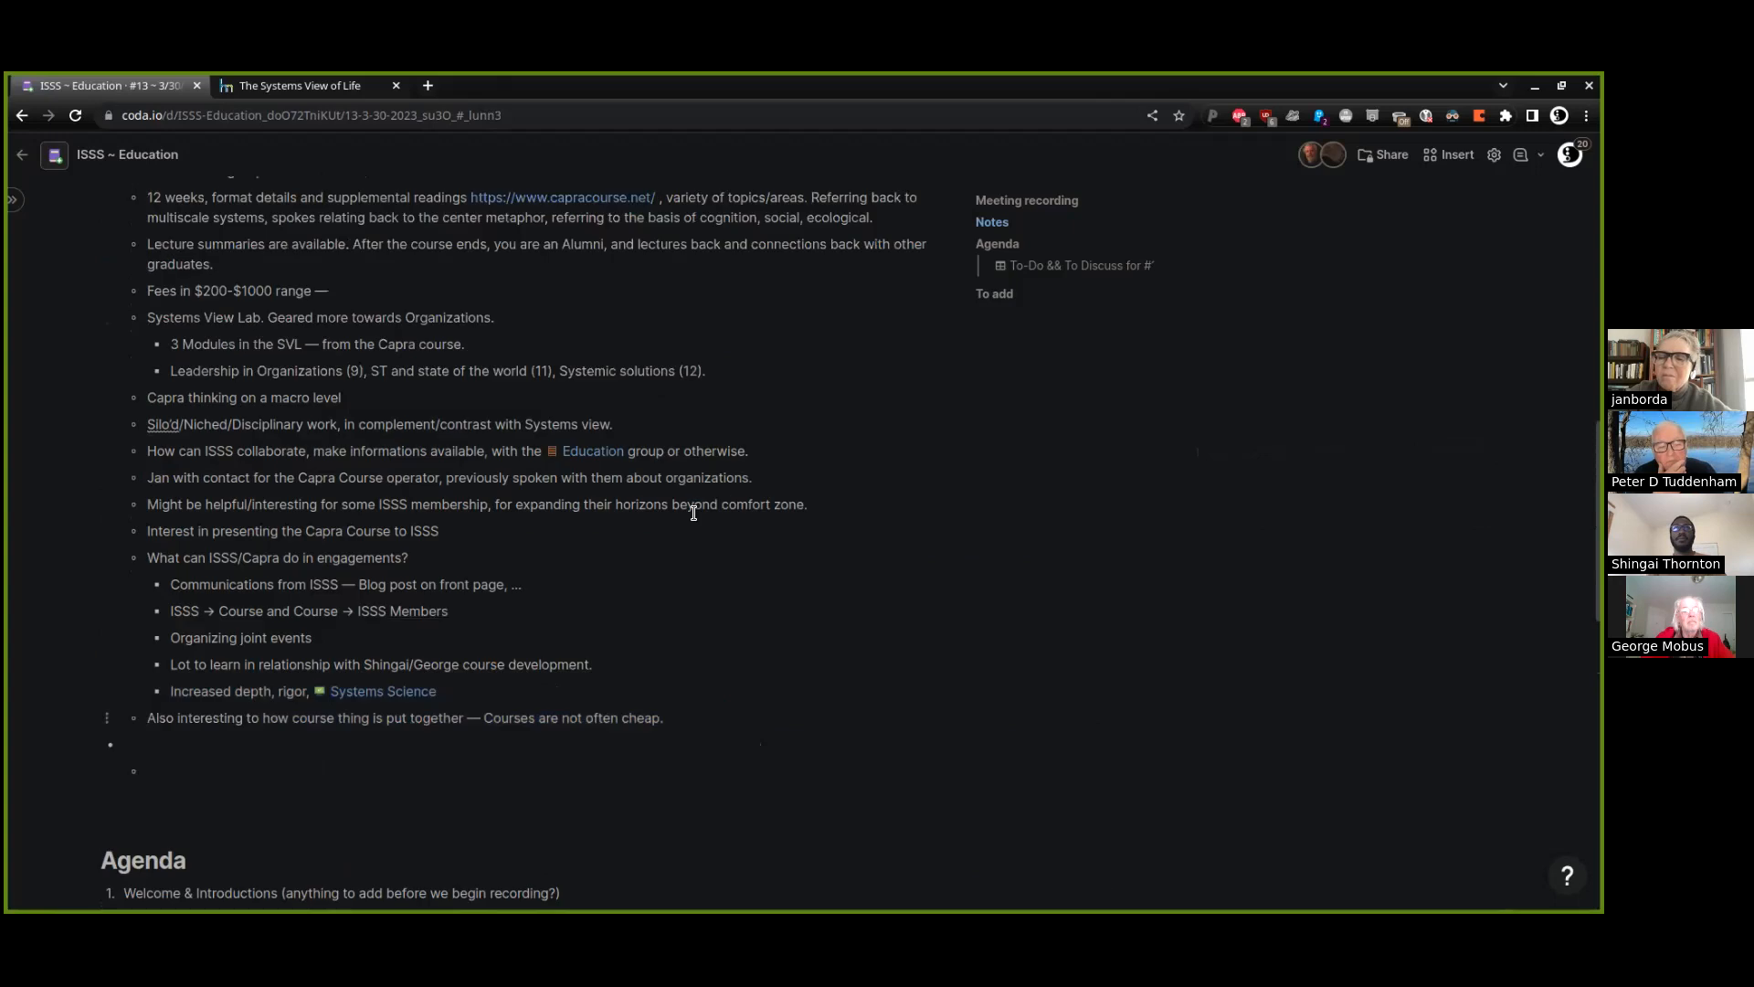
scroll(down, 3)
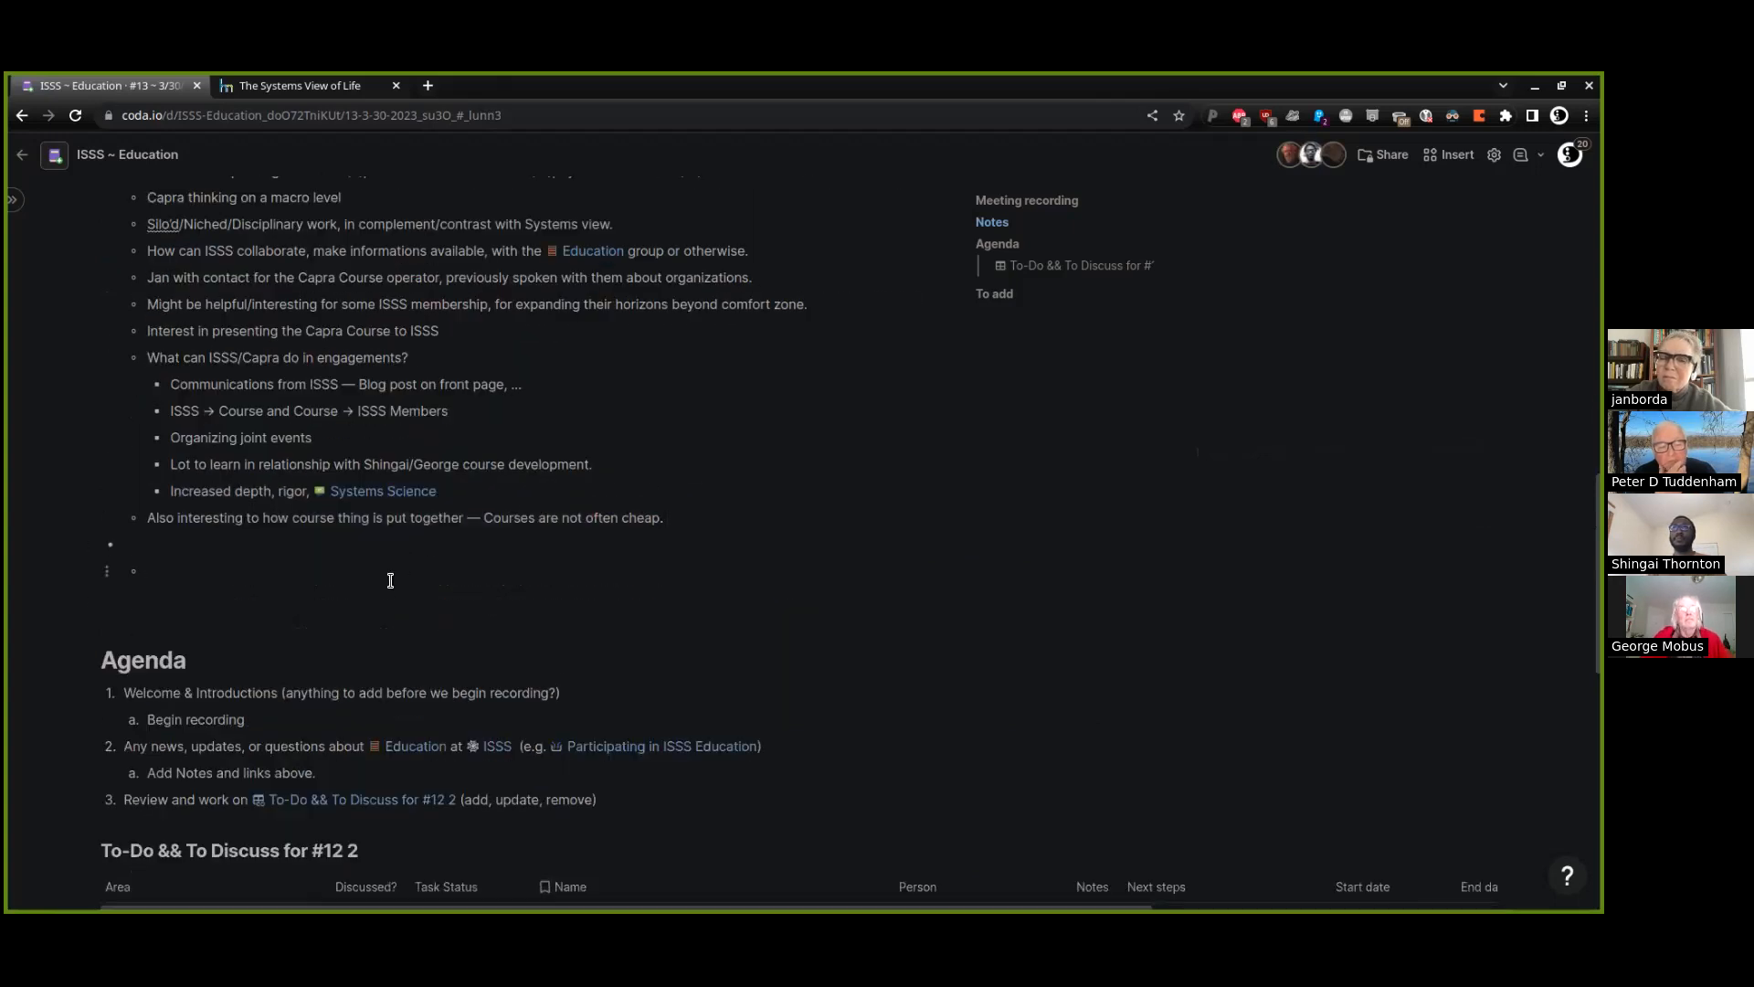
click(229, 850)
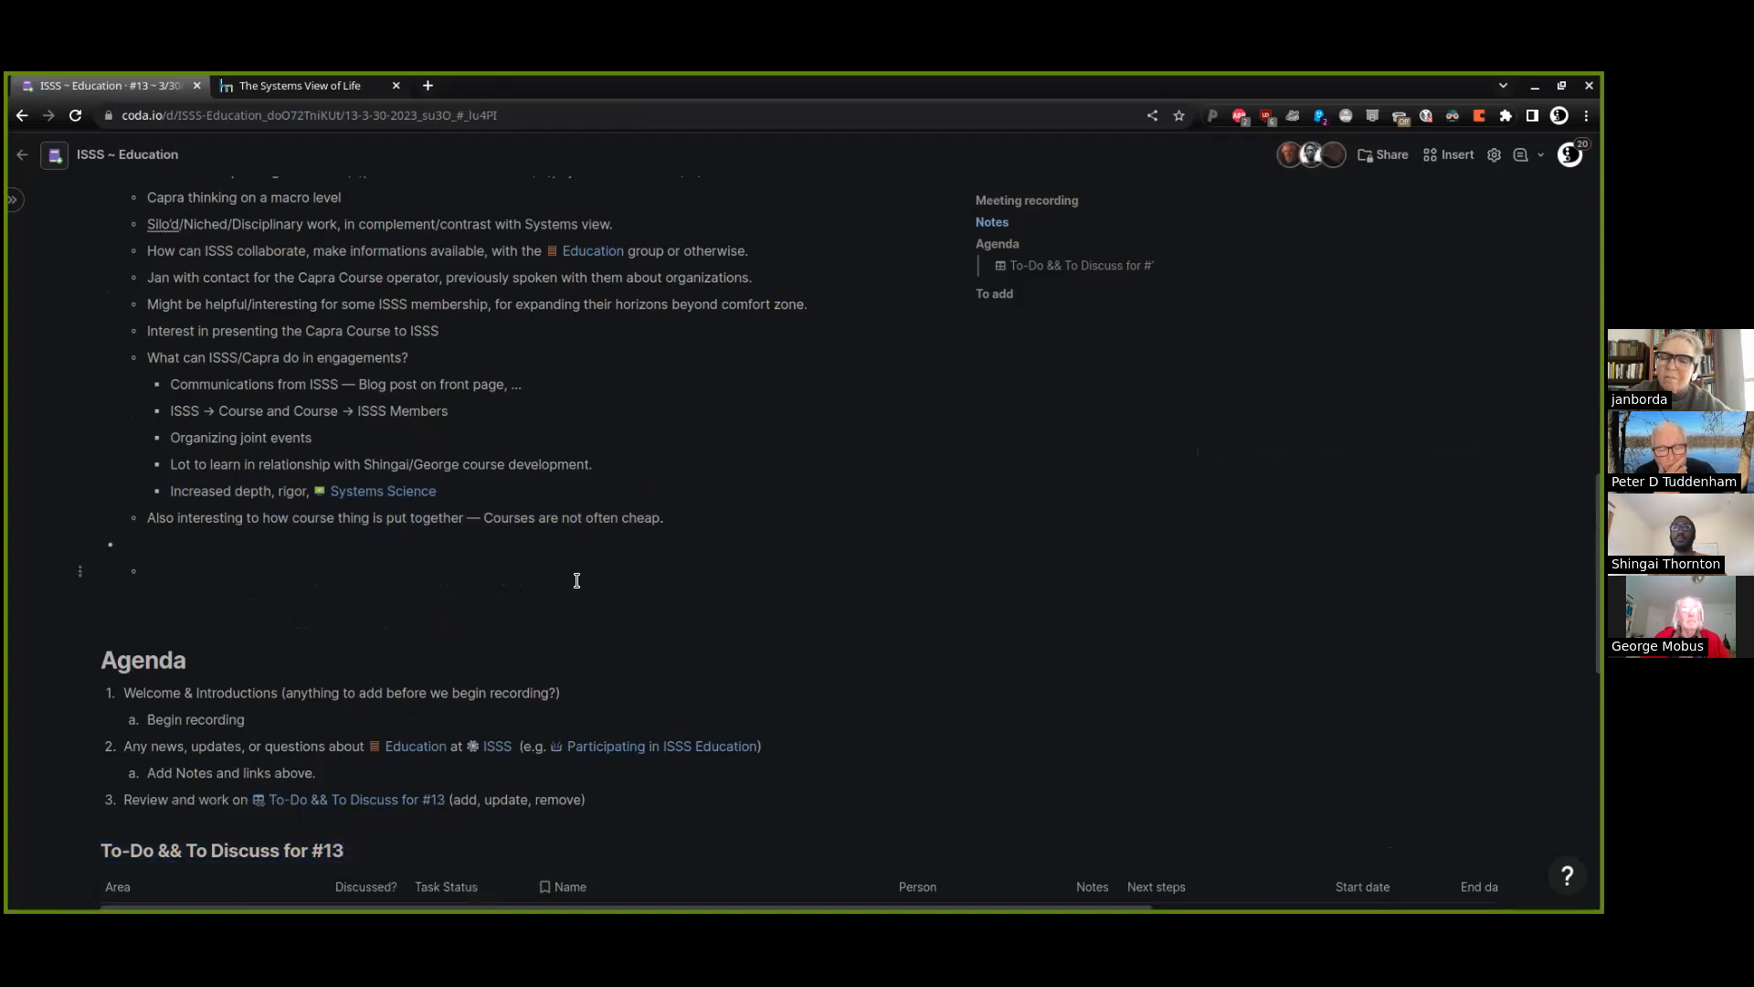
mouse_move(535, 605)
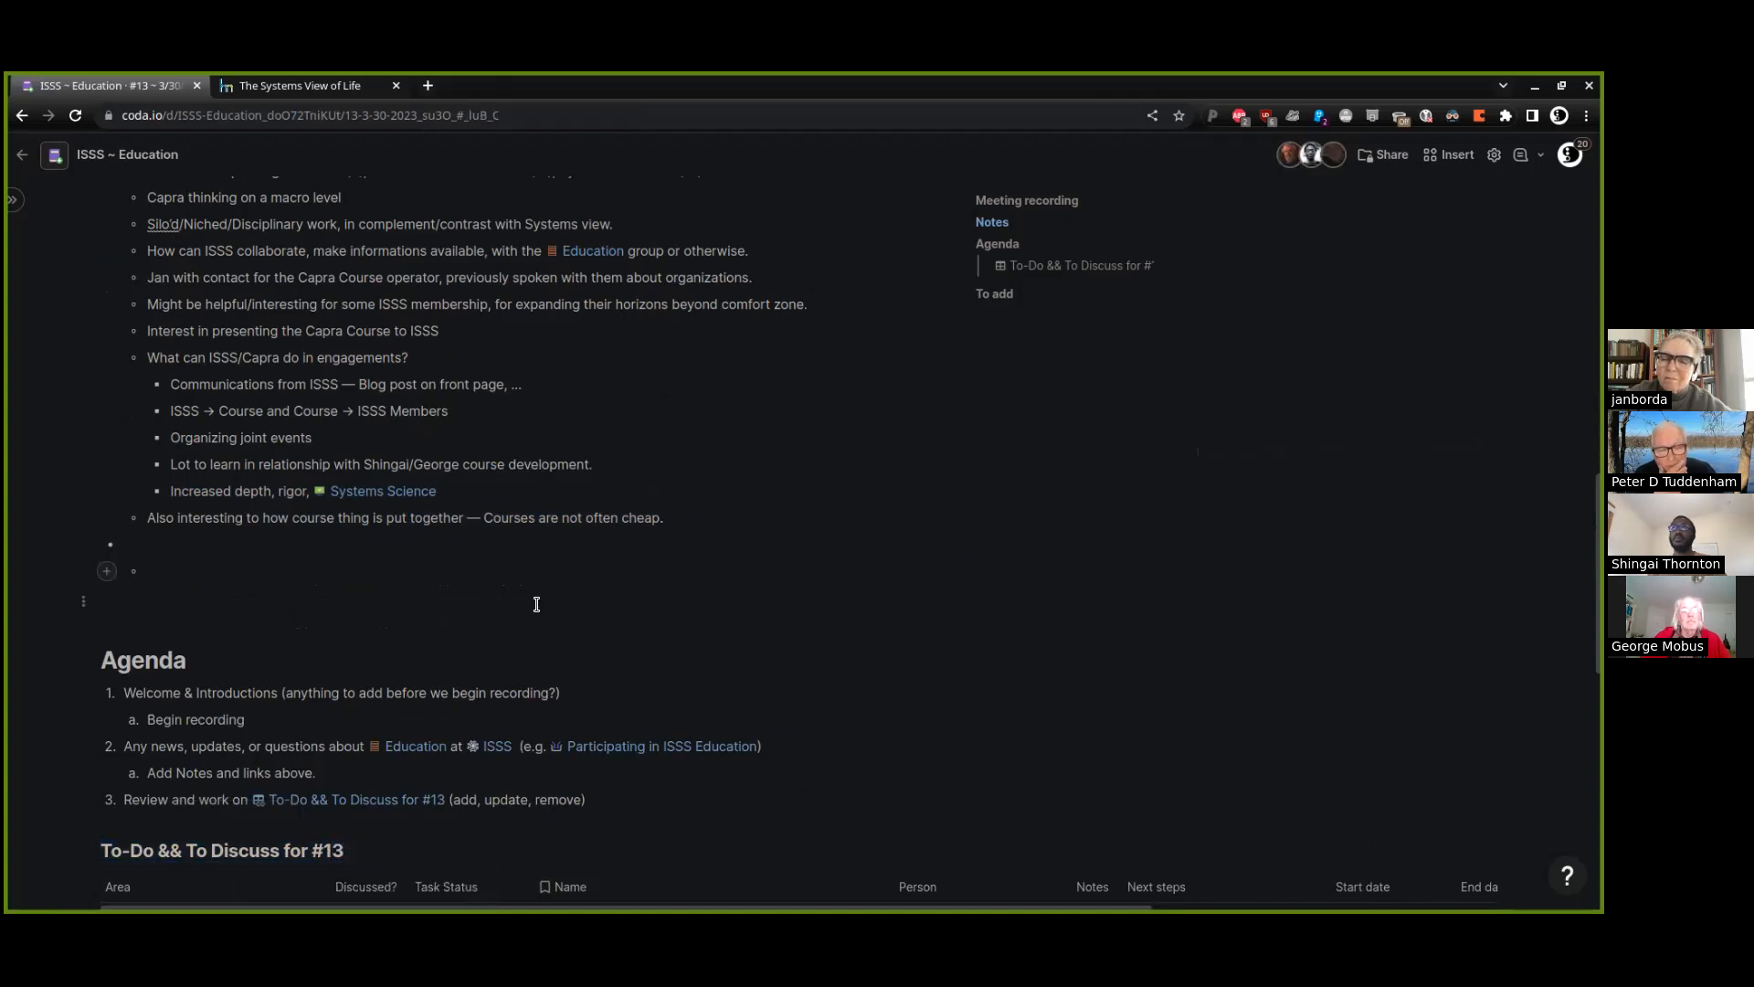
Scroll back up through the notes to the earlier Systems Science bullets
scroll(down, 3)
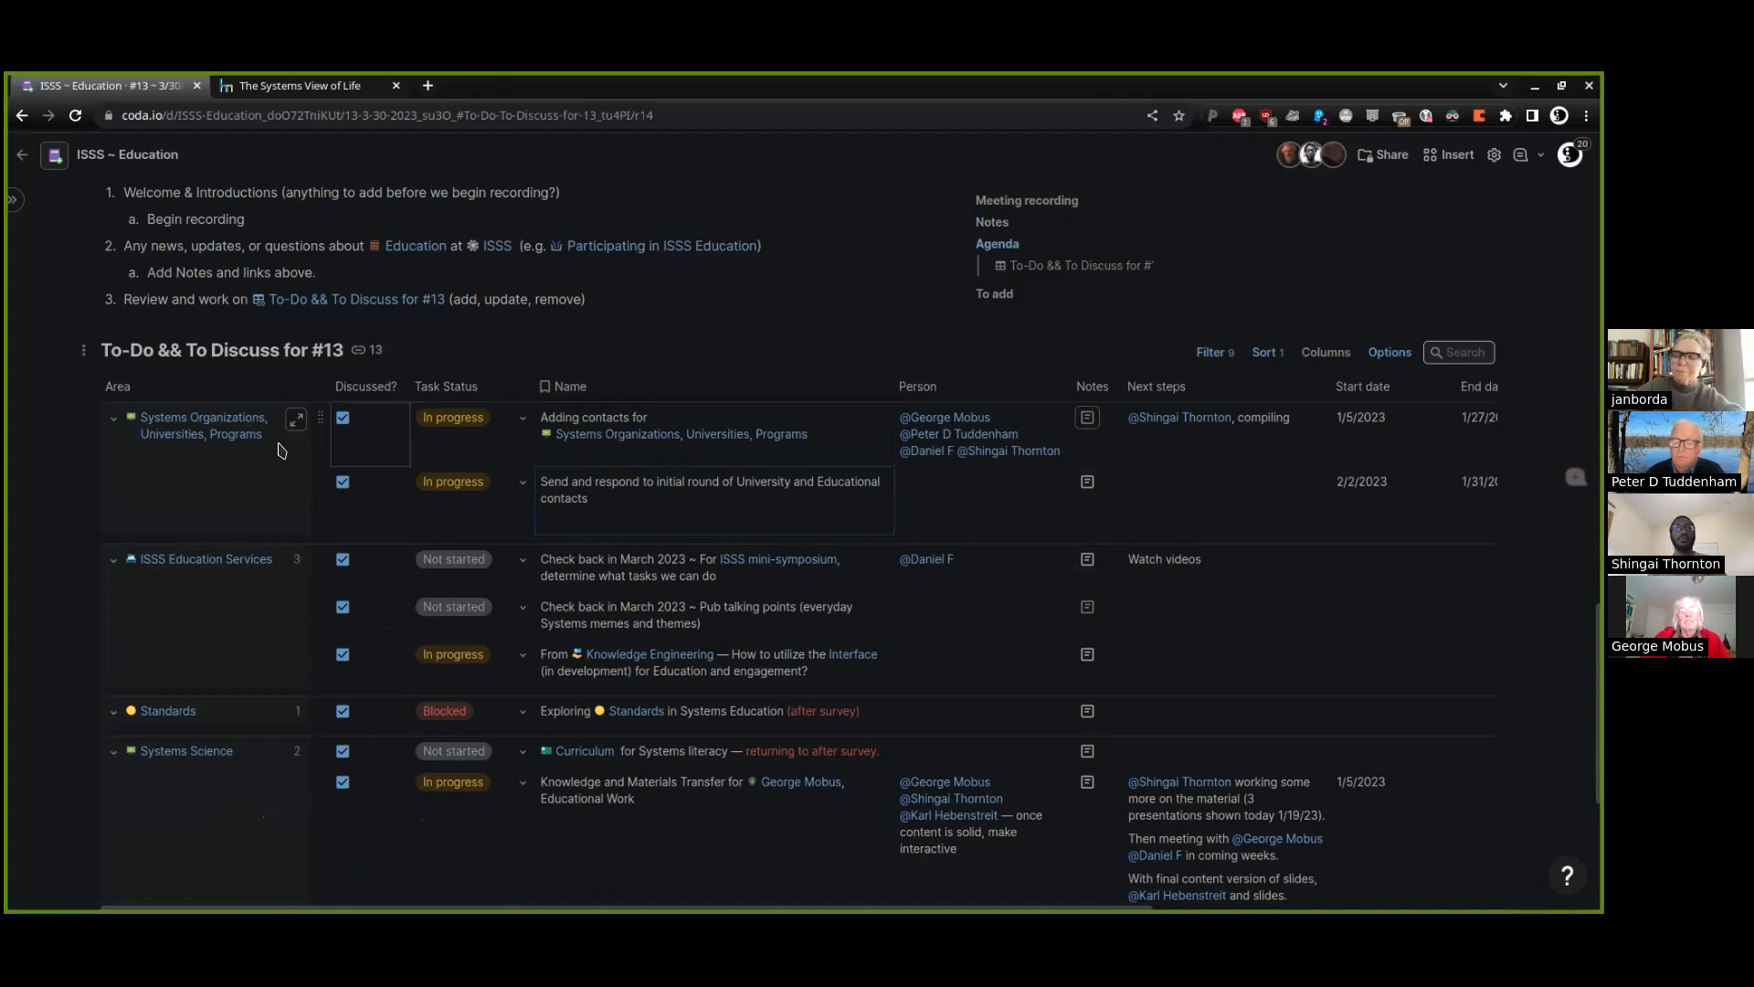
scroll(up, 3)
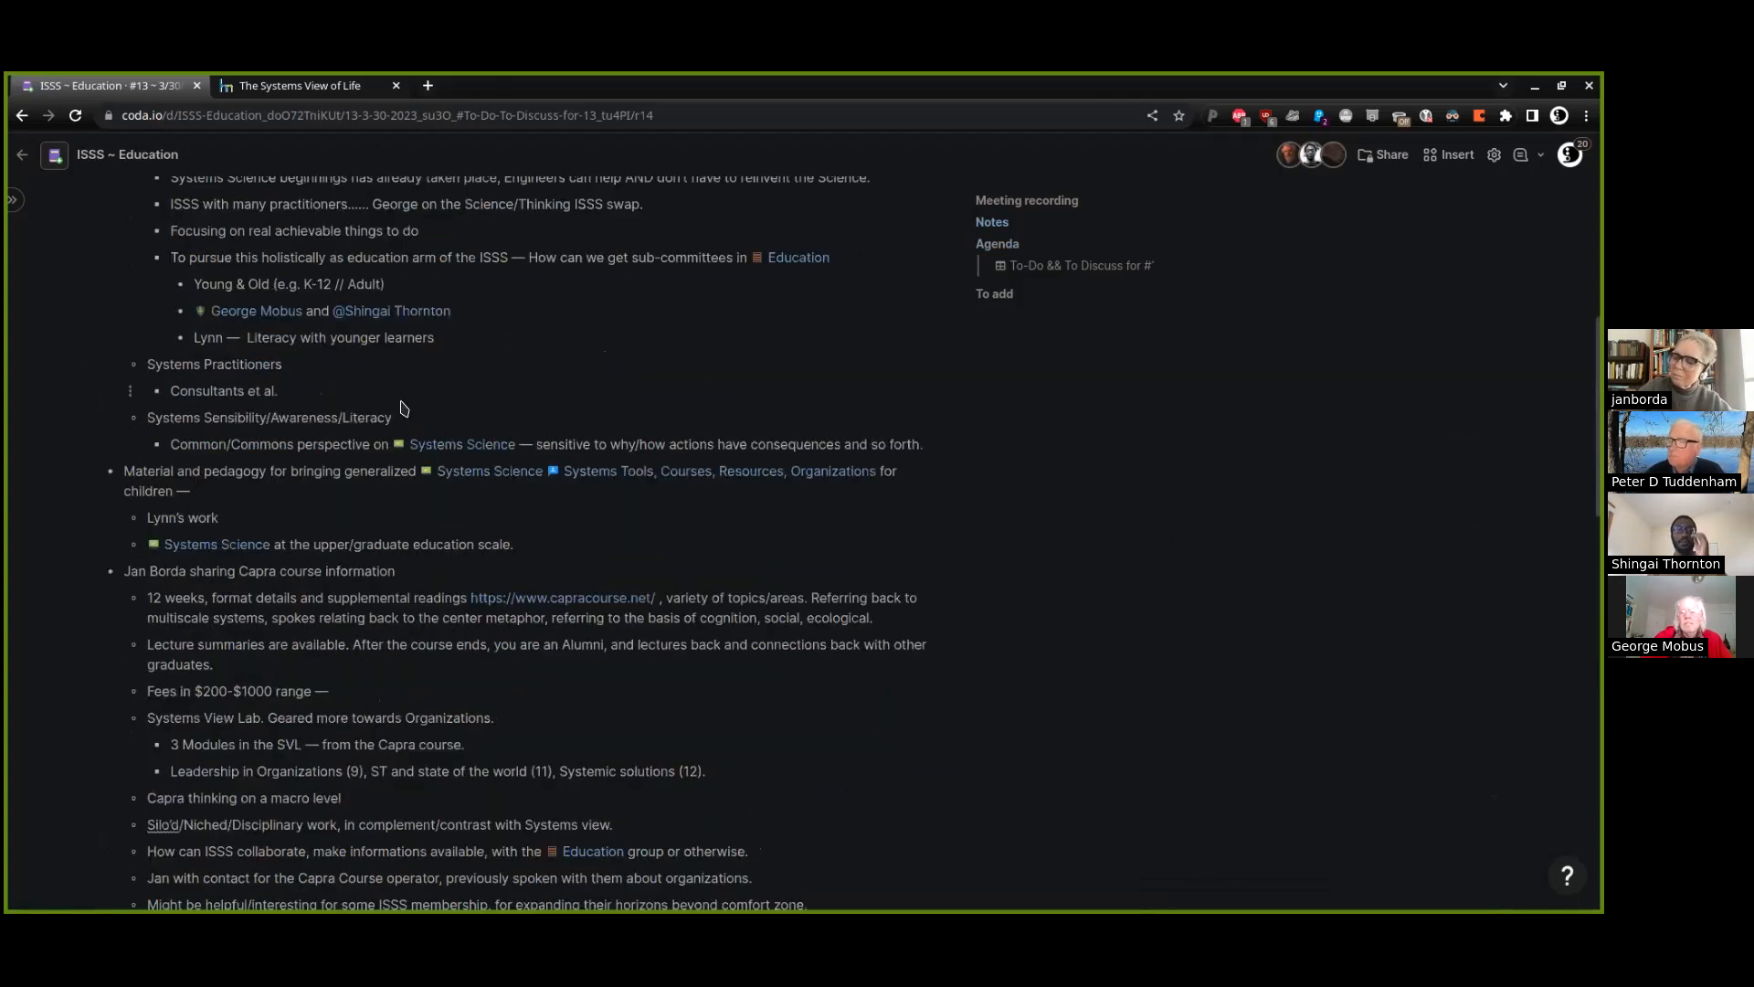
scroll(up, 3)
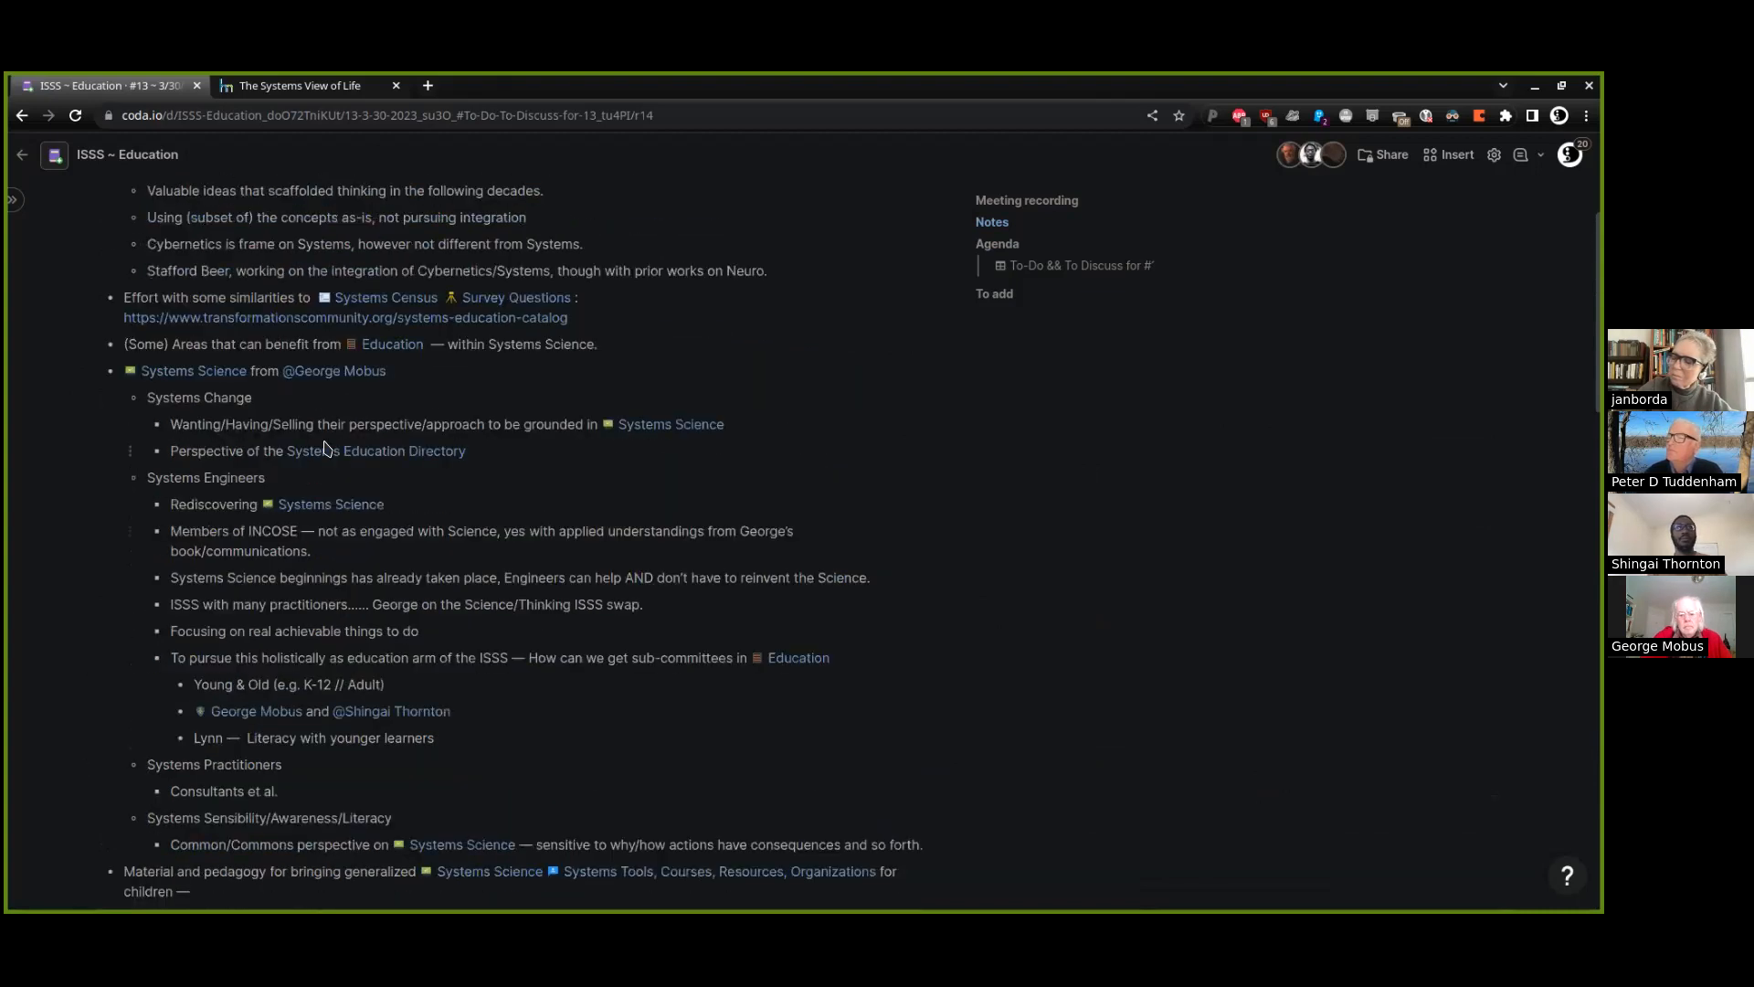
scroll(up, 3)
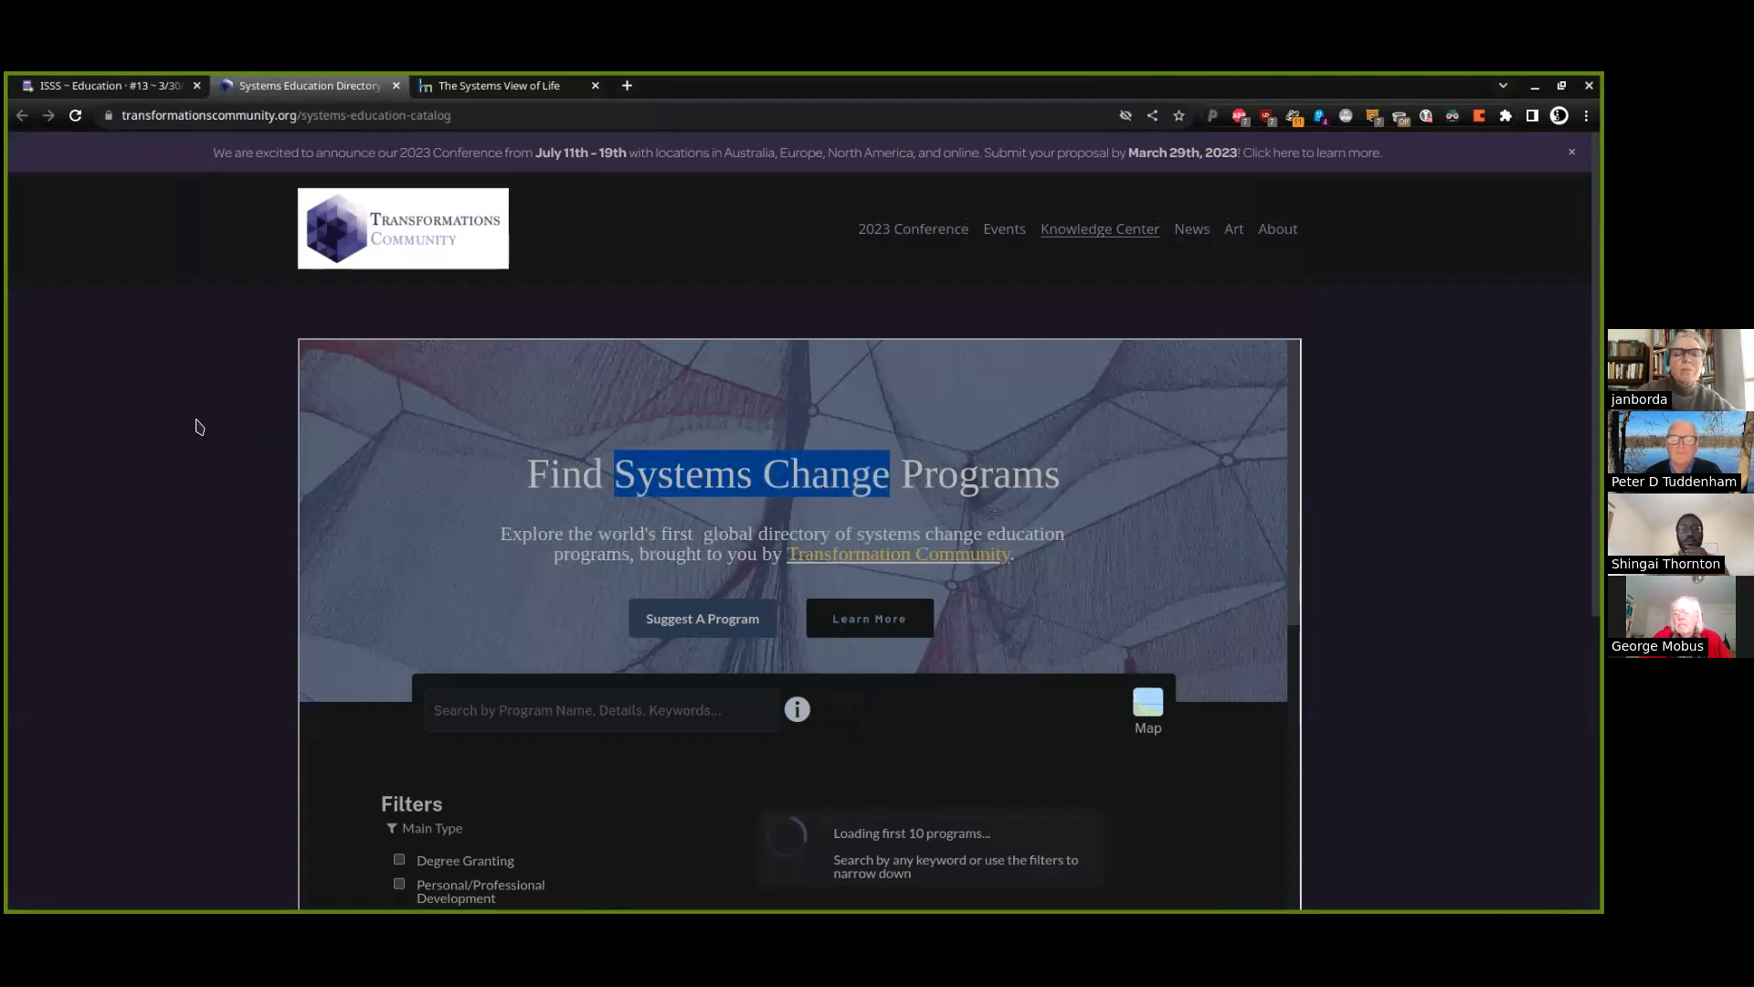
Browse the Systems Education Directory program listings, then return to the meeting notes
scroll(down, 3)
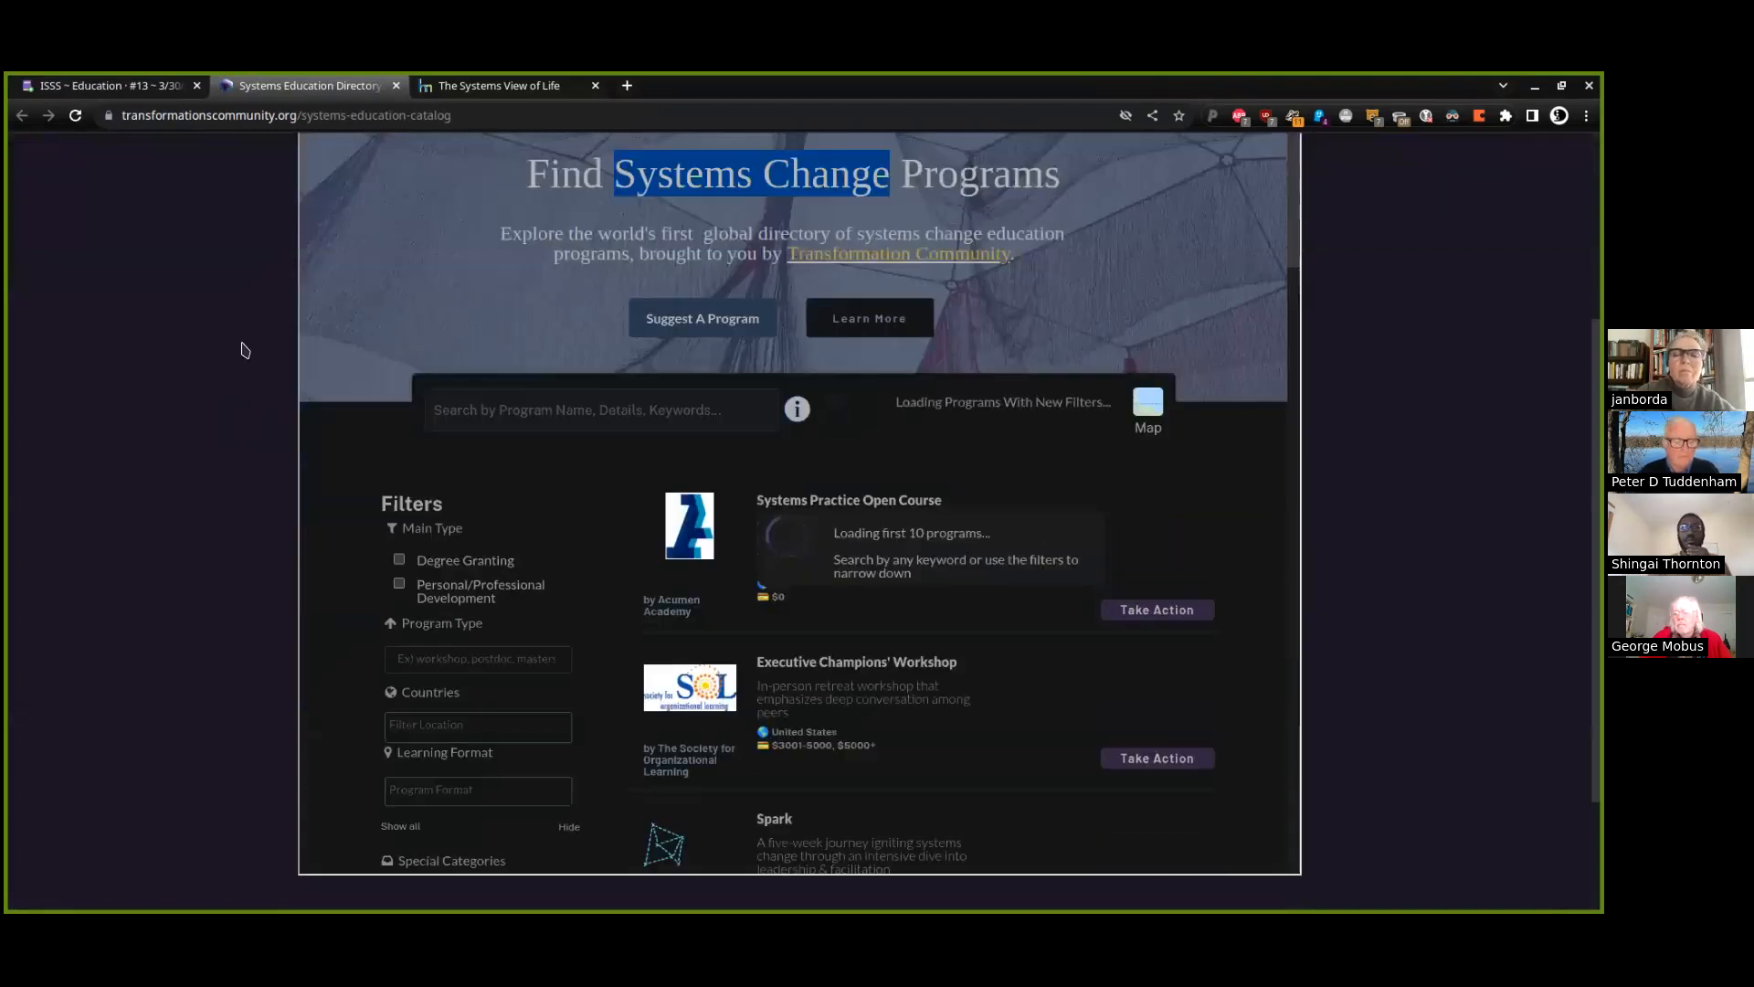
click(106, 85)
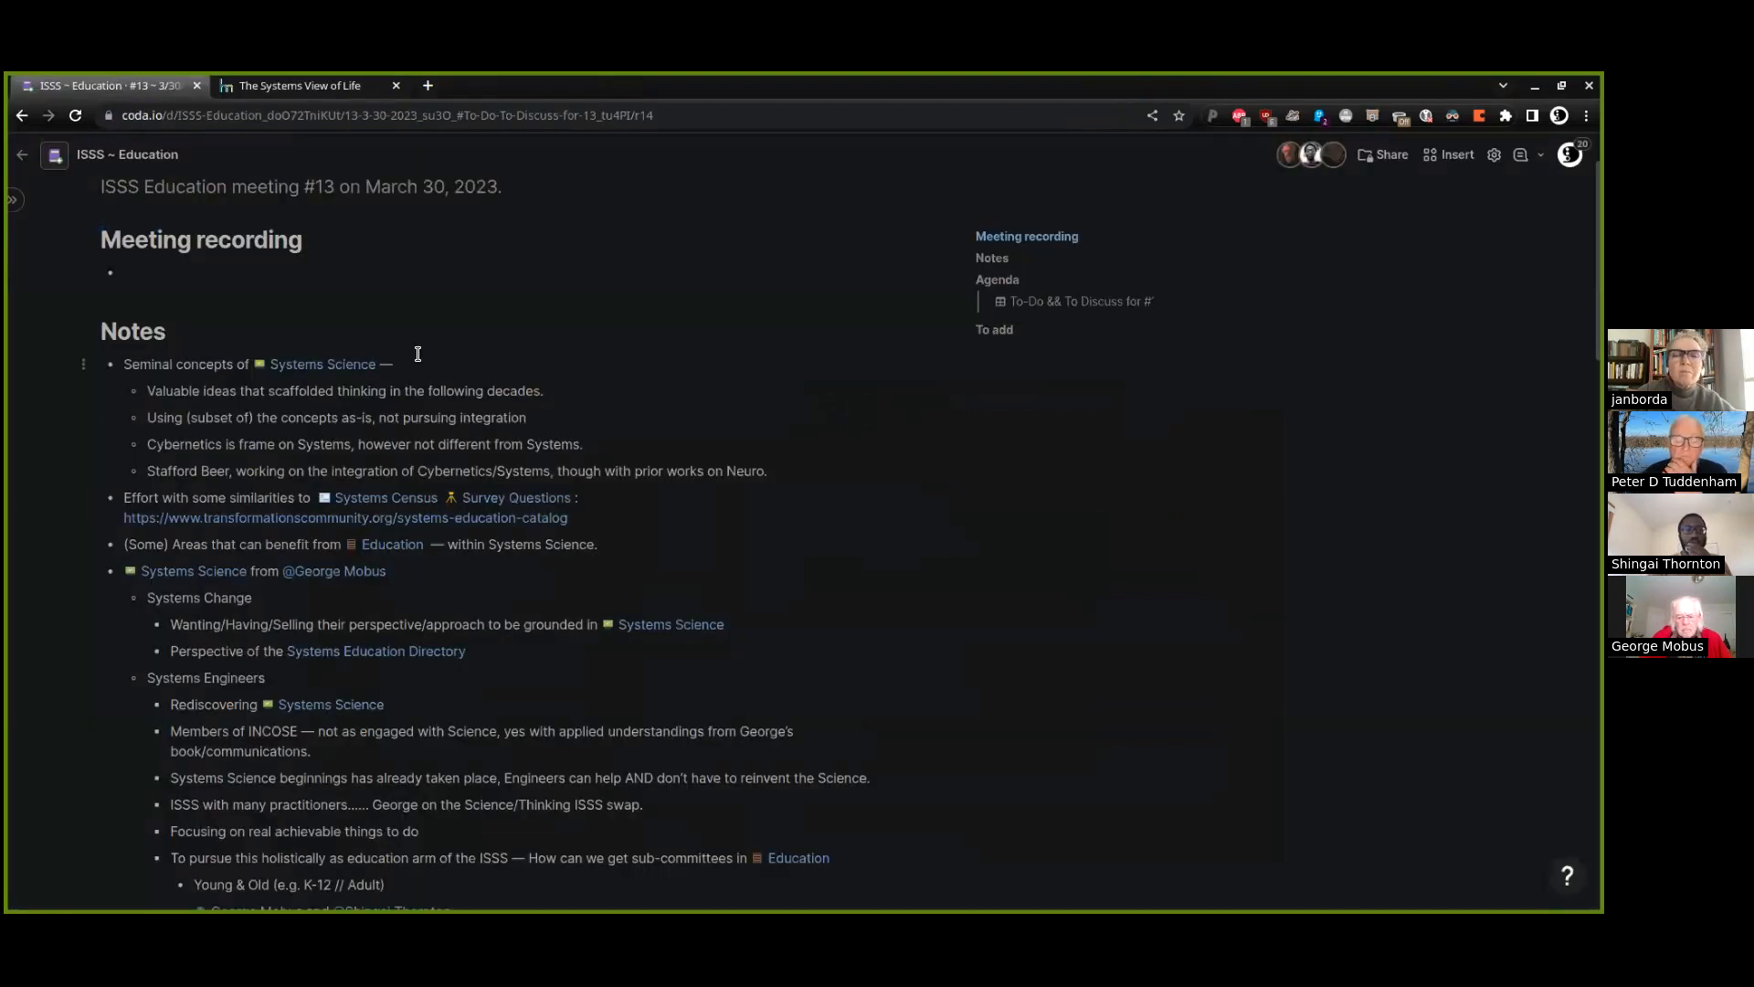
mouse_move(352, 360)
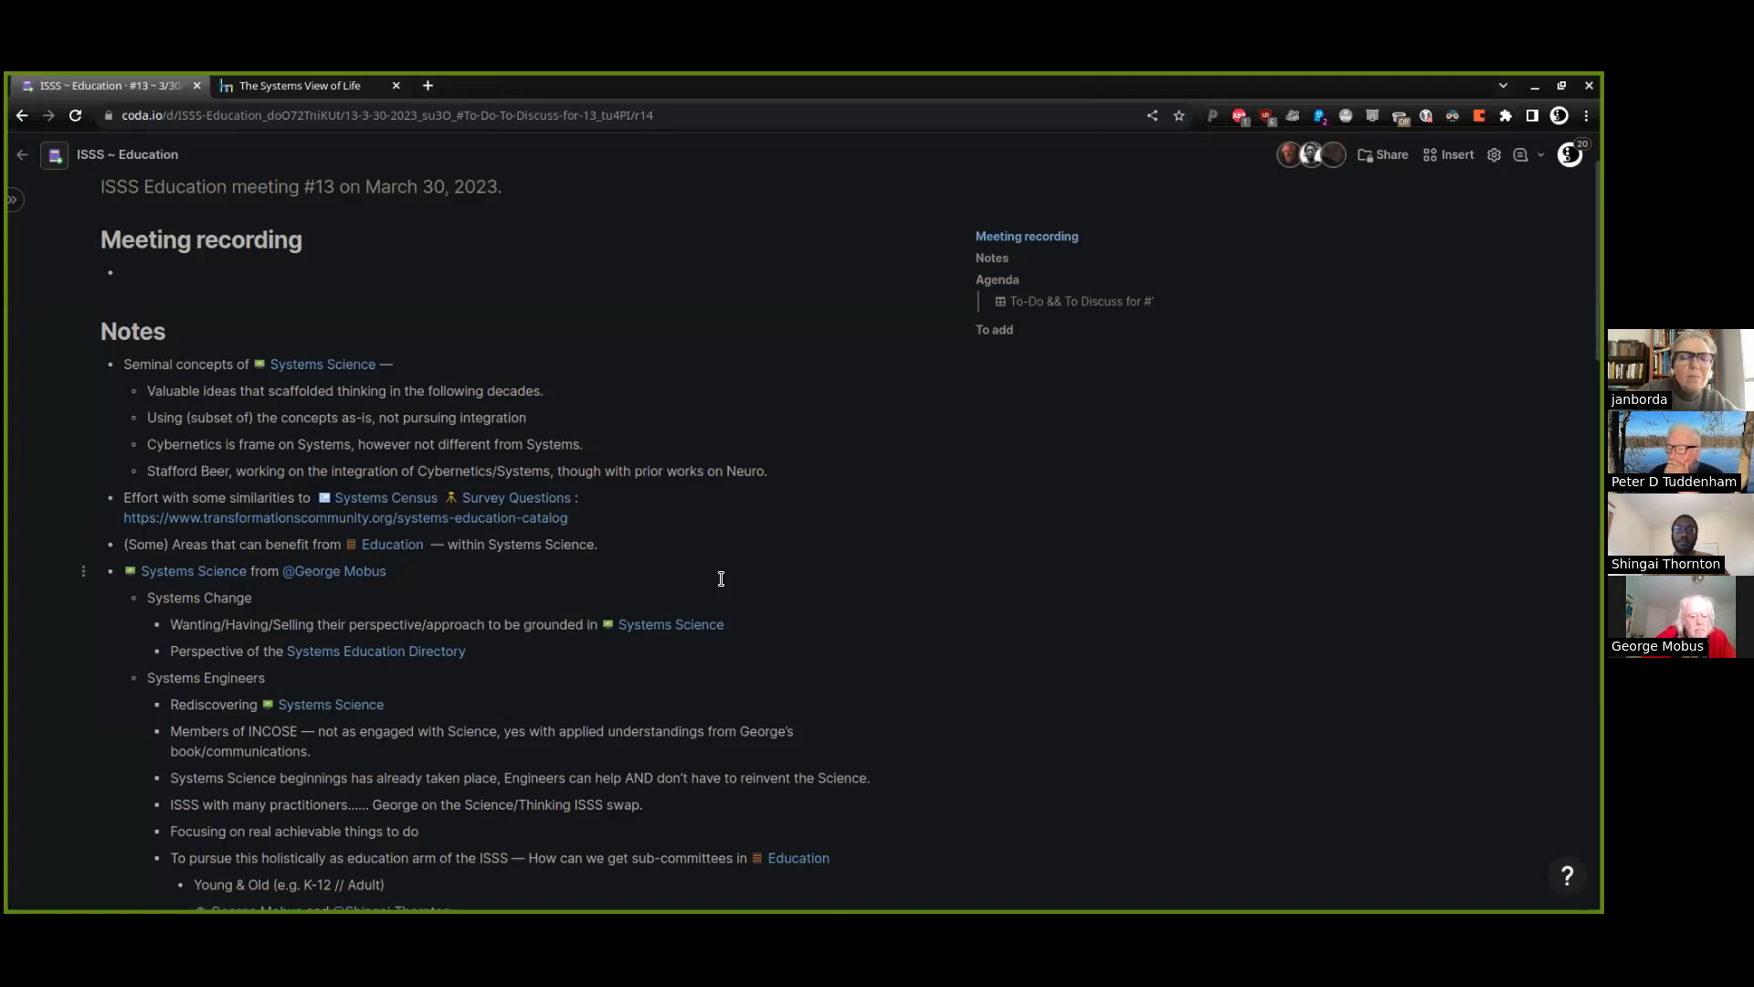
mouse_move(776, 552)
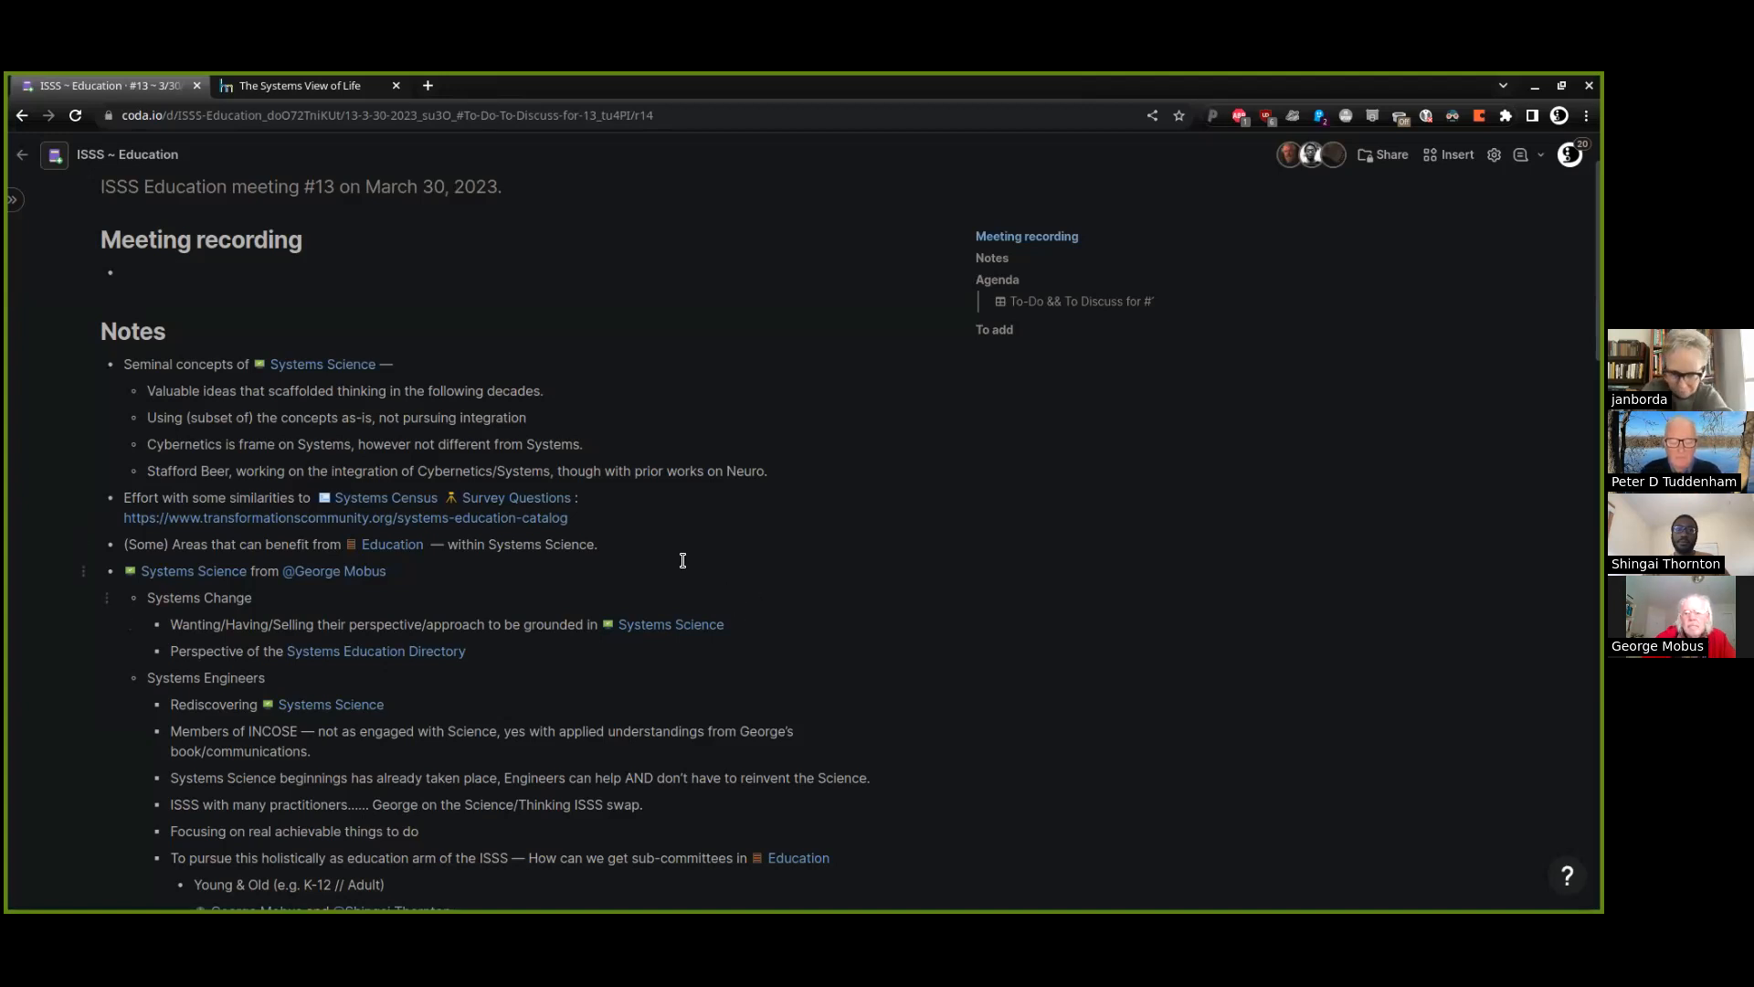
mouse_move(651, 565)
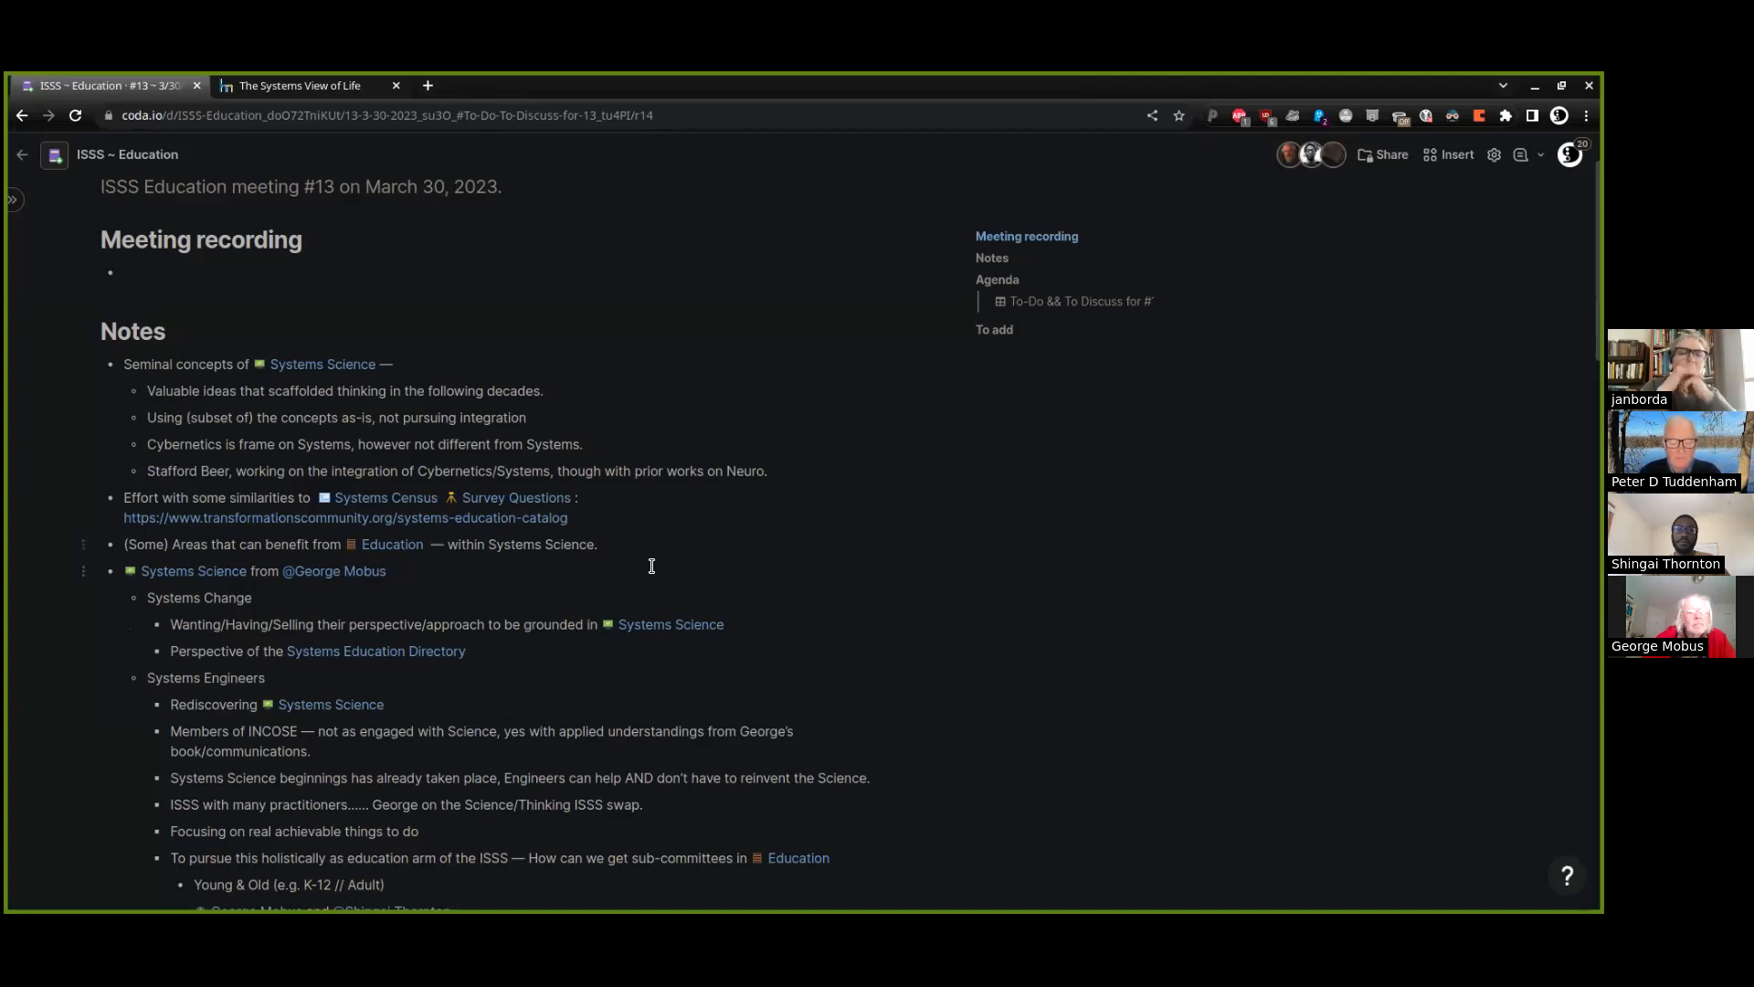
mouse_move(674, 525)
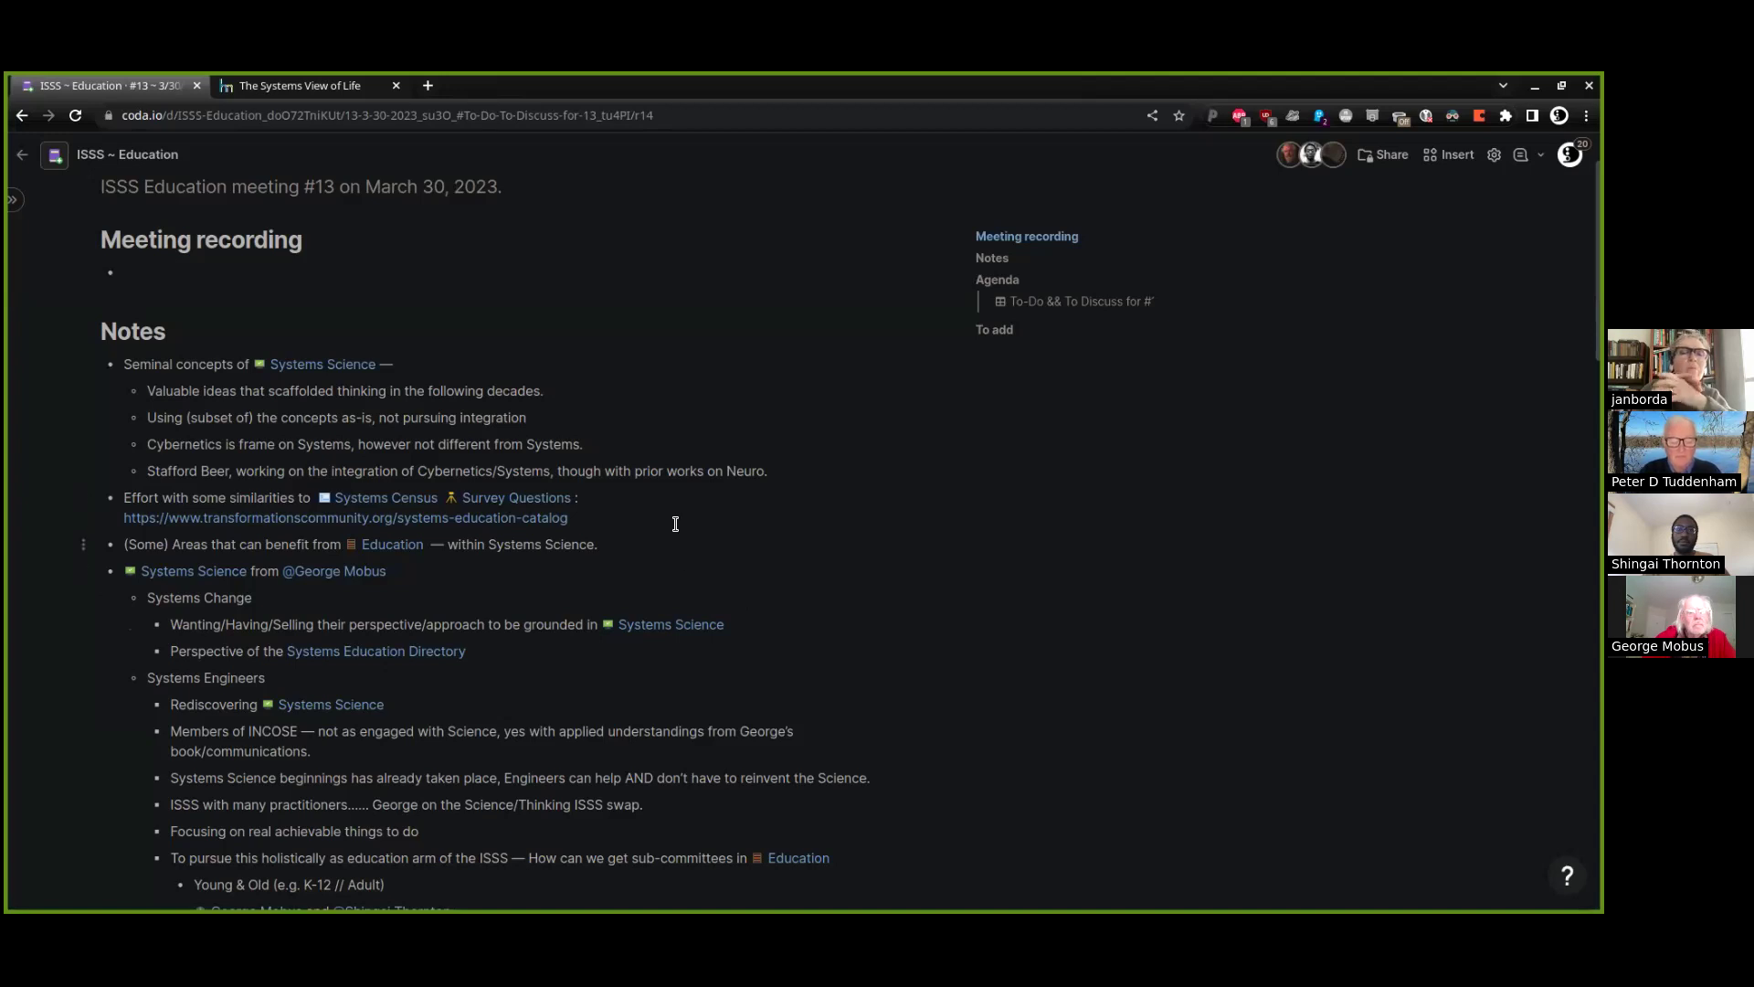
mouse_move(641, 530)
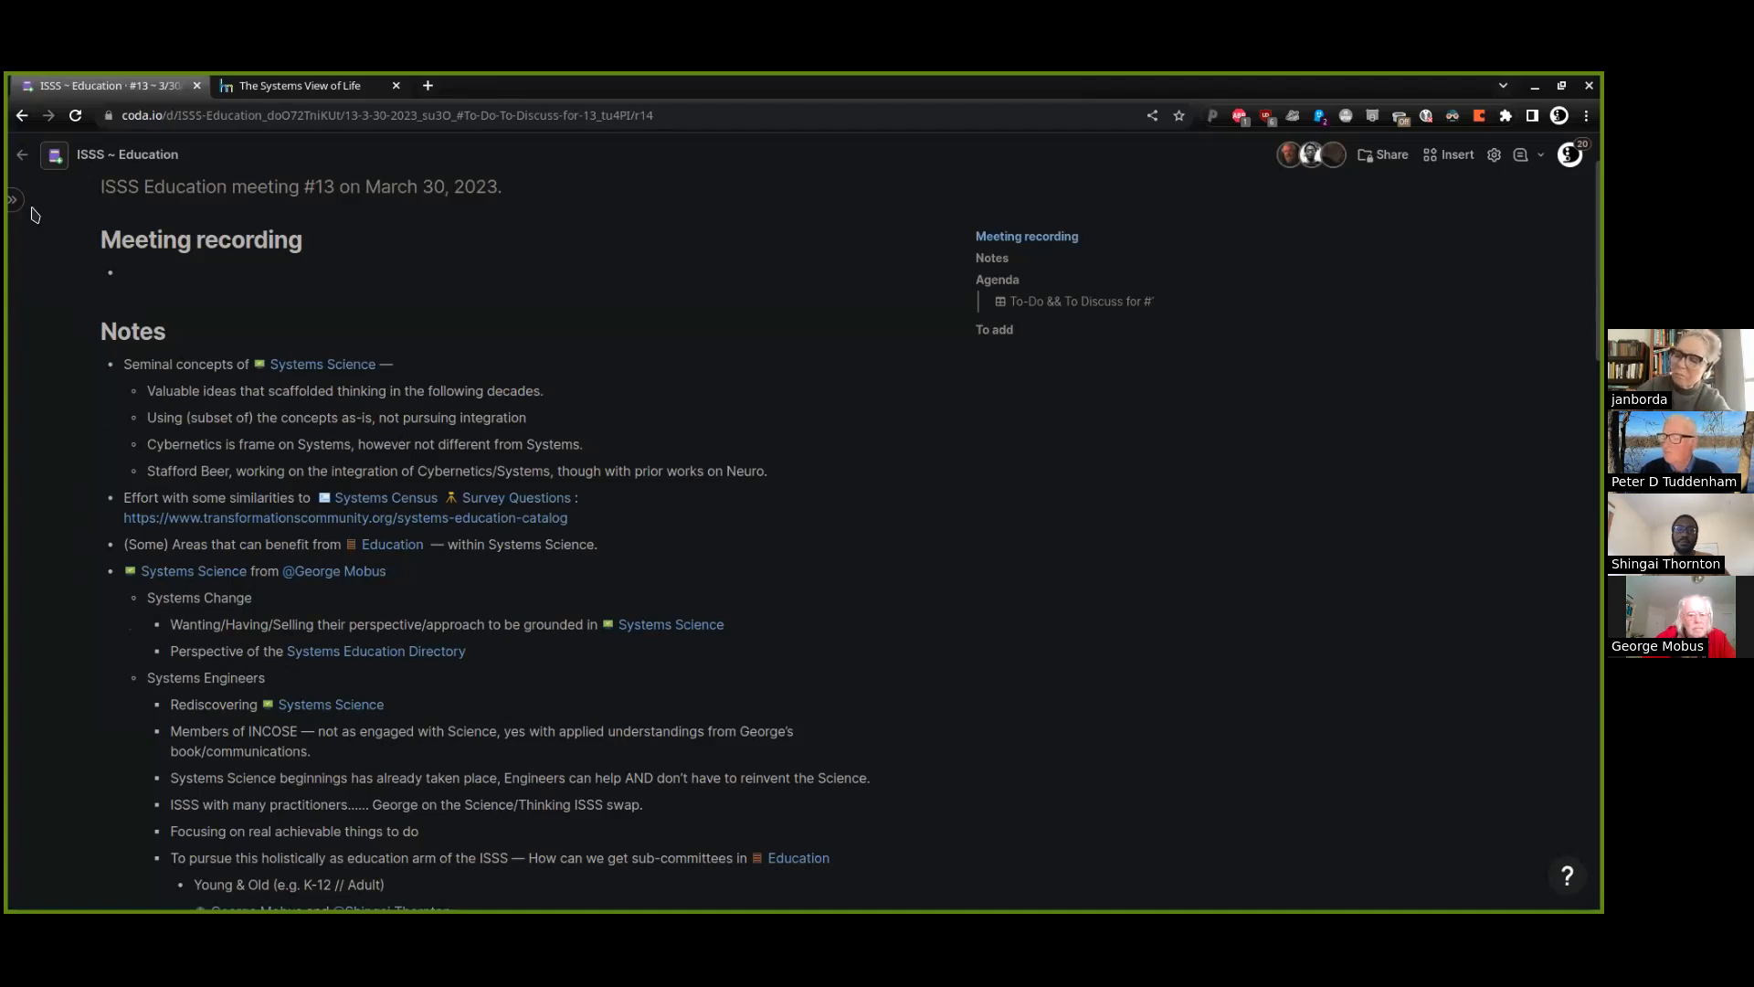
Expand the left sidebar to show the doc's page list with meetings #7 through #13
click(13, 199)
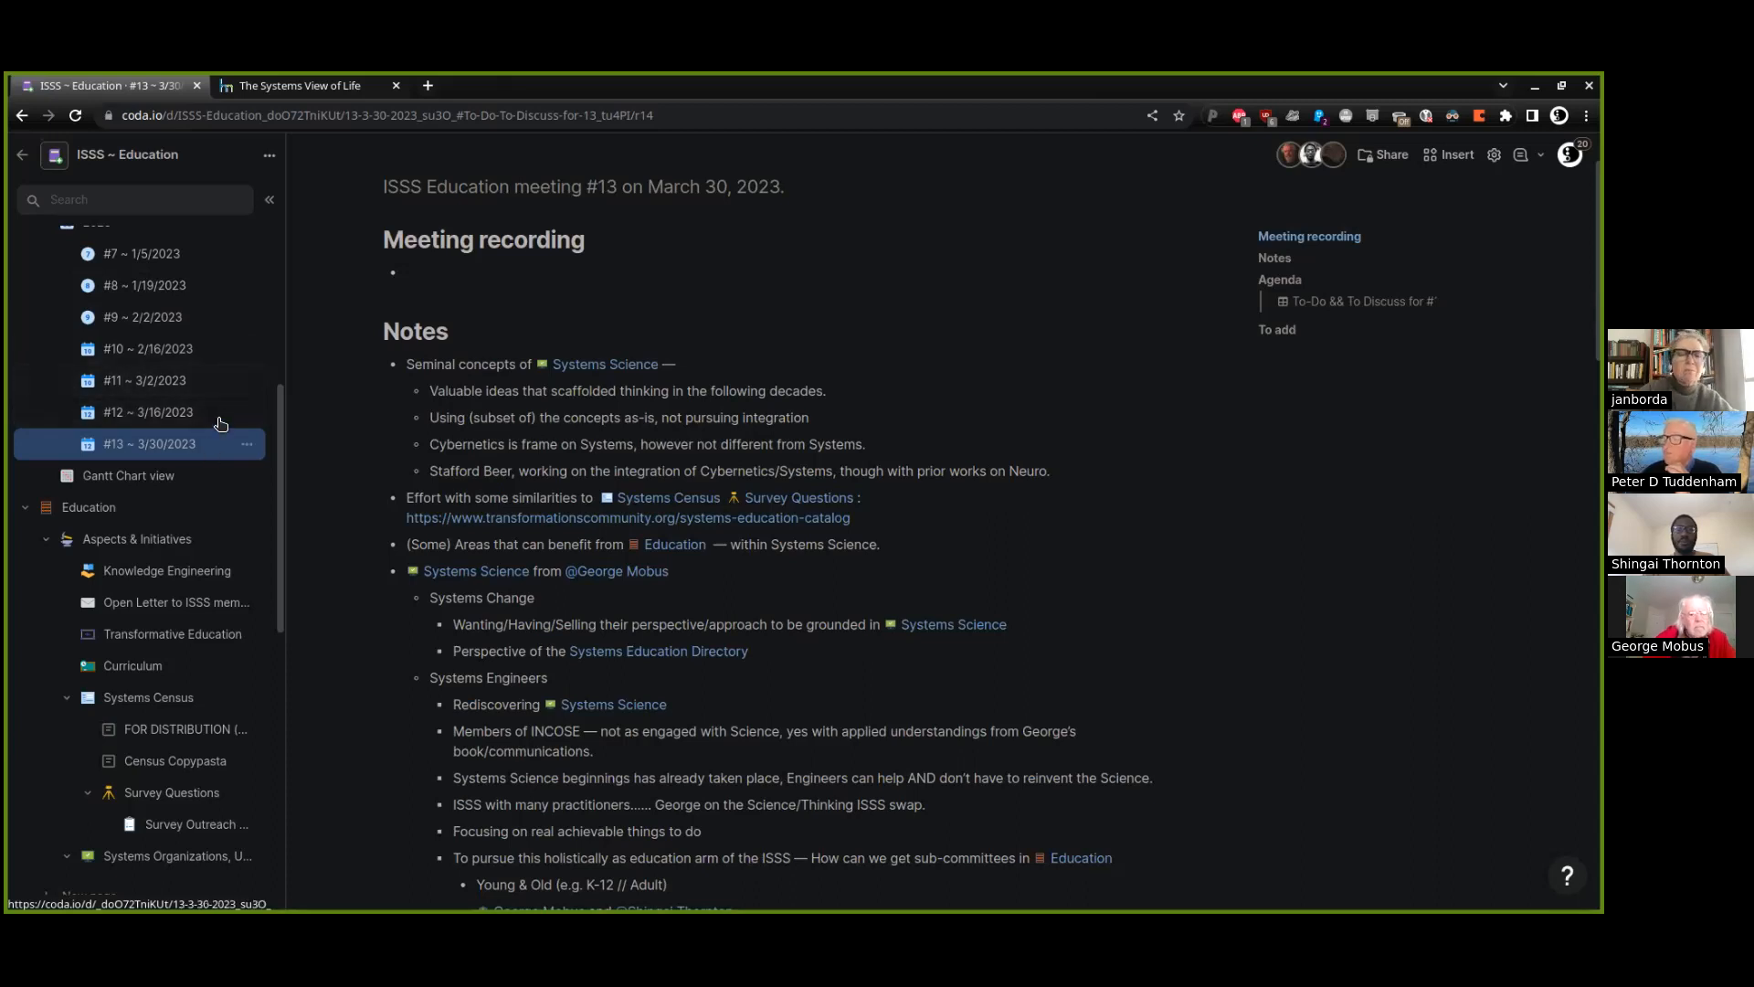
mouse_move(230, 401)
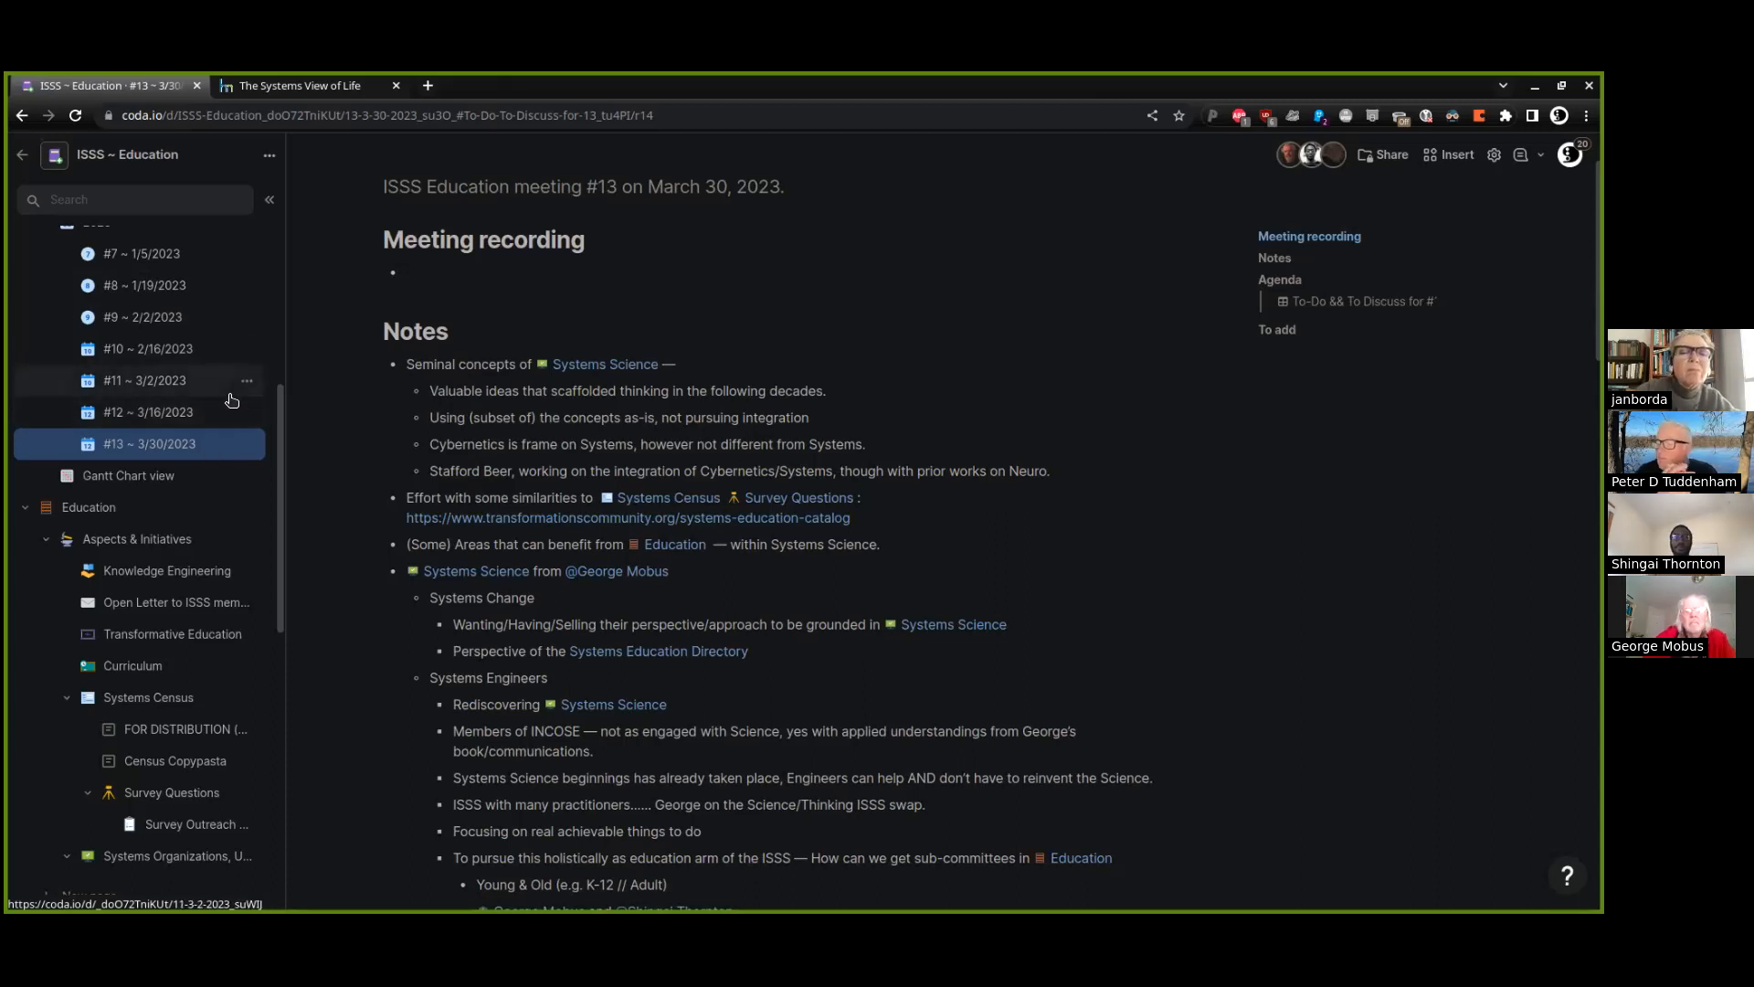
mouse_move(246, 402)
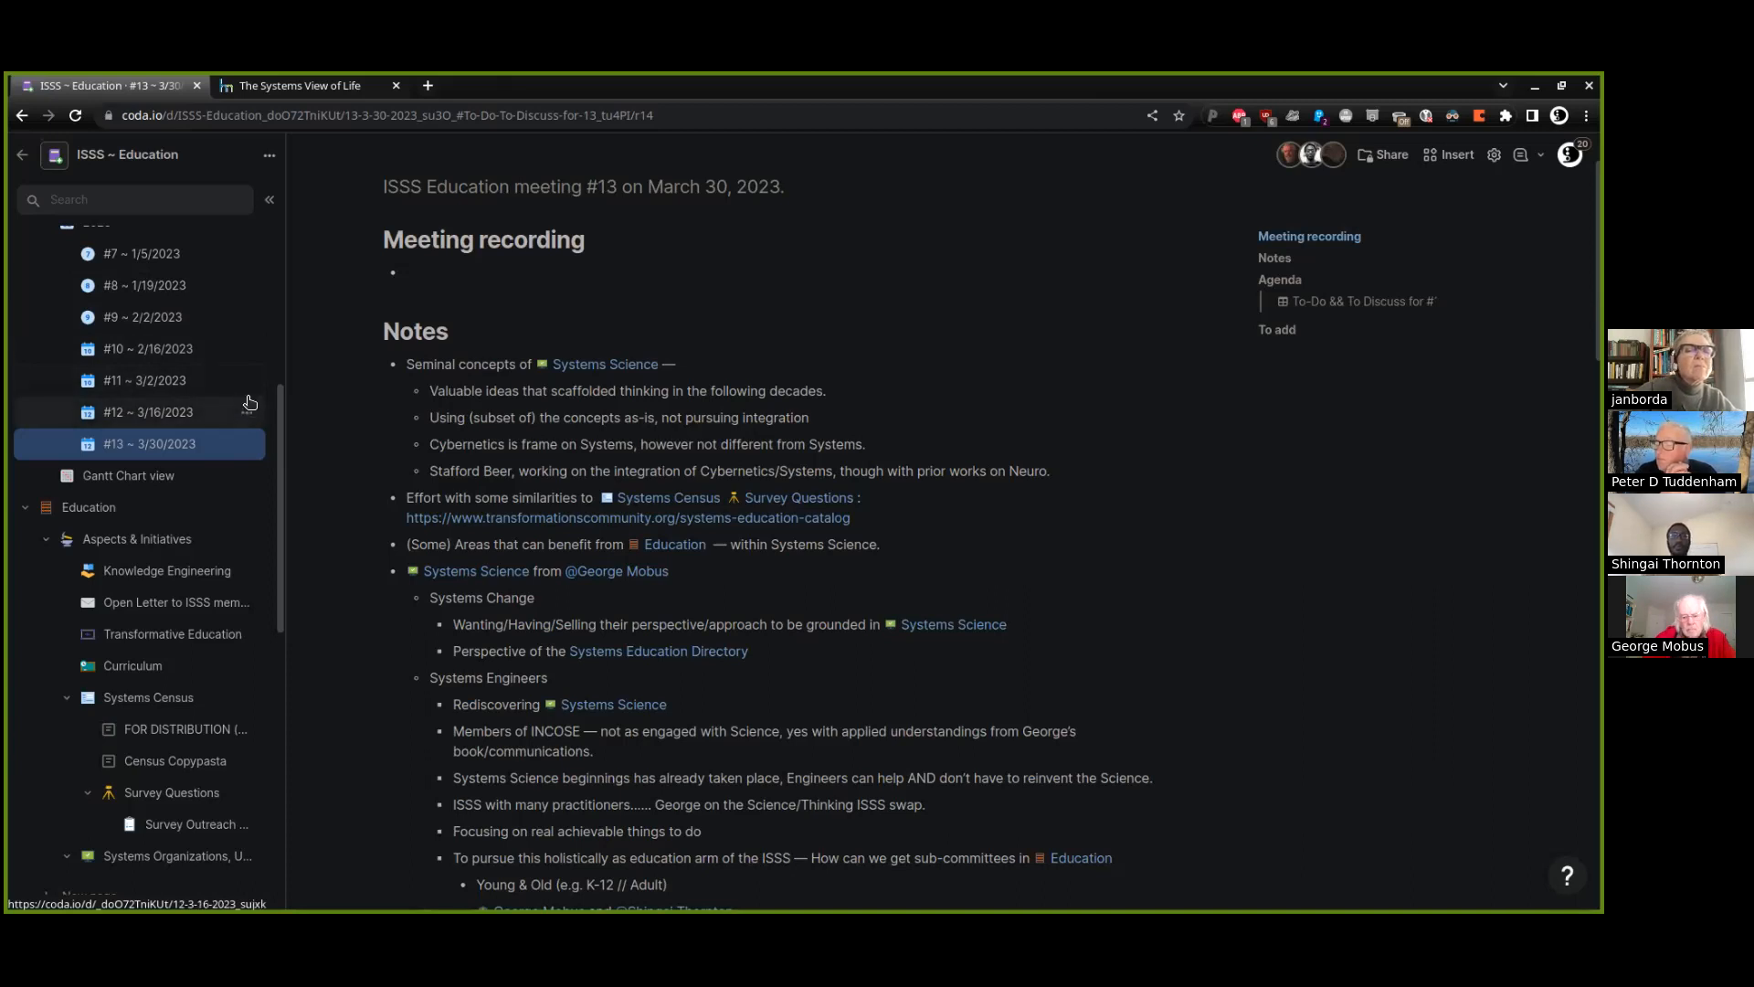
mouse_move(241, 380)
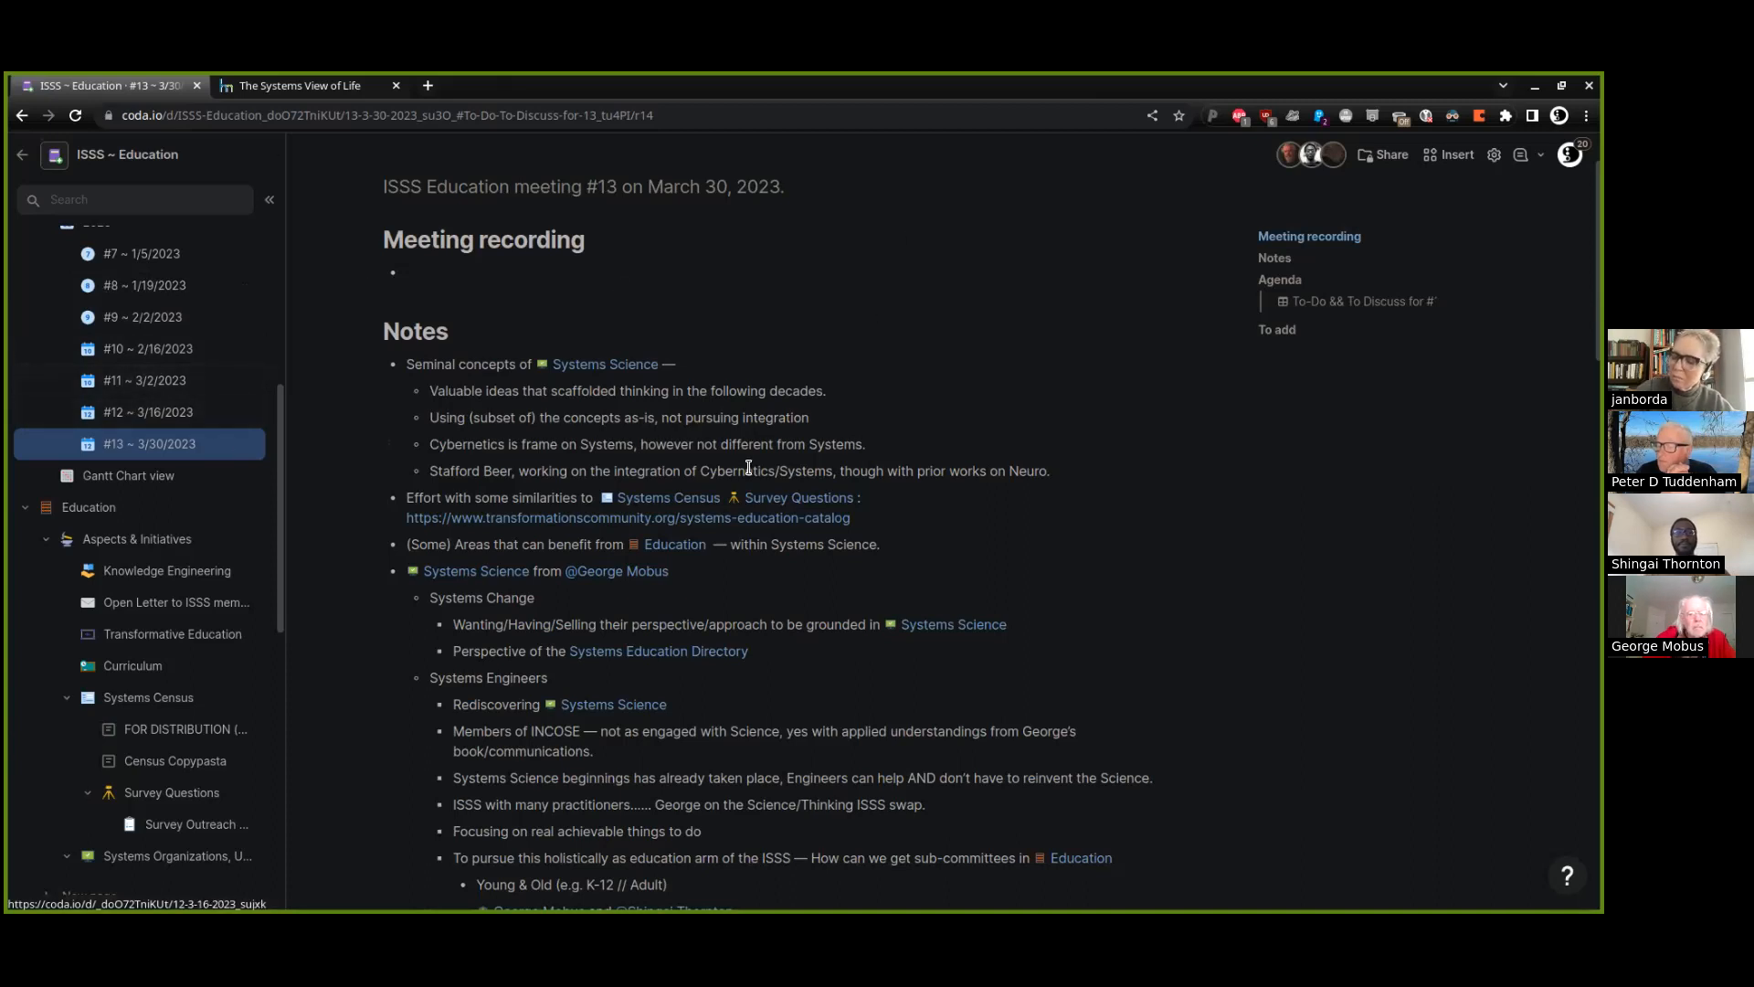
mouse_move(667, 497)
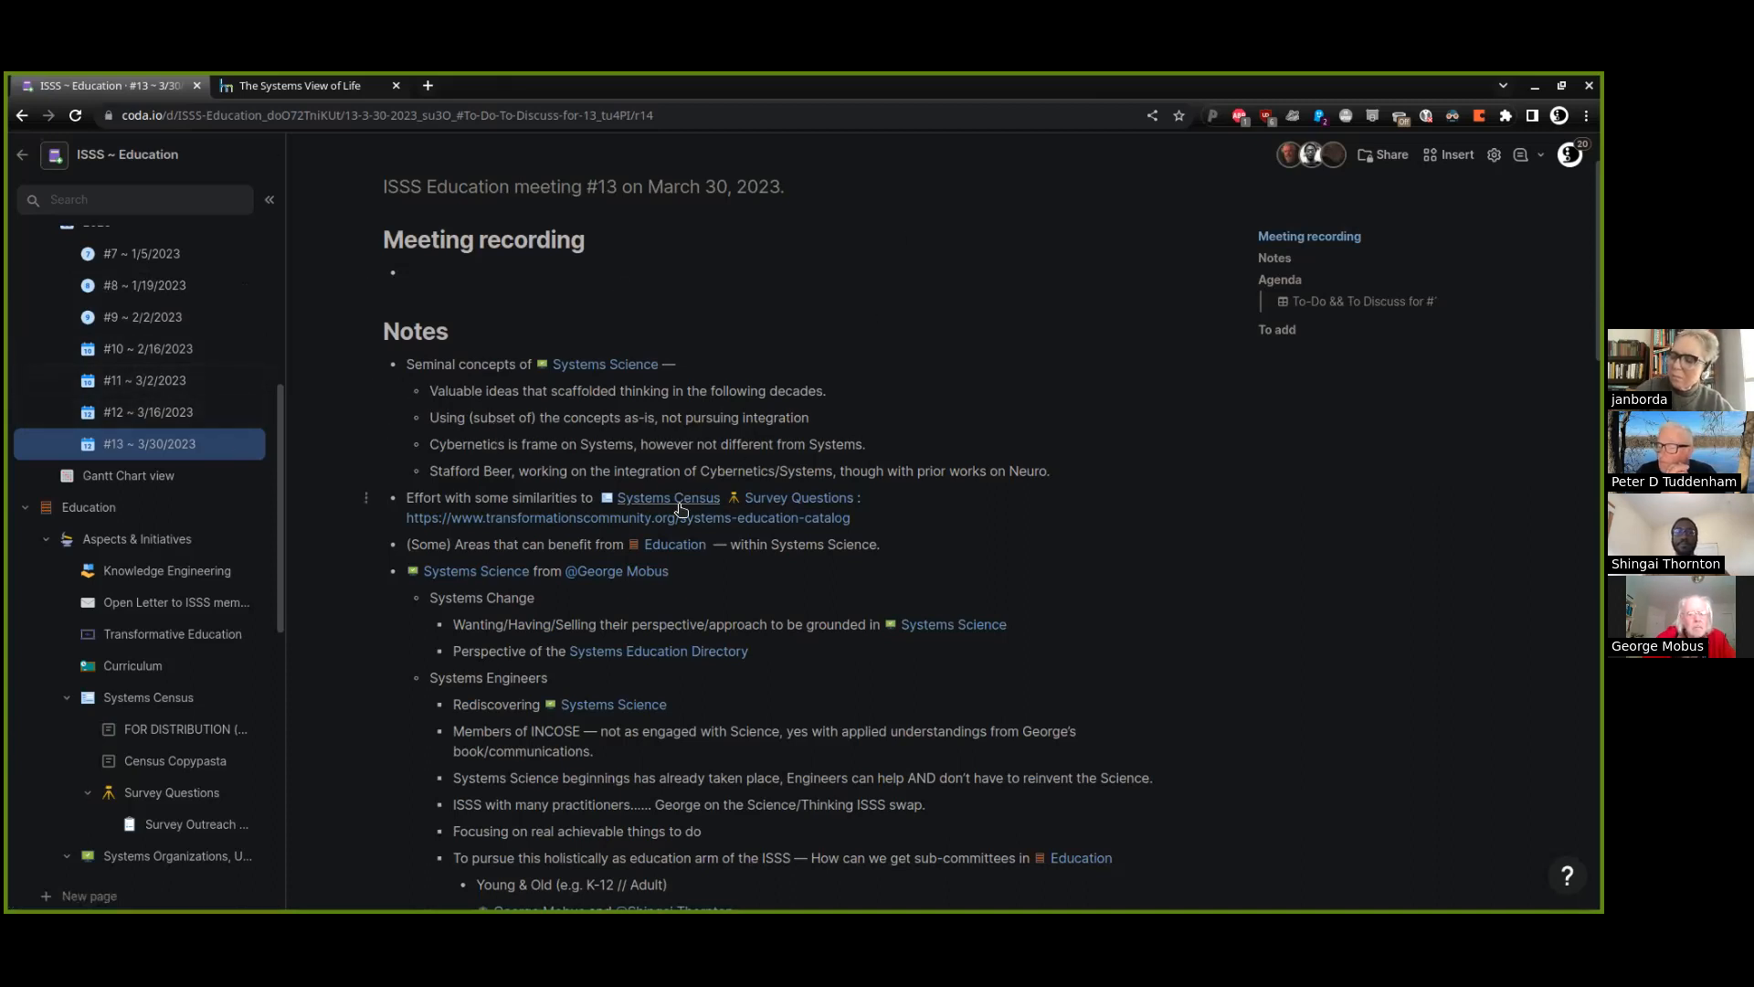
mouse_move(799, 497)
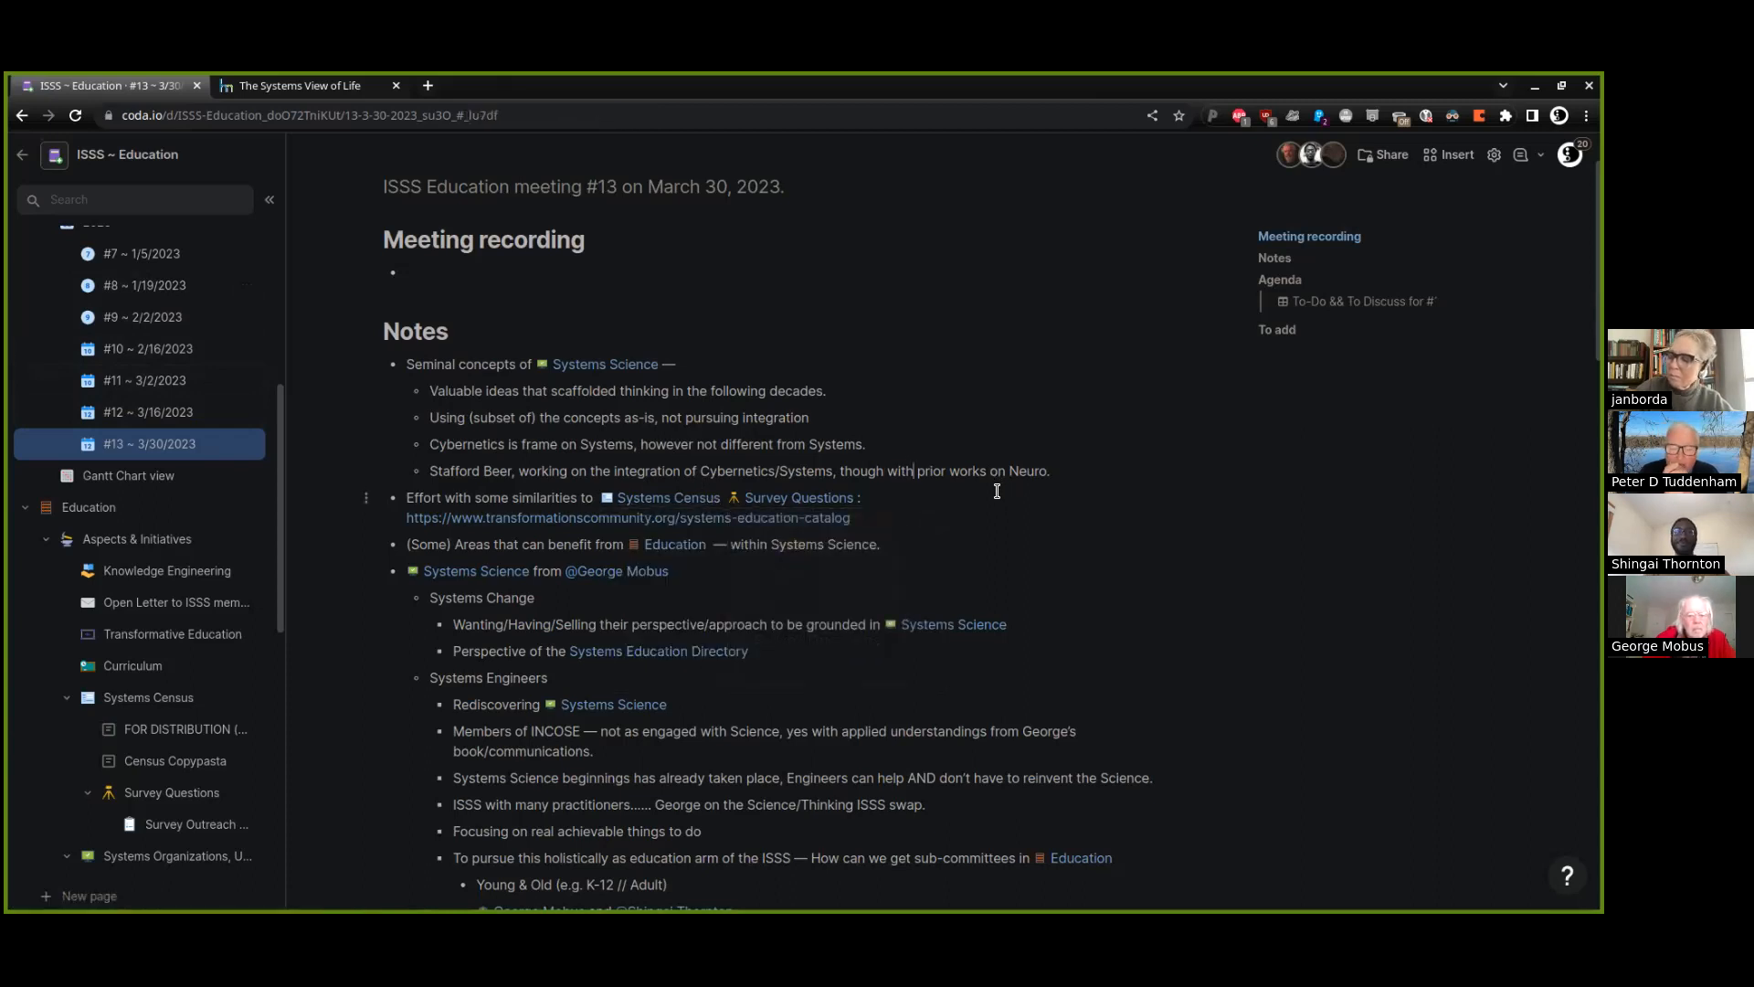
mouse_move(960, 469)
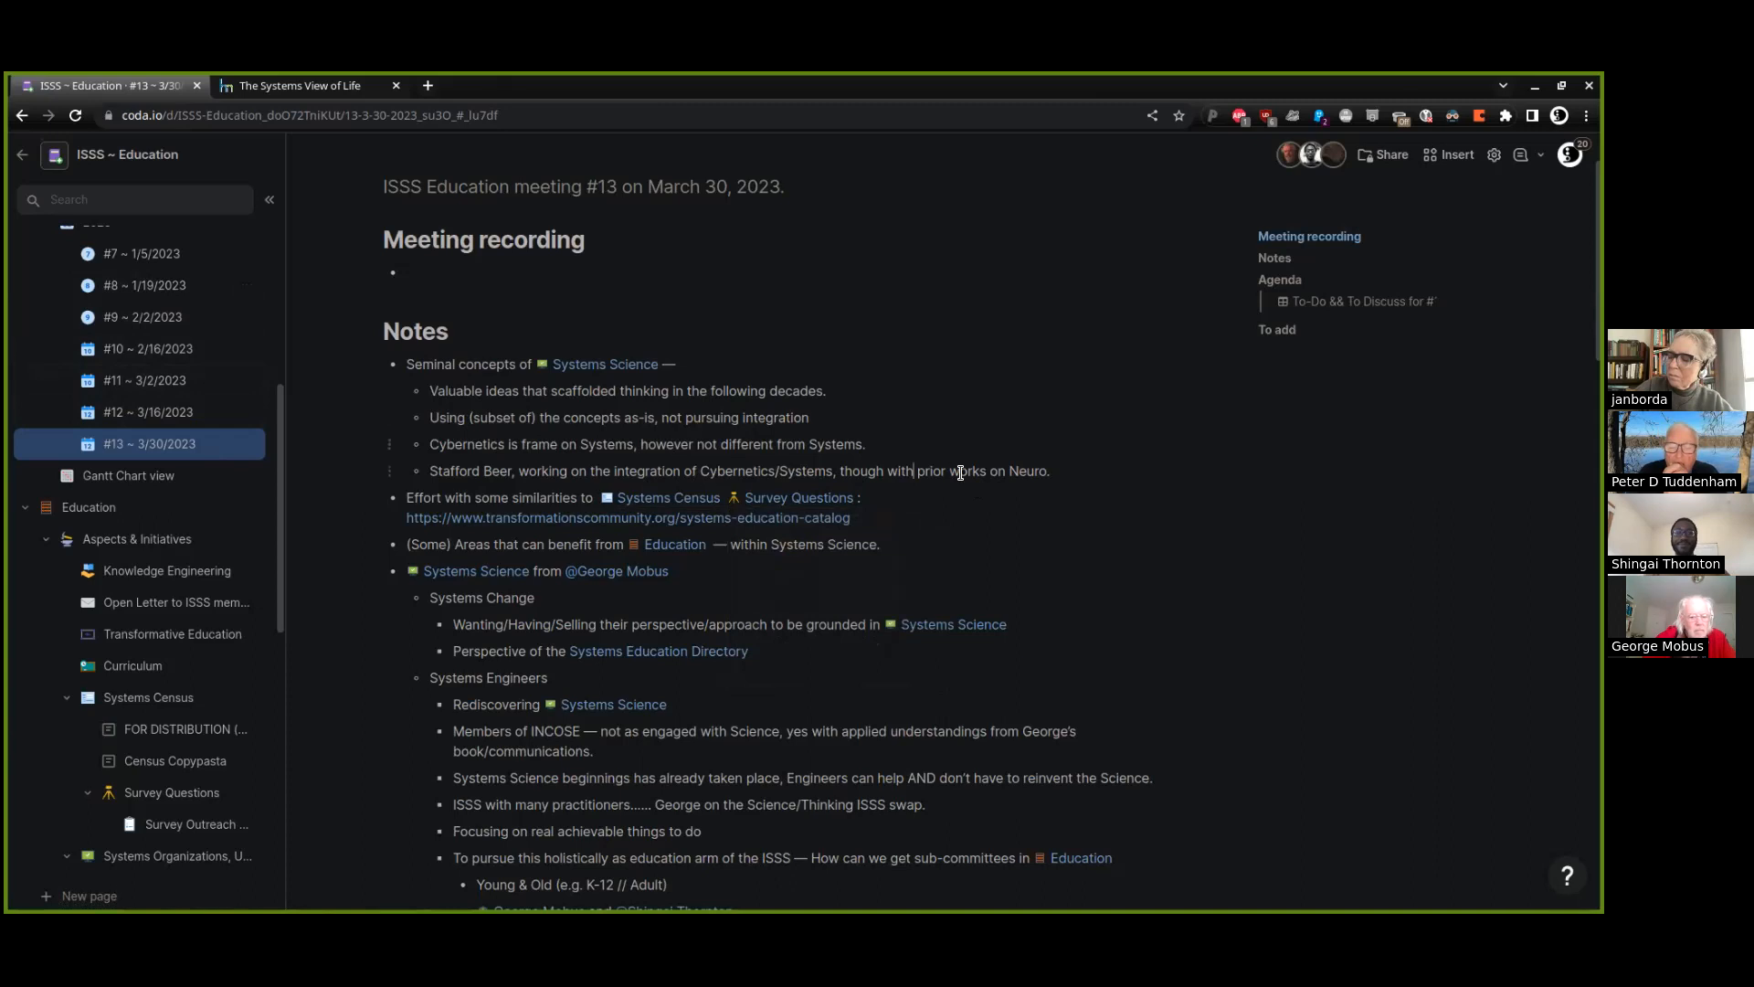
mouse_move(495, 299)
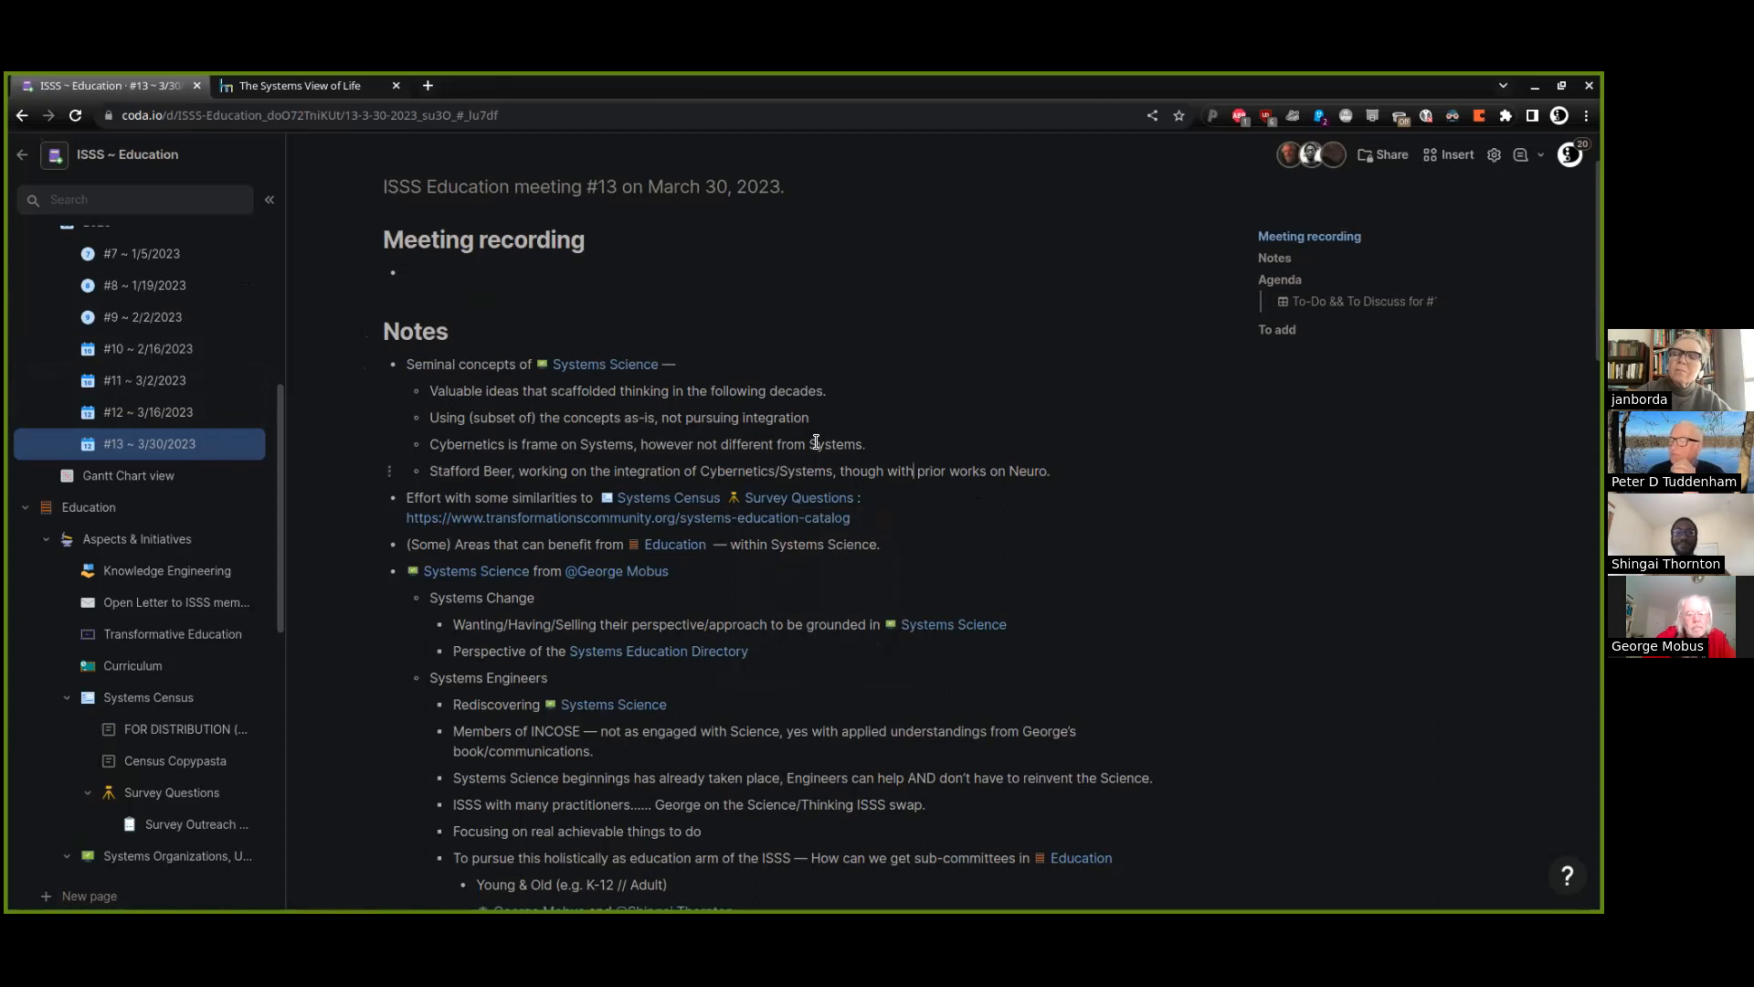
mouse_move(980, 566)
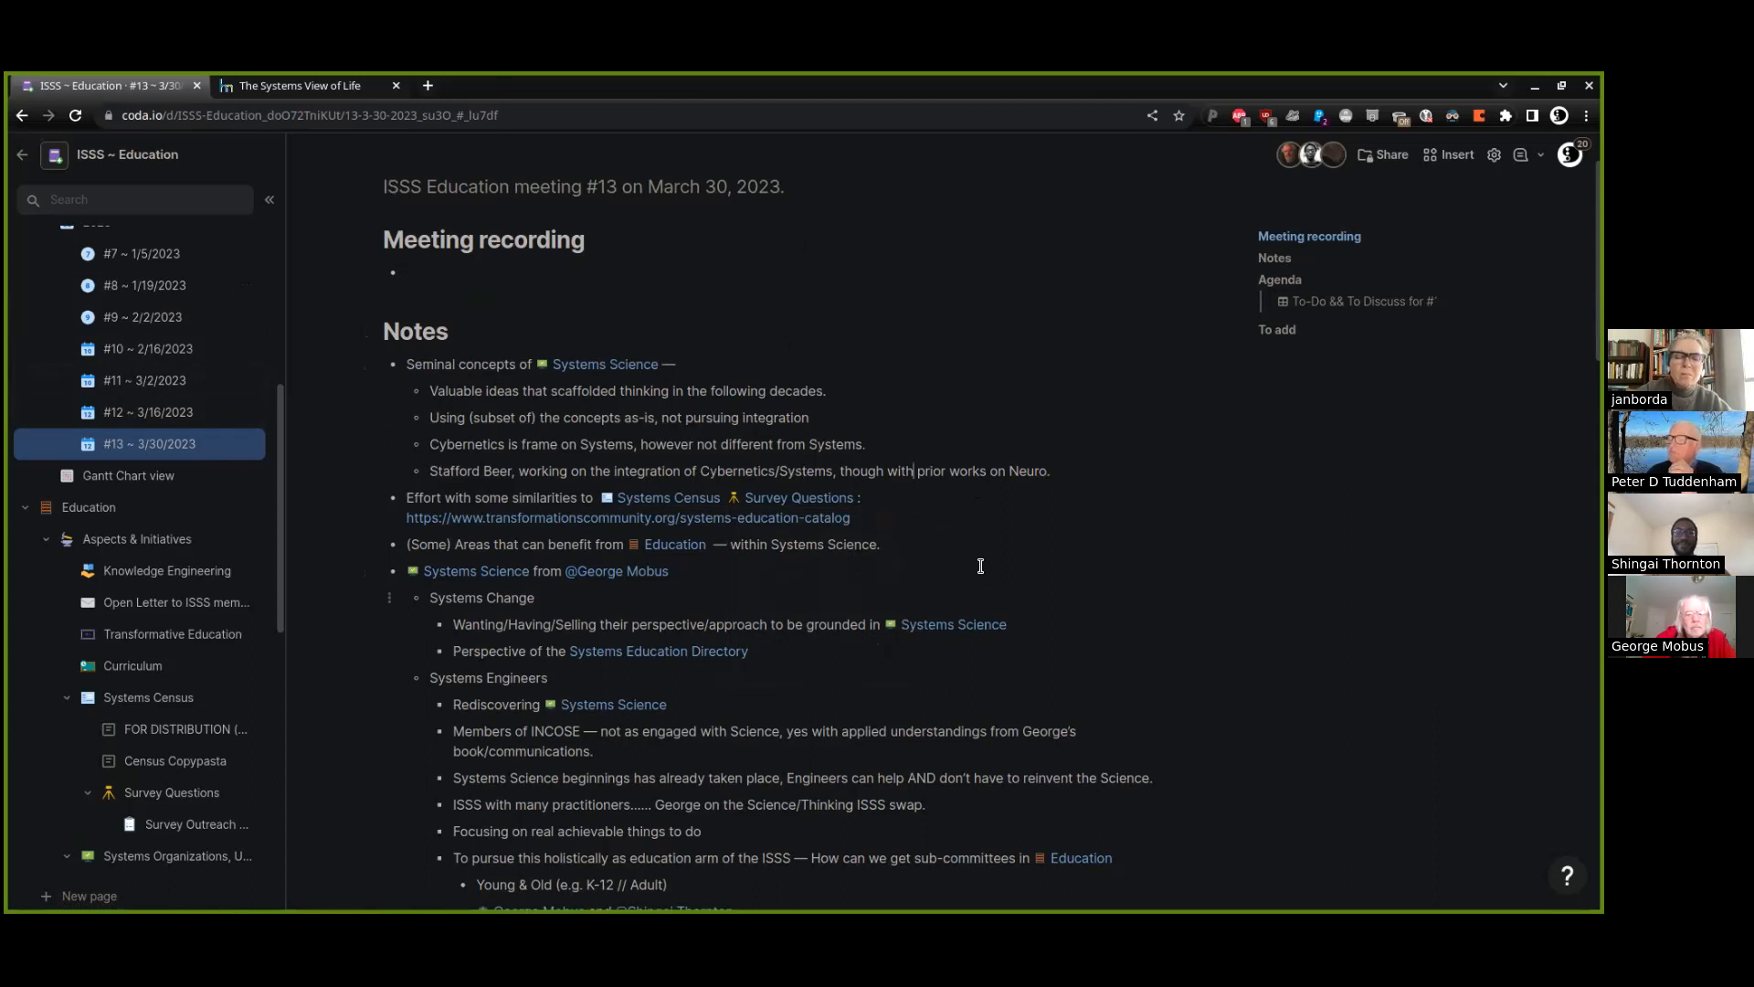
Change the university contacts task's status so its group leaves the #13 to-do table
scroll(down, 3)
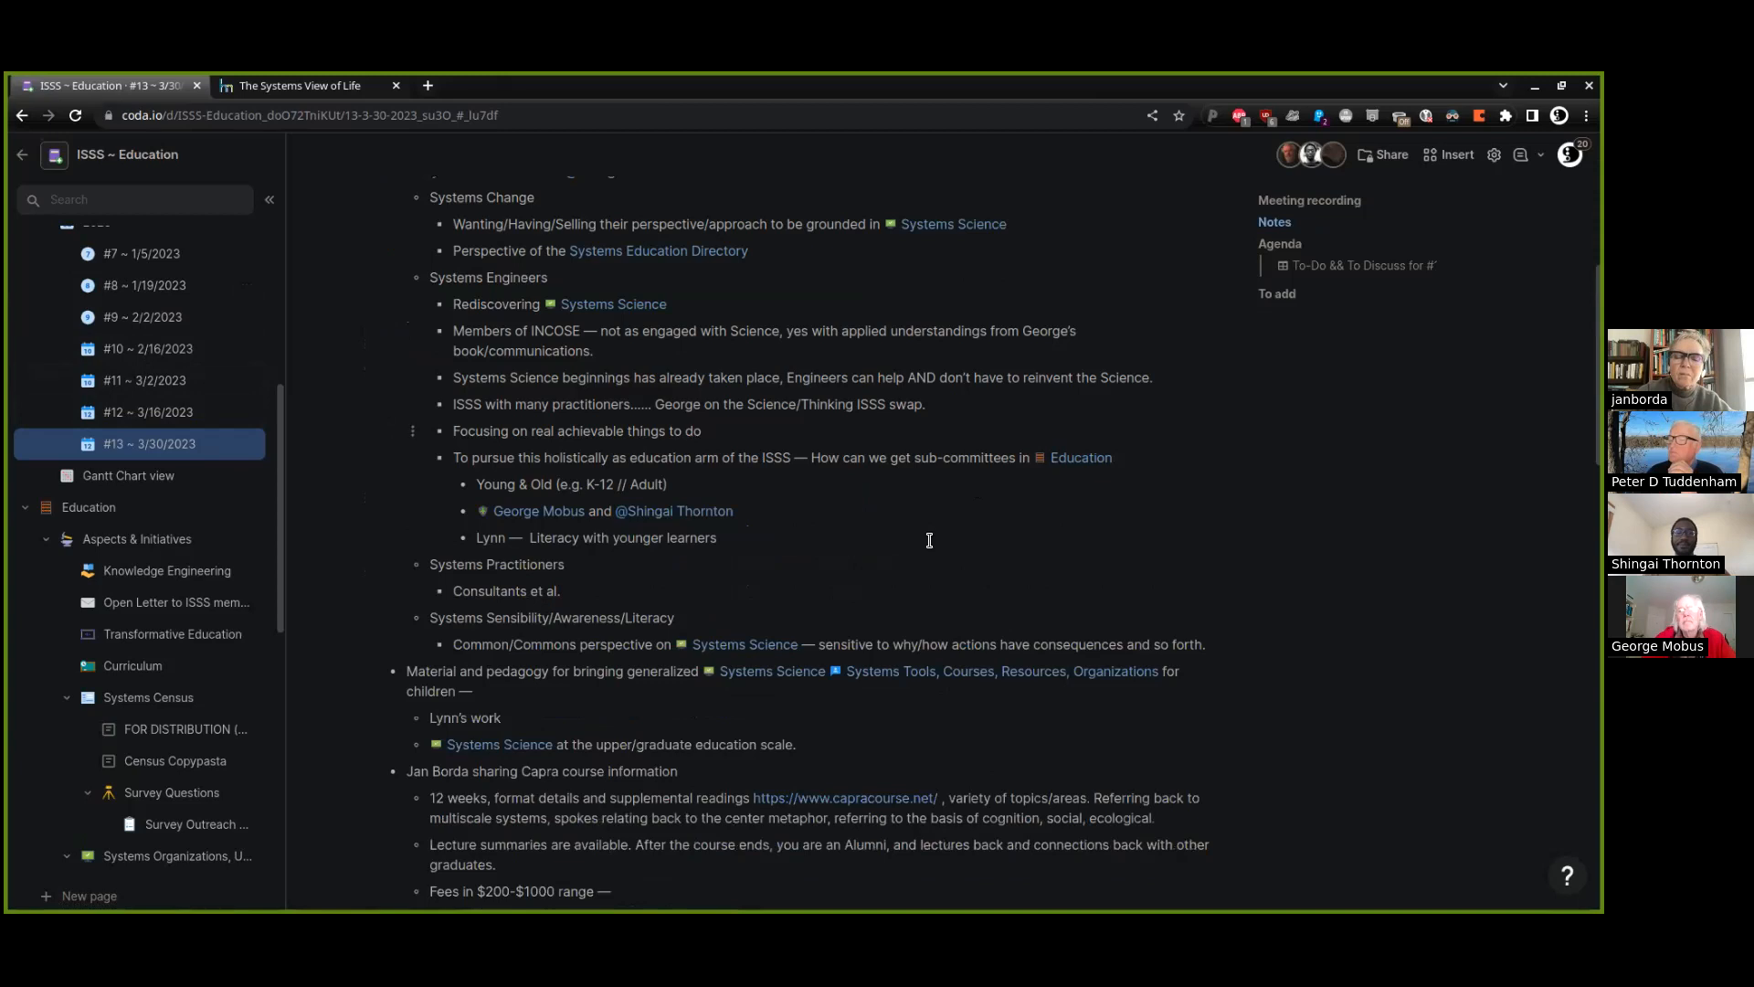
scroll(up, 3)
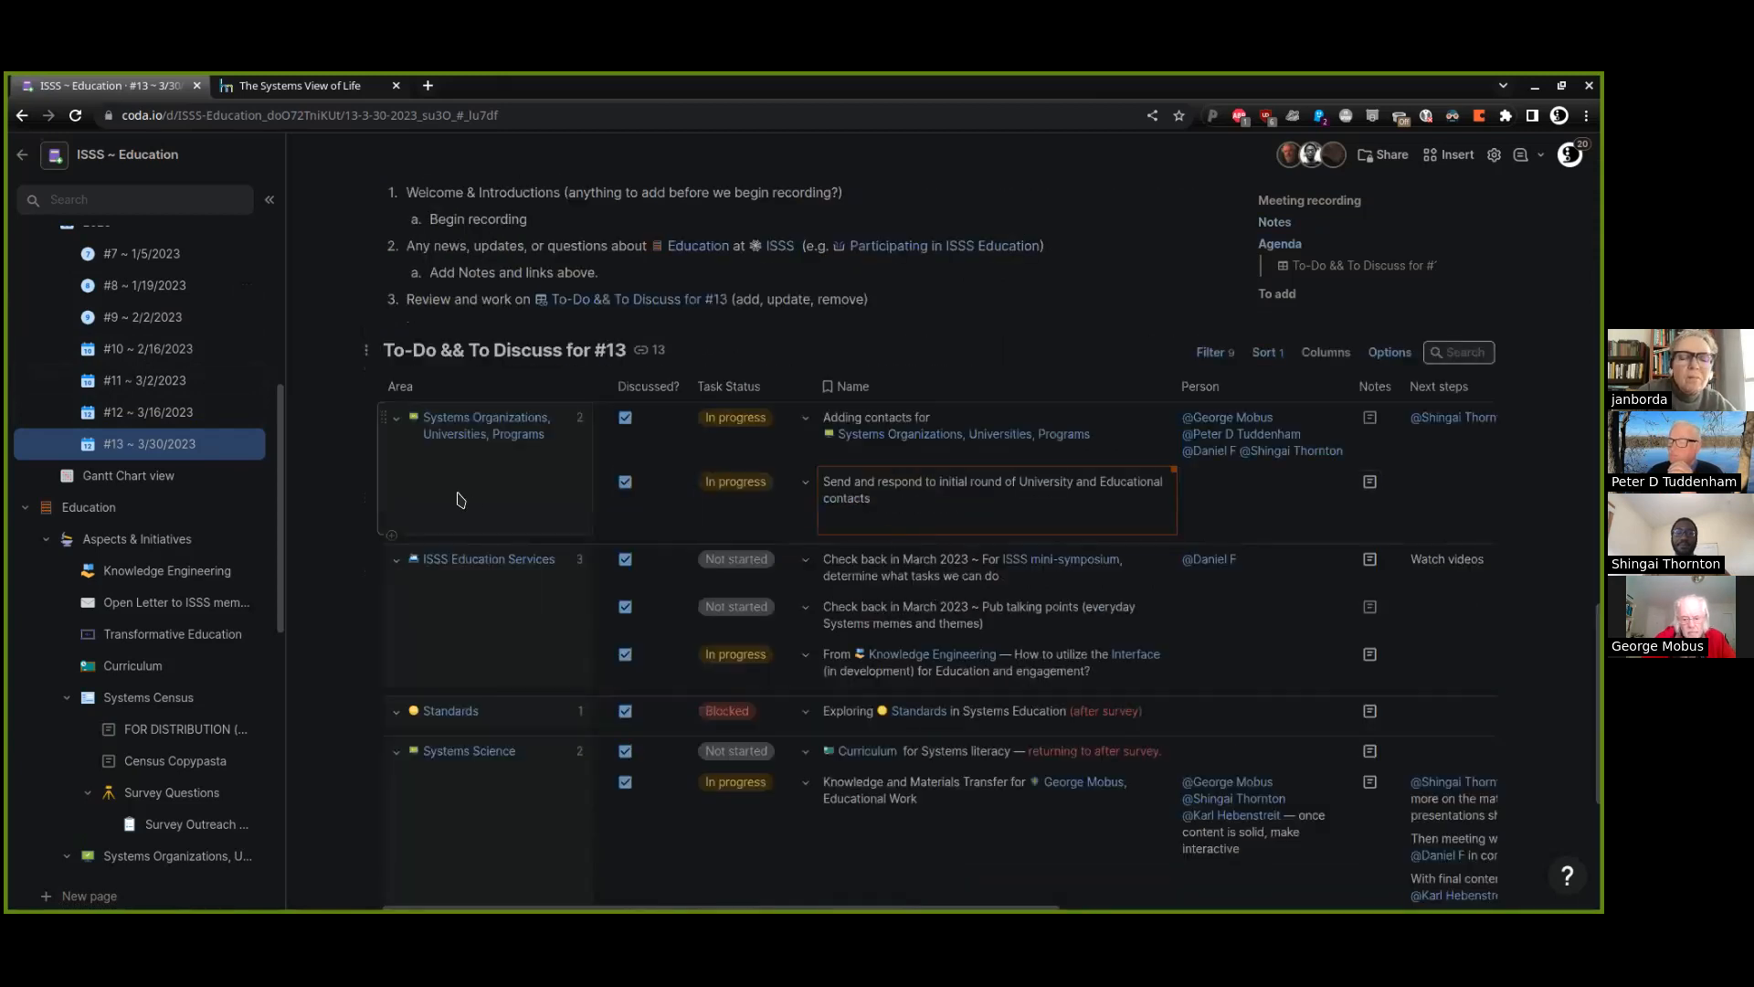
click(734, 481)
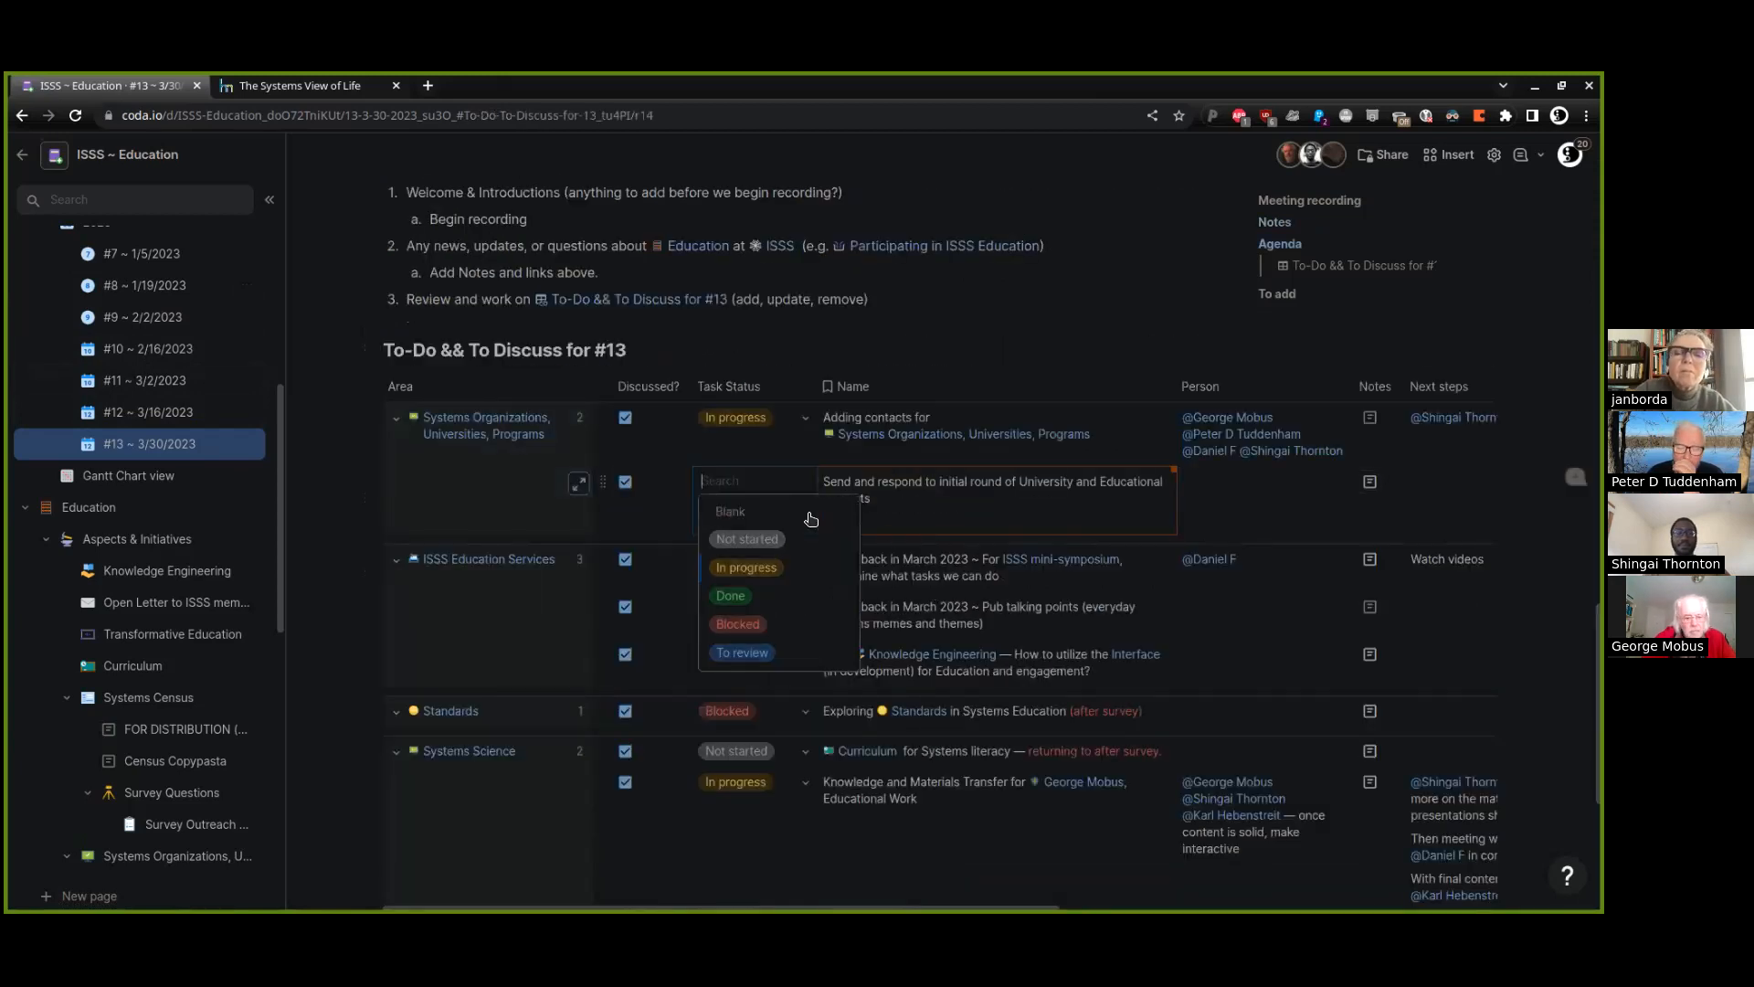
click(729, 596)
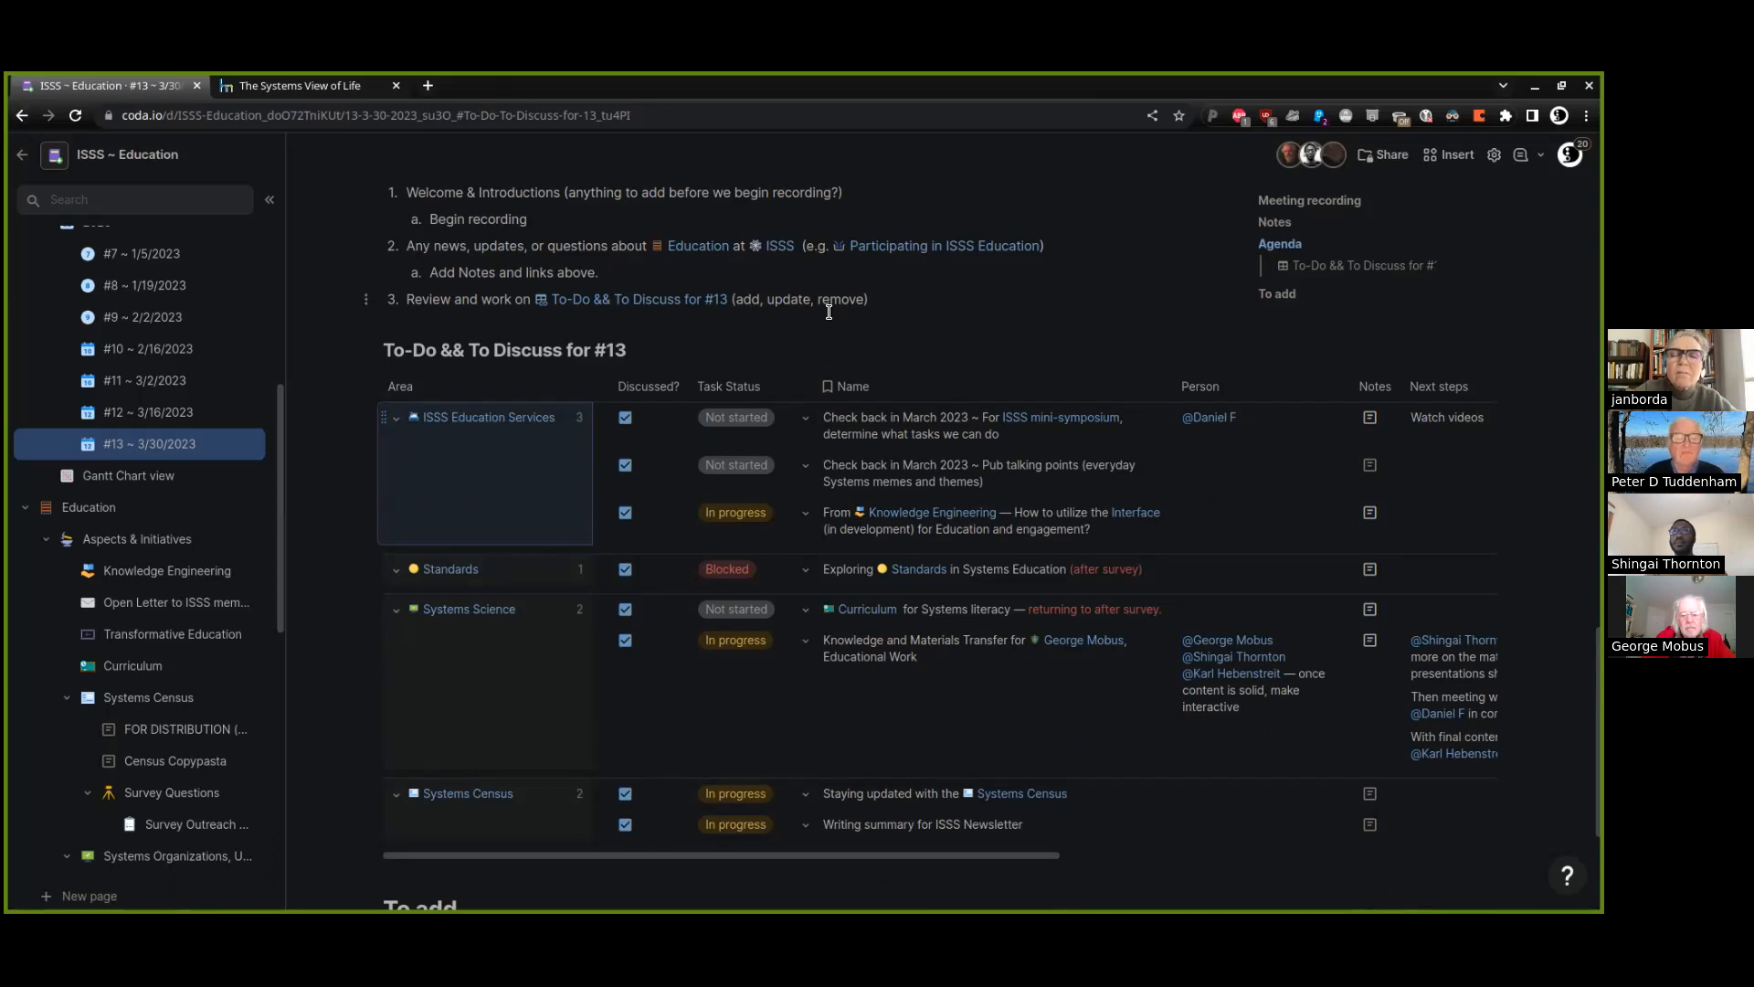
mouse_move(780, 306)
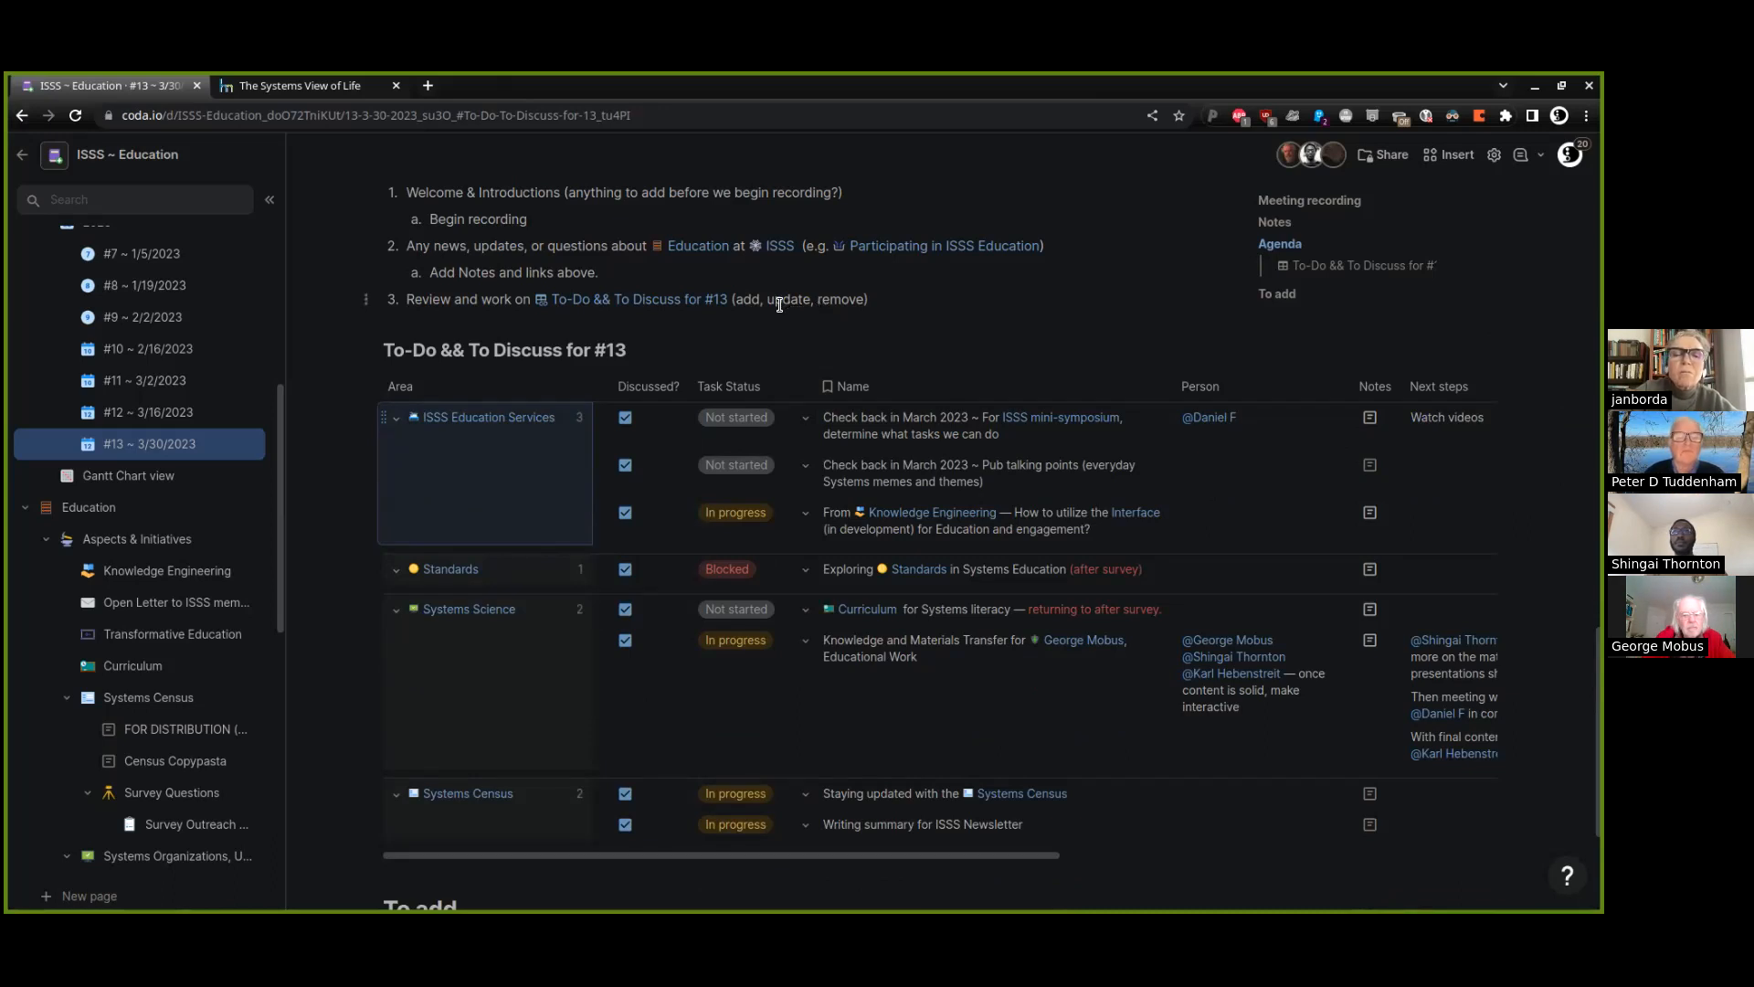
mouse_move(764, 305)
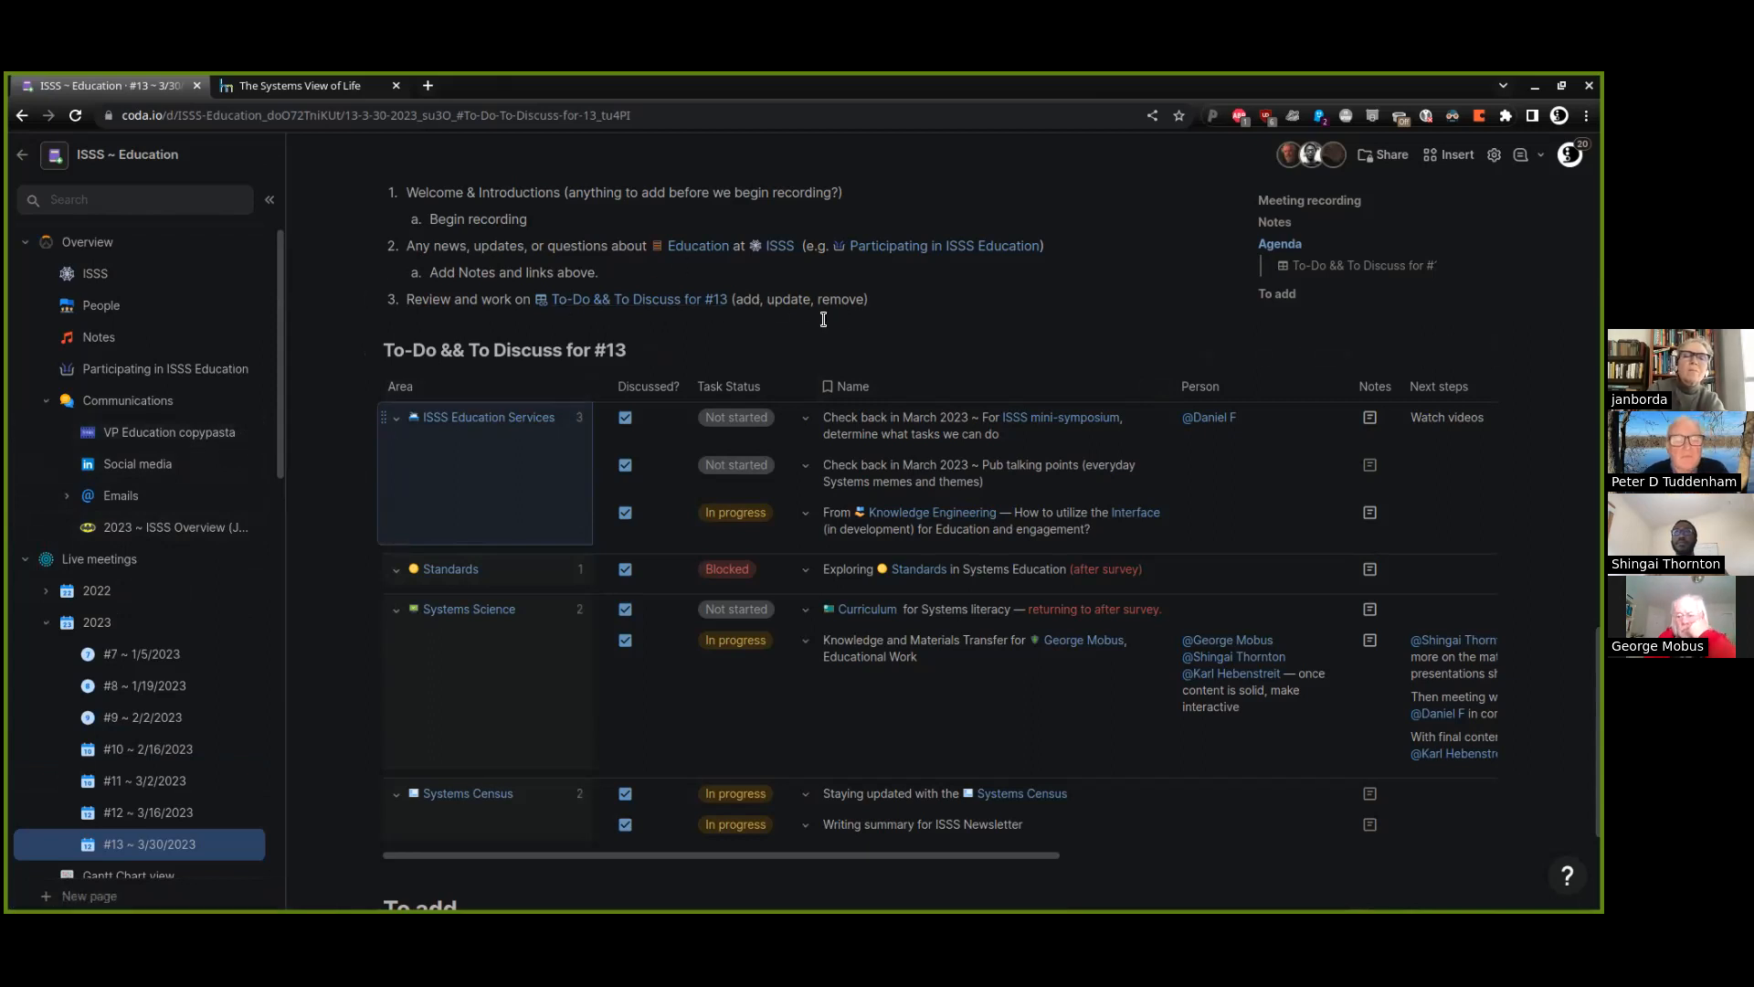
mouse_move(911, 362)
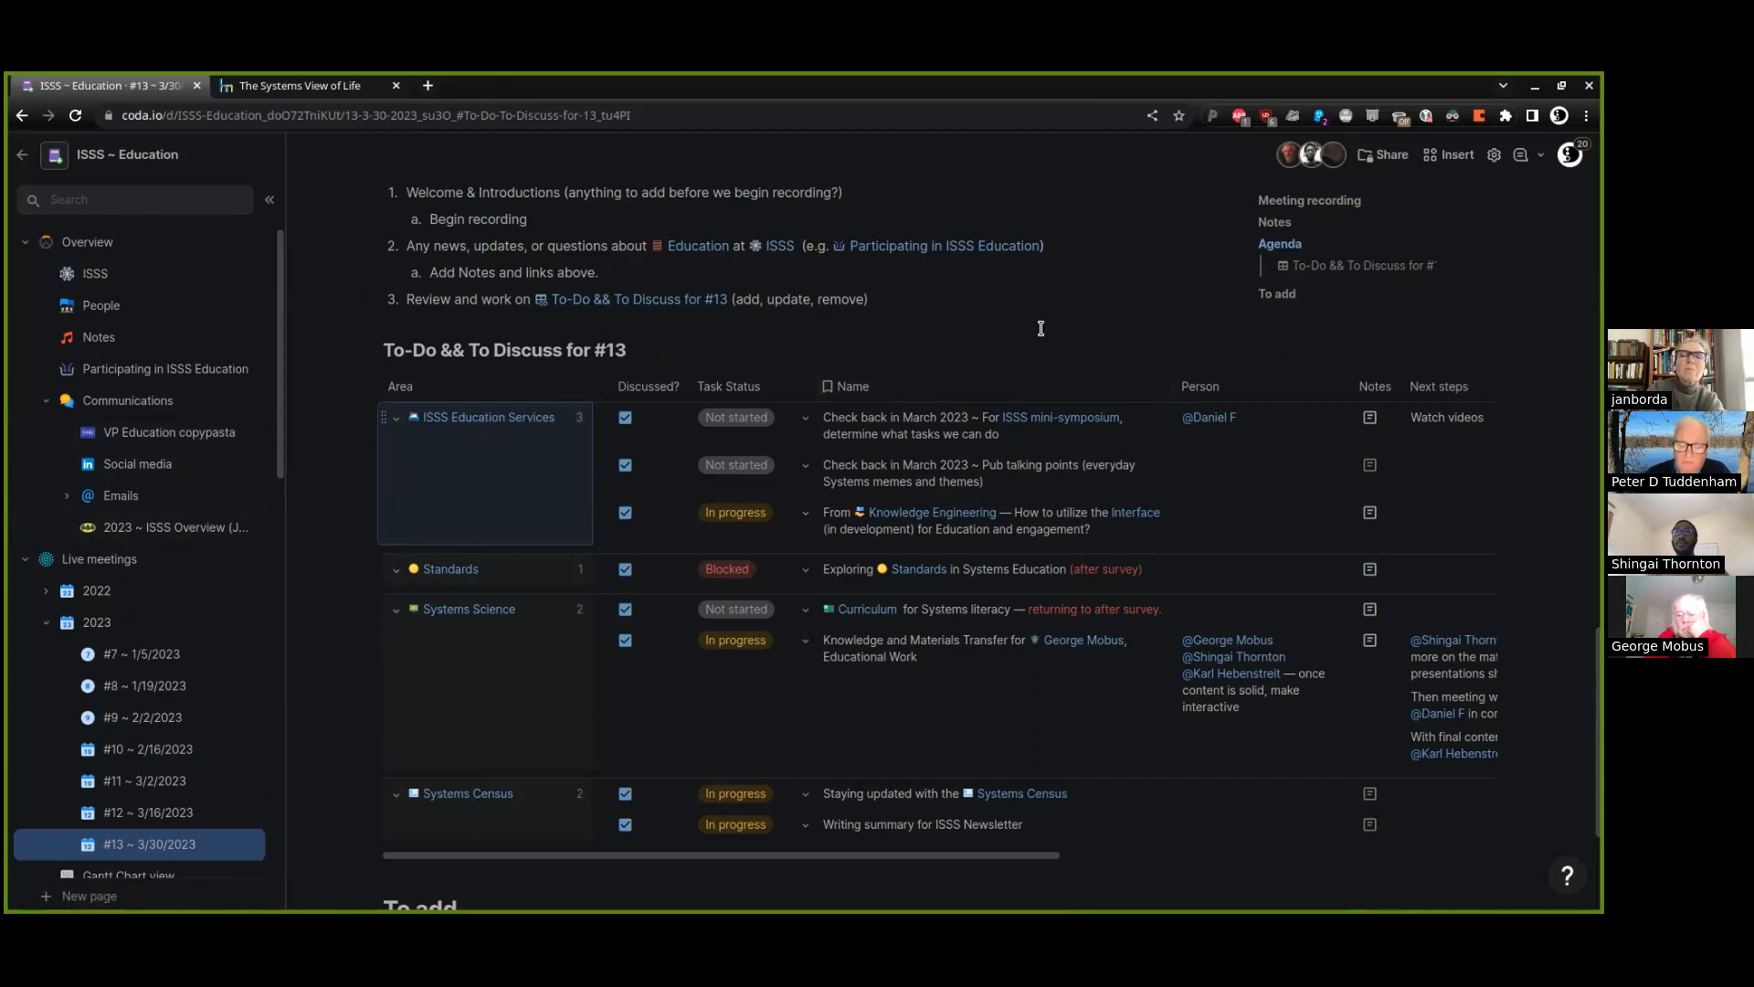
mouse_move(905, 302)
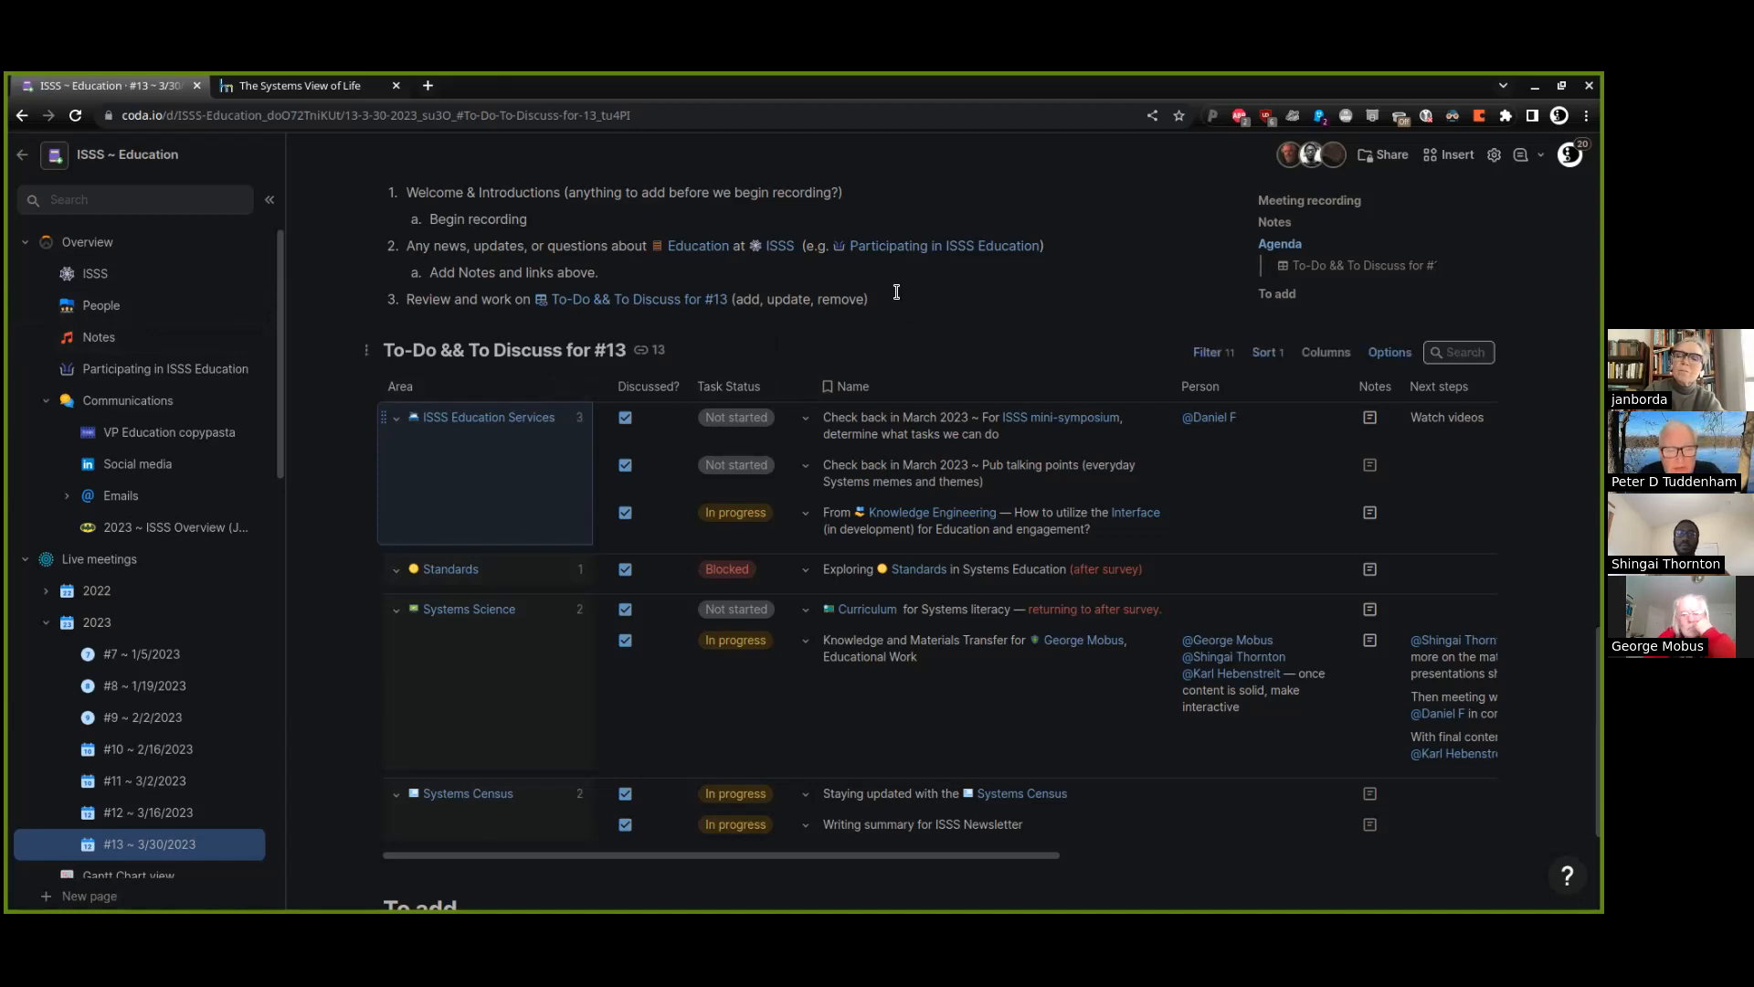
Hide the page sidebar and close The Systems View of Life browser tab
scroll(up, 3)
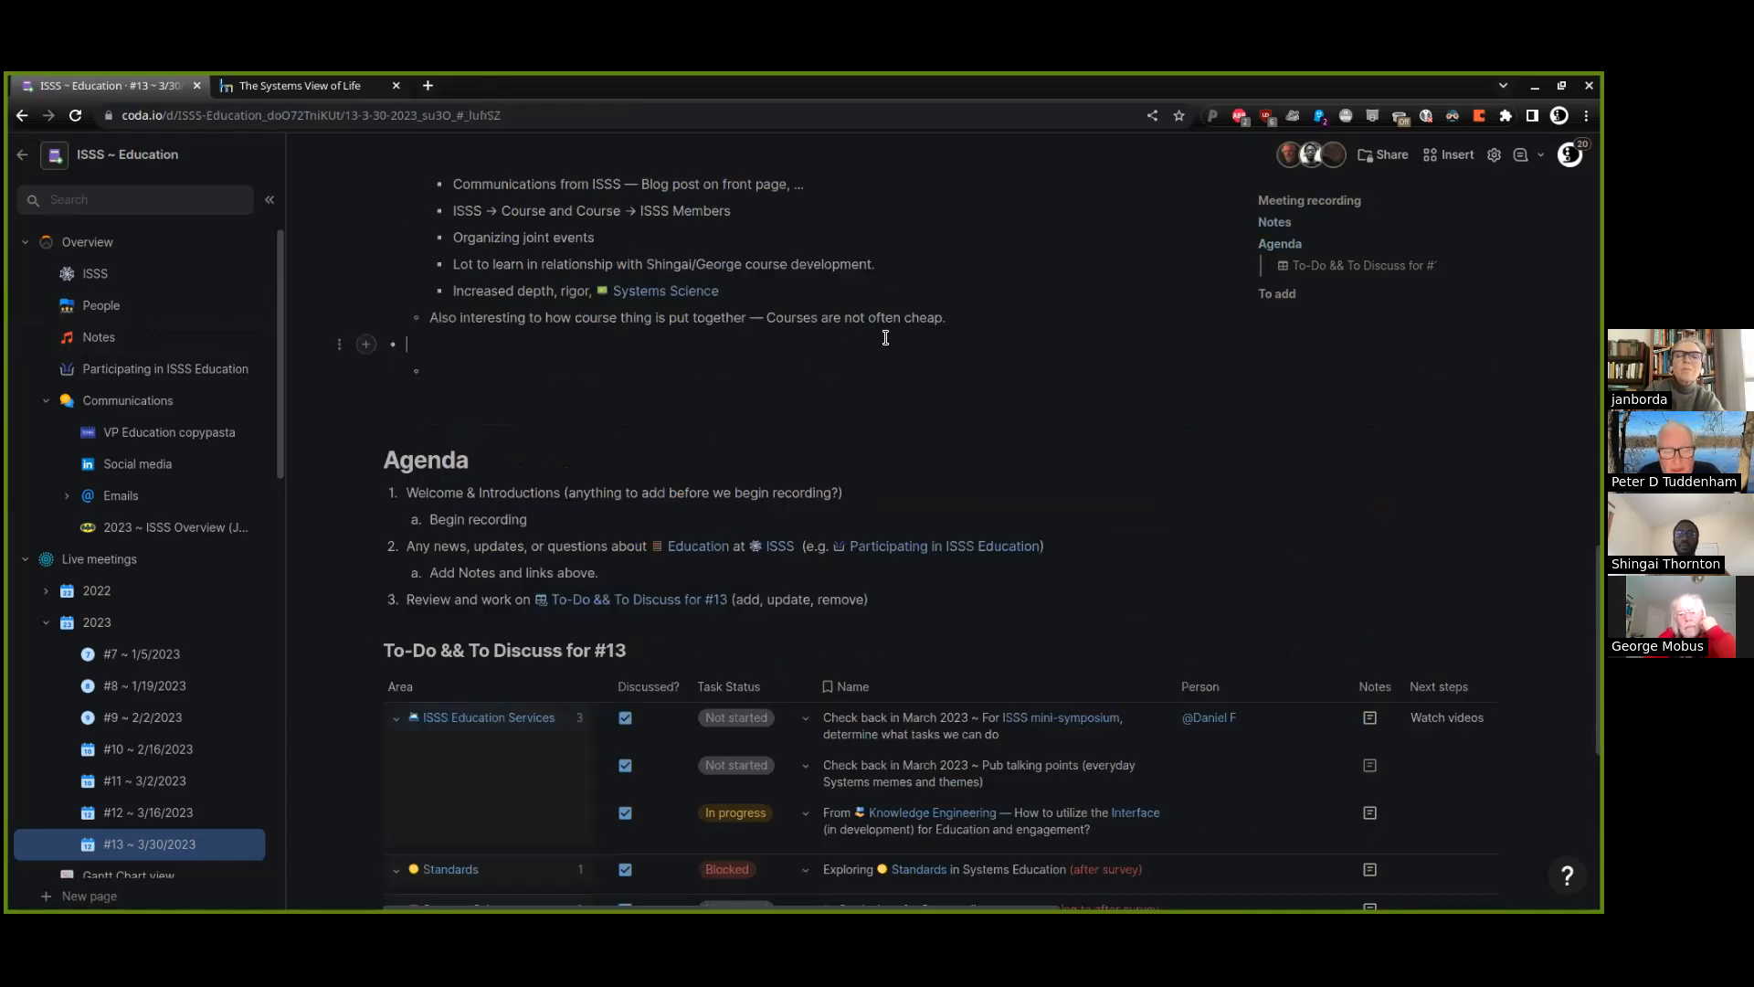
click(269, 199)
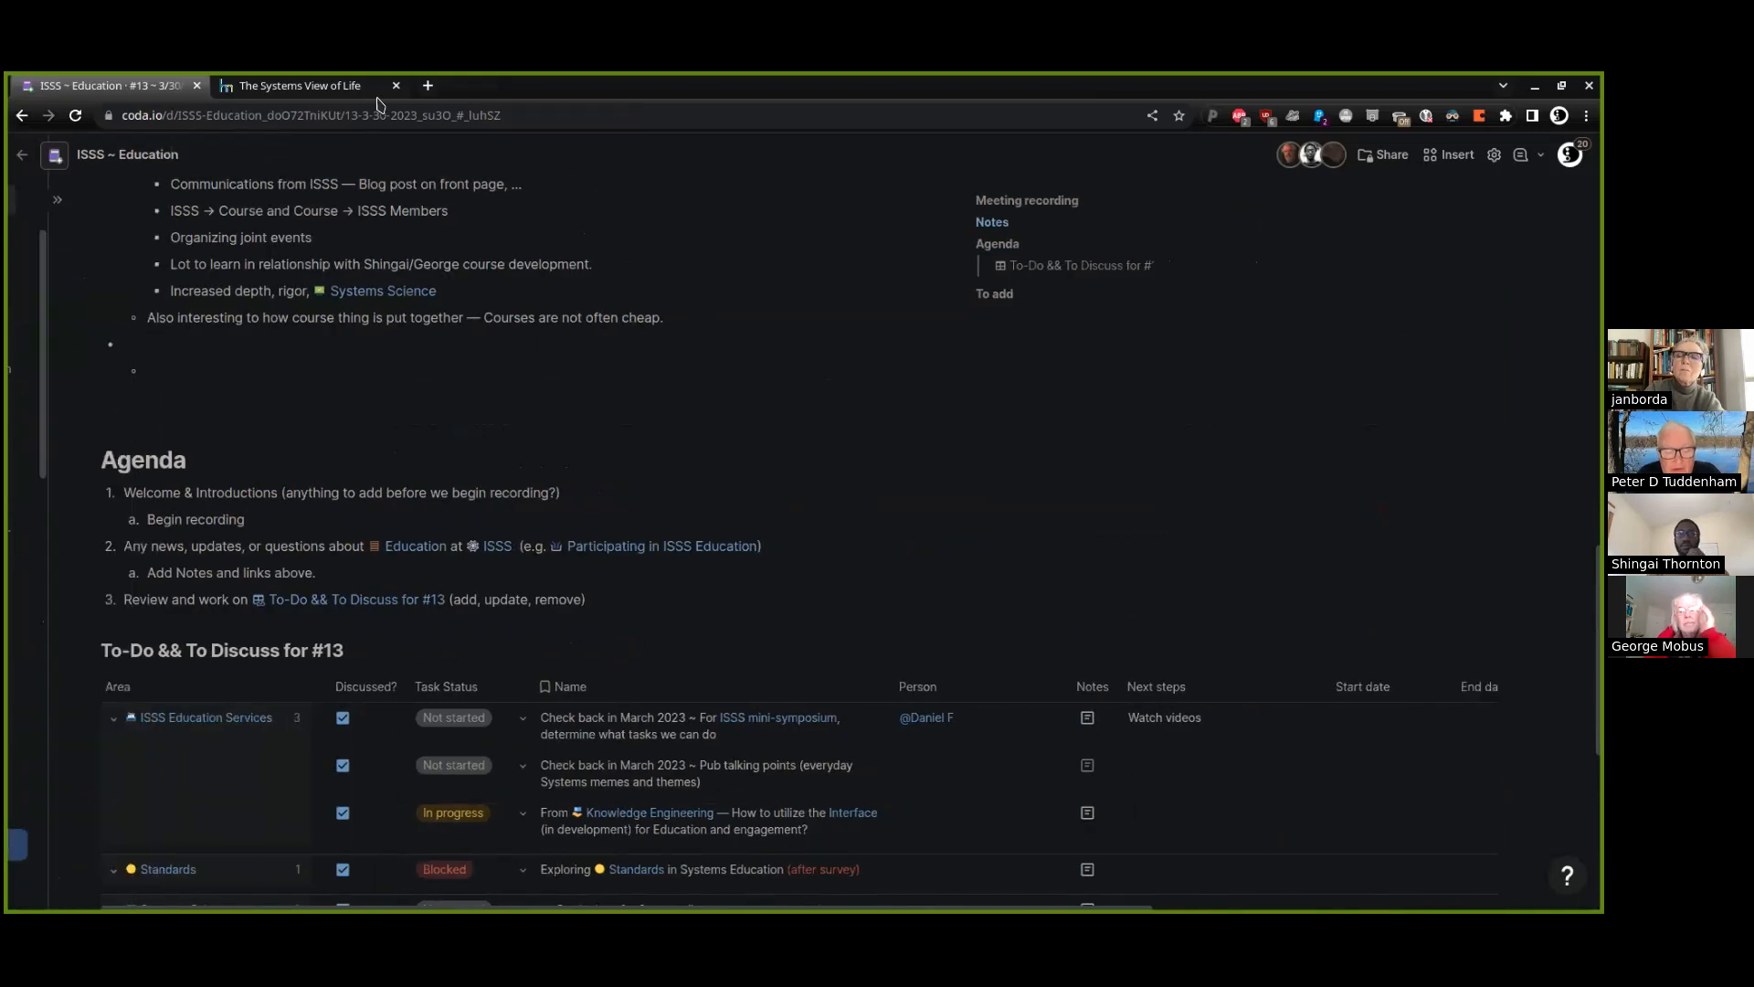
click(395, 86)
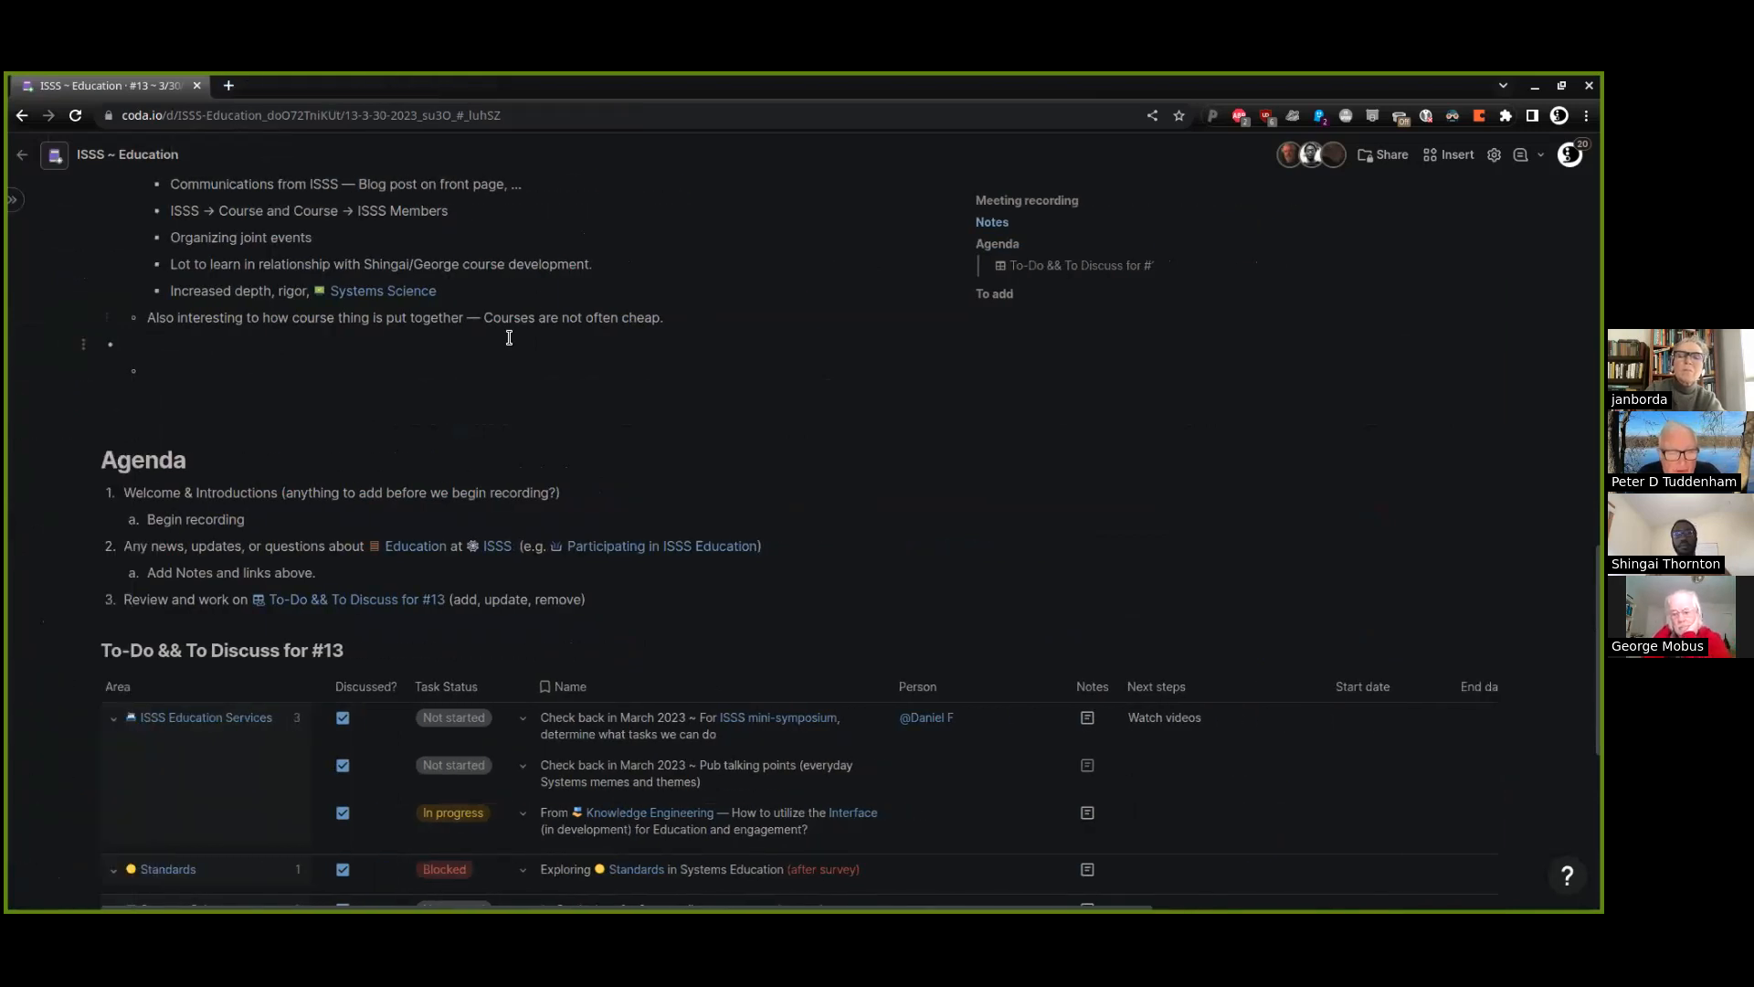
Start a notes bullet 'Role of ISSS and Education' with a sub-bullet beginning 'Suppor…'
text(R)
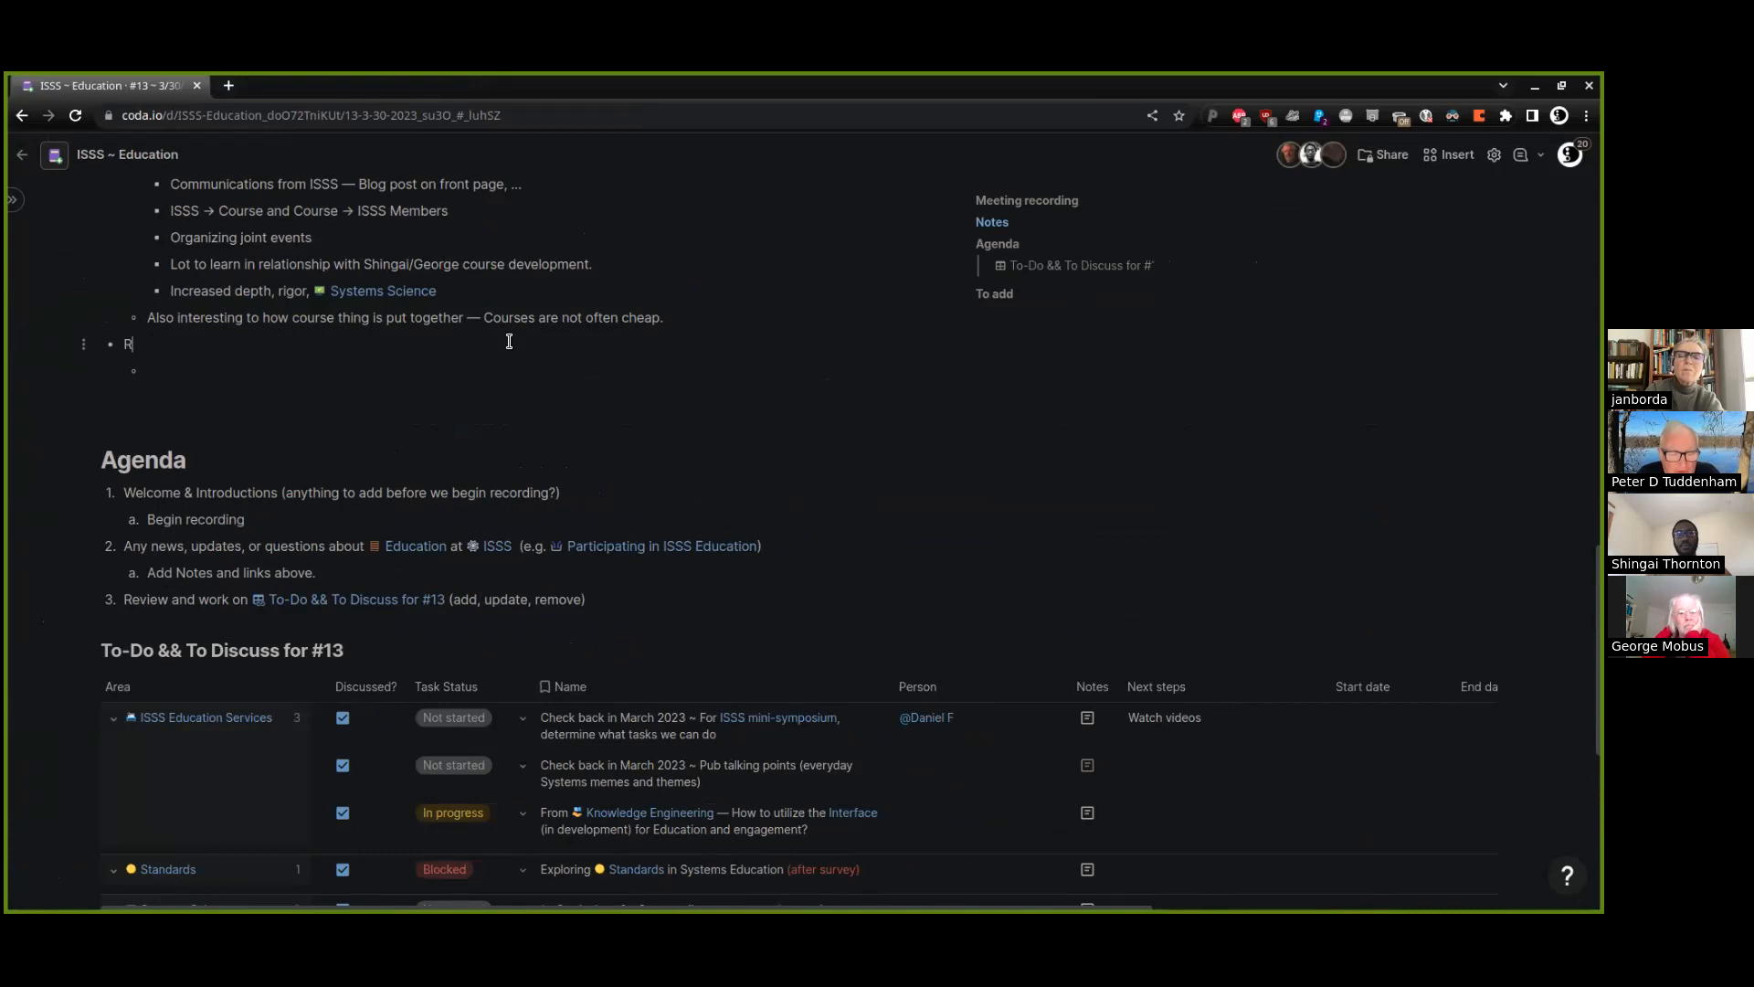
text(ole of ISSS)
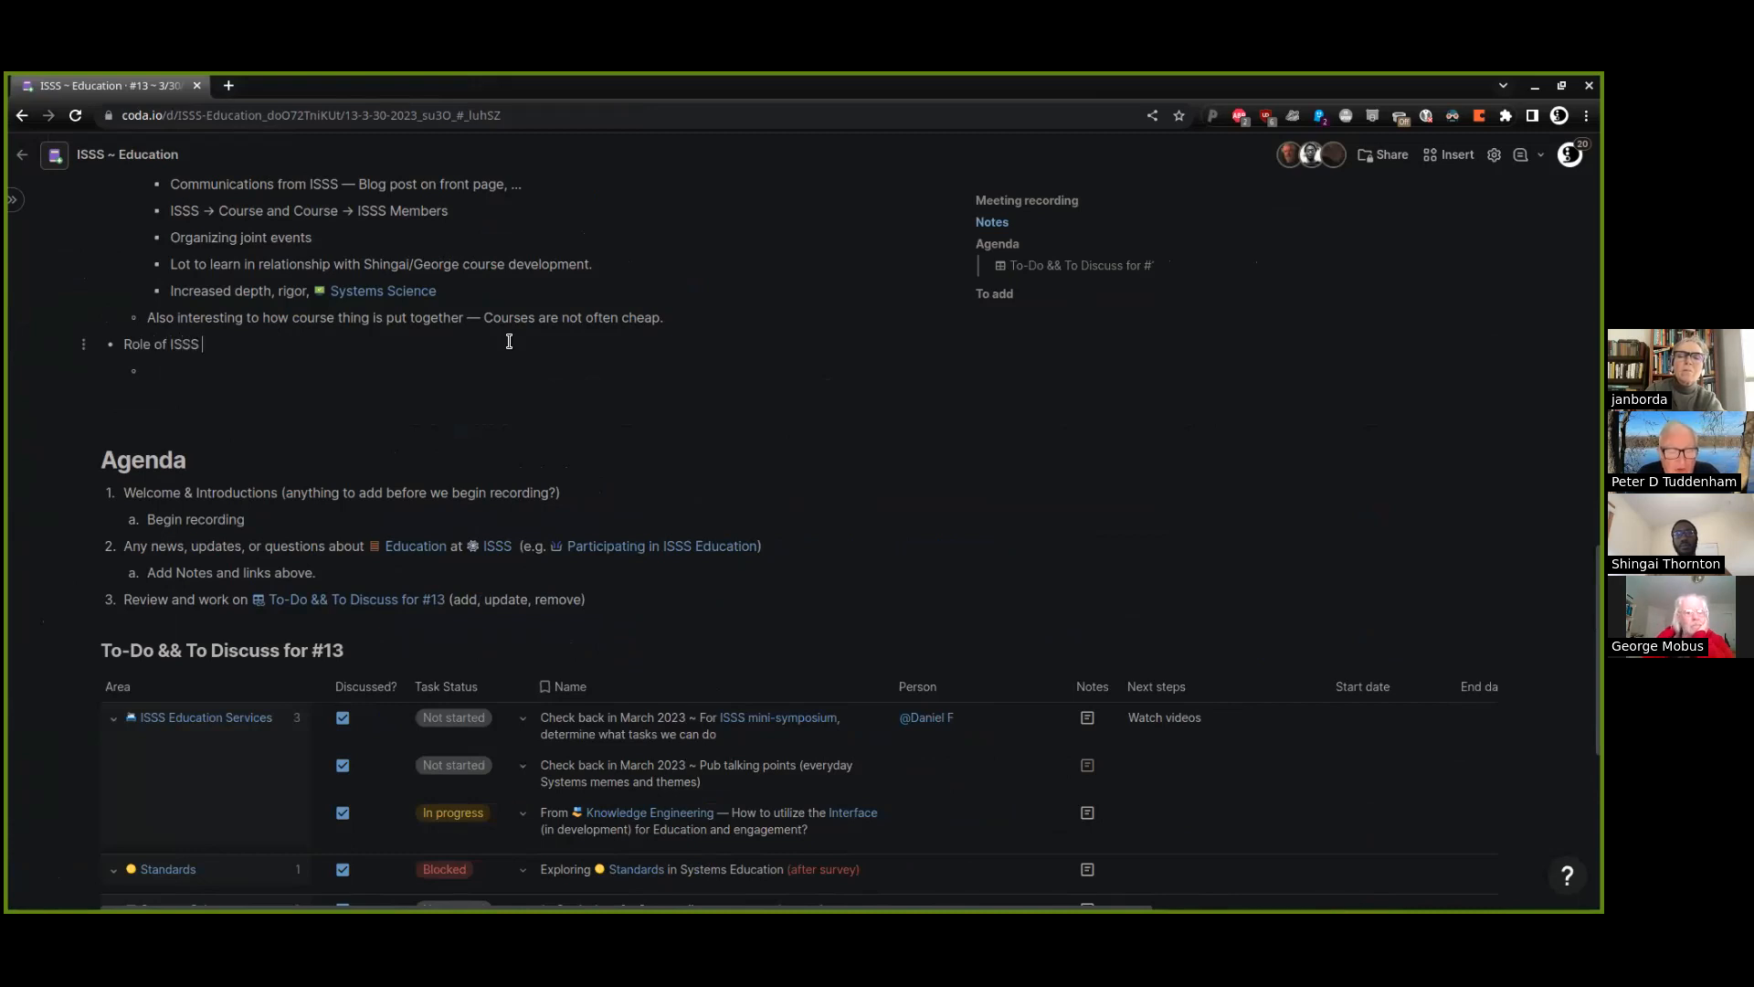
text(and Education)
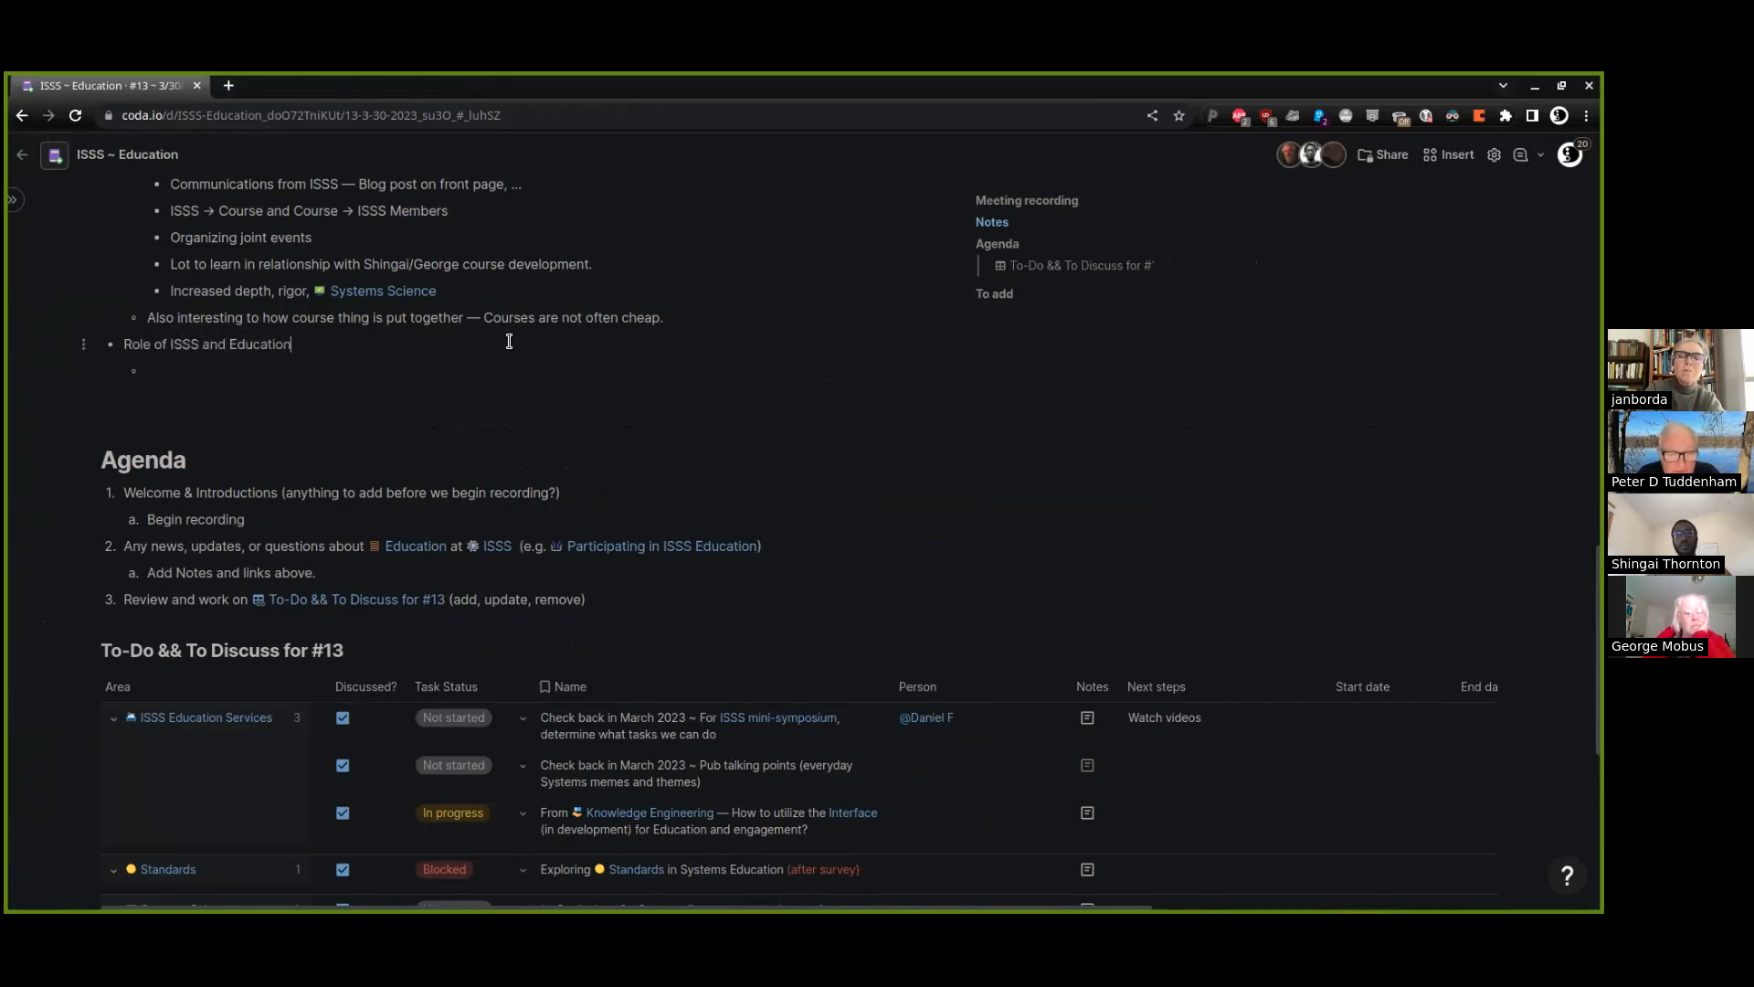
text(Supporting groups wh)
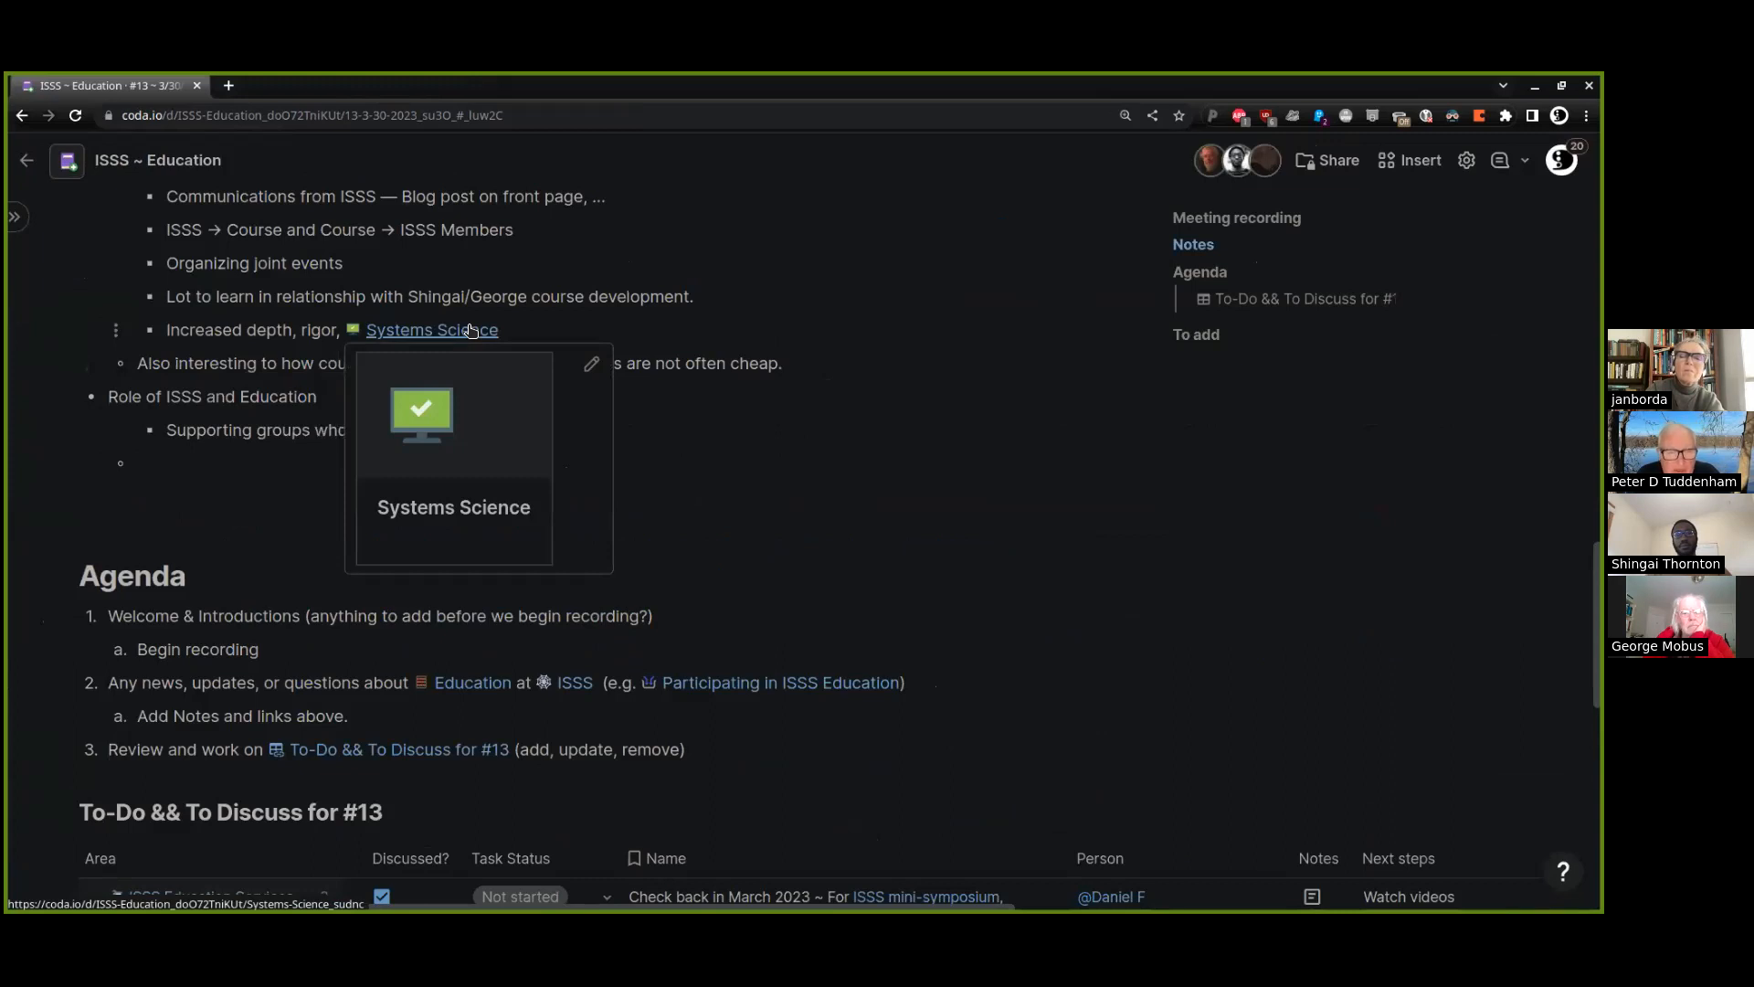
Write a sub-bullet on offering recommendations for other courses to take (directly & v…)
text(Offering)
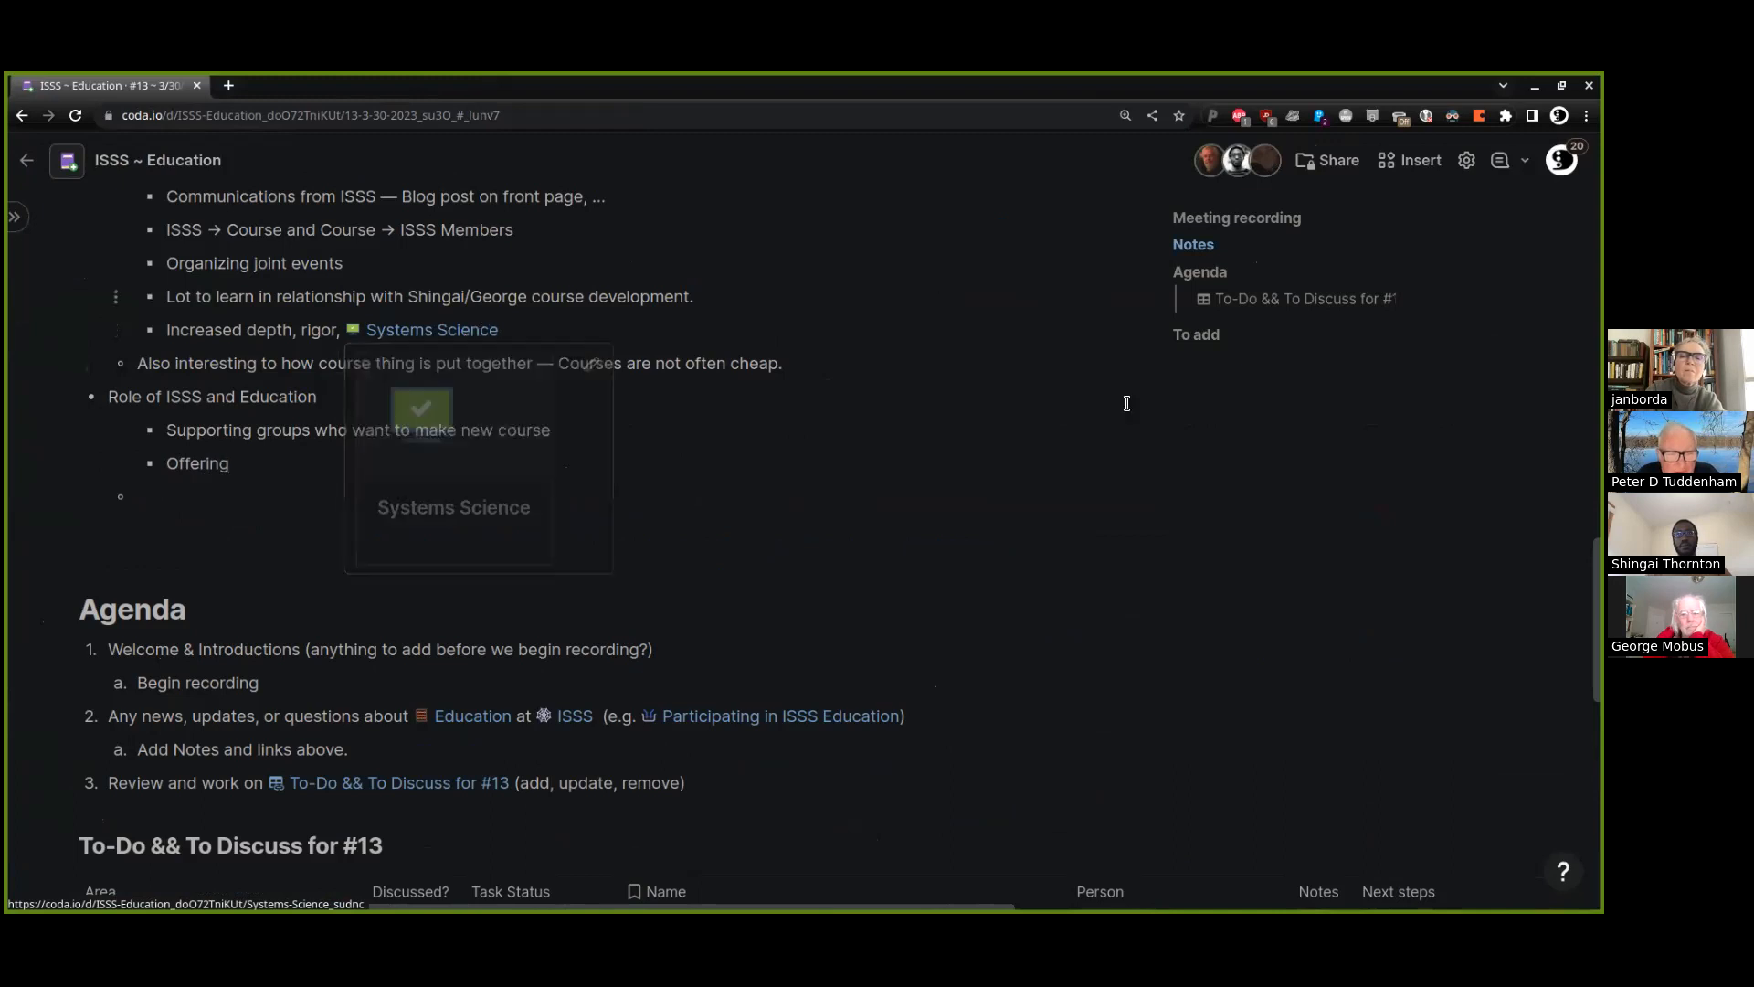
text(recommendations)
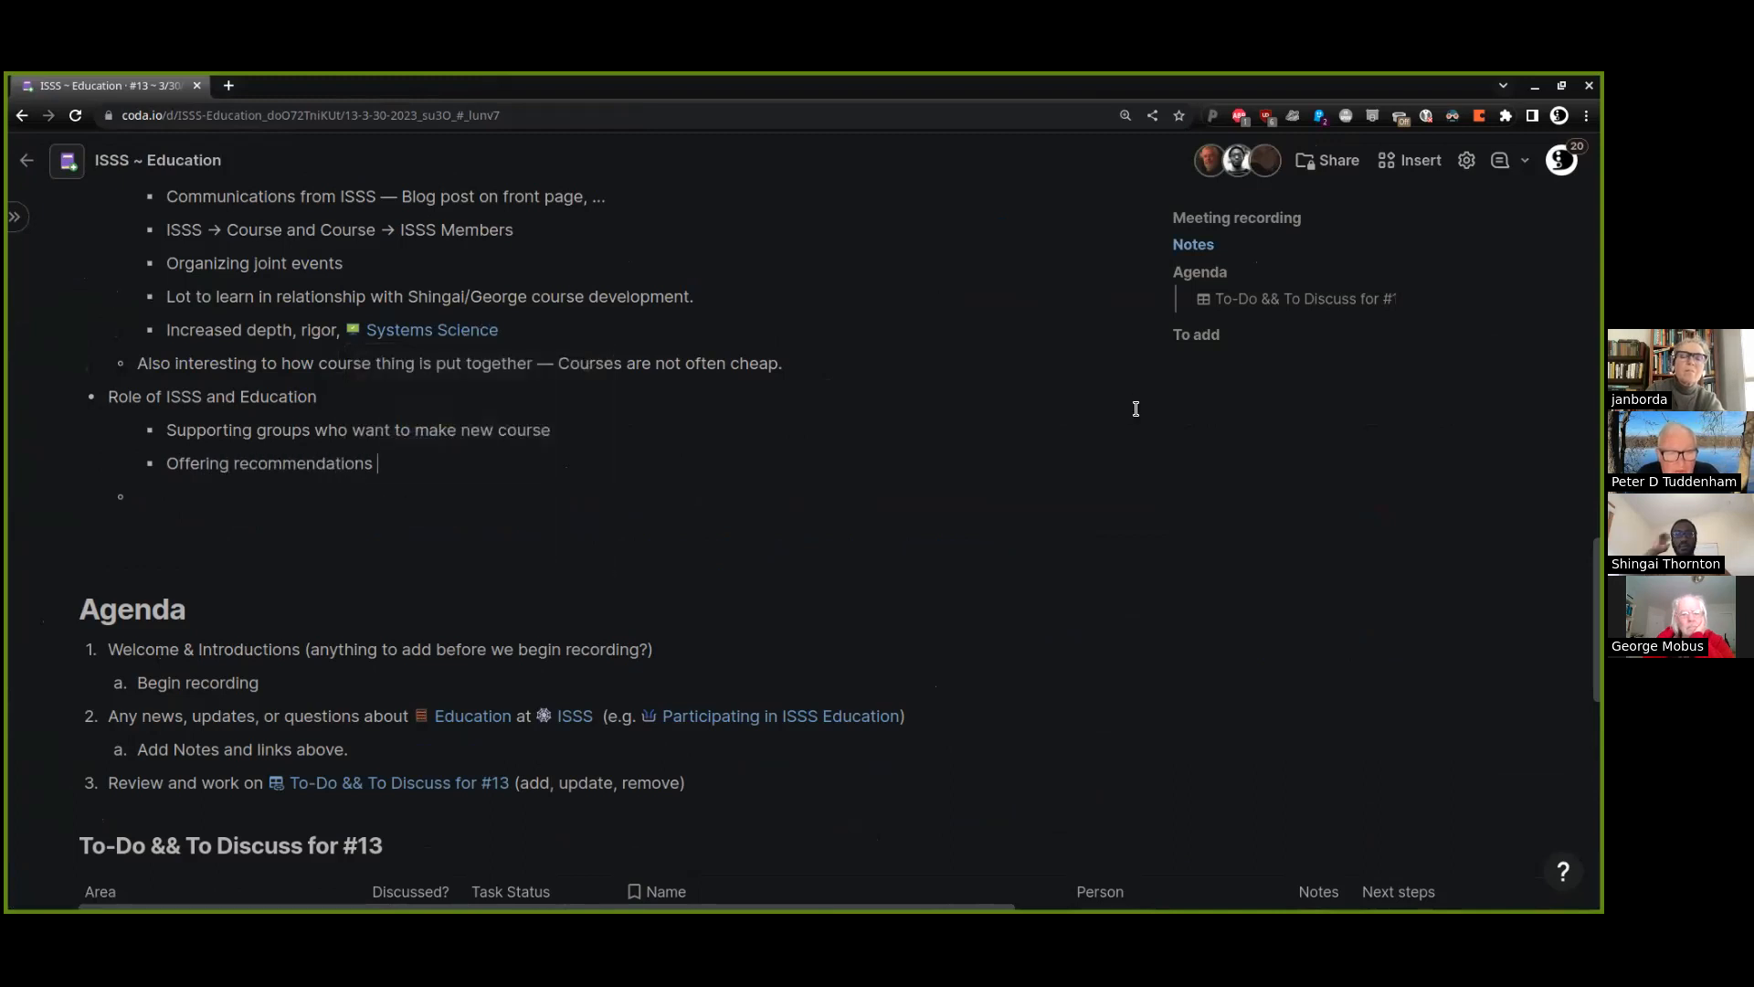
text(for other)
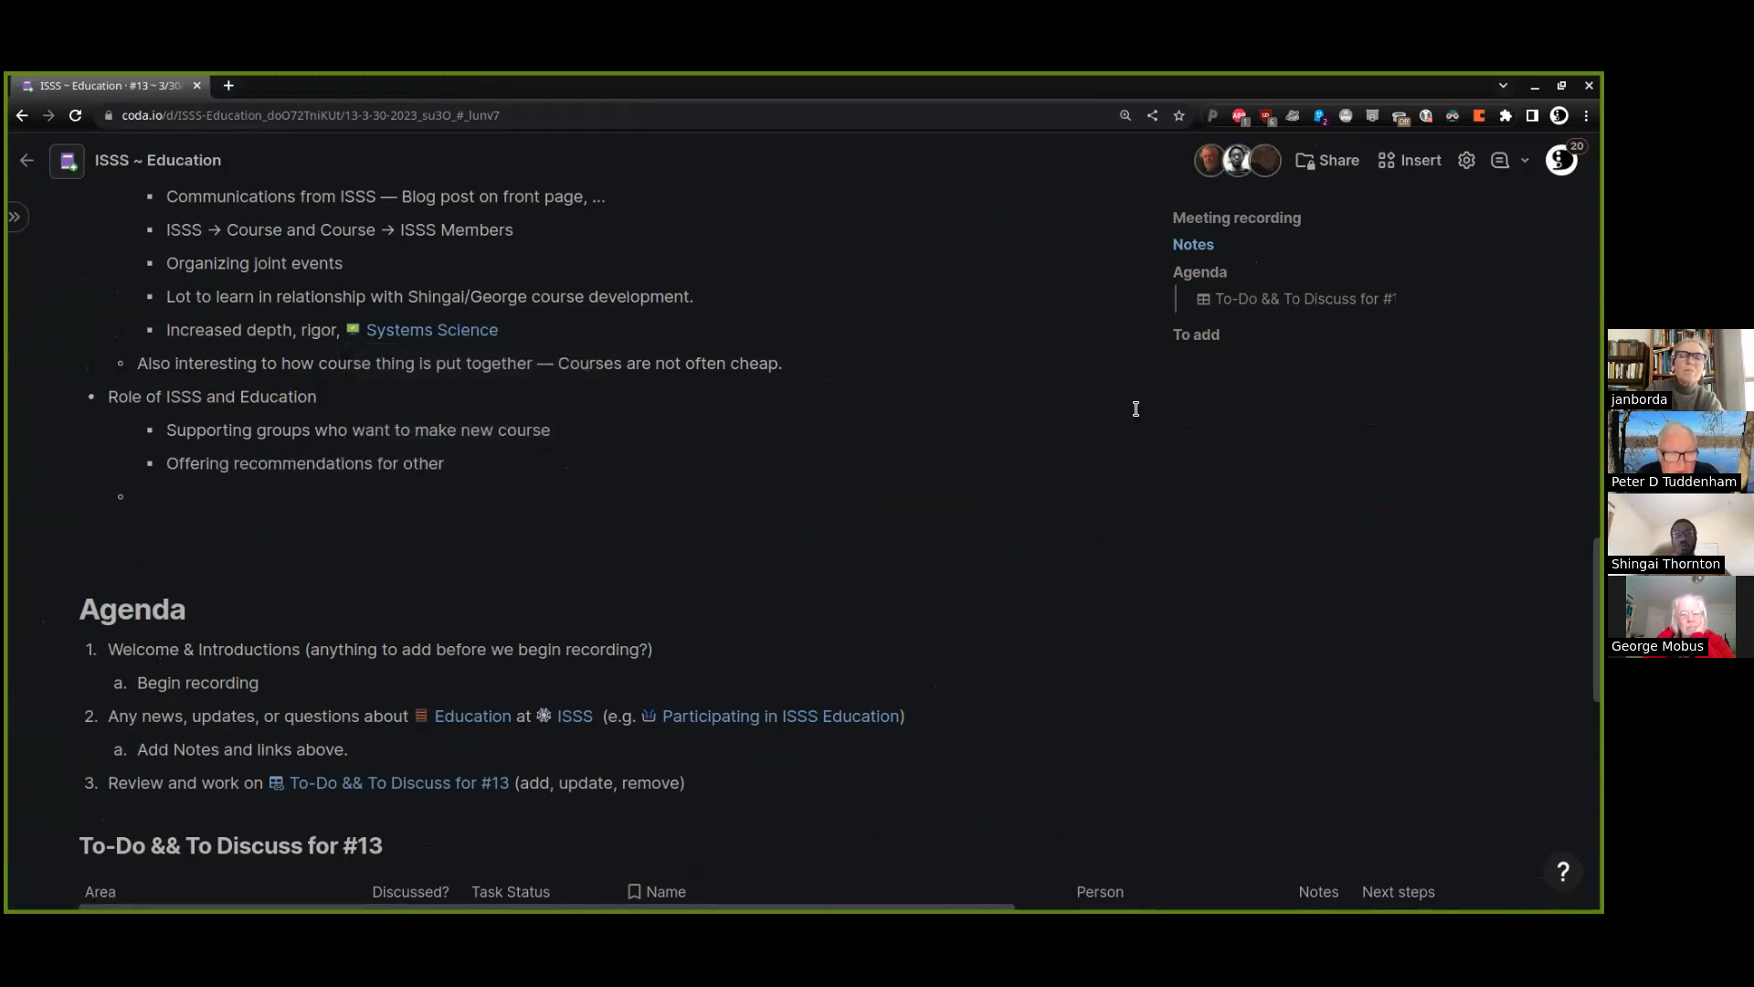
text(courses to tak)
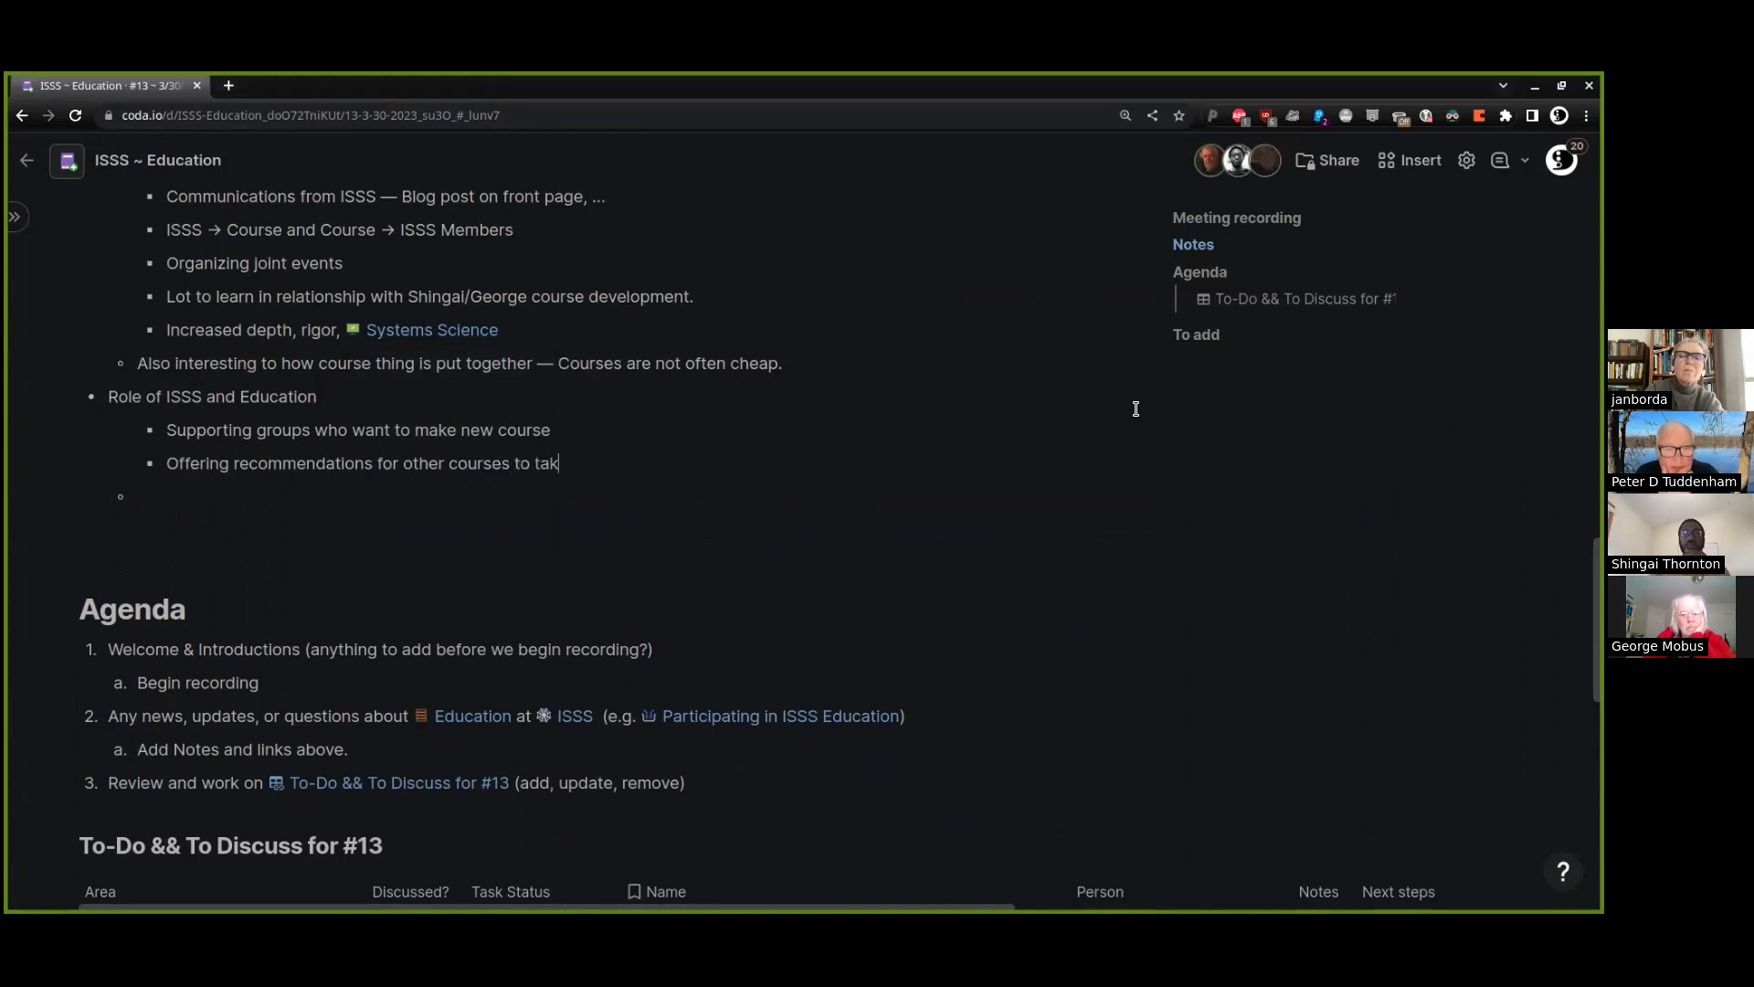
text(e)
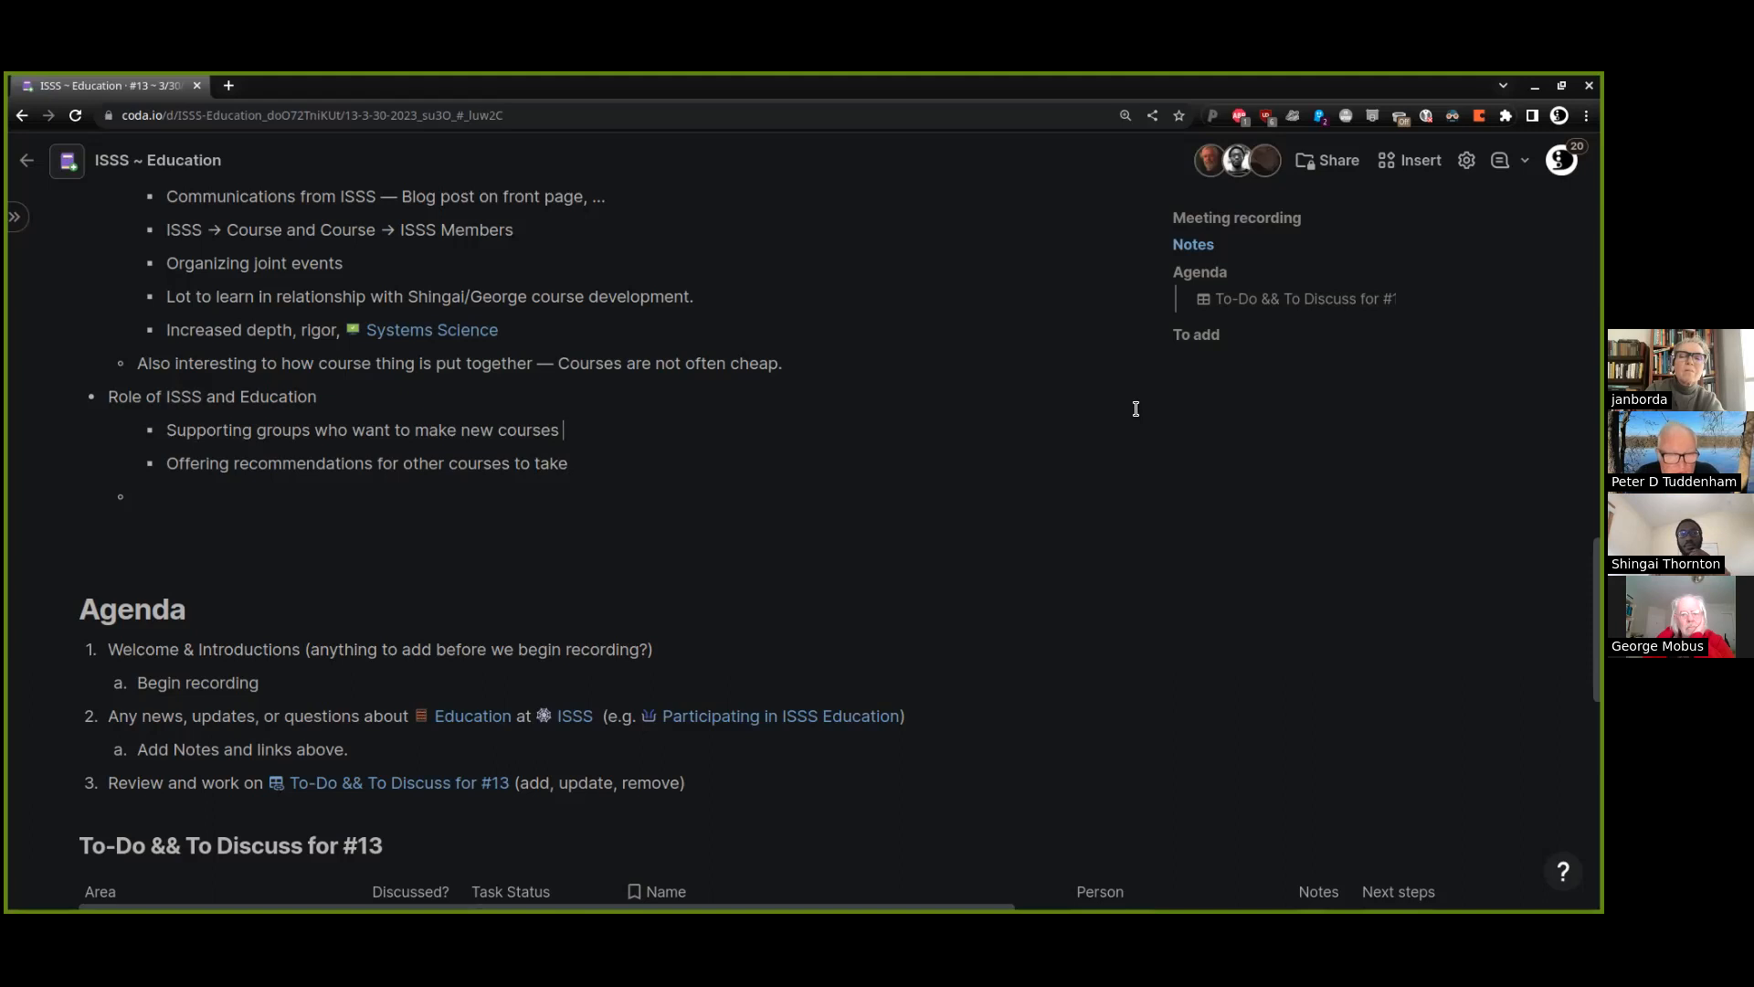
text(())
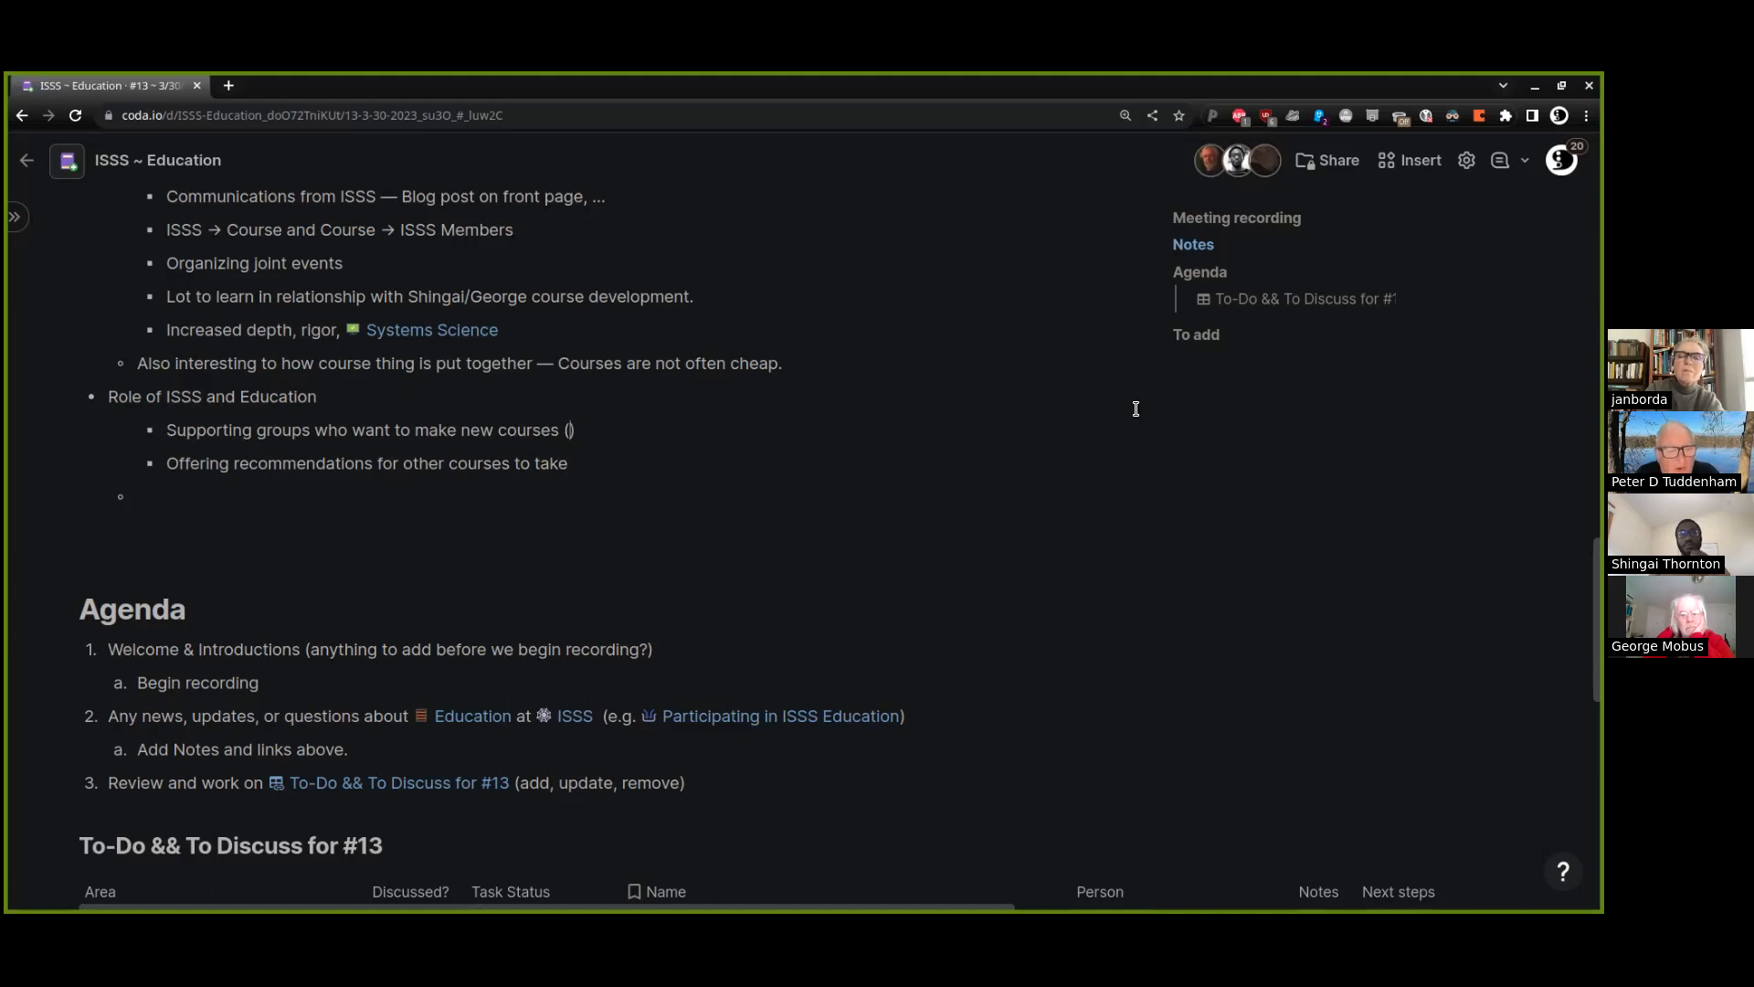
text(directly & via connections)
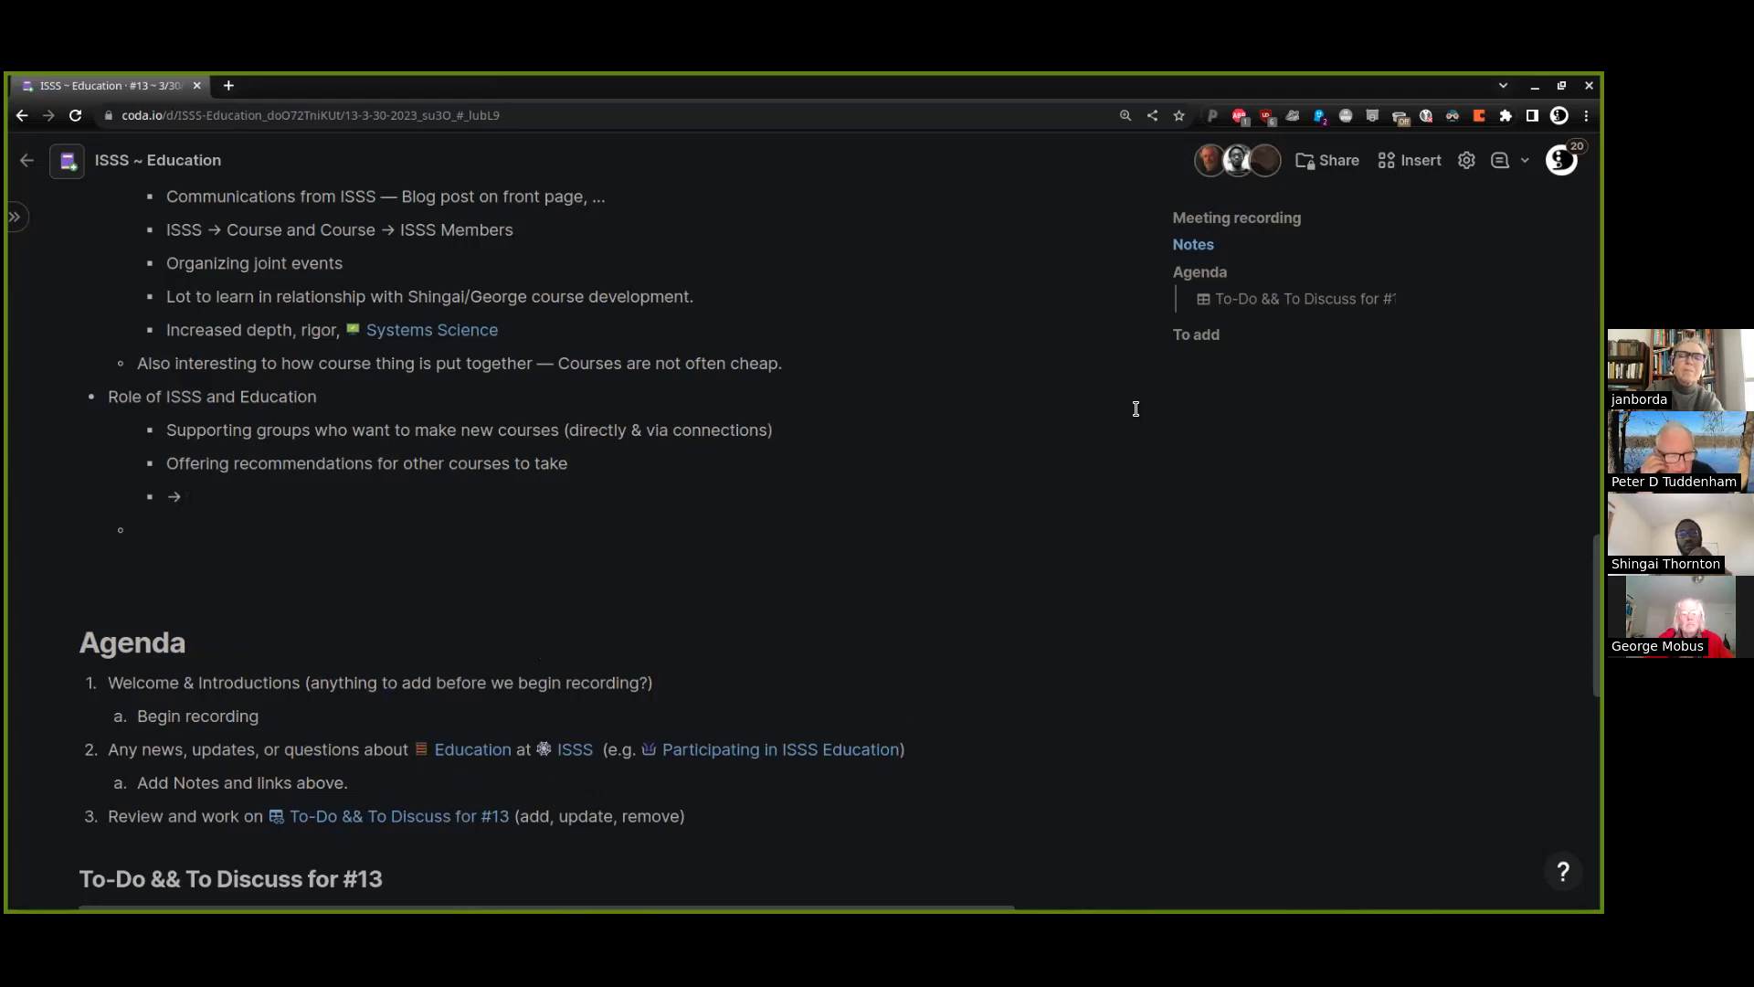
Write a sub-bullet on developing courses & processes for Systems Education
text(Develo)
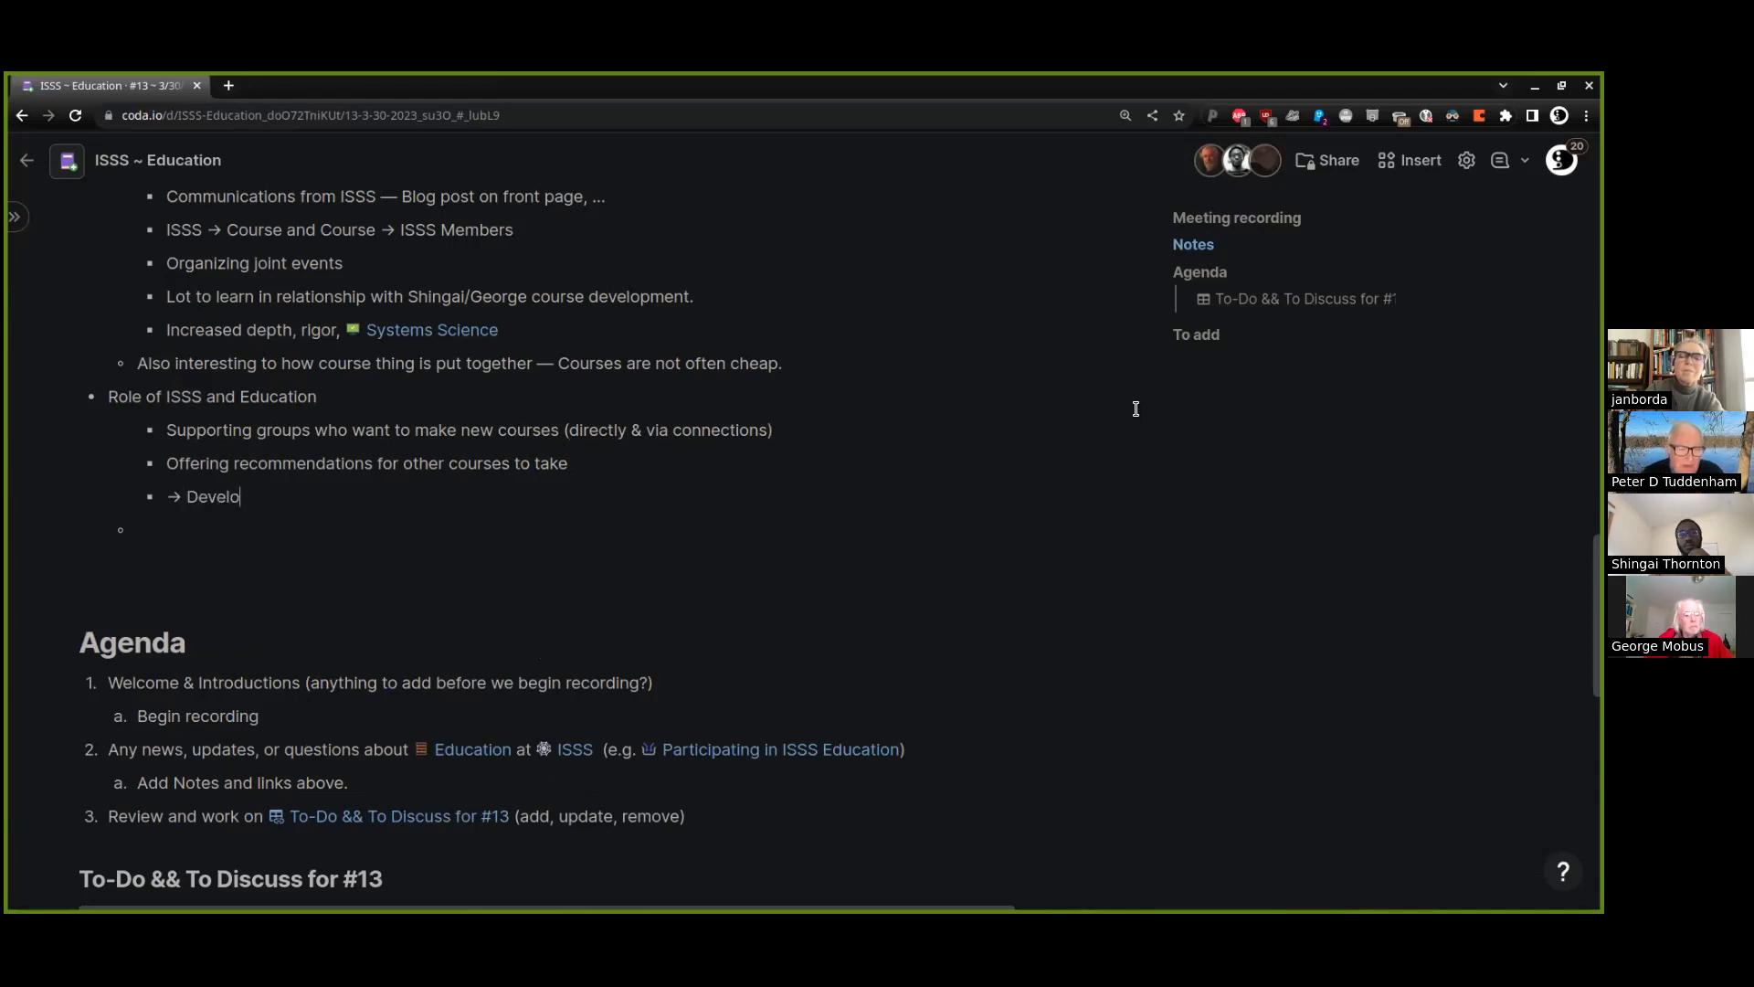
text(ping cou)
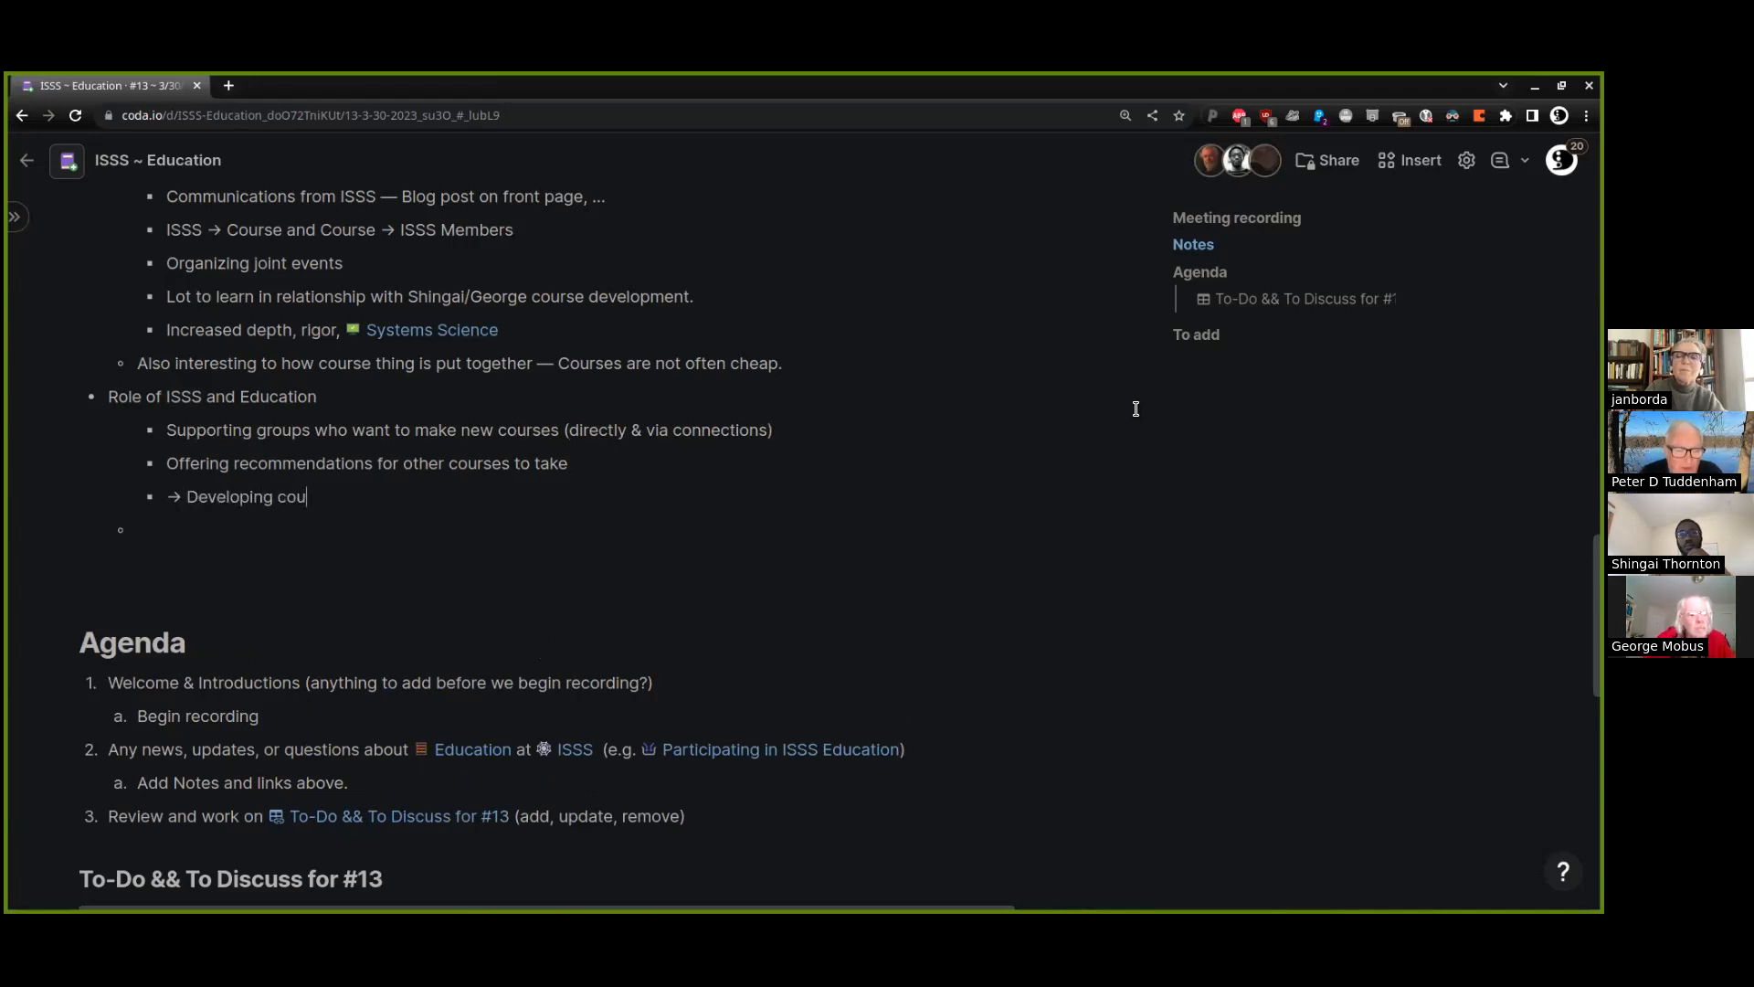
text(rses &)
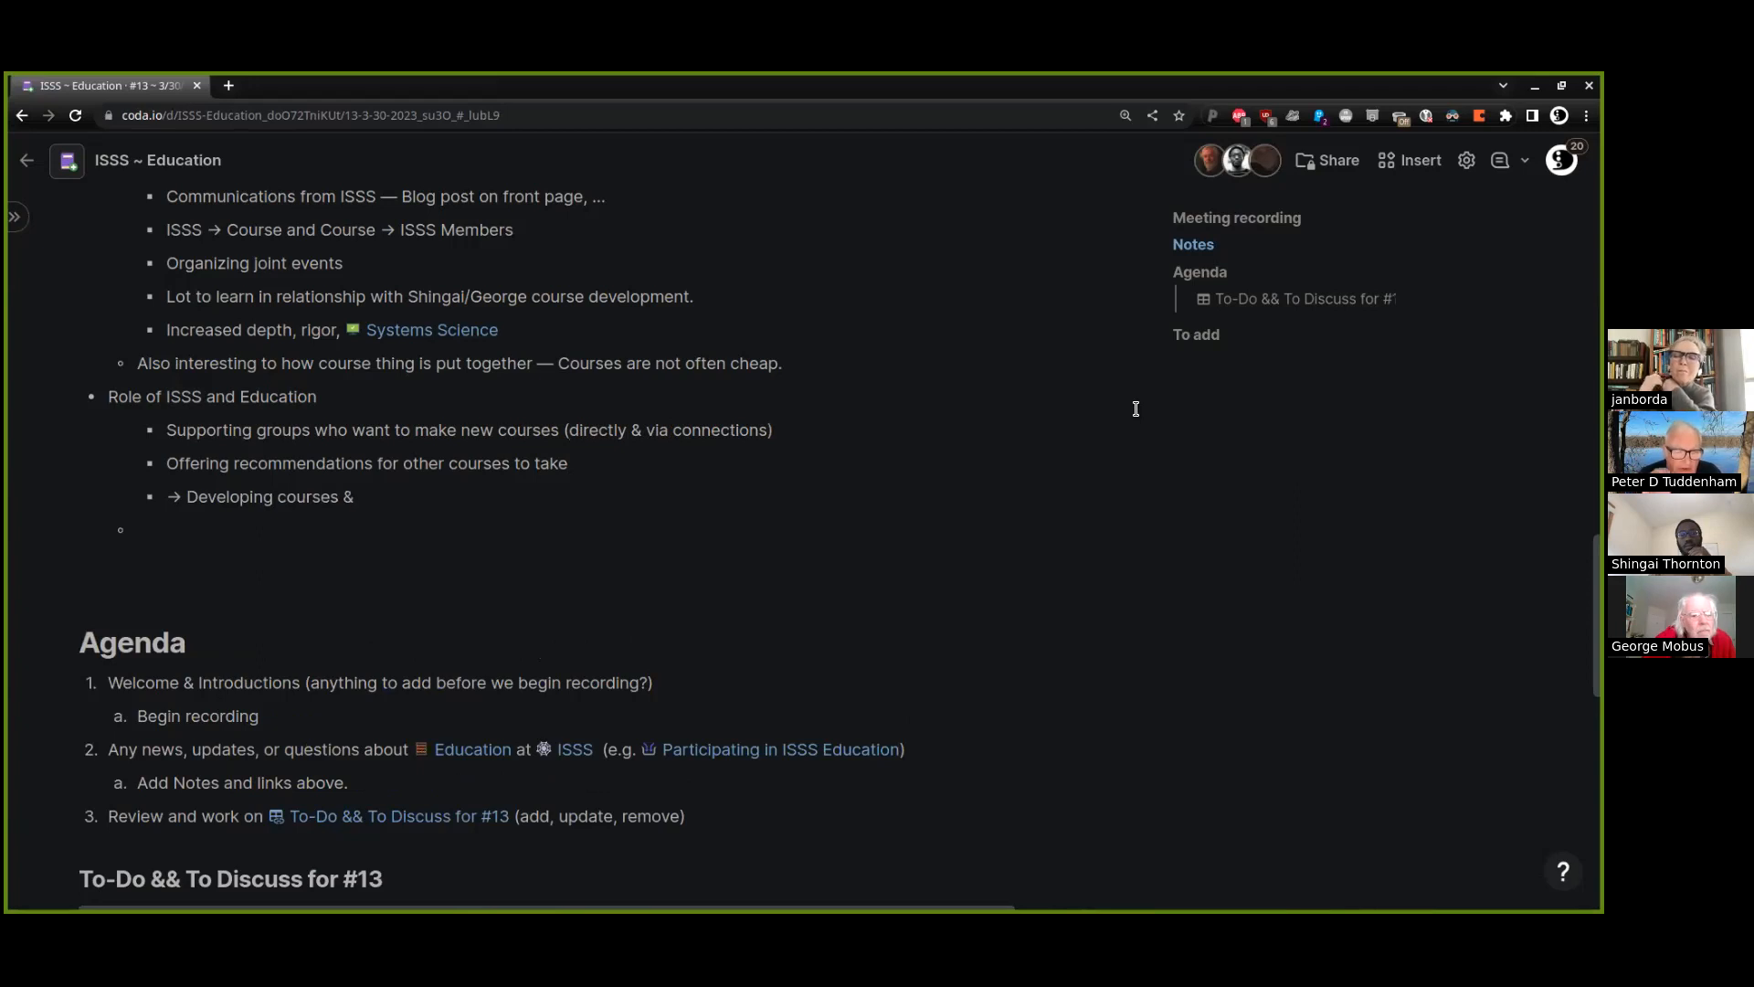
text(process)
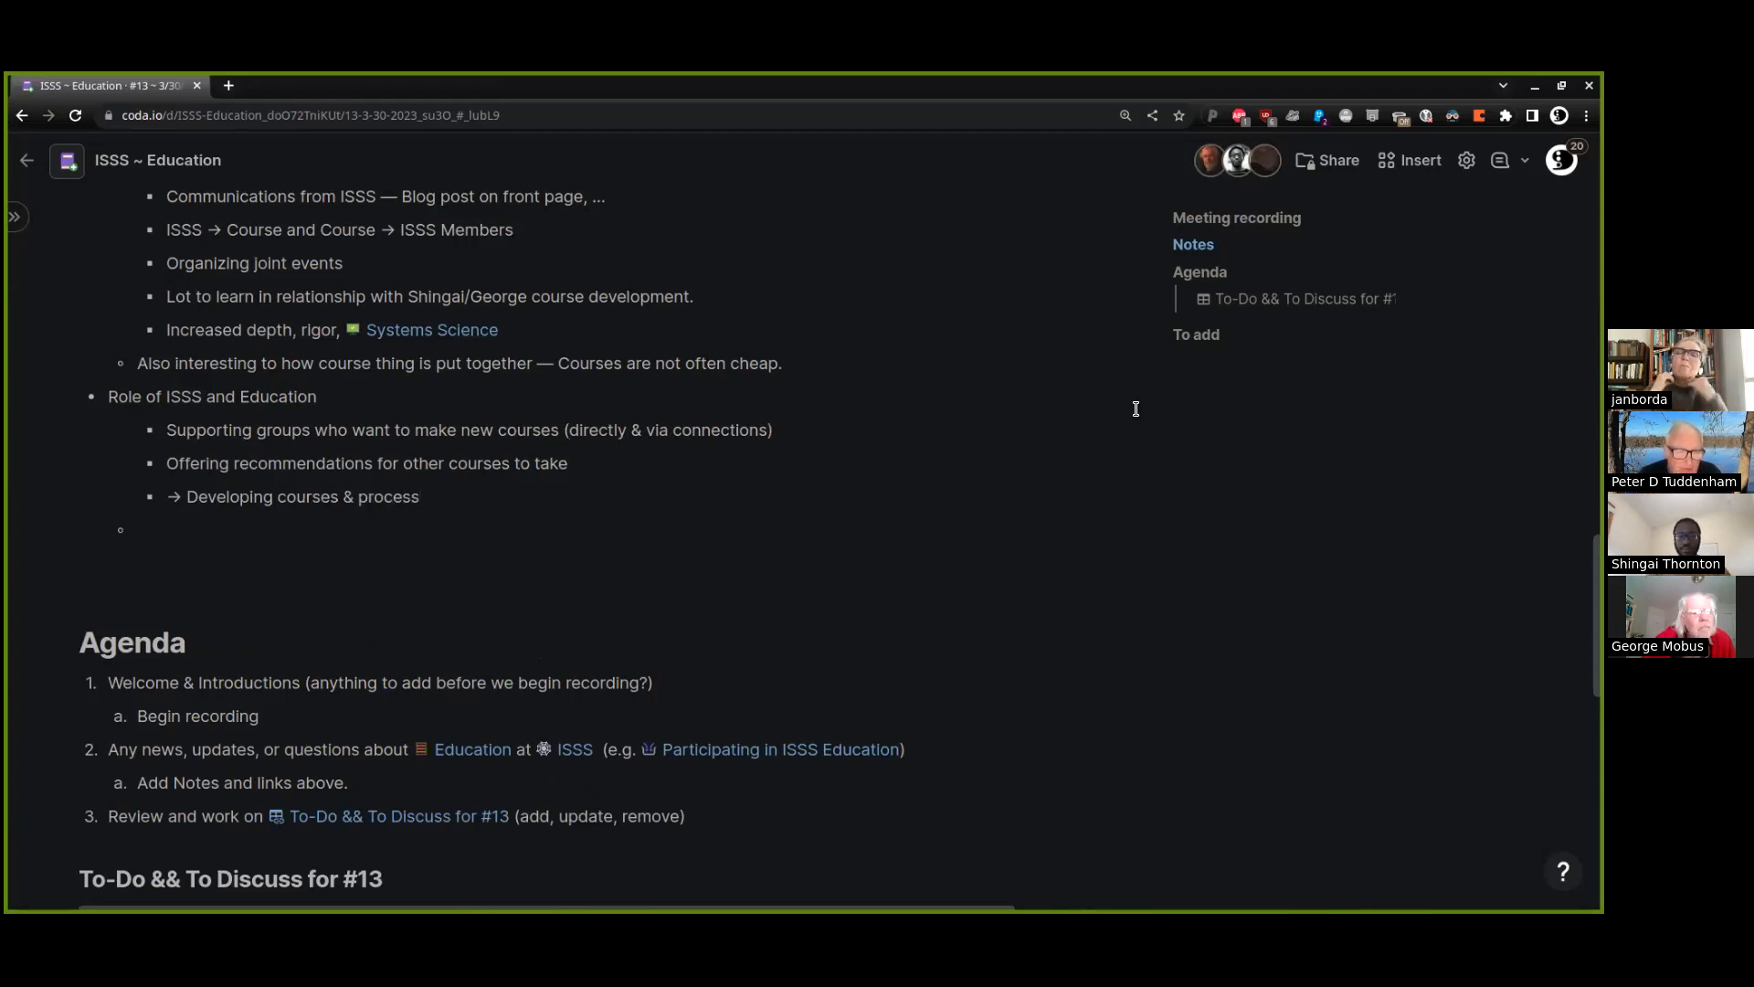
text(educational)
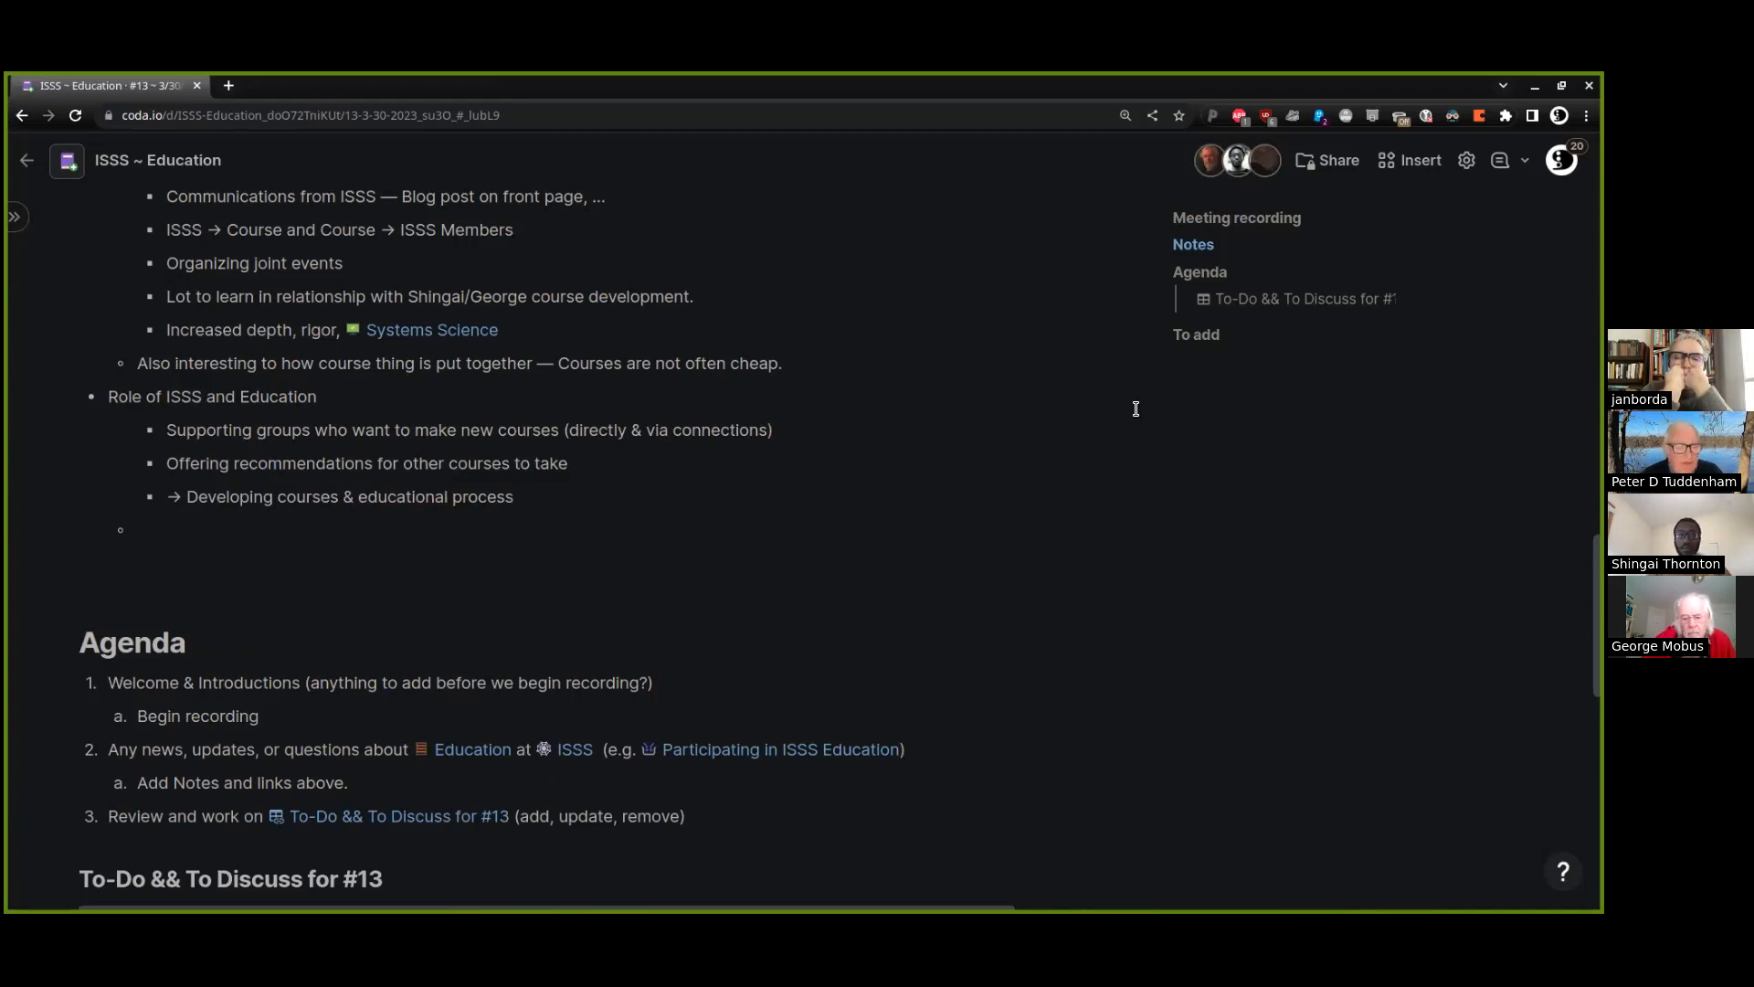
text(es of)
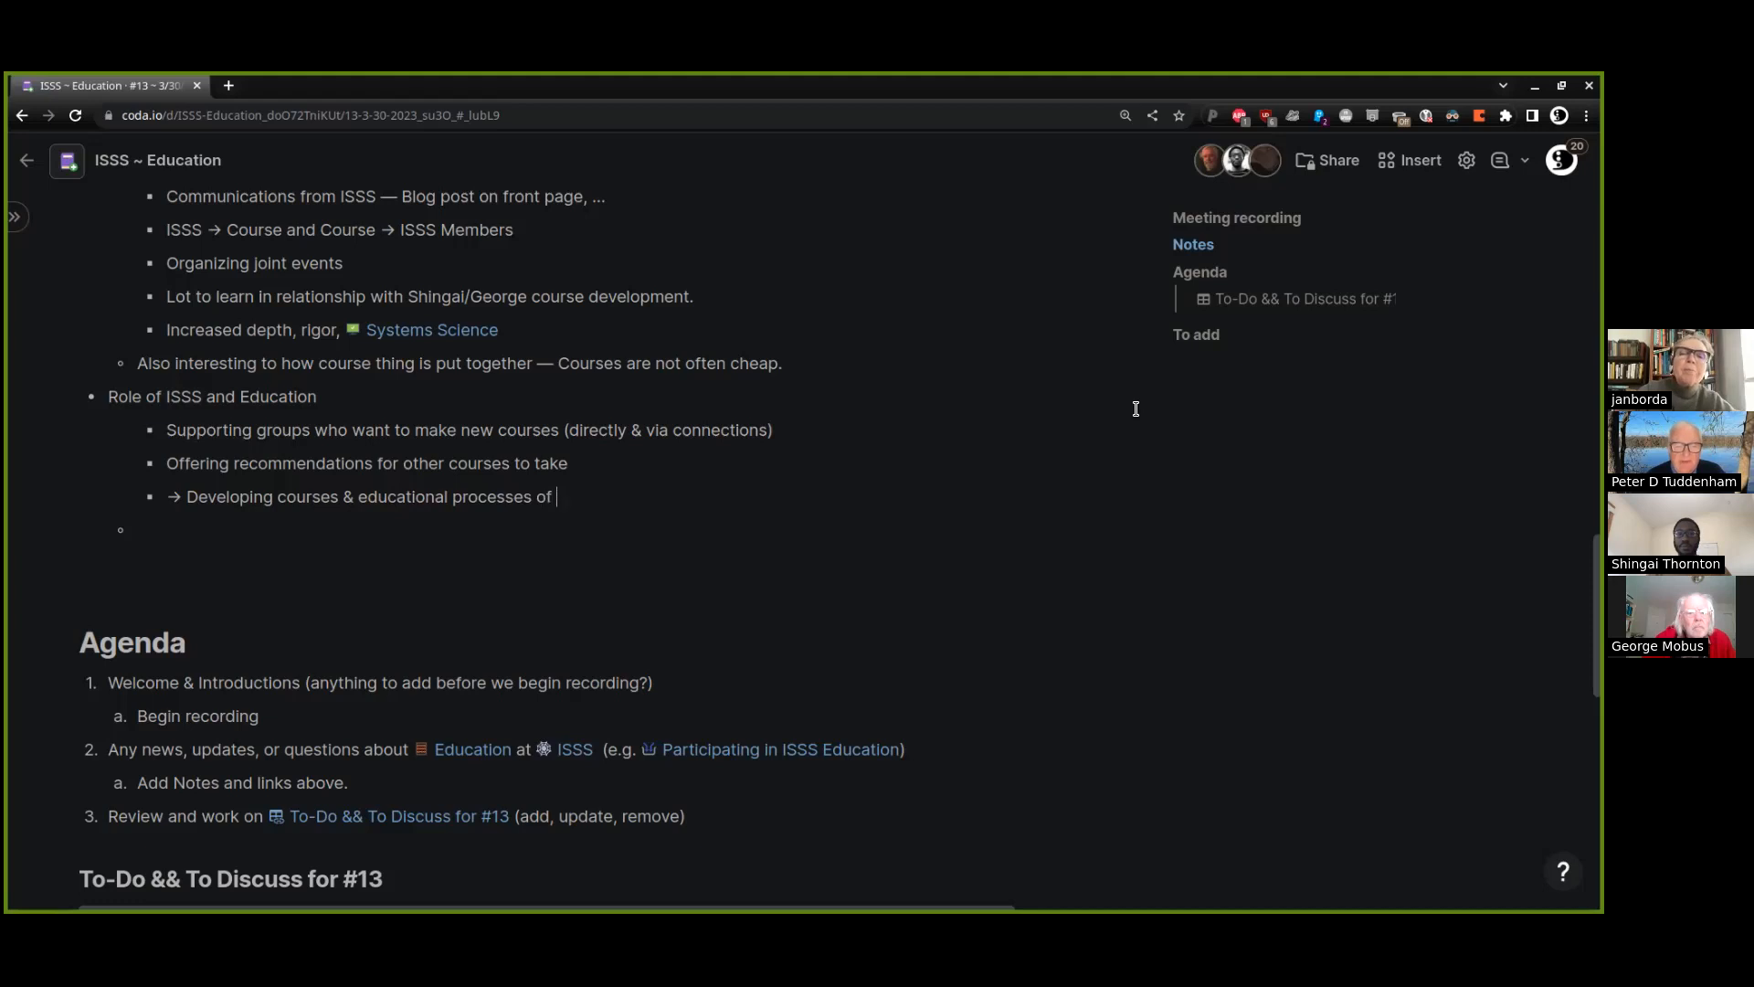
text(Systems Ed)
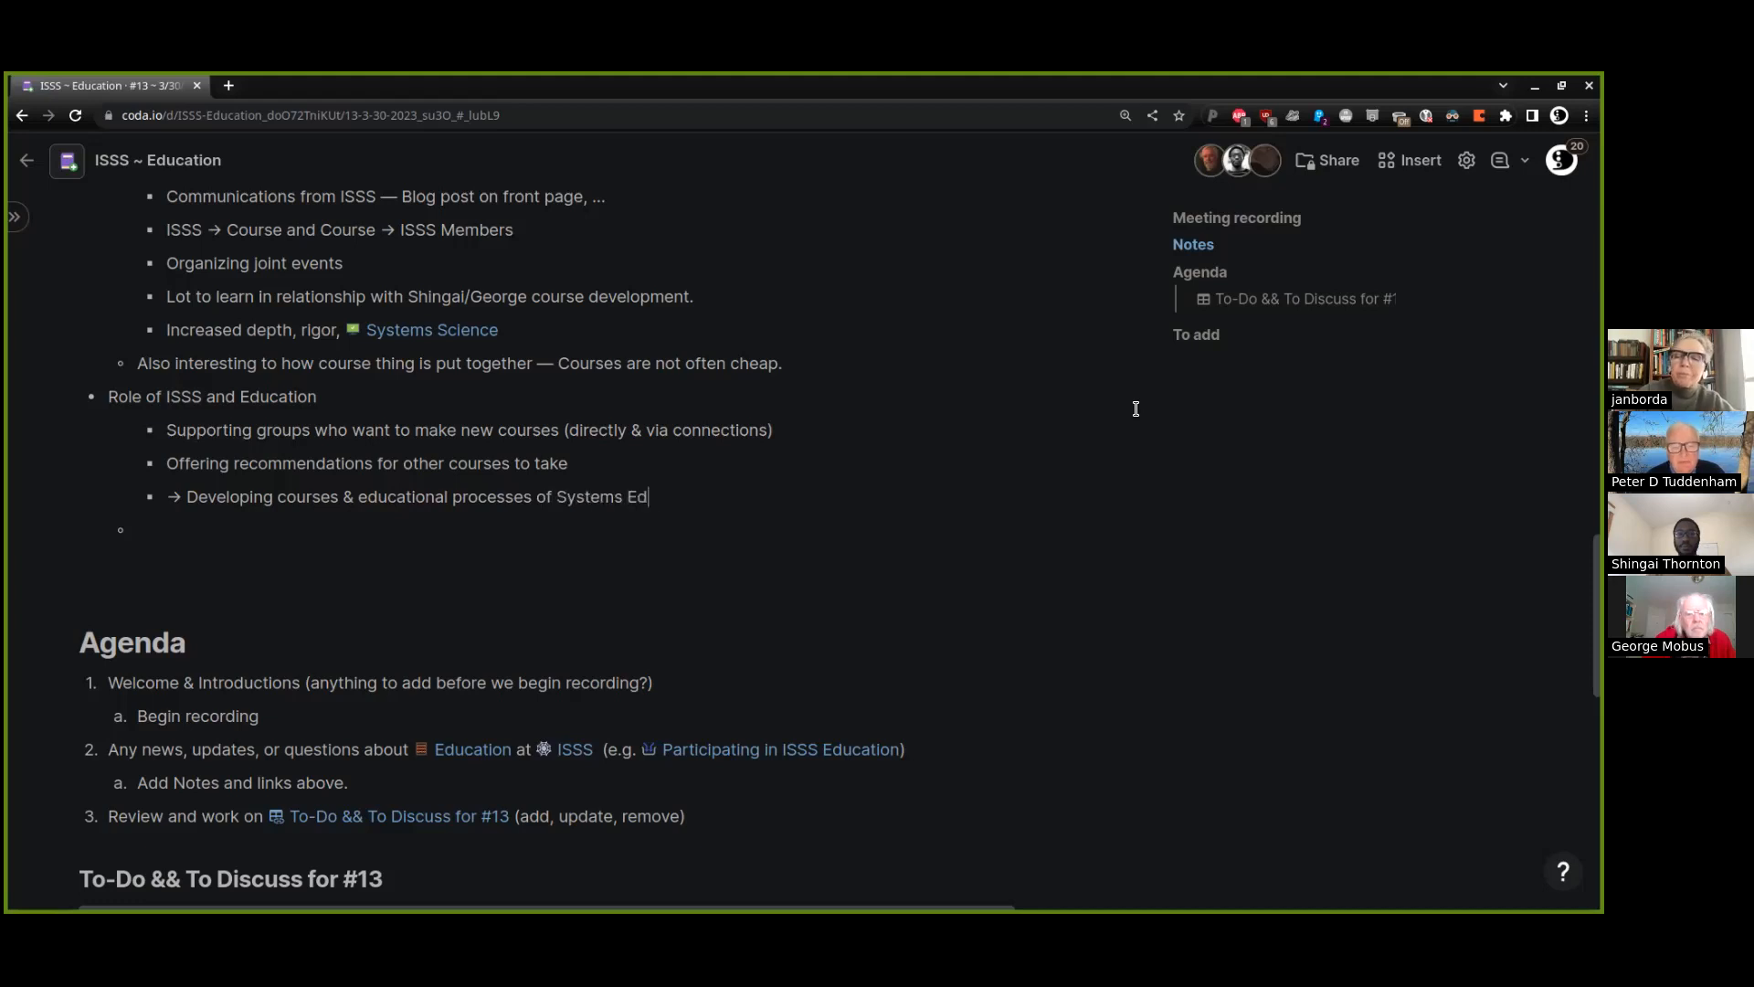
text(ucation)
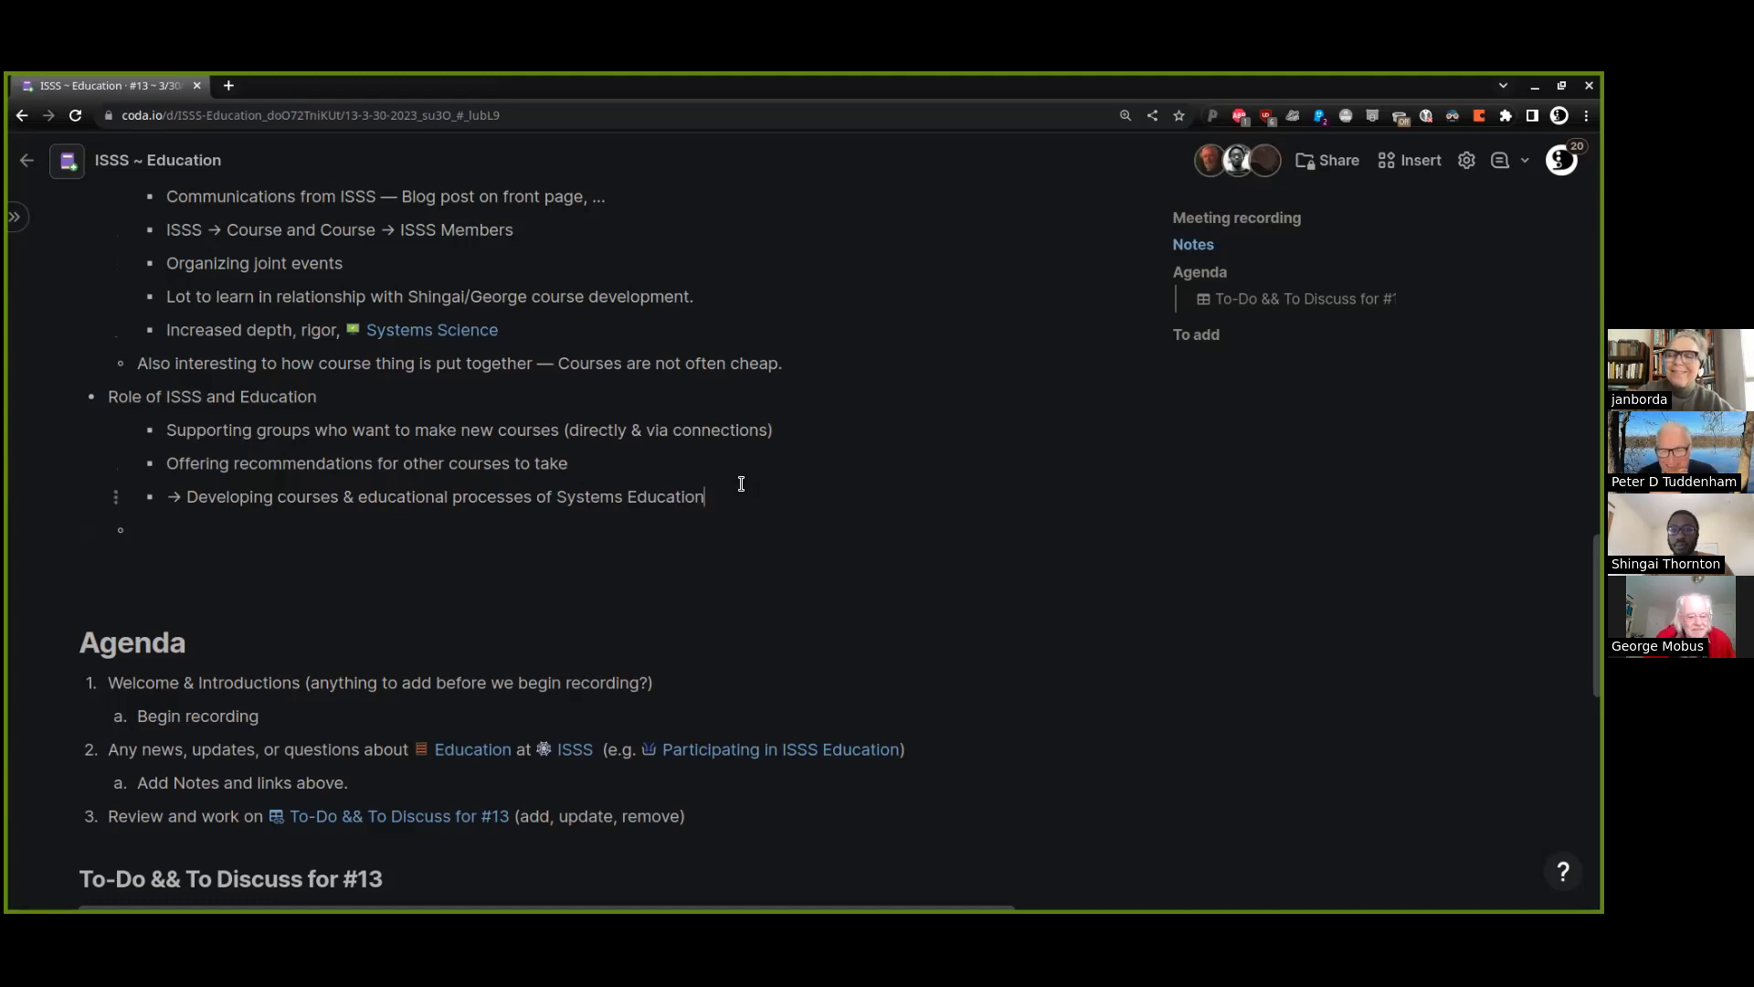
mouse_move(702, 474)
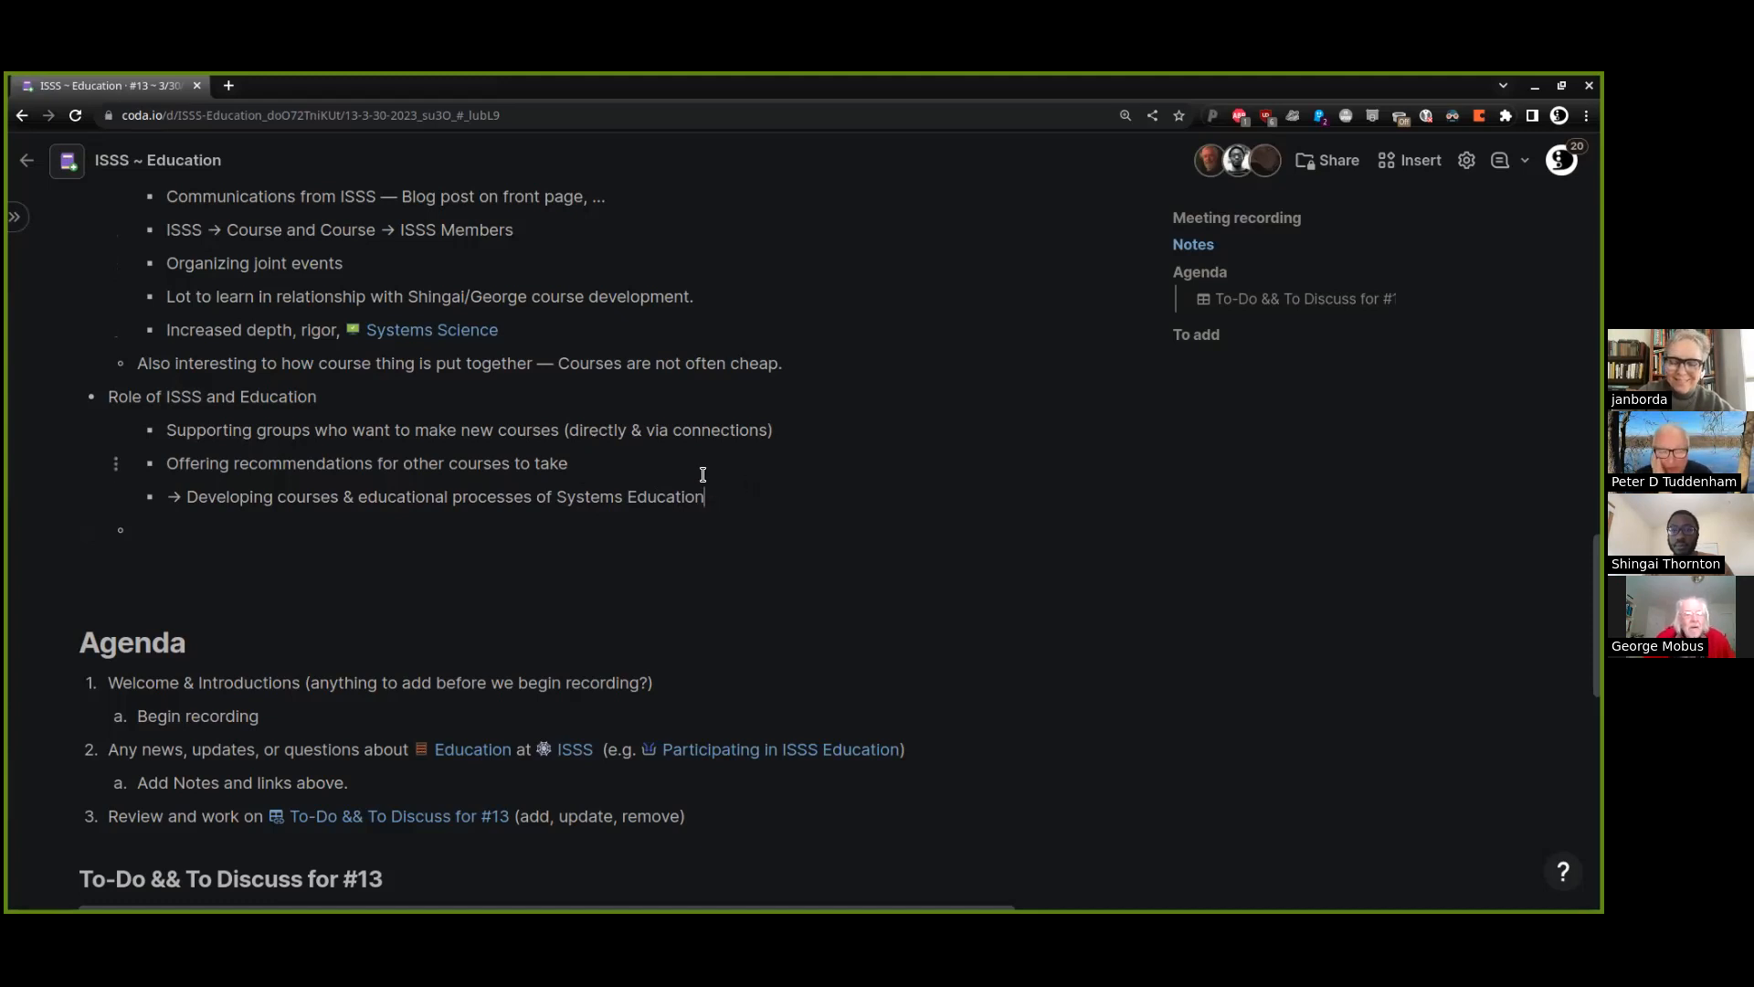
mouse_move(498, 302)
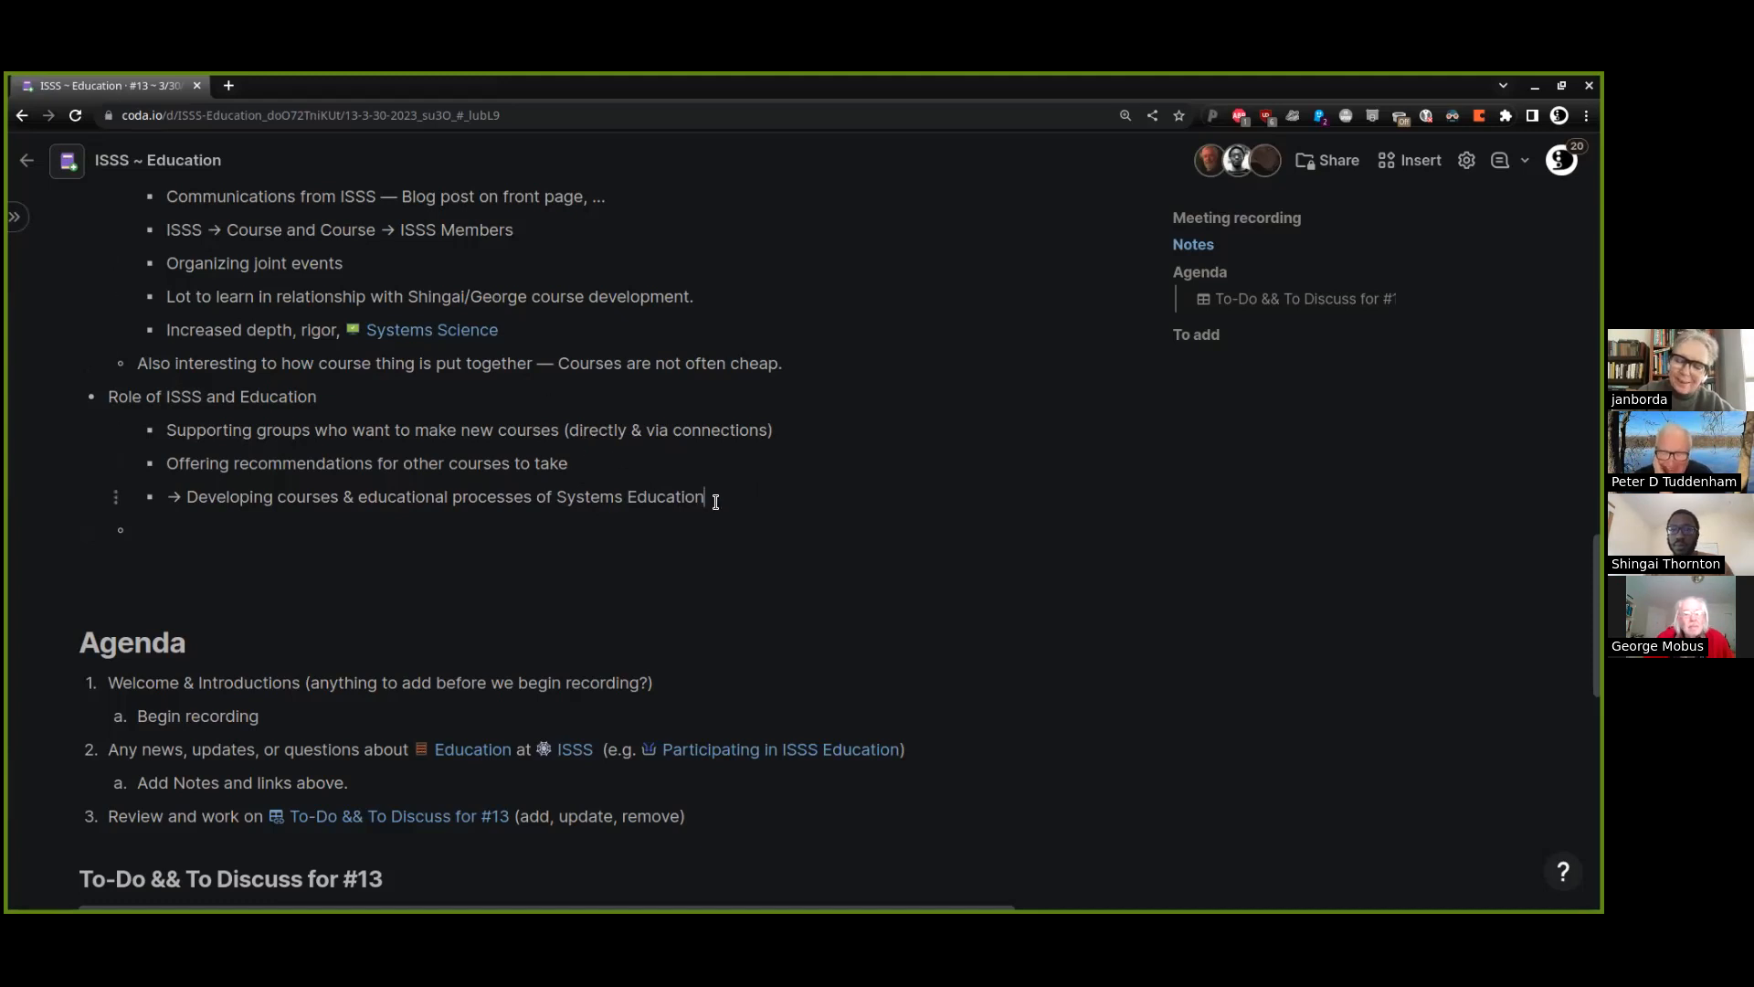
mouse_move(762, 481)
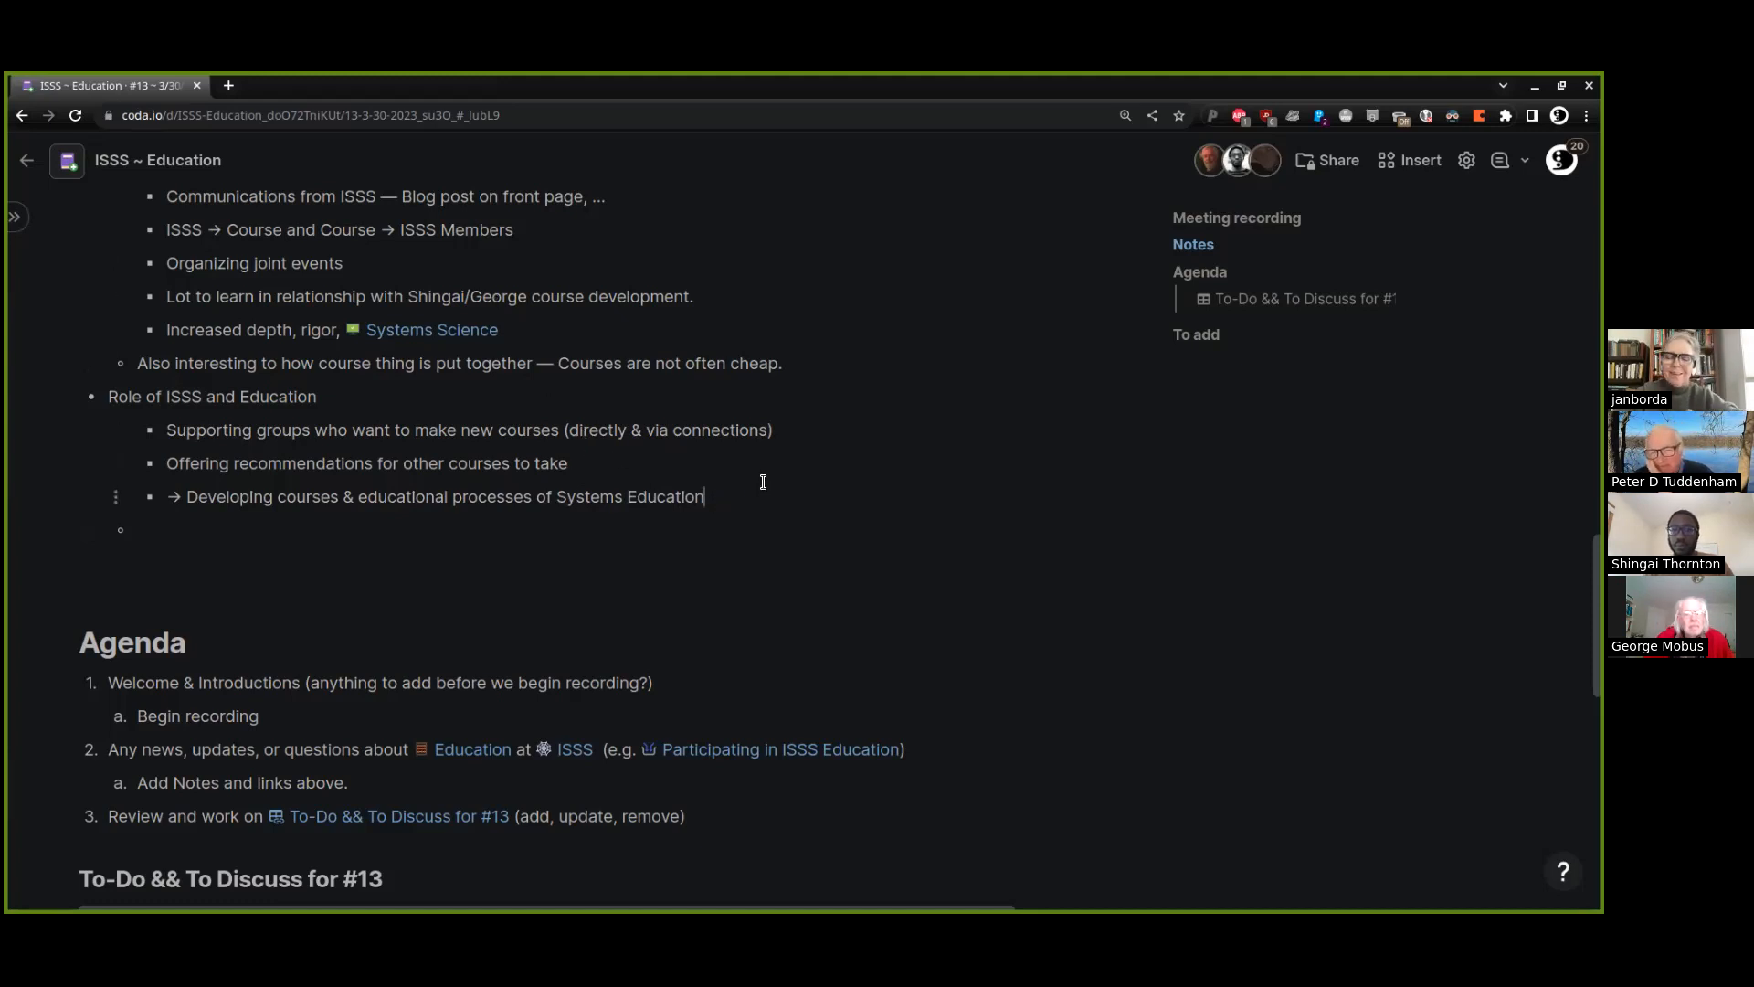
mouse_move(748, 367)
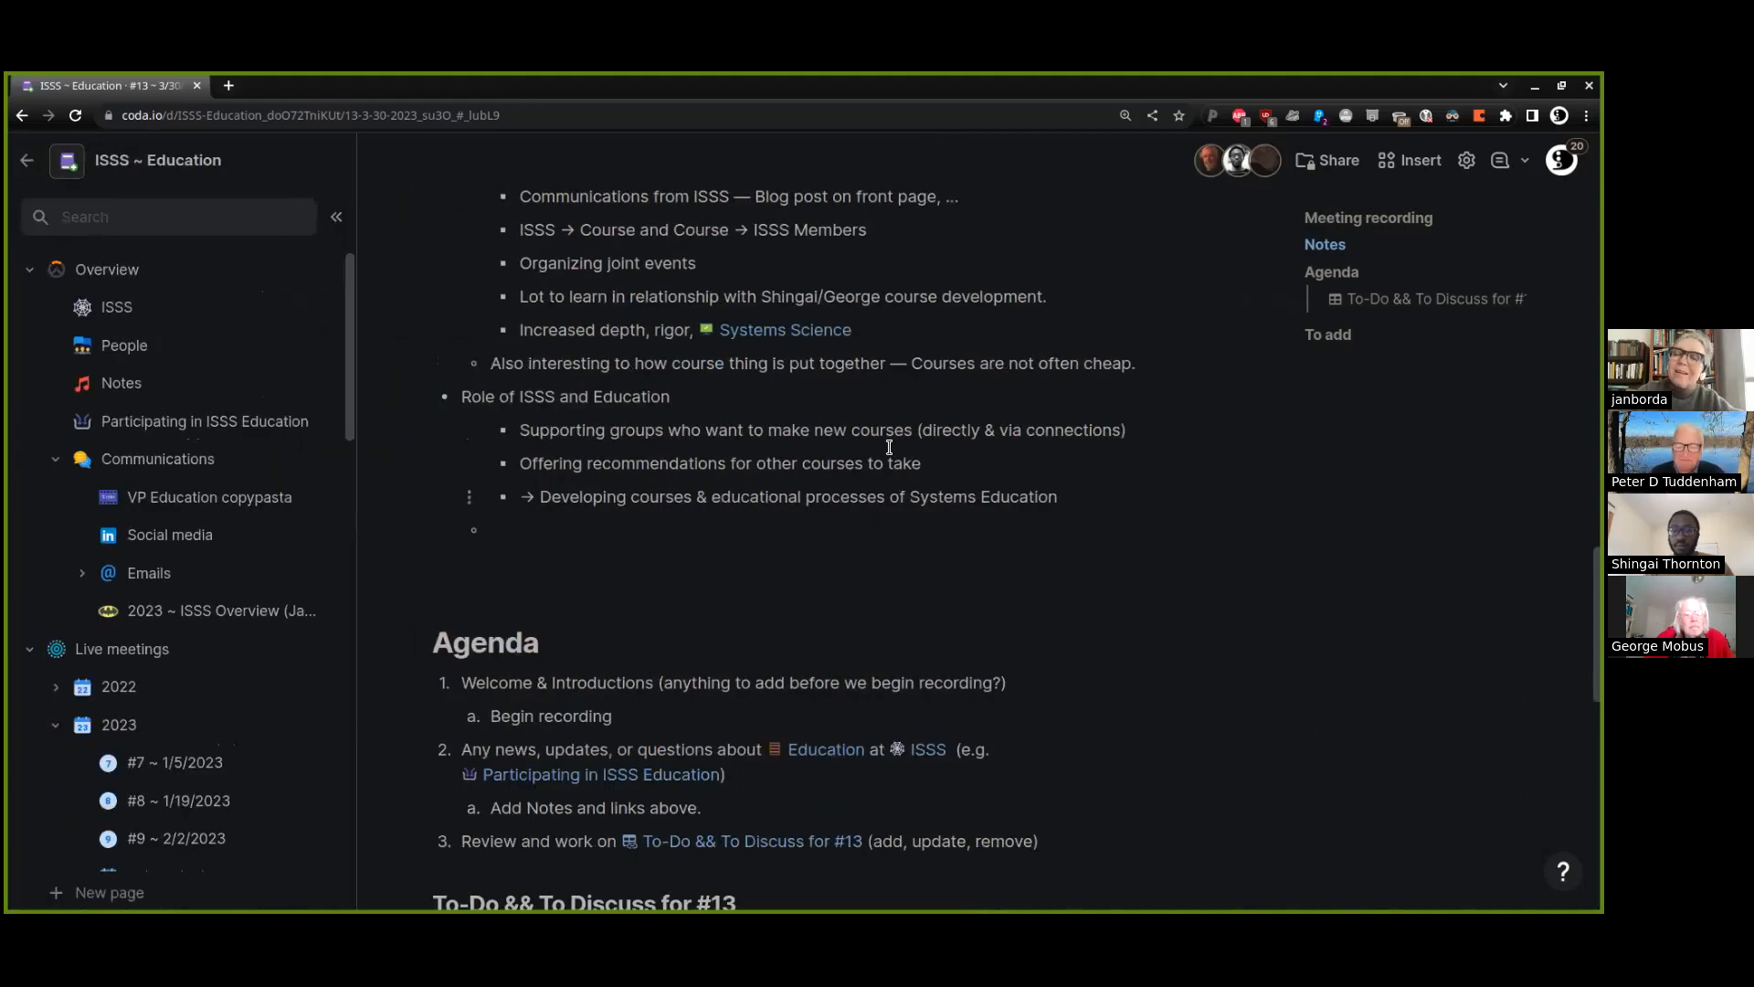
Select the word 'courses' and the course-cost note line, then clear the selection
double_click(881, 430)
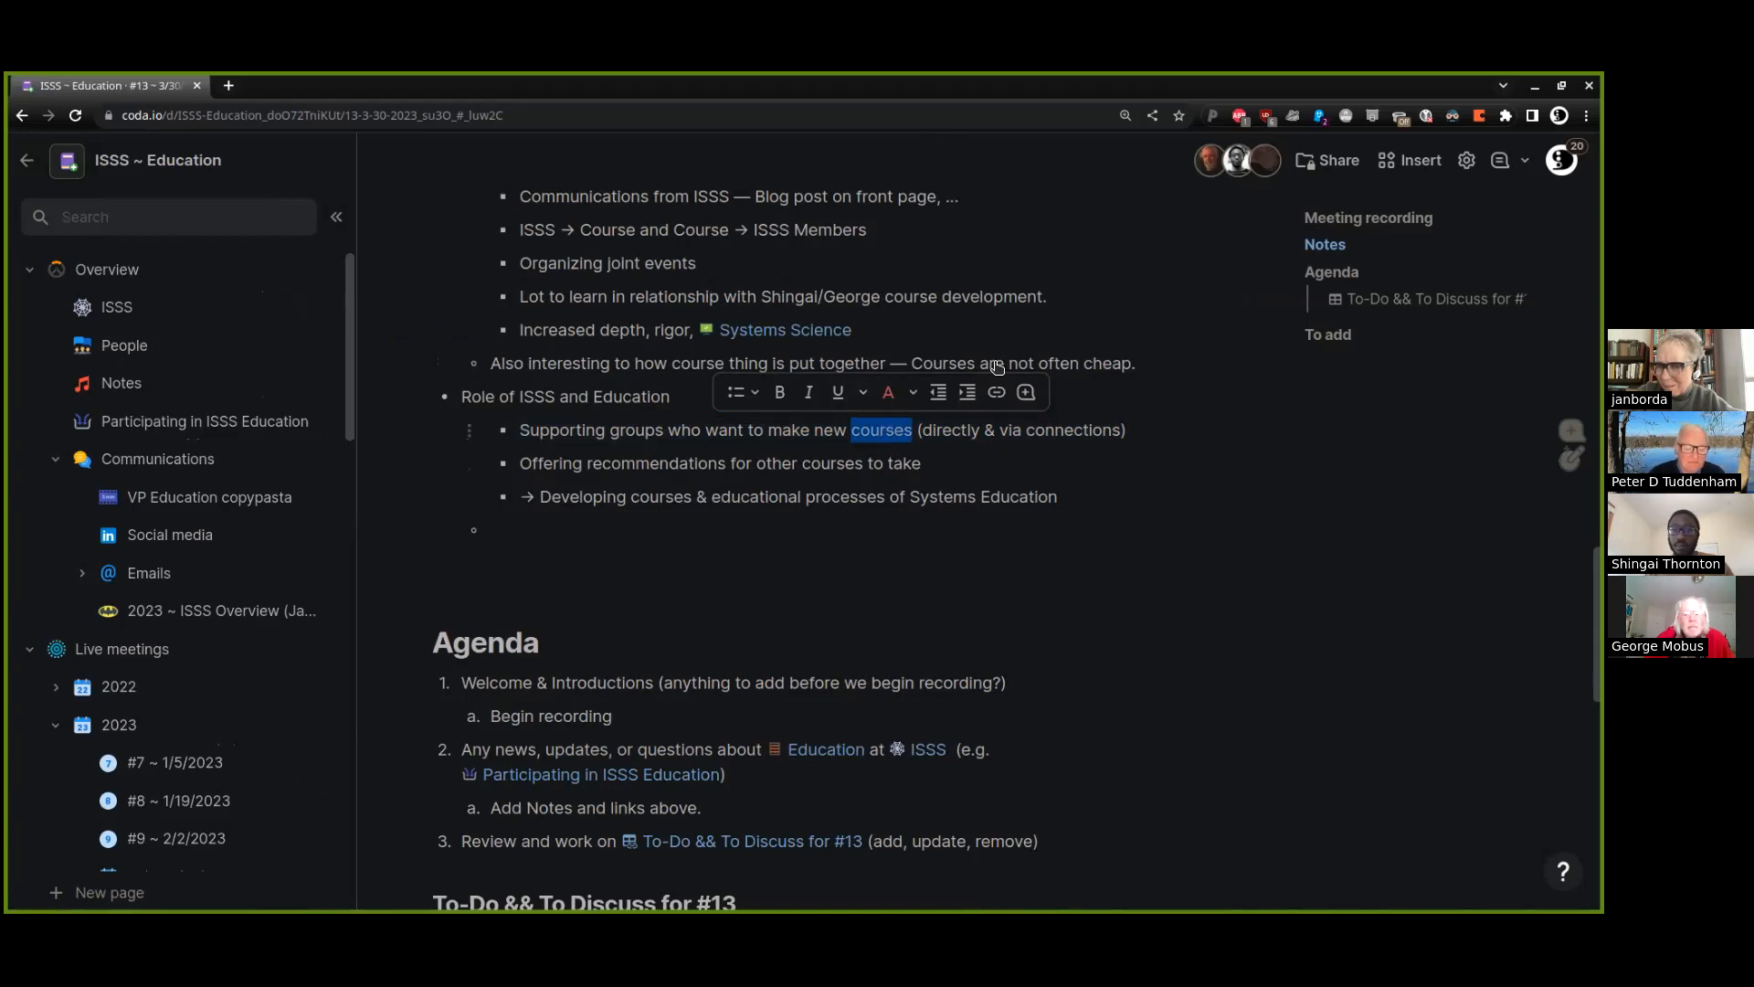
triple_click(814, 361)
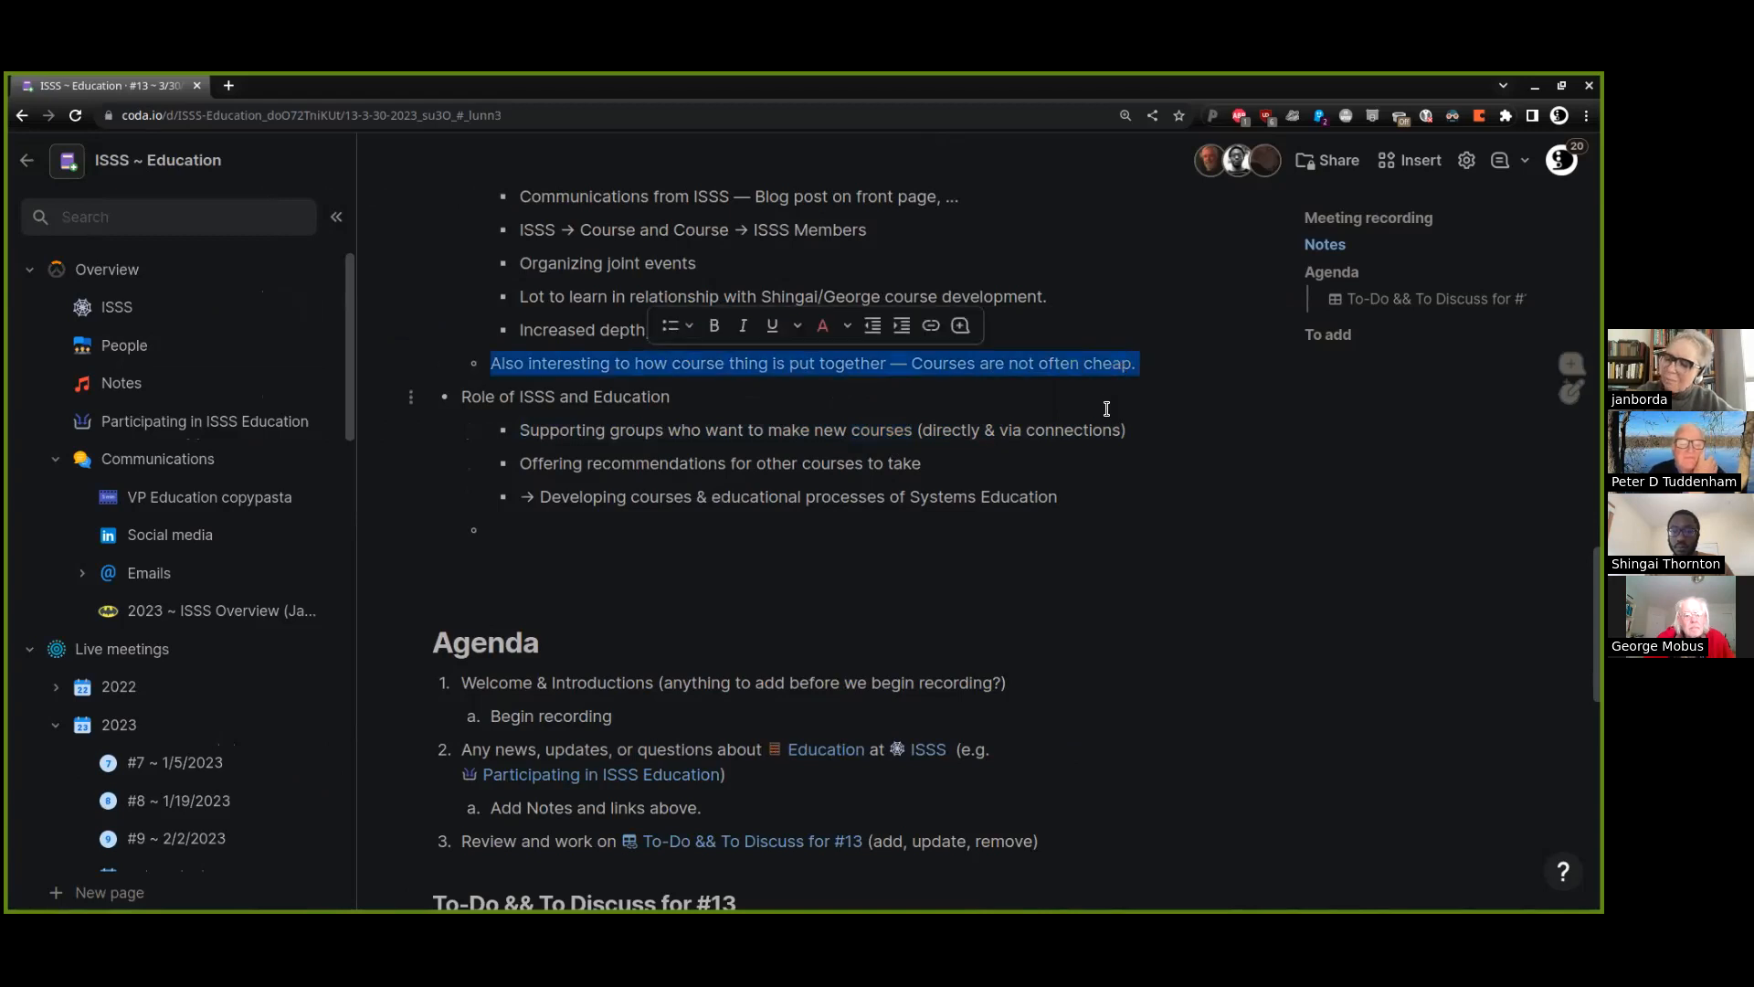
mouse_move(1098, 406)
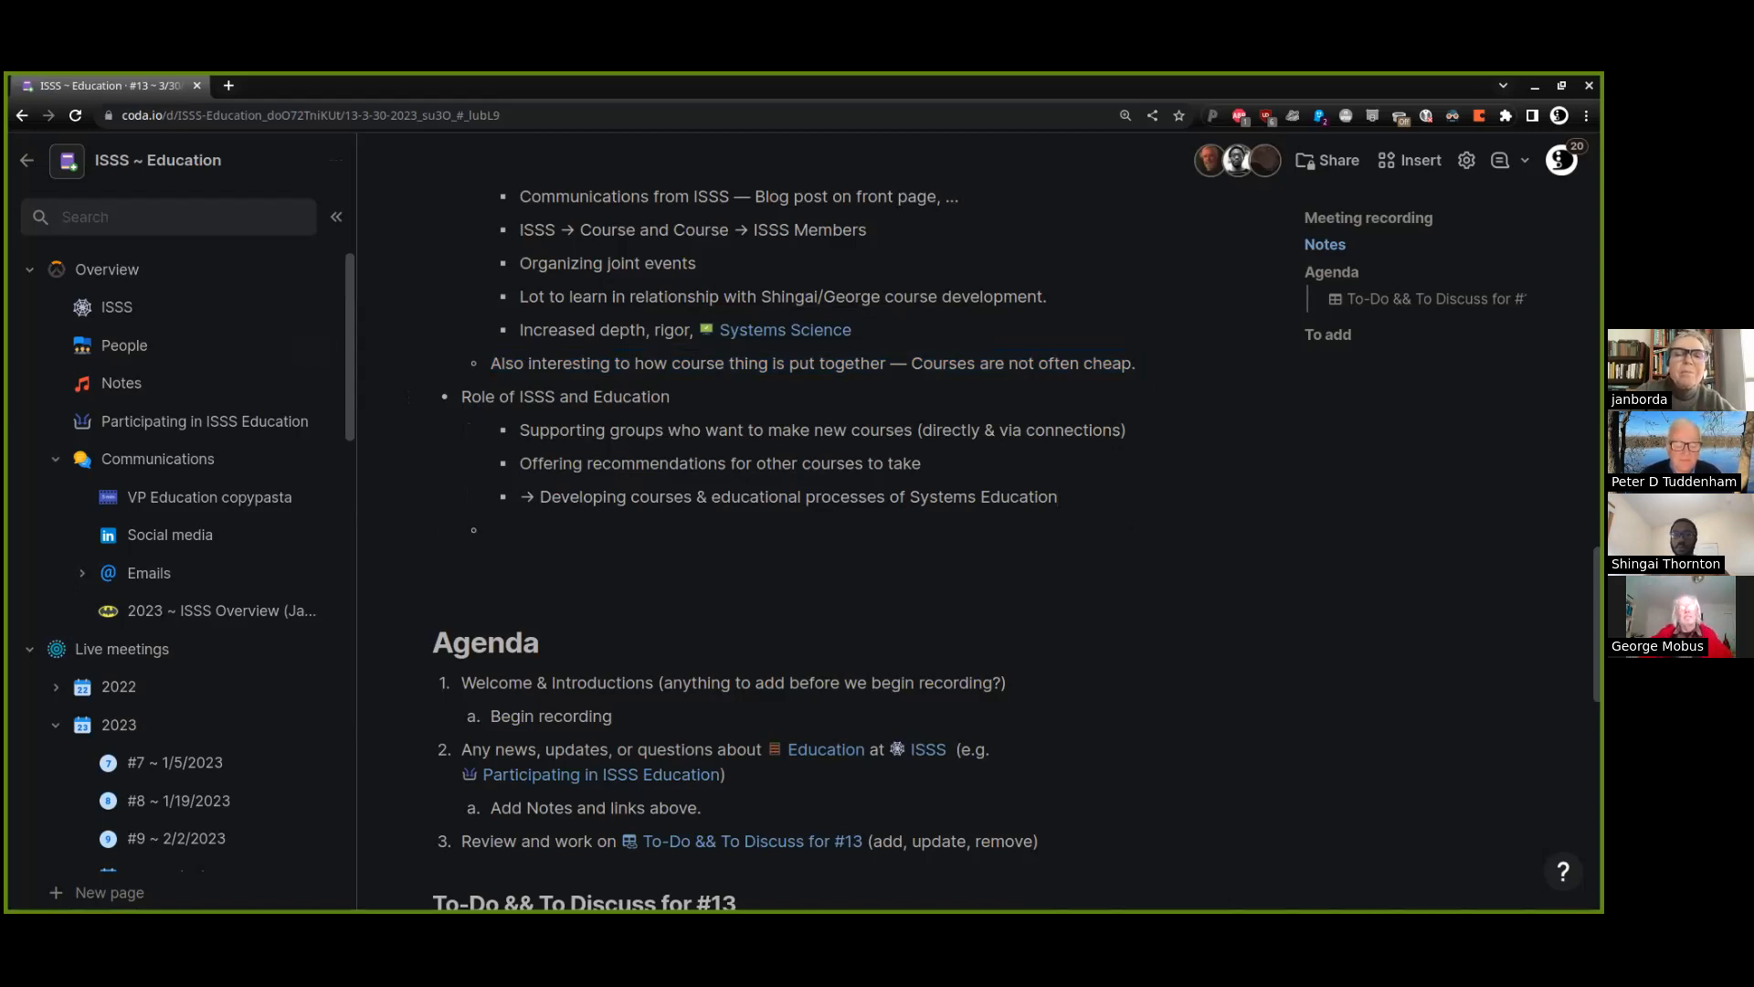
click(1055, 497)
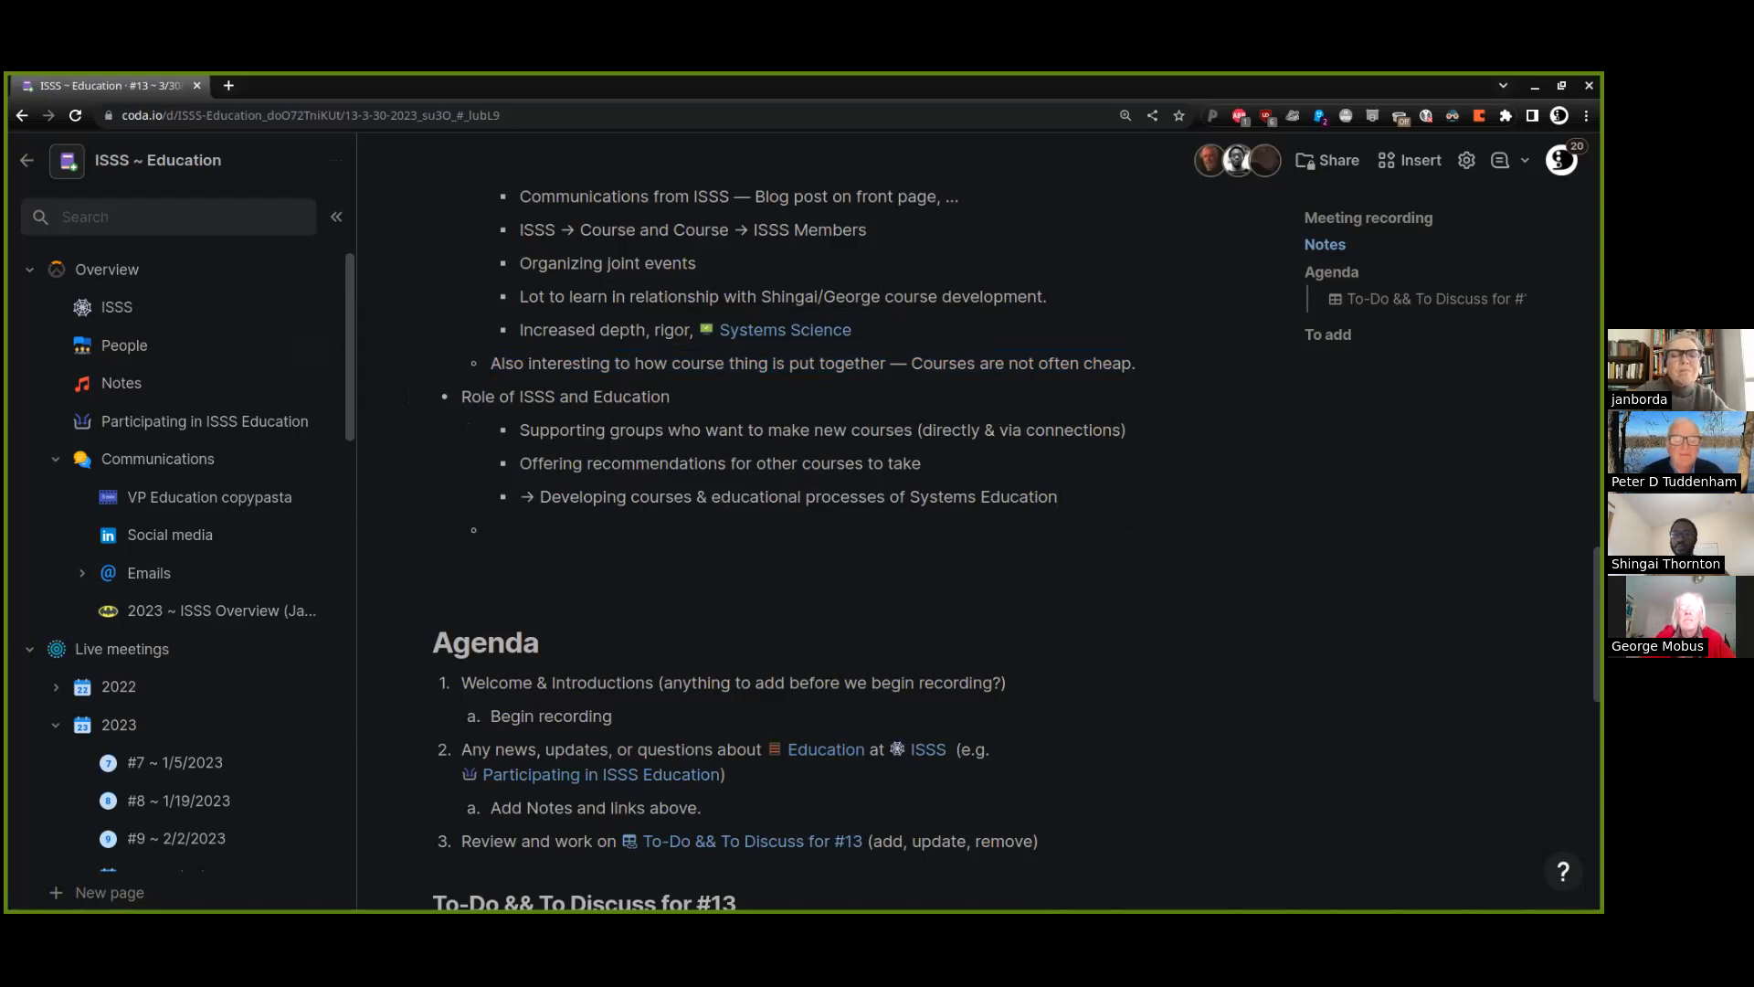
mouse_move(904, 451)
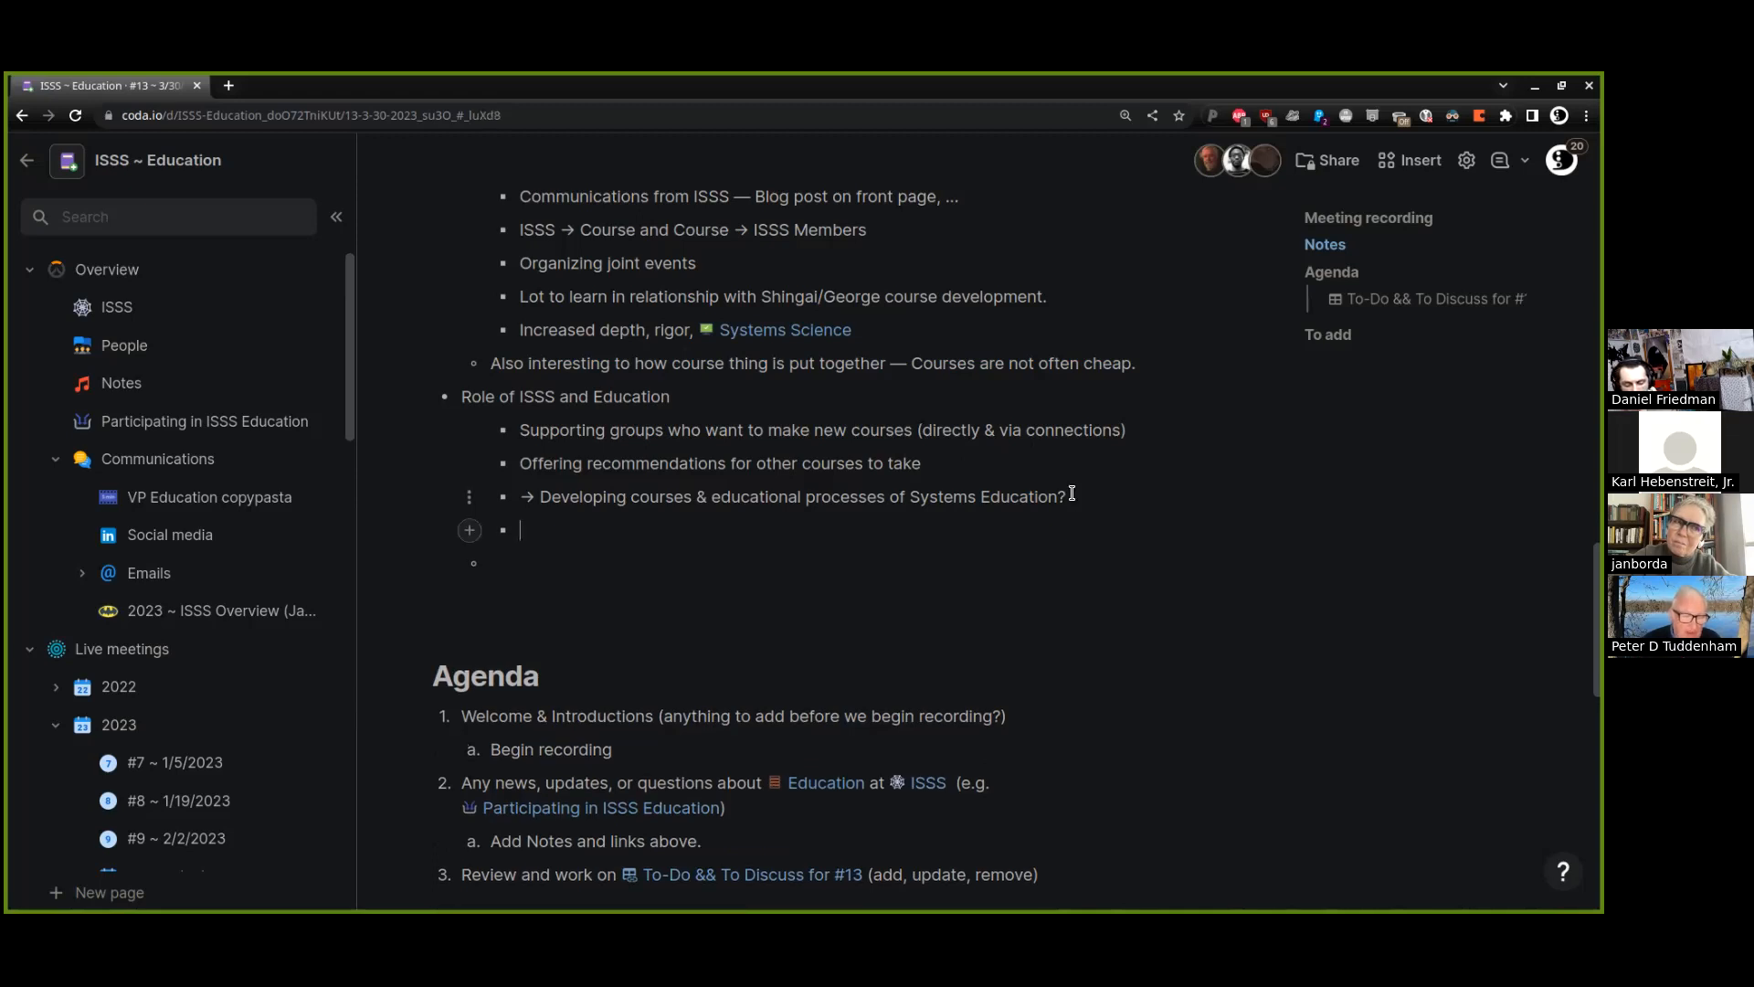
Write the sub-bullet 'ISSS developments of education courses/experiences, leading up to conferences.'
text(ISSS developments of edu)
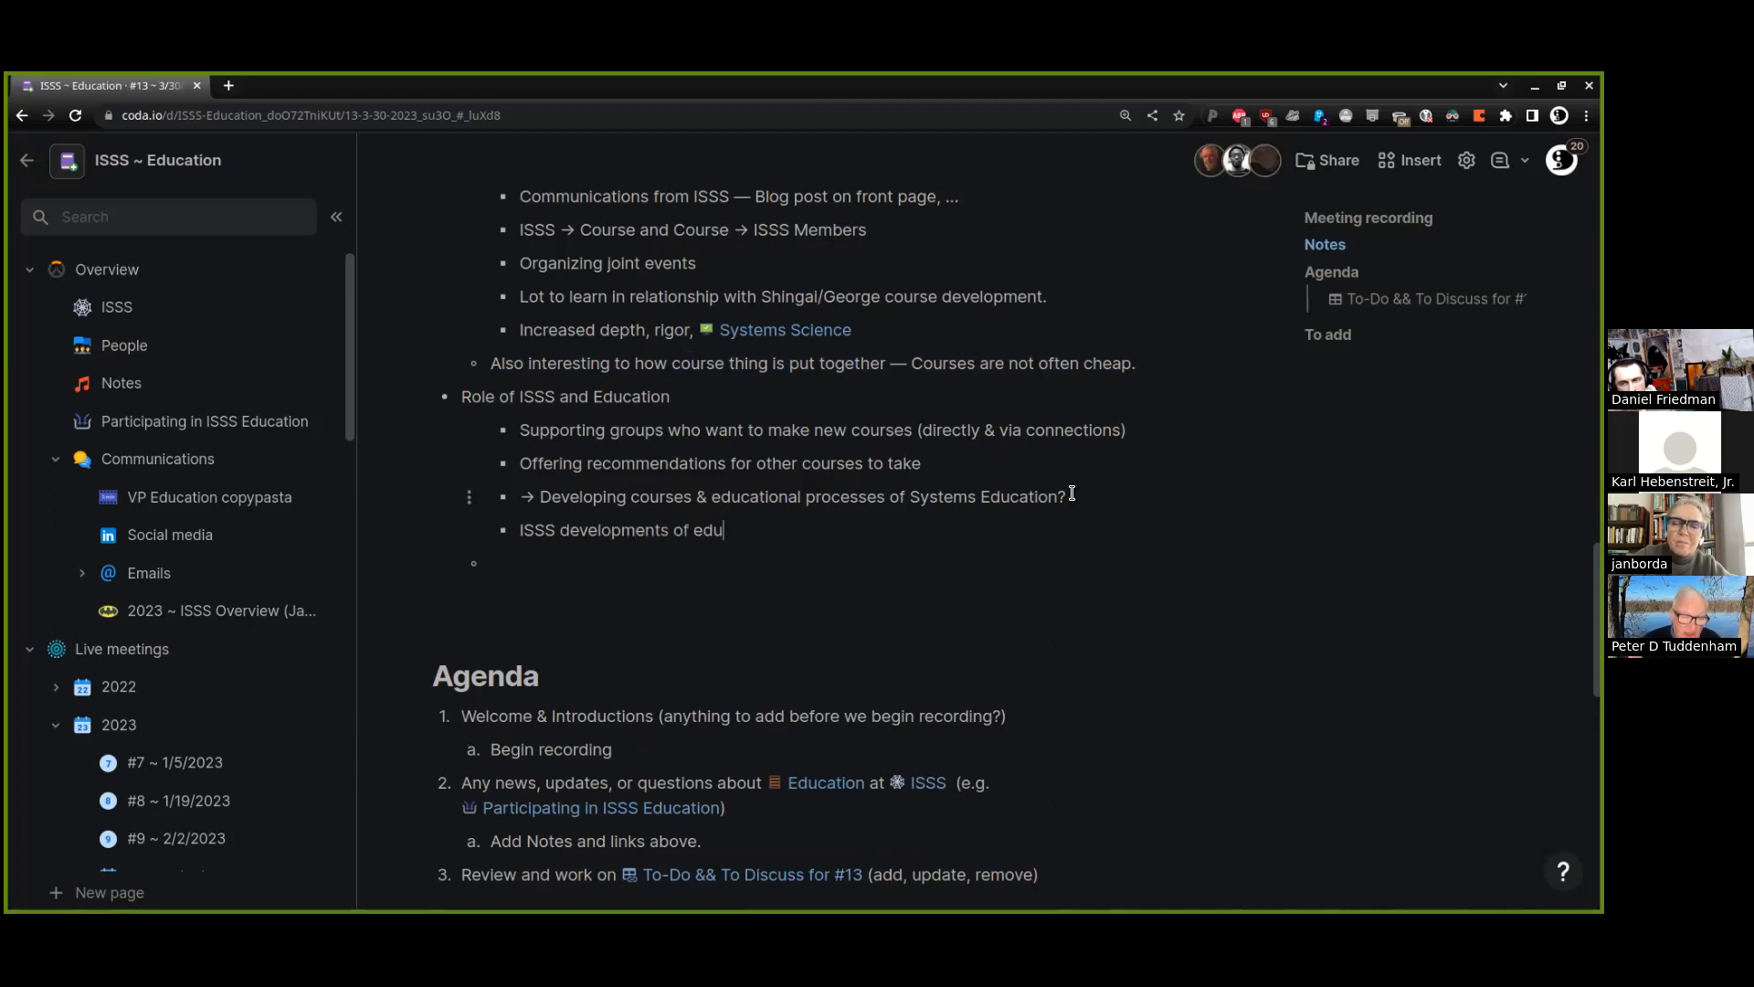
text(cation courses)
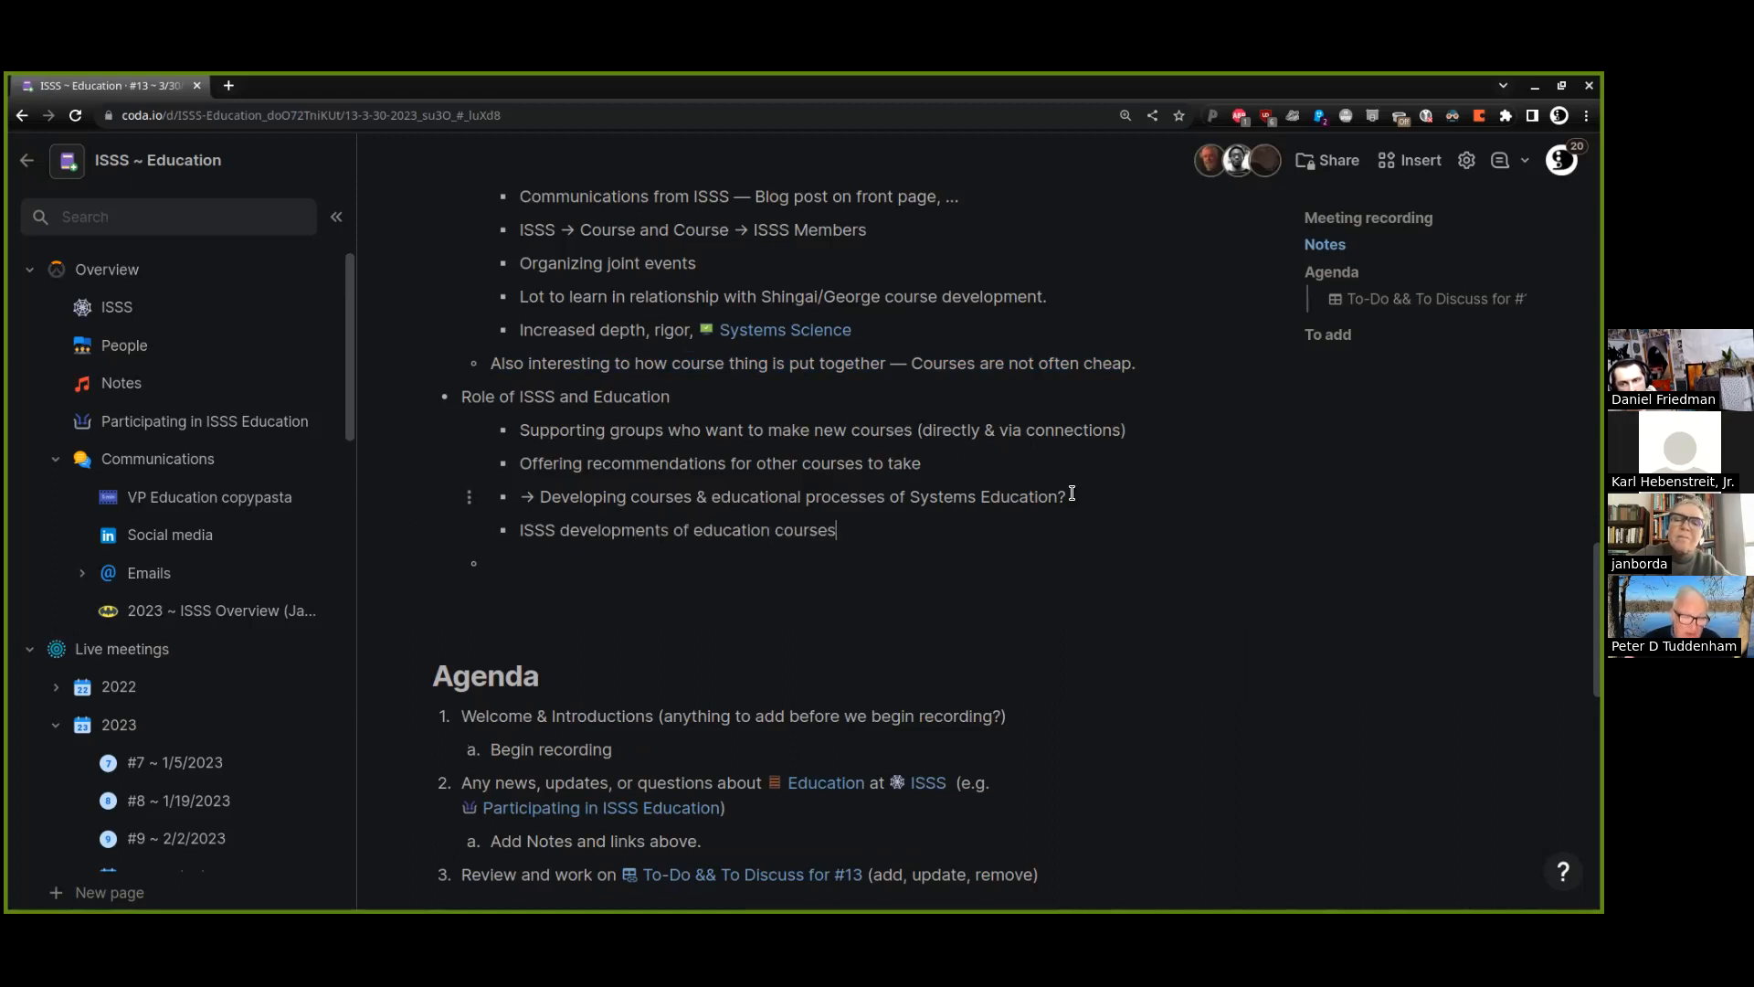
text(/expereiences, like)
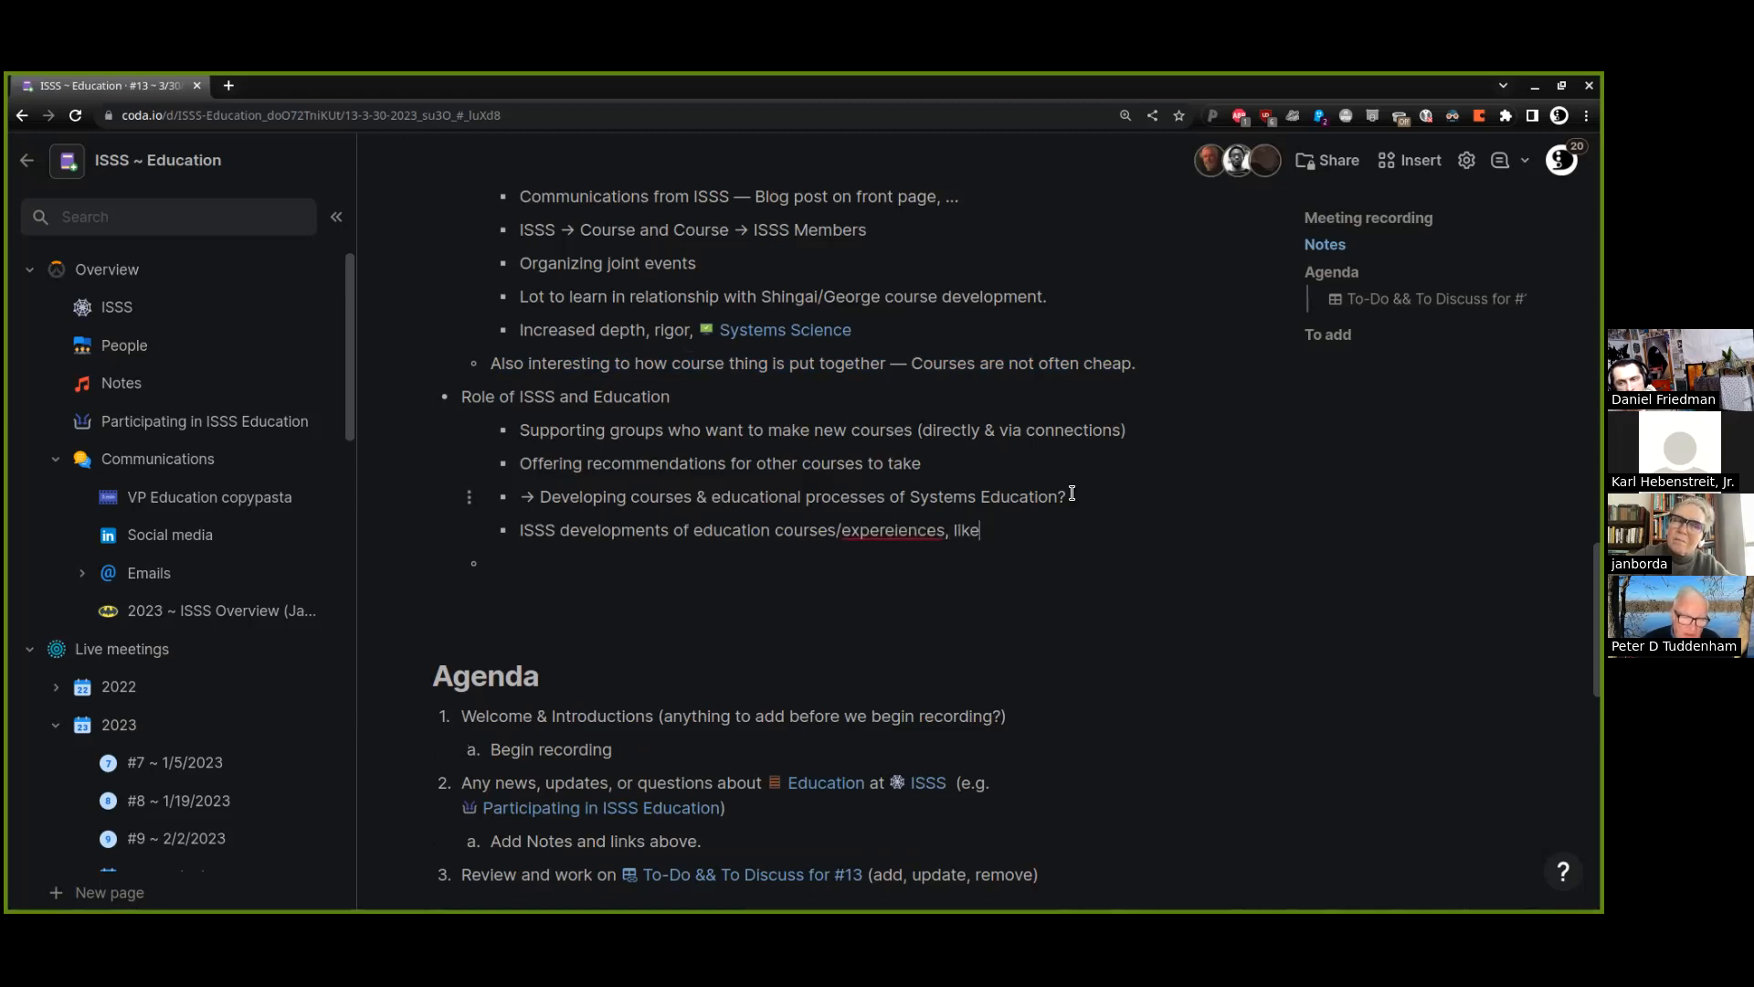
text(leading up t)
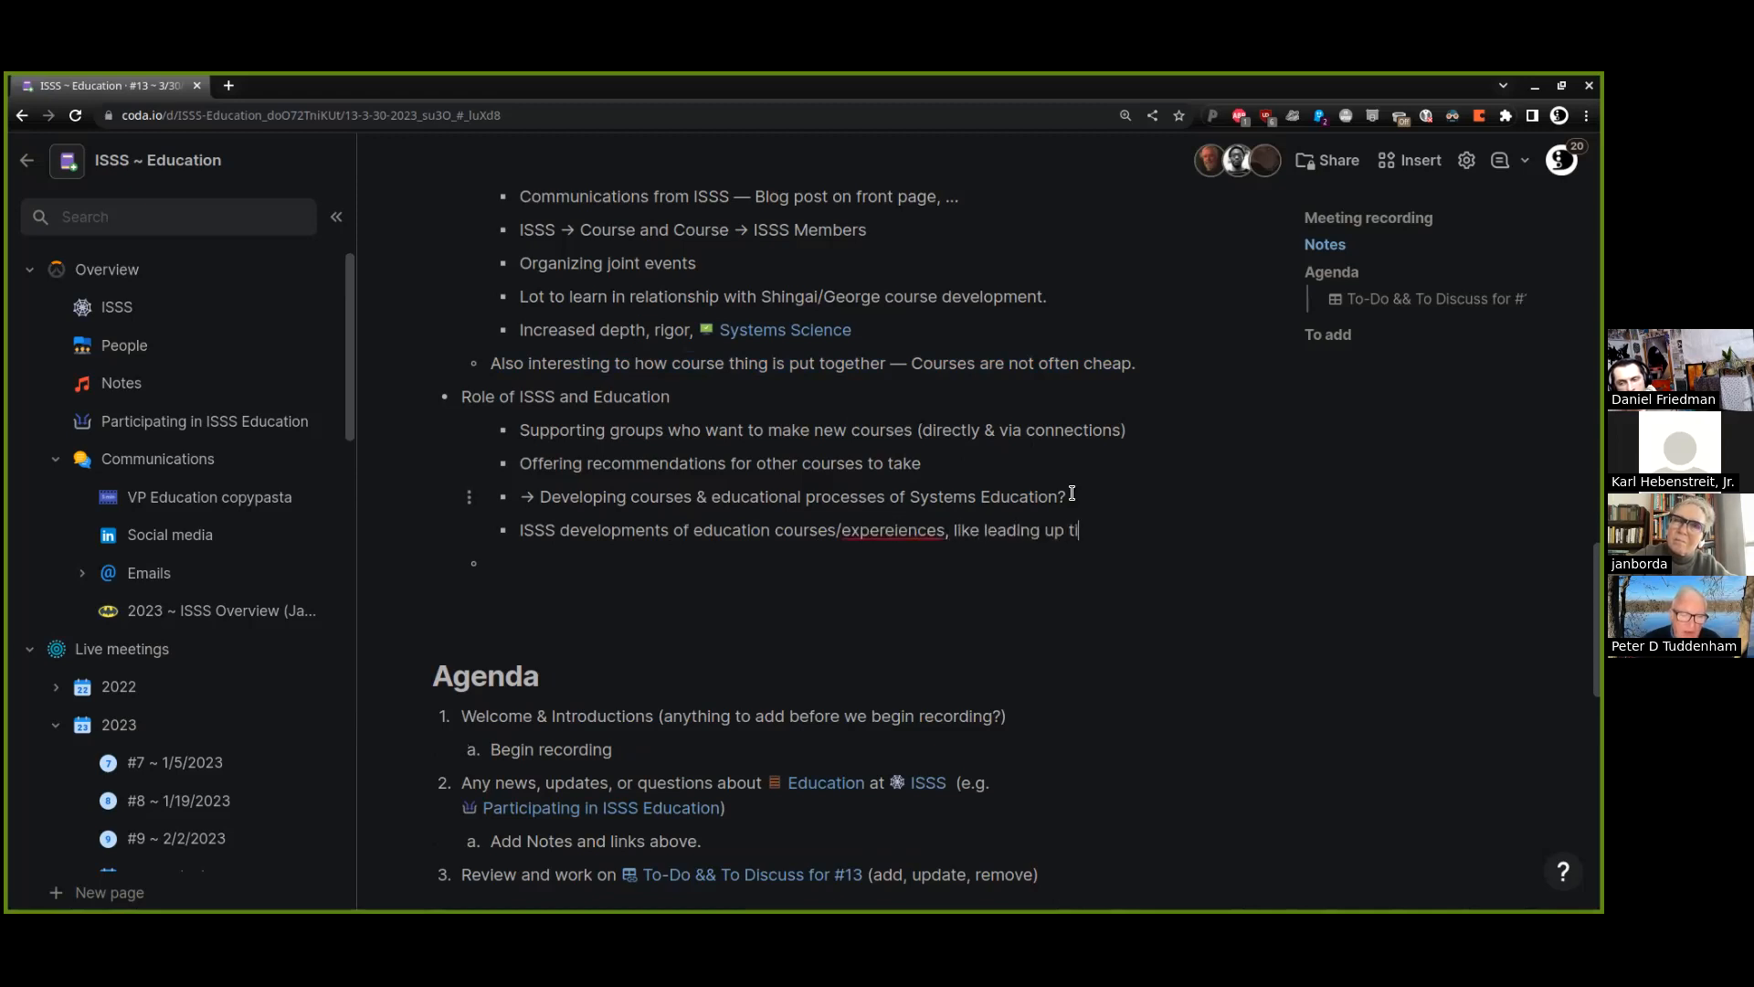
text(ill)
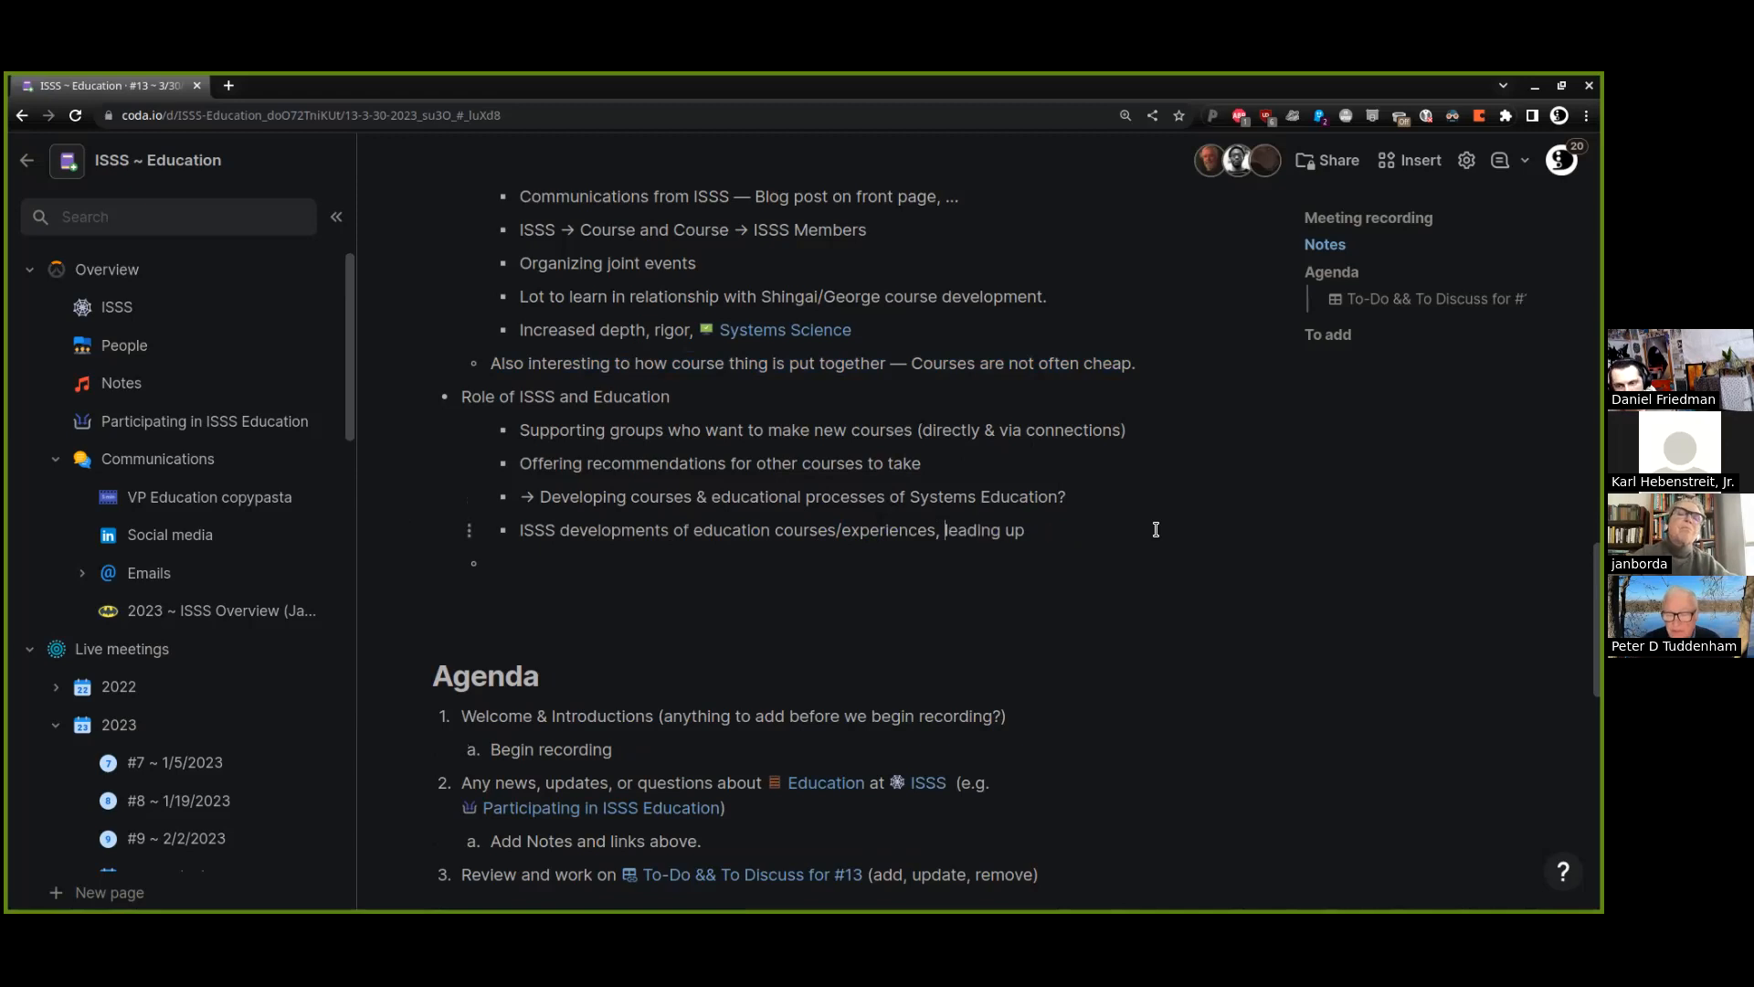
text(to conferences.)
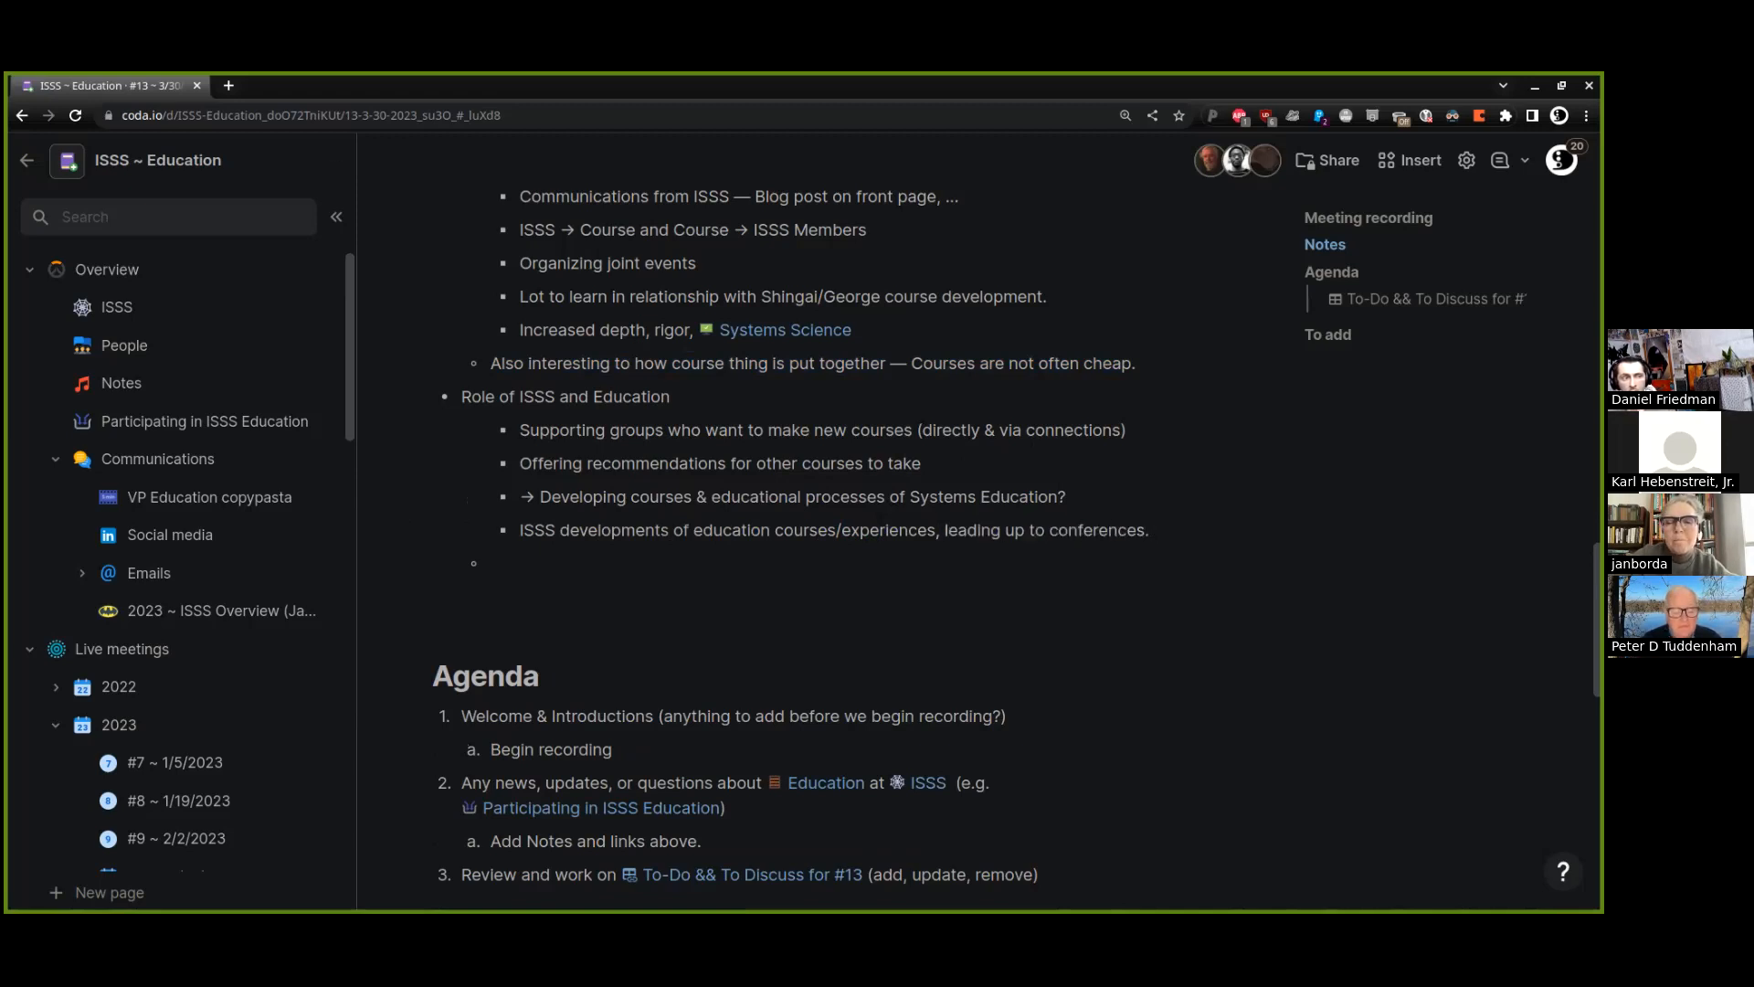
click(1153, 529)
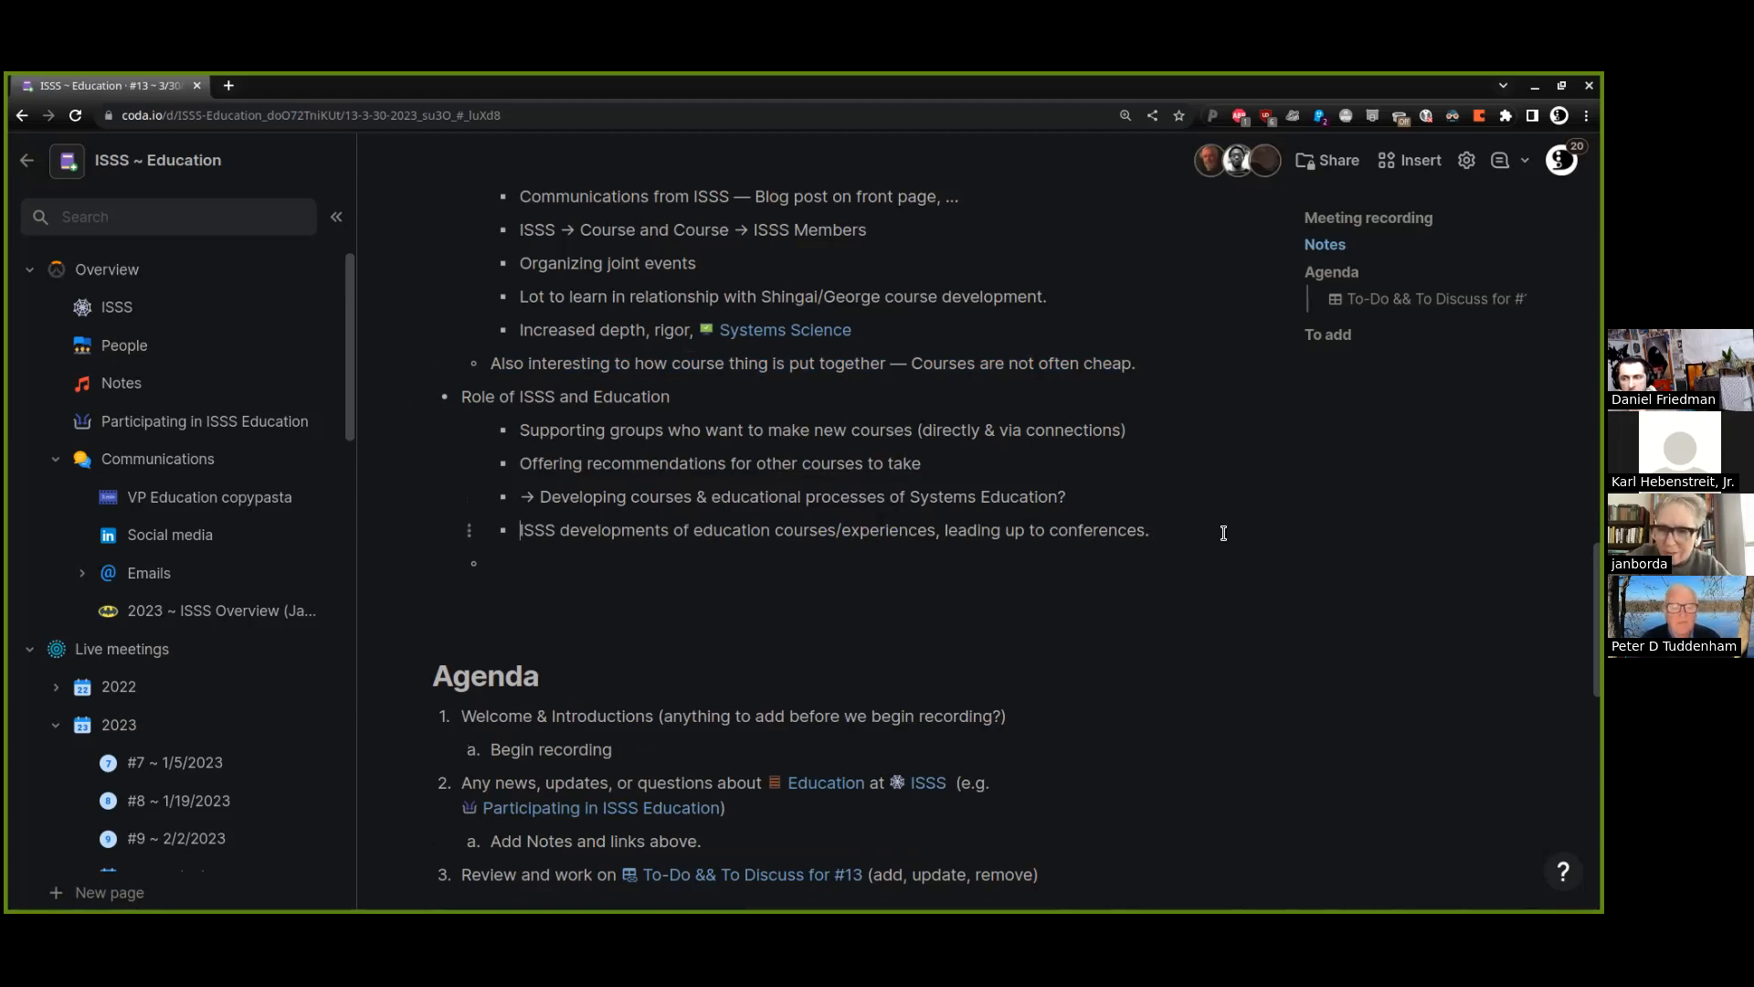
scroll(up, 3)
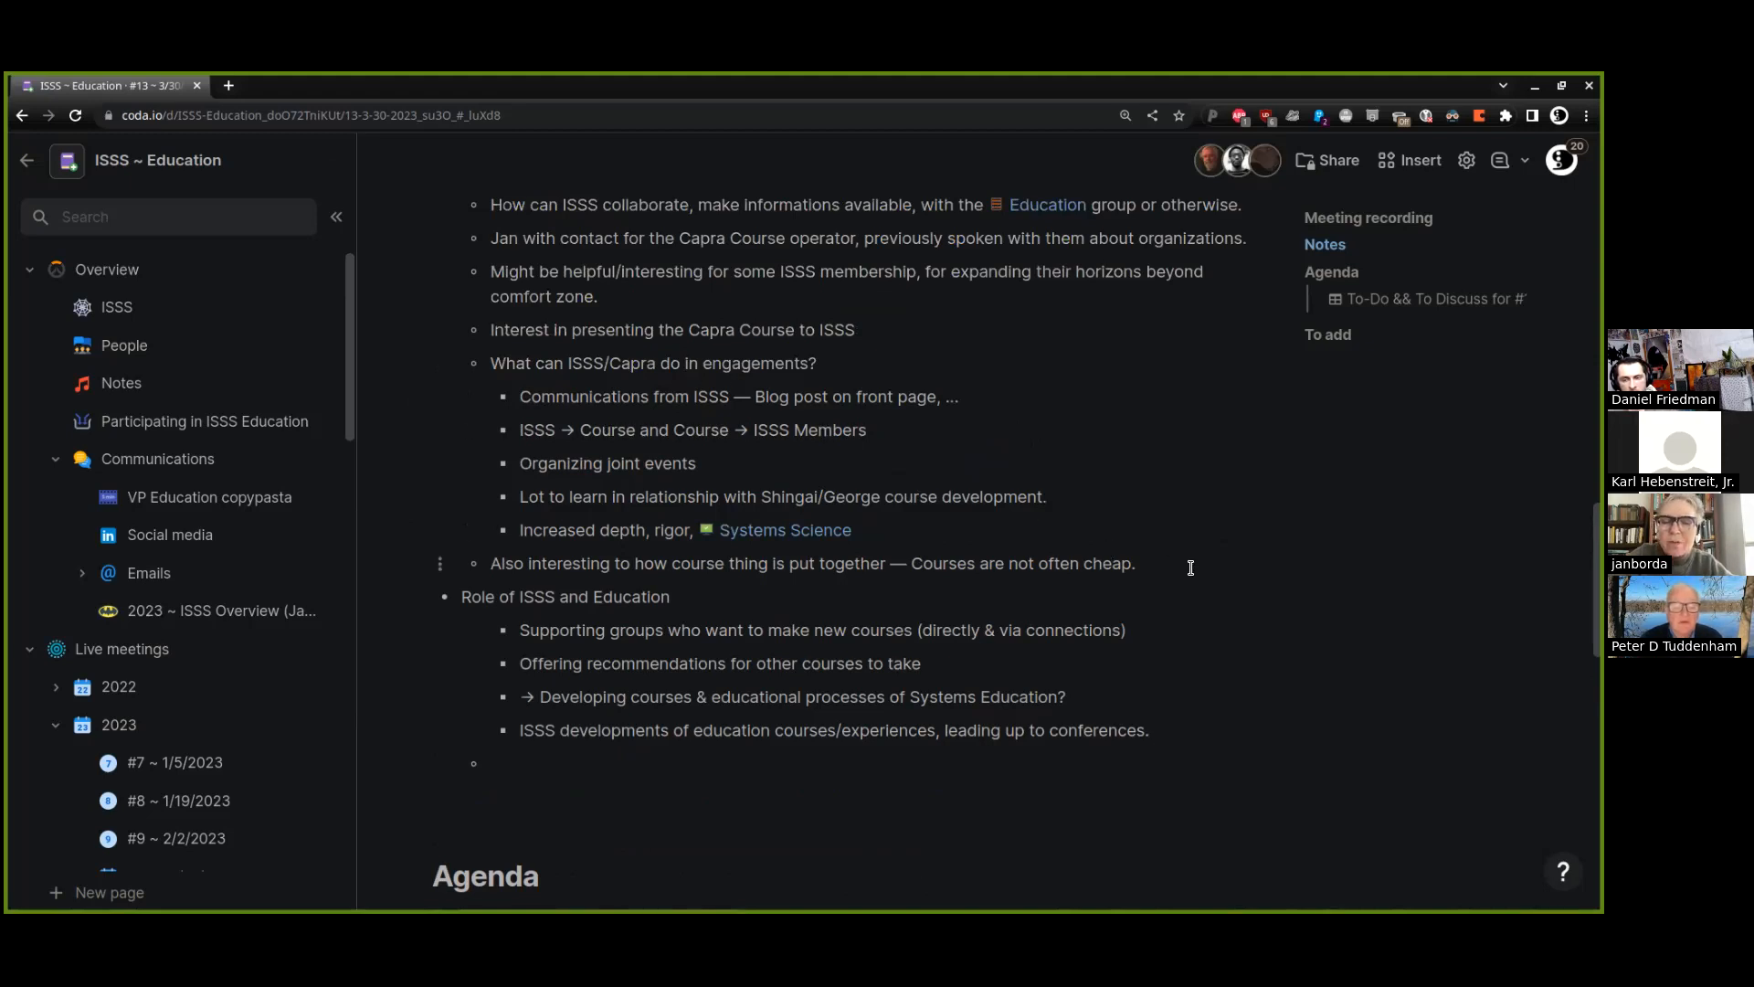
Add an 'ISSS resources' note asking whether we have analytics measuring attention to different educational aspects
click(521, 764)
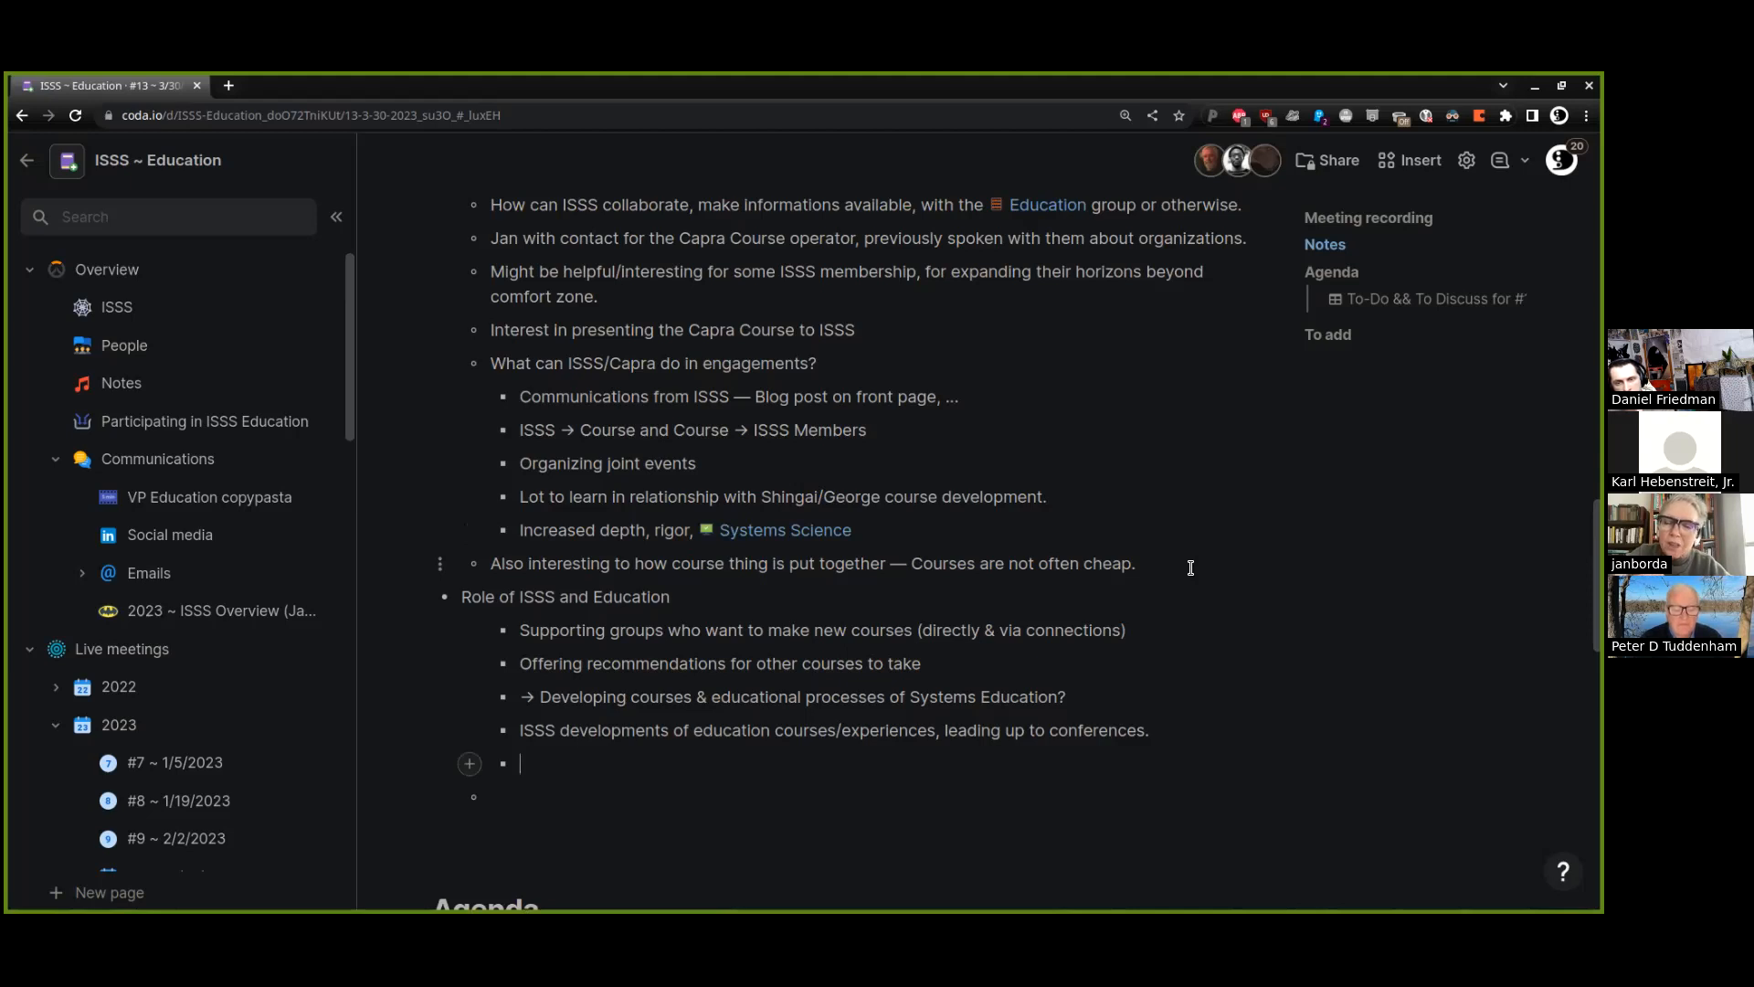
text(ISSS)
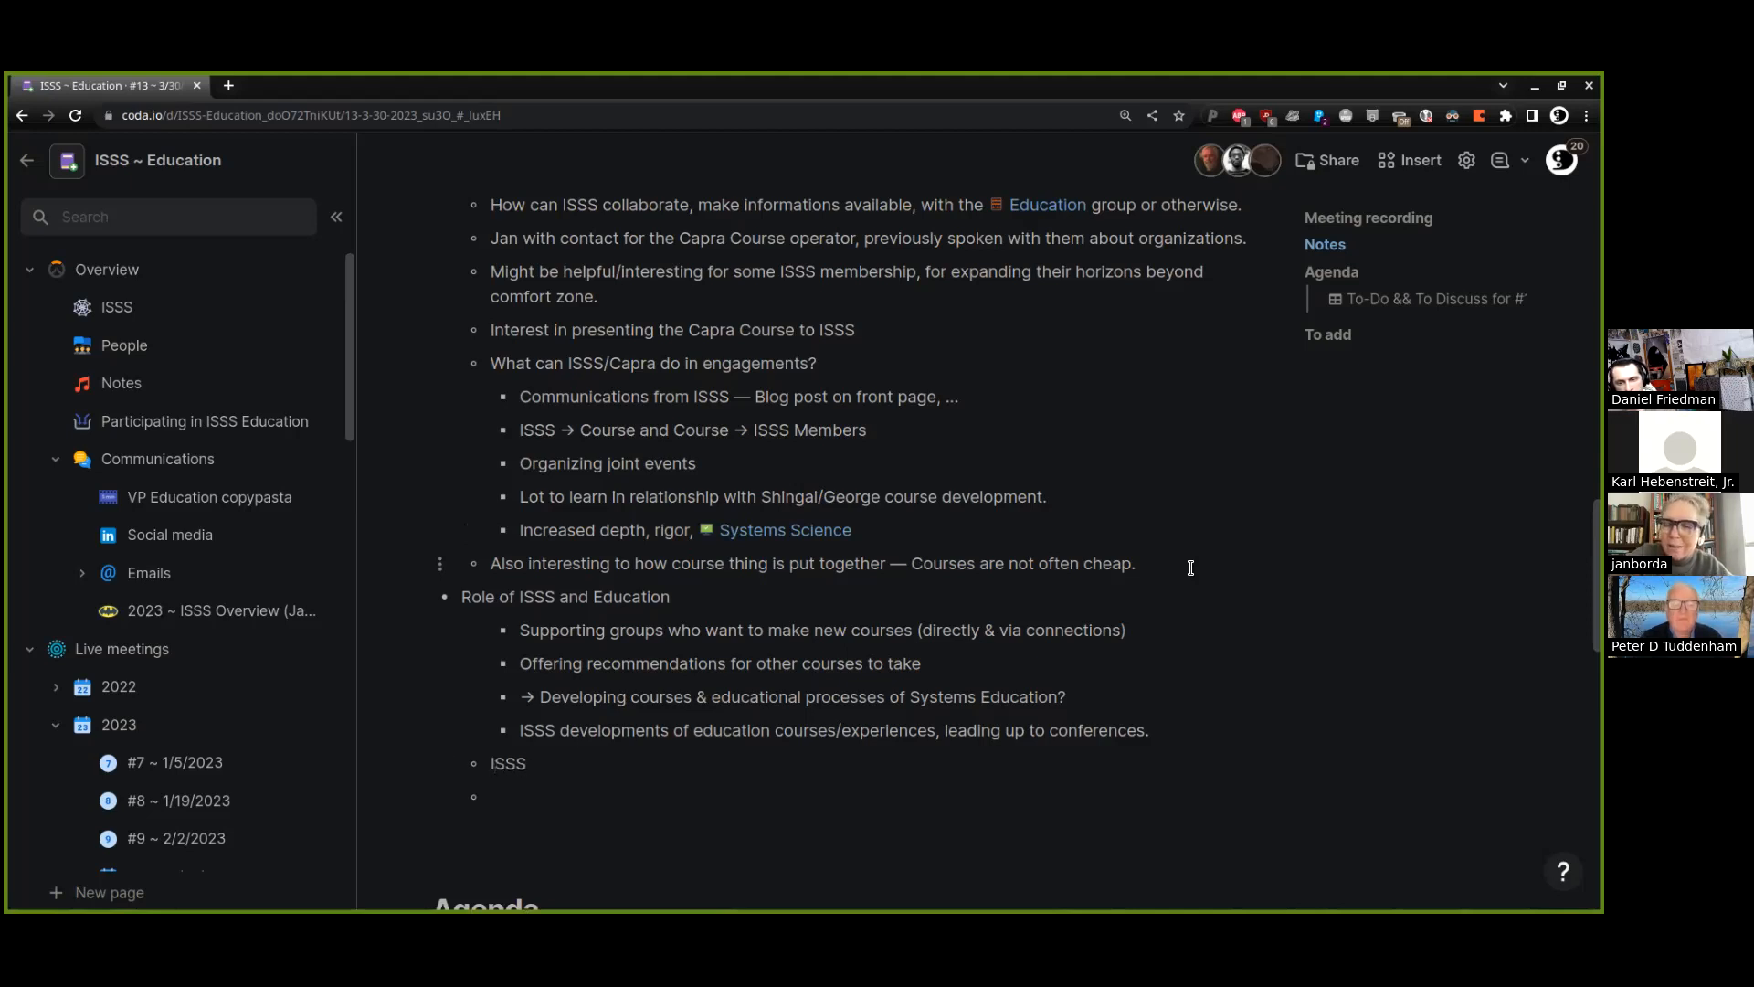
text(res)
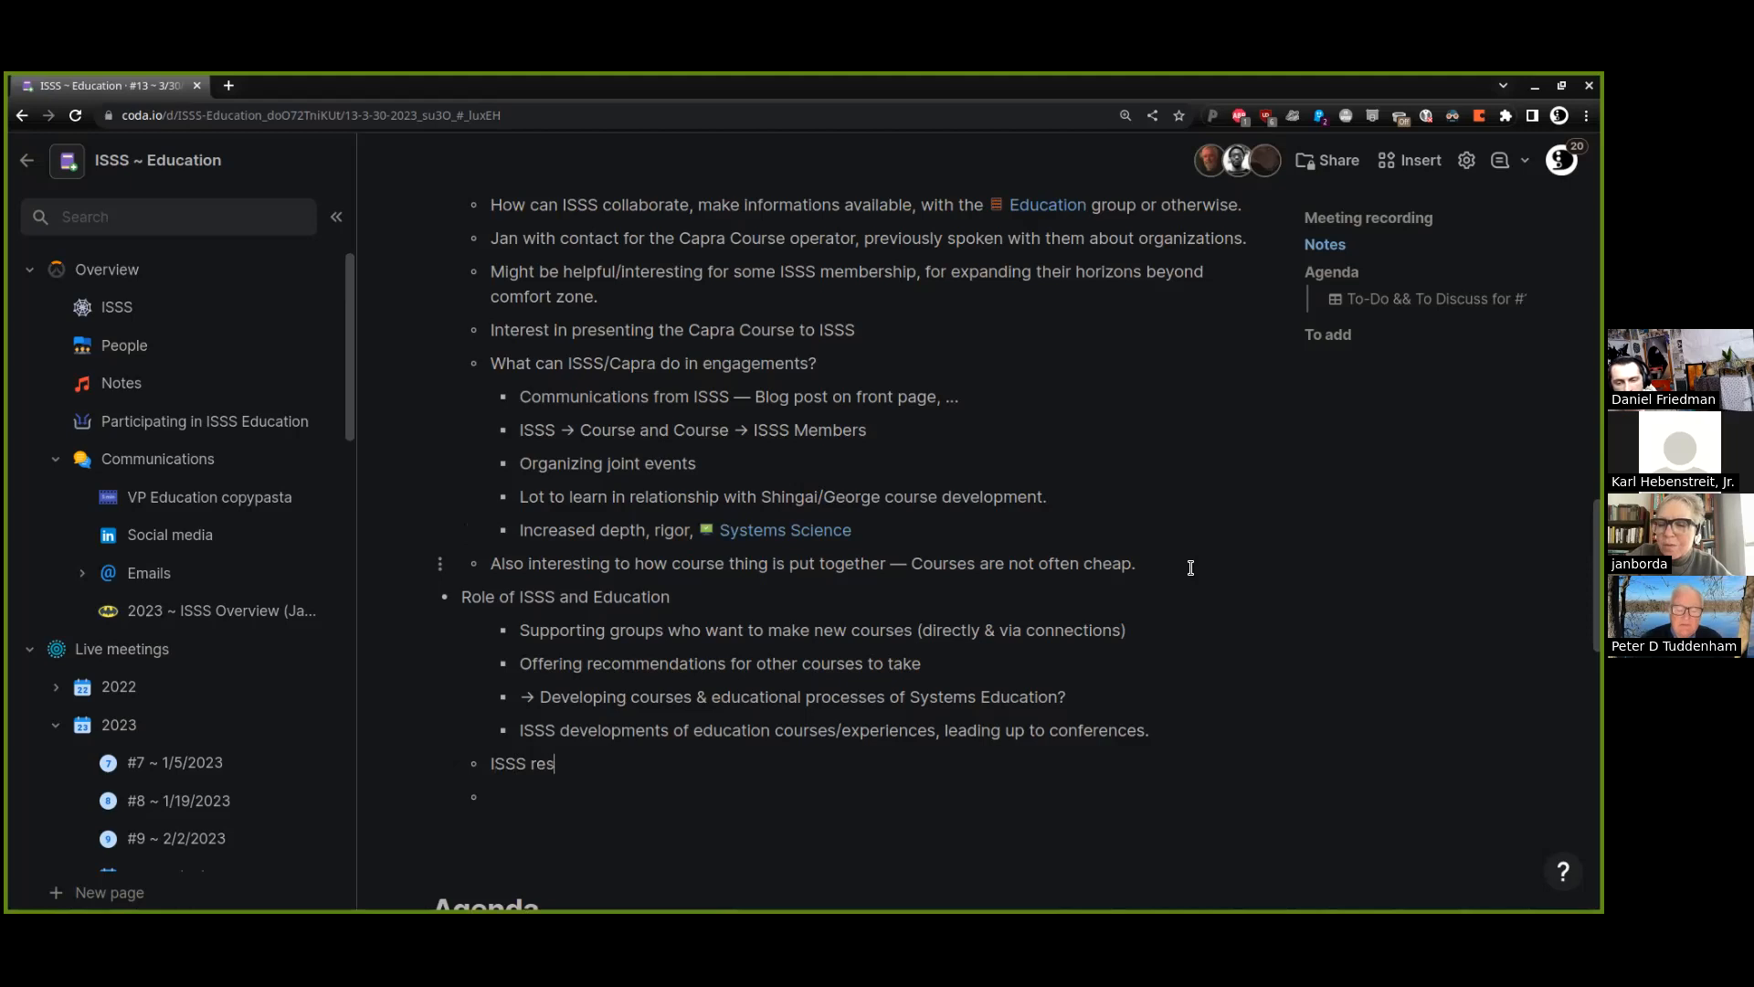
text(ources —)
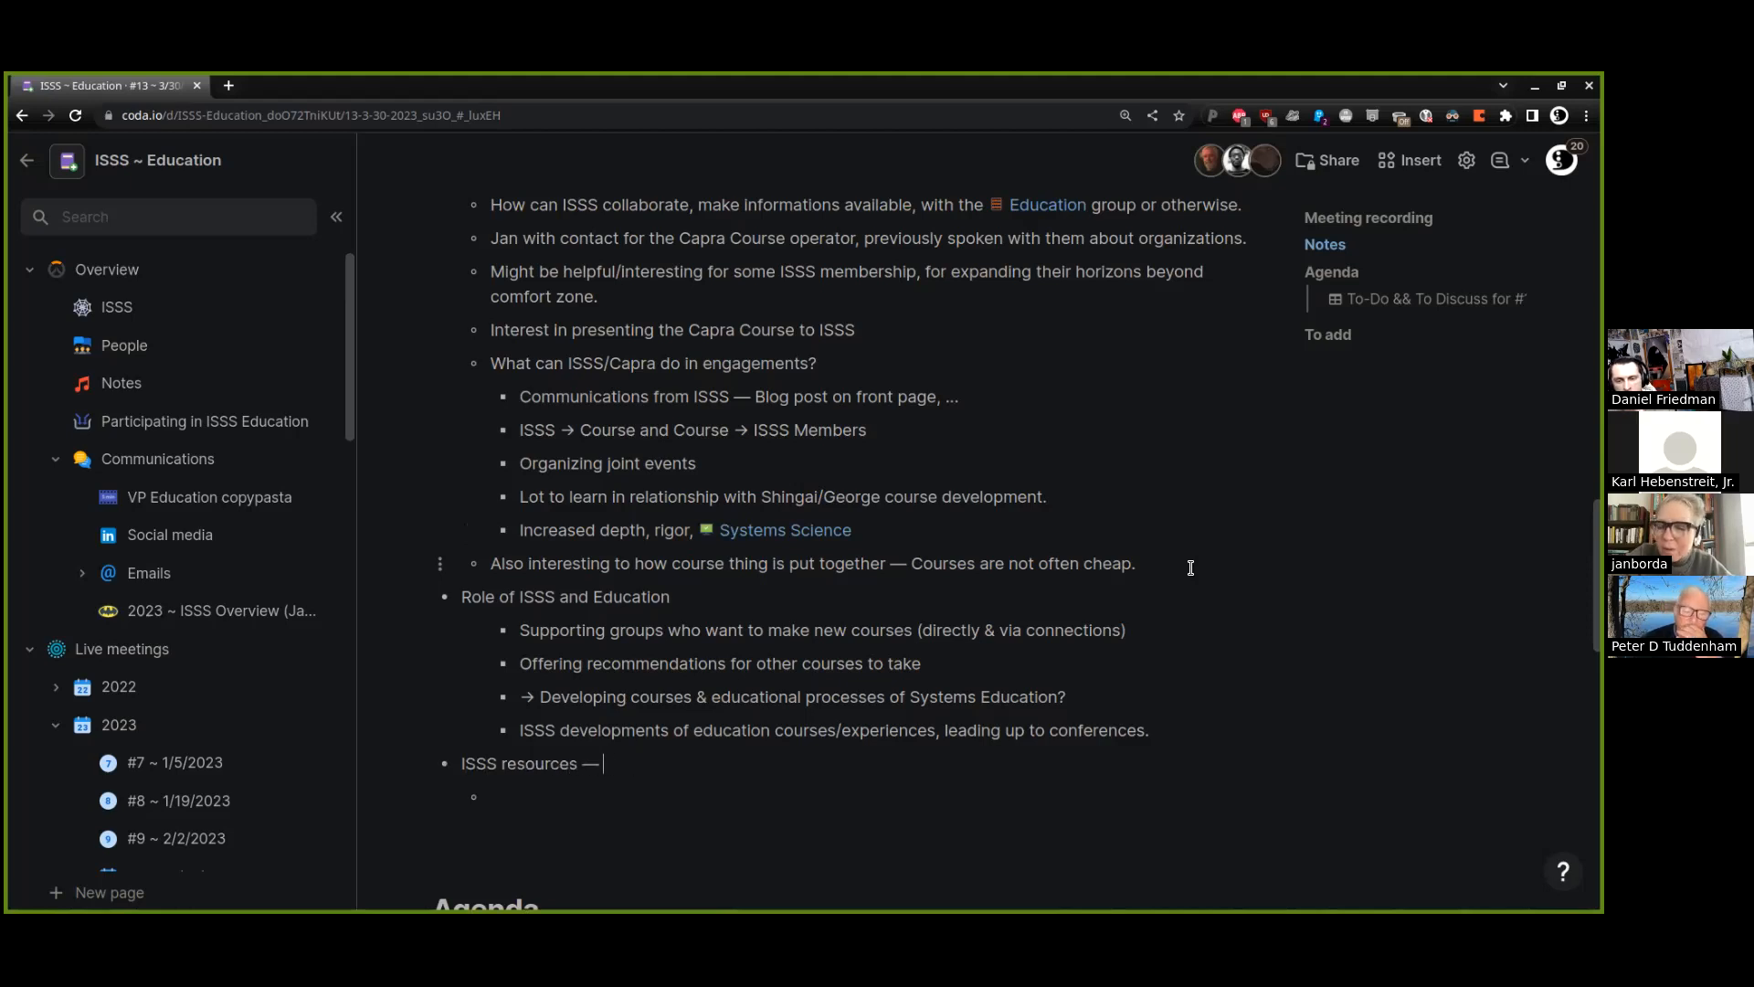
text(do we have)
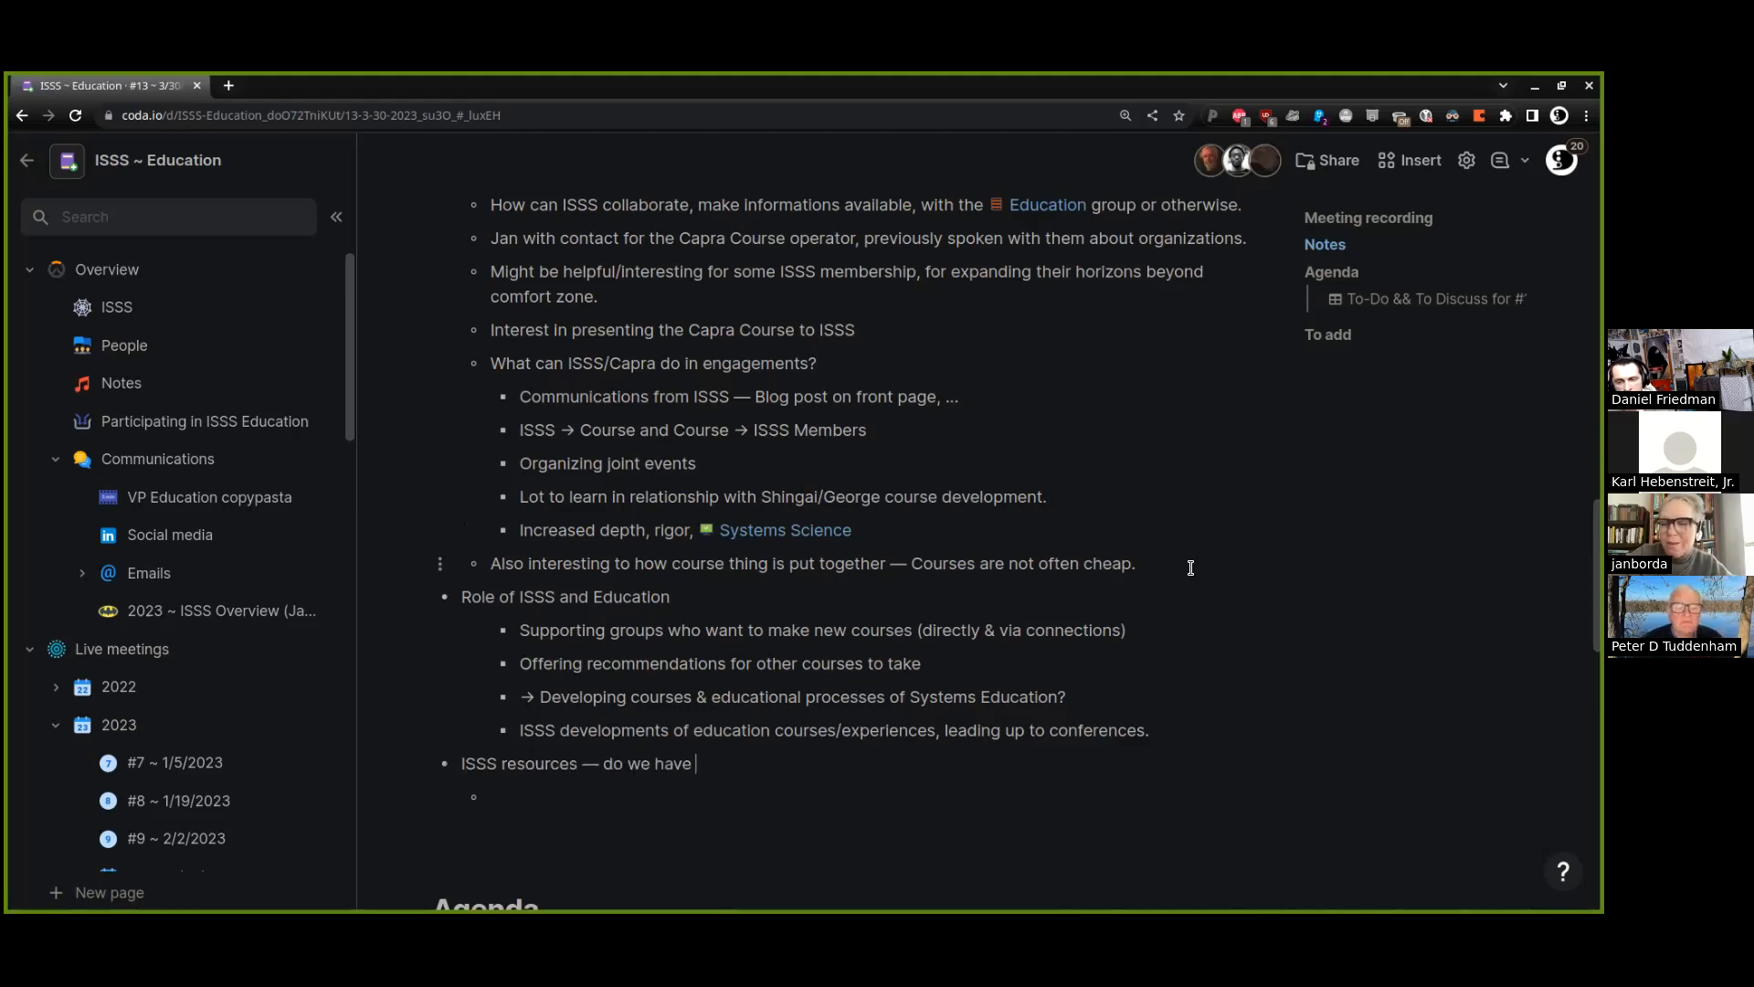
text(analytics on)
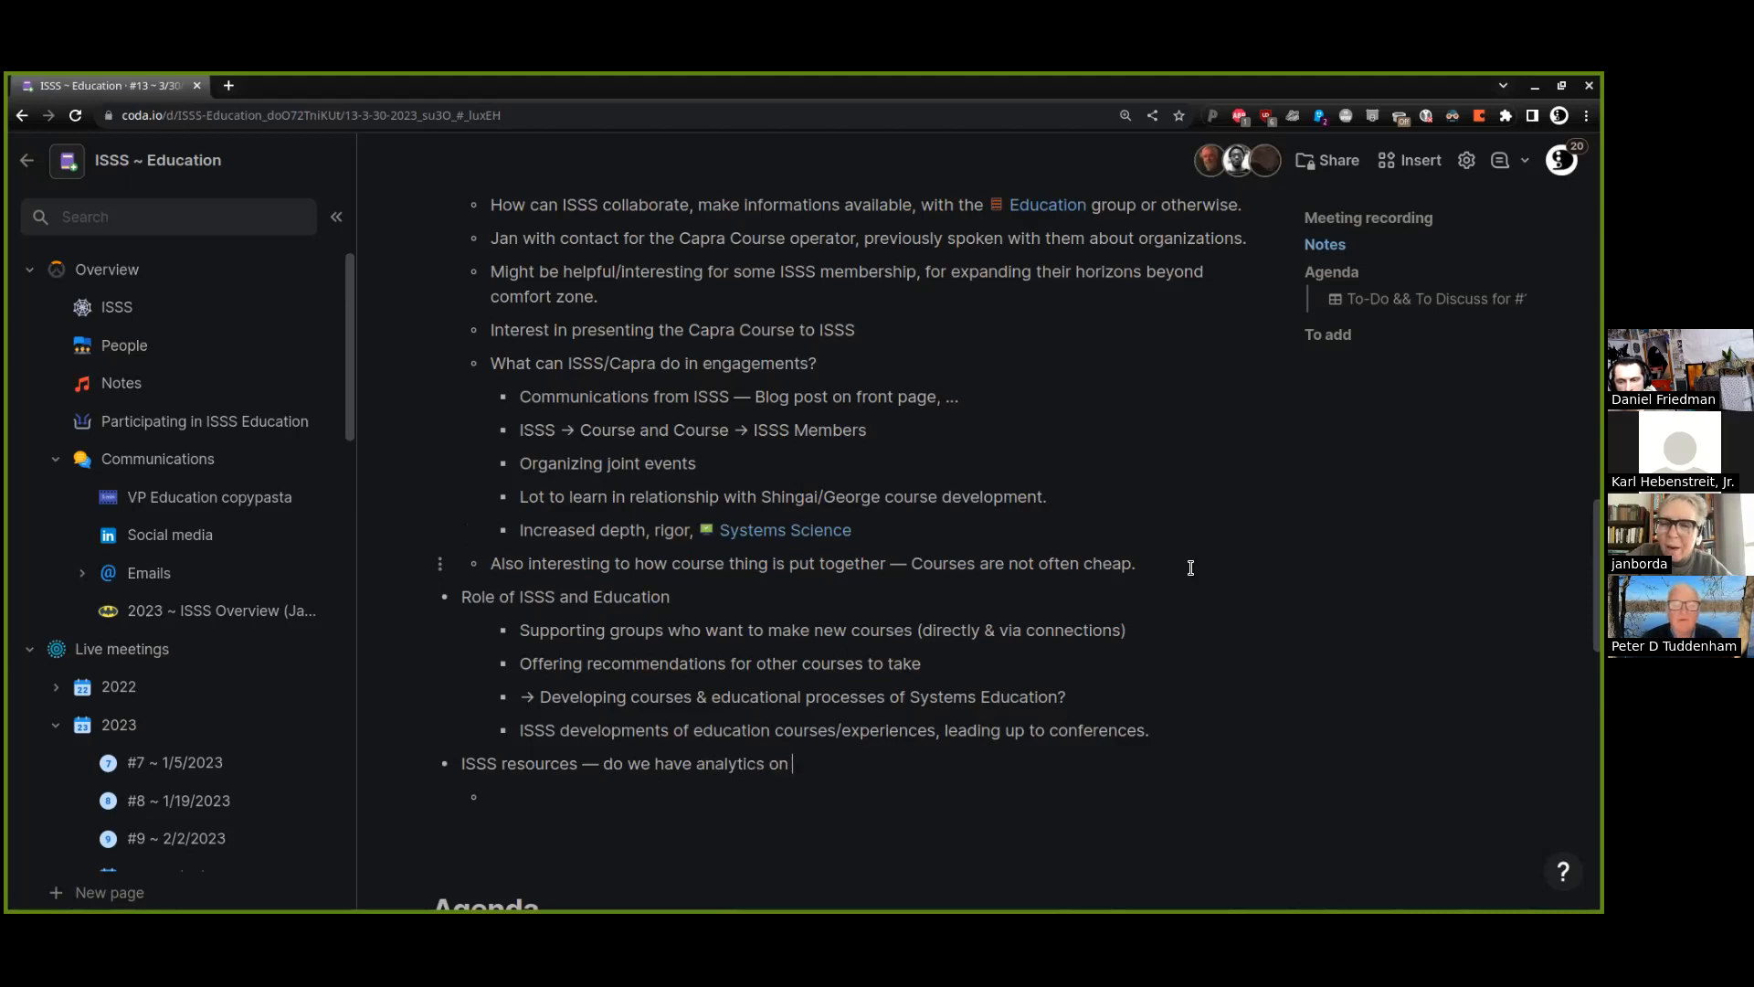
text(how much different resources are used?)
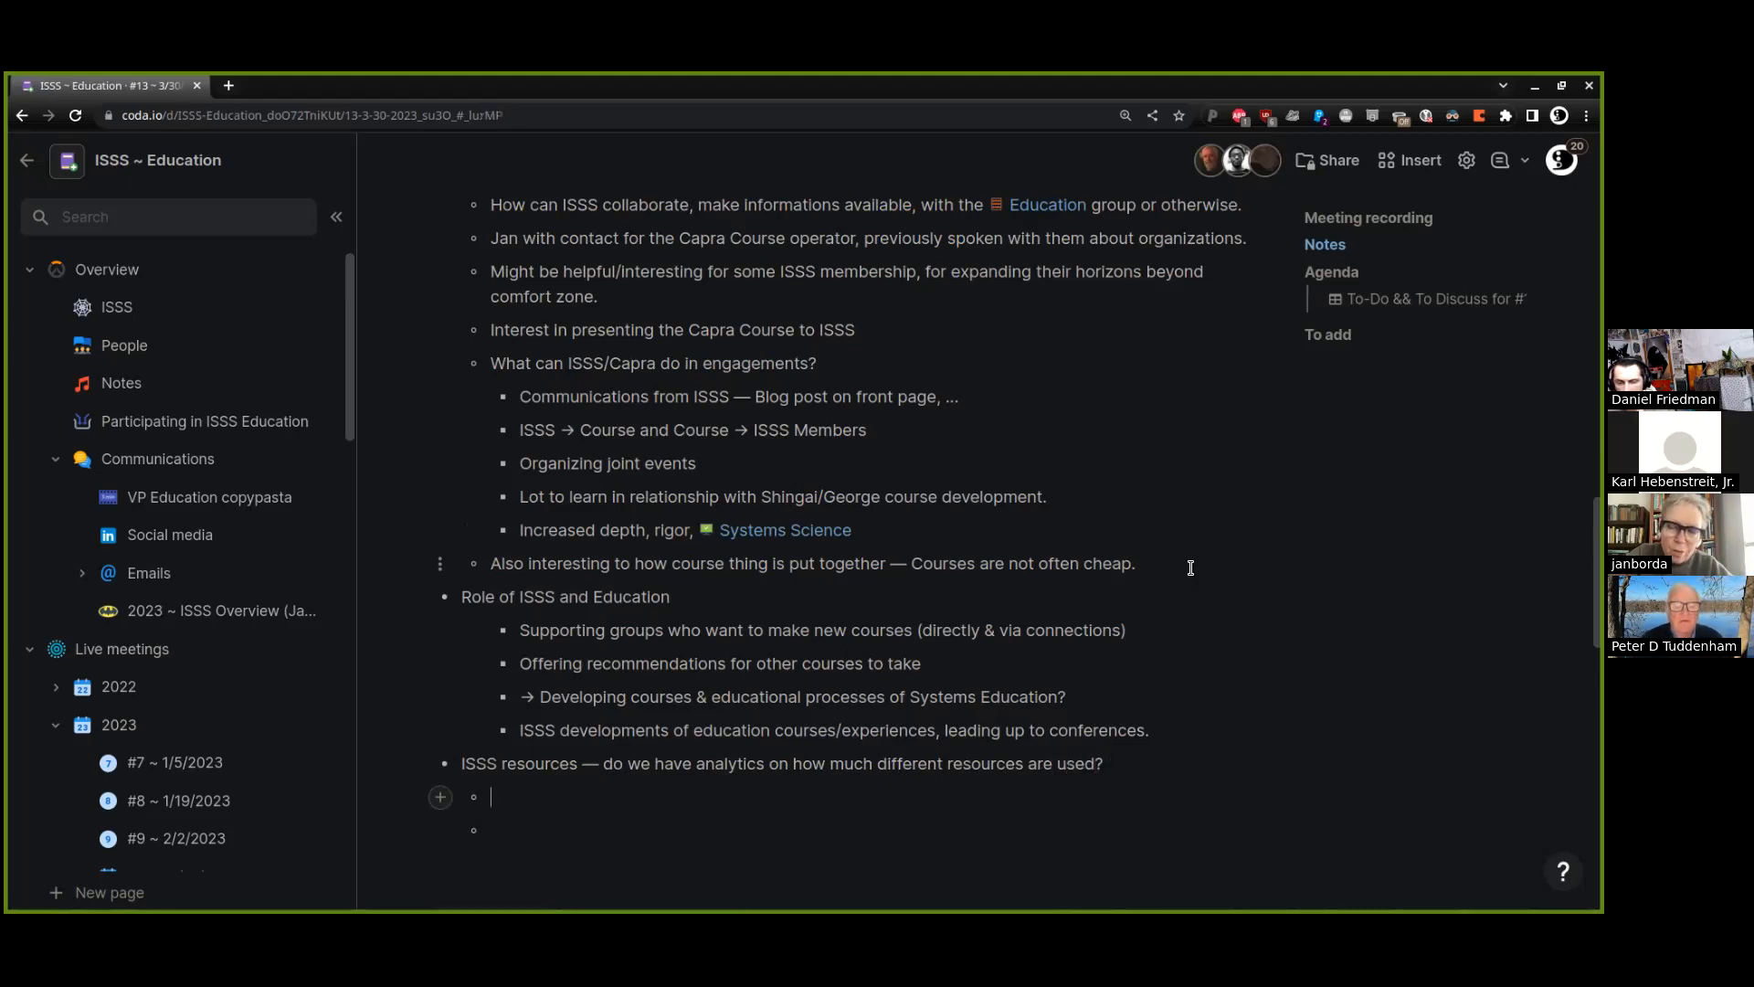
text(Measurements of how much /)
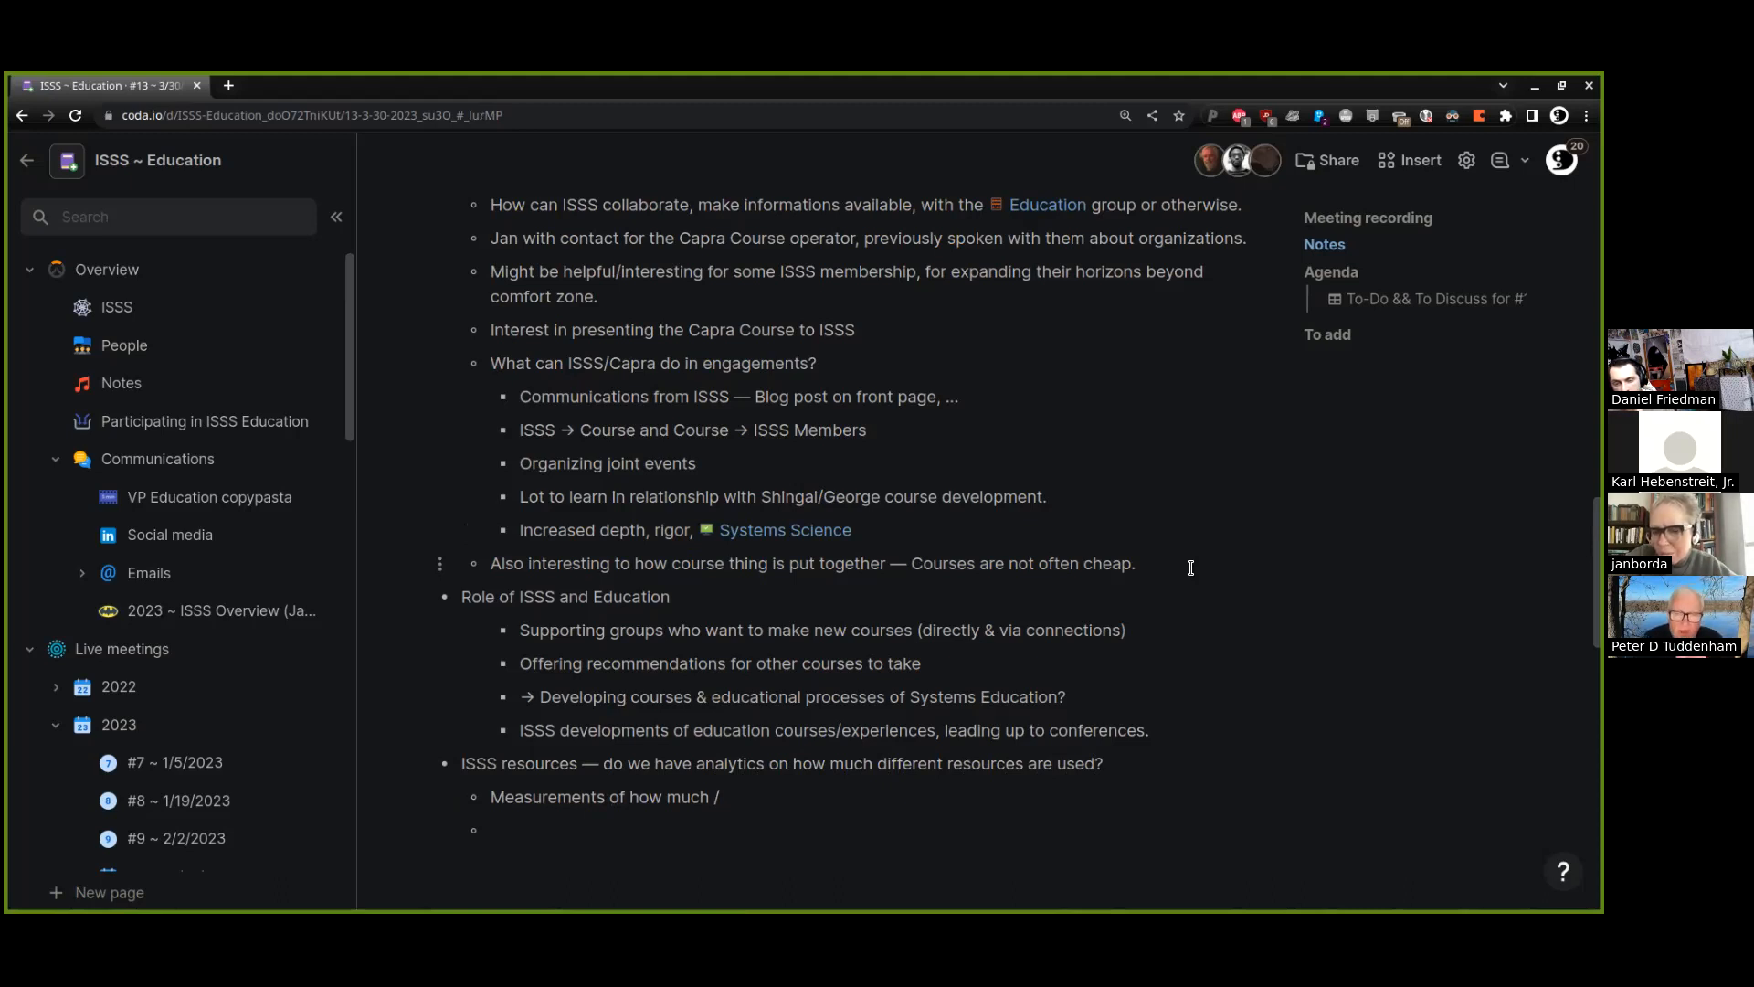
text(attention)
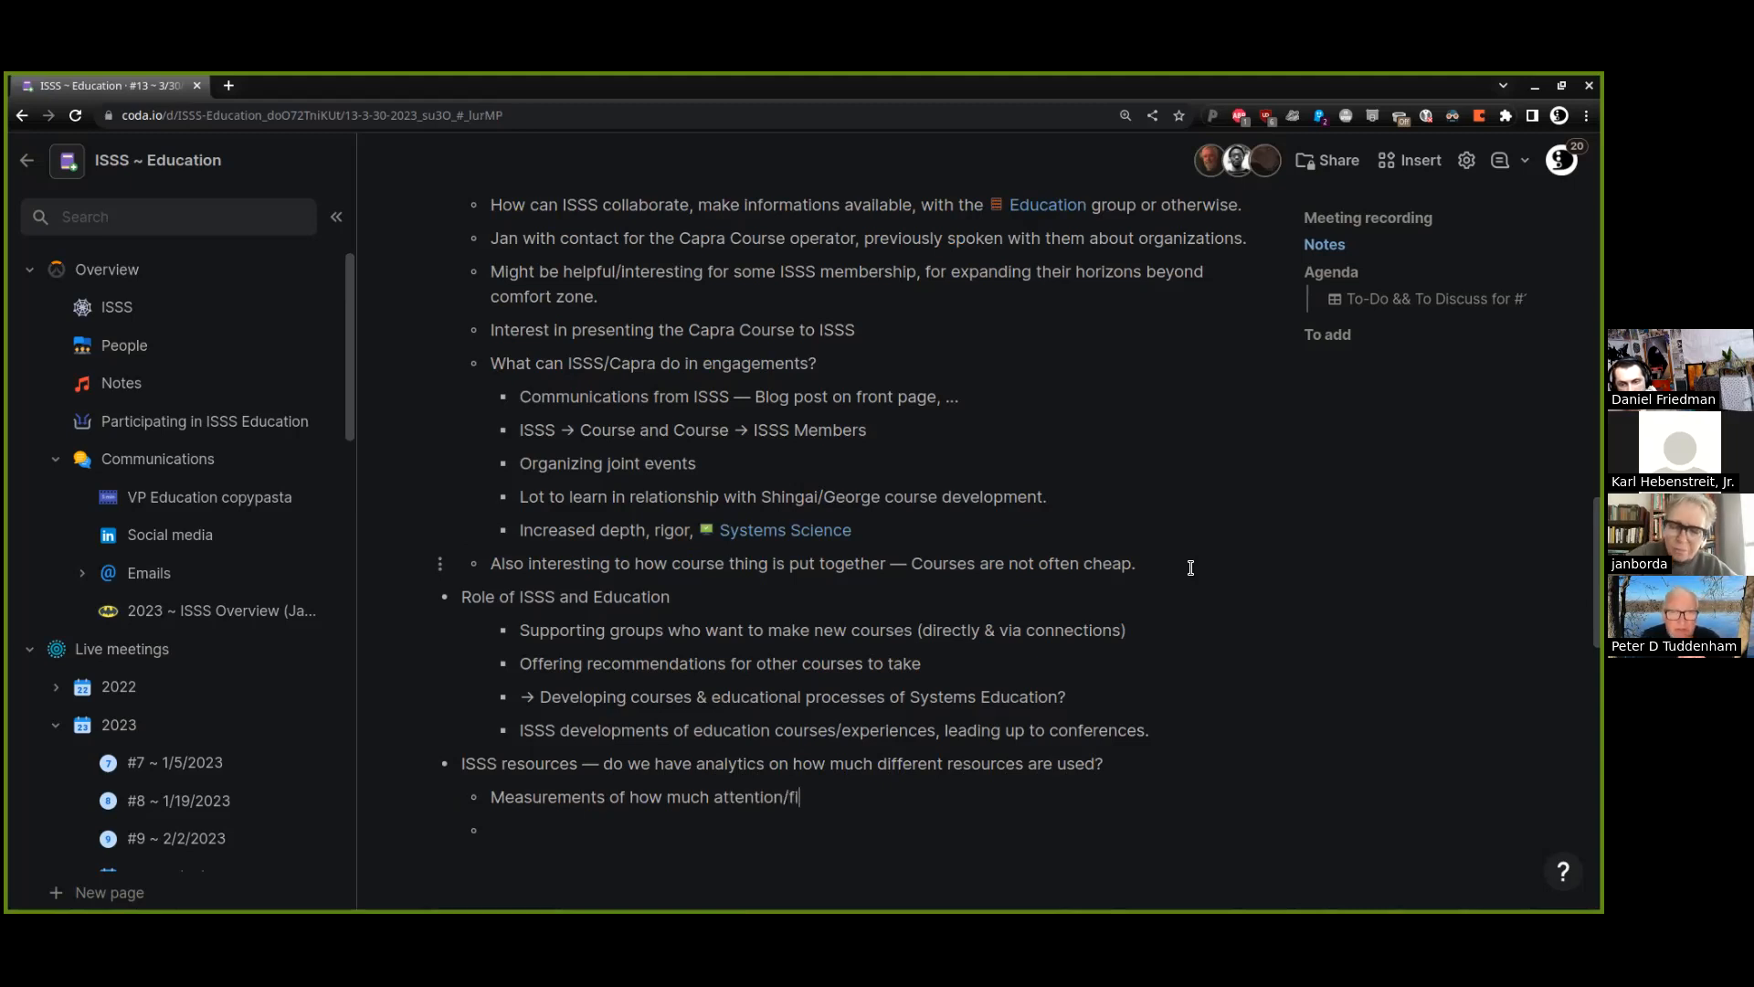
text(ltering to)
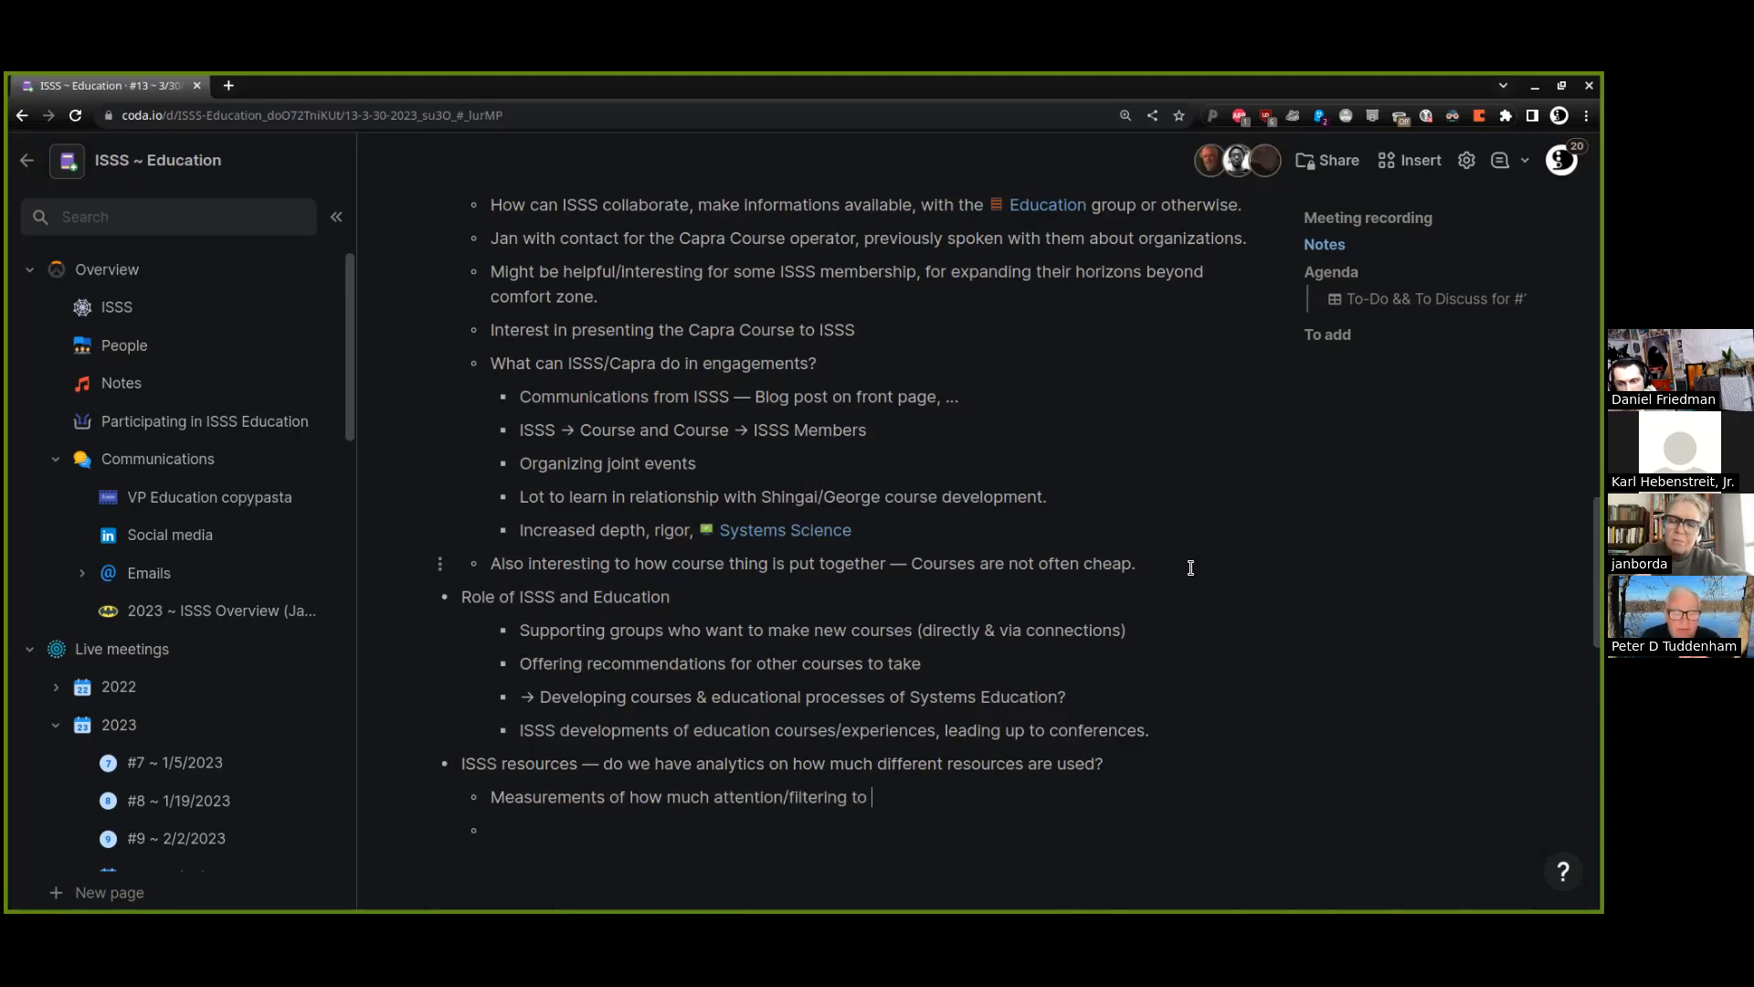
text(different educati)
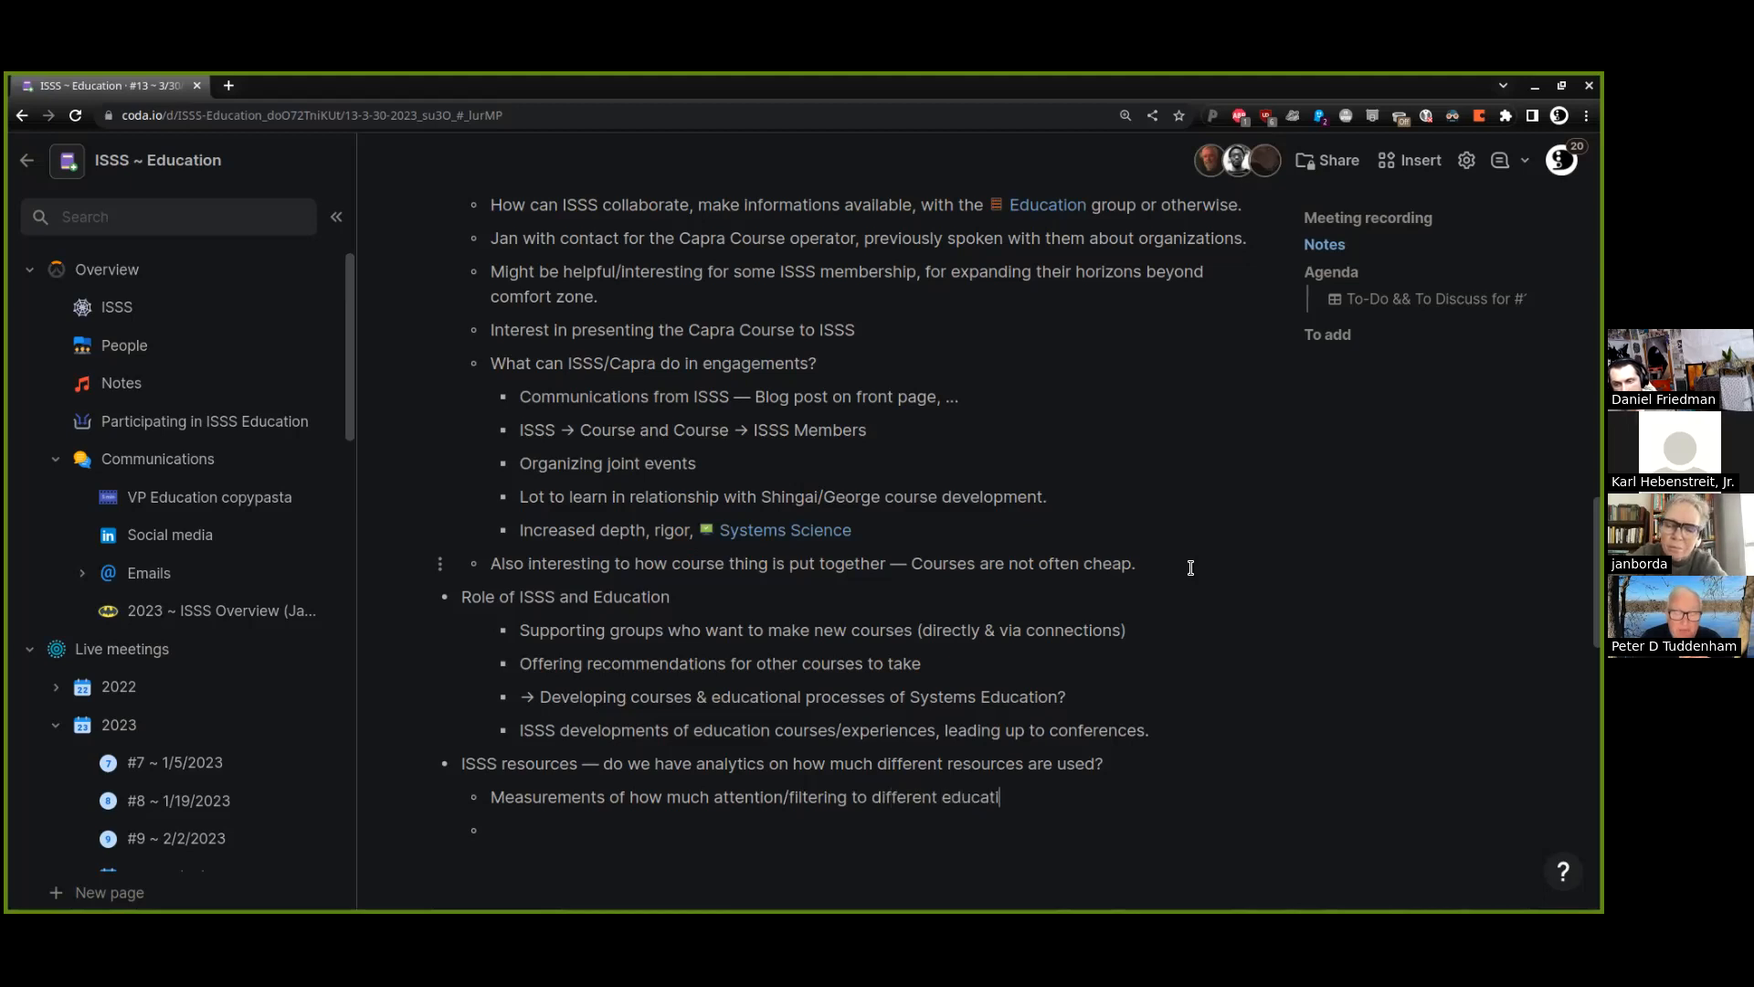
text(onal aspects?)
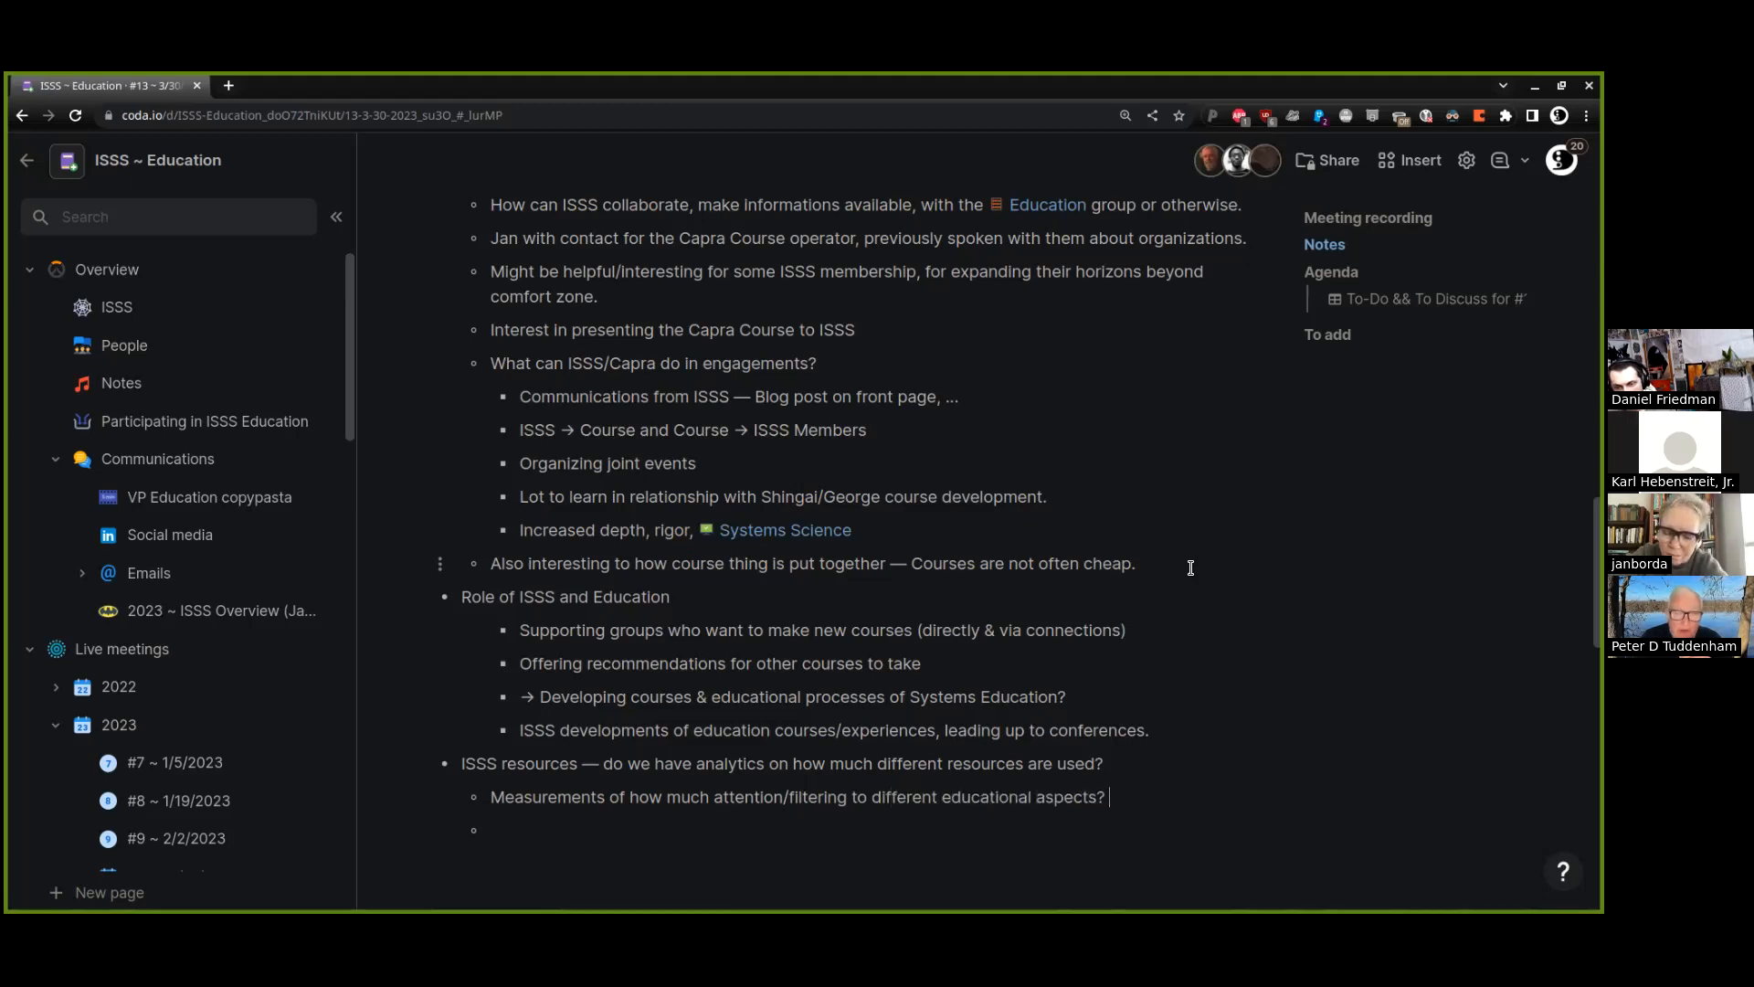
Suggest Google analytics as an indirect way to measure this
text(Perhaps g)
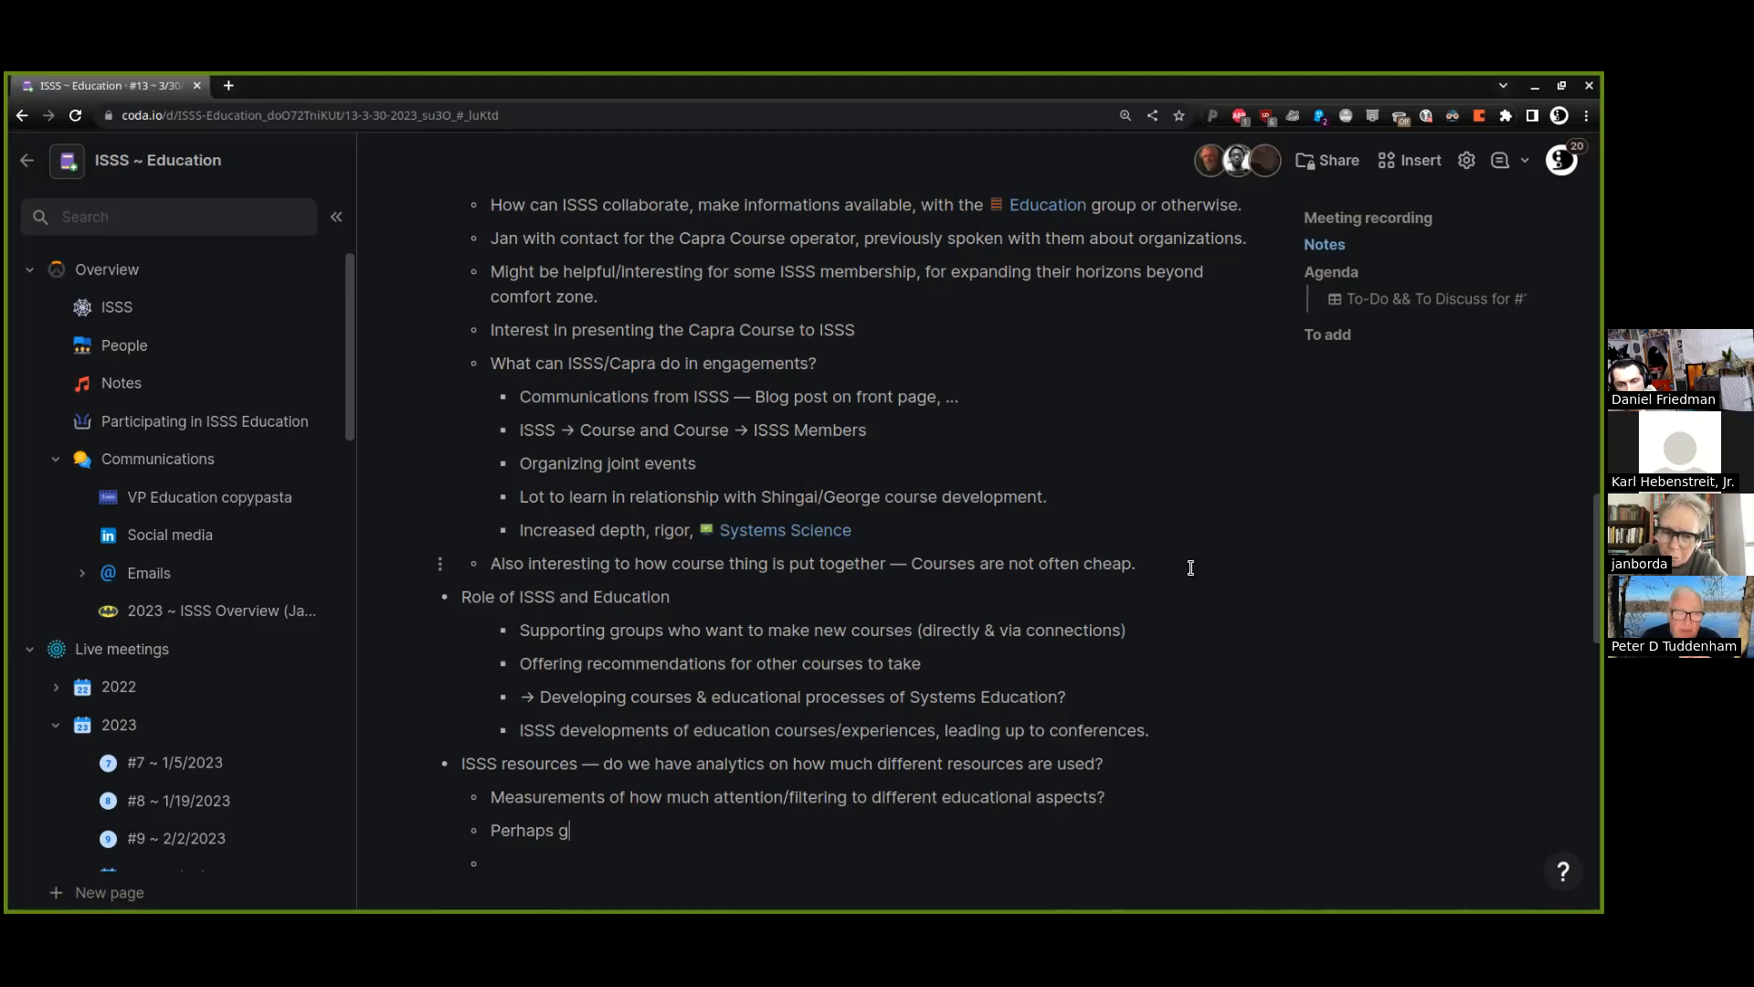
text(oogle analyt)
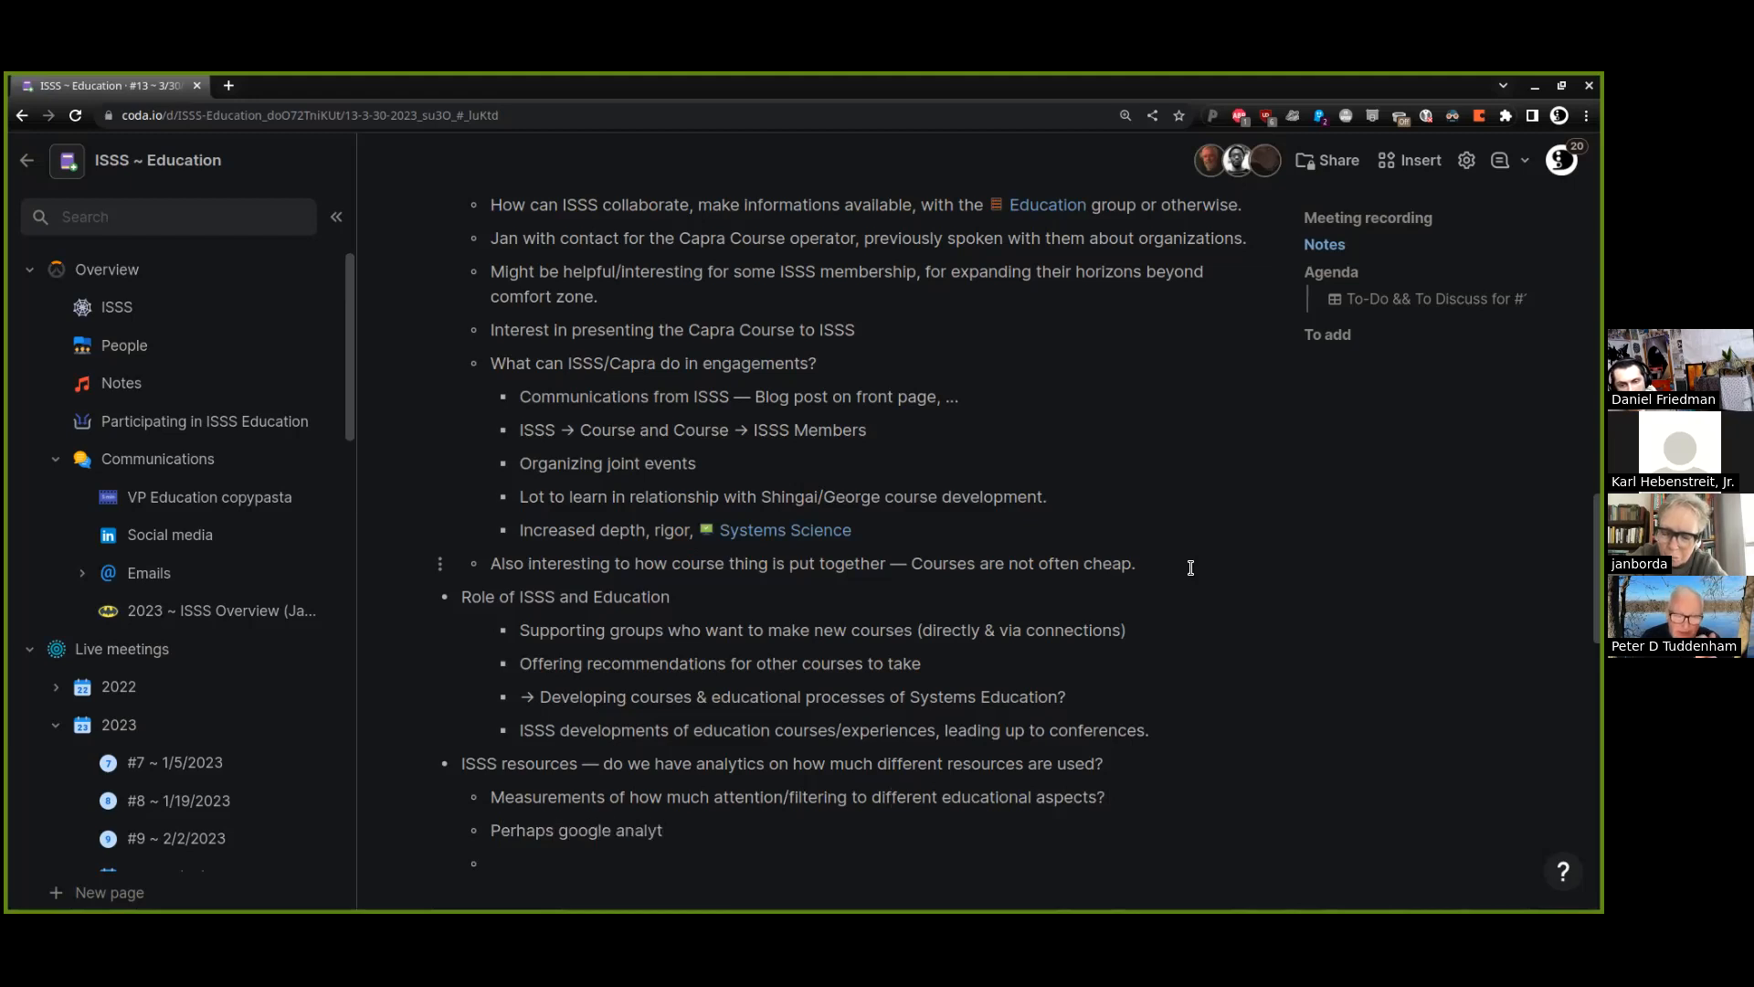
text(r)
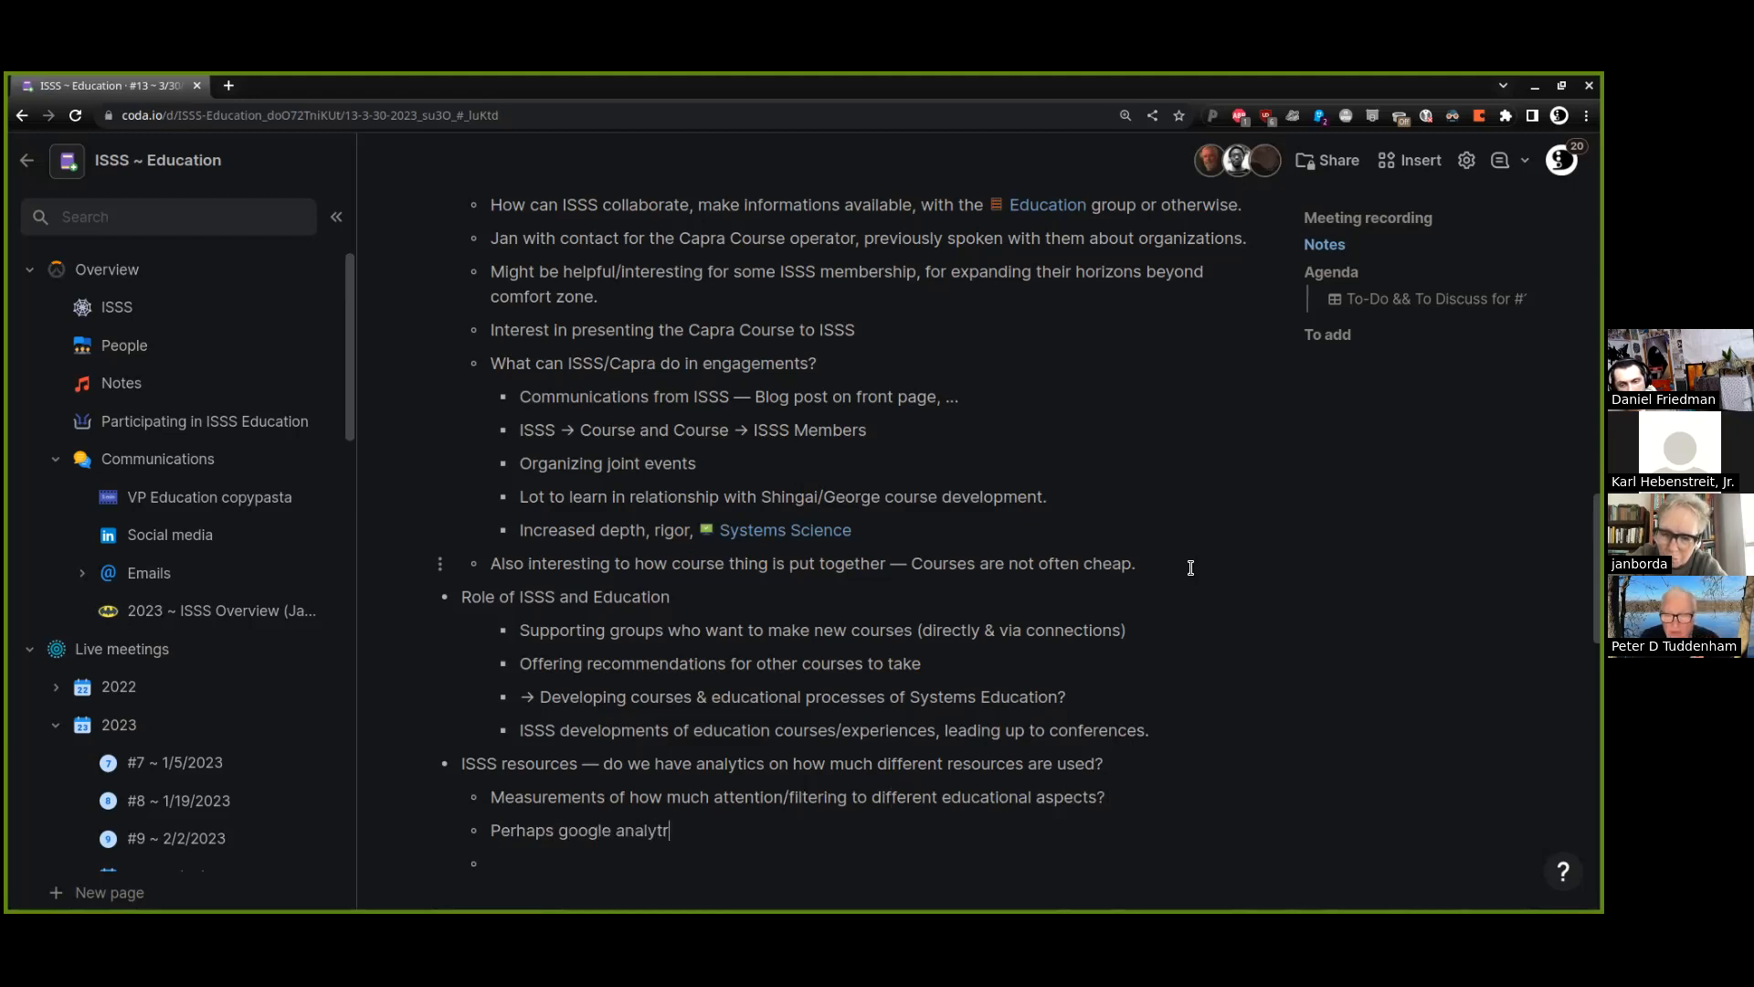
text(cs)
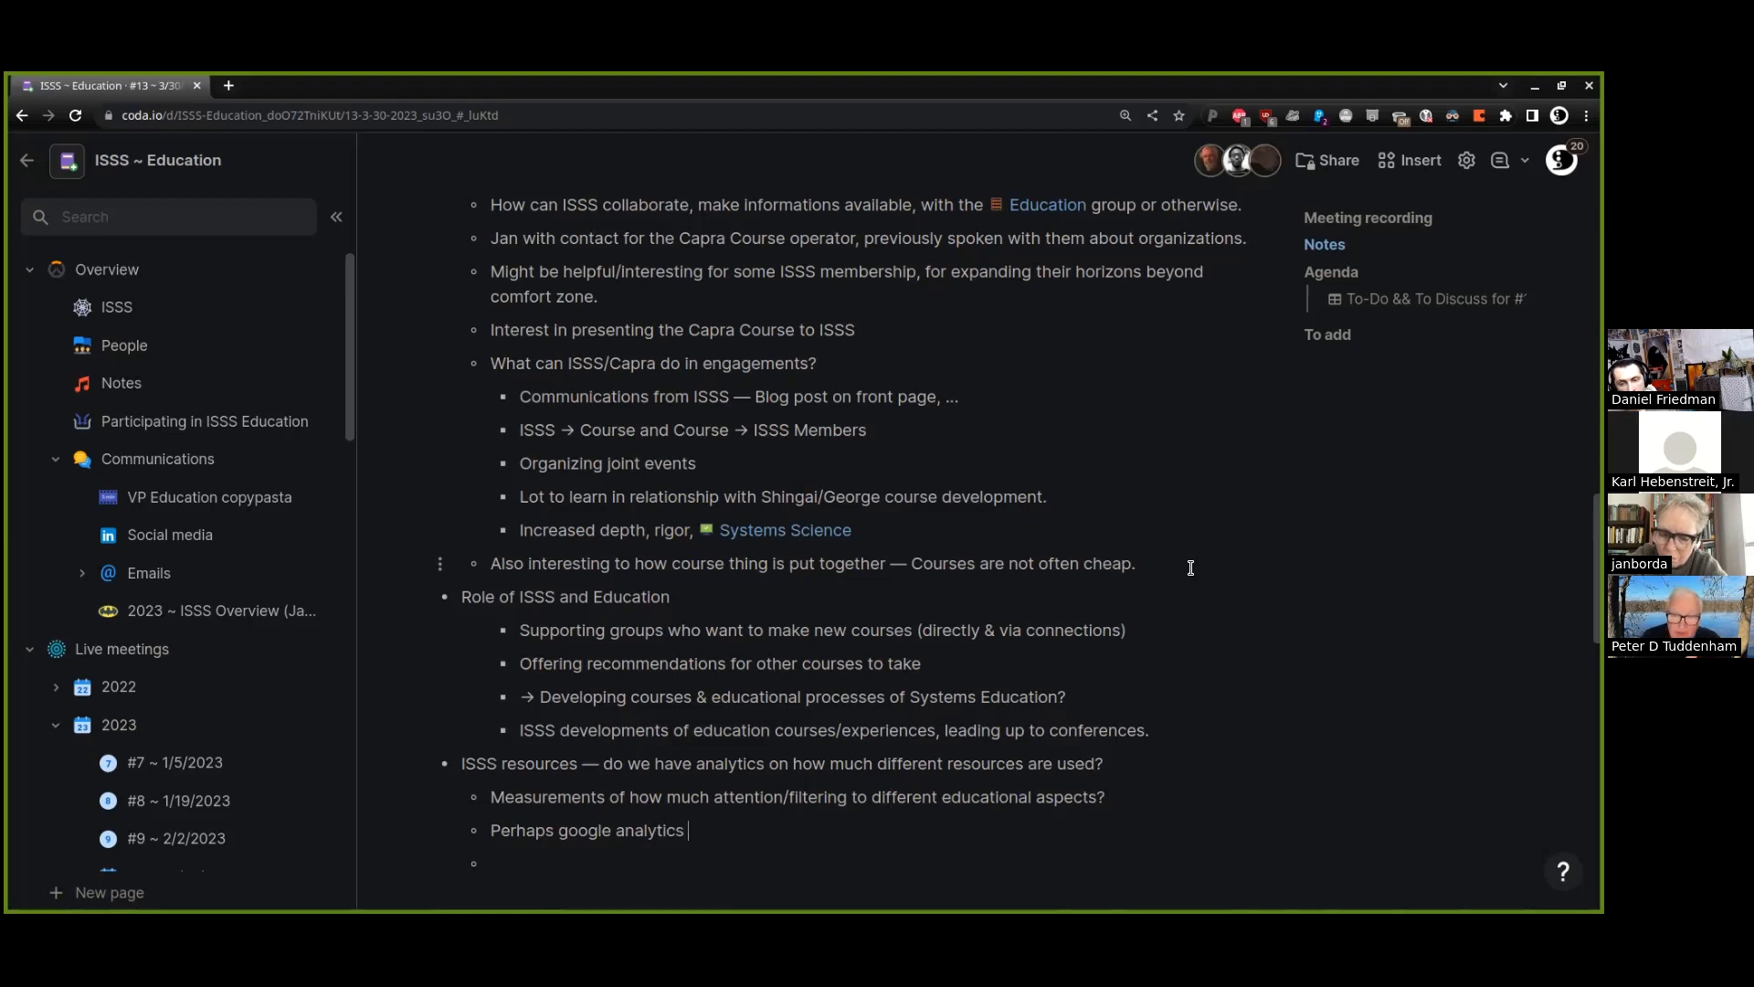
text(installed, but n)
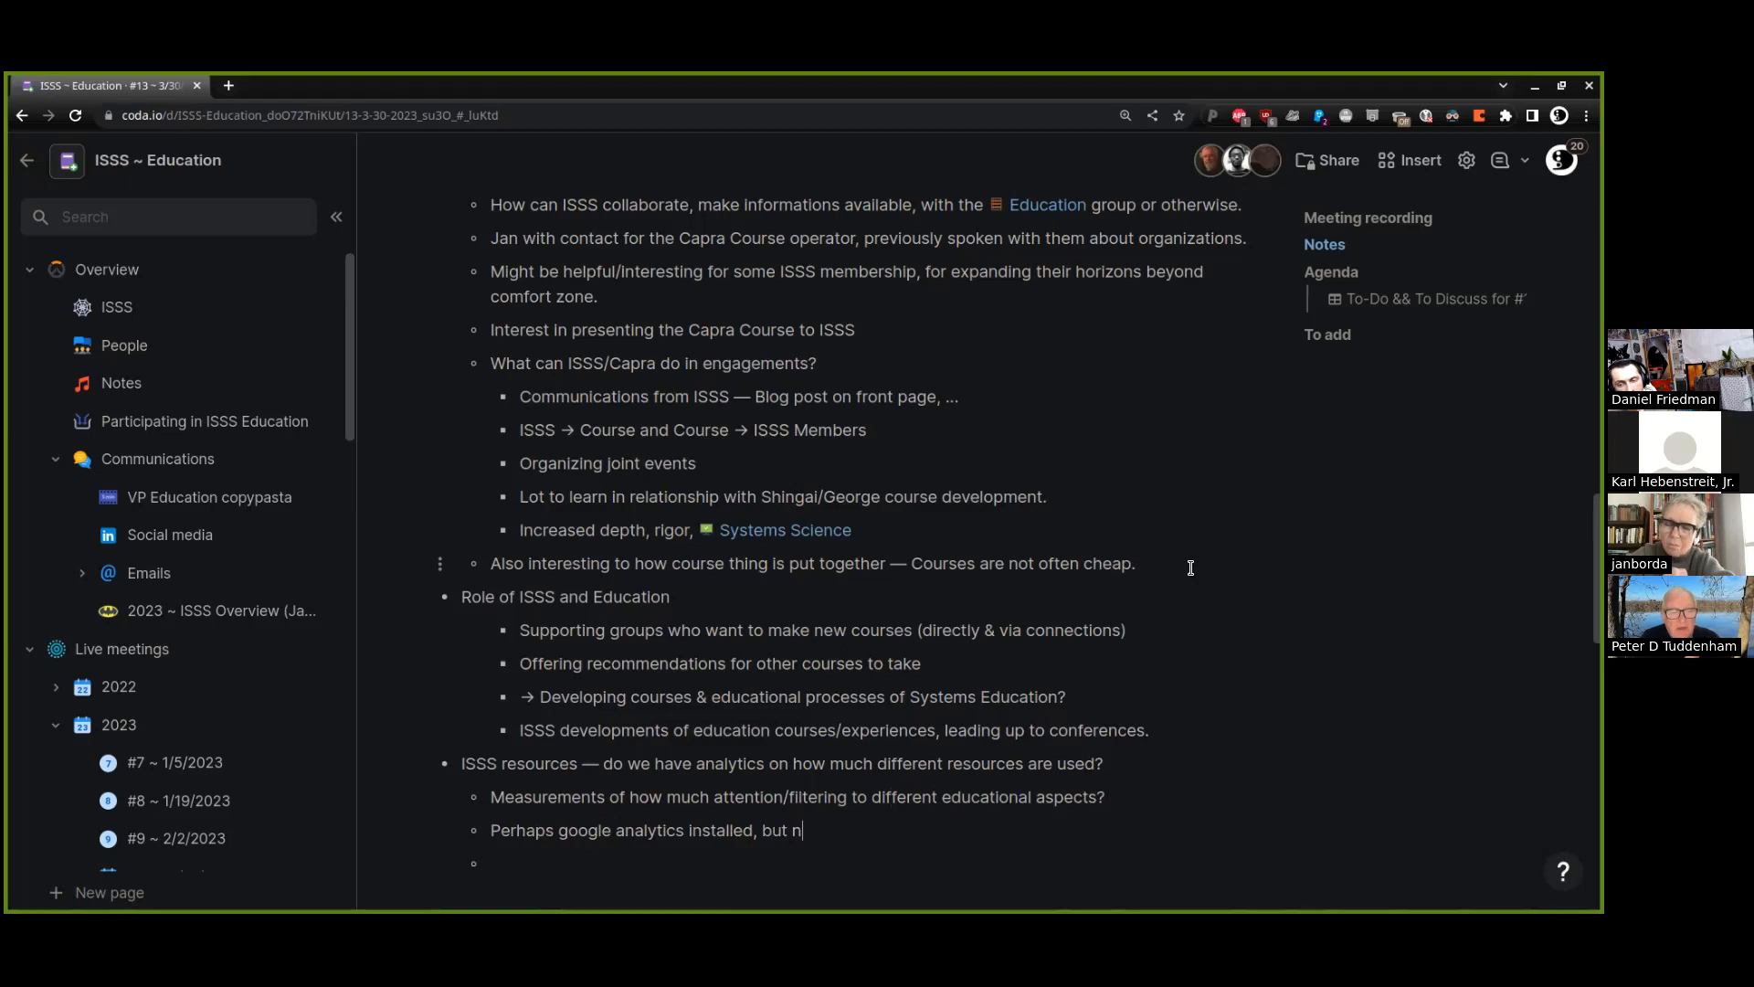
text(ot in direct use.)
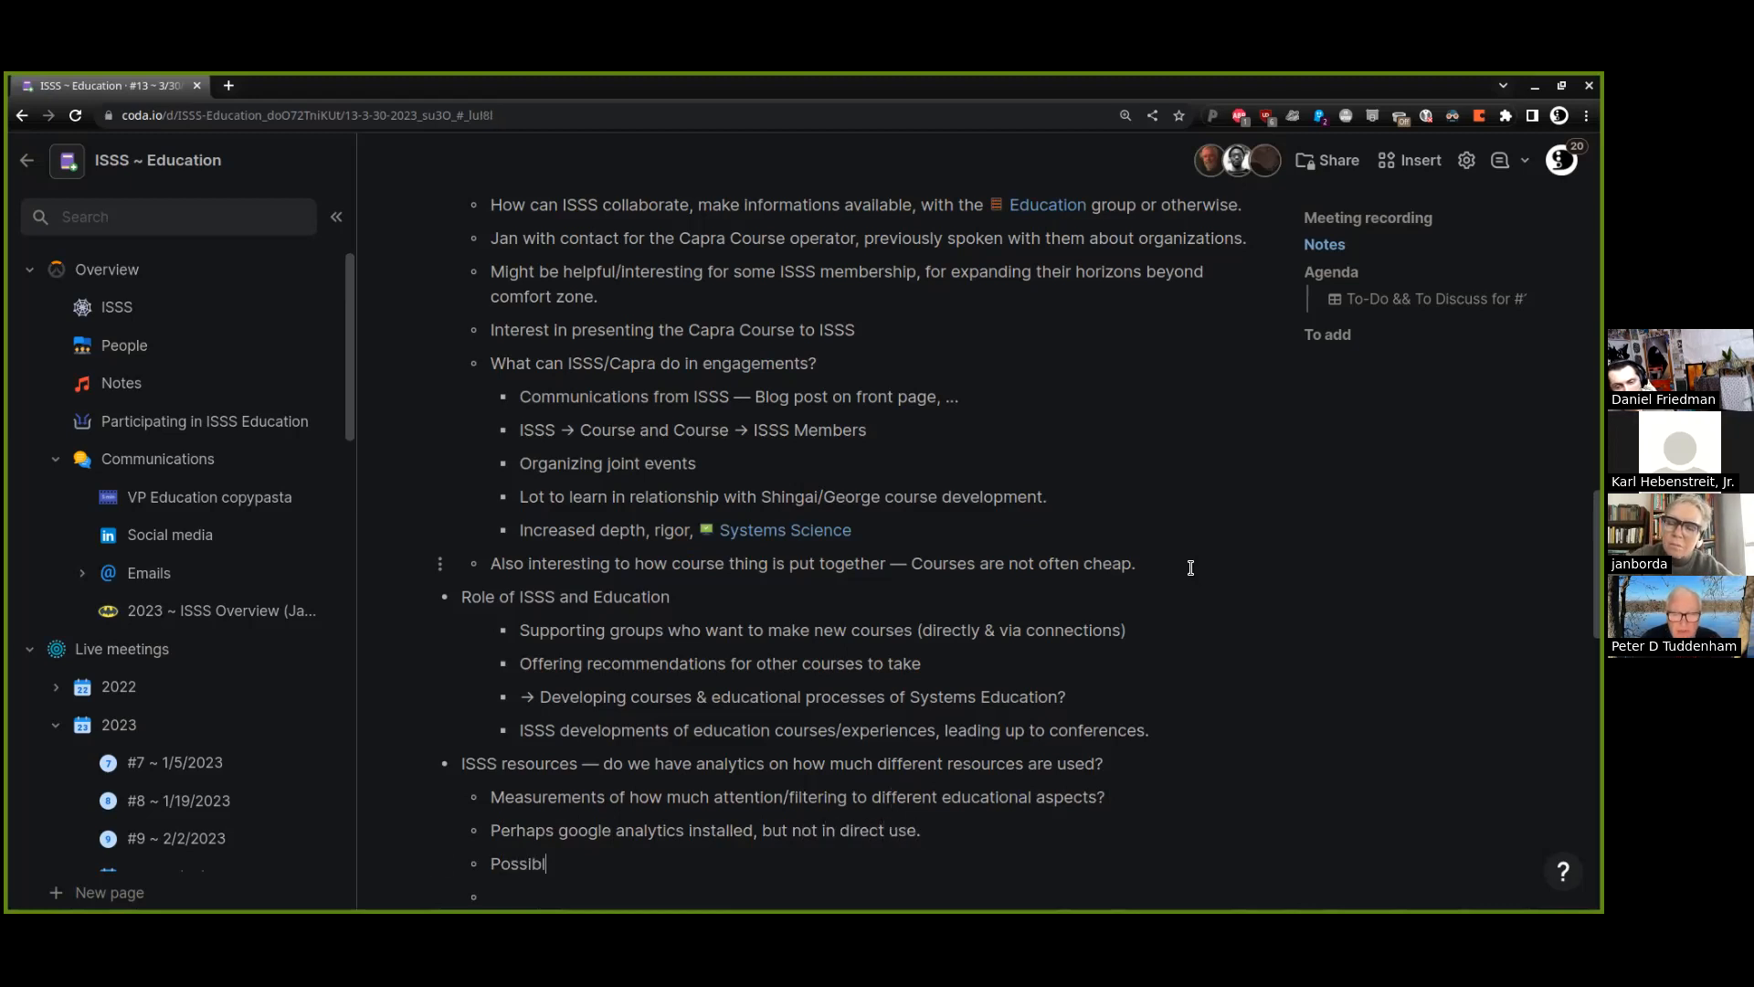
text(y)
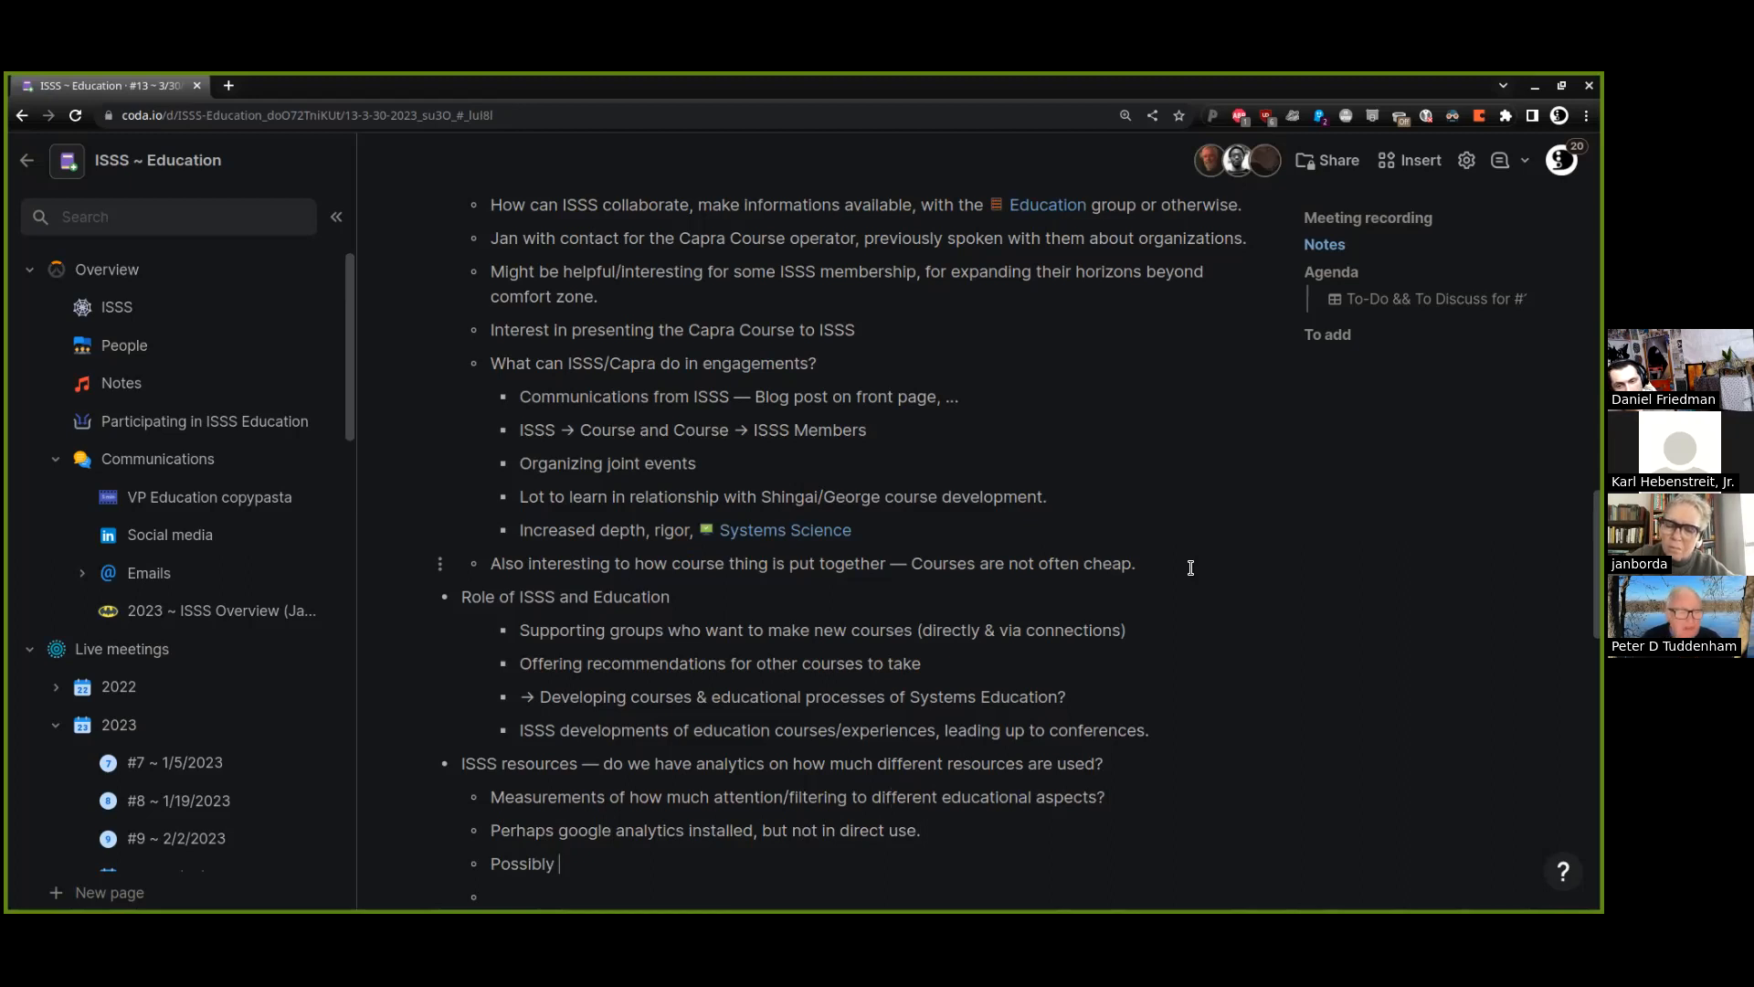
text(, Mi)
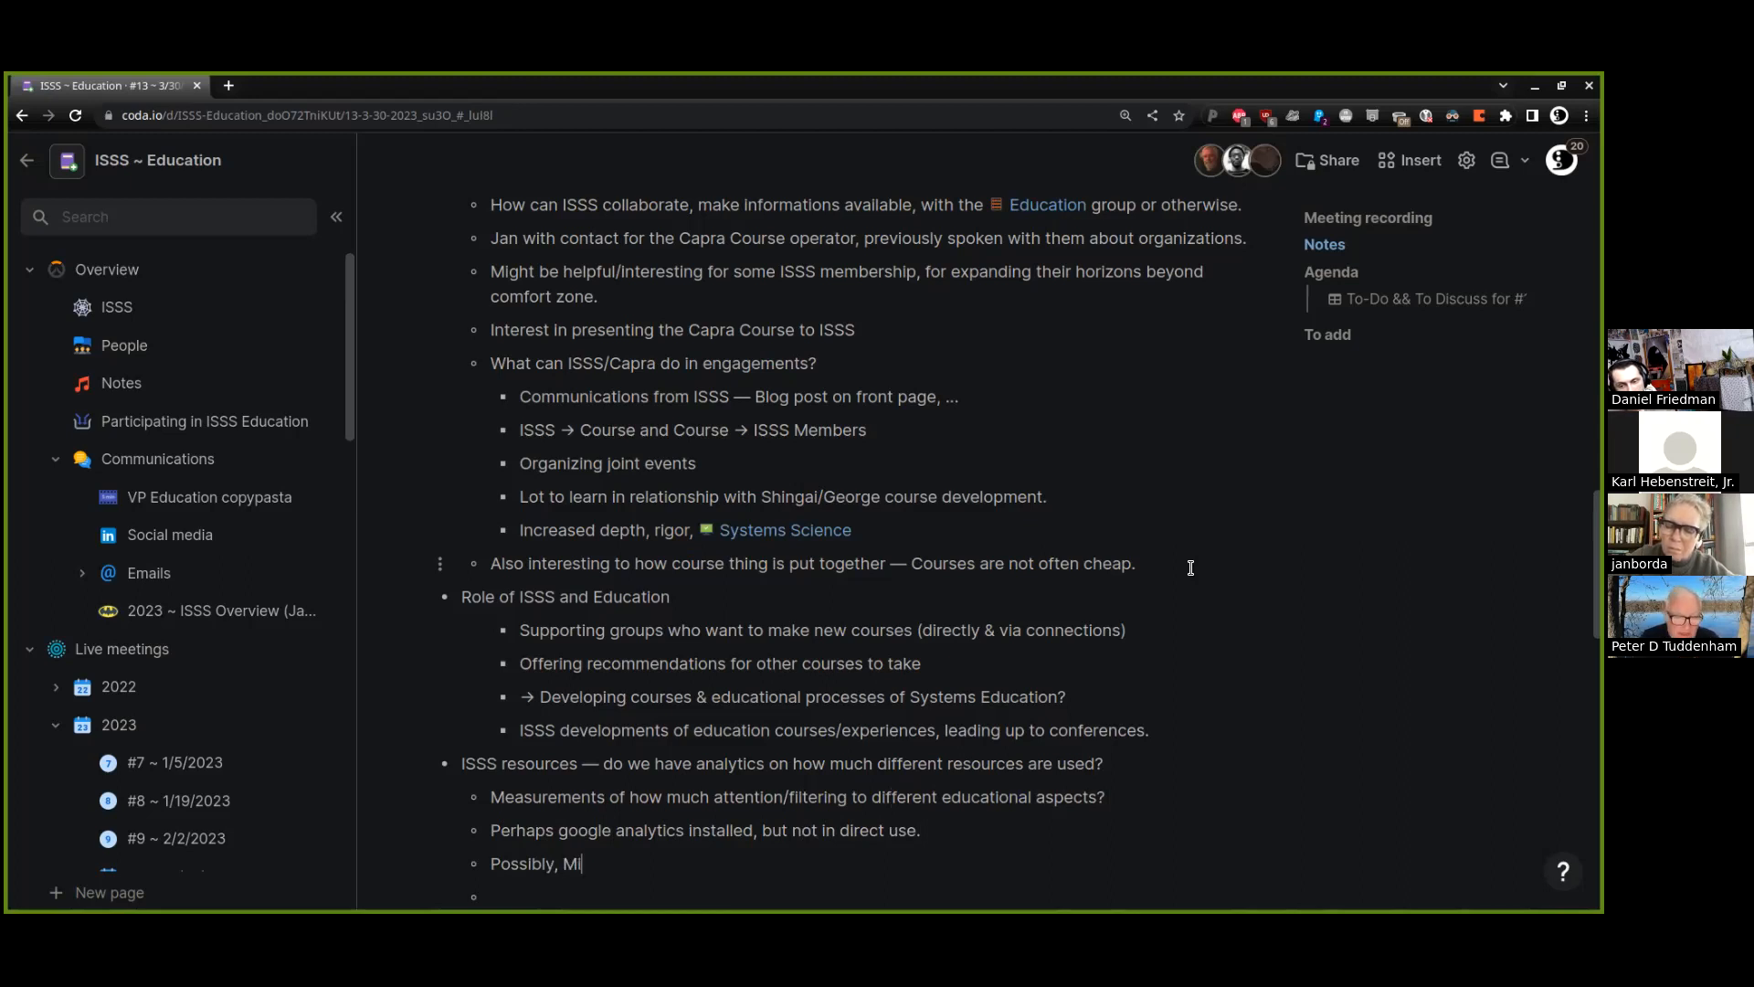
text(Peter T w)
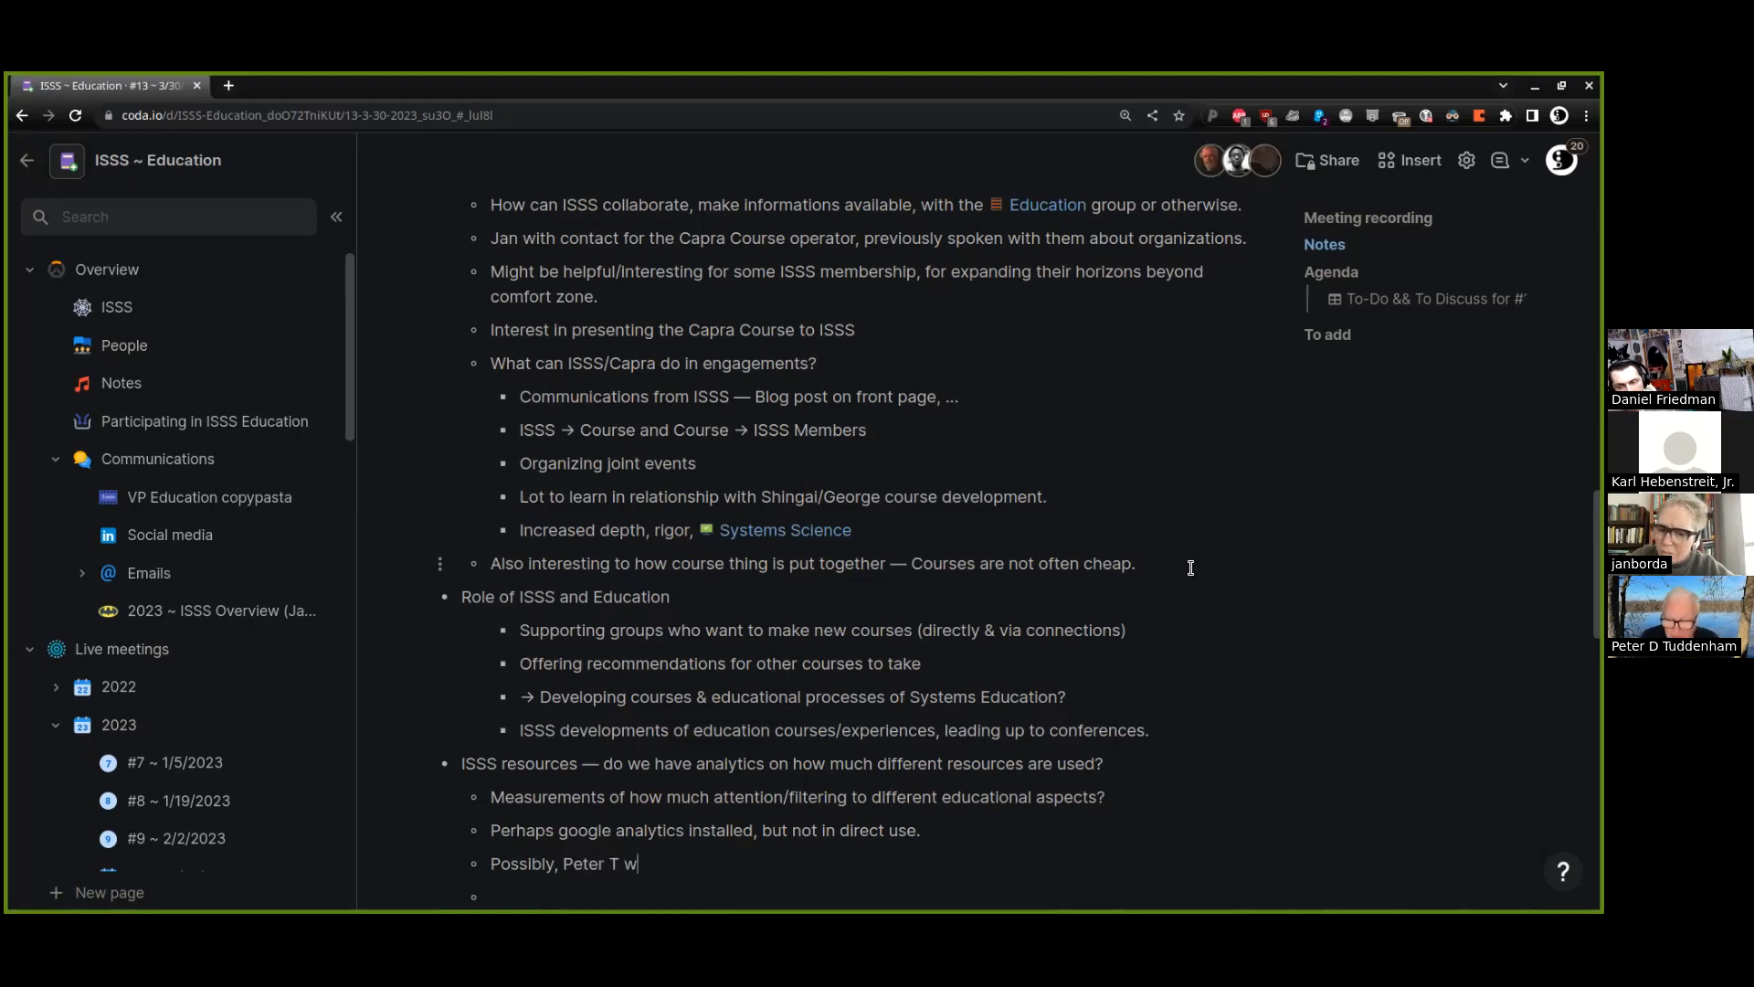
text(ith the Miller)
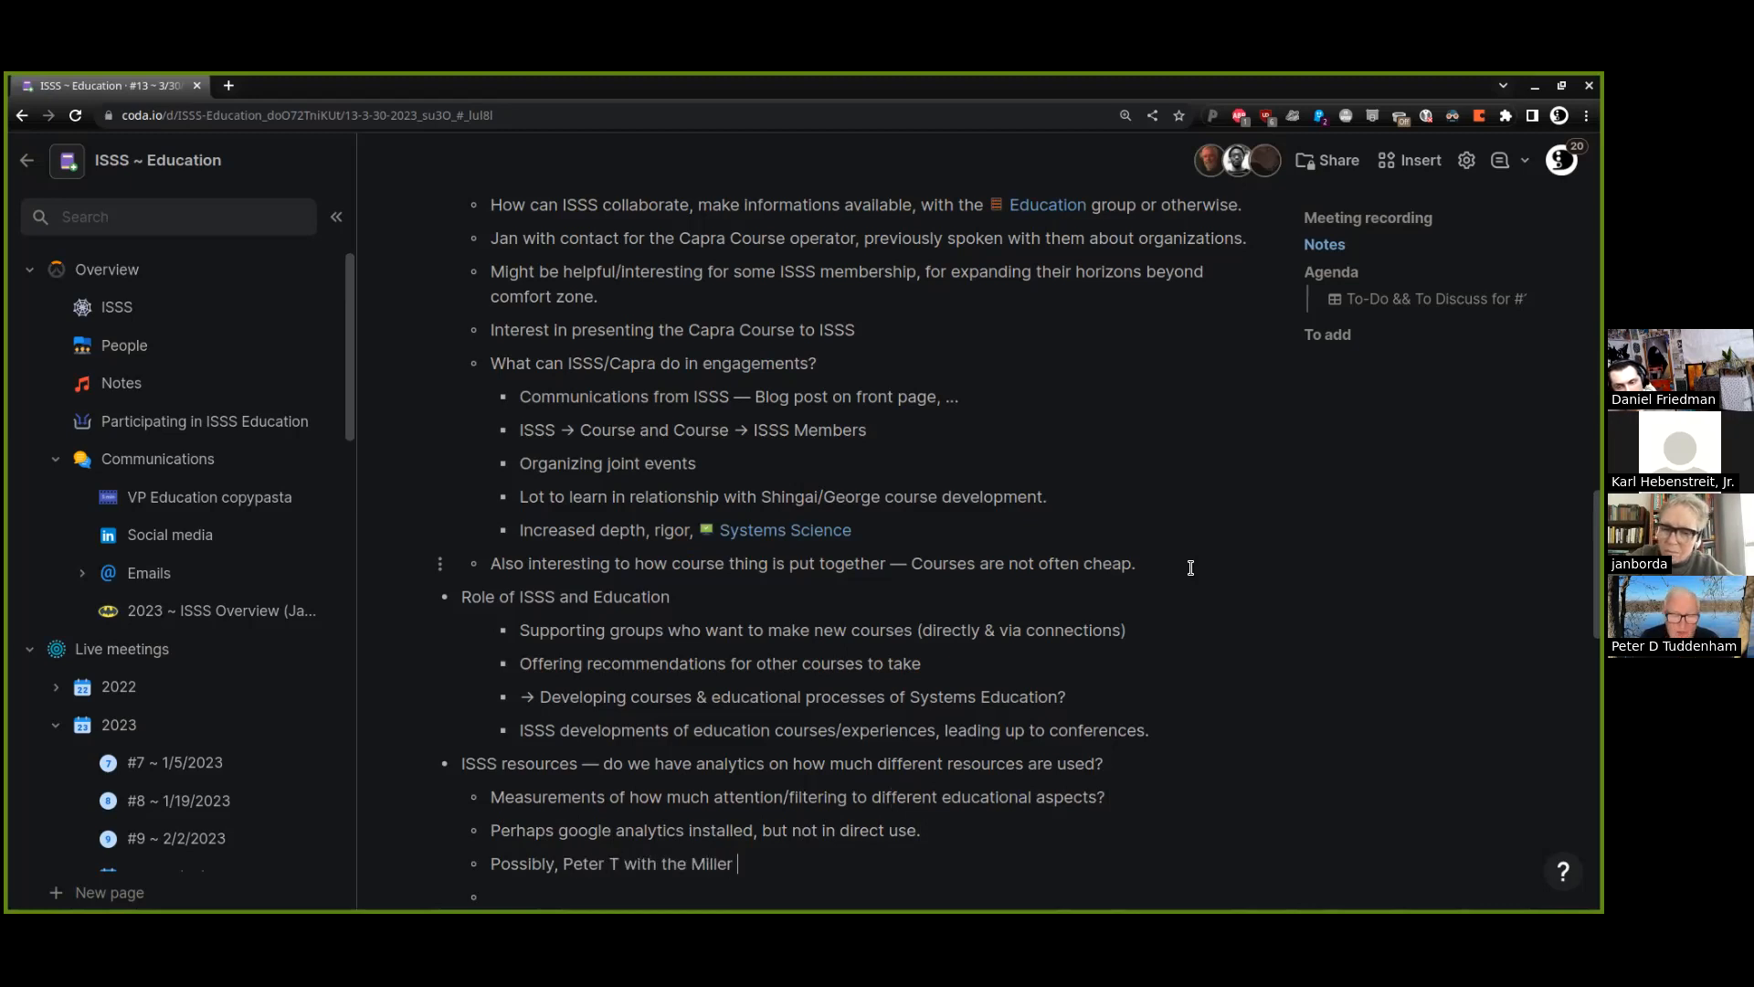
text(taes)
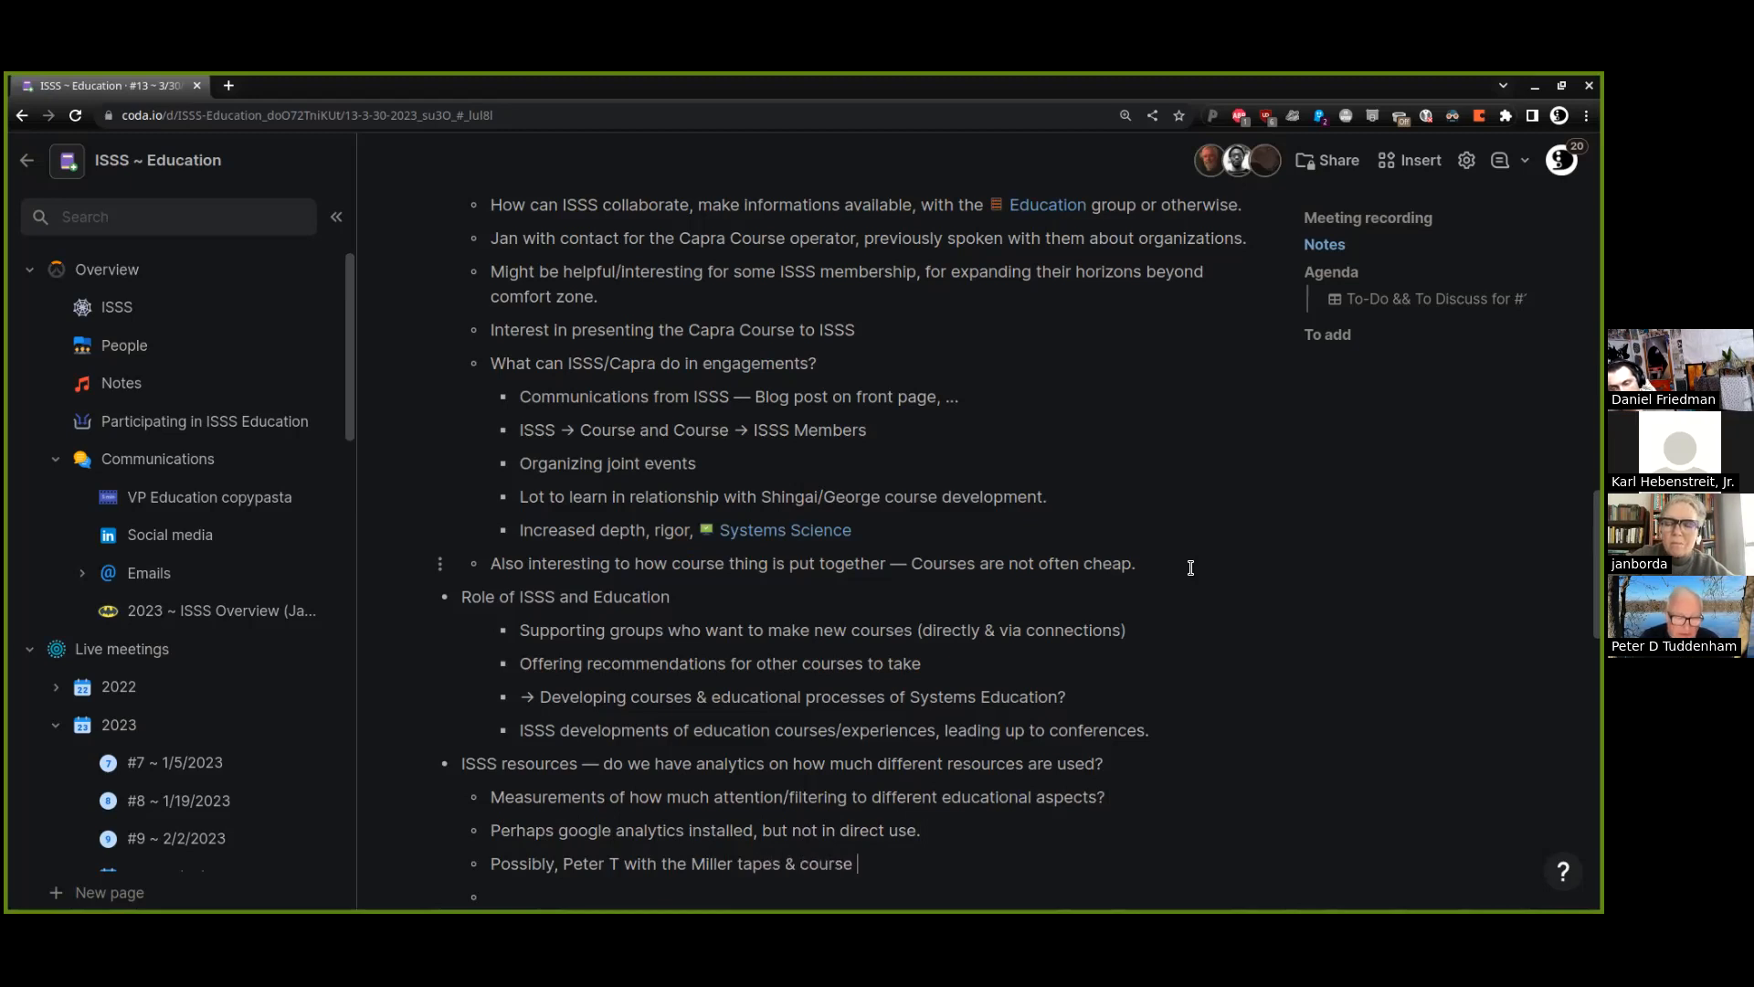
text(development)
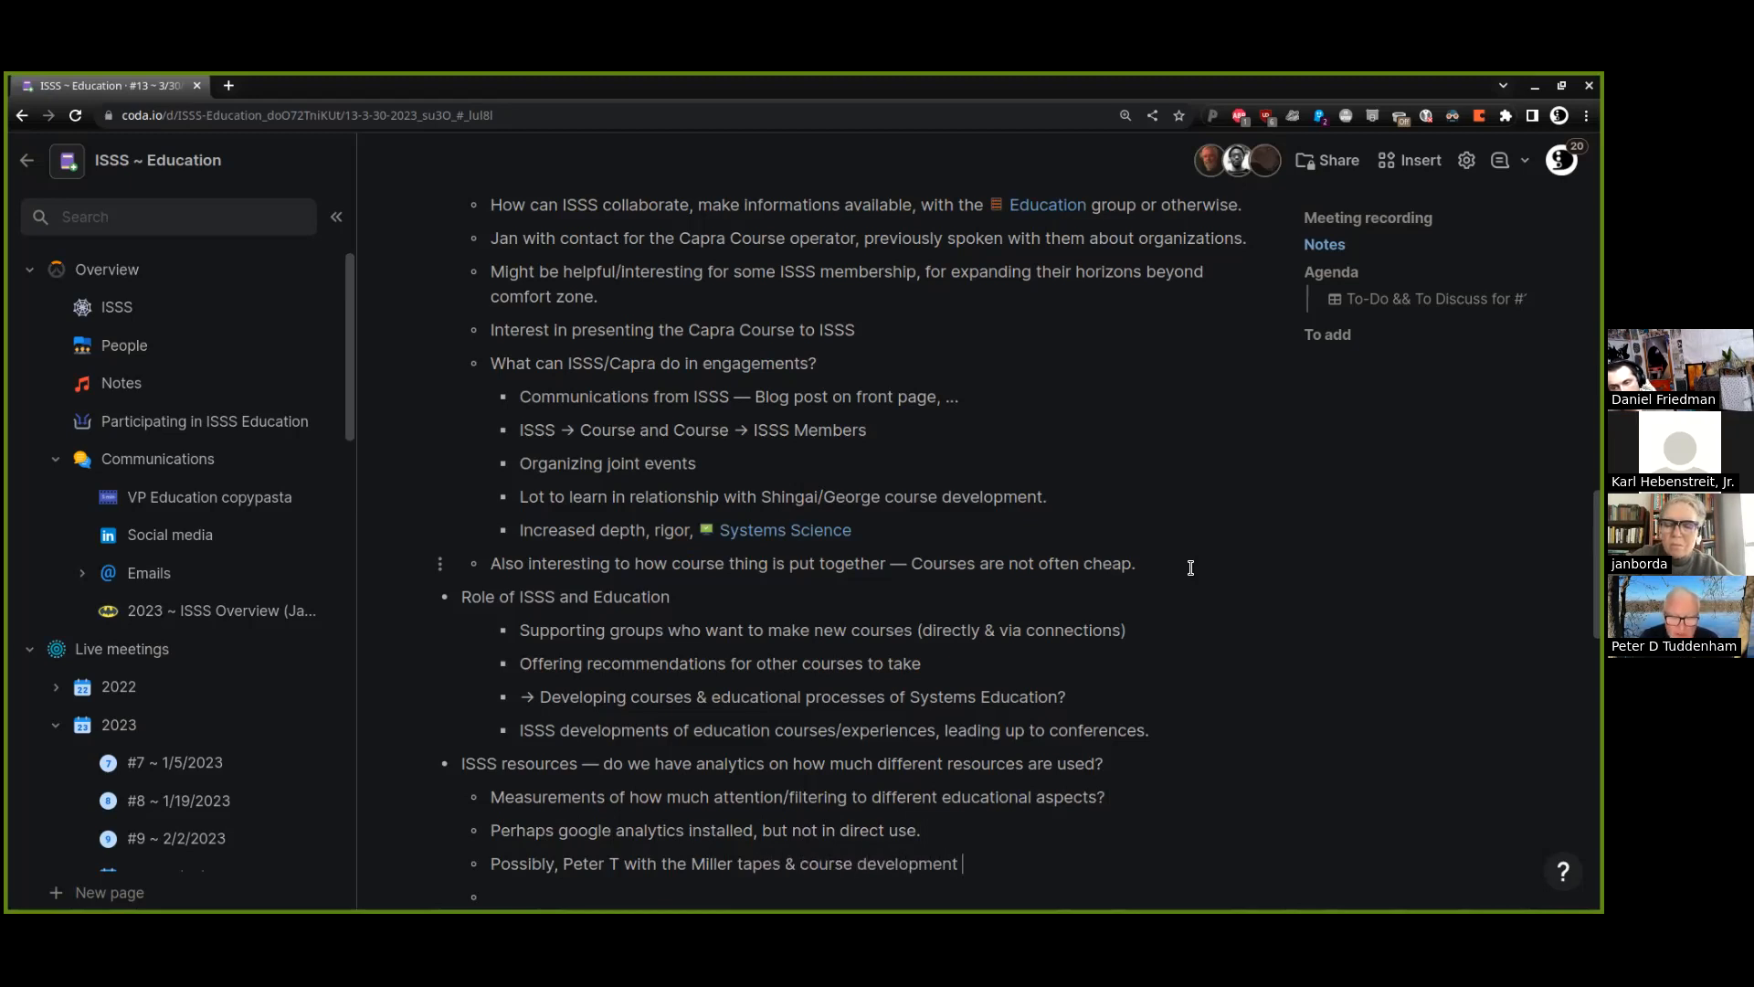
text(around that.)
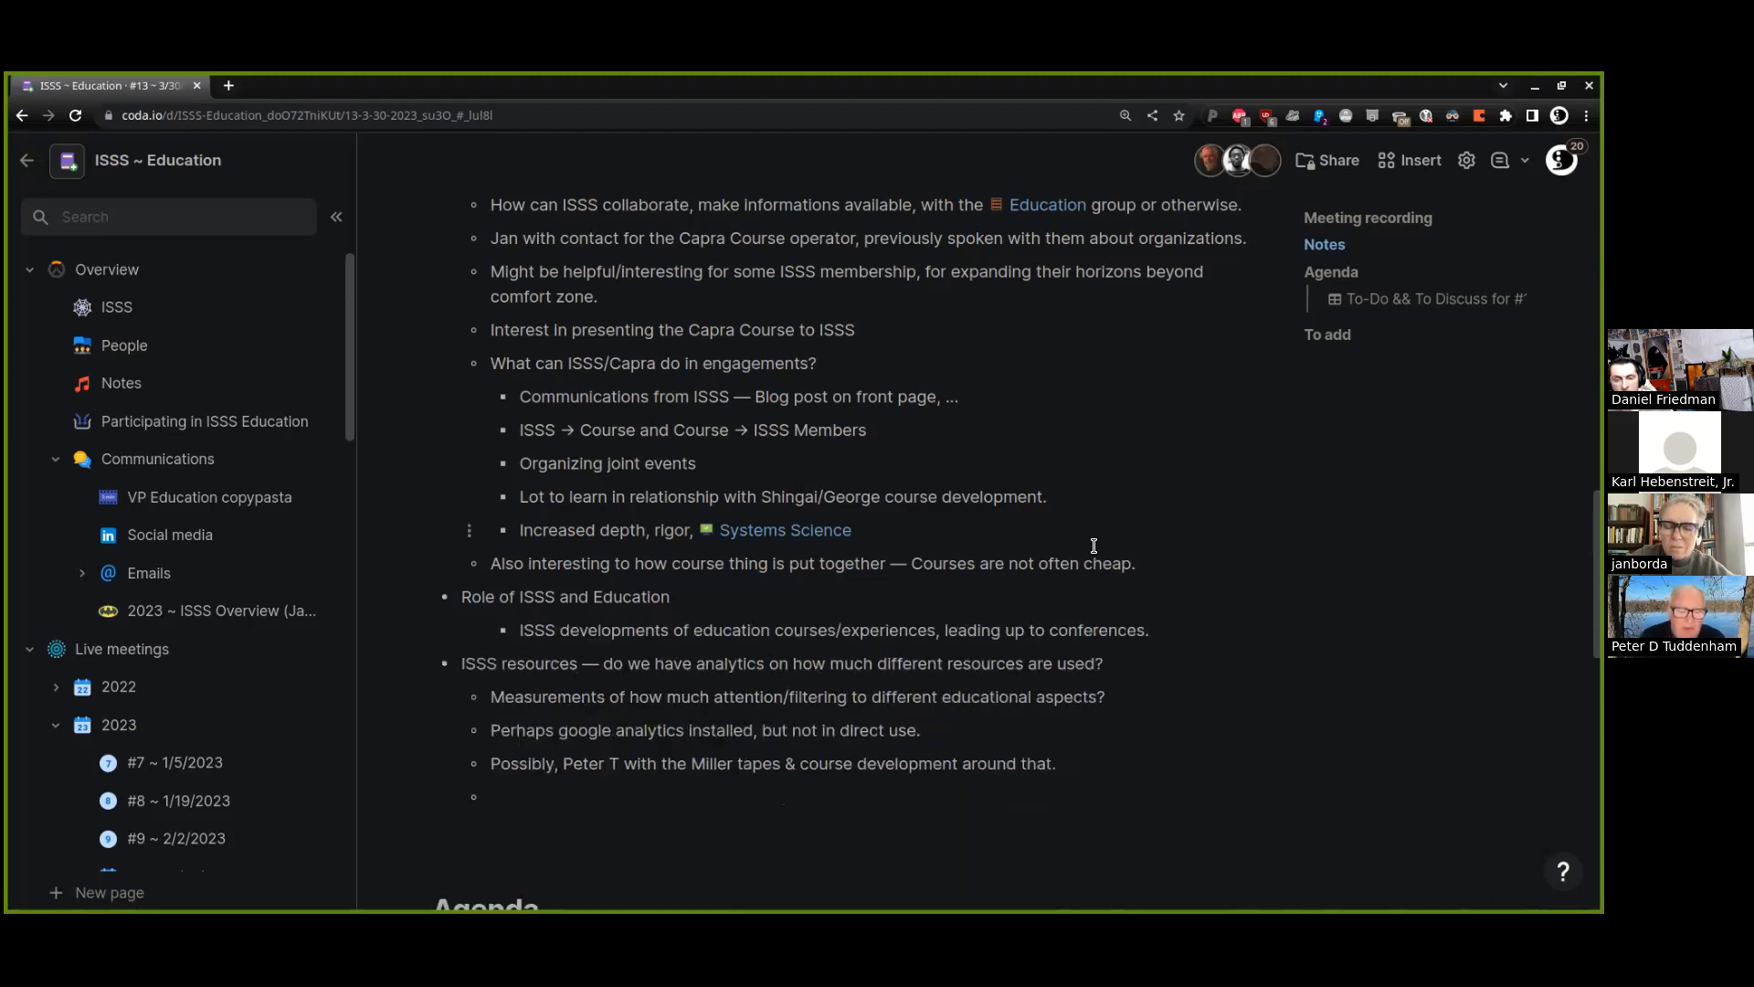
End the Miller tapes note as 'course developments around that.' with a full stop
scroll(down, 3)
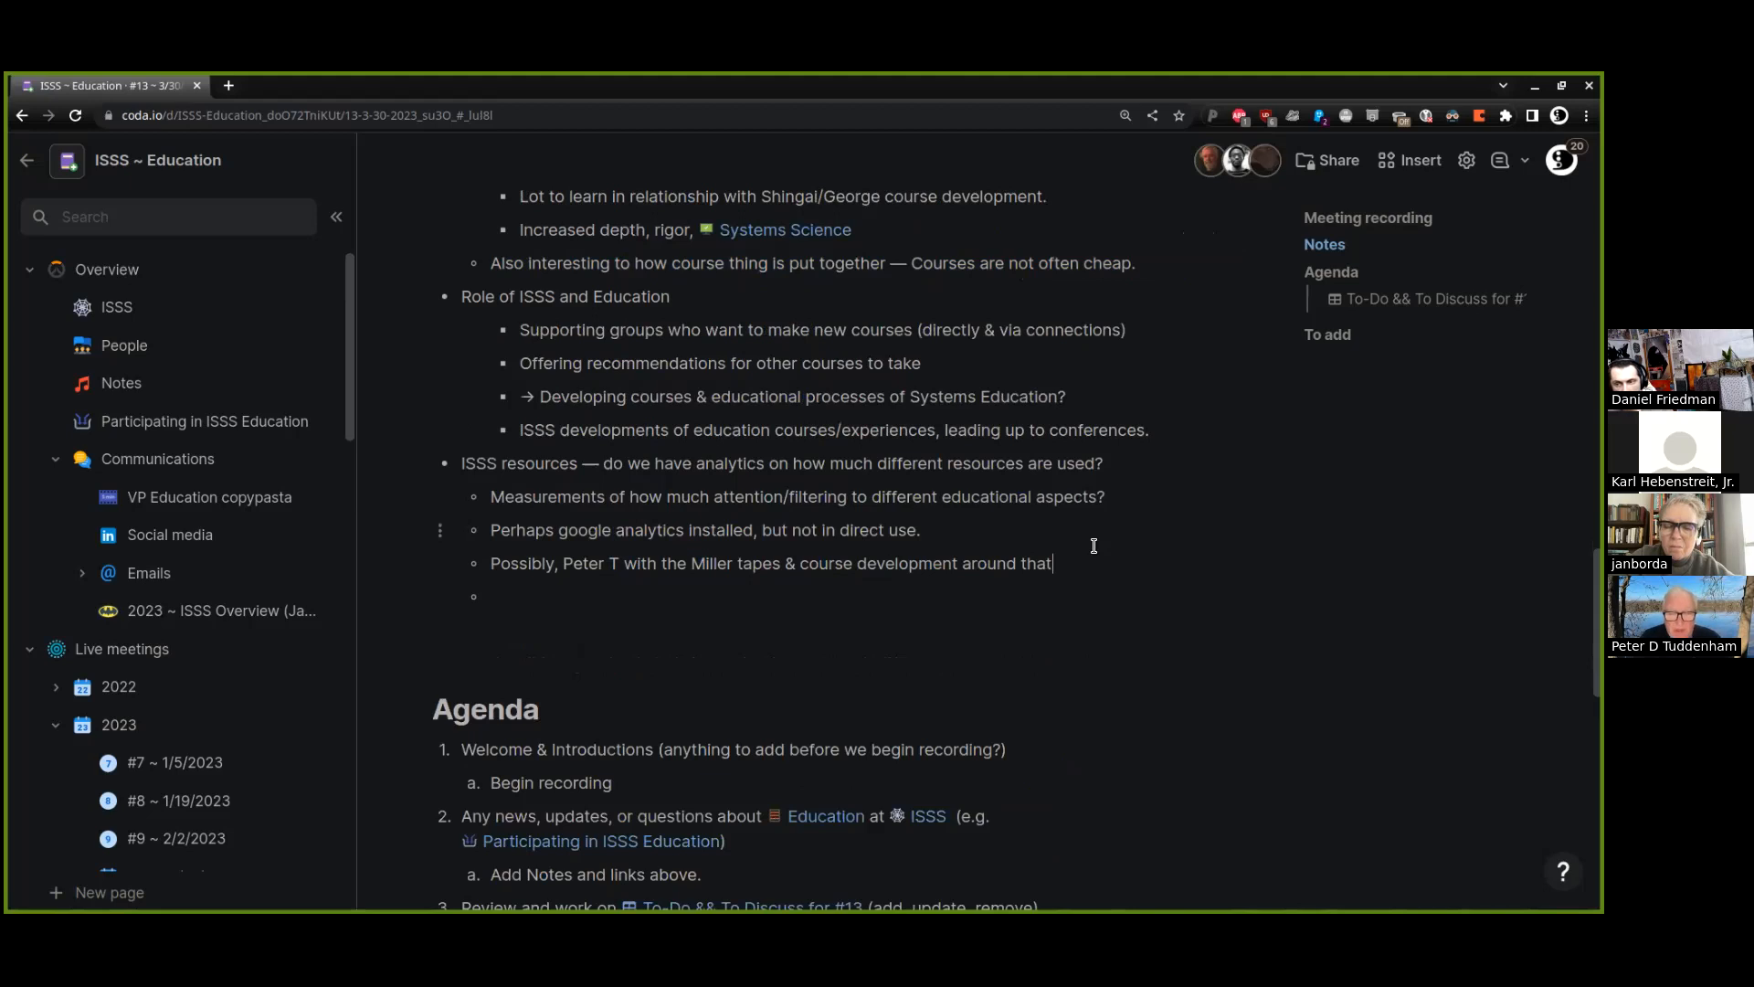
text(.)
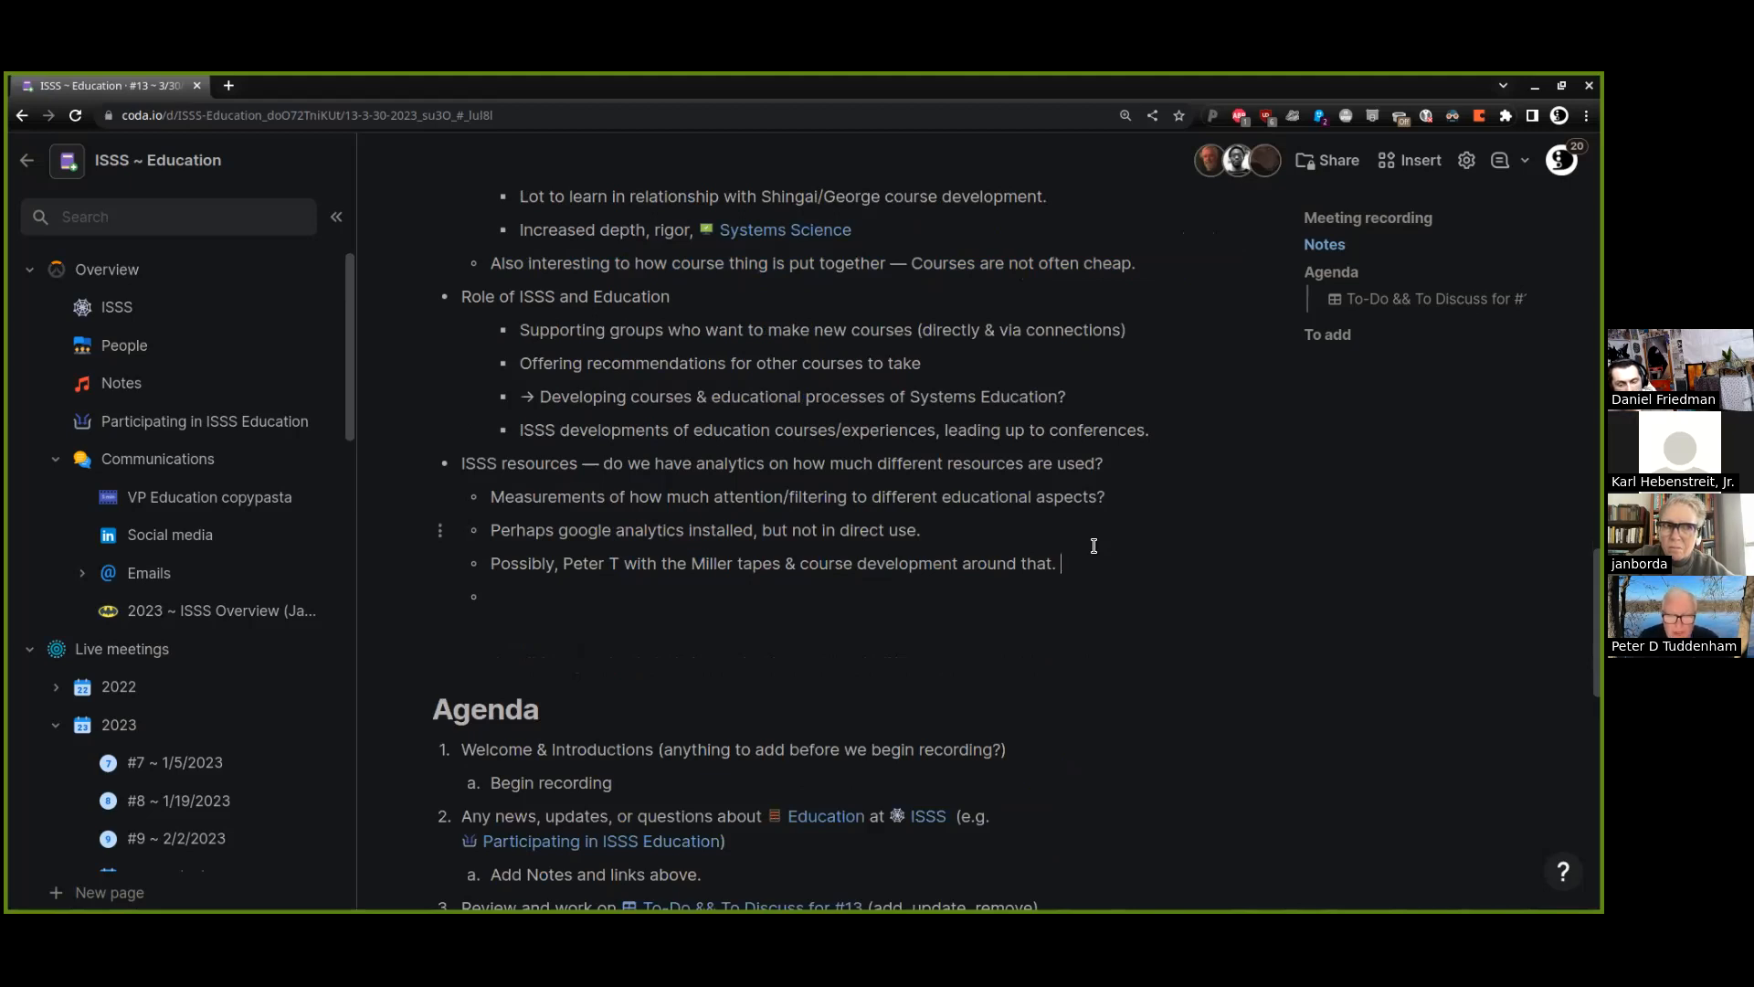
text(And)
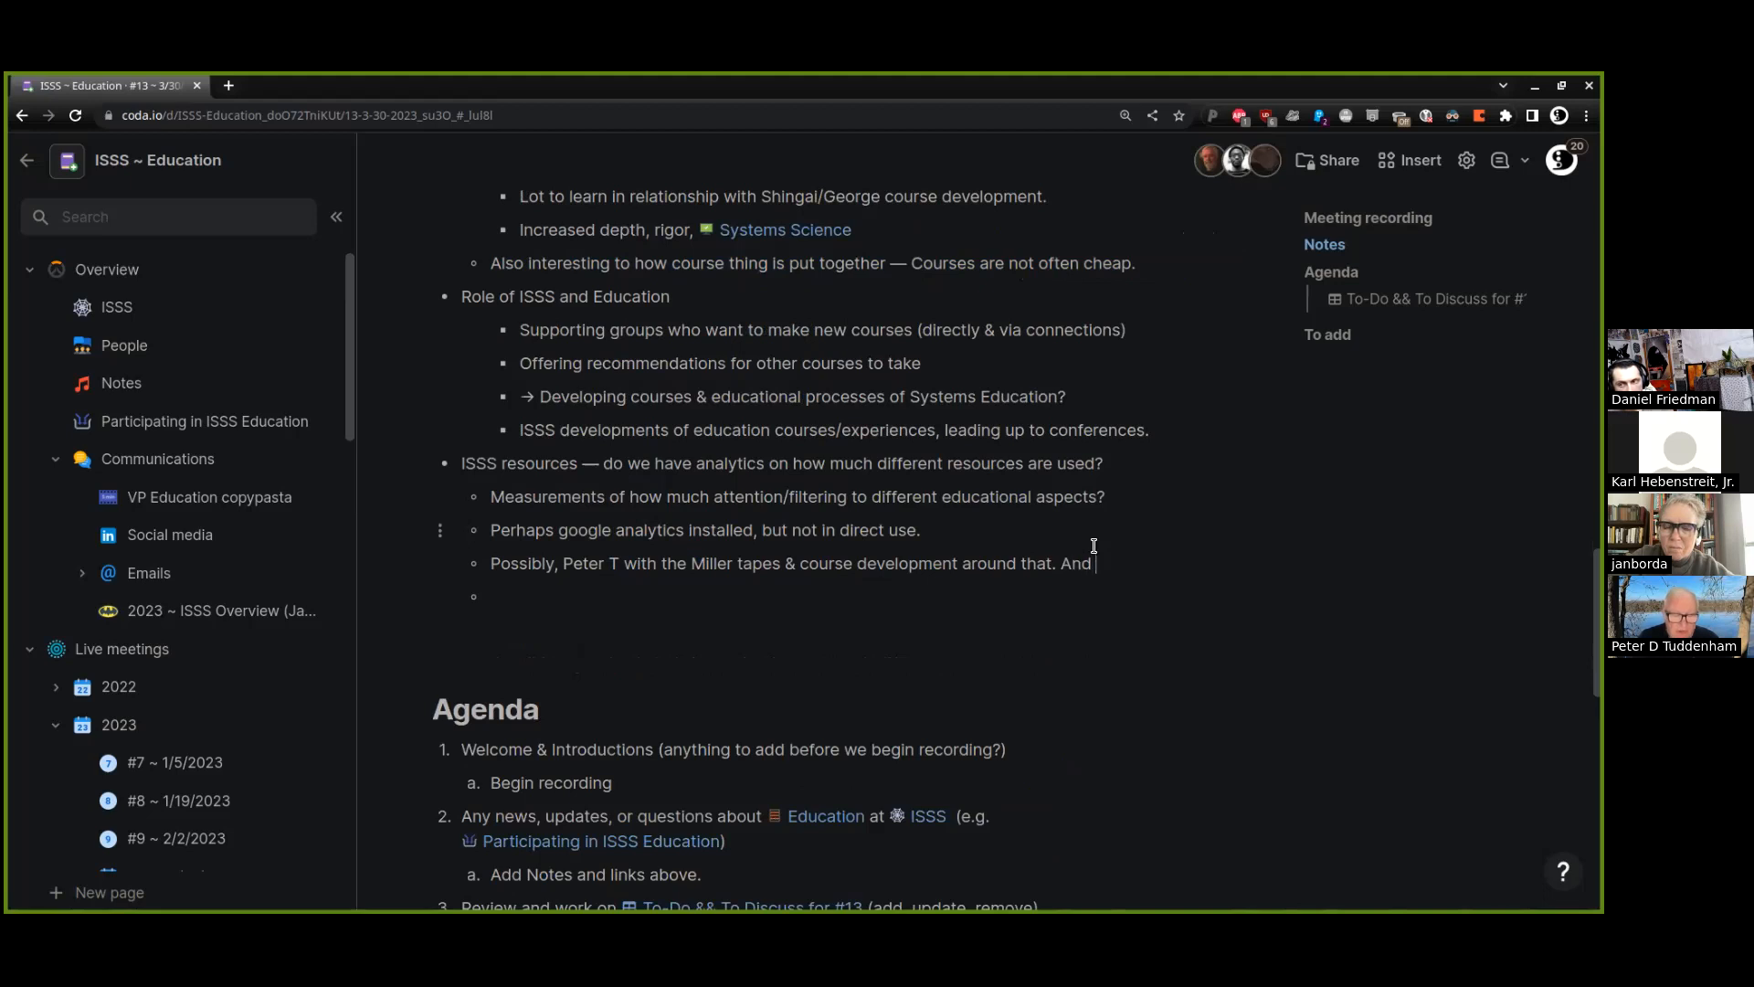
key(Backspace)
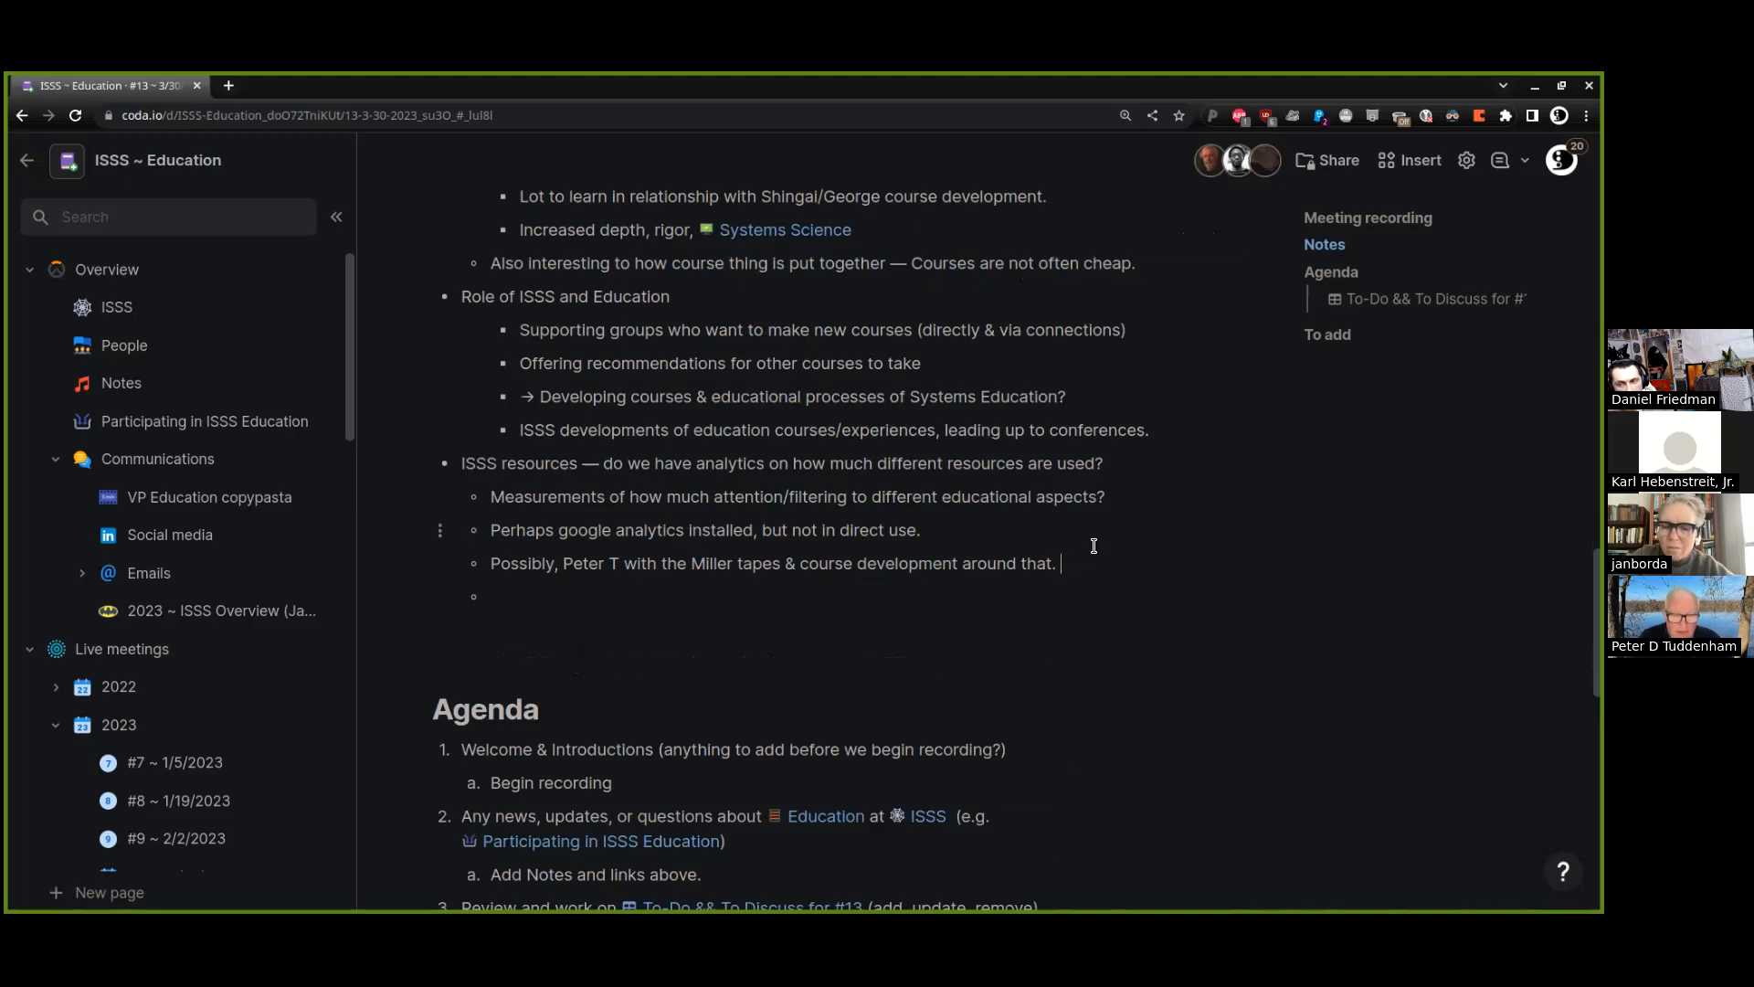
text(s)
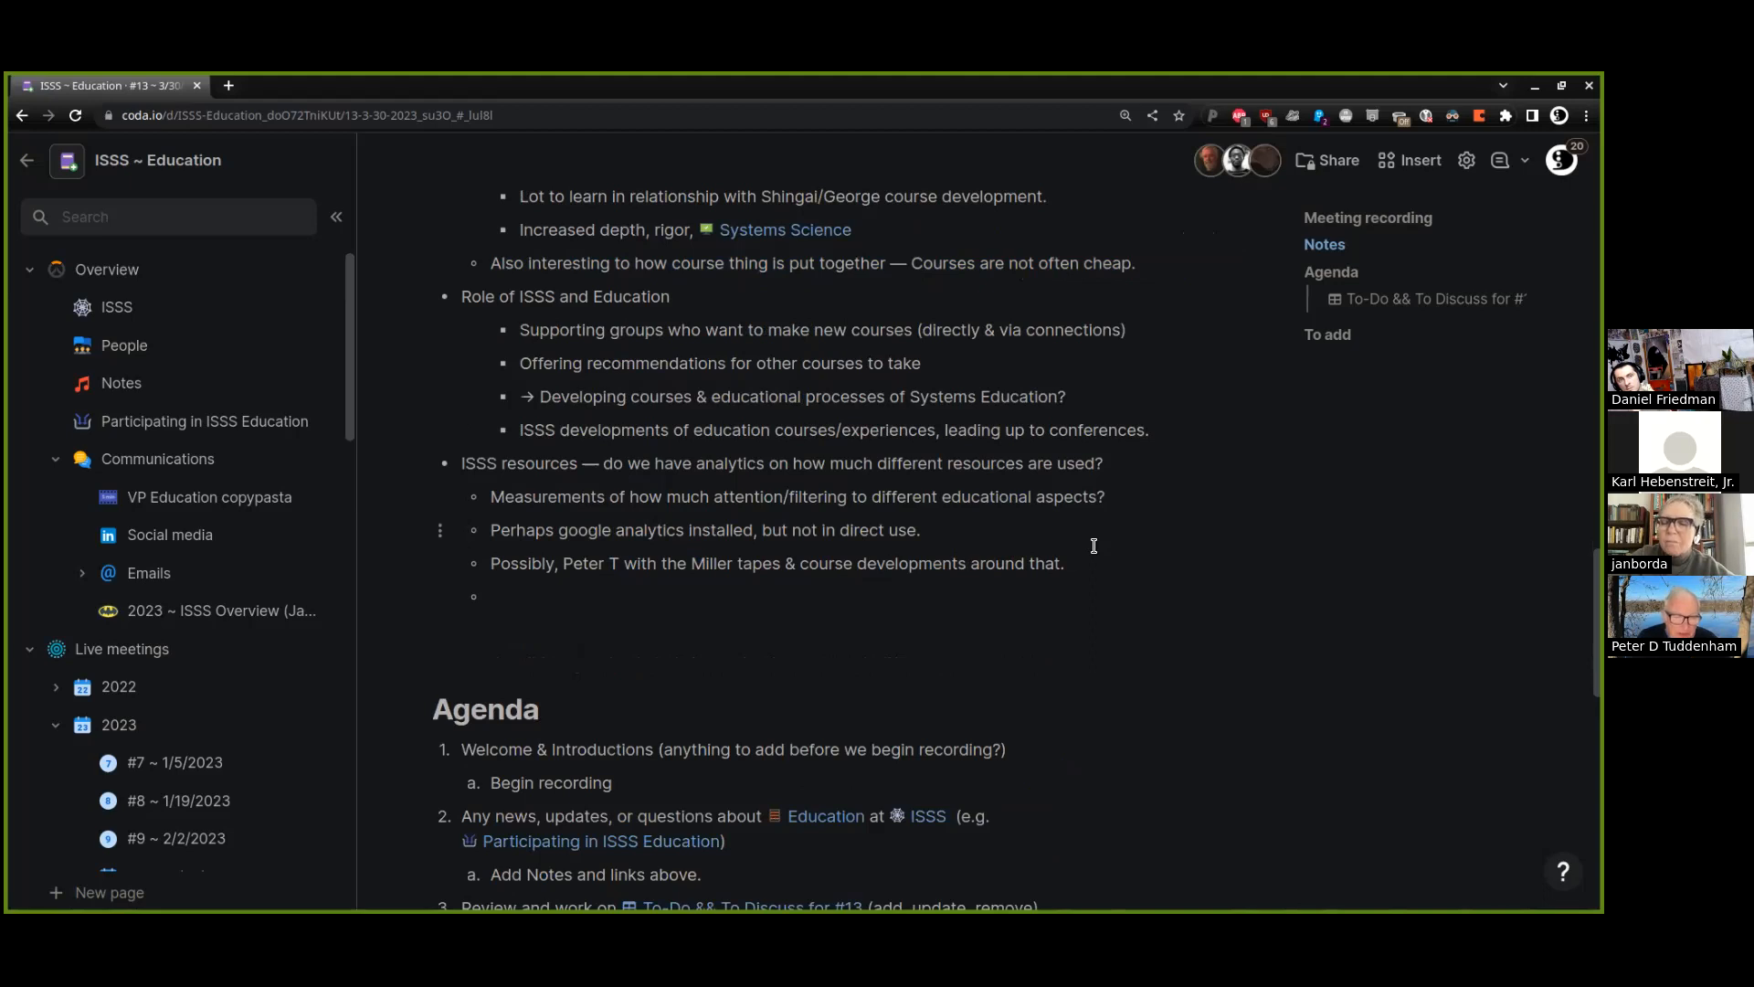
mouse_move(879, 661)
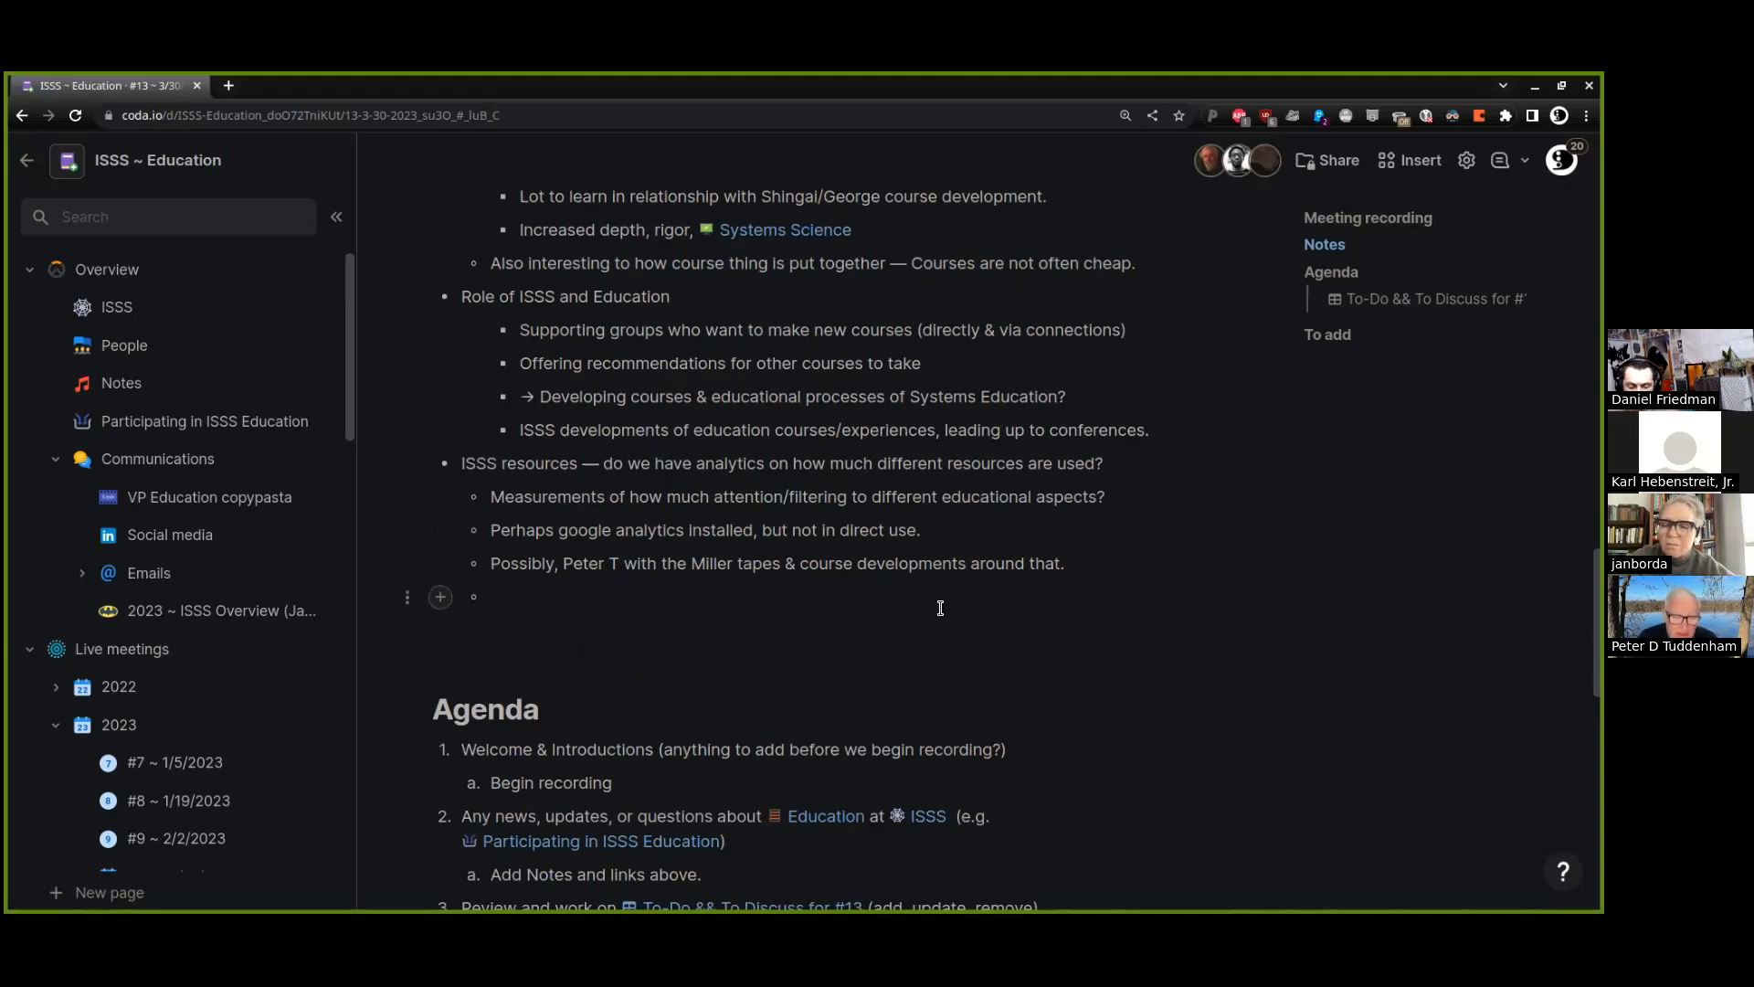
Note 'Socialized learning & Individual learning (e.g. video watching & resources, time-bounded pieces)'
text(Socializ)
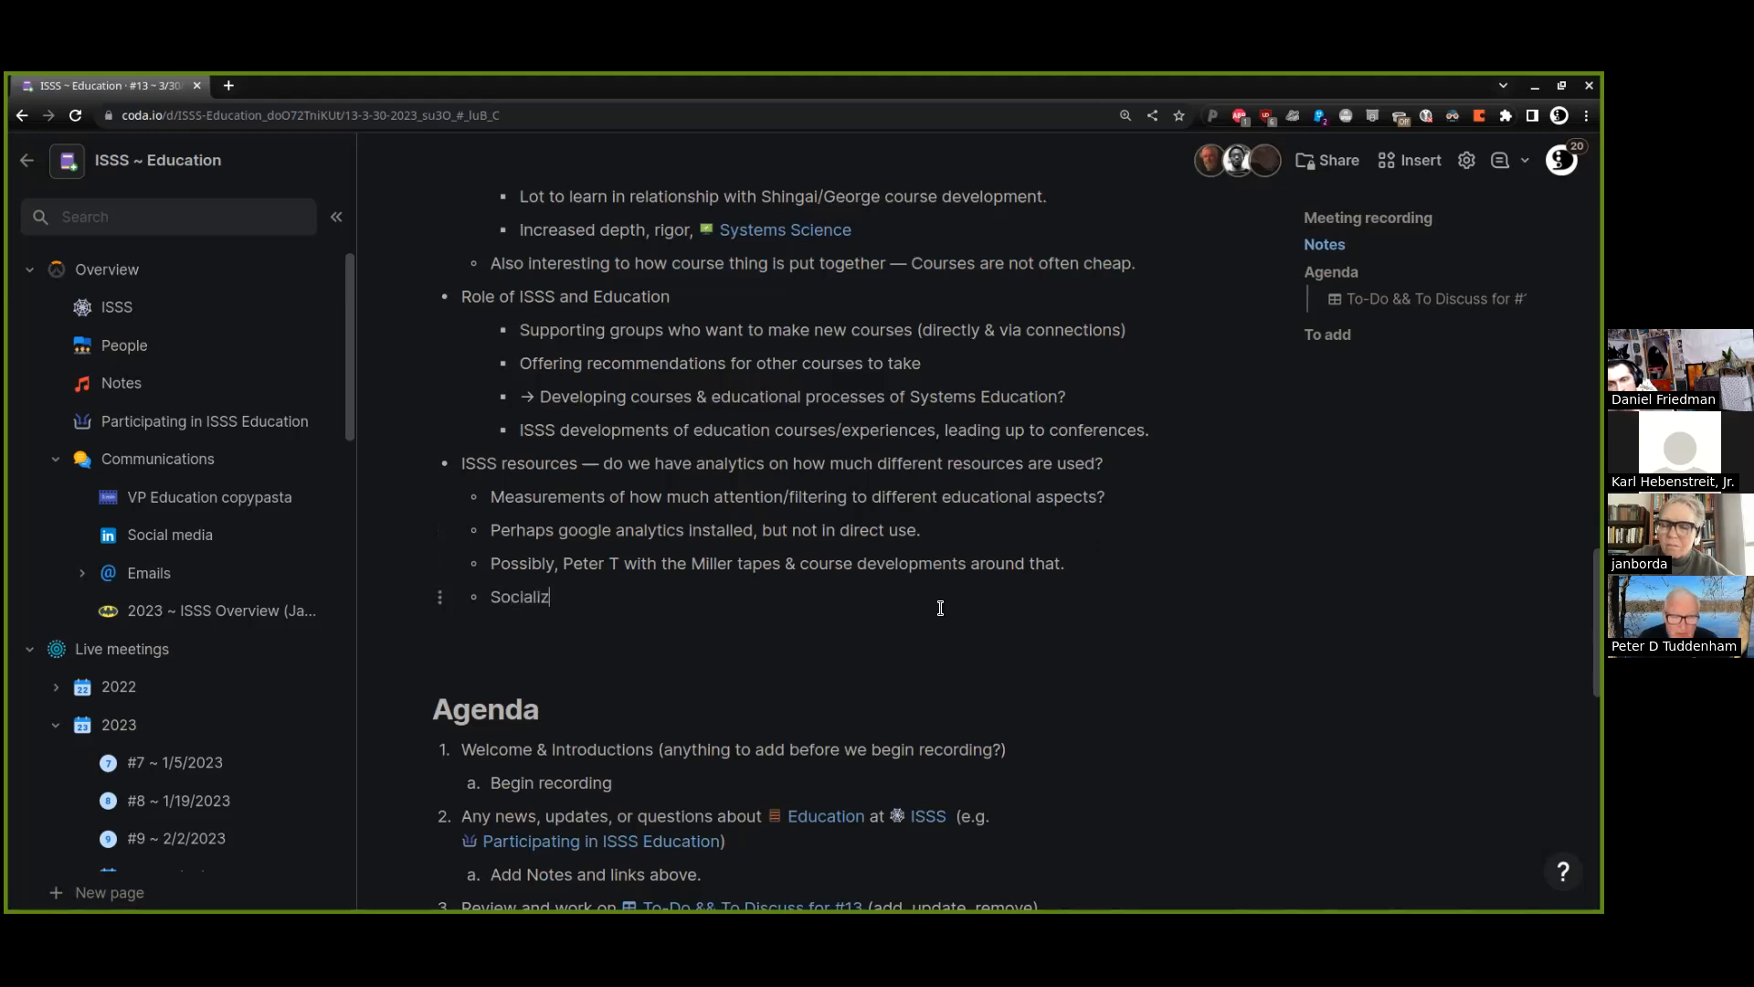
text(ed learning)
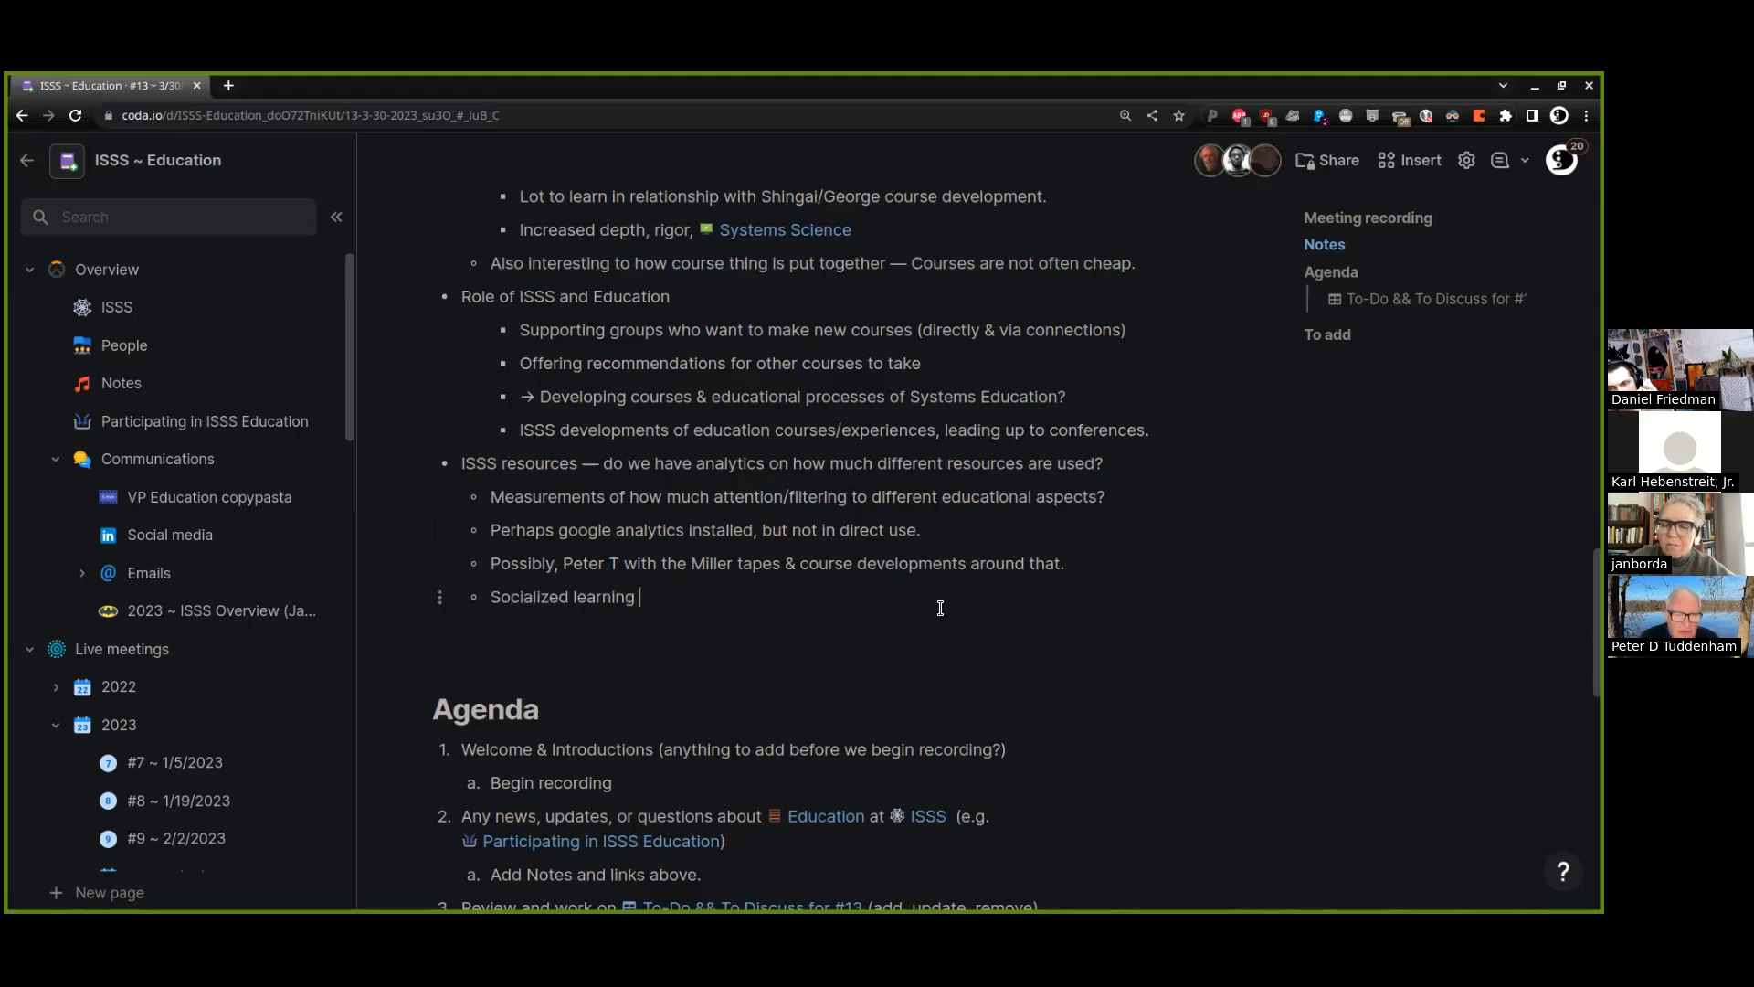
text(& Individual)
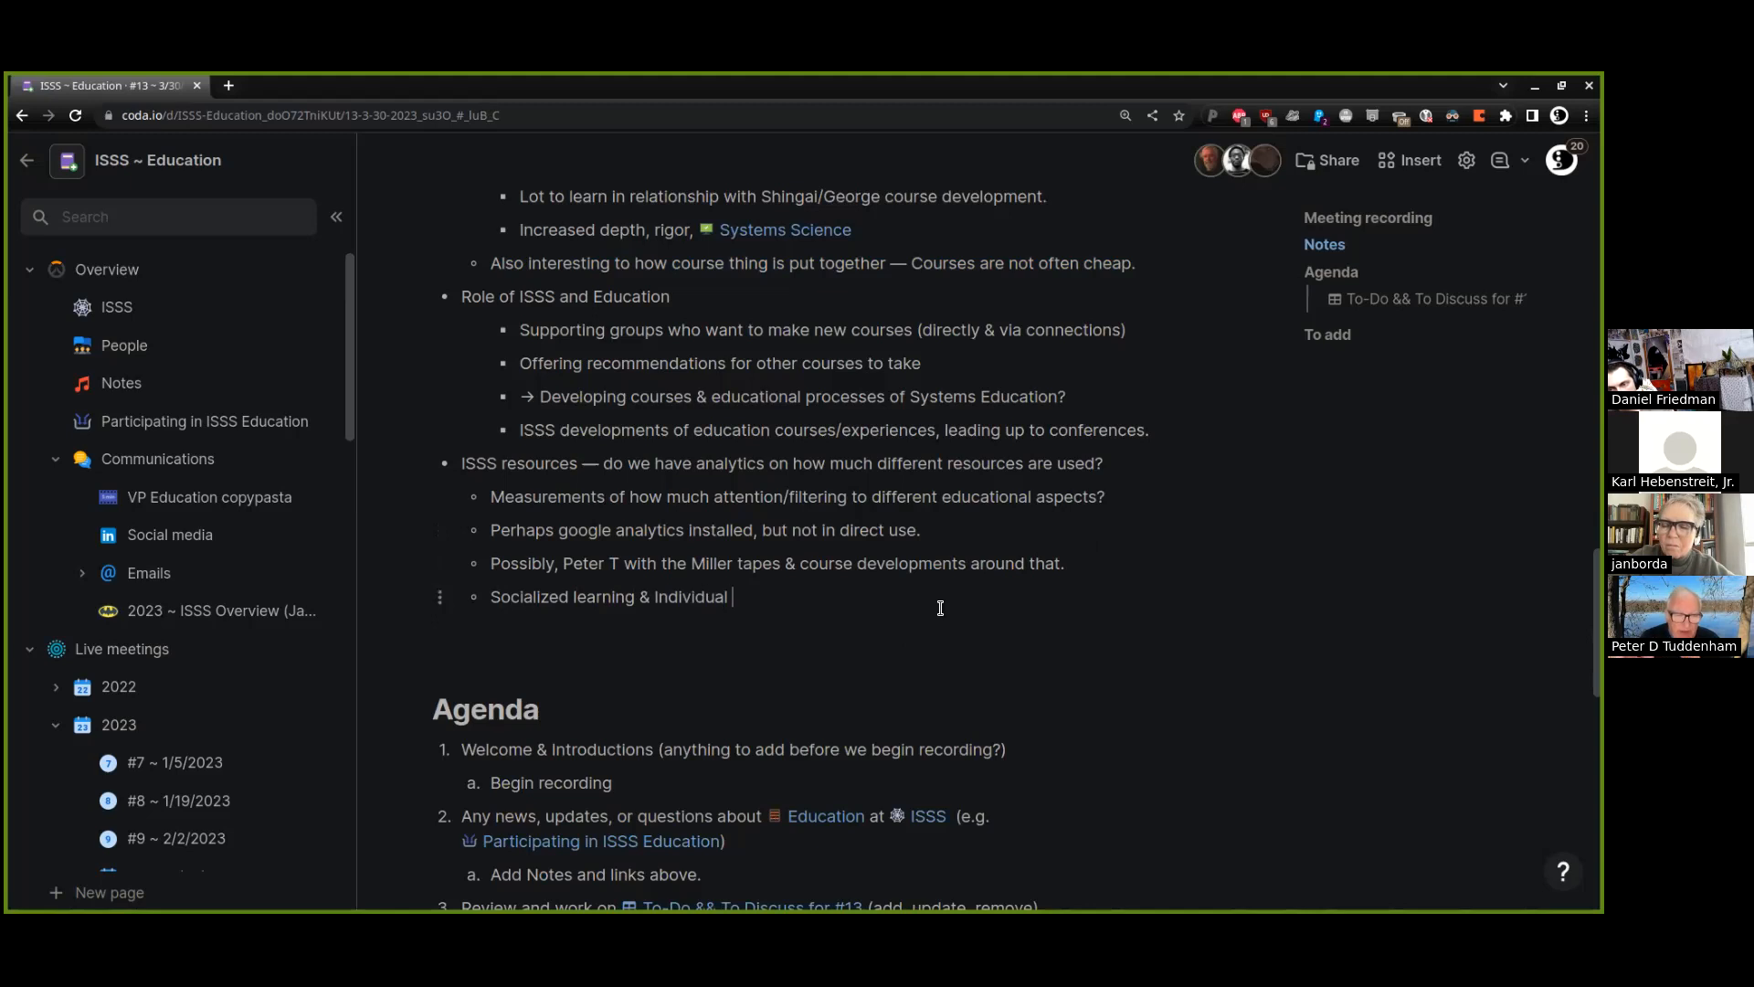
text(learning (e.)
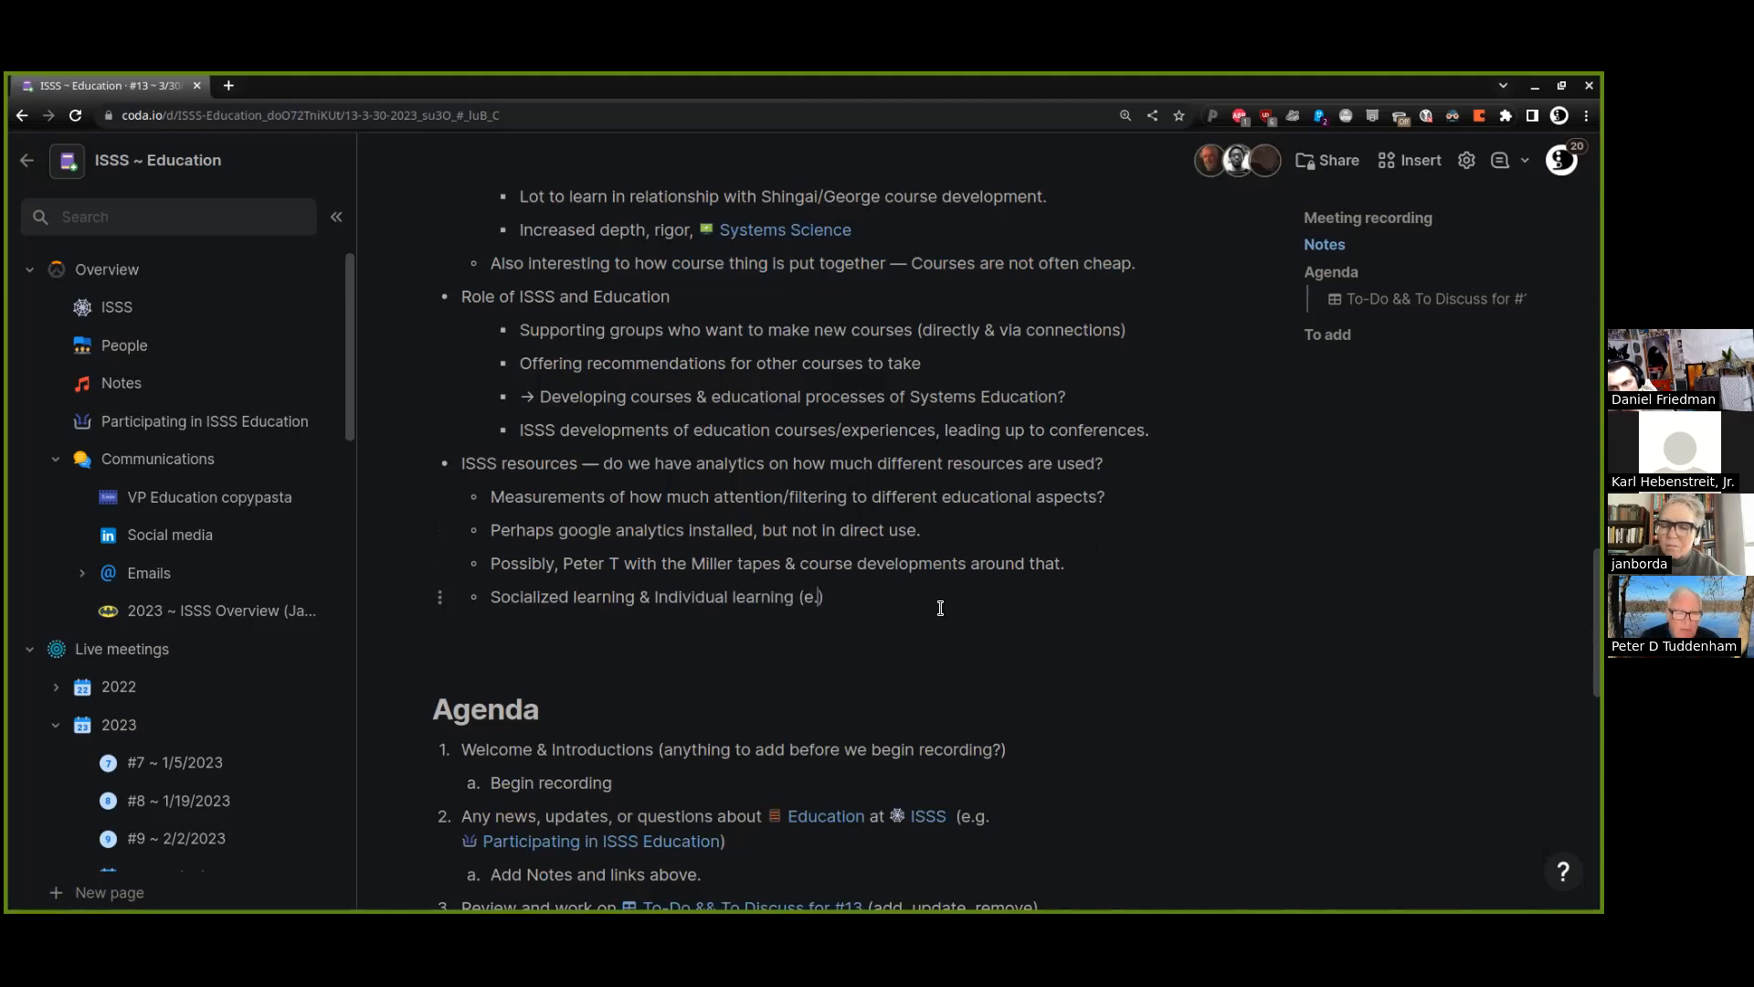
text(video watching)
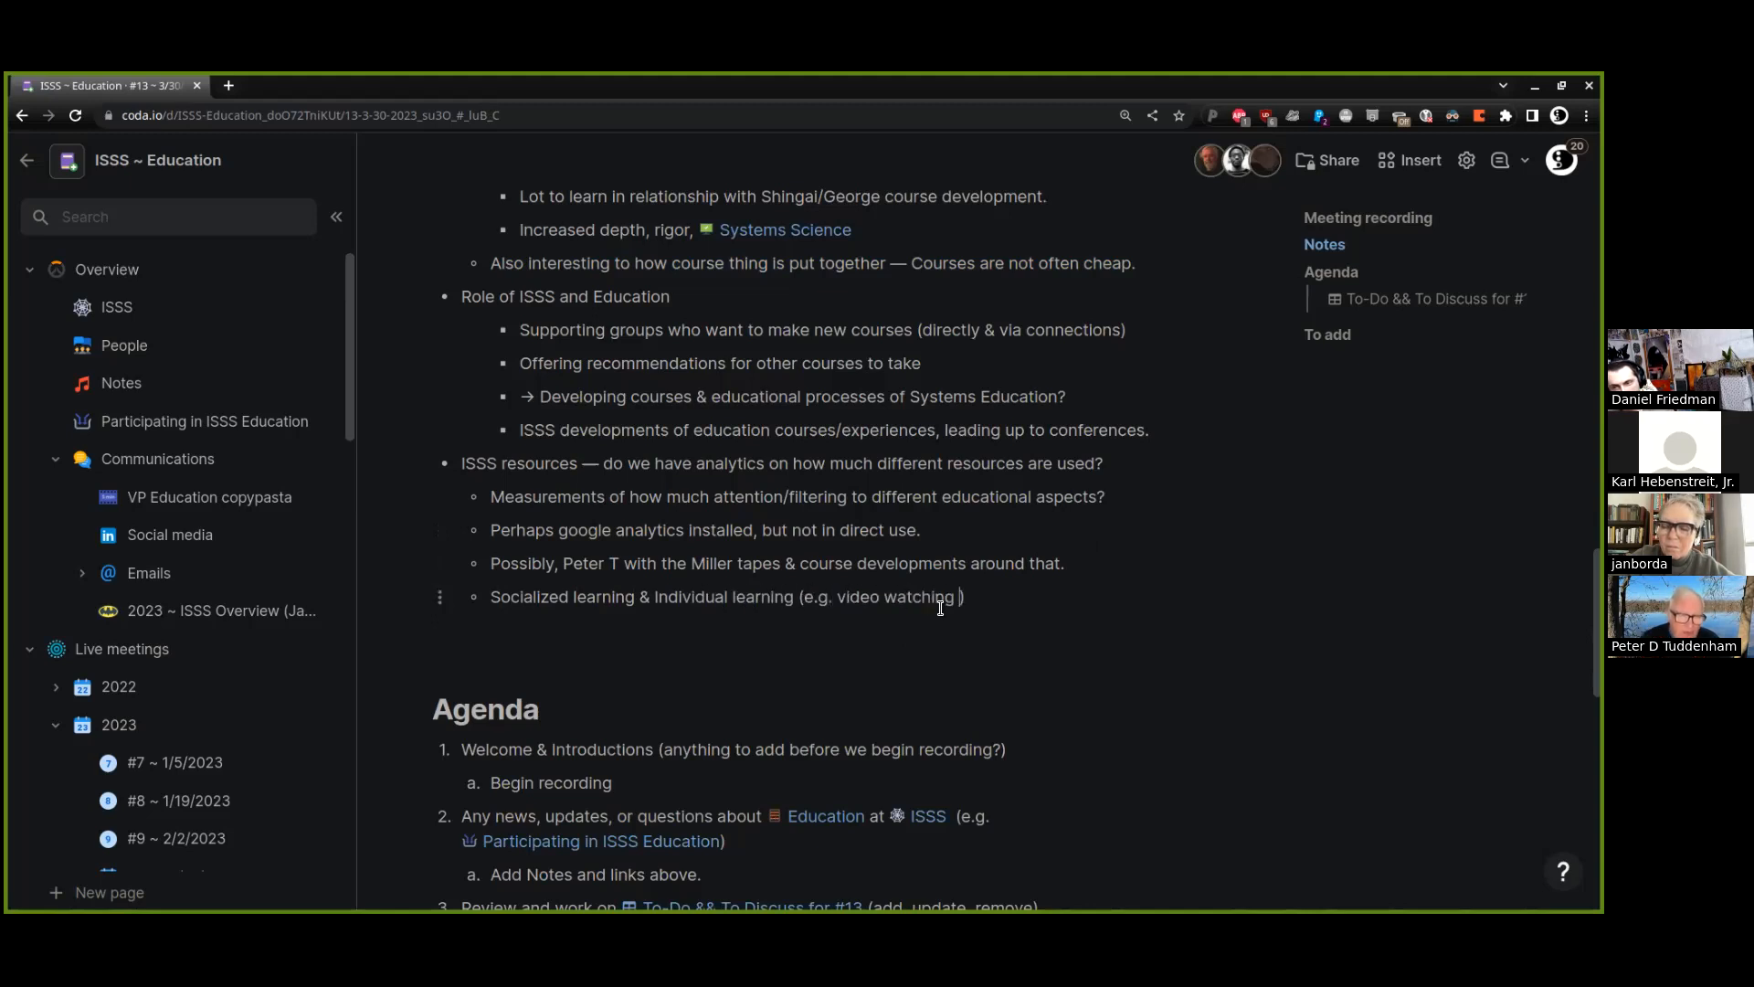
text(& resources)
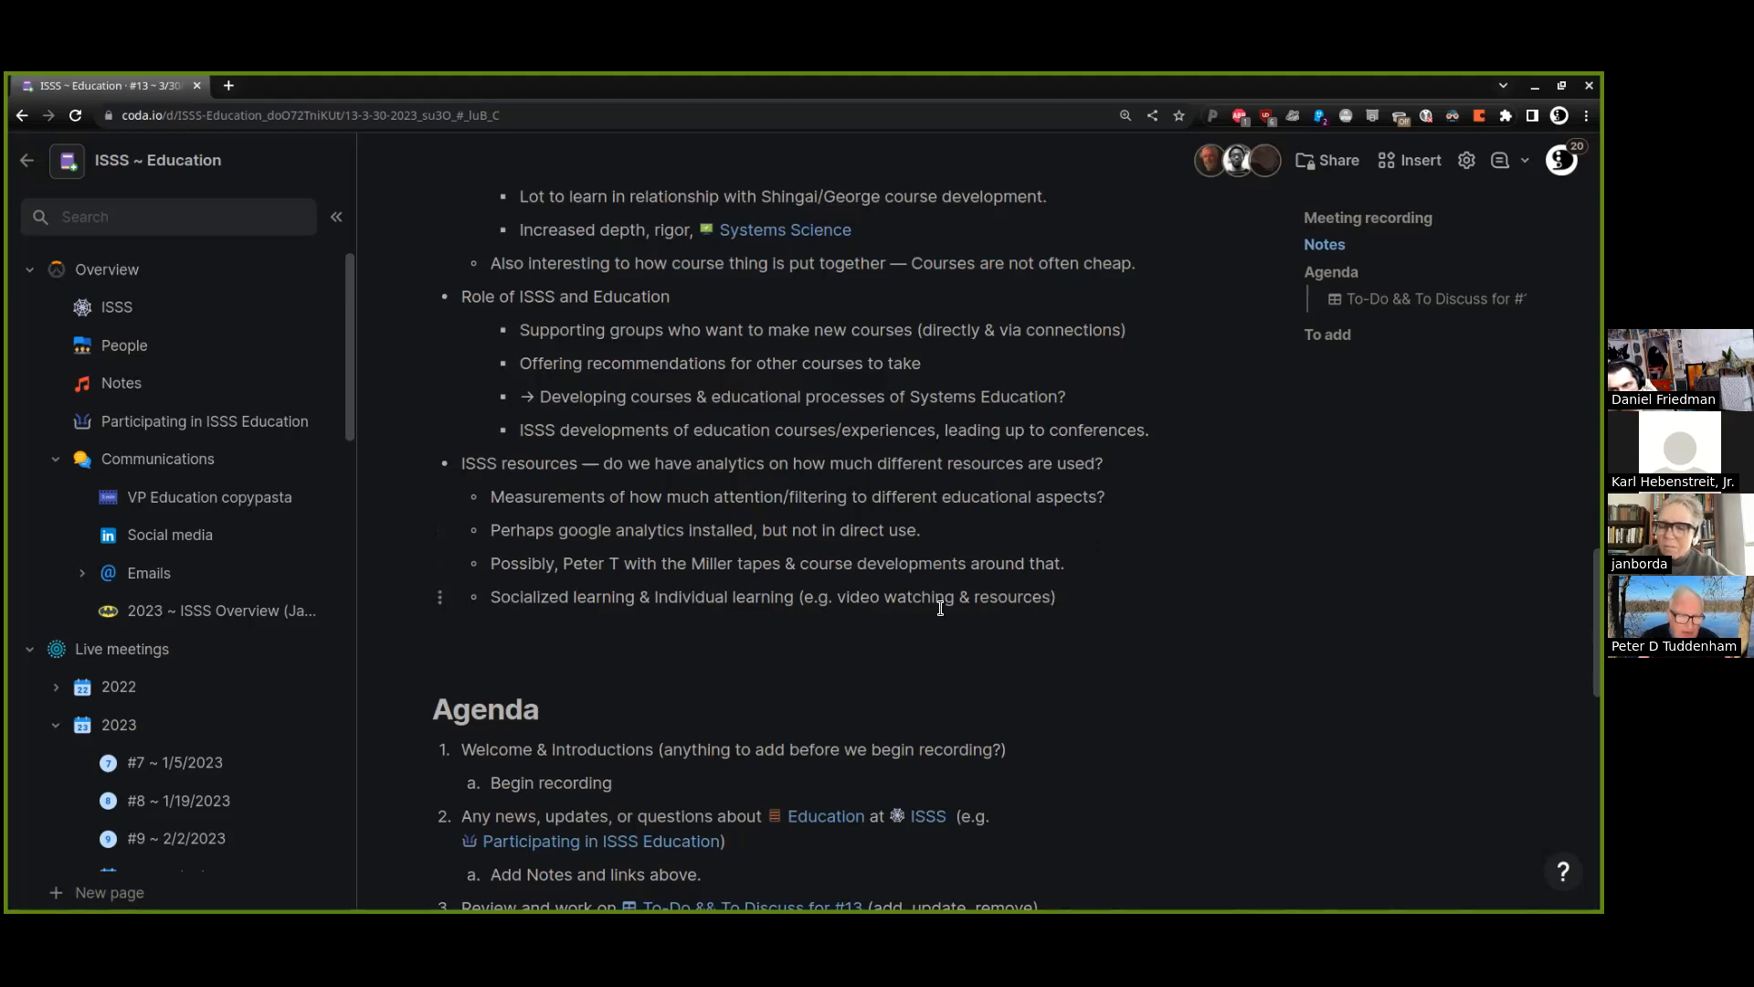
text(, time-)
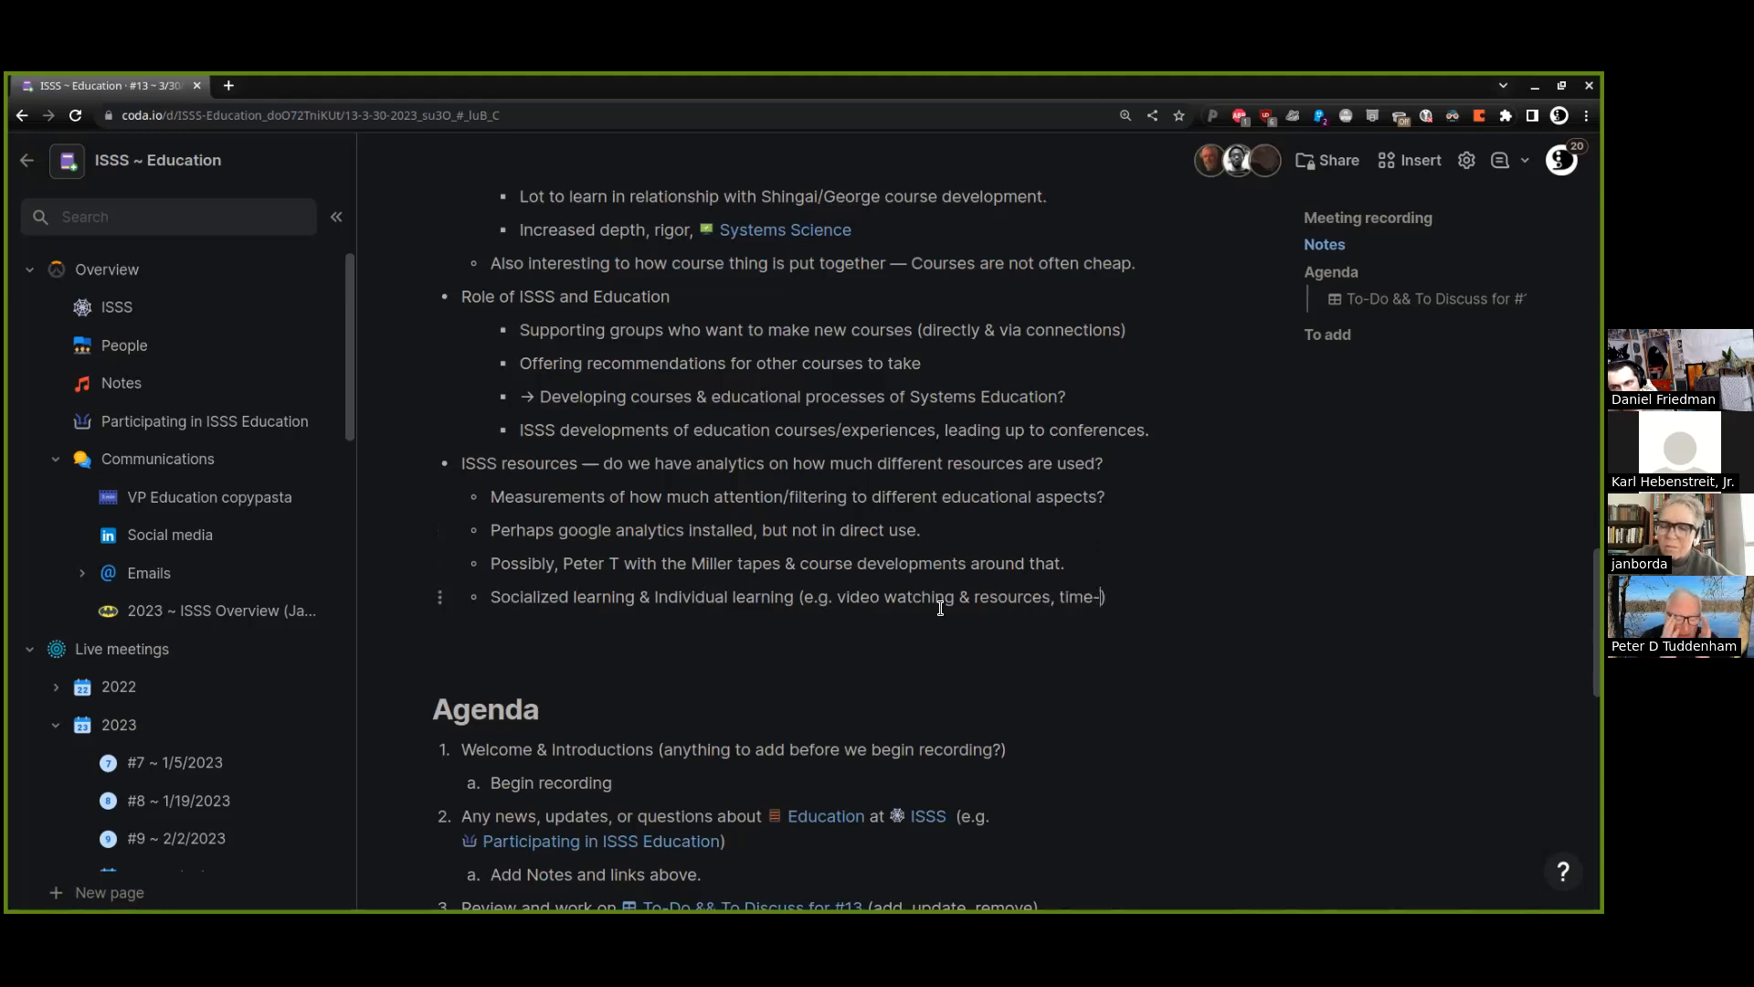
text(bounded pieces,)
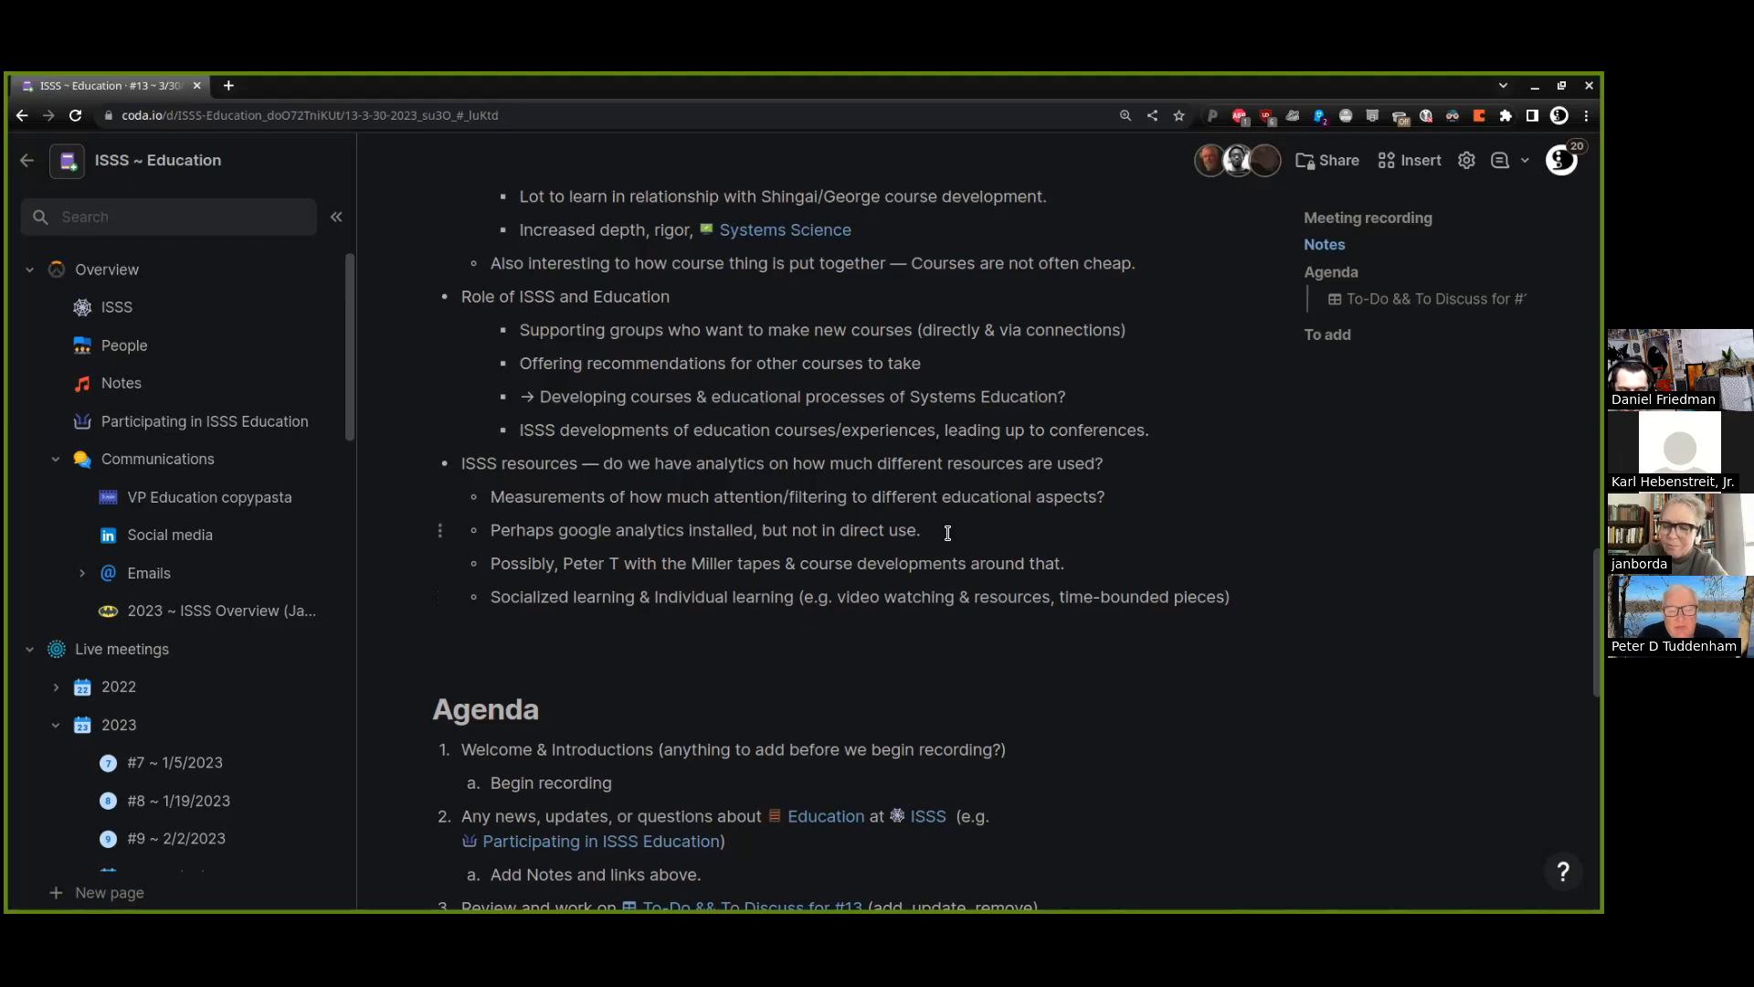
Append 'Someone could investigate this more.' to the Google analytics note
text(Someone could)
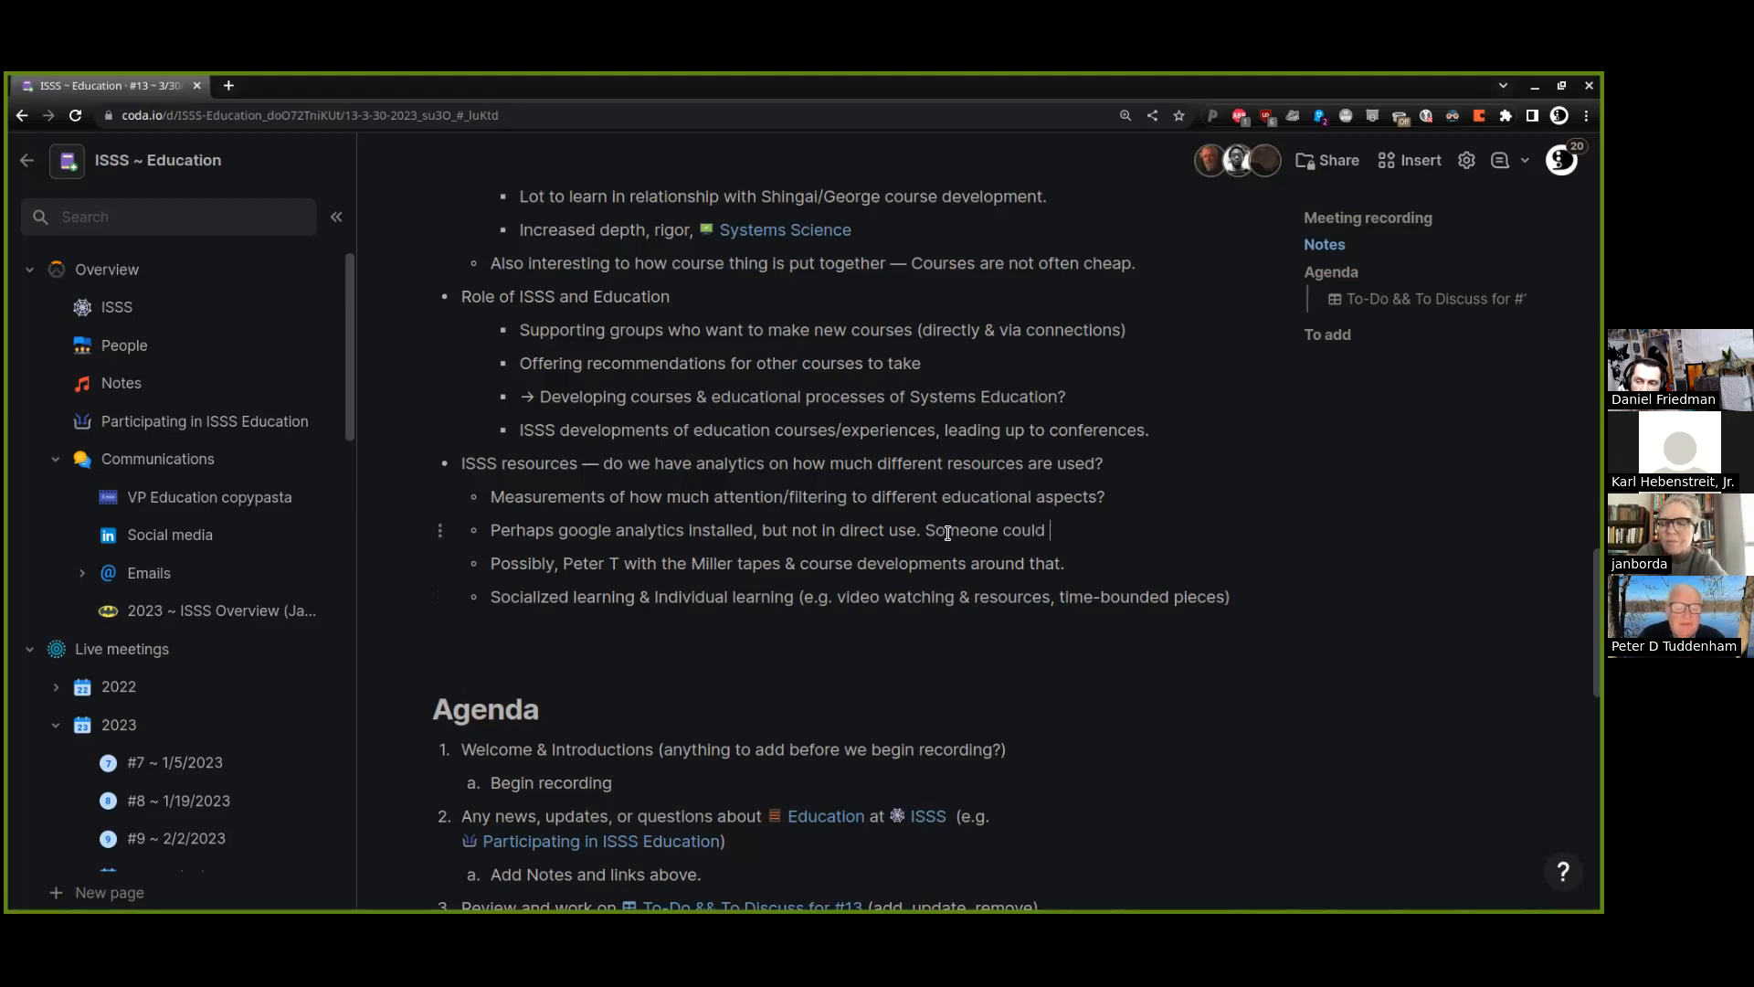
text(investigate this)
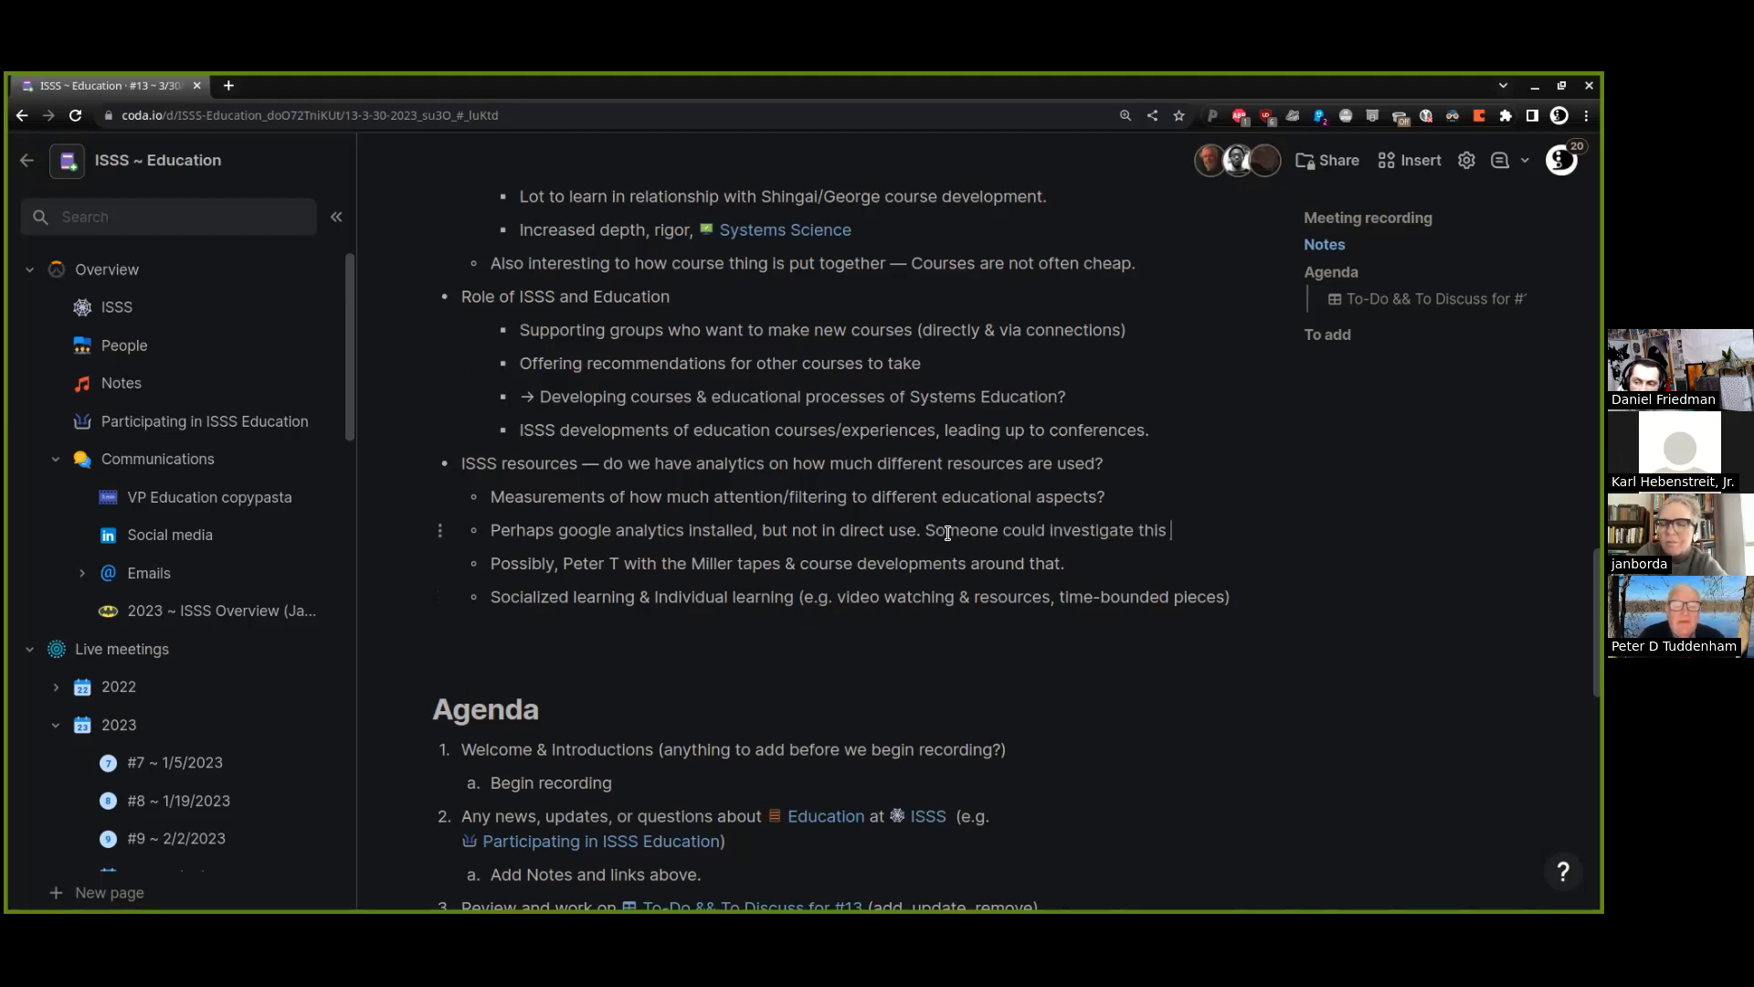
text(more.)
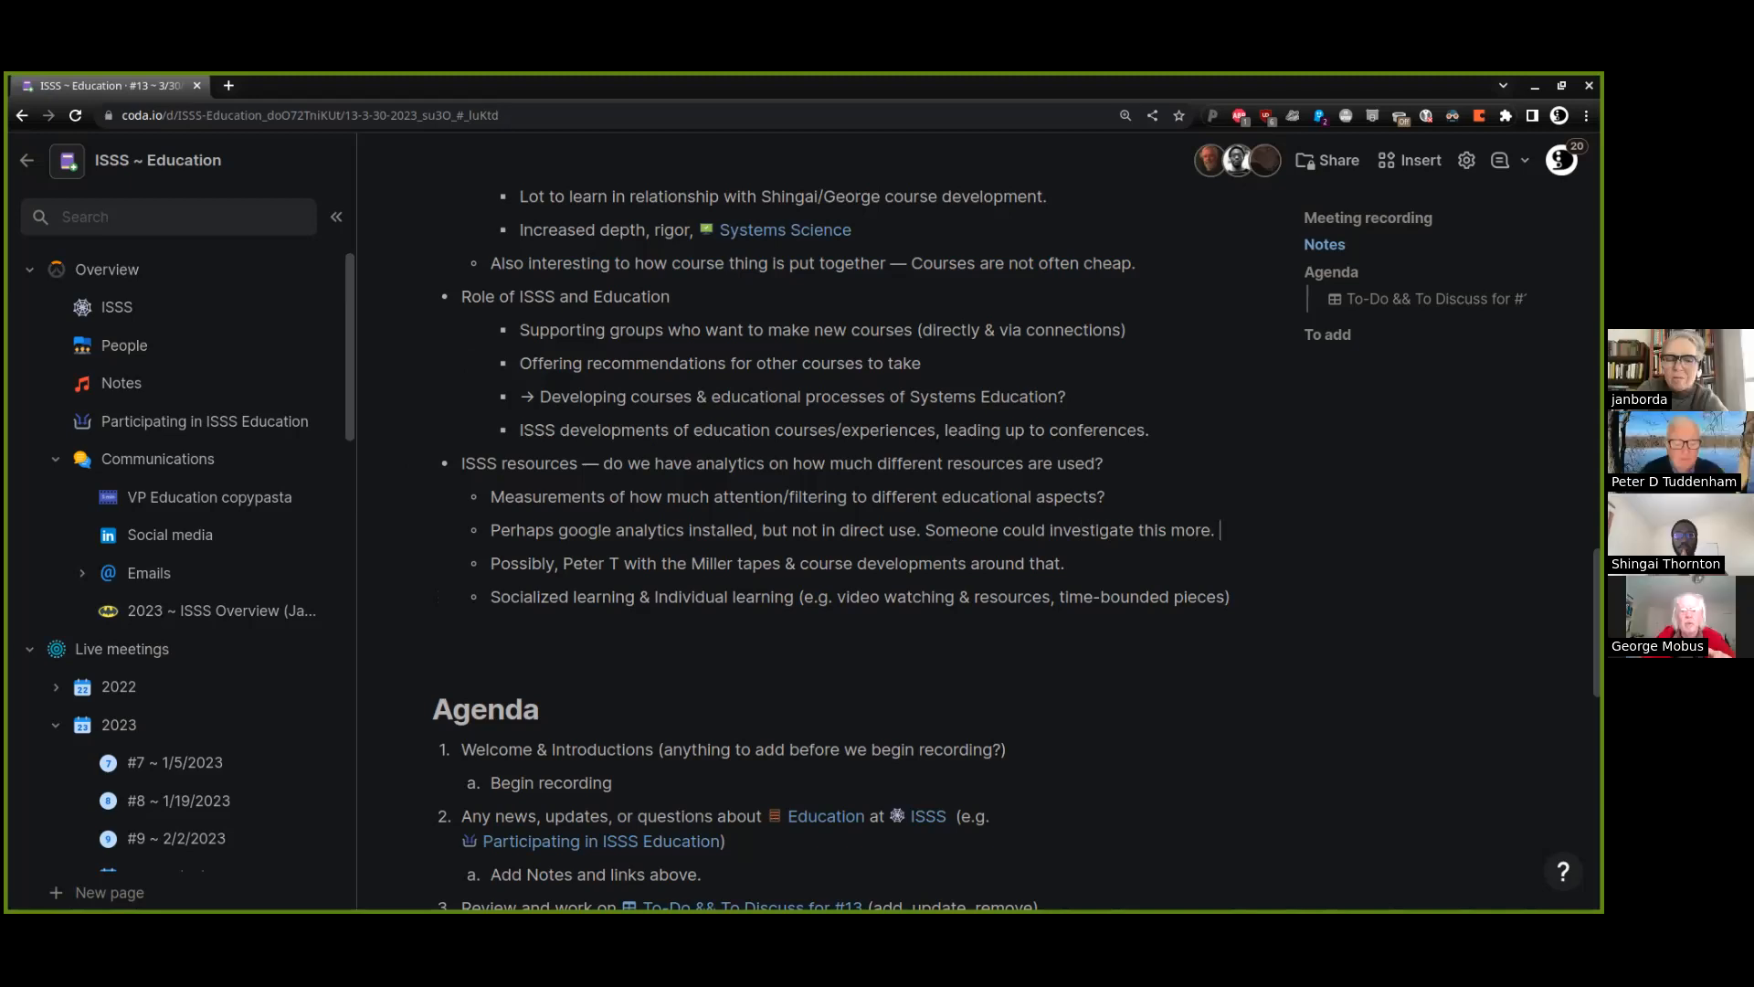
mouse_move(1140, 559)
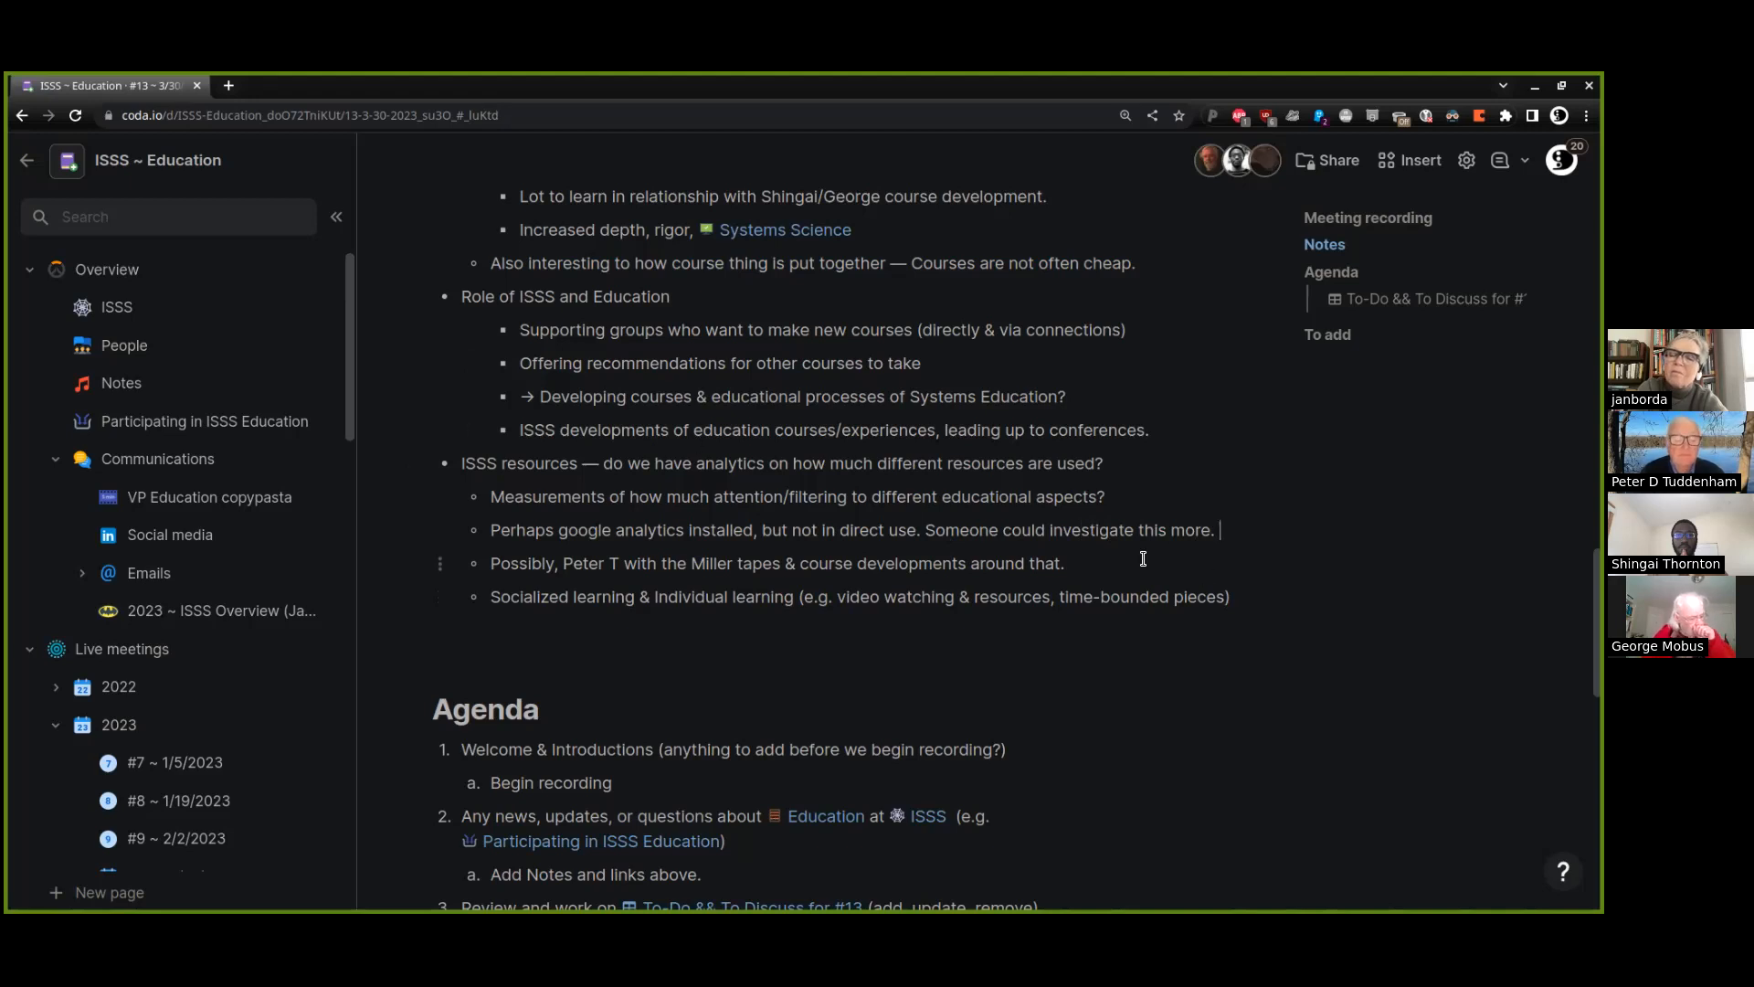
Add 'Ensure clear thinking on different topic areas' with the Capra Course 'Systems View Of (Life)' versus Systems Science/Thinking bullet
click(1238, 596)
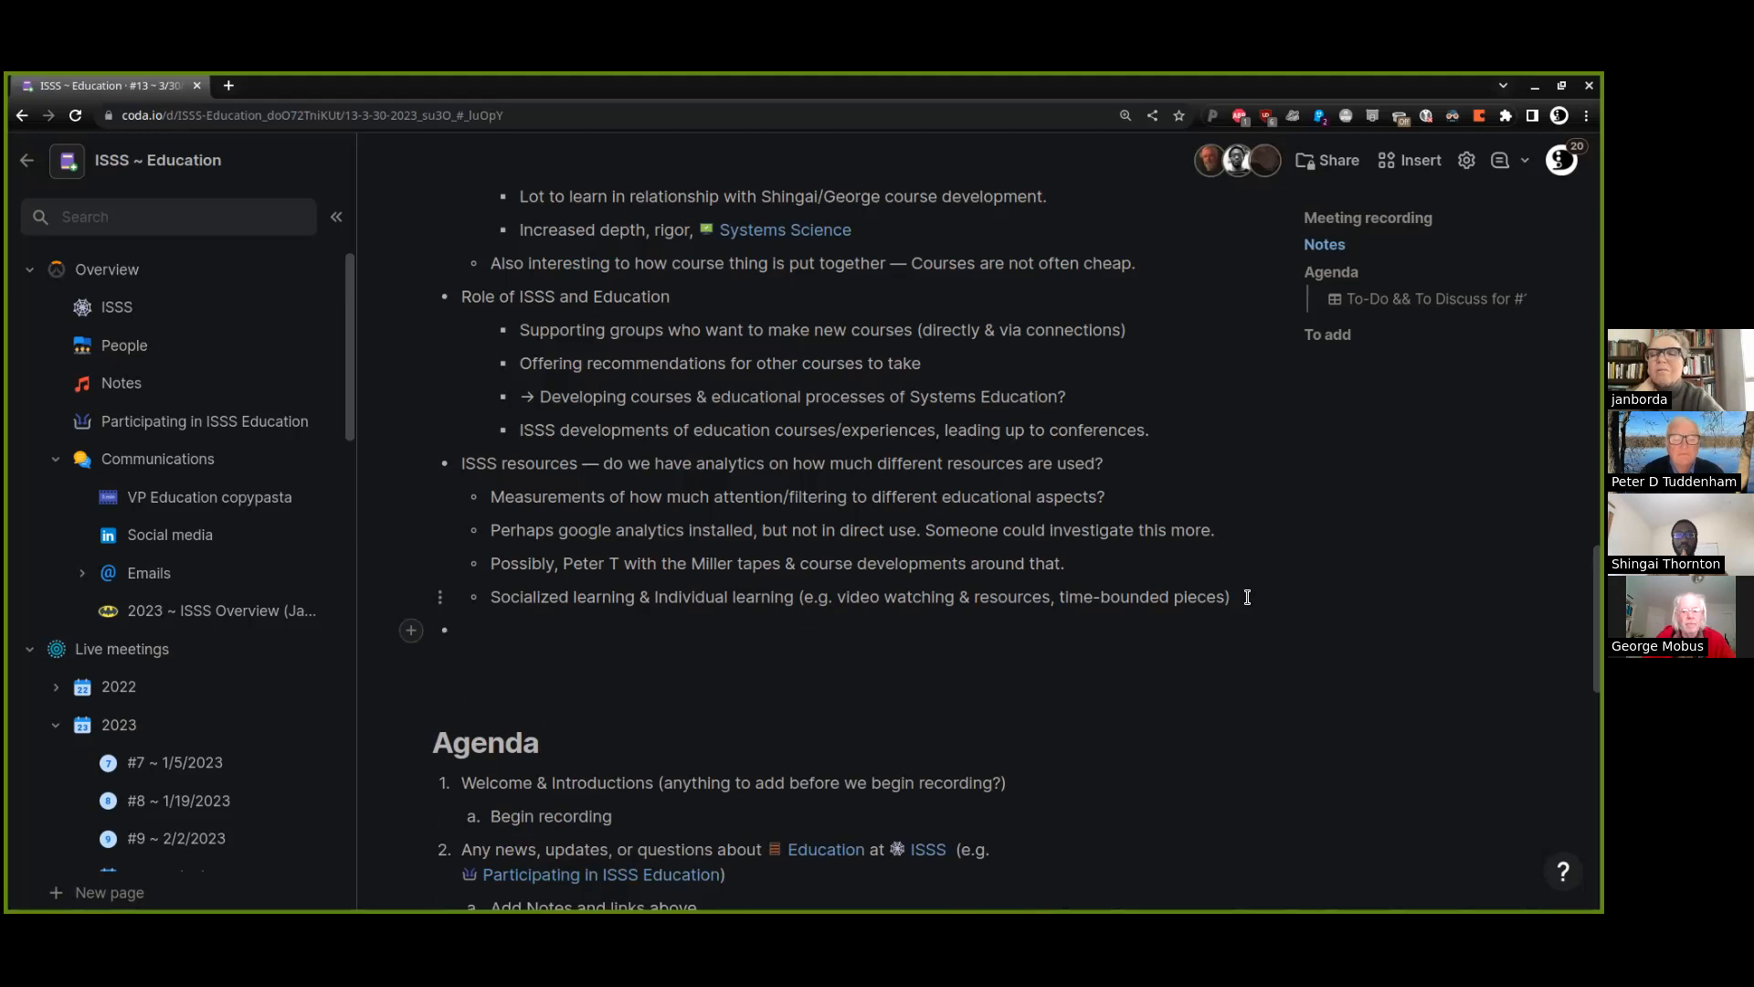
mouse_move(521, 477)
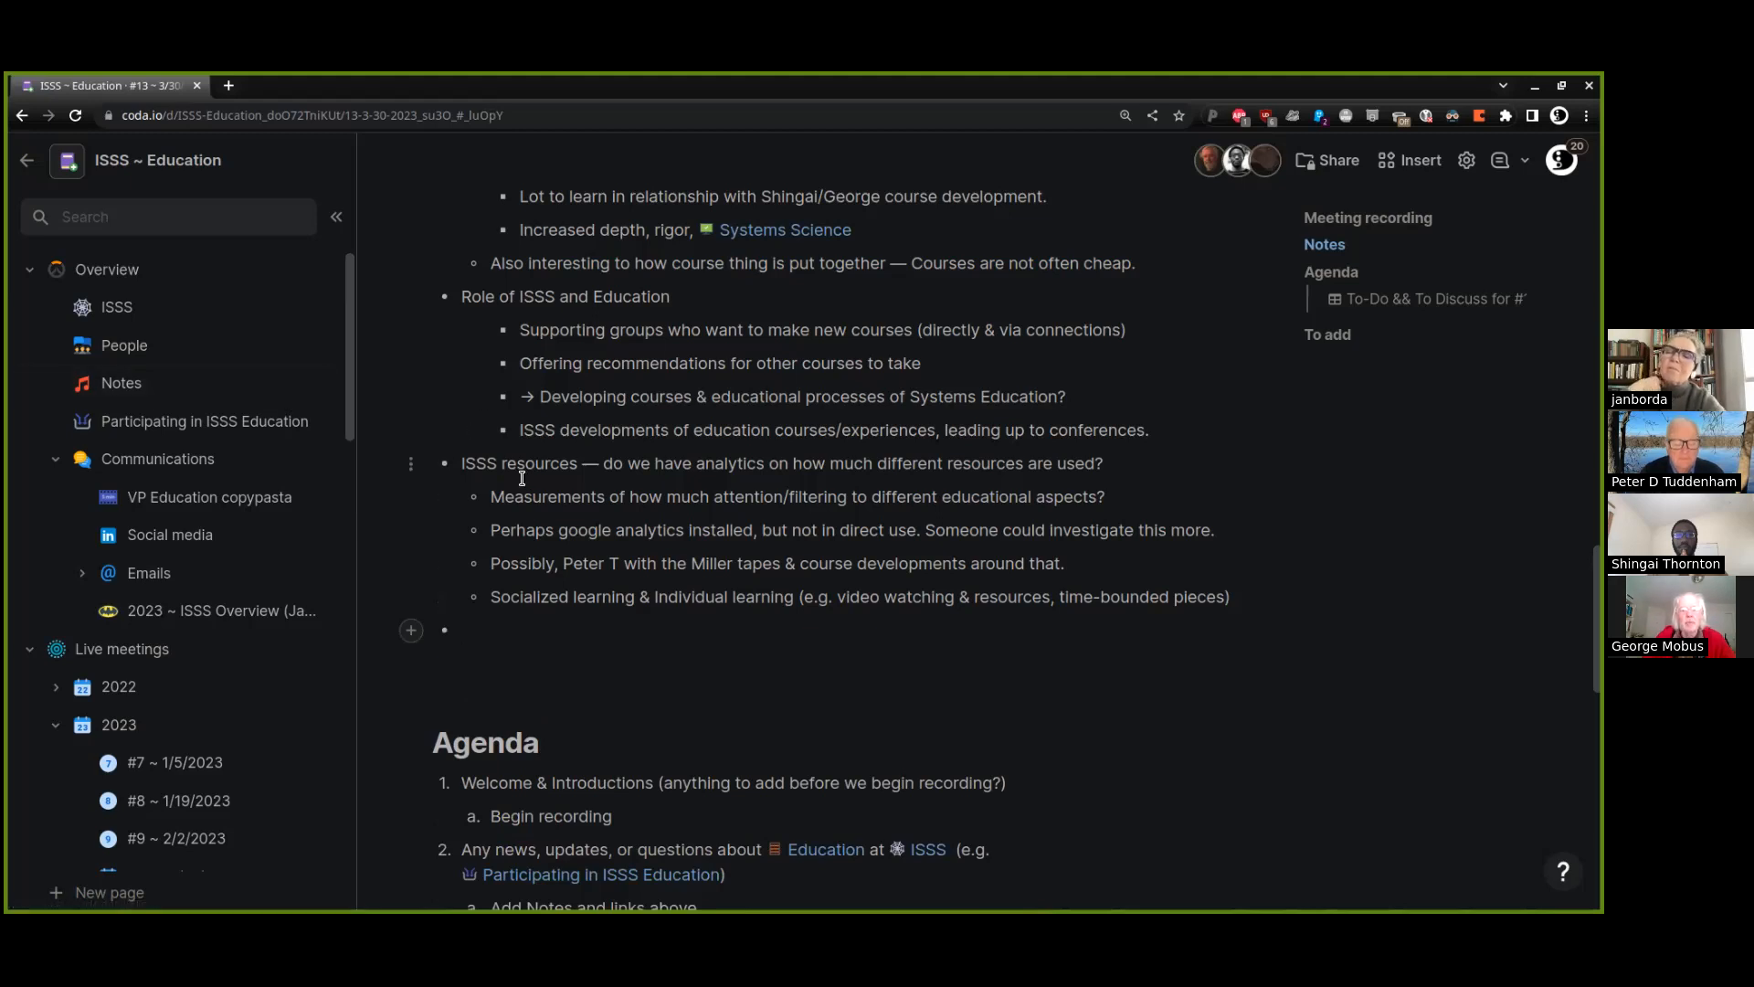
text(Ensure)
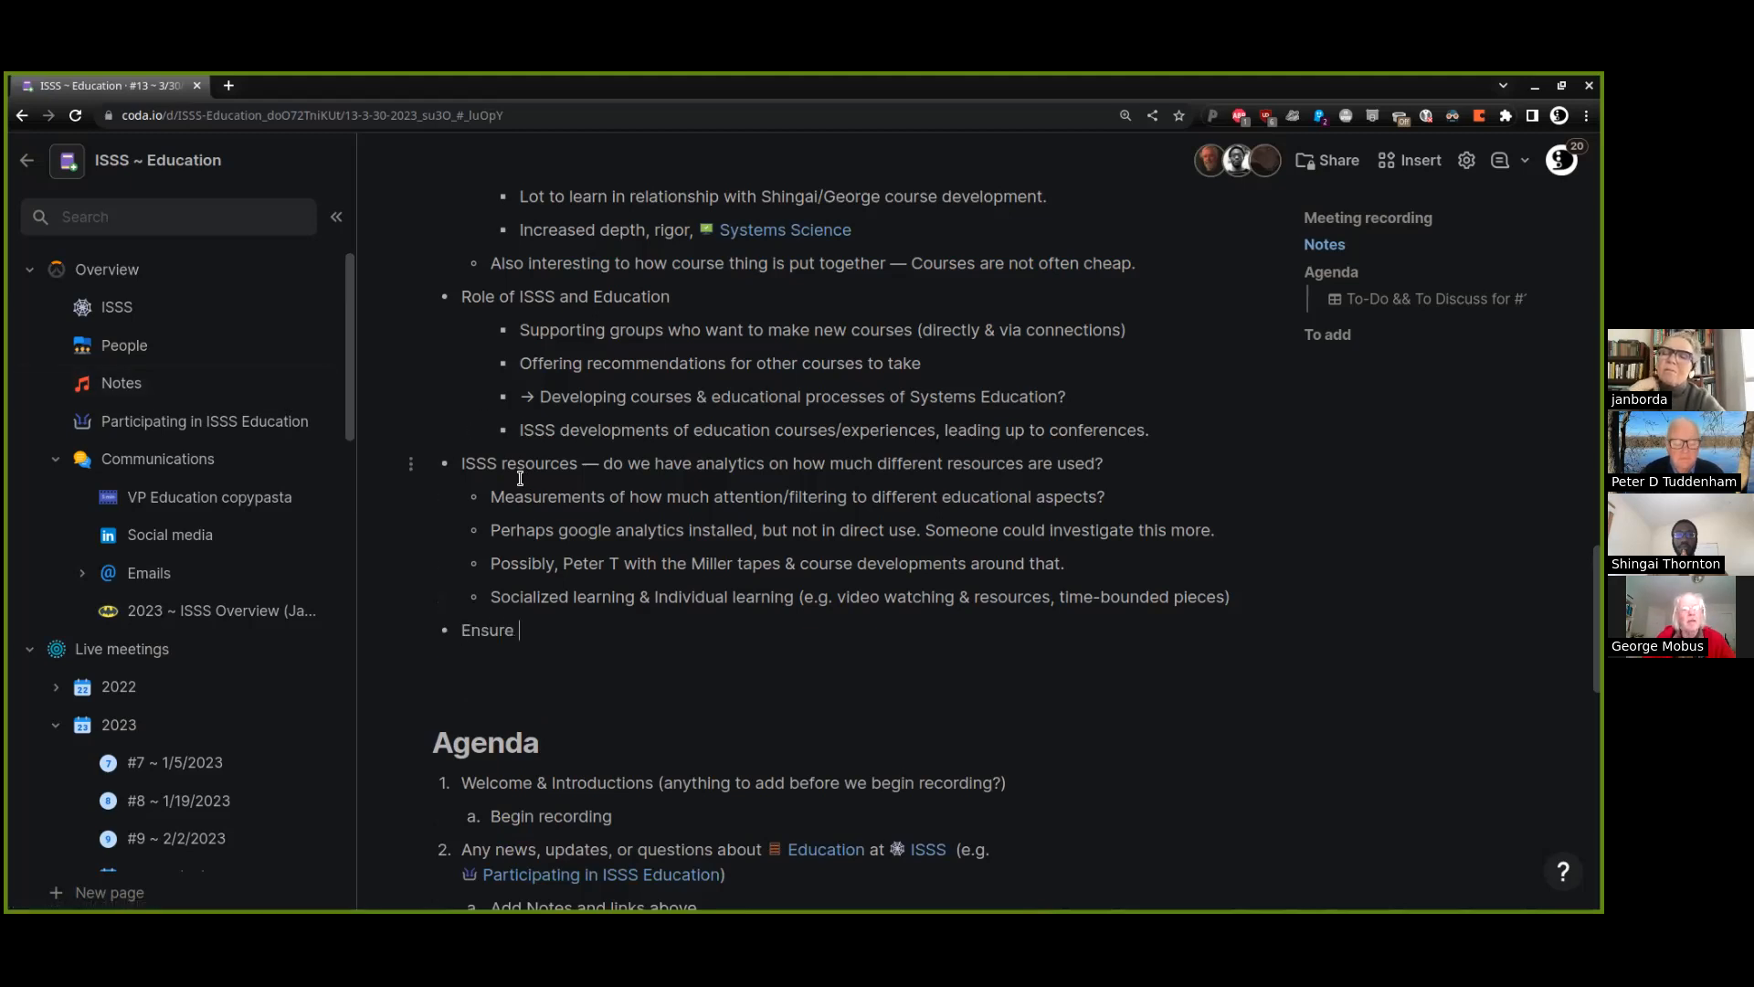
text(clear thinking)
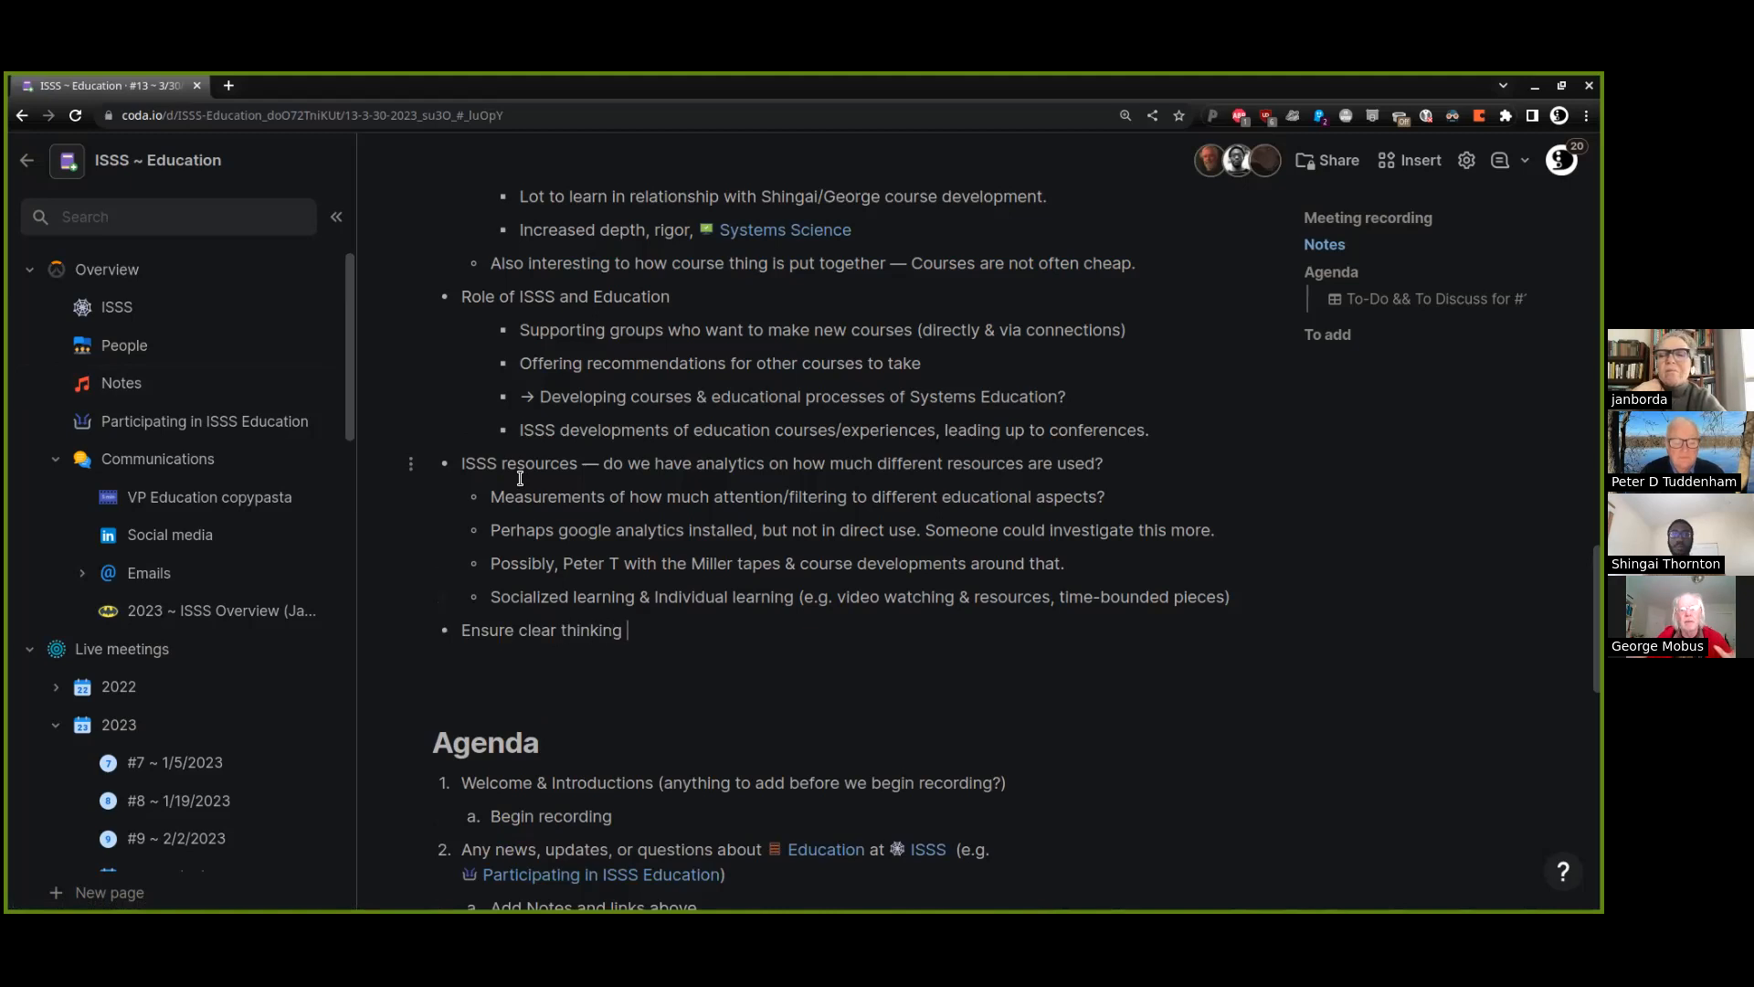
text(on different topic areas.)
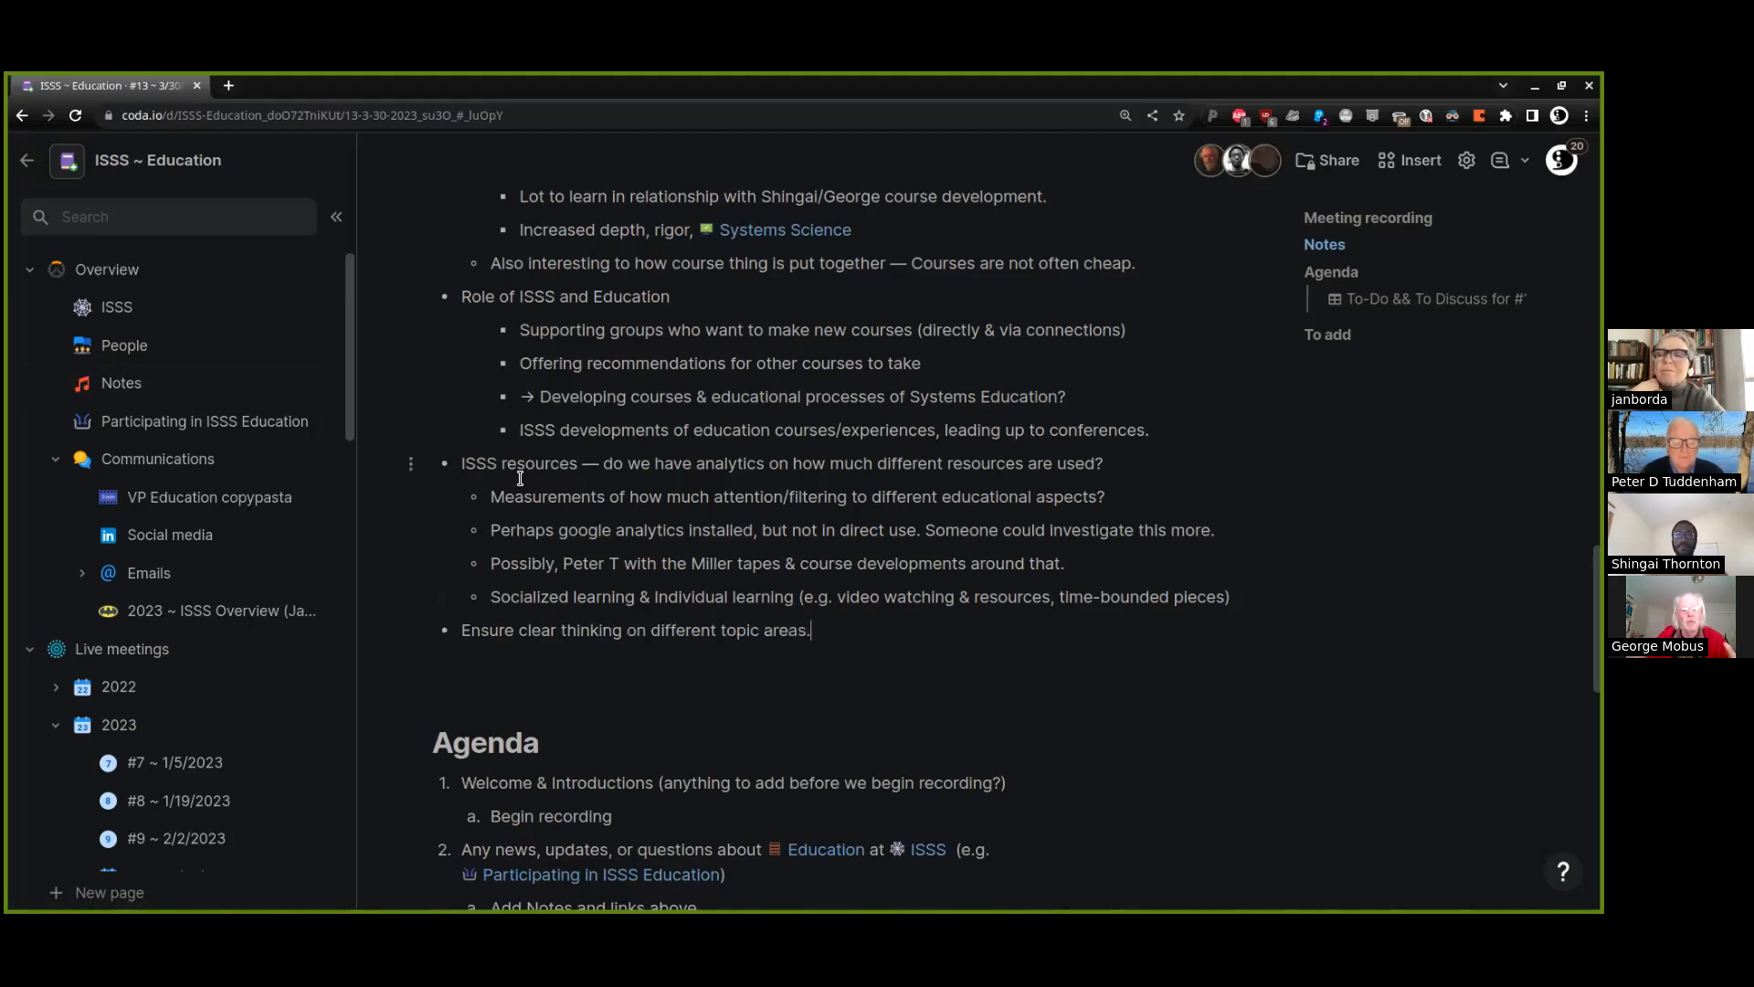
text(Cap)
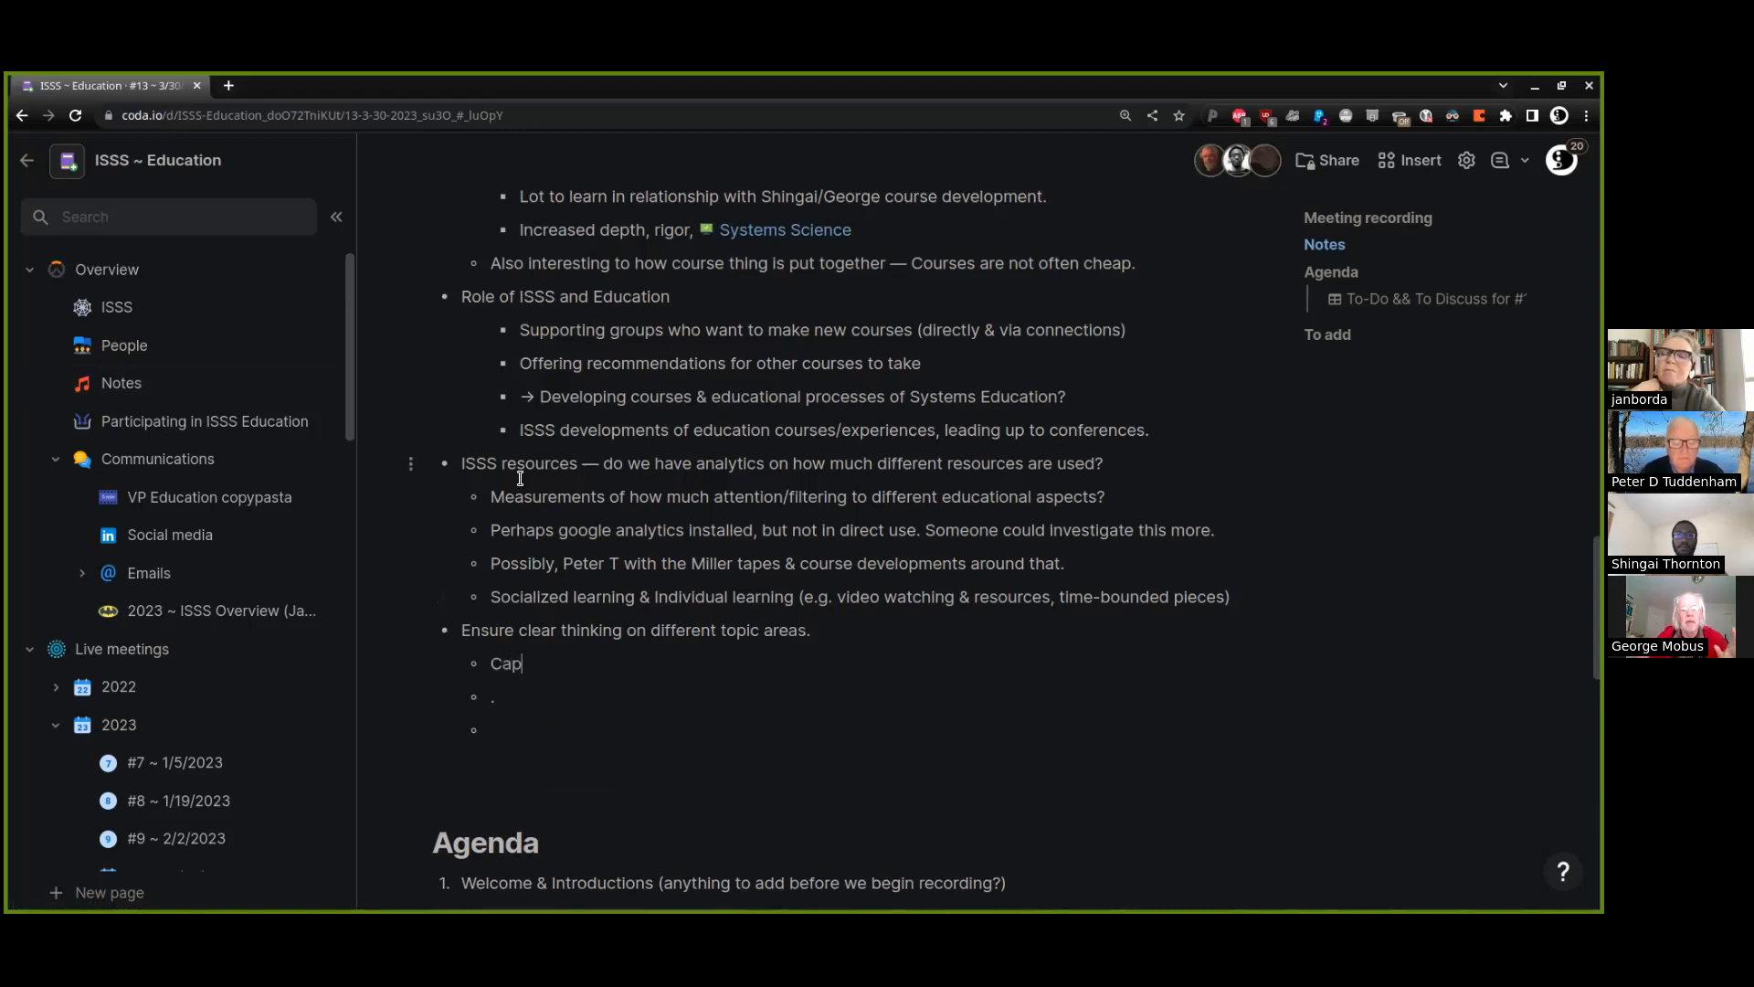
text(ra Course –)
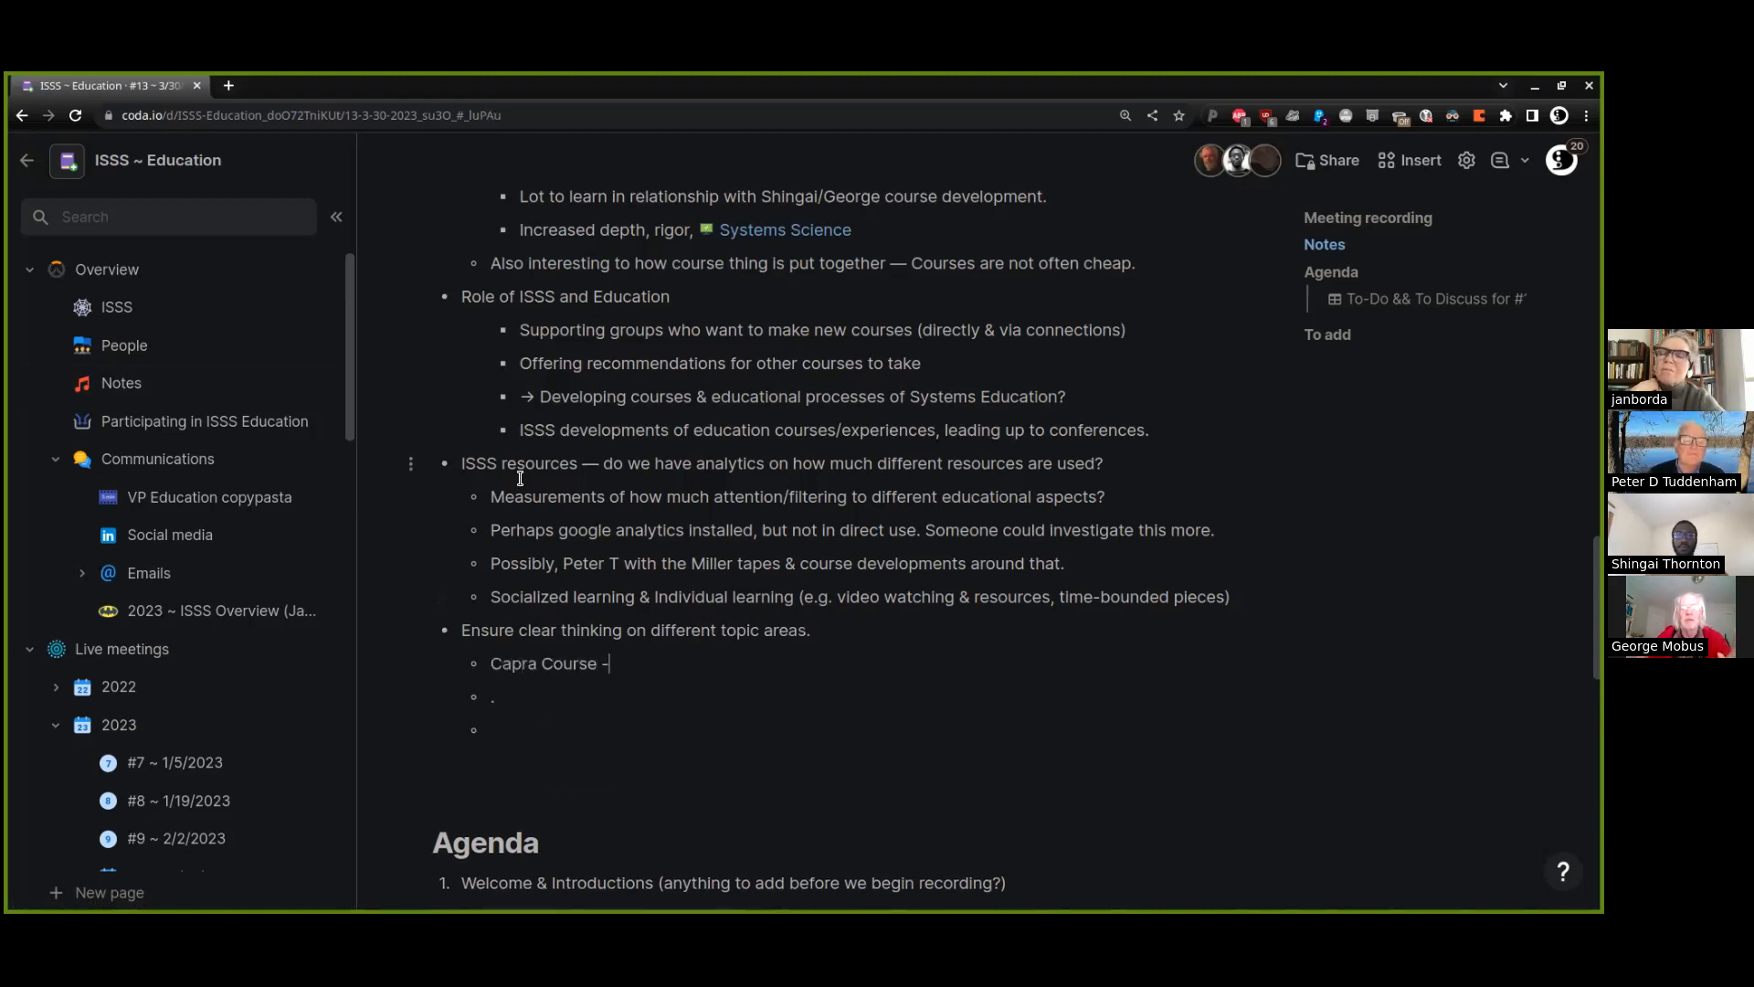
text(— "Systems View Of”)
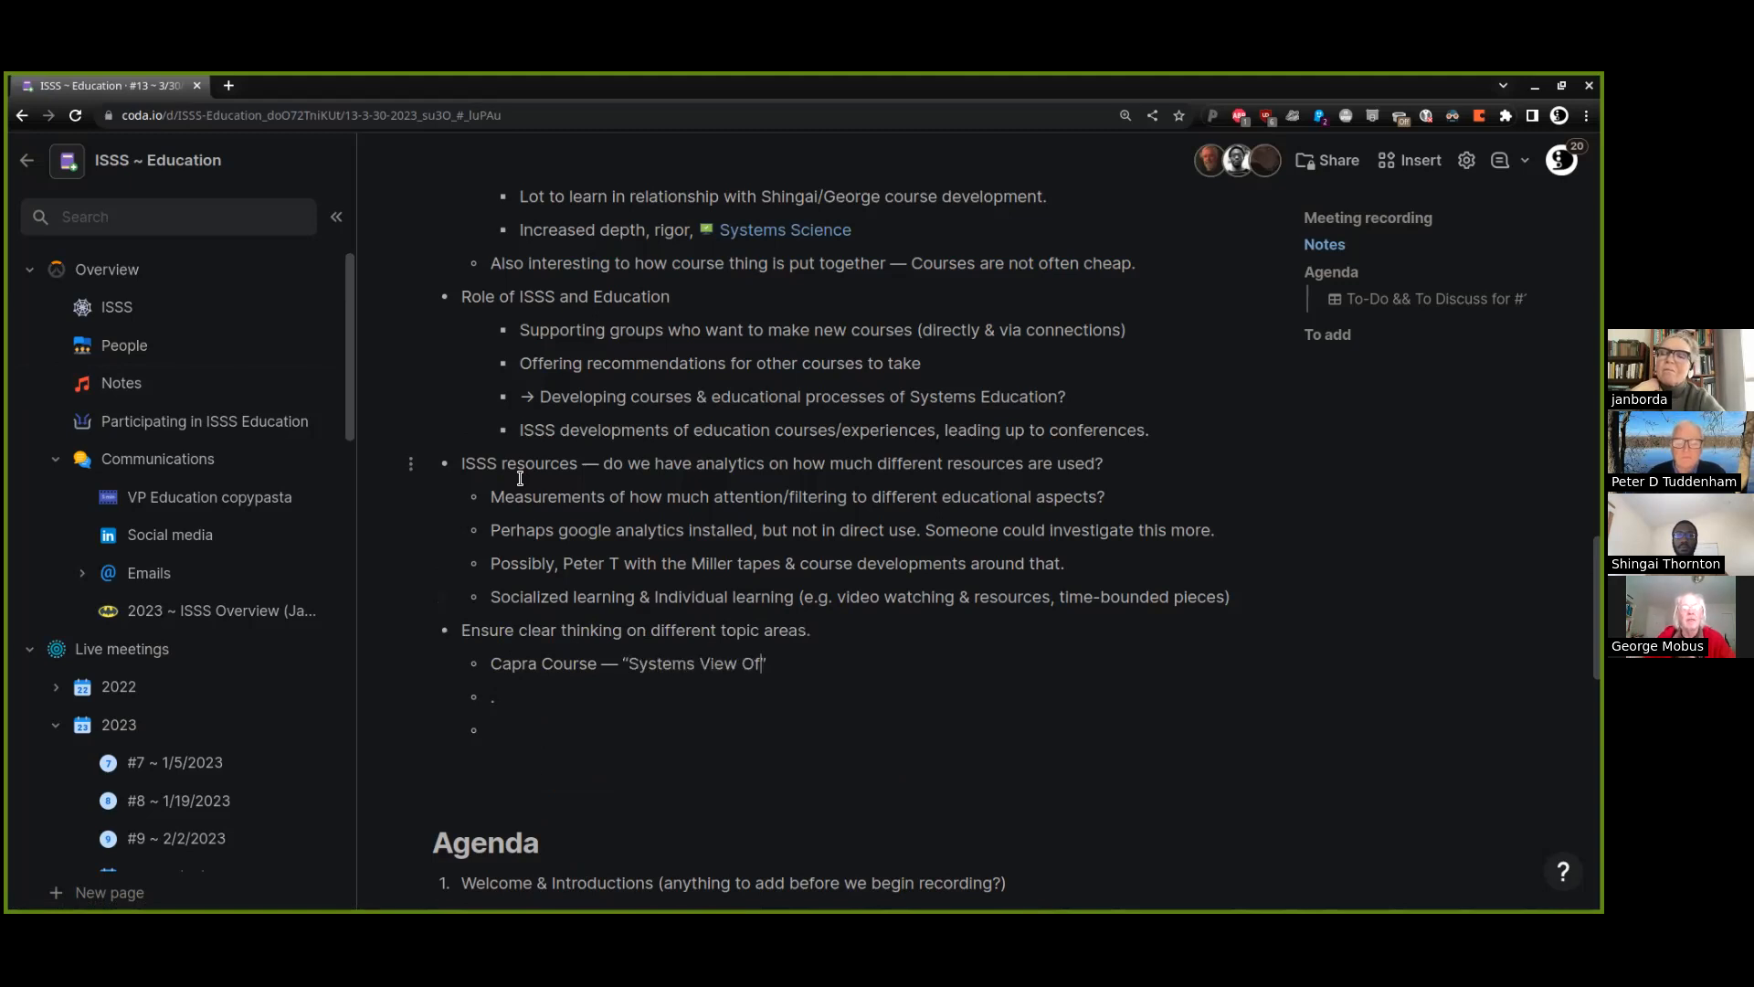
text((Life) a)
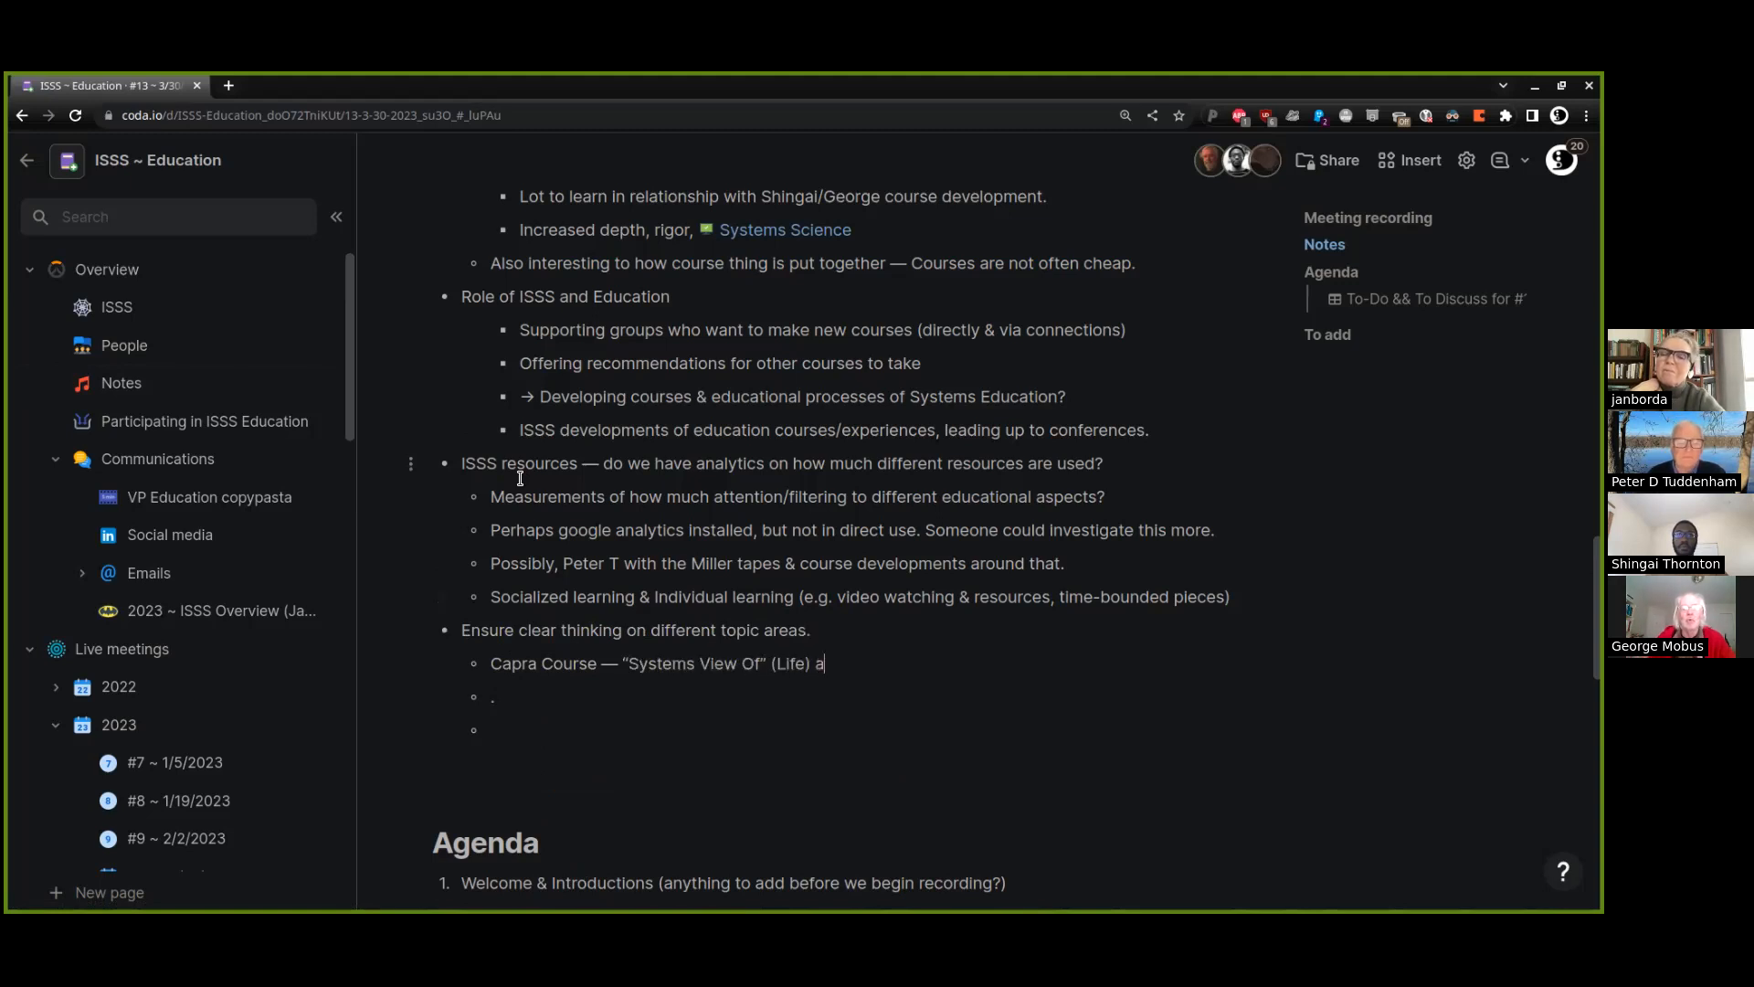
text(s opposed to)
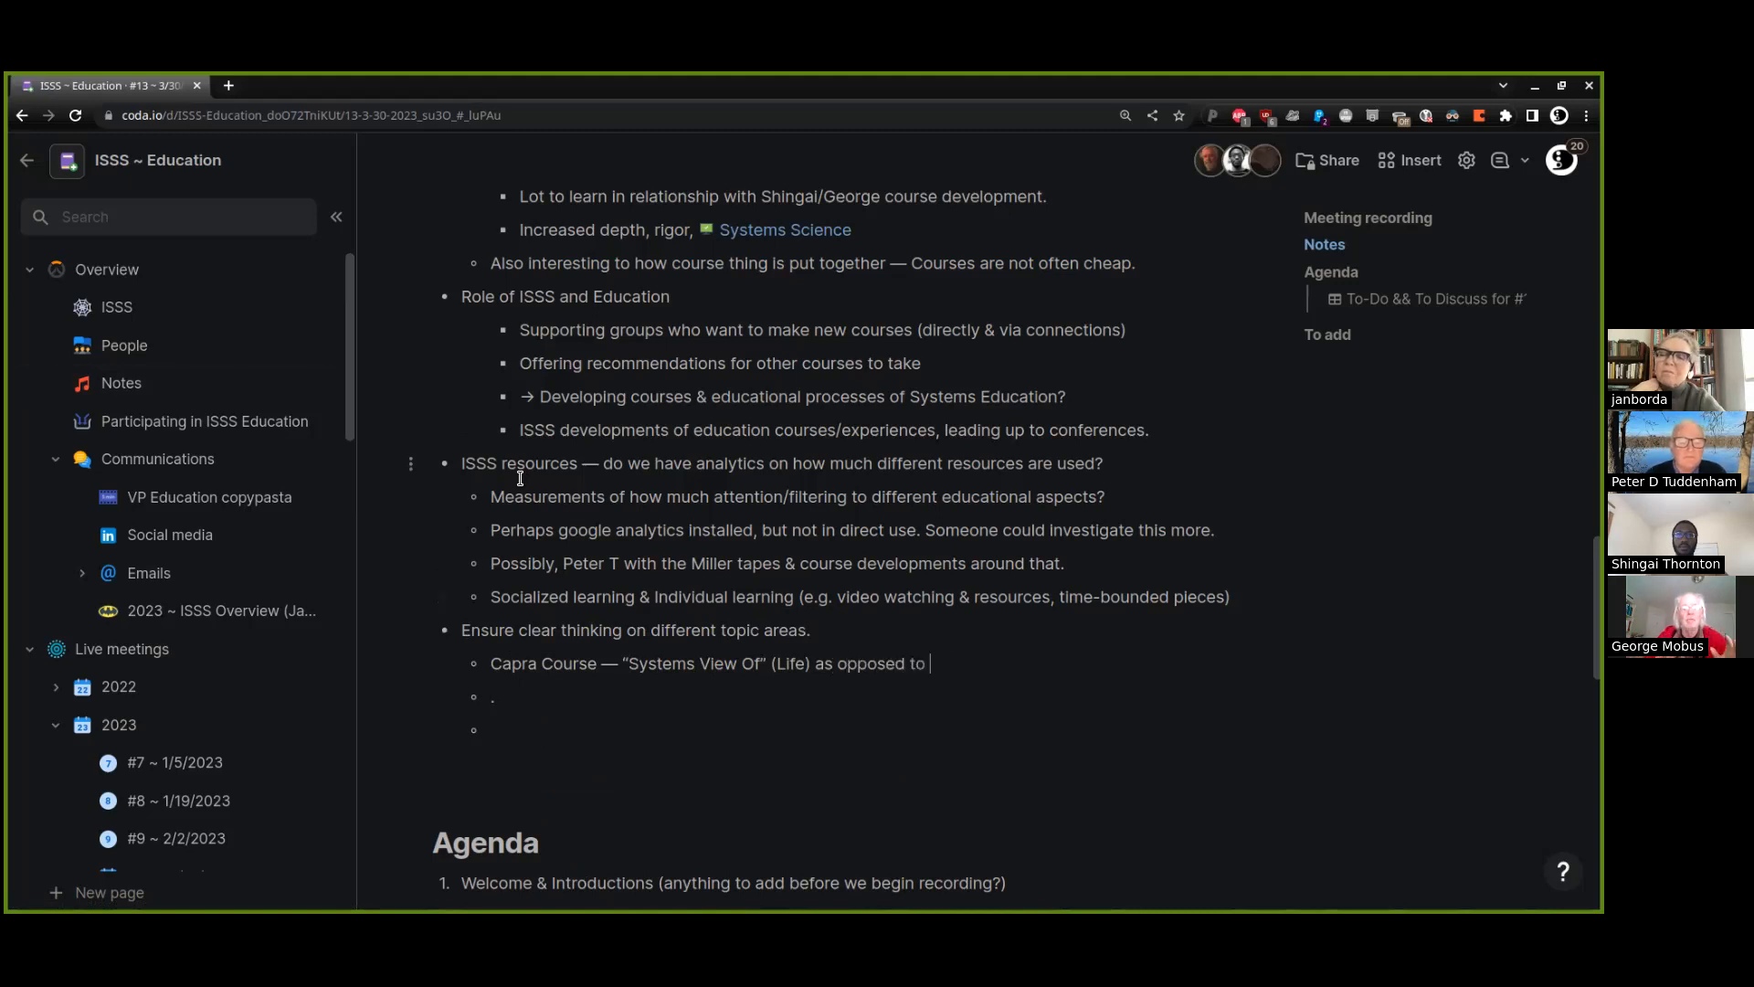
text("Systems Scien)
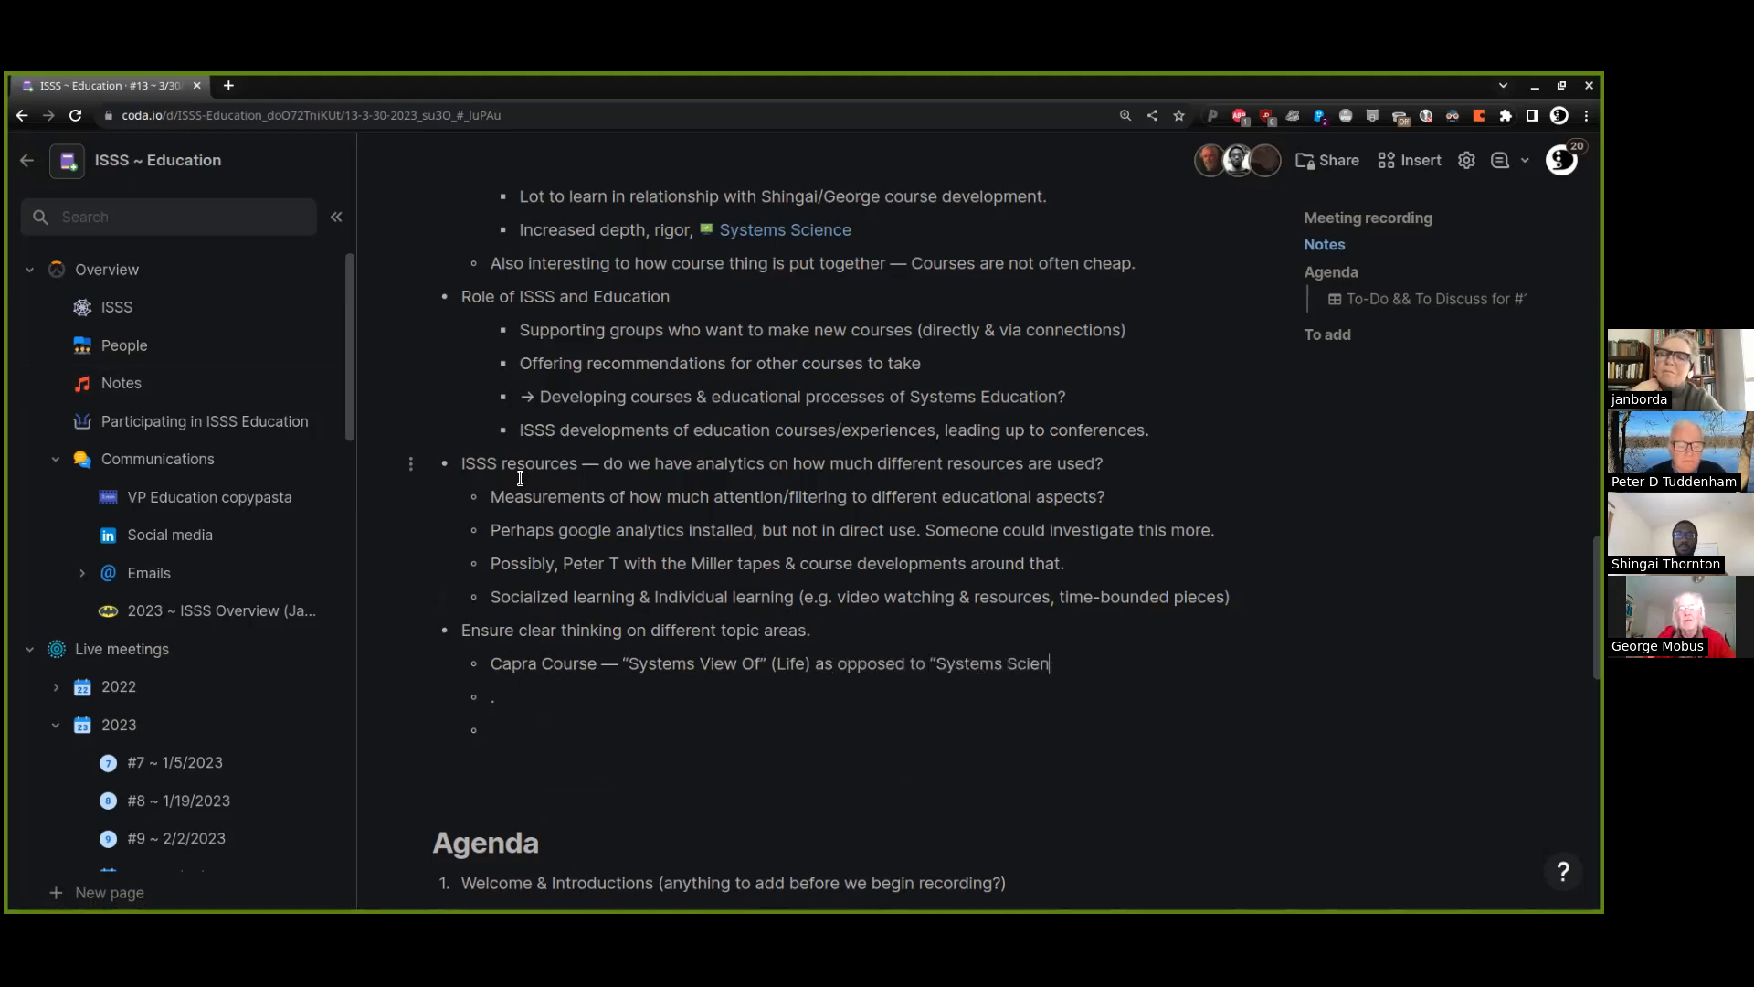
text(ce", ")
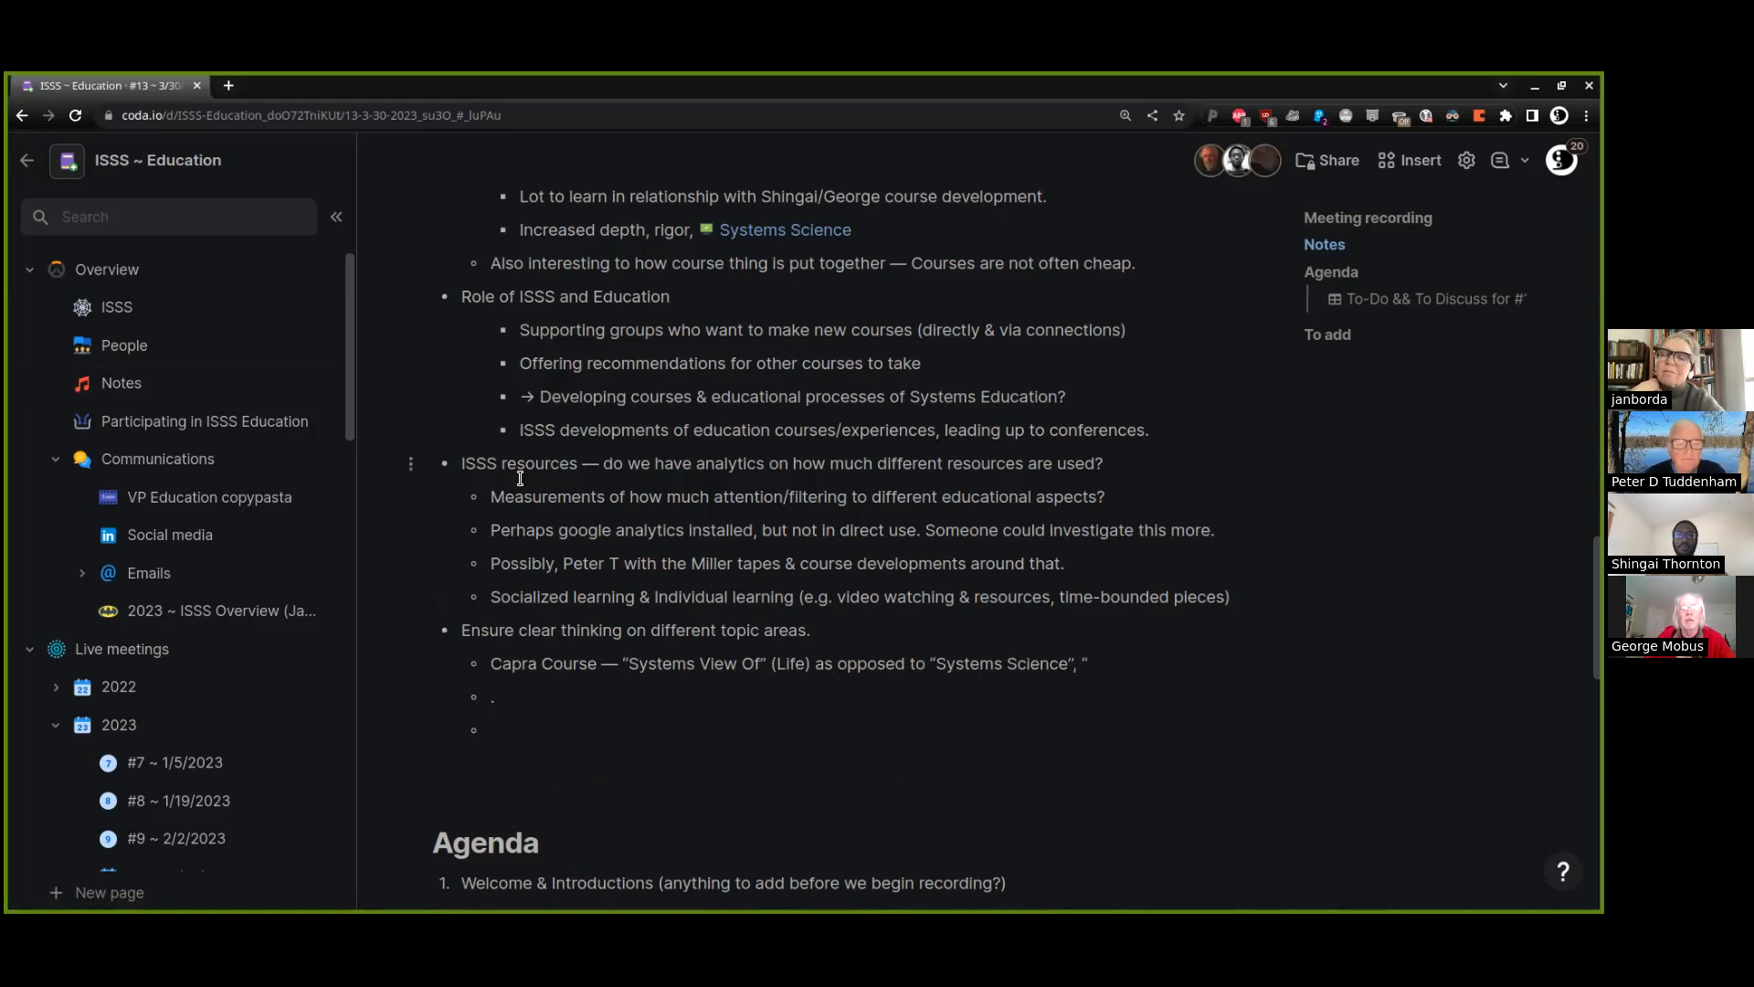
text("Thinking",)
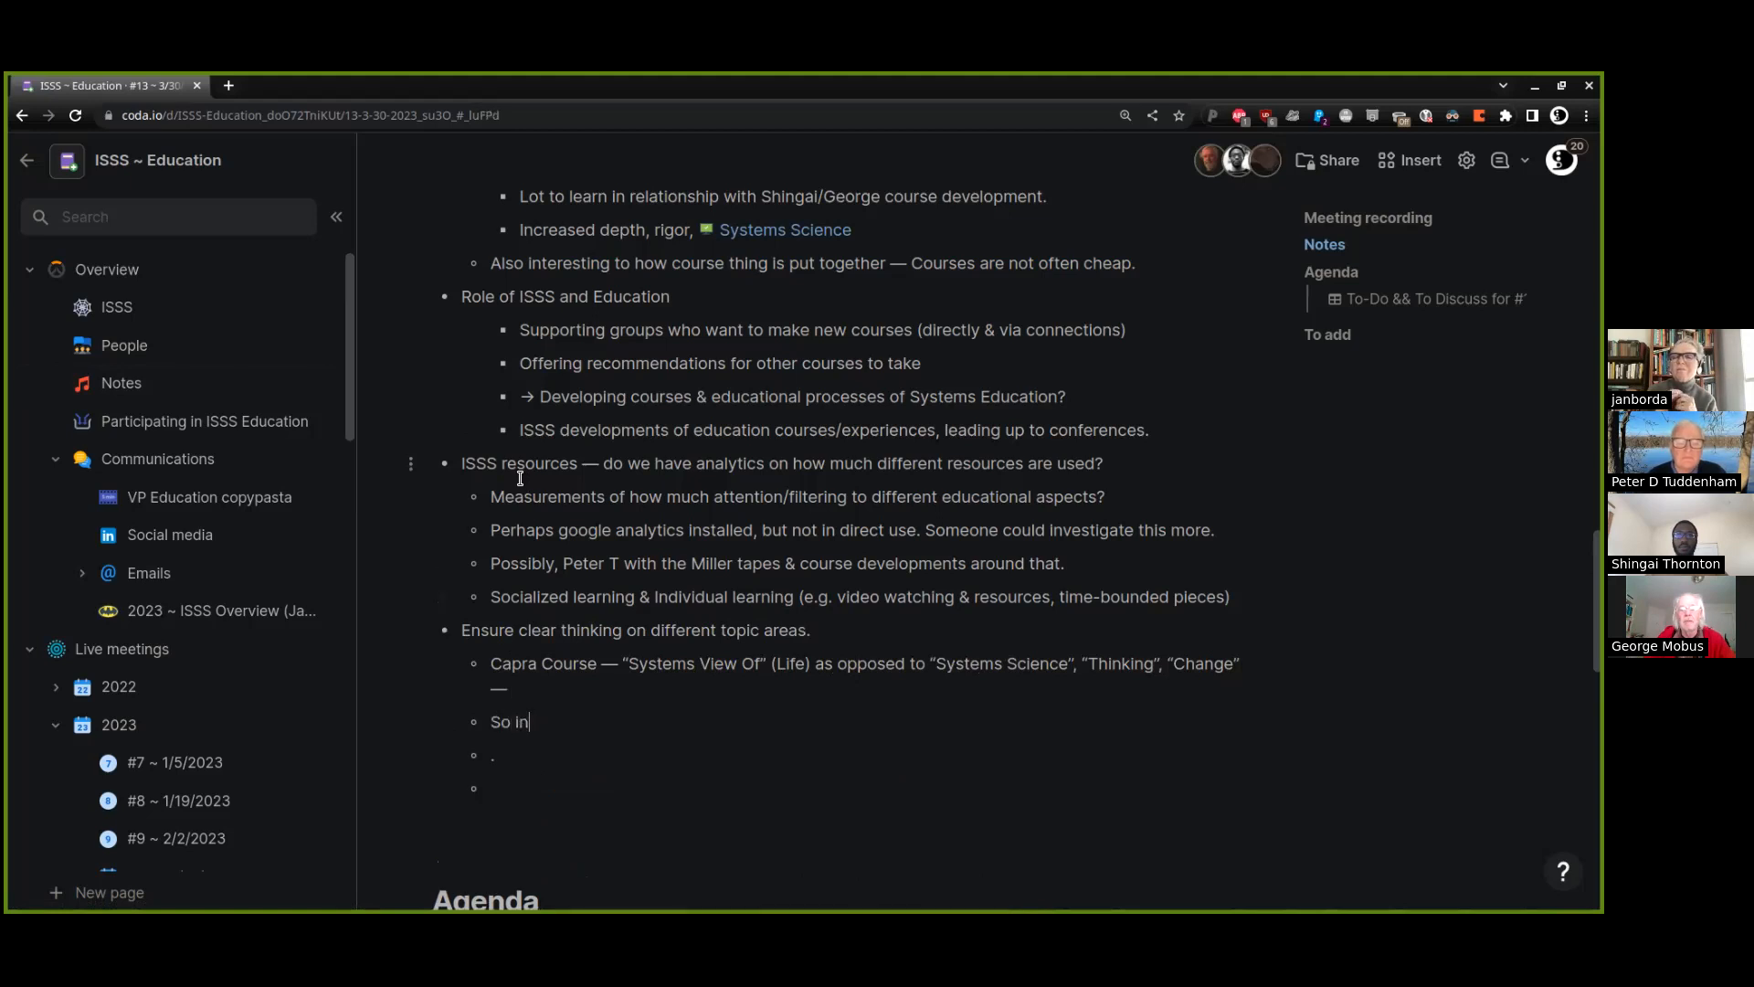
Add a bullet on ISSS course development considerations: for, audience, topic
text(ISSS course)
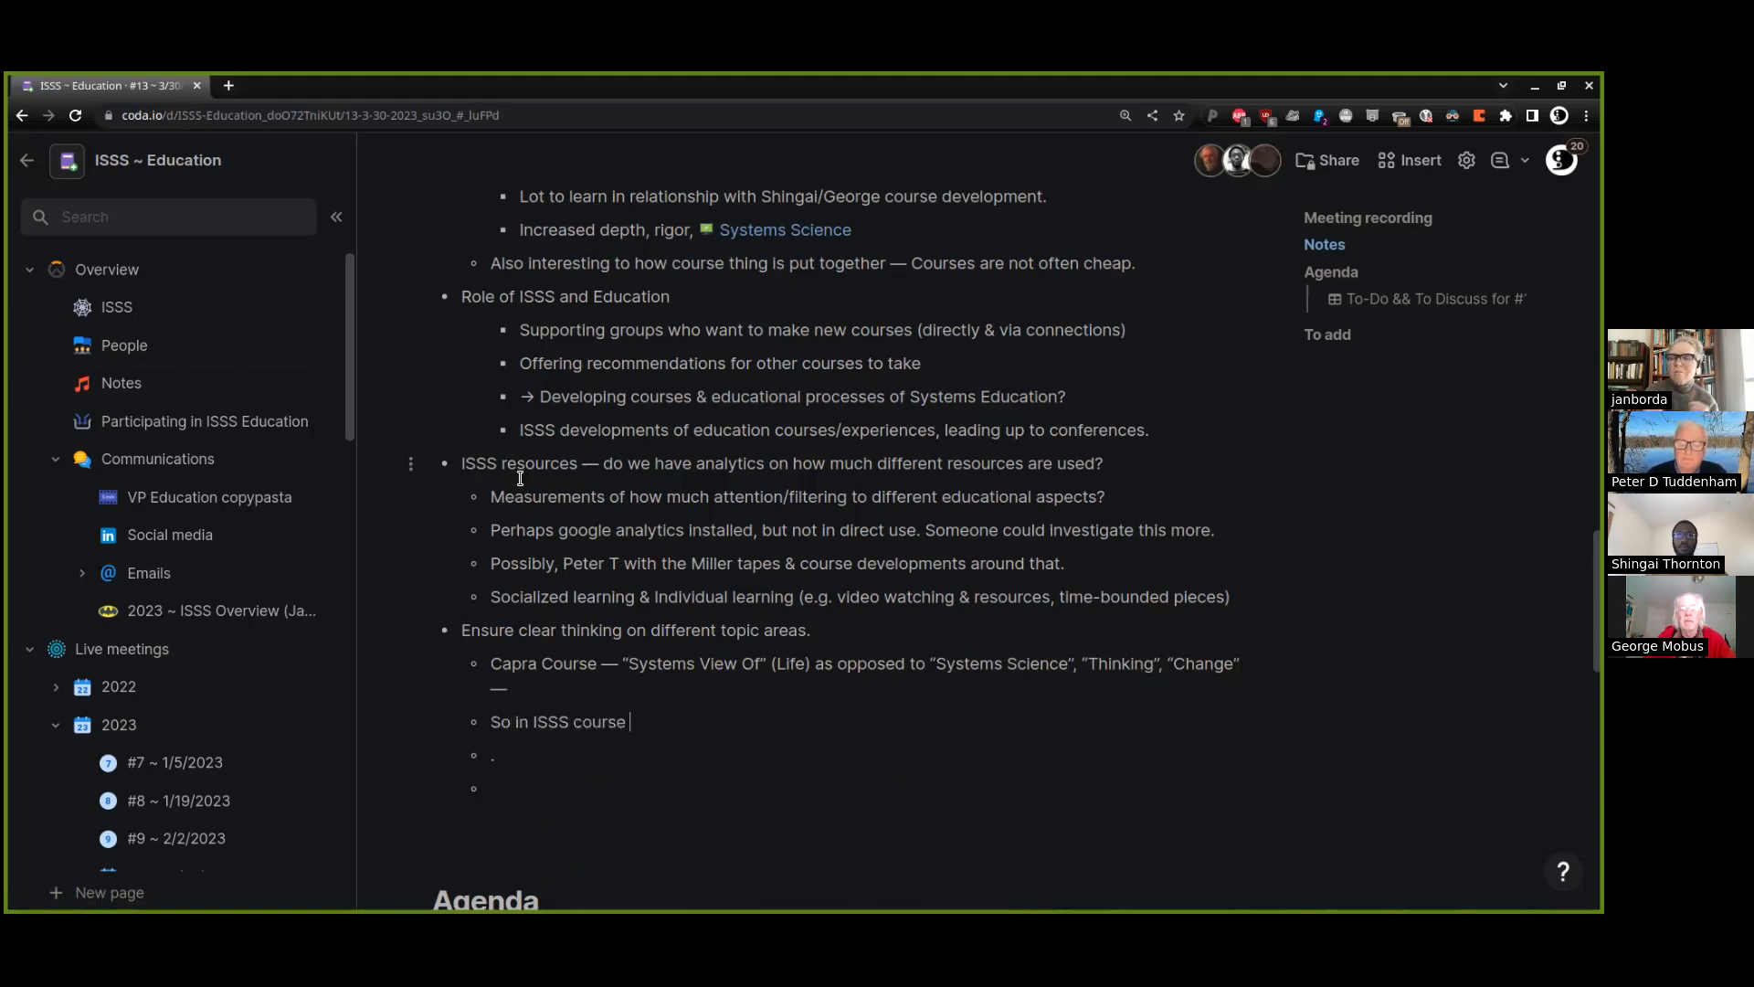
text(develo)
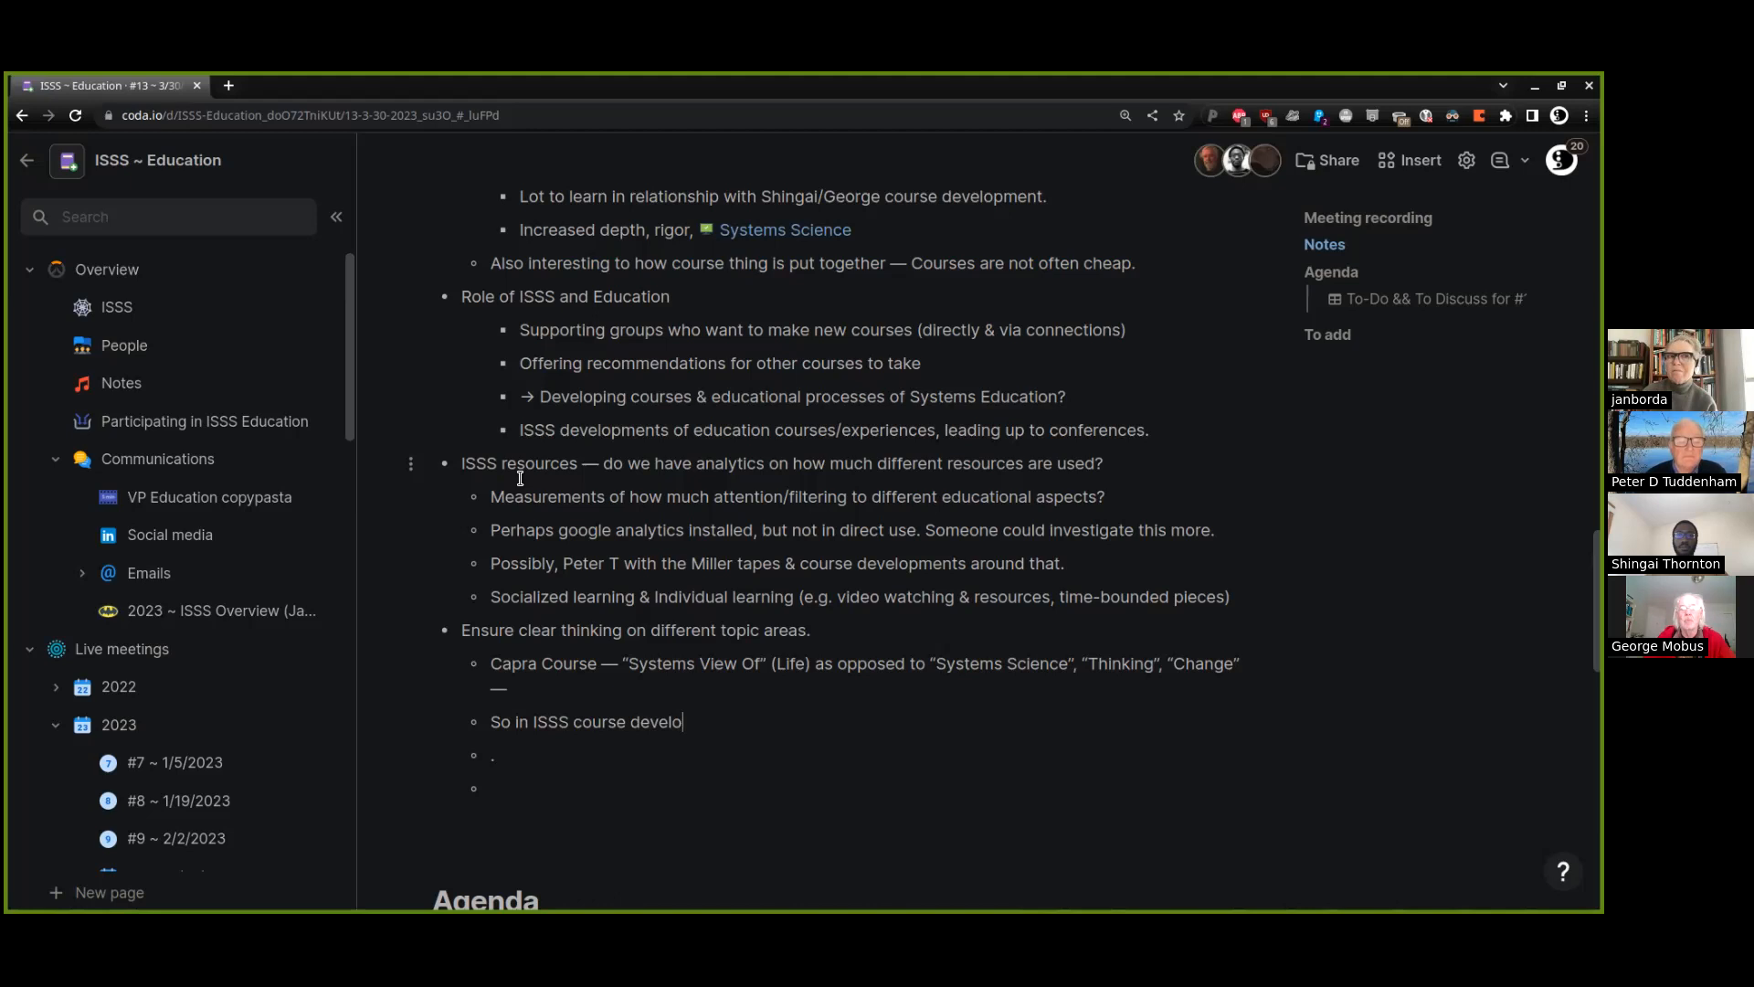
text(pment,)
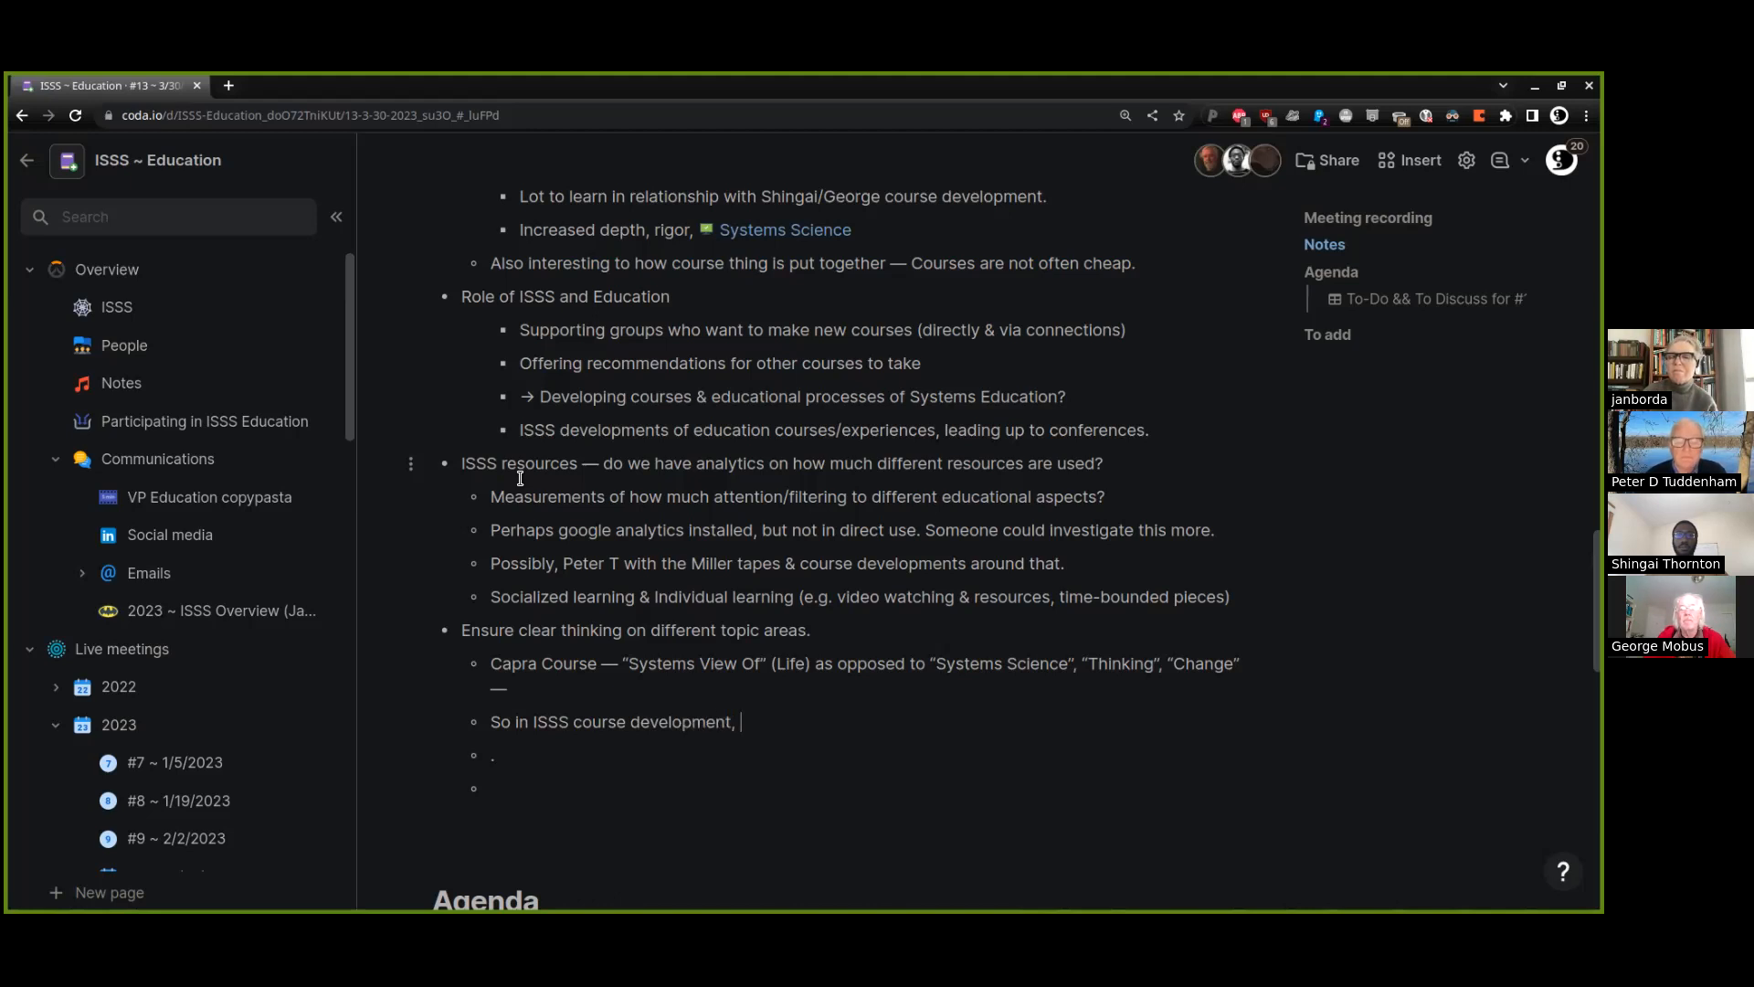
text(considerations)
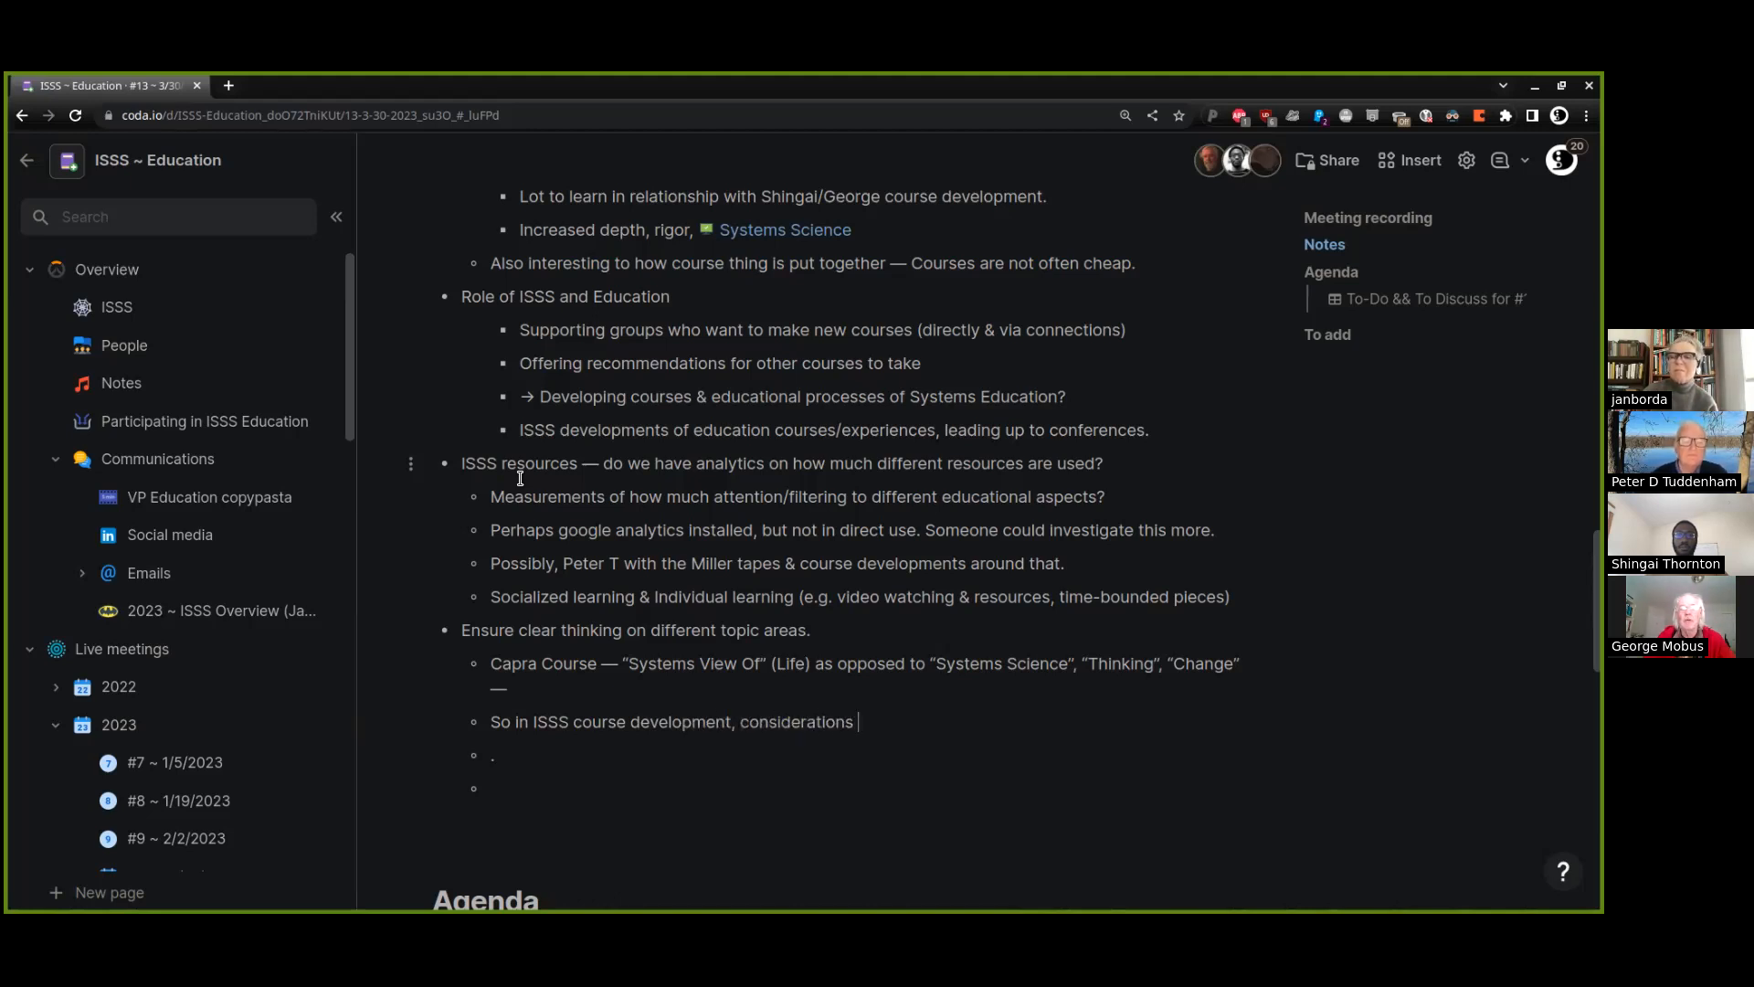
text(of course)
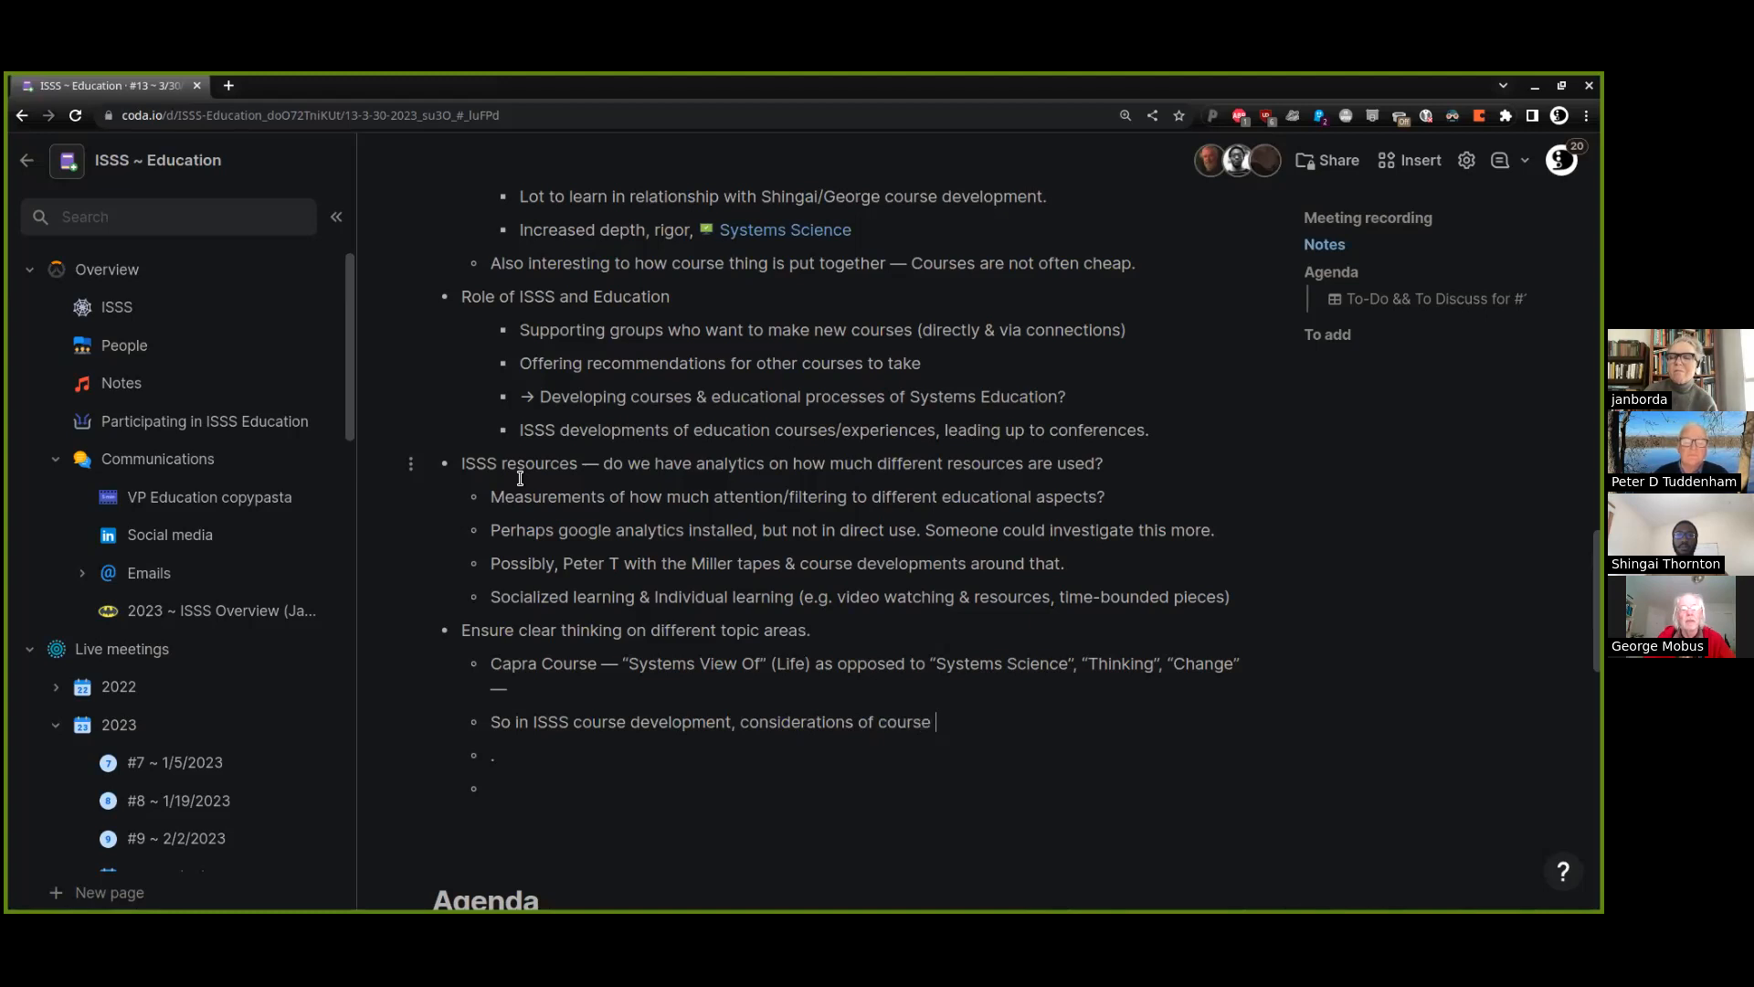
text(For,)
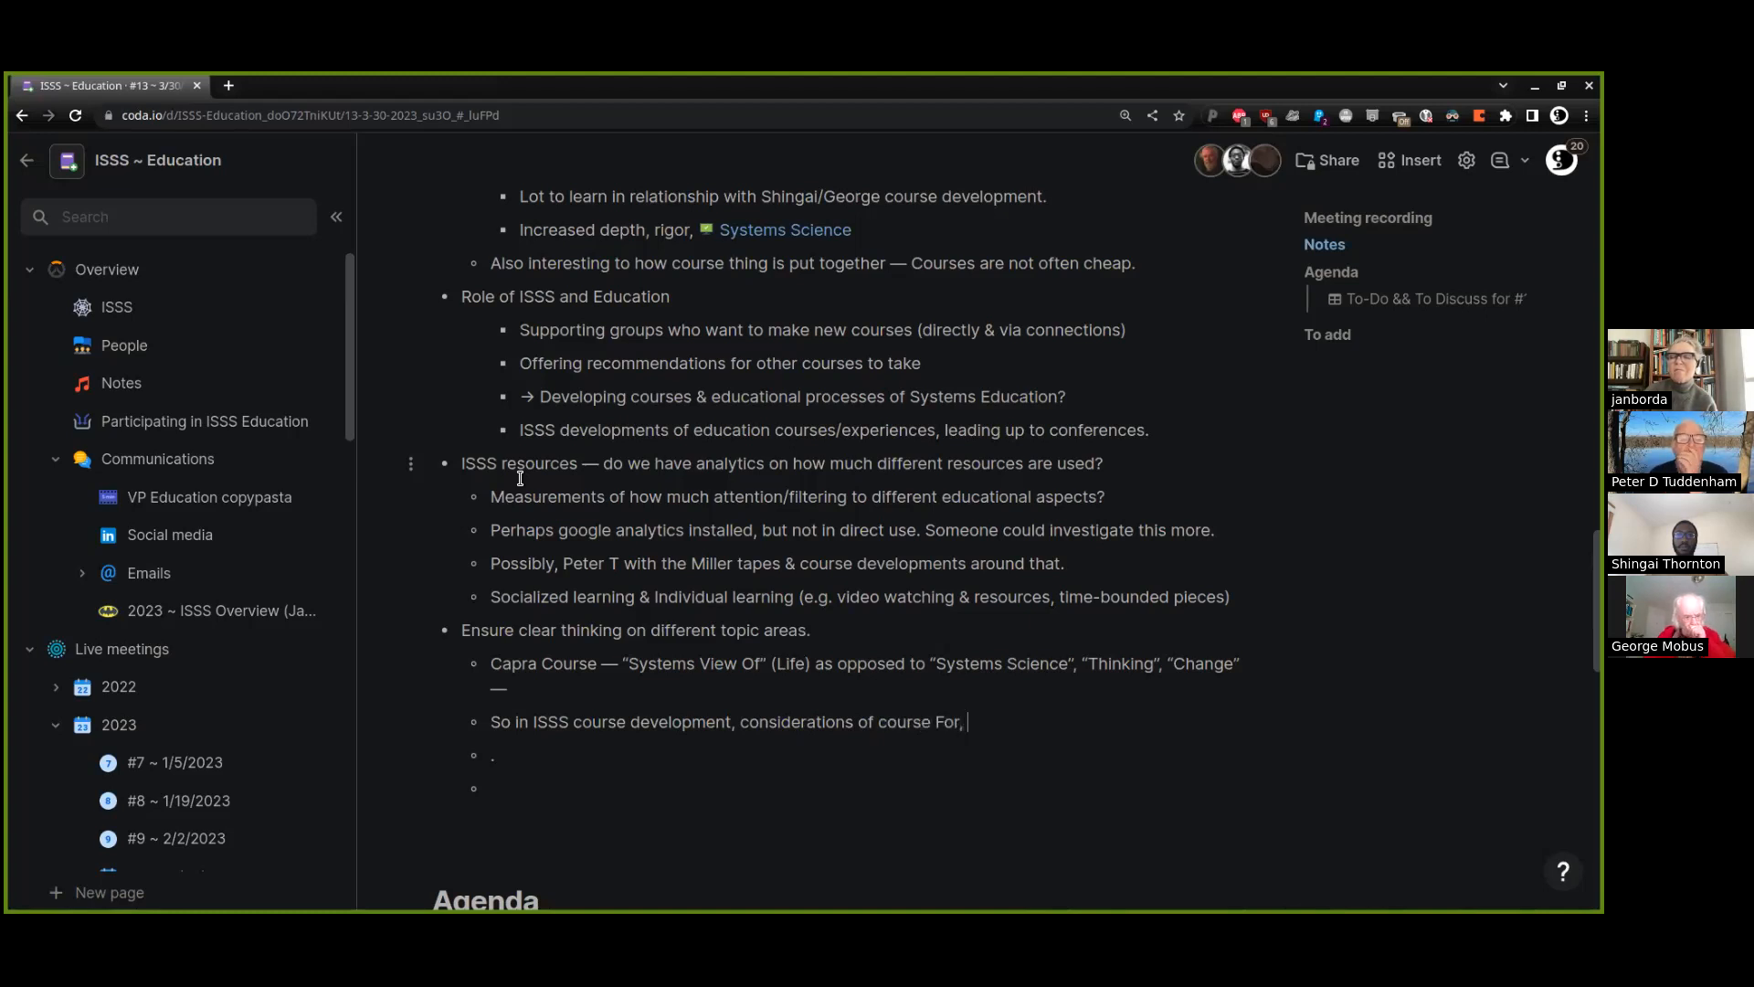
text(audience,)
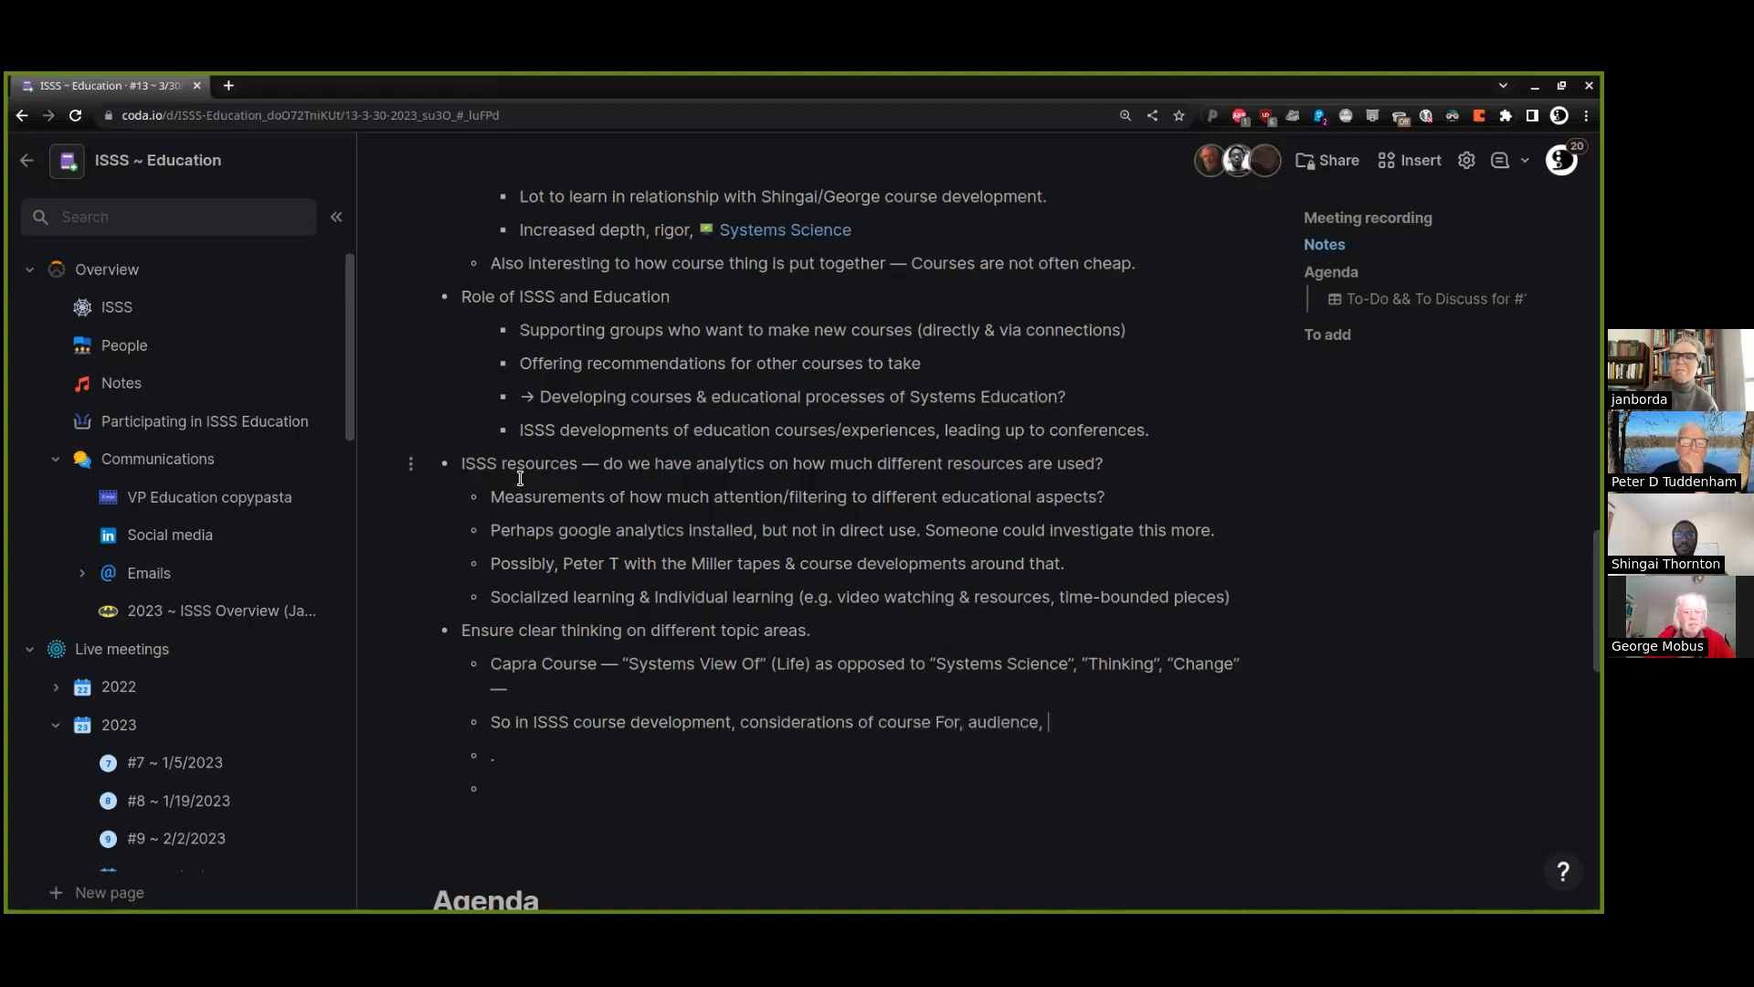
text(topic.)
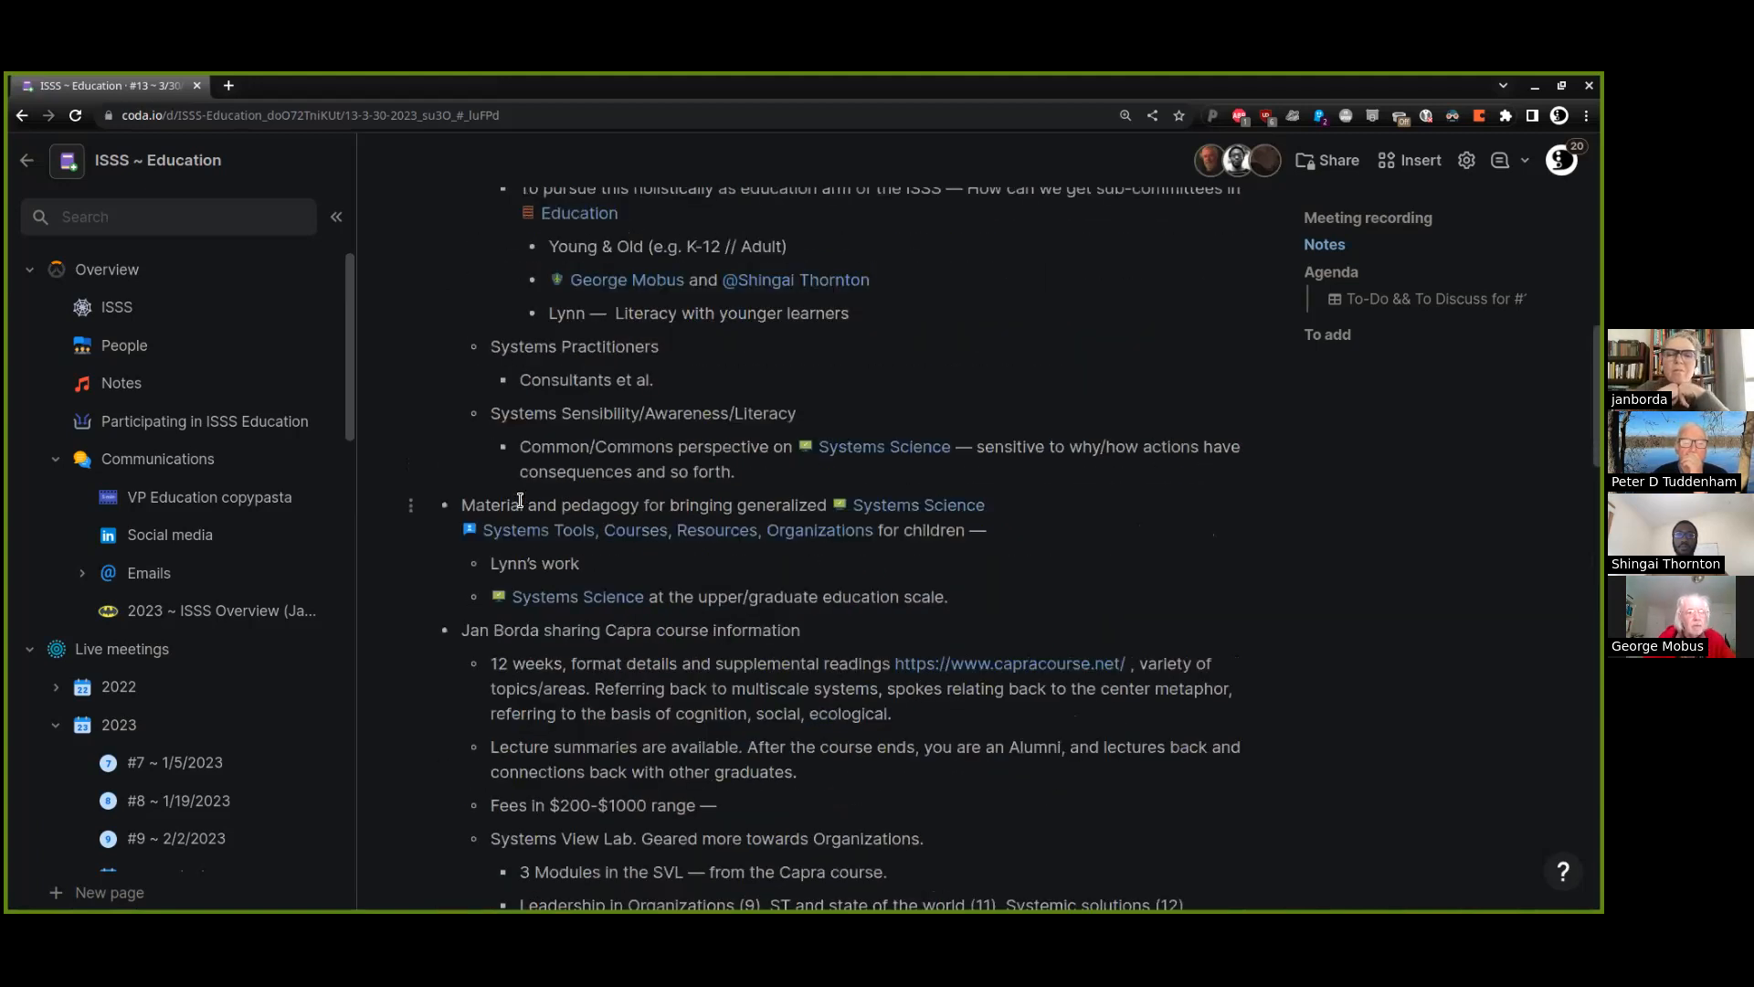
Scroll through the meeting notes around the George Mobus Systems Science block
scroll(up, 3)
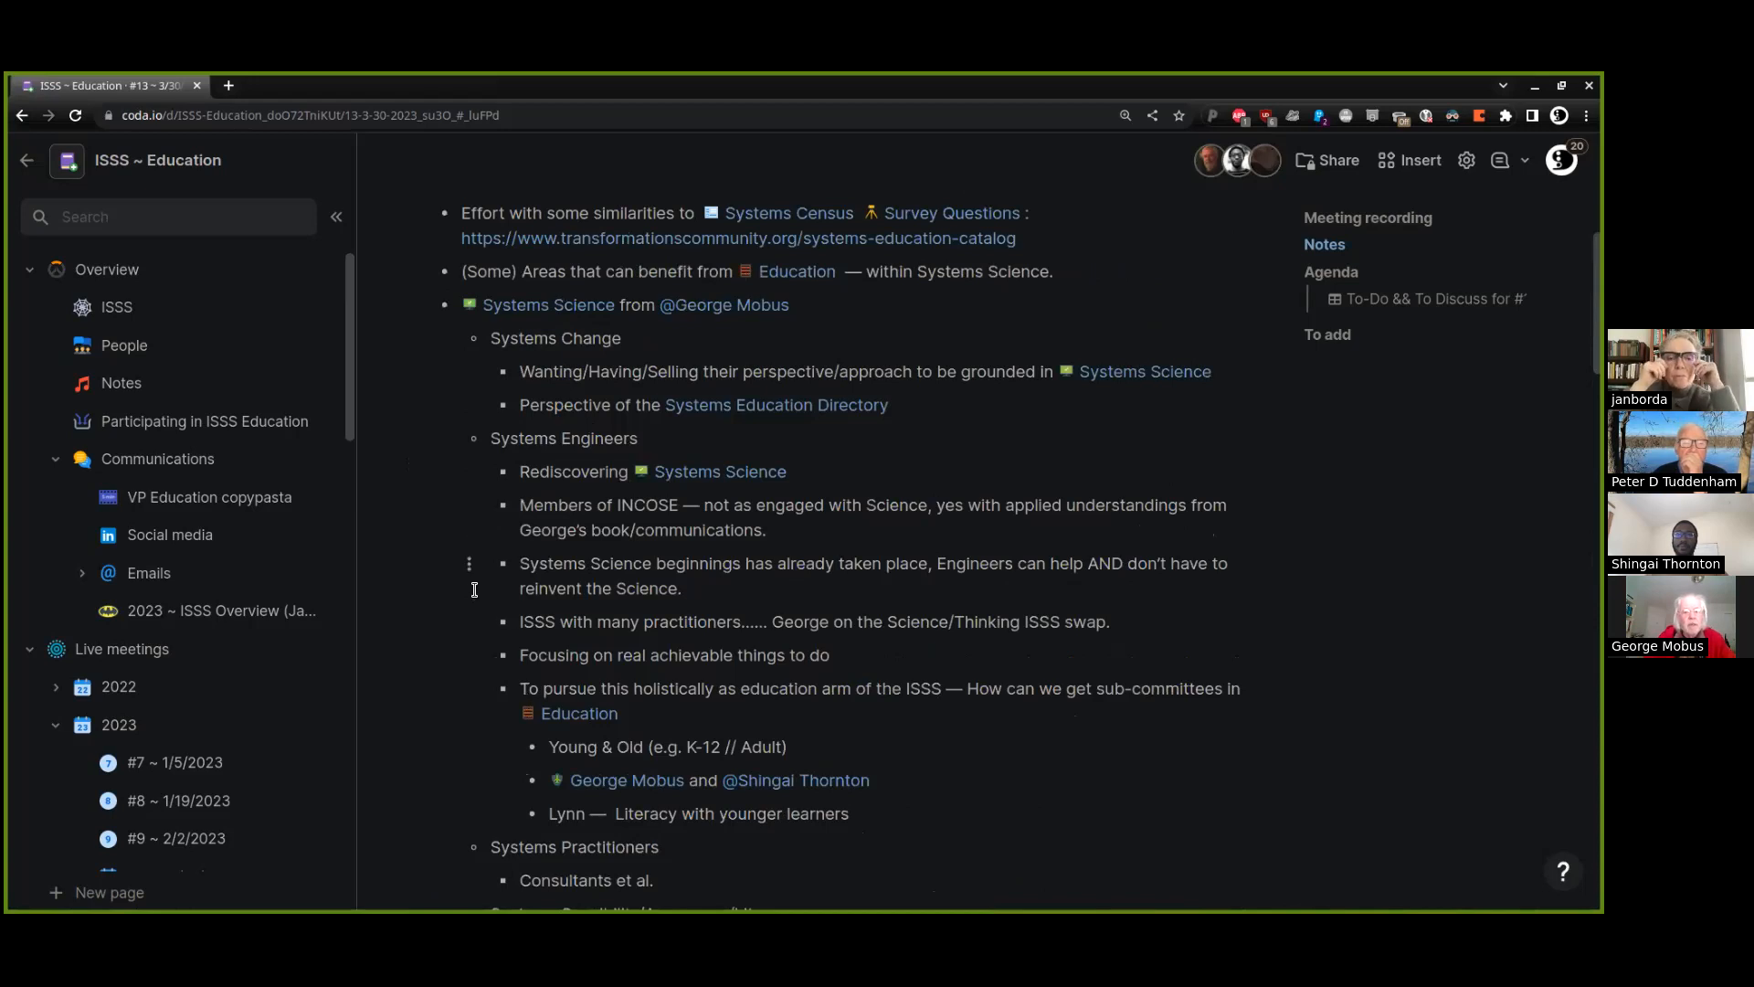
scroll(up, 3)
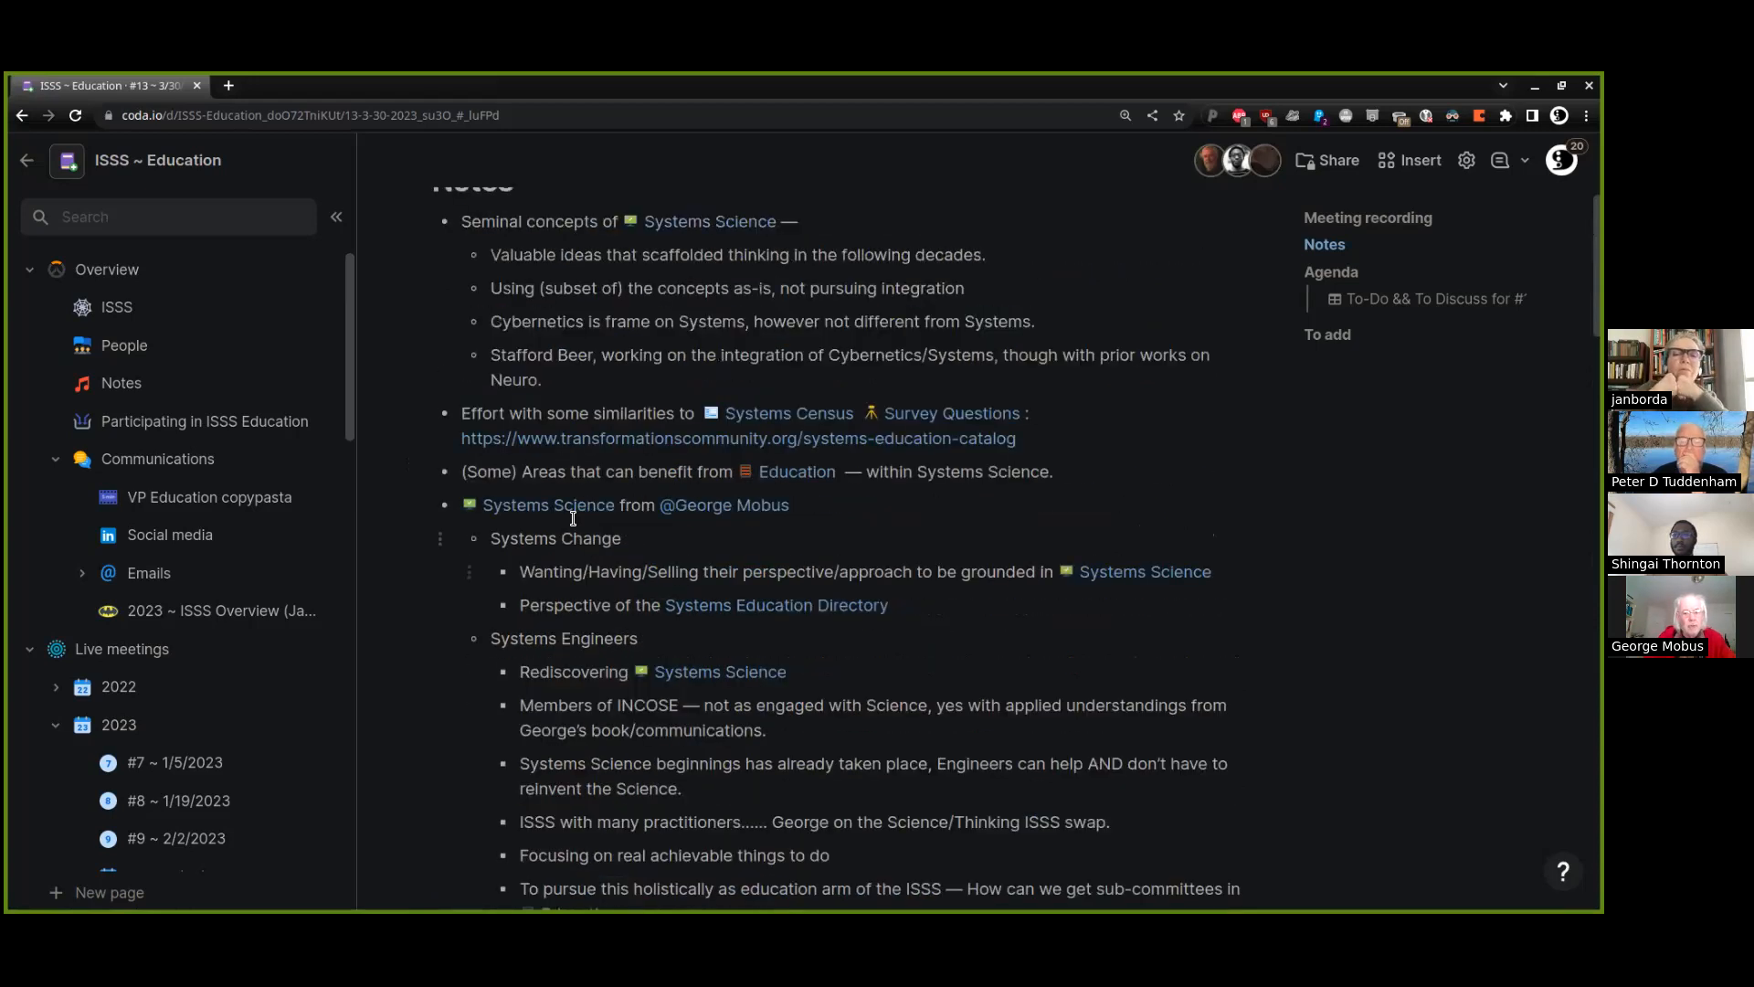
scroll(down, 3)
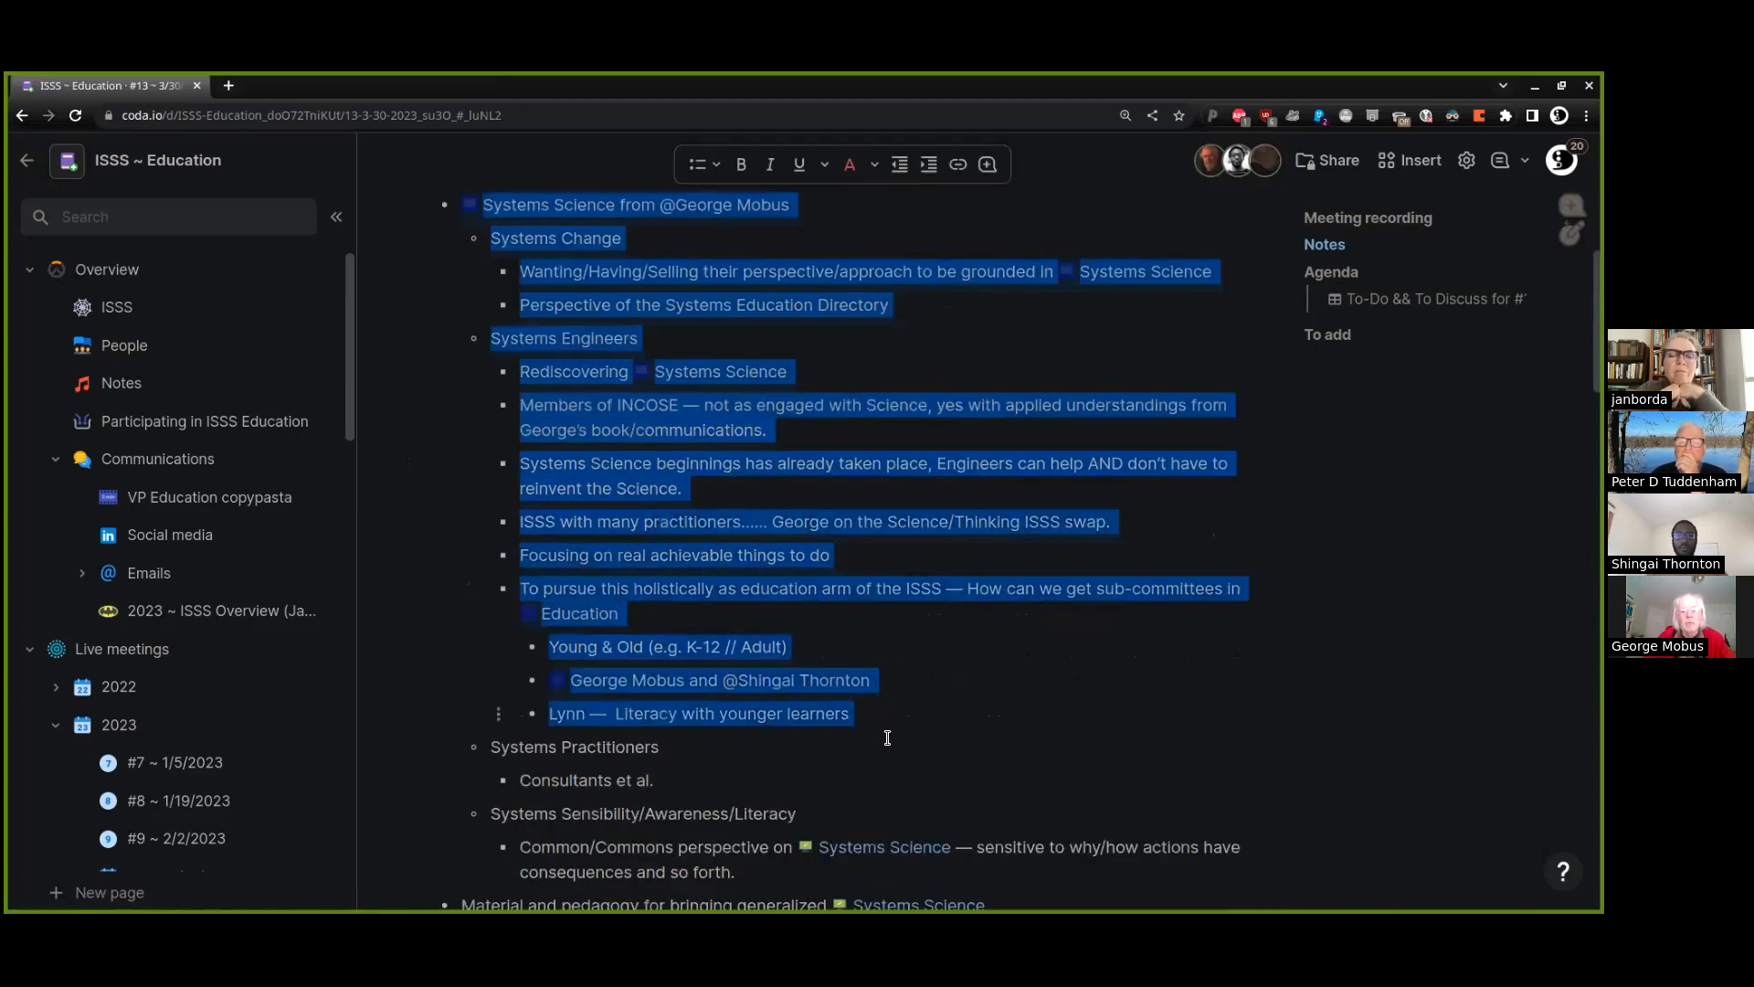
scroll(down, 3)
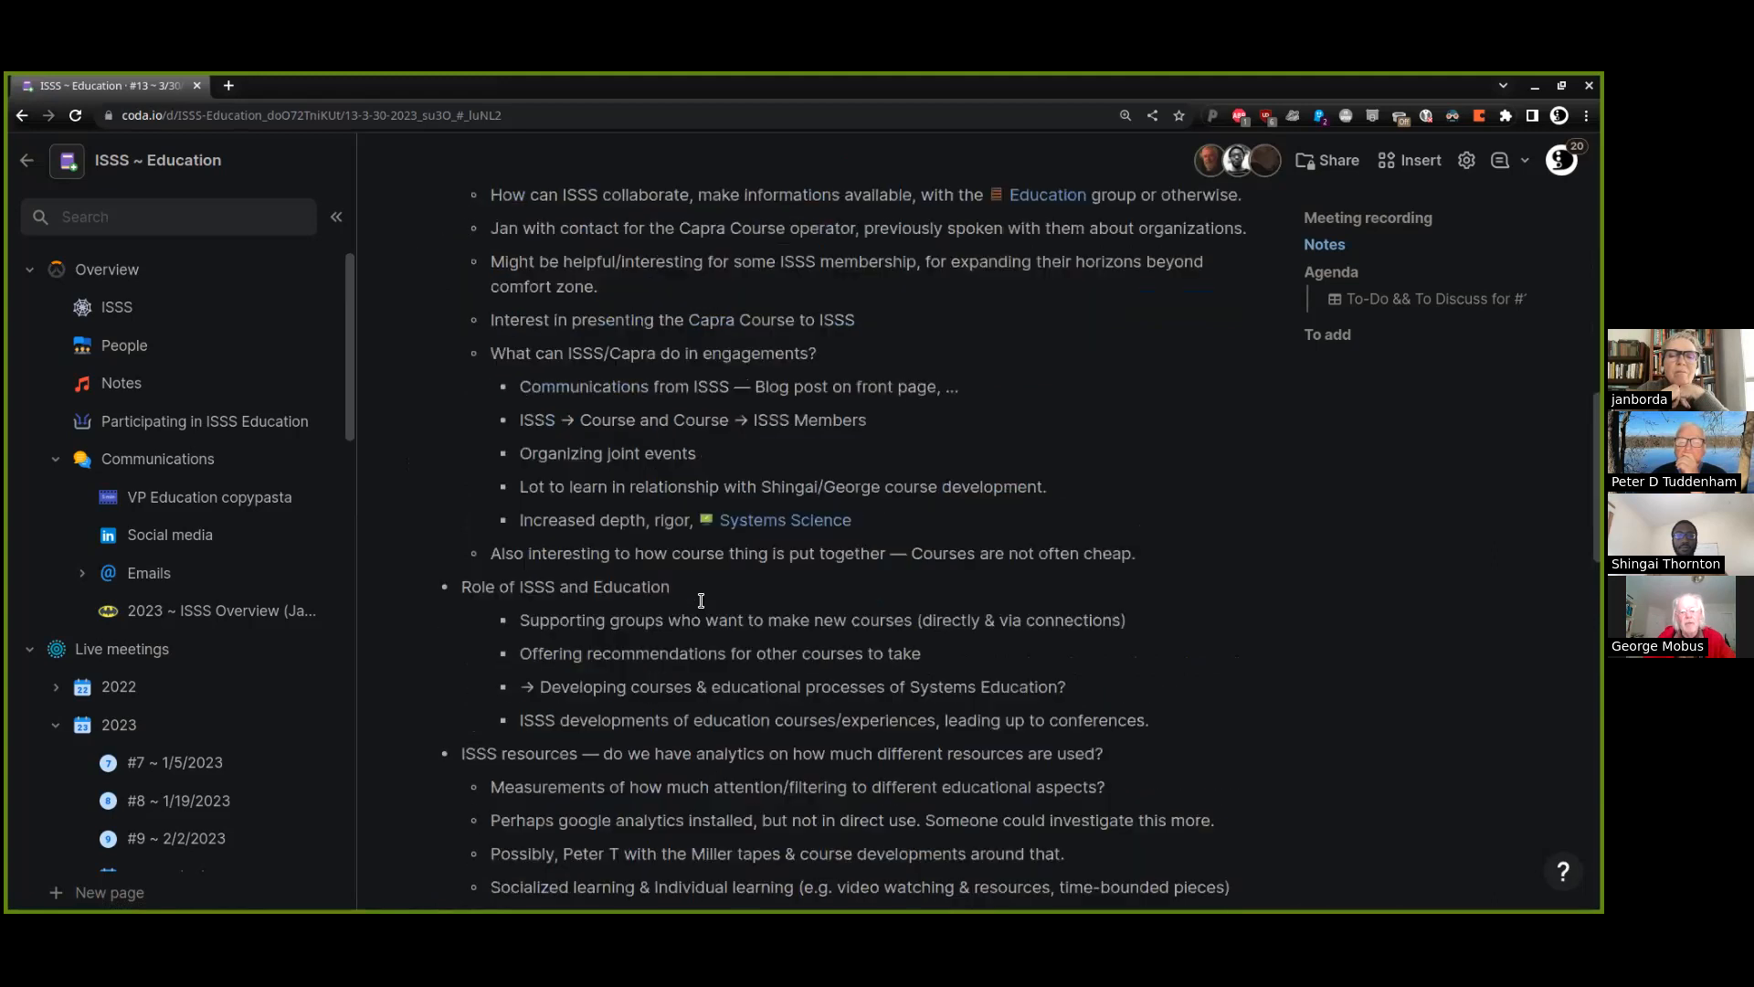
scroll(down, 3)
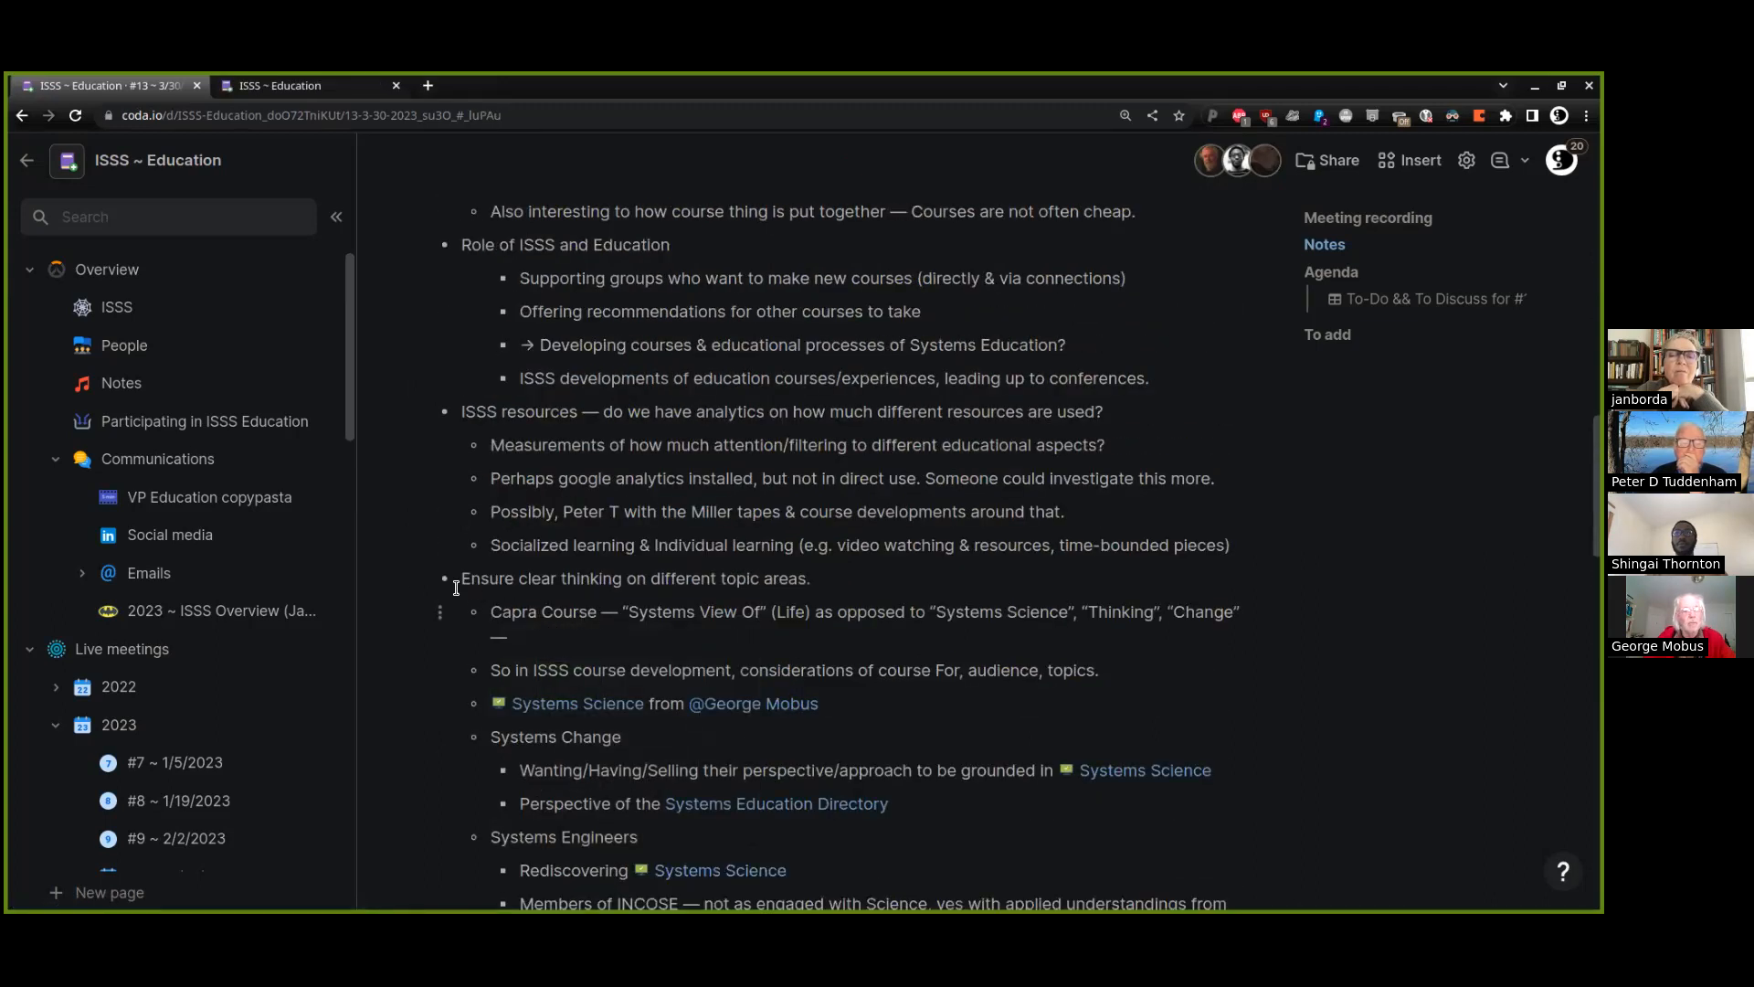
scroll(down, 3)
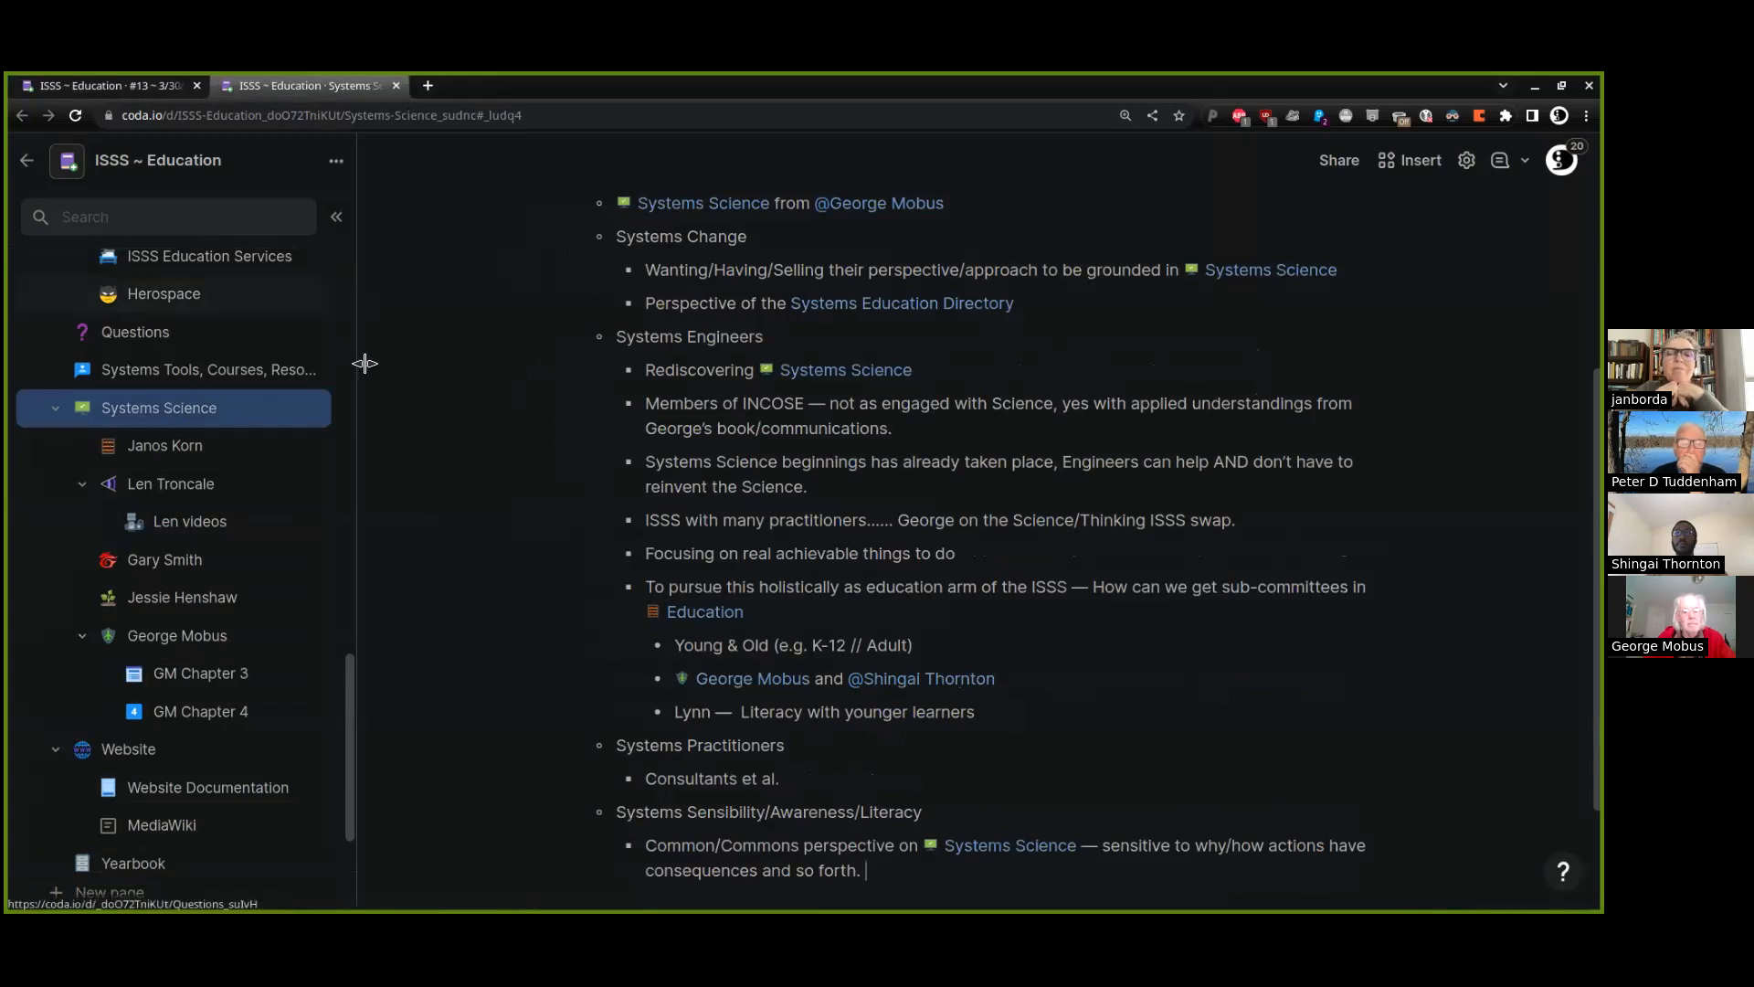
Check the meeting notes tab for the removed section, then return to the Systems Science page
click(106, 86)
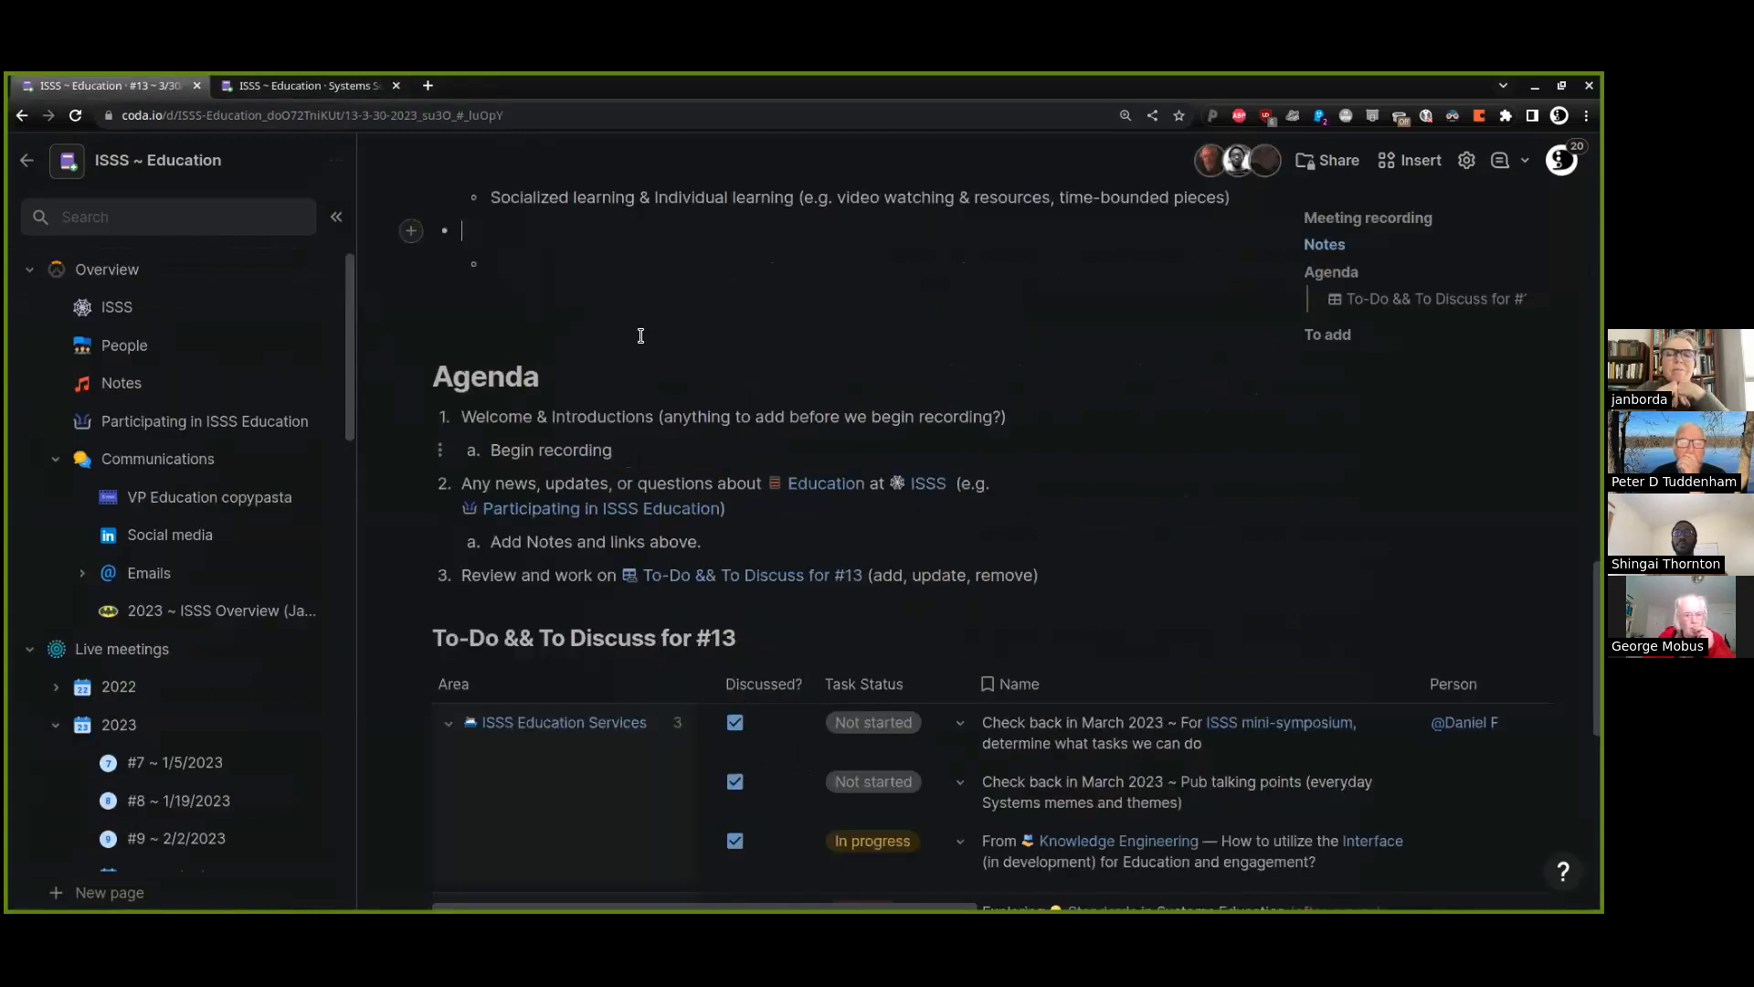
scroll(up, 3)
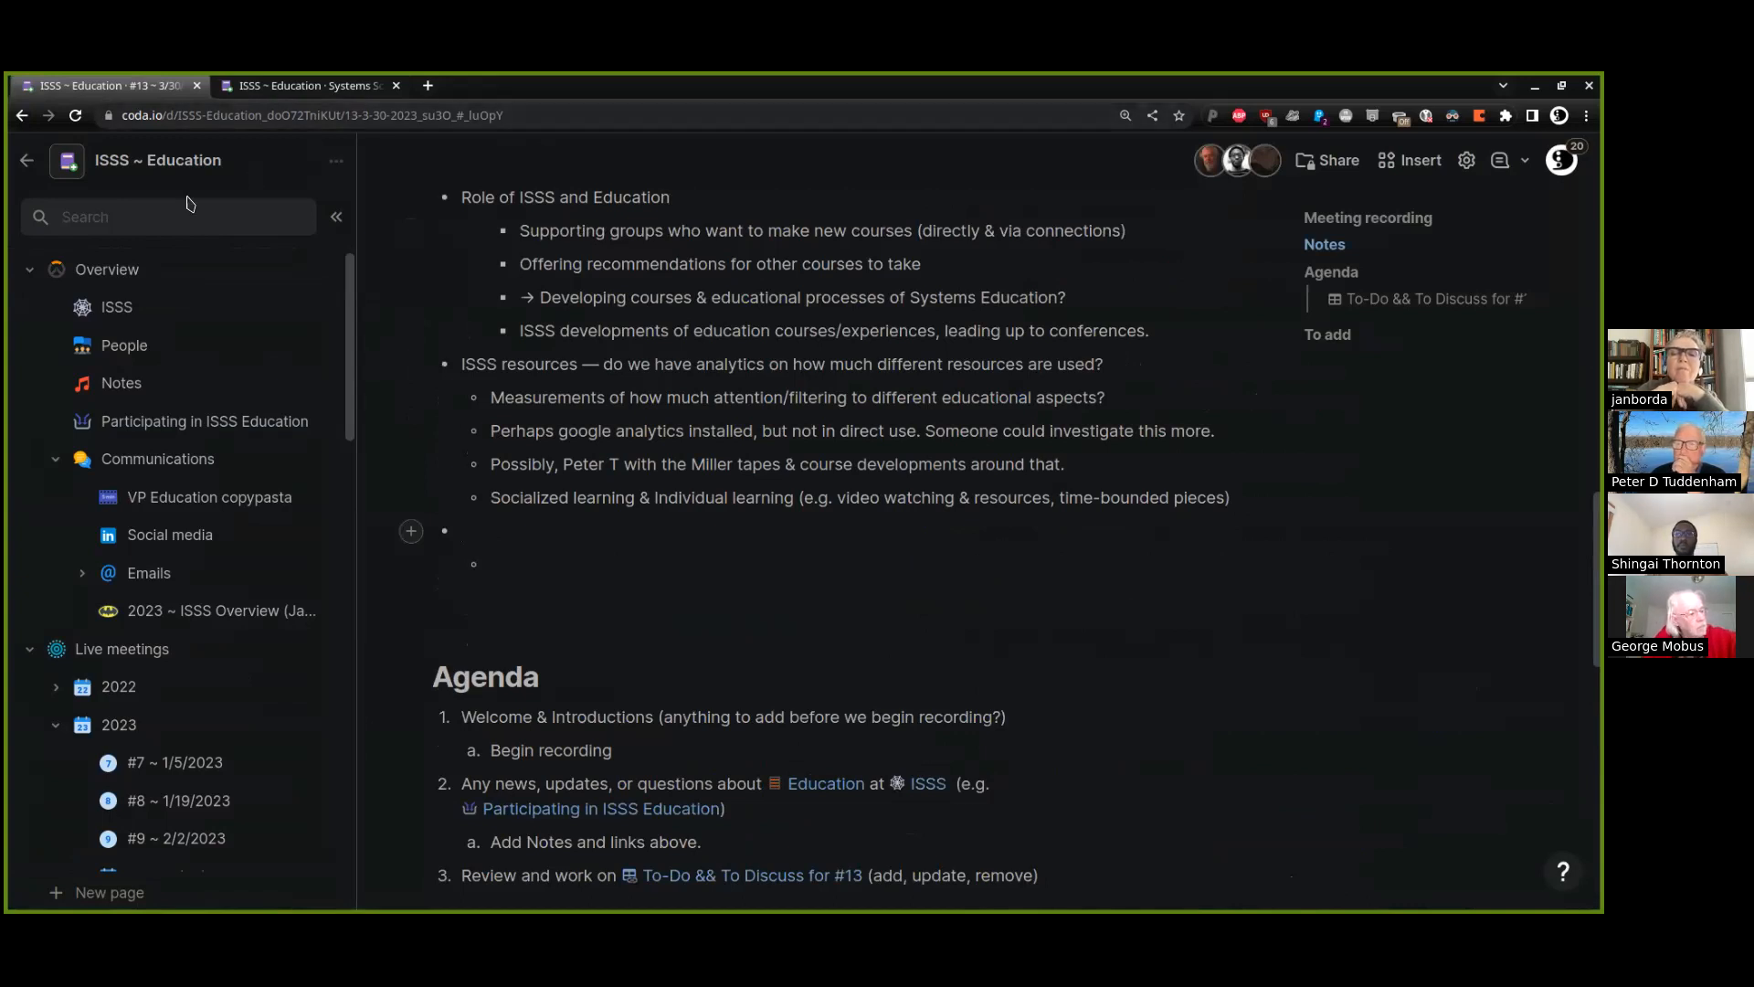
mouse_move(716, 460)
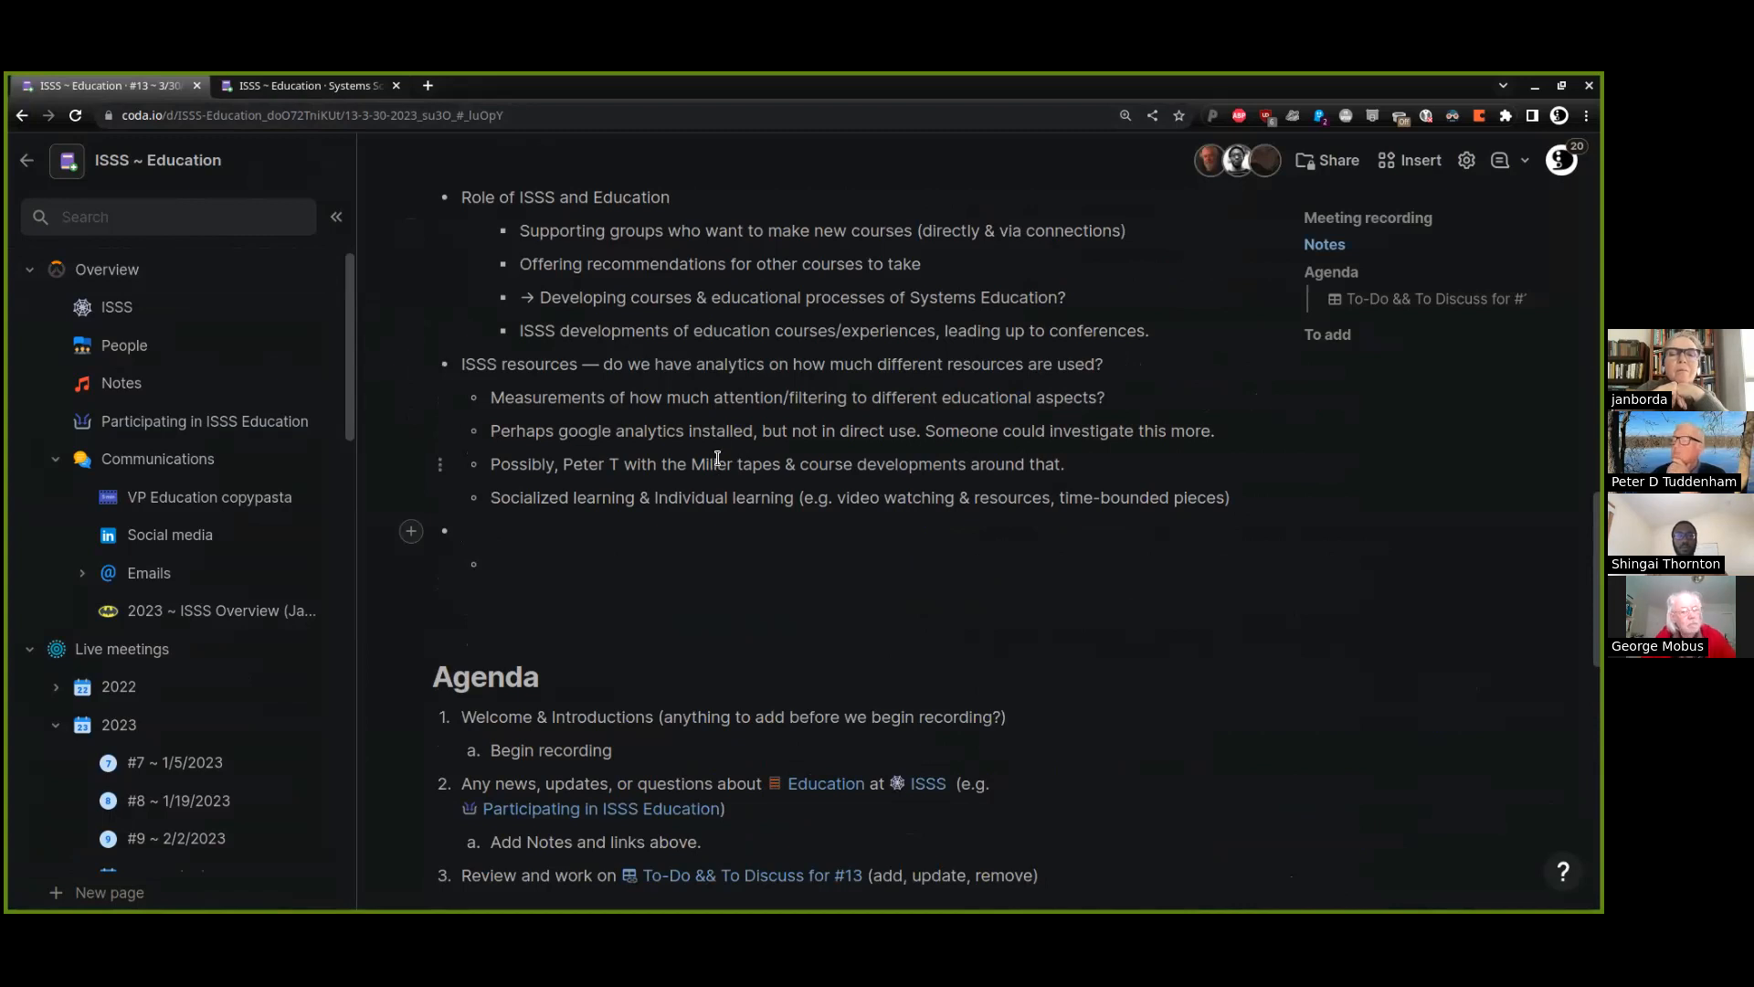
mouse_move(743, 369)
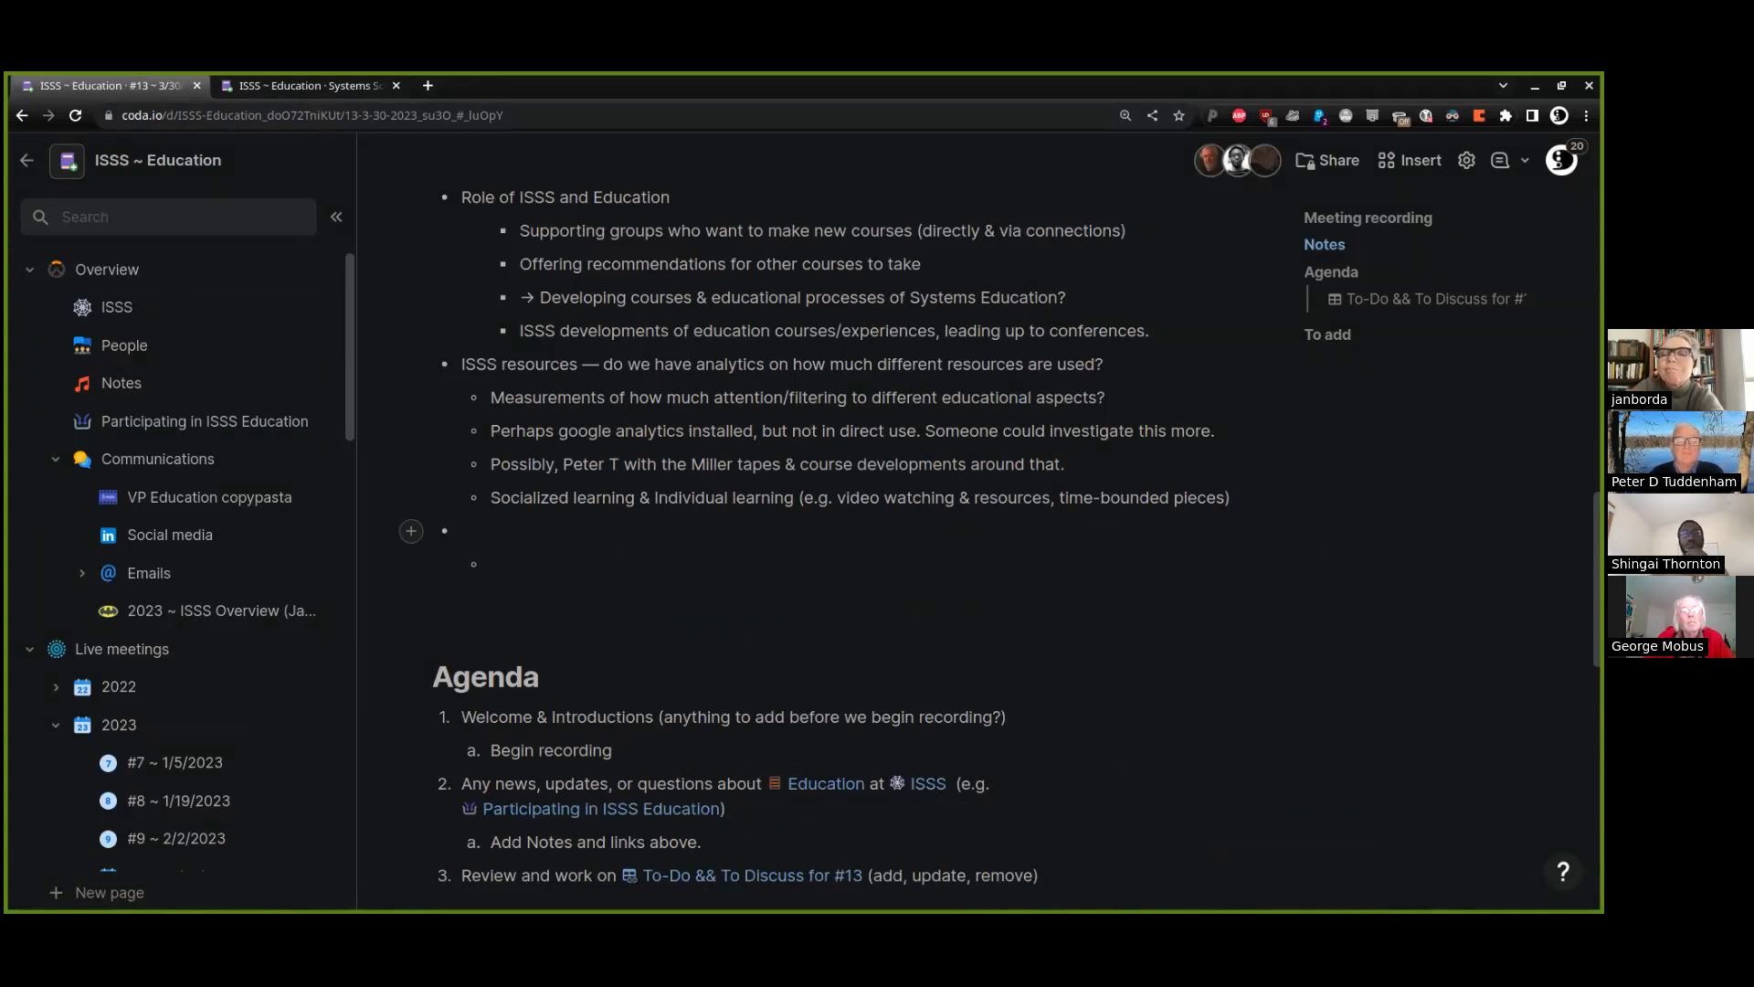
mouse_move(857, 504)
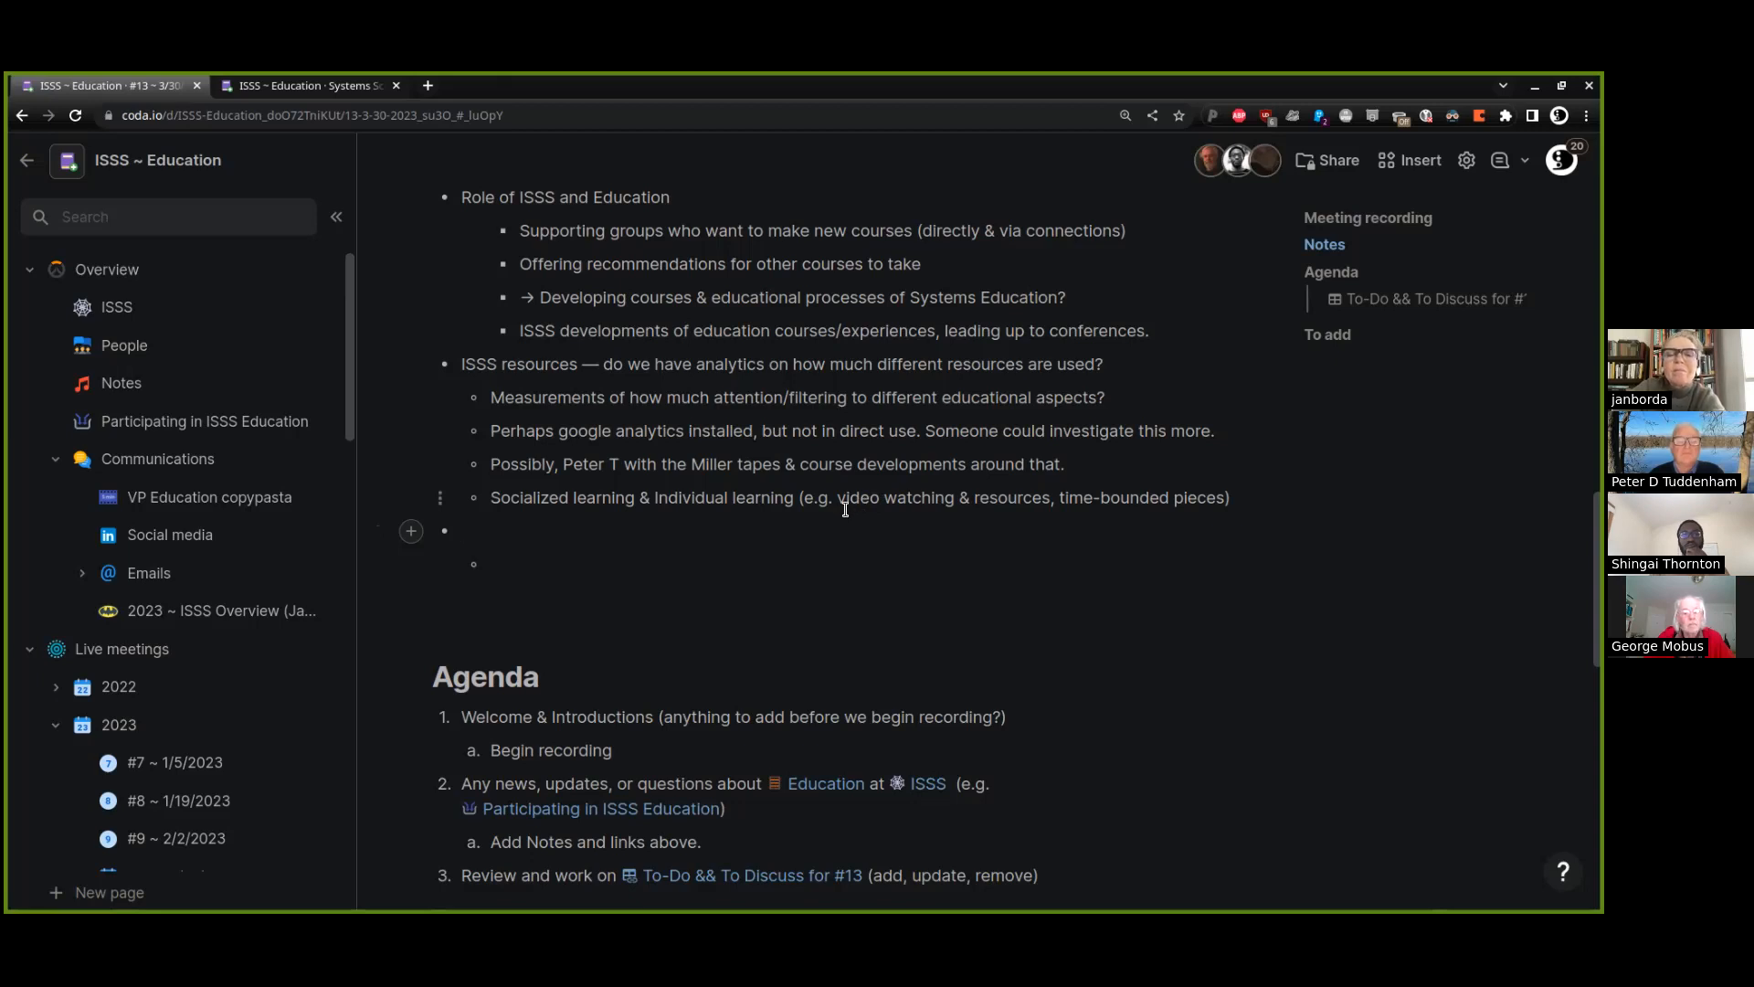
mouse_move(840, 468)
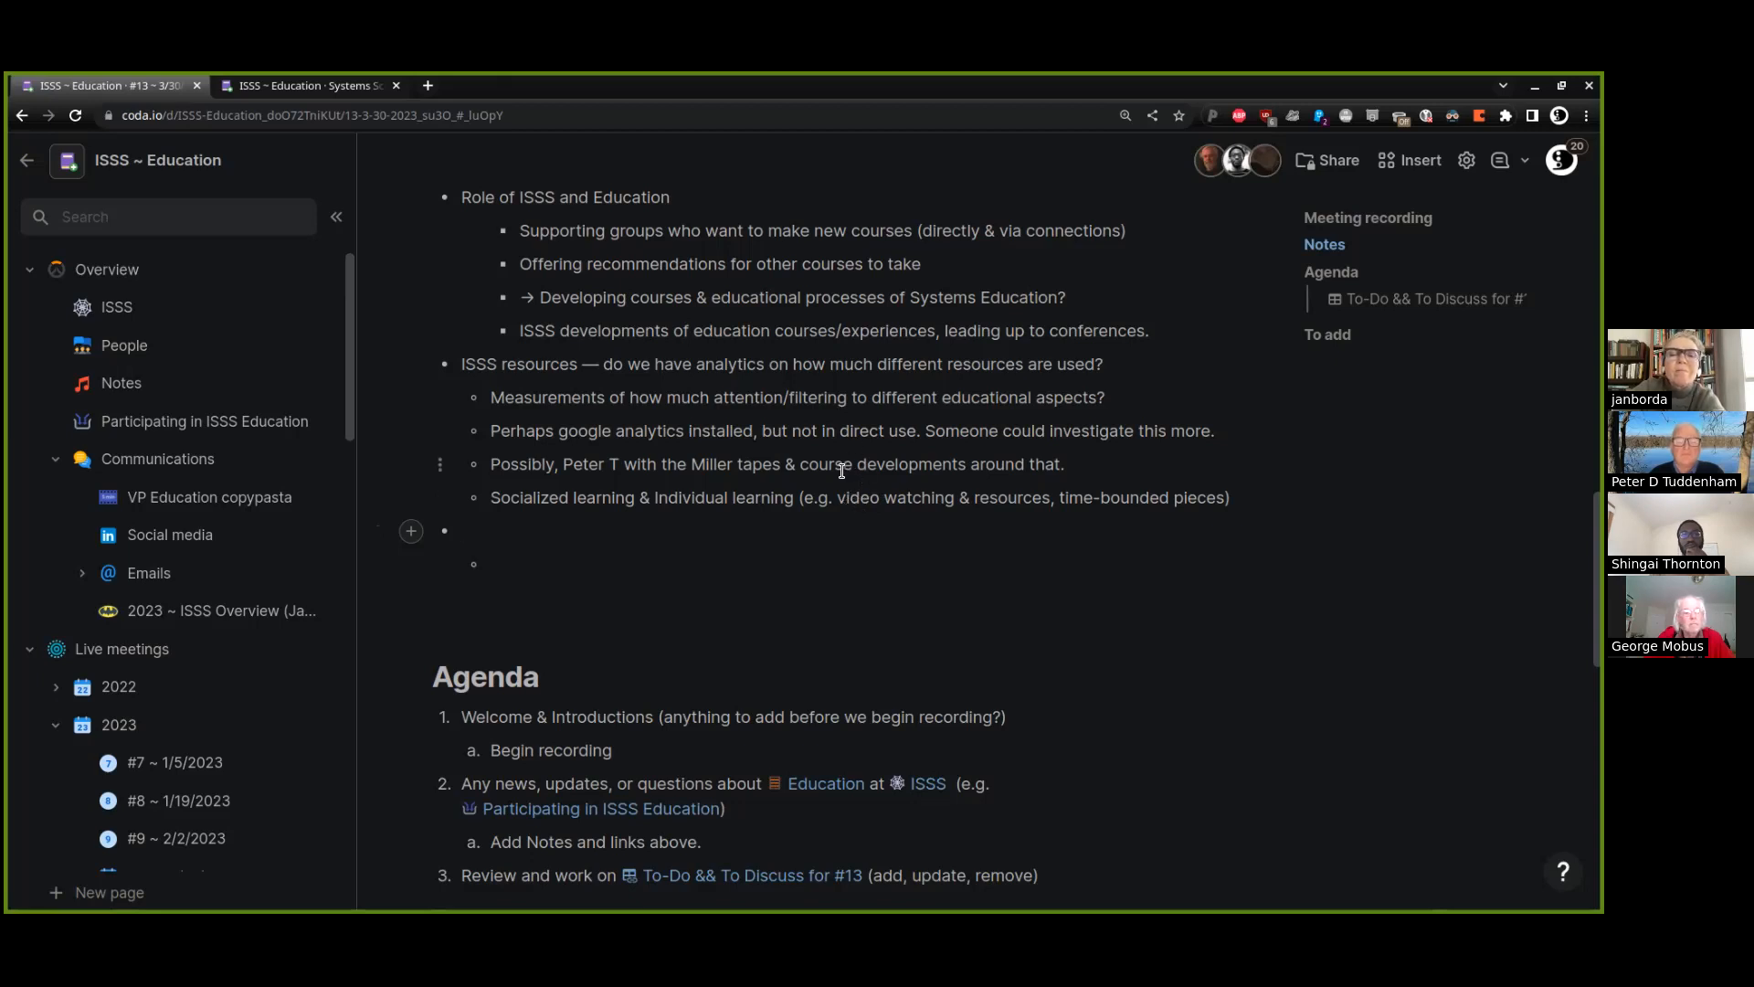
mouse_move(814, 468)
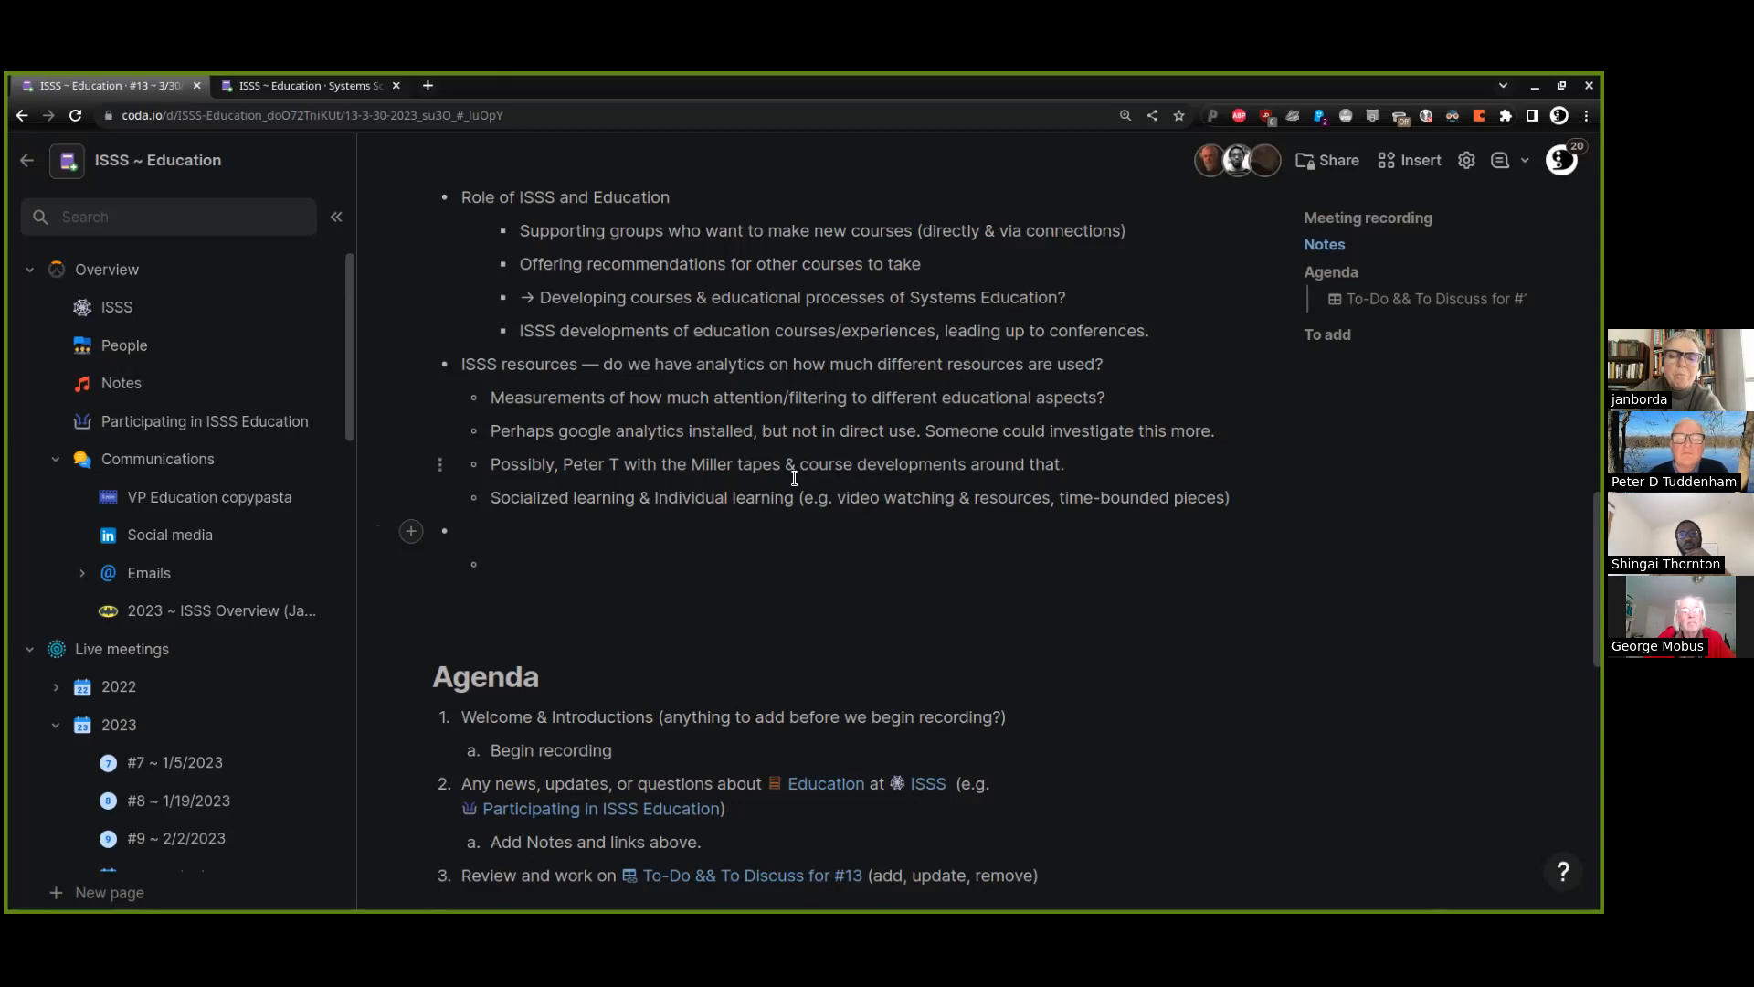
mouse_move(795, 475)
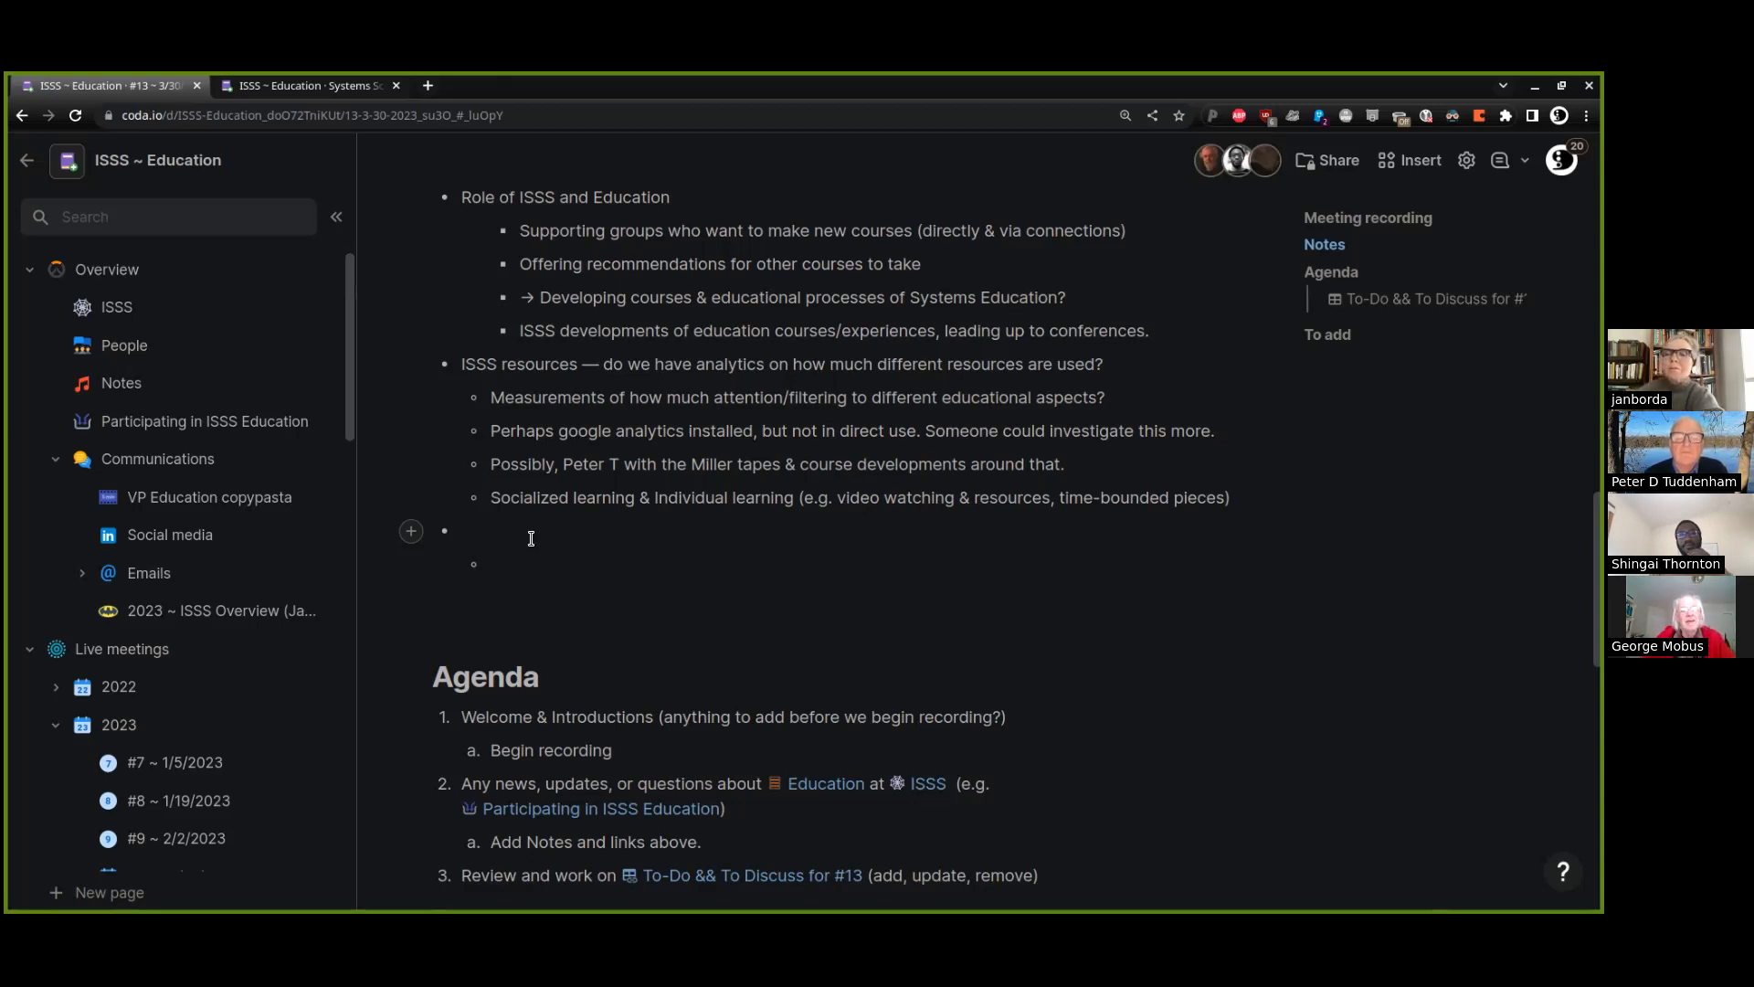
click(307, 86)
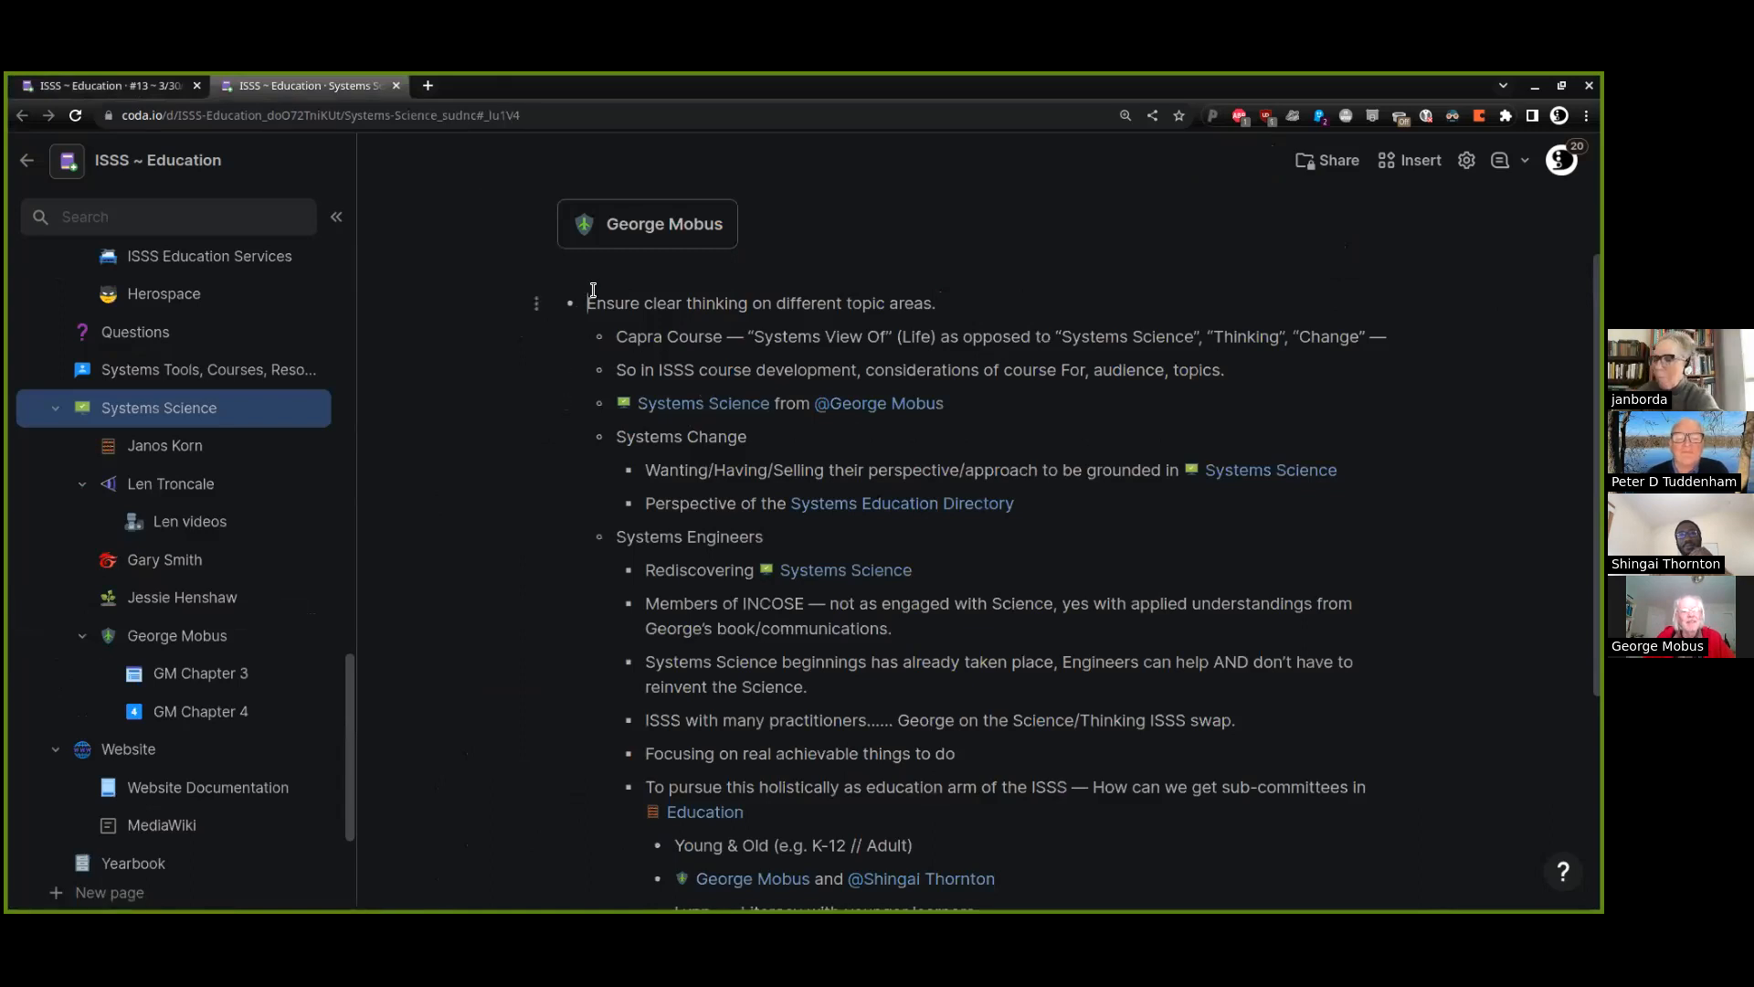
Add a 'Cart & Horse.' bullet and a bullet mentioning the linked Systems Science page
text(Cart &)
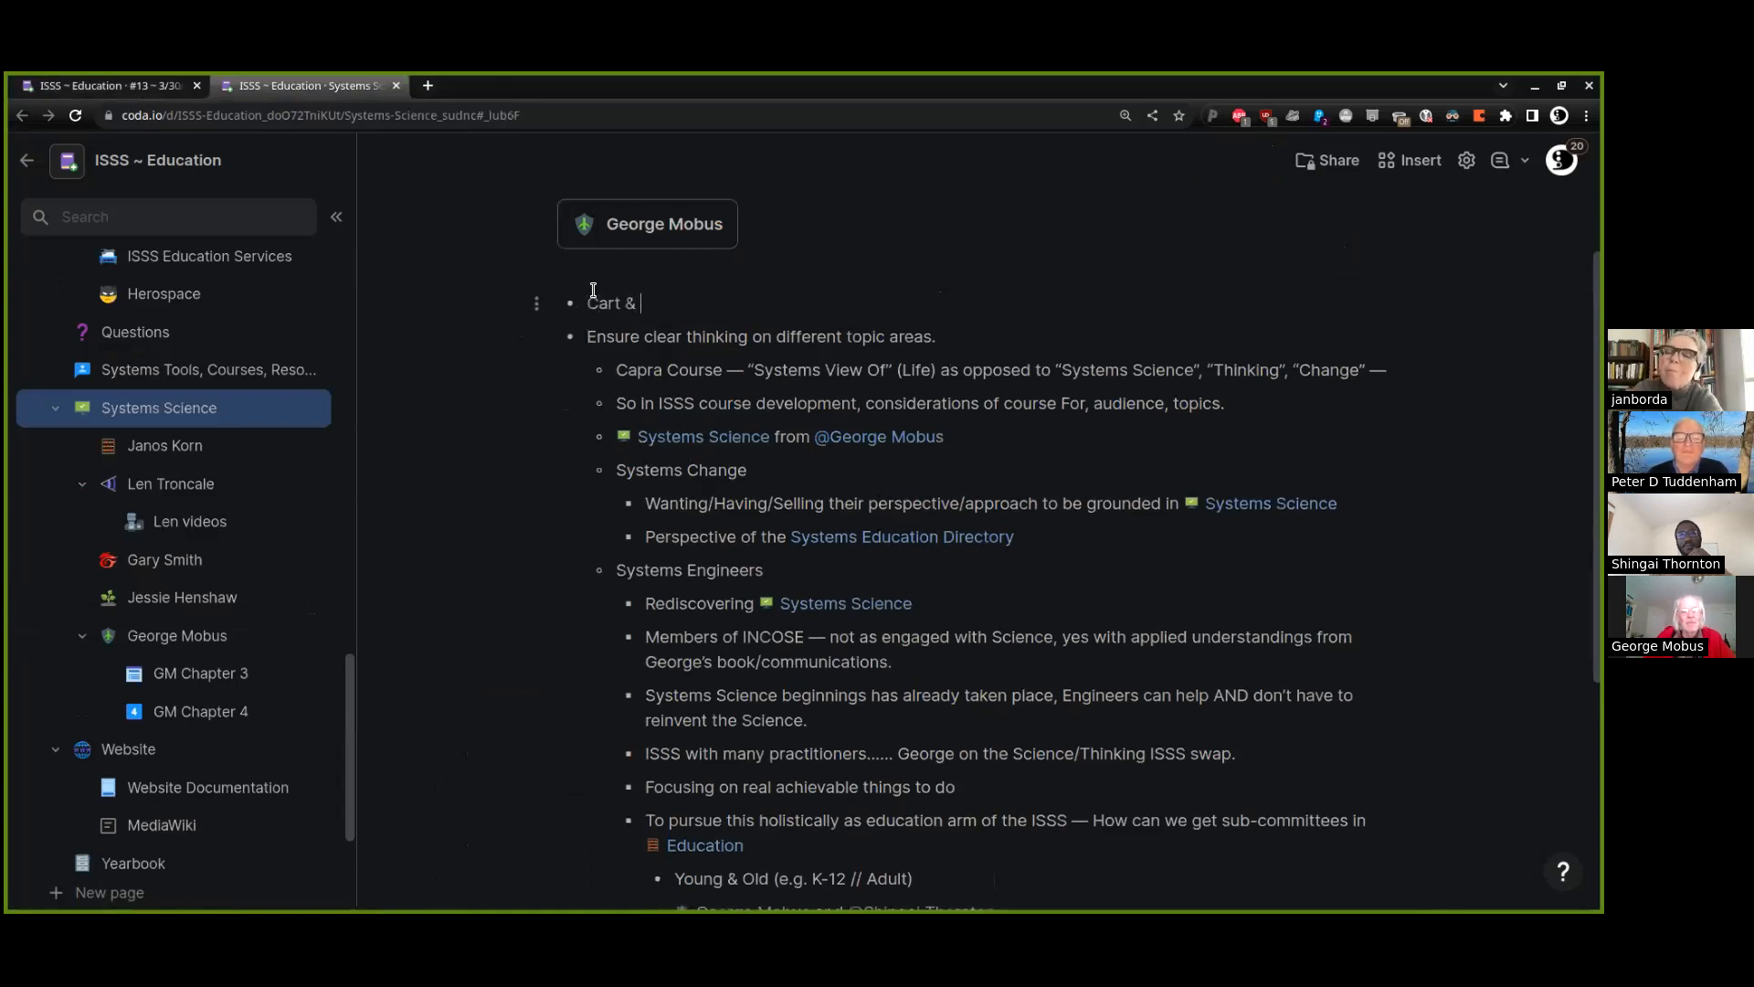
text(Horse.)
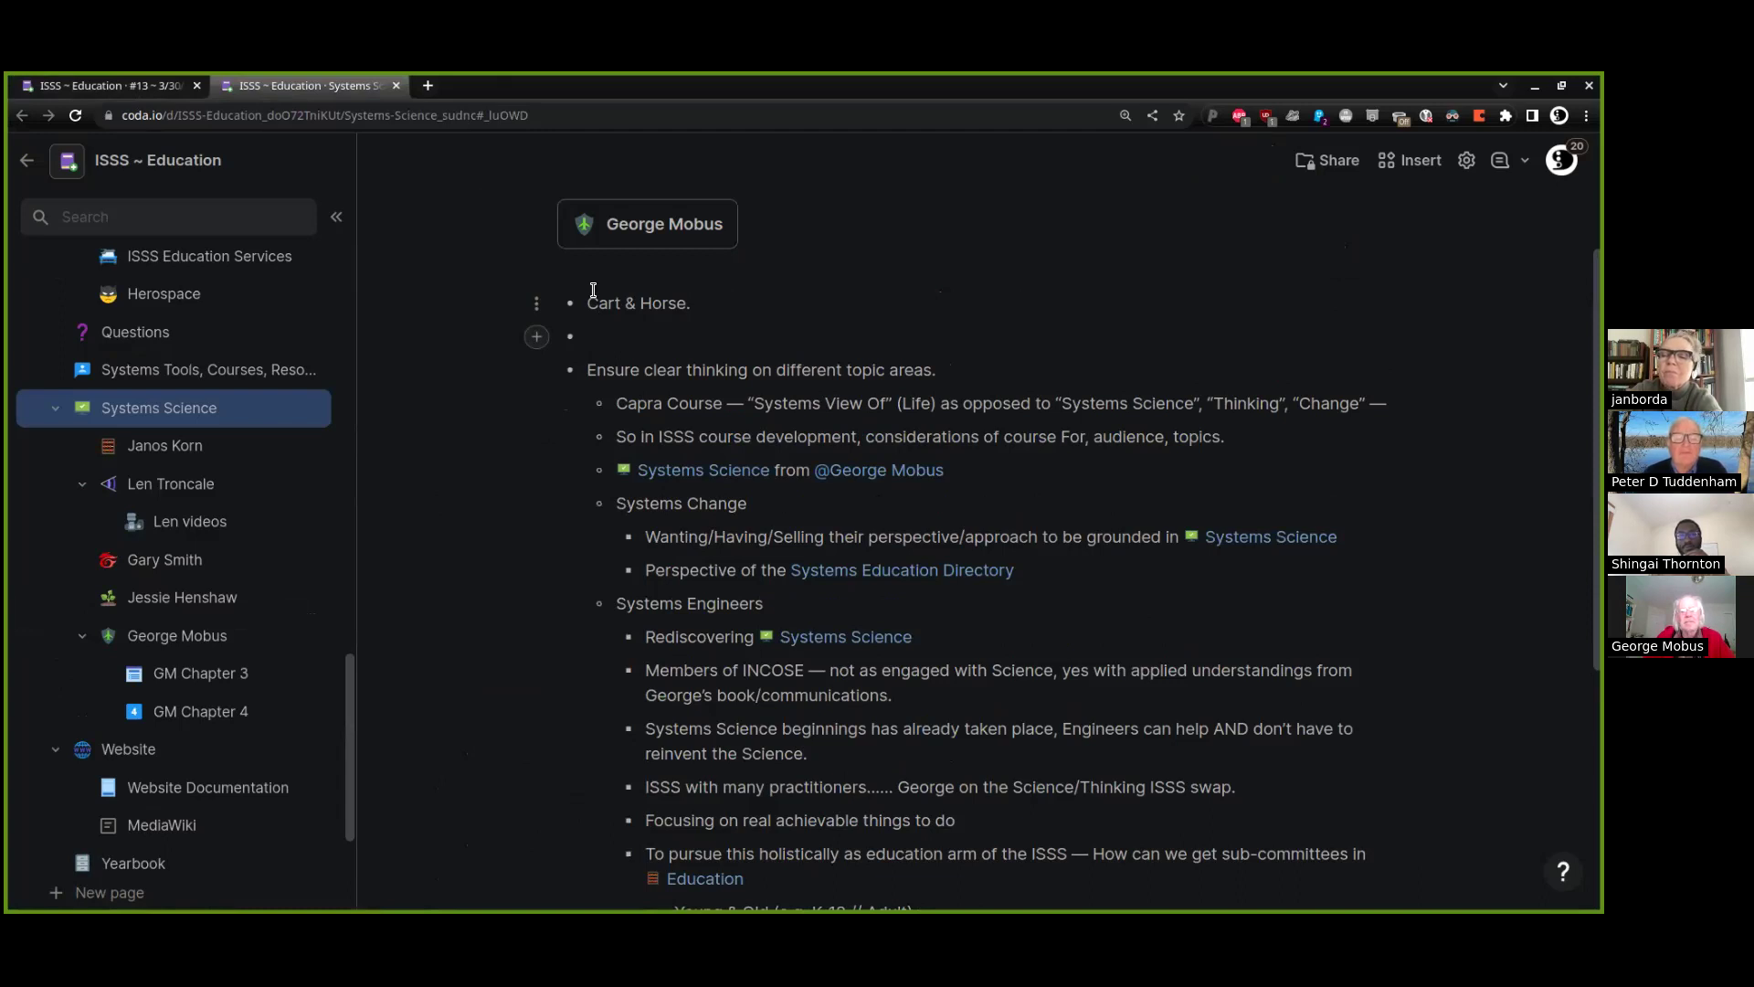
text(@)
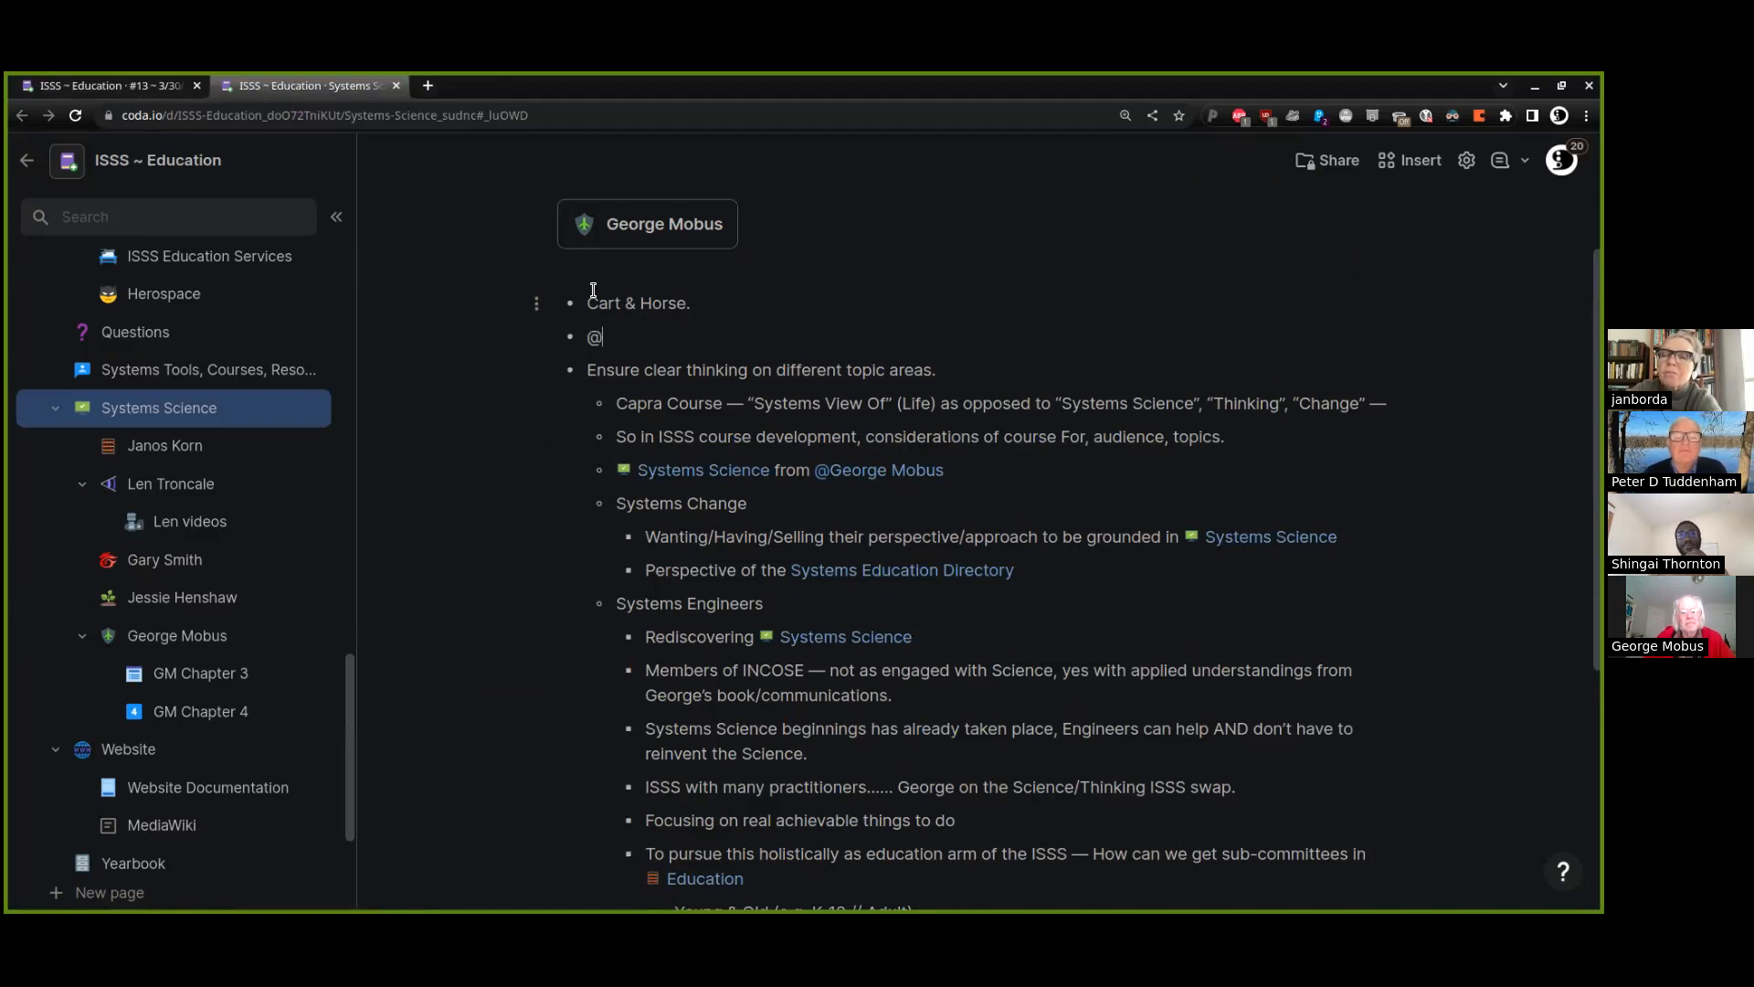
text(syste)
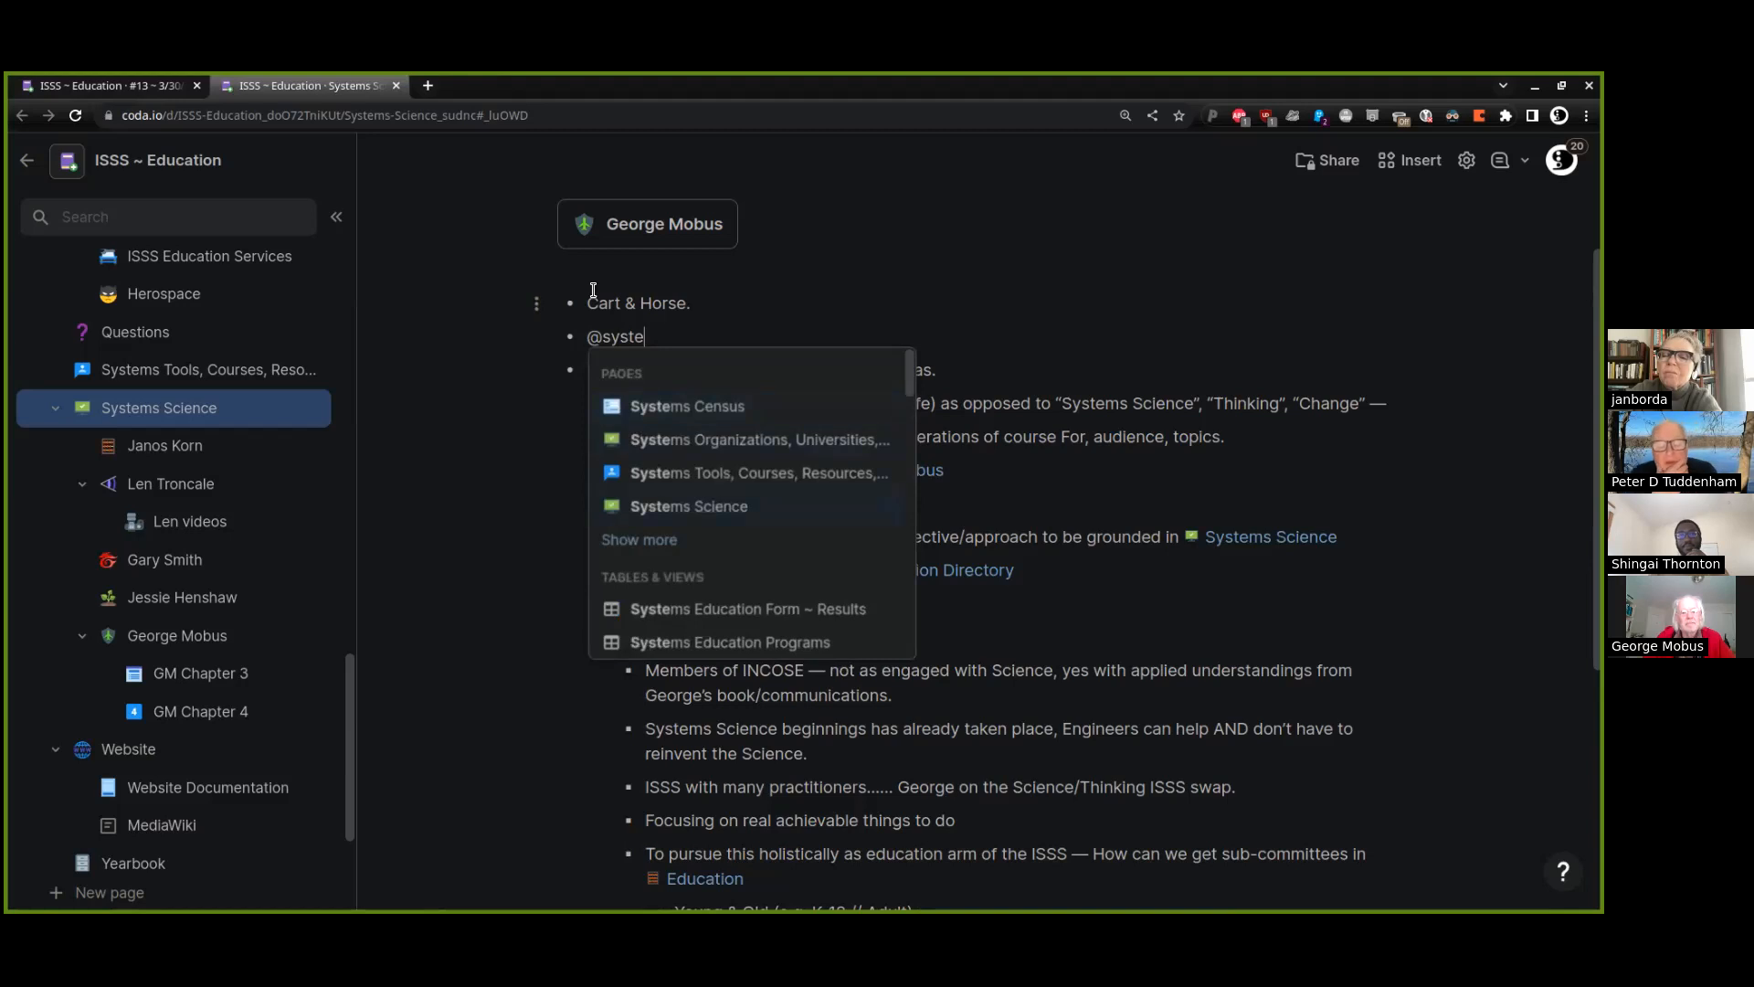
click(689, 506)
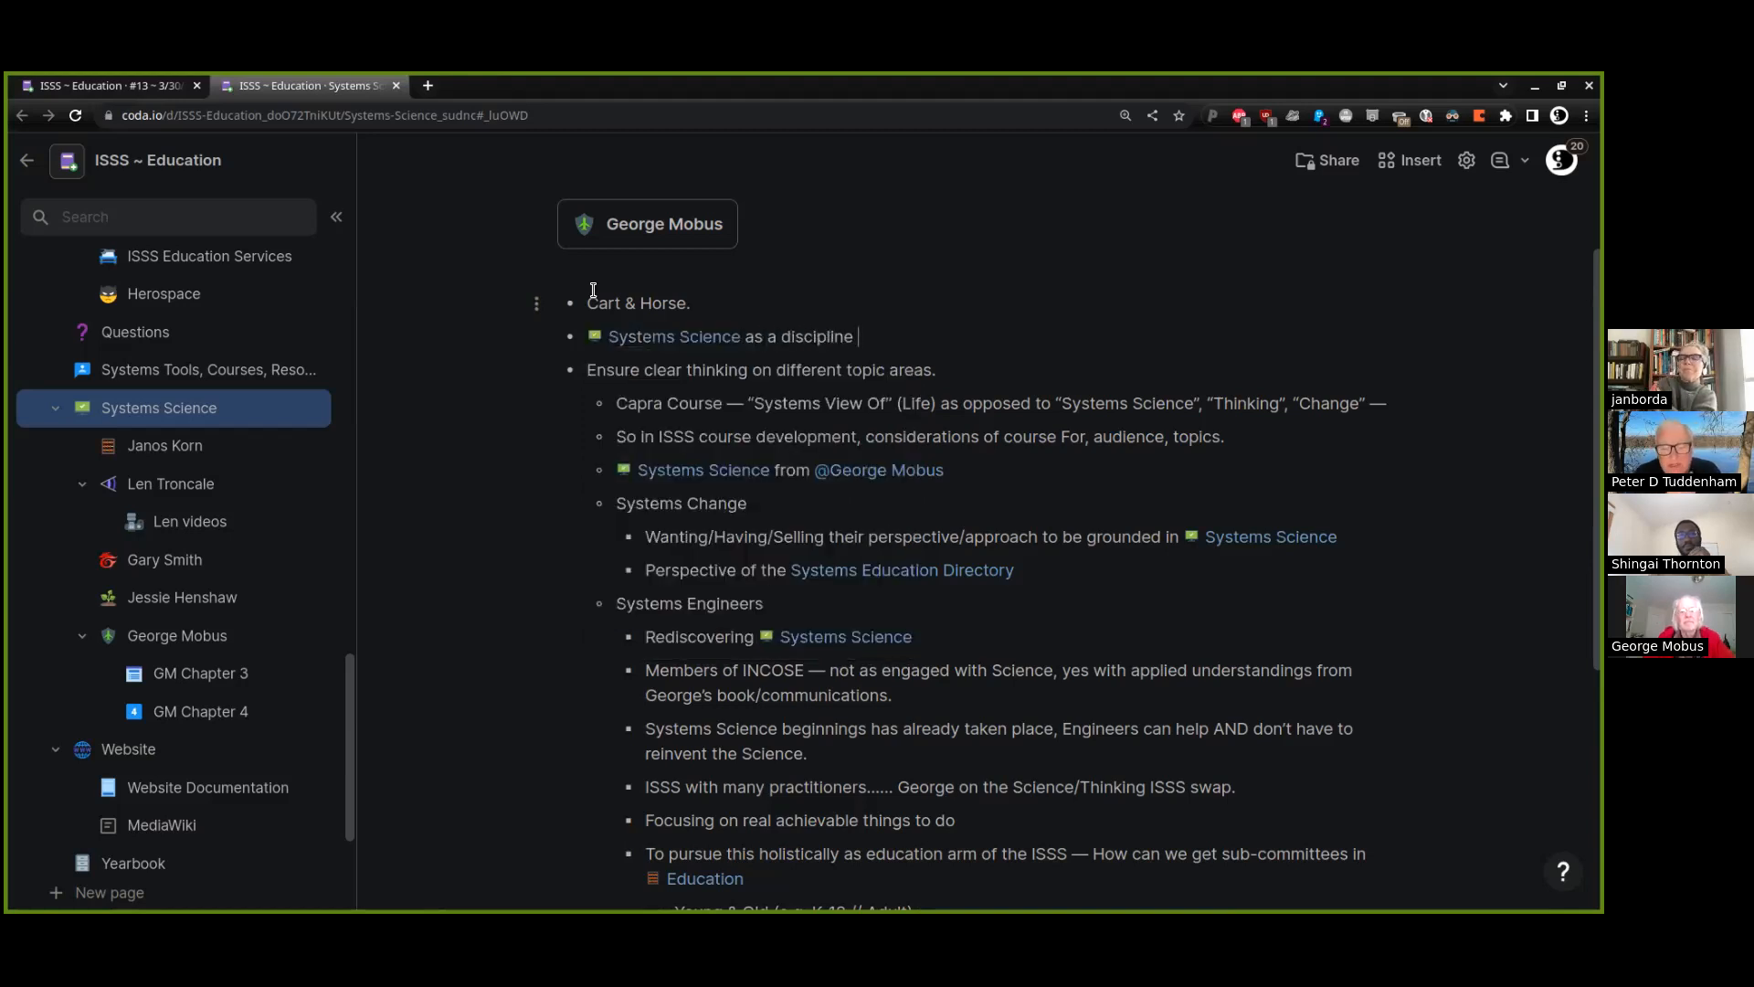
Add the sub-point 'And this is to the point of what having an ISSS is about...'
text(And this)
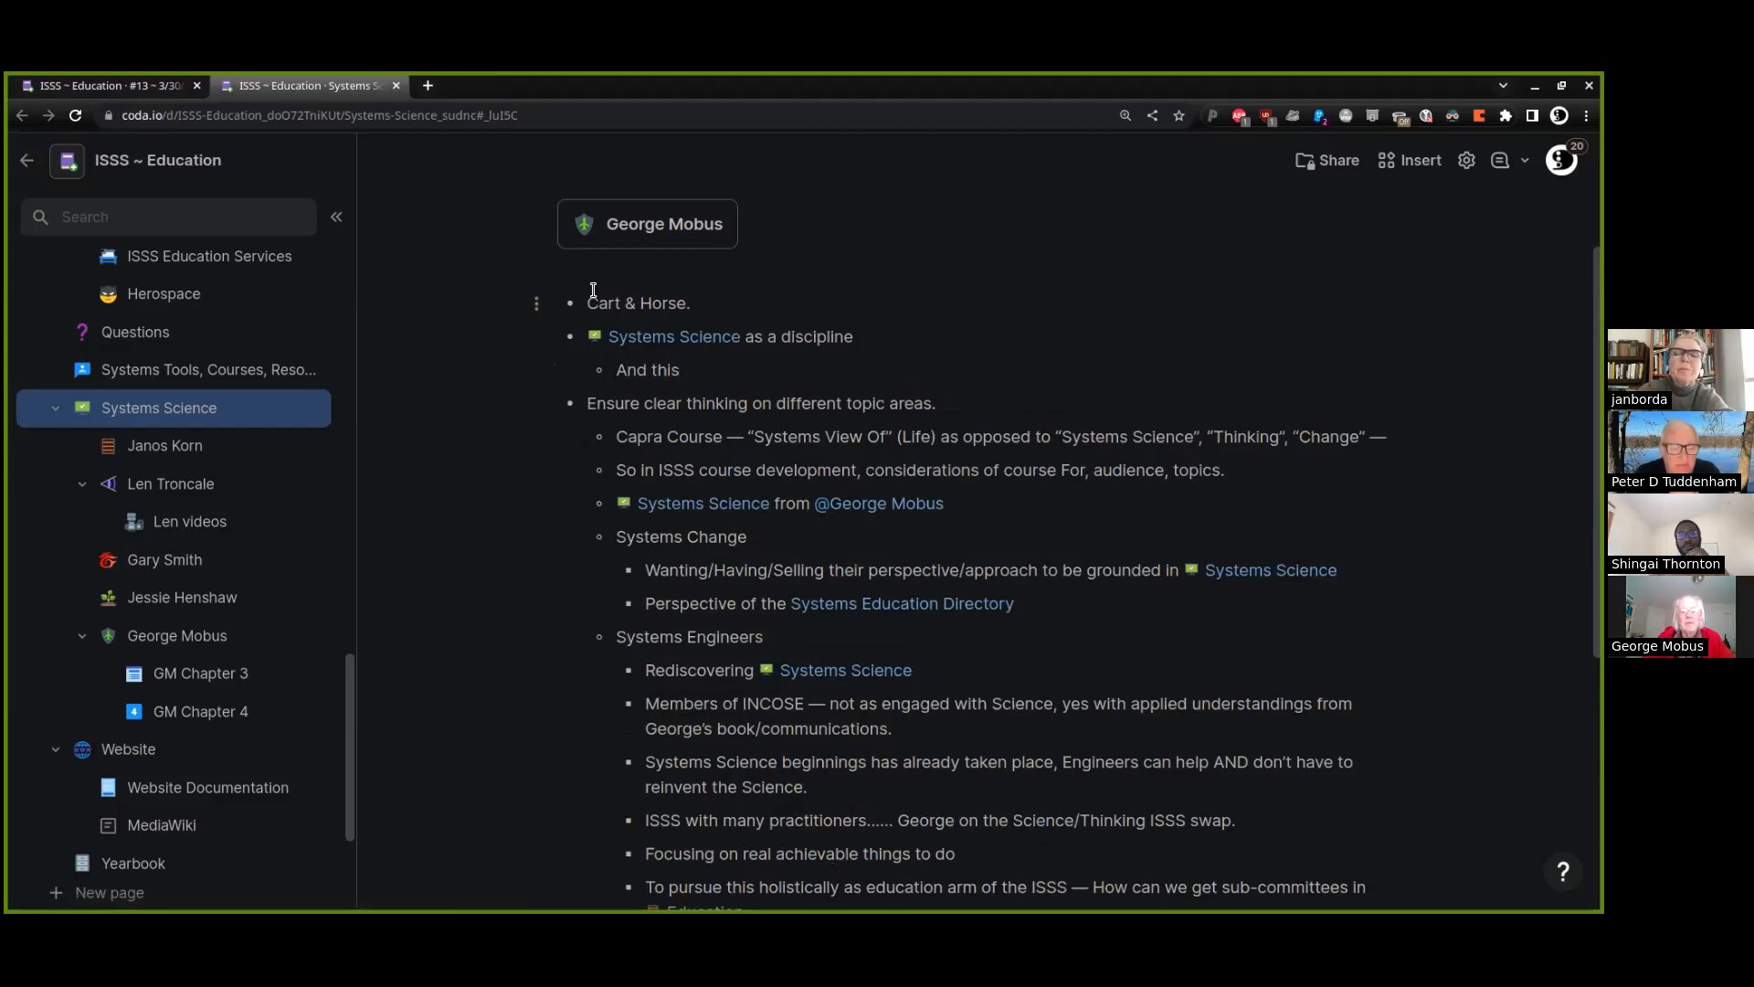
text(is to the point of)
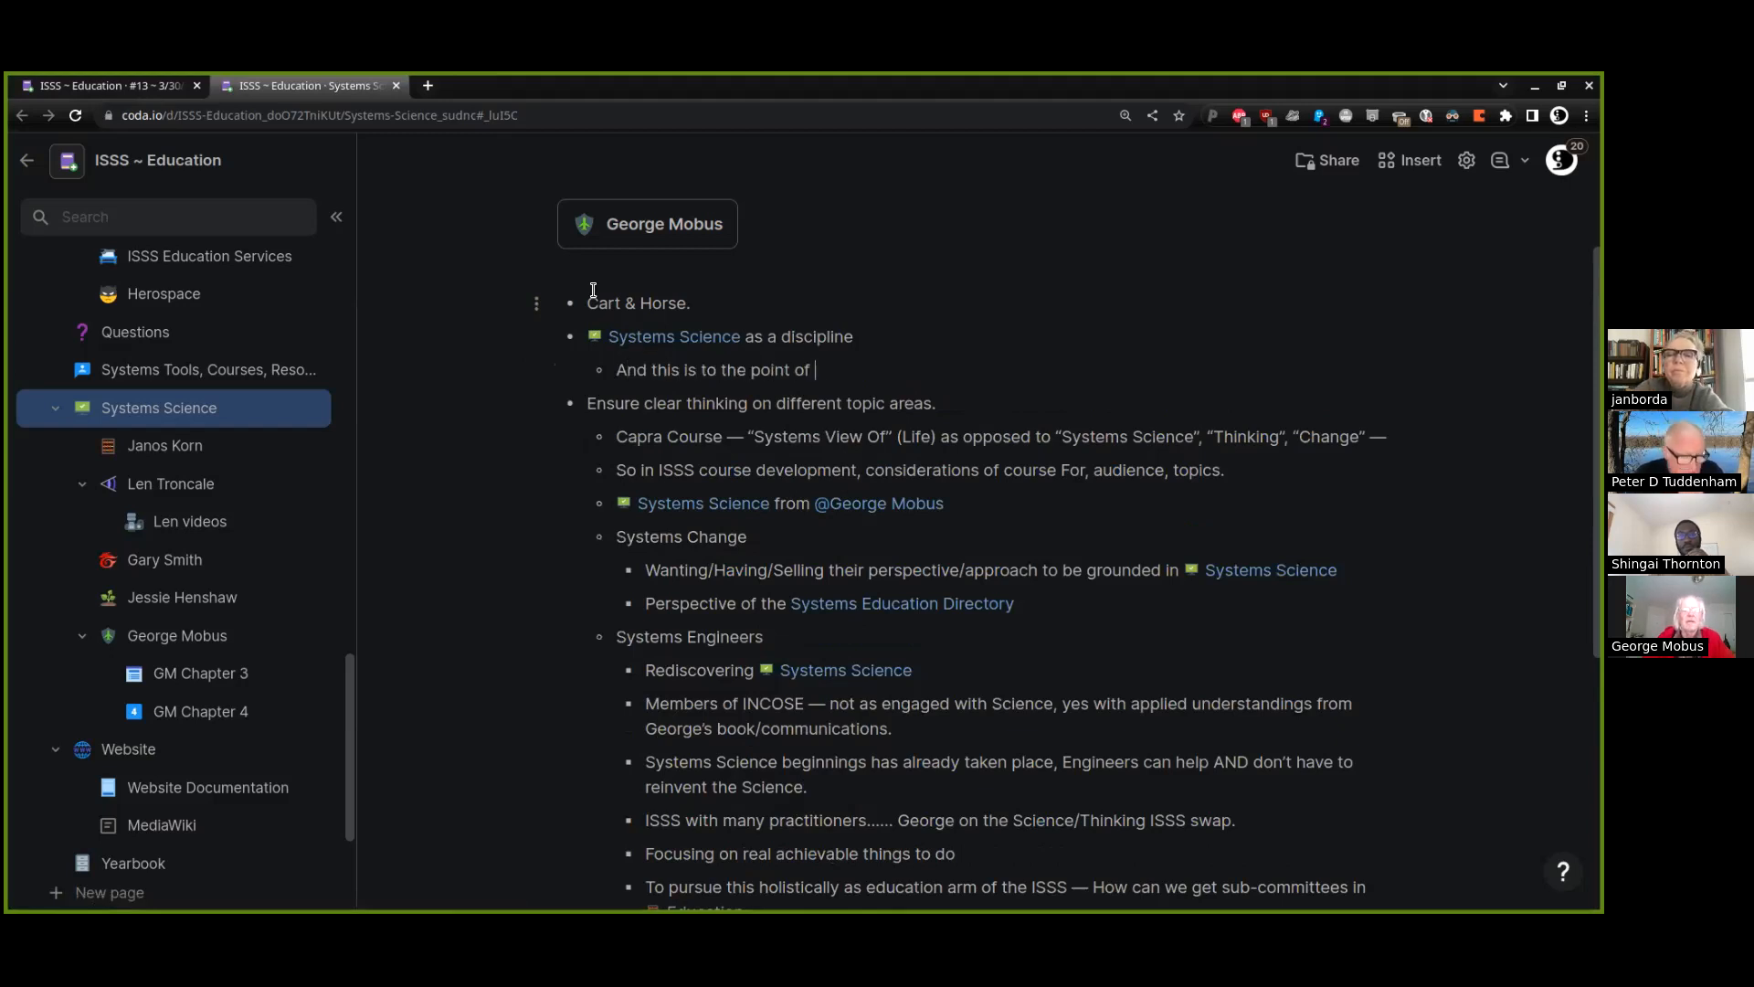
text(what having an)
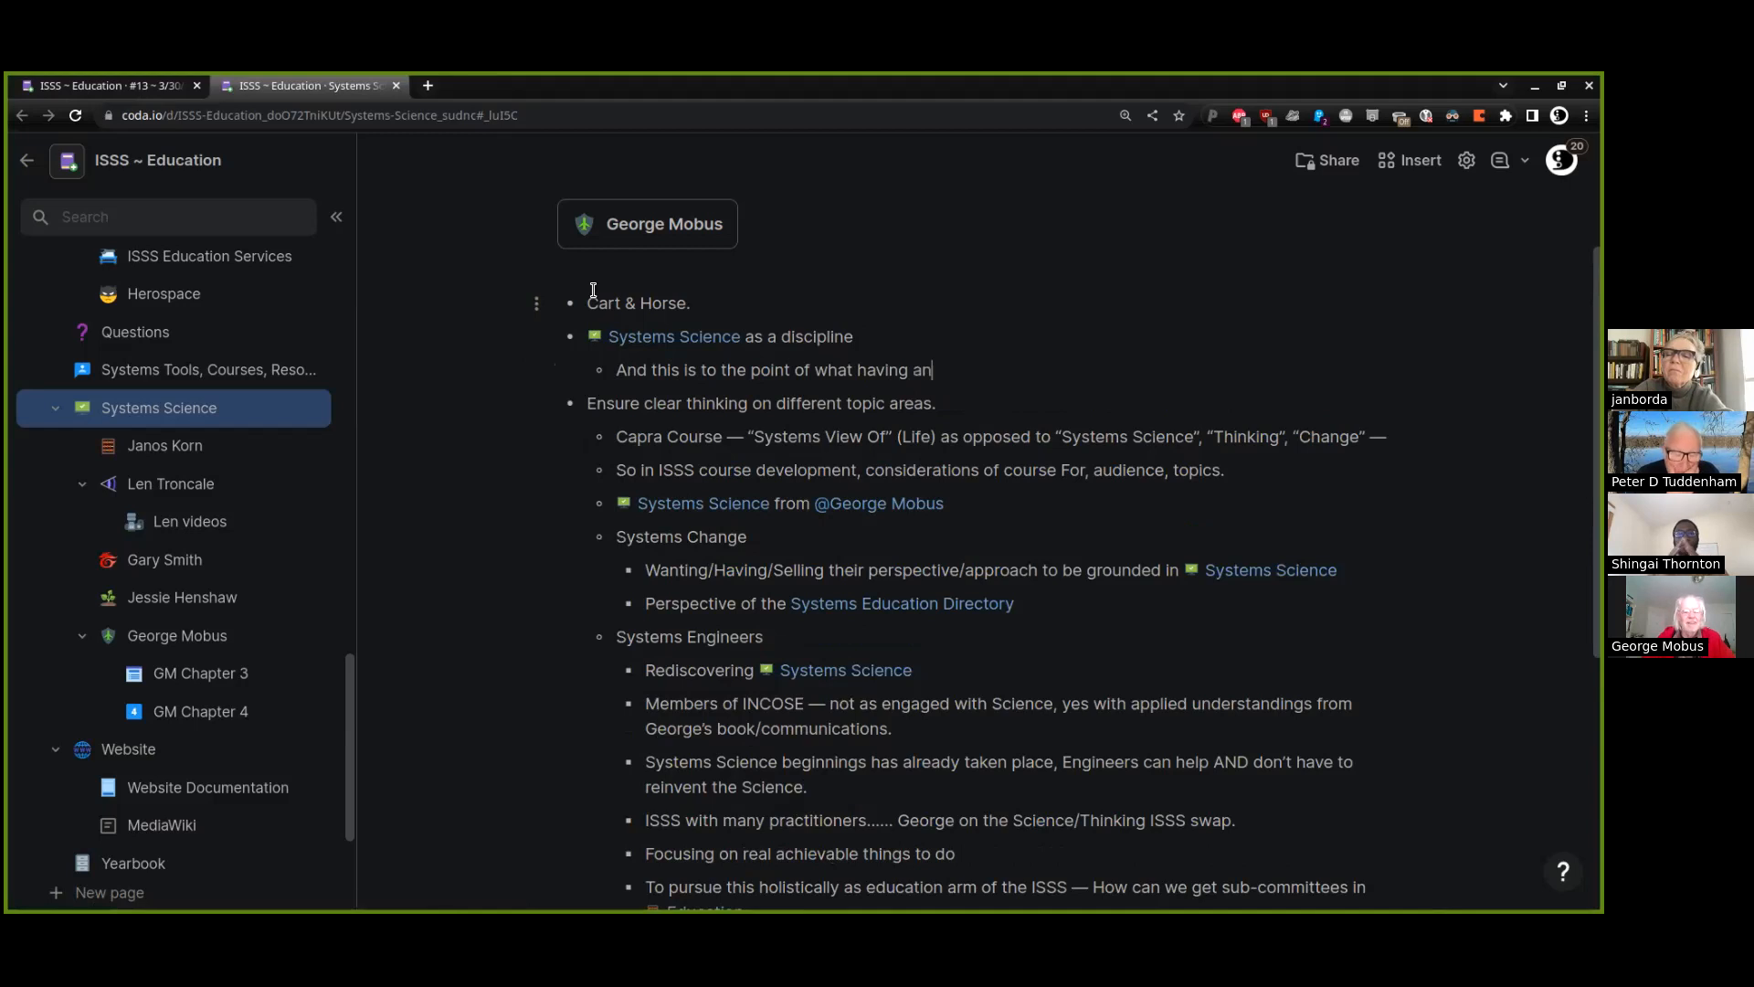
text(ISSS is)
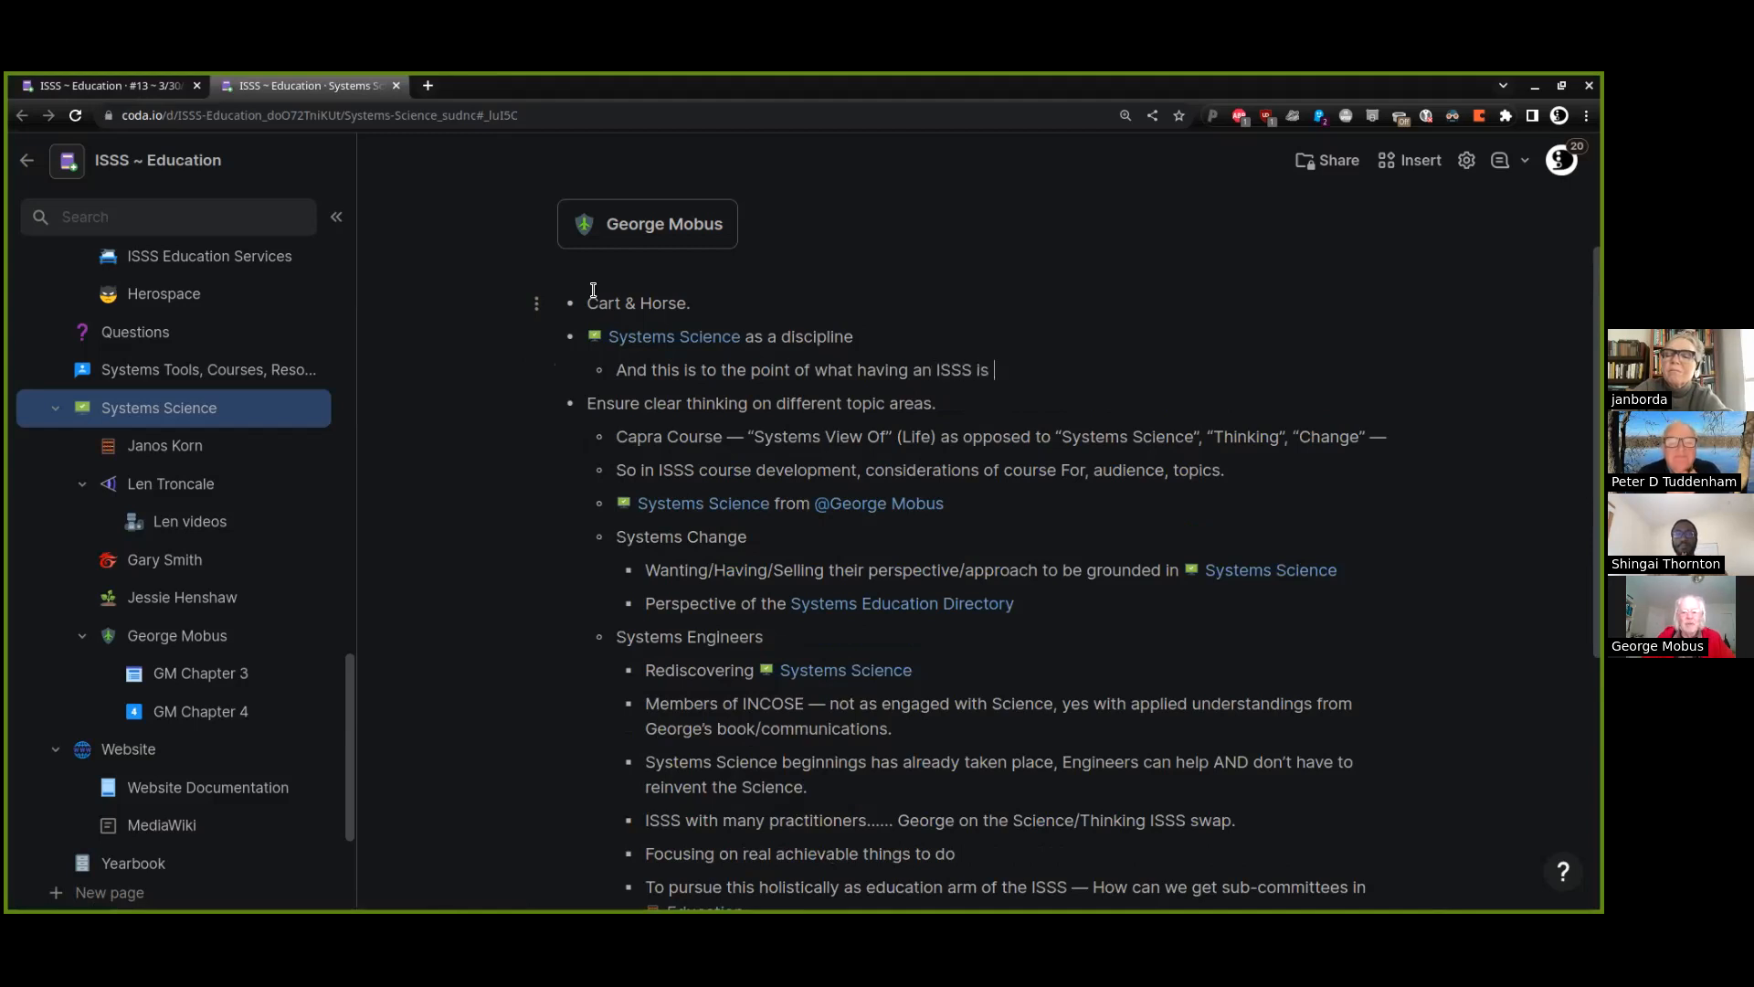
text(about.)
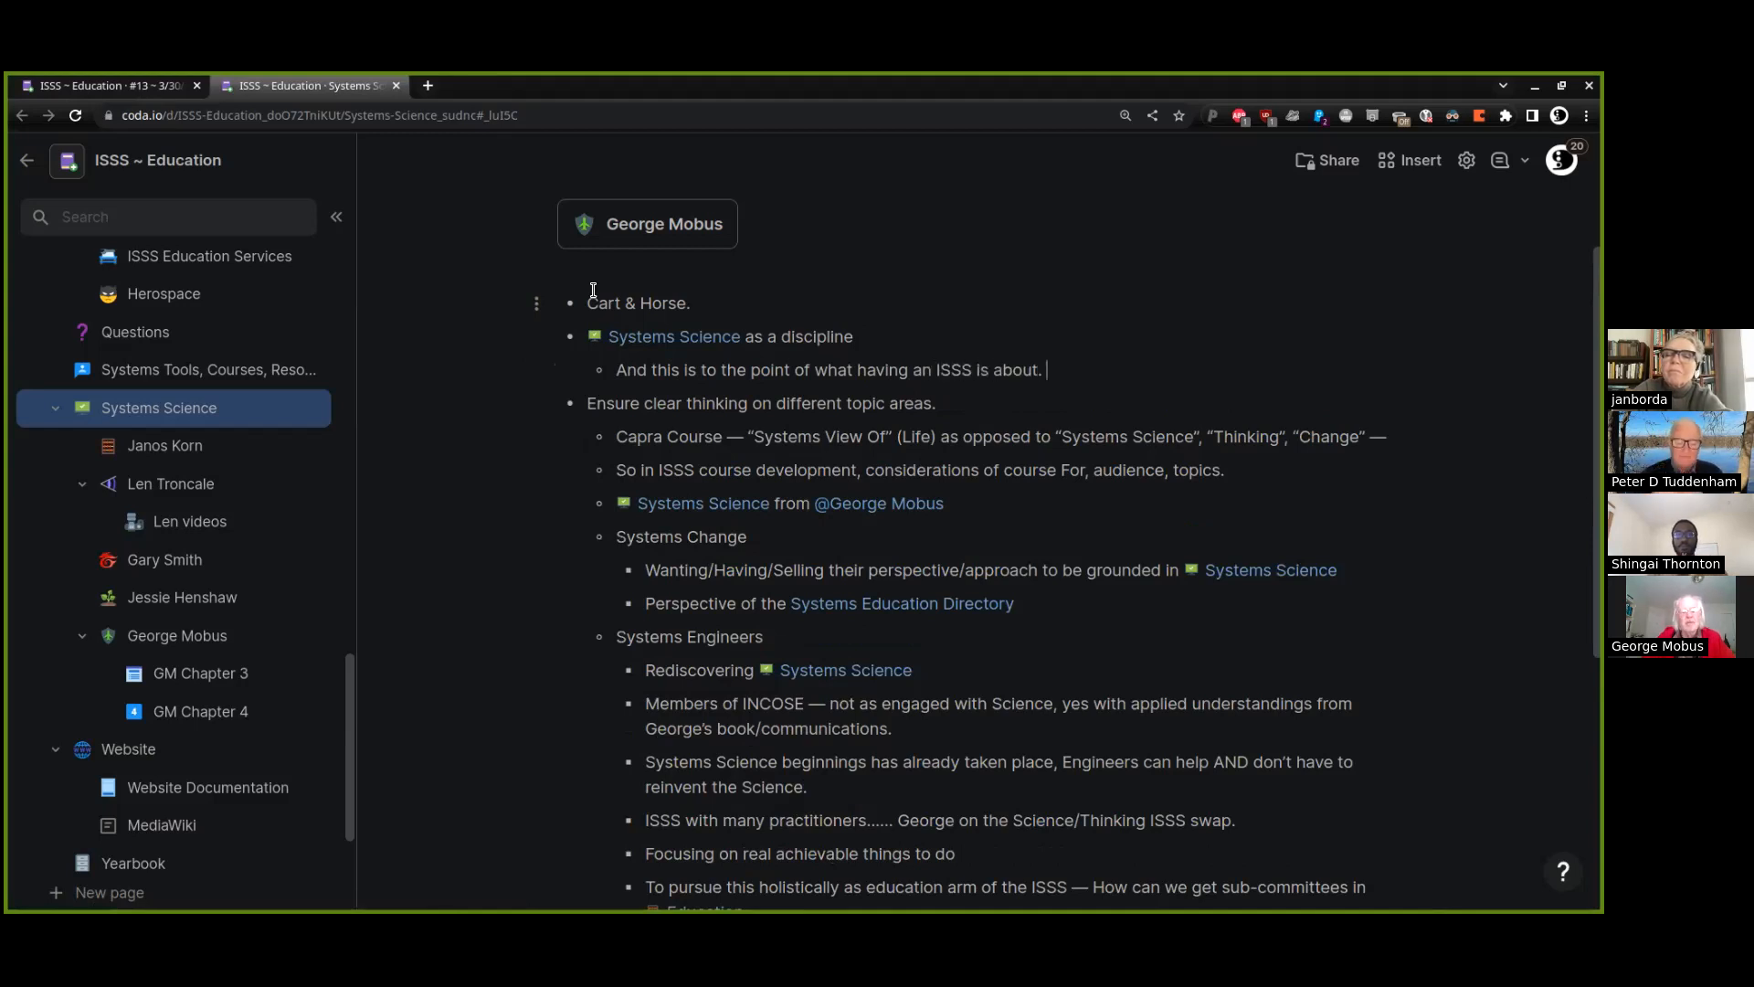
text(...)
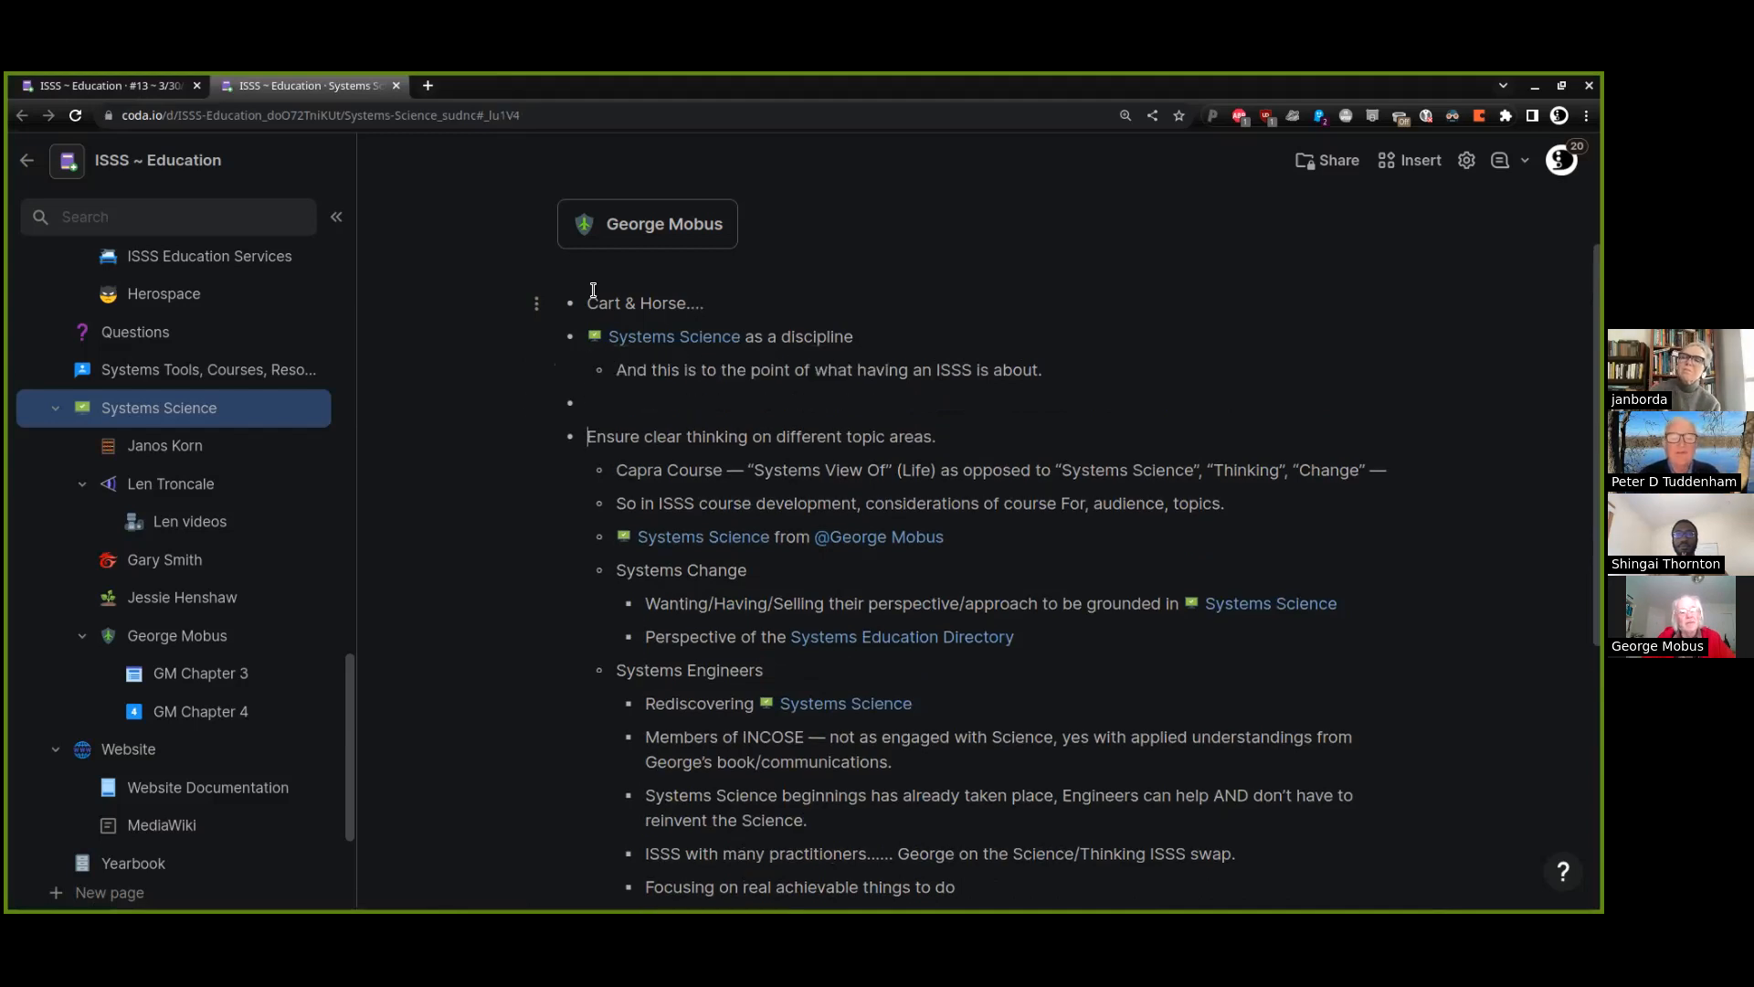
Start a bullet 'IFSR conversation in 3/2023 — George;'
text(IFSR)
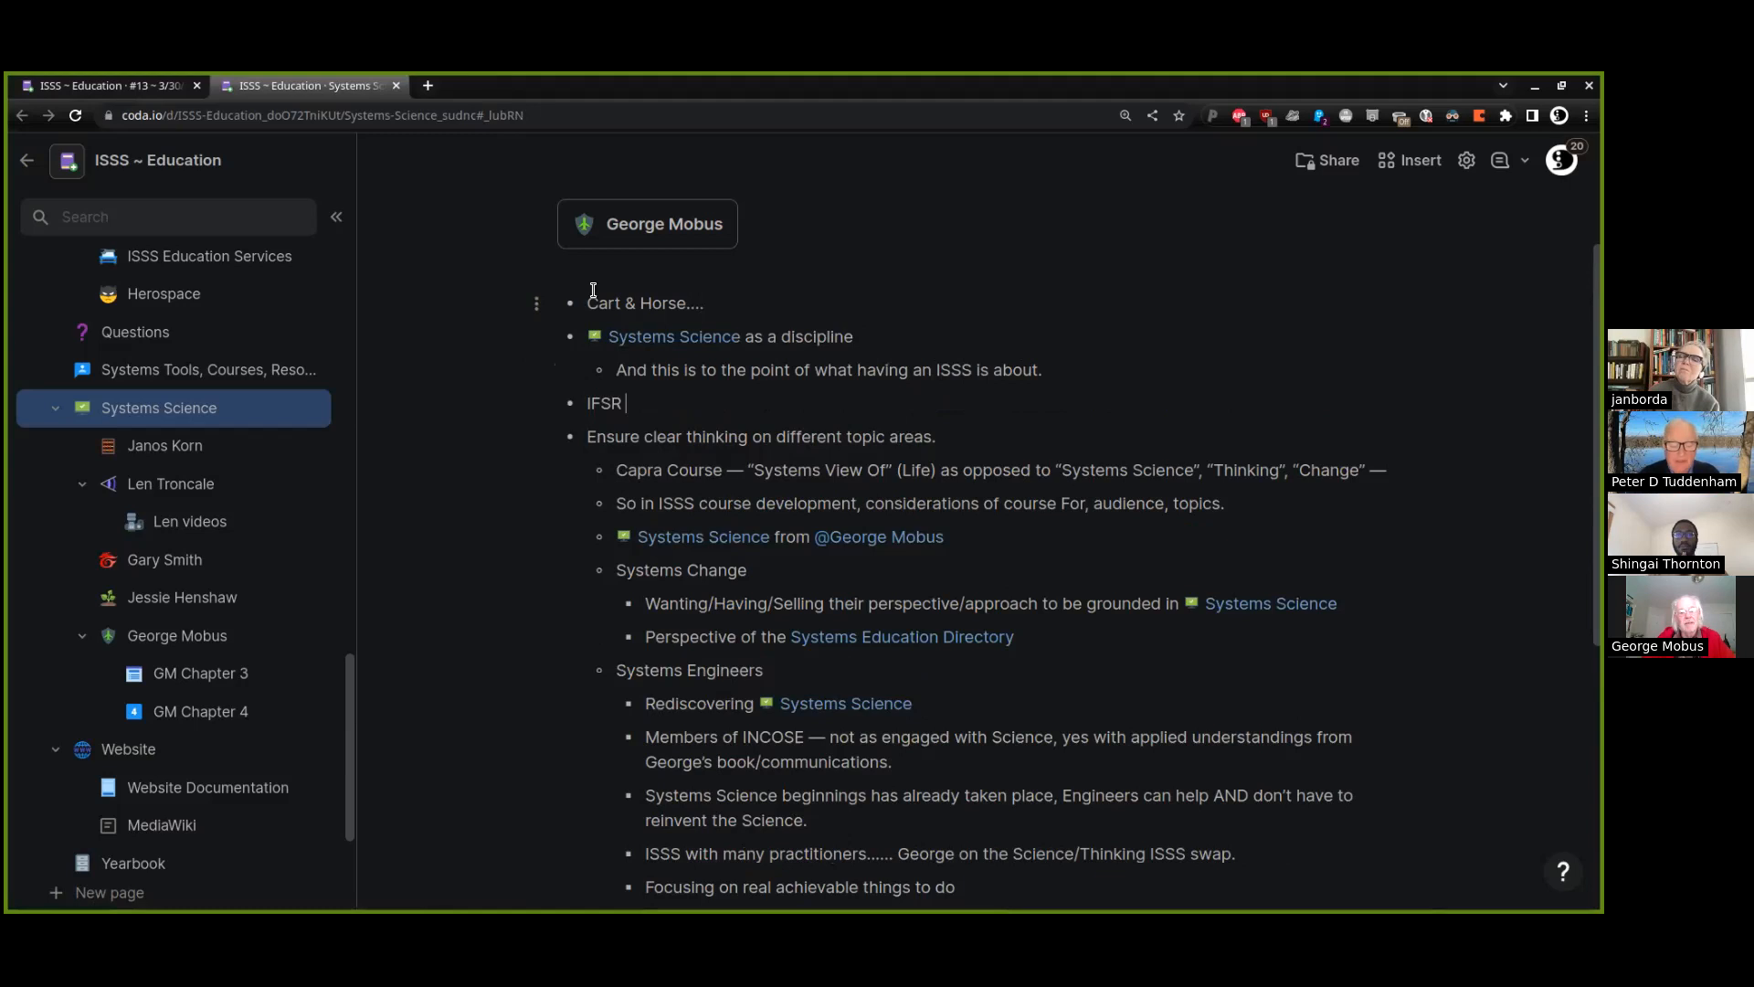
text(conversation)
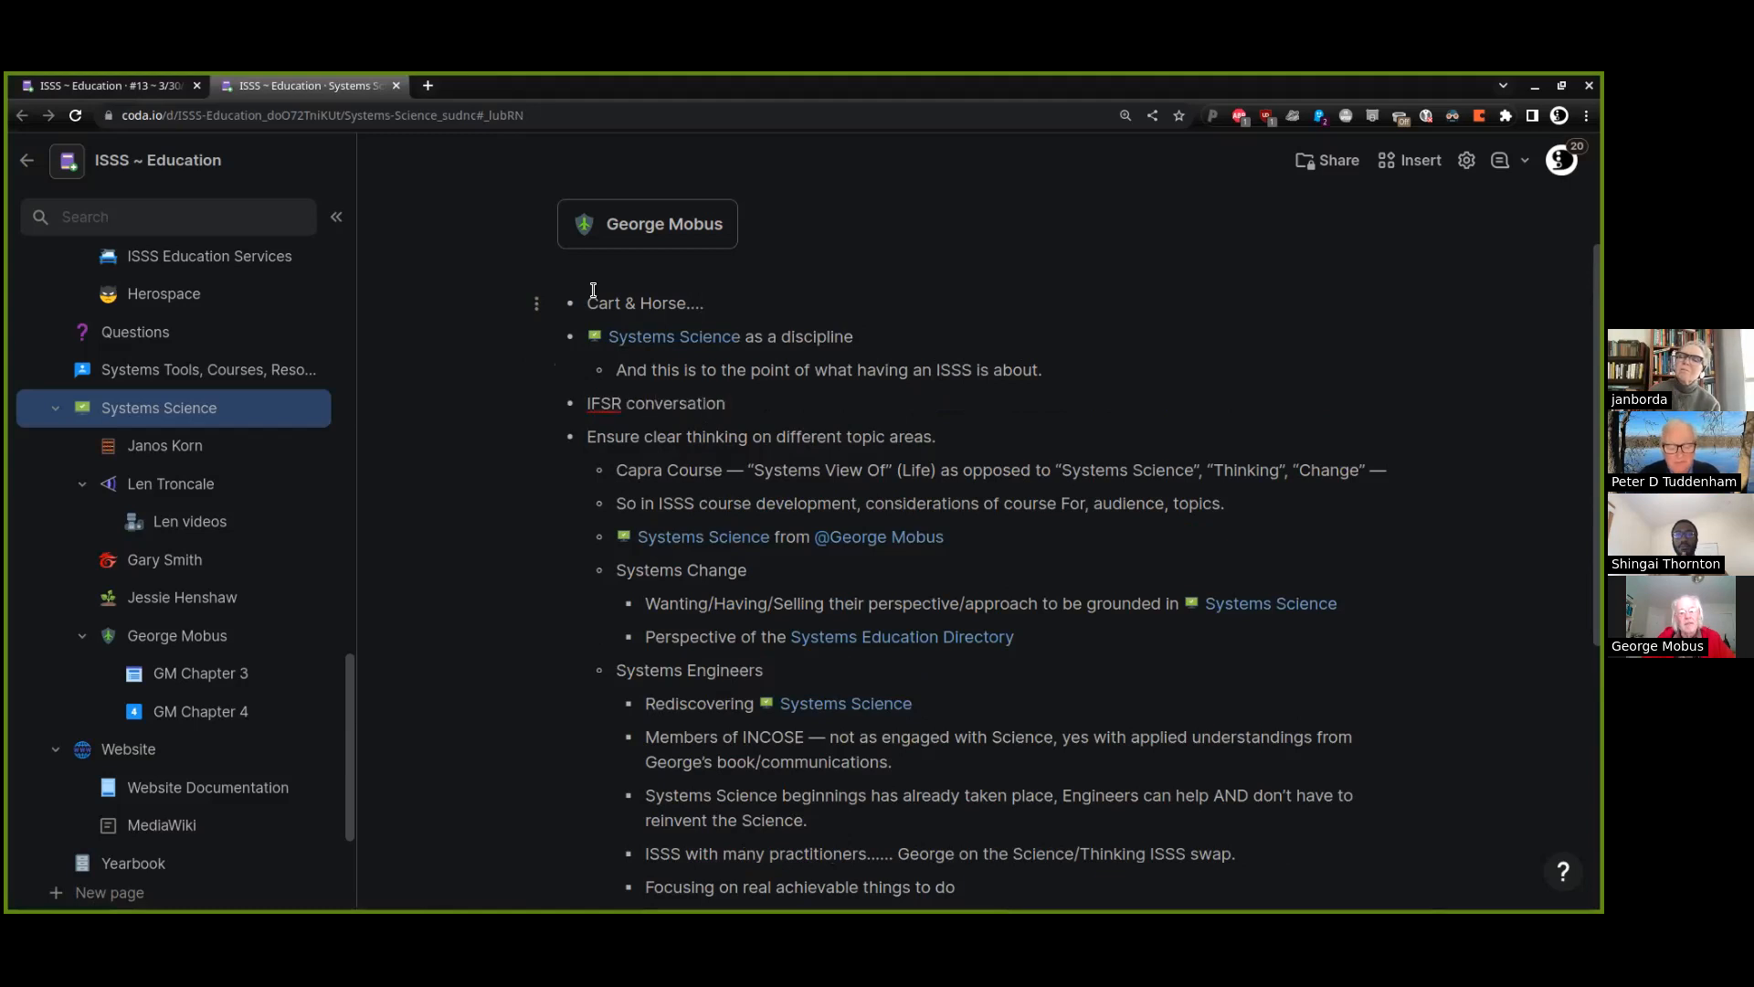
text(in 3)
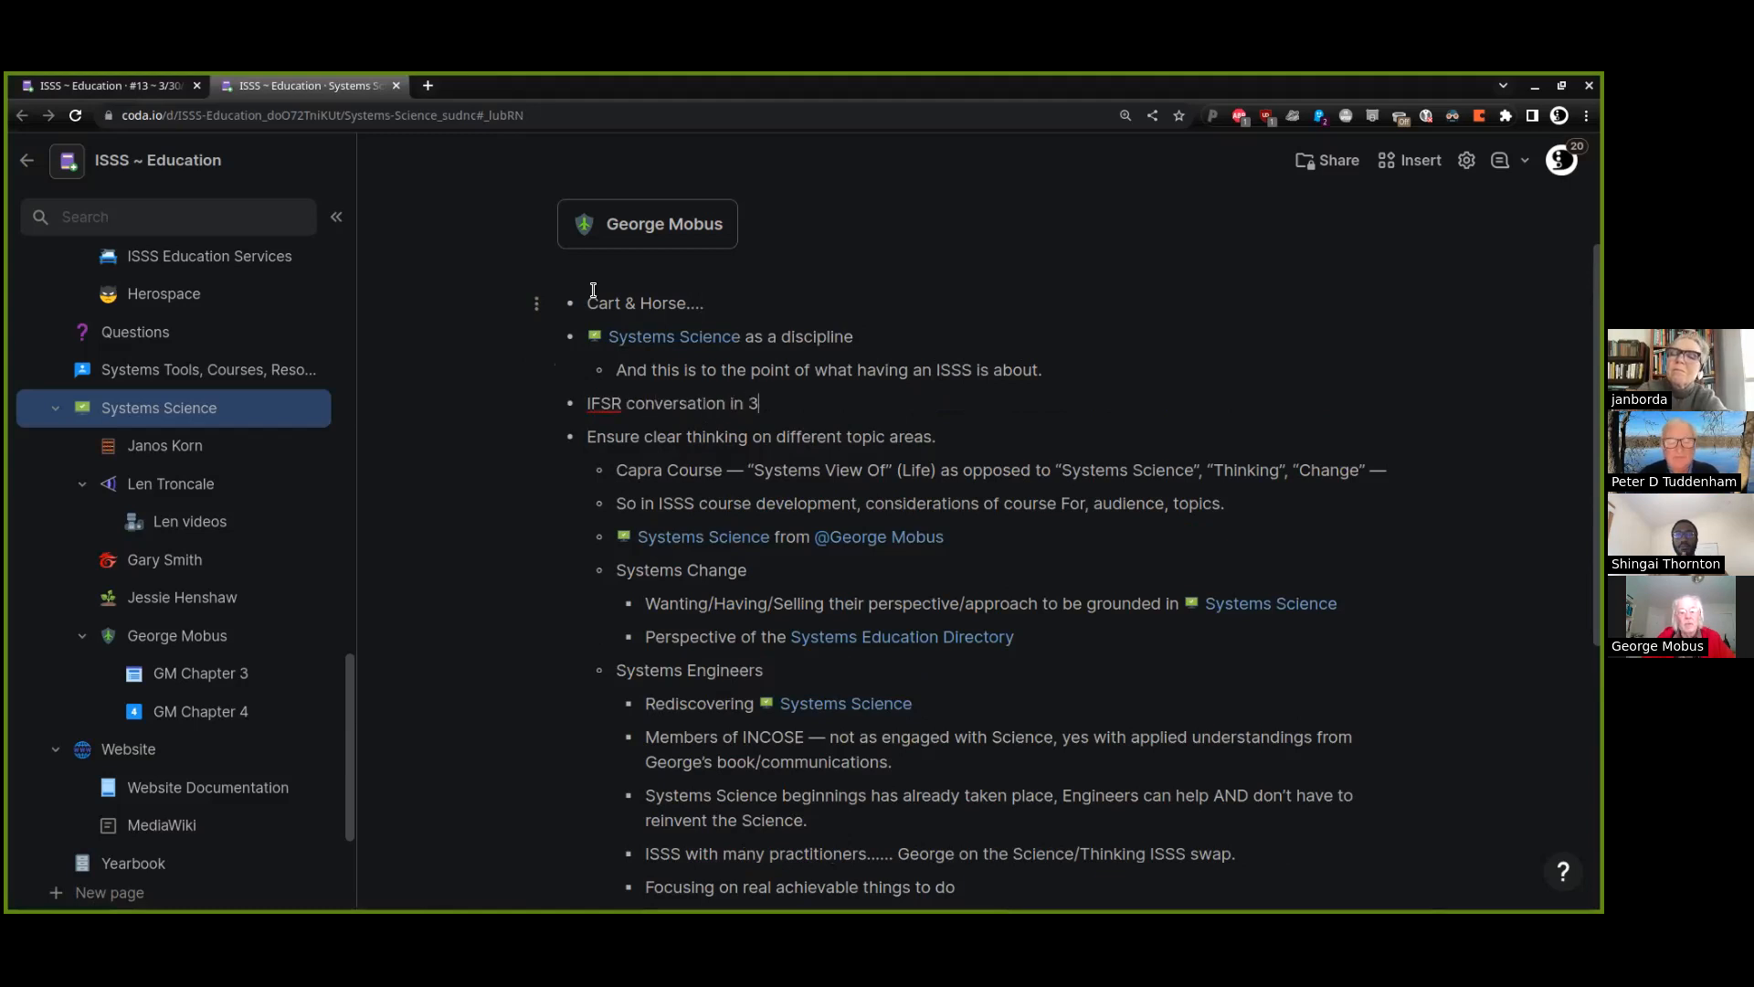
text(/2023 —)
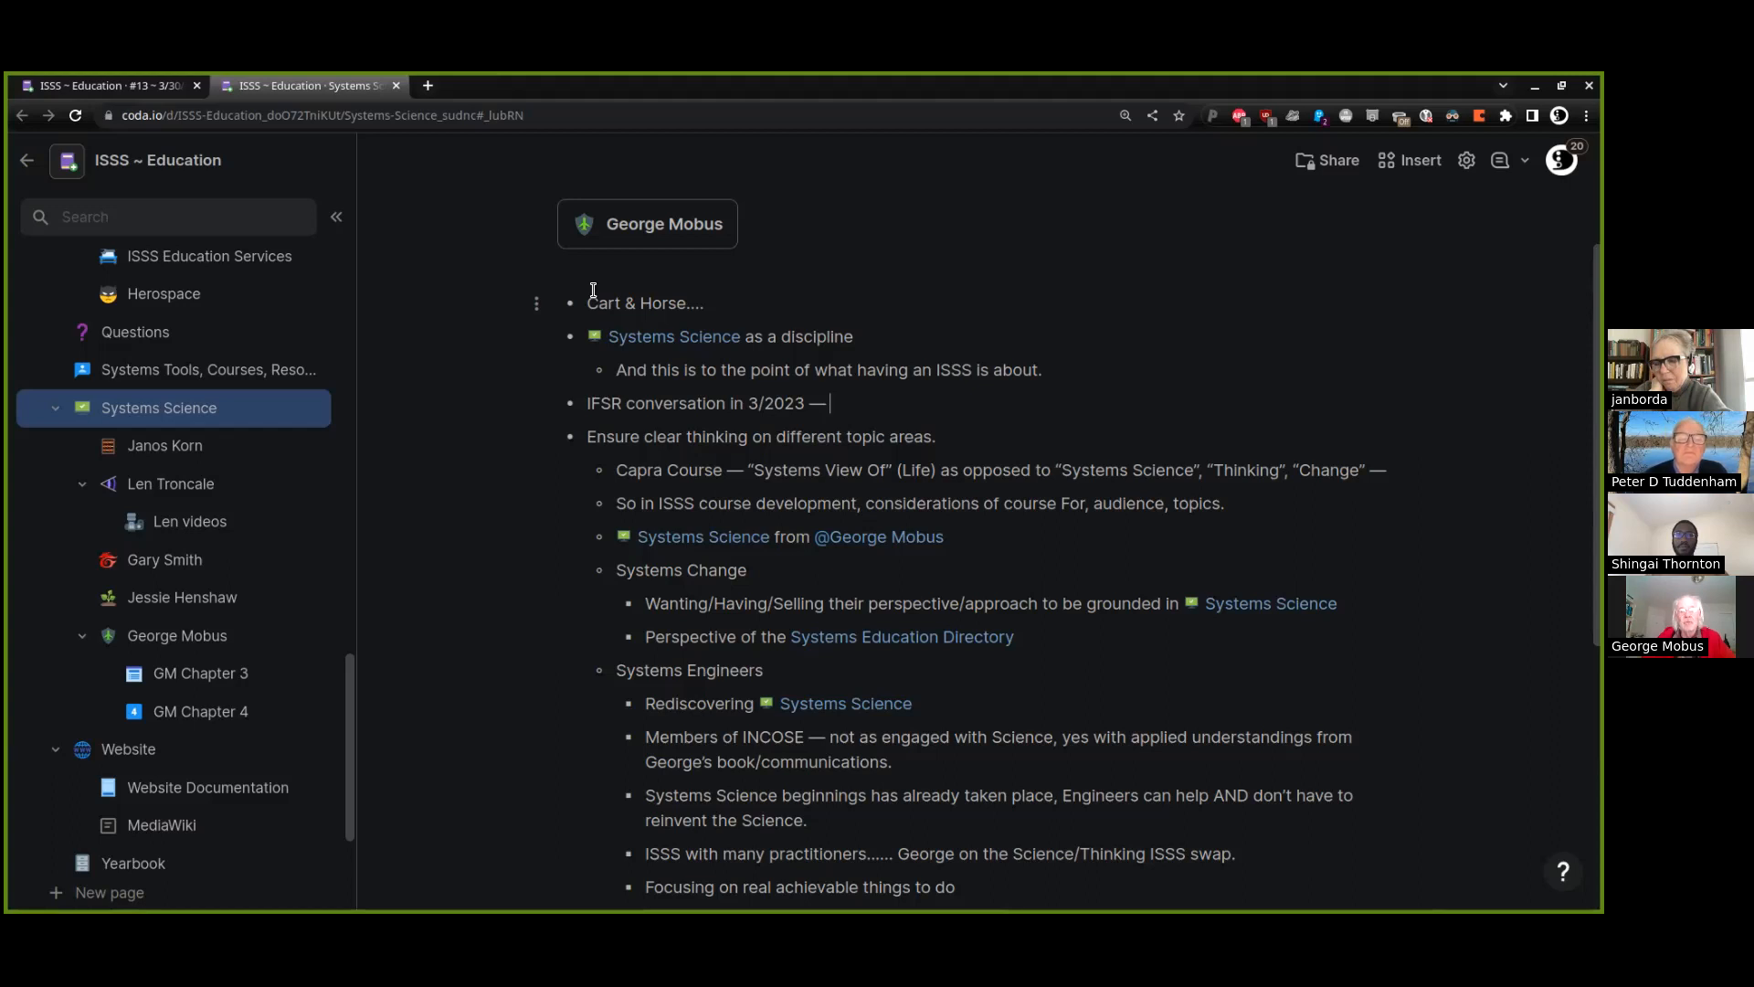
text(Geo)
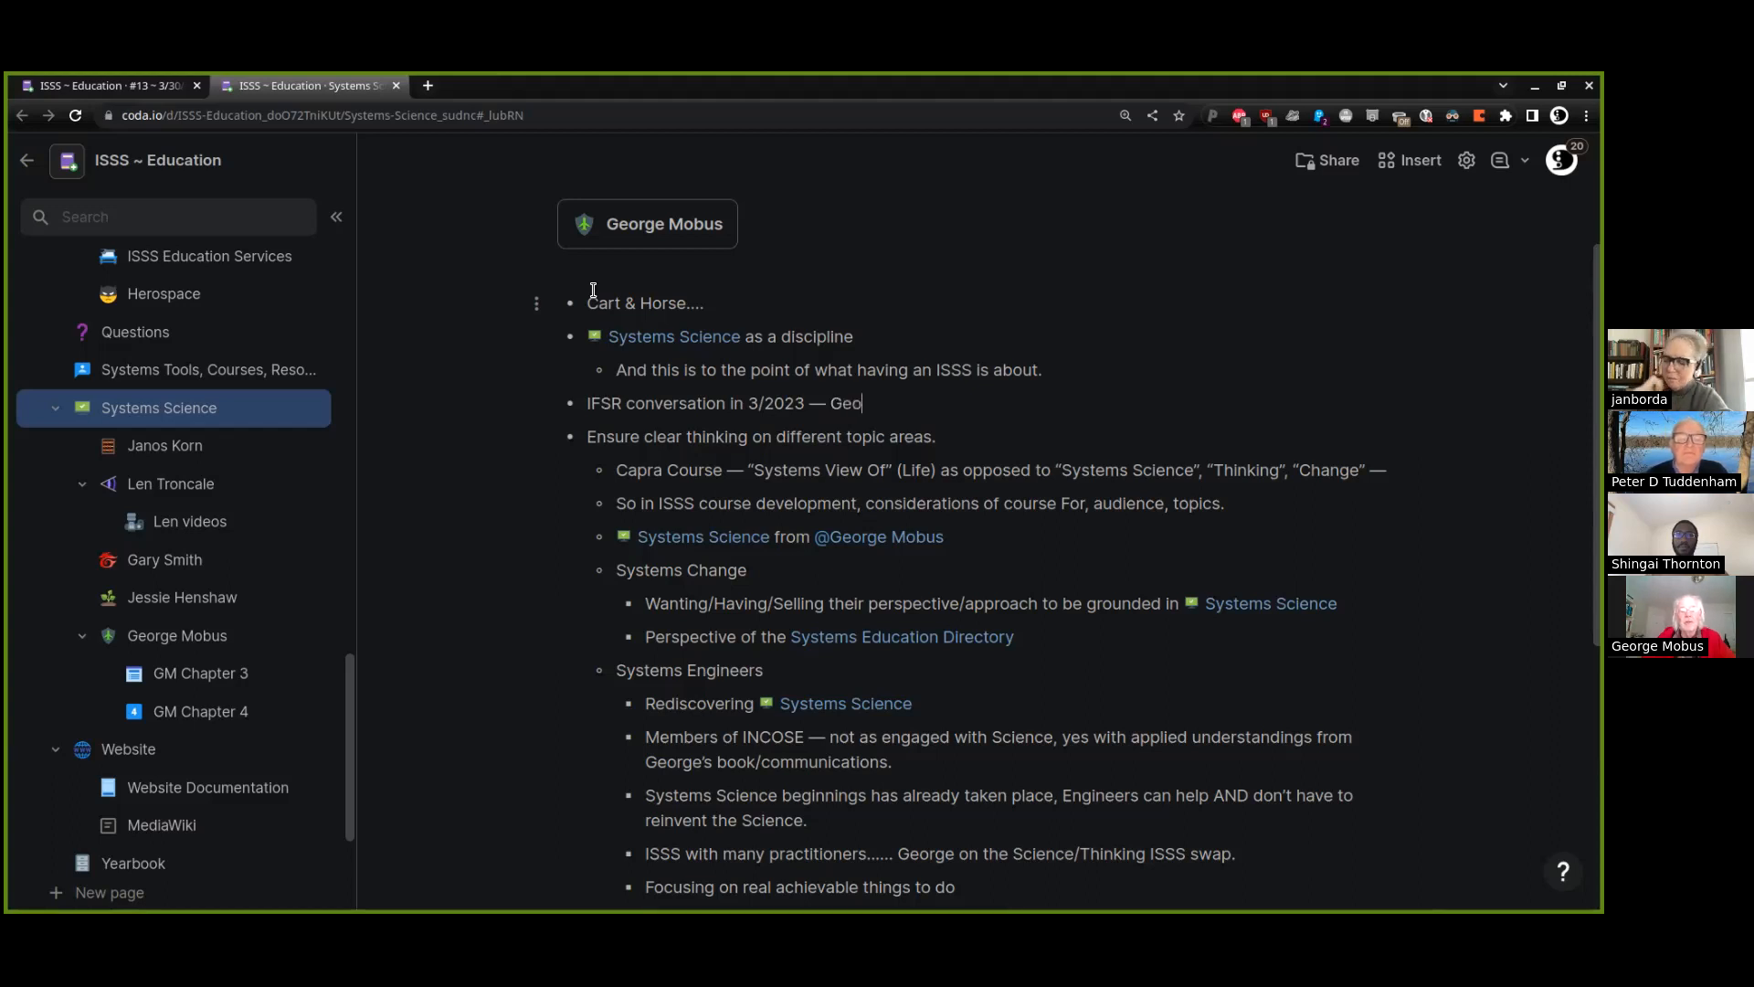
text(rge)
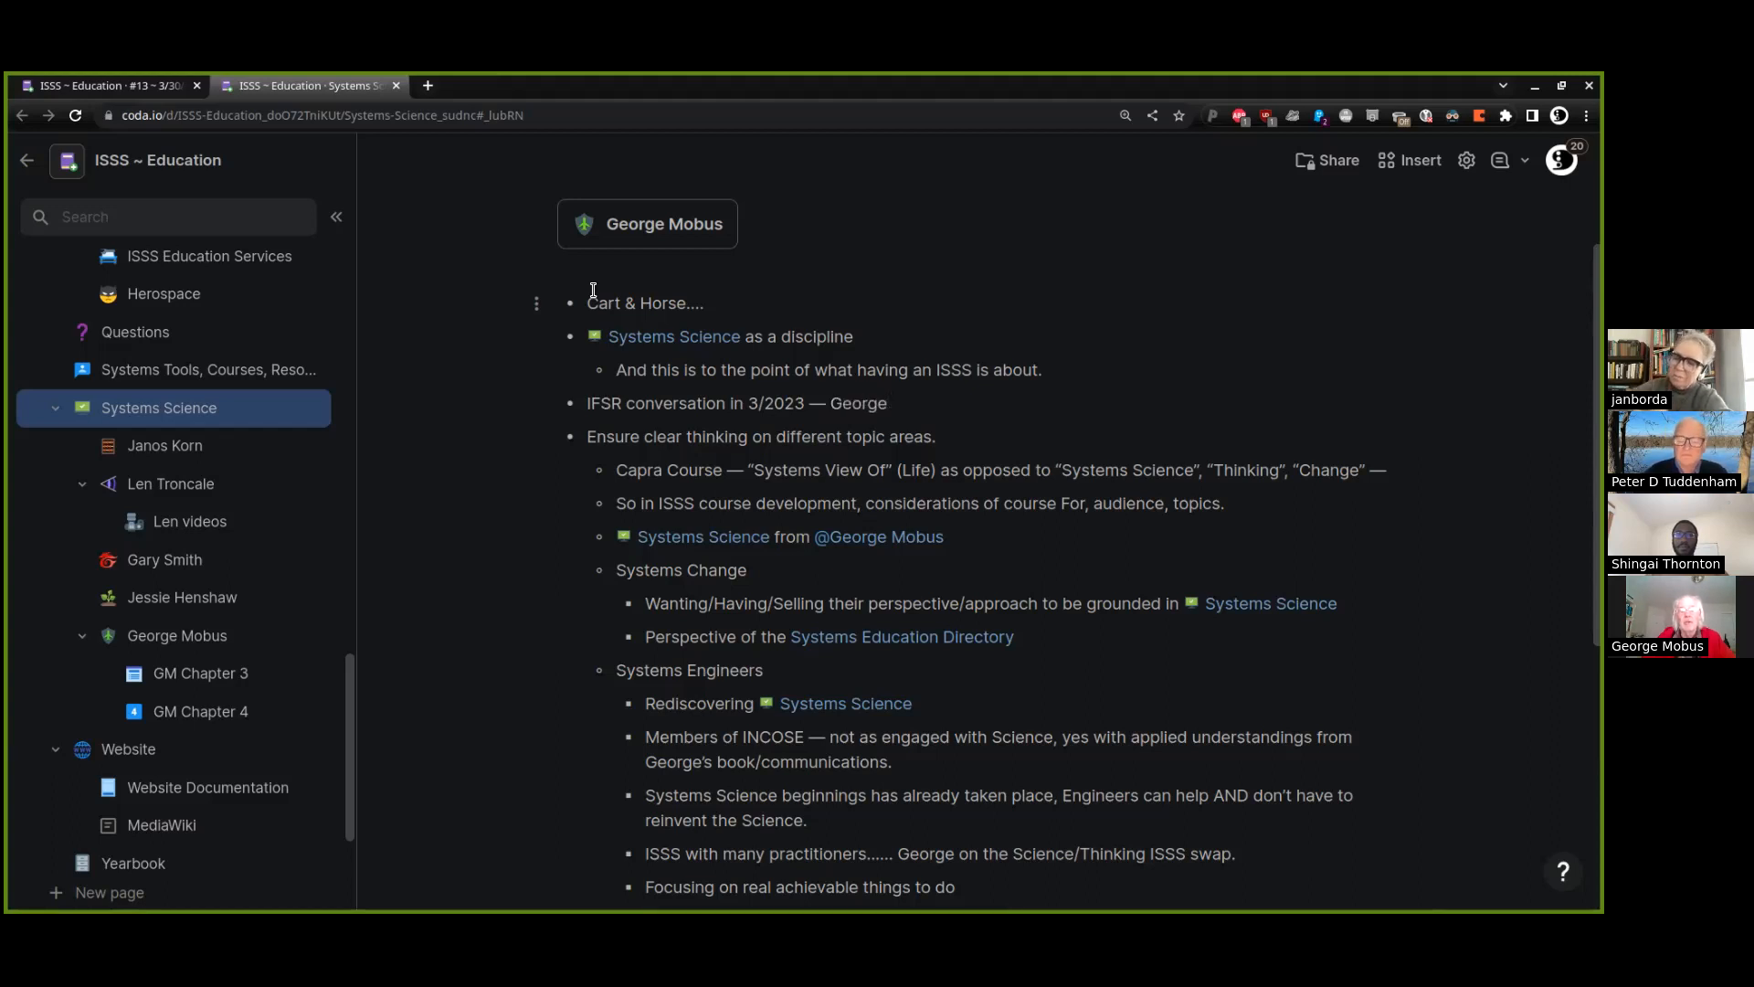
text(;)
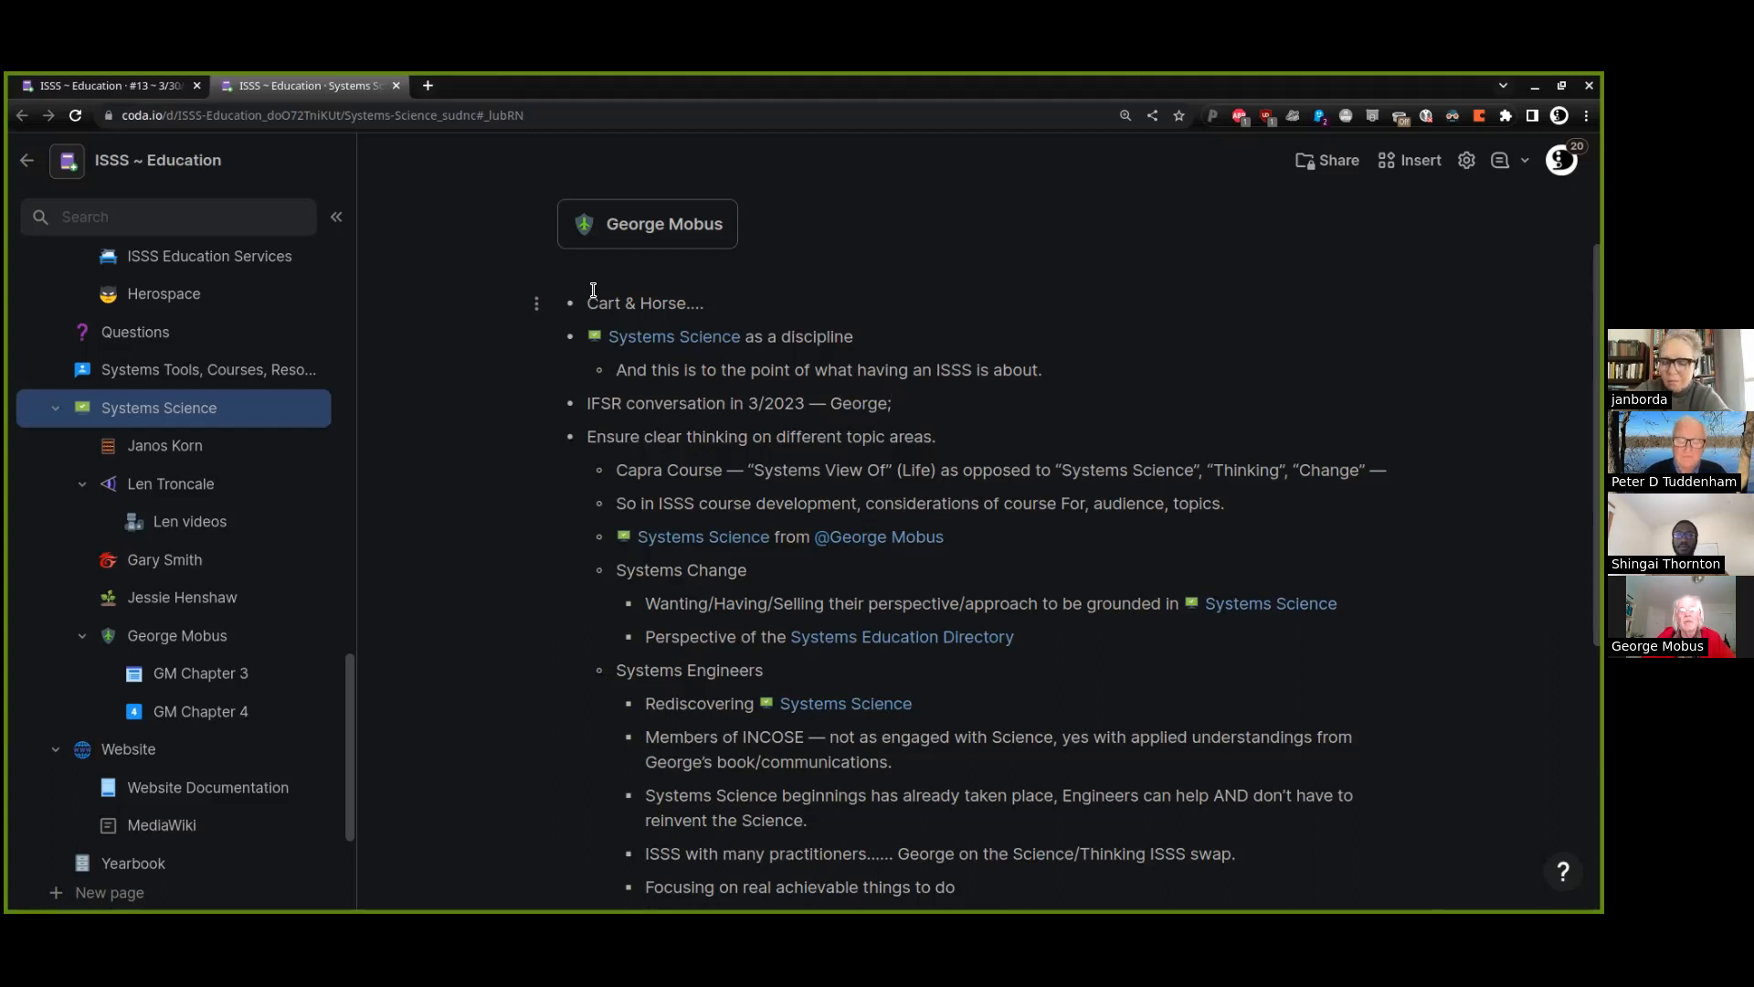
Continue that futures among Systems ramifications/subdisciplines will be perilous without consilience, checking a misspelled word
text(futures among)
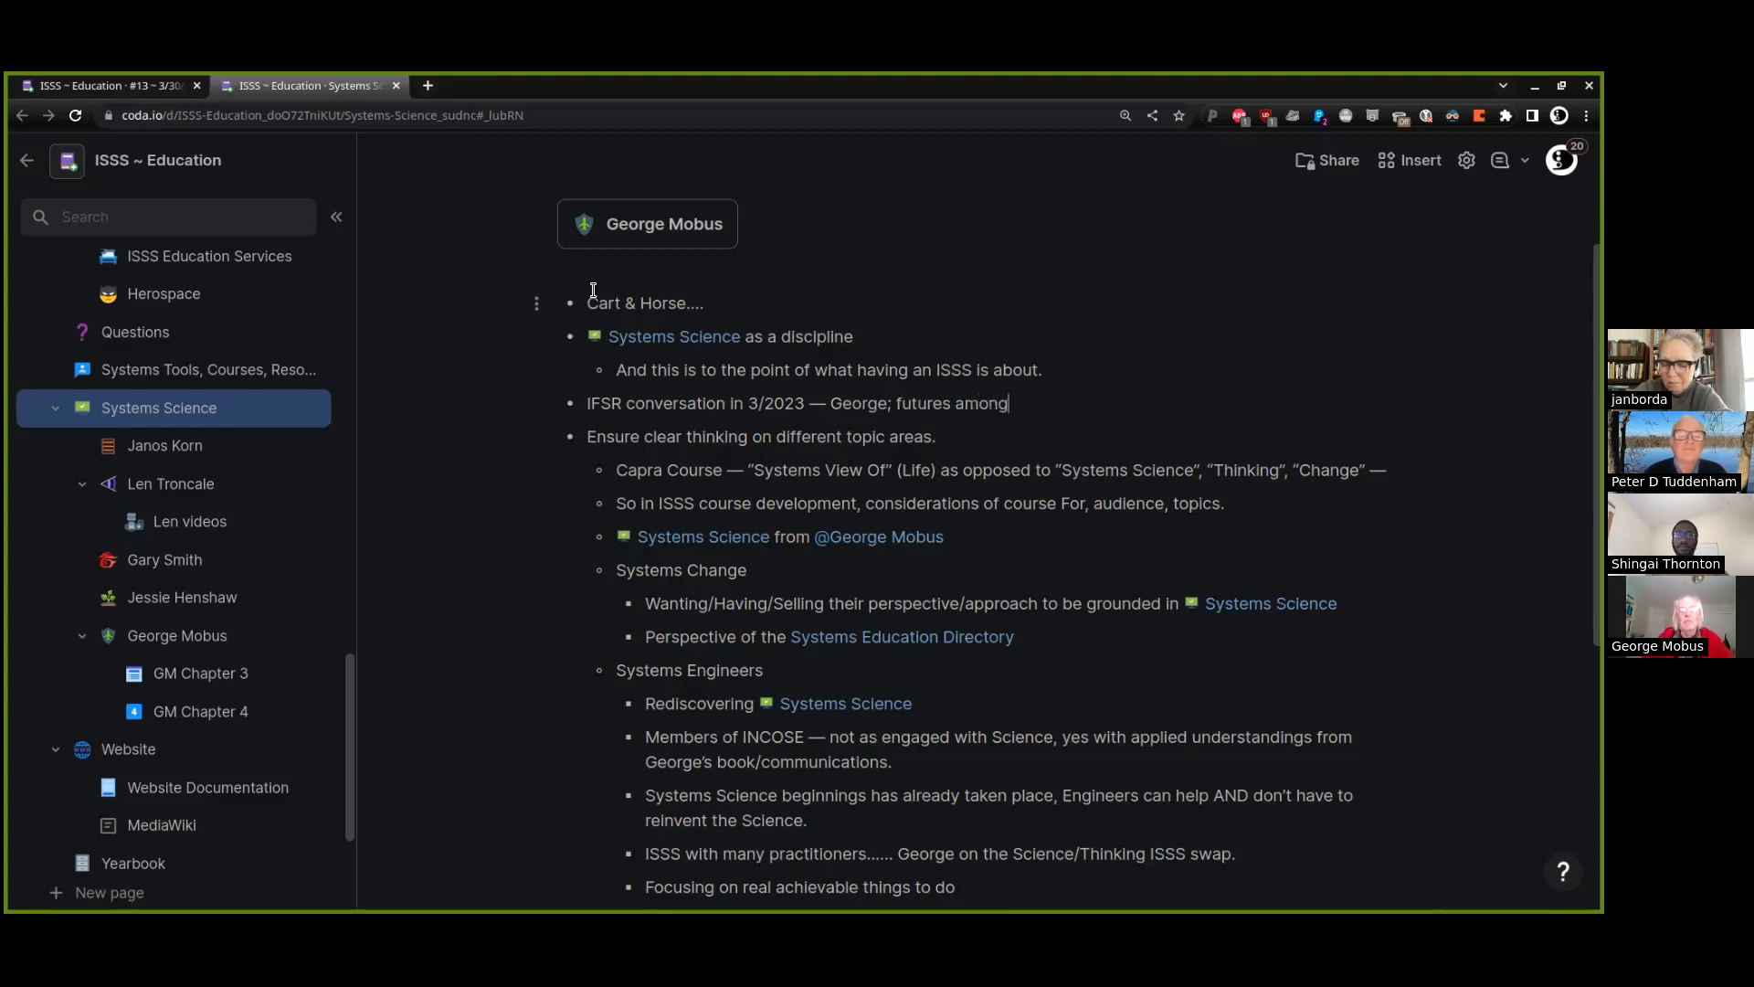
text(Systems)
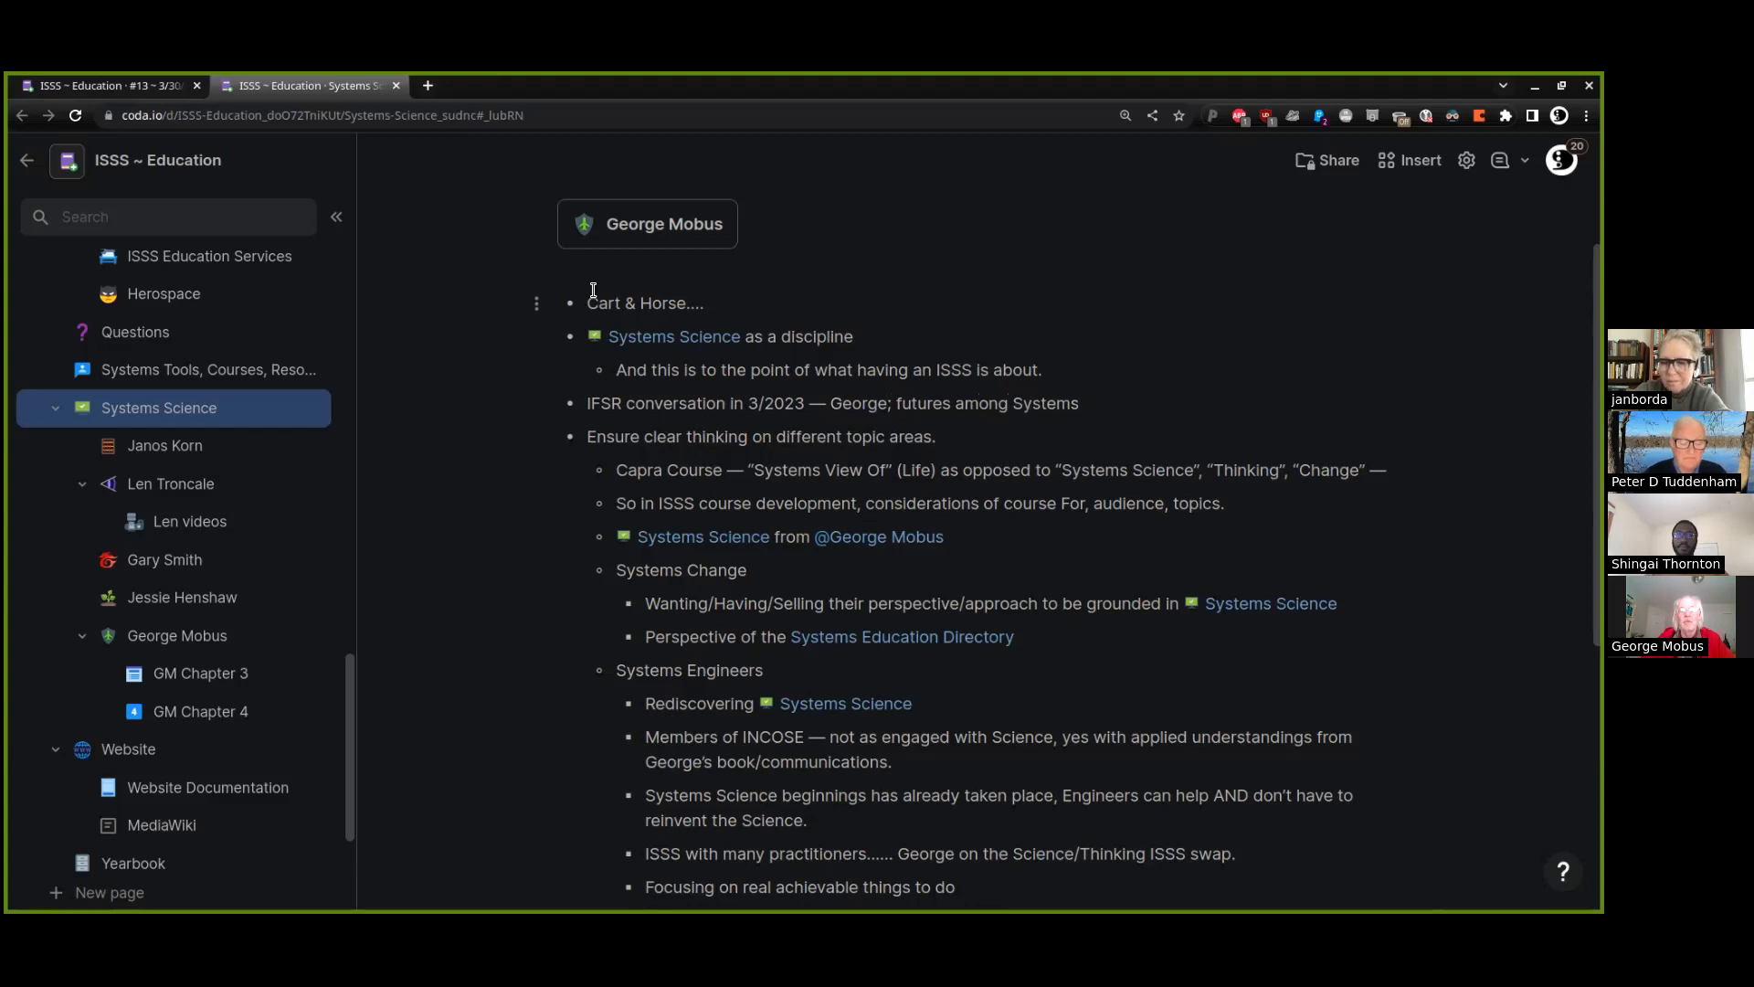
text(ramific)
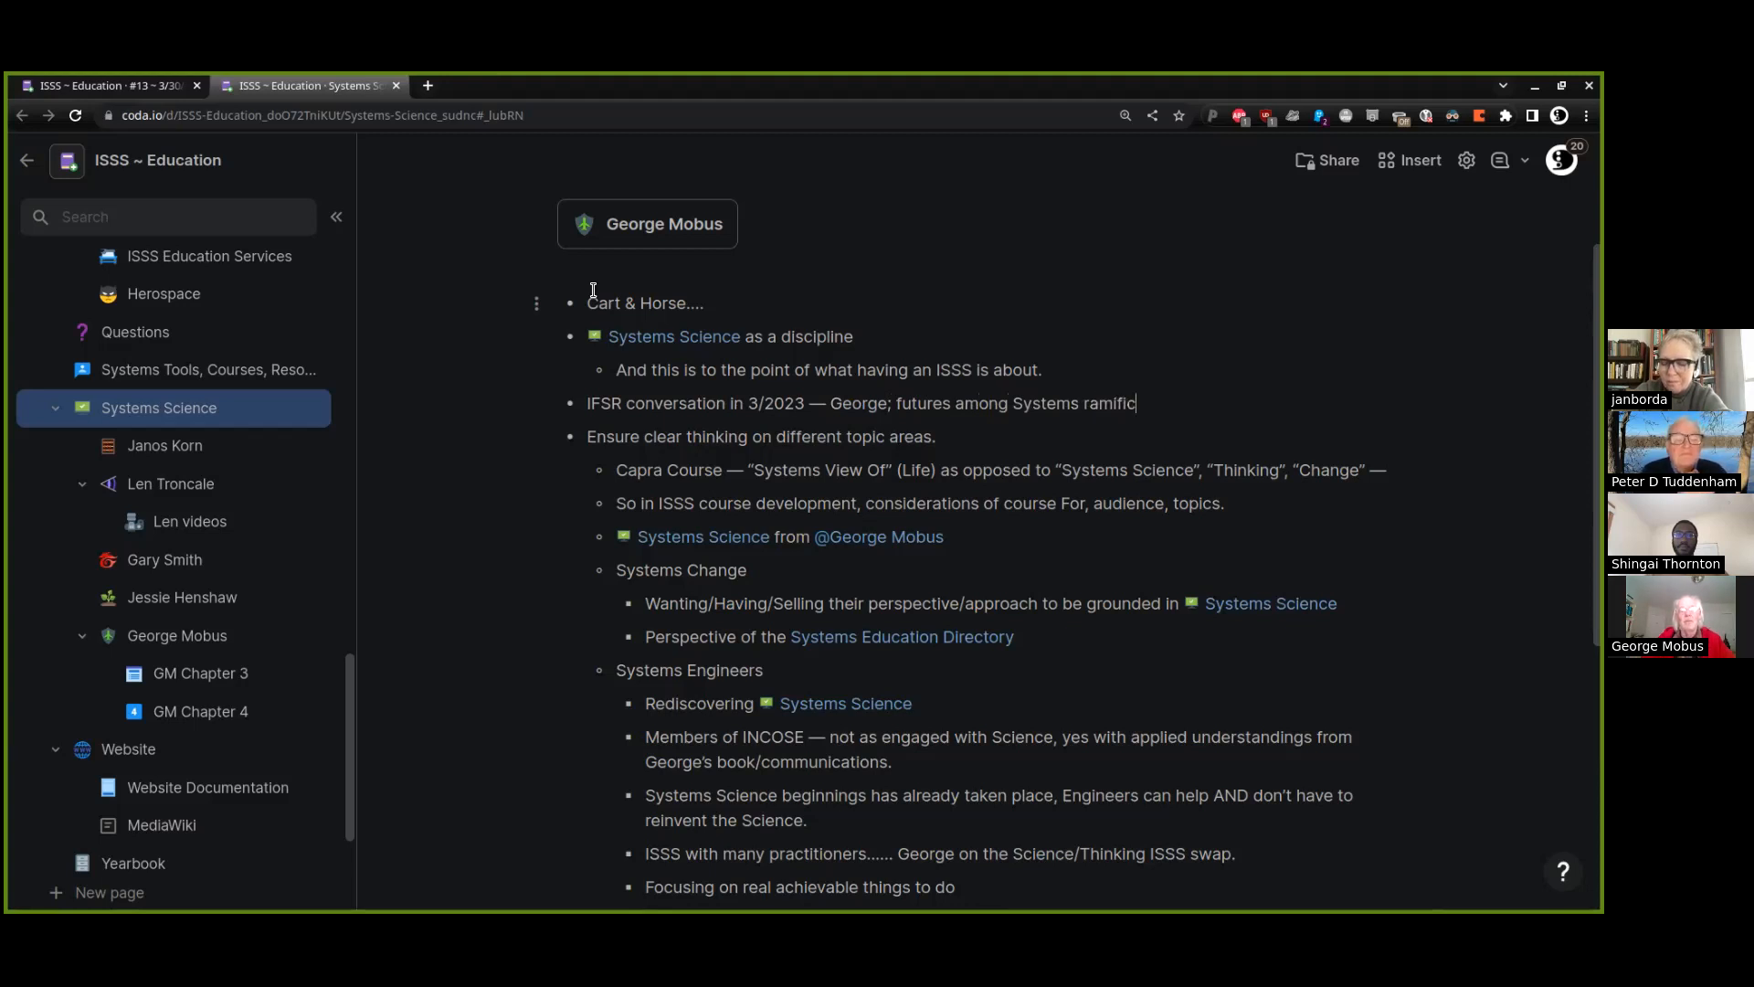
text(ations/subdisc)
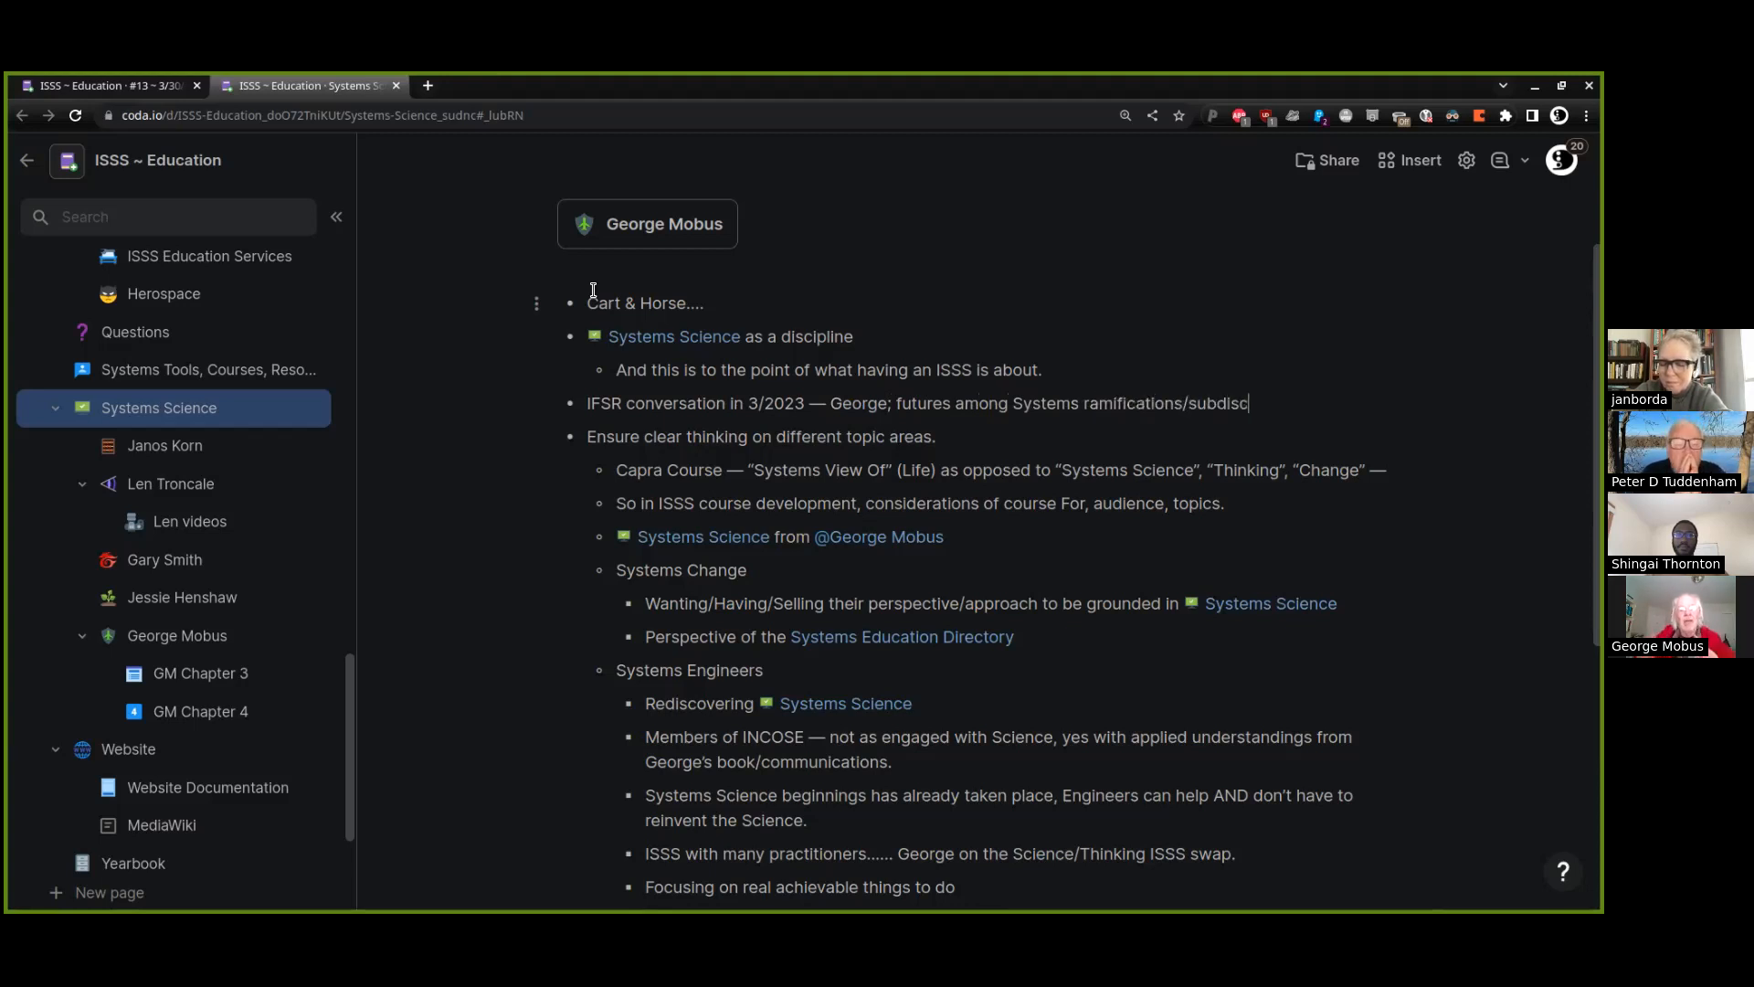
text(iplines)
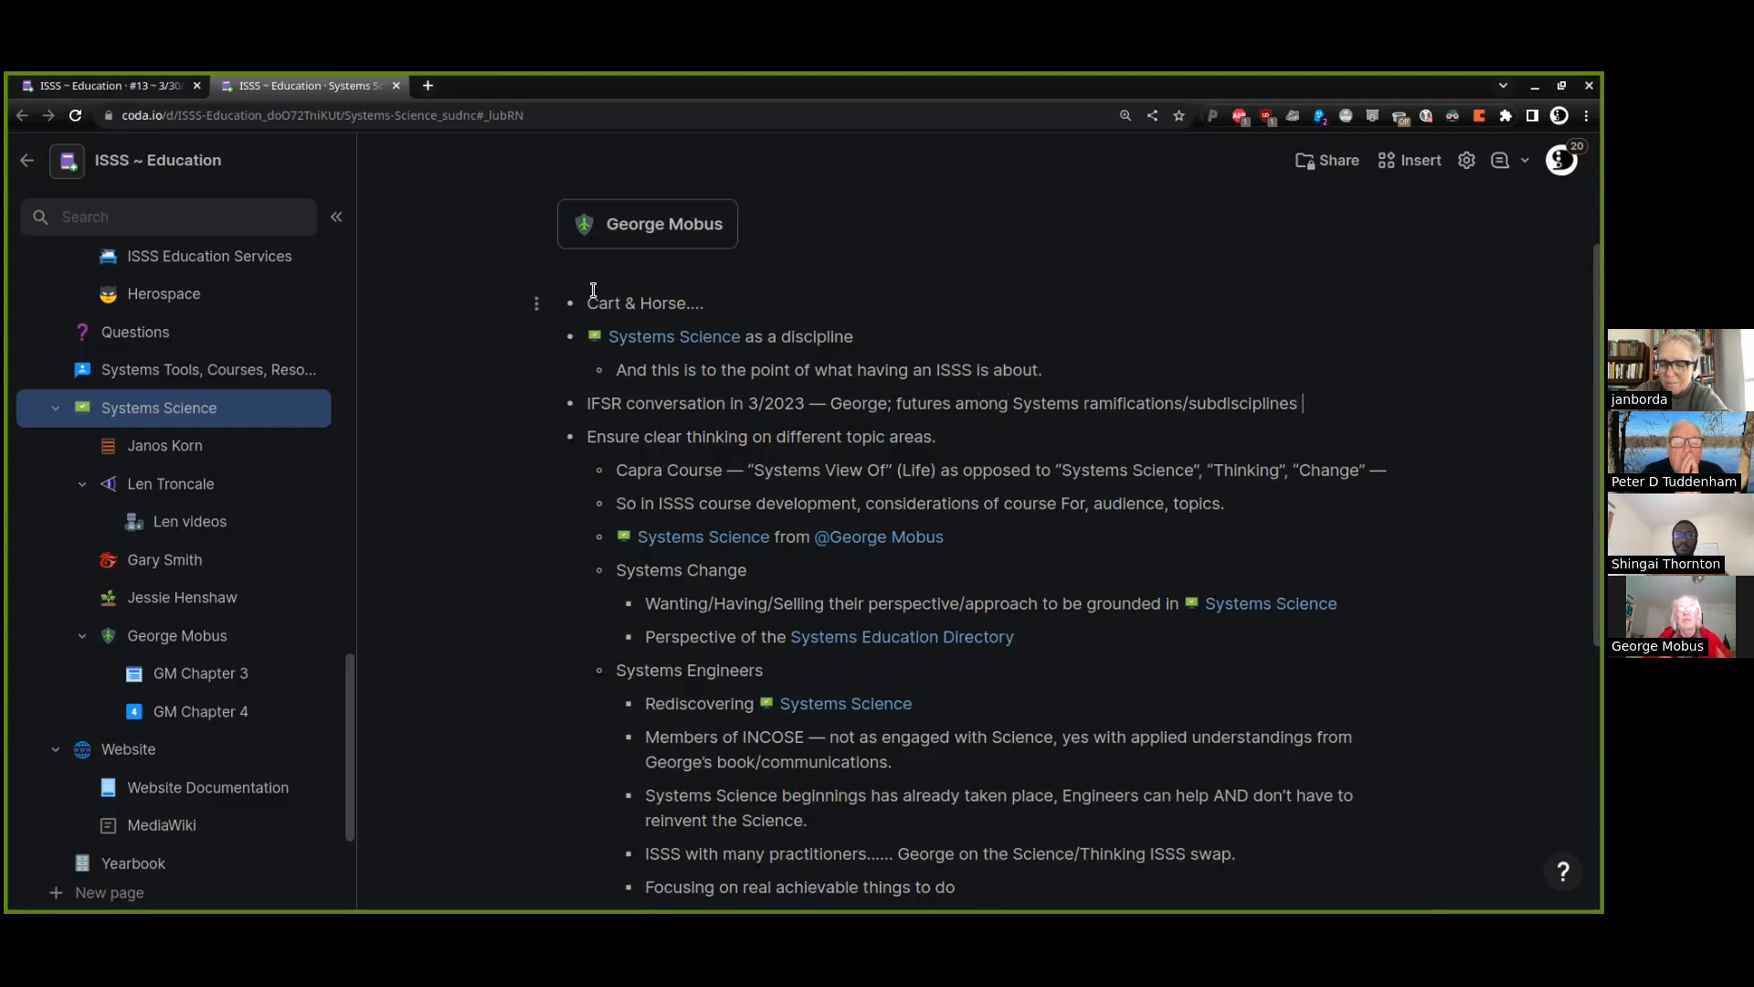
text(will be)
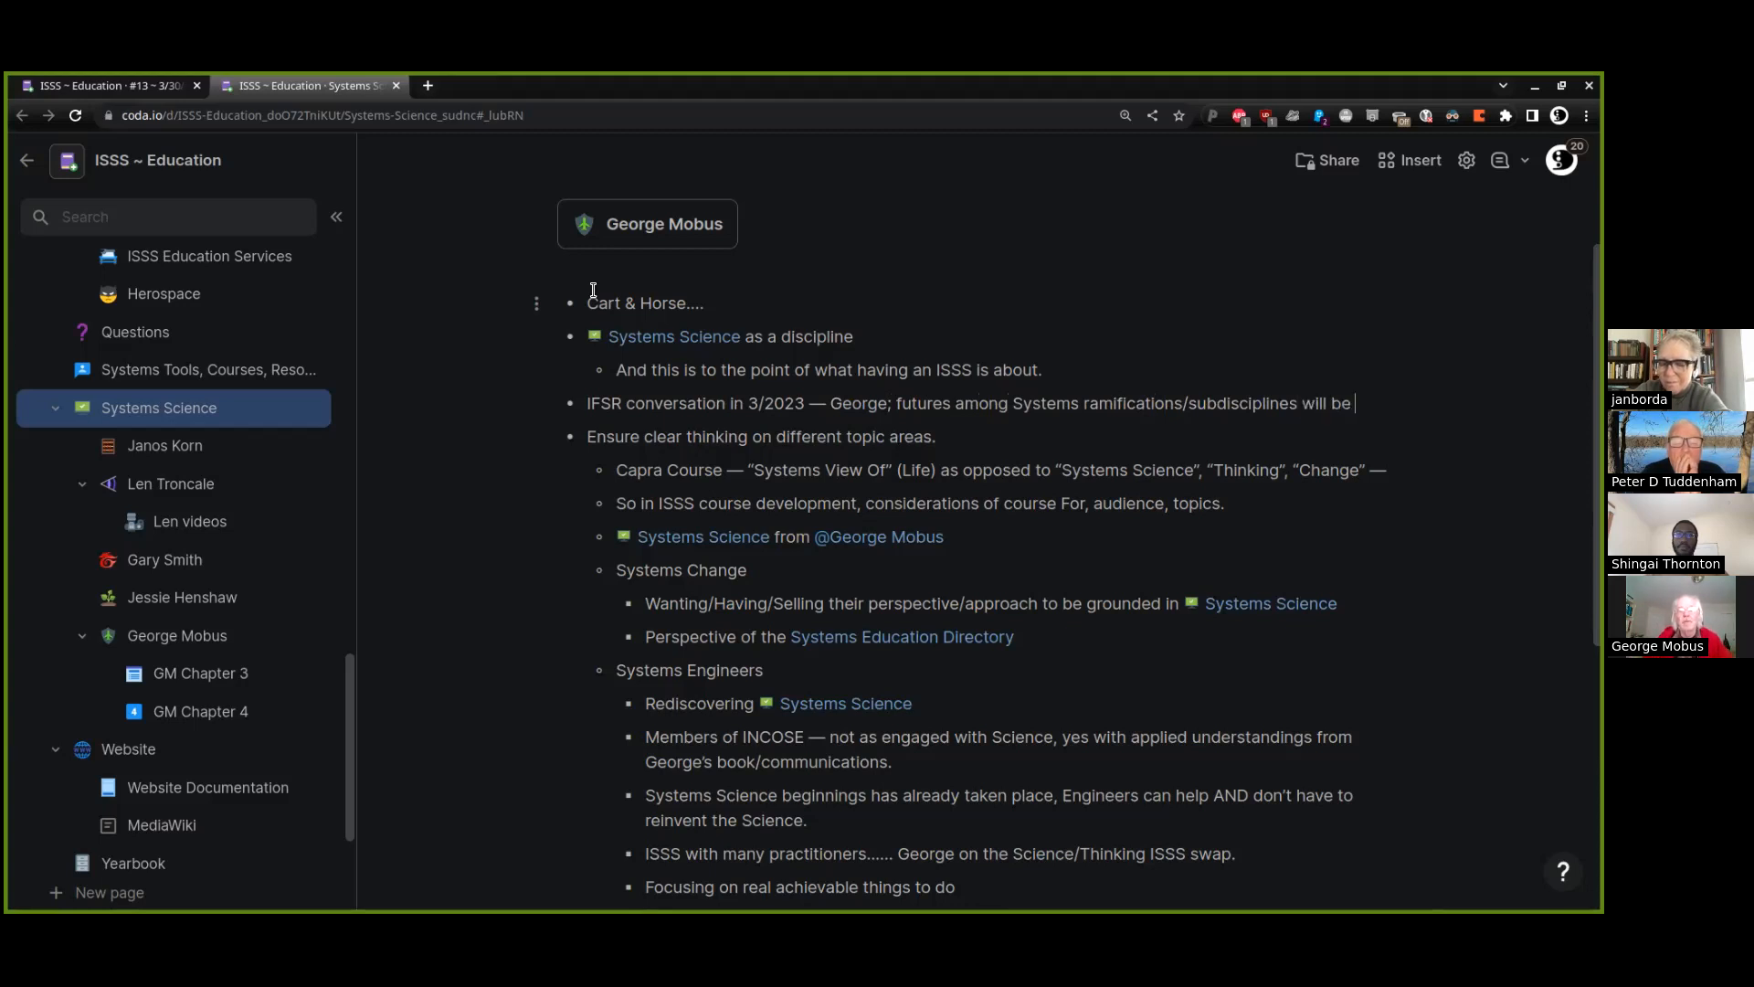
text(perilous)
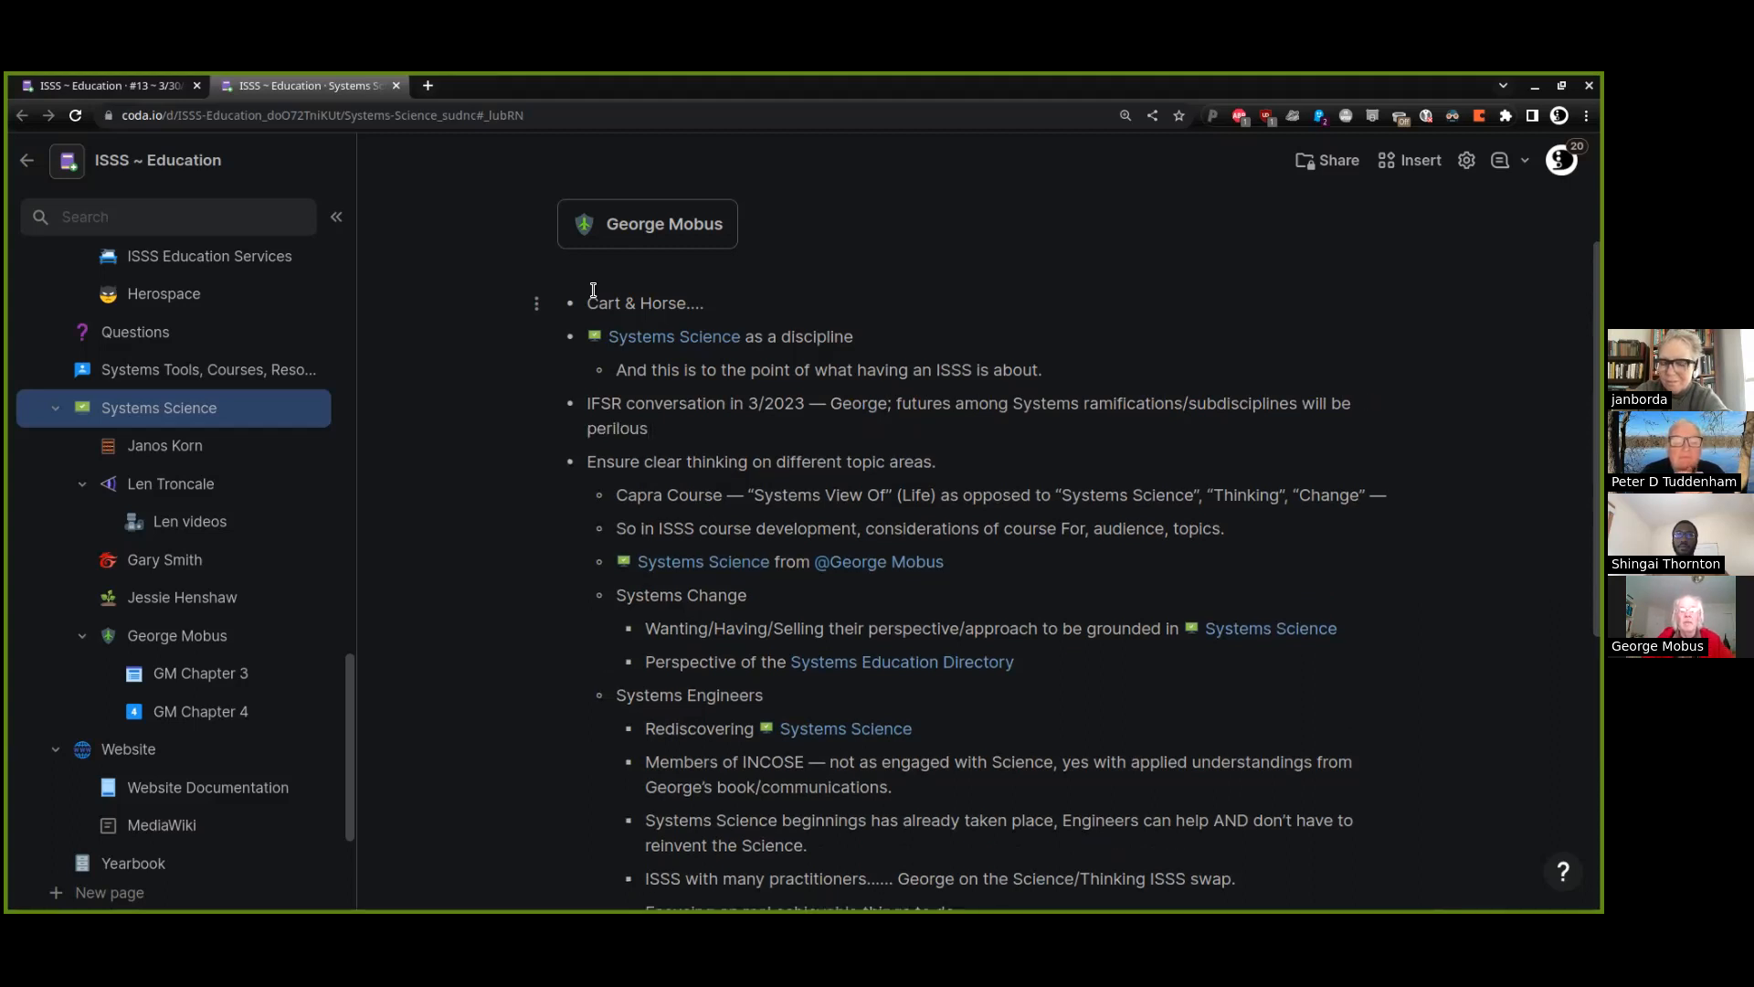
text(without consiliance/consolidation.)
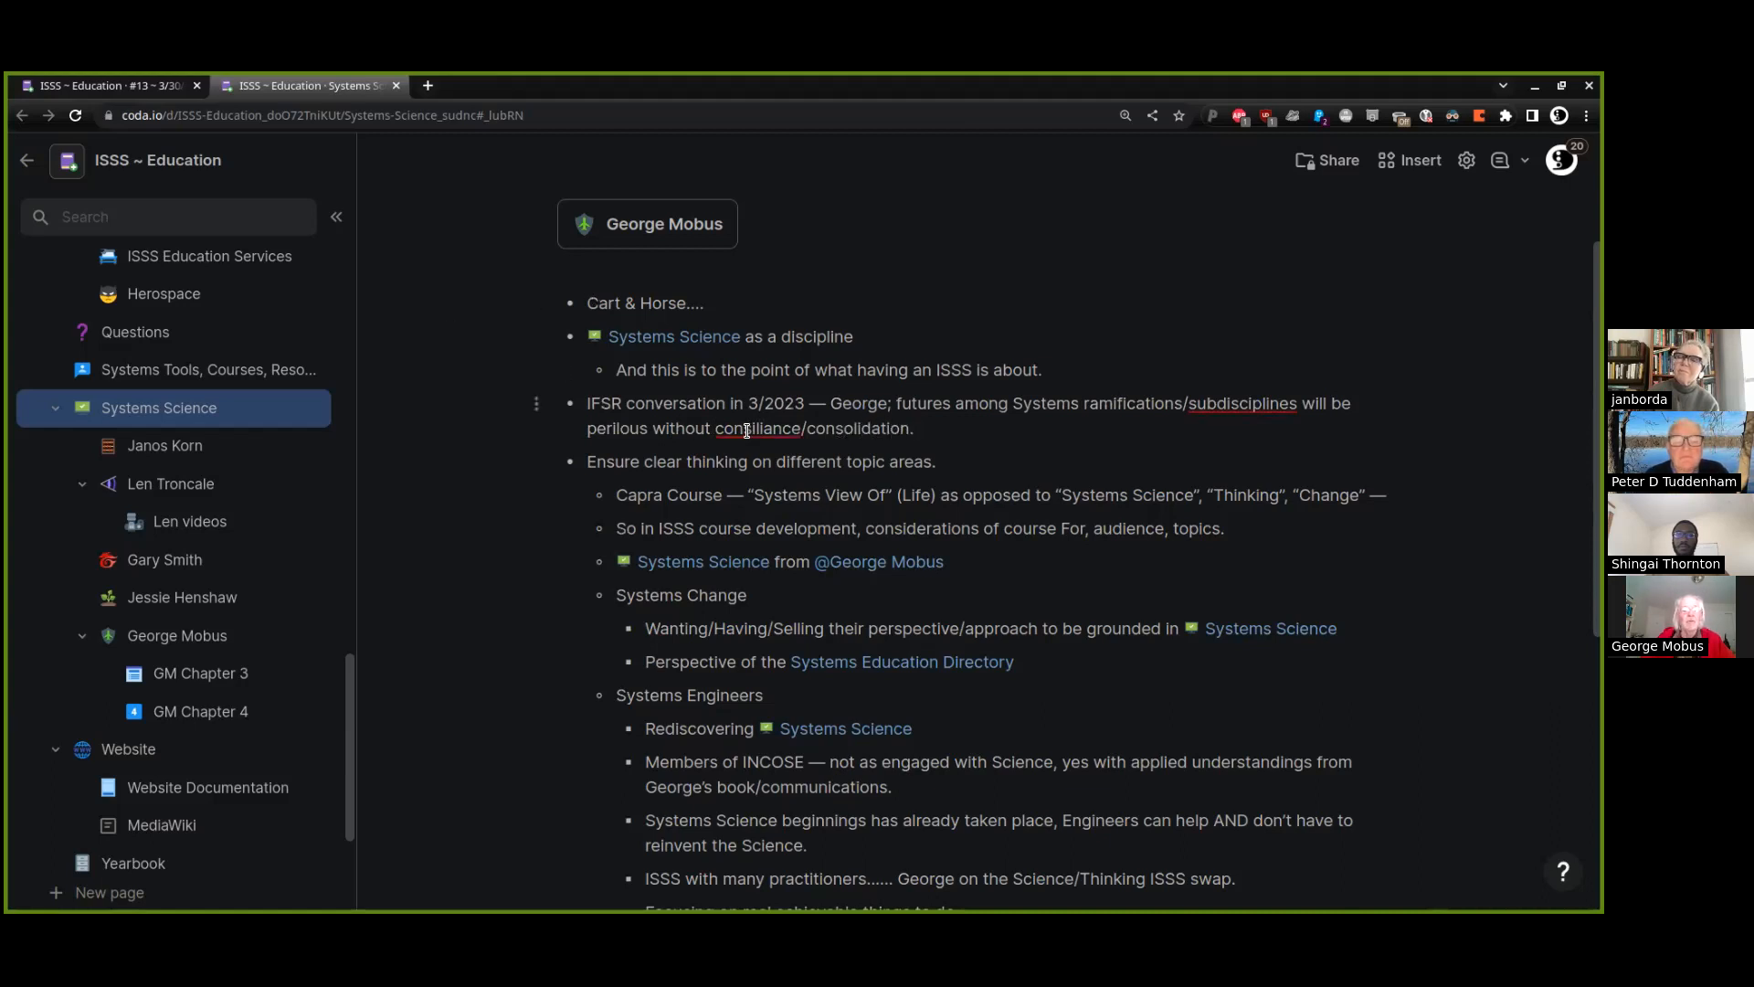
right_click(757, 427)
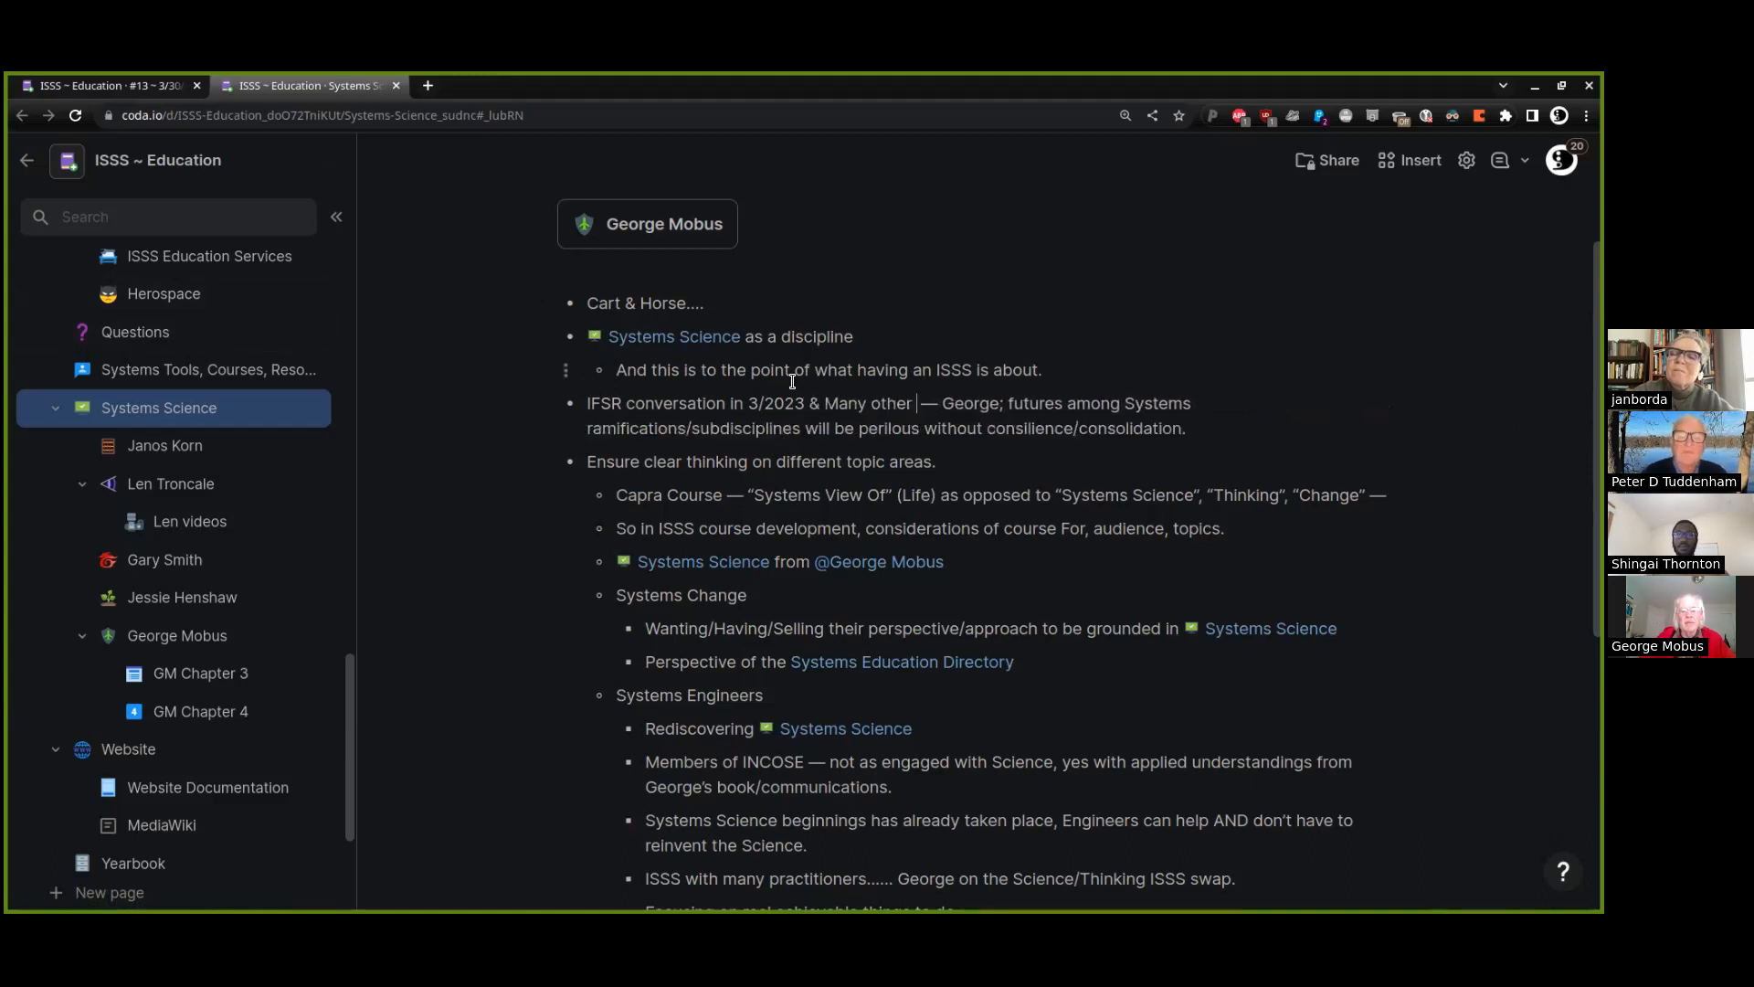
Extend the IFSR note with 'notes here and elsewhere' and the 'Systems Anything' effectiveness warning about reconciliation among manifestations
text(notes here and e)
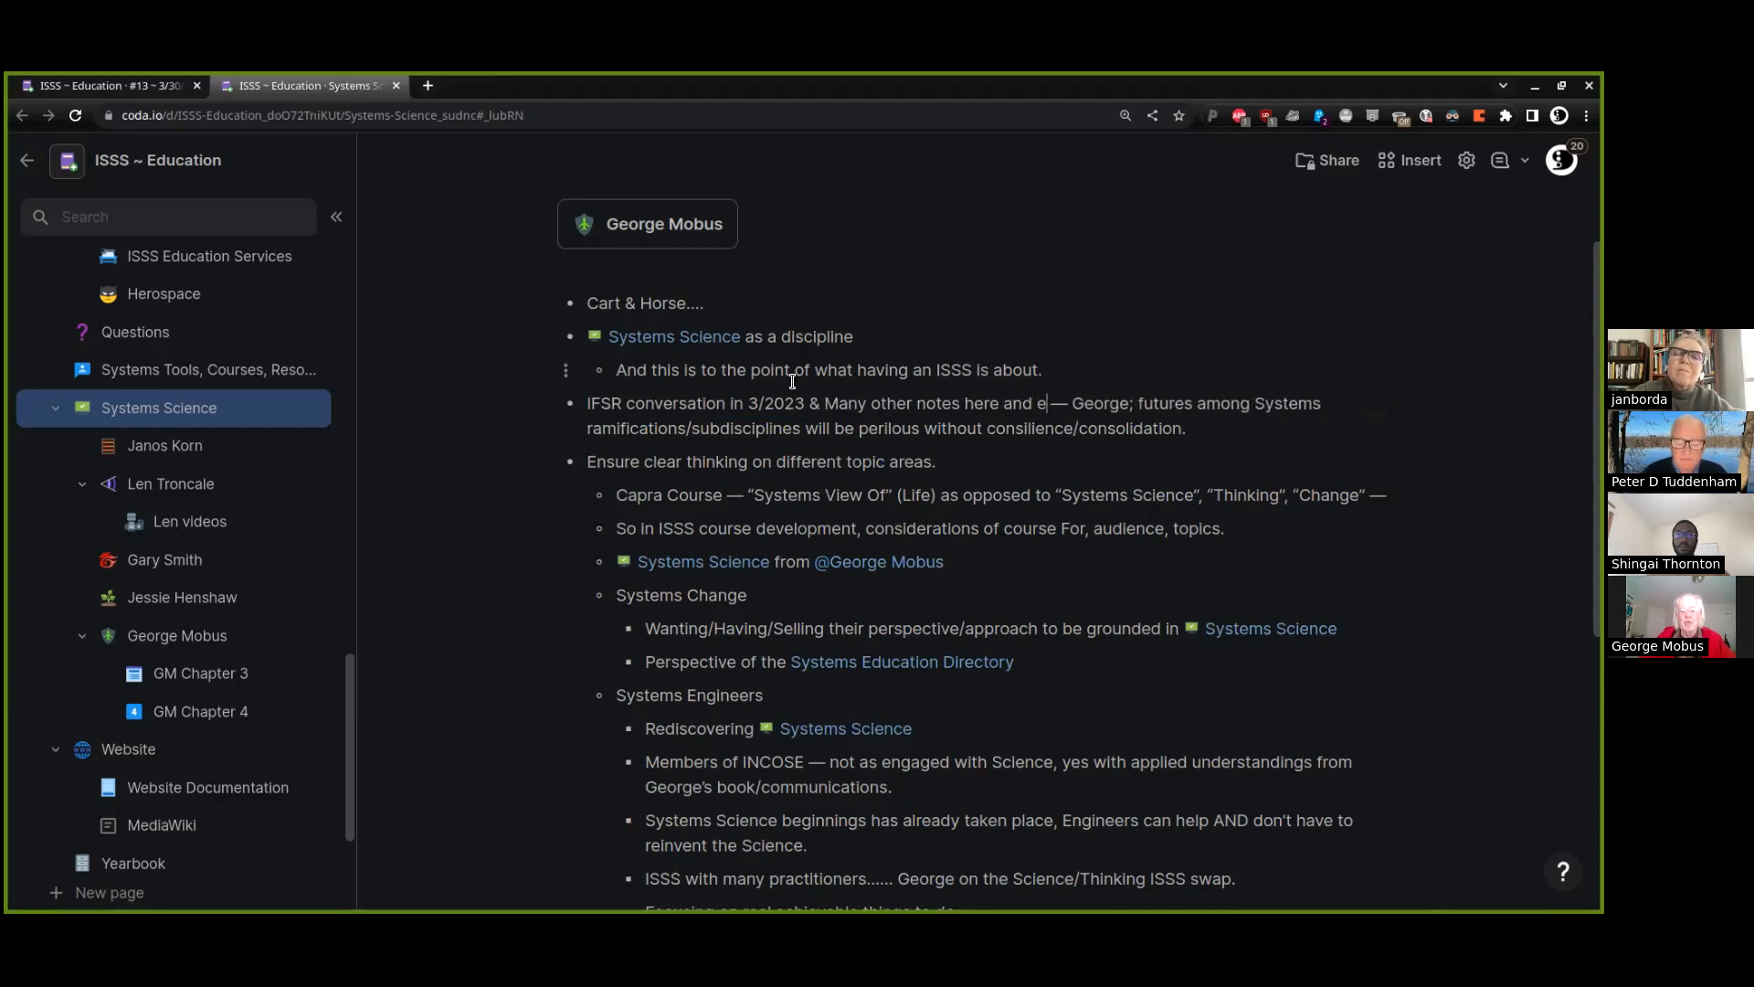
text(lsewhere)
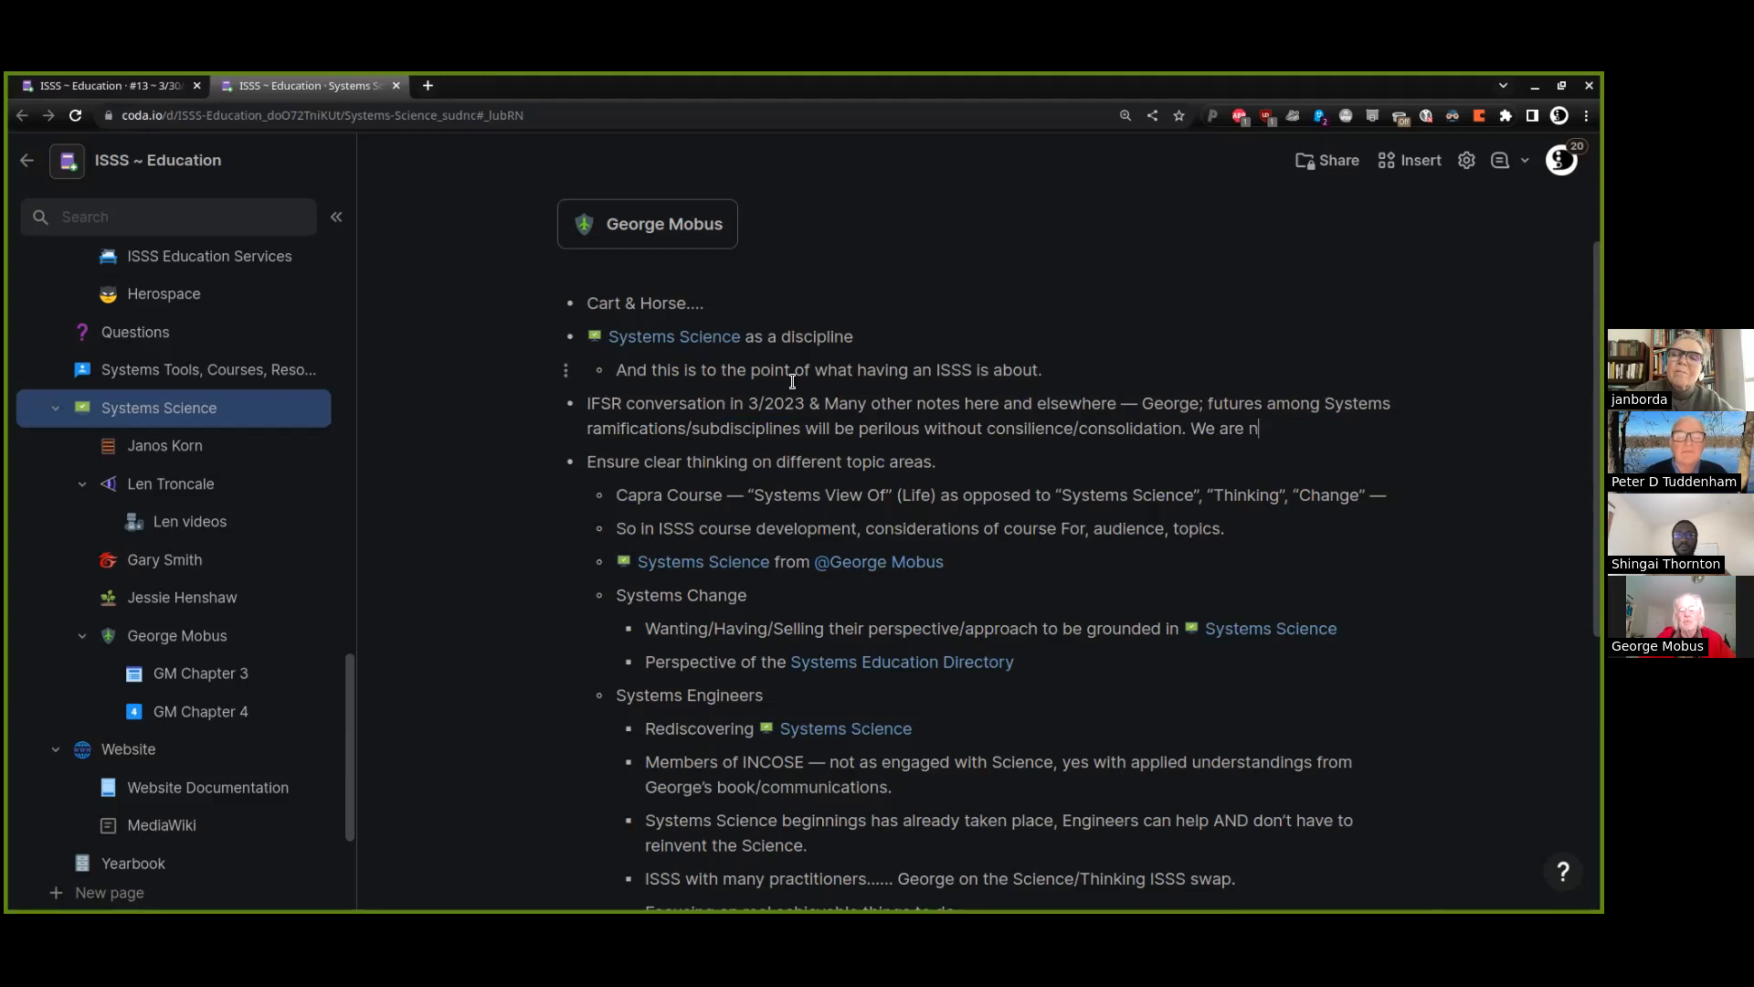
text(ot on a path of effectiveness of Systems)
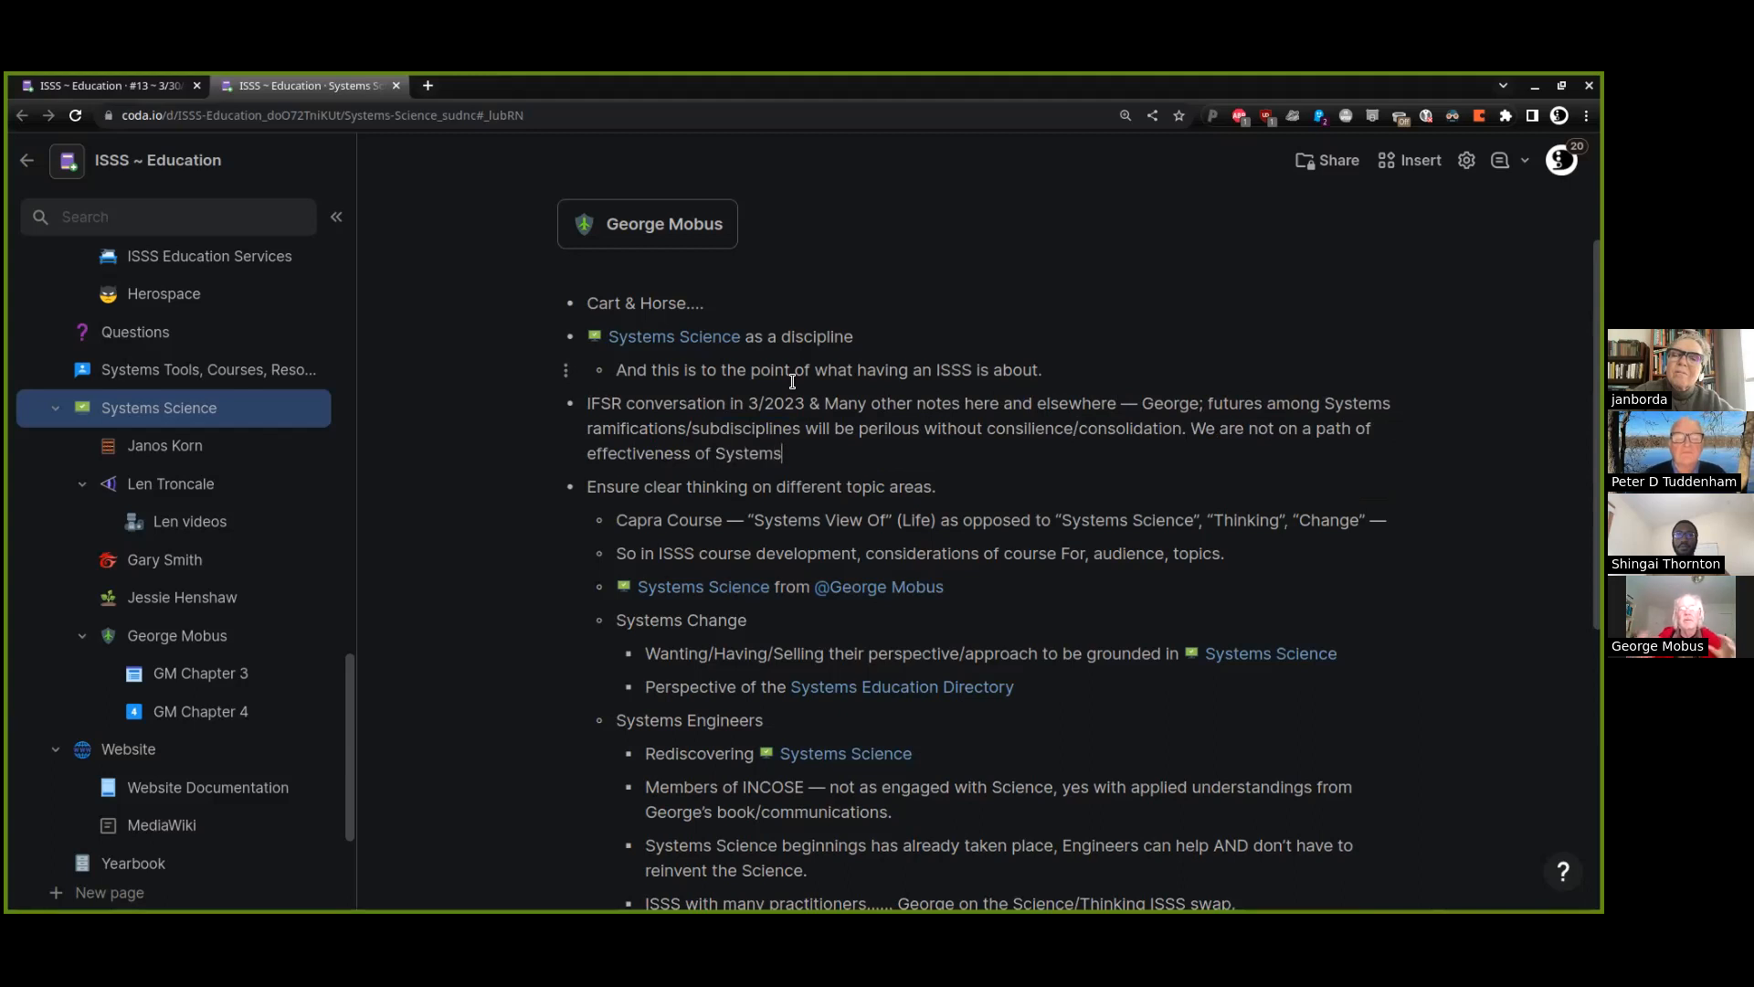
text(Anything")
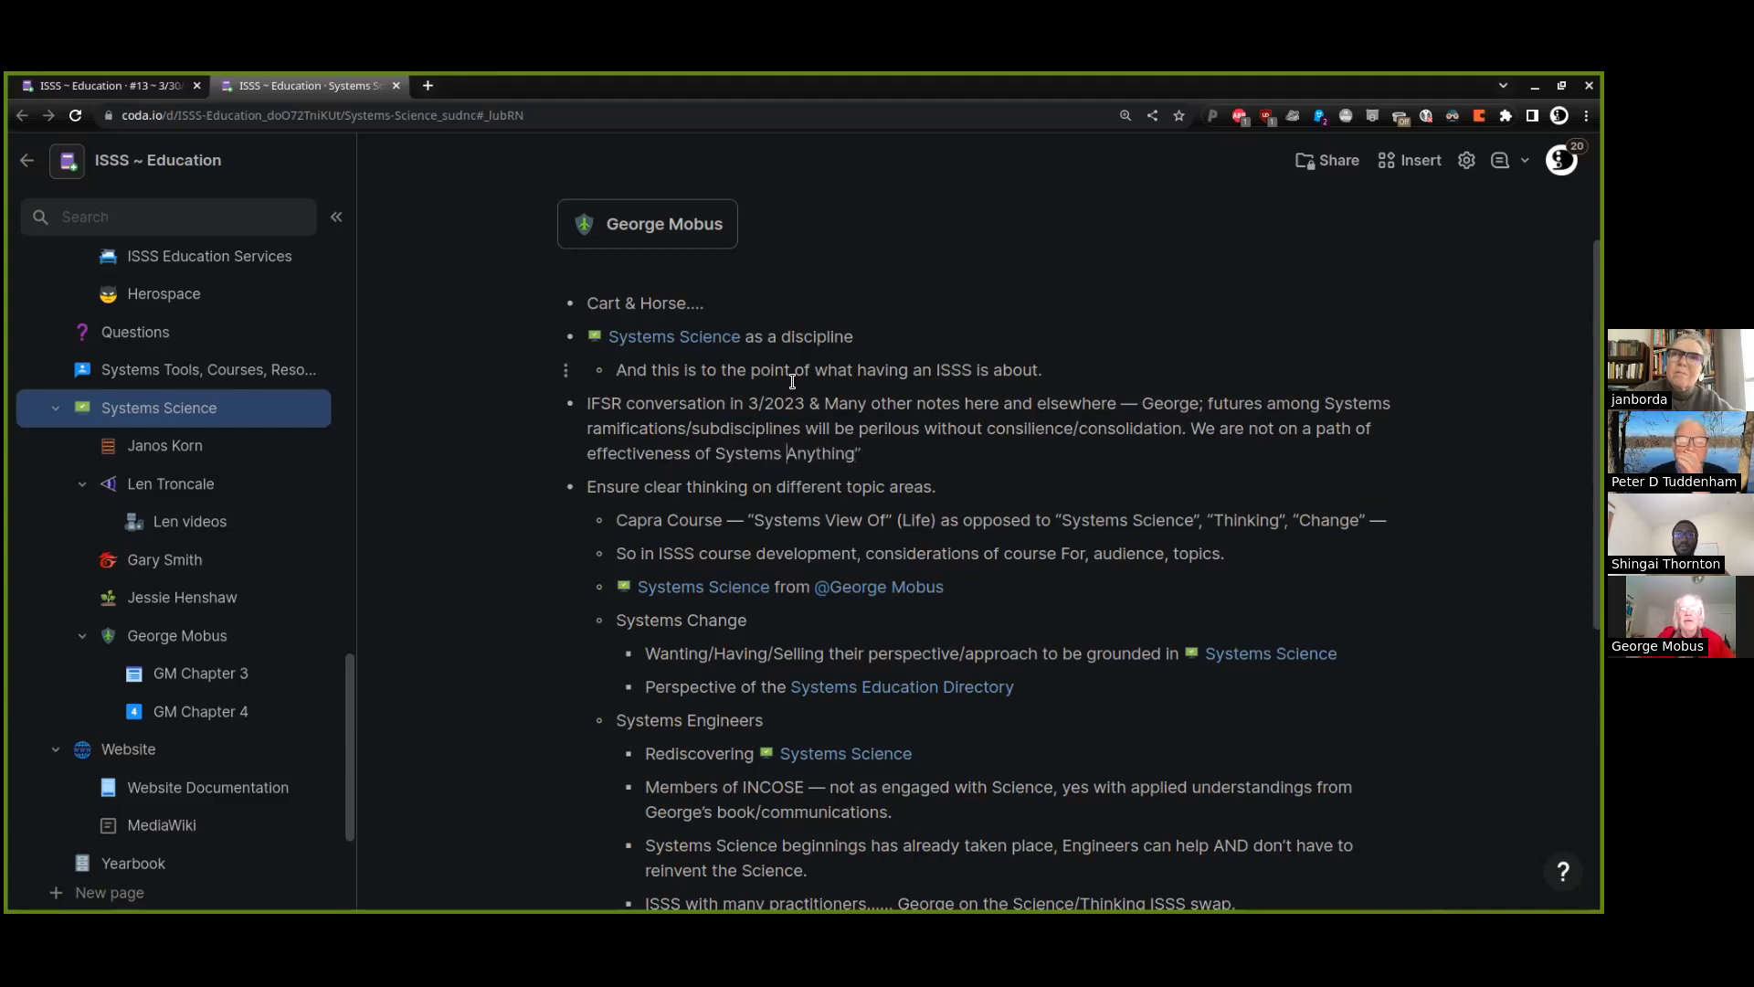
text(without reconciliation a)
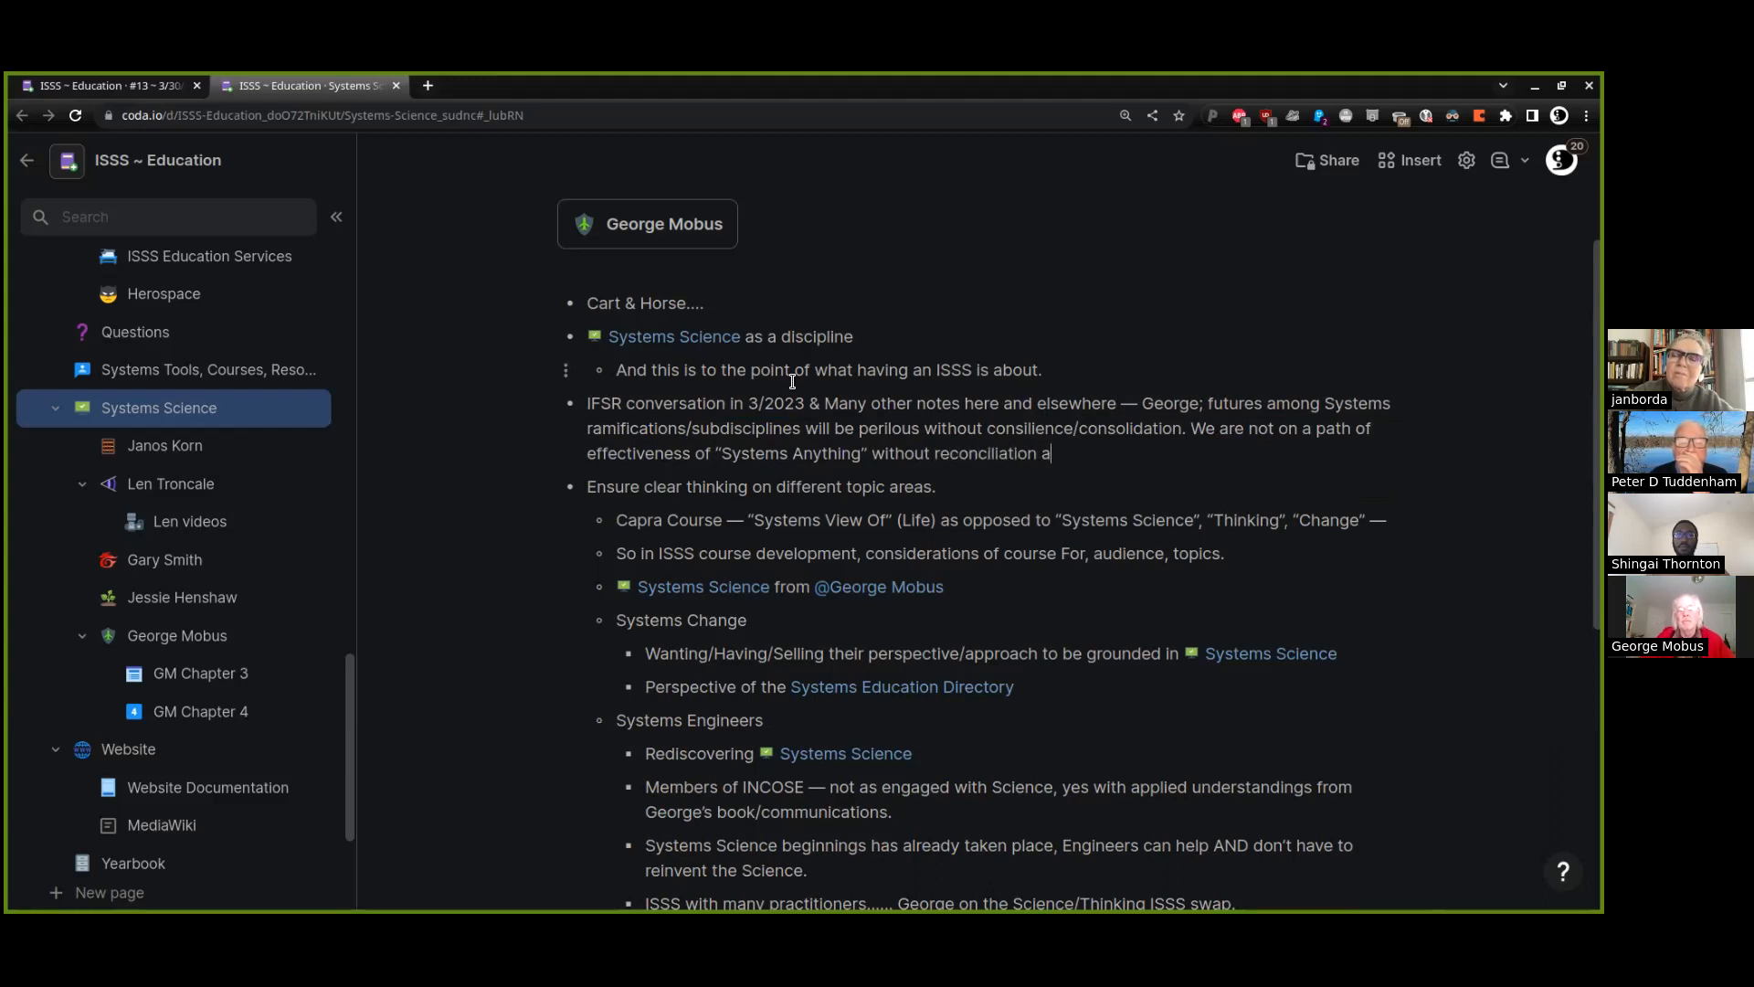
text(mong these differe)
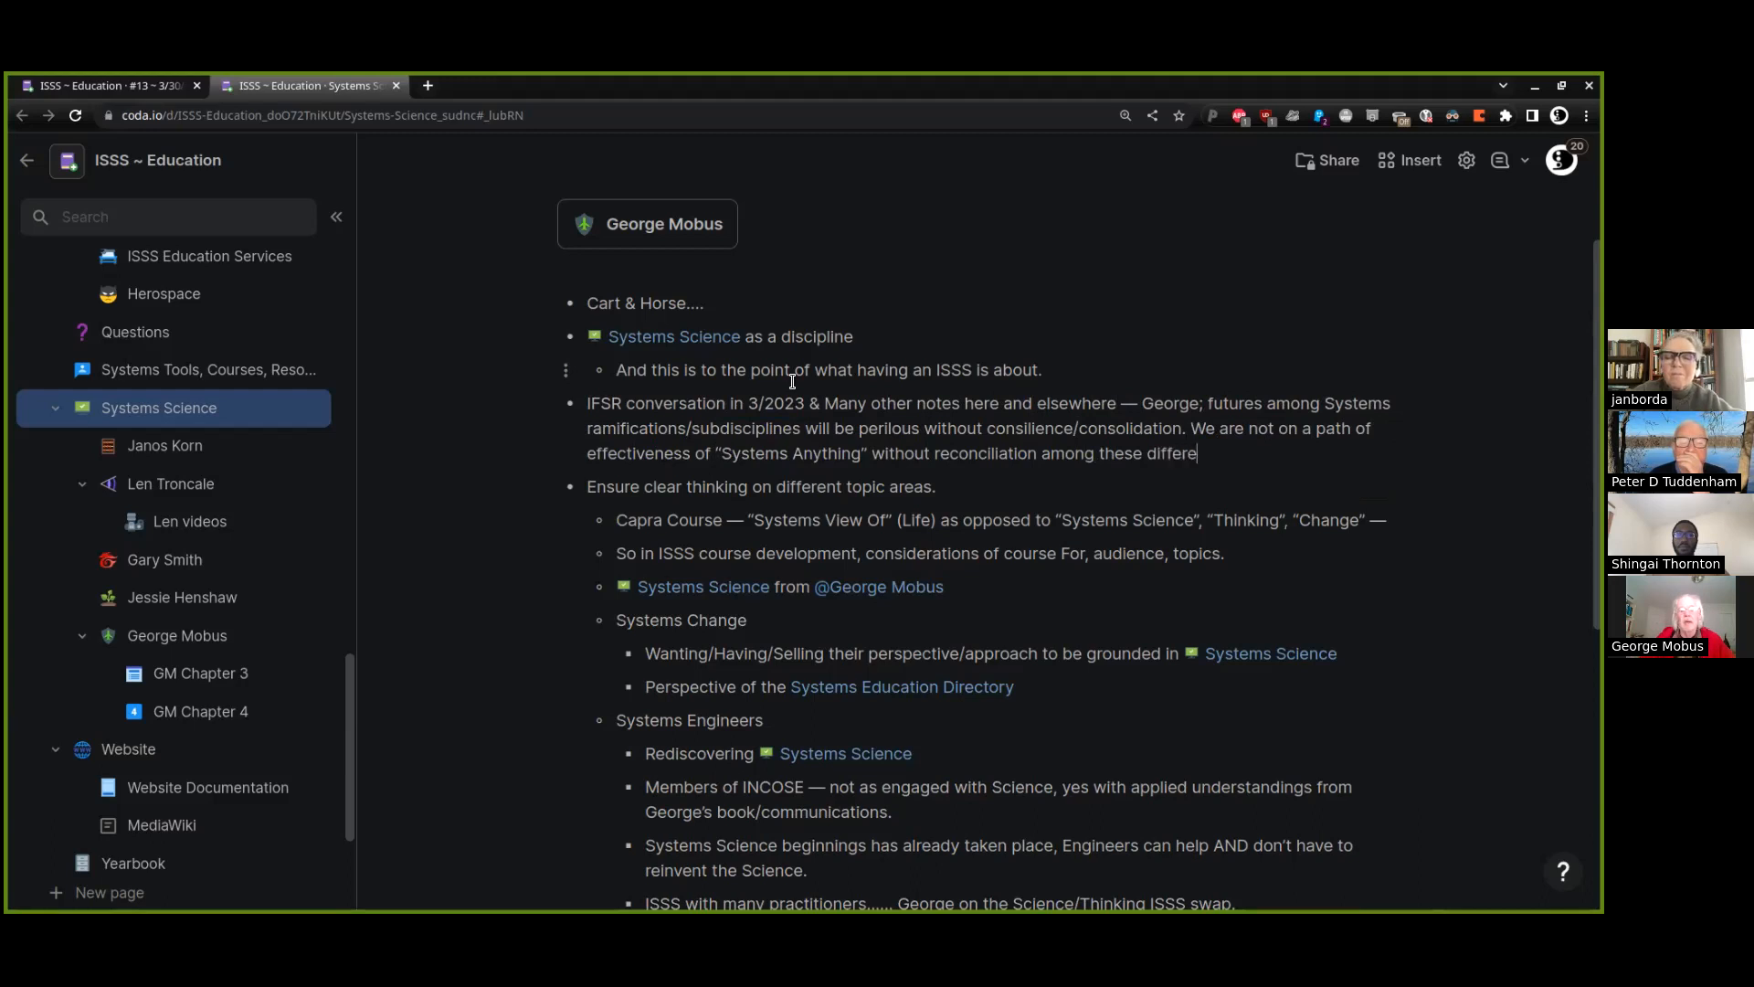
text(nt)
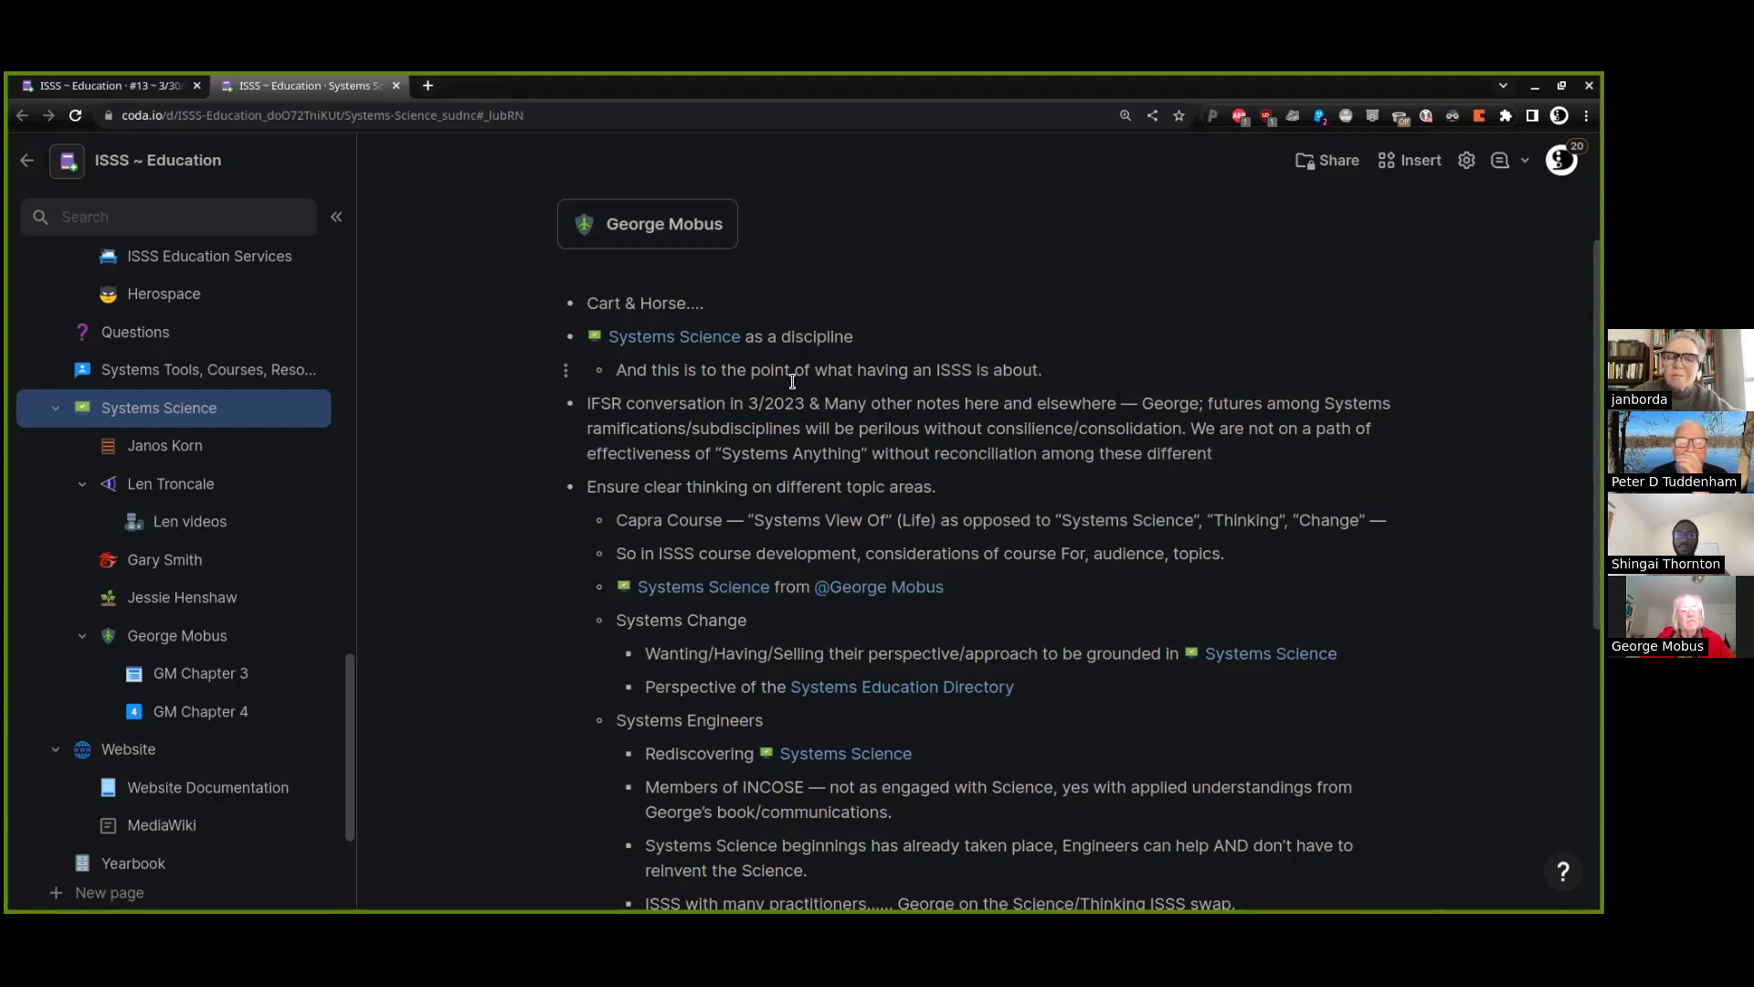
text(manifestations.)
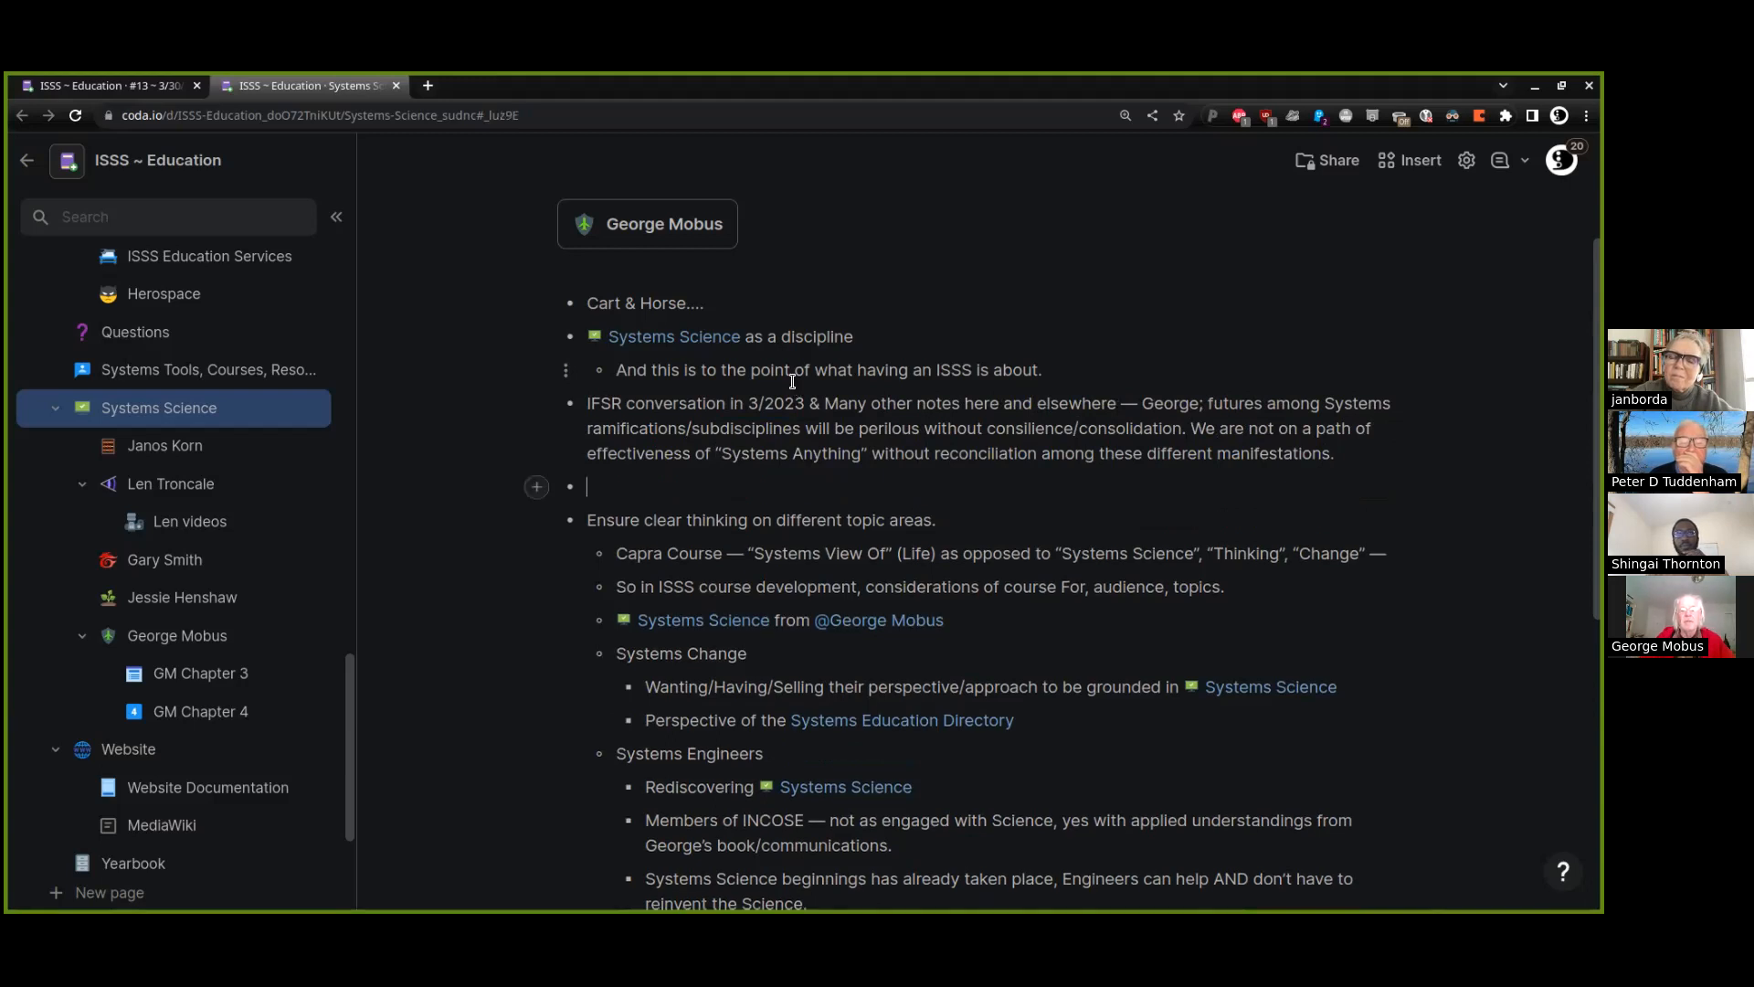
Write the sub-bullet 'Carries over more broadly into the area of Education — Cybernetics is embedded'
text(C)
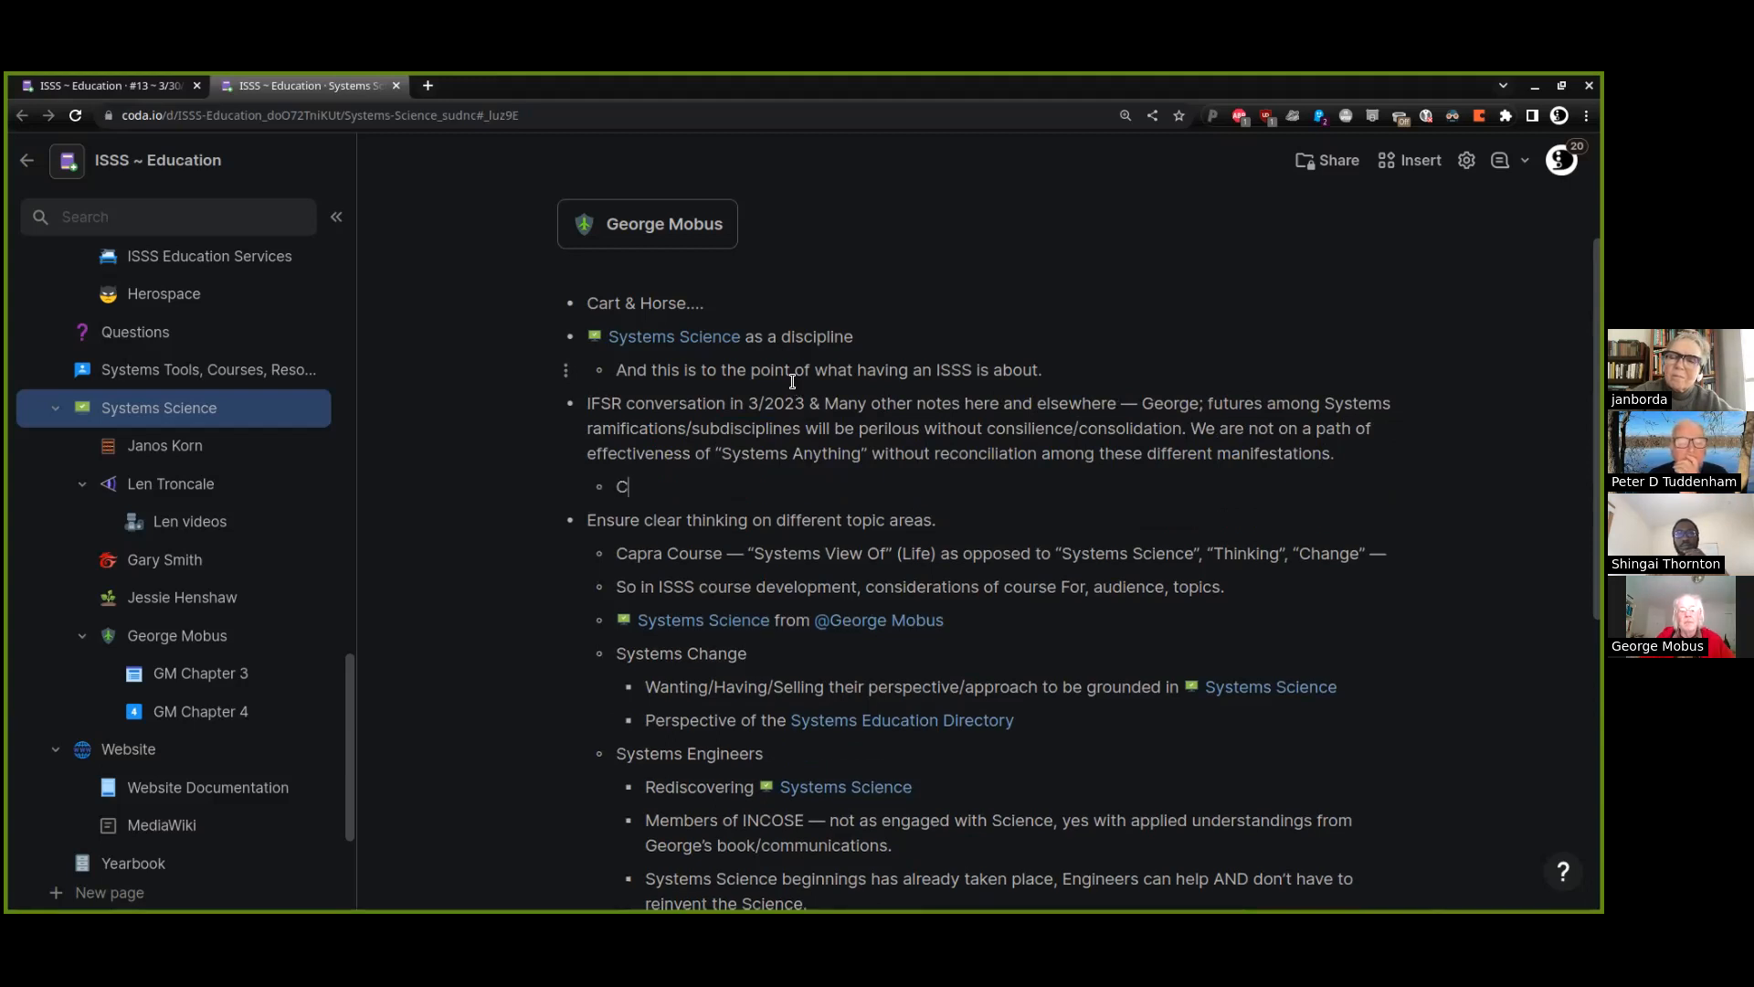
text(arries o)
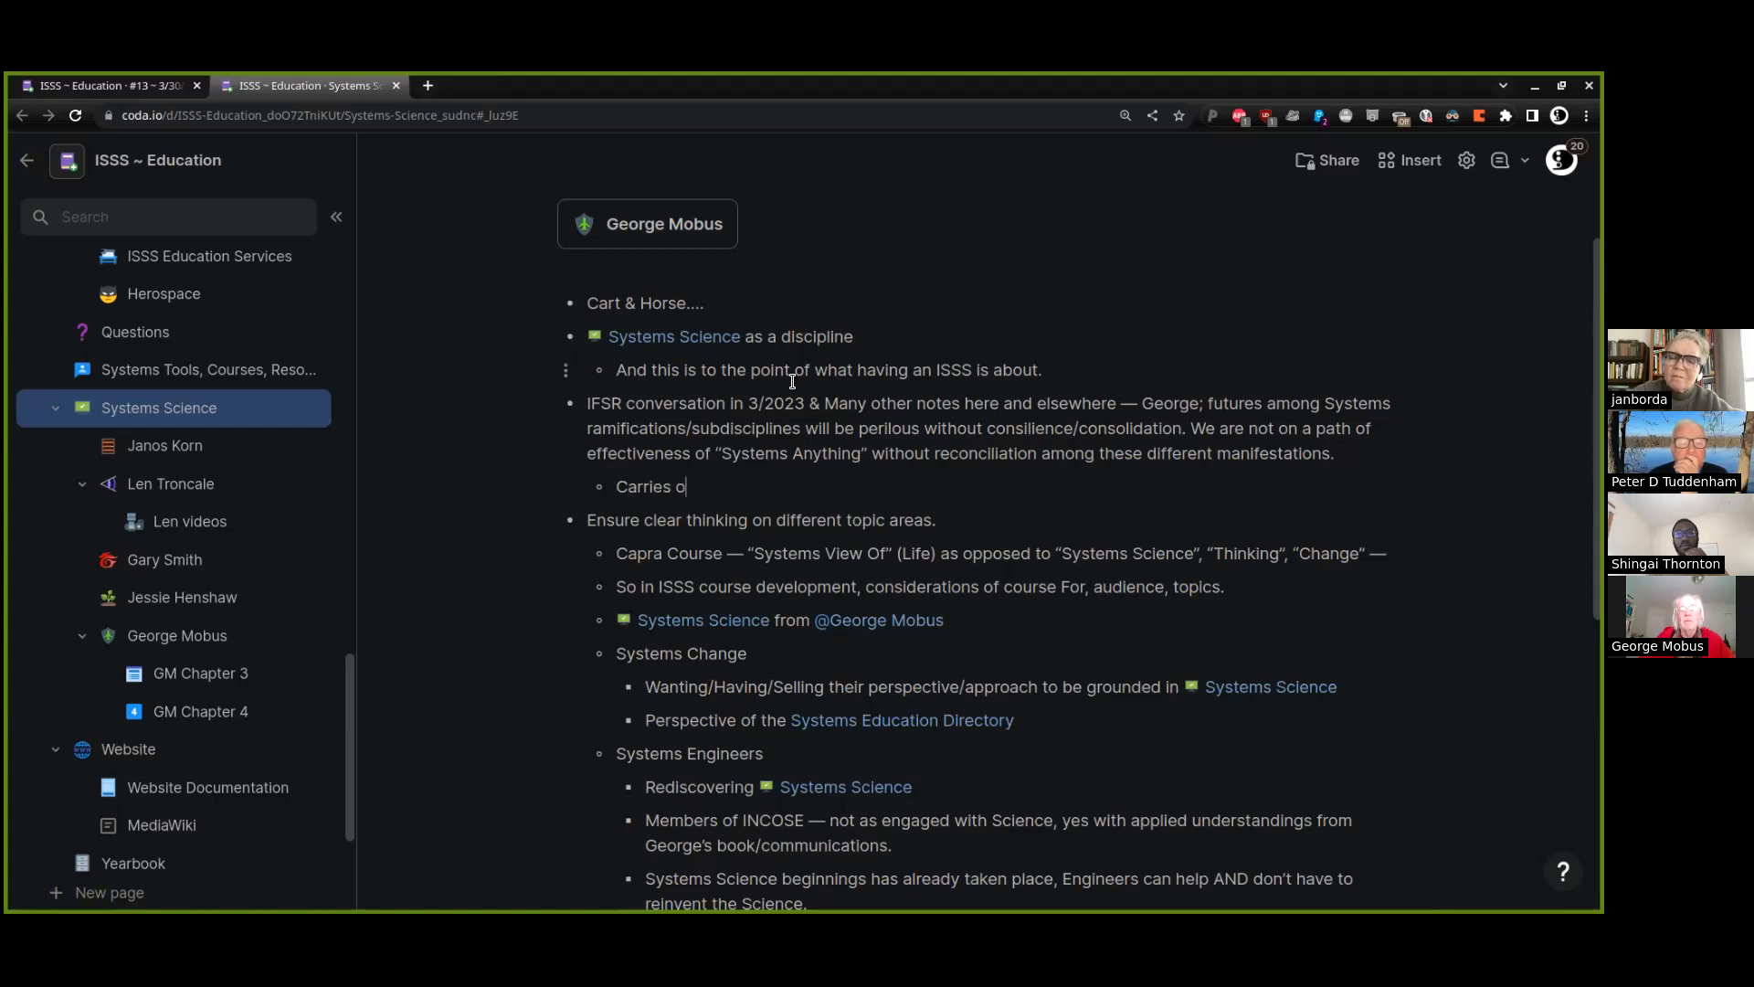
text(ver more broadfly)
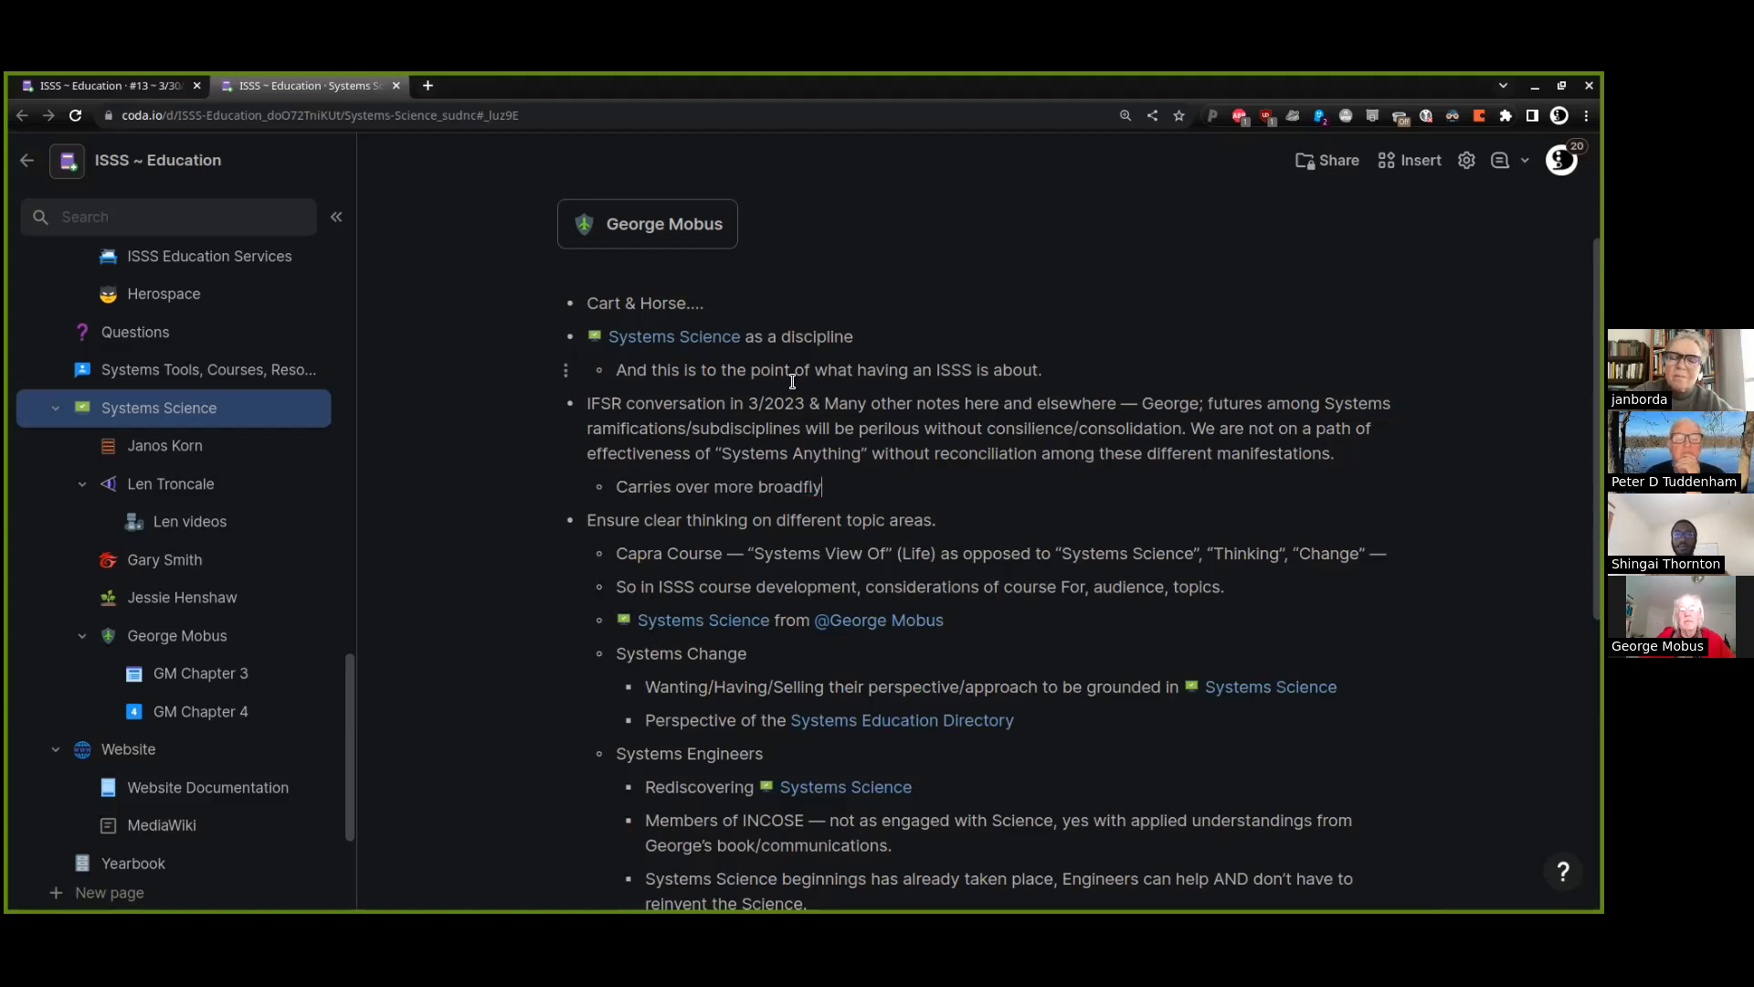
text(into the)
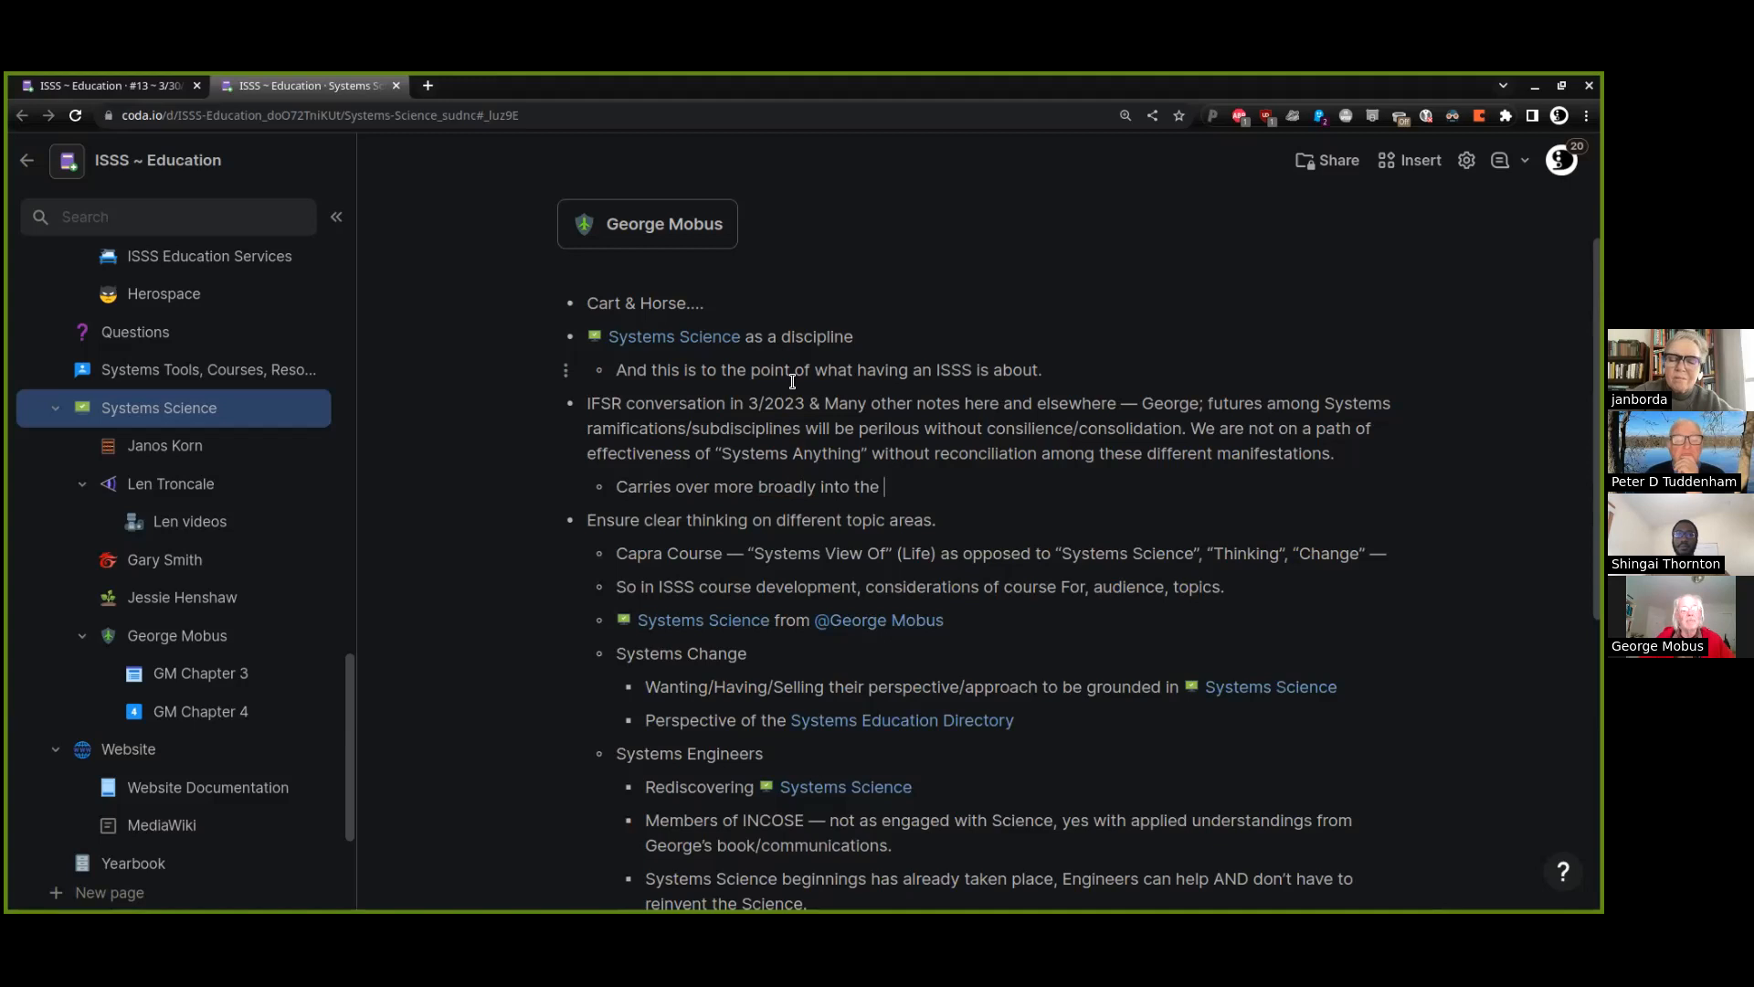
text(area)
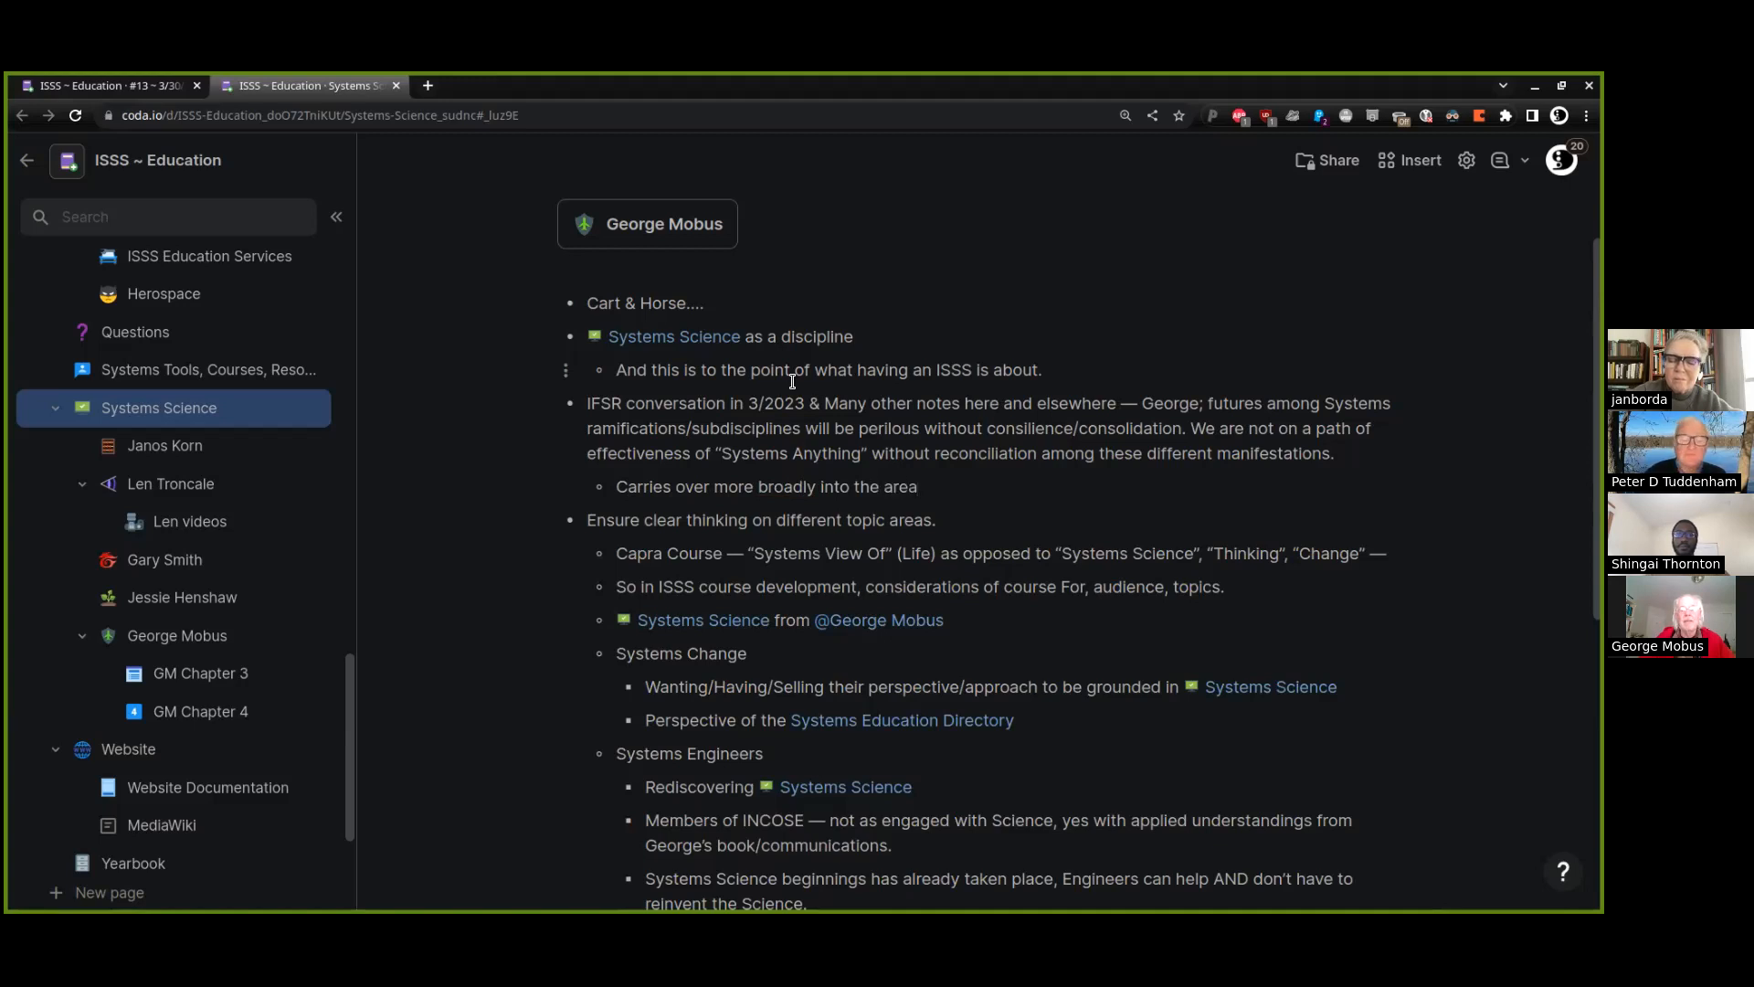
text(of Ed)
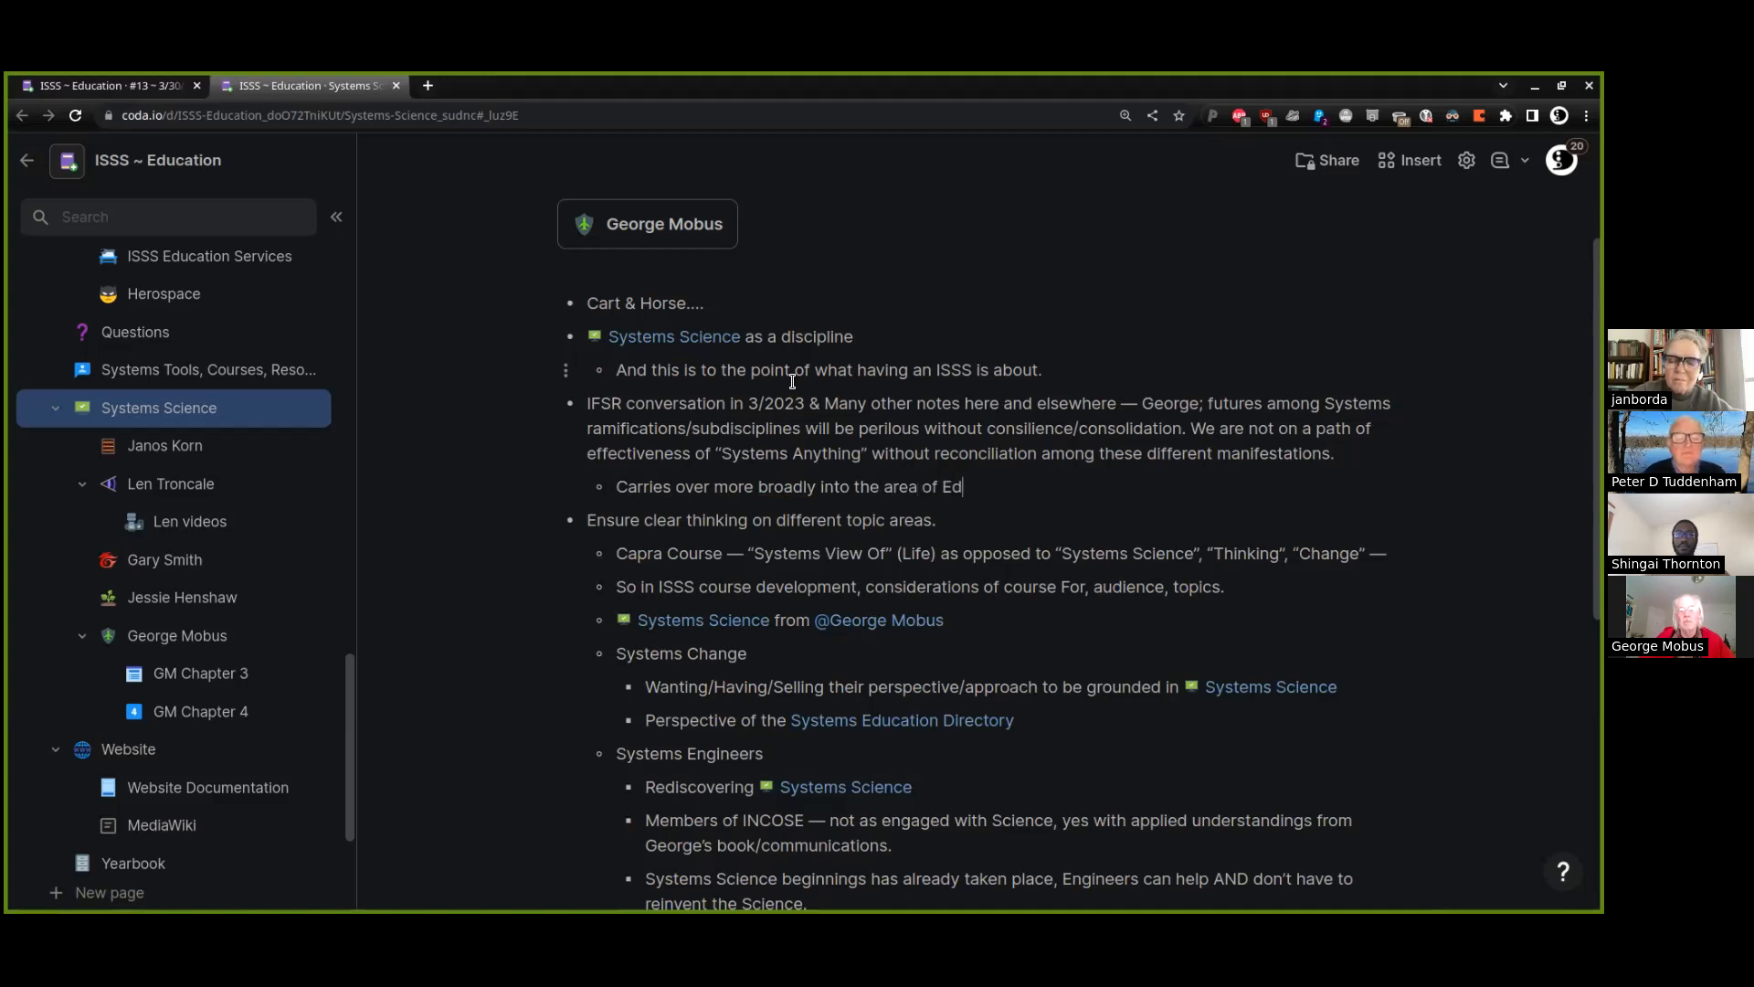
text(ucation — CC)
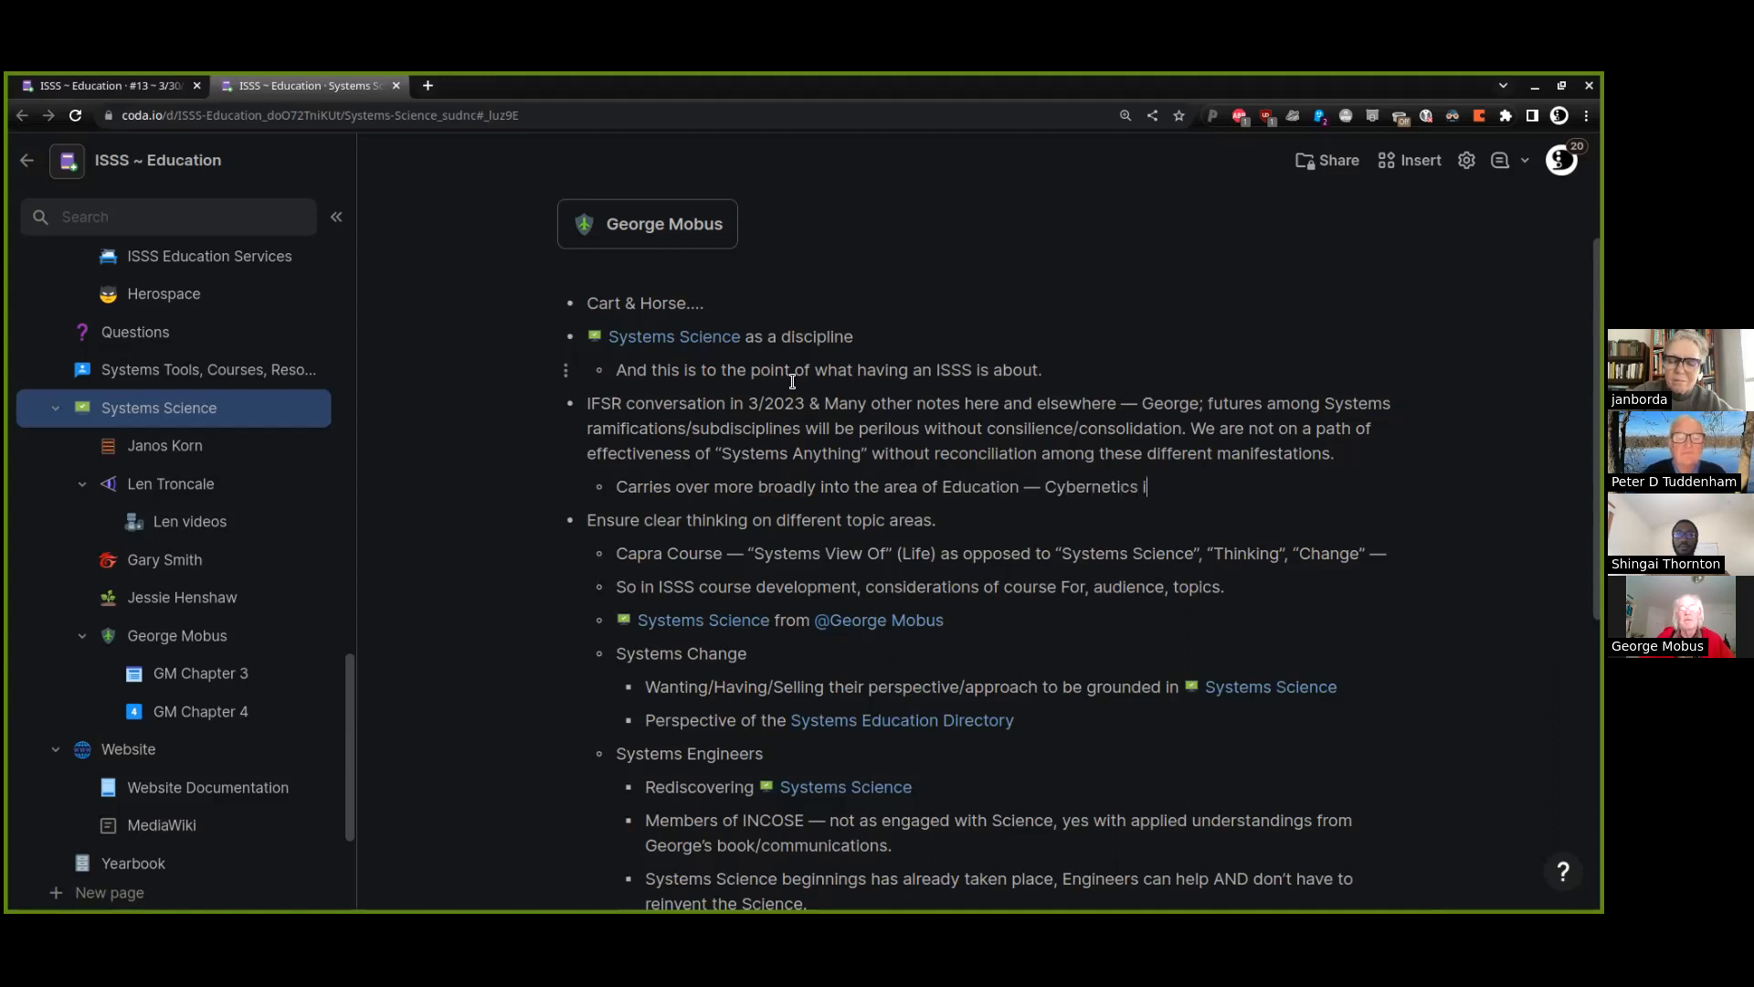
text(s embedded within System)
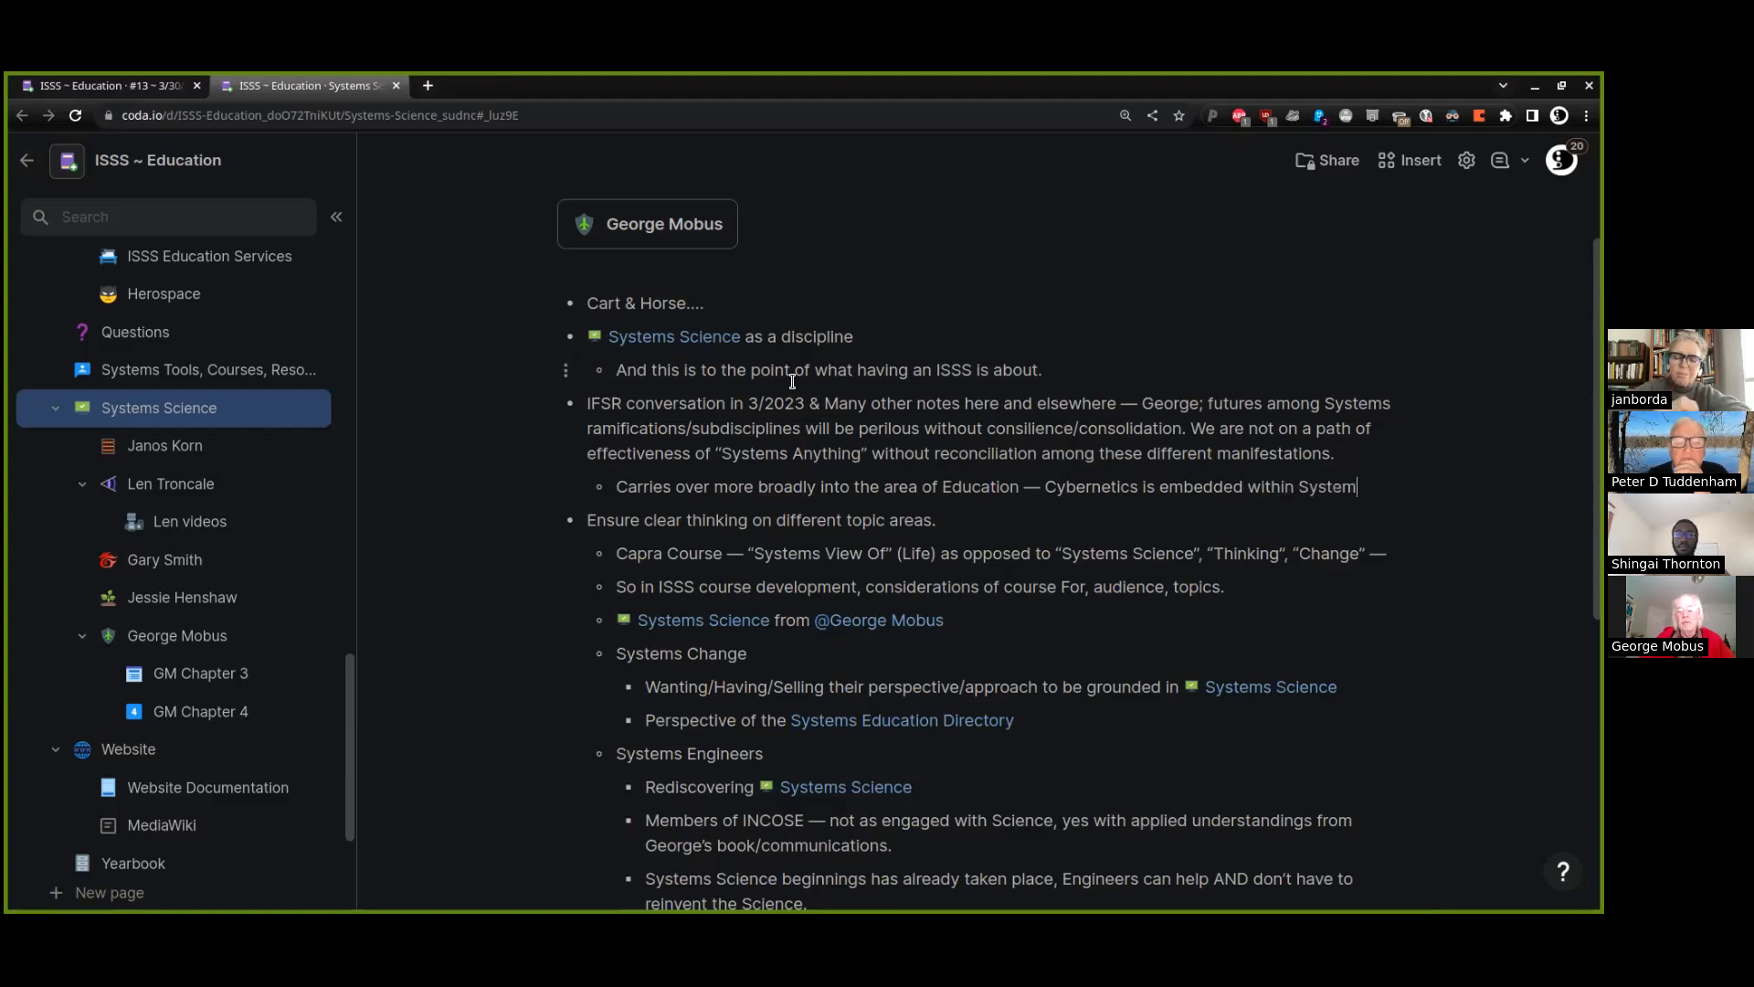
text(@system)
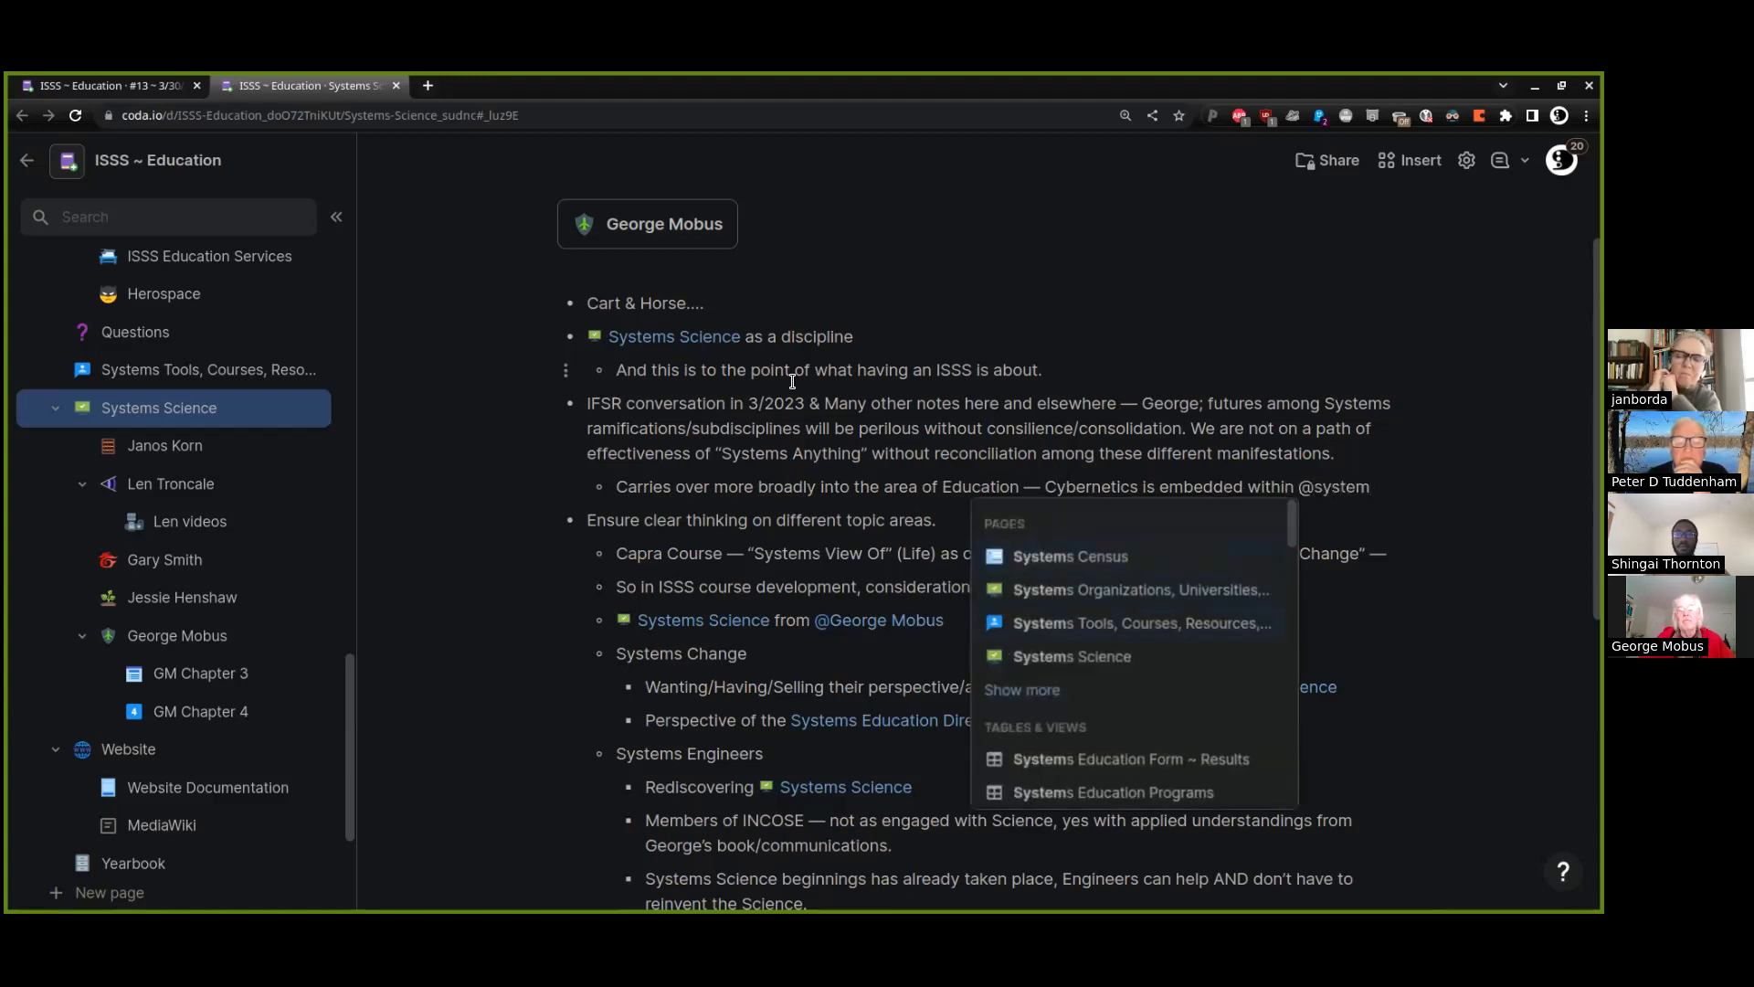
click(1069, 656)
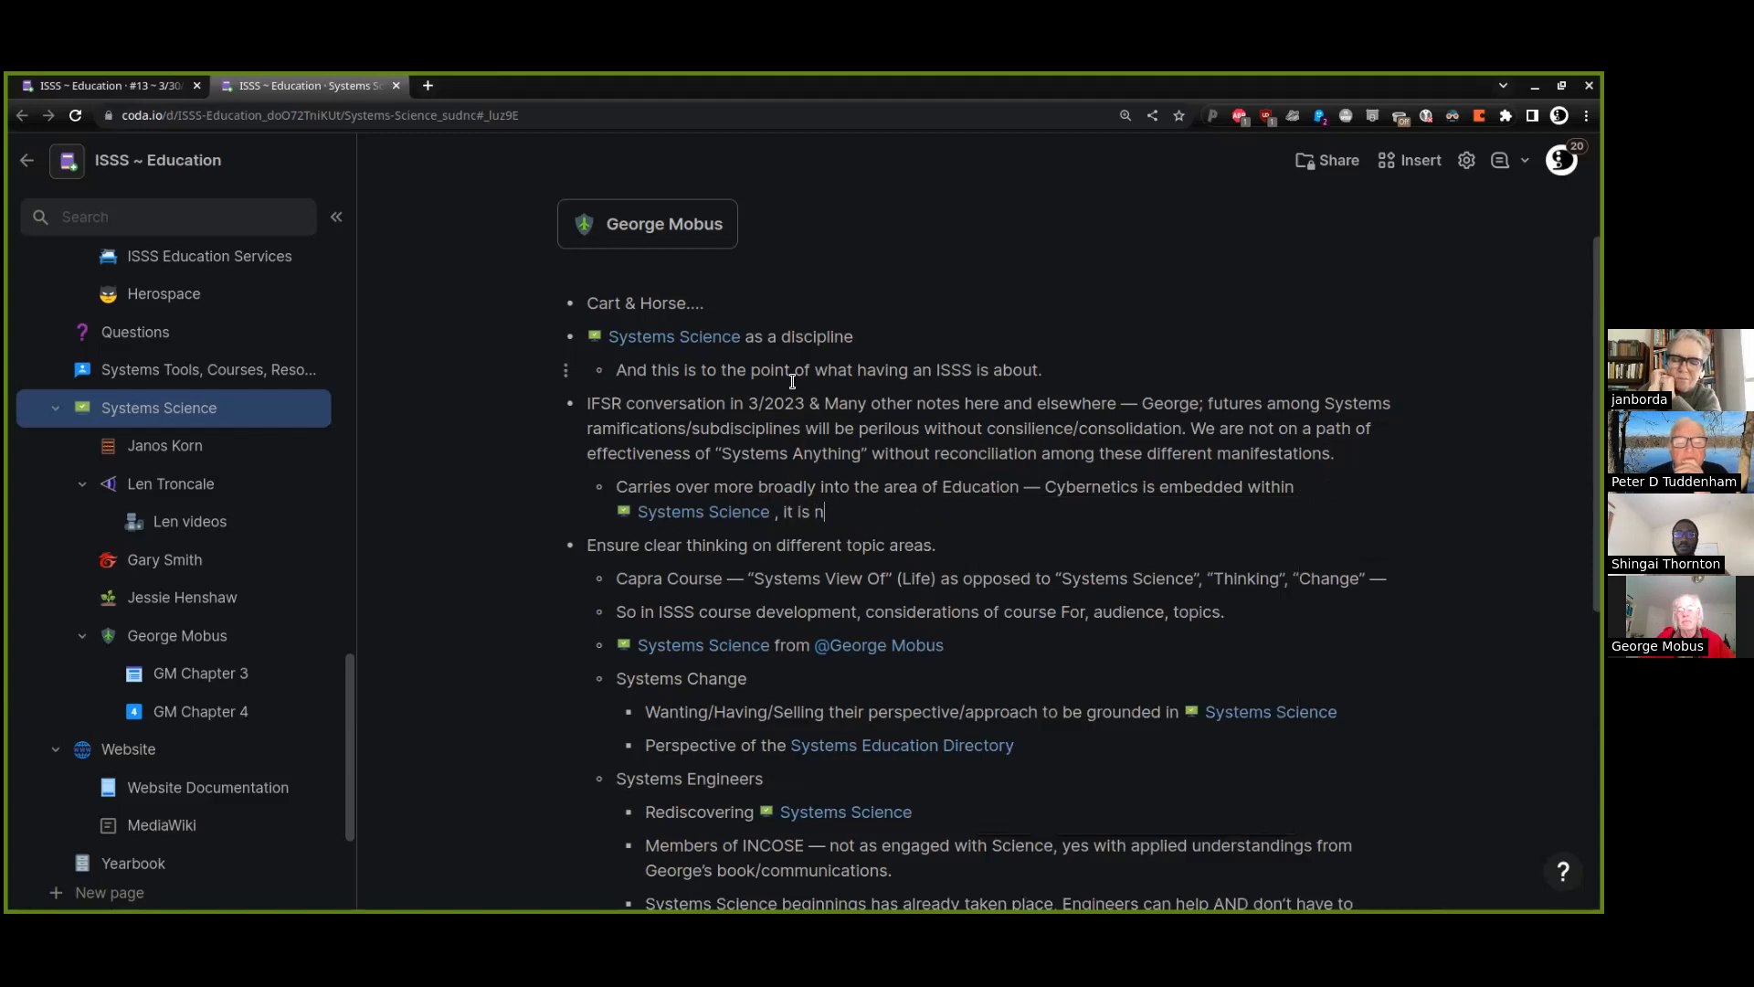
Finish the Cybernetics sub-bullet with 'it is not a separate topic.'
text(ot a separate top)
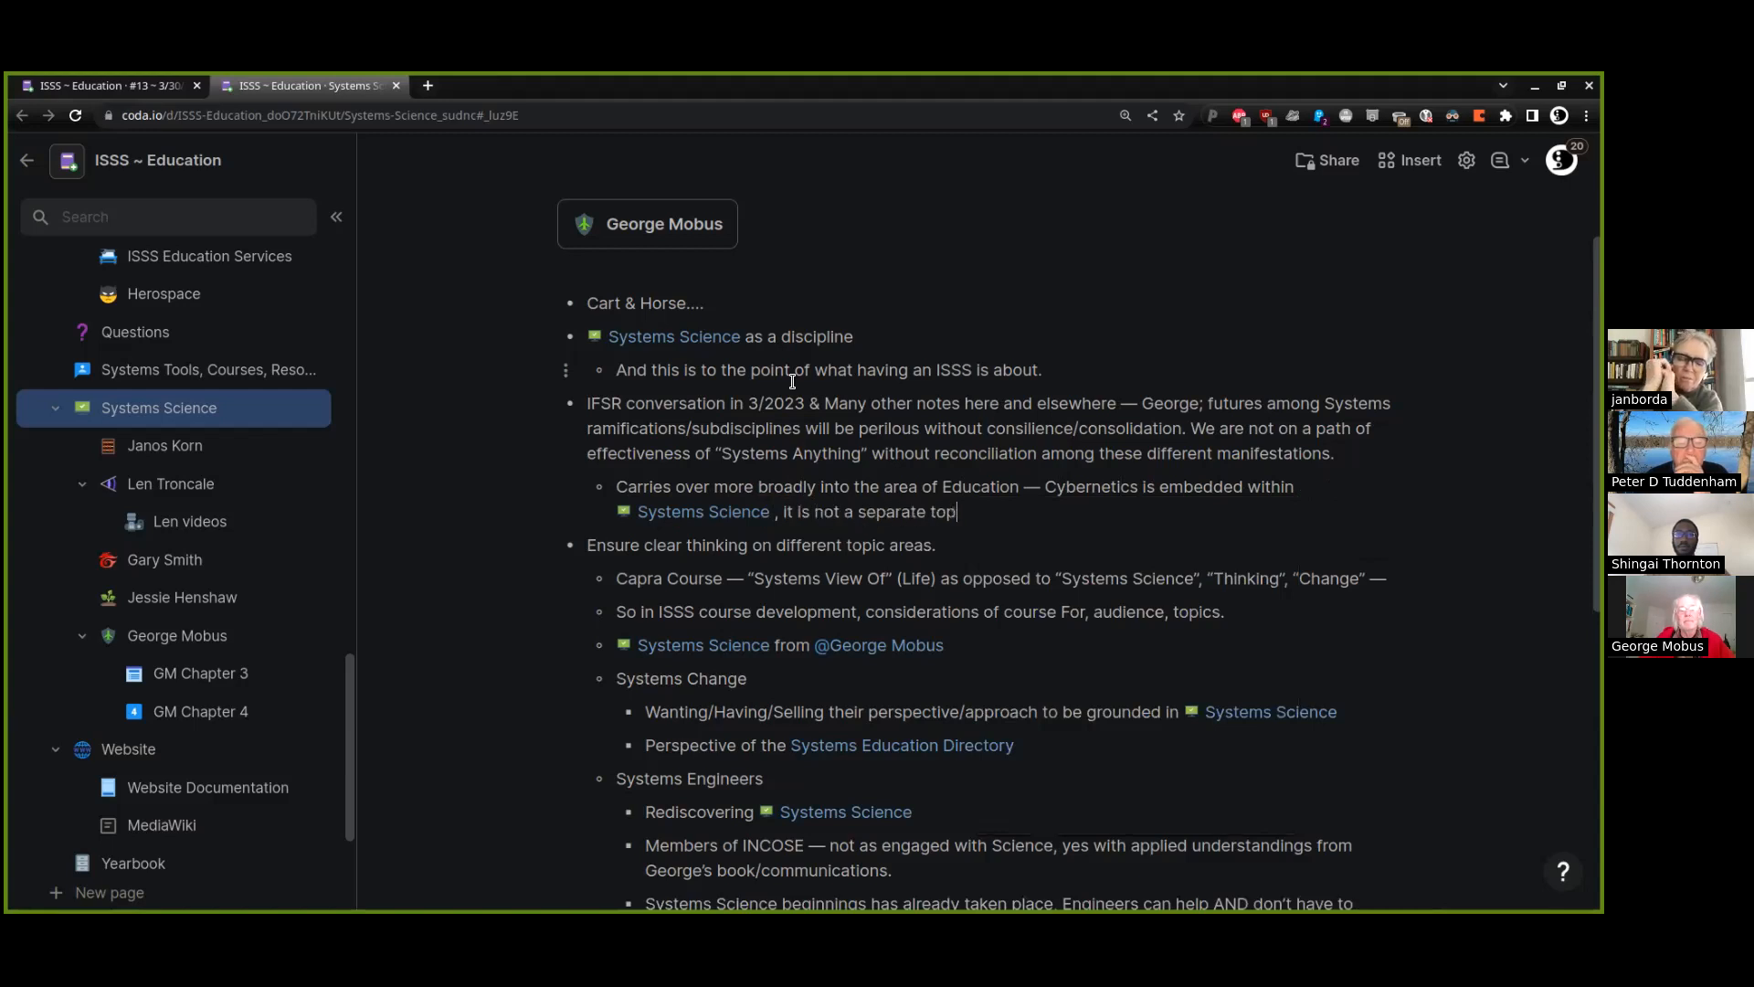
text(ic.)
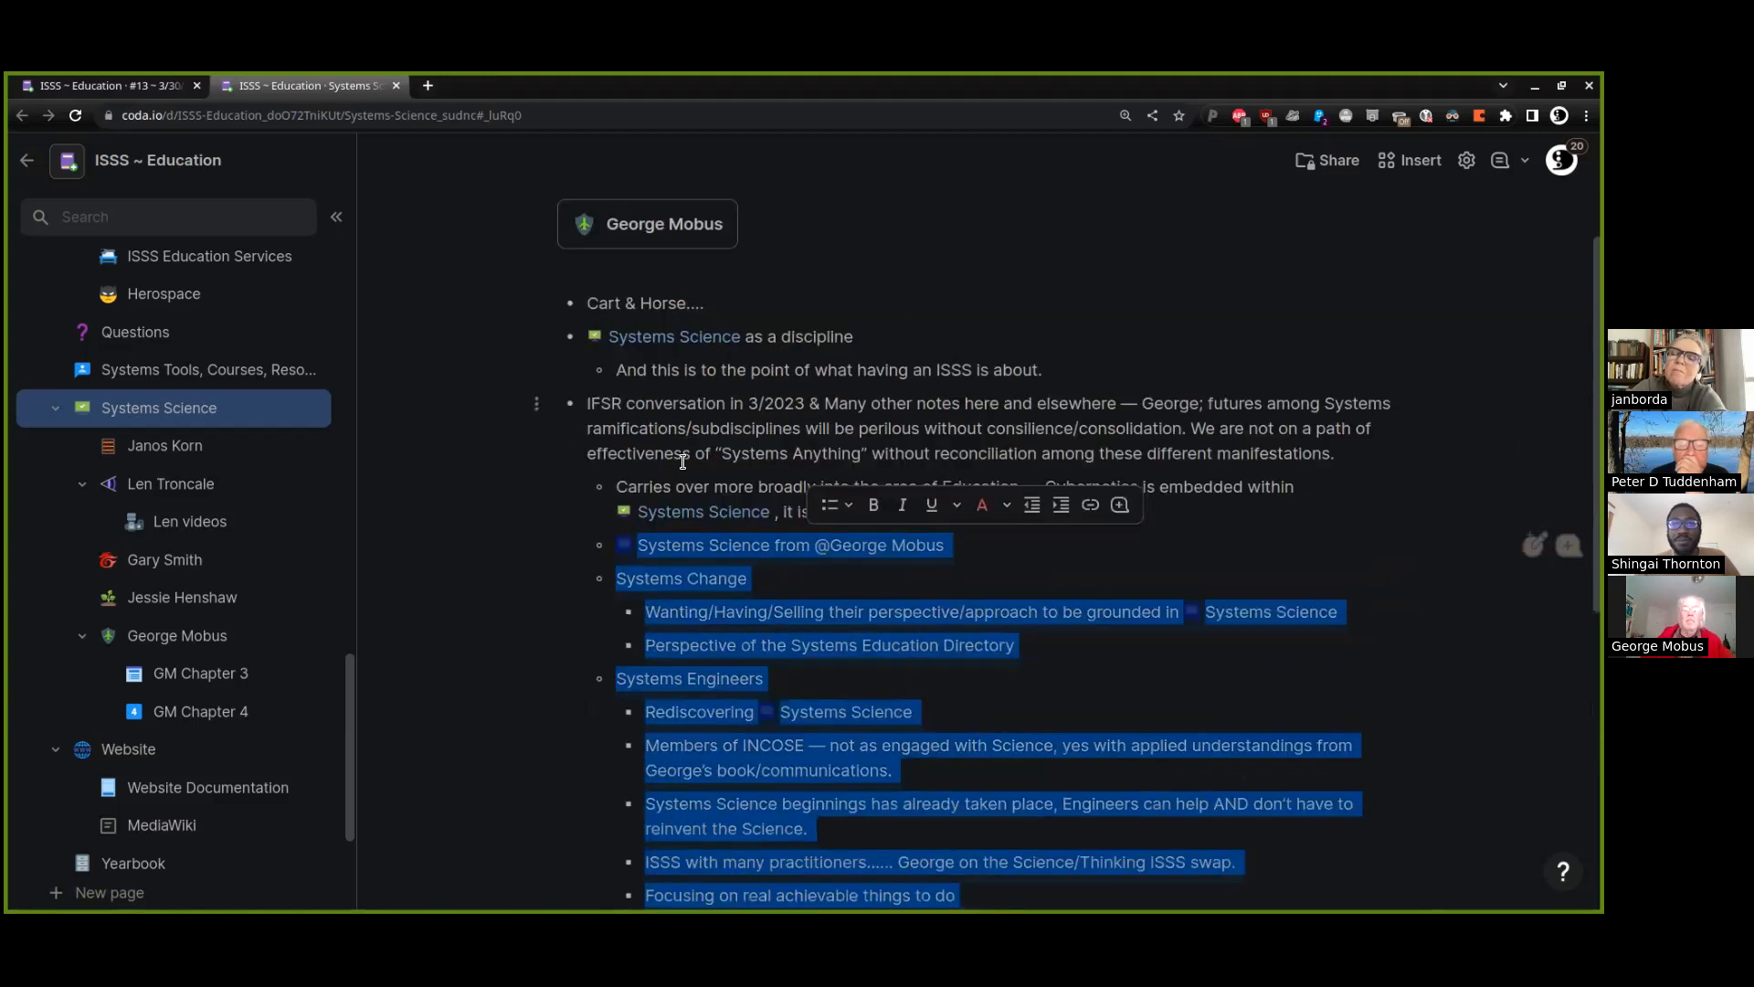
Append 'There is also a political aspect on this' to the end of the IFSR paragraph
click(1339, 453)
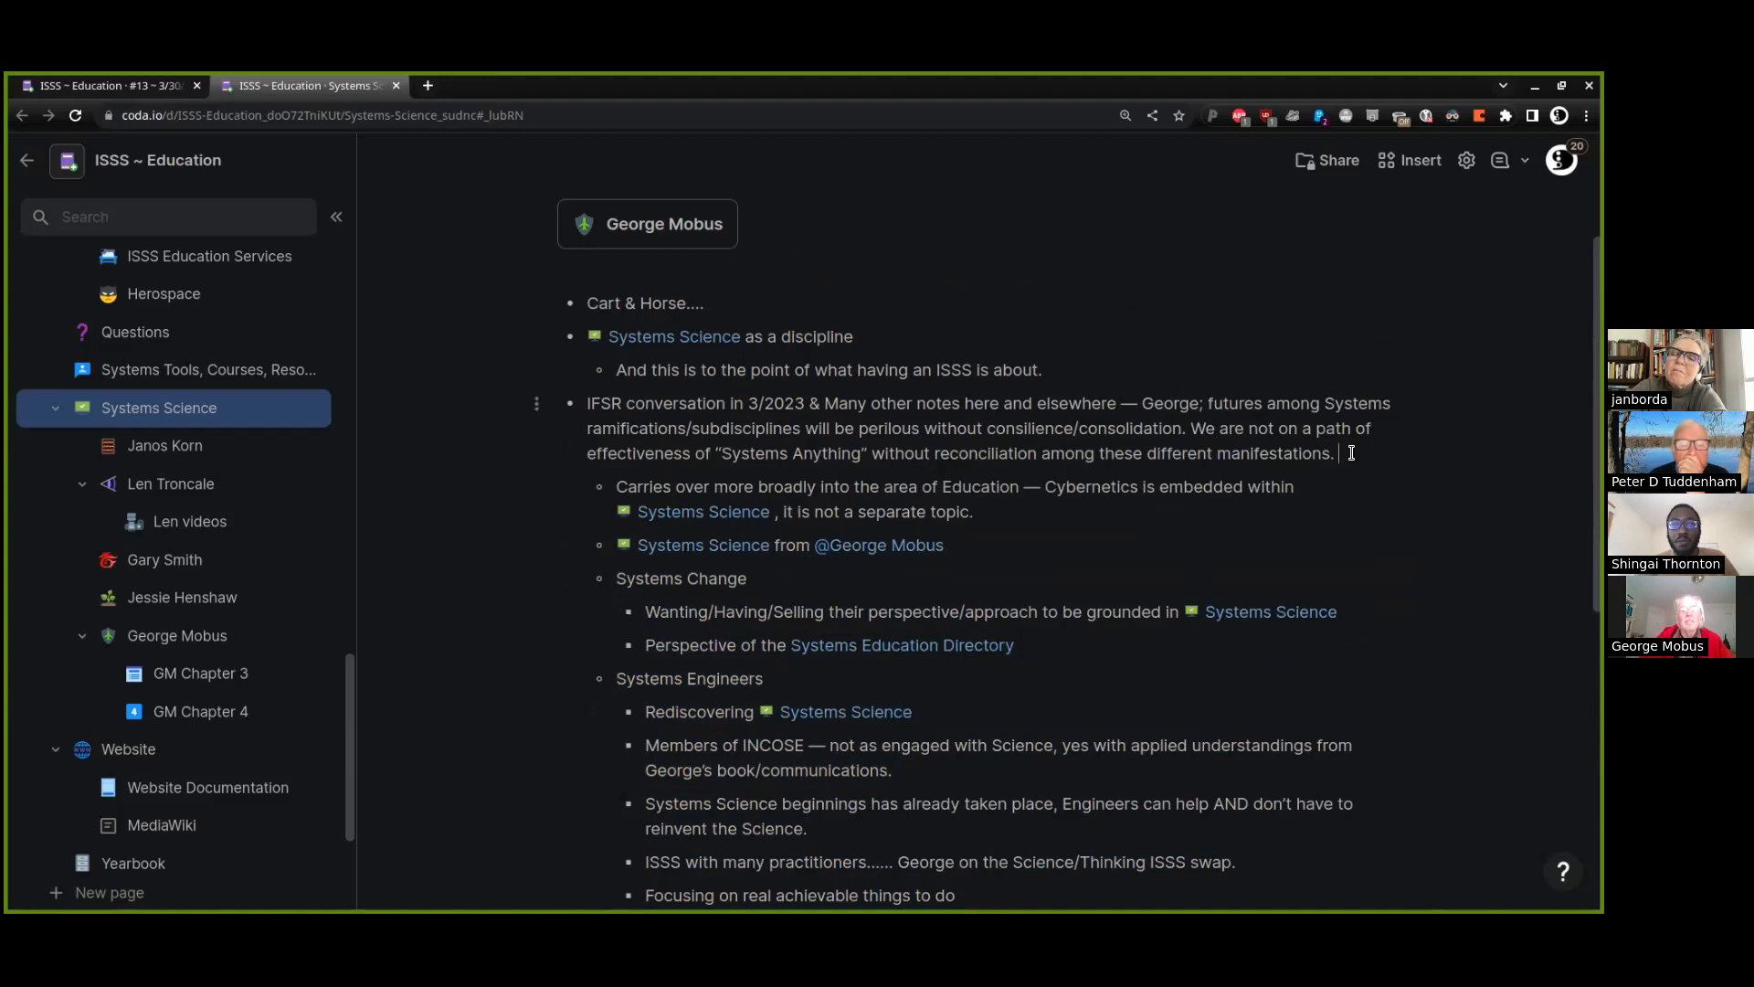
text(There is a)
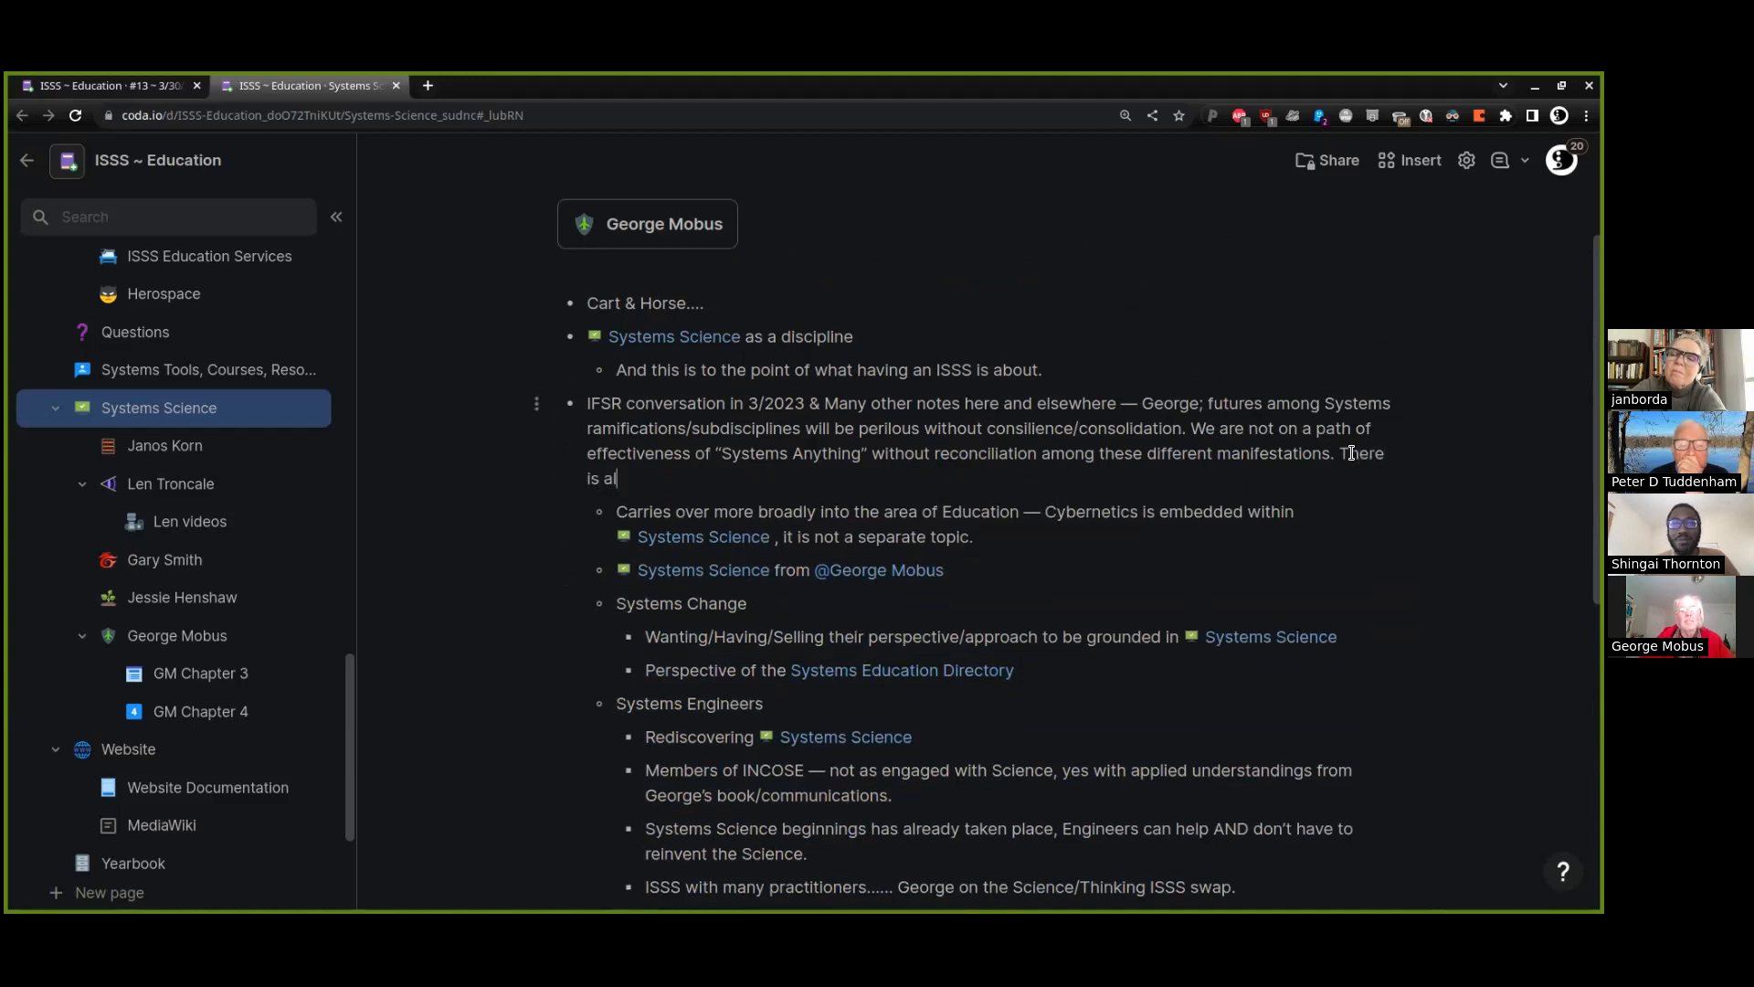
text(lso a polit)
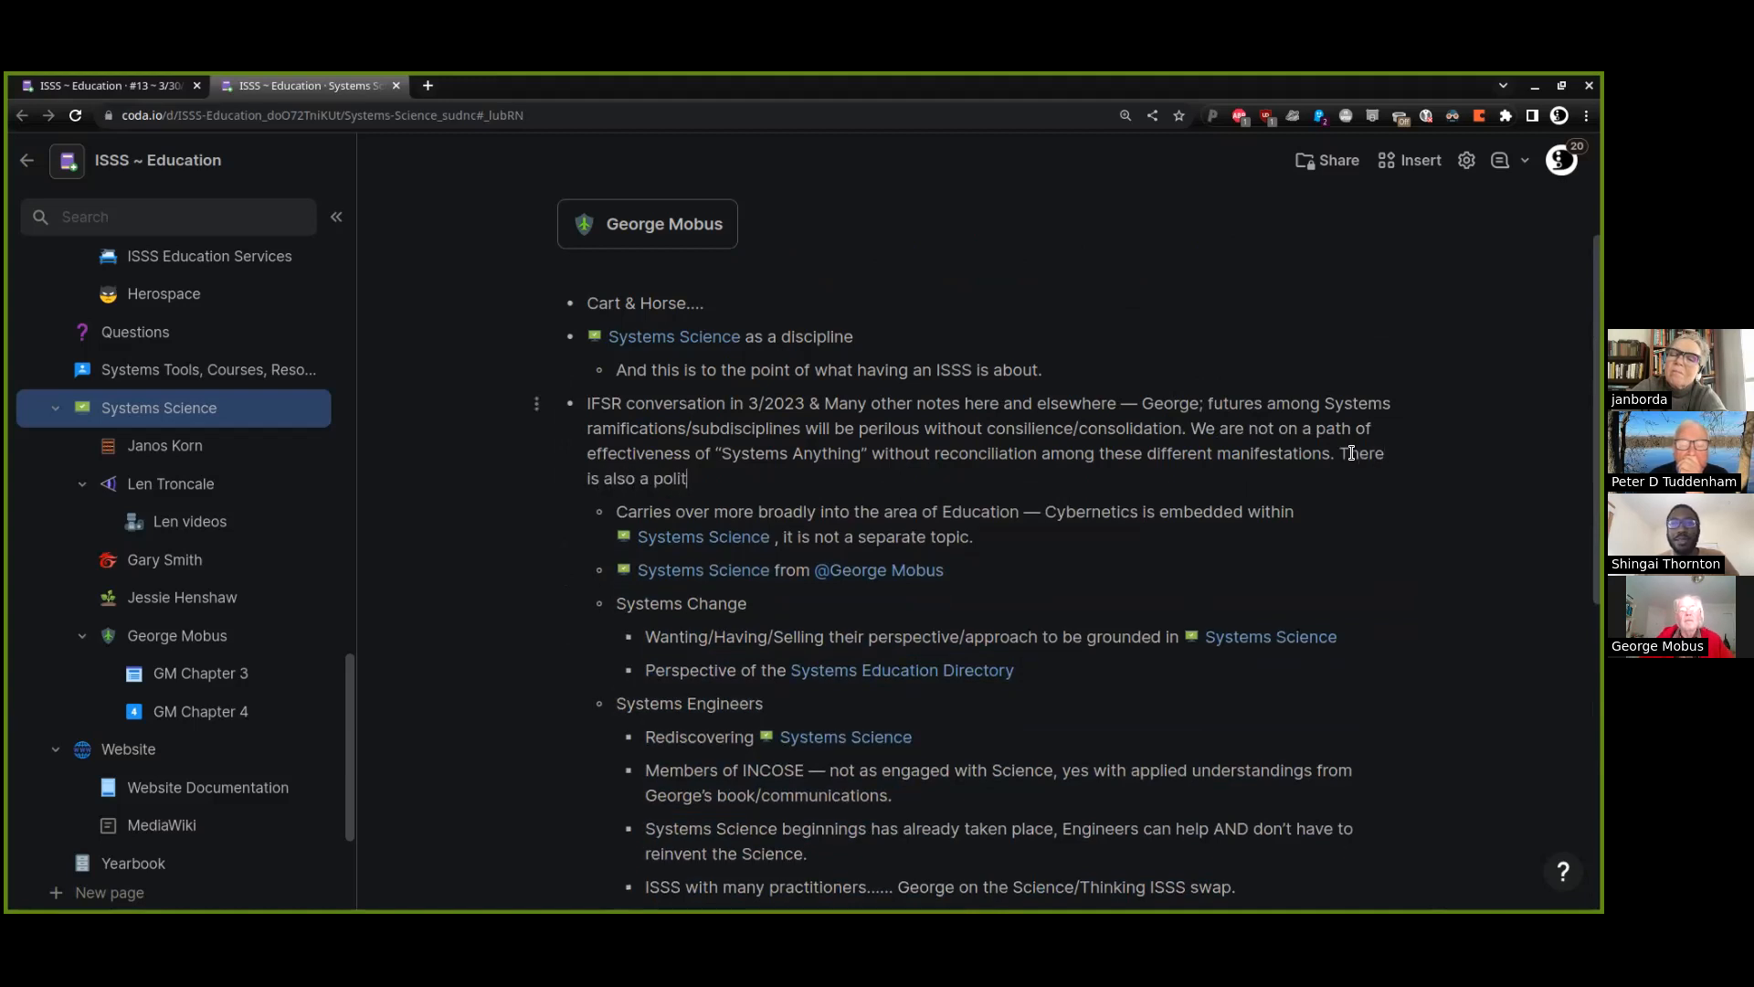
text(ical aspect on this.)
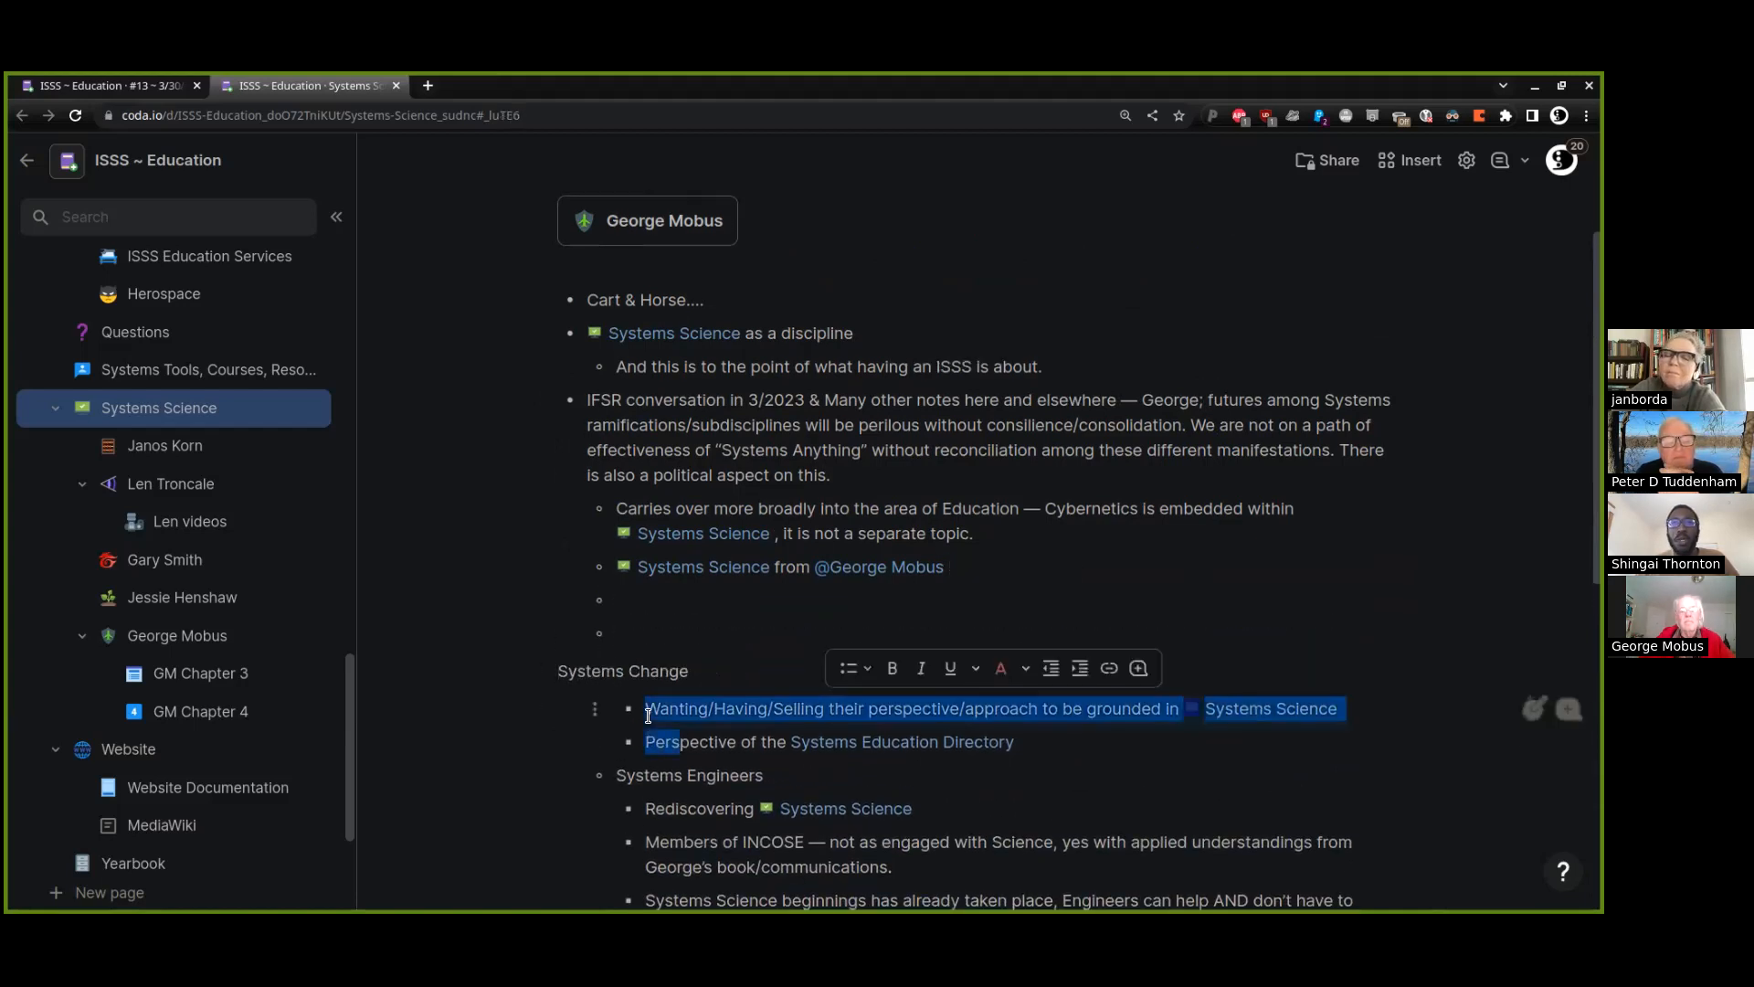
Split the political-aspect sentence into its own bullet and review the Ensure clear thinking and Capra Course bullets
click(614, 775)
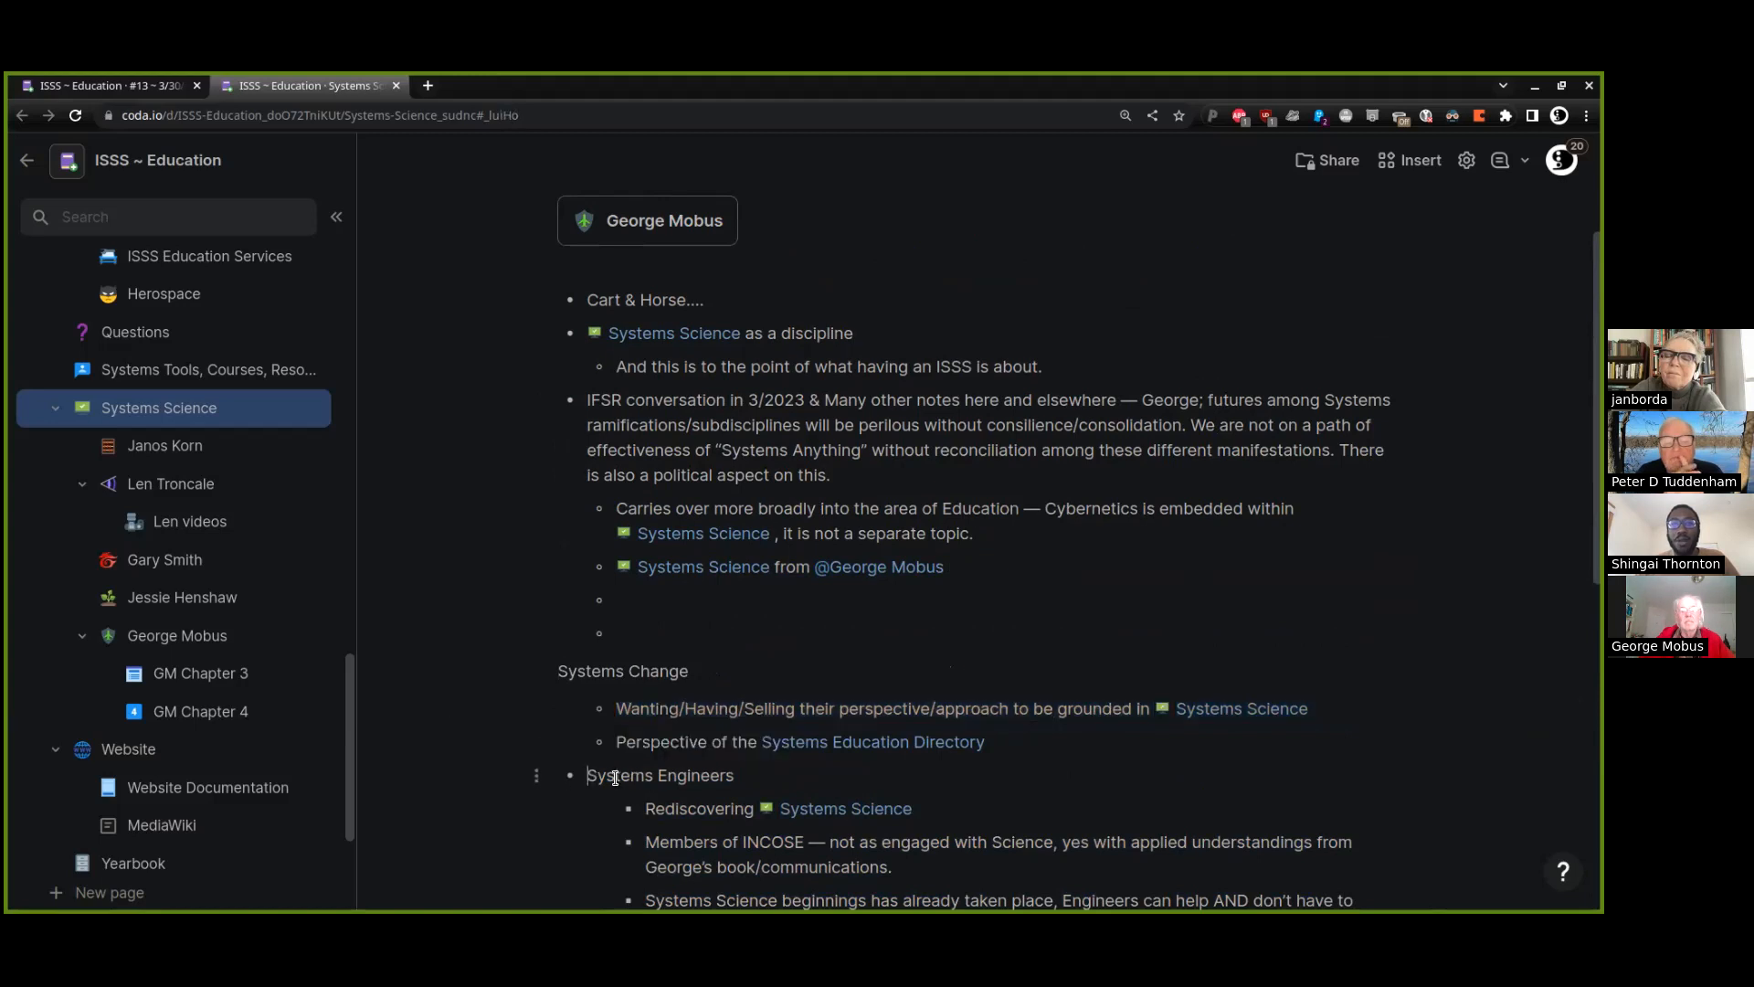
scroll(down, 3)
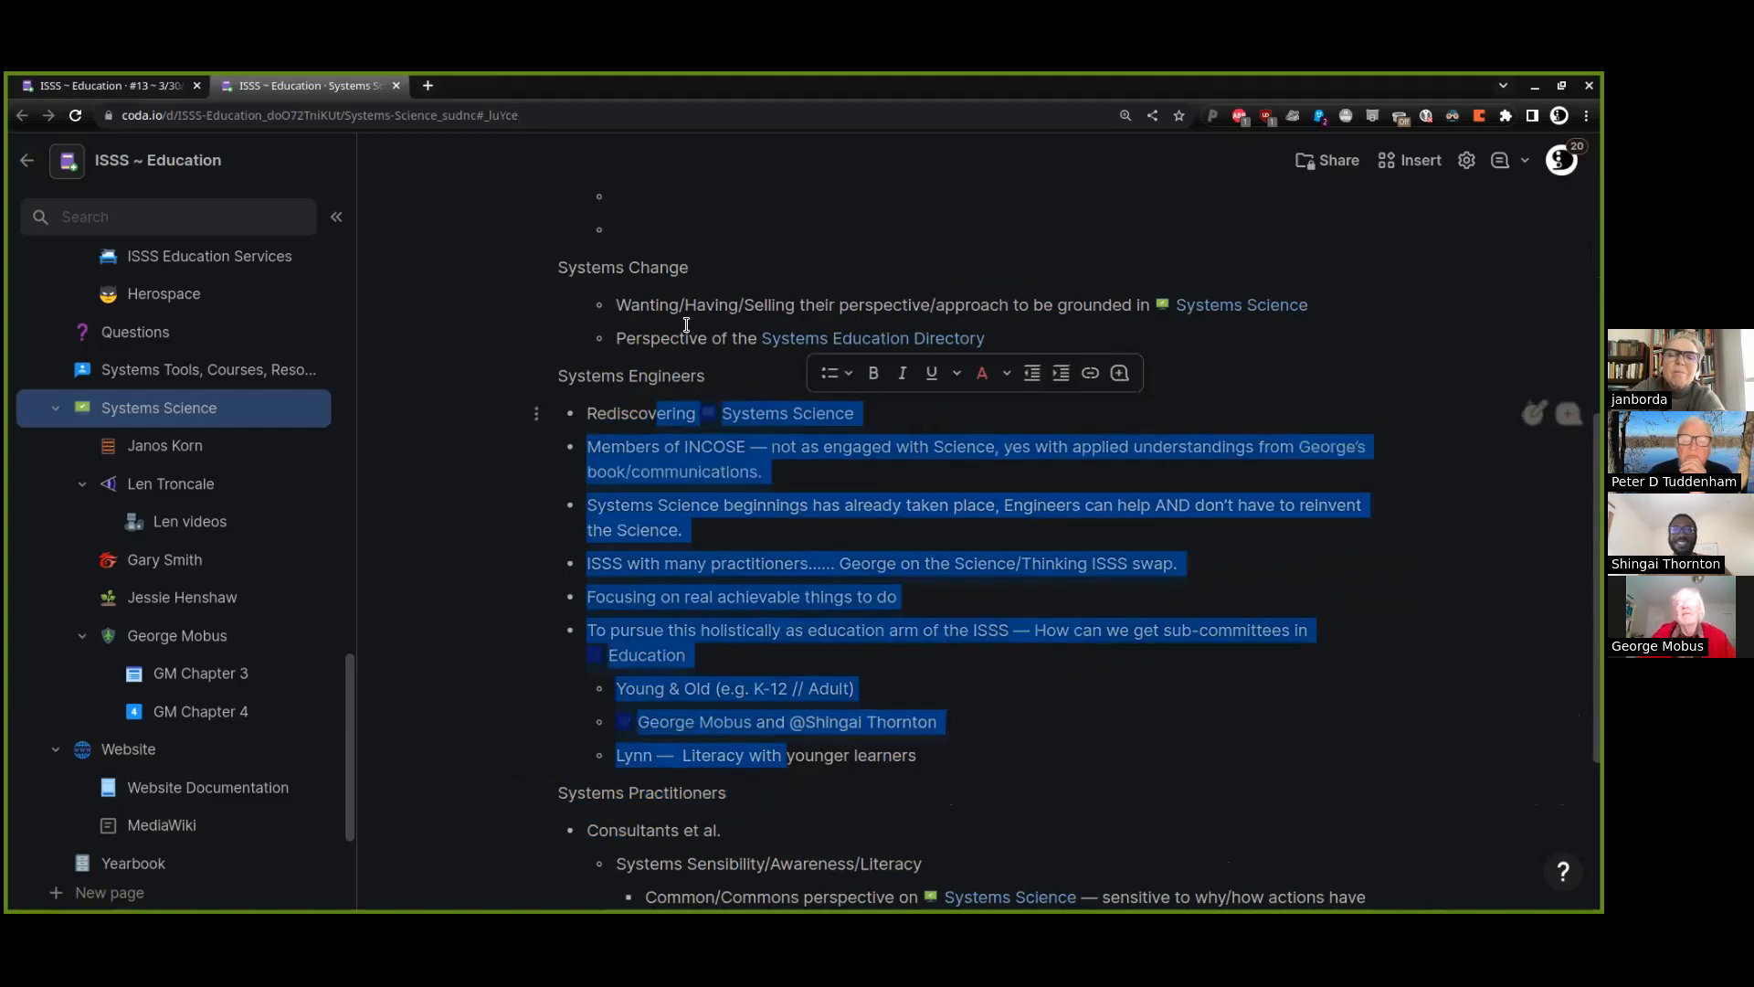
scroll(down, 3)
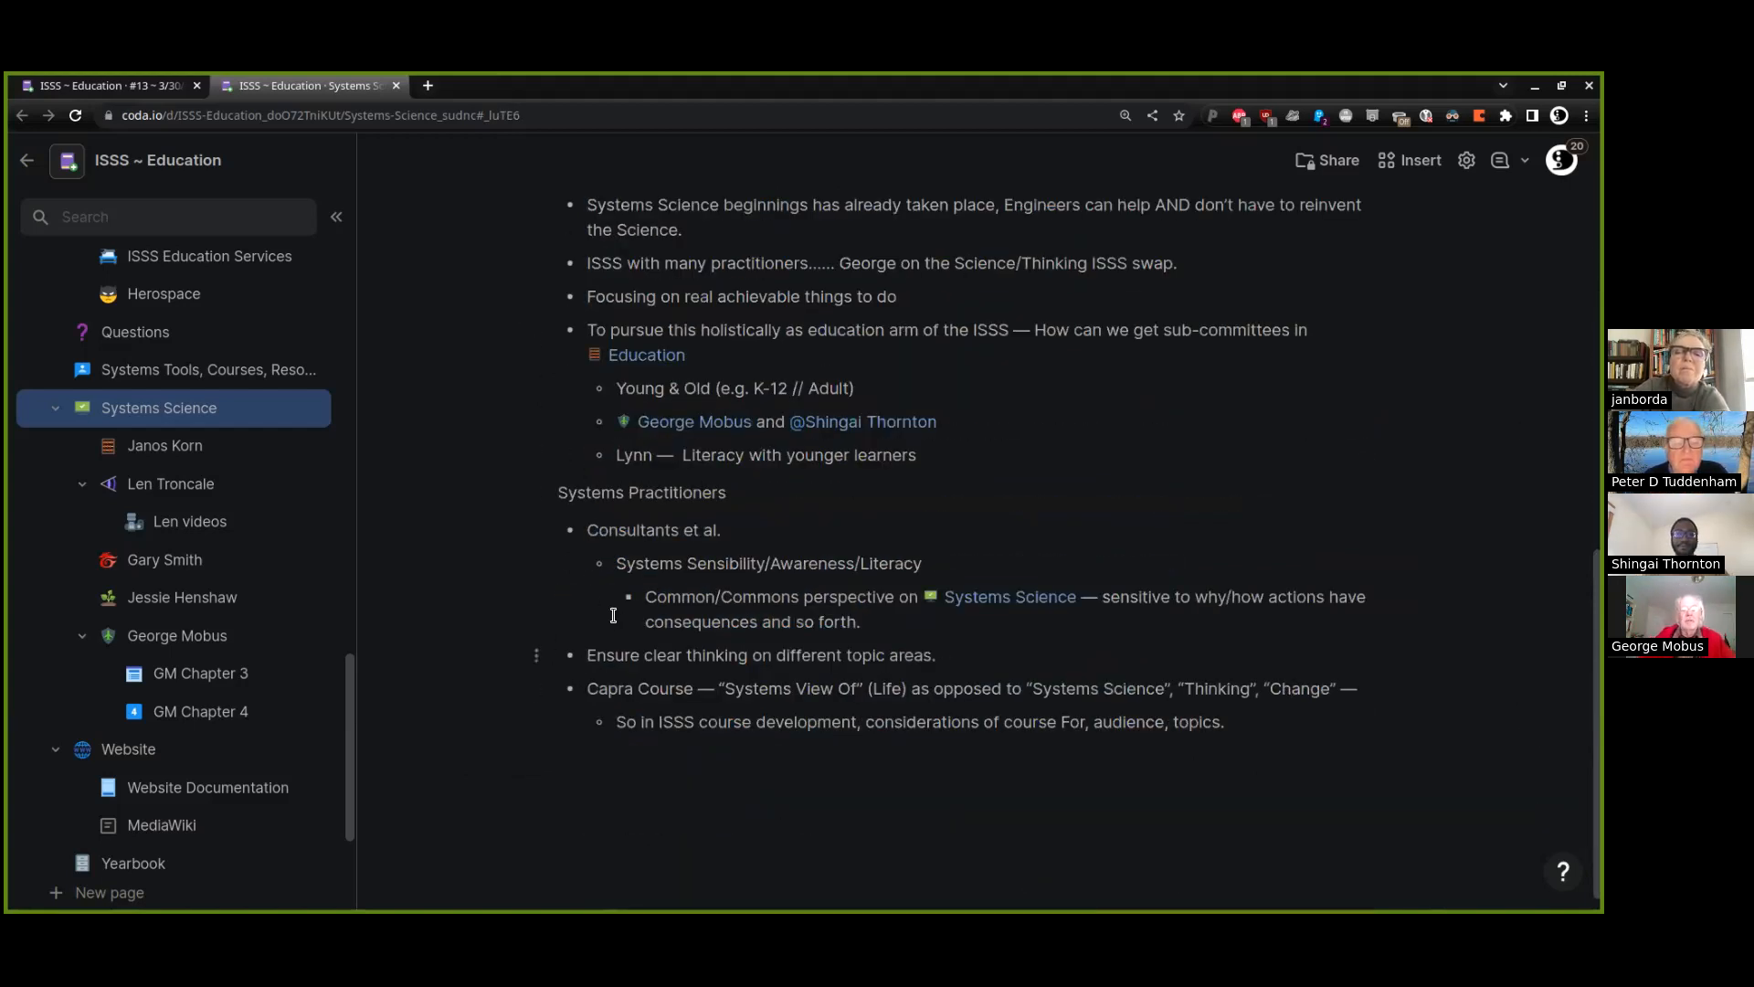
mouse_move(1128, 734)
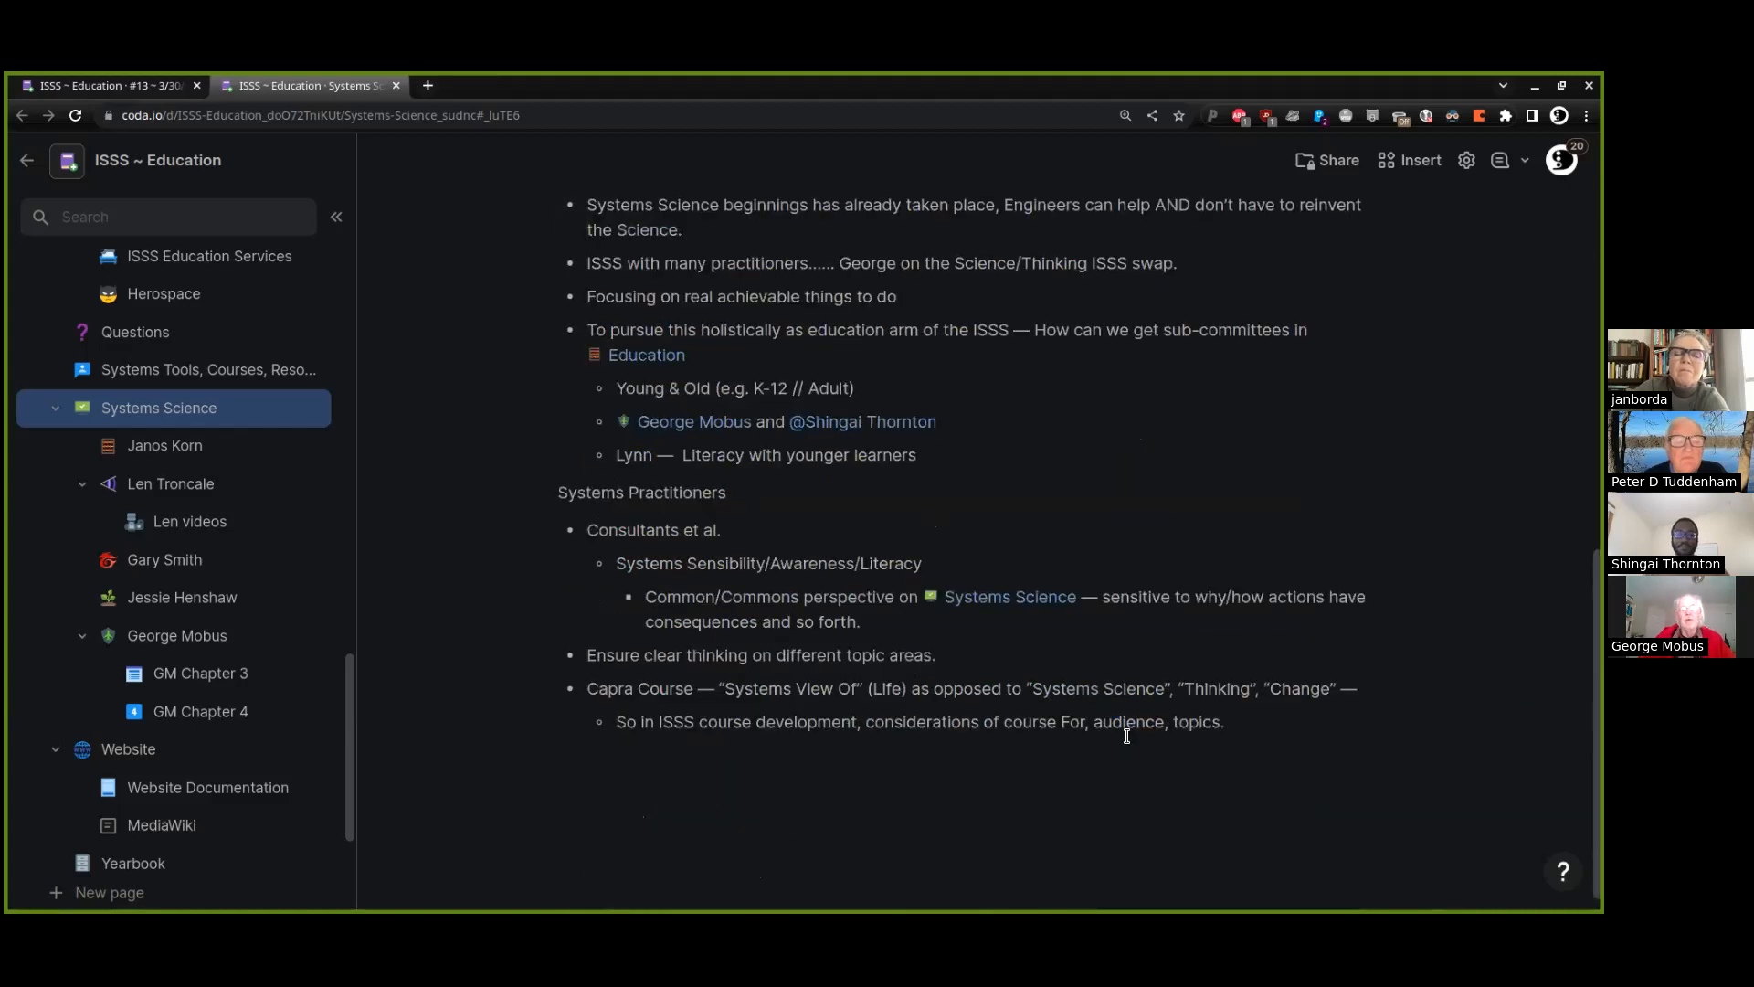
scroll(up, 3)
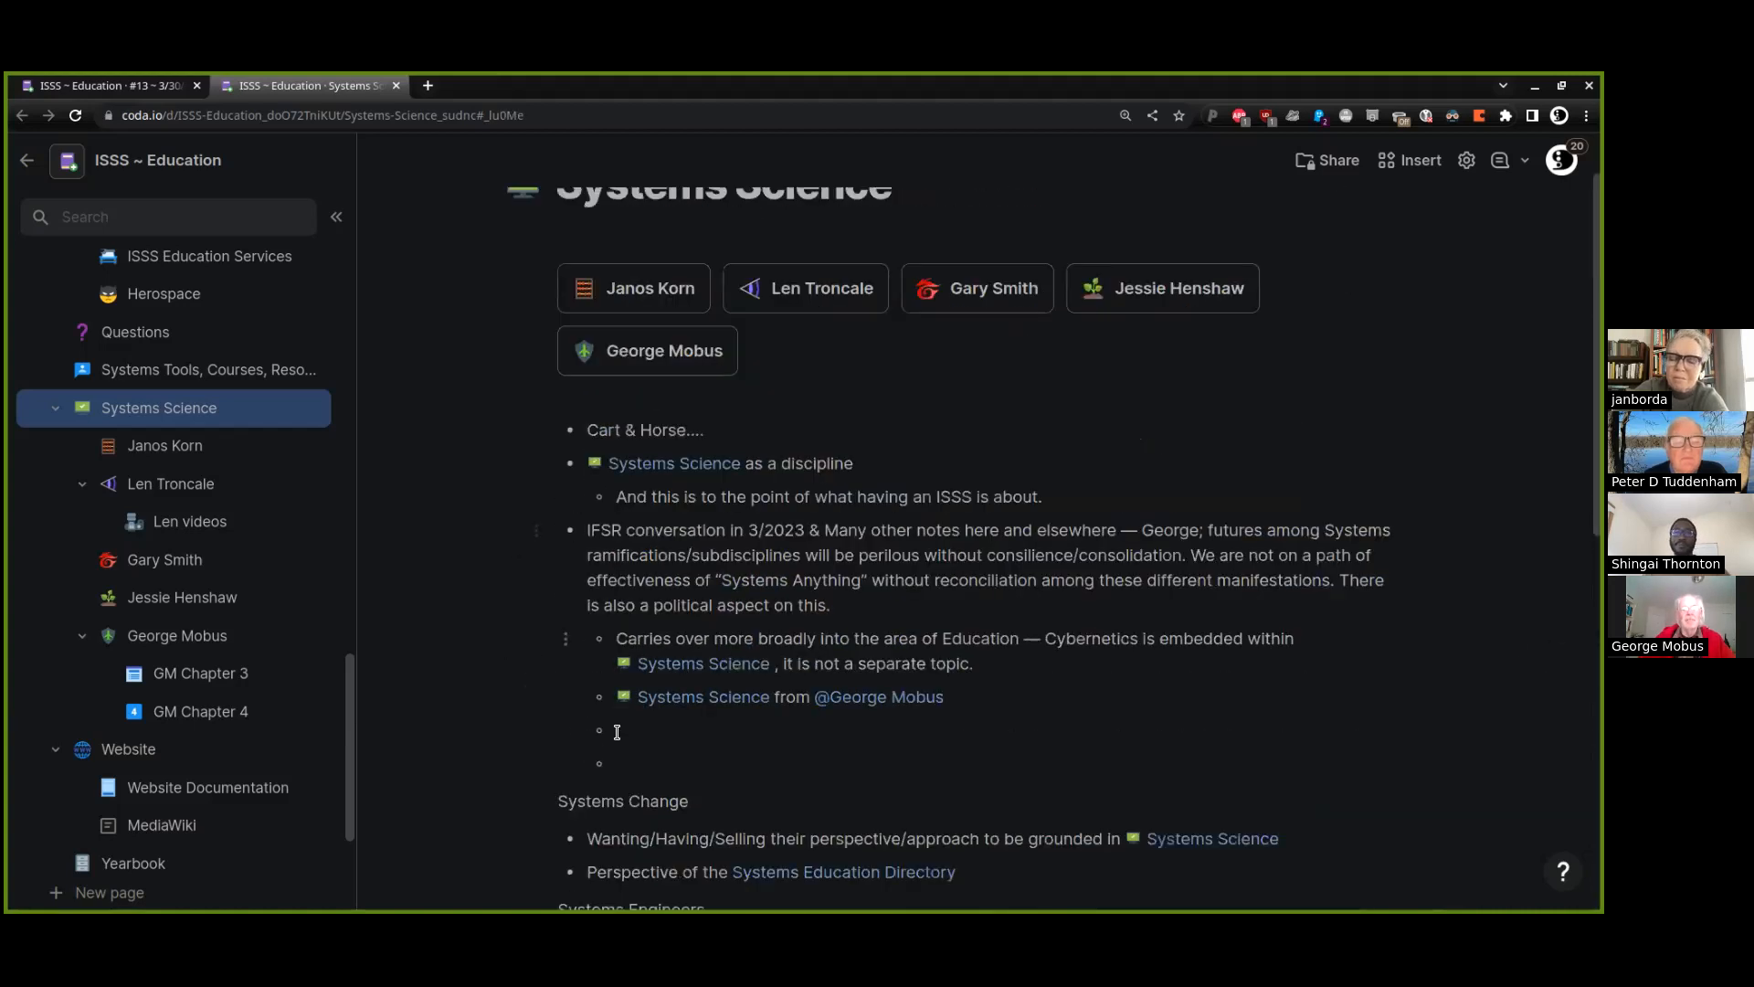
scroll(down, 3)
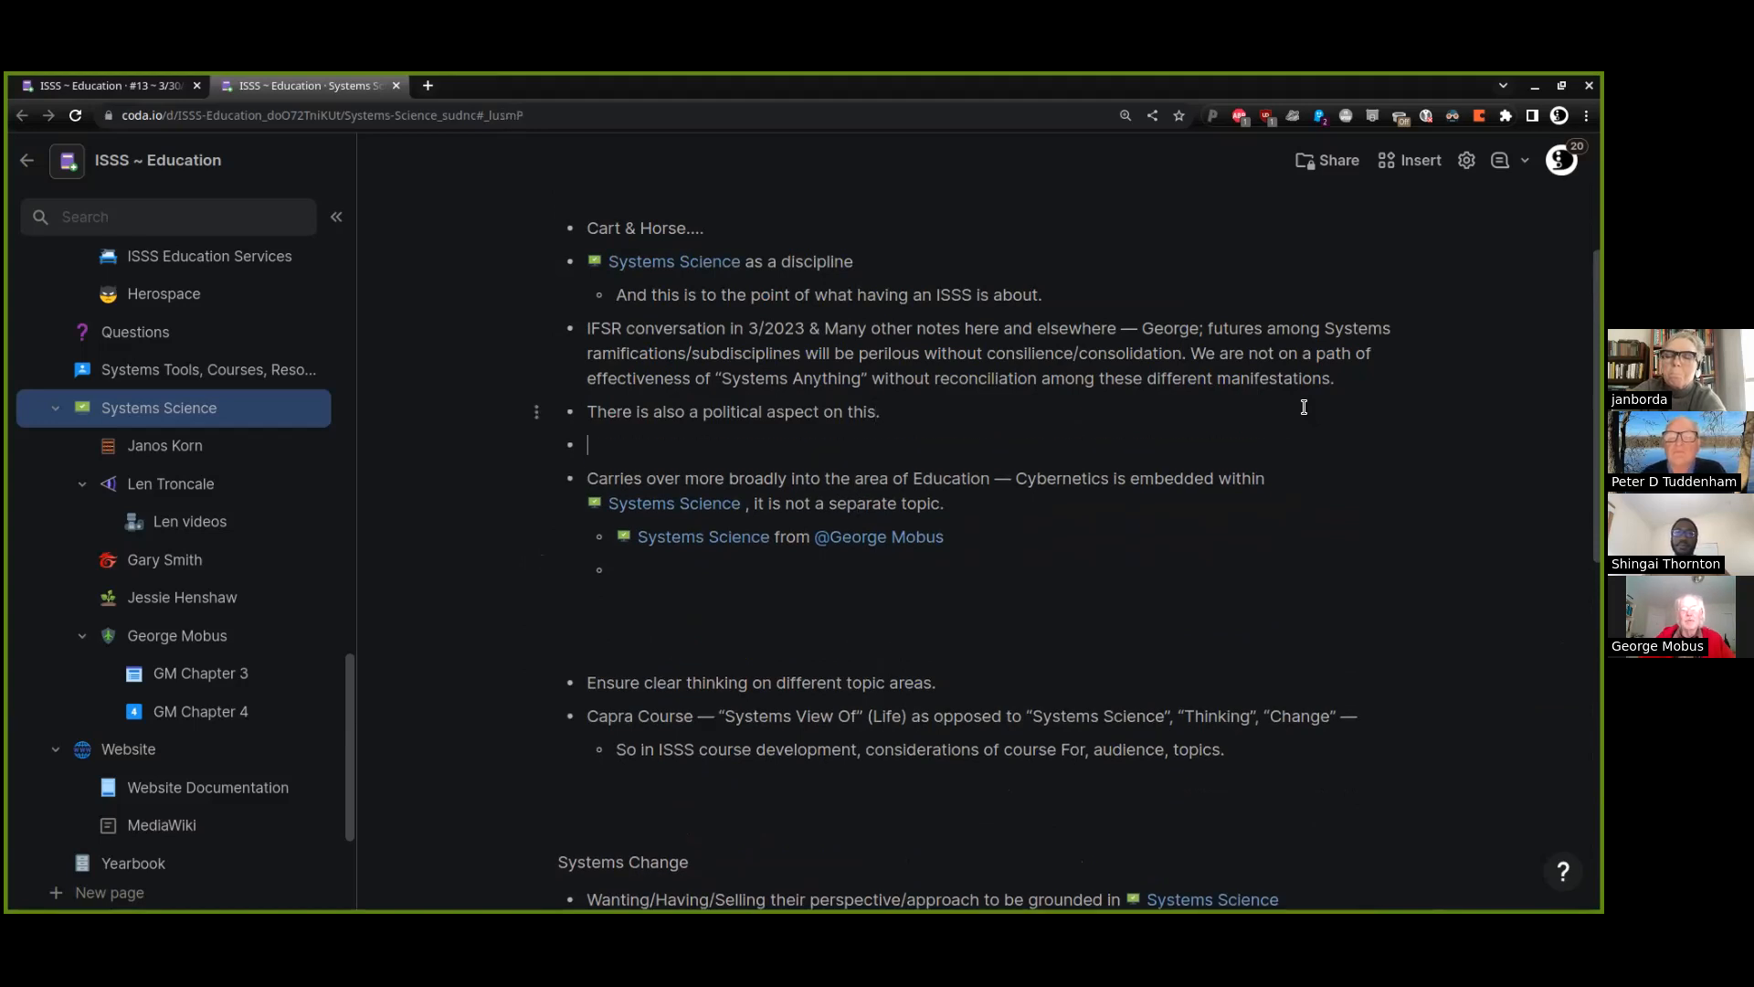
Write the 1950's bullet: Continental (philosophical) and/vs. American versions (nuts and bolts)
text(1950's)
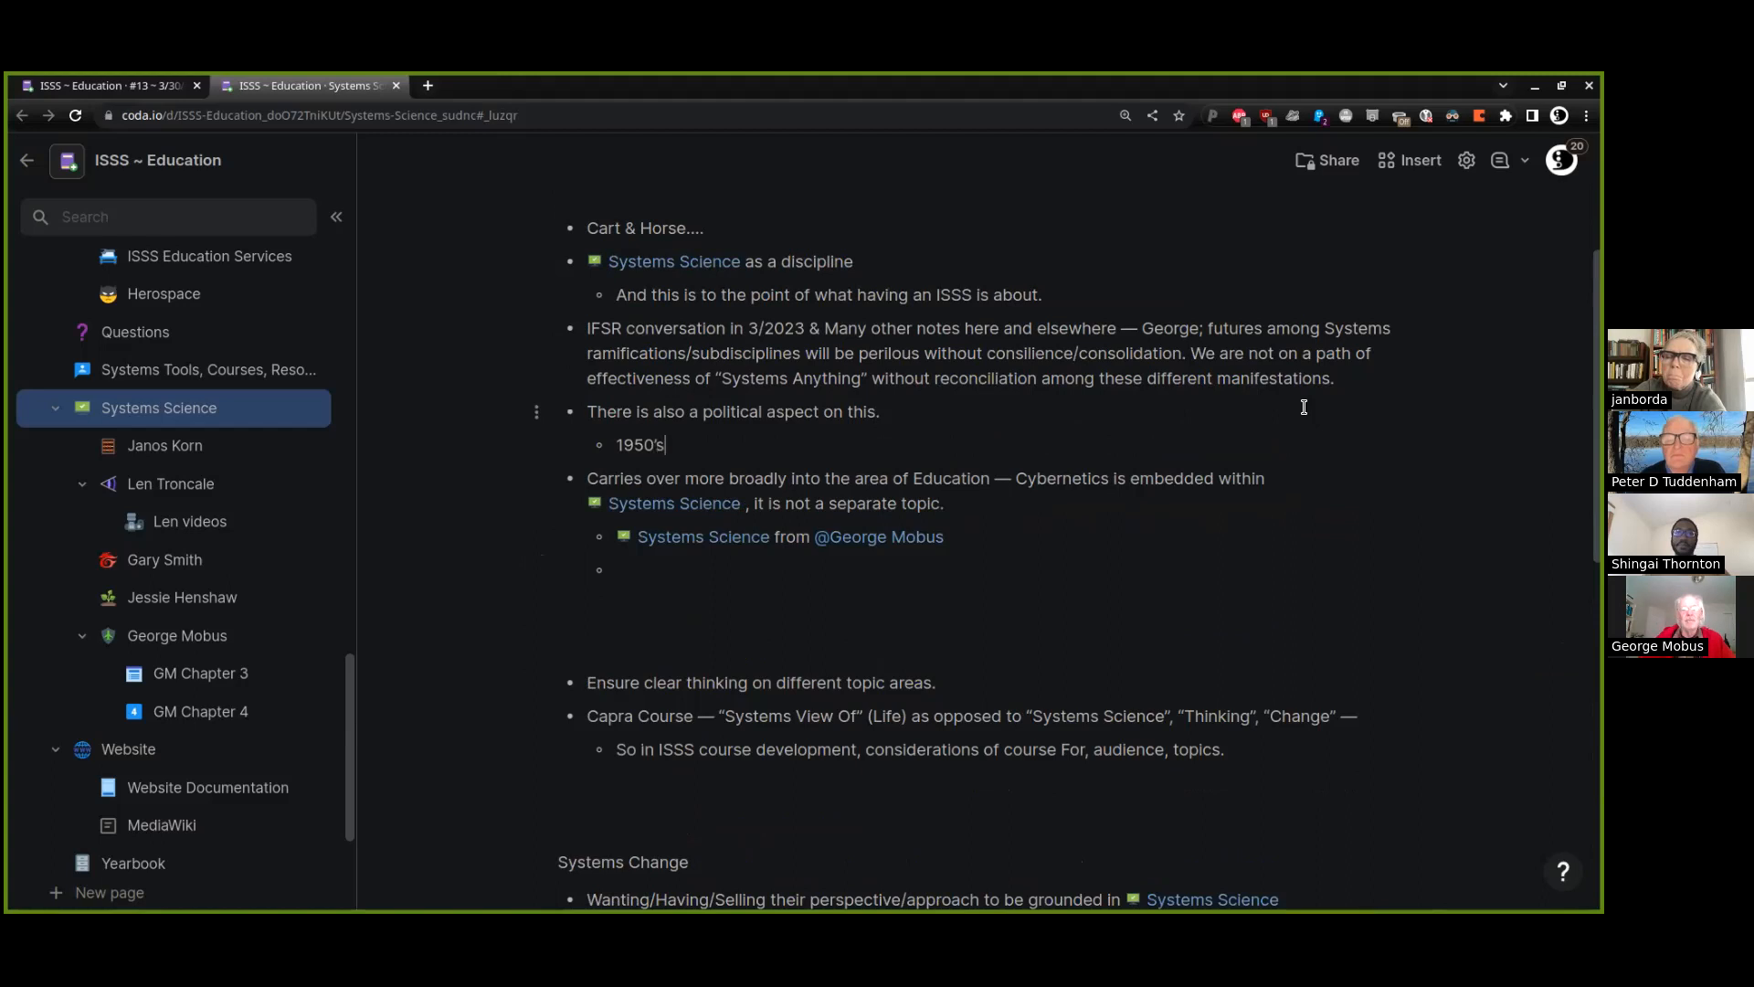
text(— Contine)
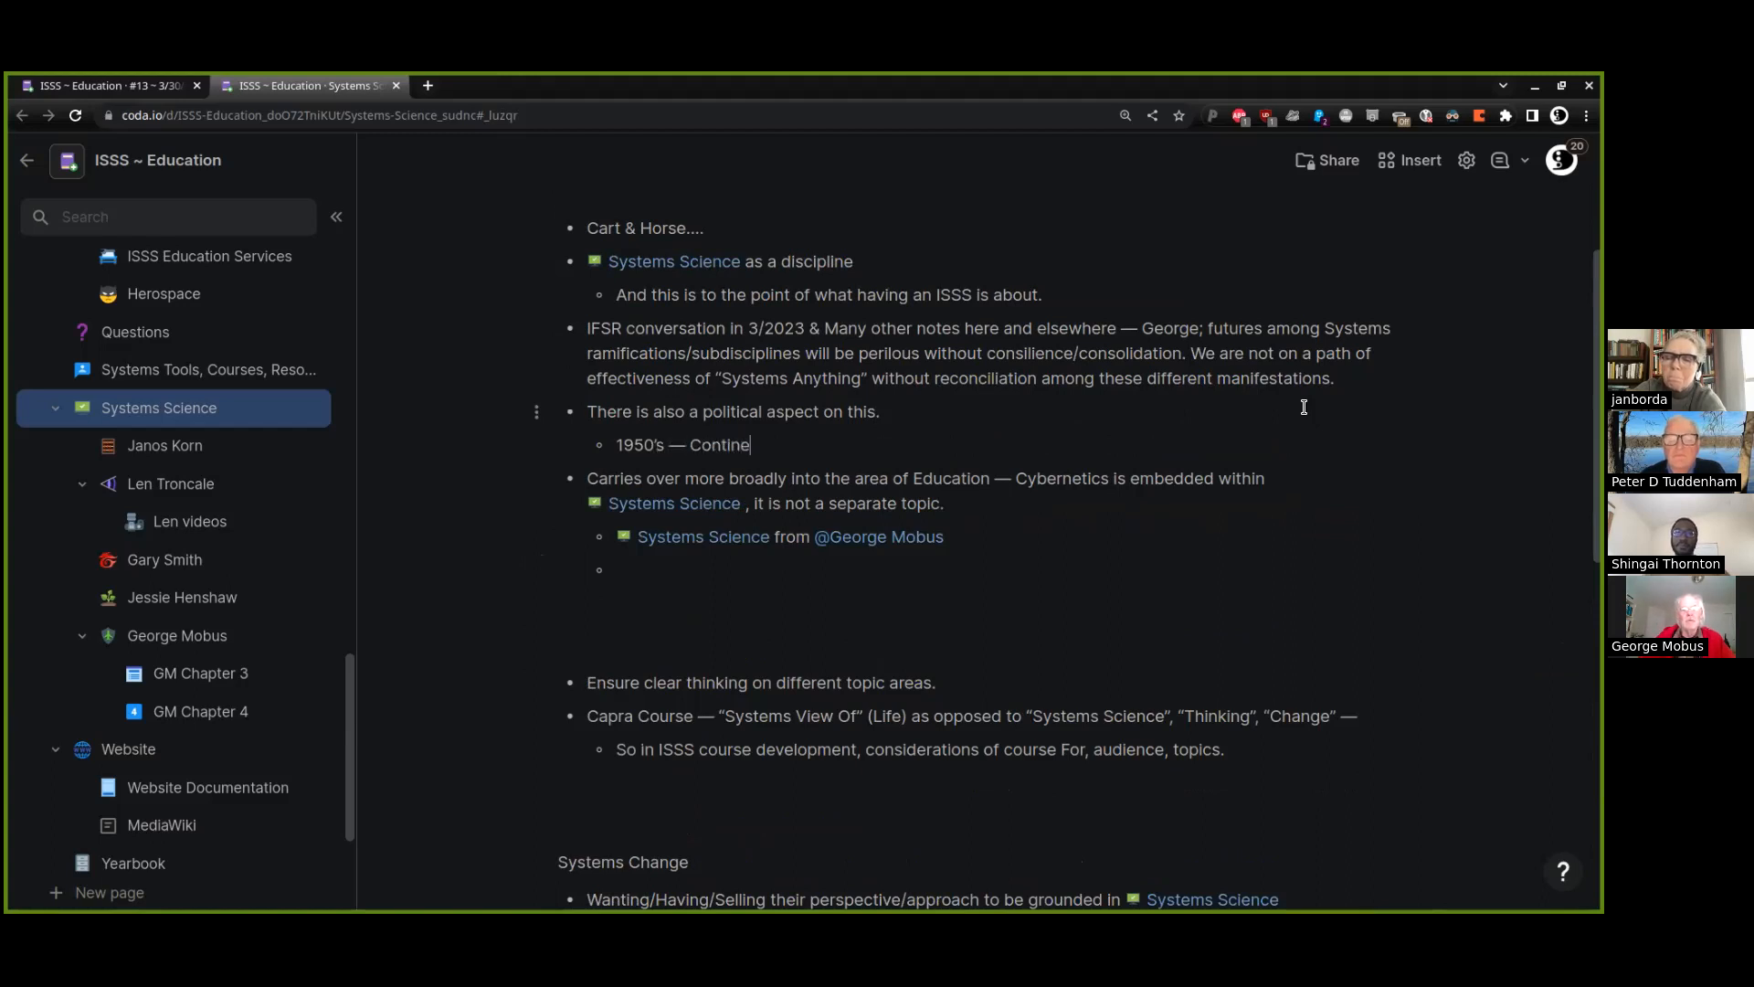
text(ntal)
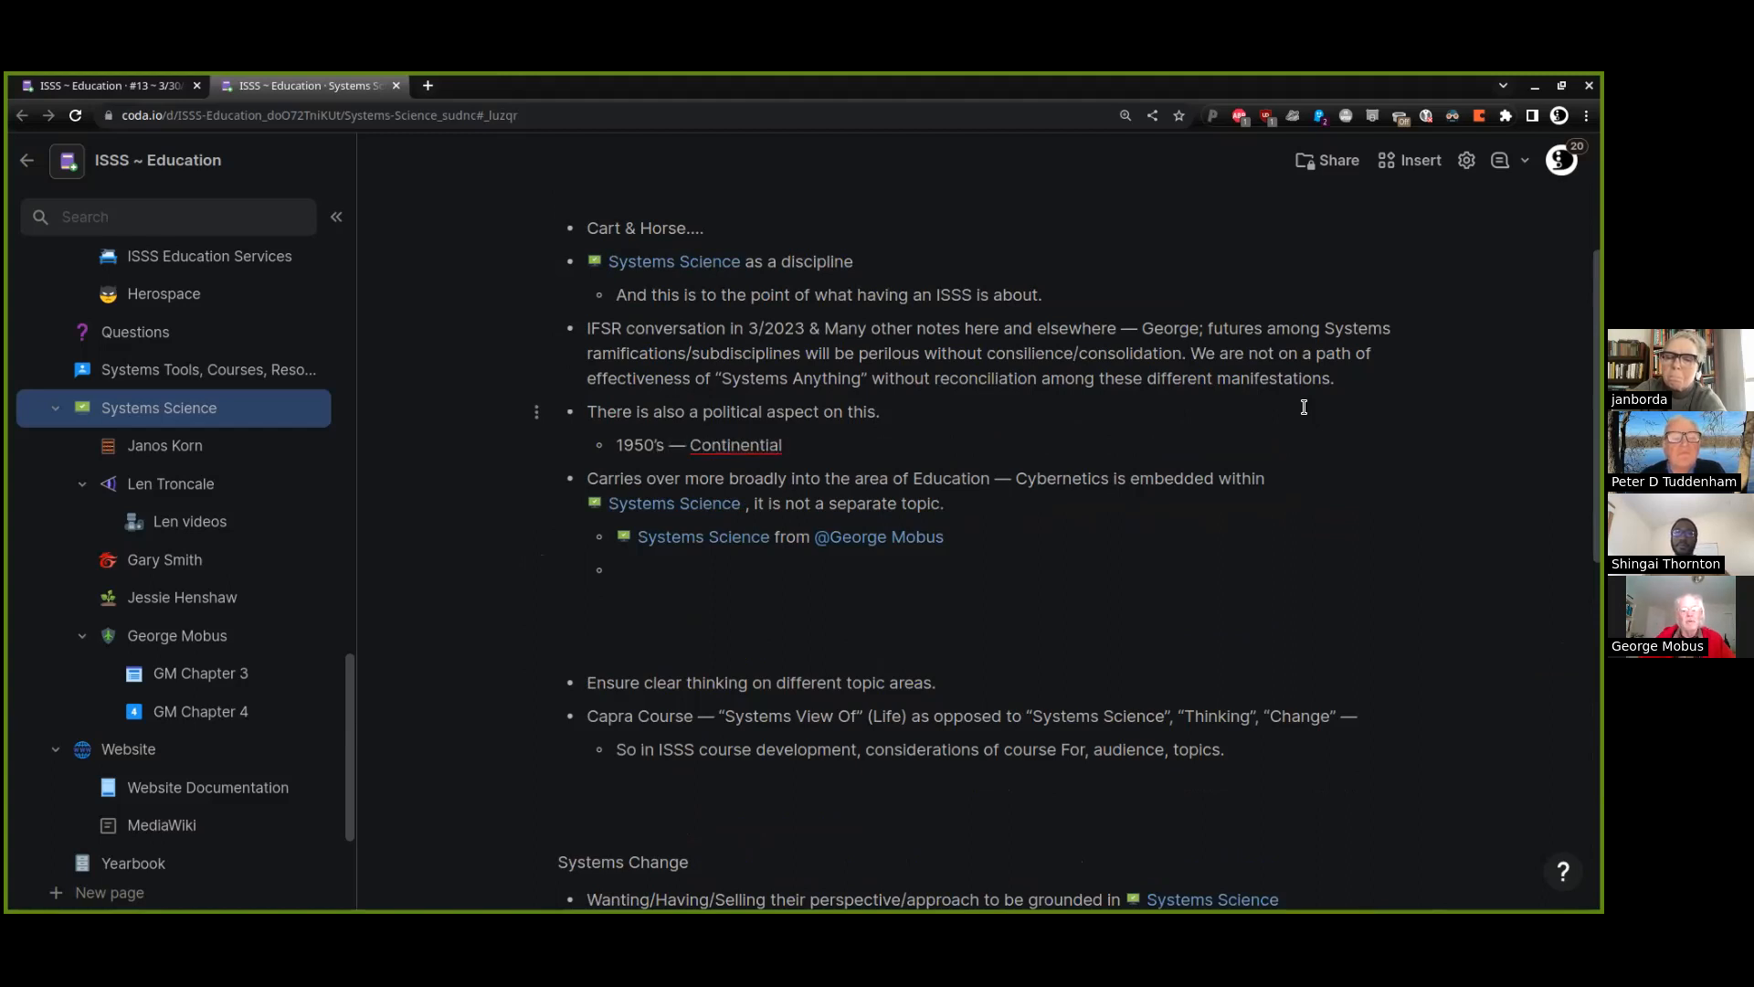
right_click(735, 444)
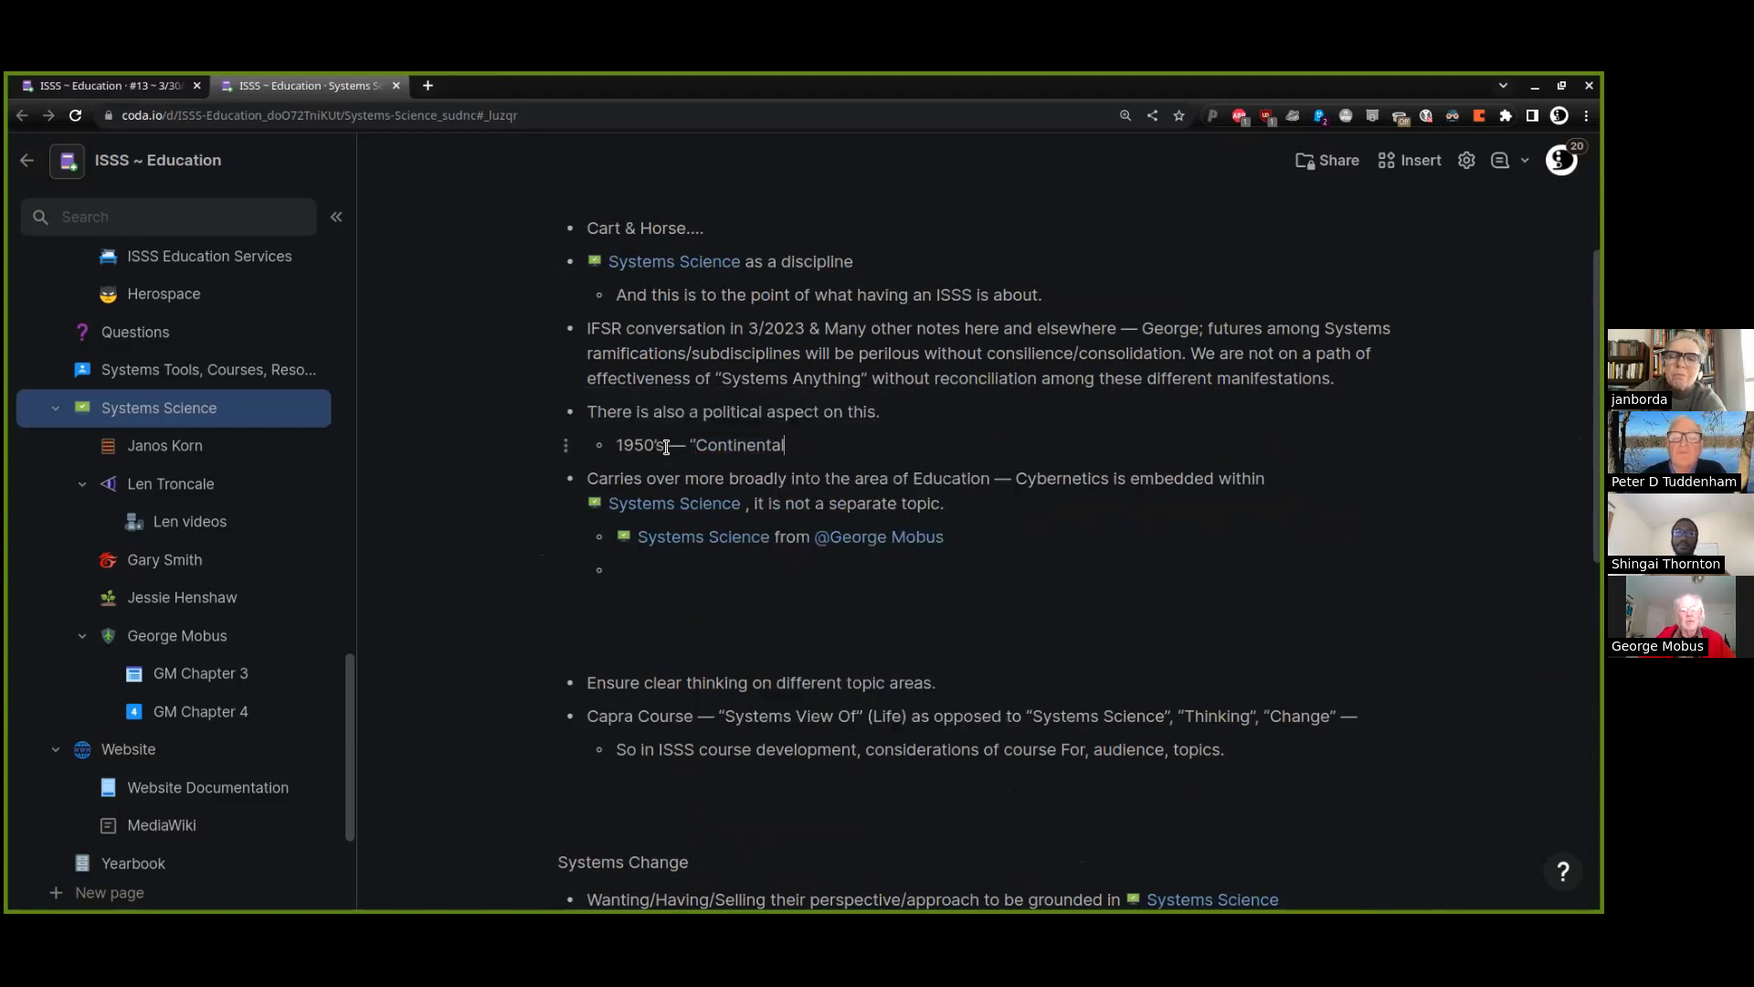
text(vs.)
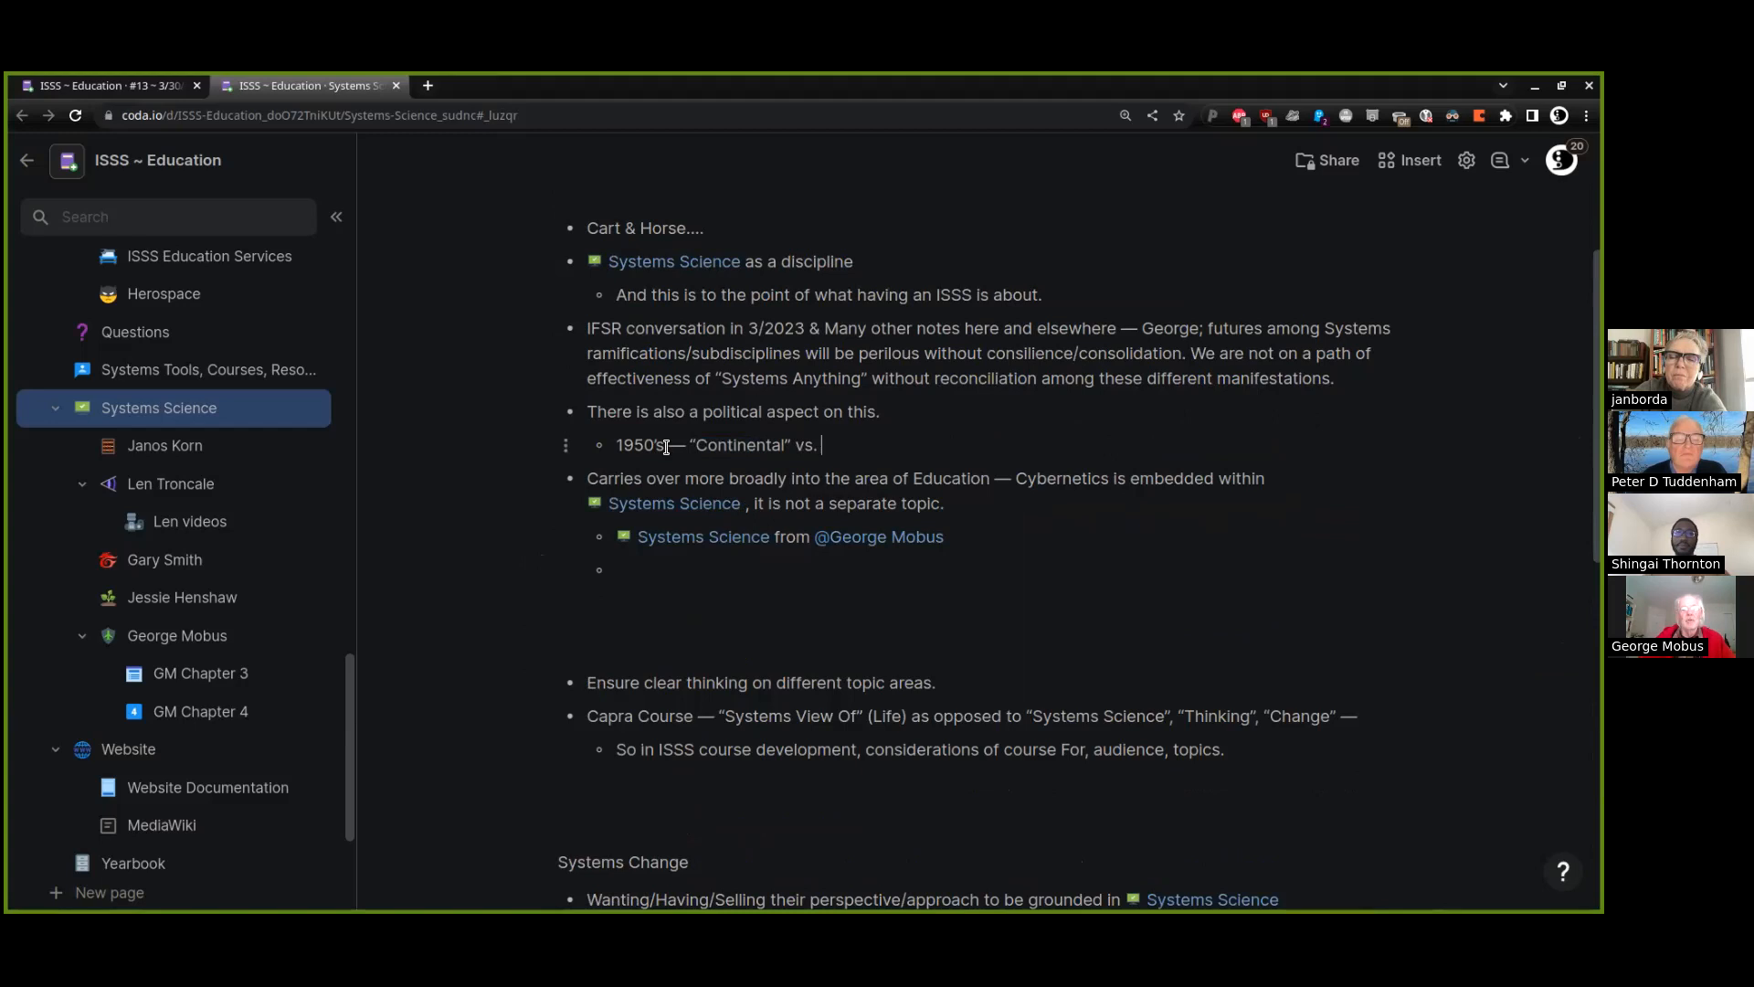
text("American")
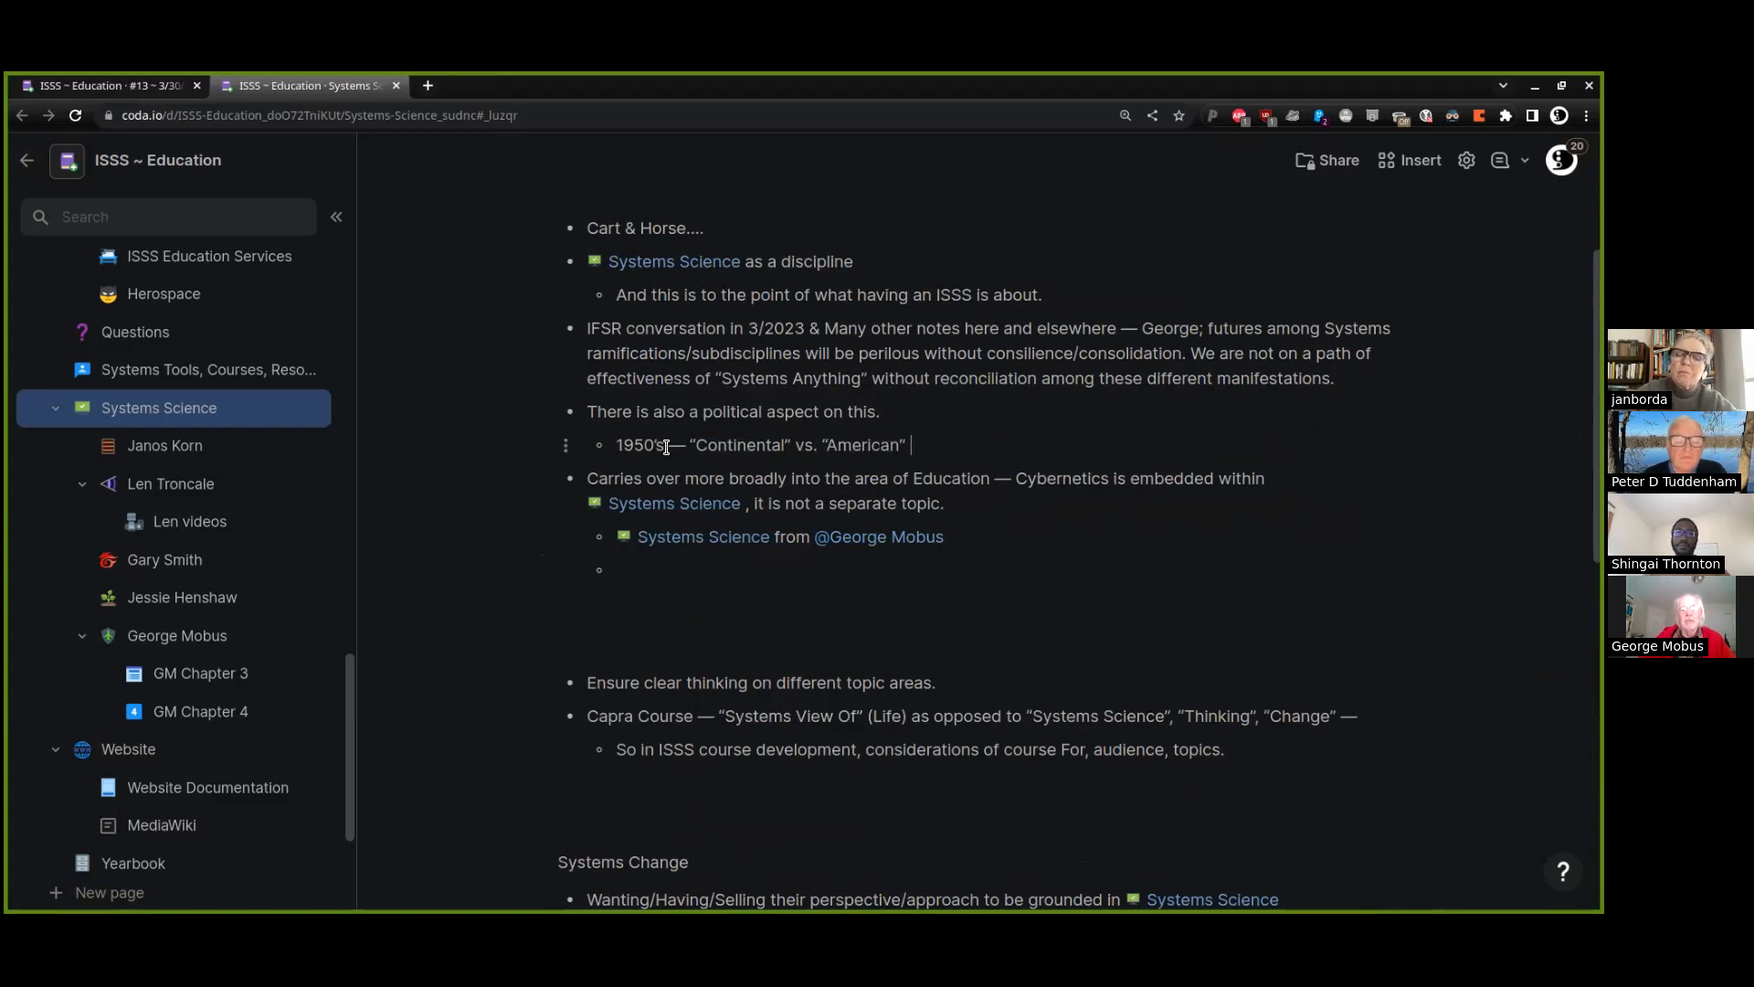
text(versions (nut)
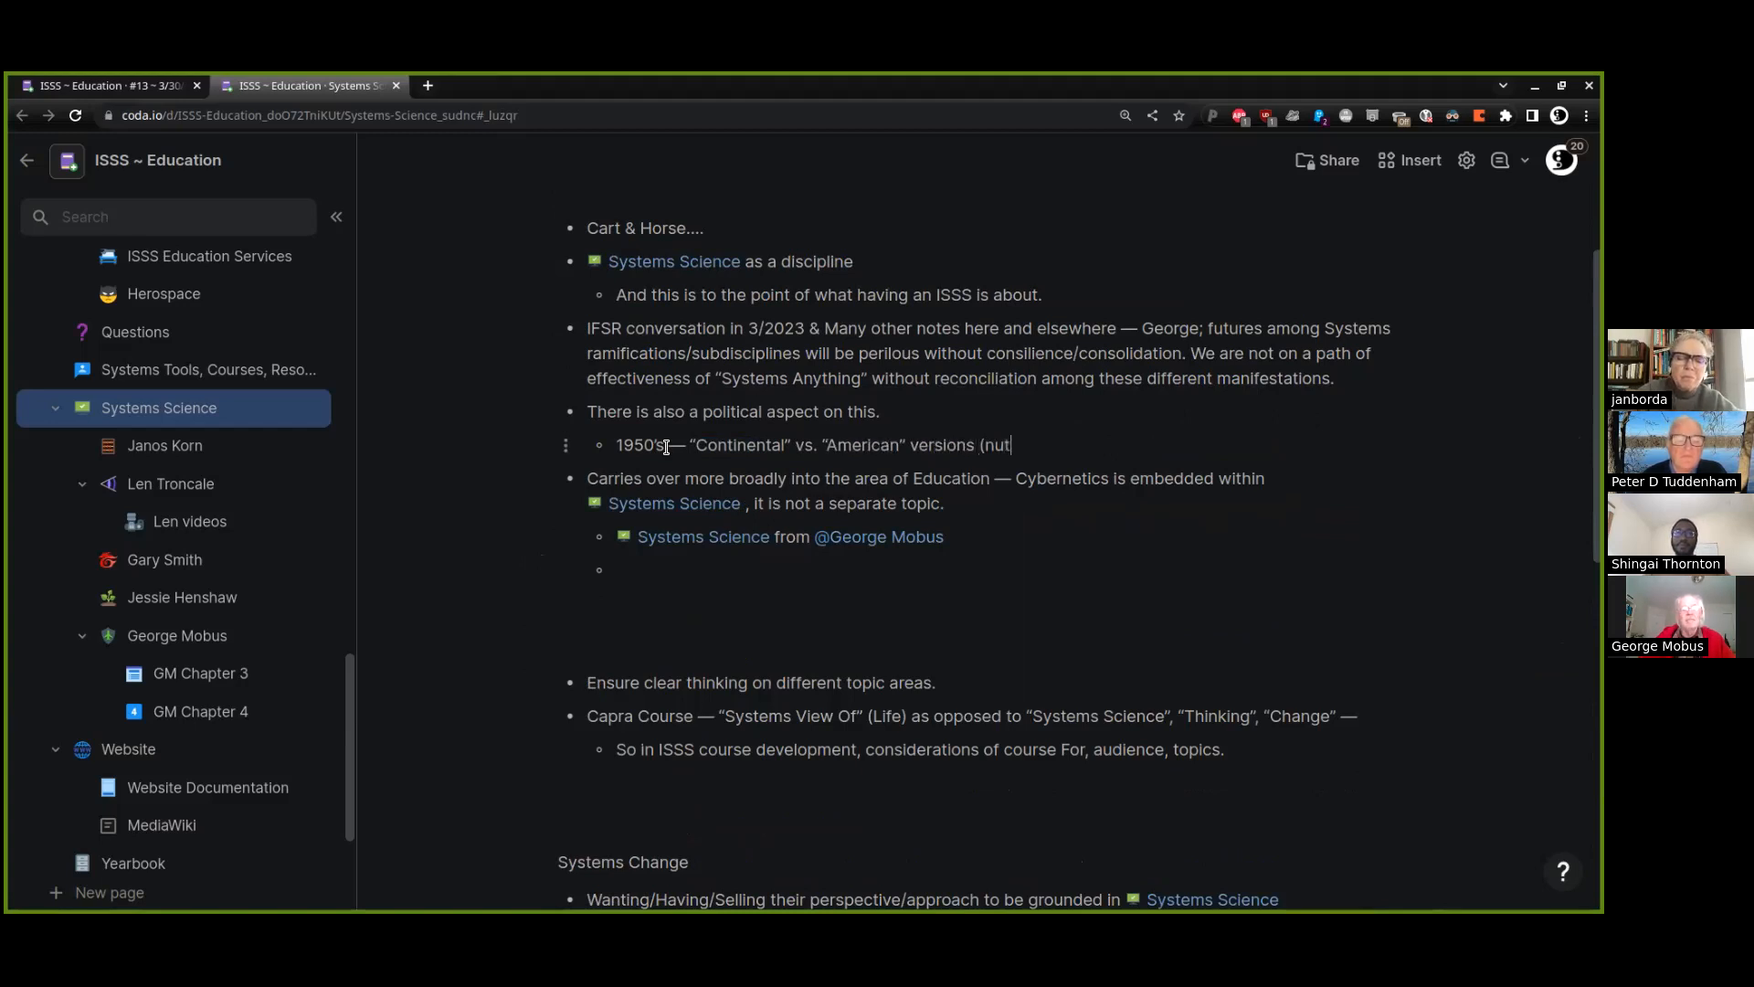
text(s and bolts))
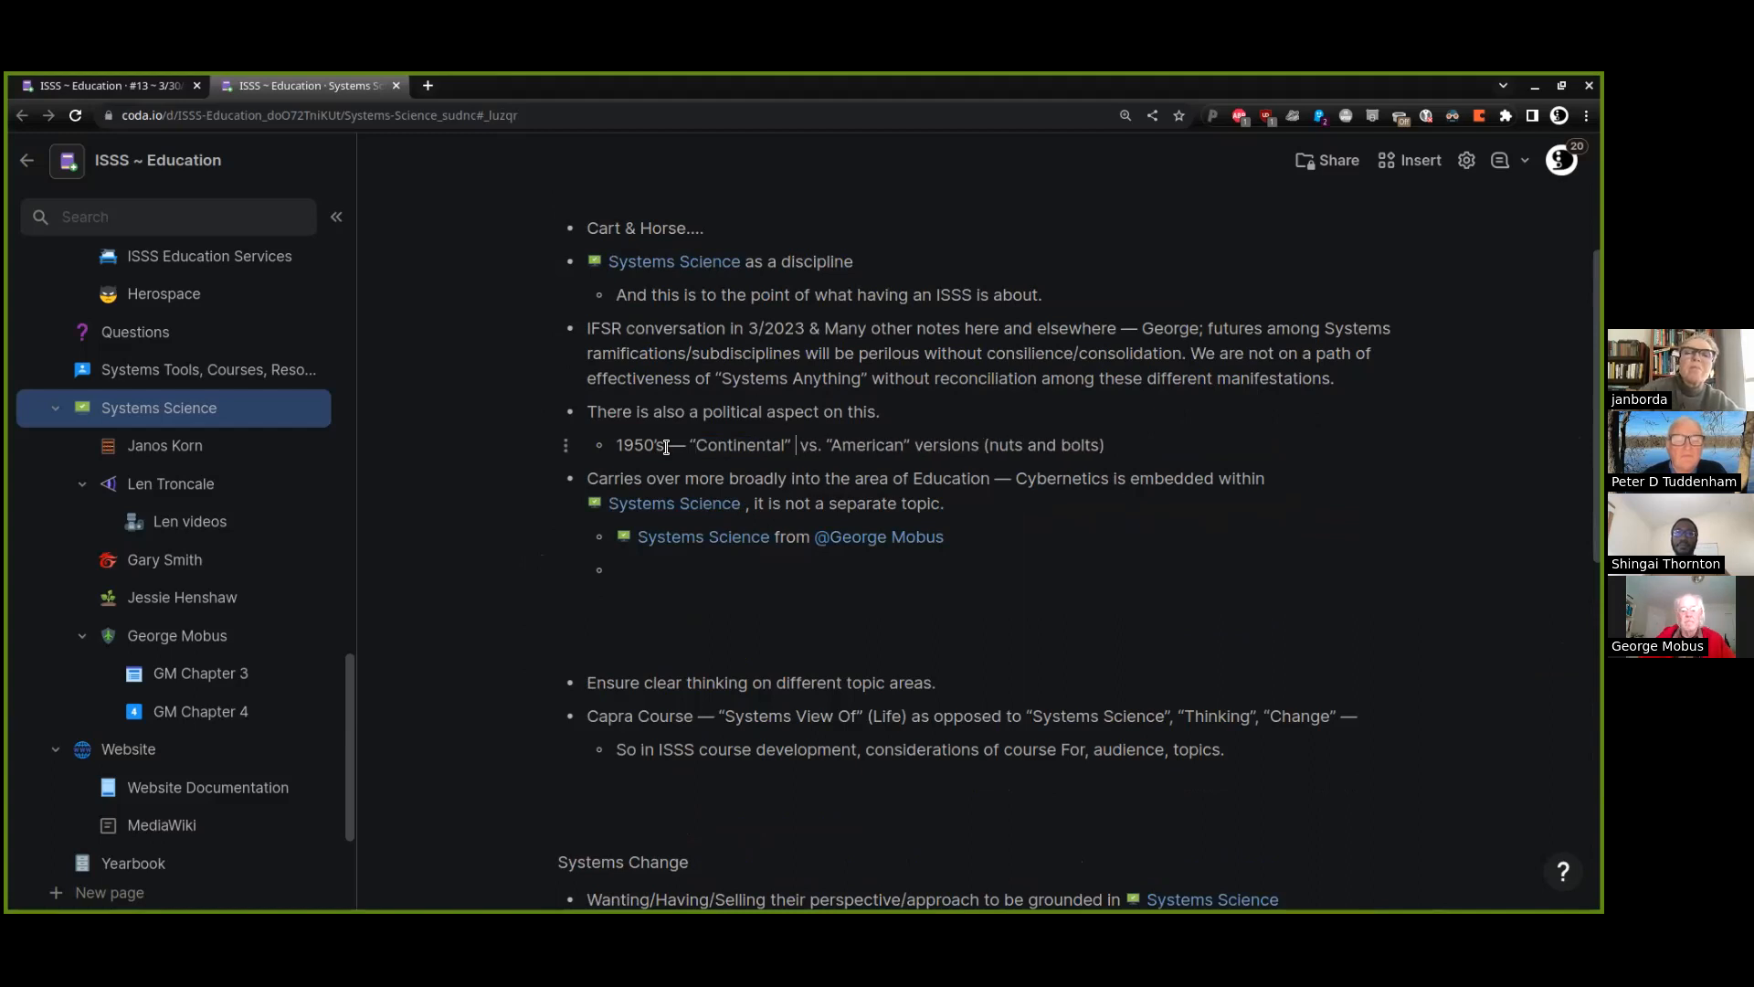
text((philosophical) and/)
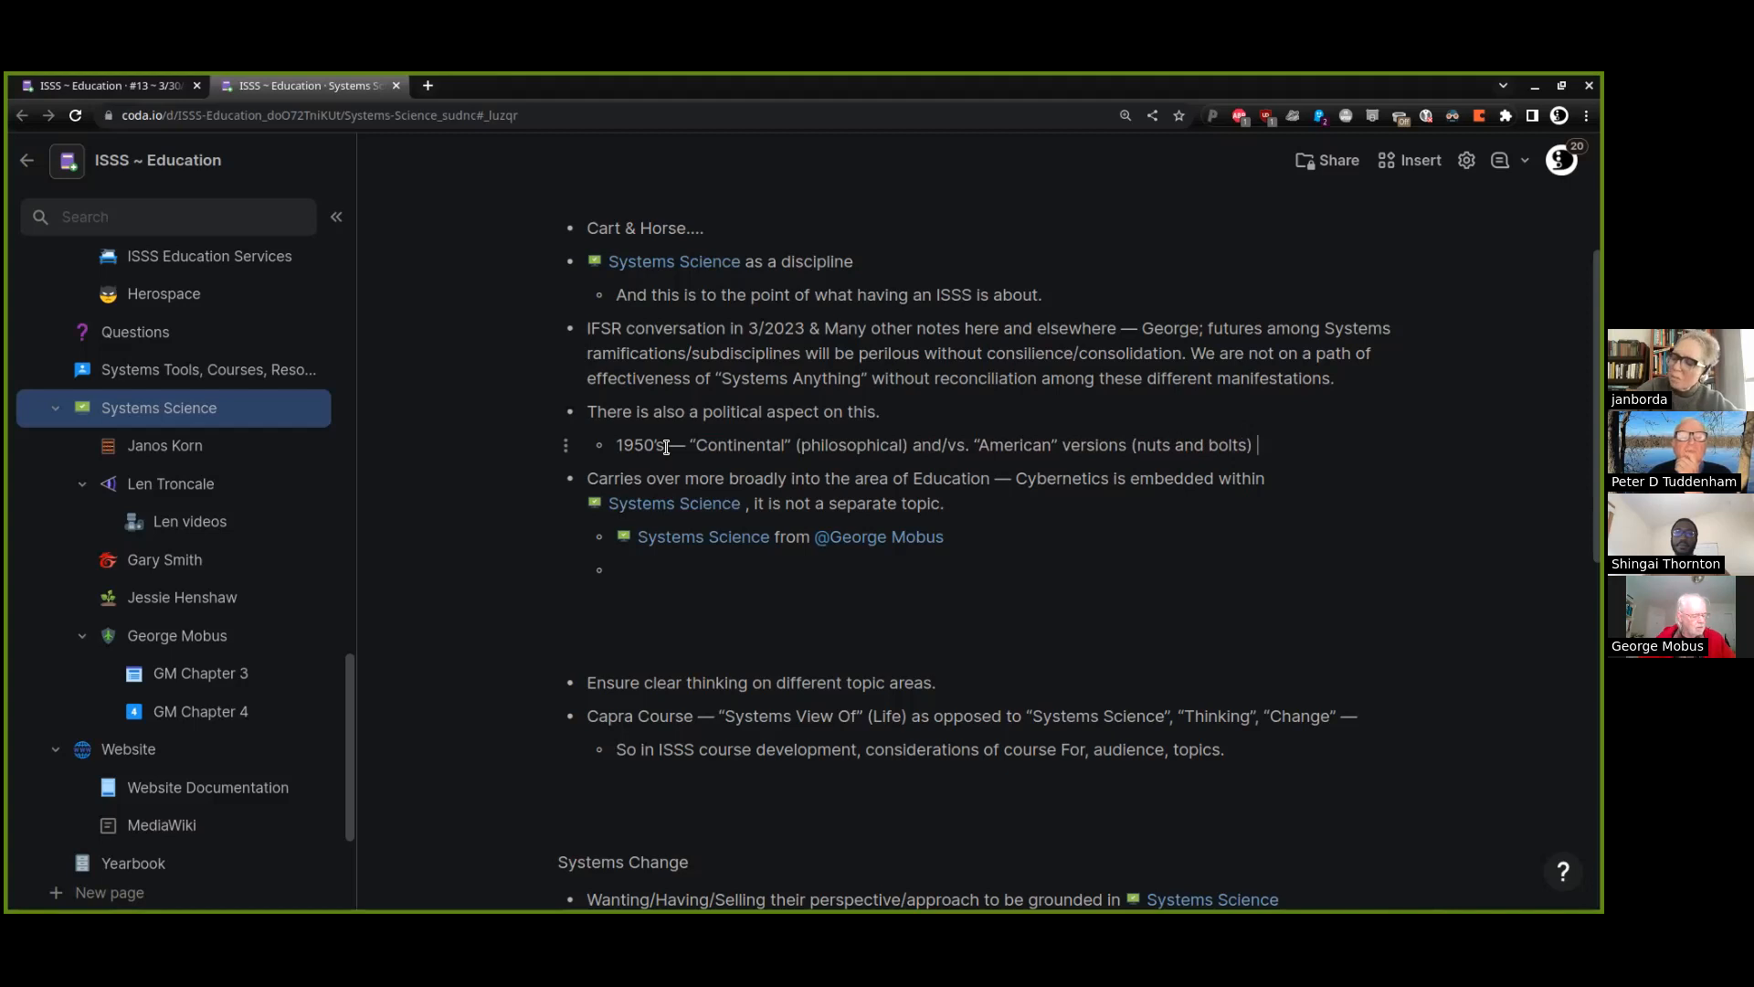
Reword the bullet's ending from ', and' to 'also other research'
text(, and)
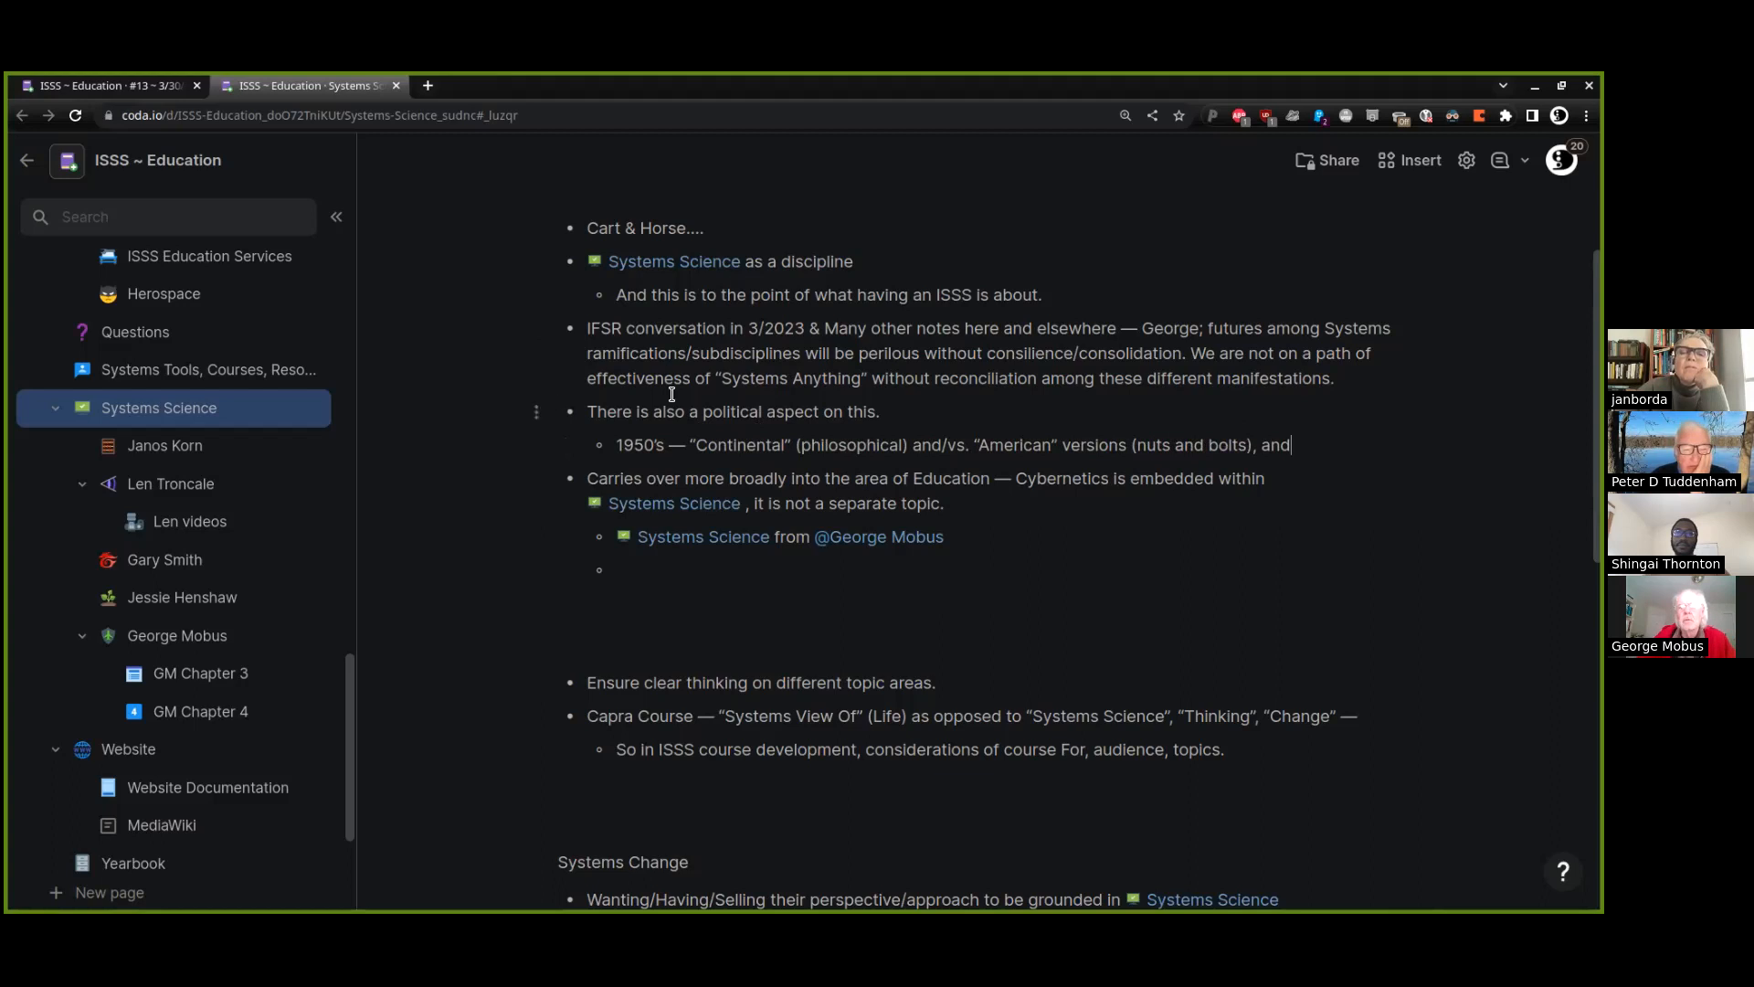
key(Backspace)
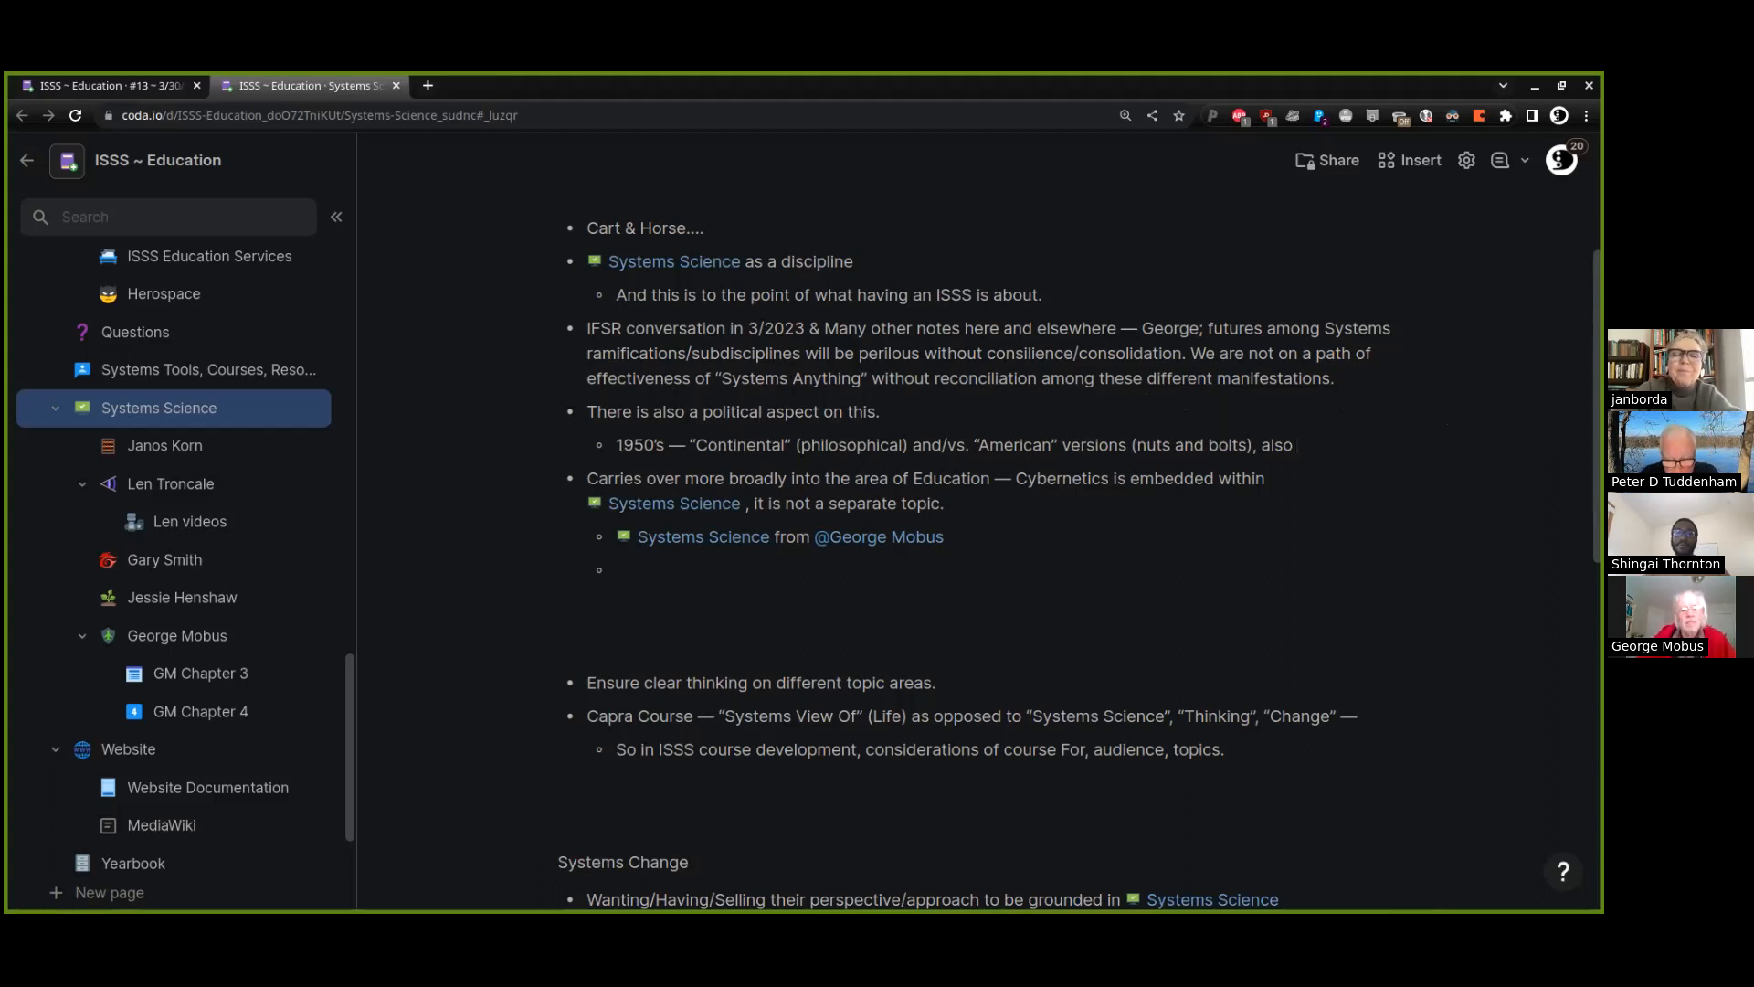
text(other research)
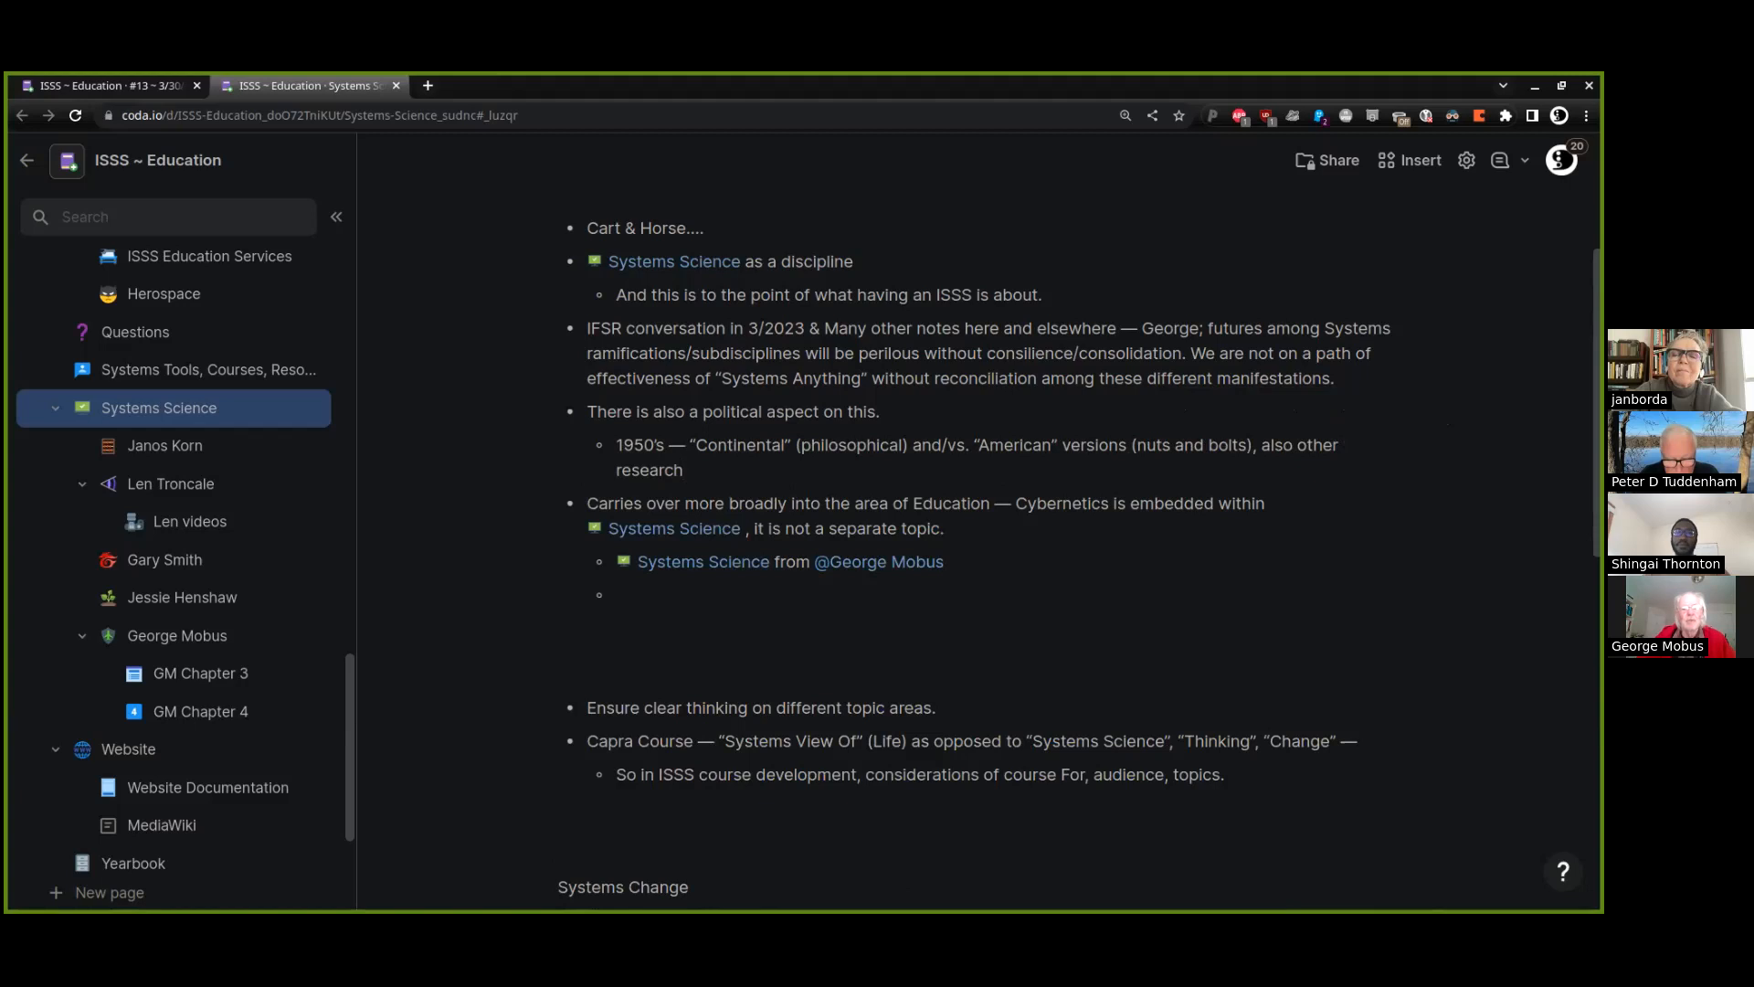
Finish the 1950's bullet with 'research trajectories weaving in and out.'
text(trajectories.)
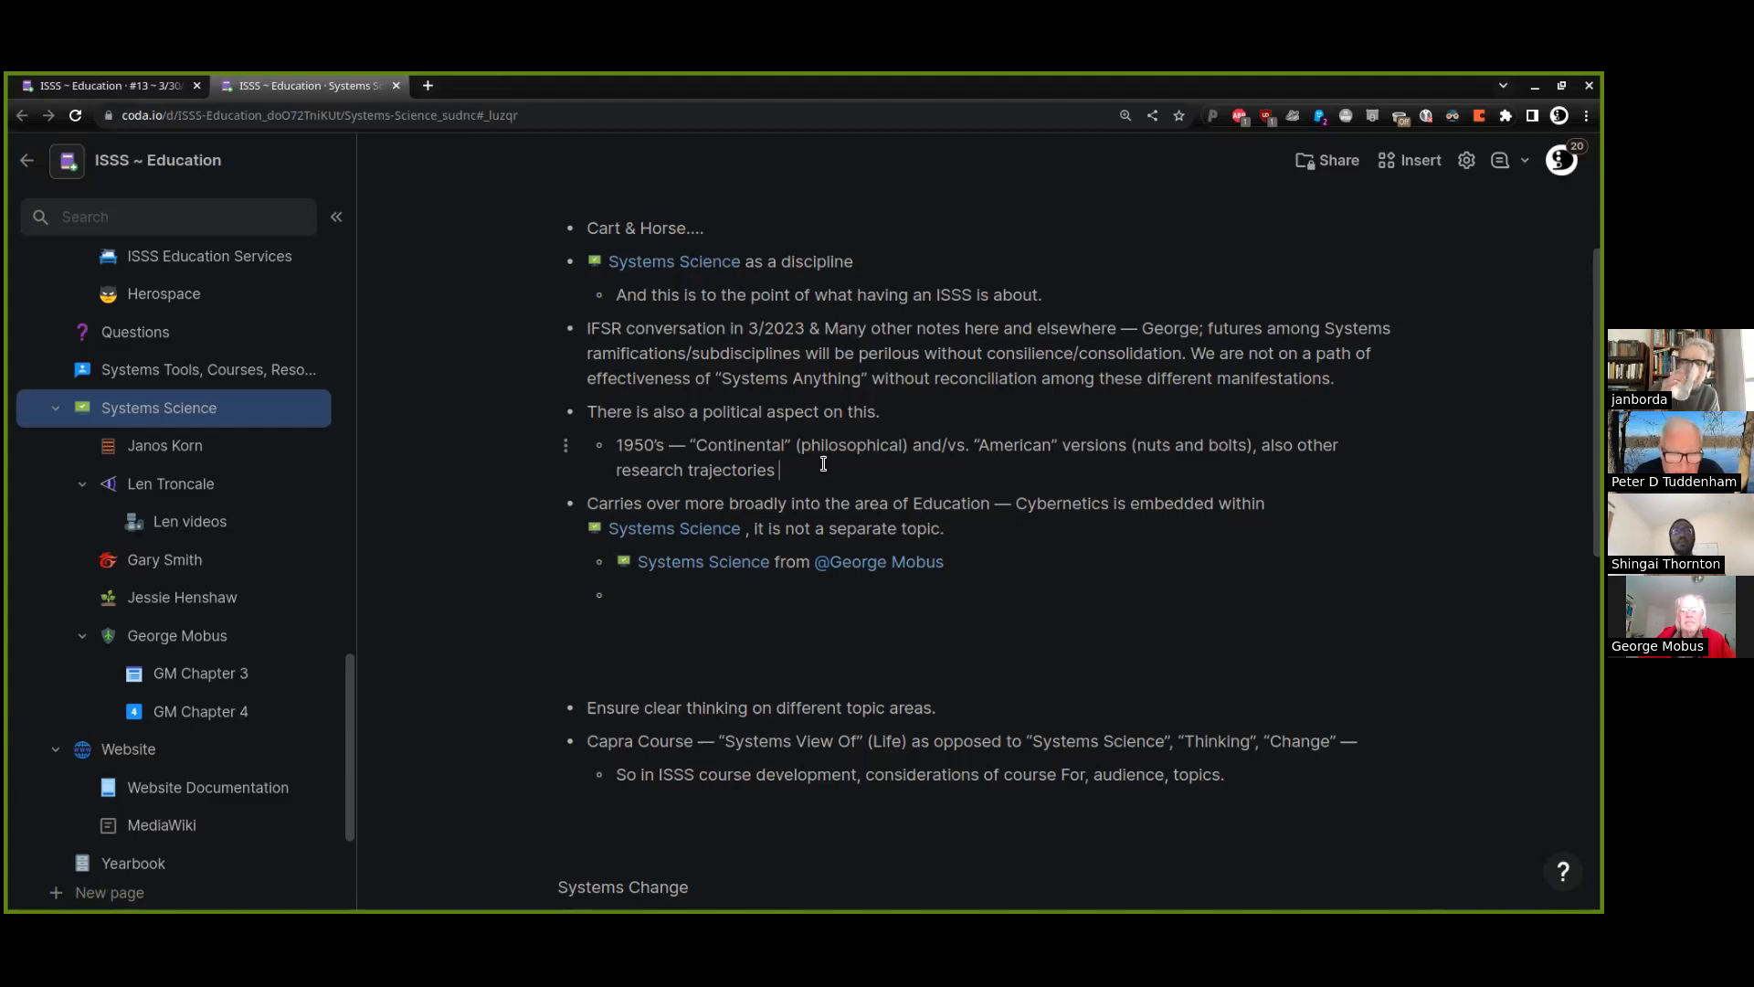
text(weaving in)
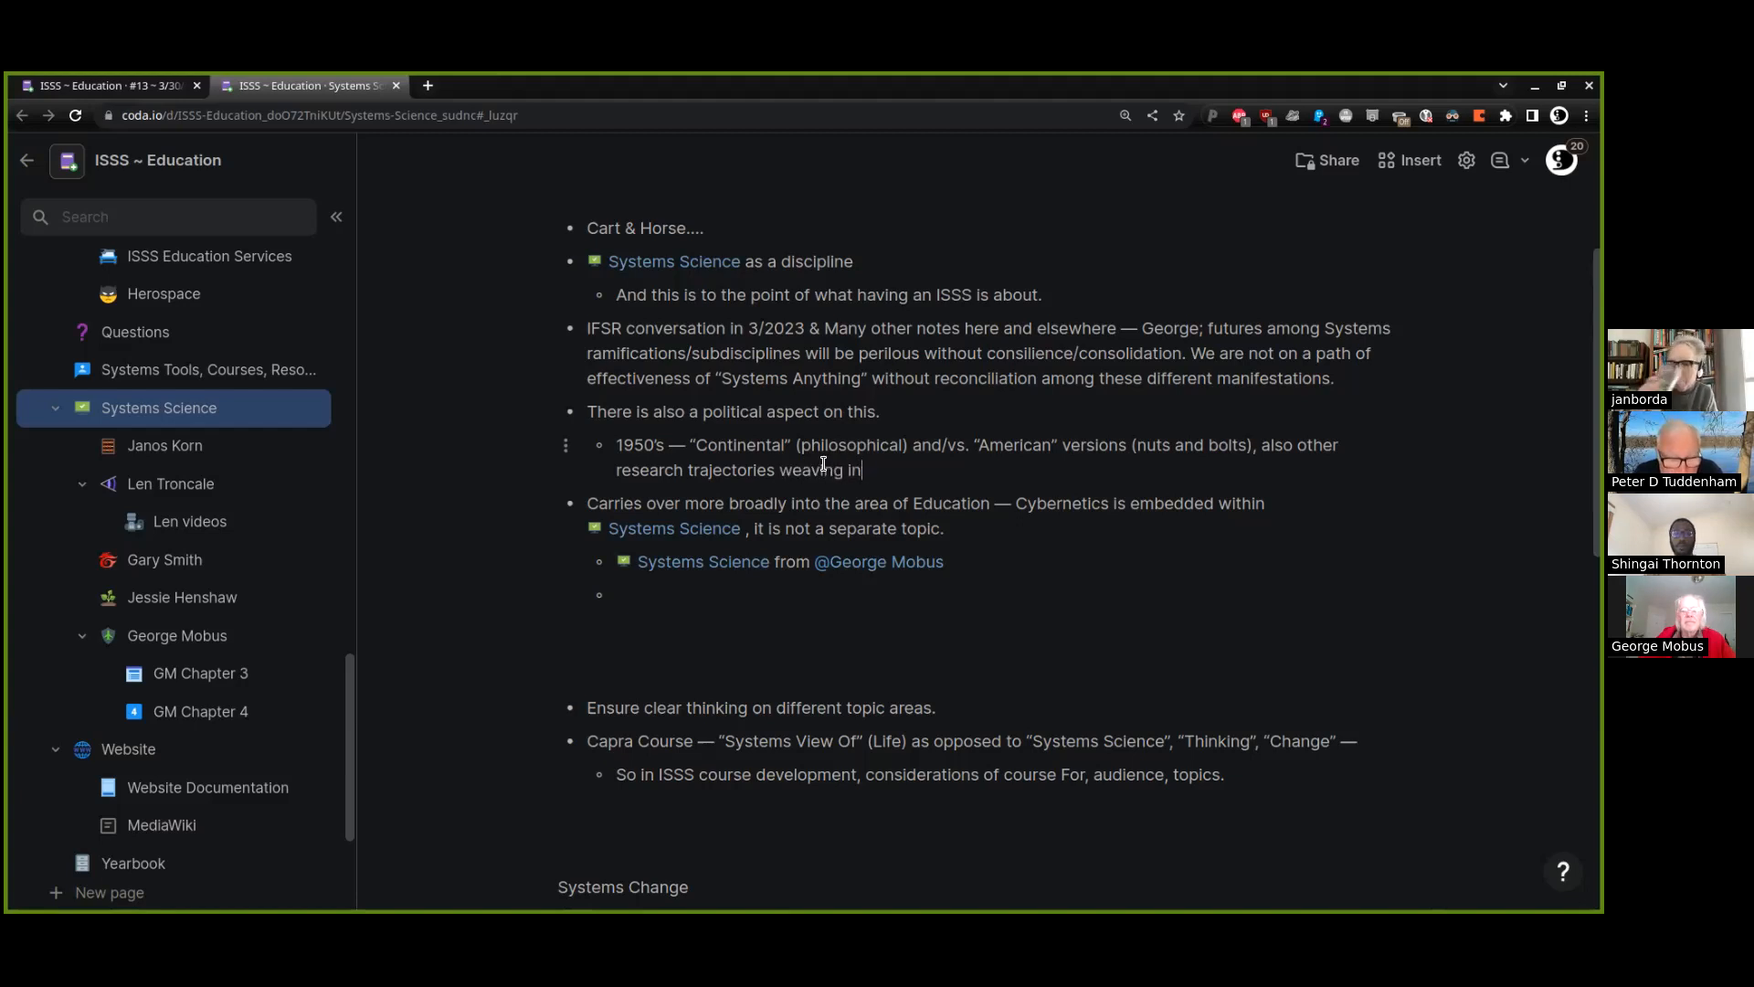
text(and out.,)
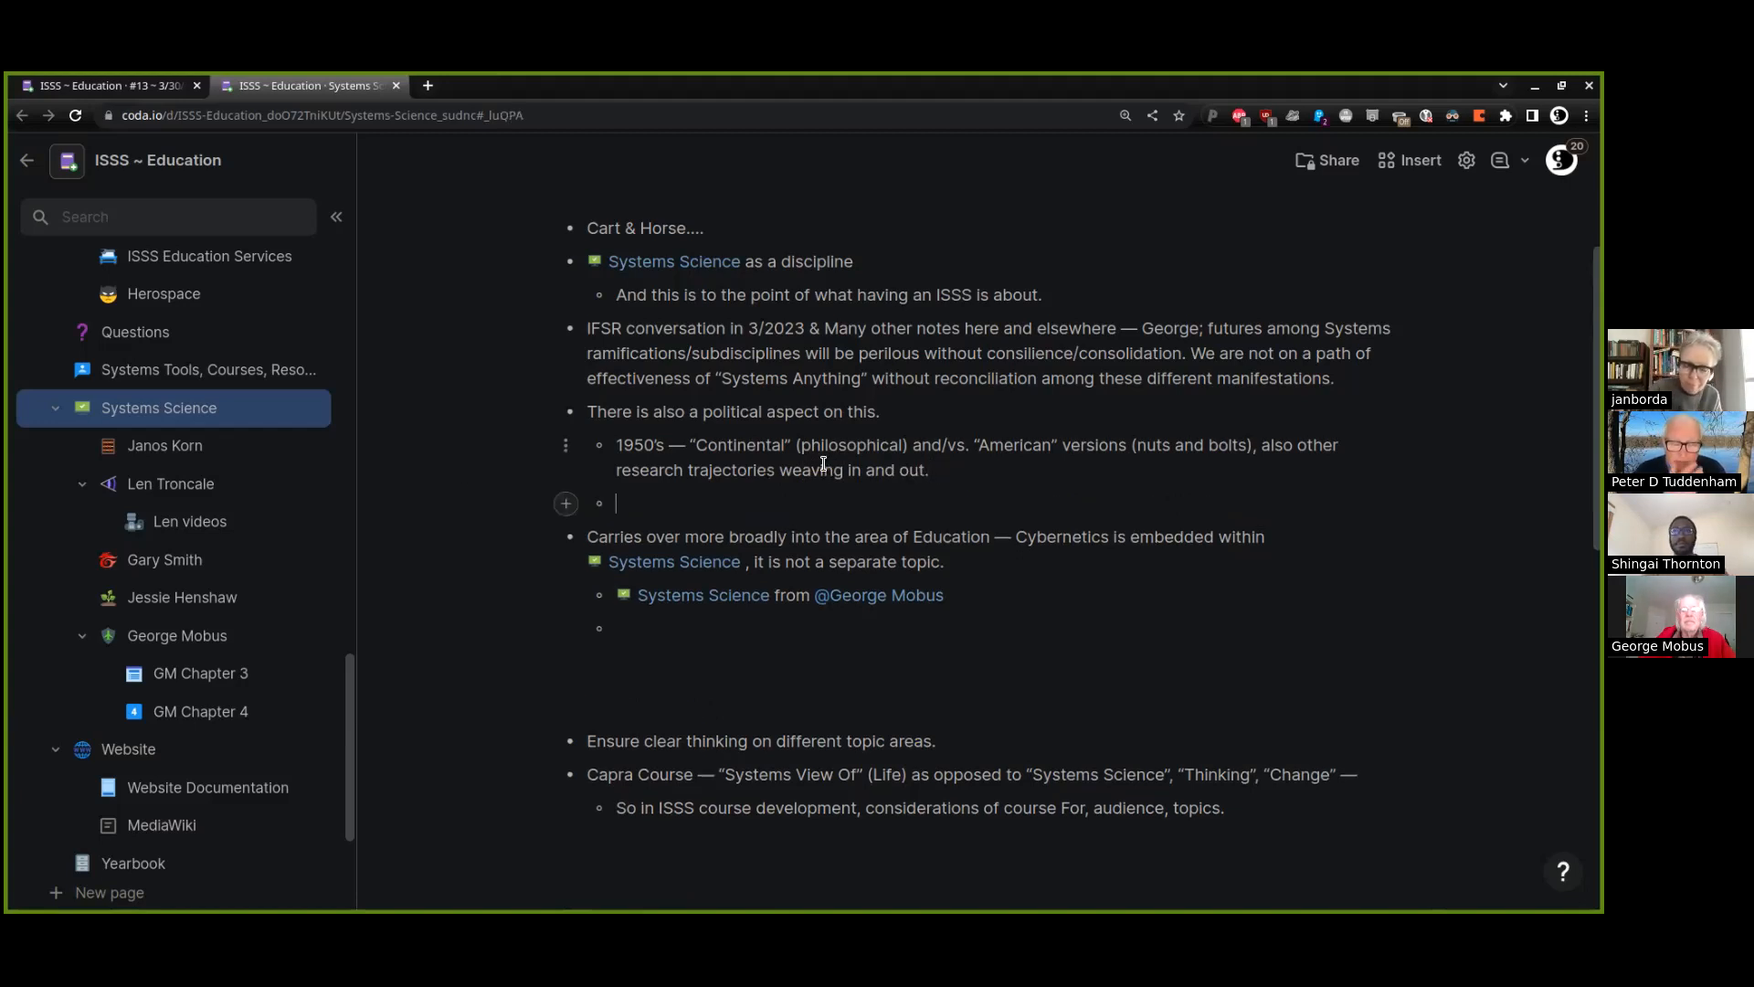
Write the sub-point on maps, lineages of research and frustrations with conversations on the stage and in the room
text(Maps, lineages of researc)
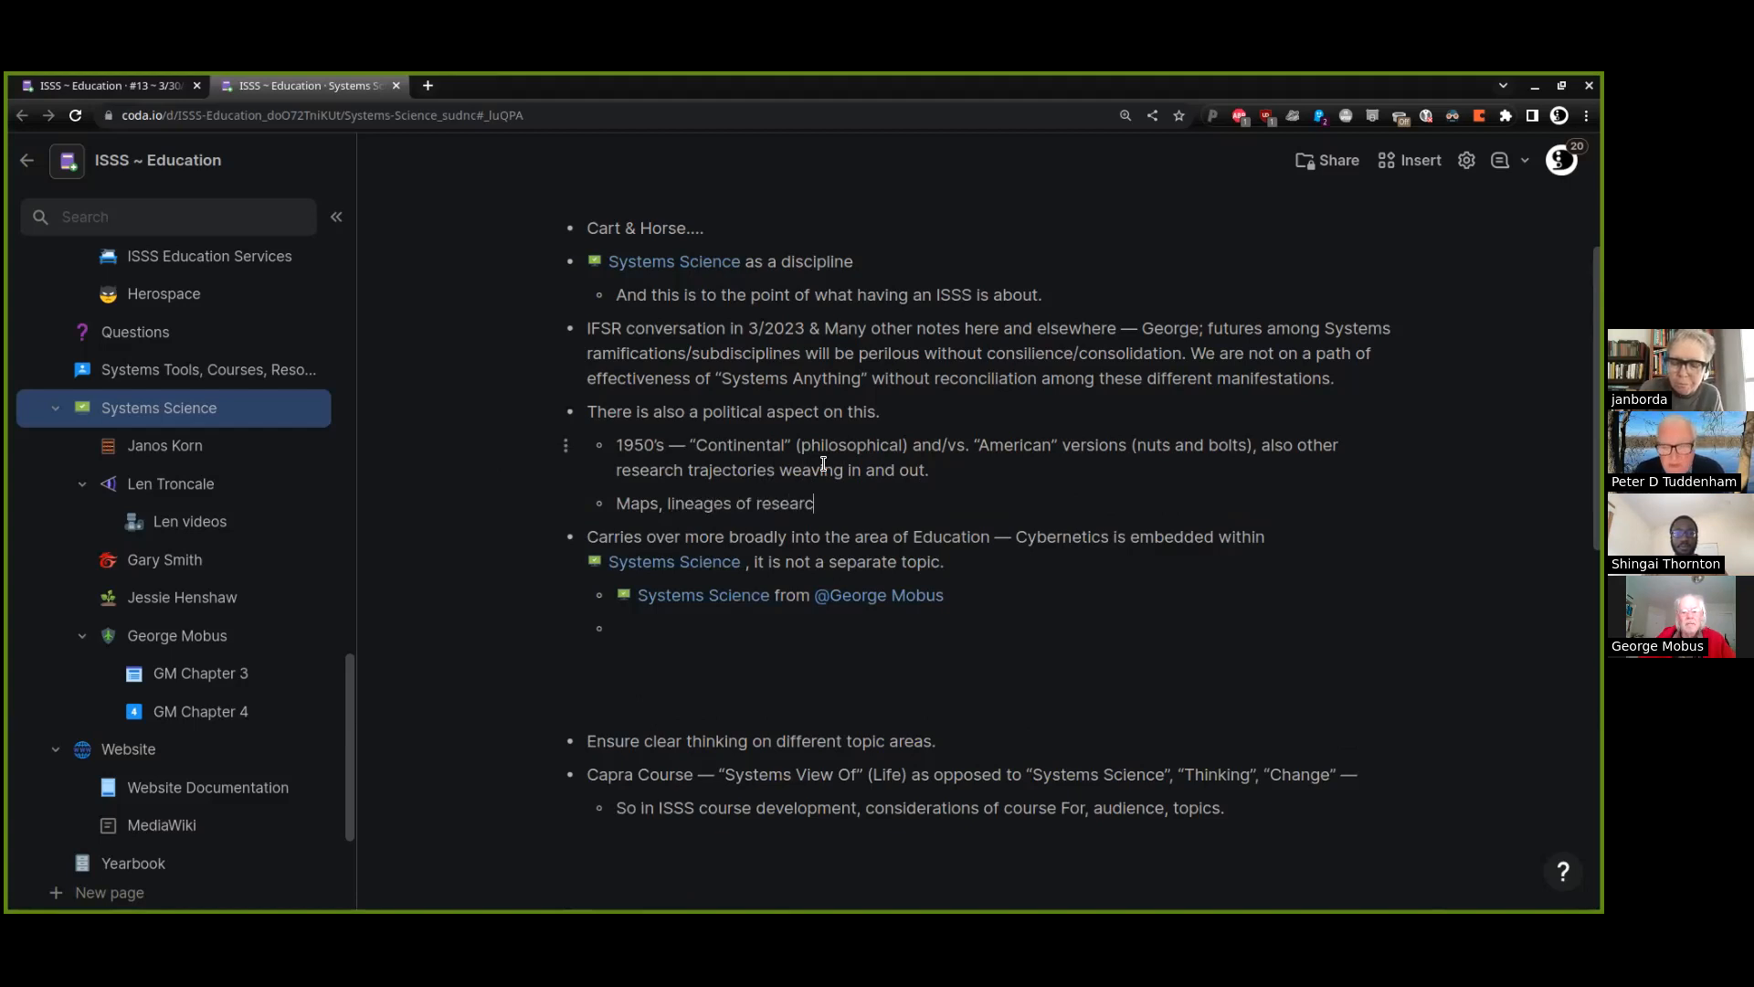
text(h, to the core of some's)
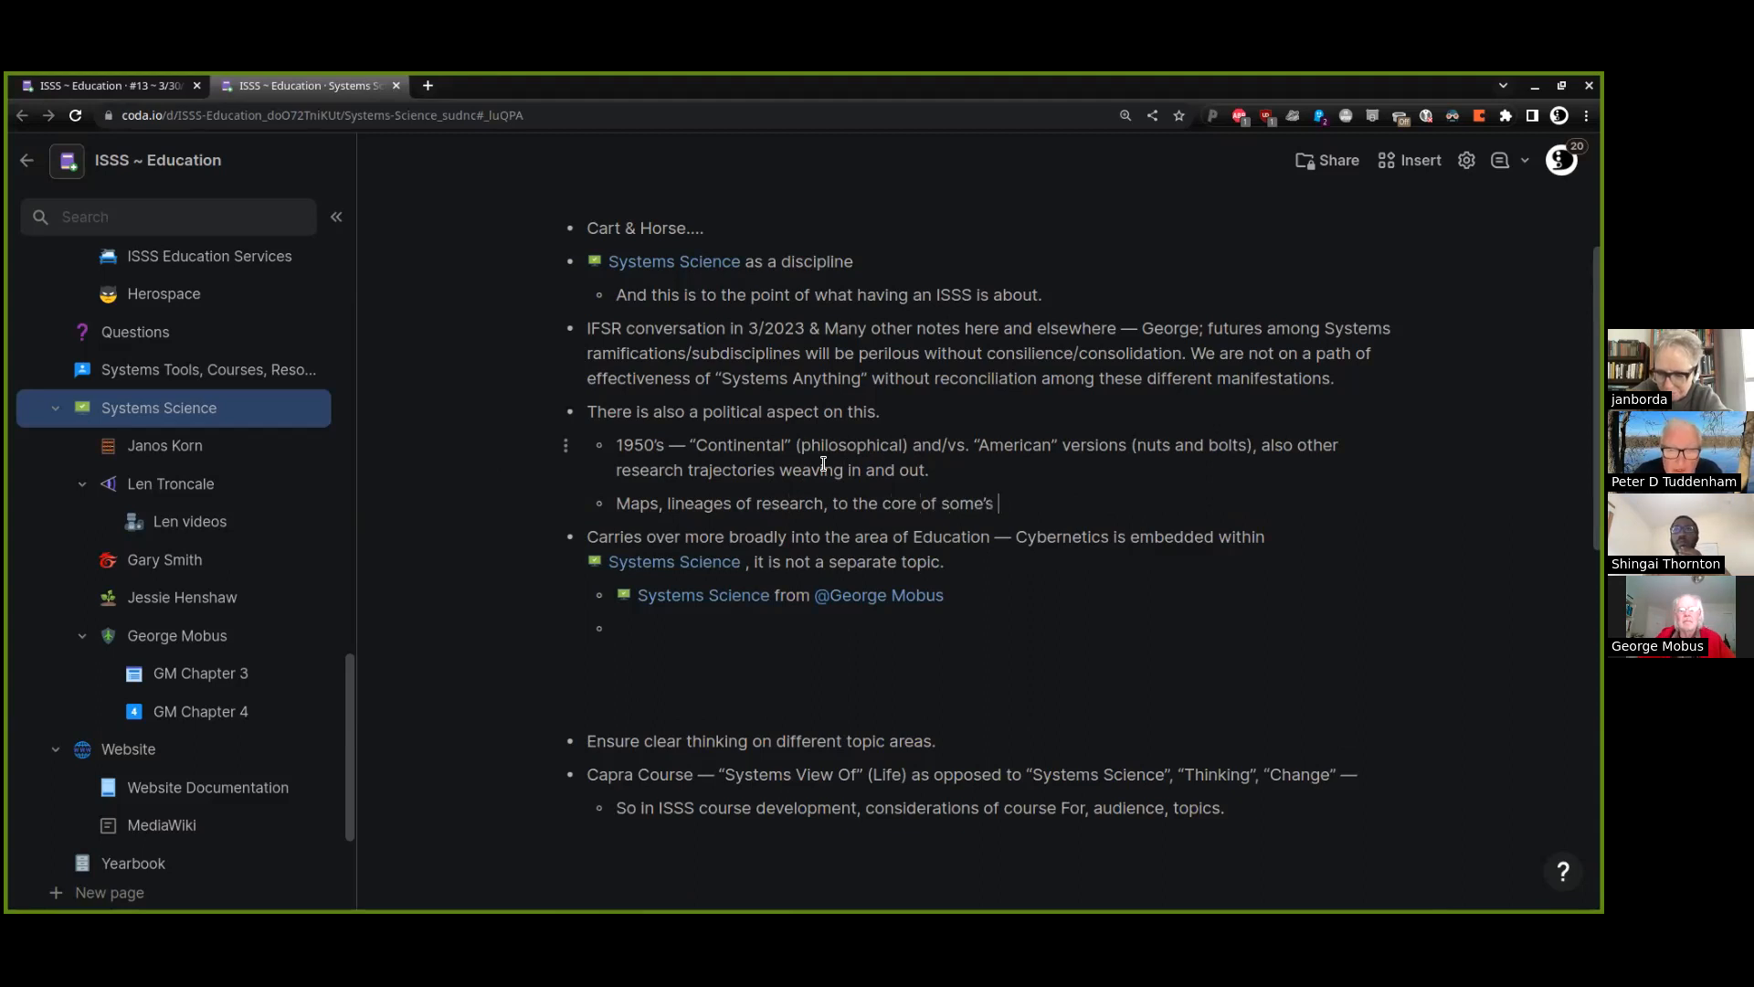
text(frustratio)
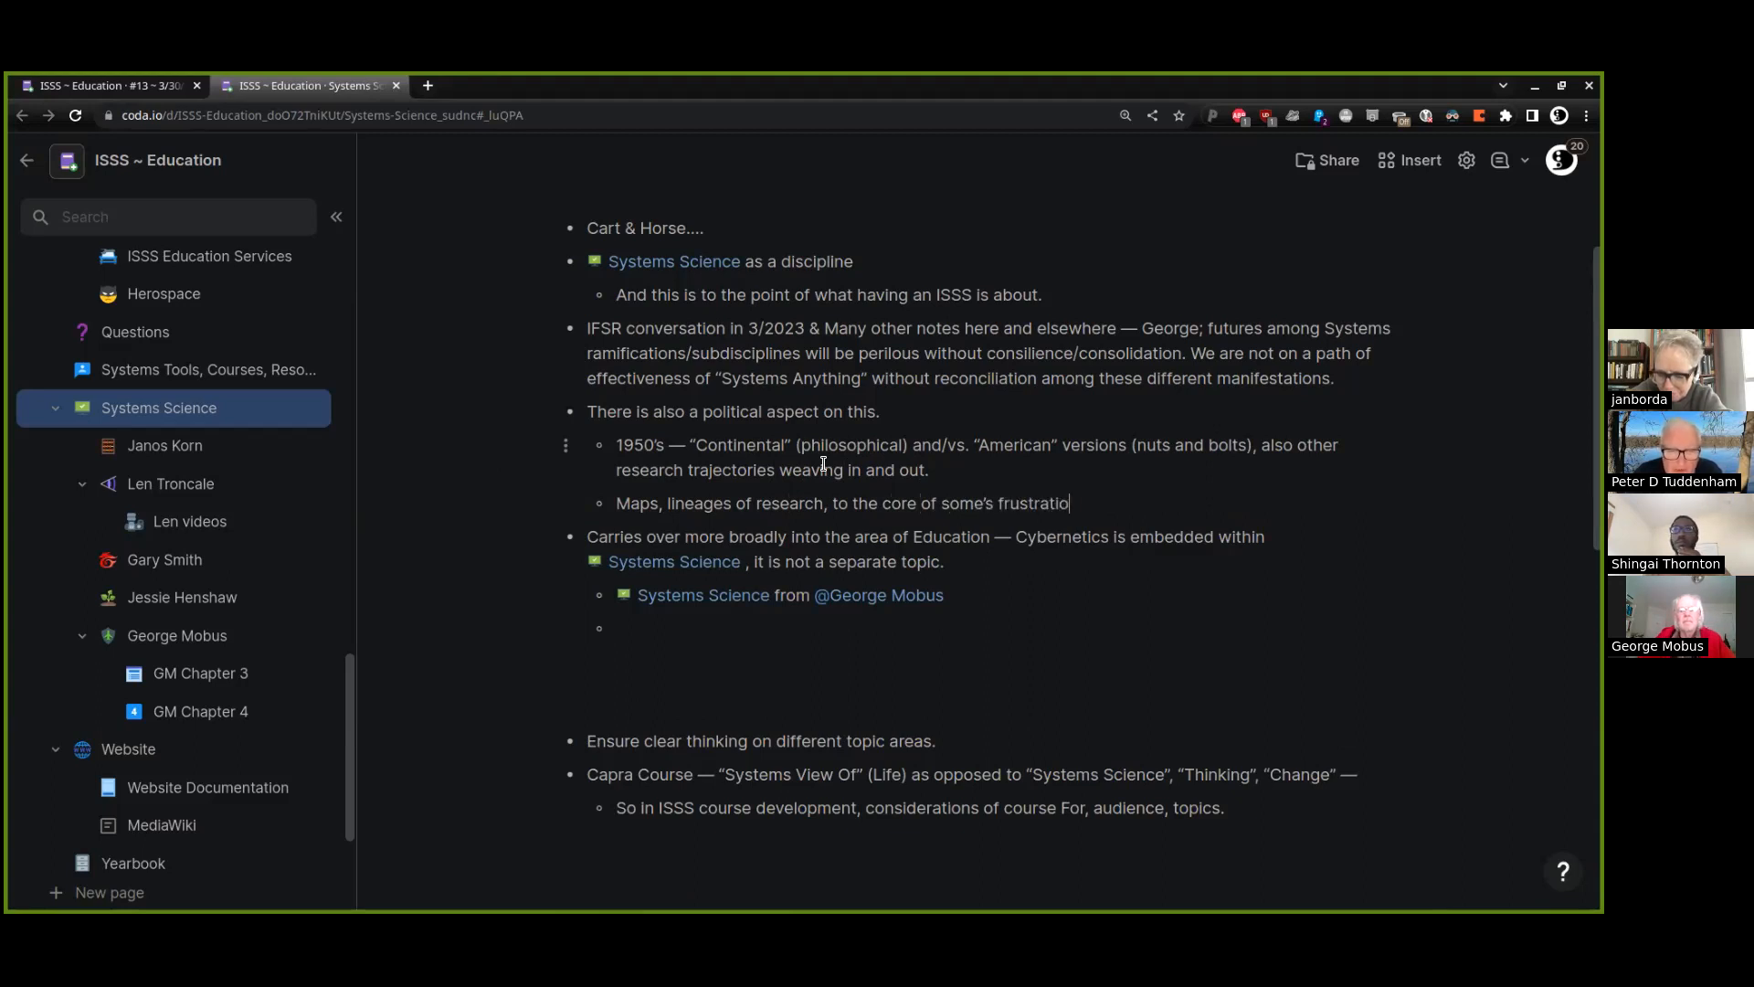
text(ns: conv)
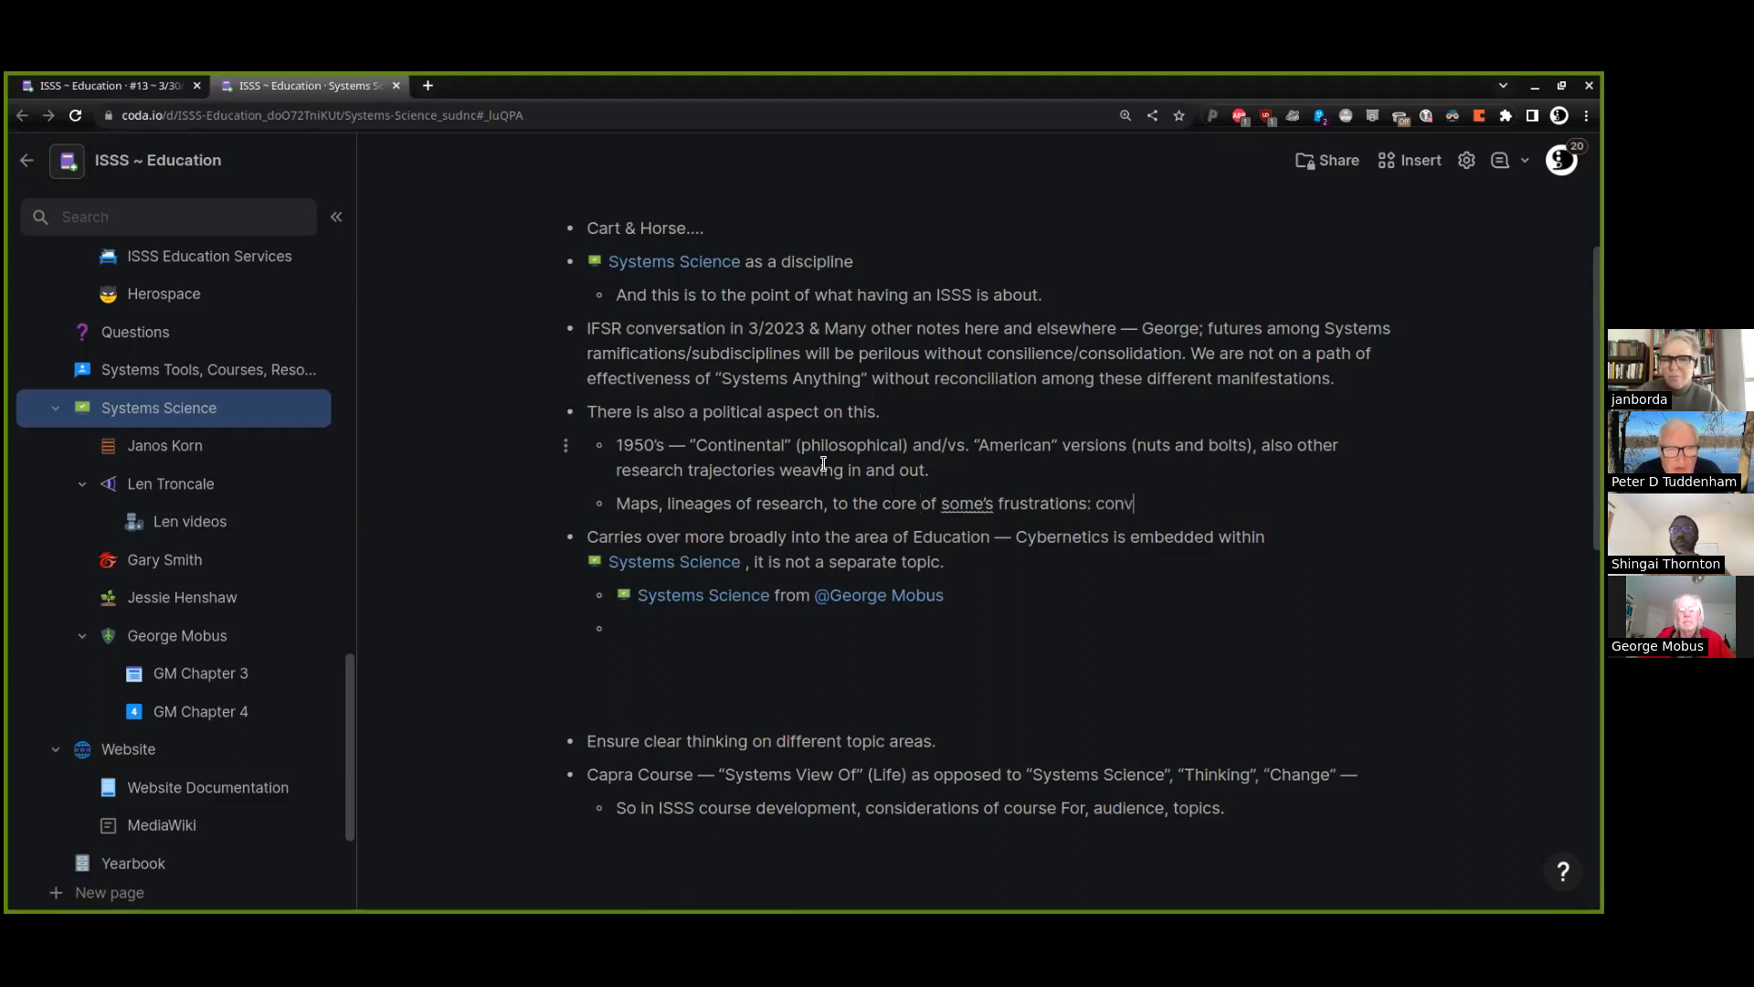
text(ersations on the sta)
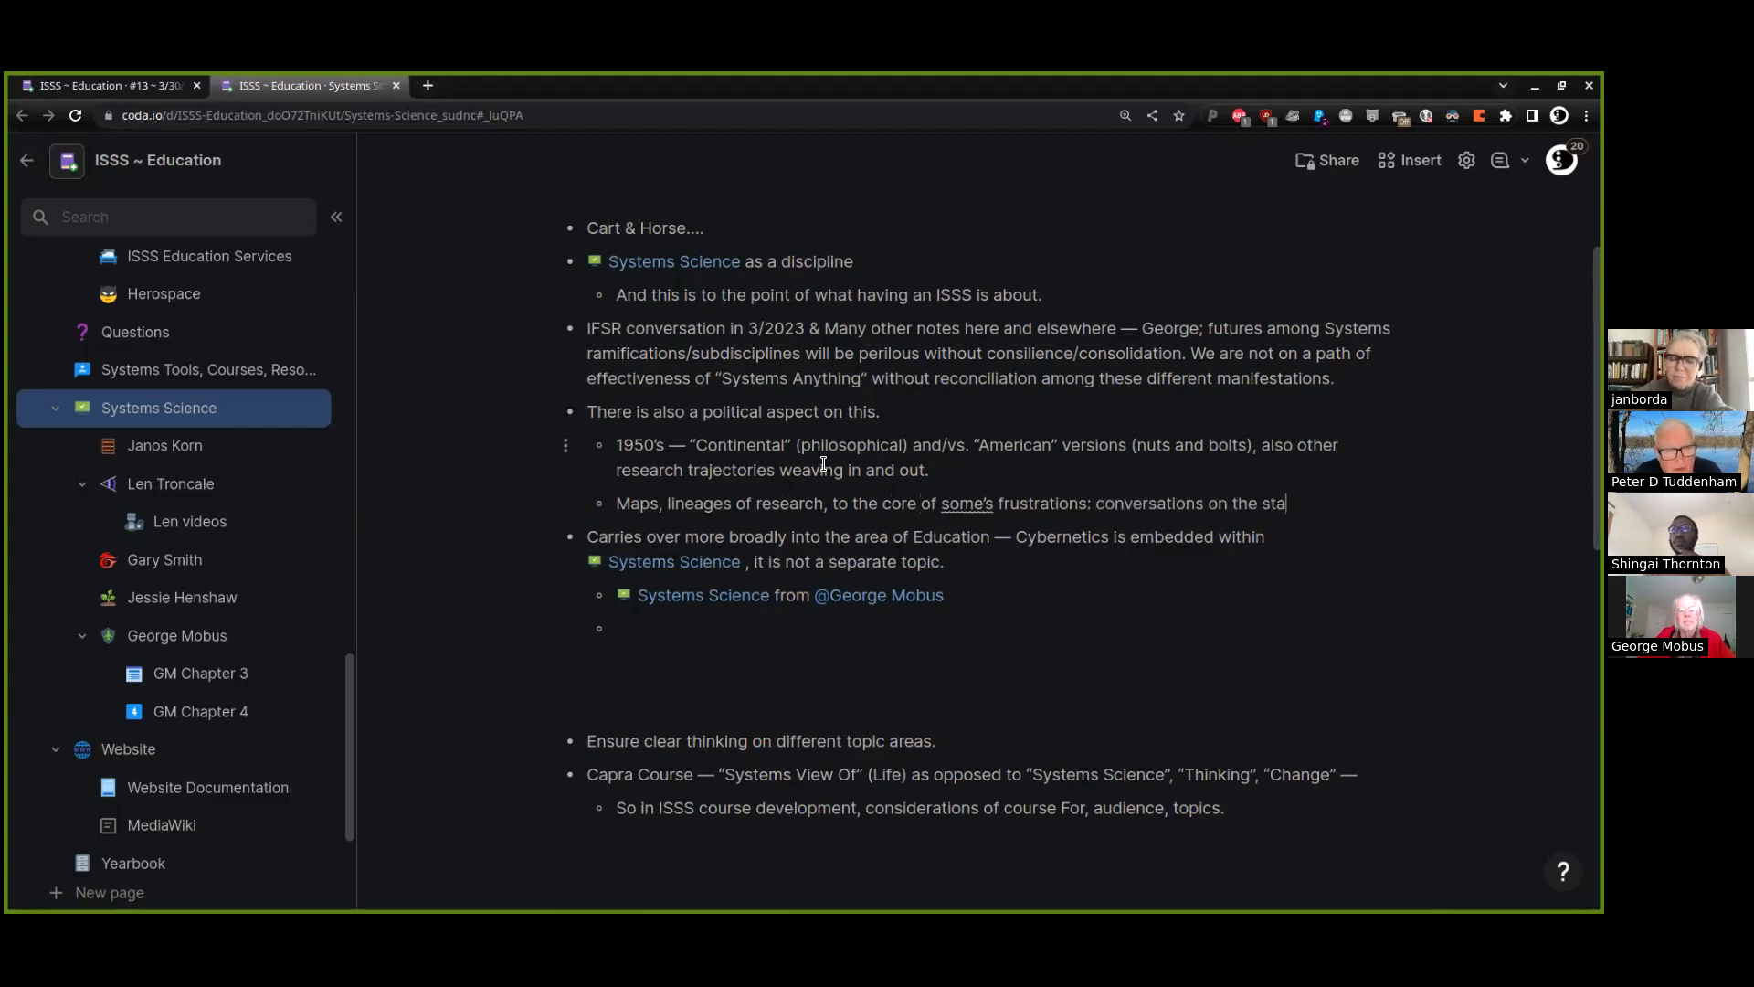
text(ge and in the)
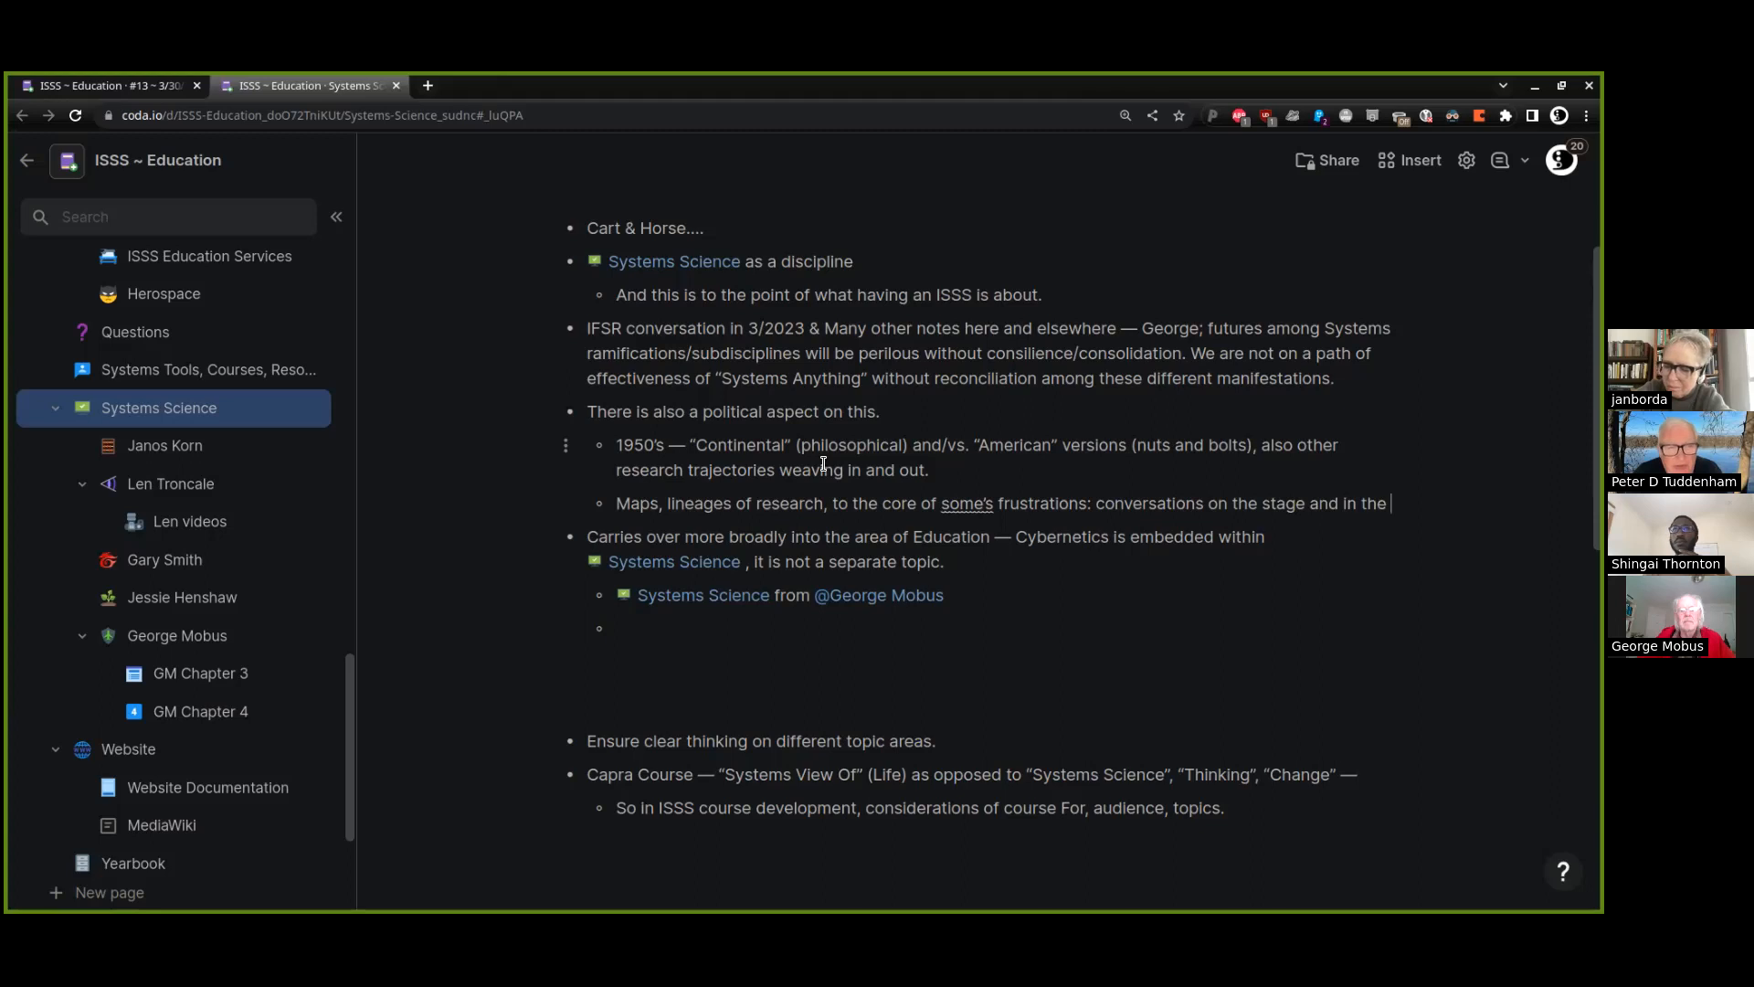
Continue with political views on what it was about, leading into the Systems Literacy journey
text(room, with polit)
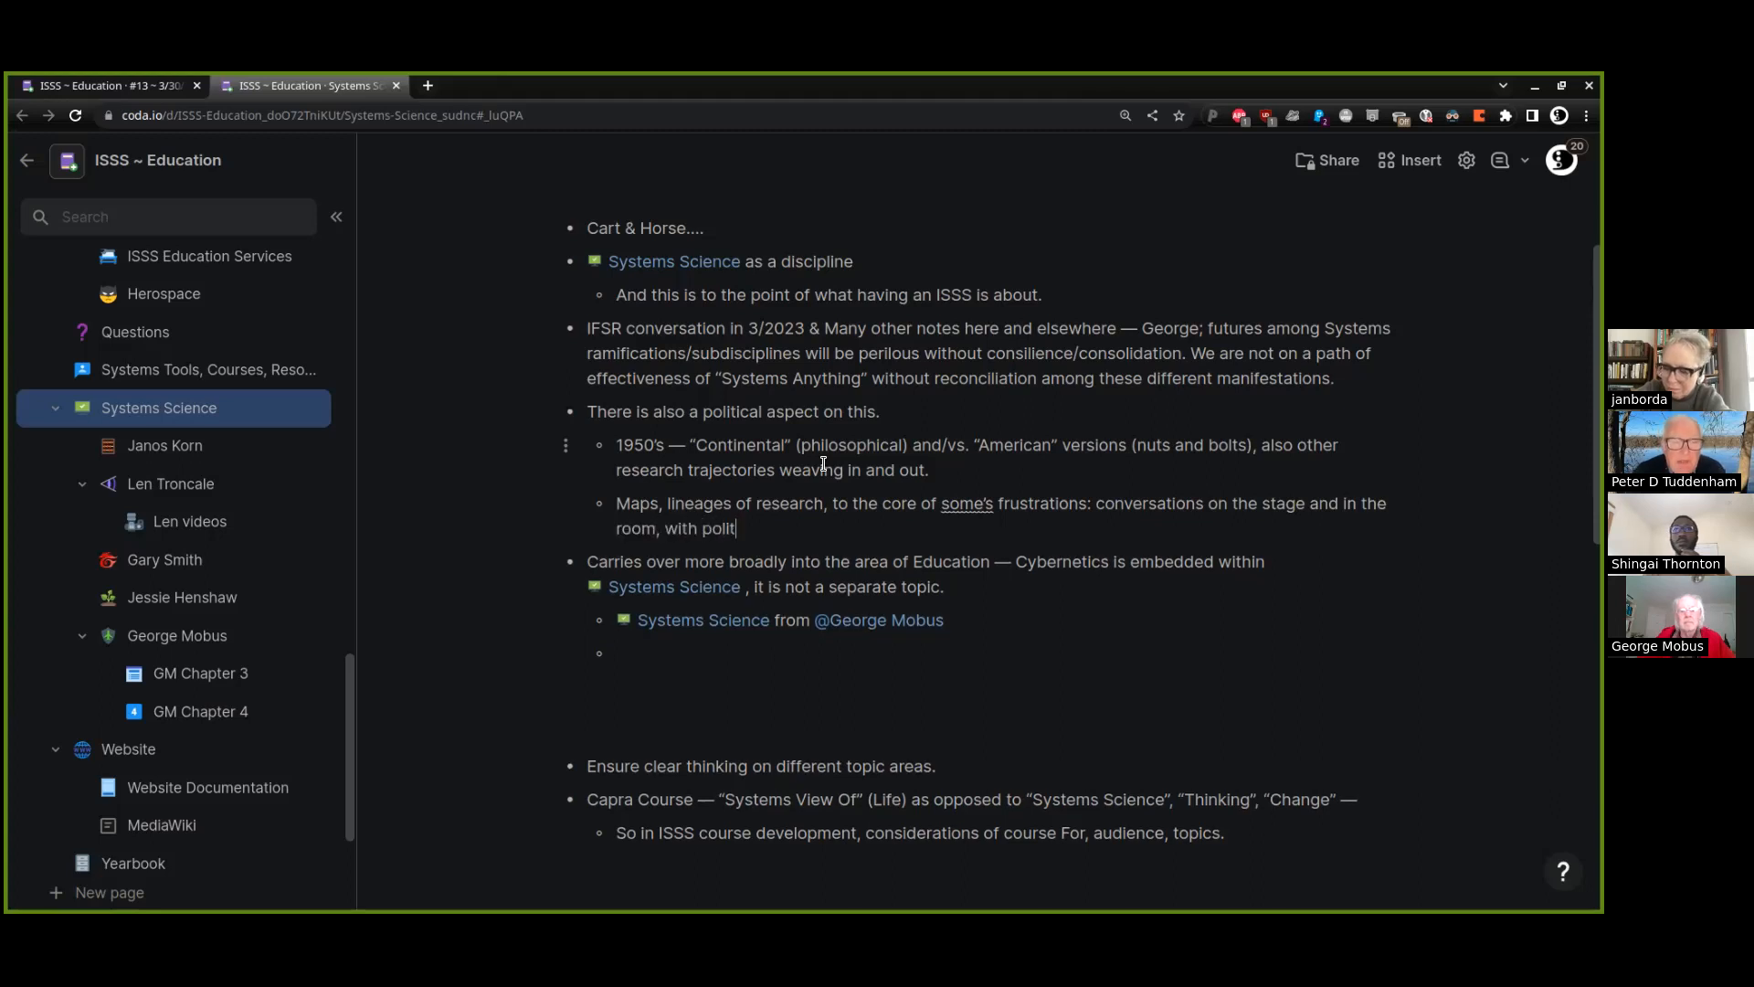
text(ical view on what Systems Science i)
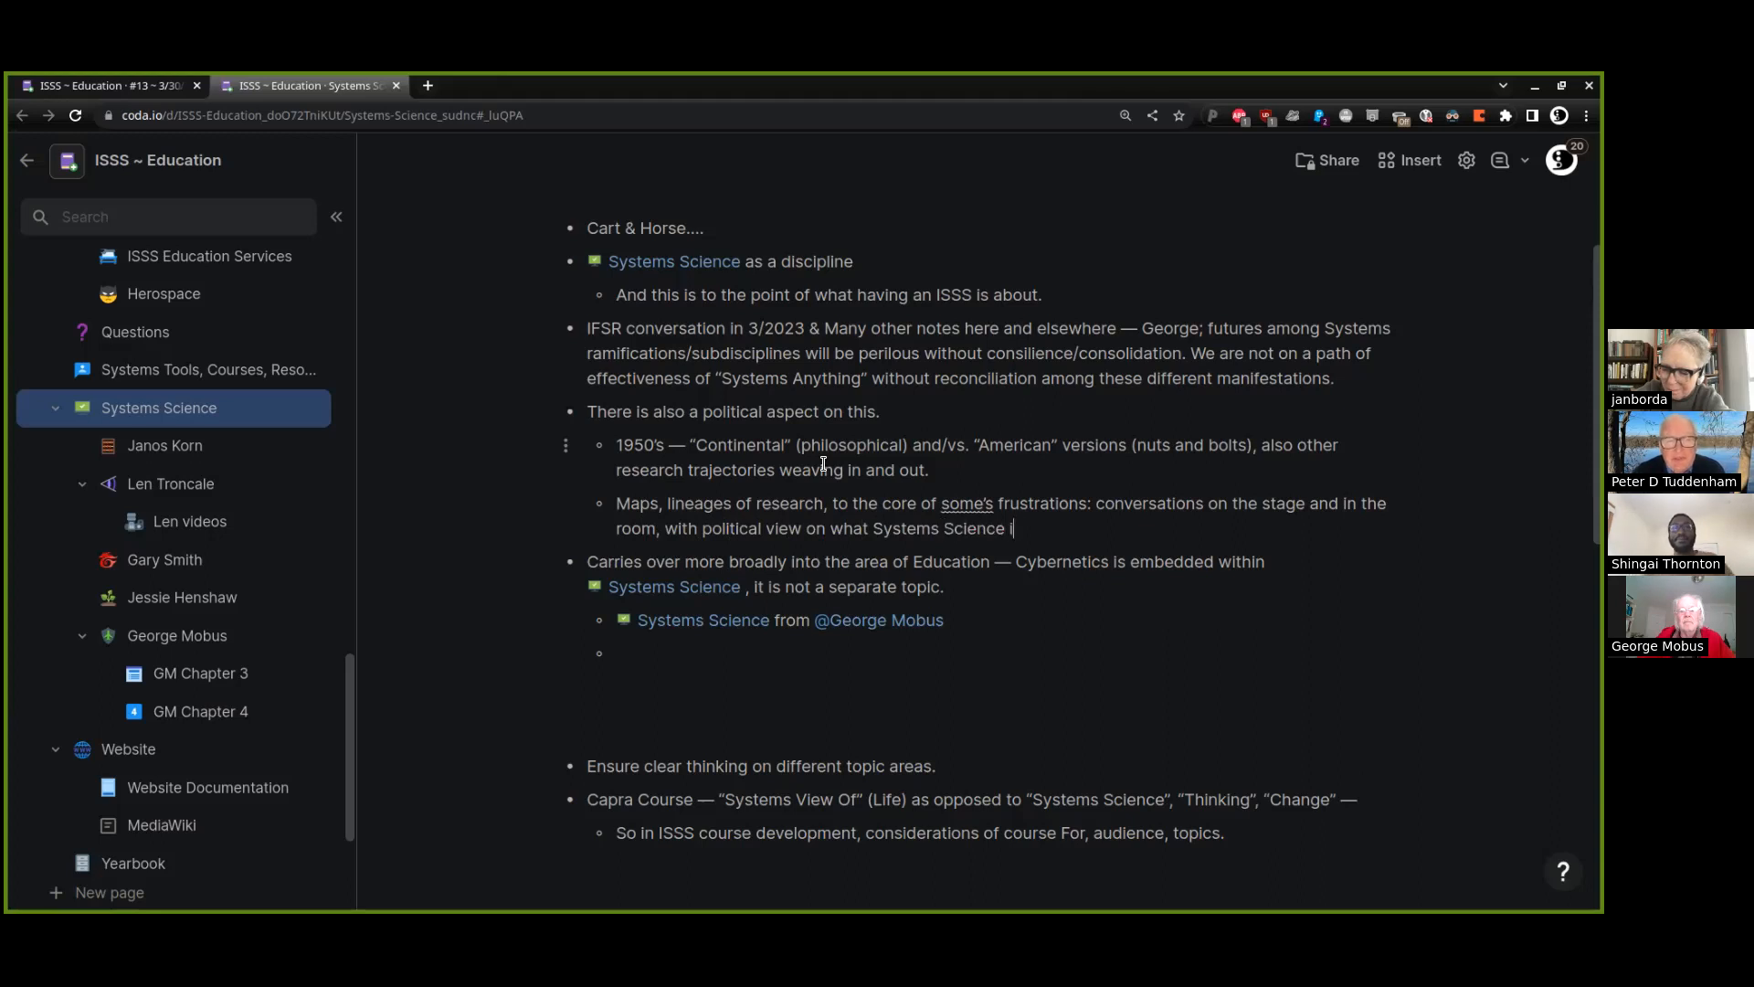
text(was about -)
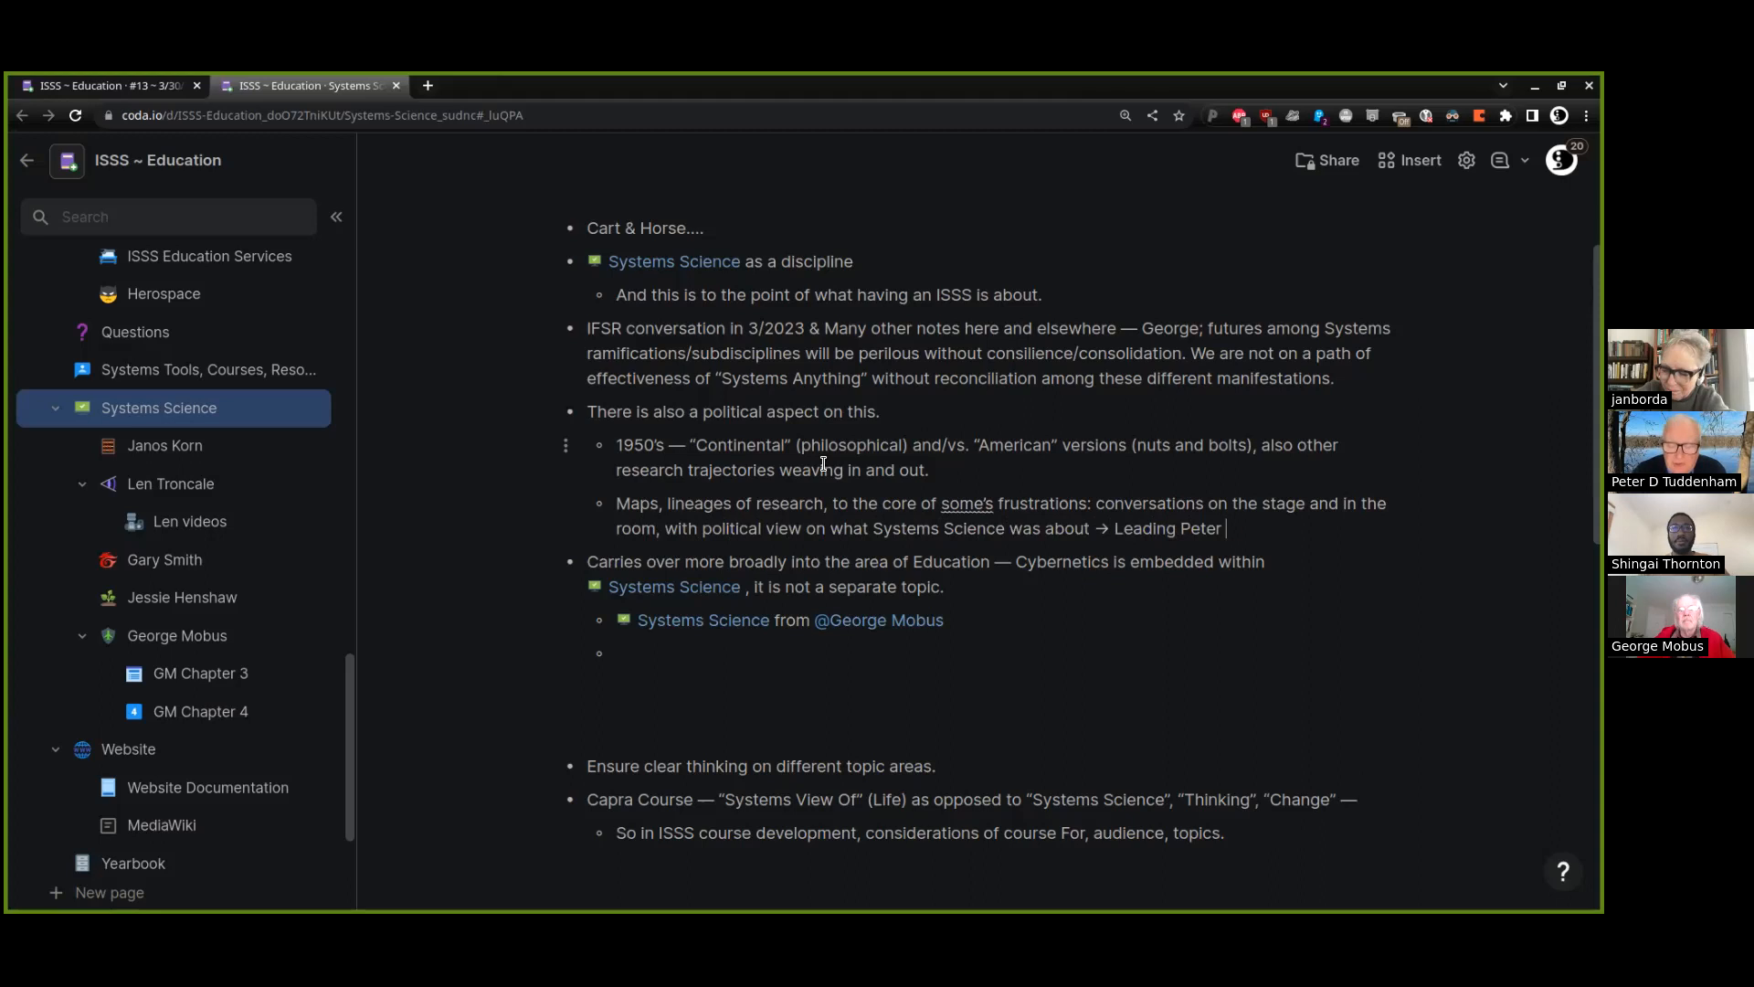
text(into the Systems)
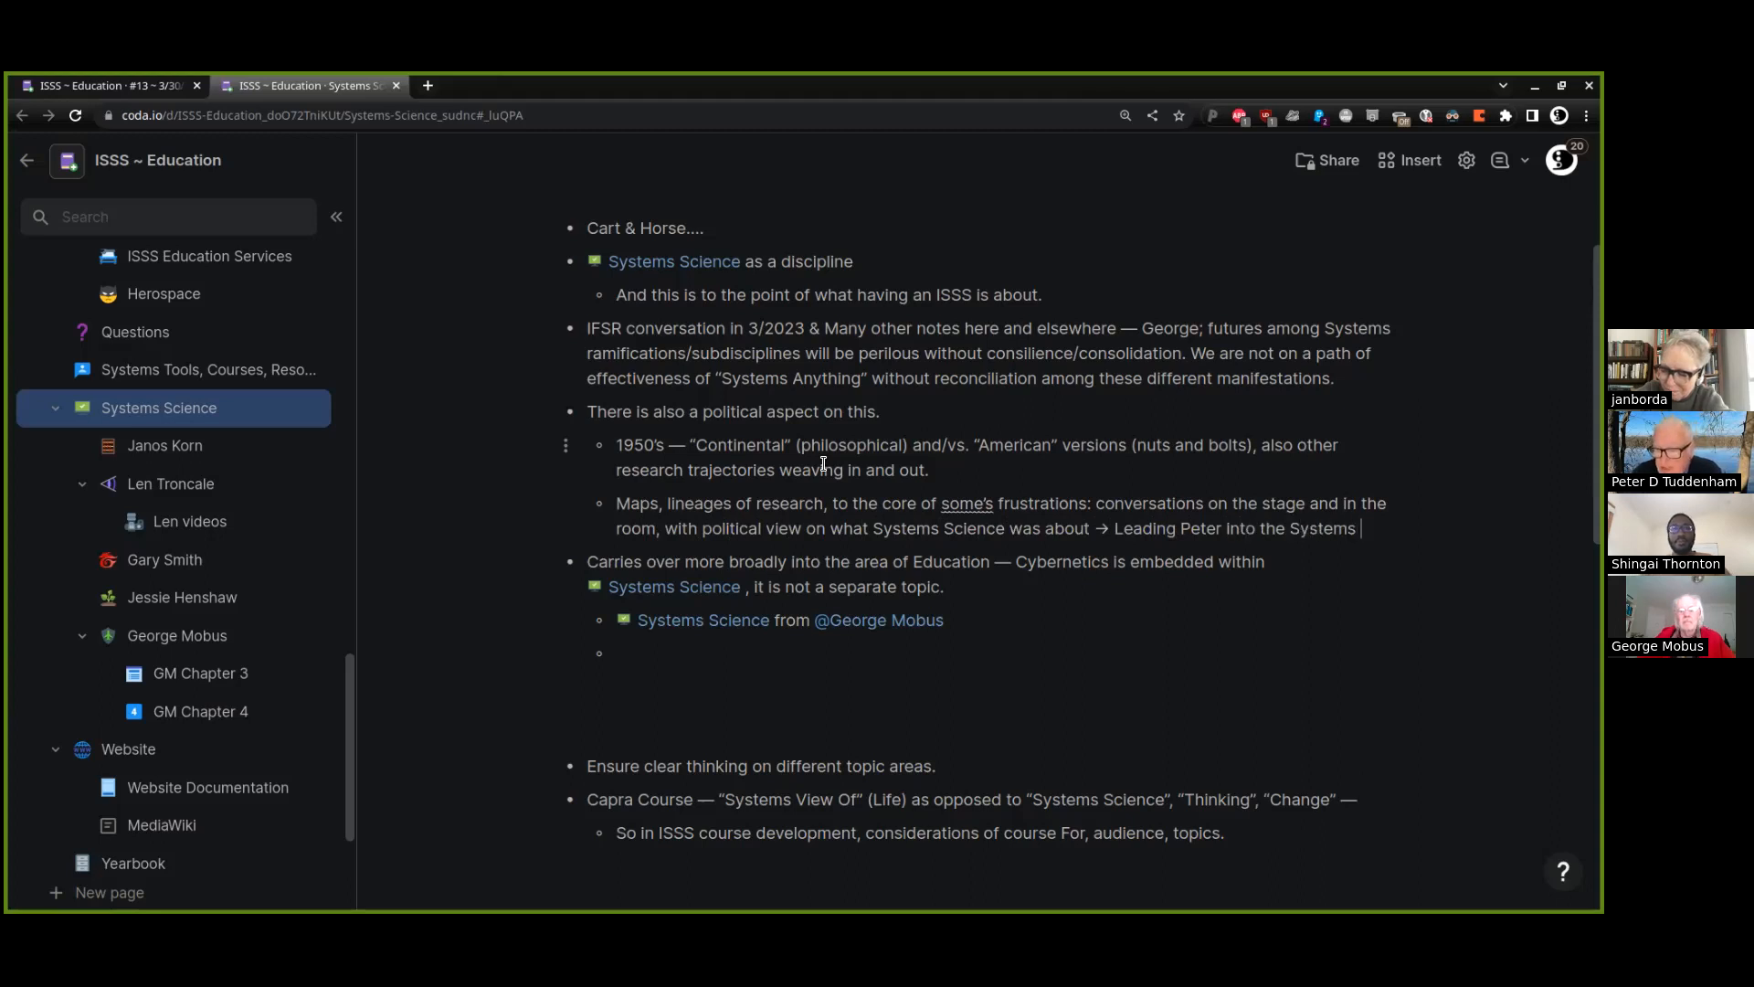
text(Literacy)
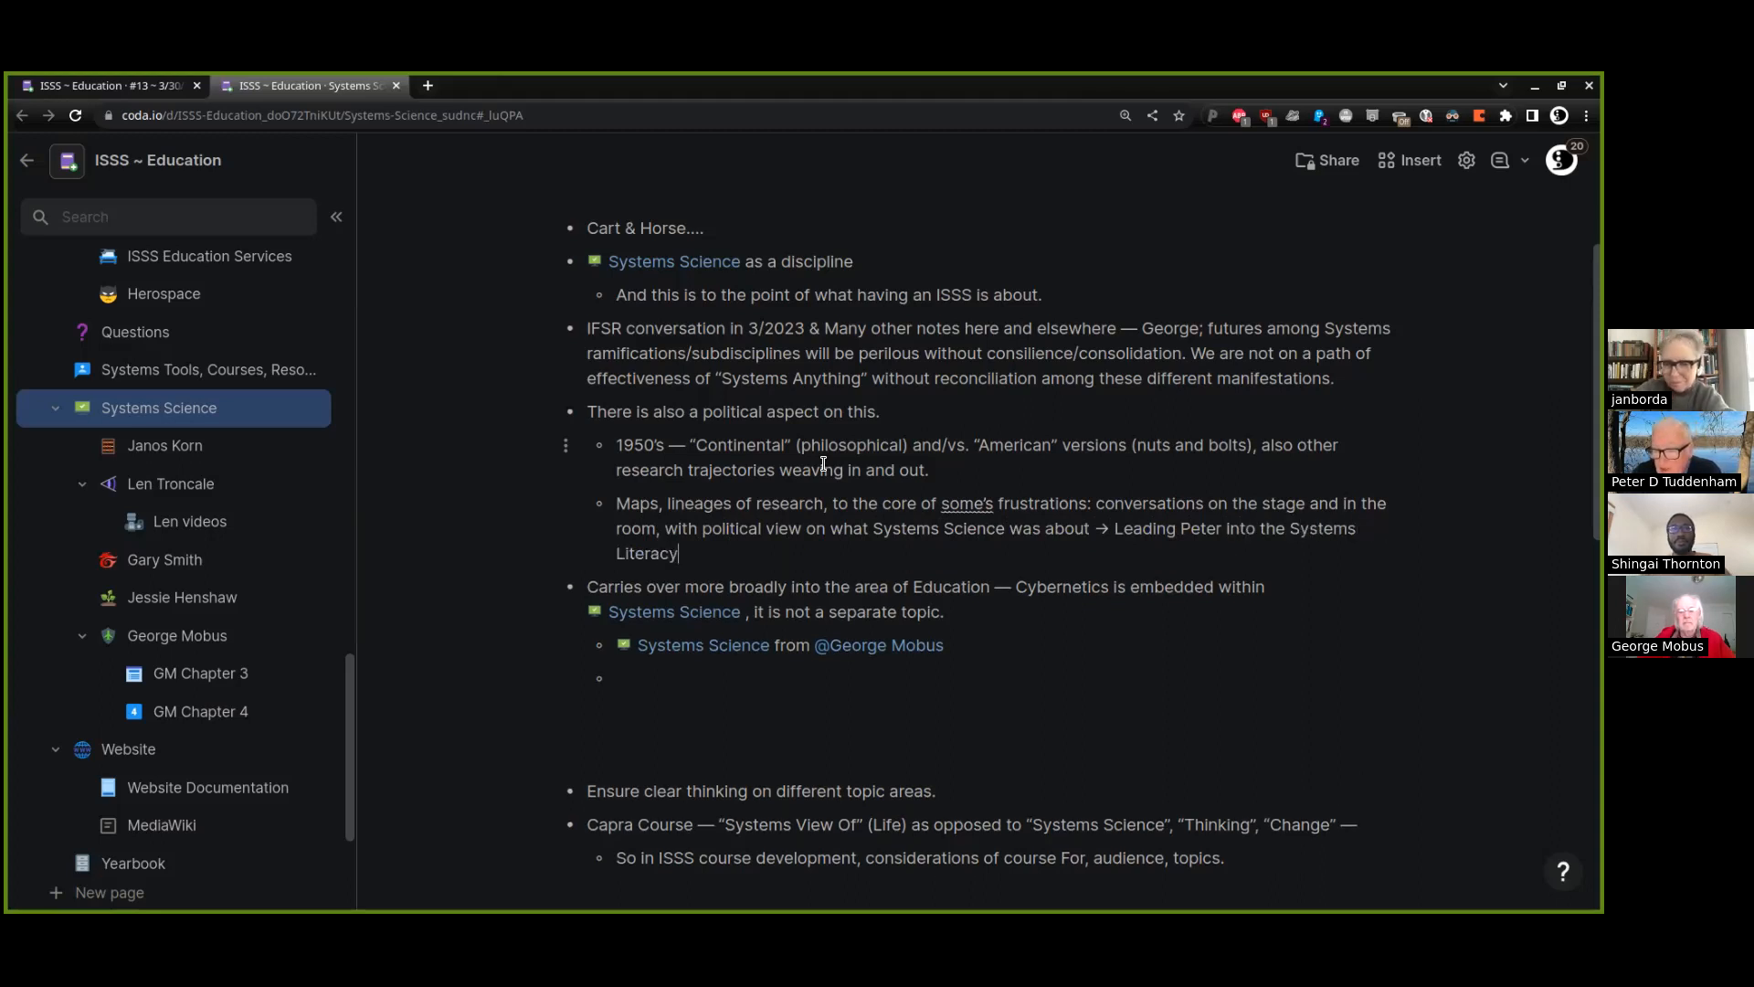
text(journey.)
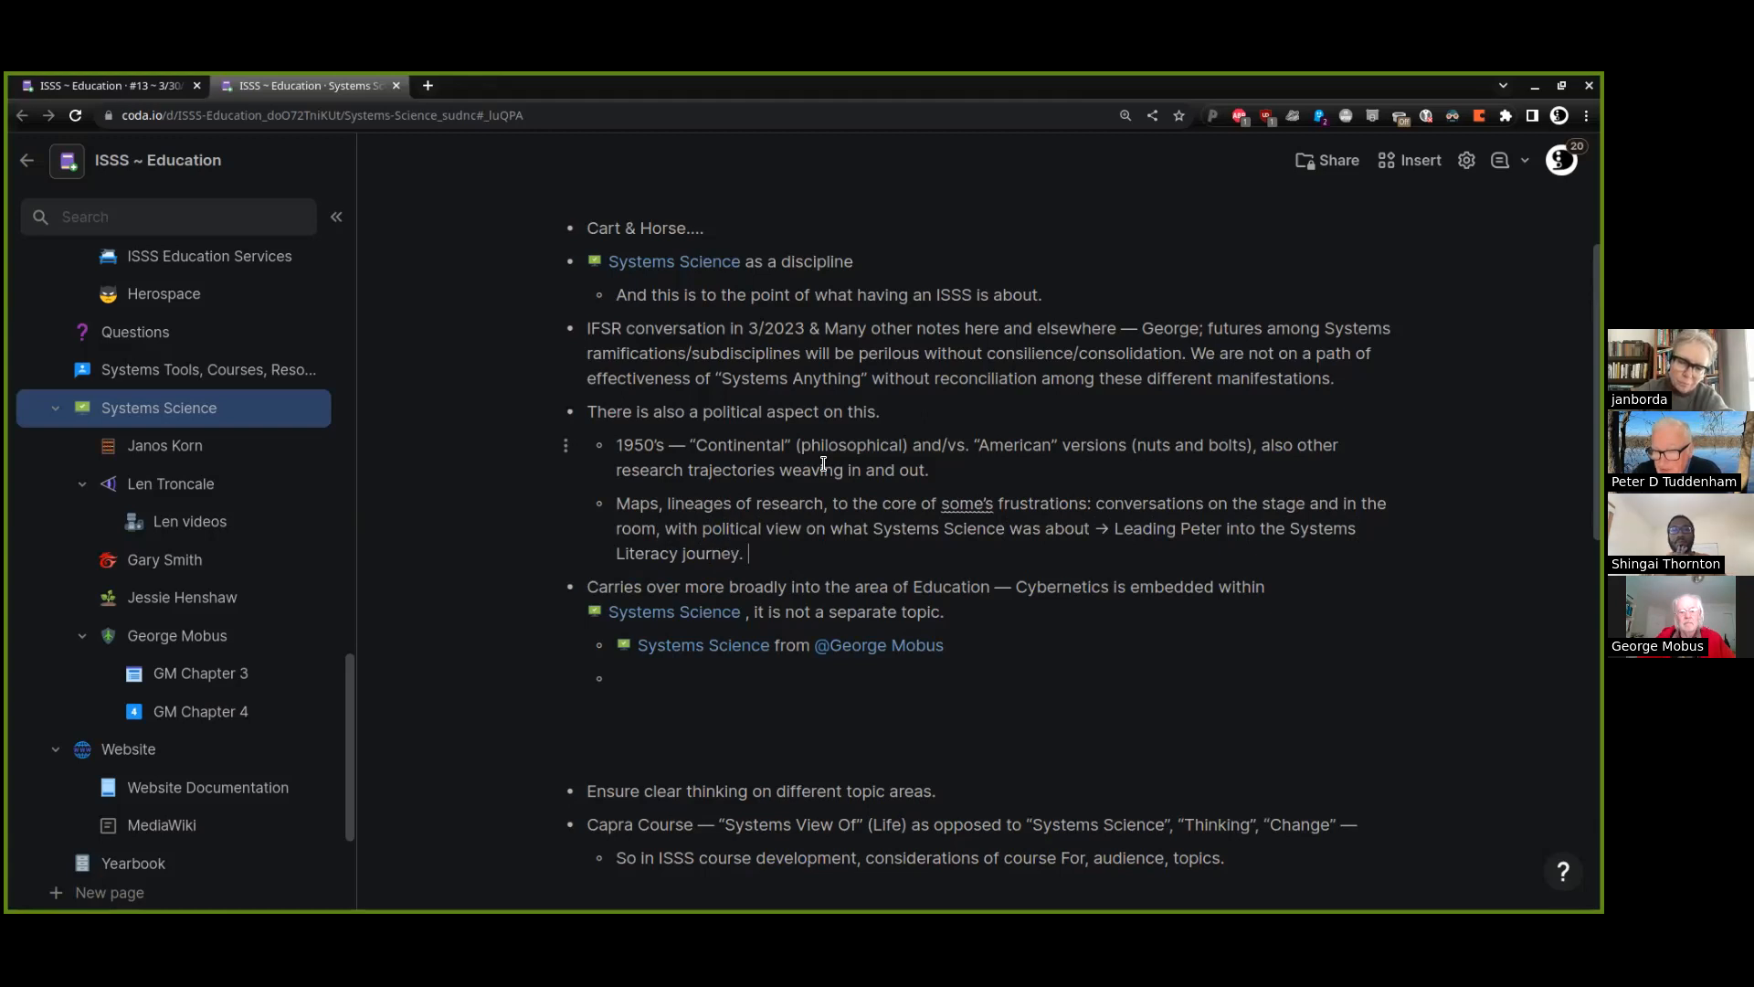
mouse_move(170, 483)
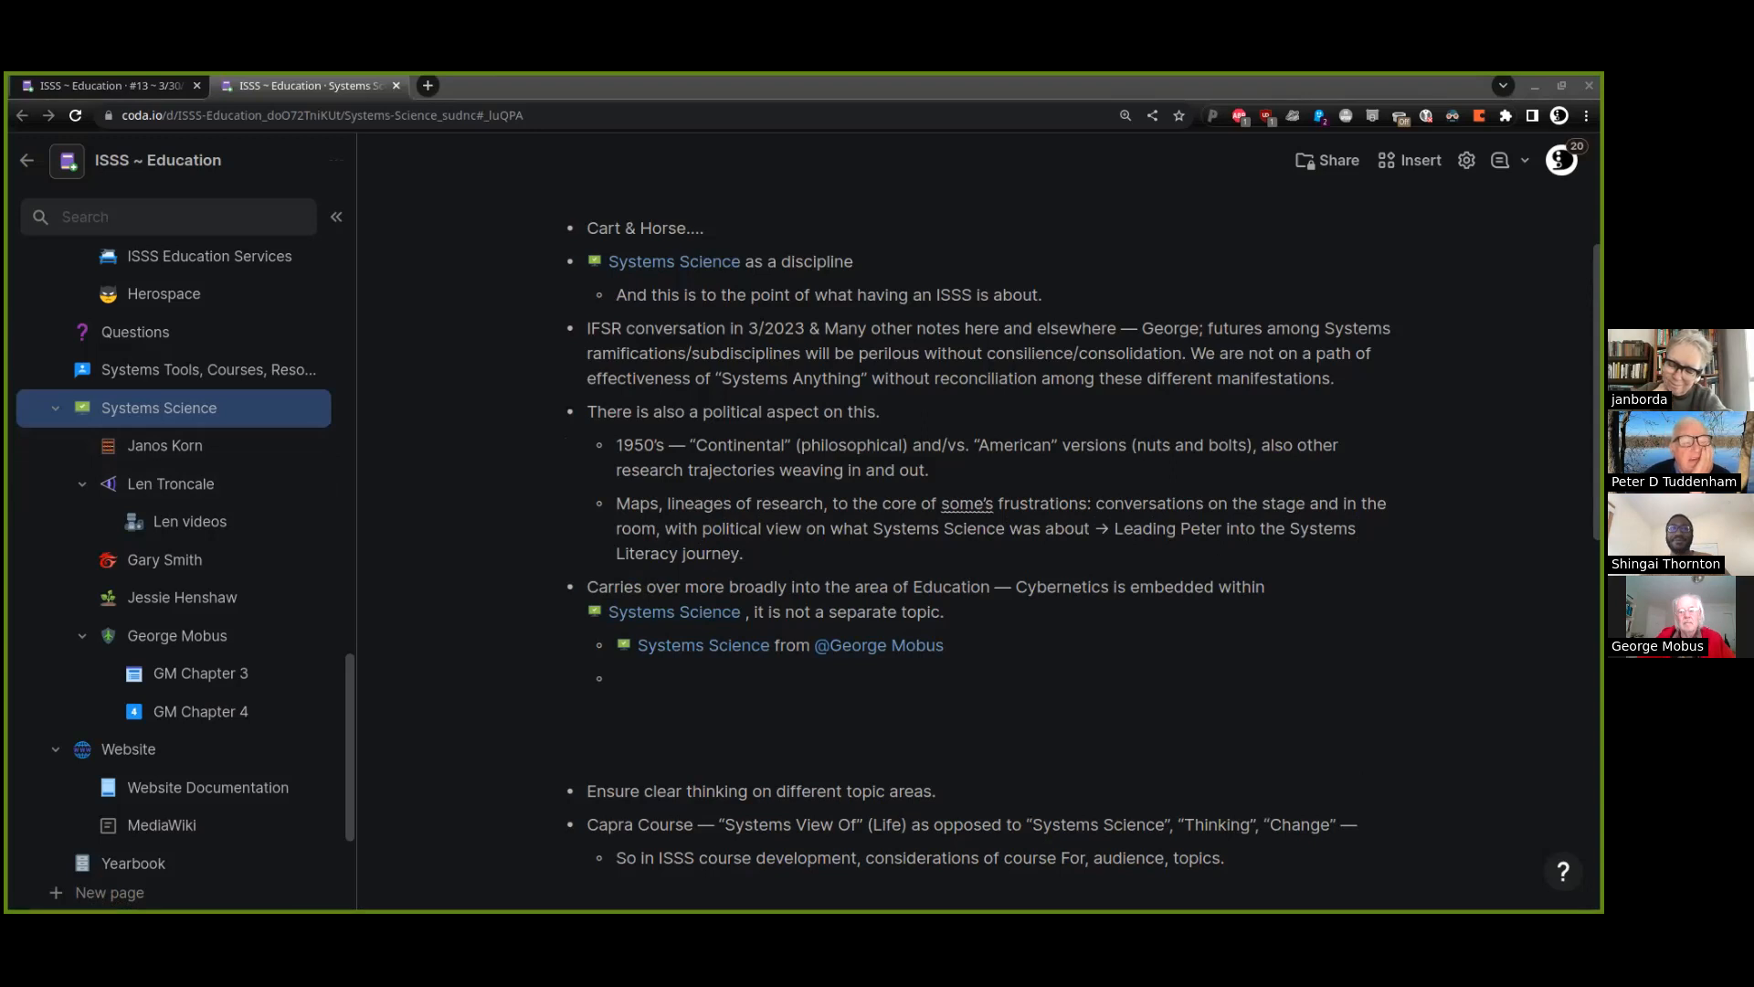
mouse_move(908, 552)
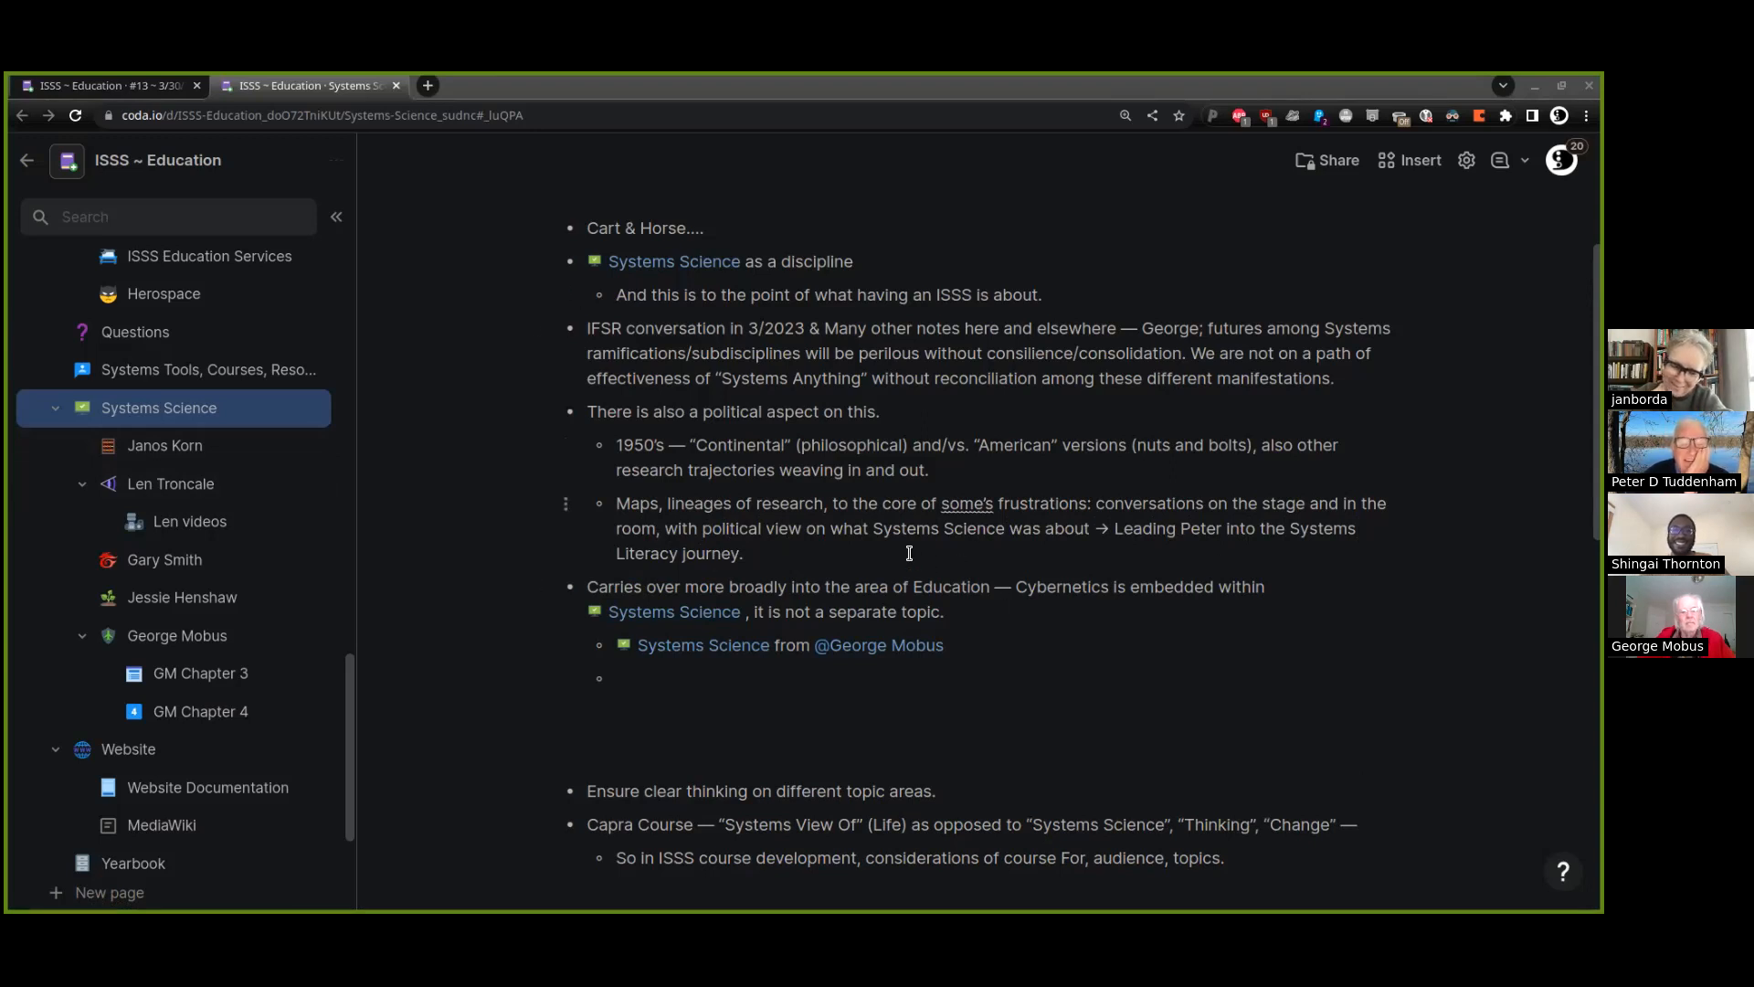
mouse_move(901, 555)
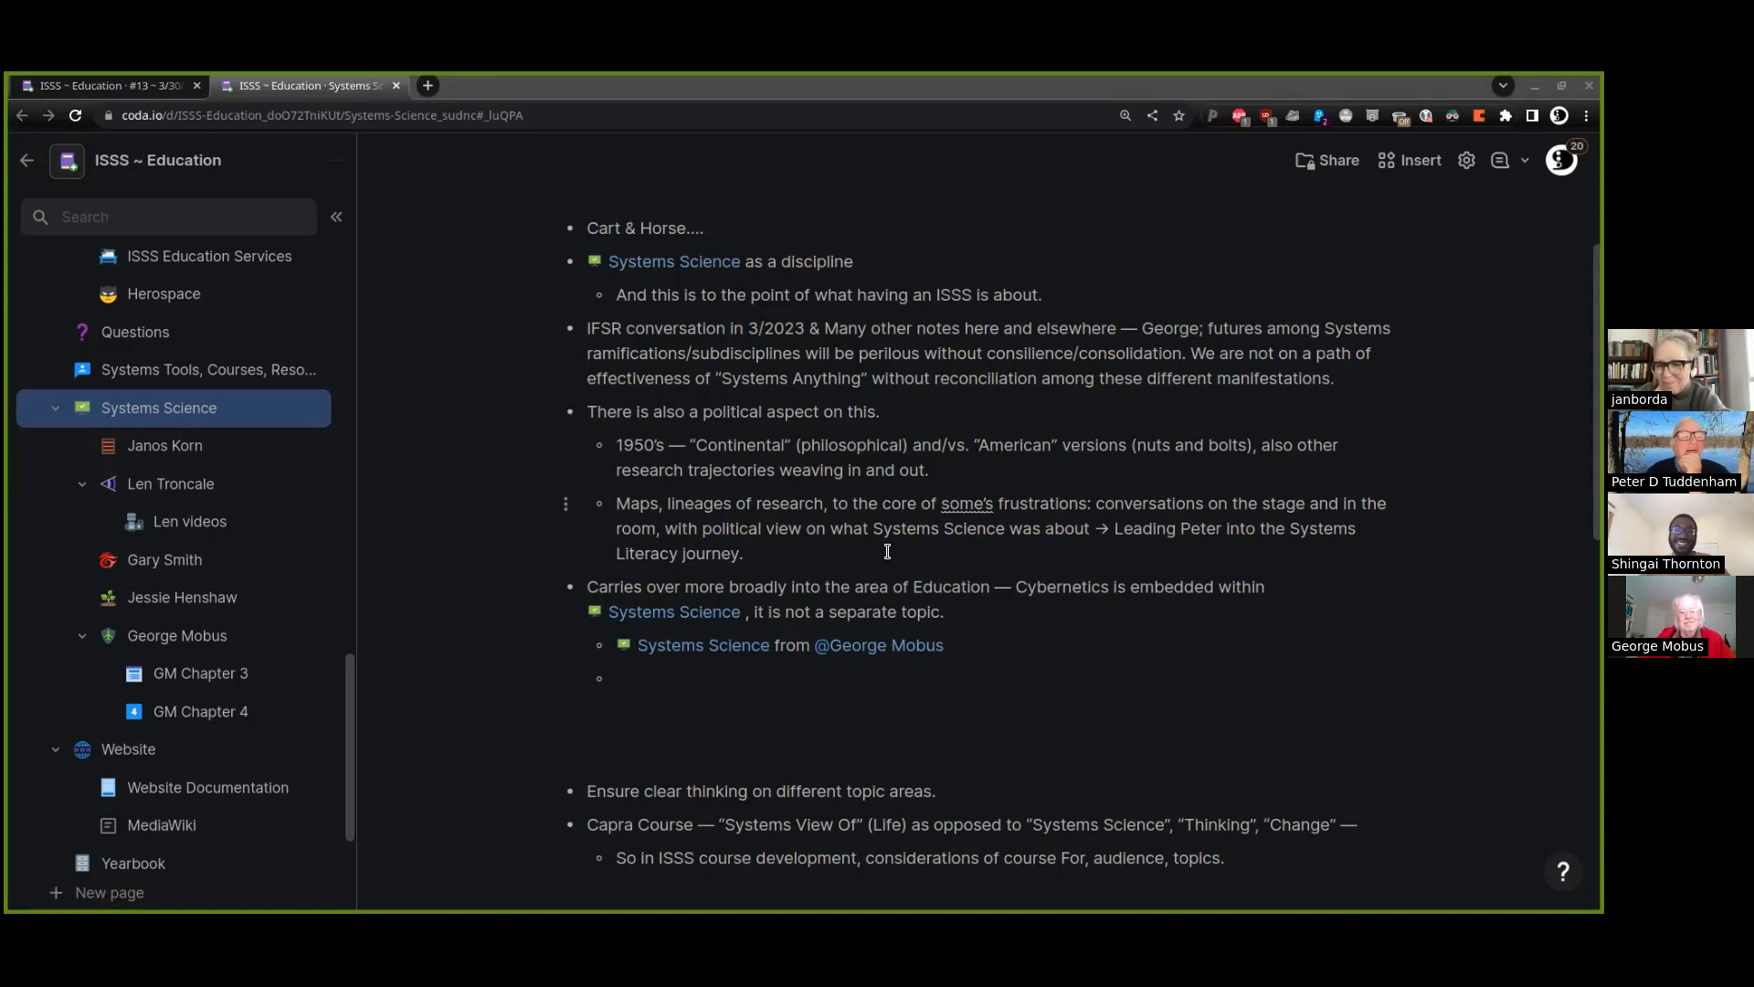
mouse_move(681, 584)
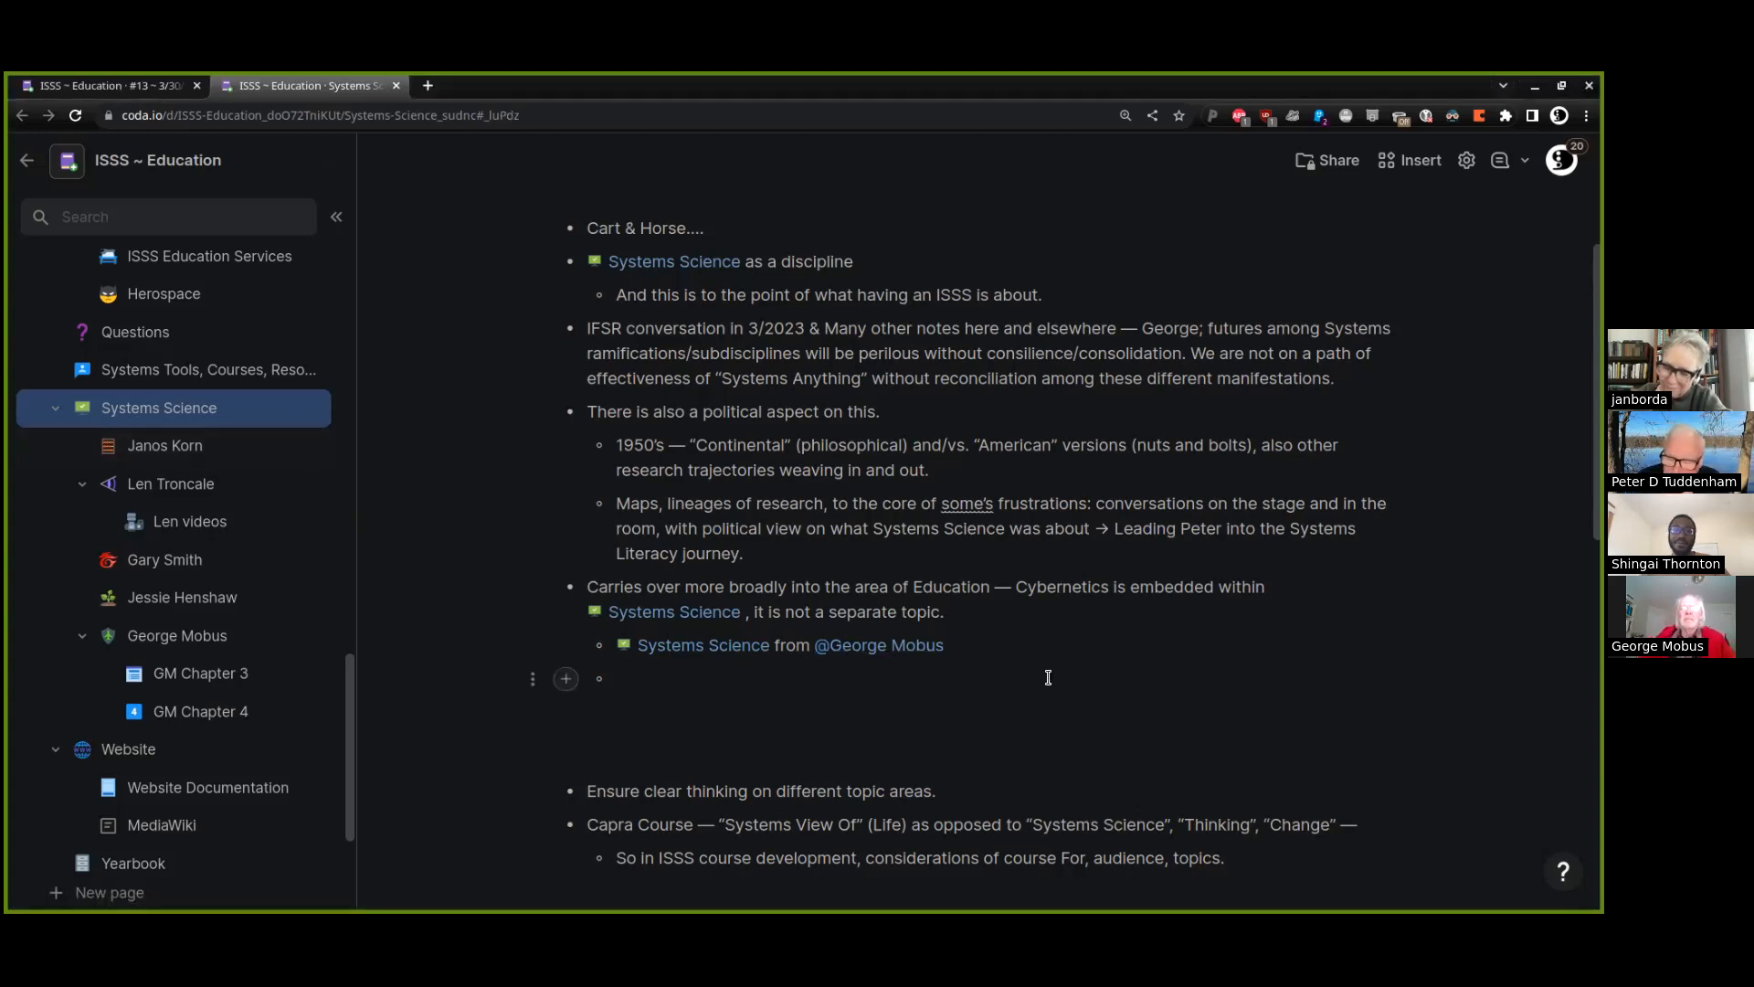
mouse_move(1067, 404)
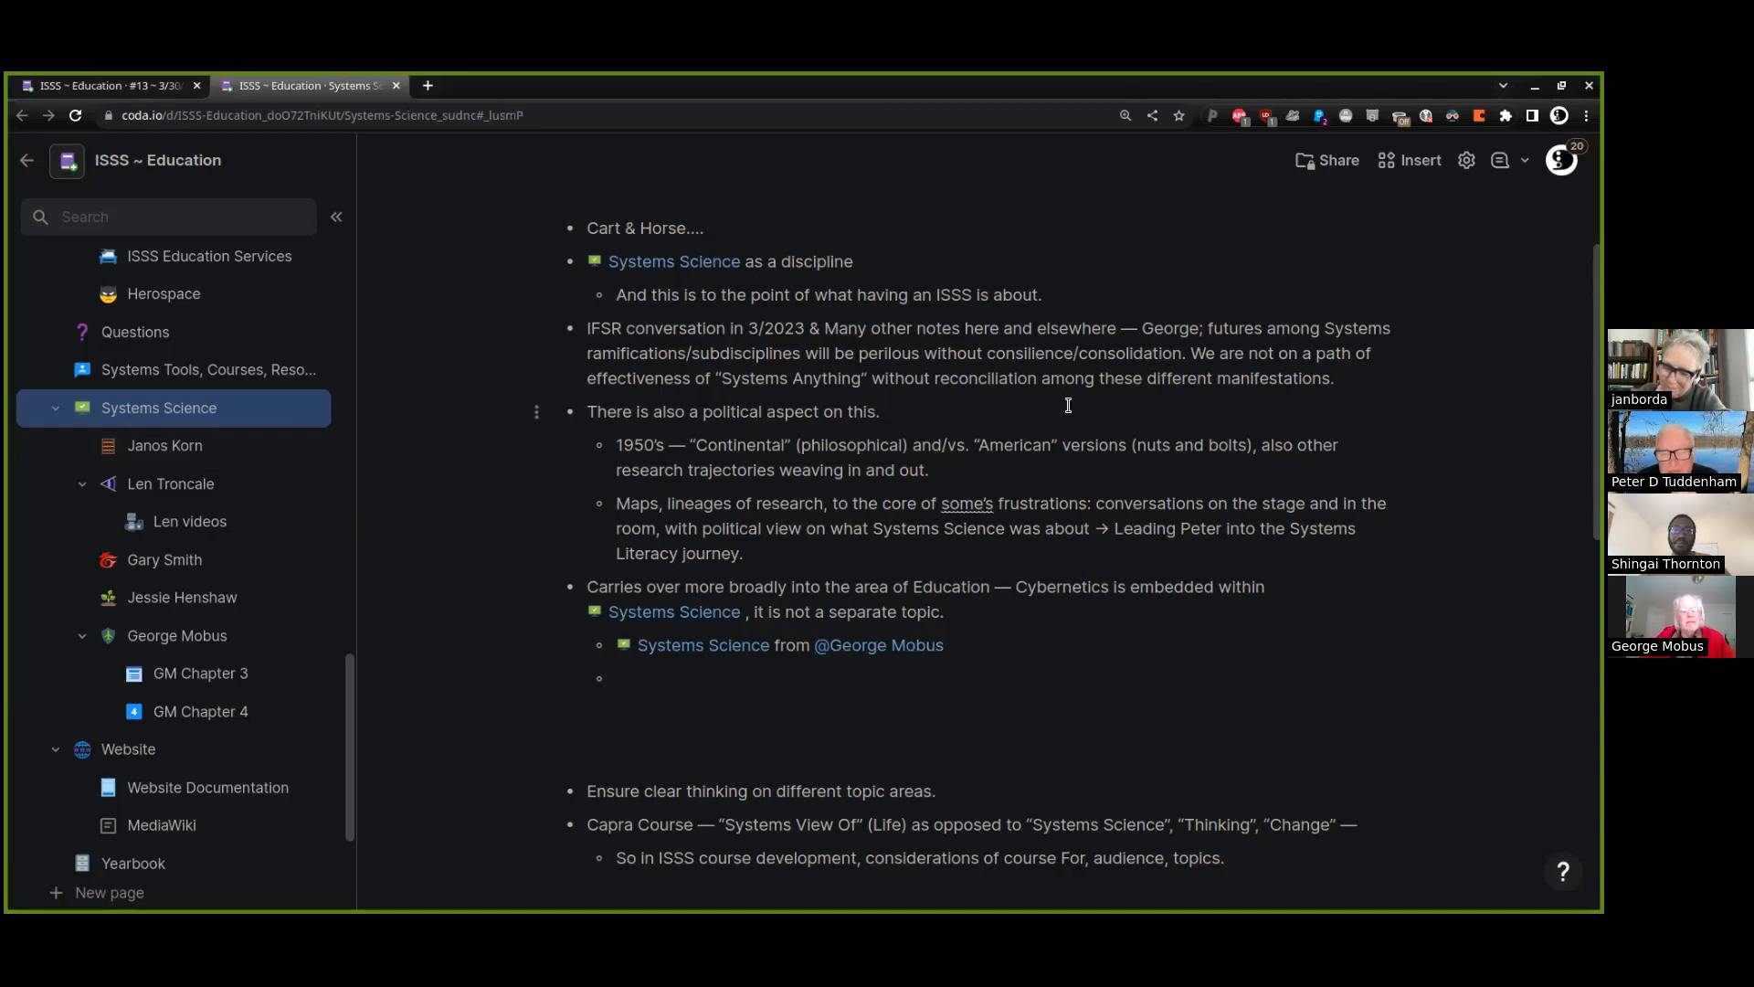
Append ', it is frustrating' to the political-aspect bullet
text(, it is frustrating)
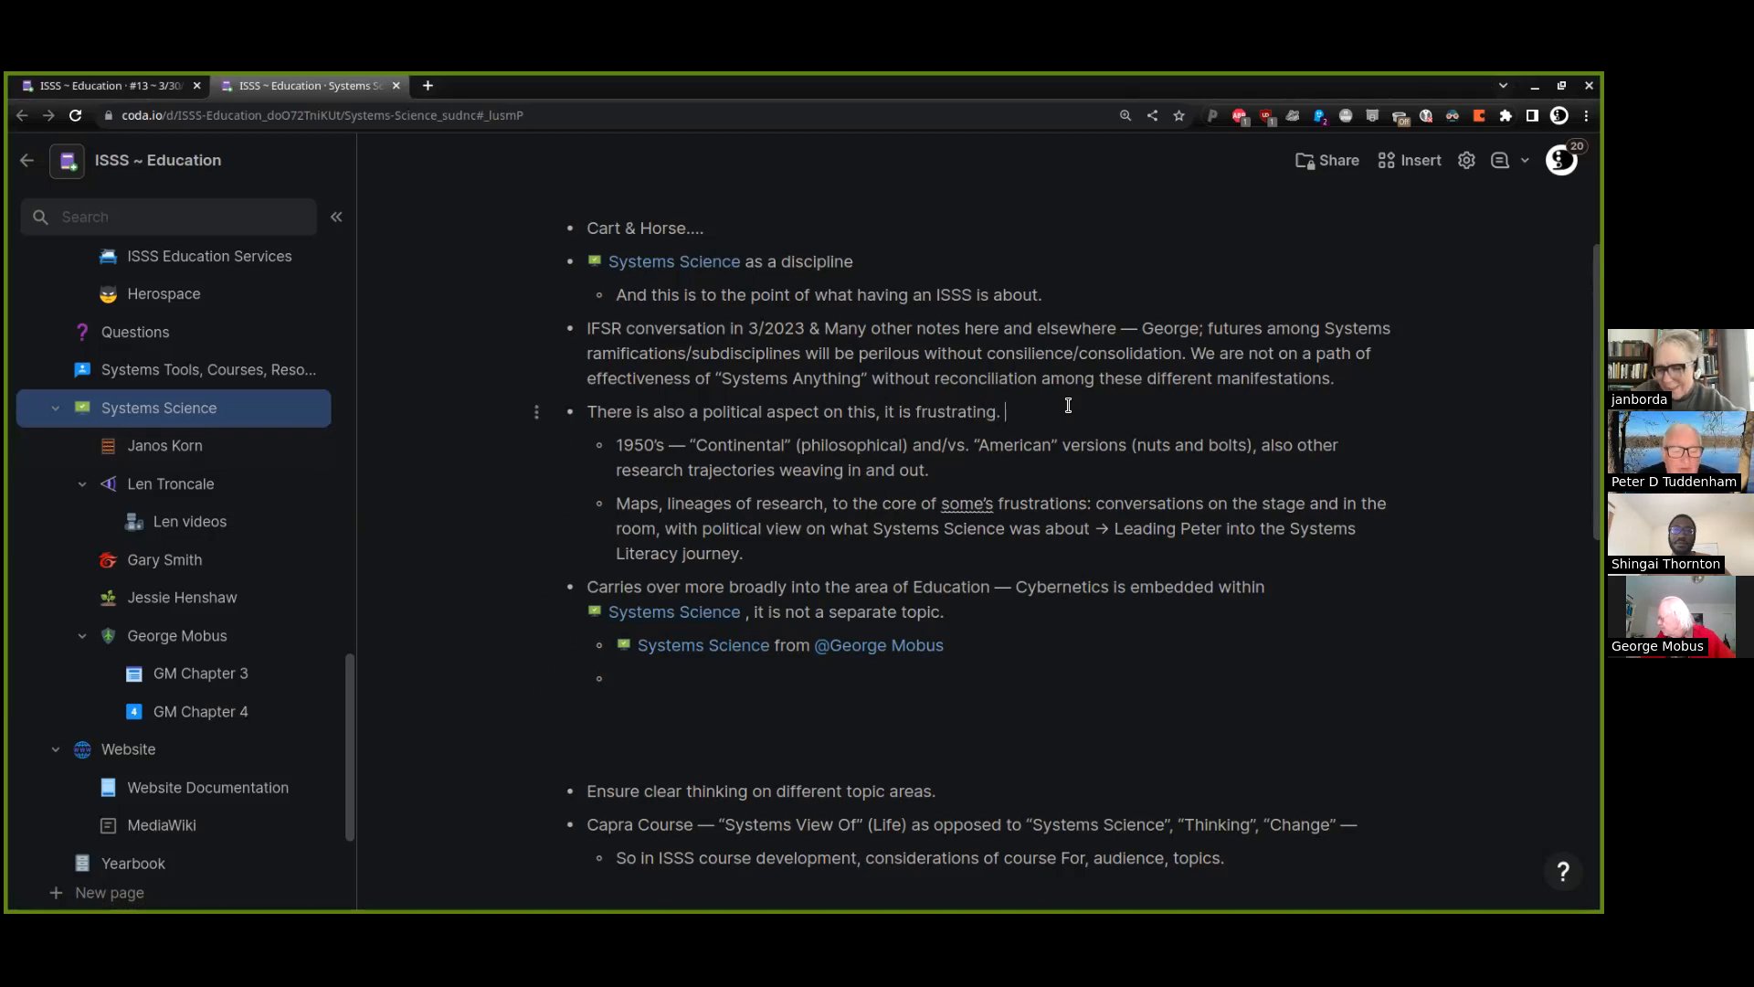
mouse_move(1155, 674)
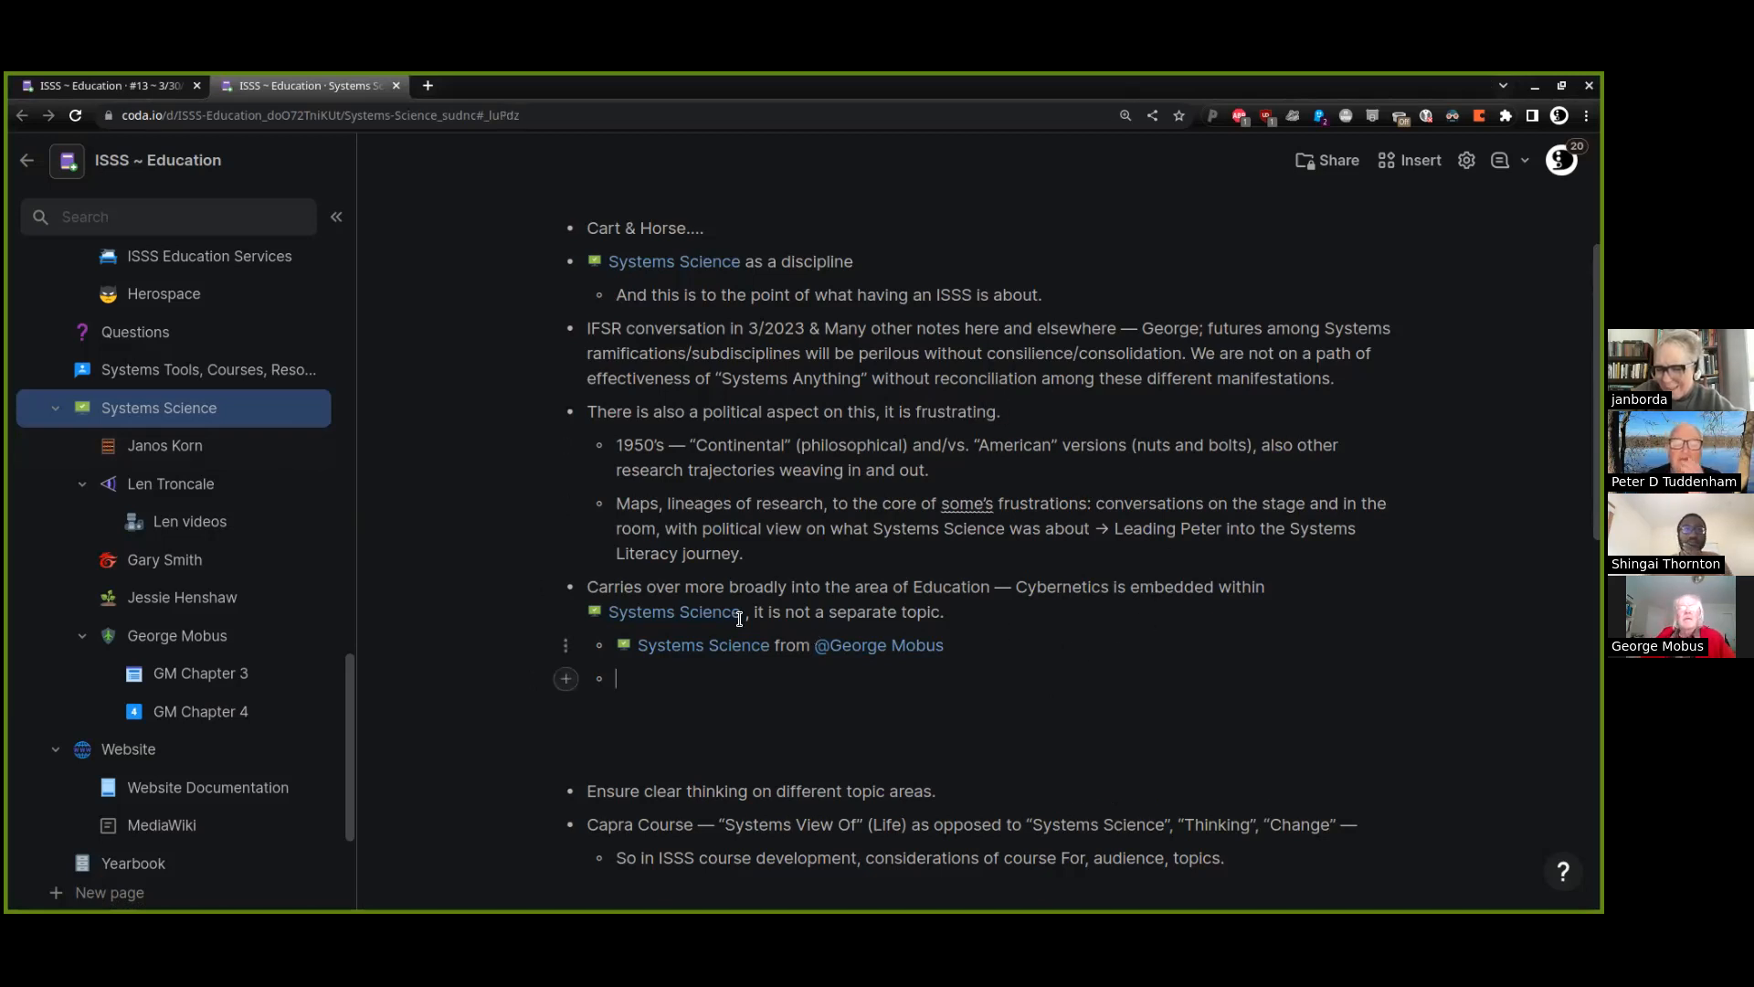
mouse_move(530, 493)
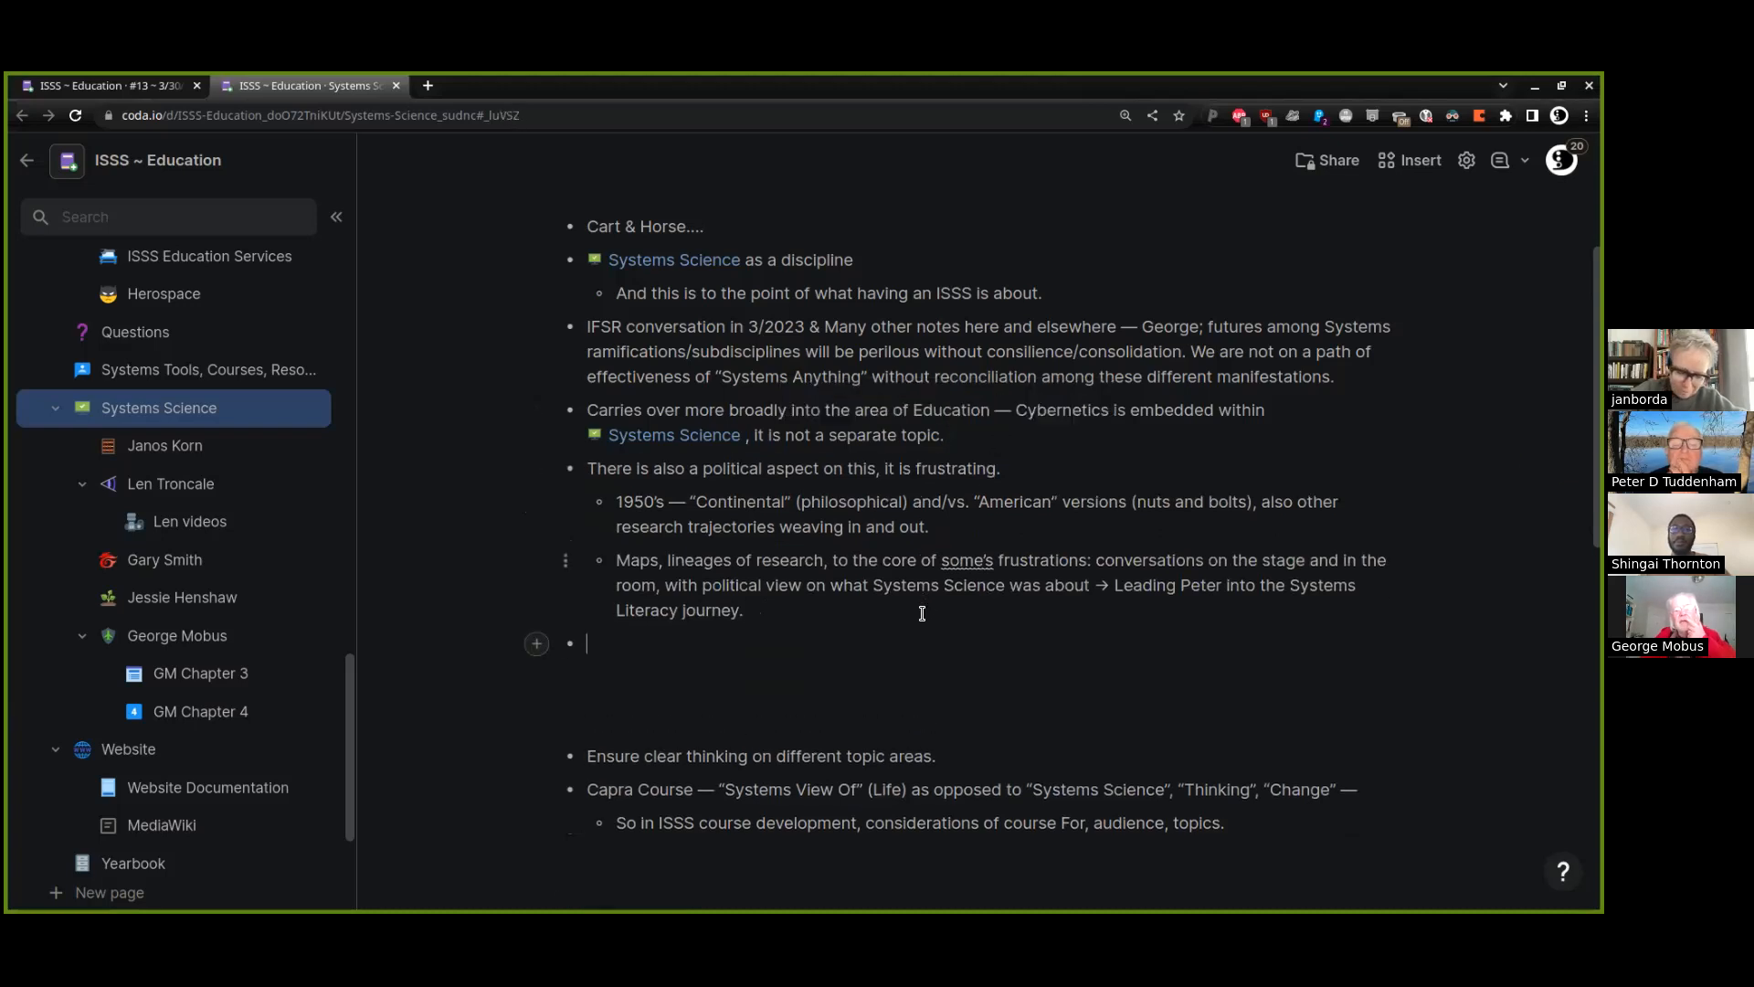
Write 'On the plus side, there are developments coming from the outside' and link the Systems Science page
text(On t)
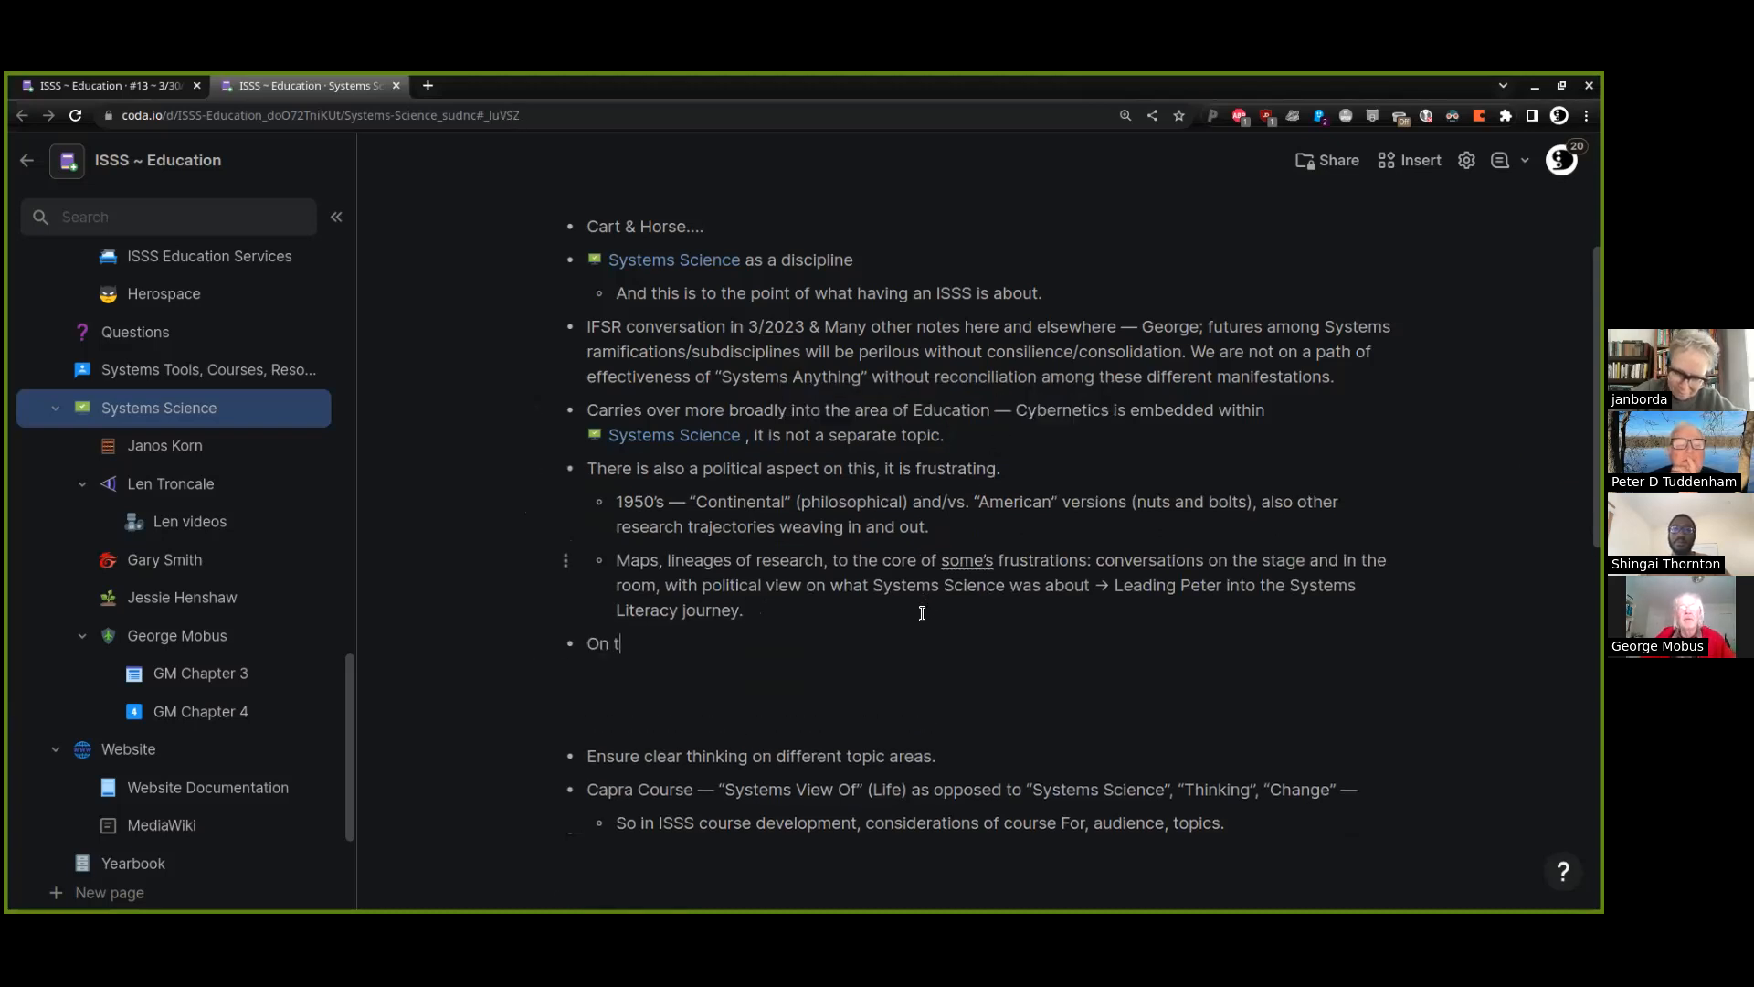
text(he plus side, there)
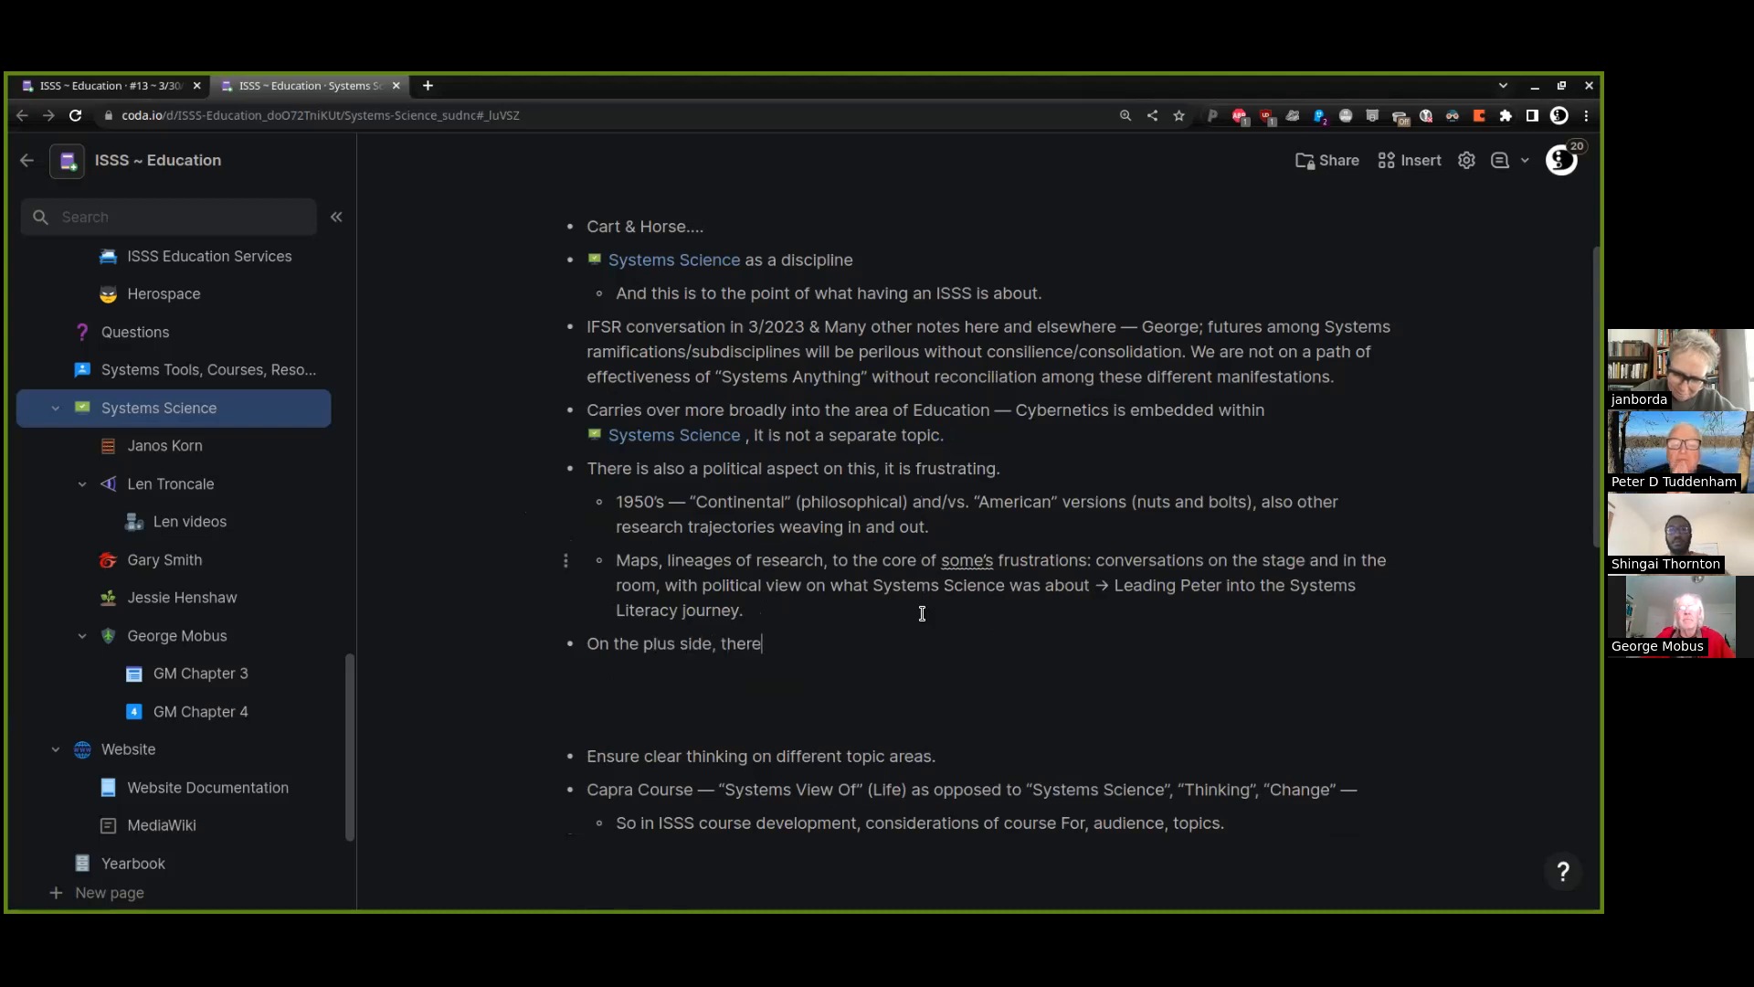
text(are)
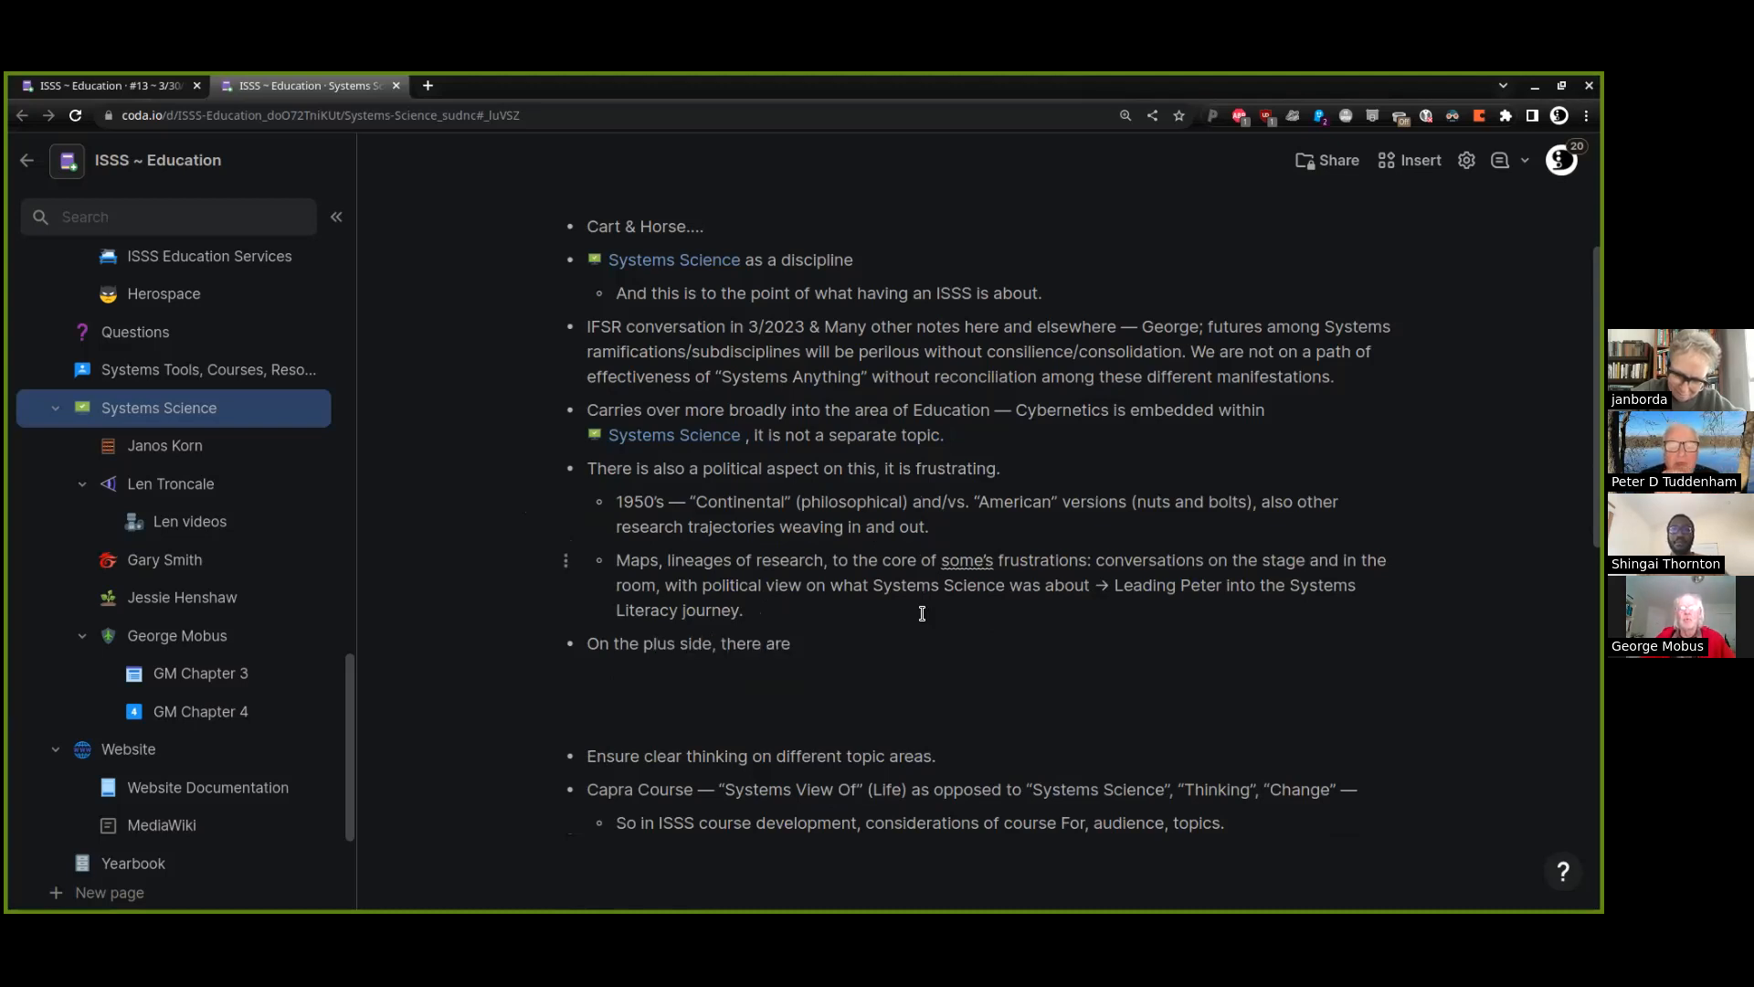
text(developments)
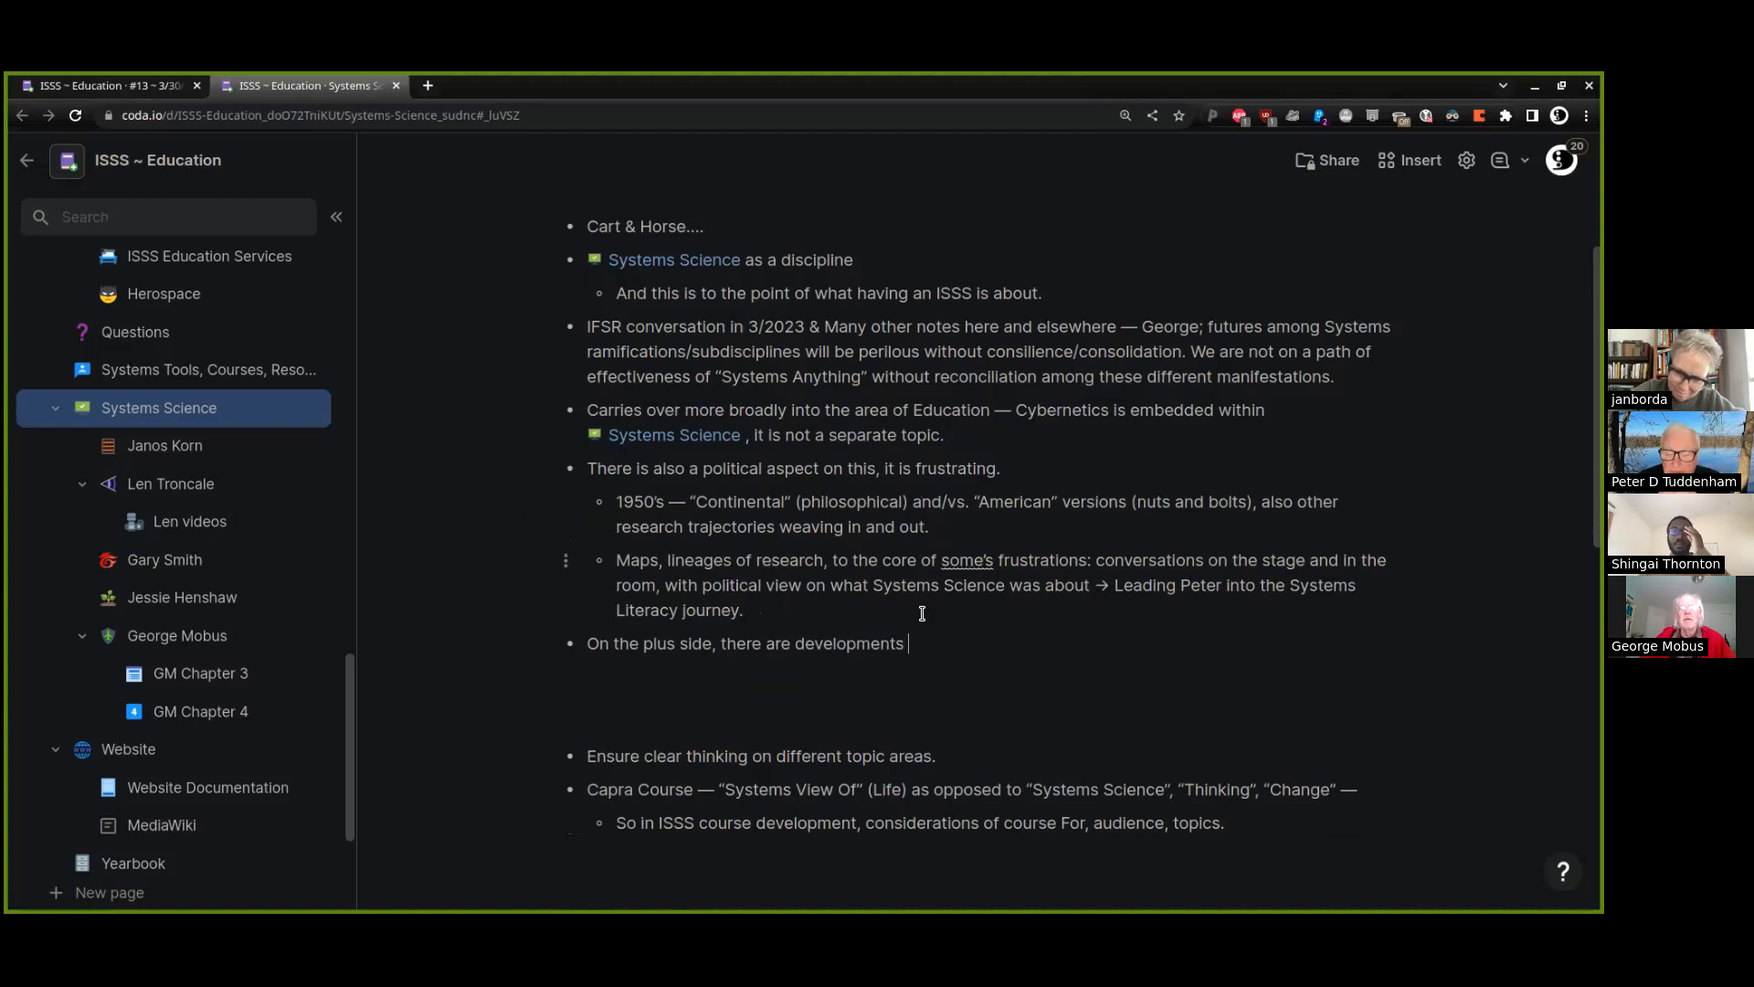
text(coming)
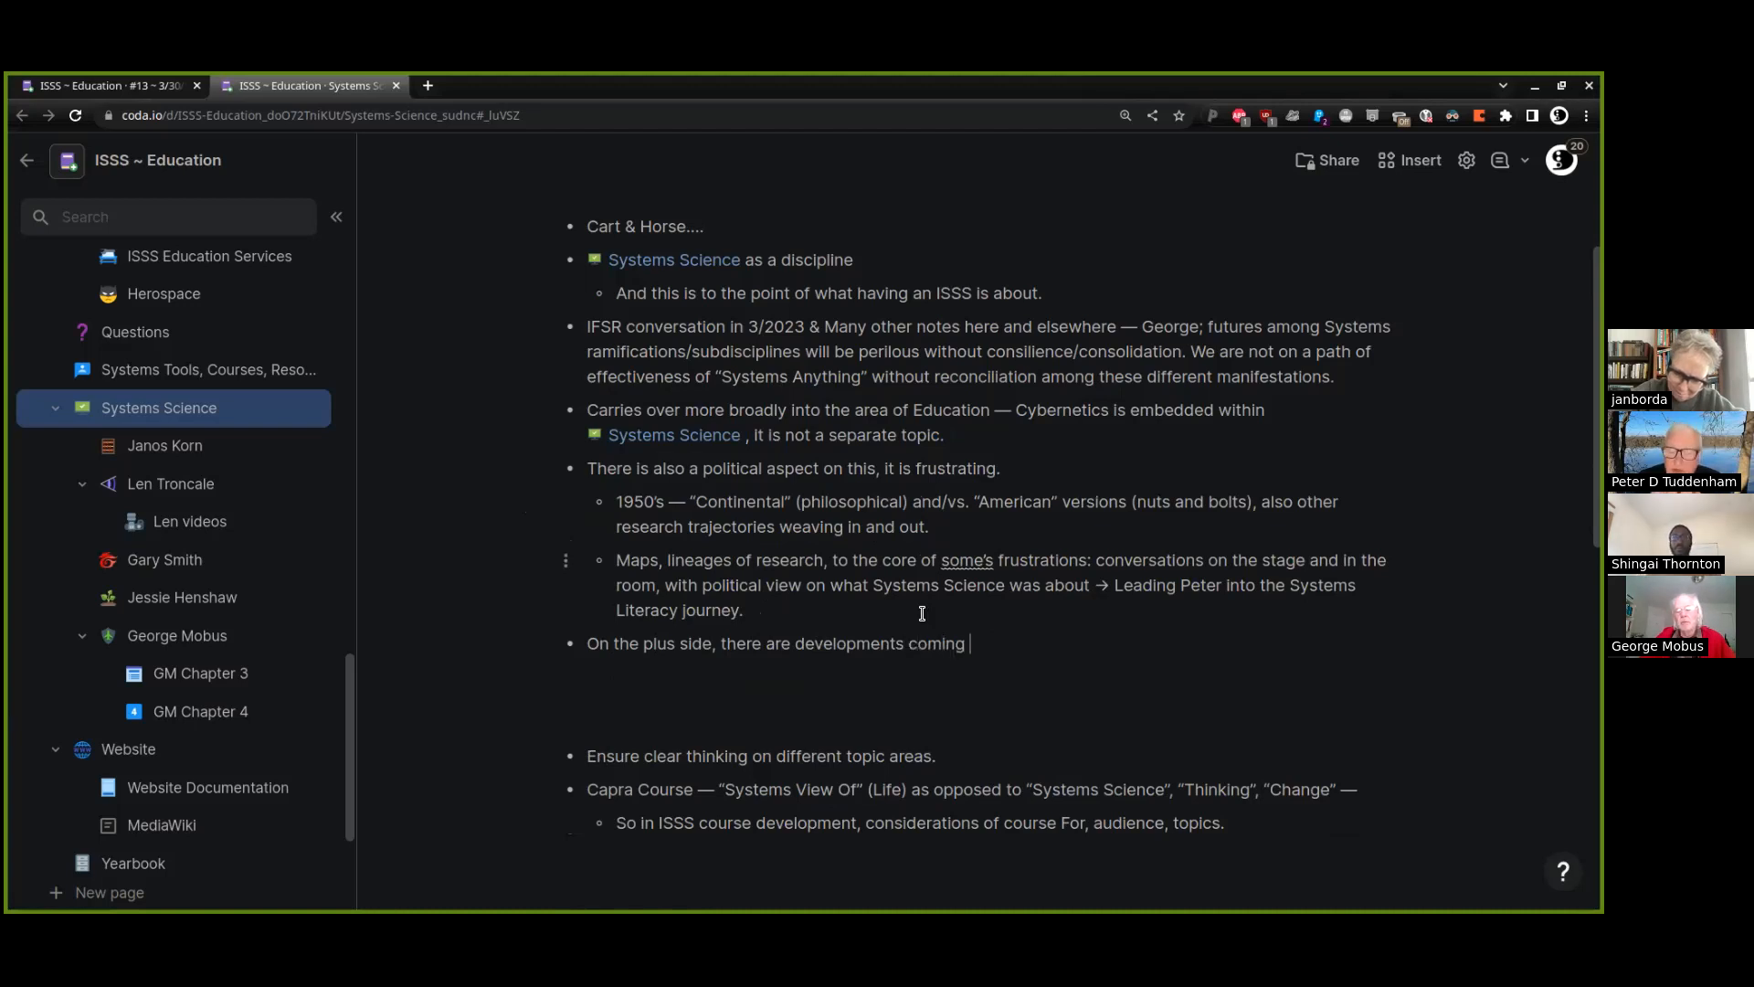
text(from the outside, of extan)
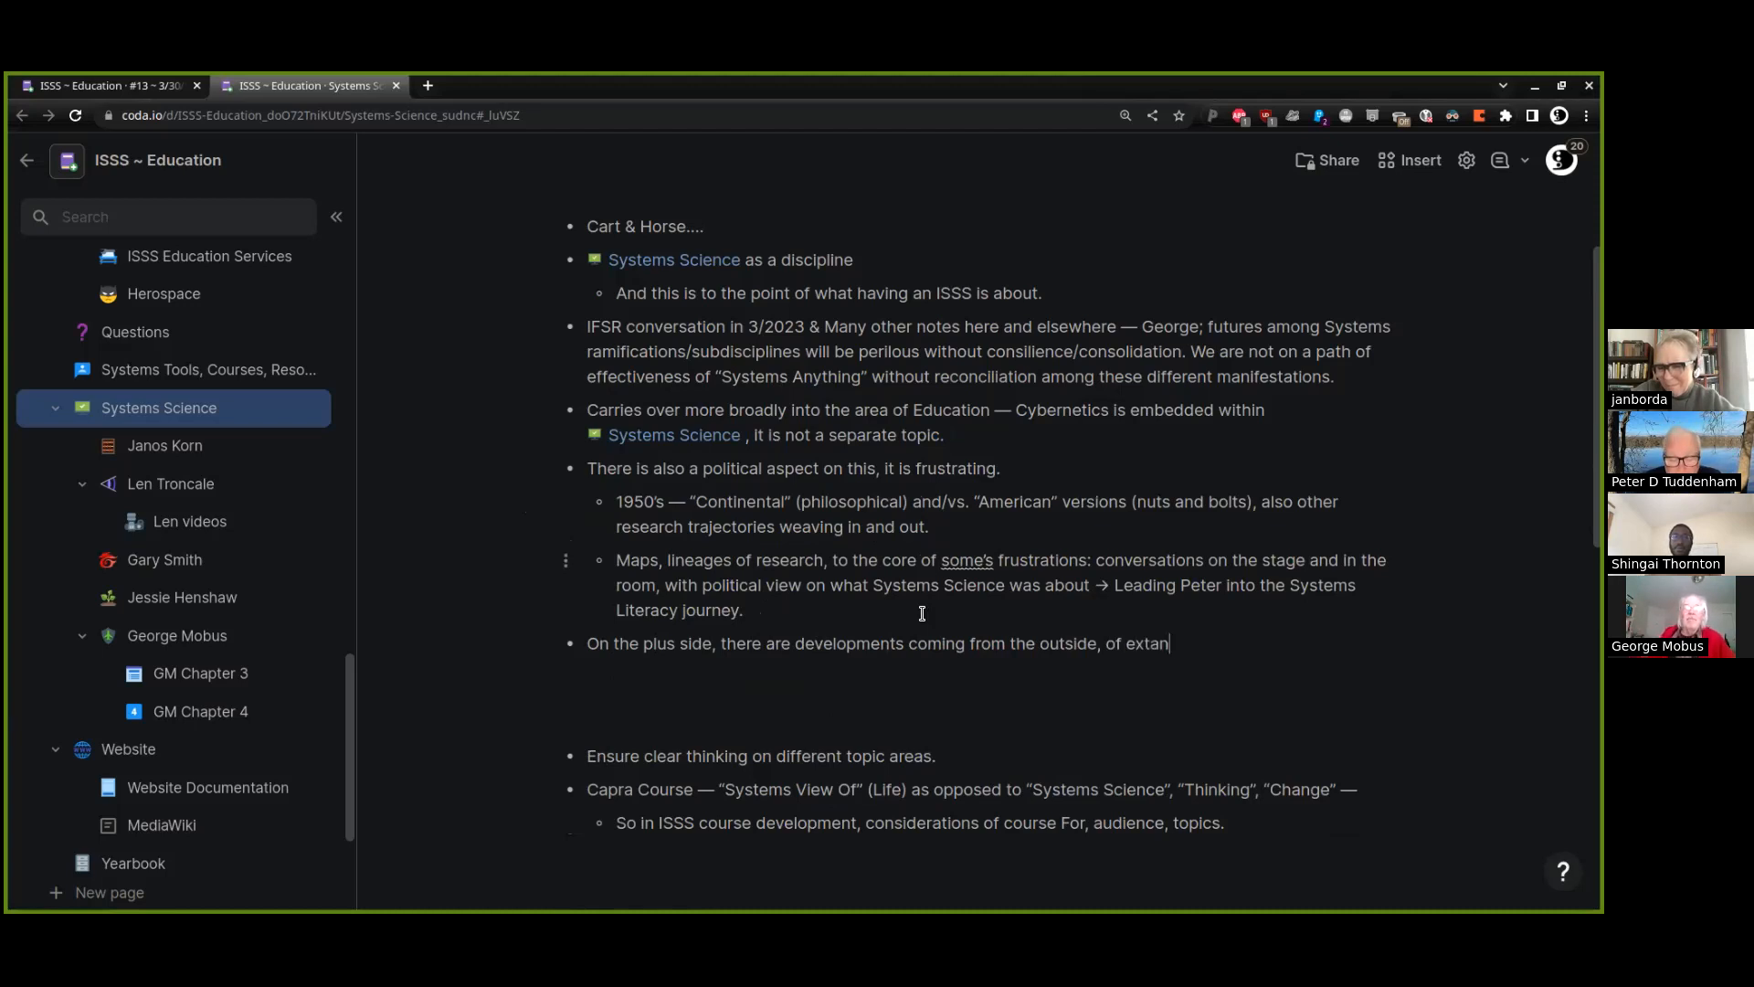
text(@syst)
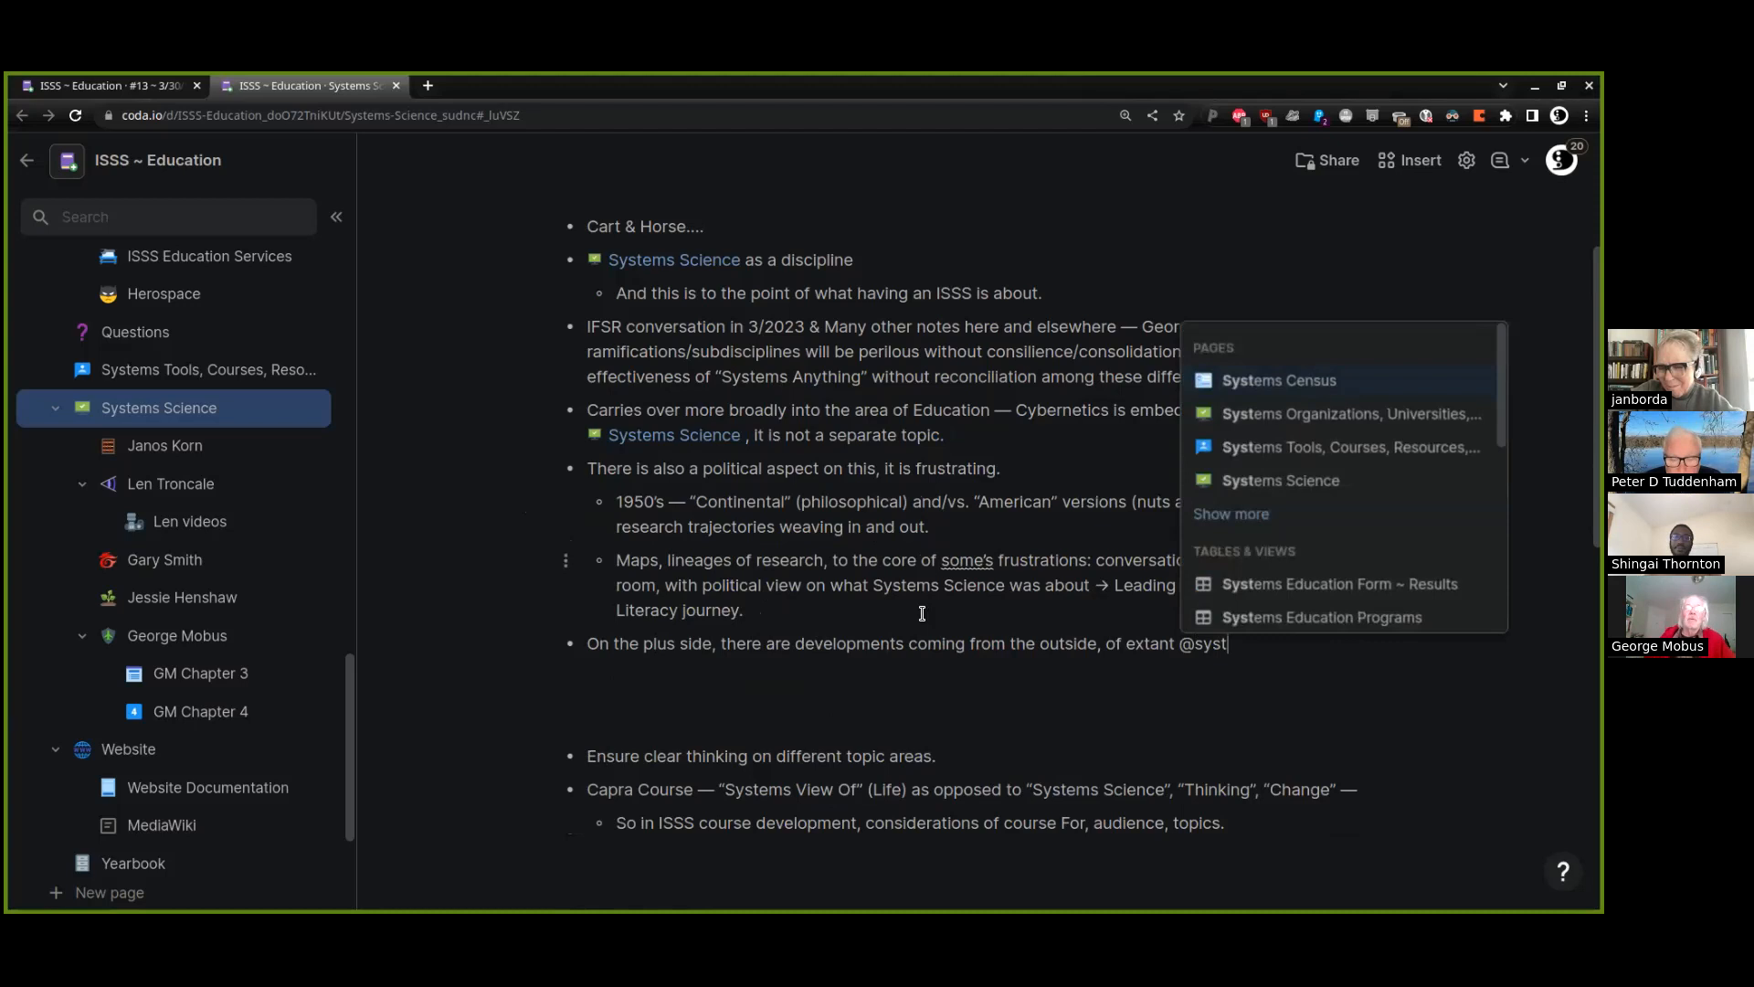
click(1280, 481)
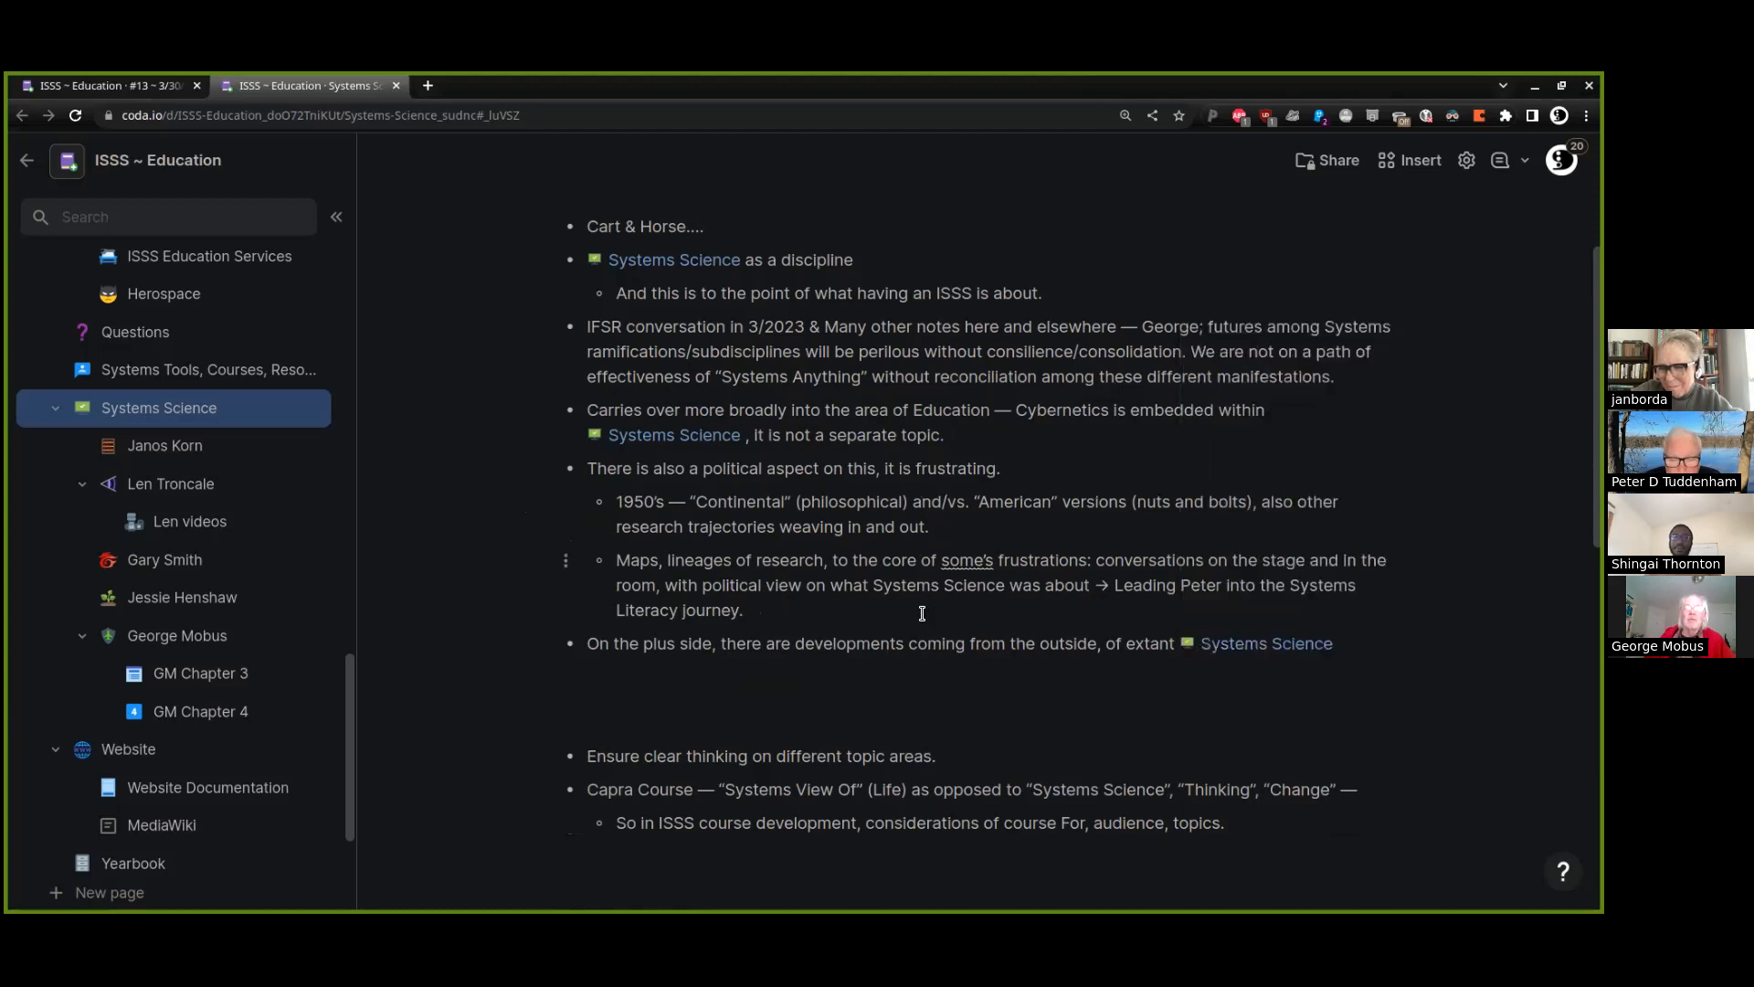
Continue with 'specific institutions. There are people outside these working in integrative...', rephrasing once
text(stpecif)
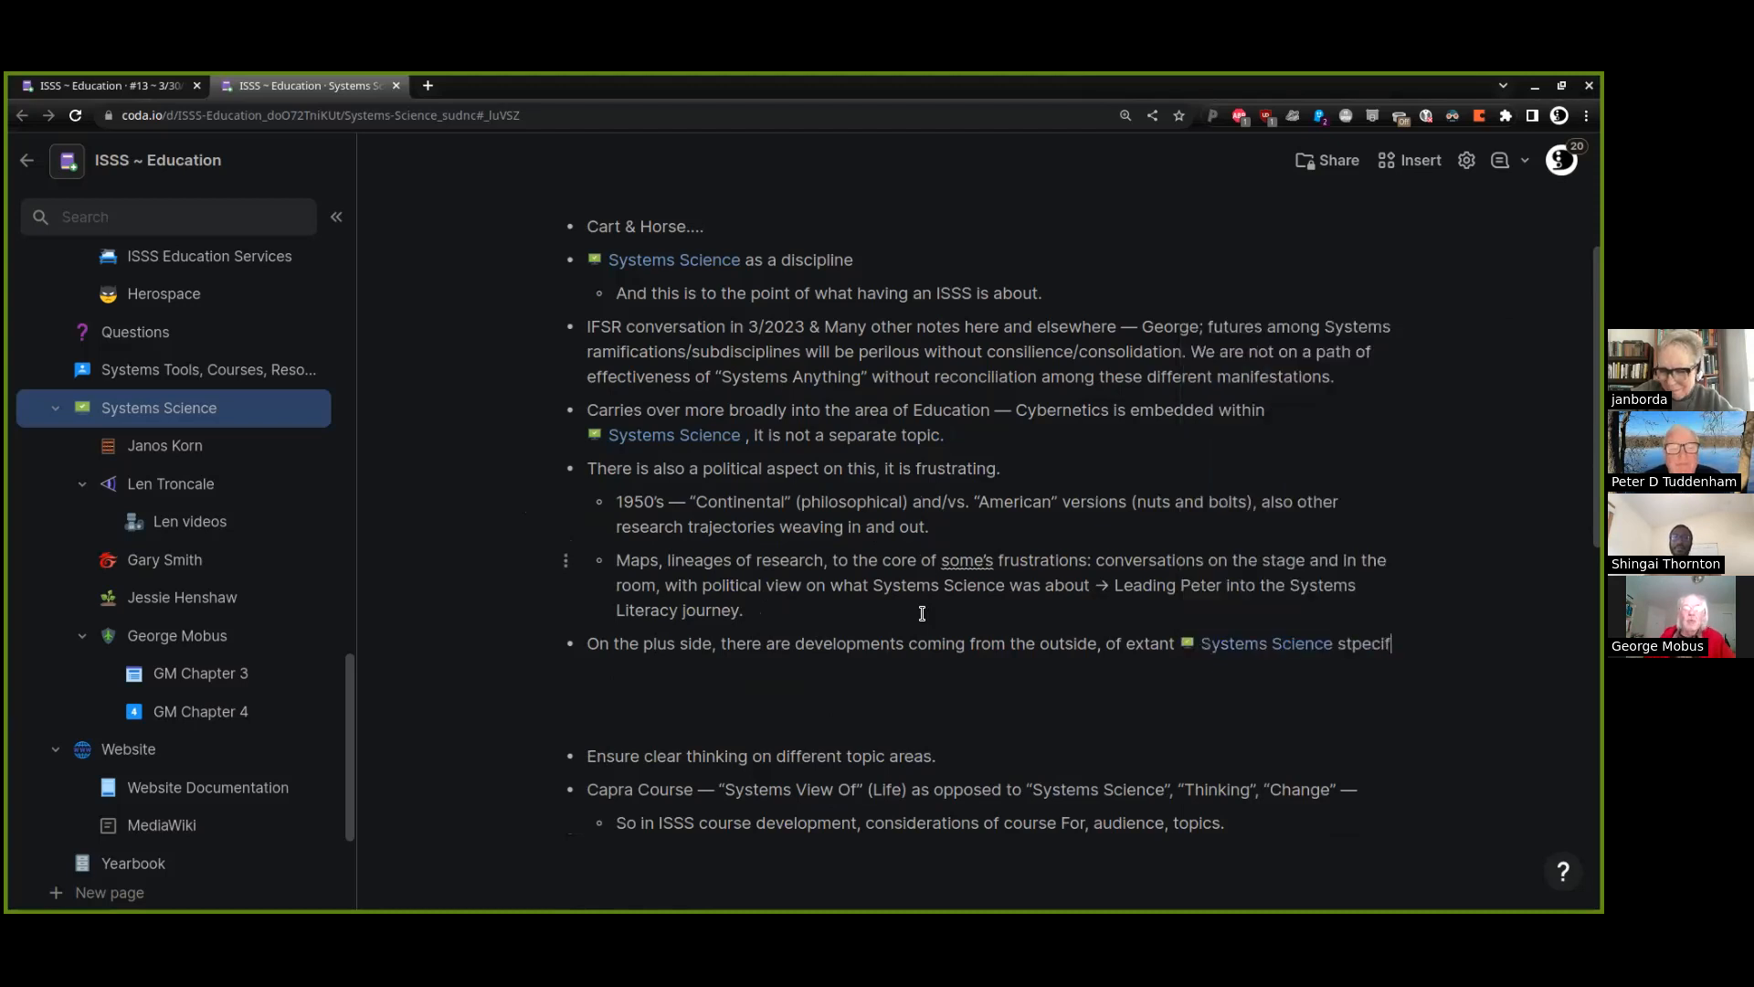
text(specific in)
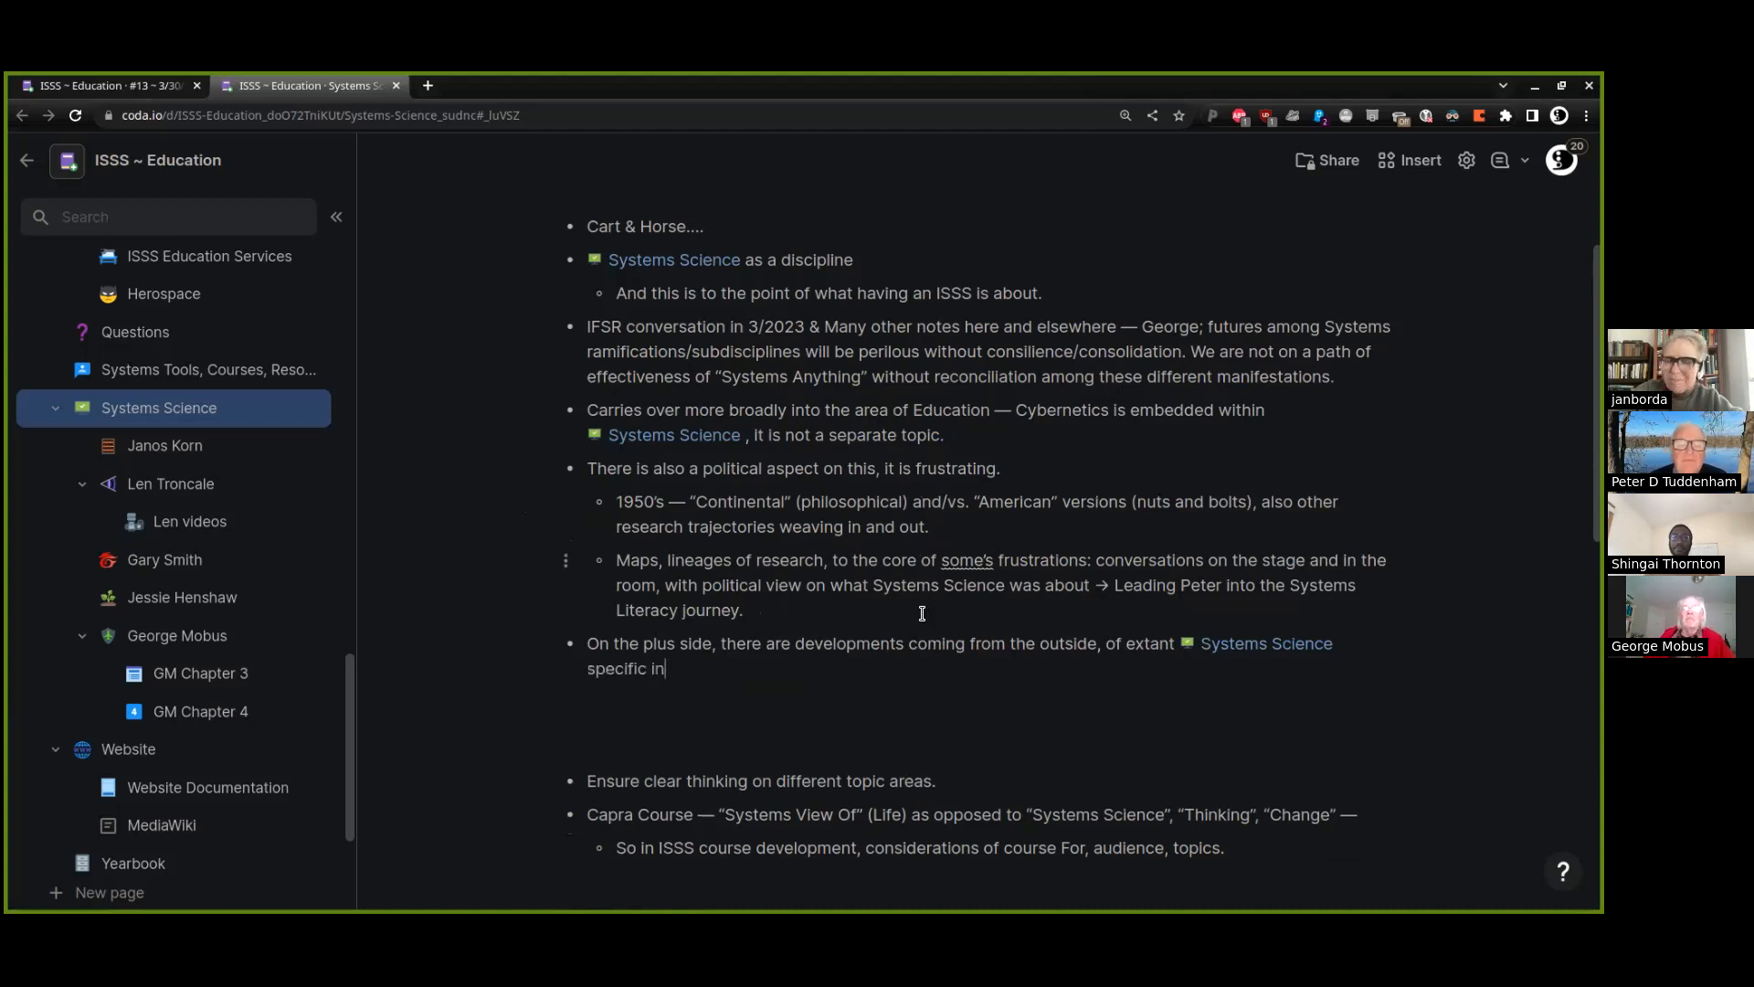
text(stitutions.)
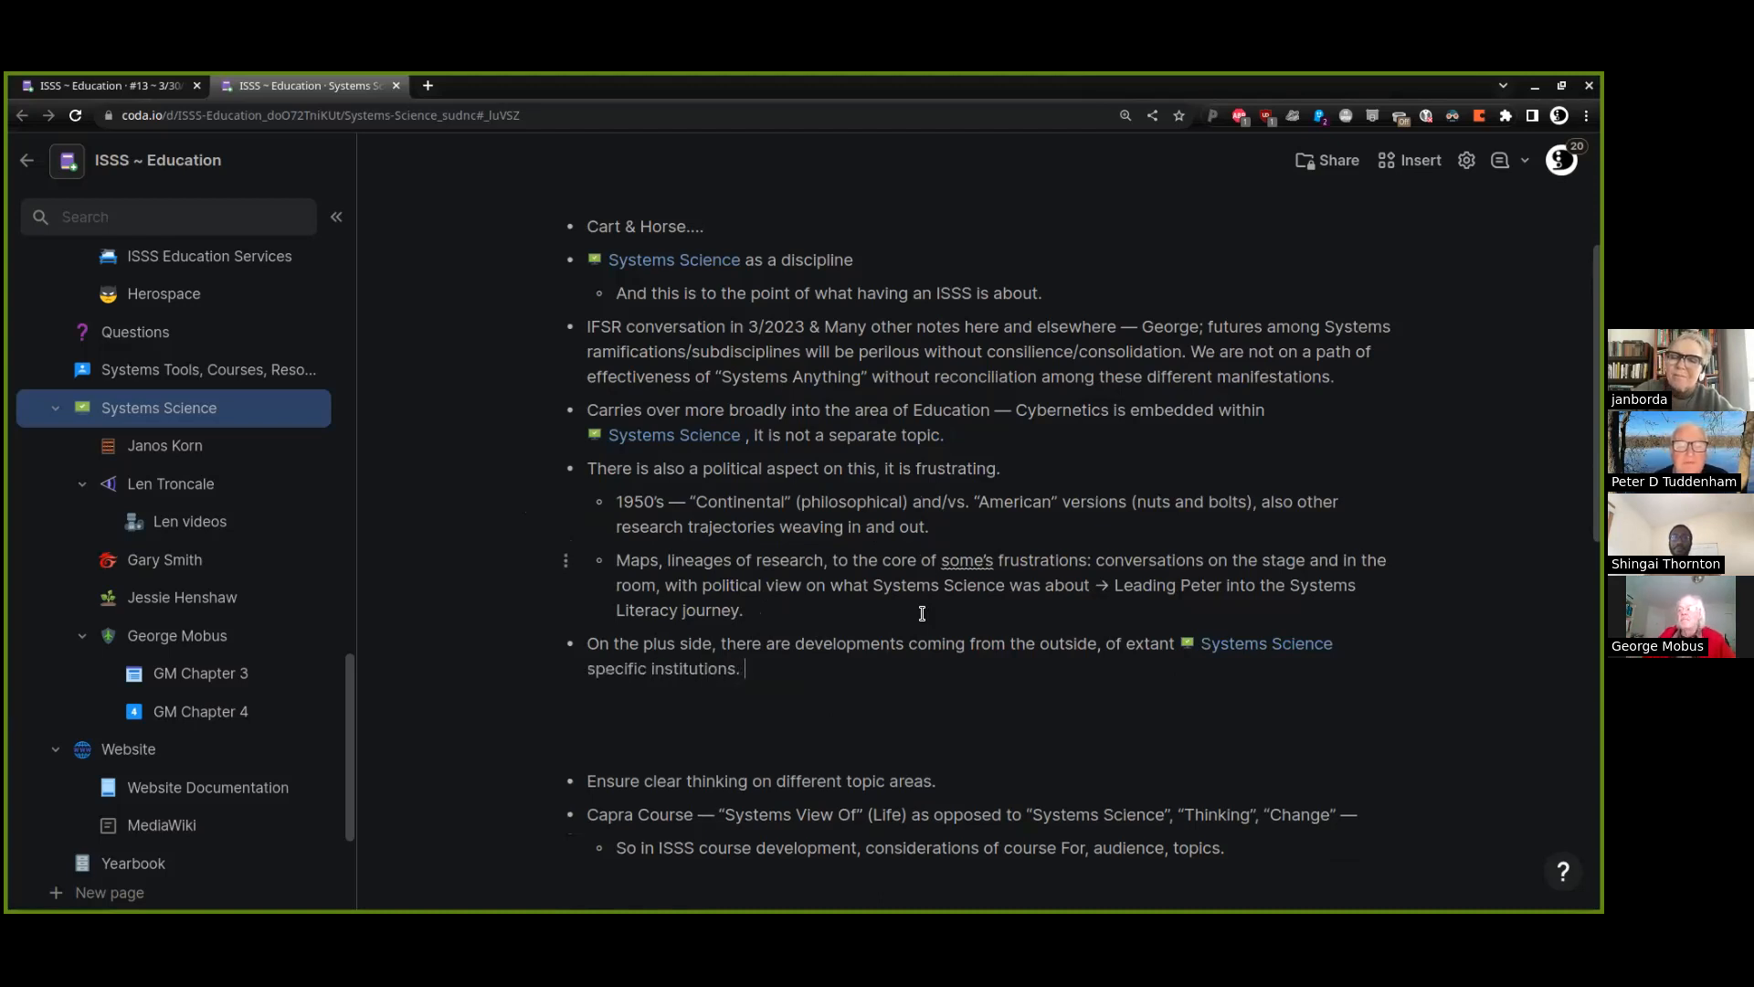
text(There are people)
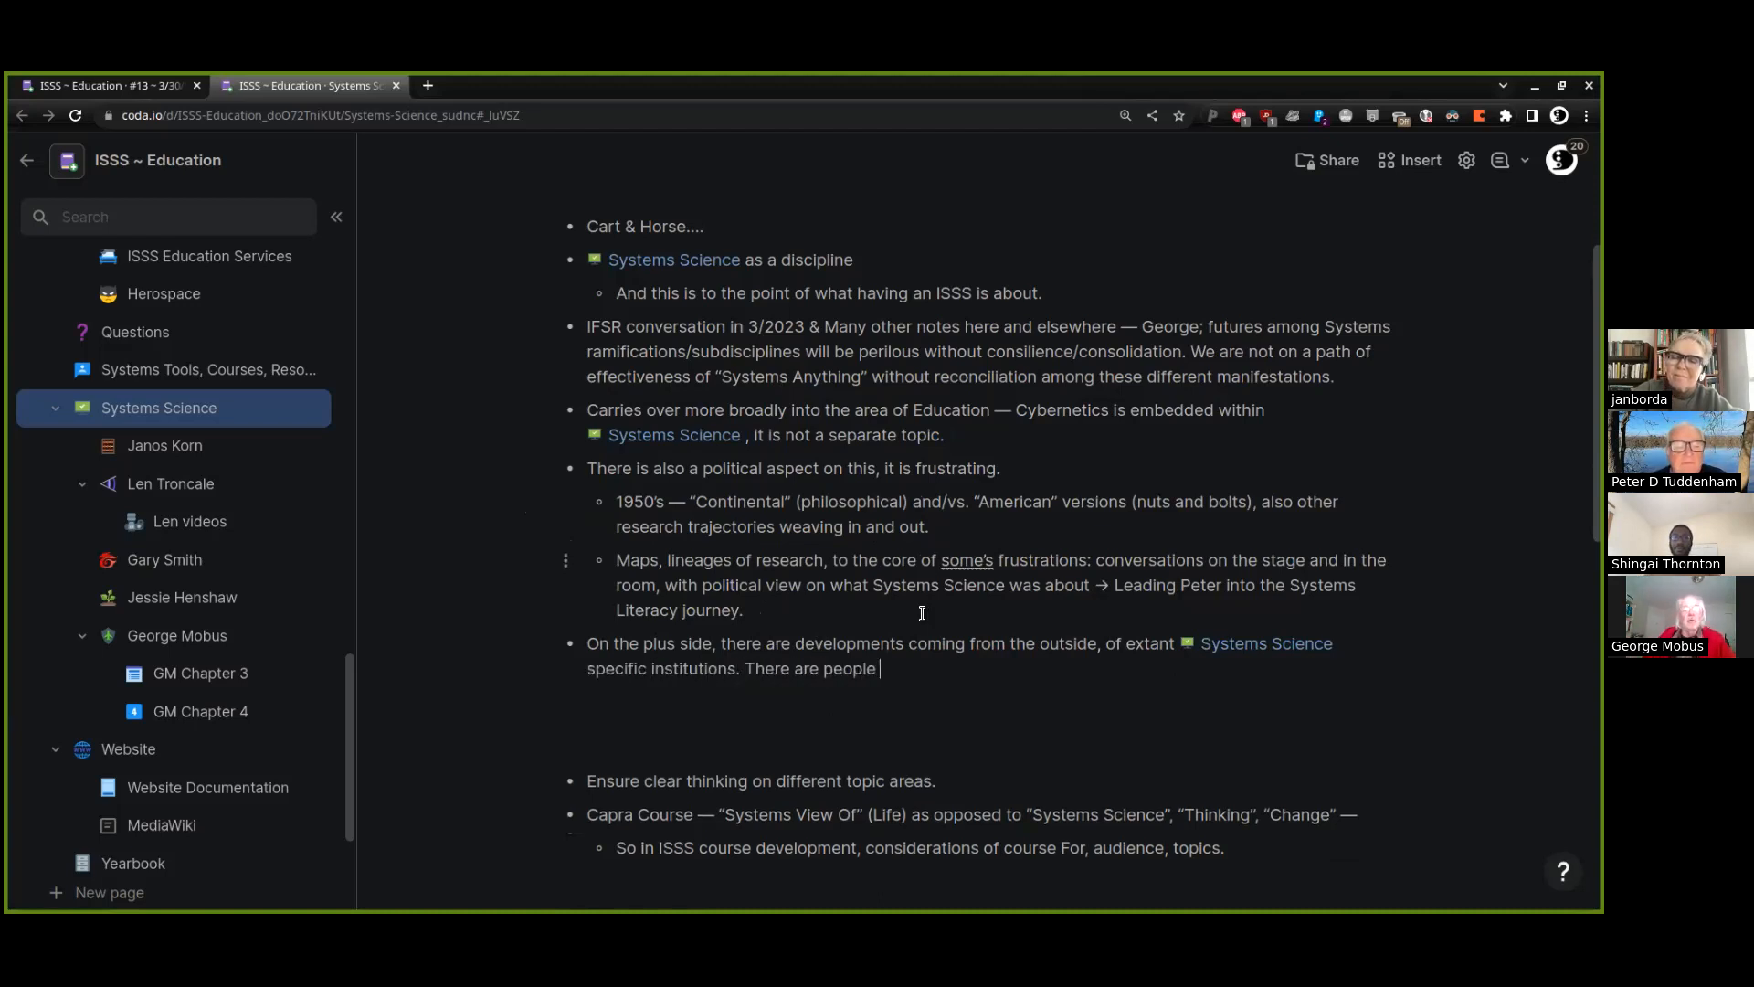
text(outside)
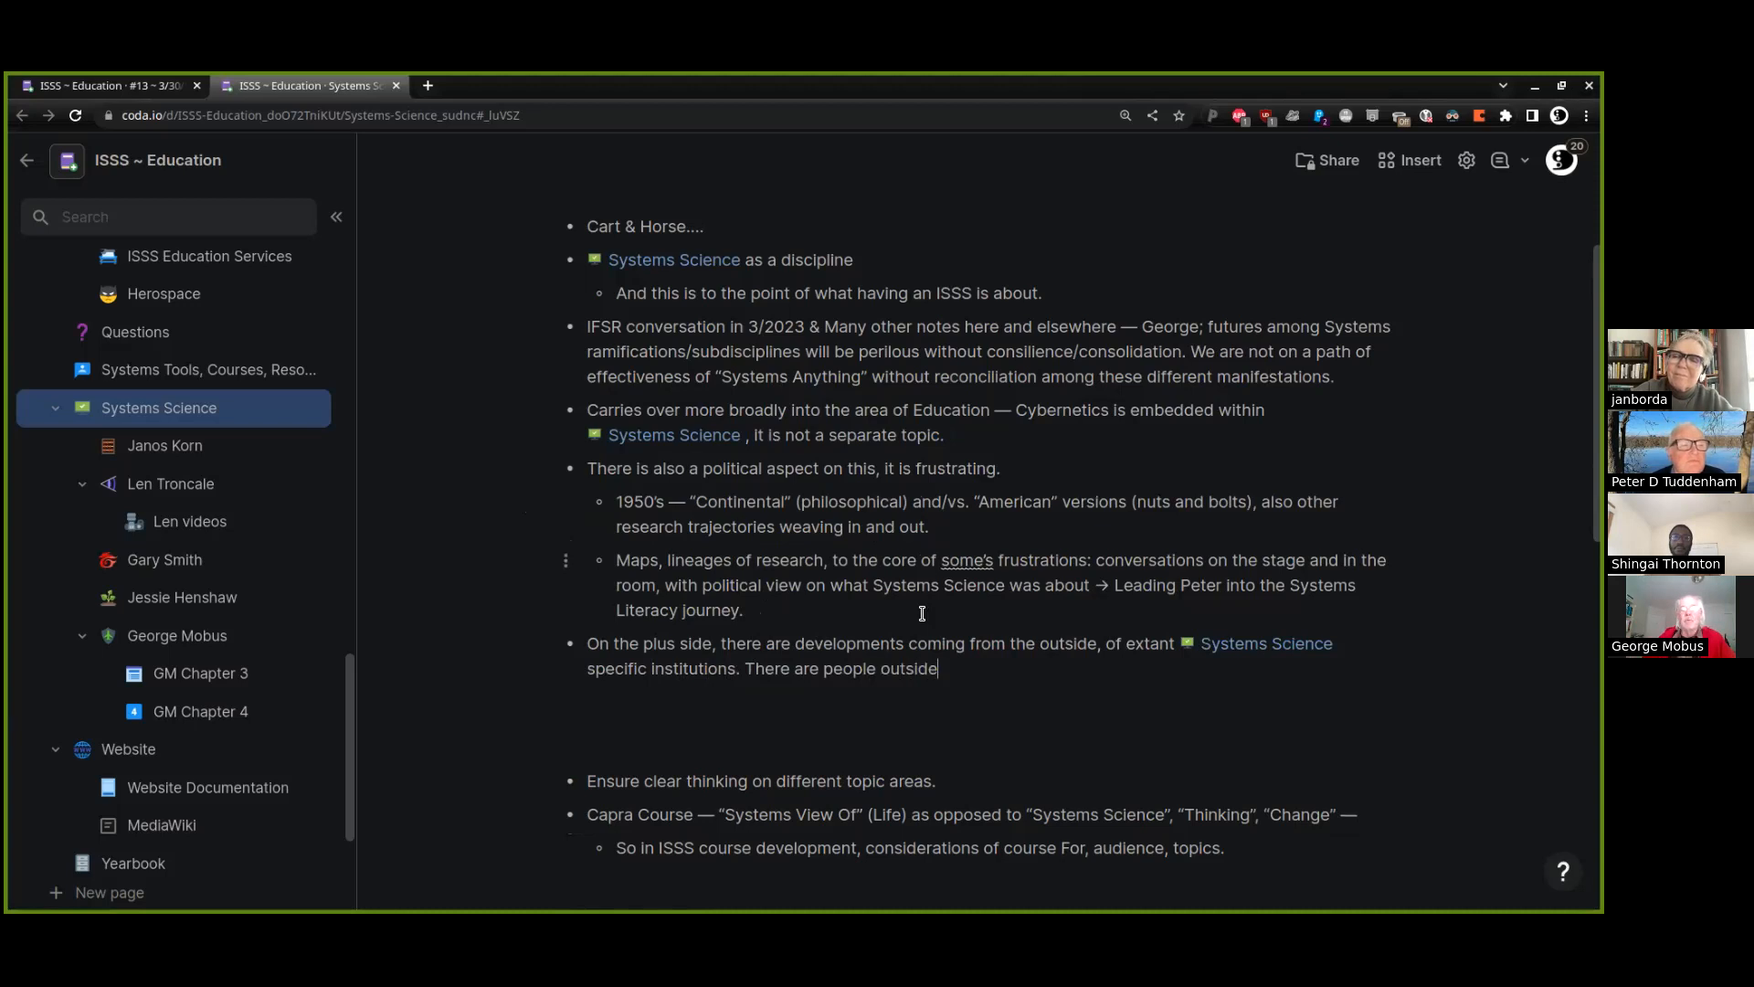
text(these)
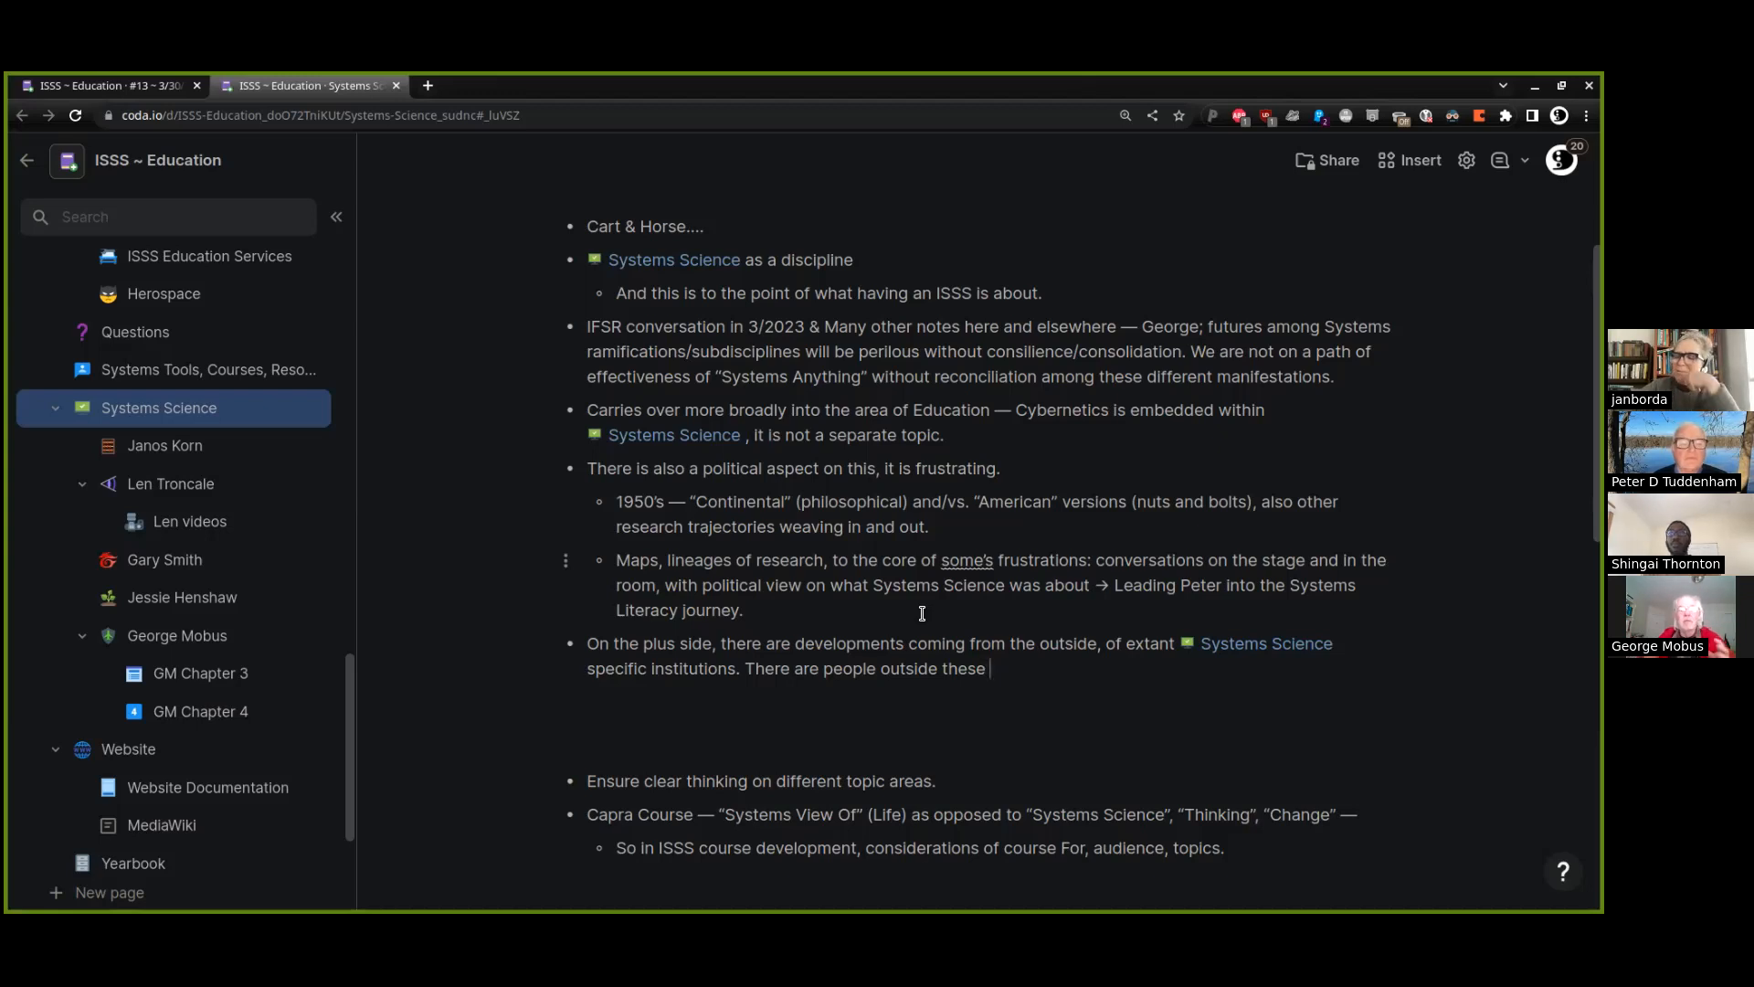
key(Backspace)
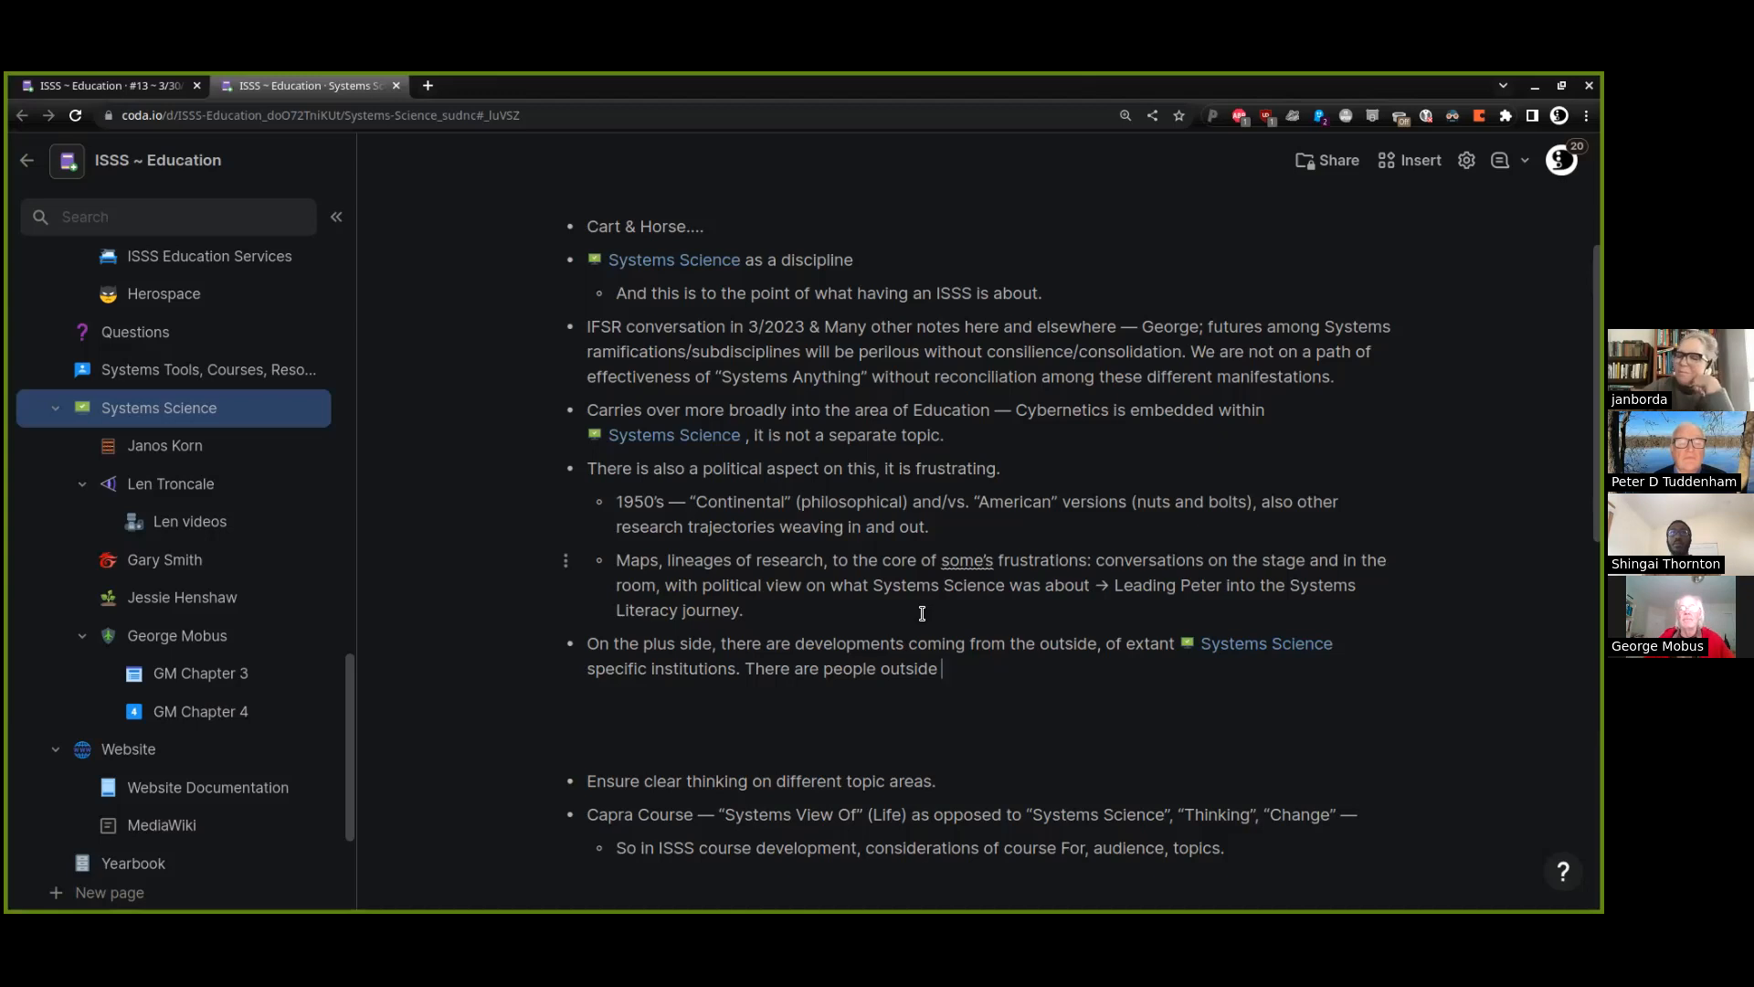
text(working in)
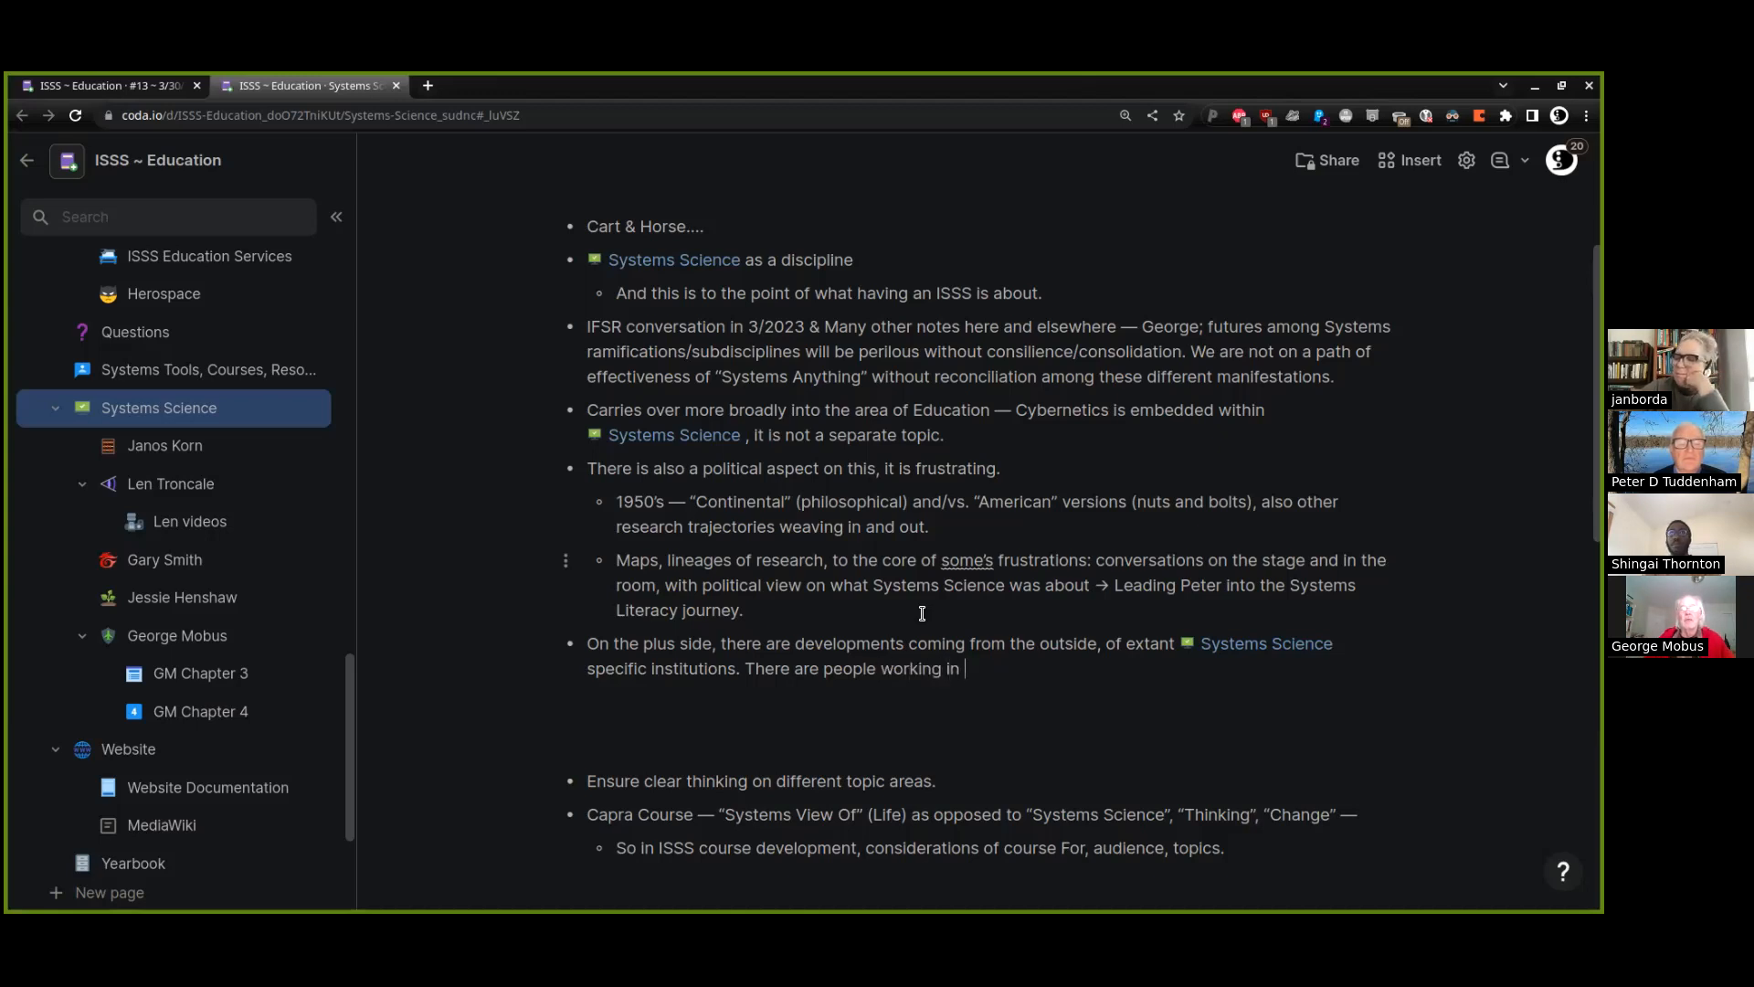
text(integrative approach)
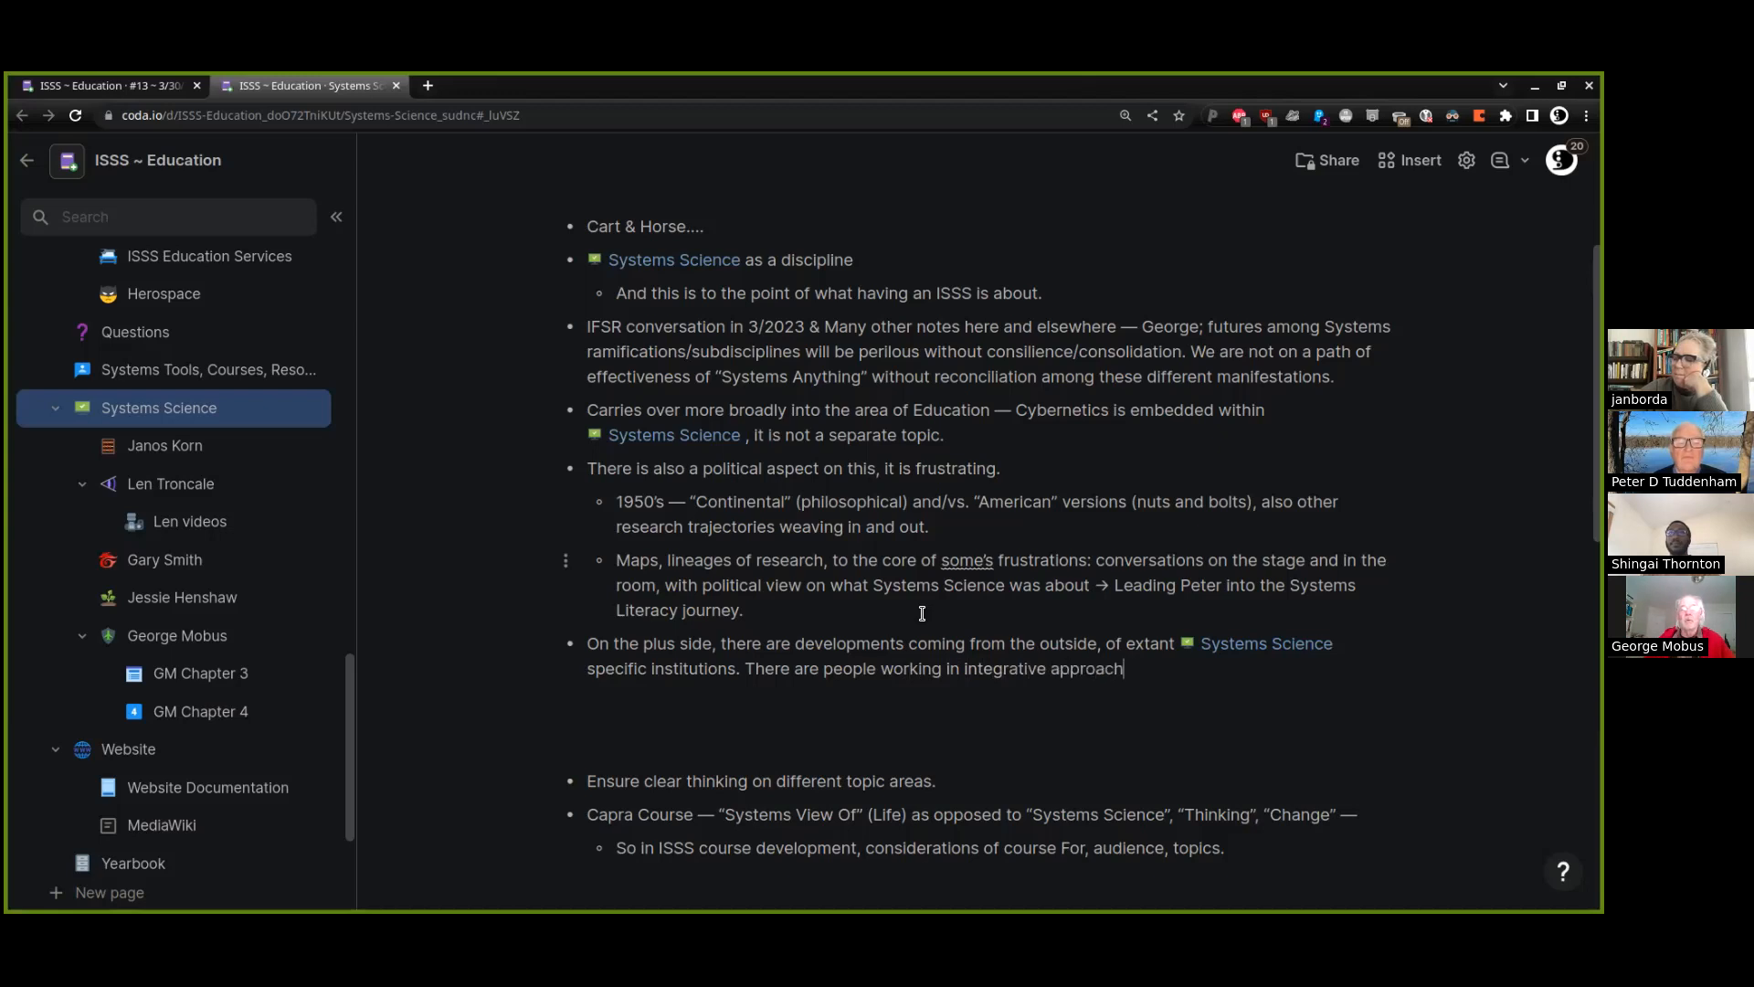
Finish: approaches to understanding, so there can be hope that popularizing work can reinvigorate traditional societies
text(es to understan)
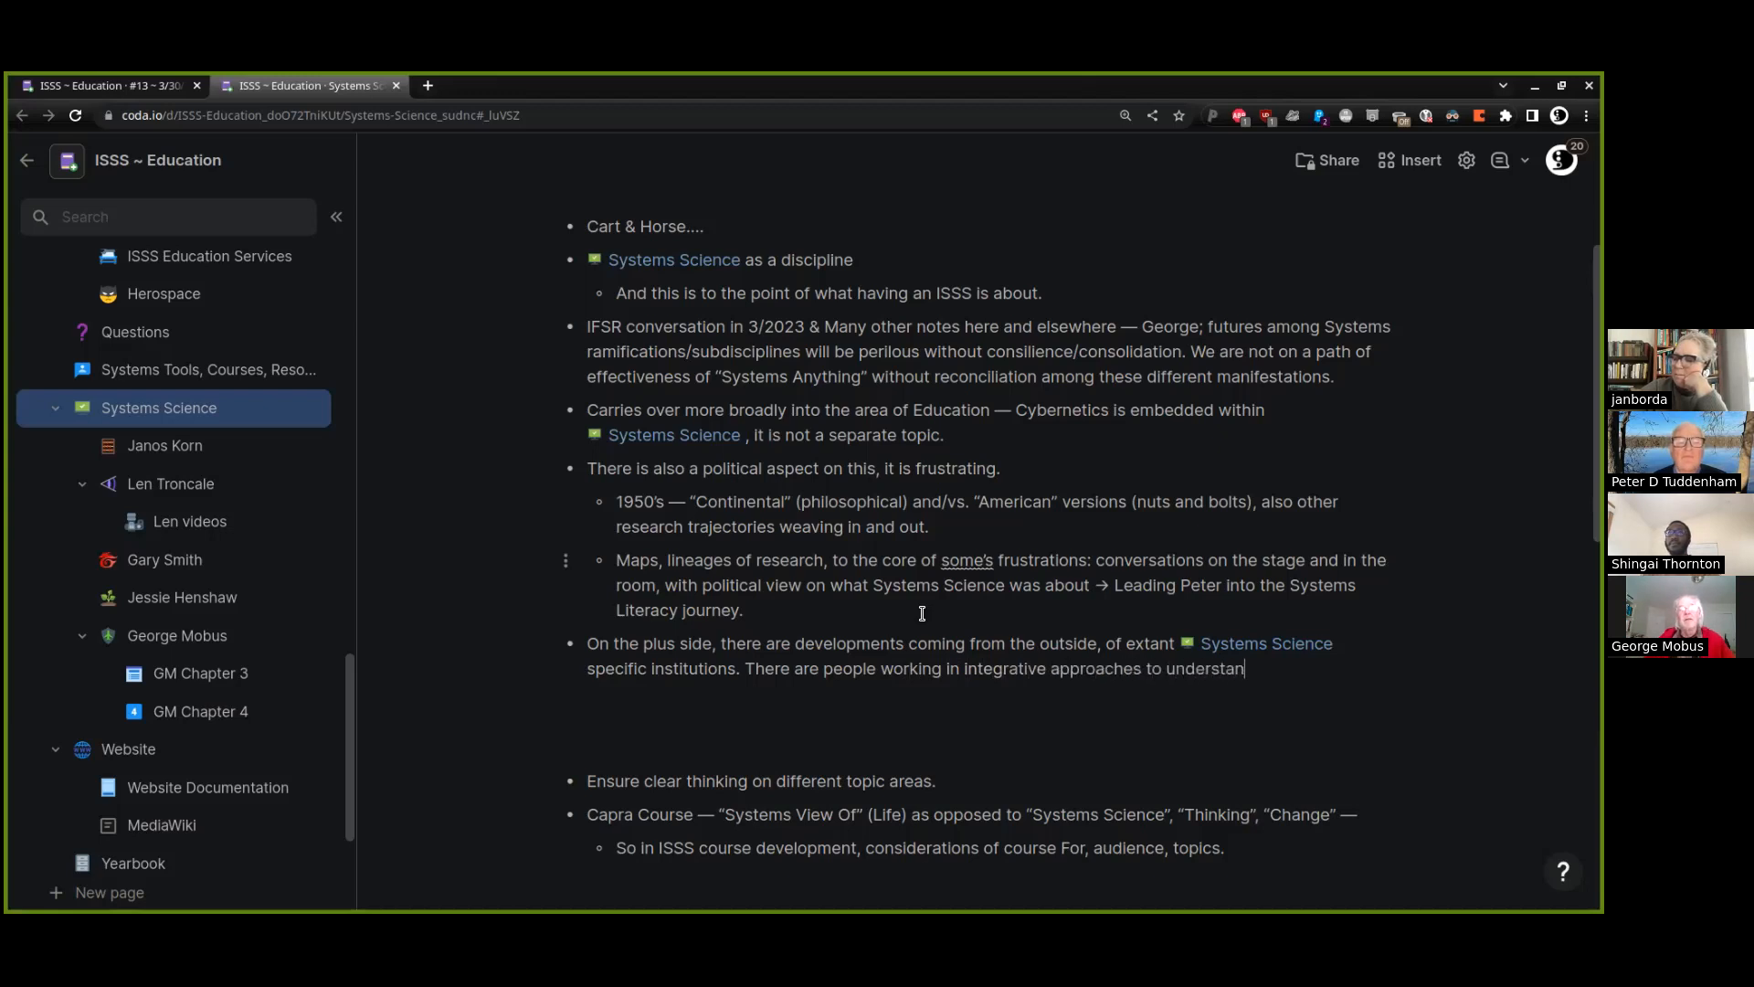
text(ding, so)
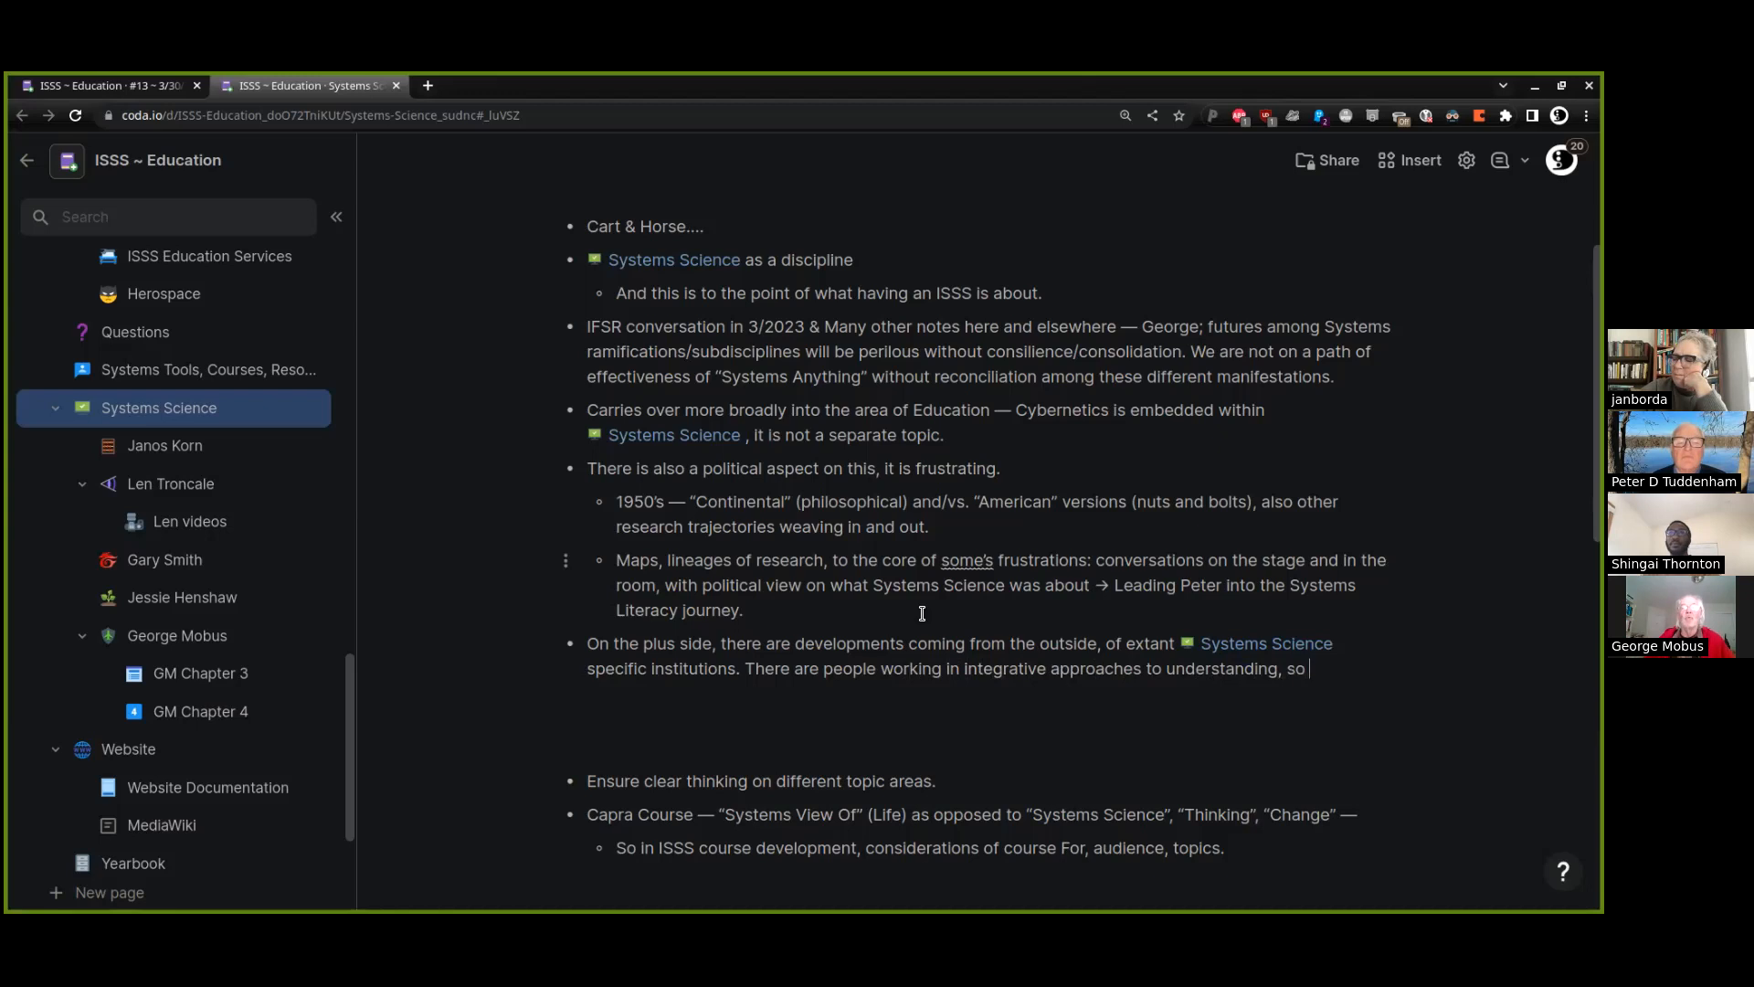
text(there can)
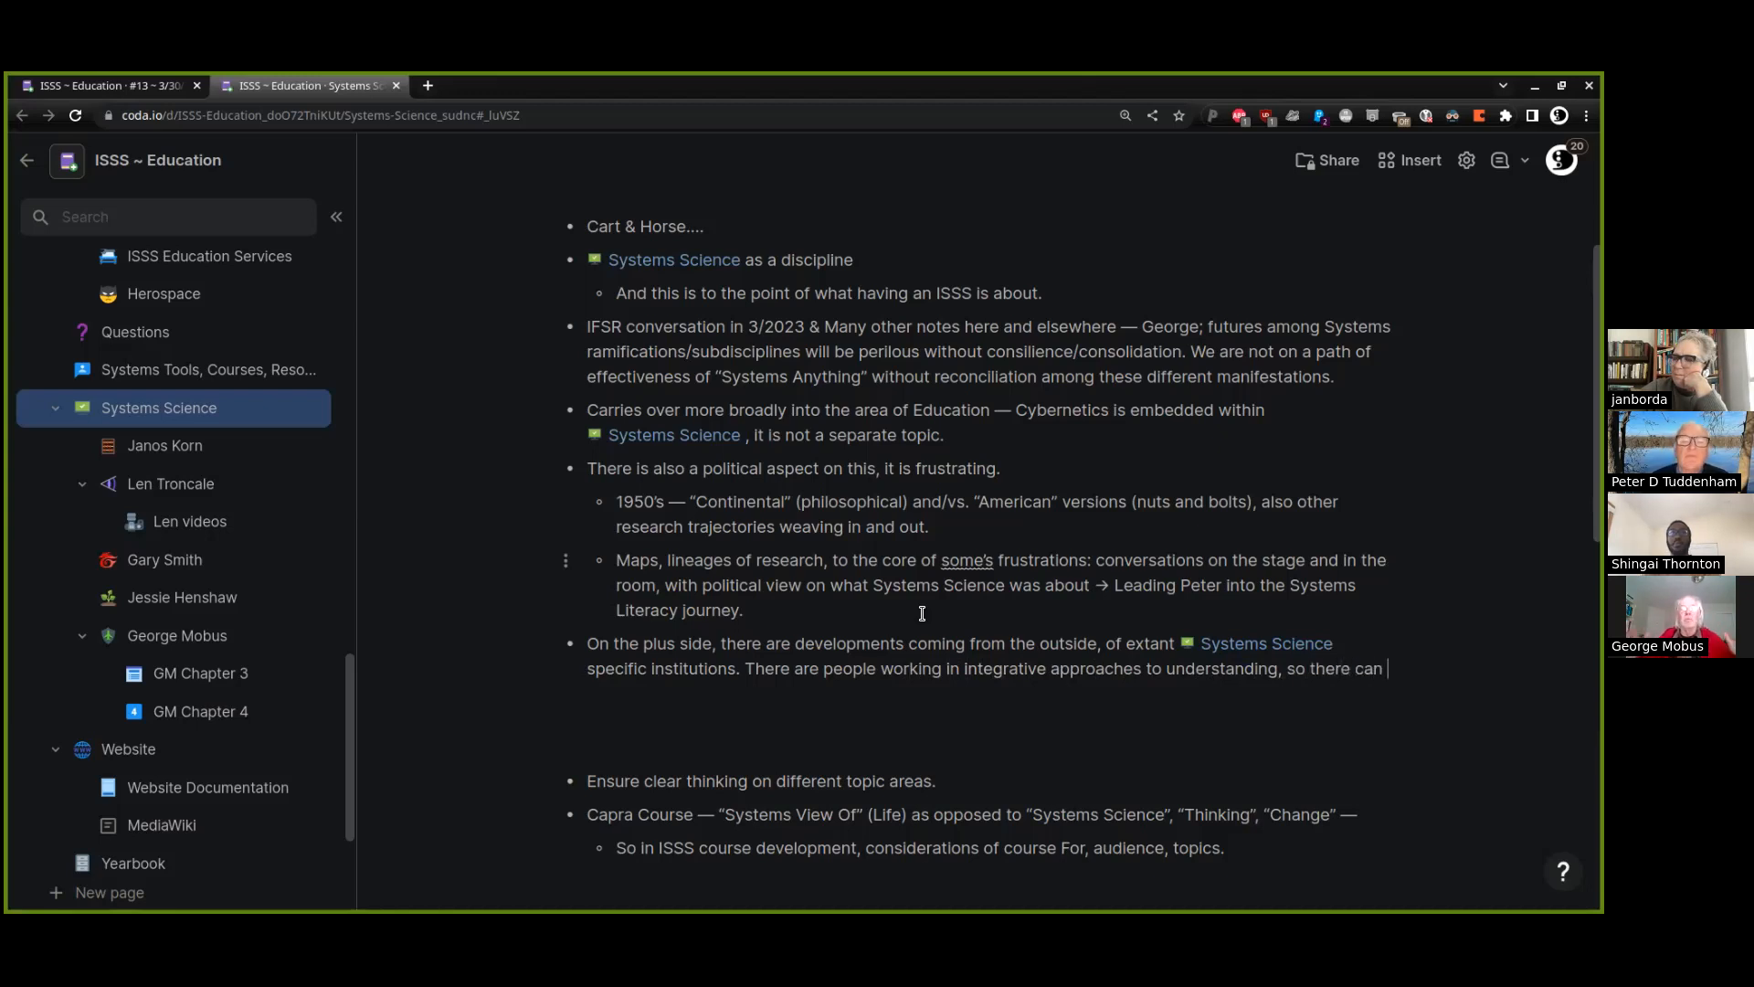
text(be hope that some)
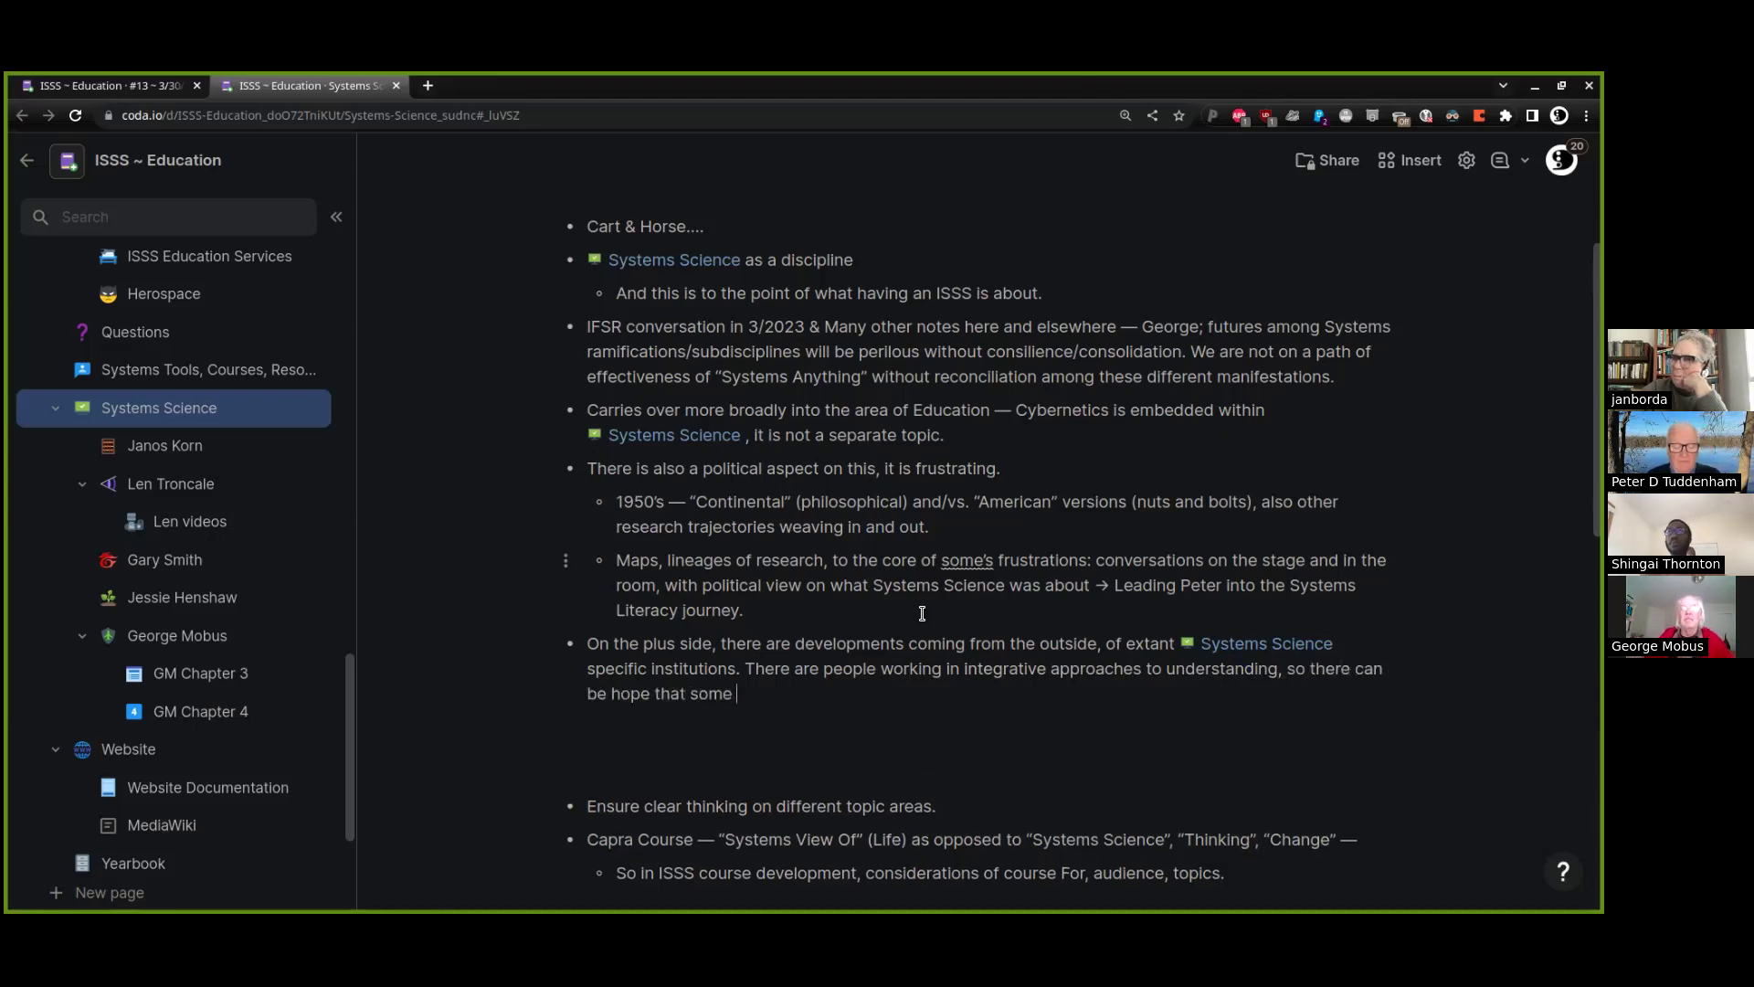
text(popularizing work)
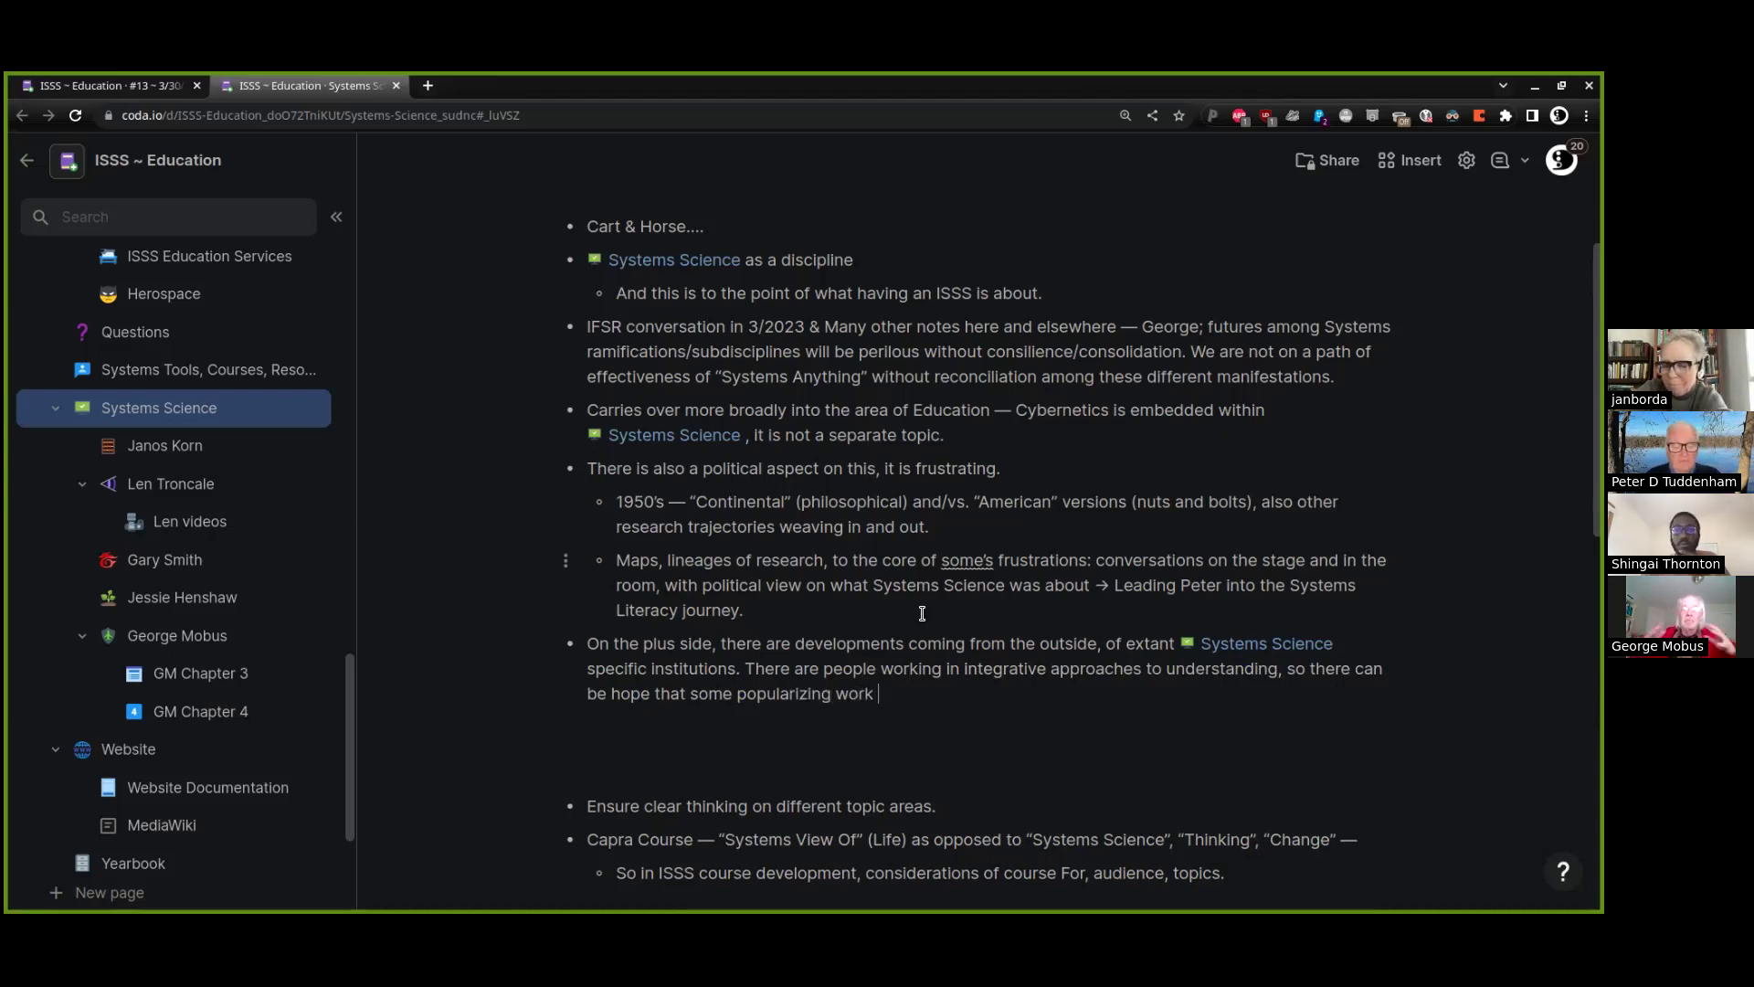
text(can re)
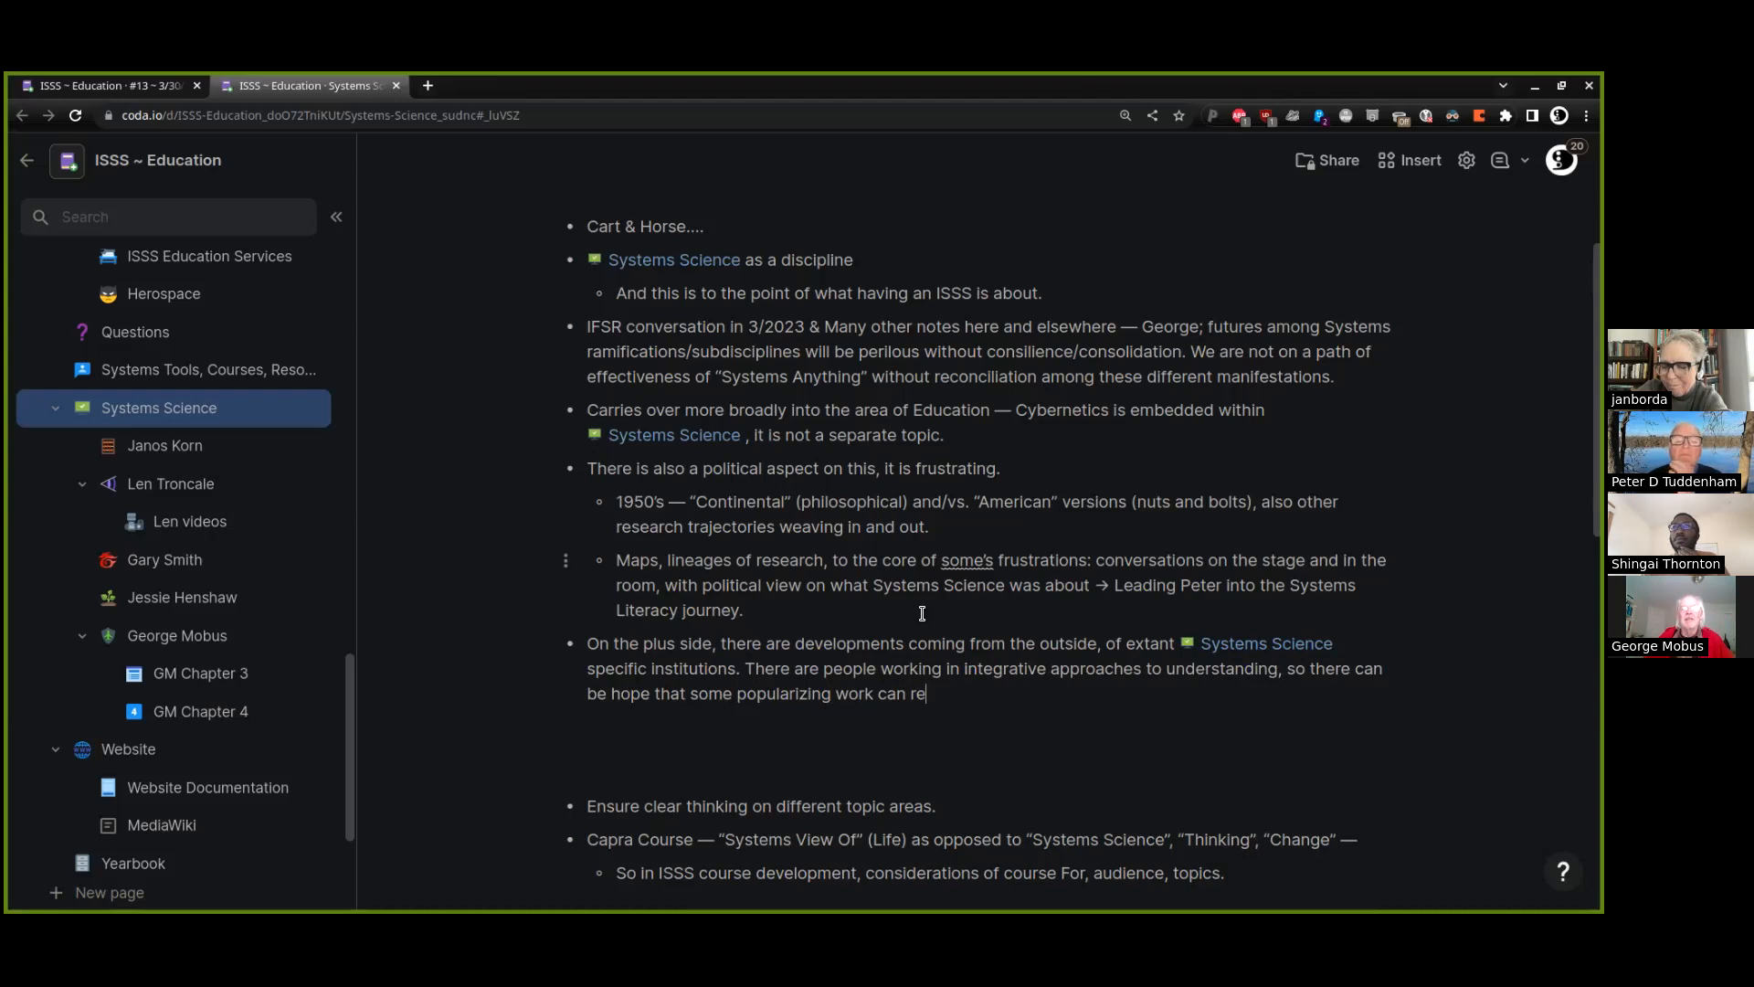
text(iv)
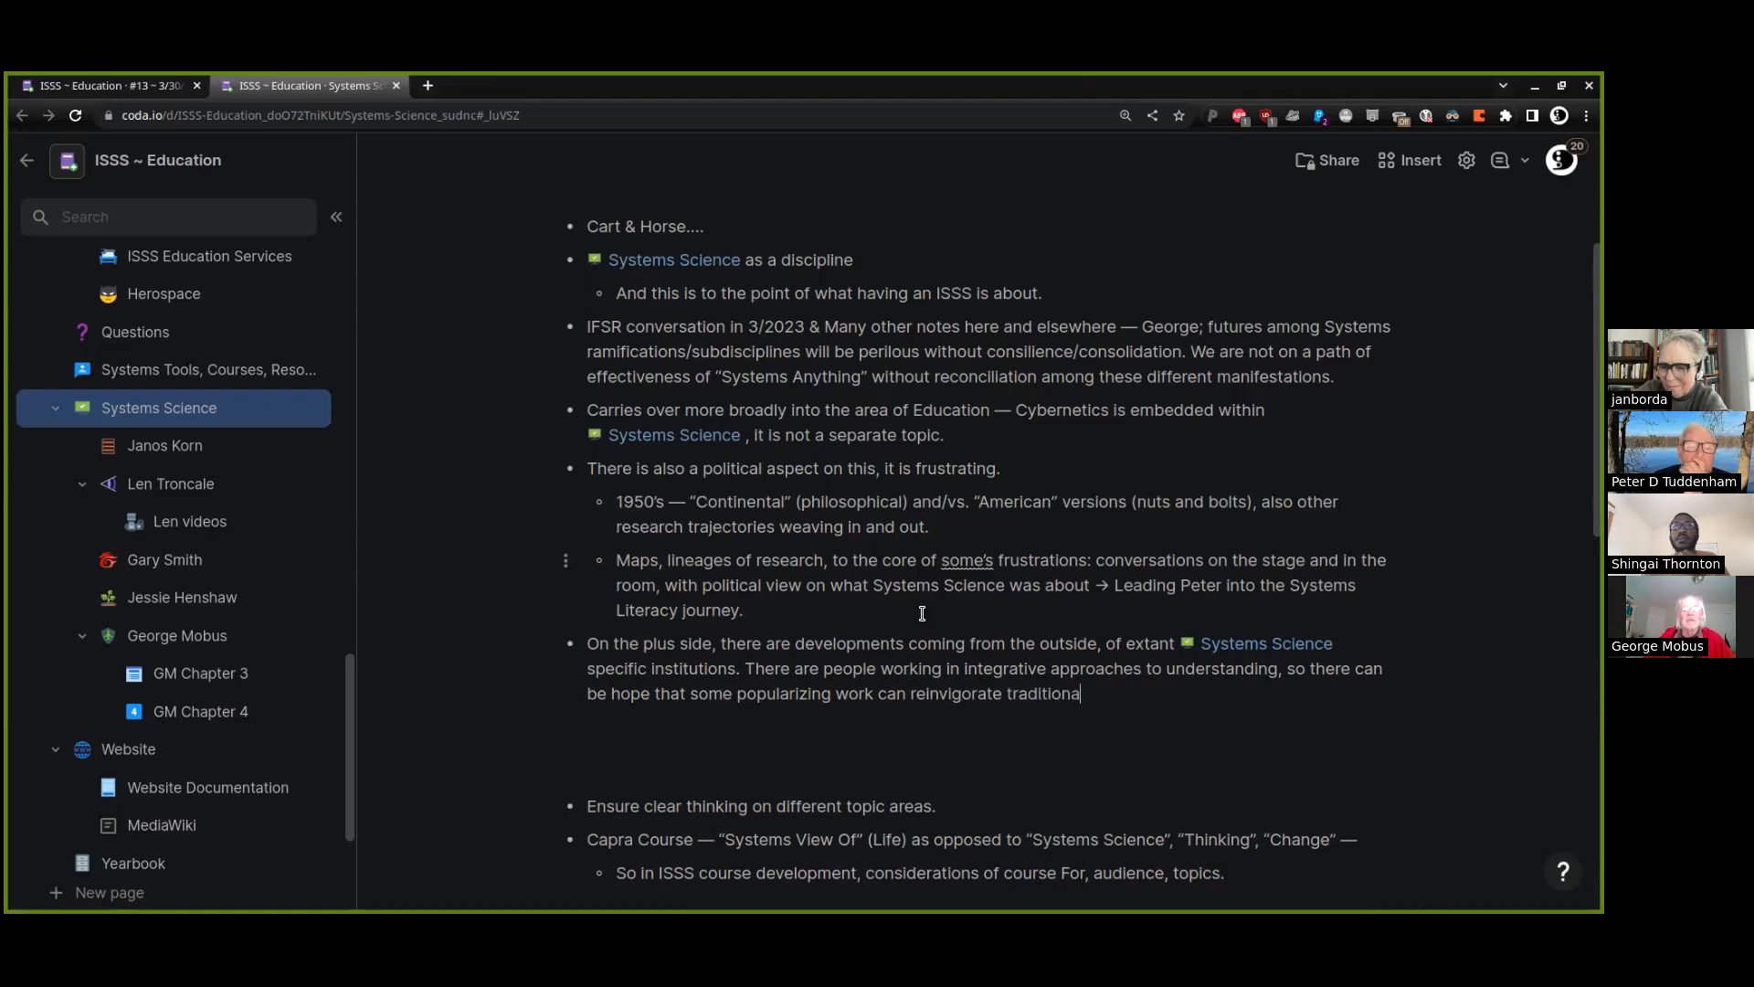
text(societir)
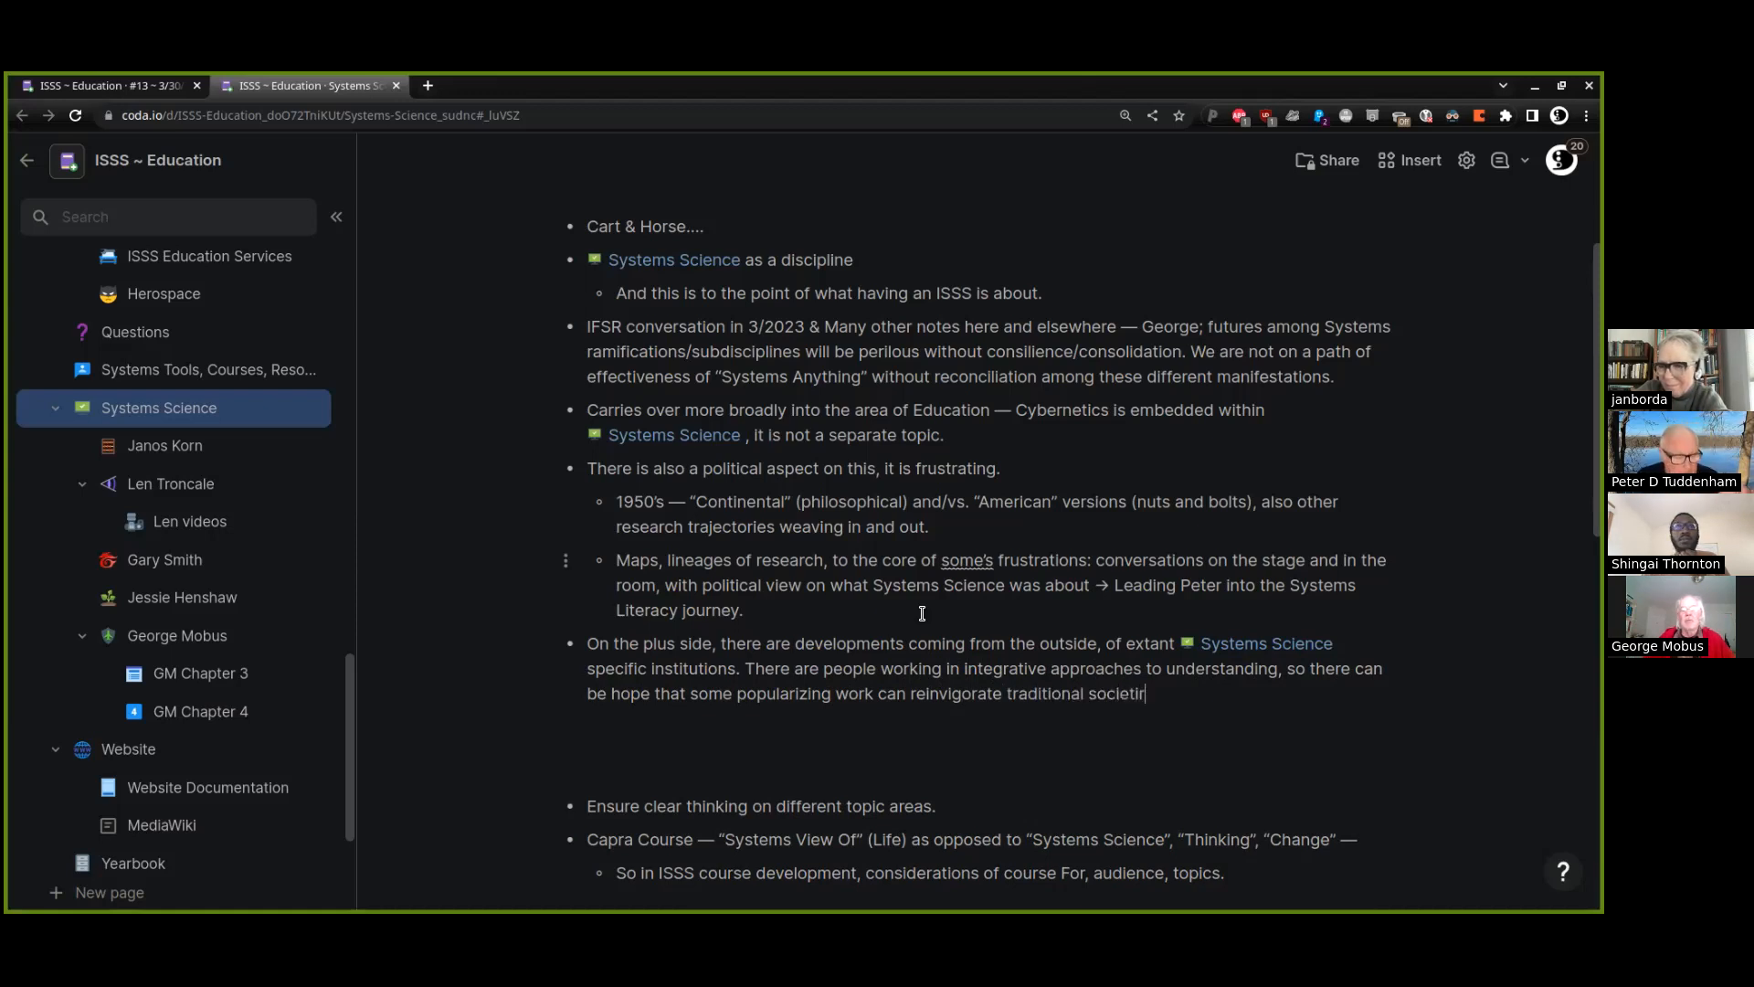
text(es.)
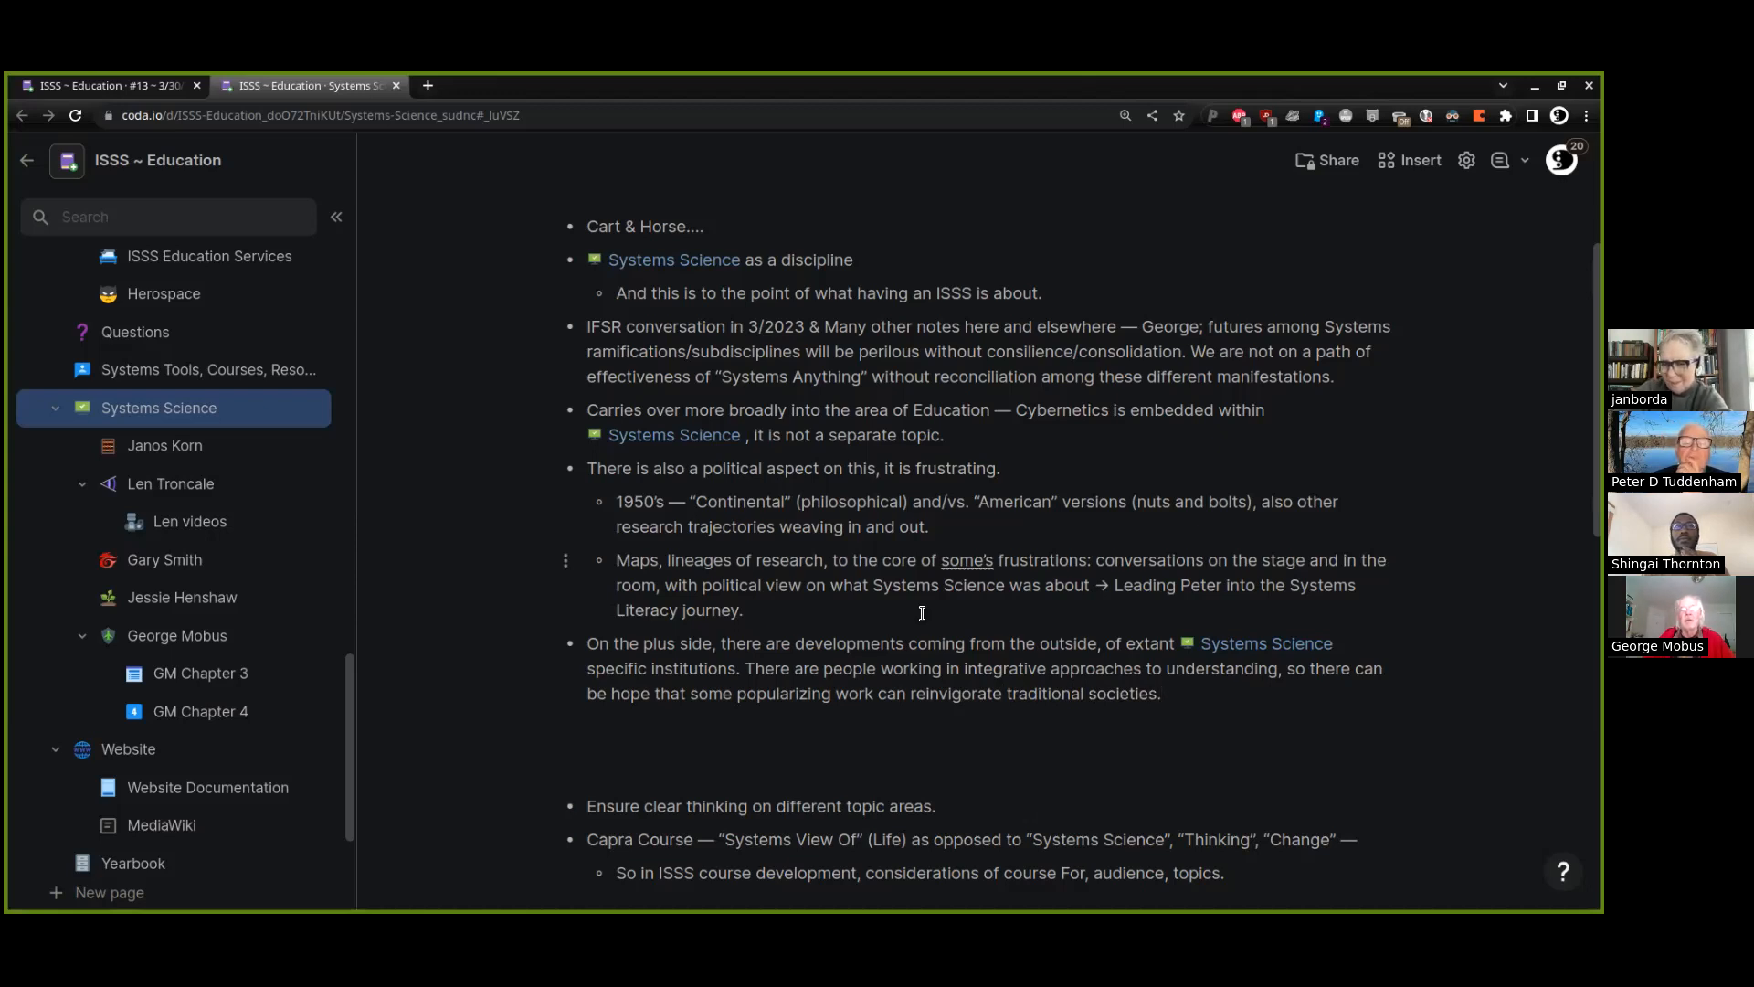
Write the bullet 'Federations of Similarities/Dissimilarities, Shared action, Commons, etc.'
text(Federations of)
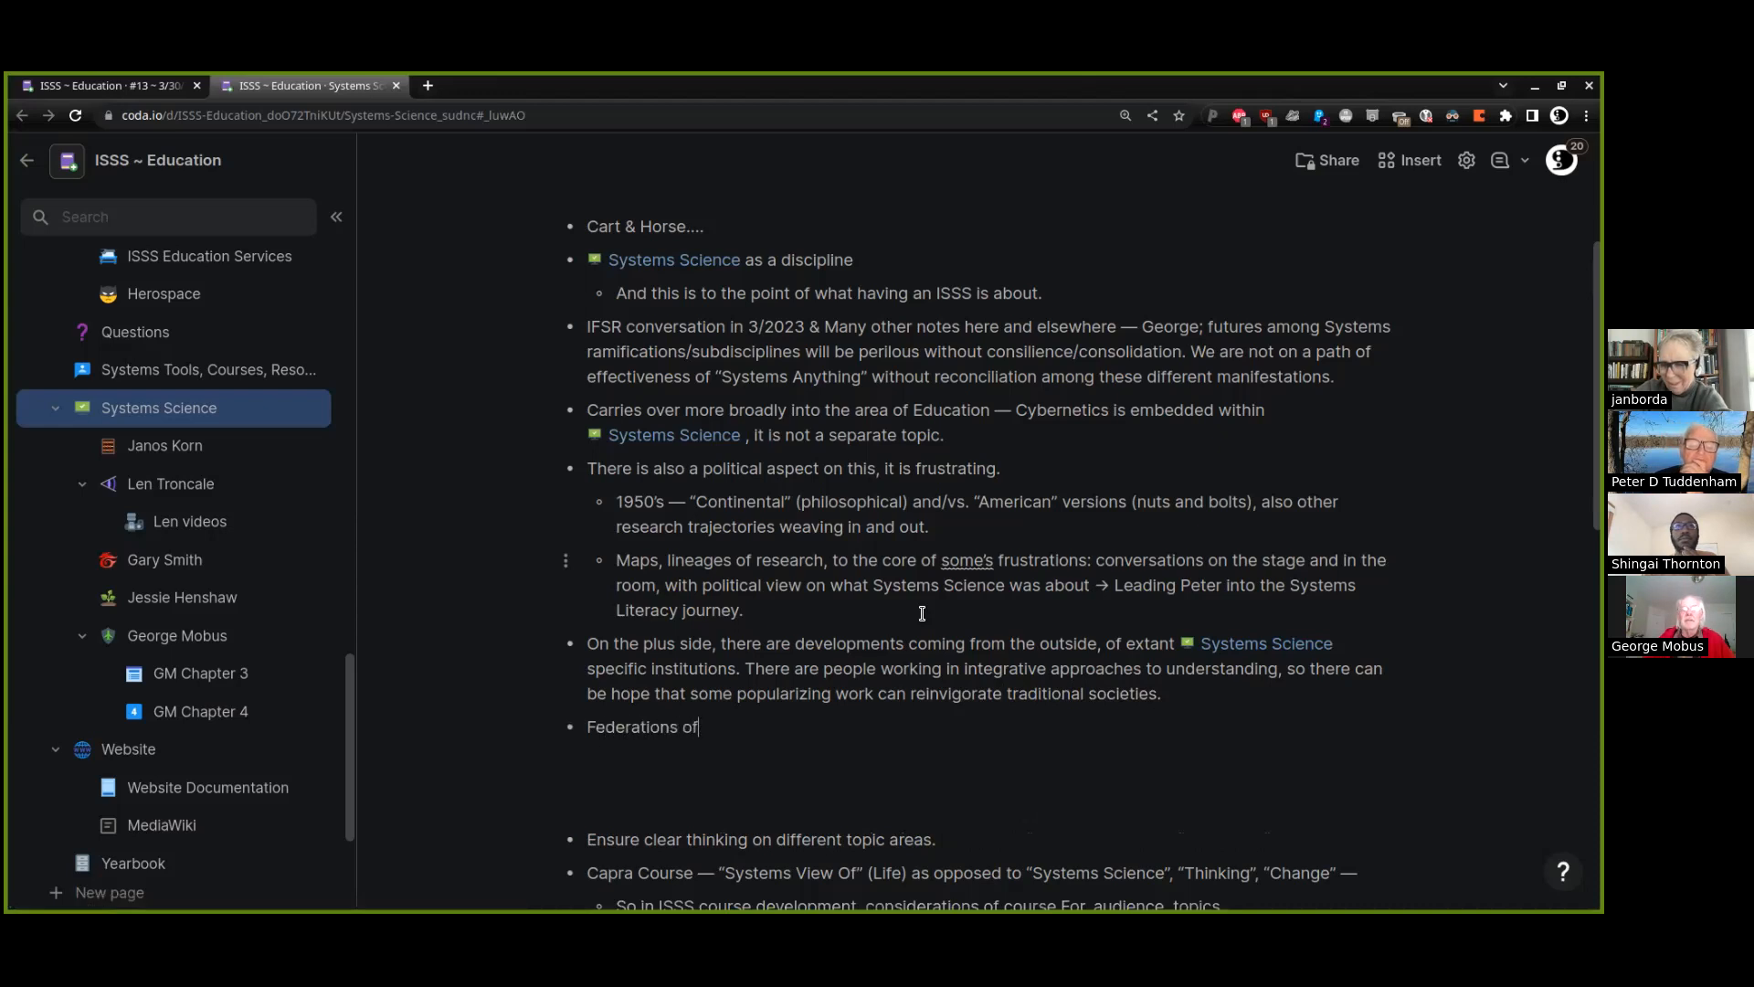
text(Similaritie)
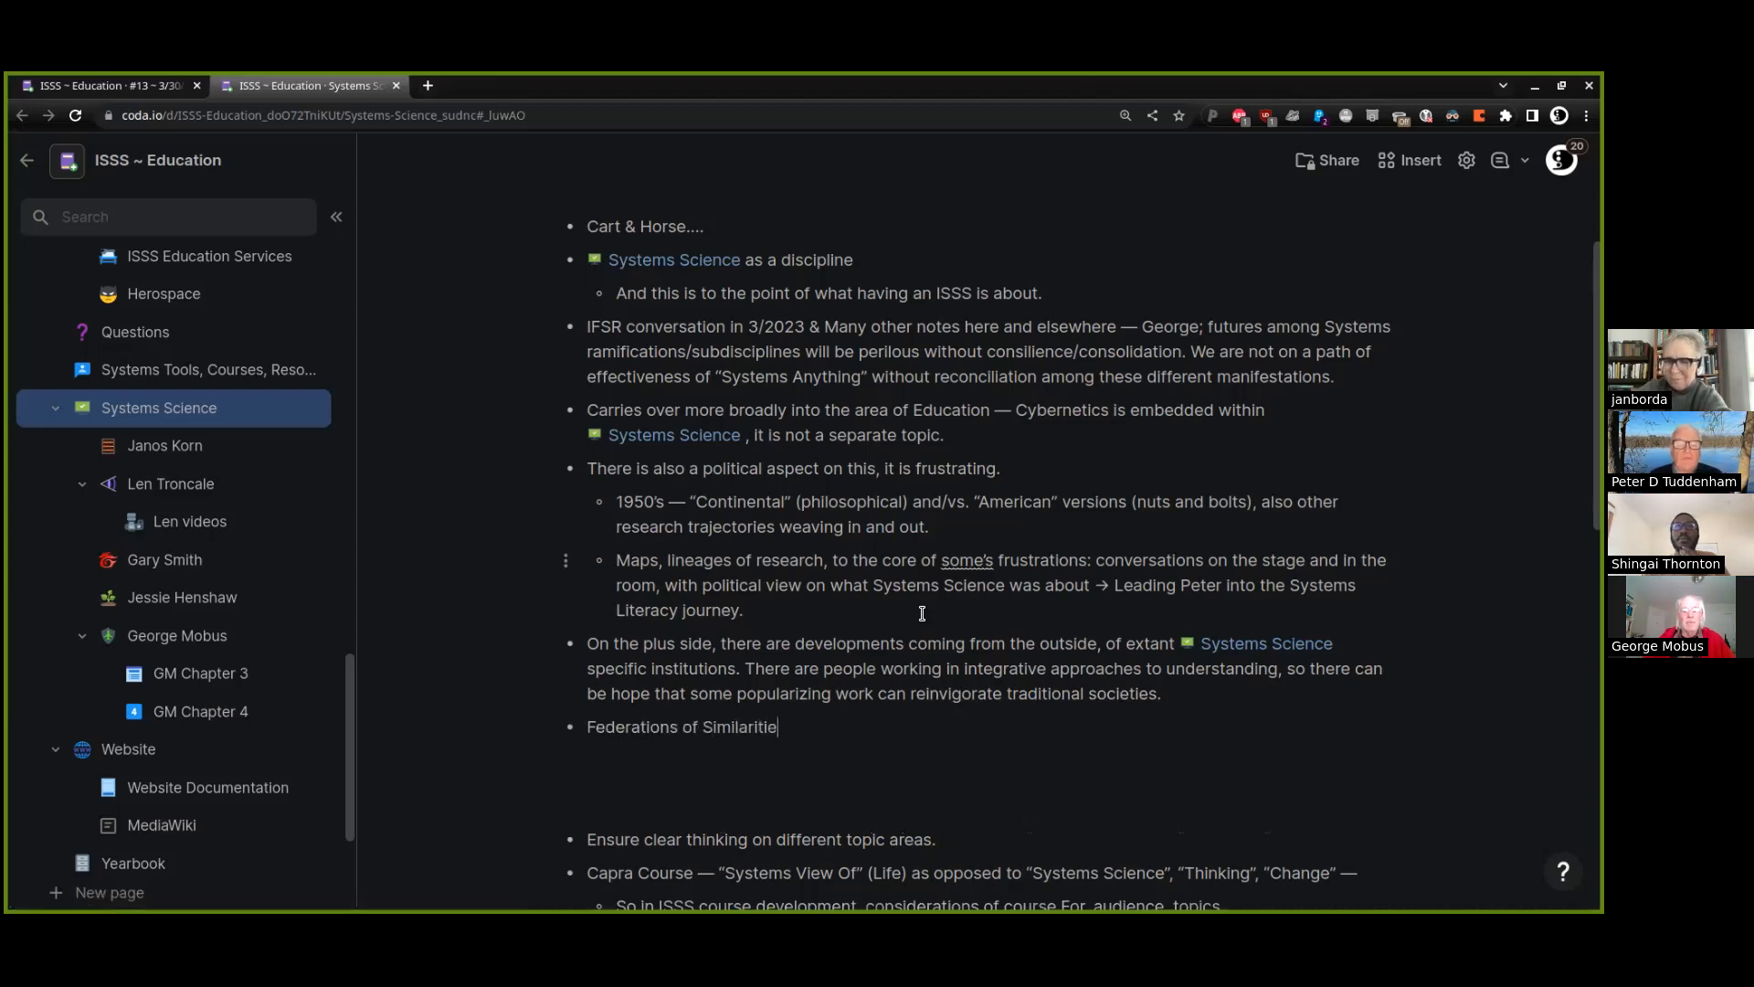
text(s/Dissim)
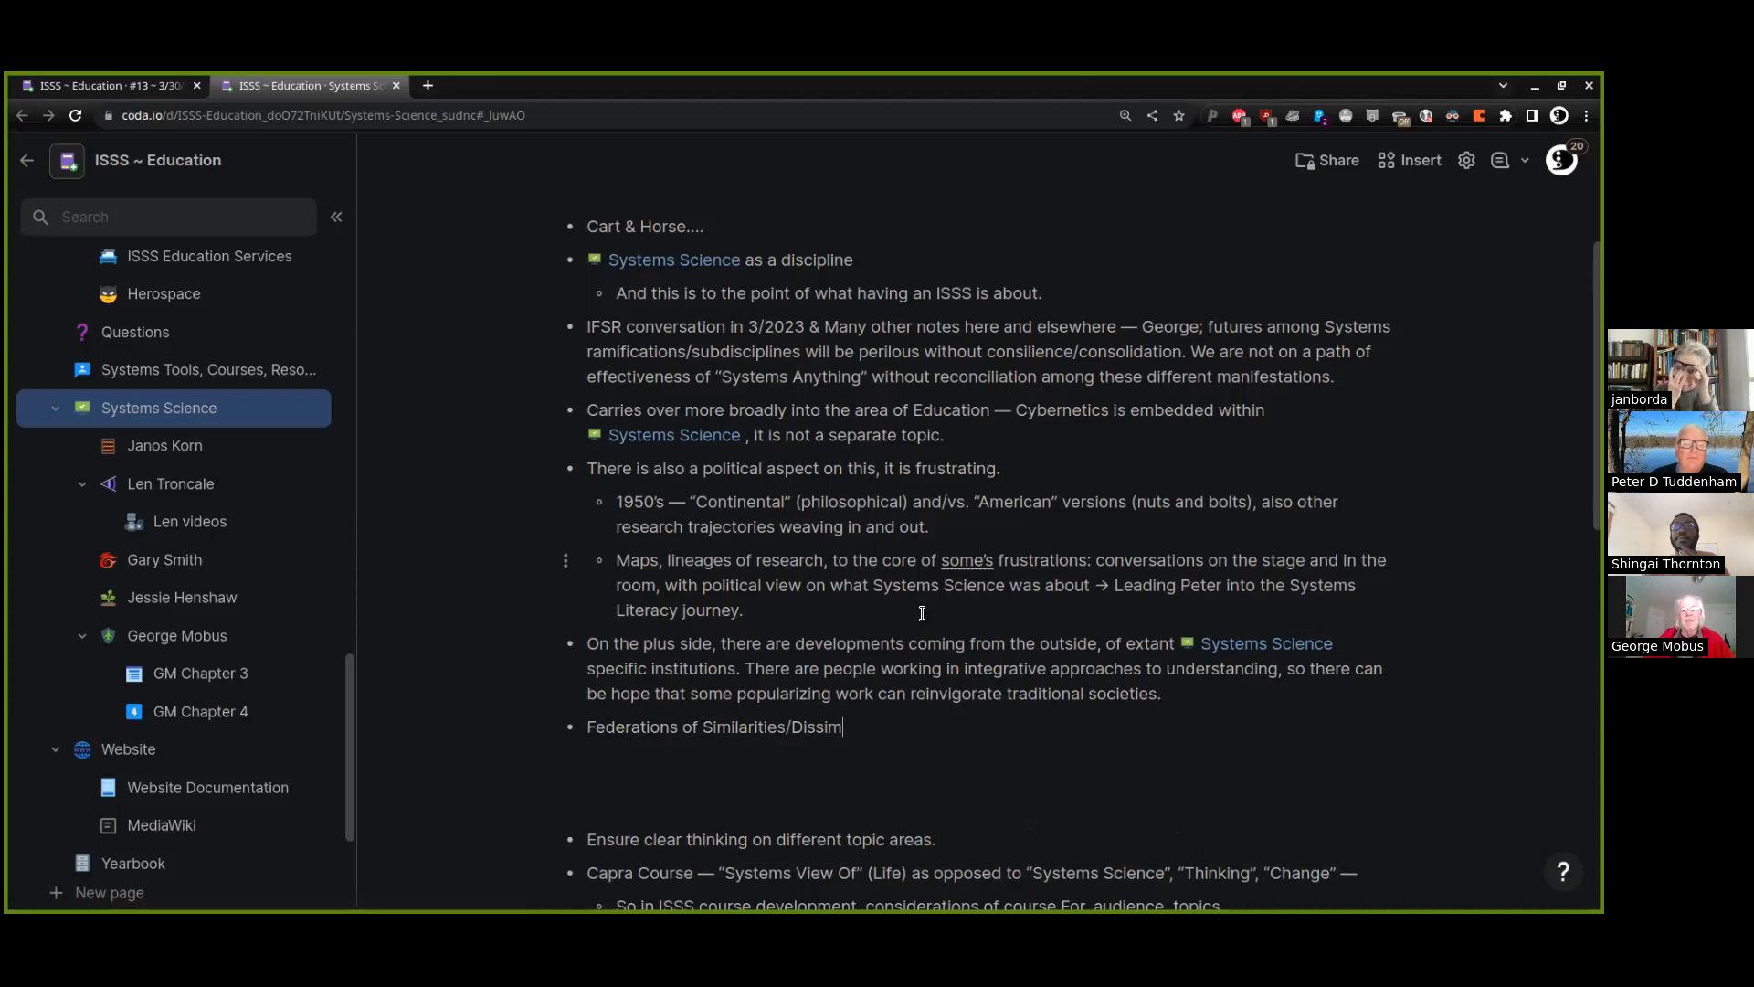
text(ilarities,)
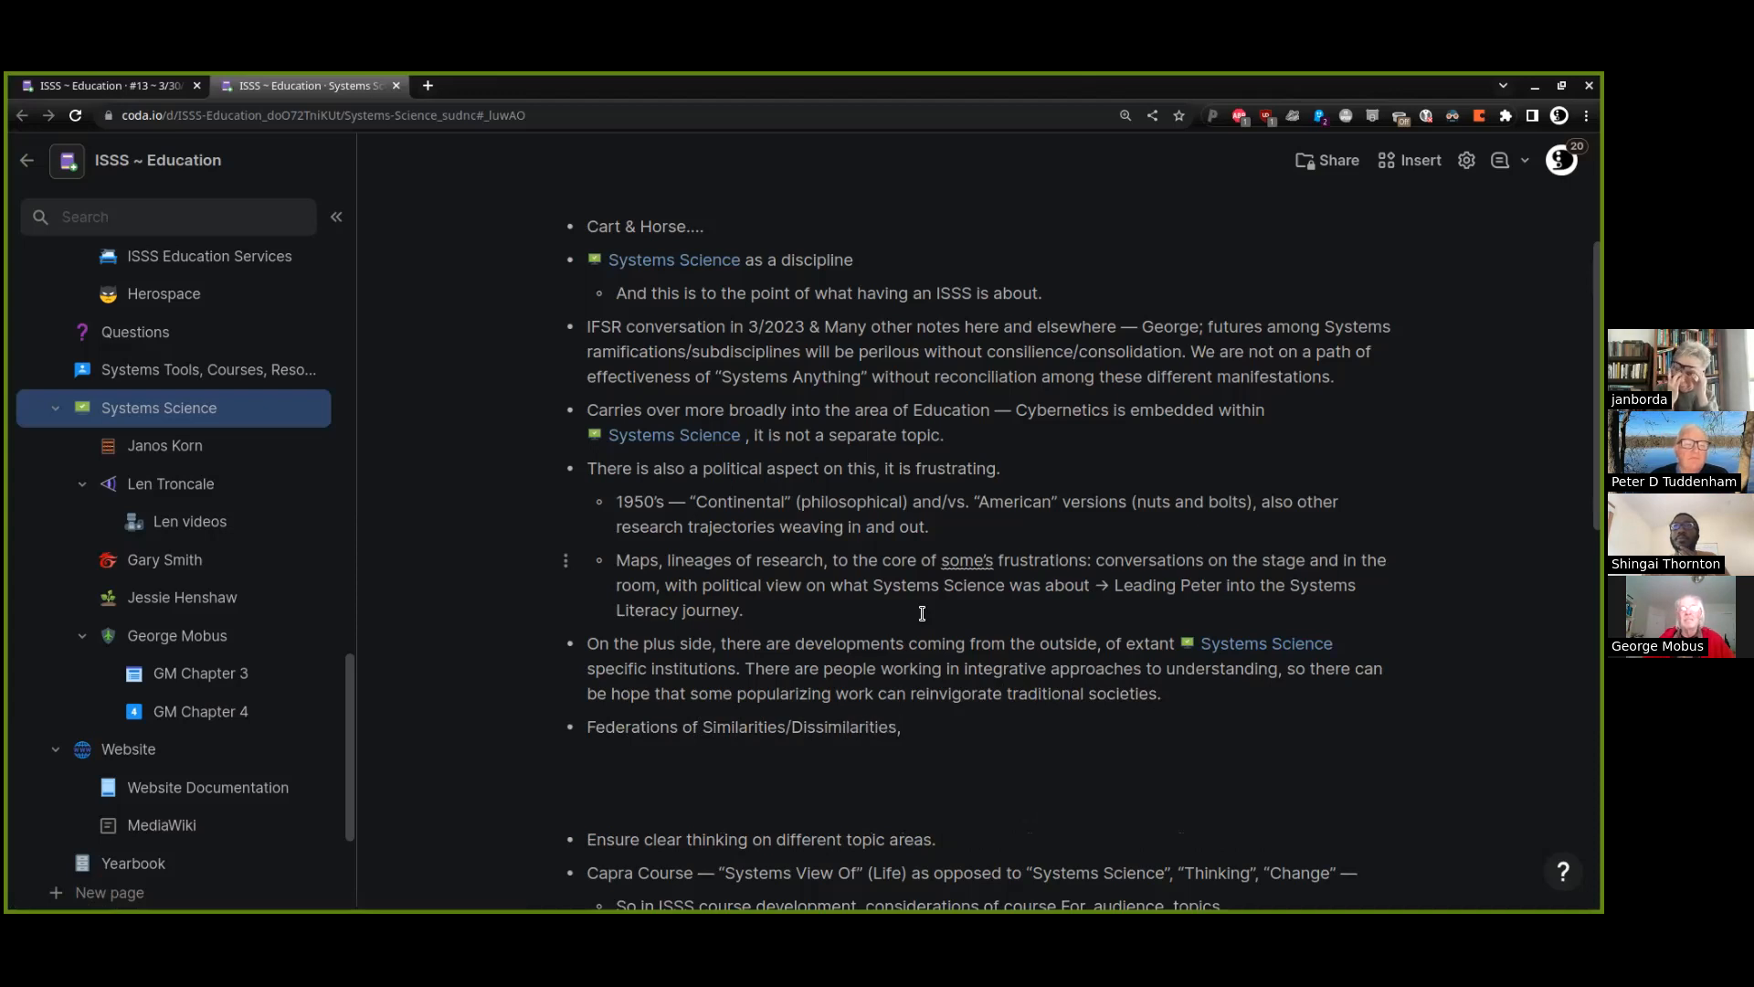
text(Shared)
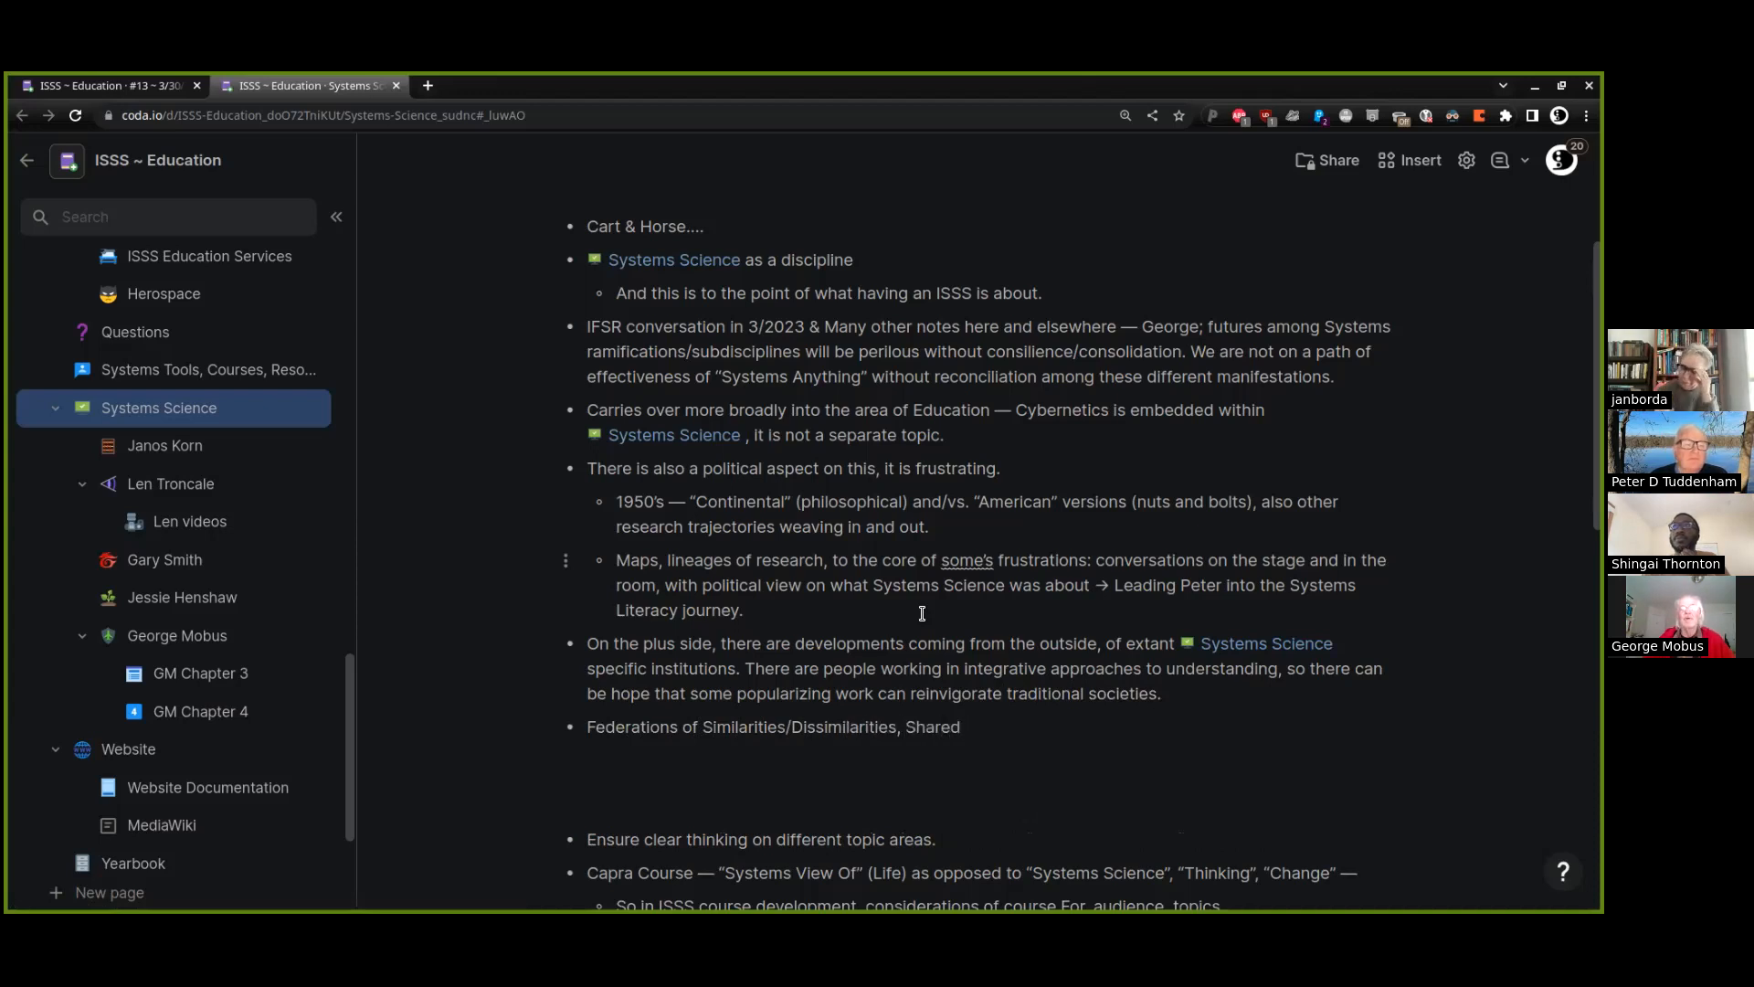
text(action, Co)
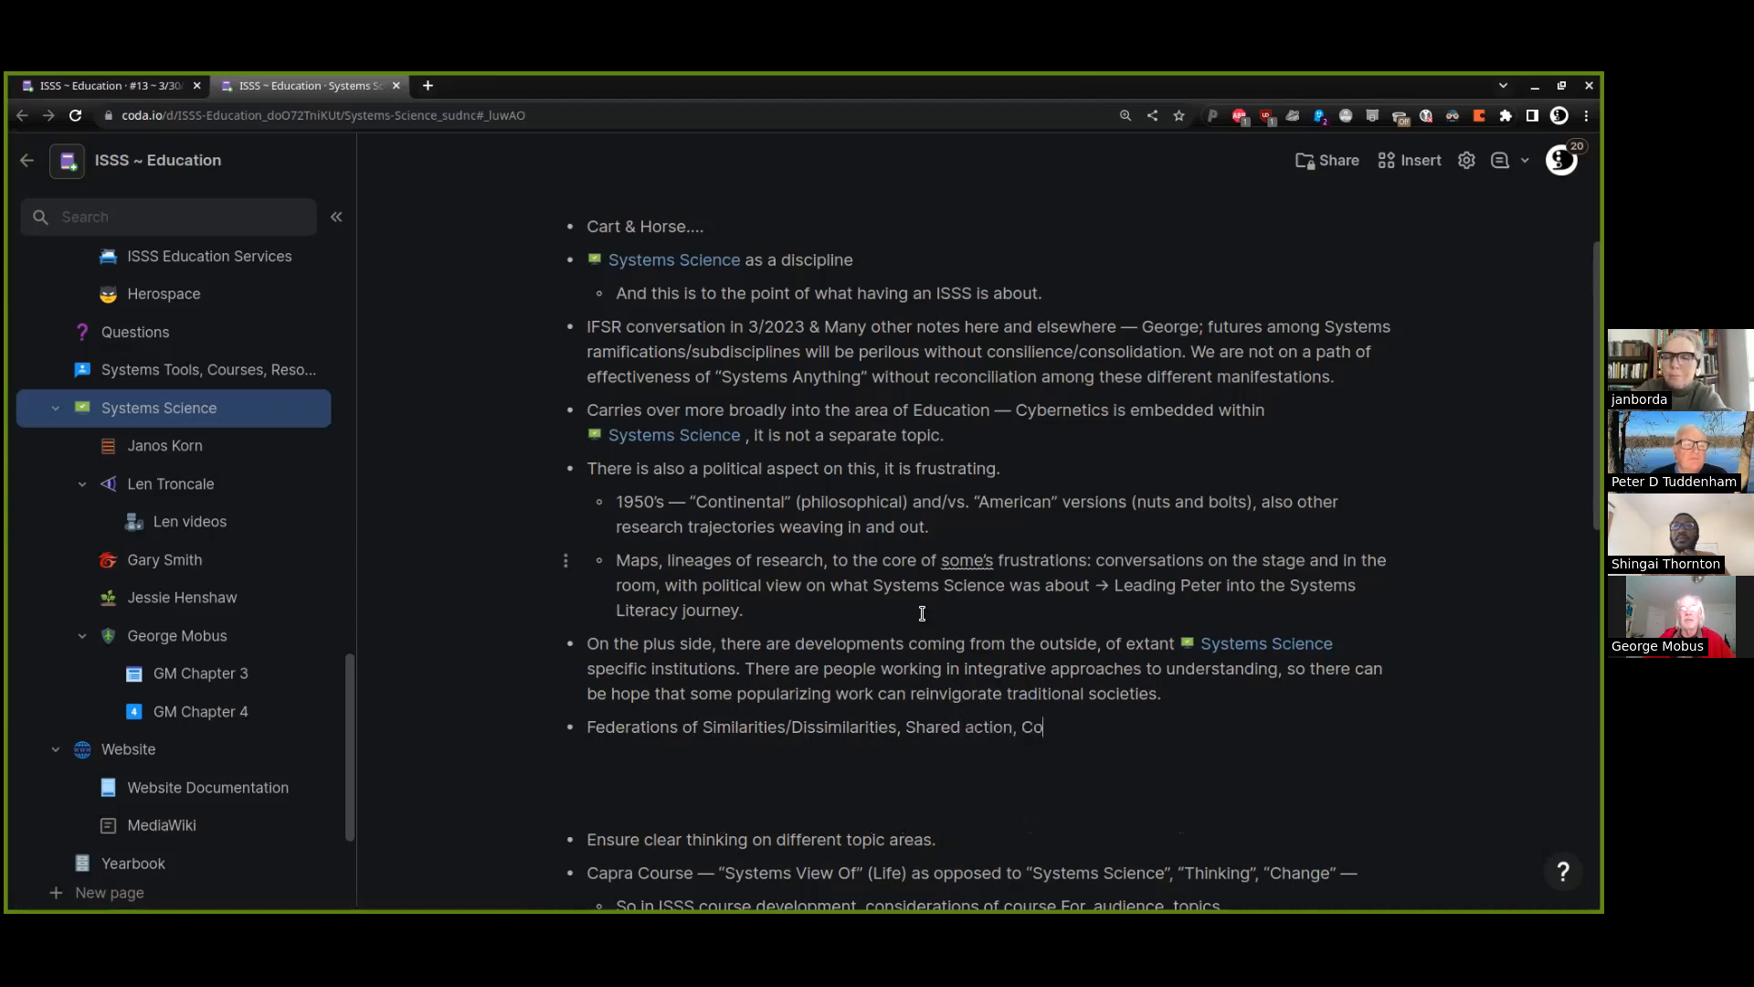
text(mmons, etc.)
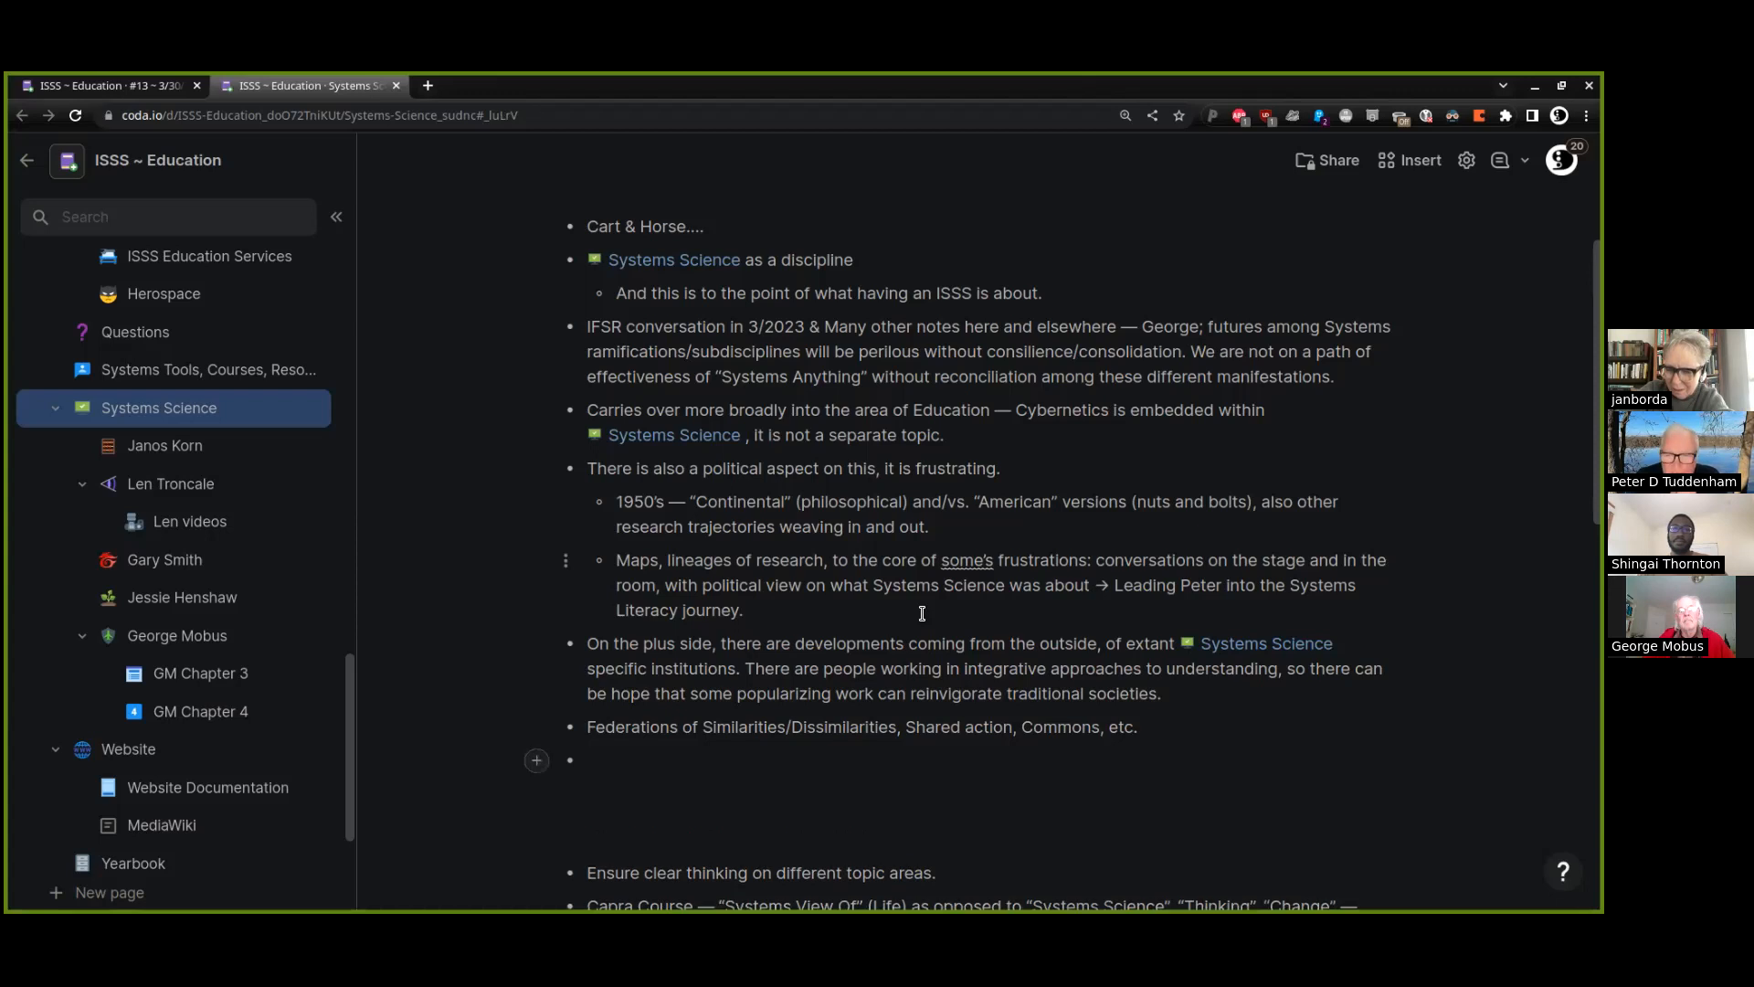
scroll(down, 3)
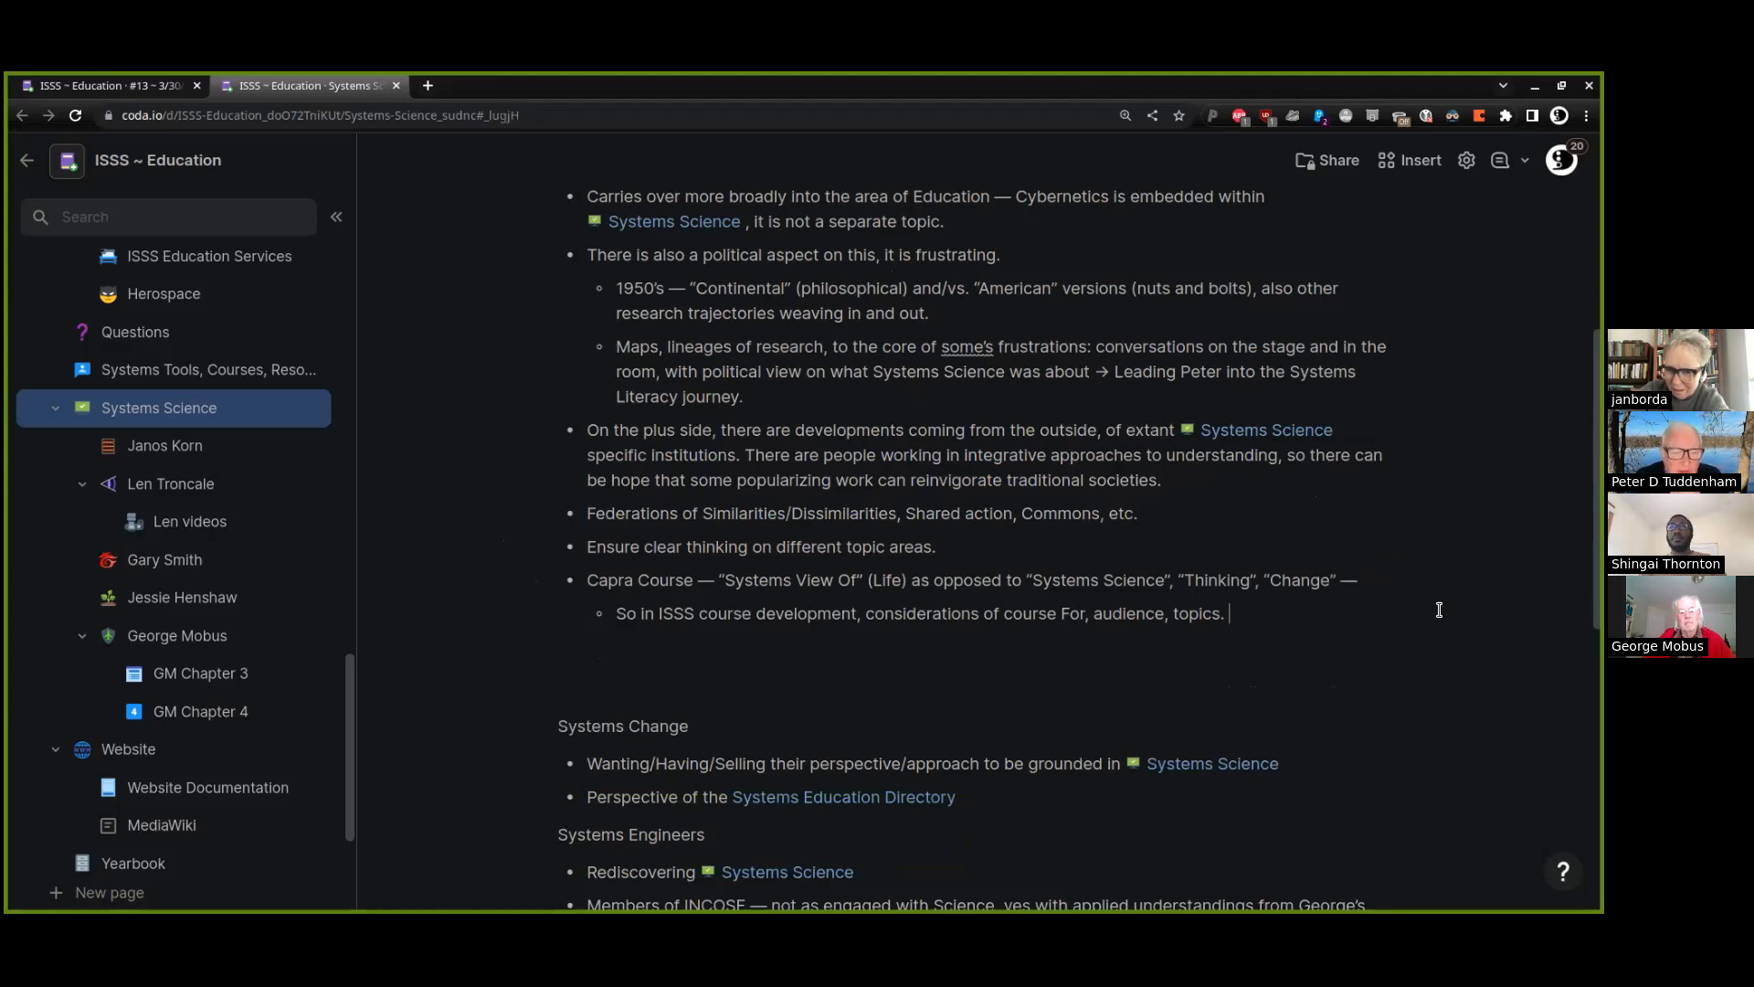
Start a new bullet below the course note, then bring up the #12 ~ 3/16/2023 meeting notes
key(enter)
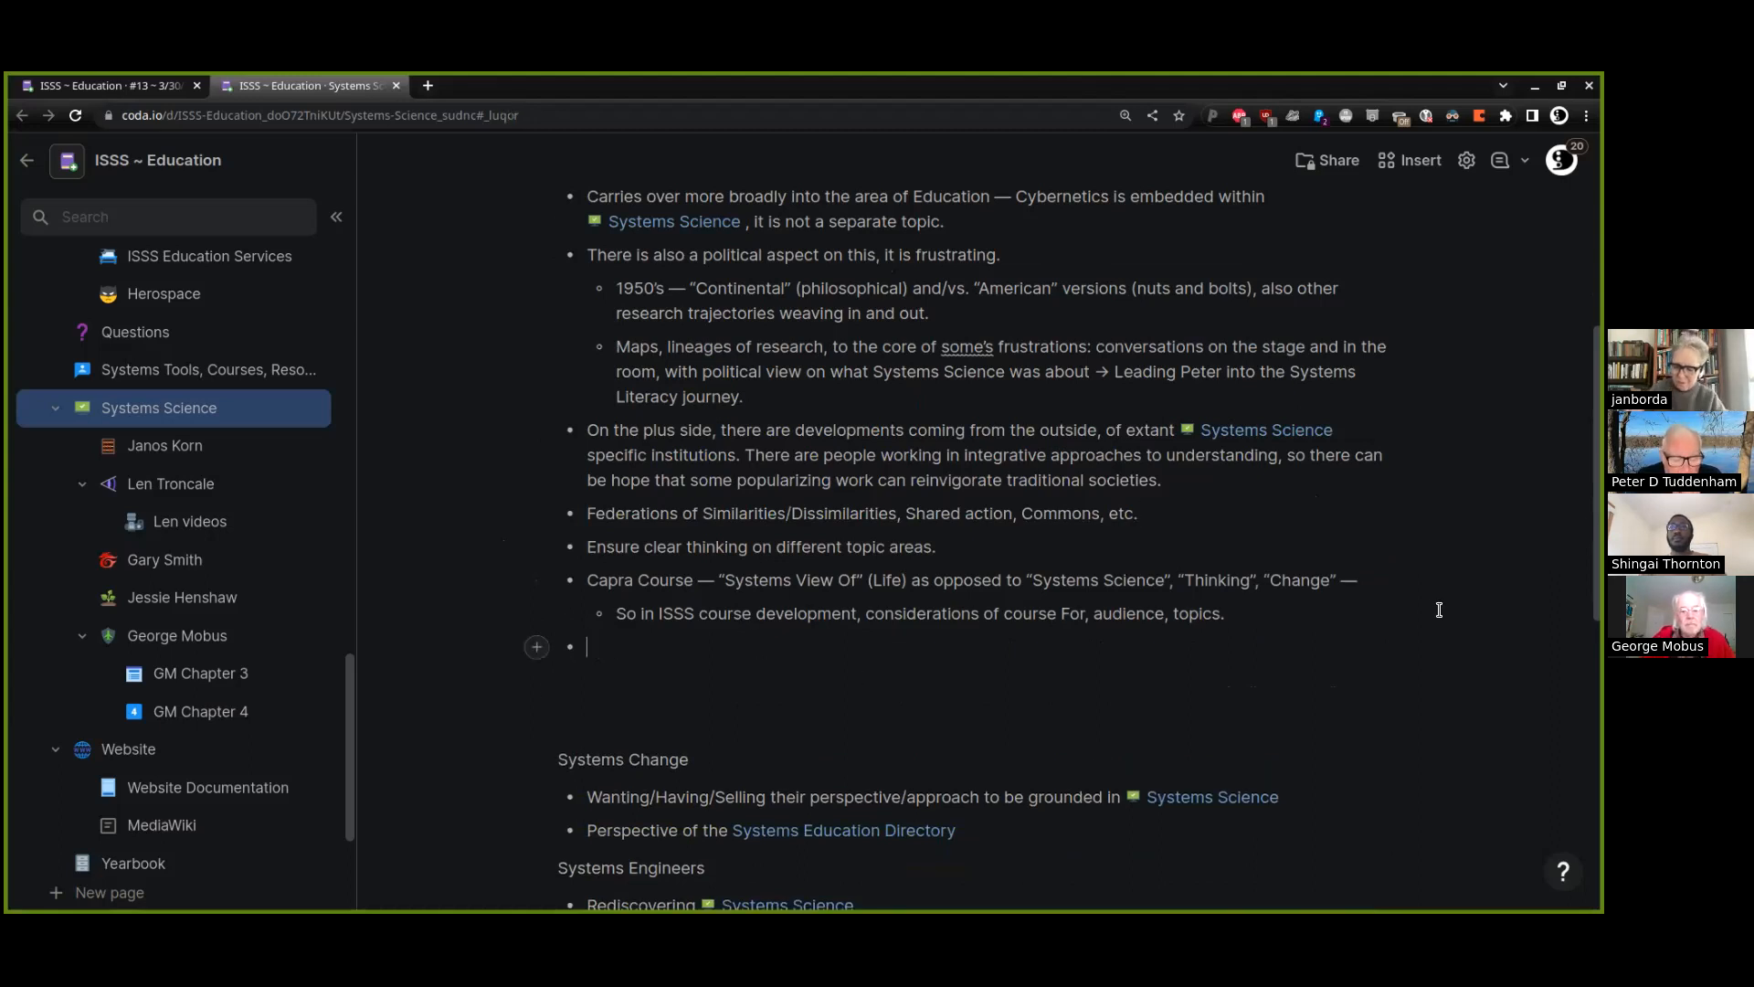
click(106, 86)
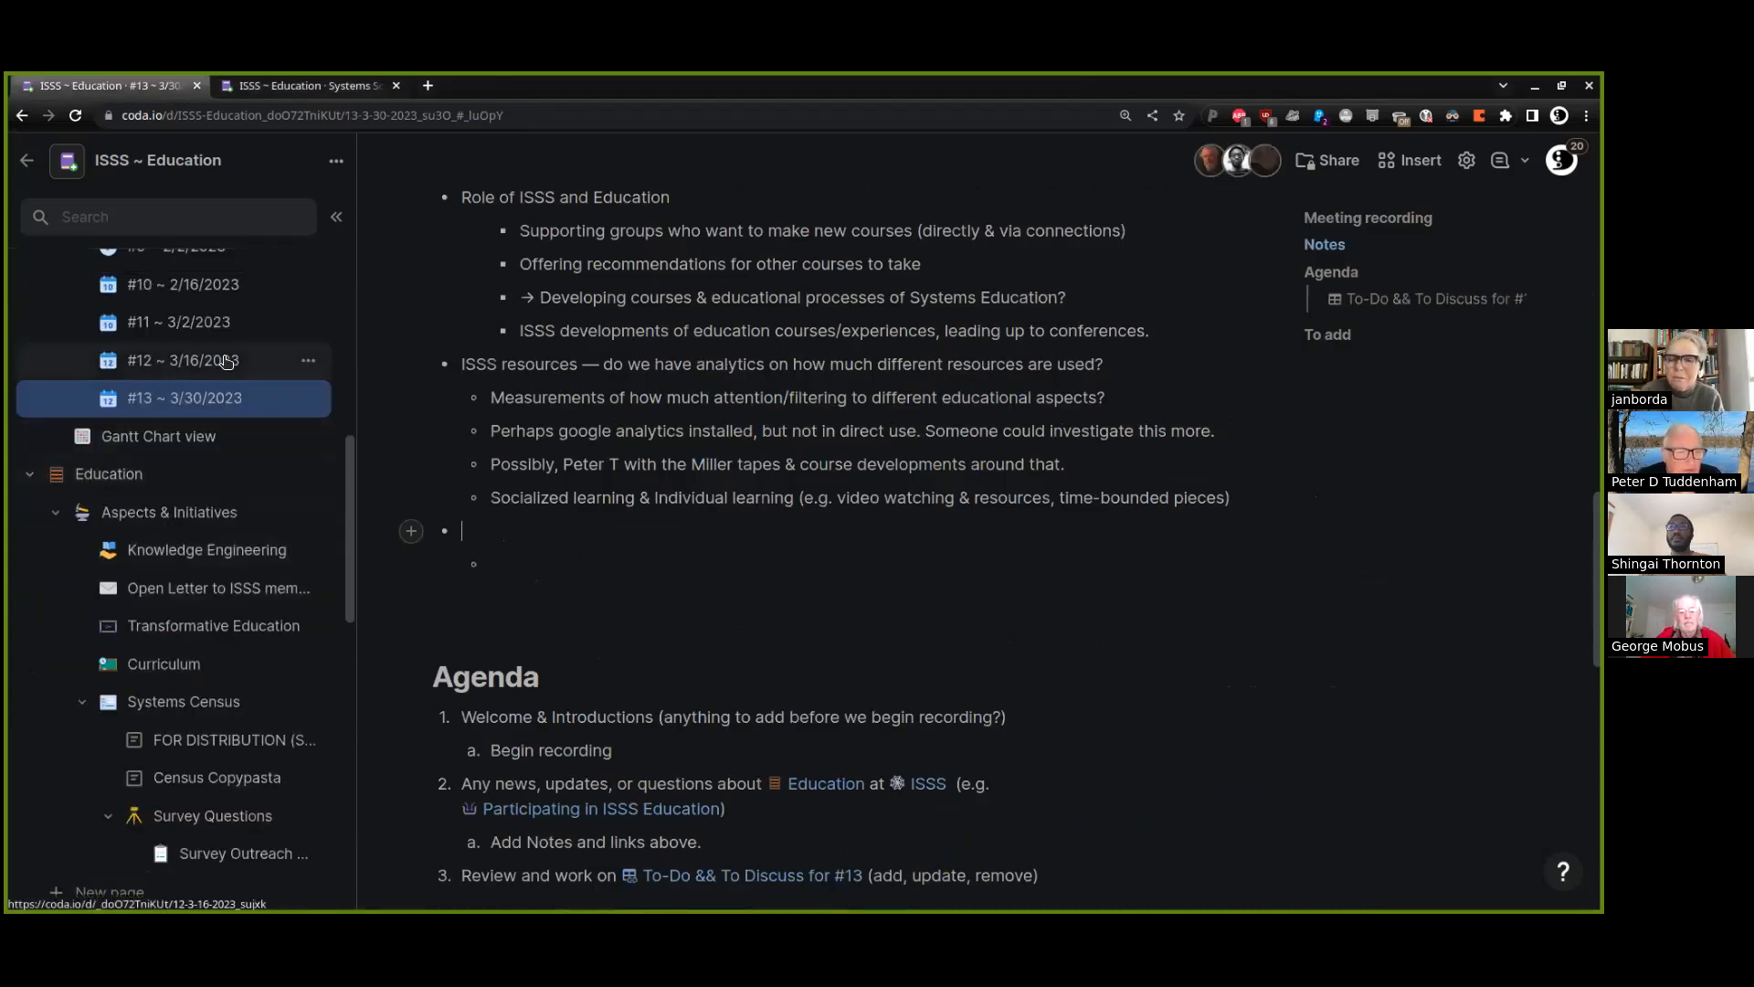
click(183, 360)
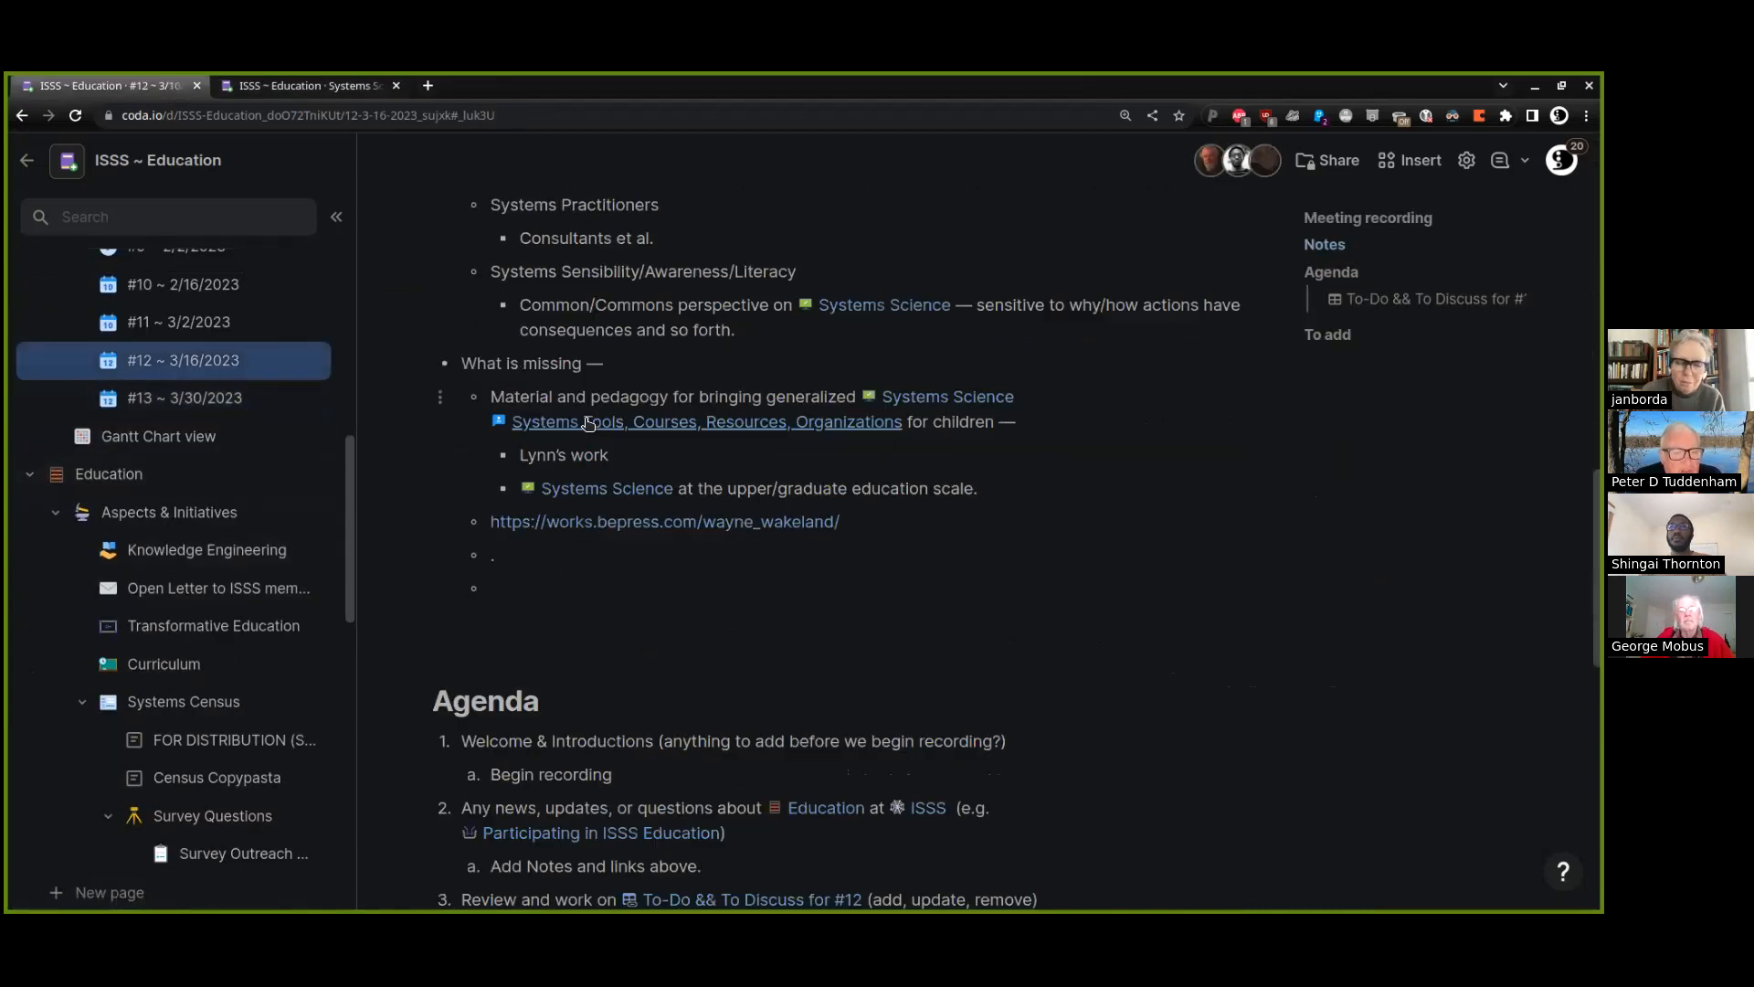
scroll(up, 3)
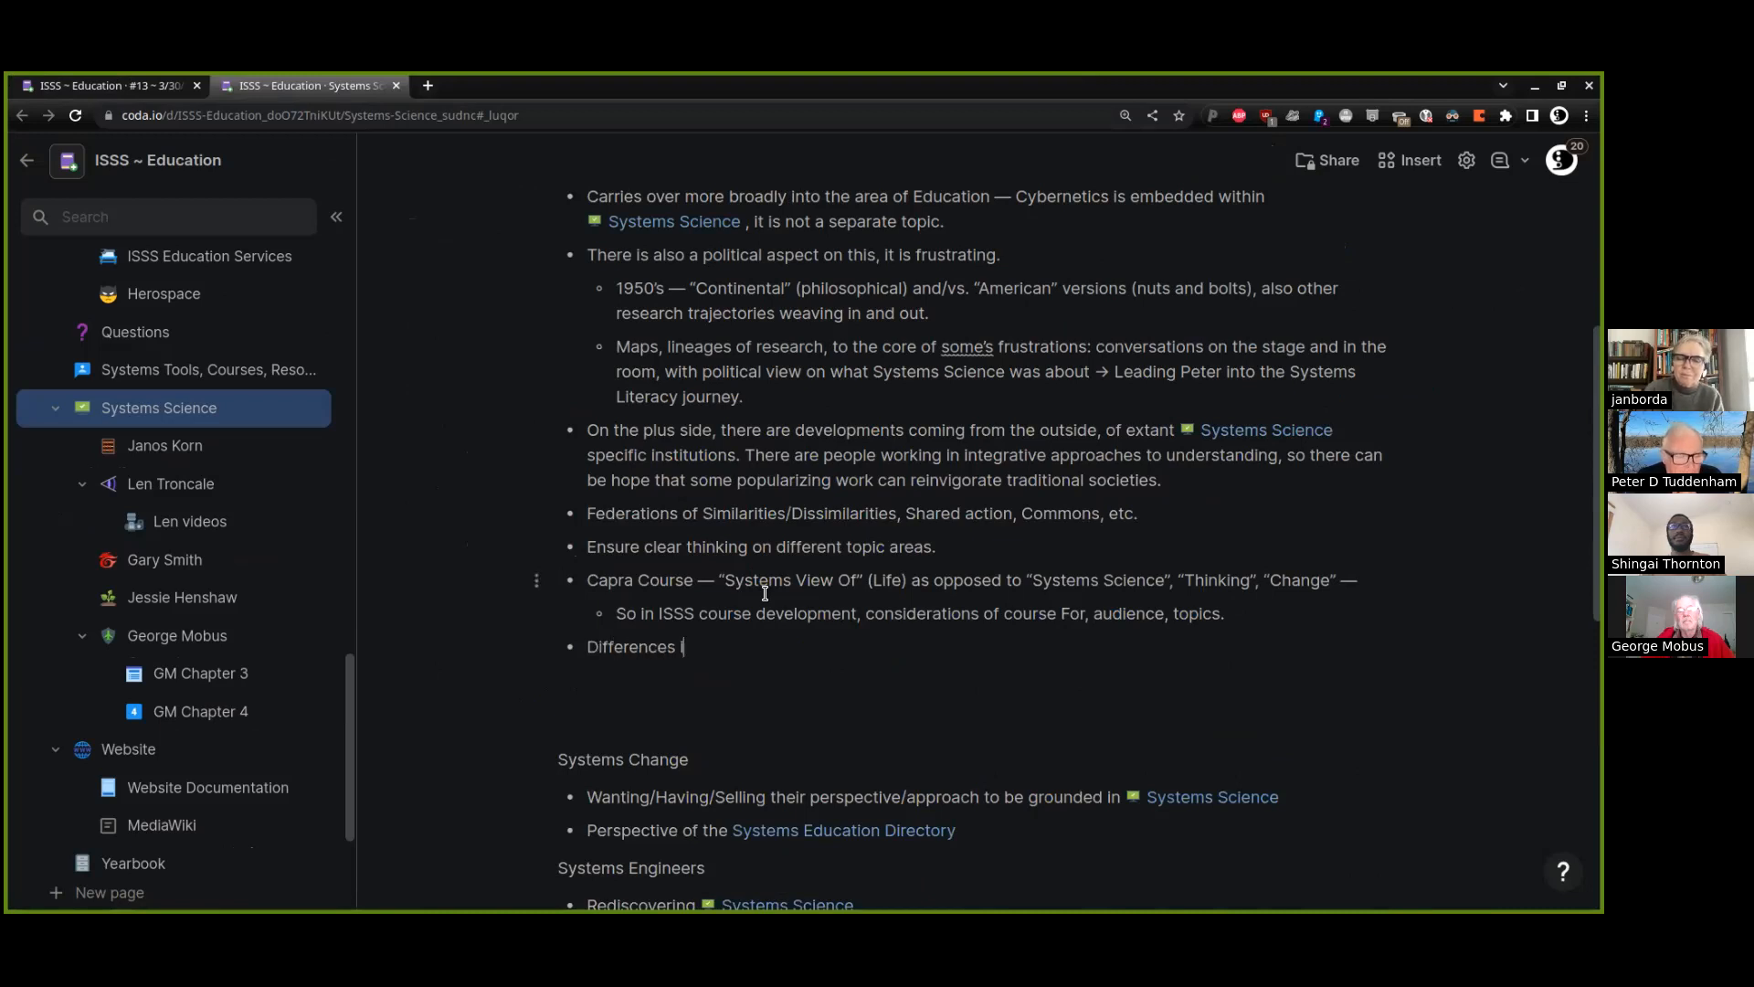
Extend the bullet with differences in world's peoples approaches towards learning and being systemic
text(in world's)
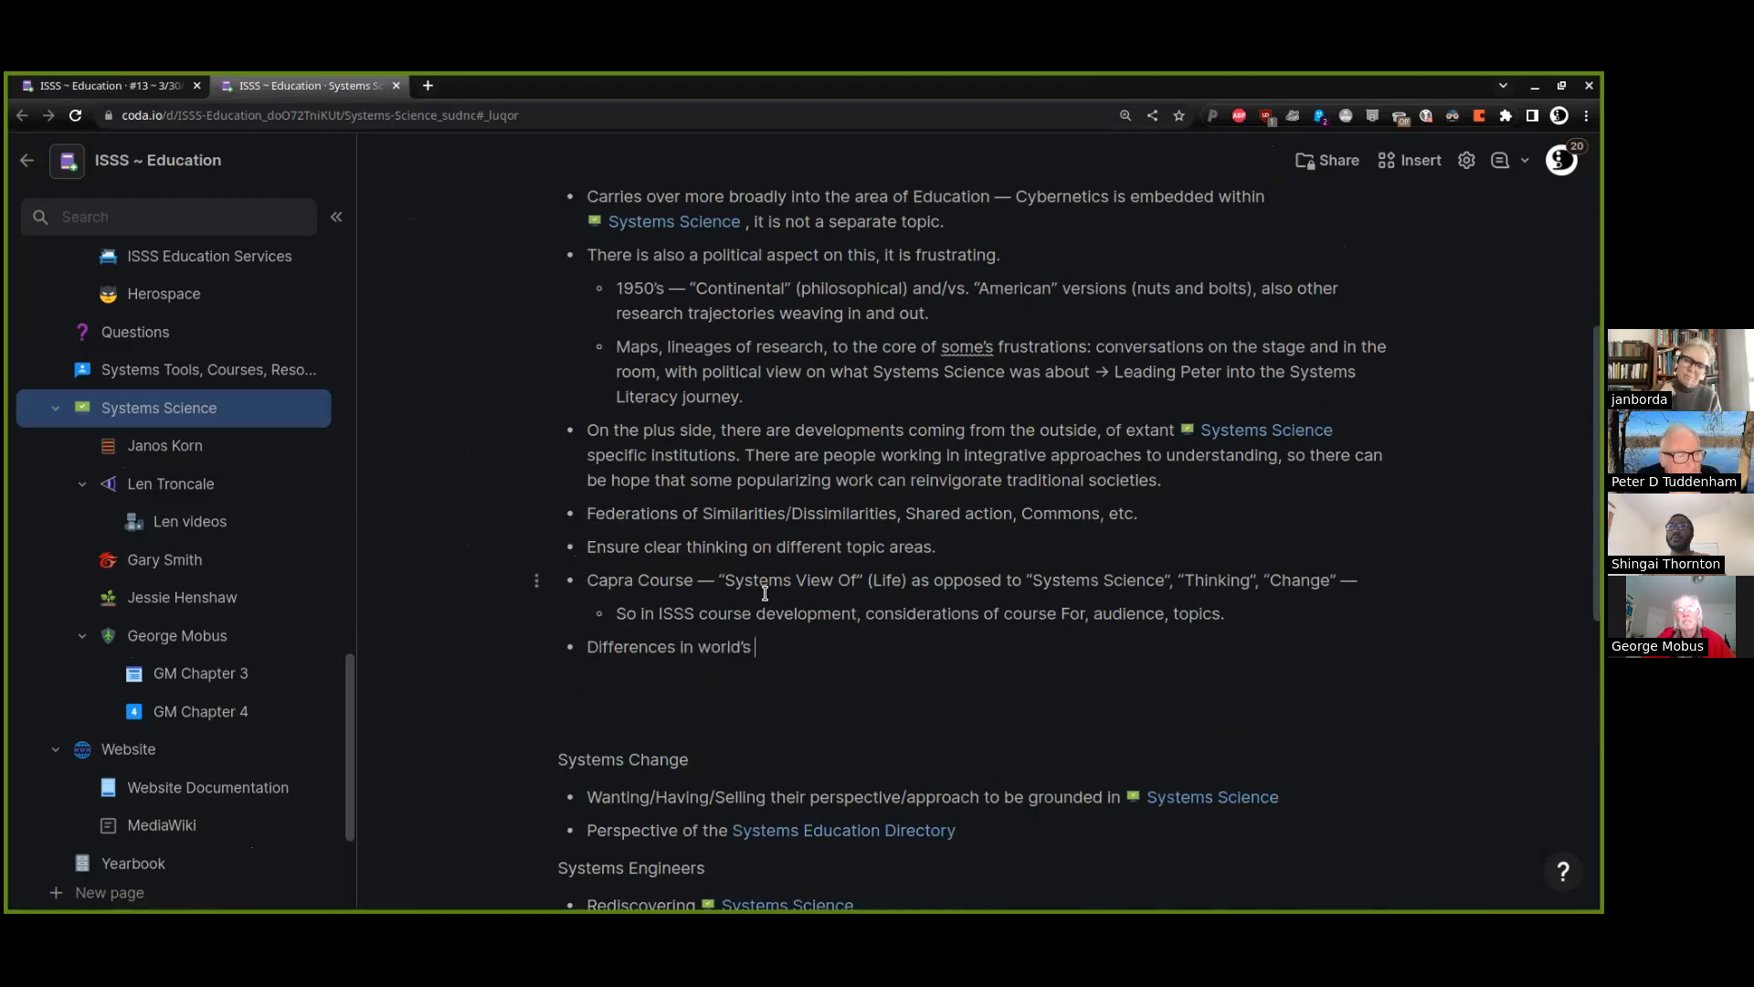
text(people\)
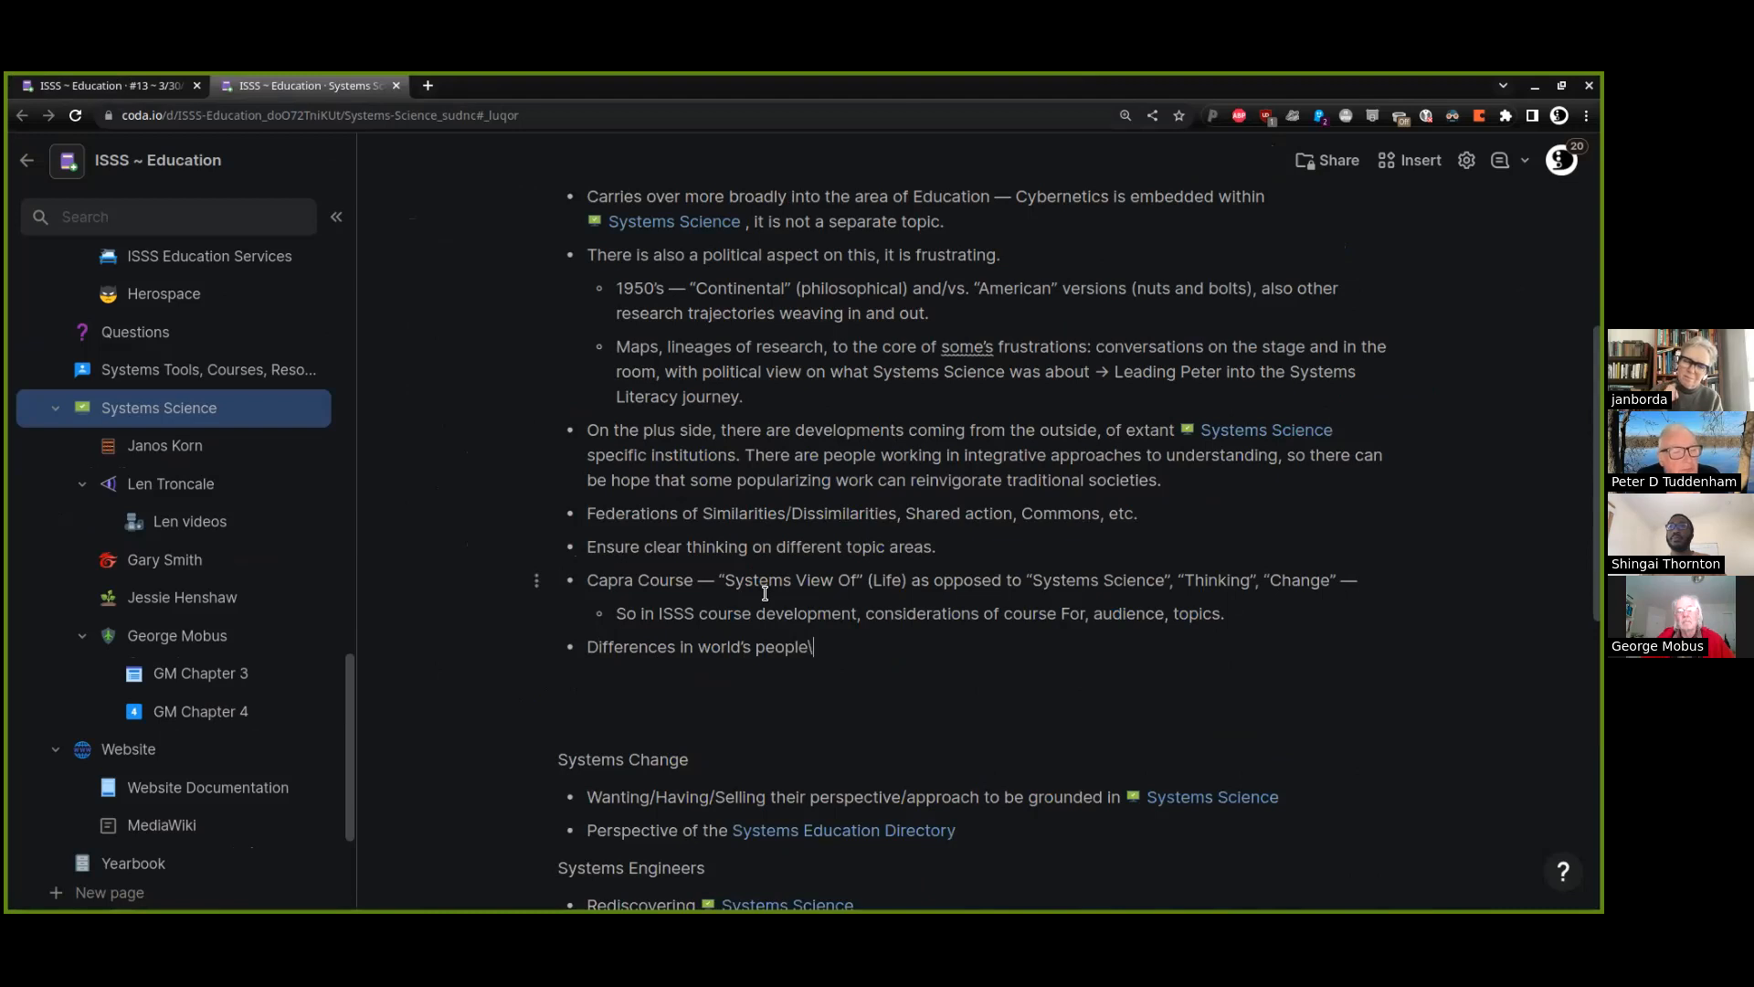
text(s)
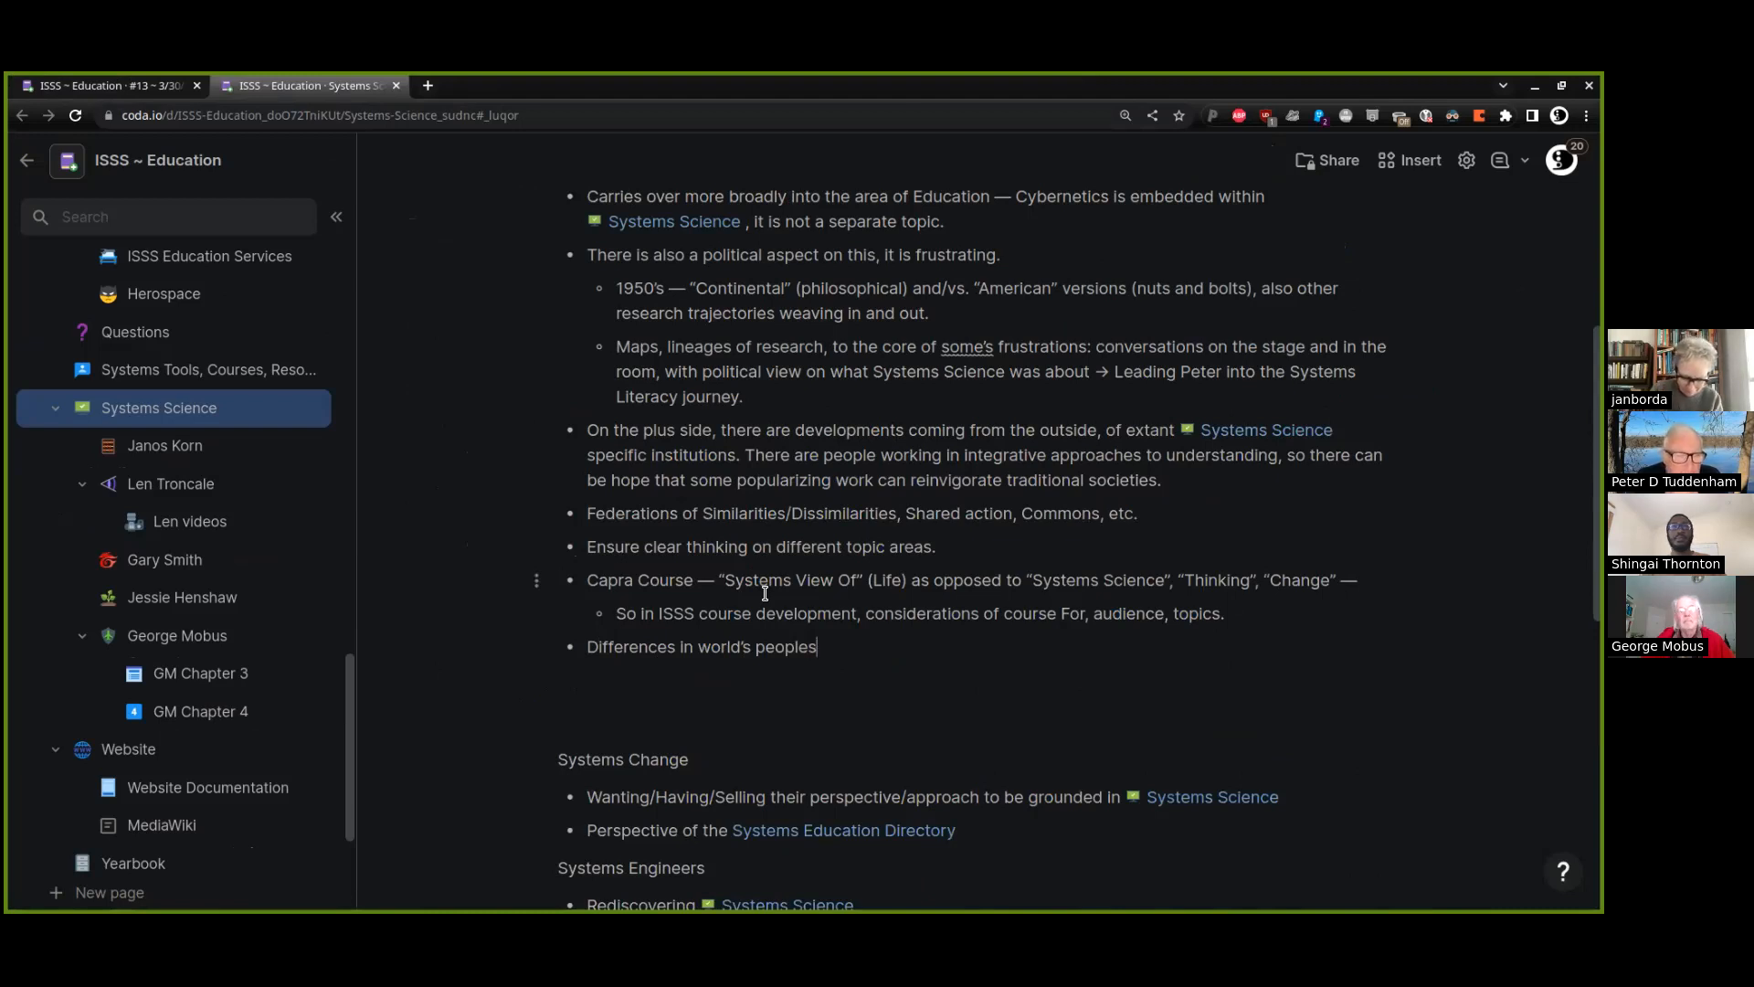
text(app)
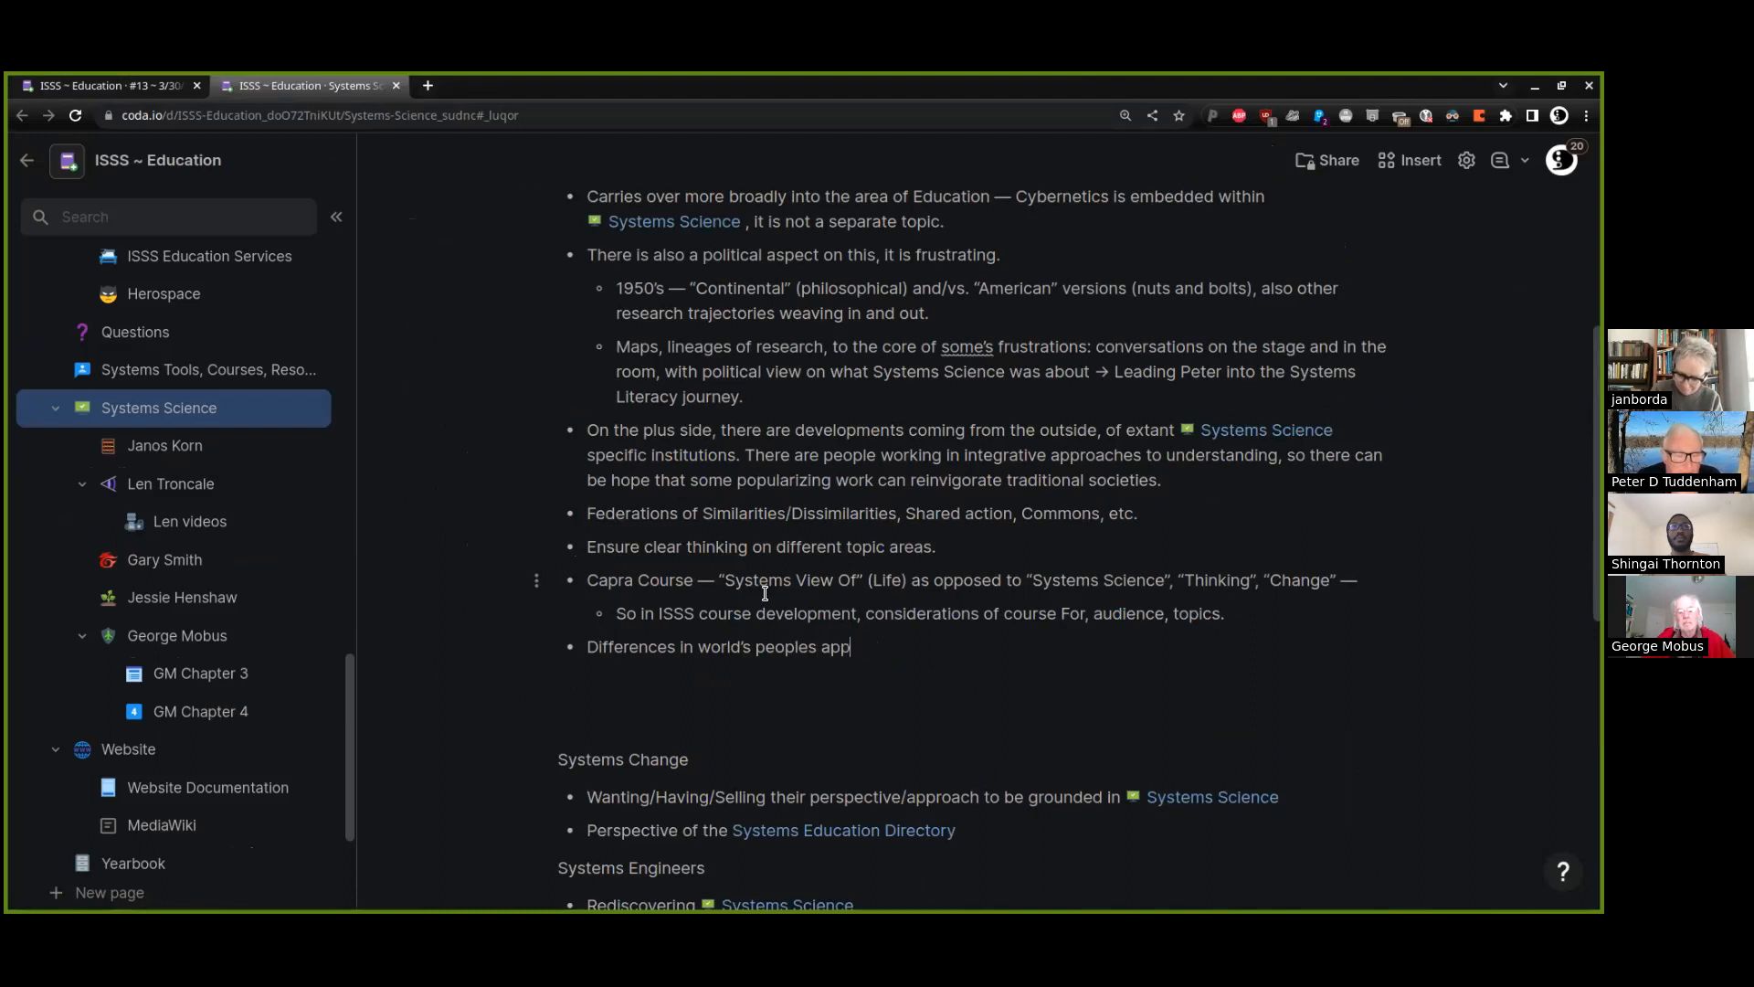
text(roaches to)
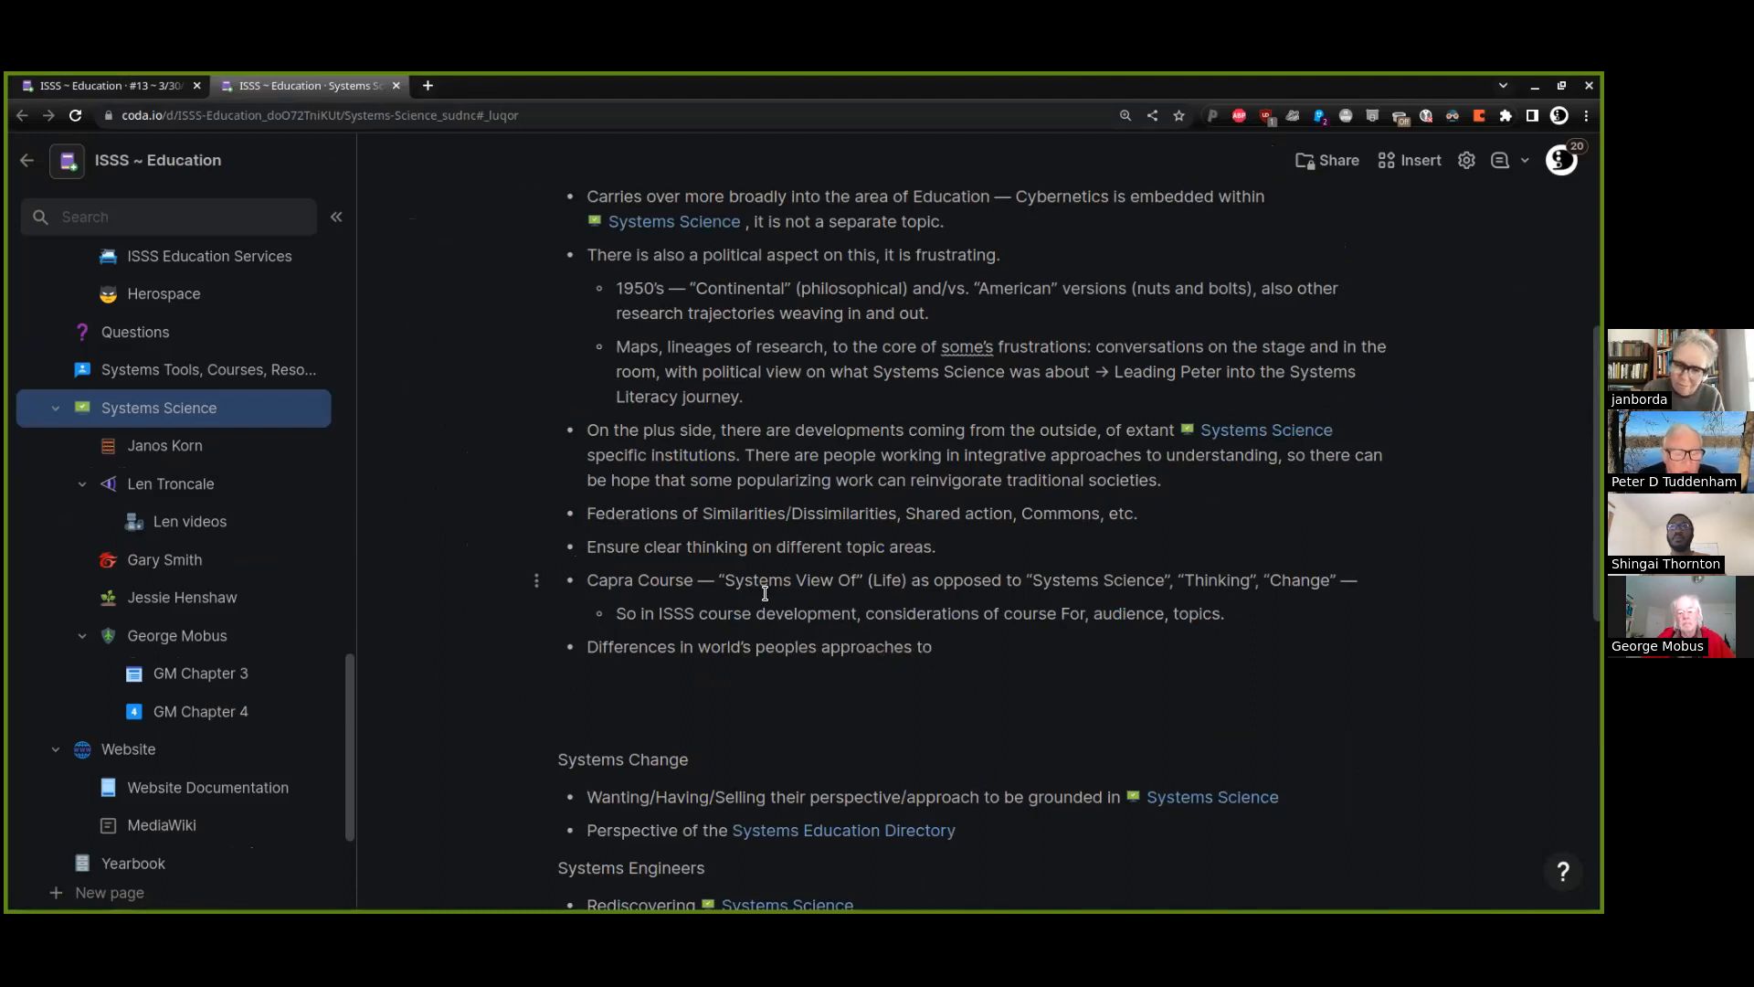
text(towards learning a)
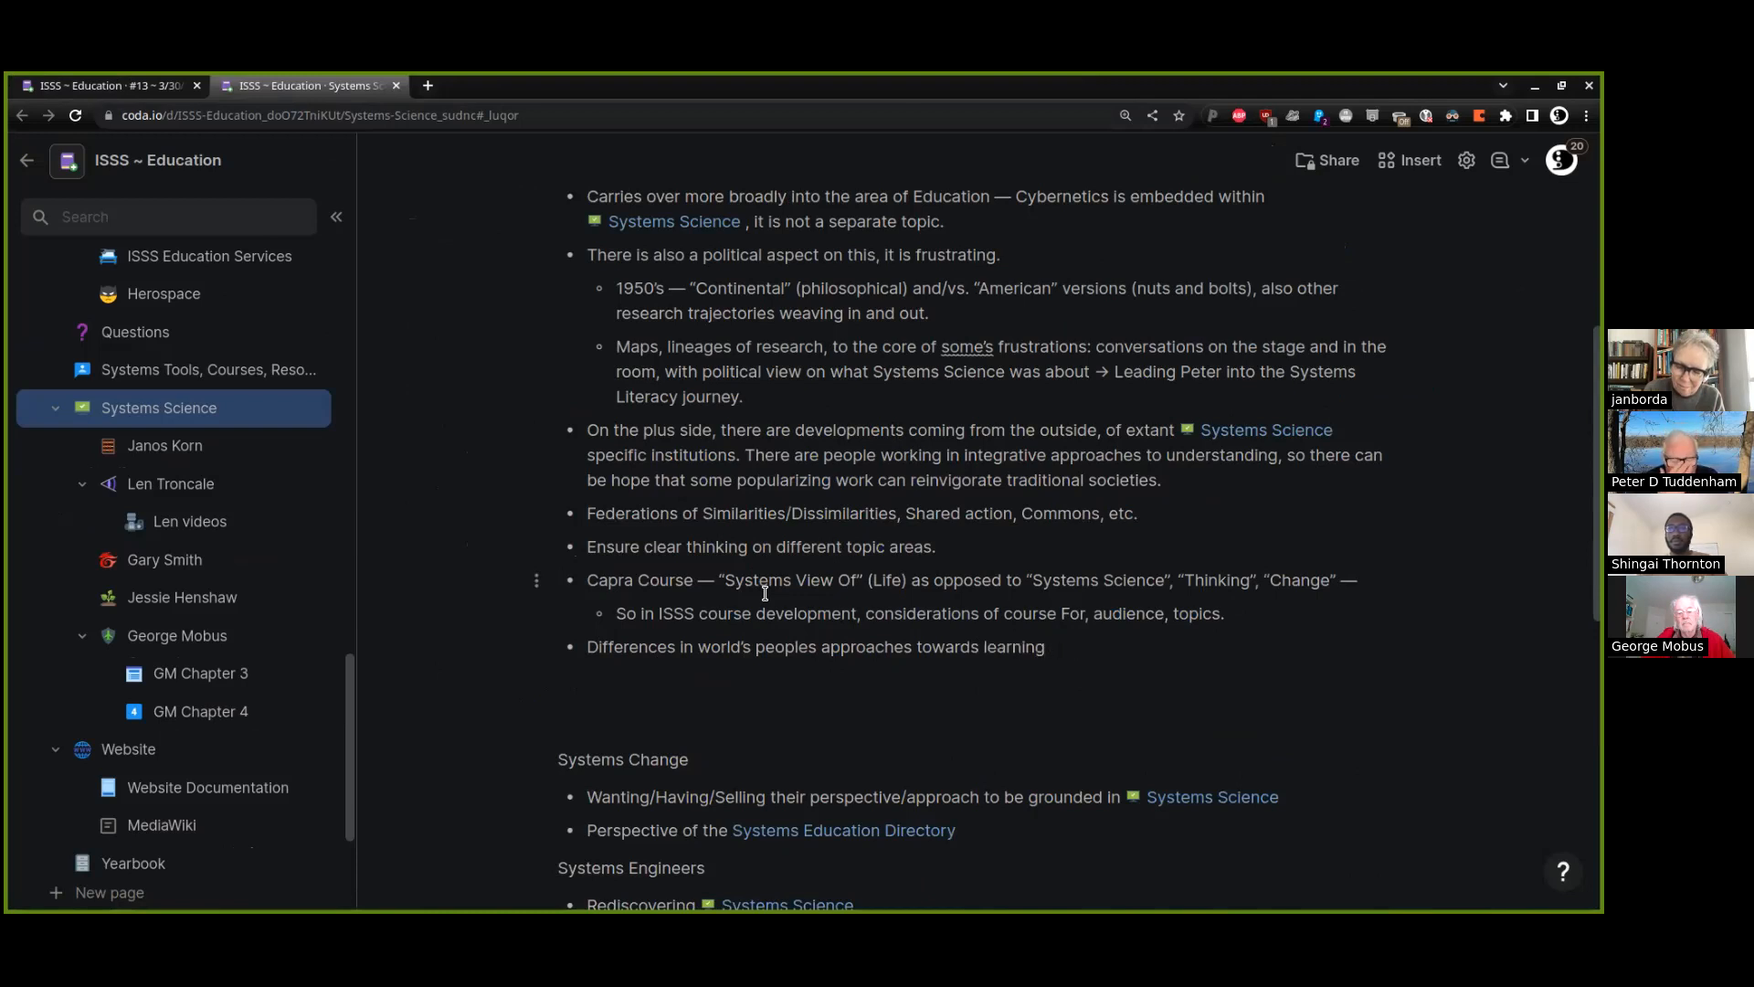
text(and being sy)
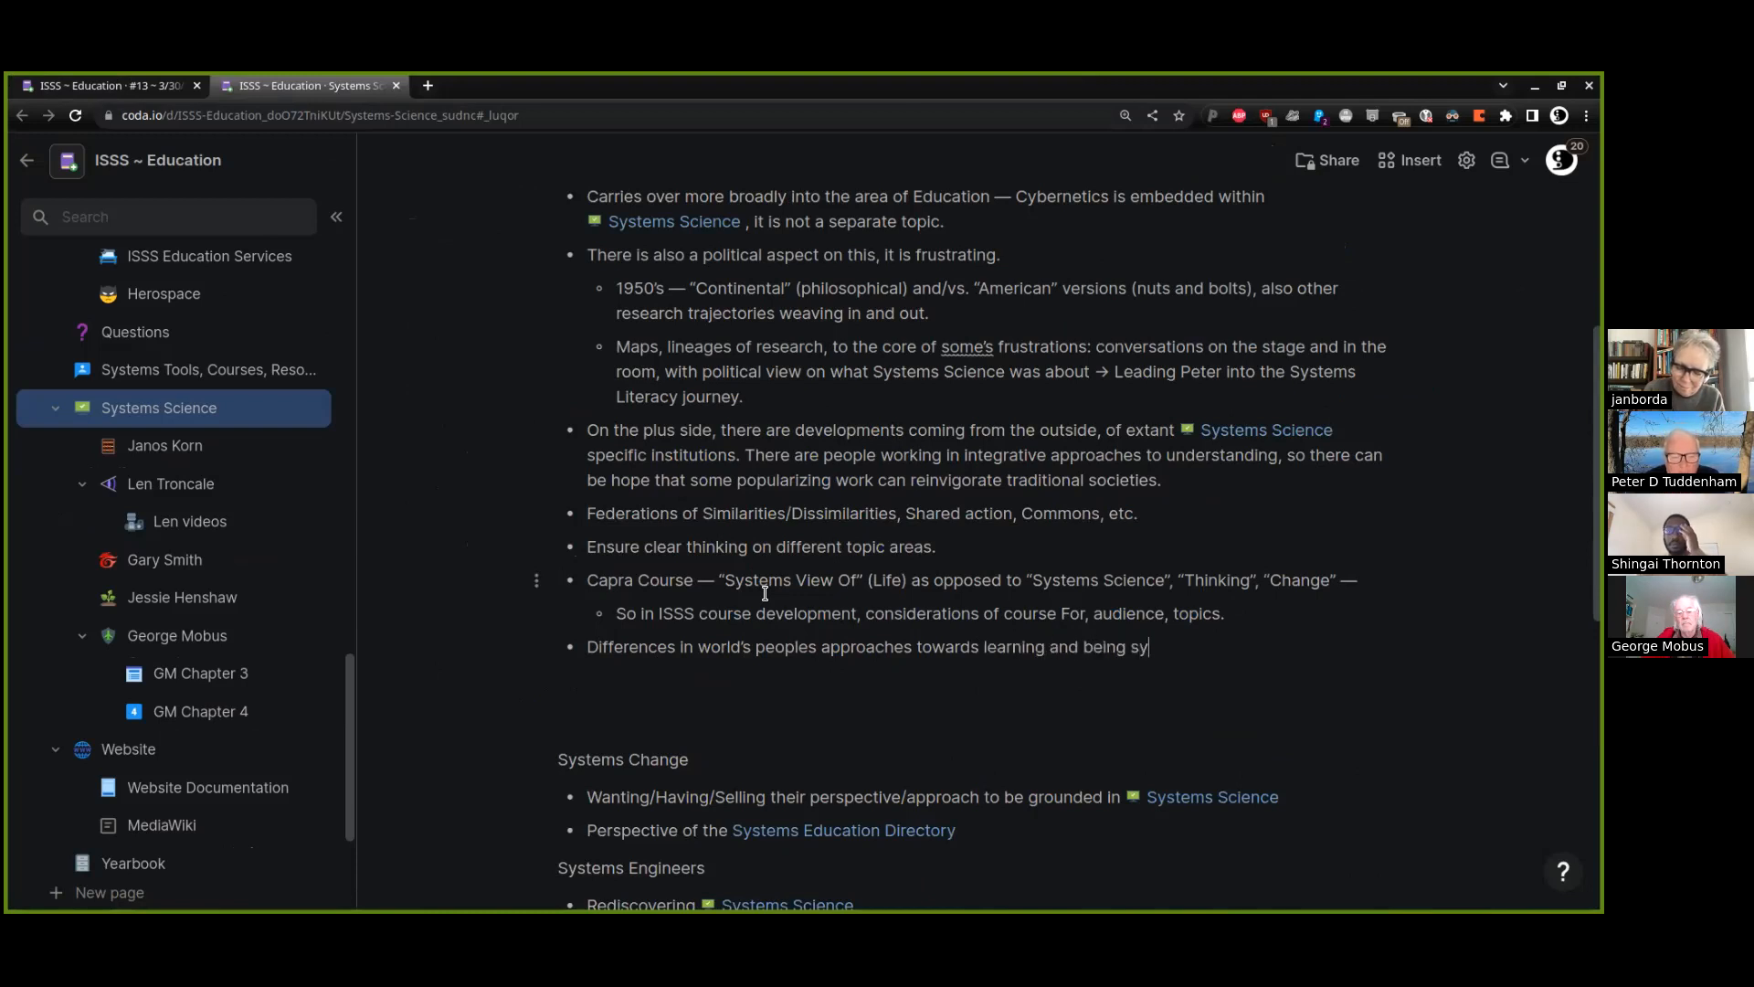
text(stematic/sy)
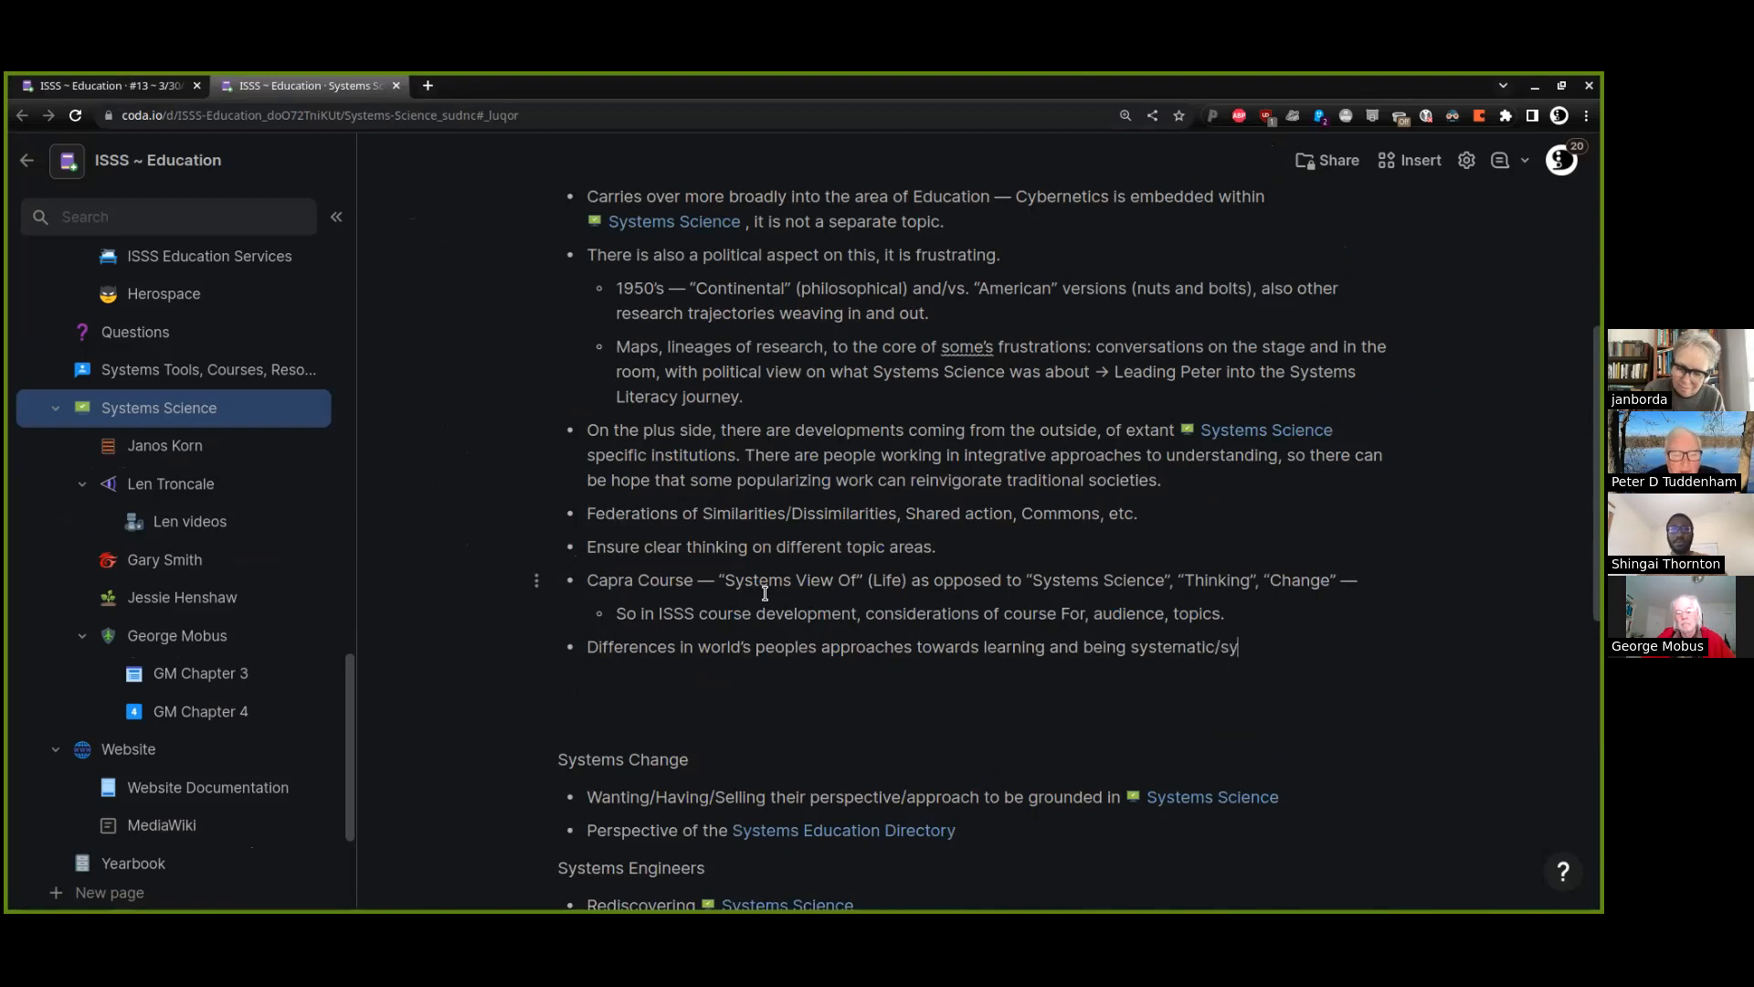
text(stemic.)
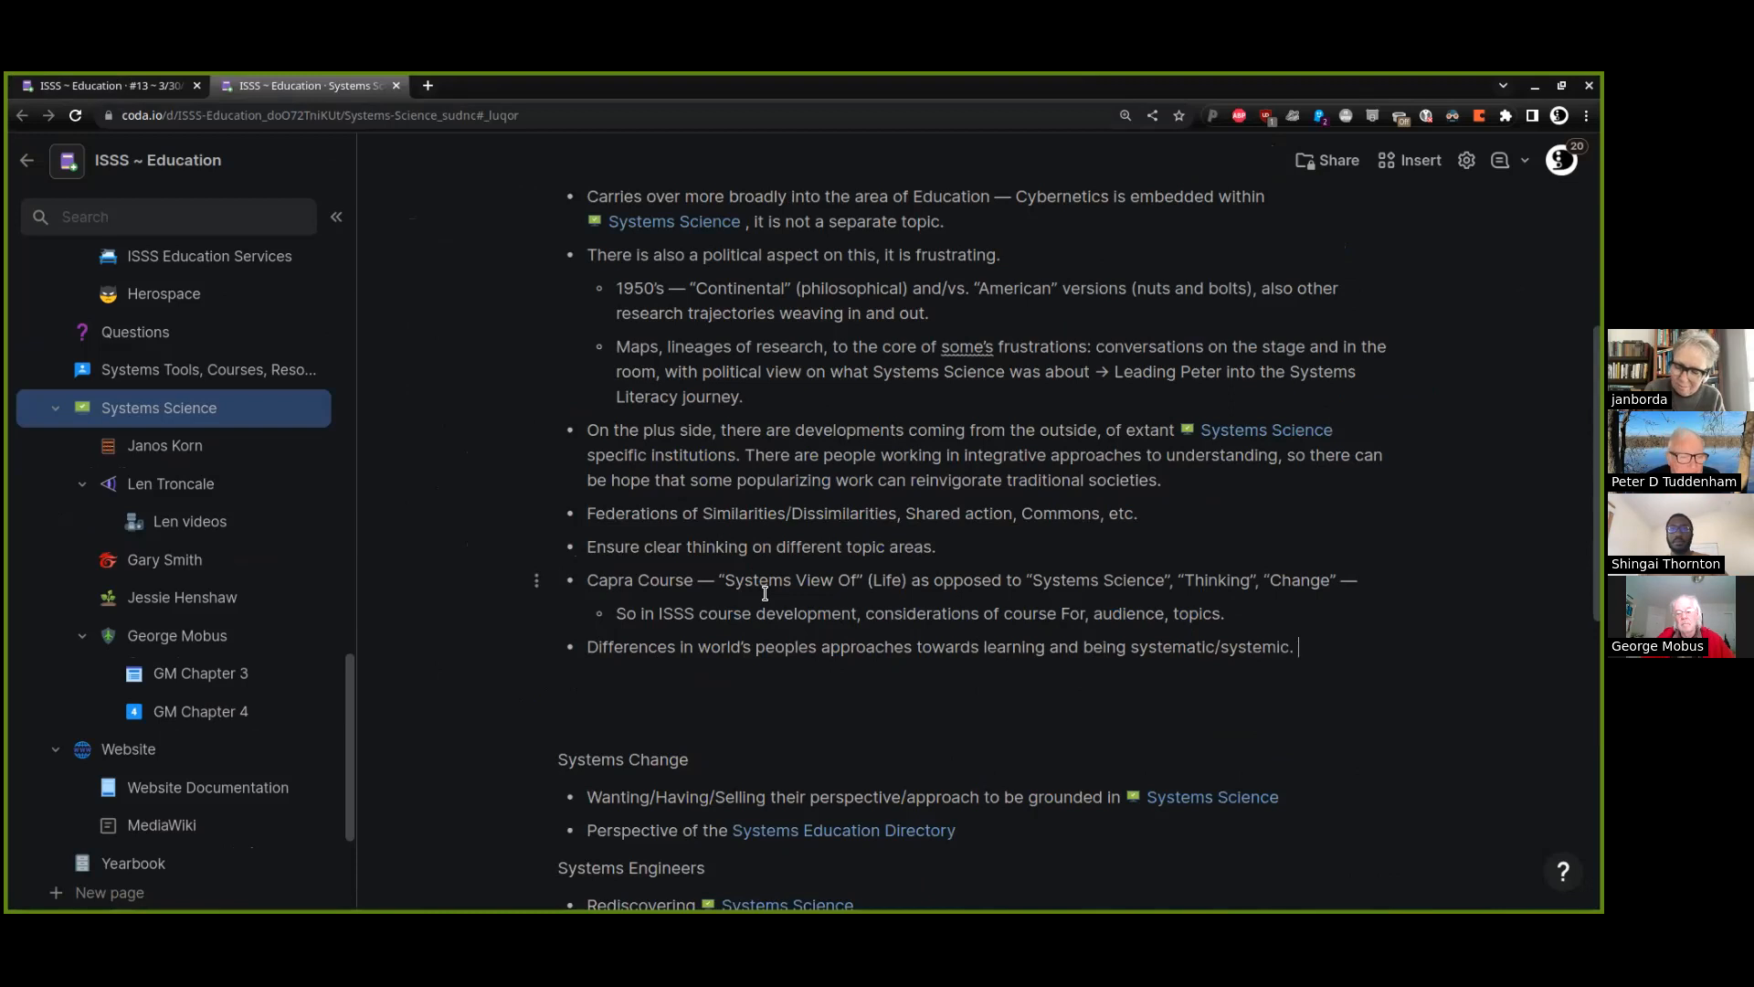
Add that bringing knowledge traditions together with sensitivity is key for Systems Science and Education, the role of Wisdom
text(How these)
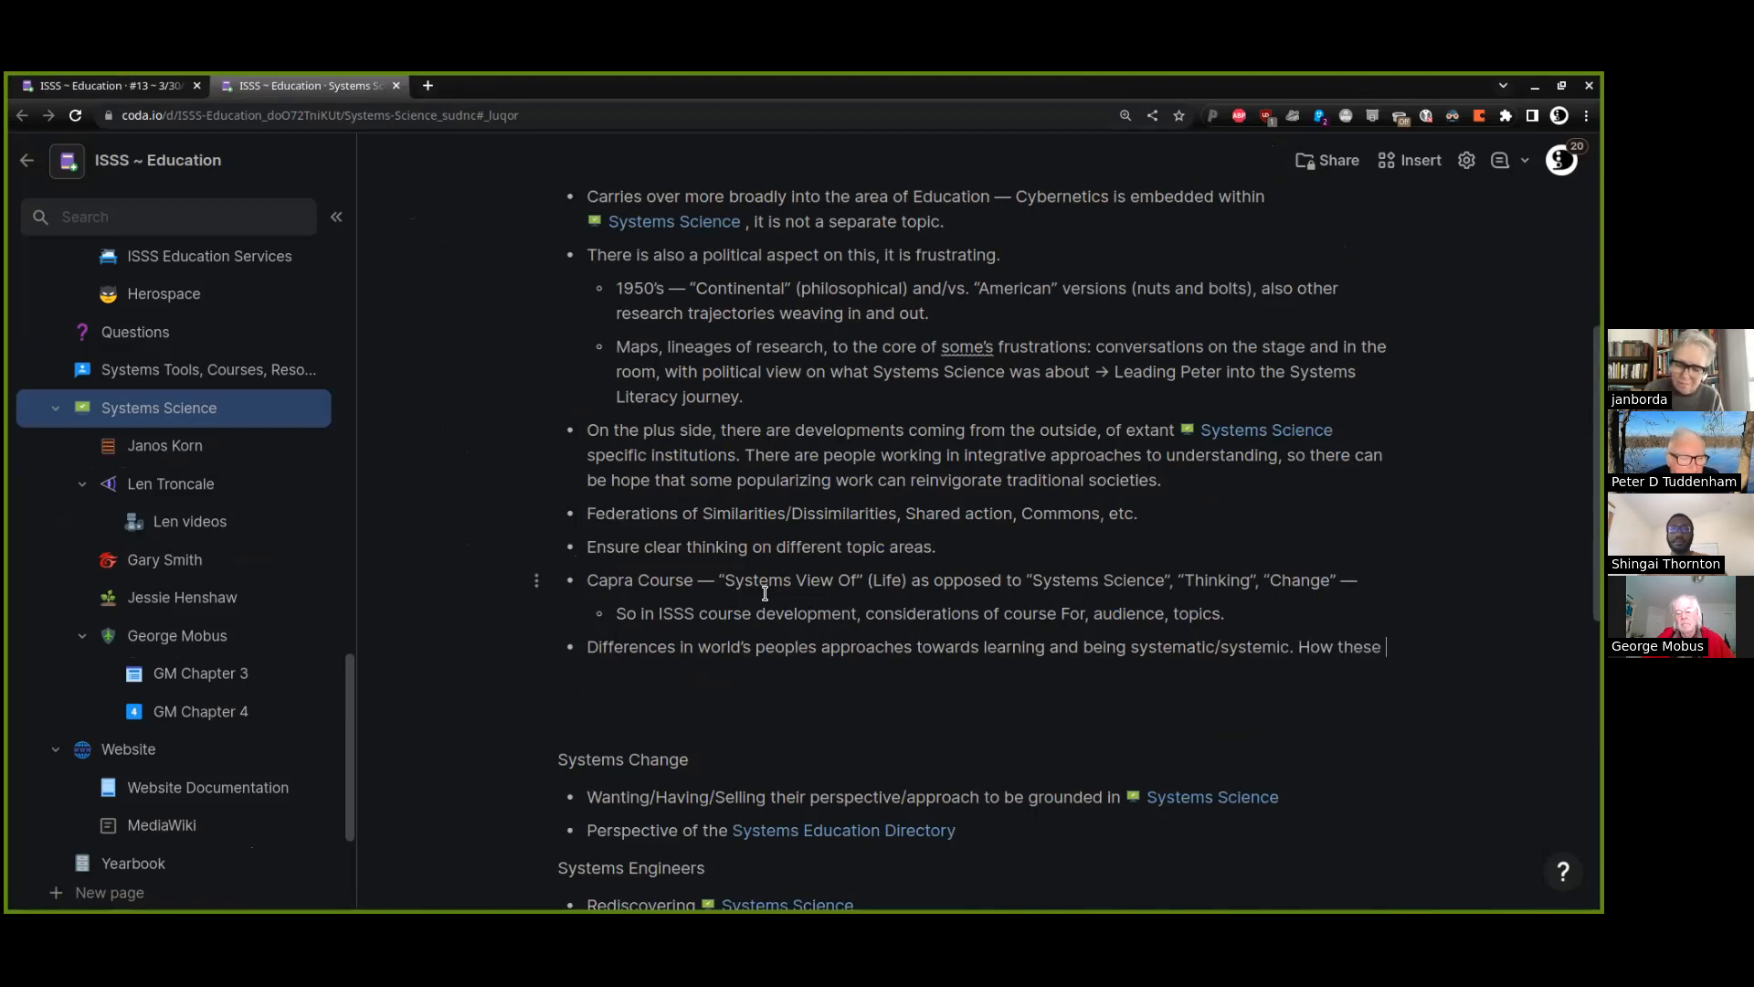
text(kno)
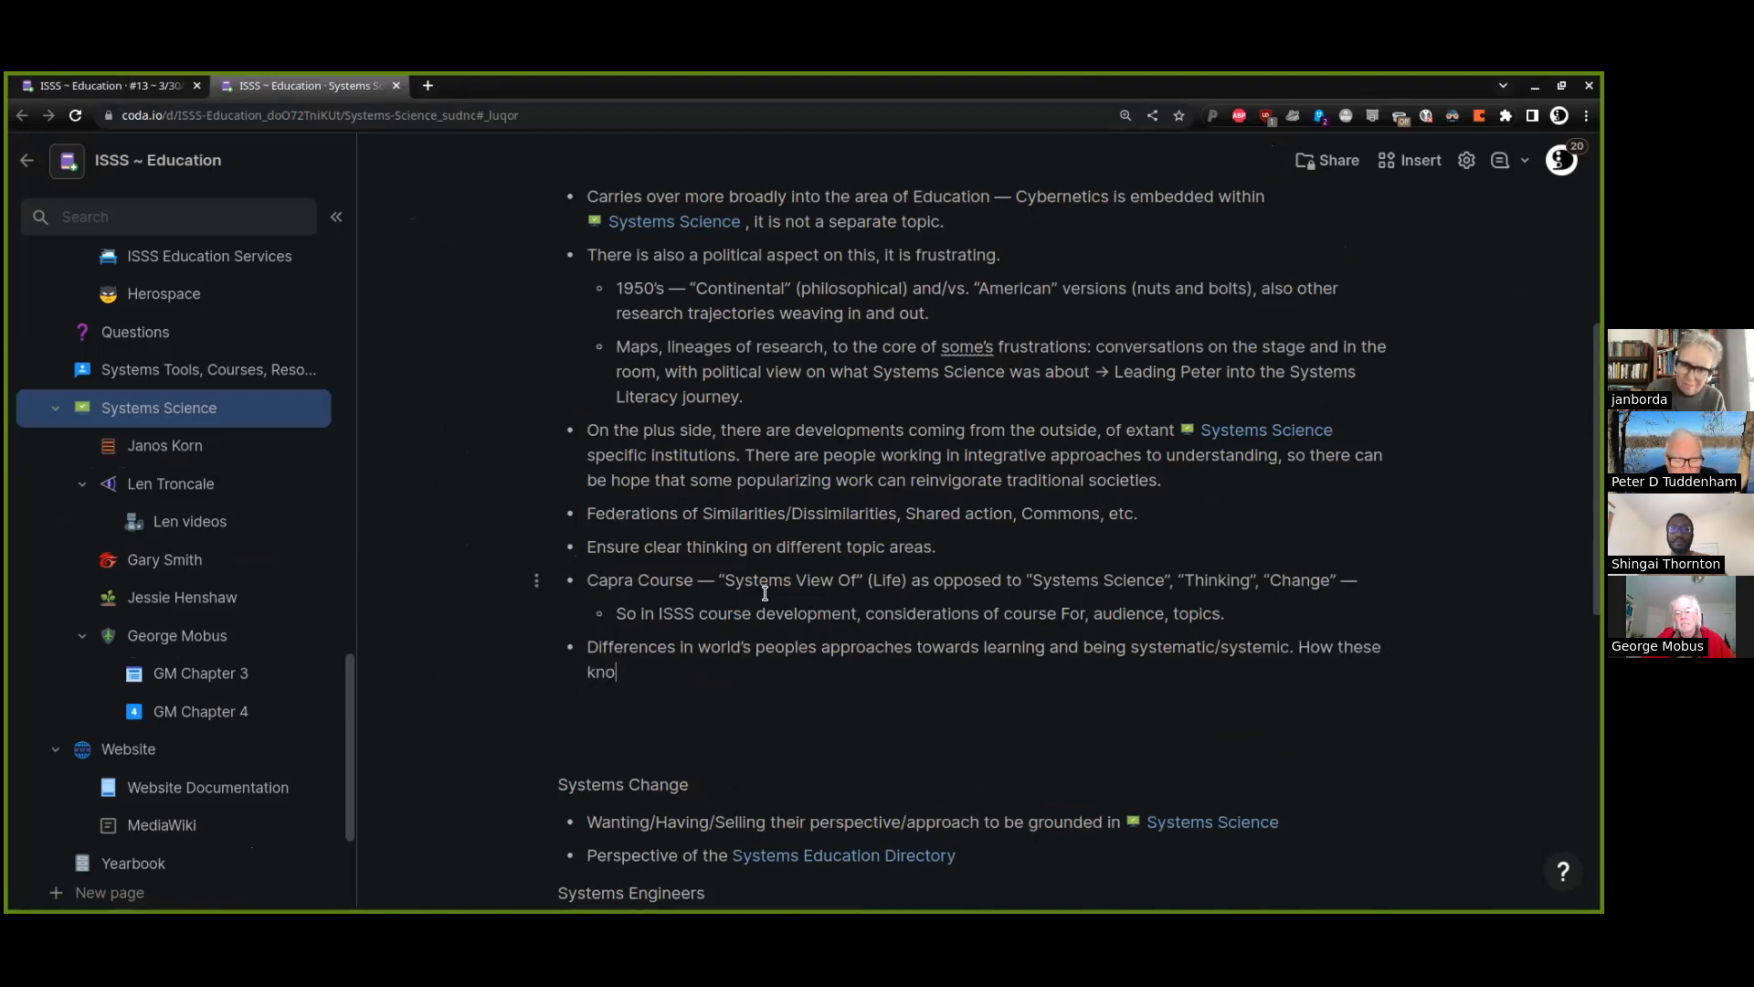
text(wl)
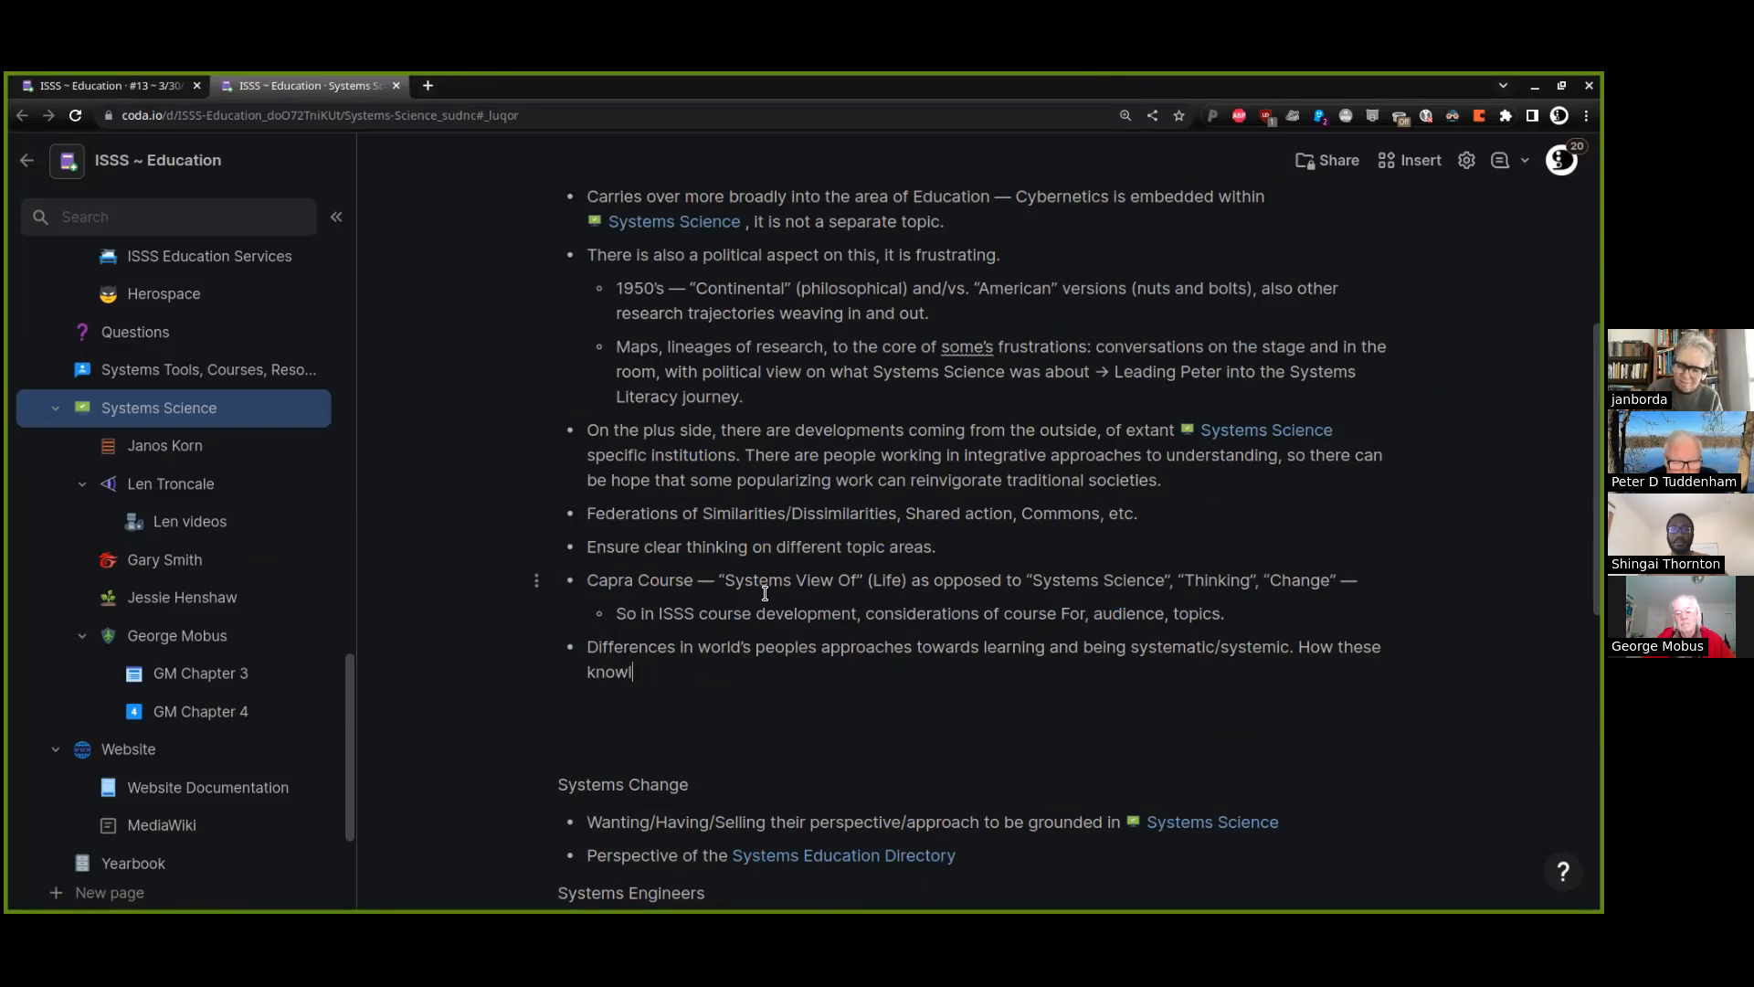
text(edge traditions)
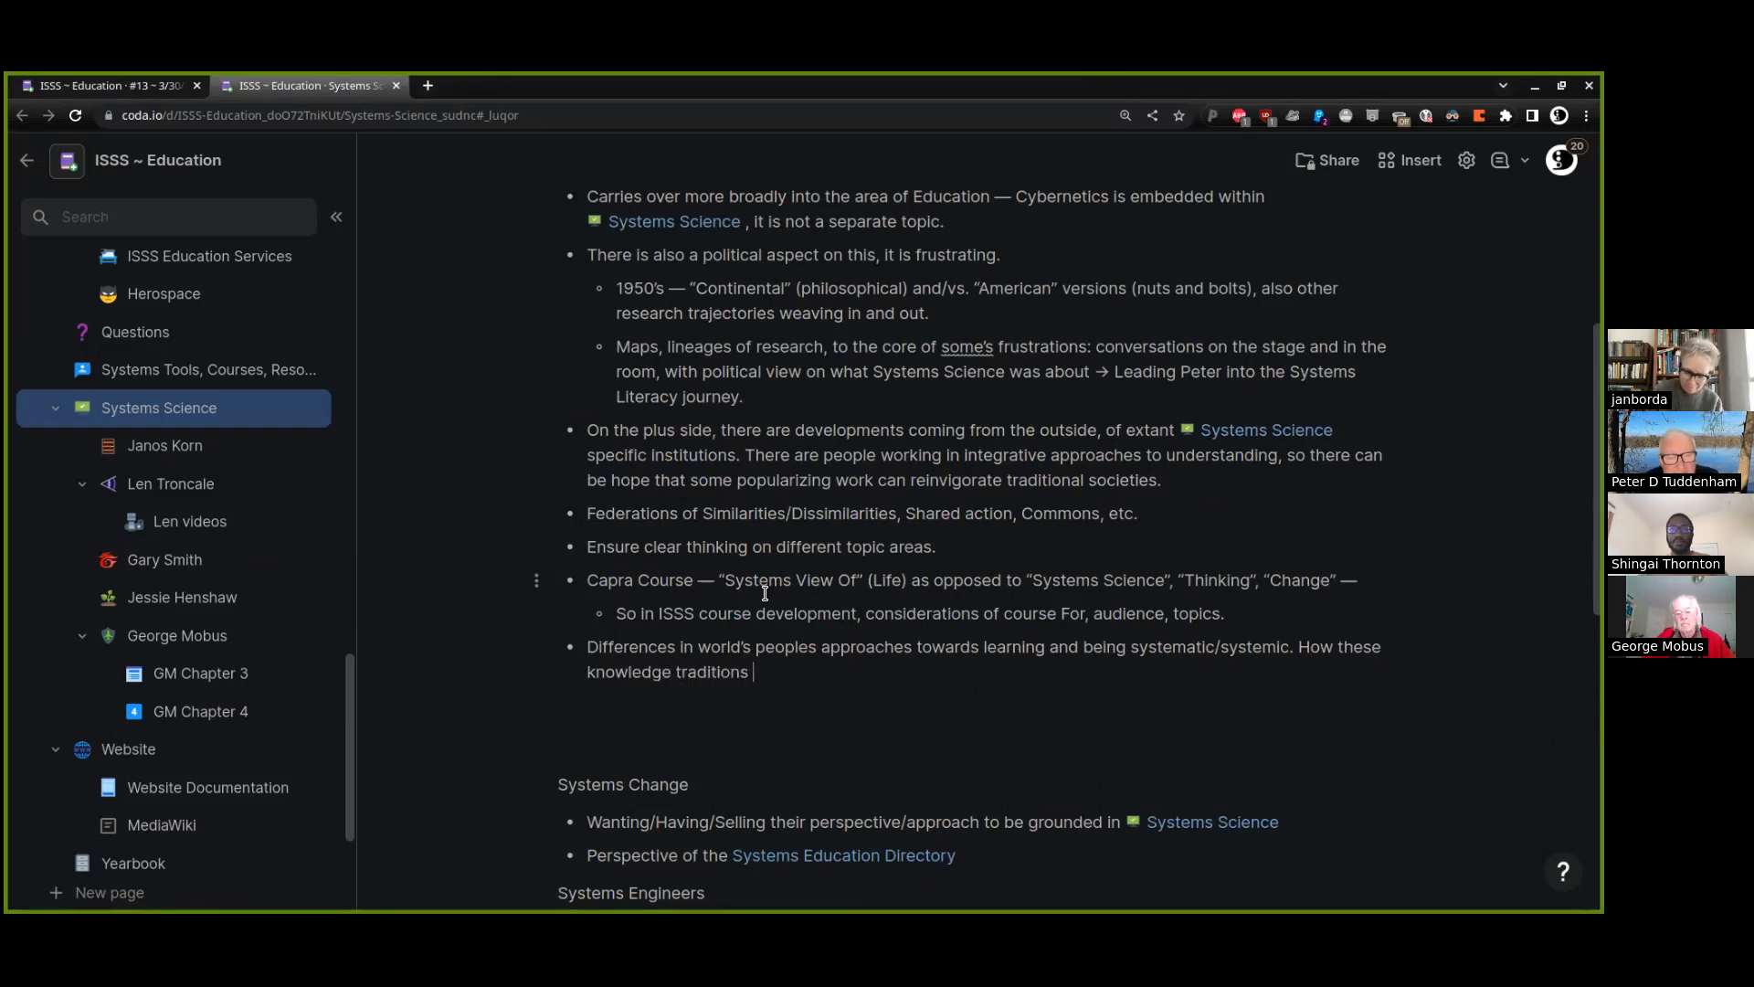
text(are brought)
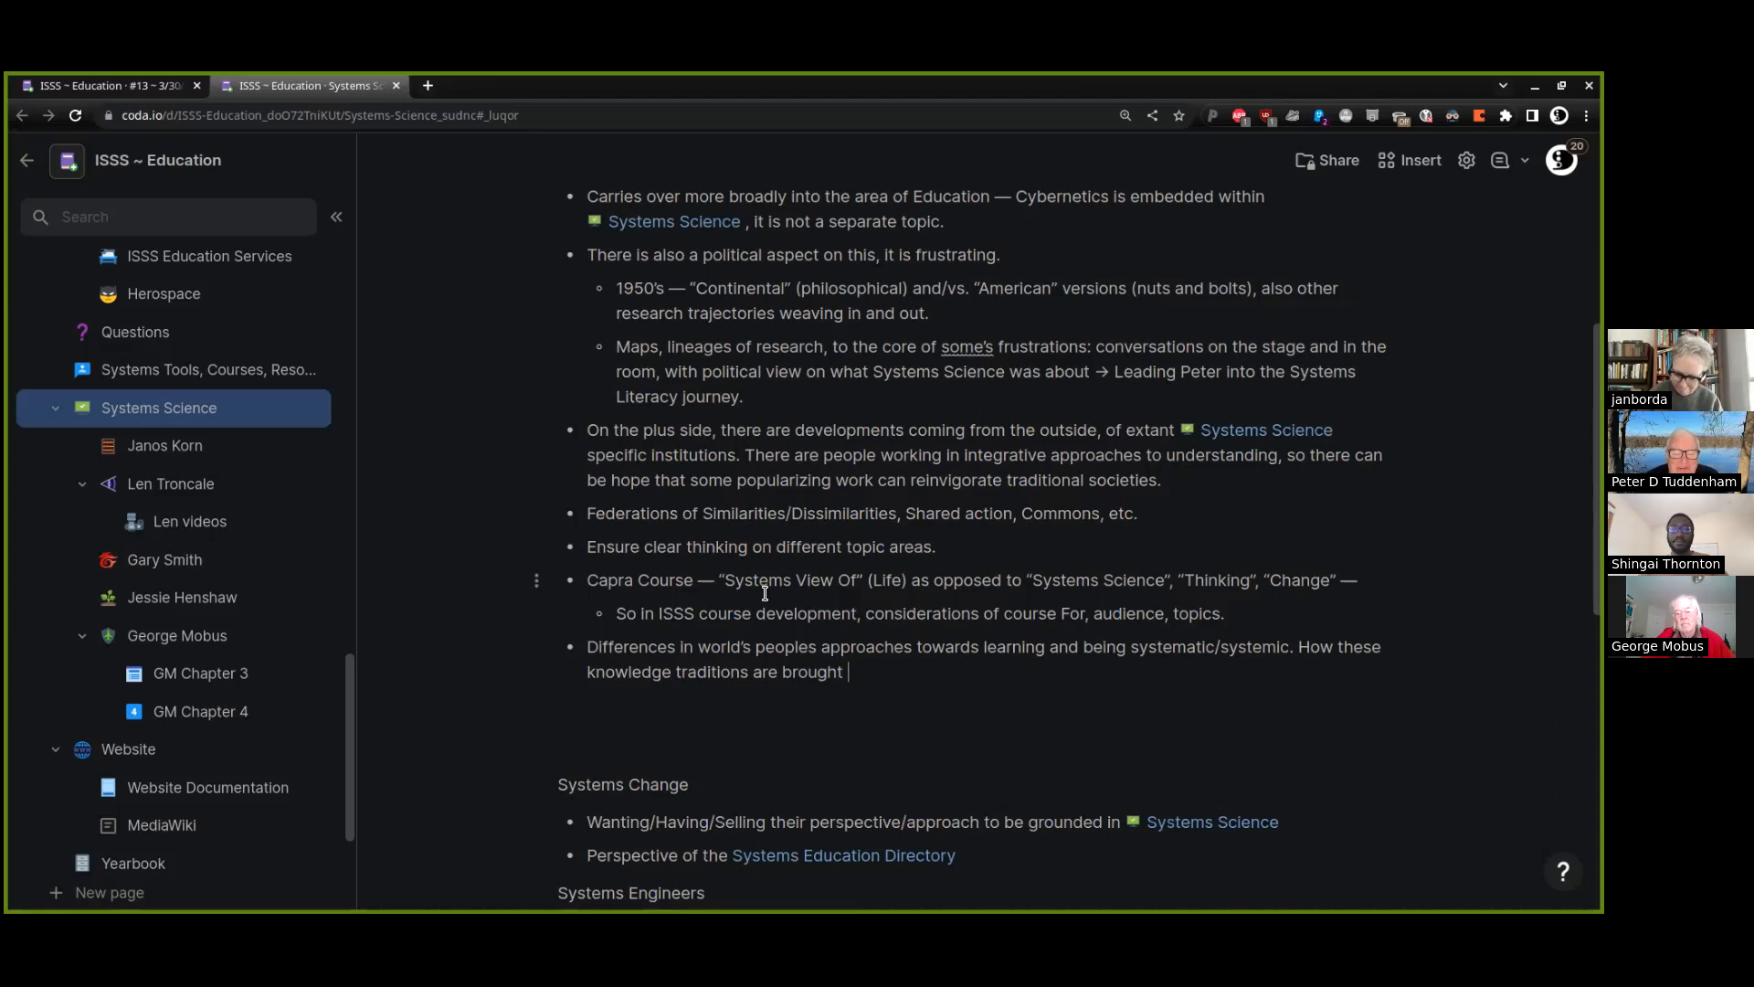
text(together)
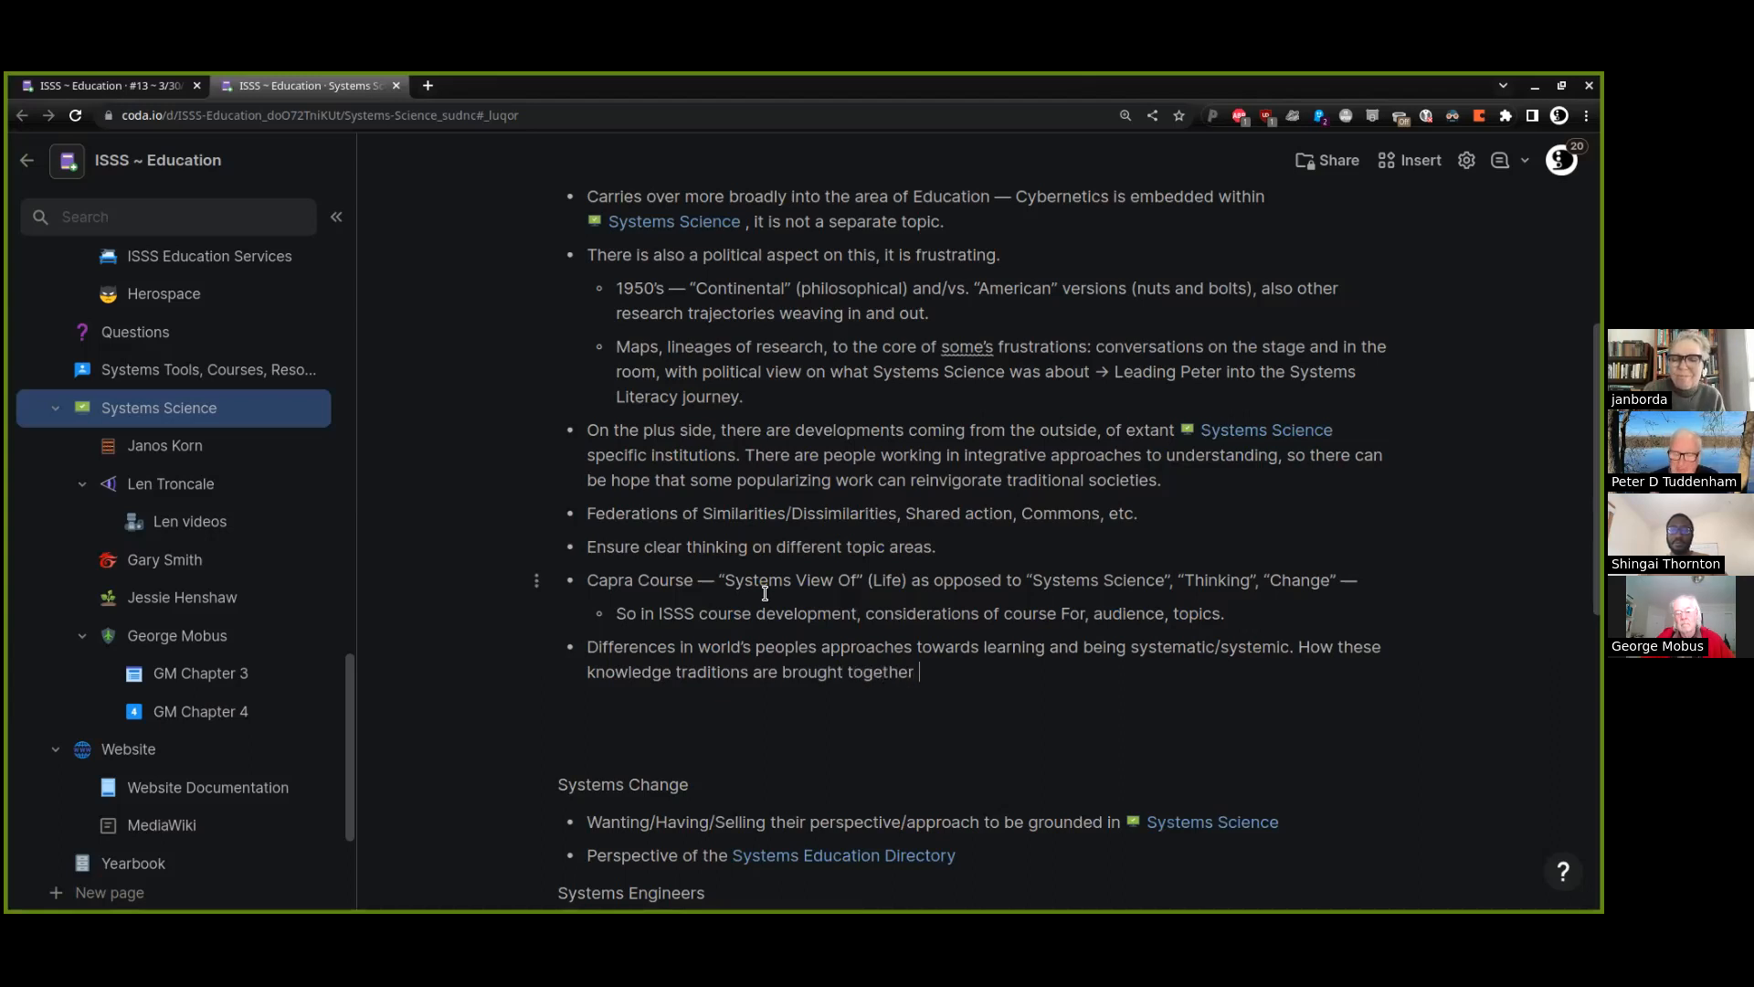
text(with sensitivity)
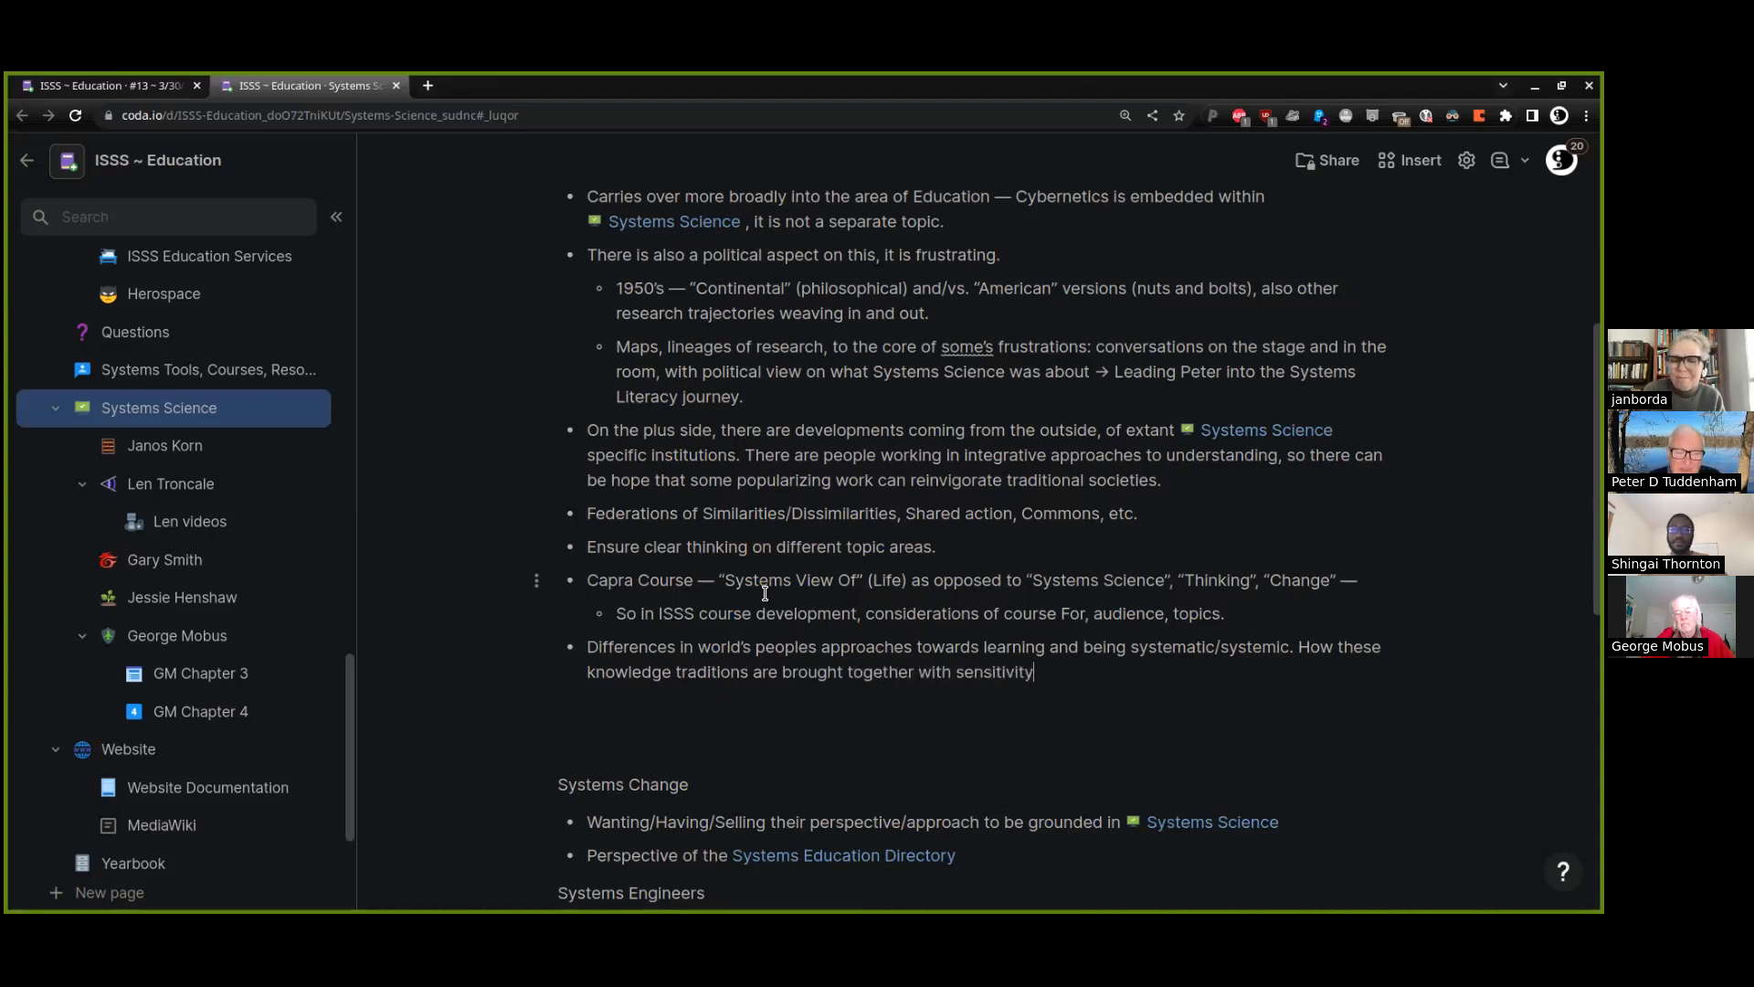
text(, is)
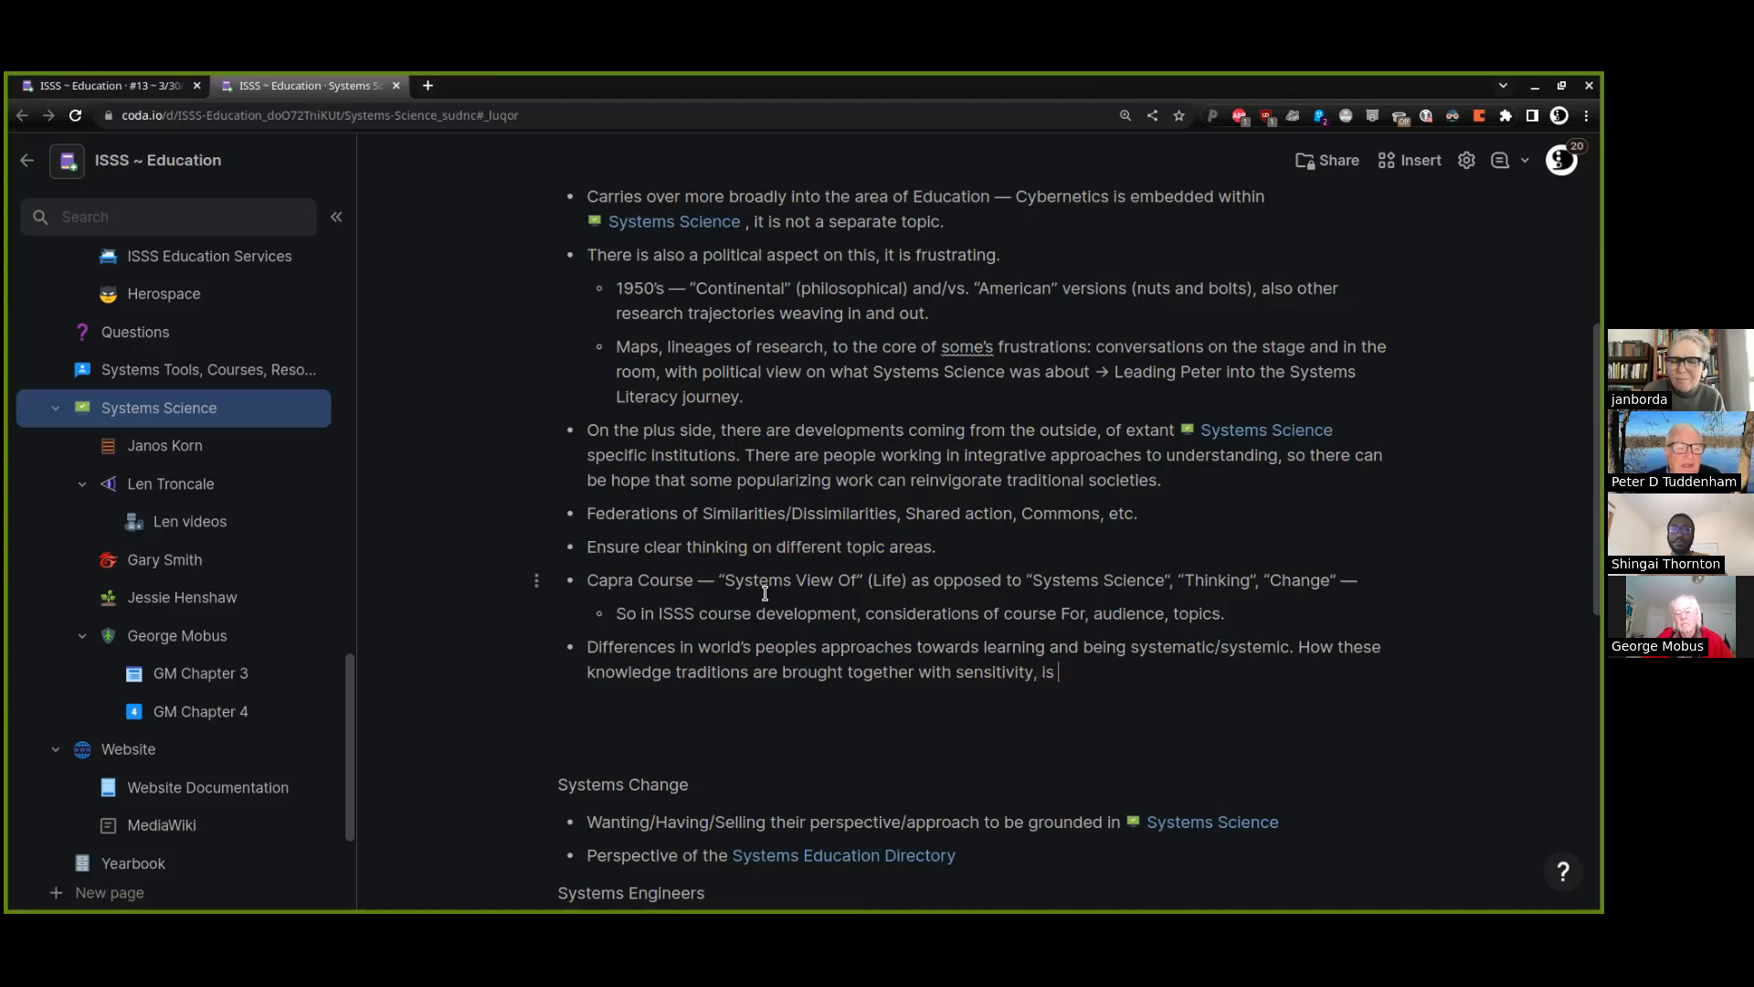
text(key topic for)
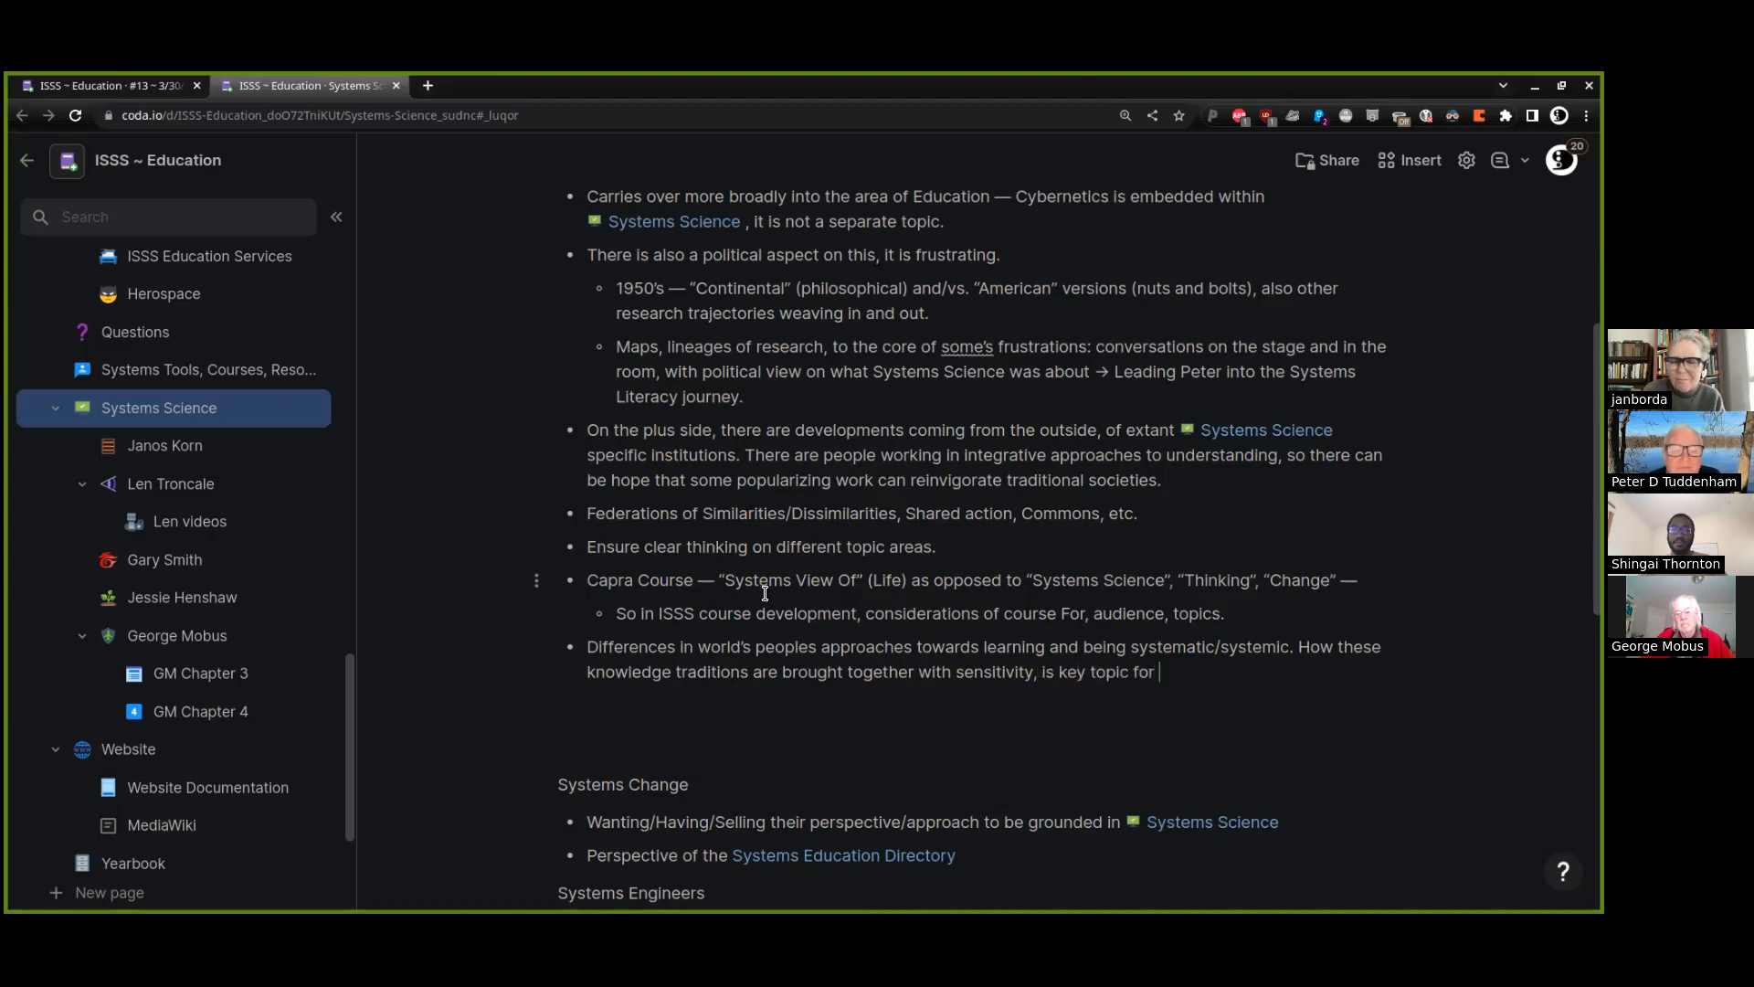
text(Systems)
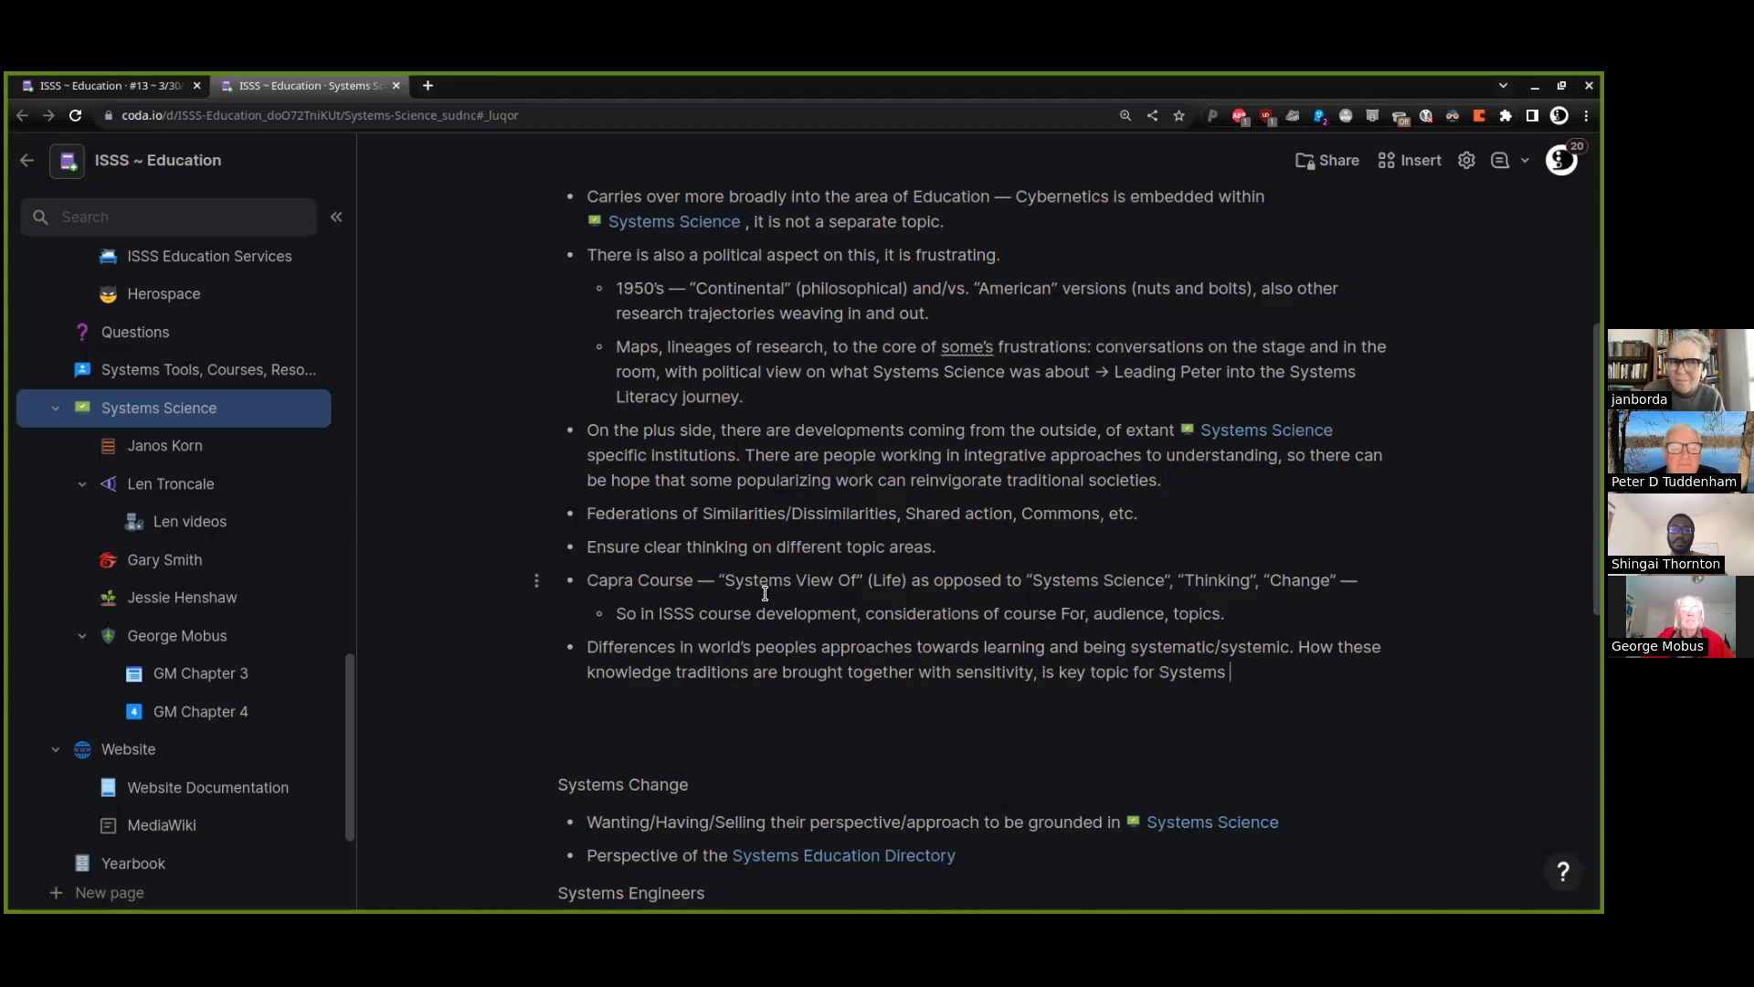
text(Science and Education, the role of)
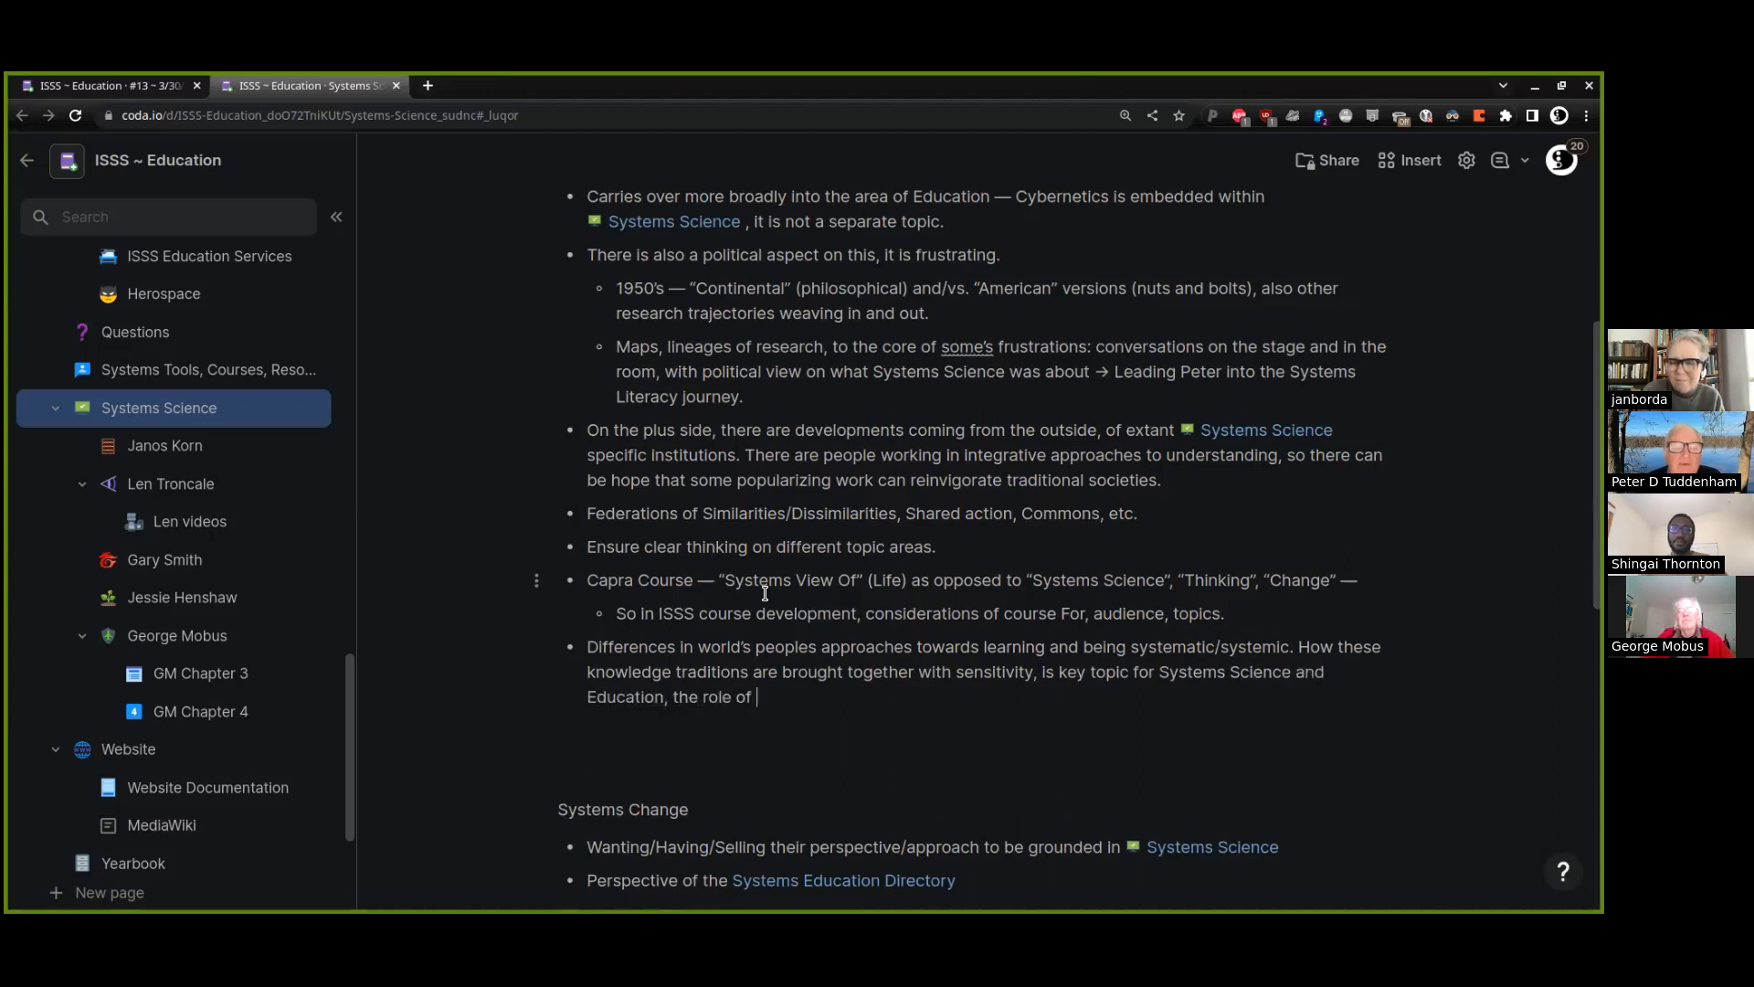
text(Wisdom)
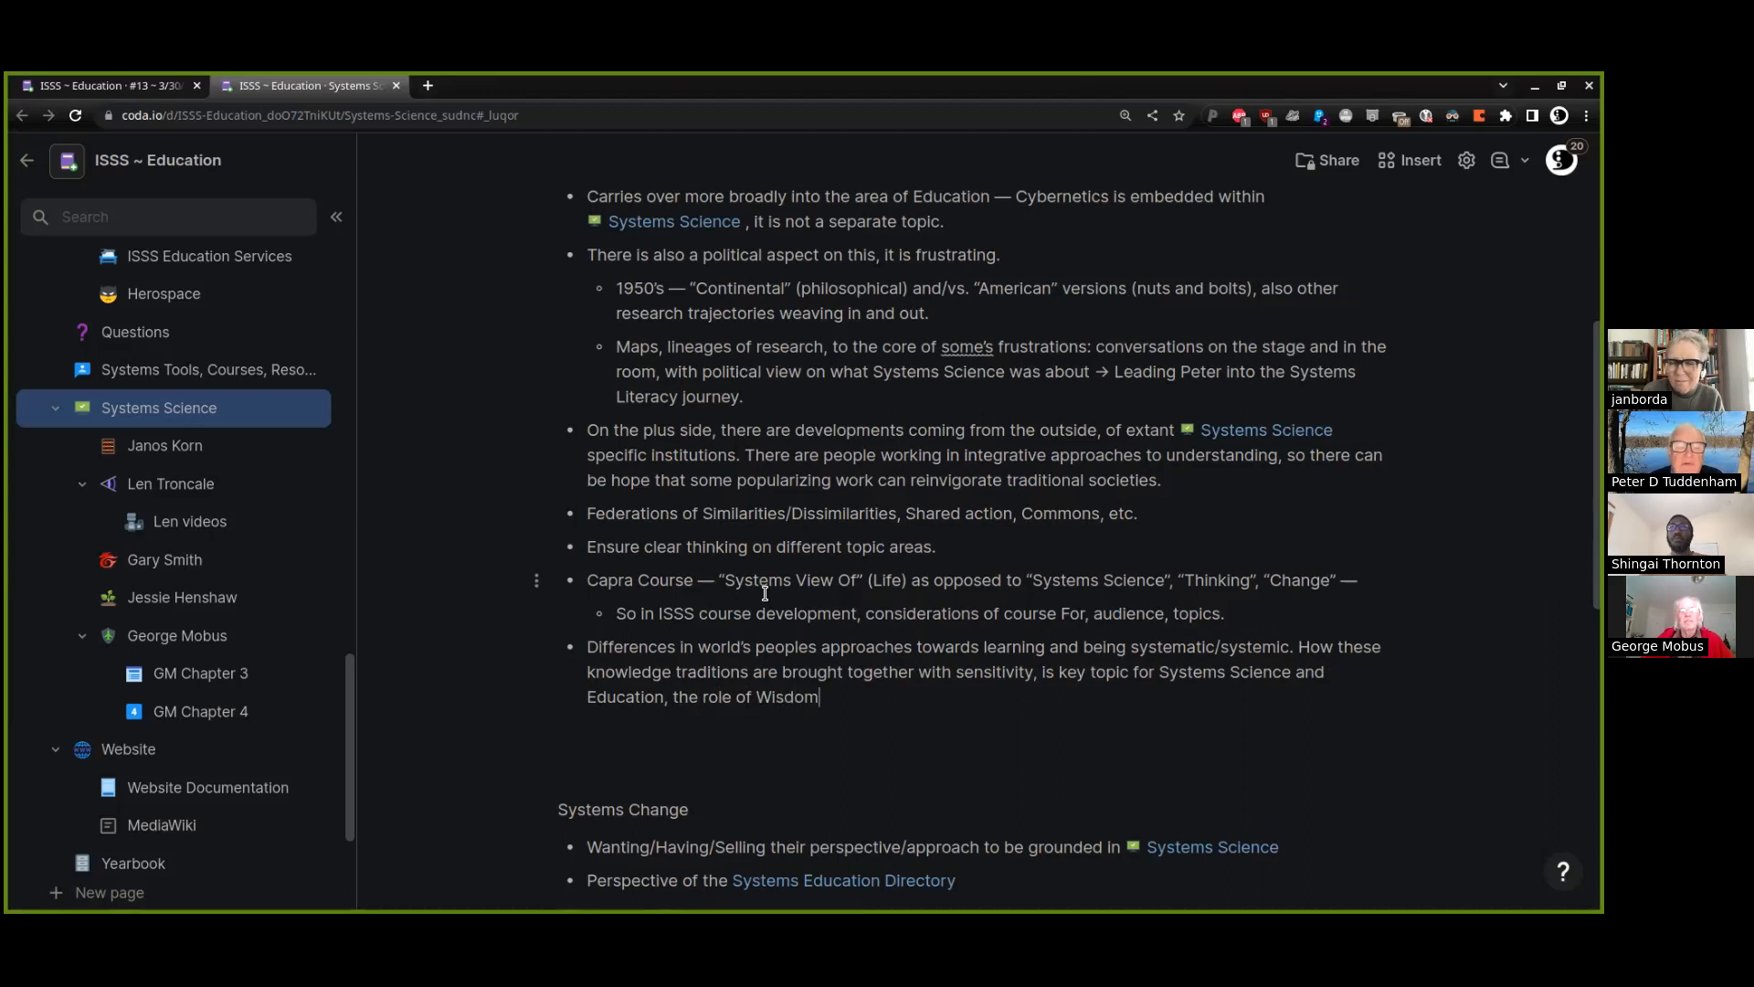
text(.)
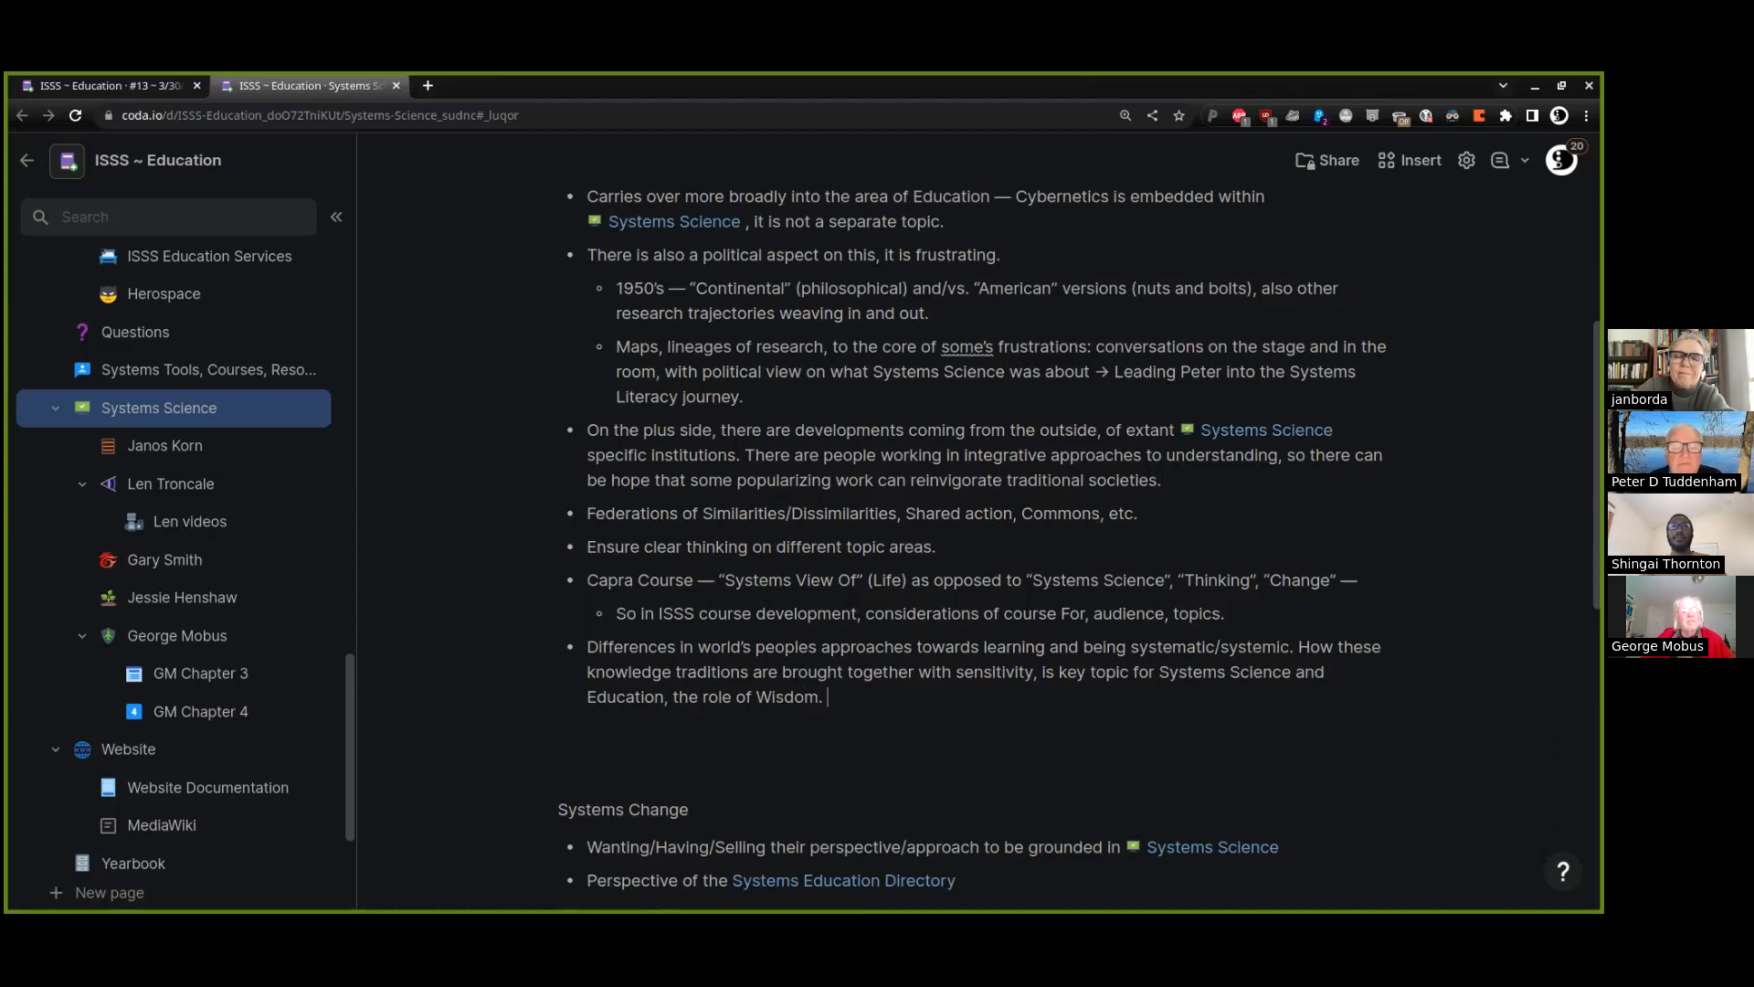
scroll(down, 3)
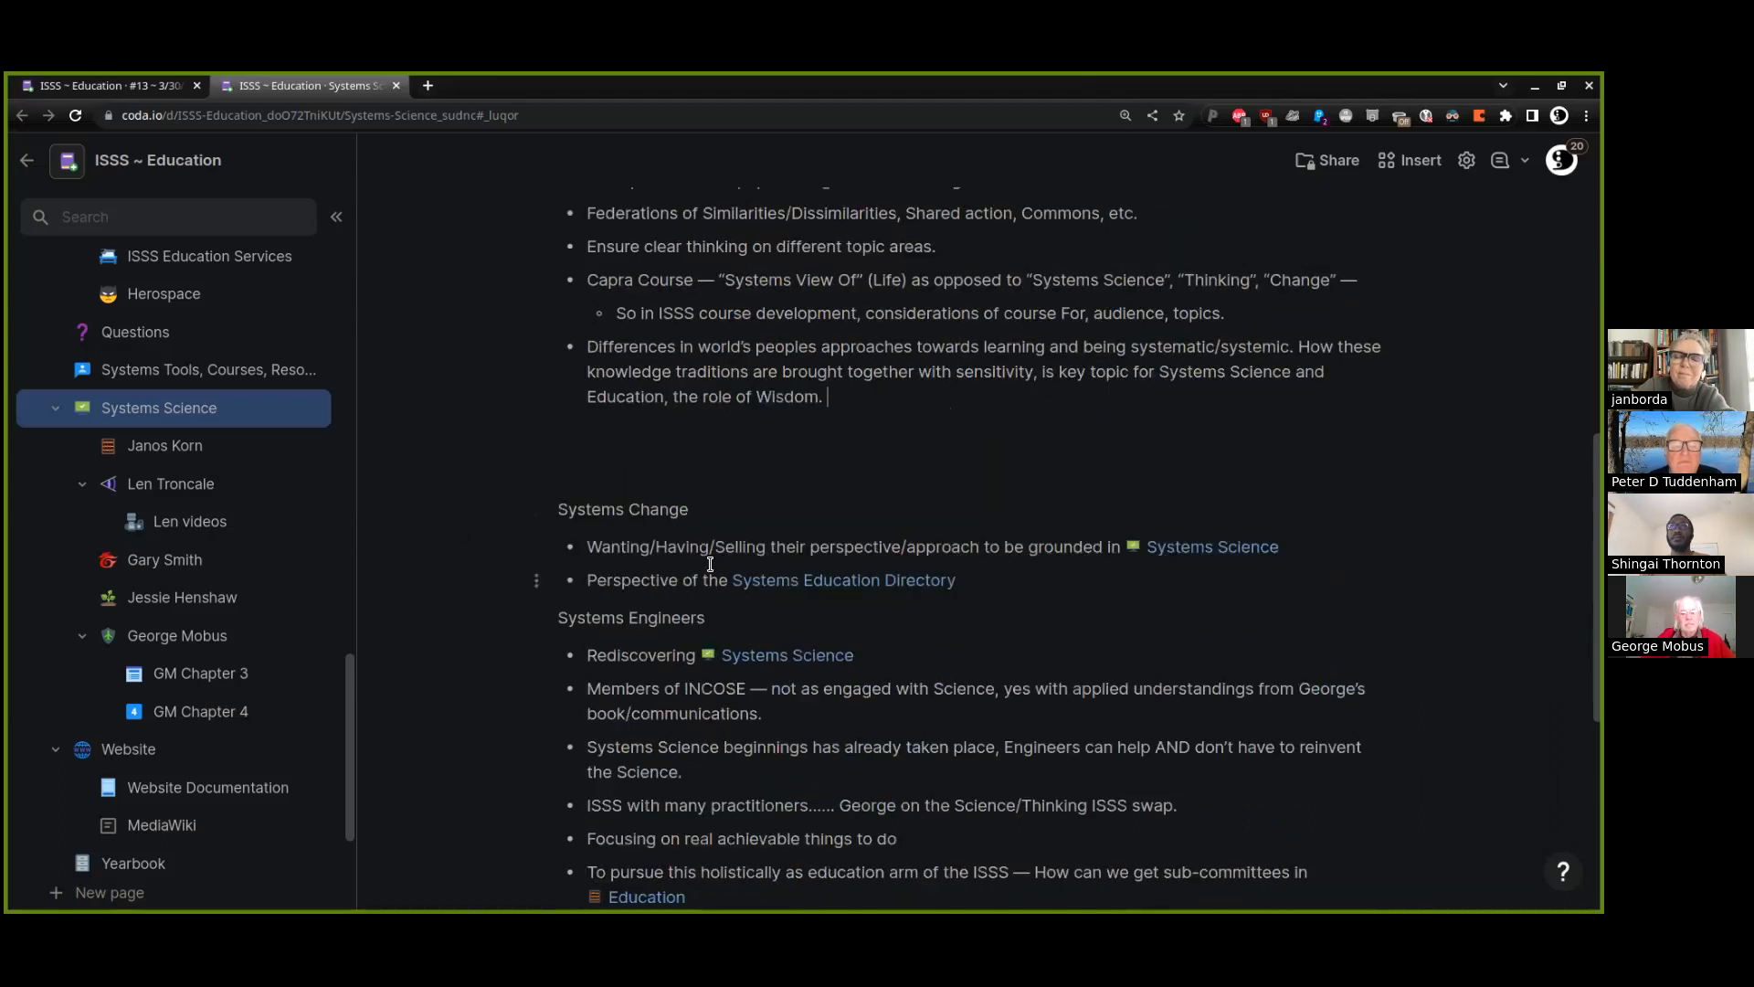
scroll(up, 3)
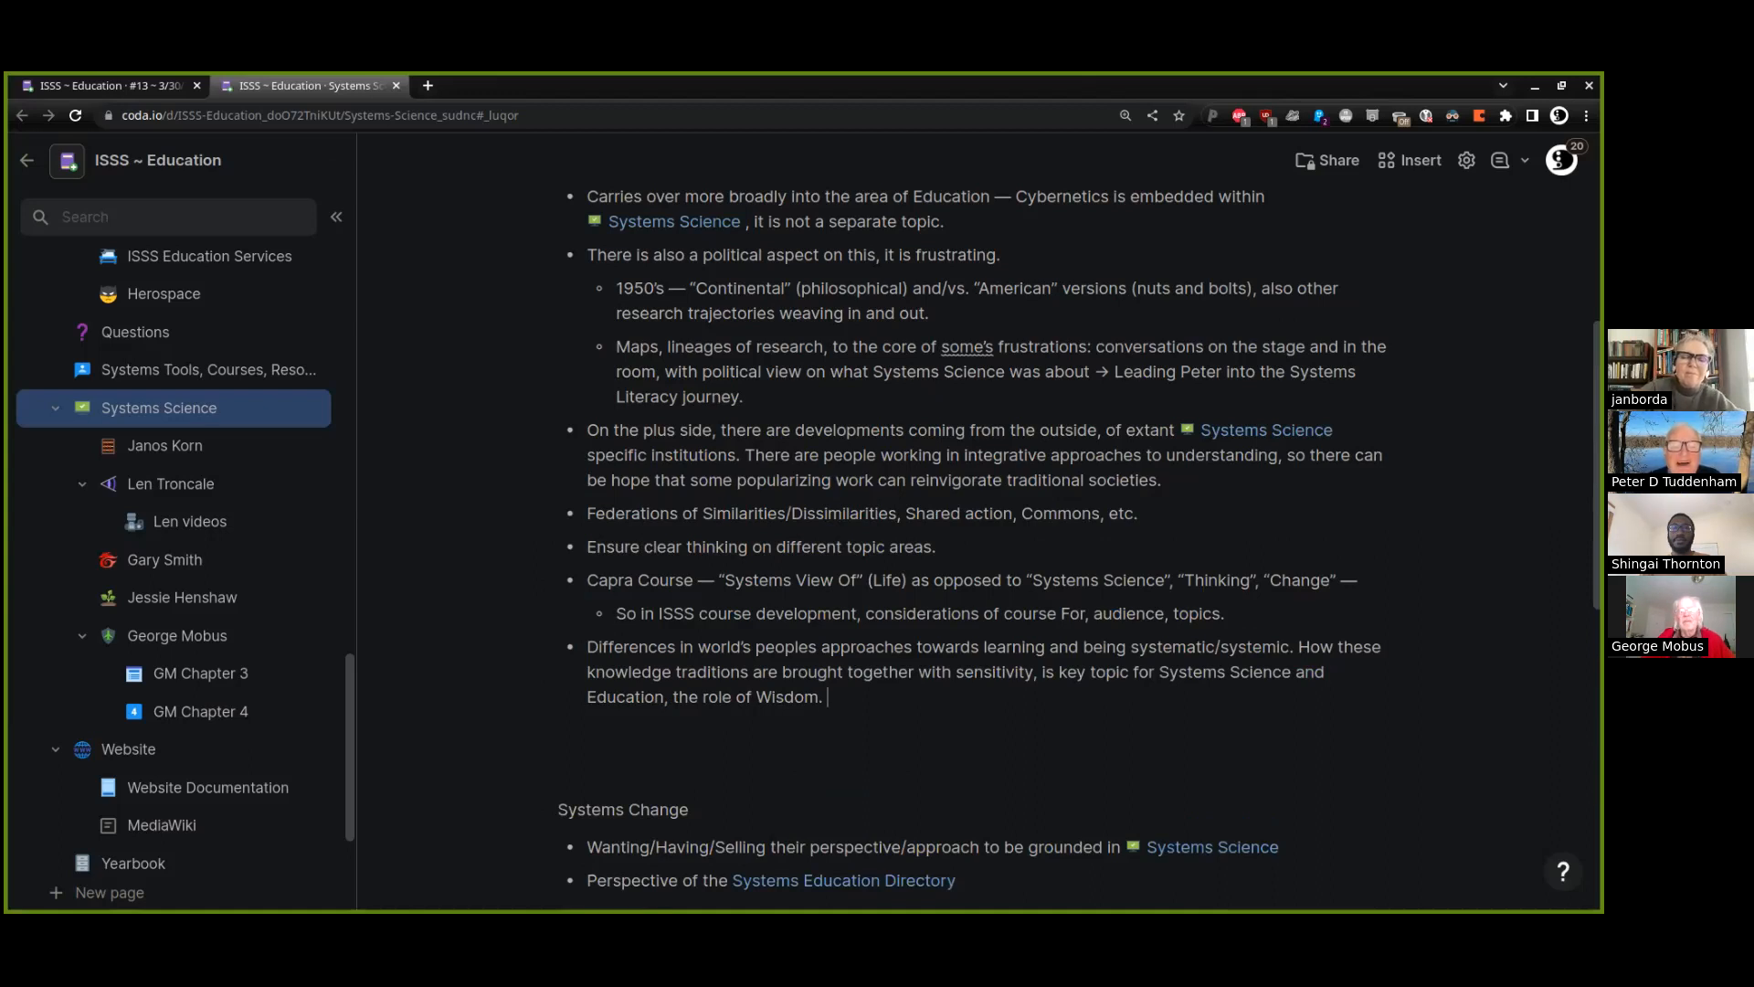
mouse_move(907, 696)
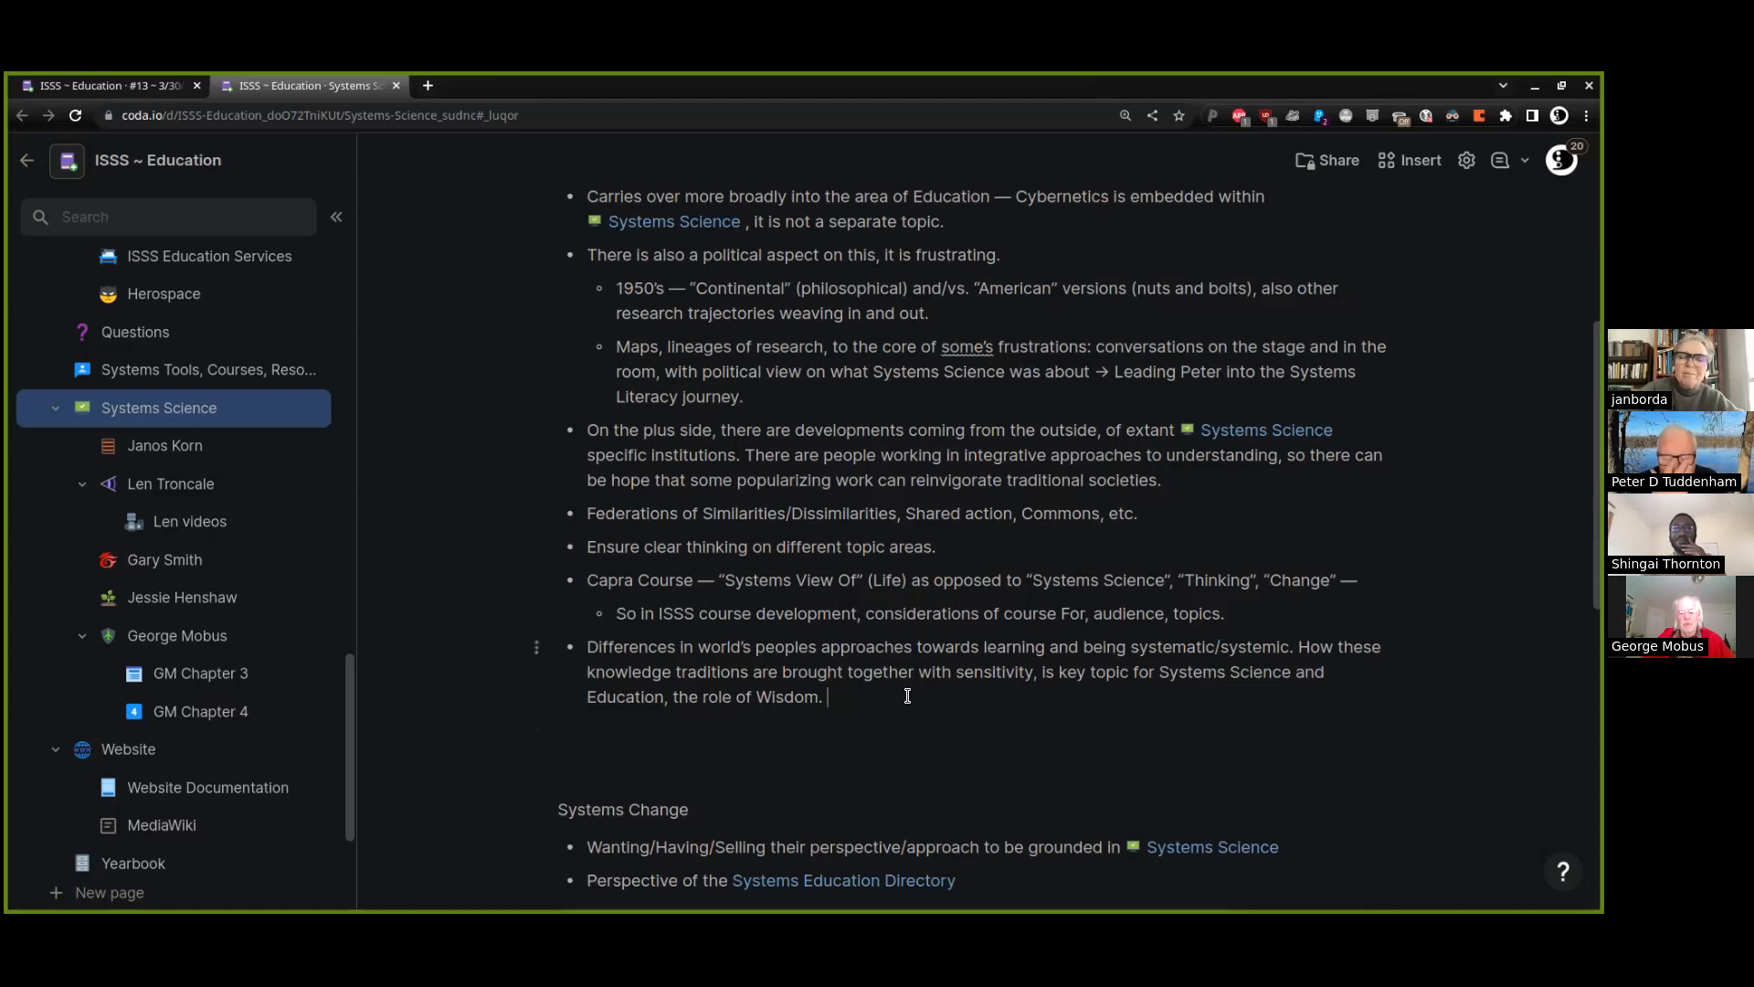
Start a new bullet asking 'Does wisdom come from science?'
key(enter)
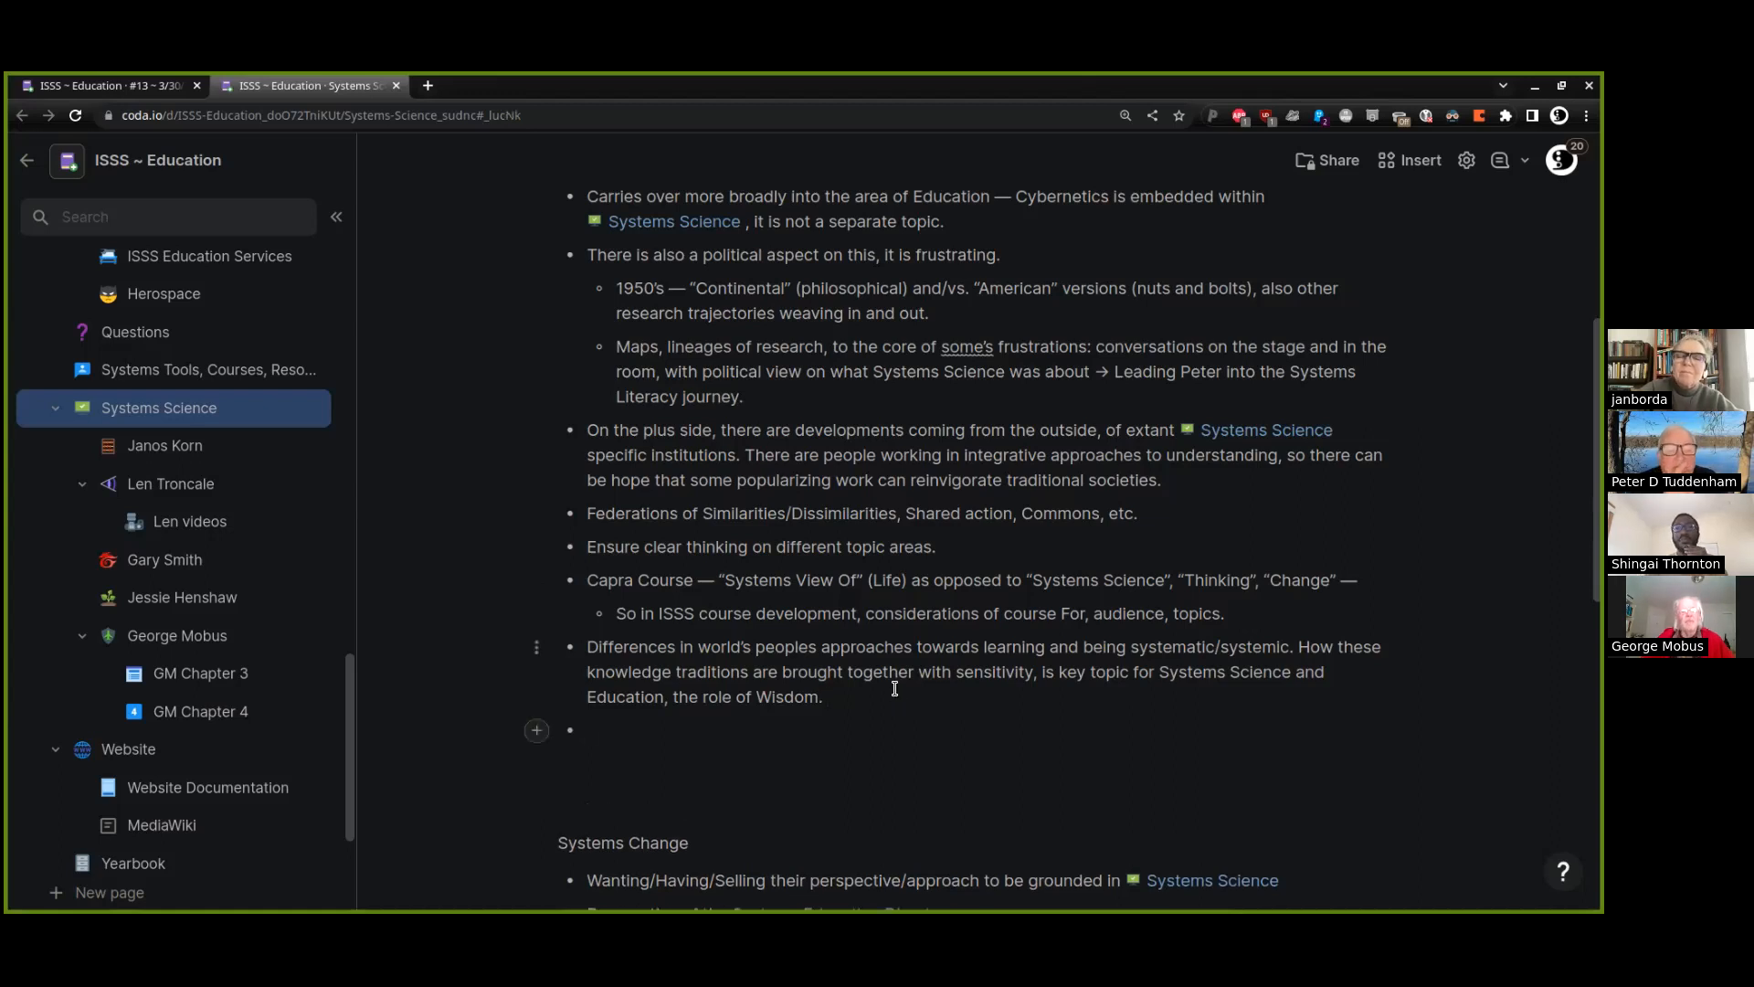
text(Does)
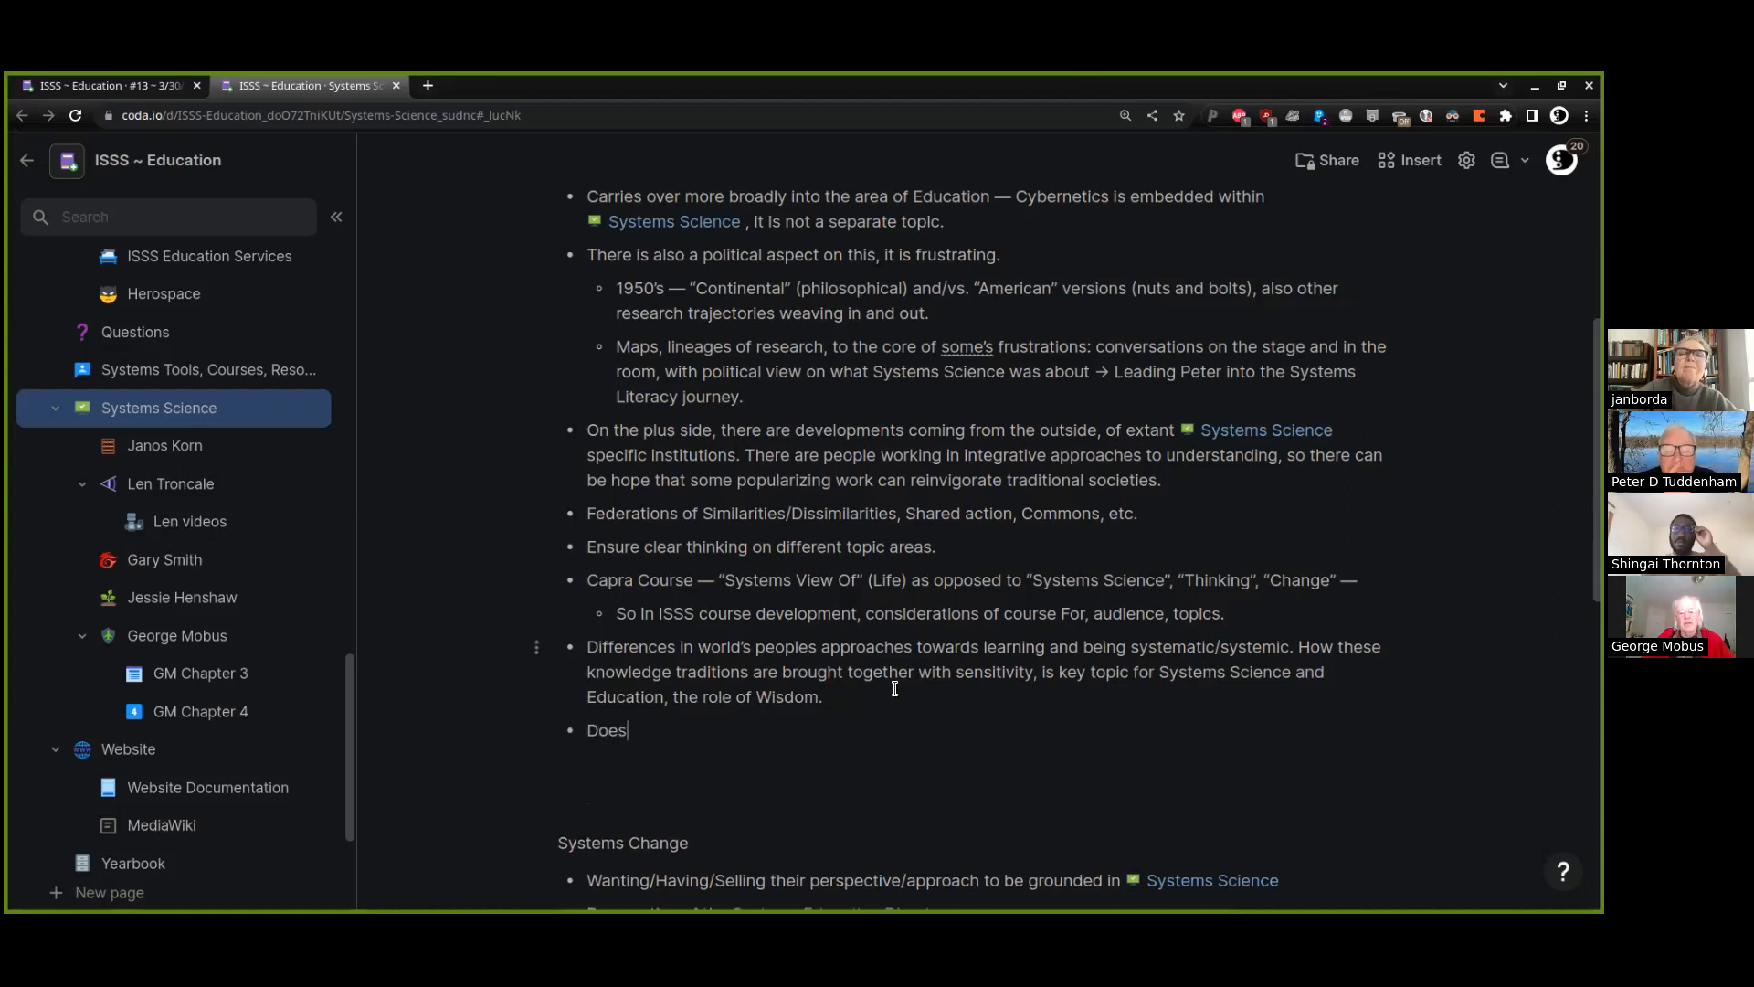
text(wisdom c)
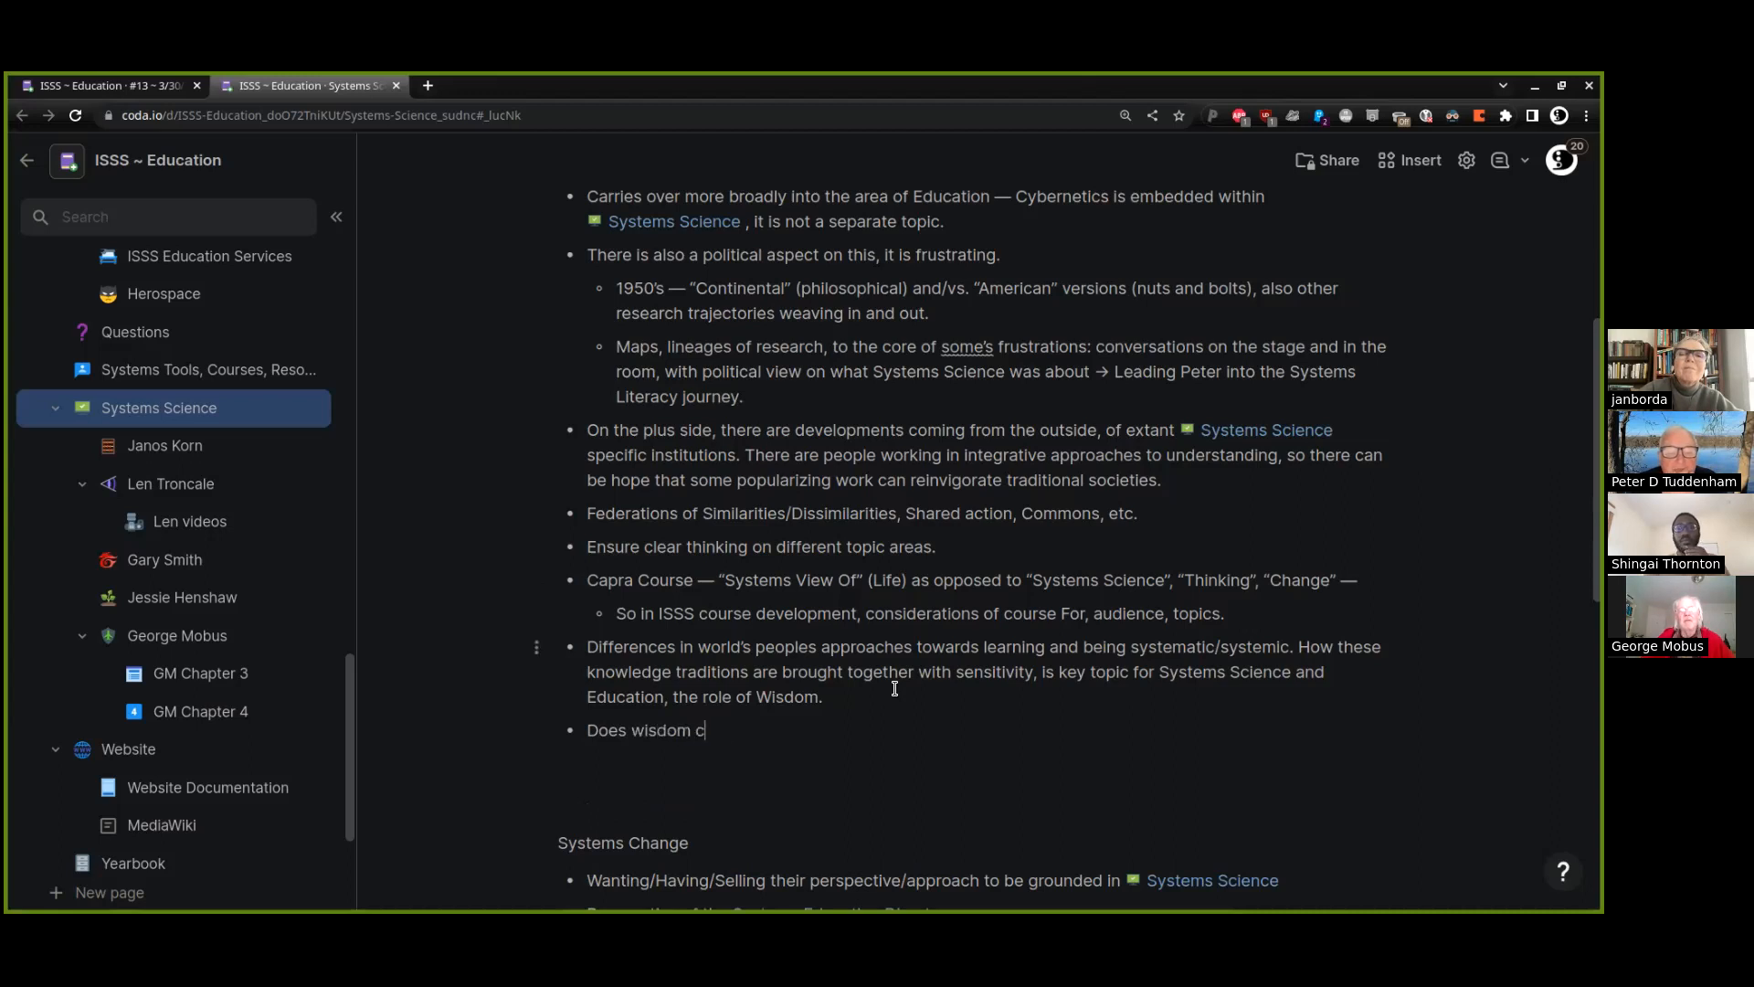
text(ome from science)
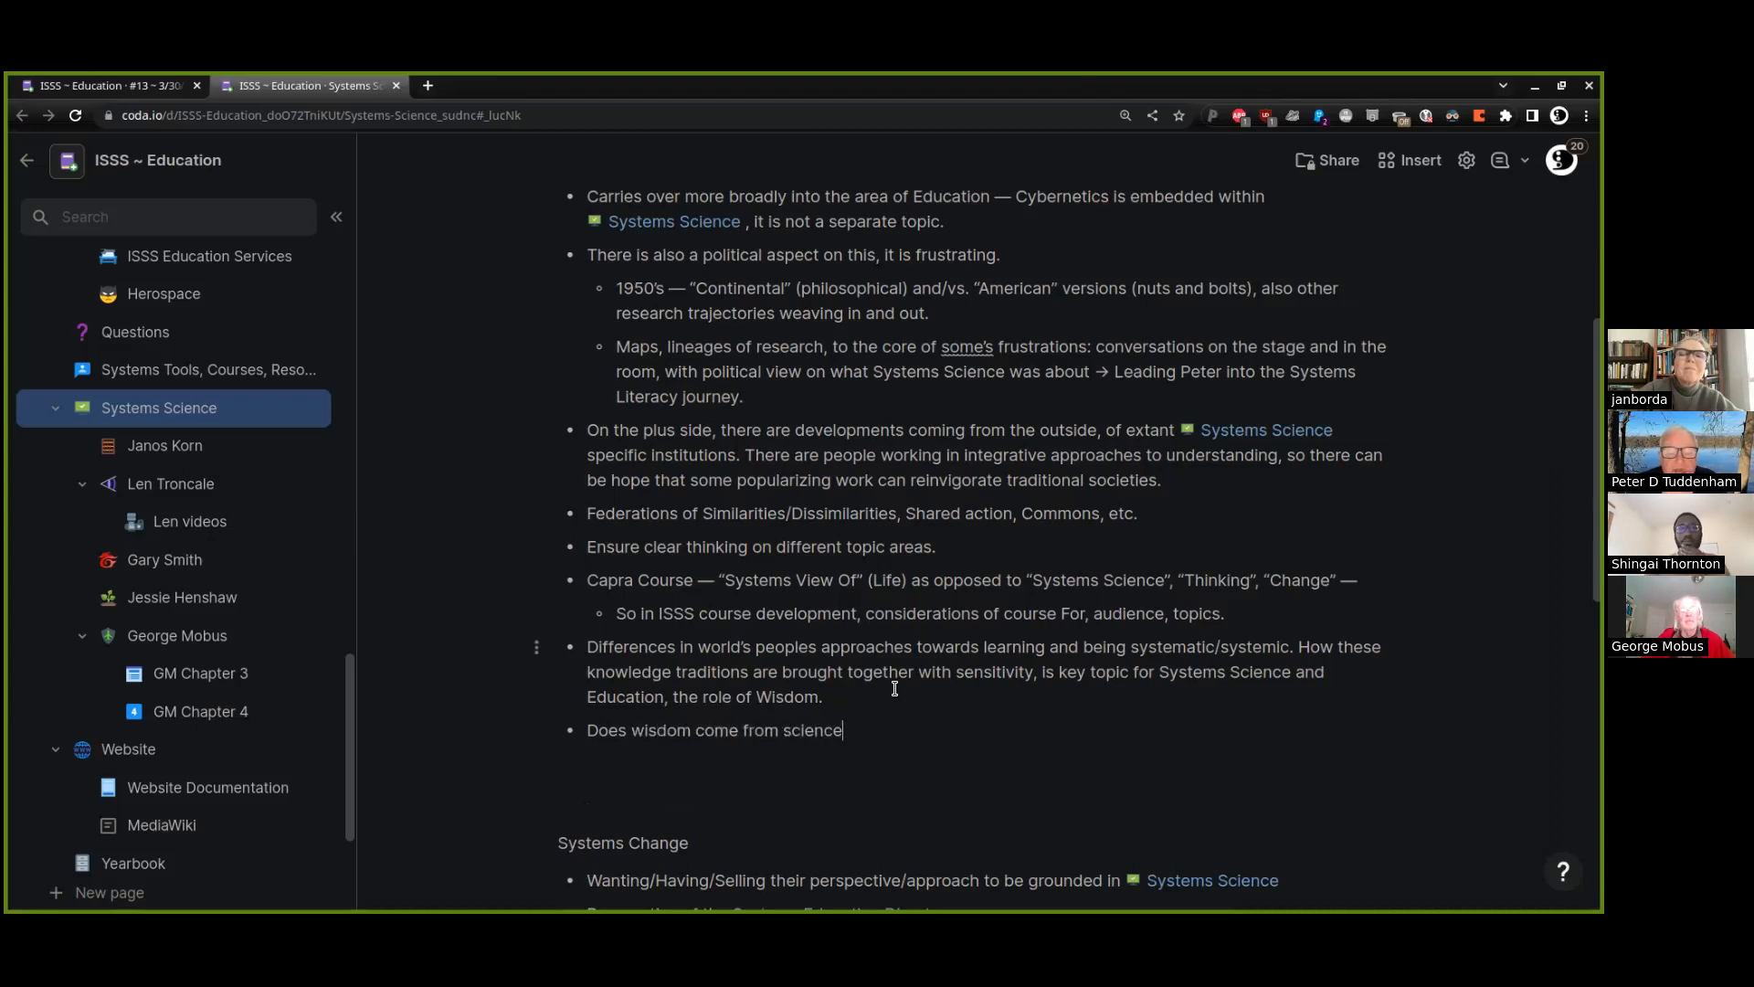
text(?)
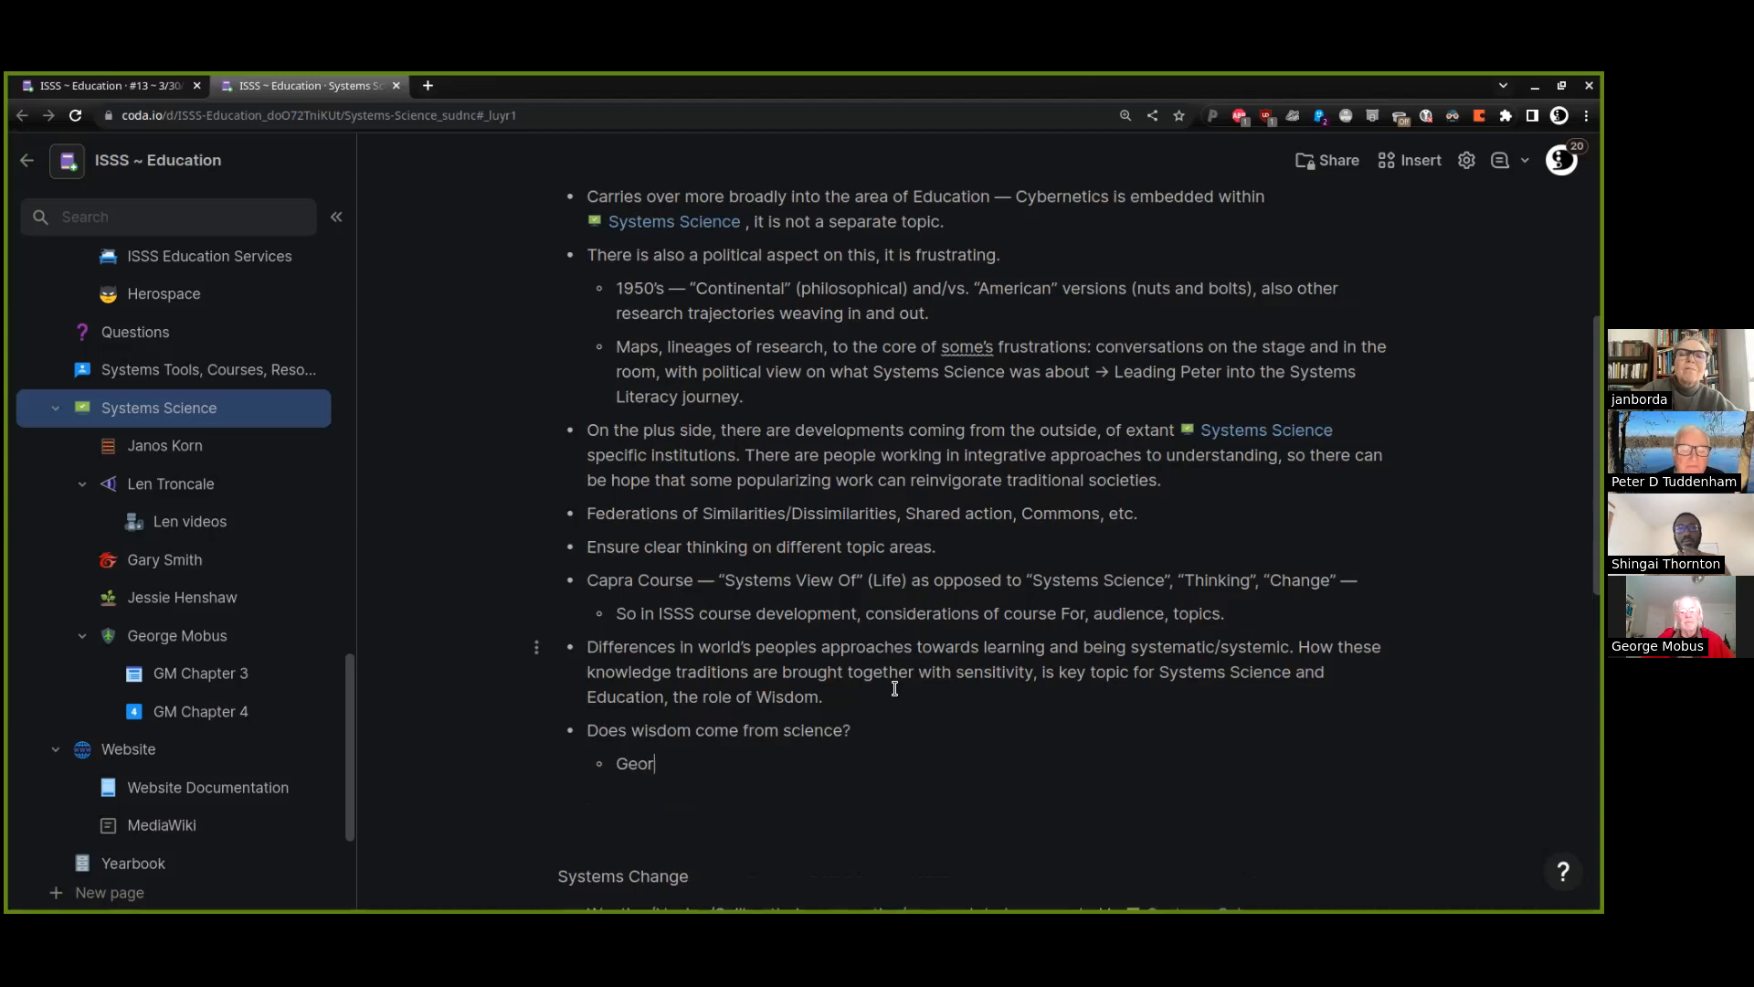
Note George's point that subconscious regions may hold veridical refined models, worthy intuitions
text(ge — Subconsc)
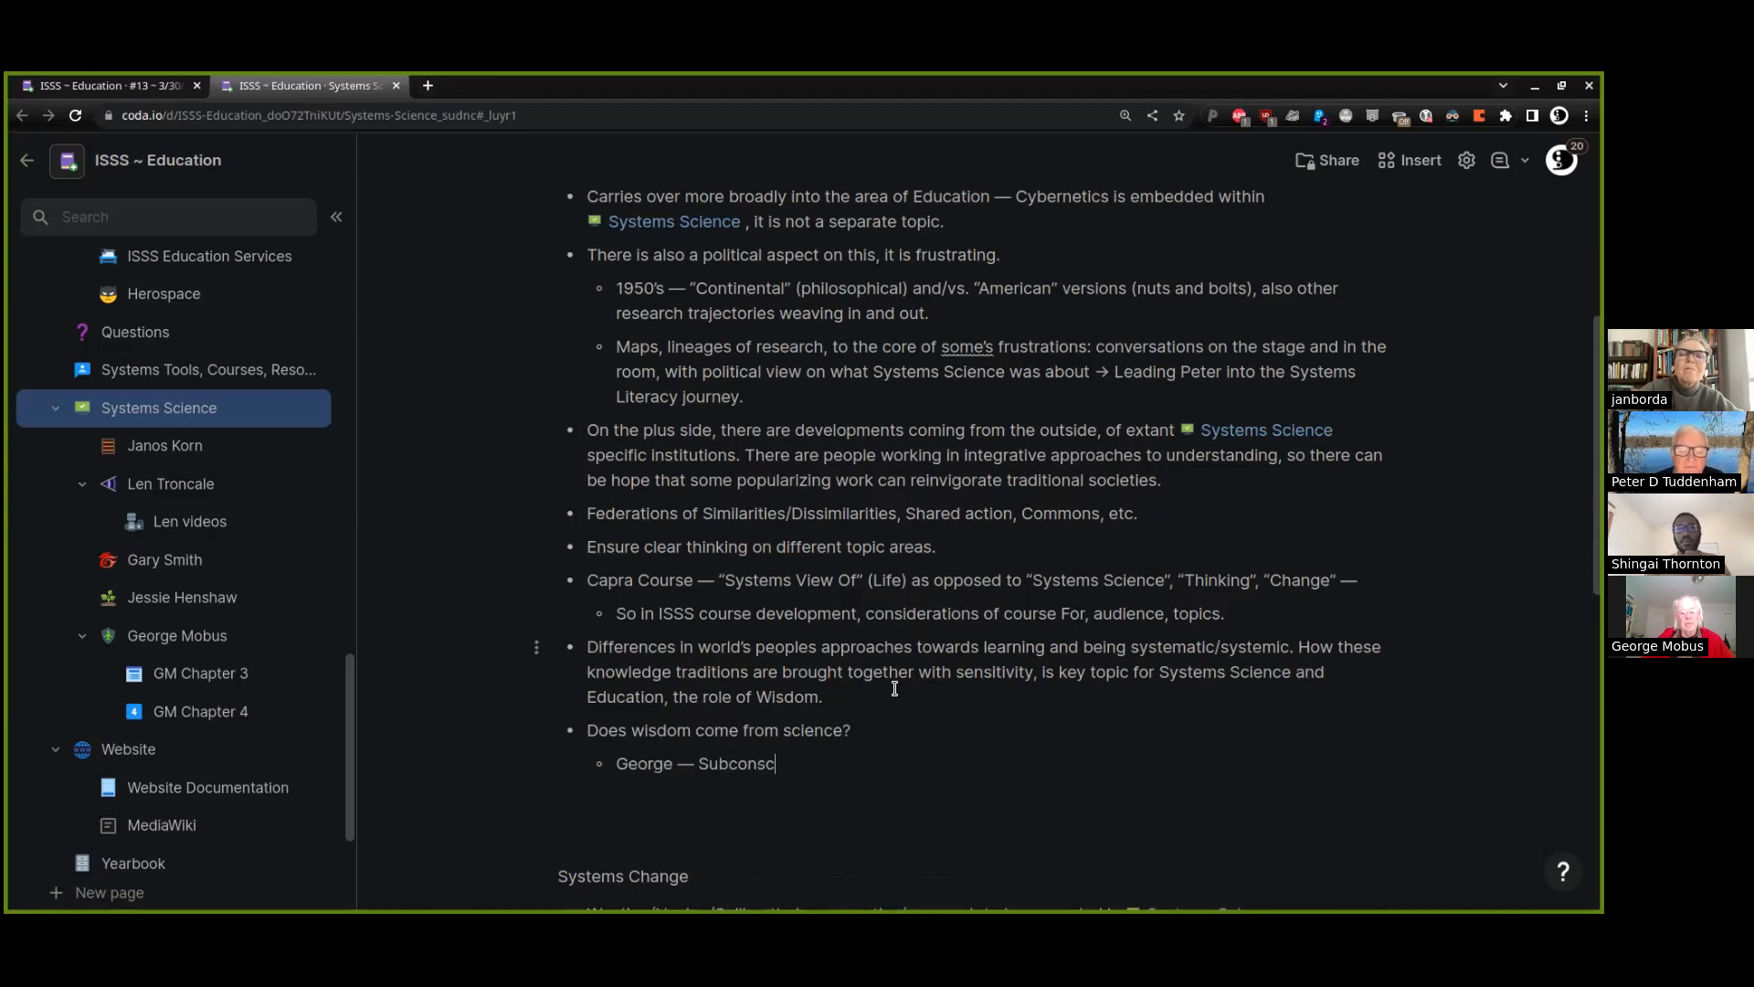
text(ious regions)
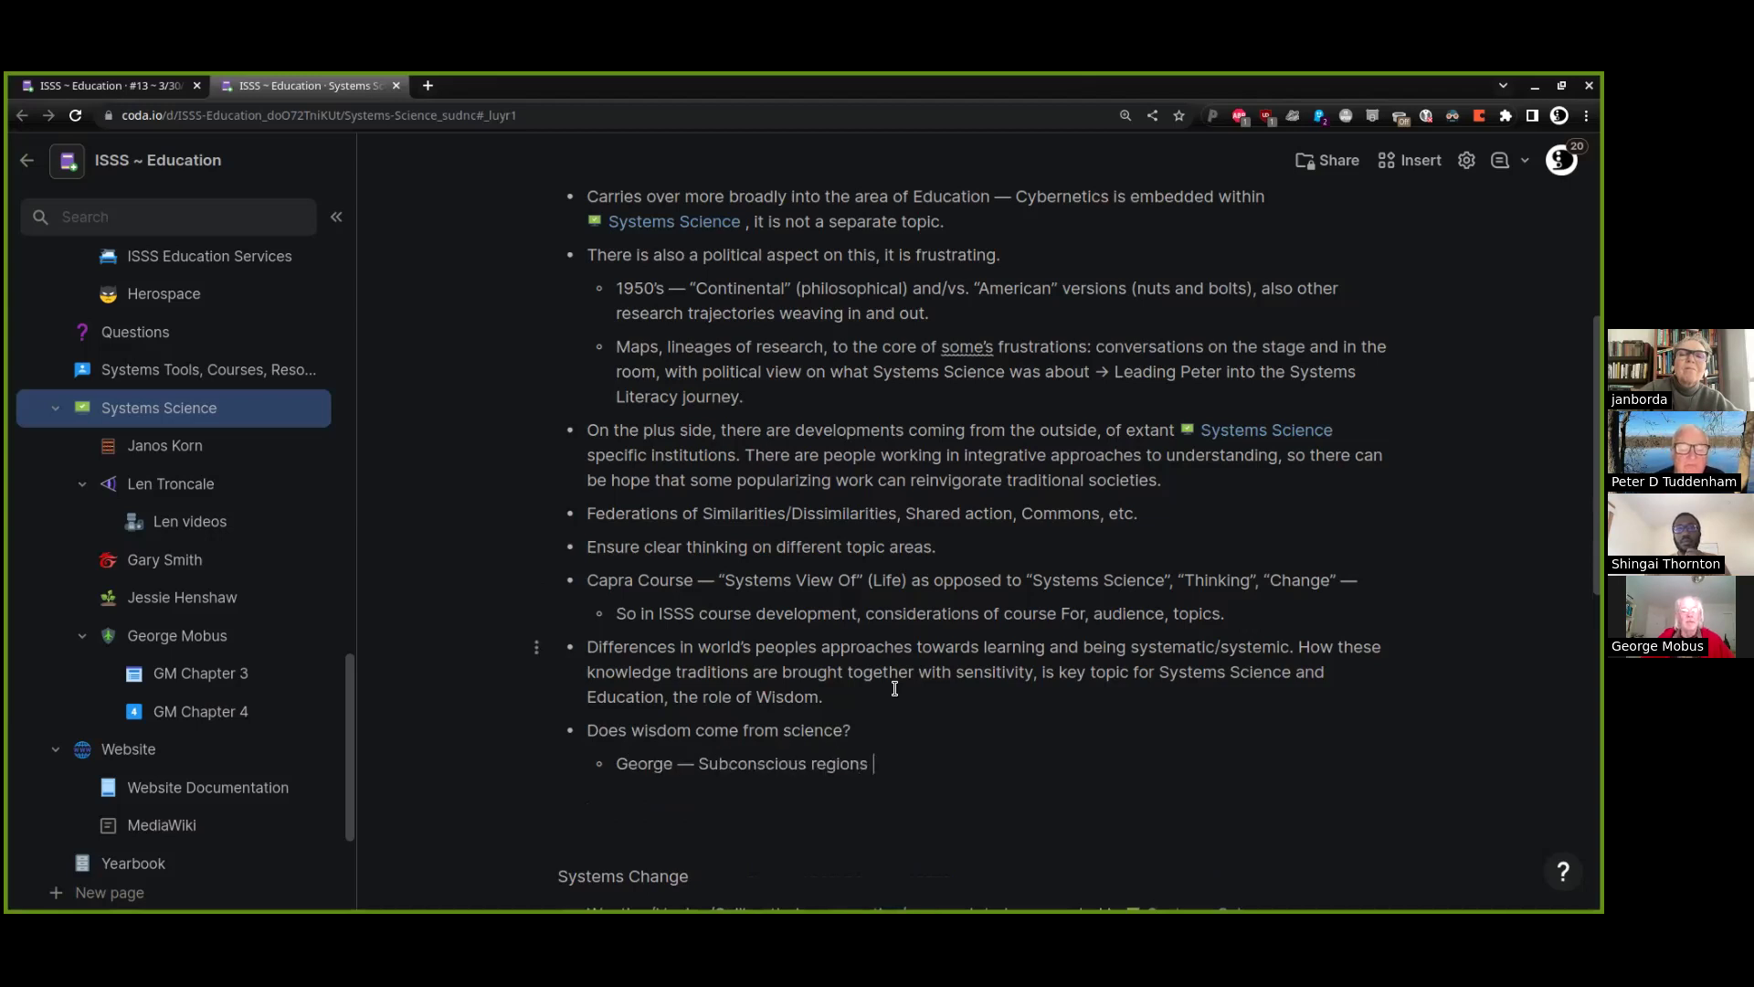
text(may have)
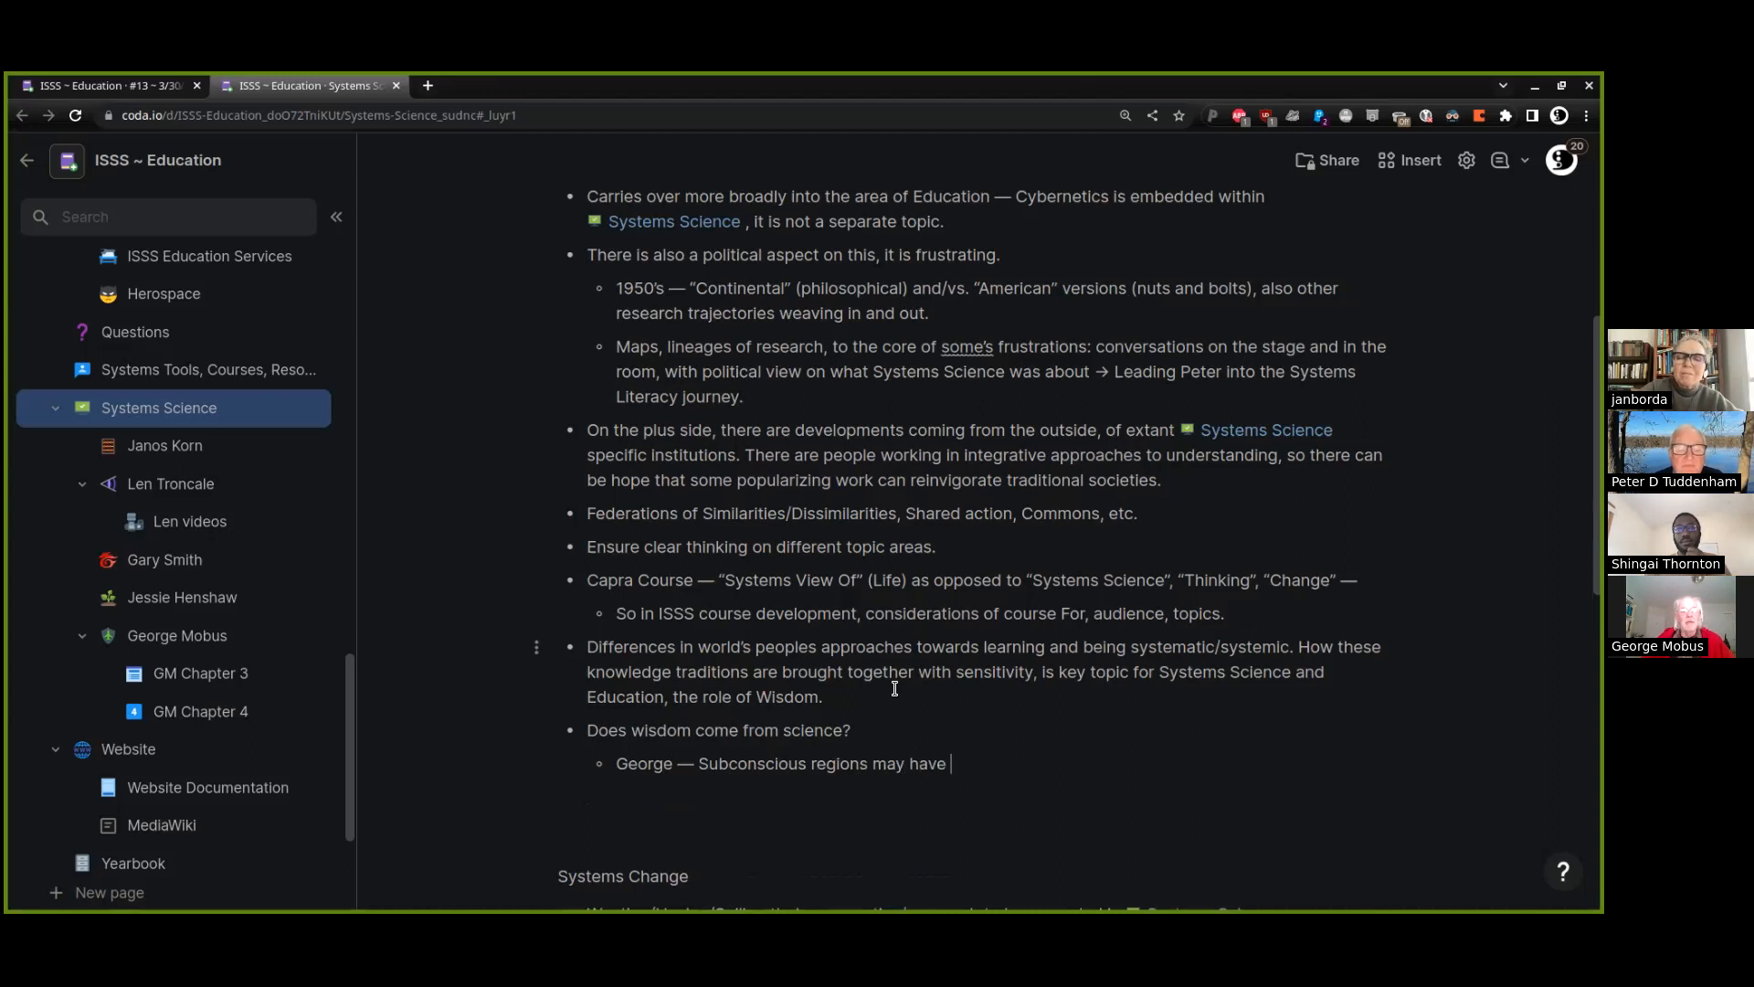
text(possibility)
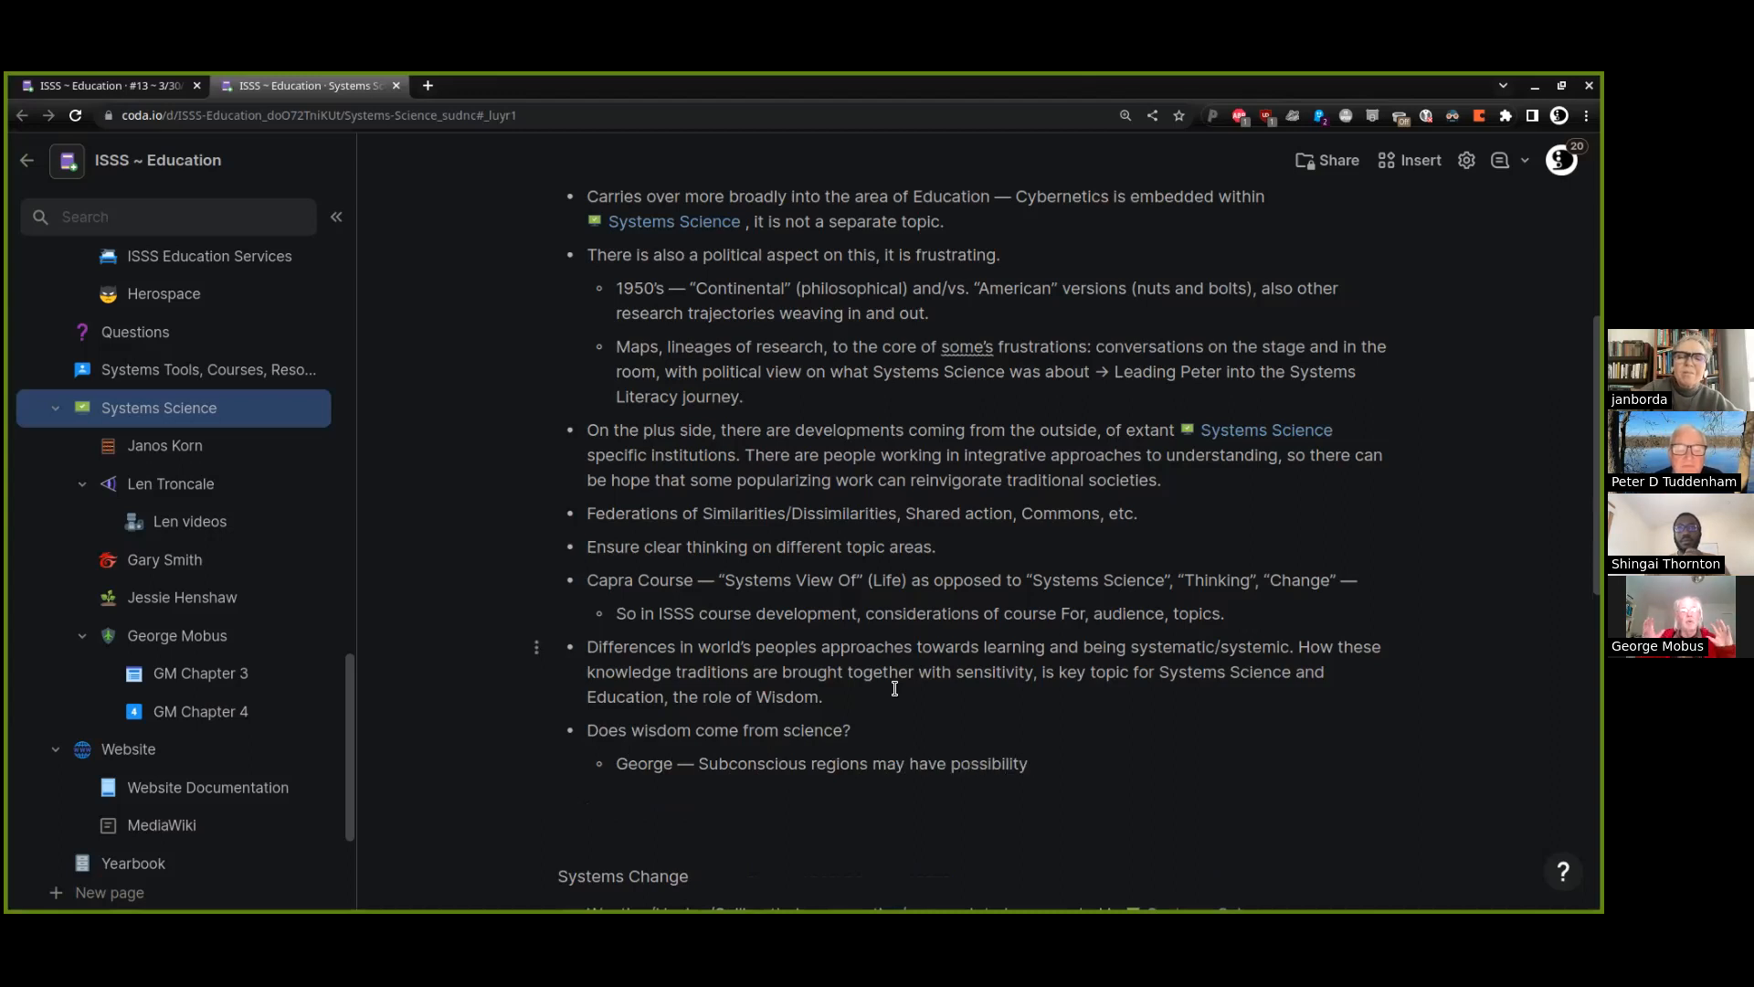
text(of veridical)
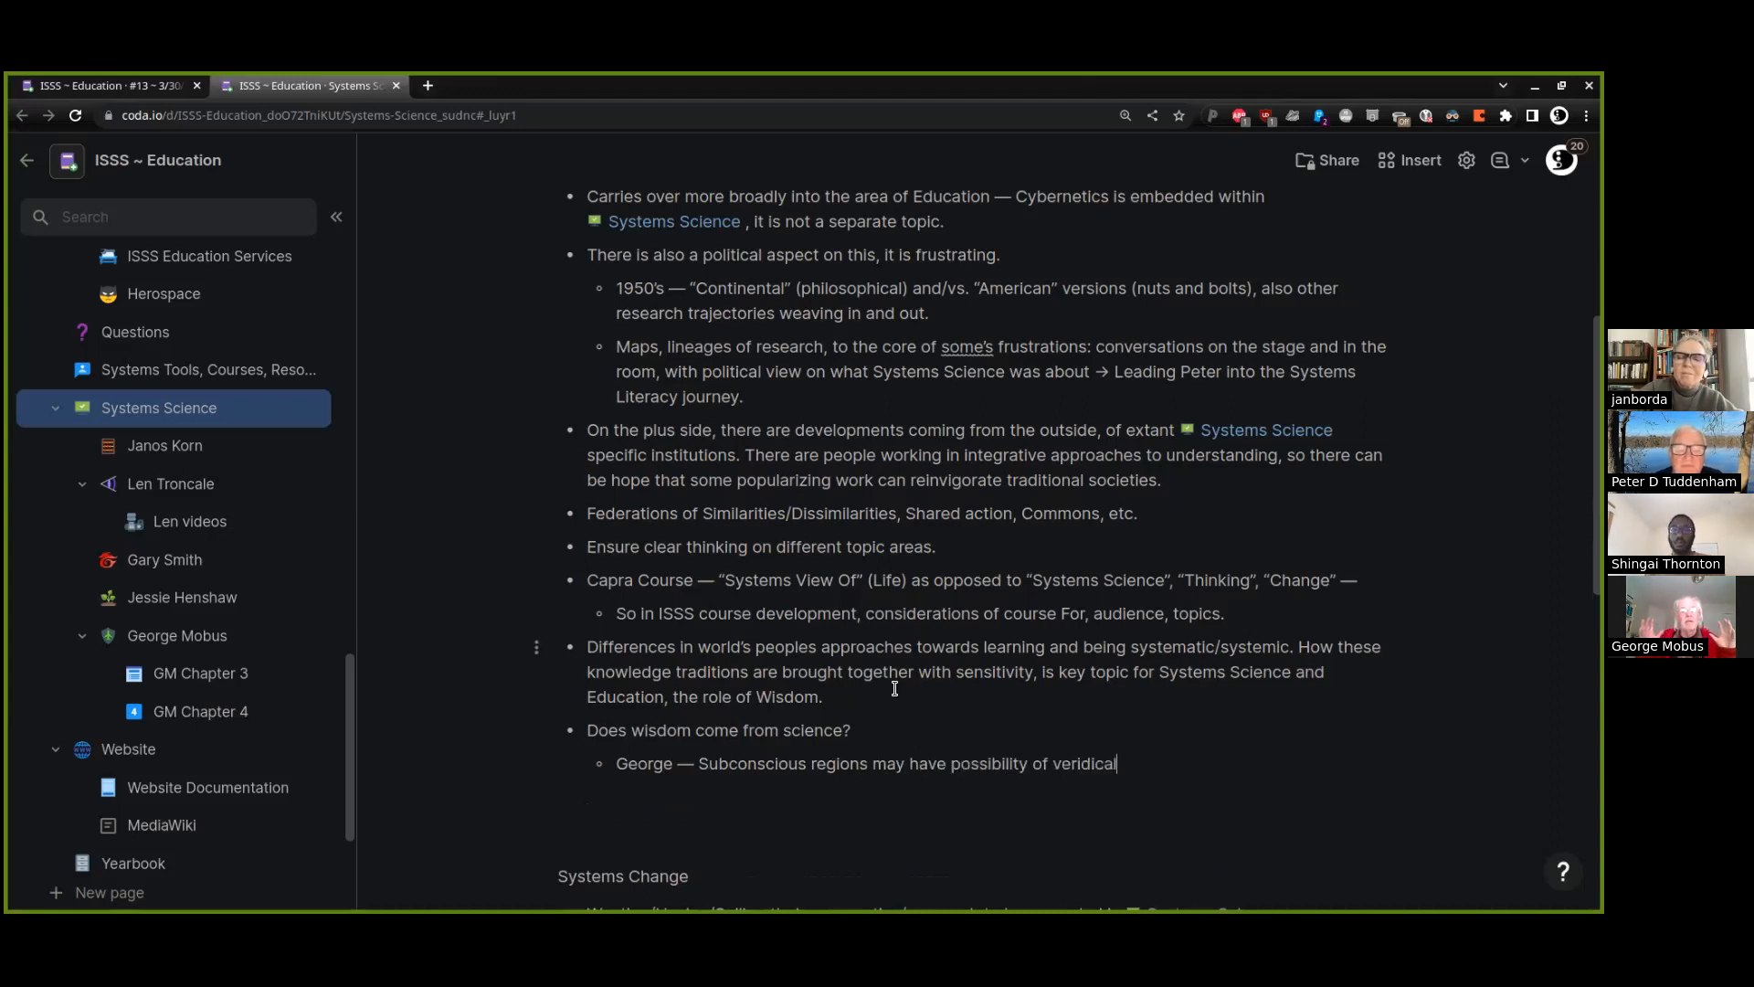
text(refined)
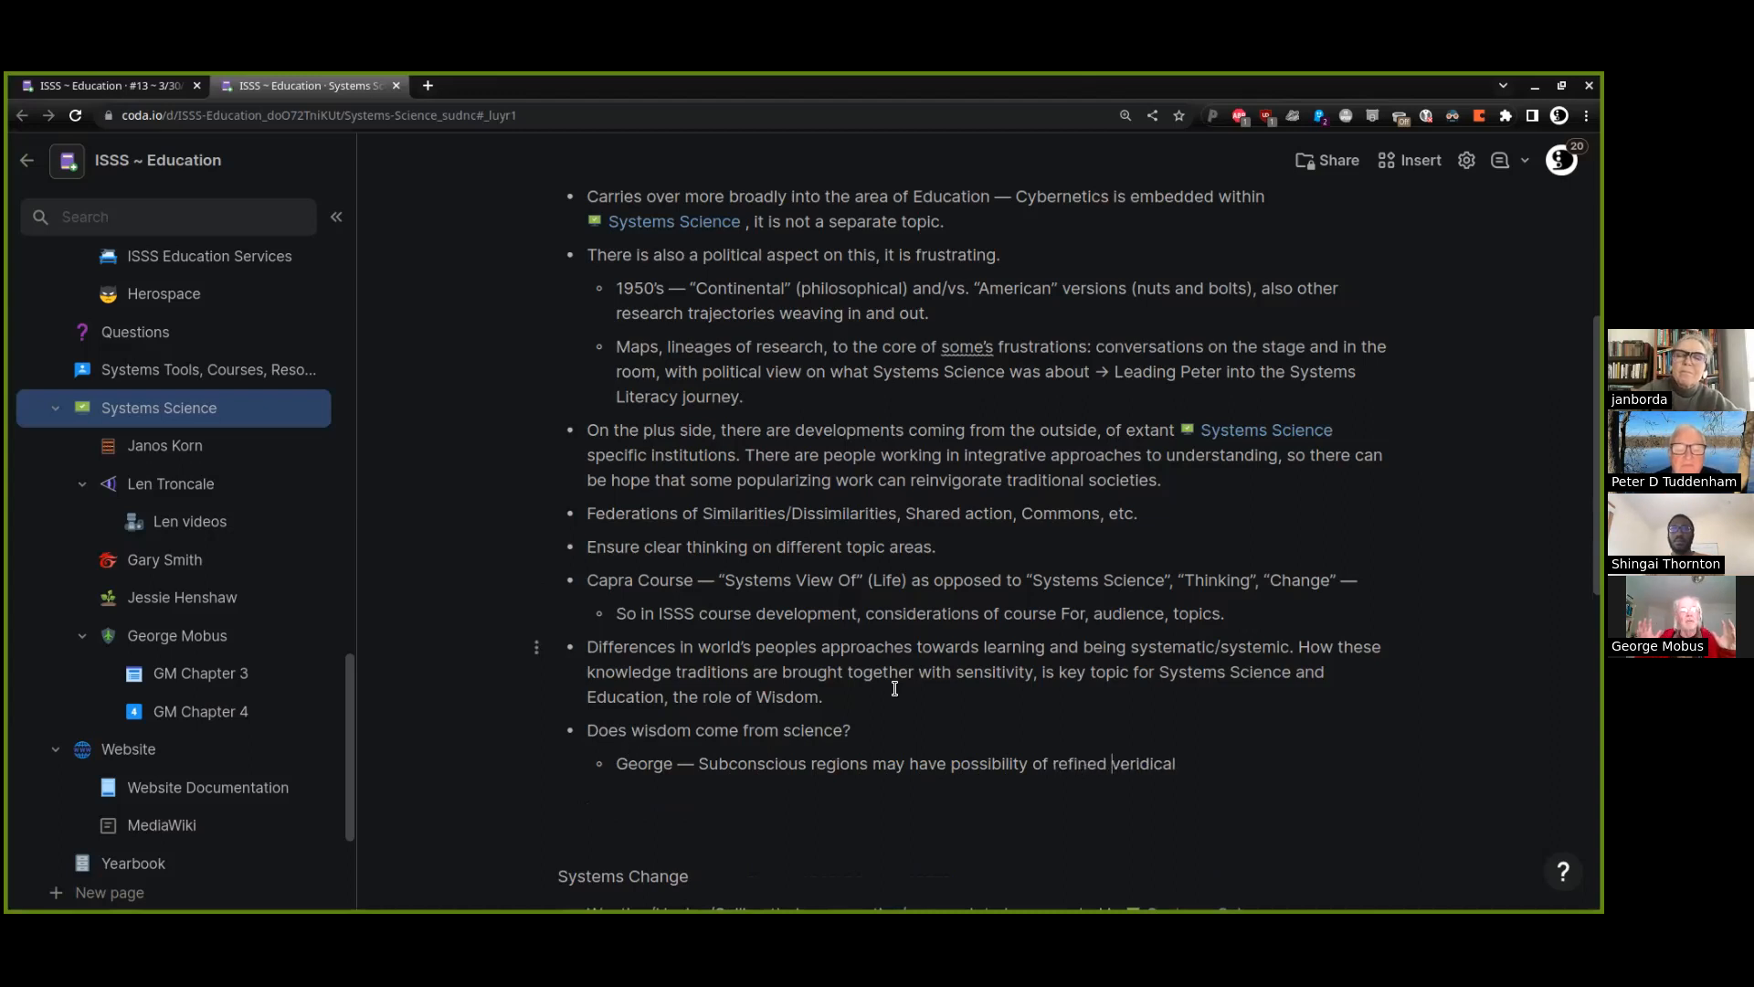
text(models (intuitions)
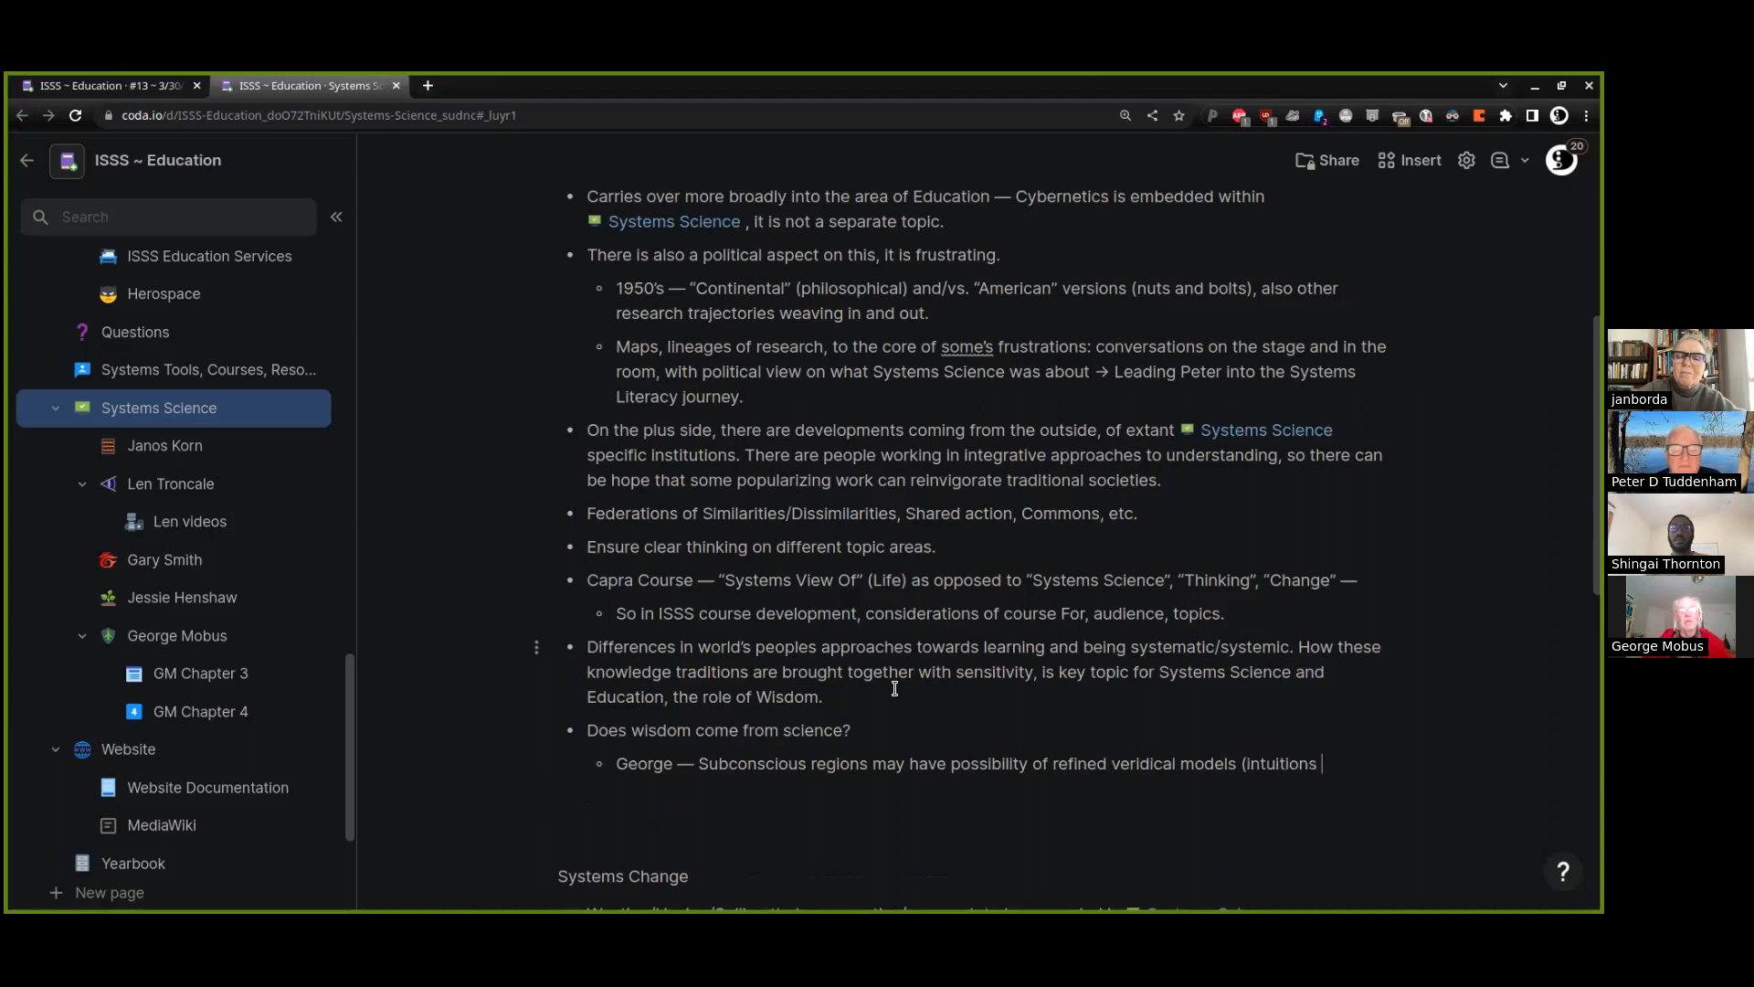
text(driven by th)
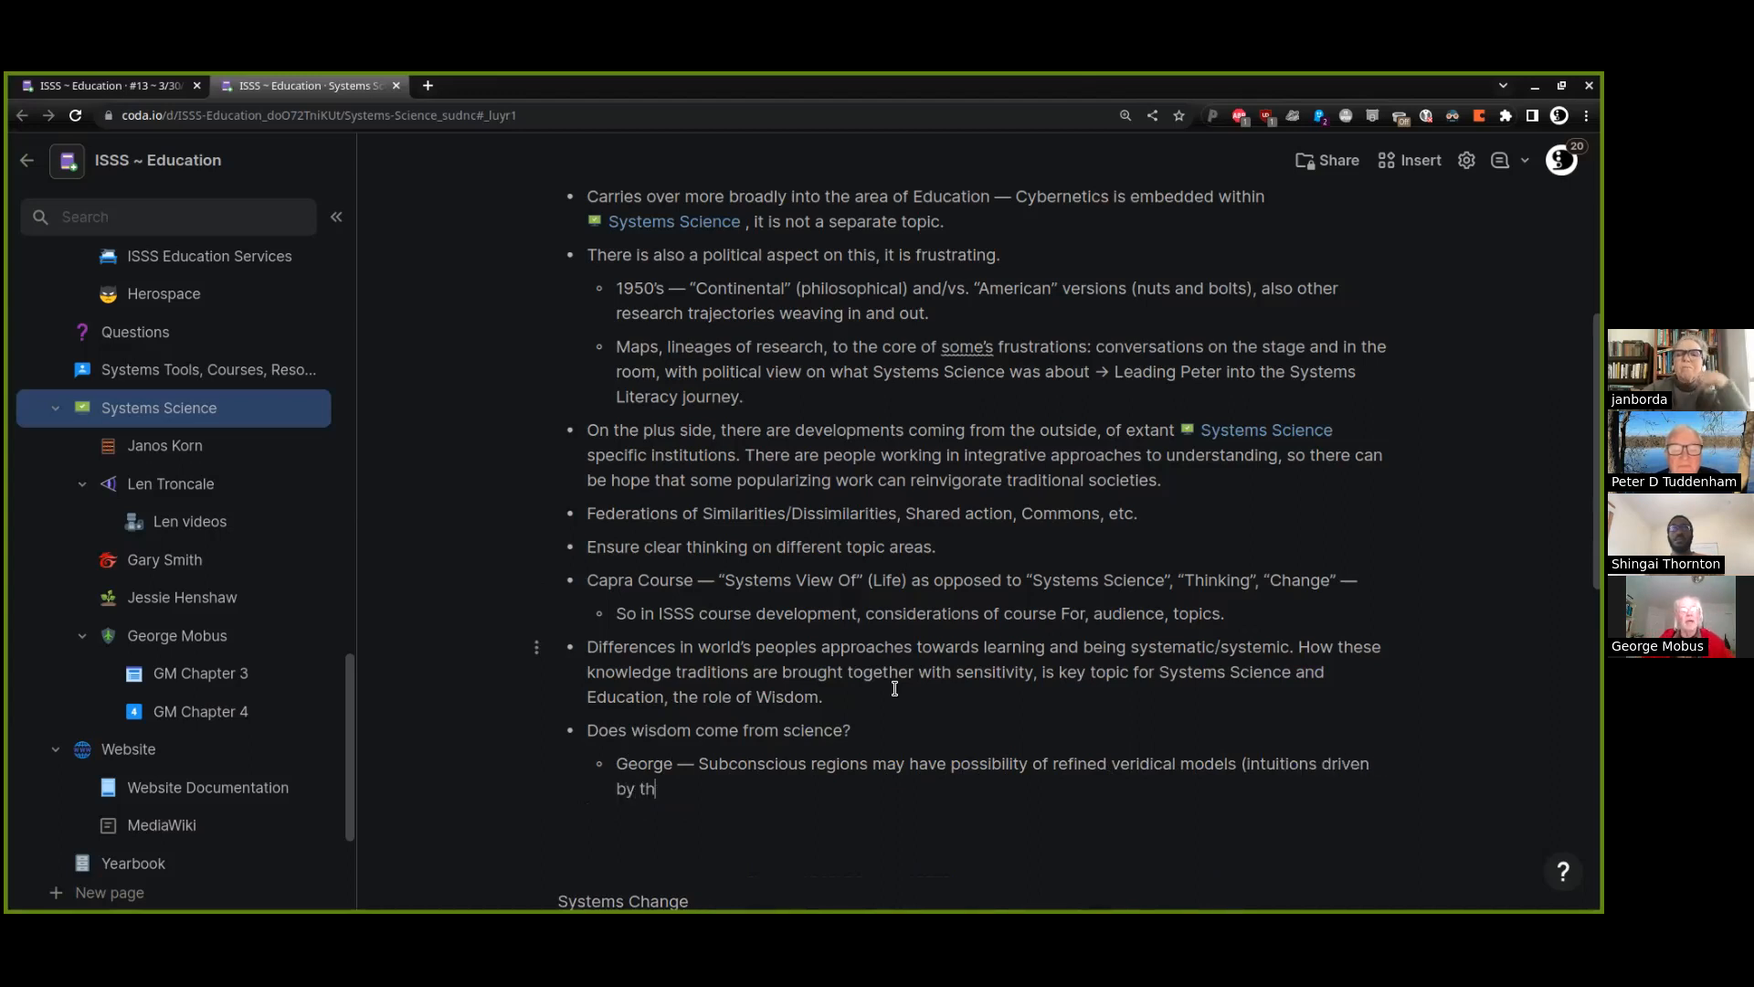
text(at gra)
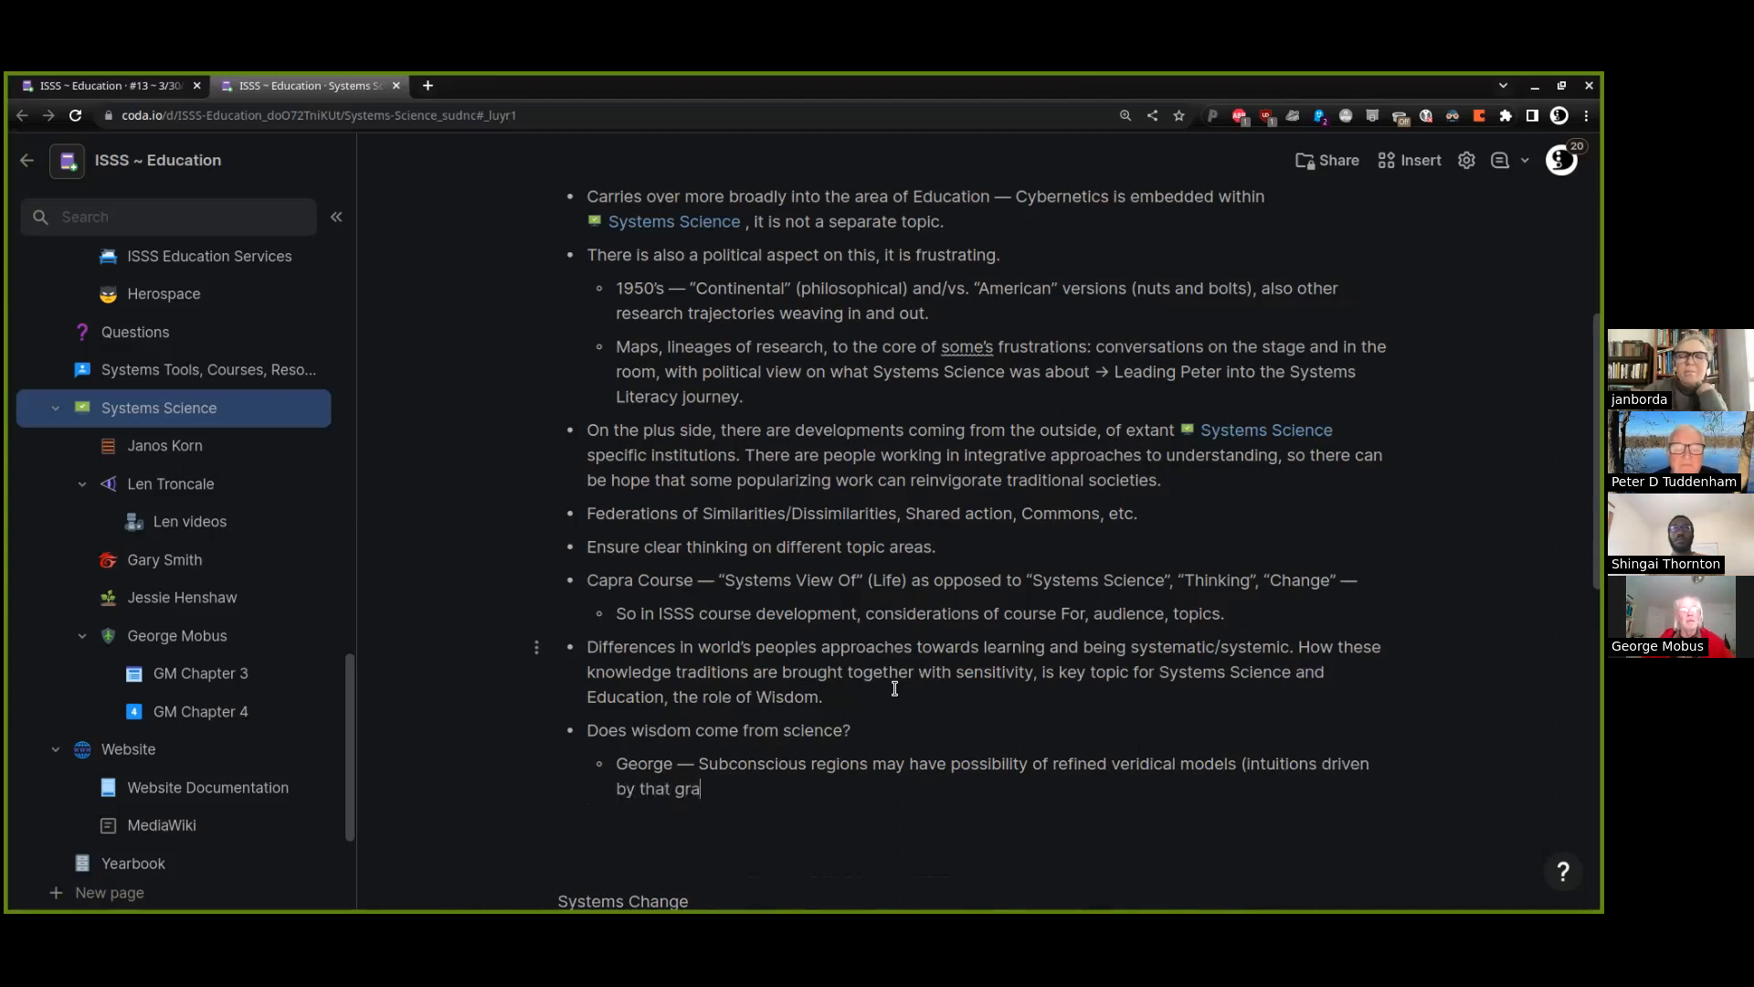
text(sp,)
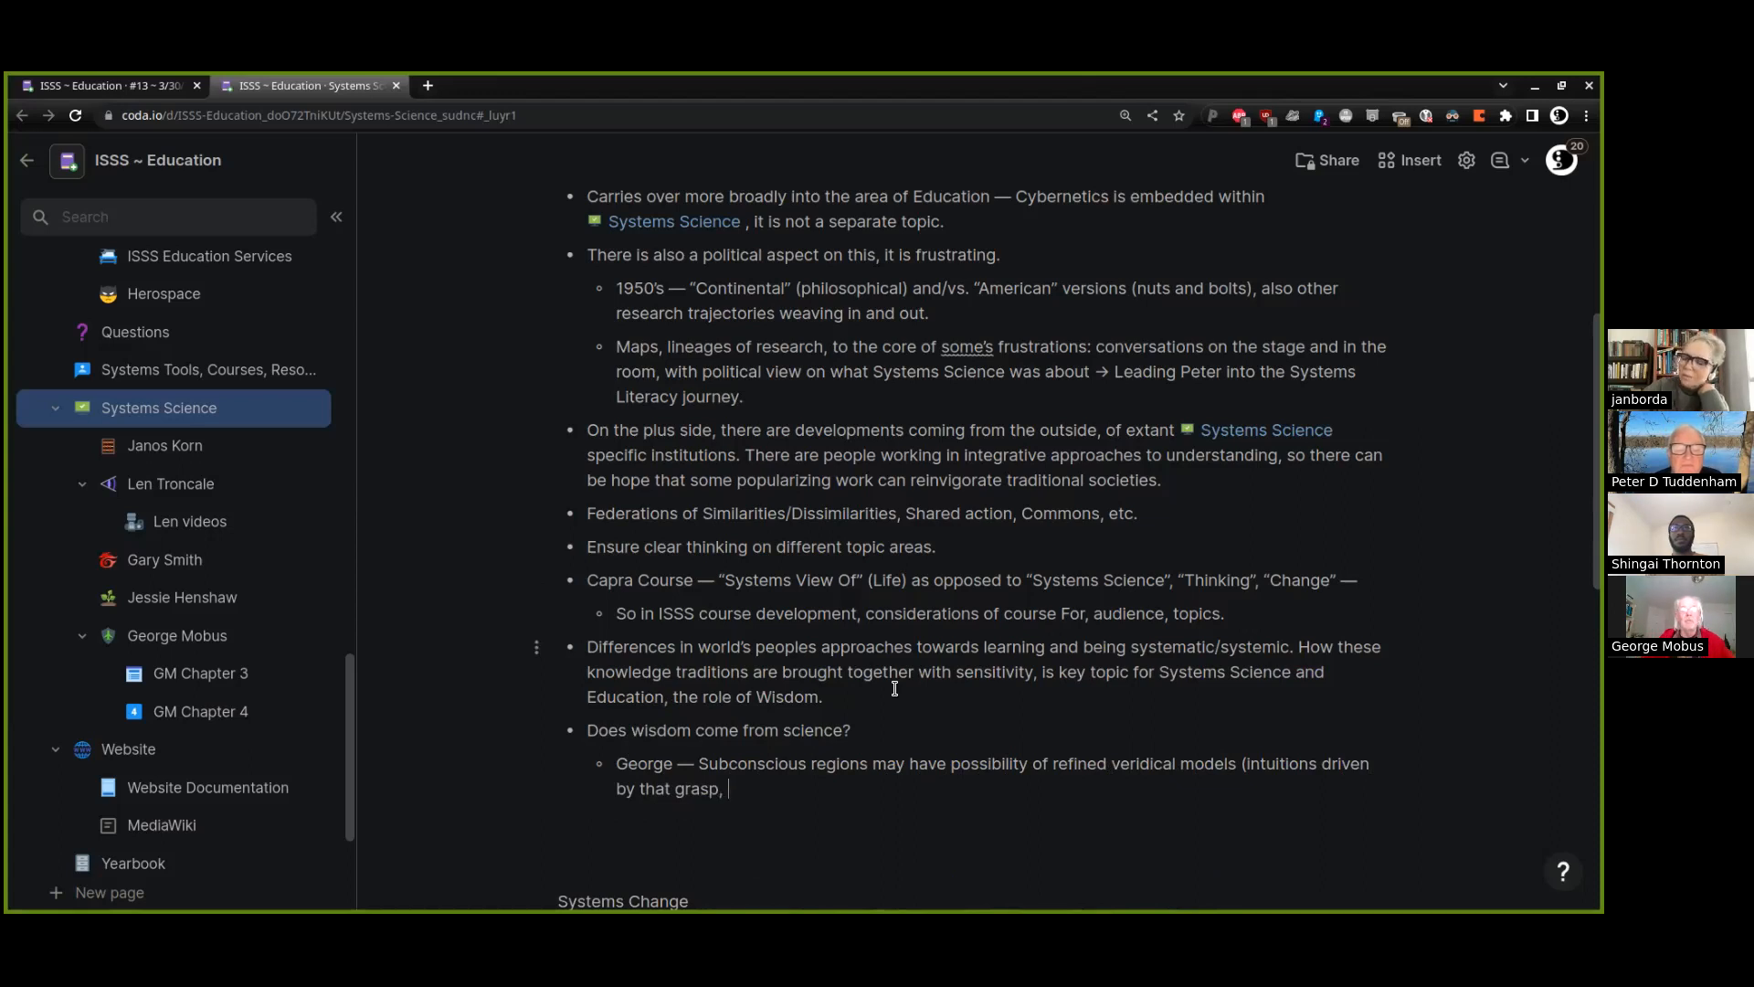
text(are)
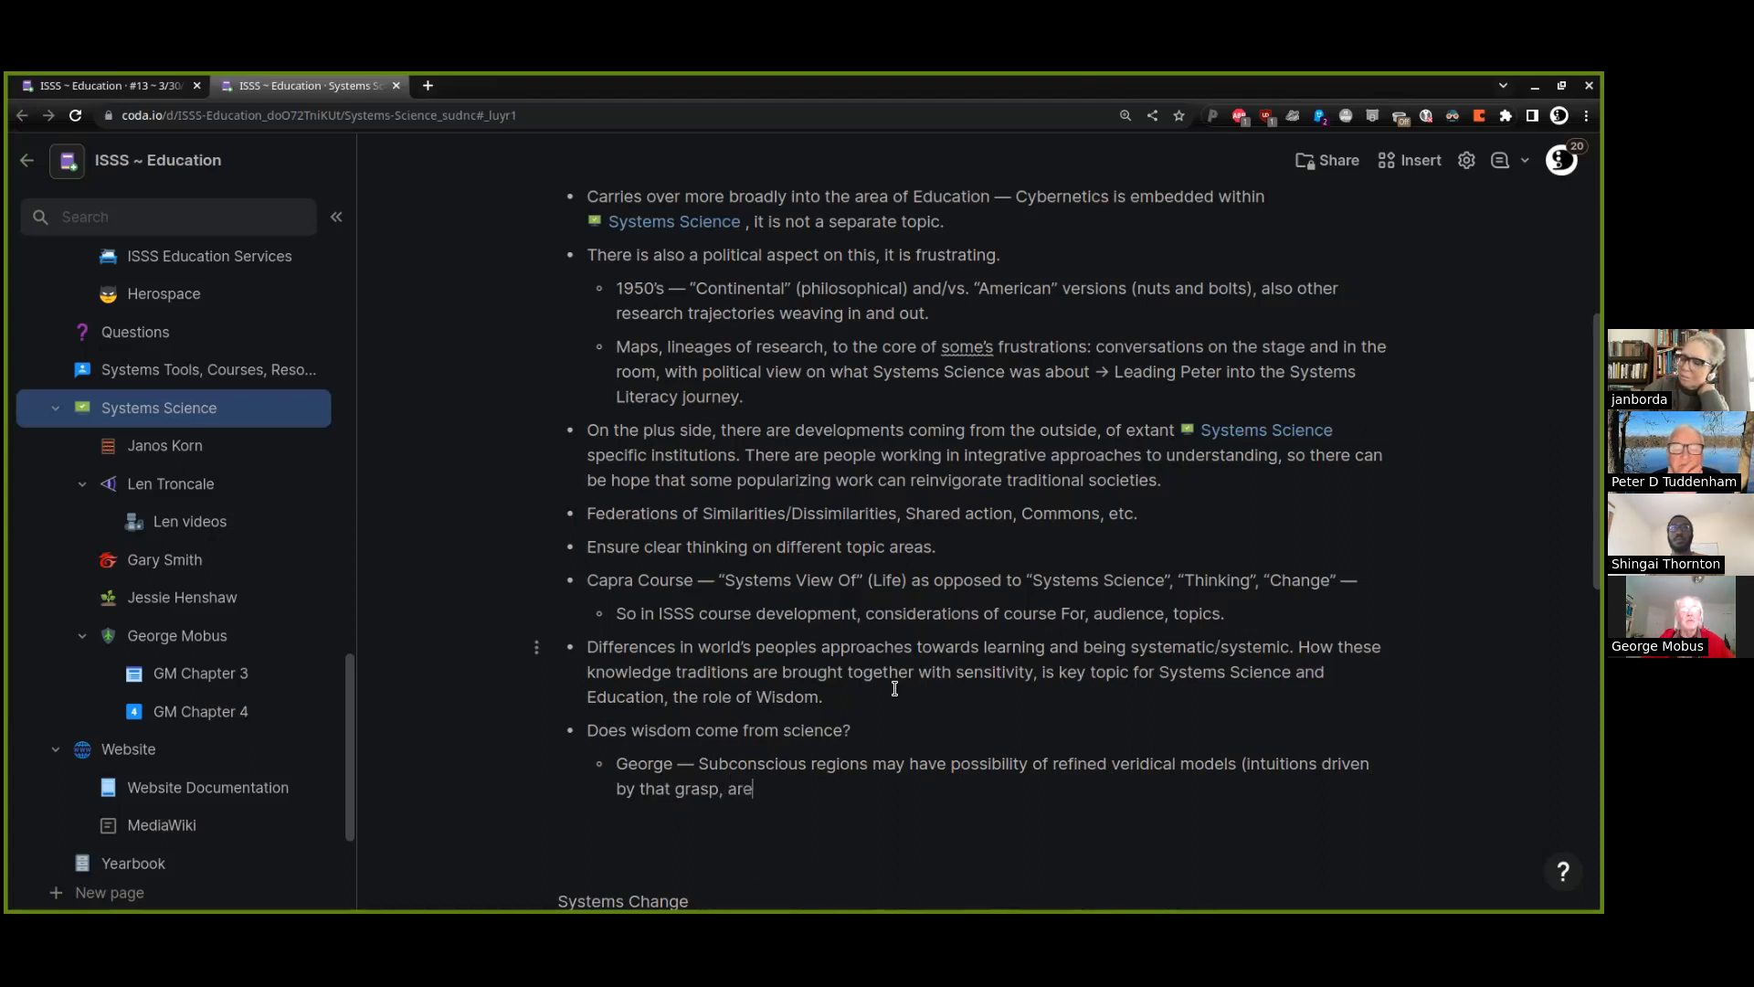
text(worth)
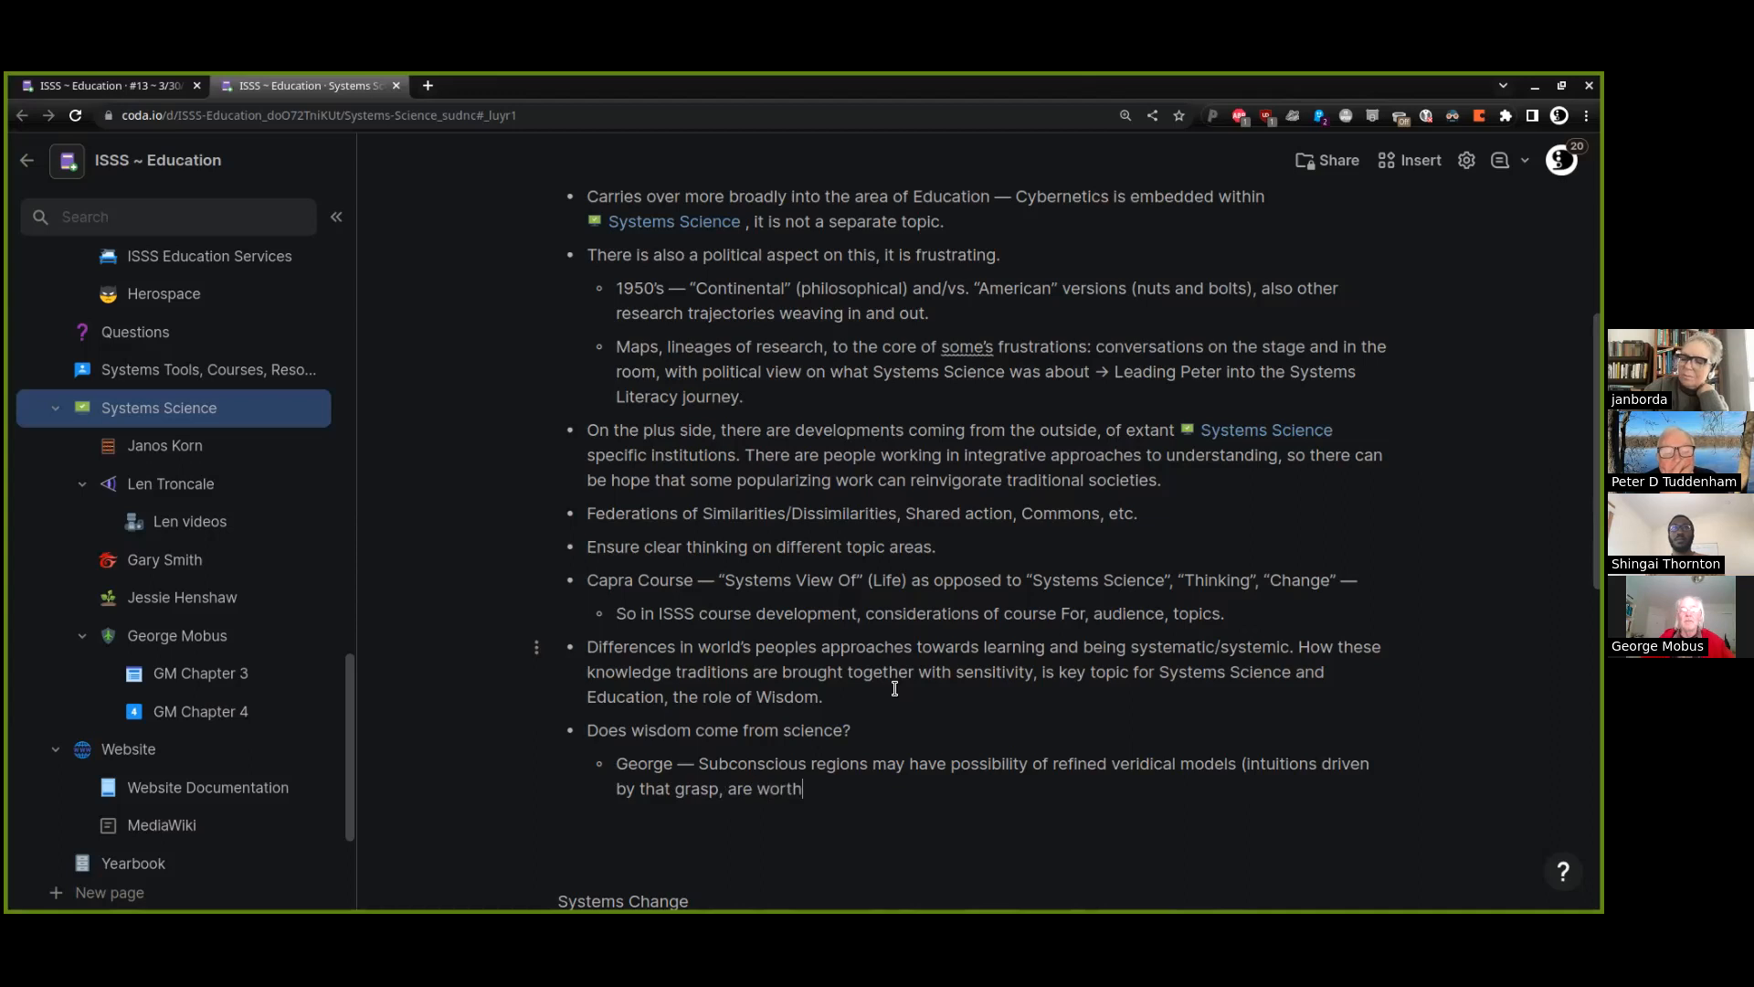
text(y intu)
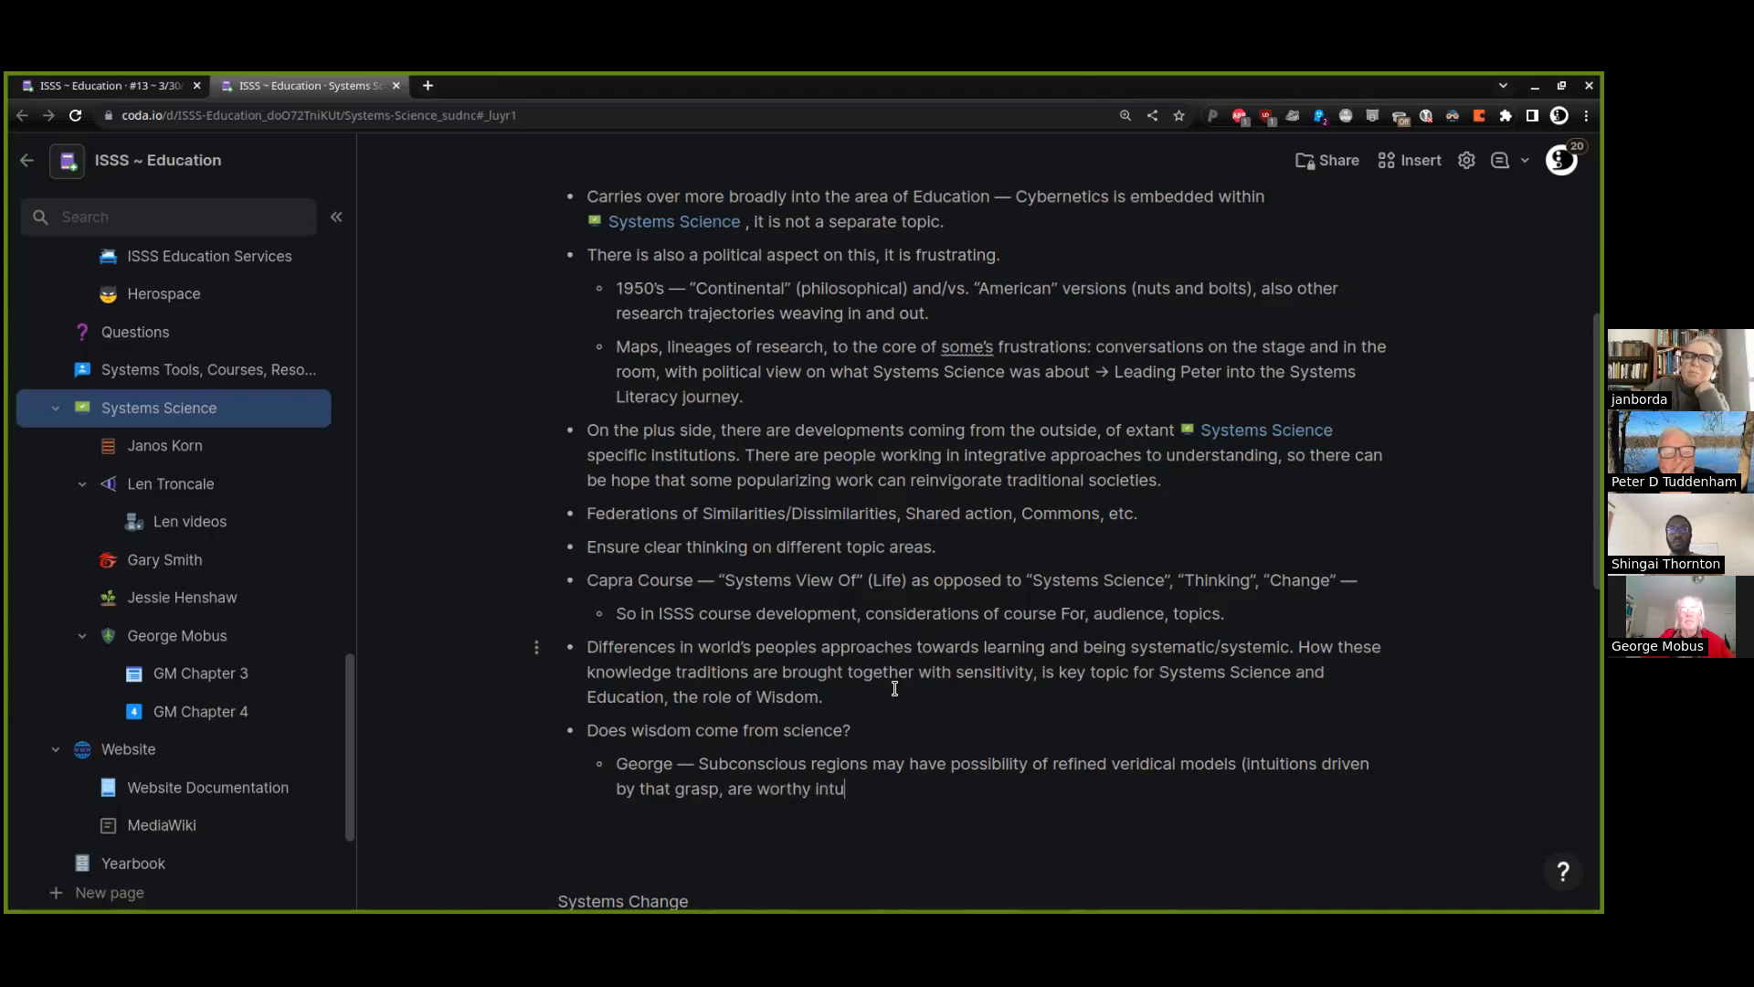
text(itions).)
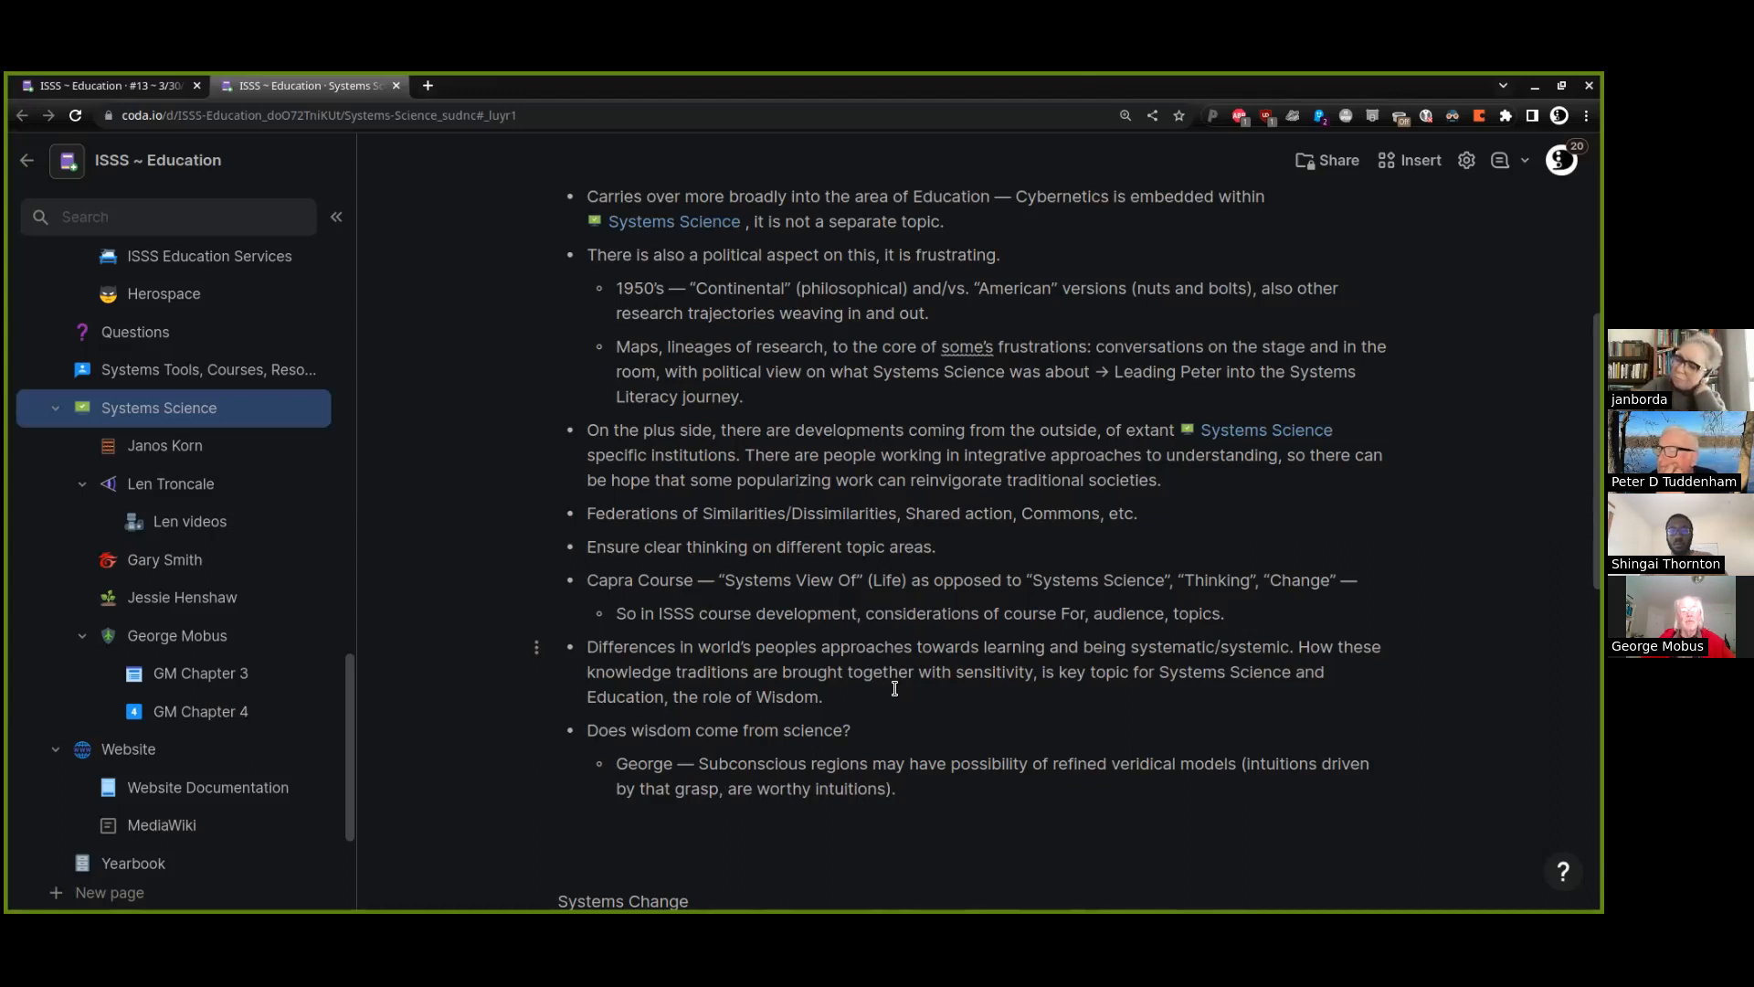
Add that many scientists begin from intuitive feelings about phenomena, then test via experiment, mathematics and conjecture
text(Many sci)
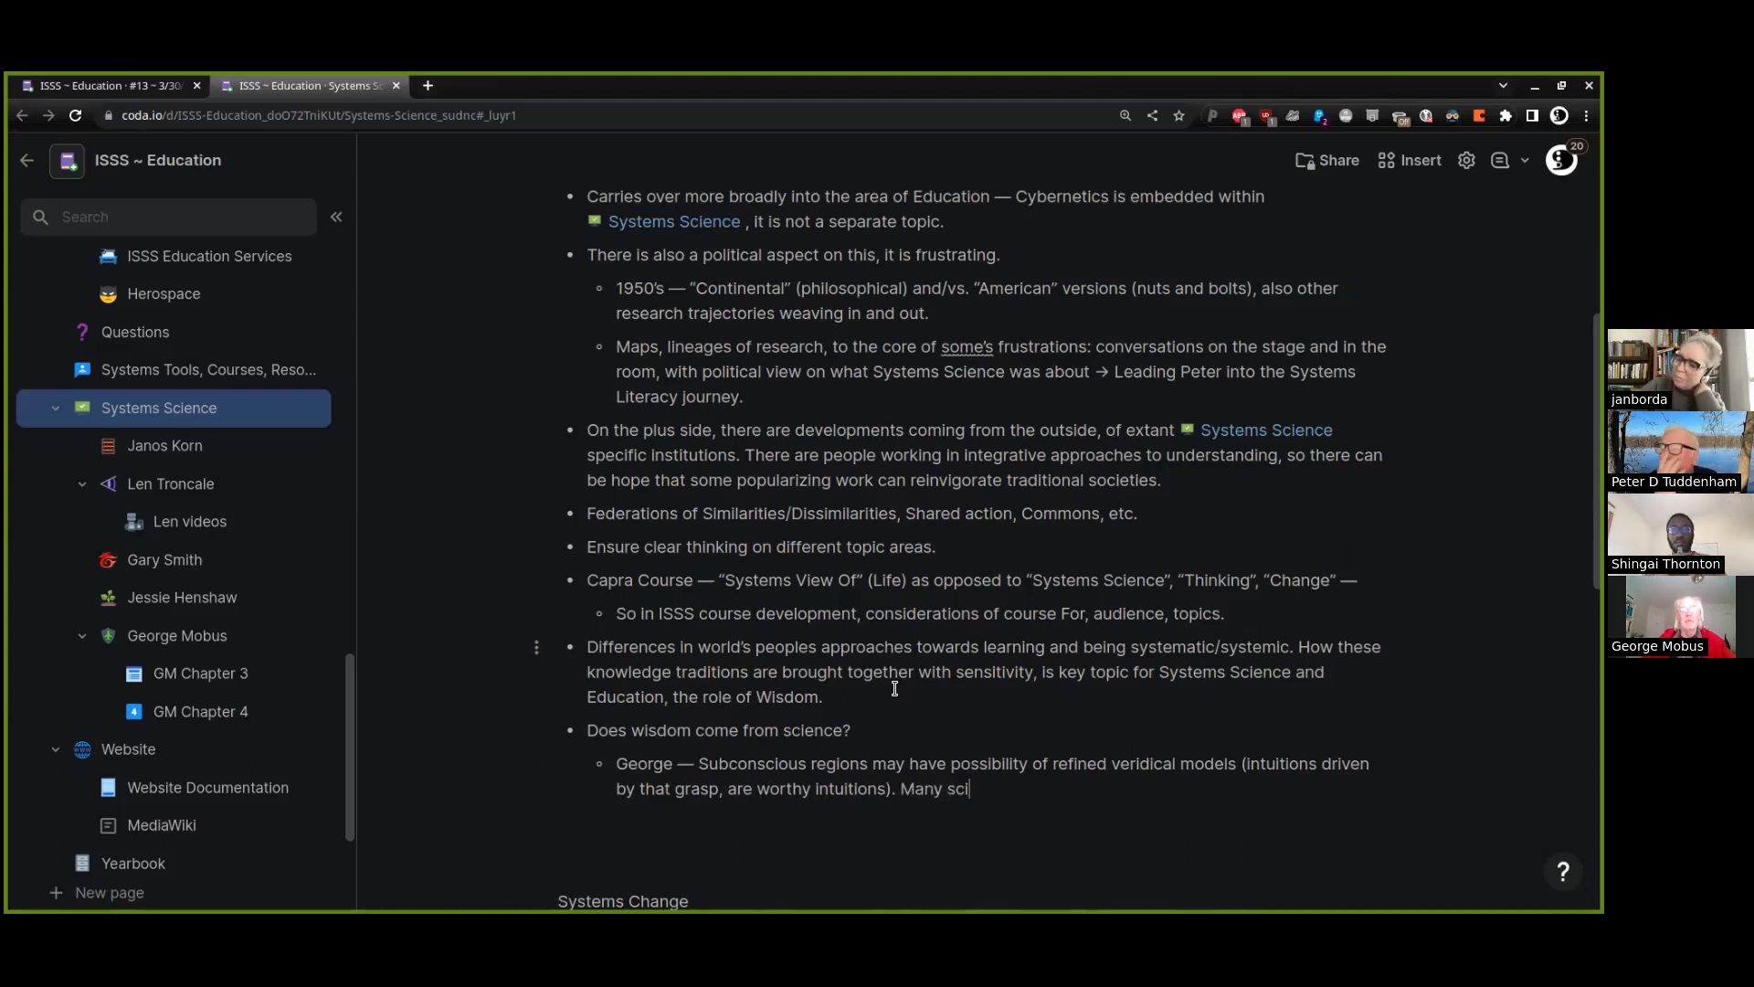
text(entists)
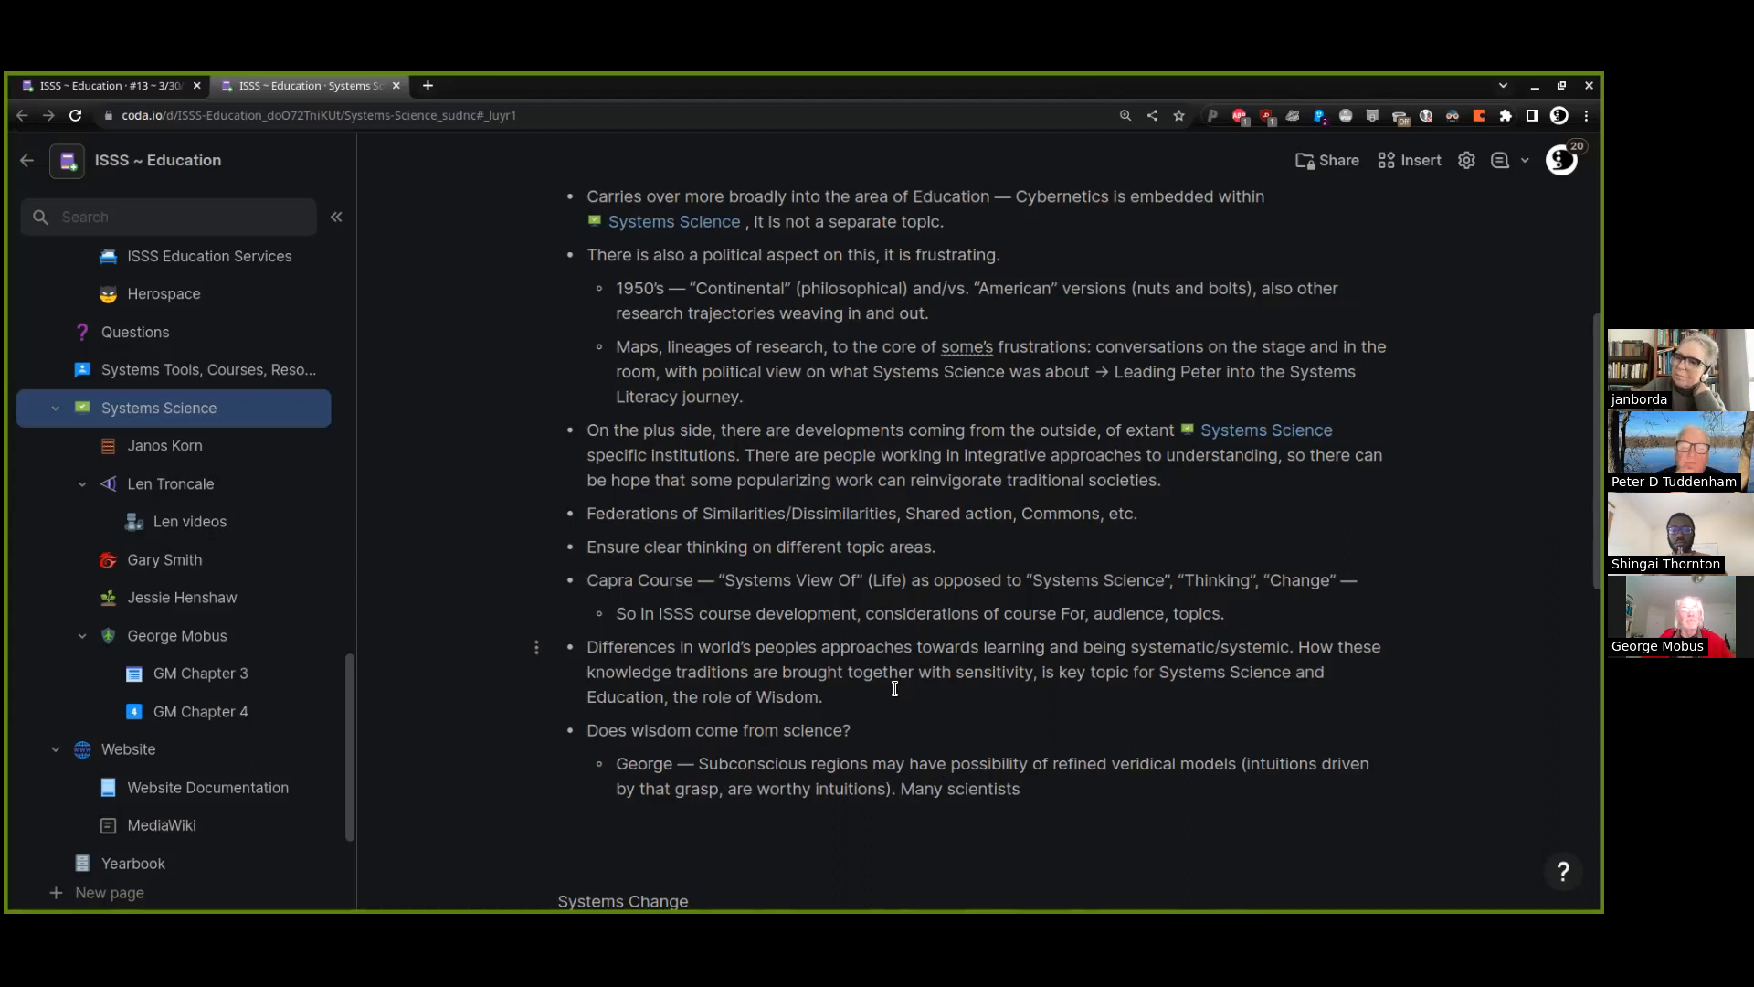
text(begin their)
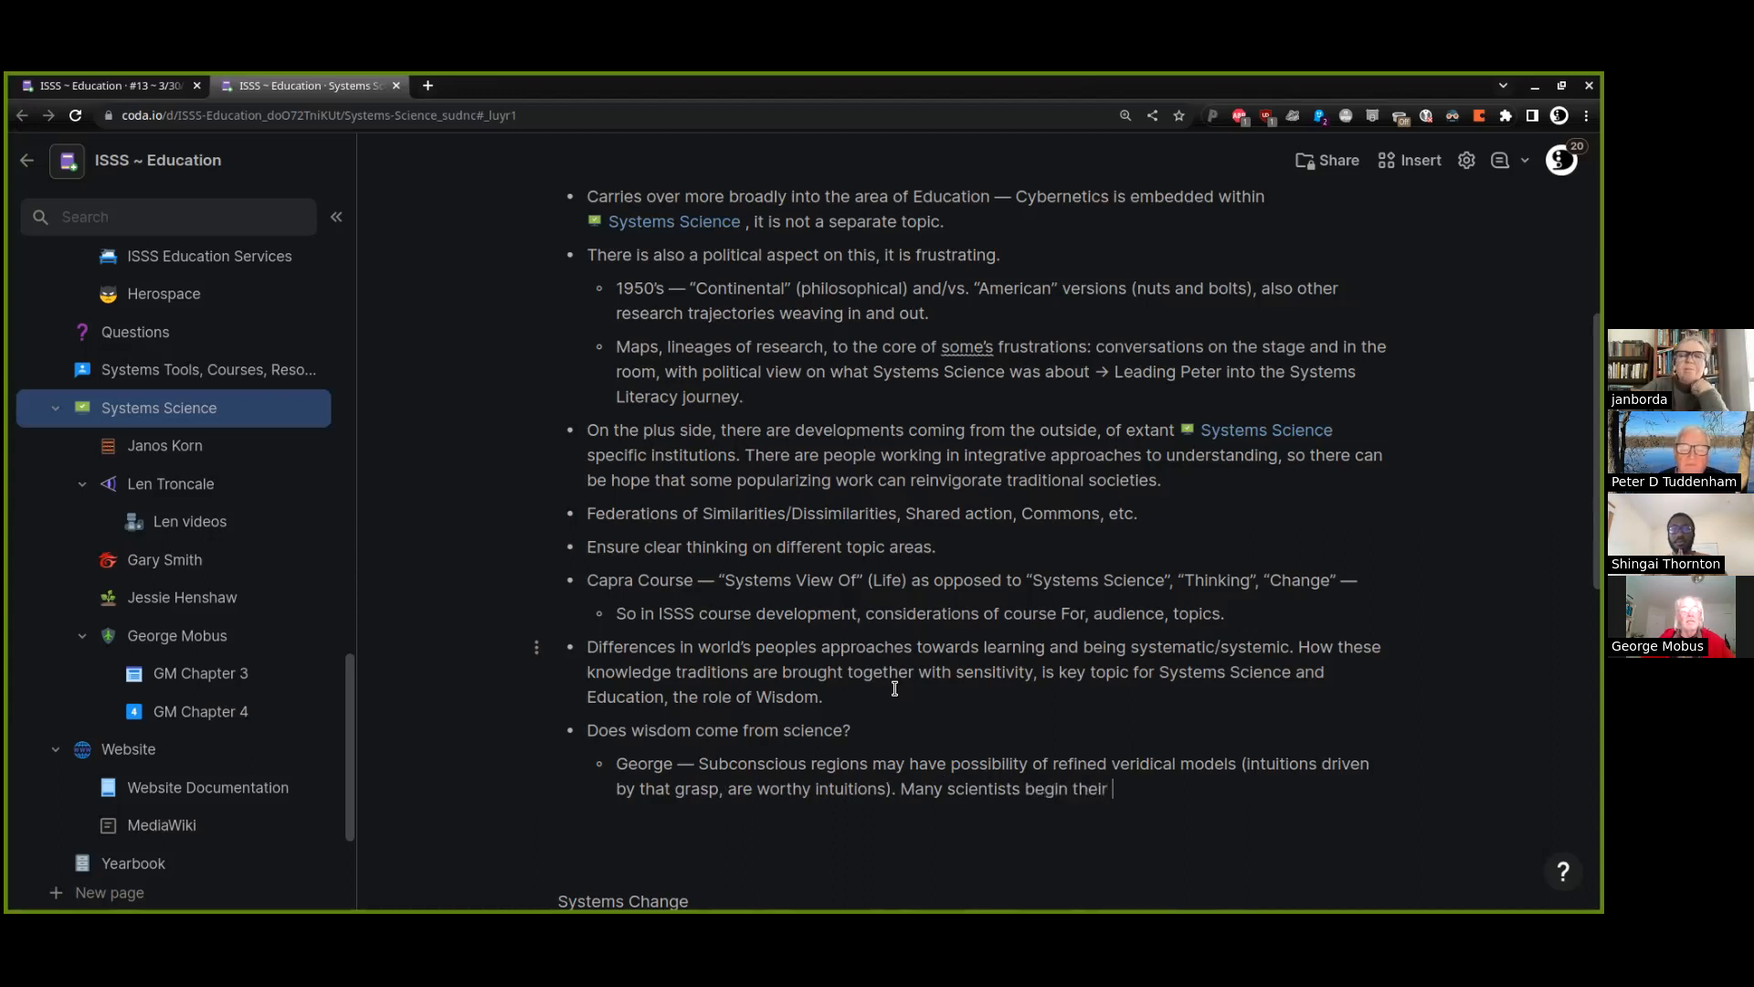
text(path from intu)
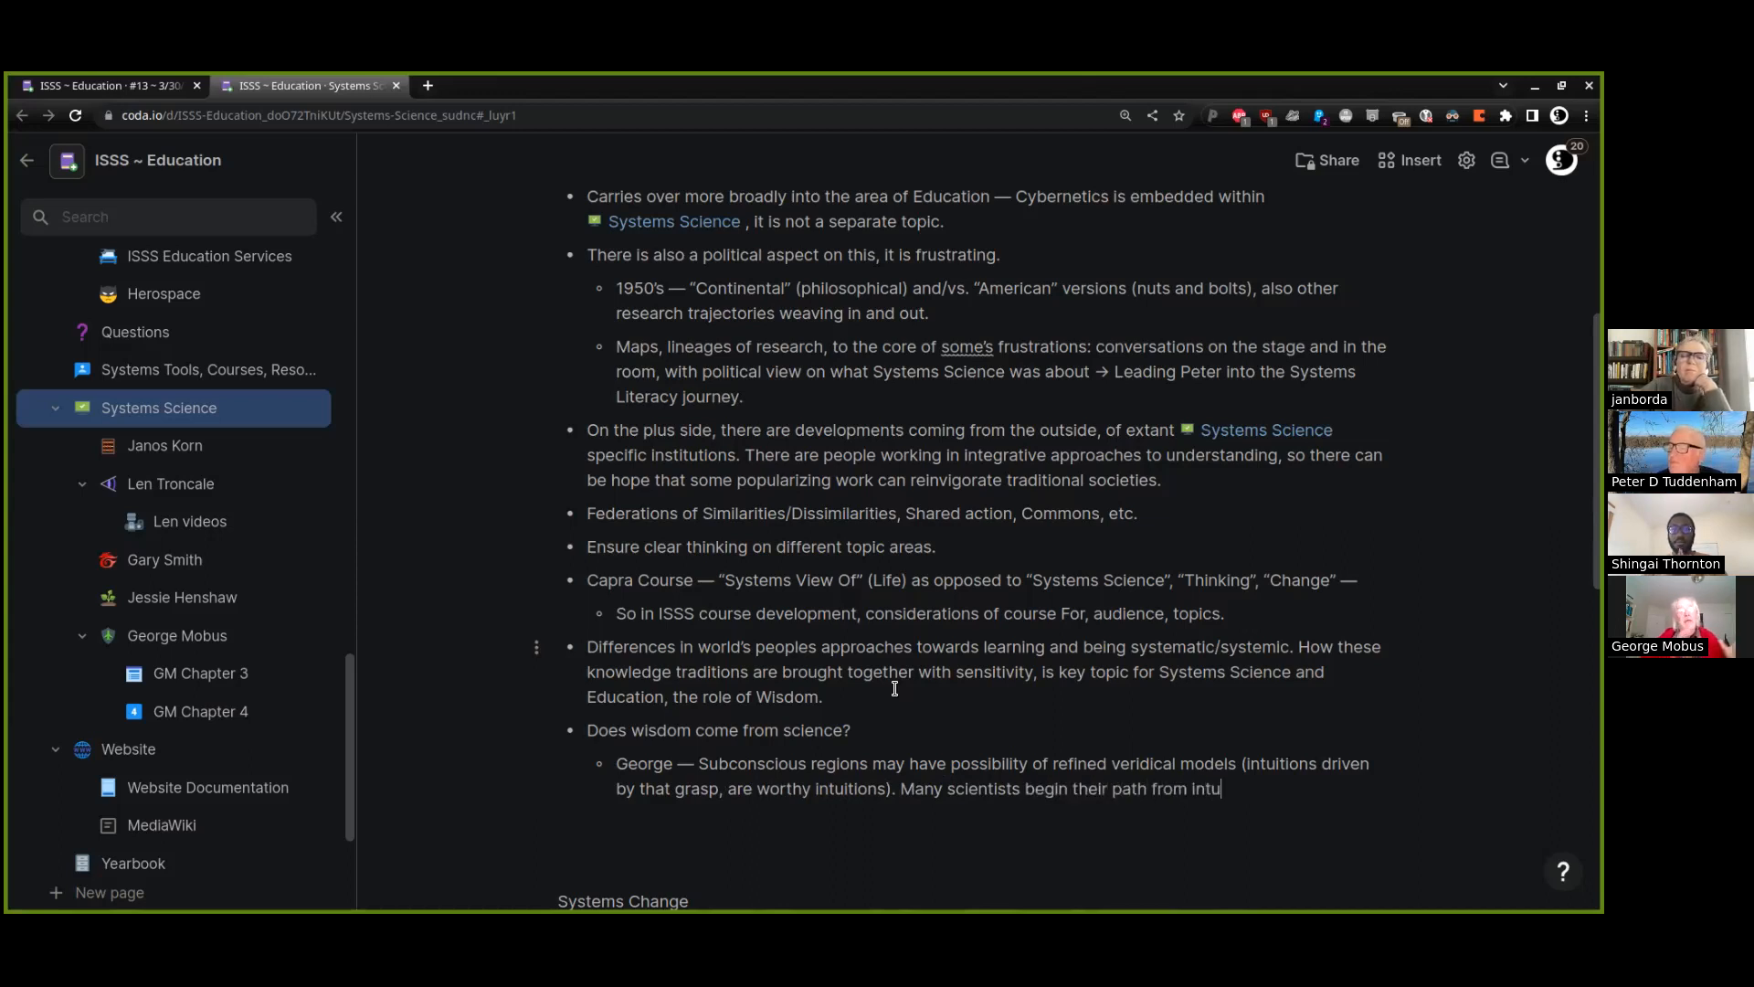
text(itions, with)
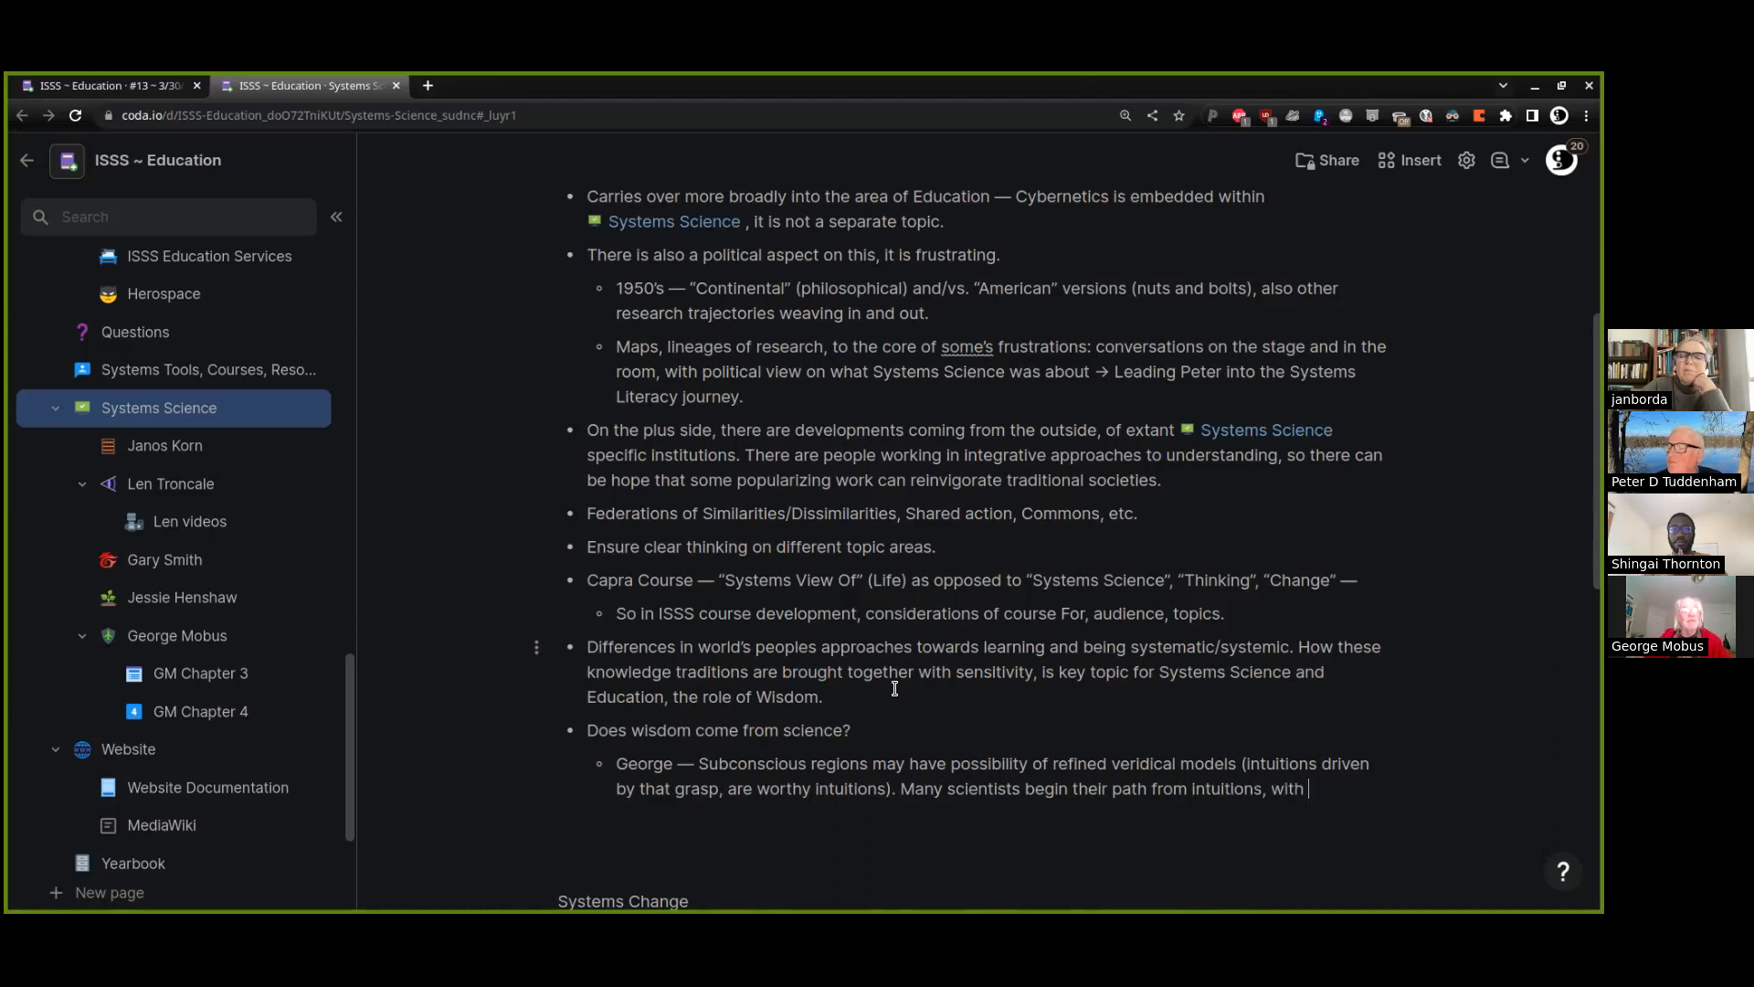
text(intuitive)
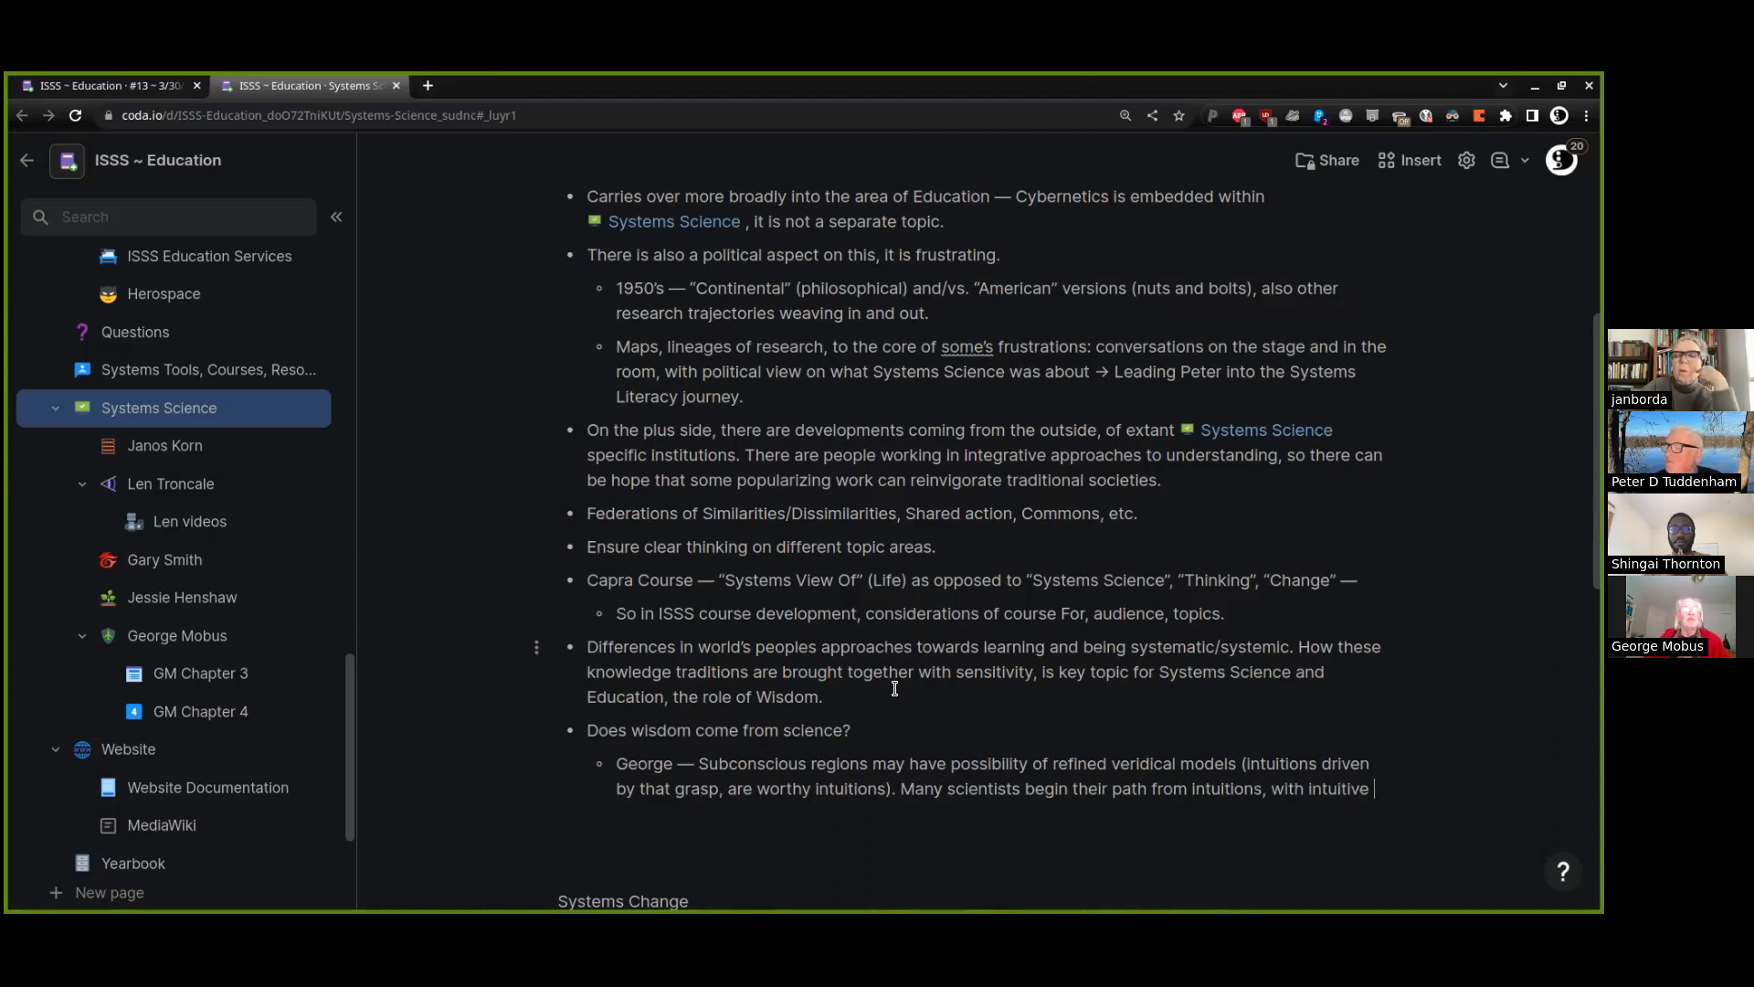
text(fee)
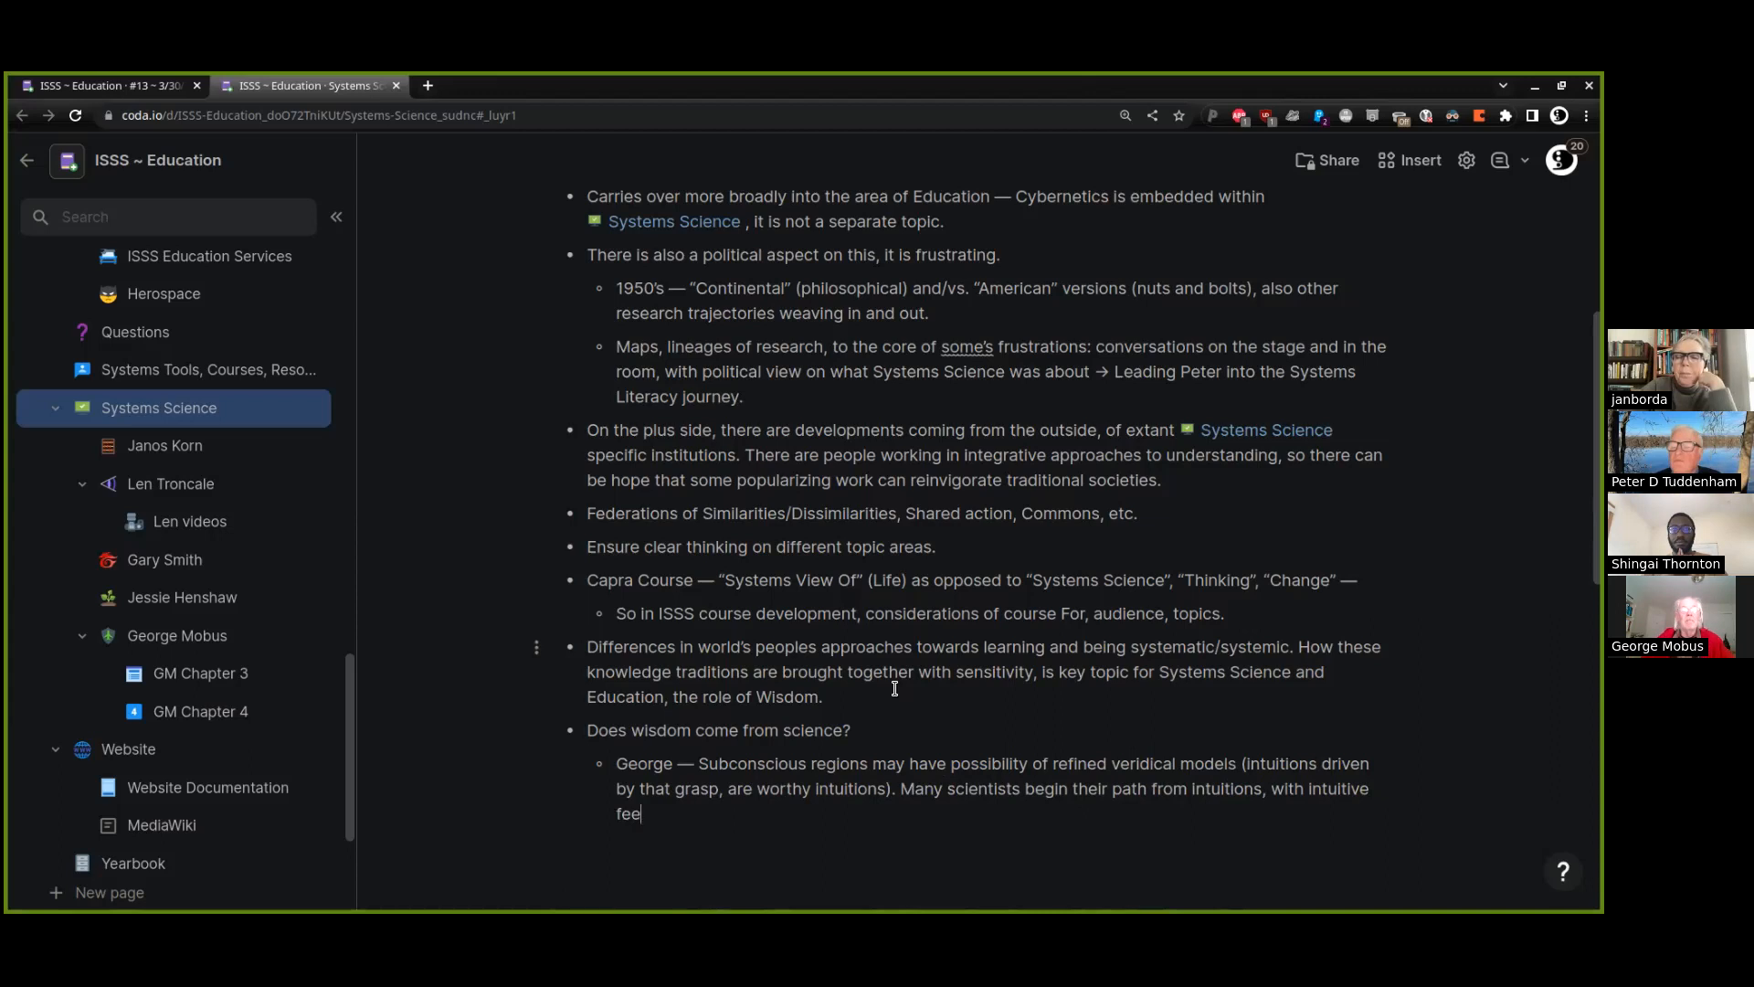
text(ling about phenot)
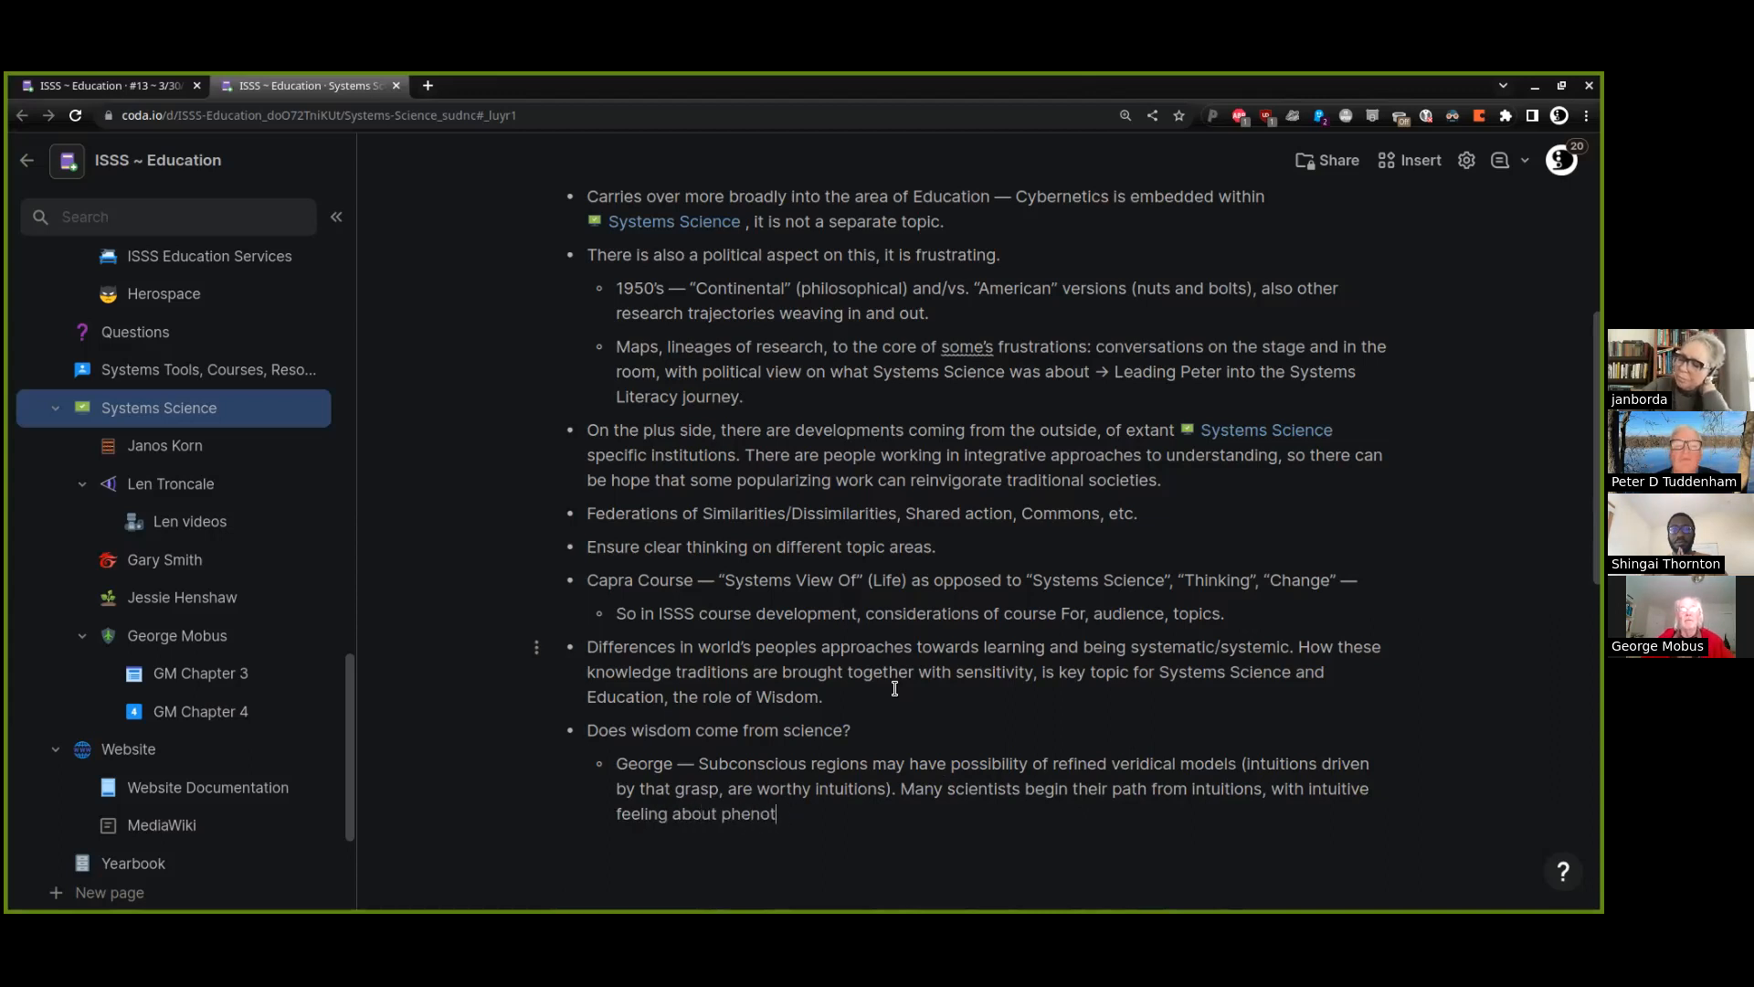
text(mena,)
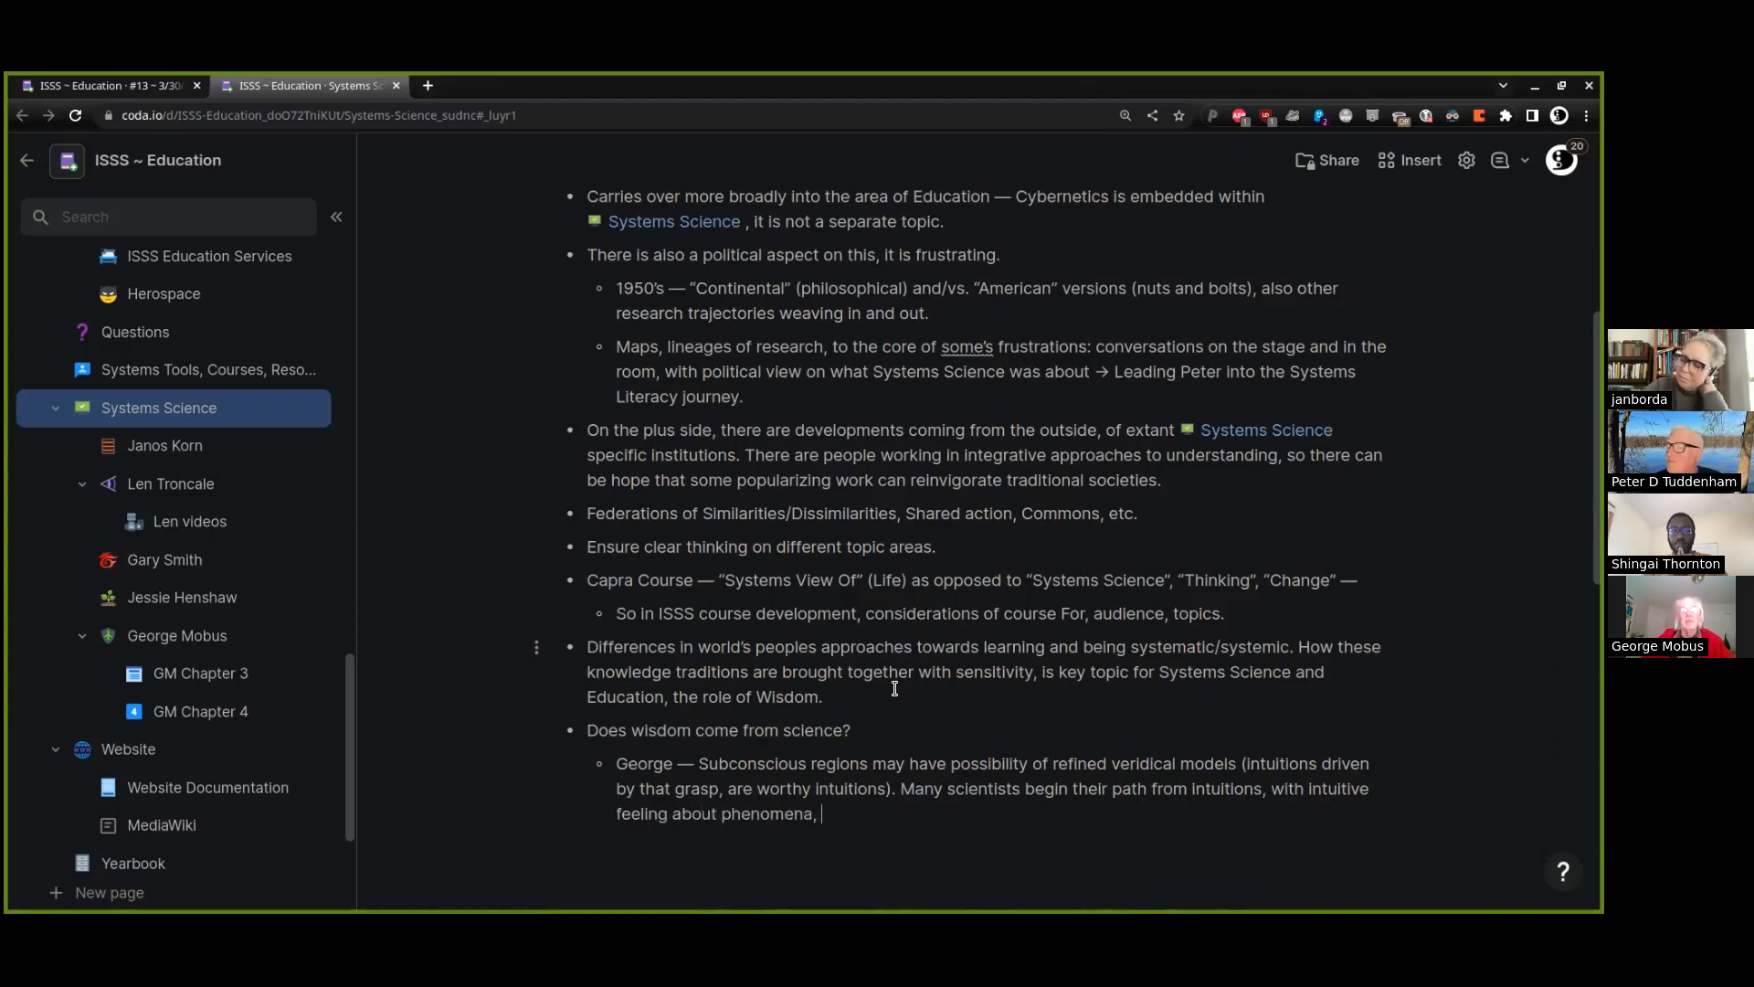
text(then test)
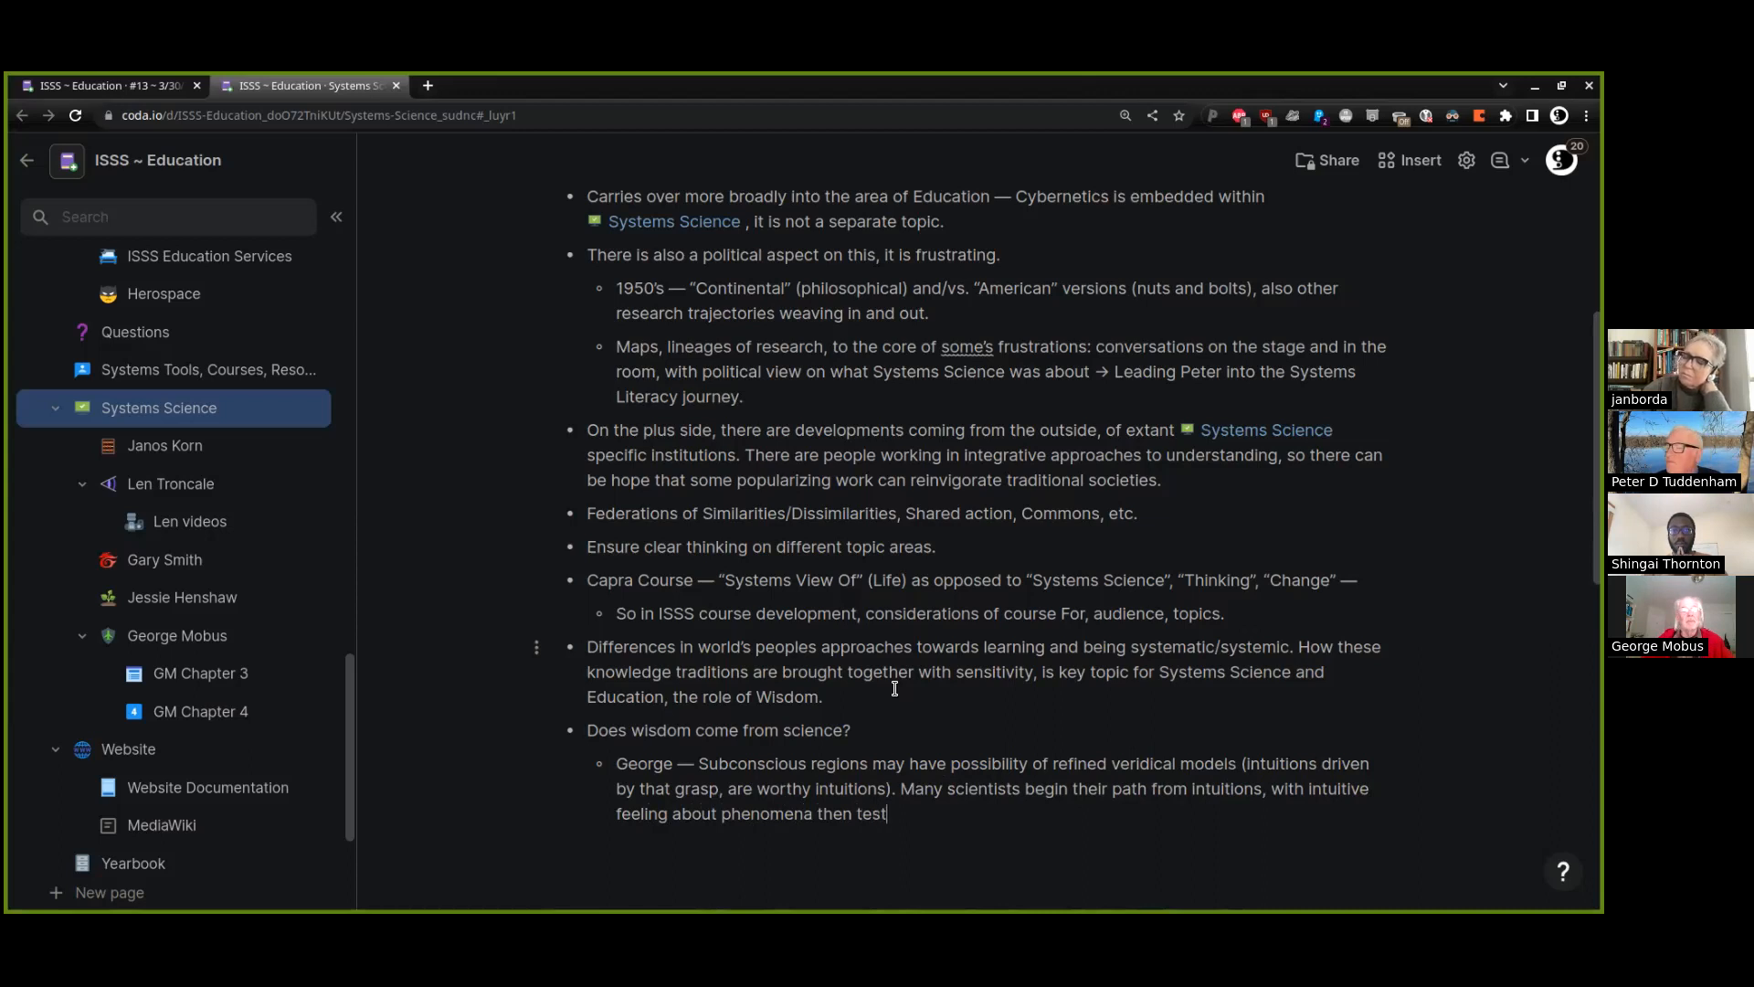
text(ing)
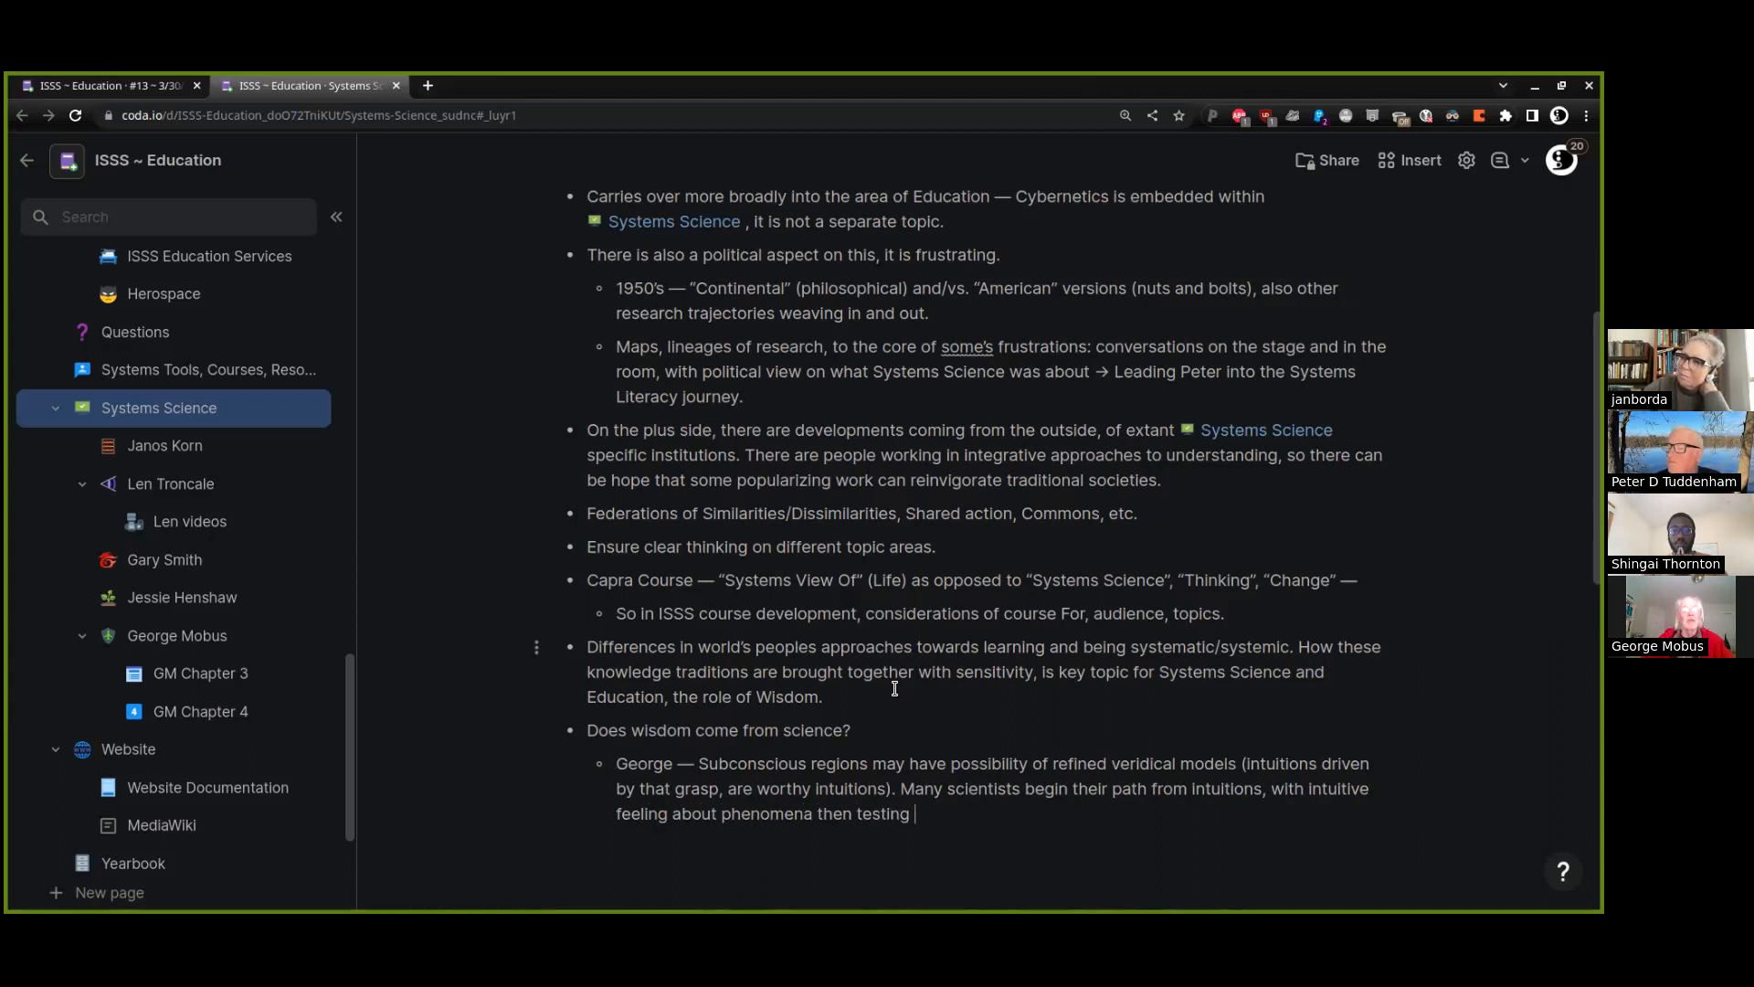
text(paths of expere)
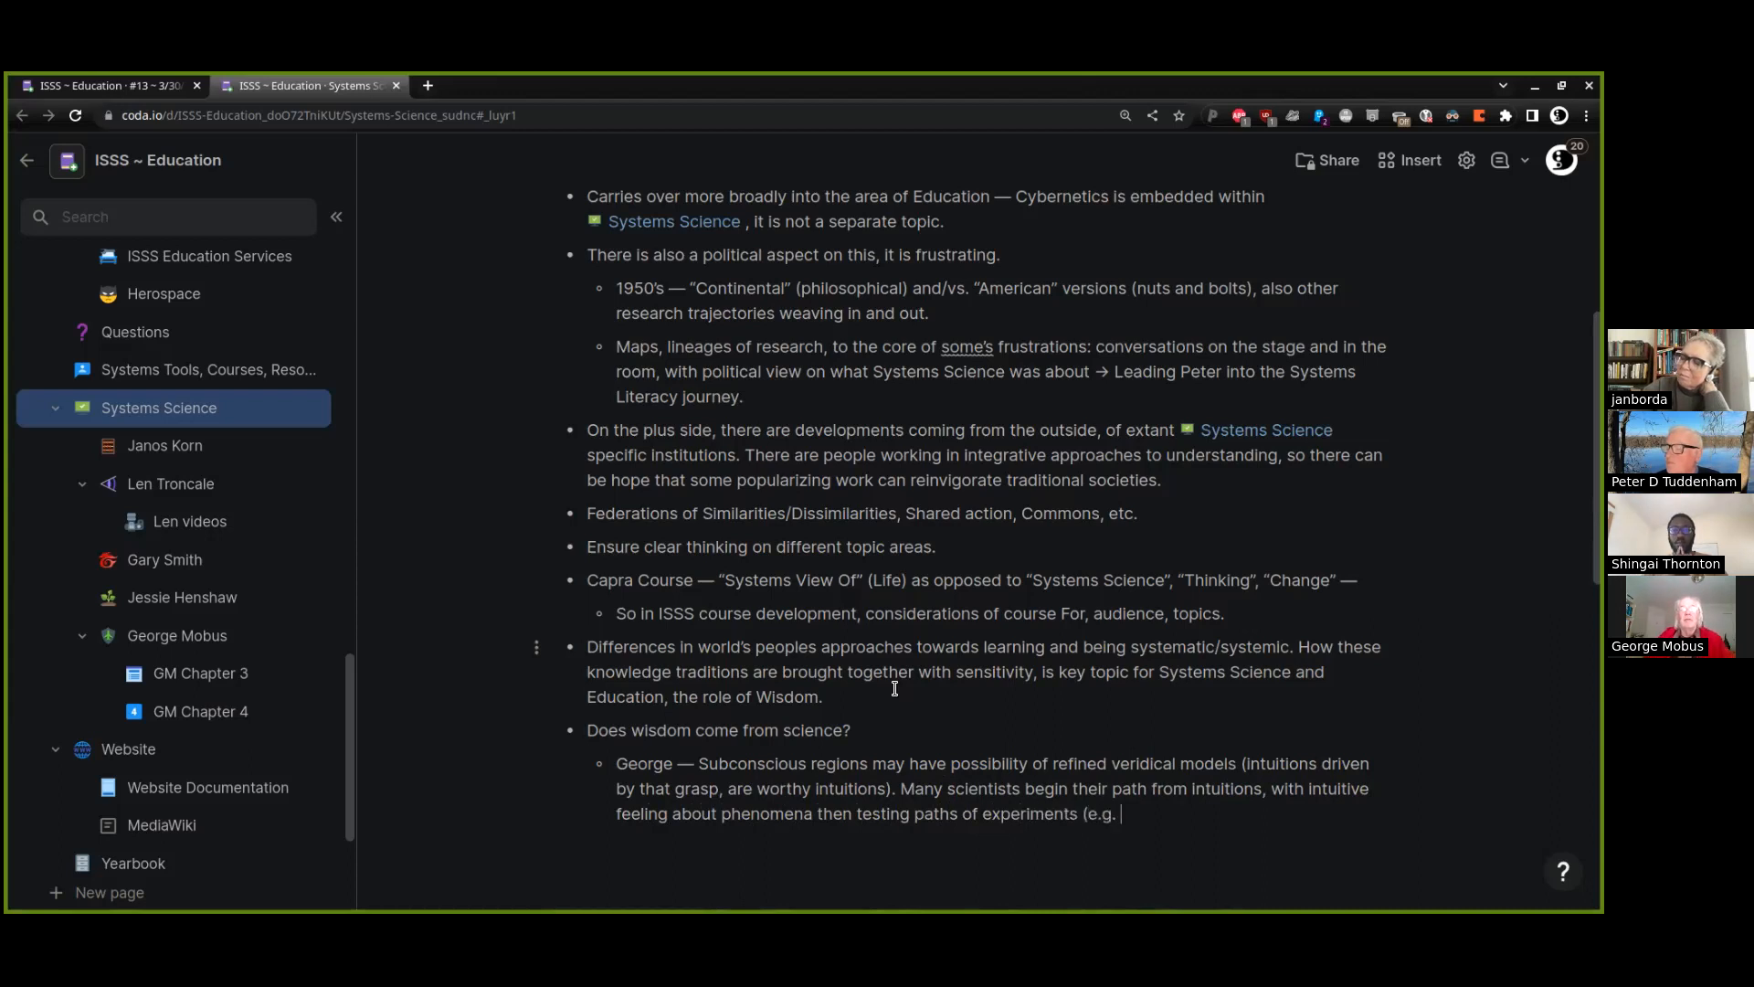
text(Mathematici)
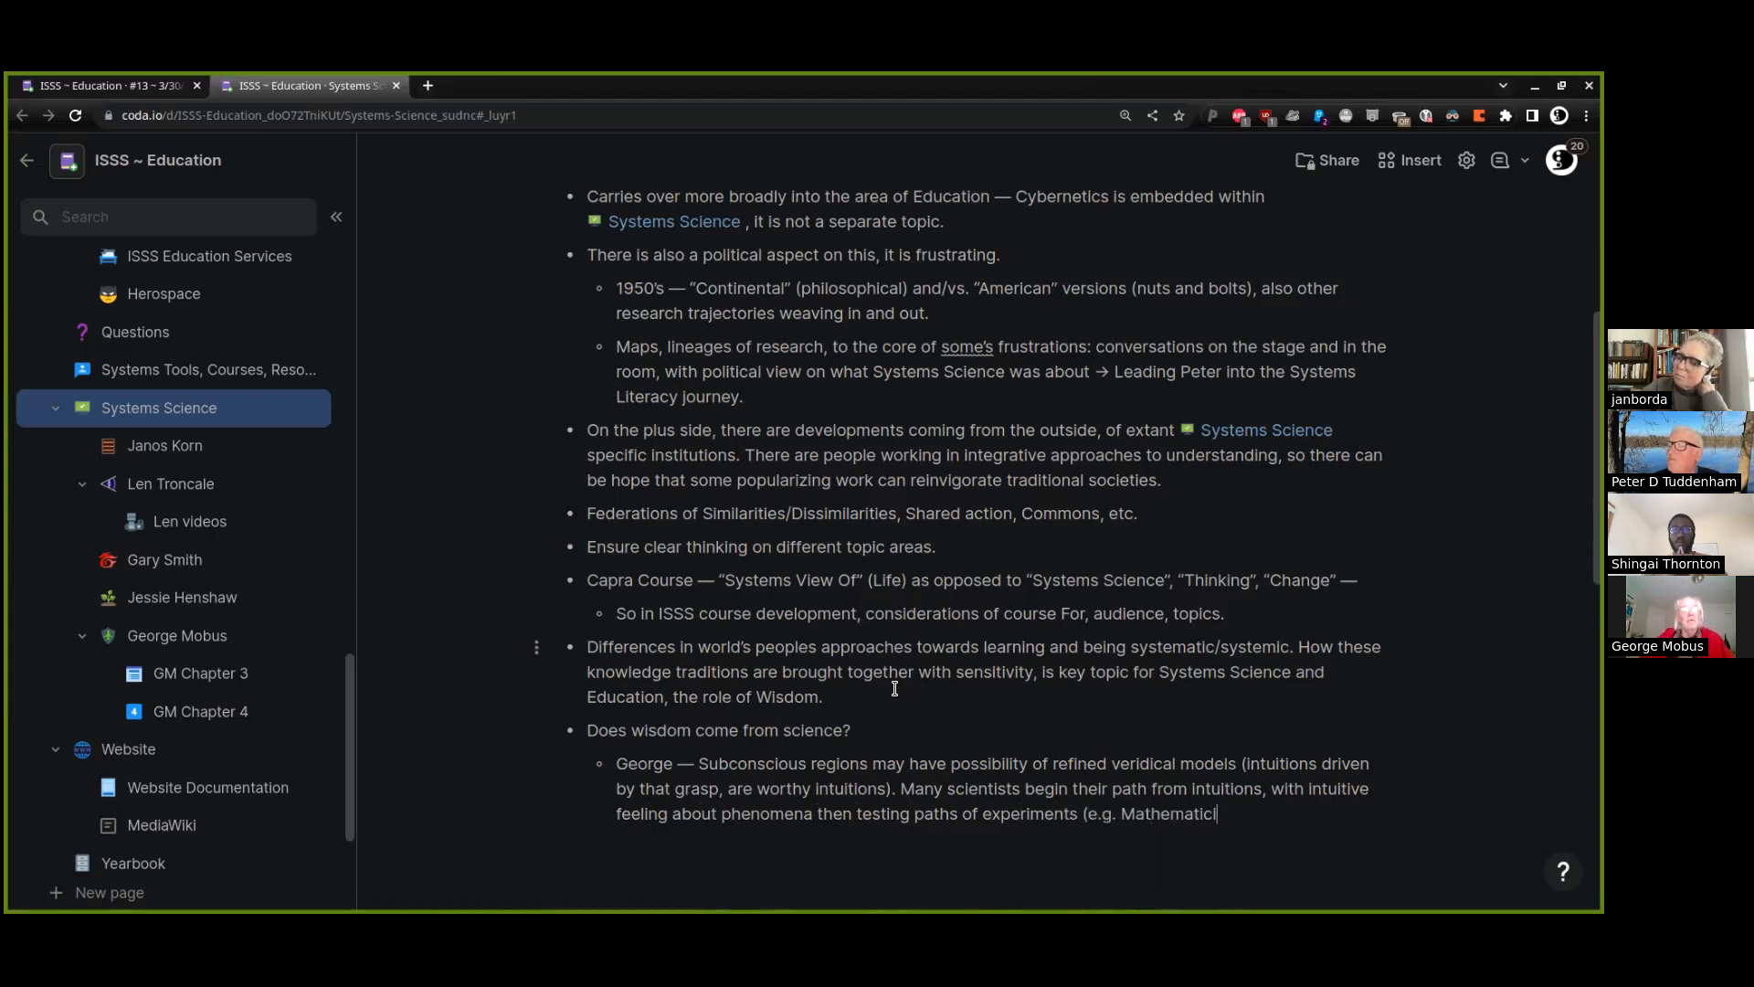
text(an and conjectu)
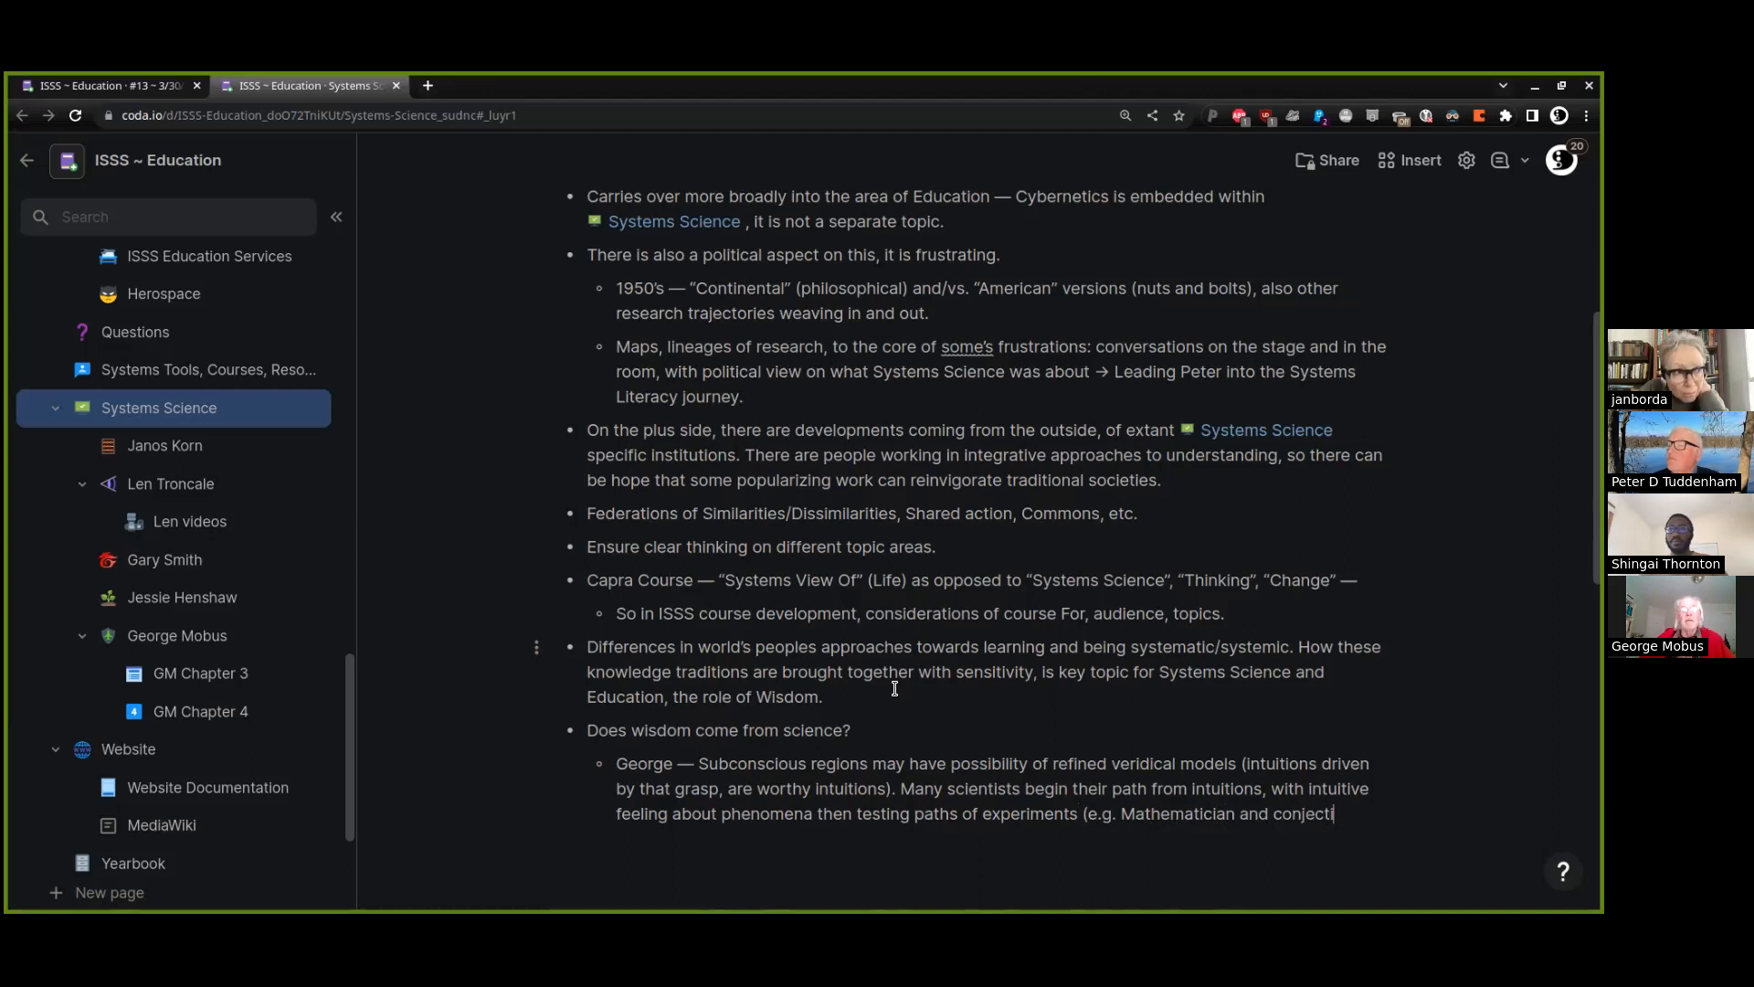
text(ure).)
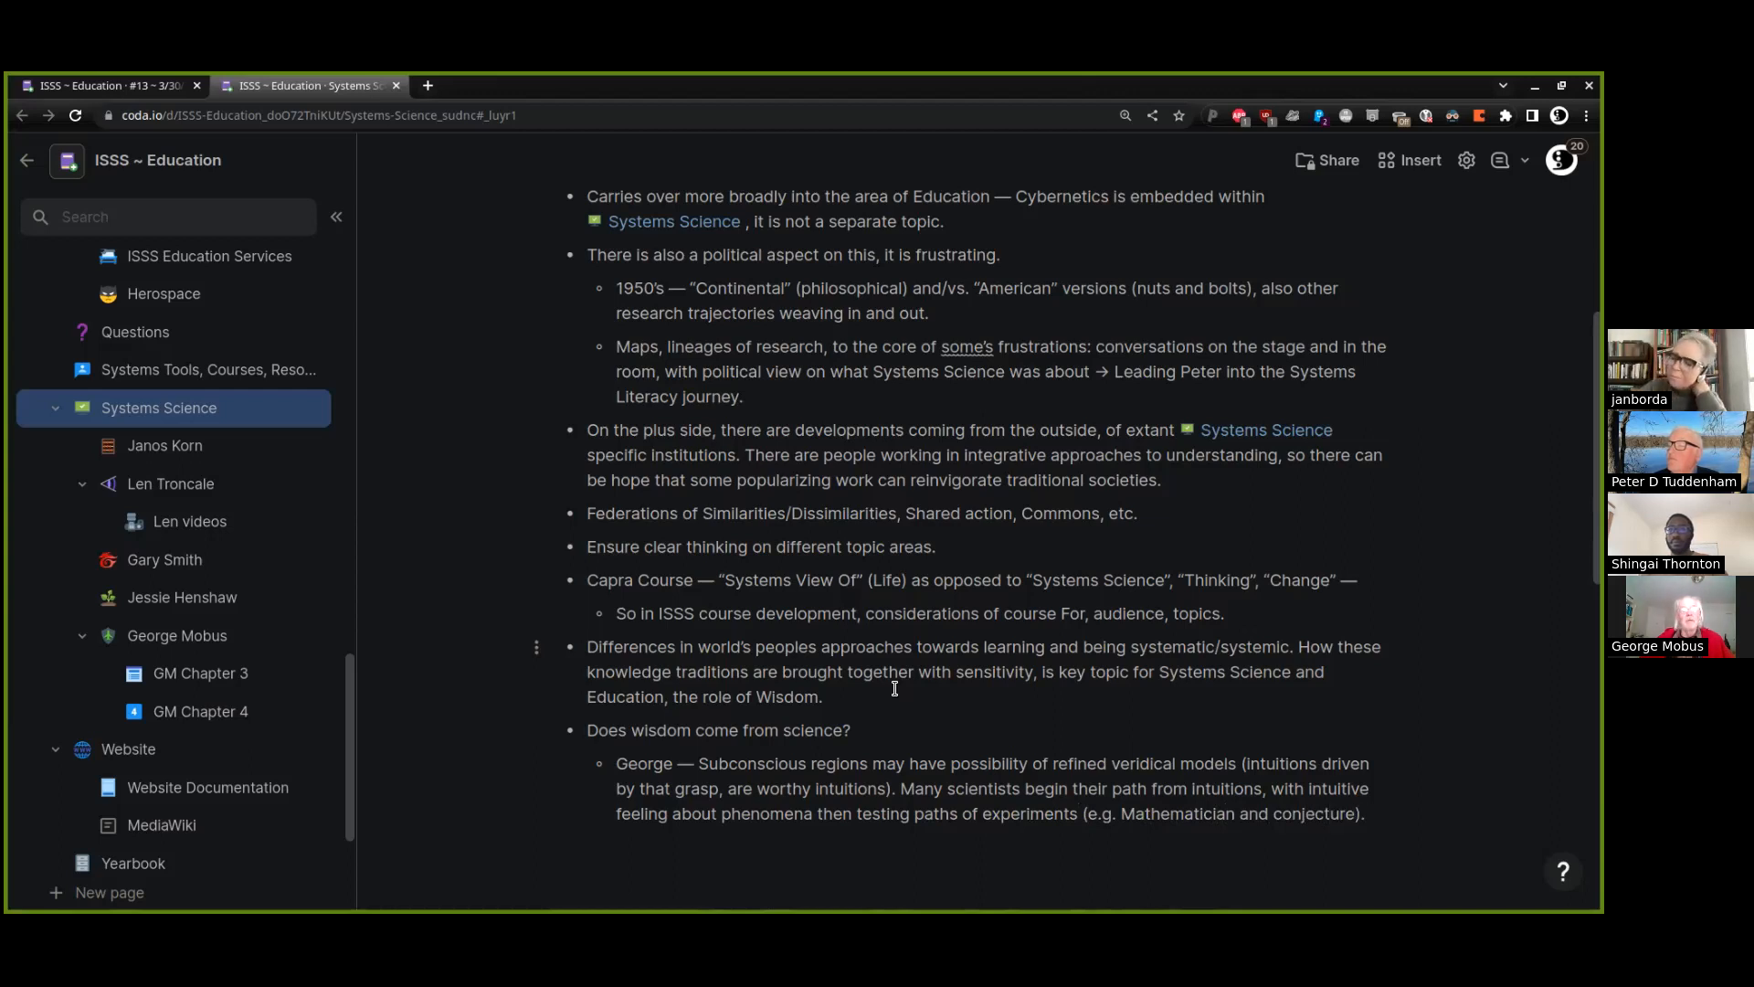
Conclude that intuitive understanding has a role as long as subconscious models rest on actual reality Out There (objective that becomes subjective)
text(So)
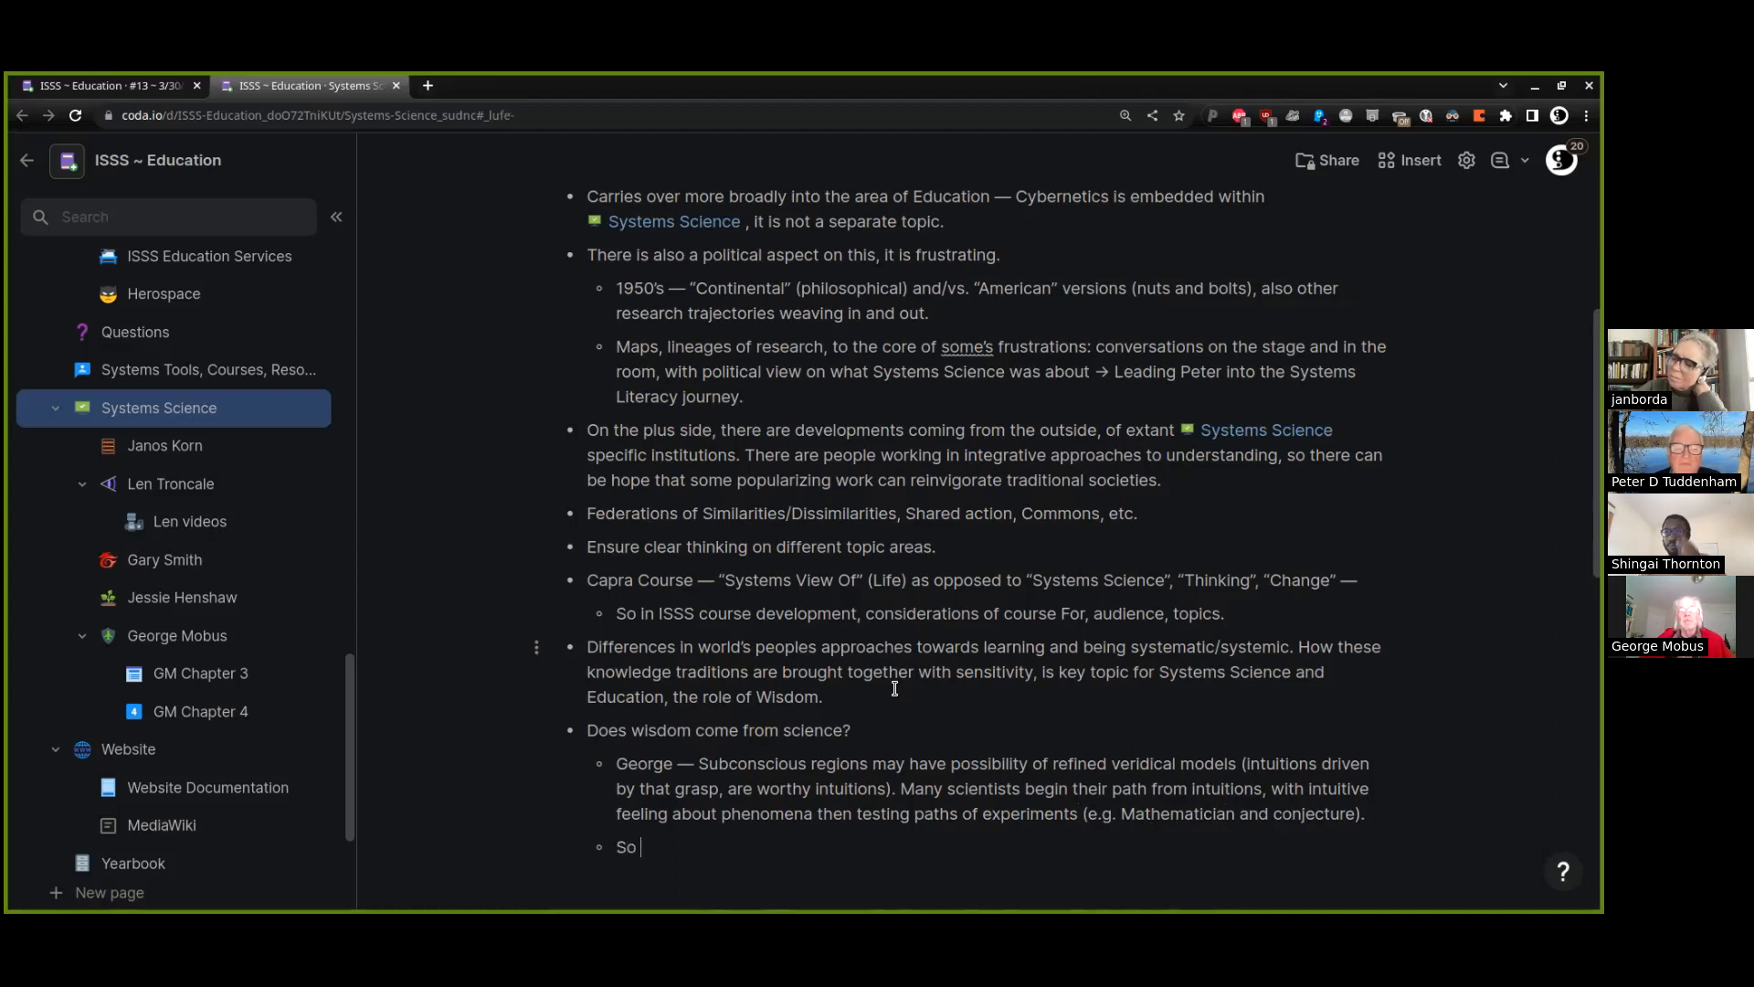
text(the)
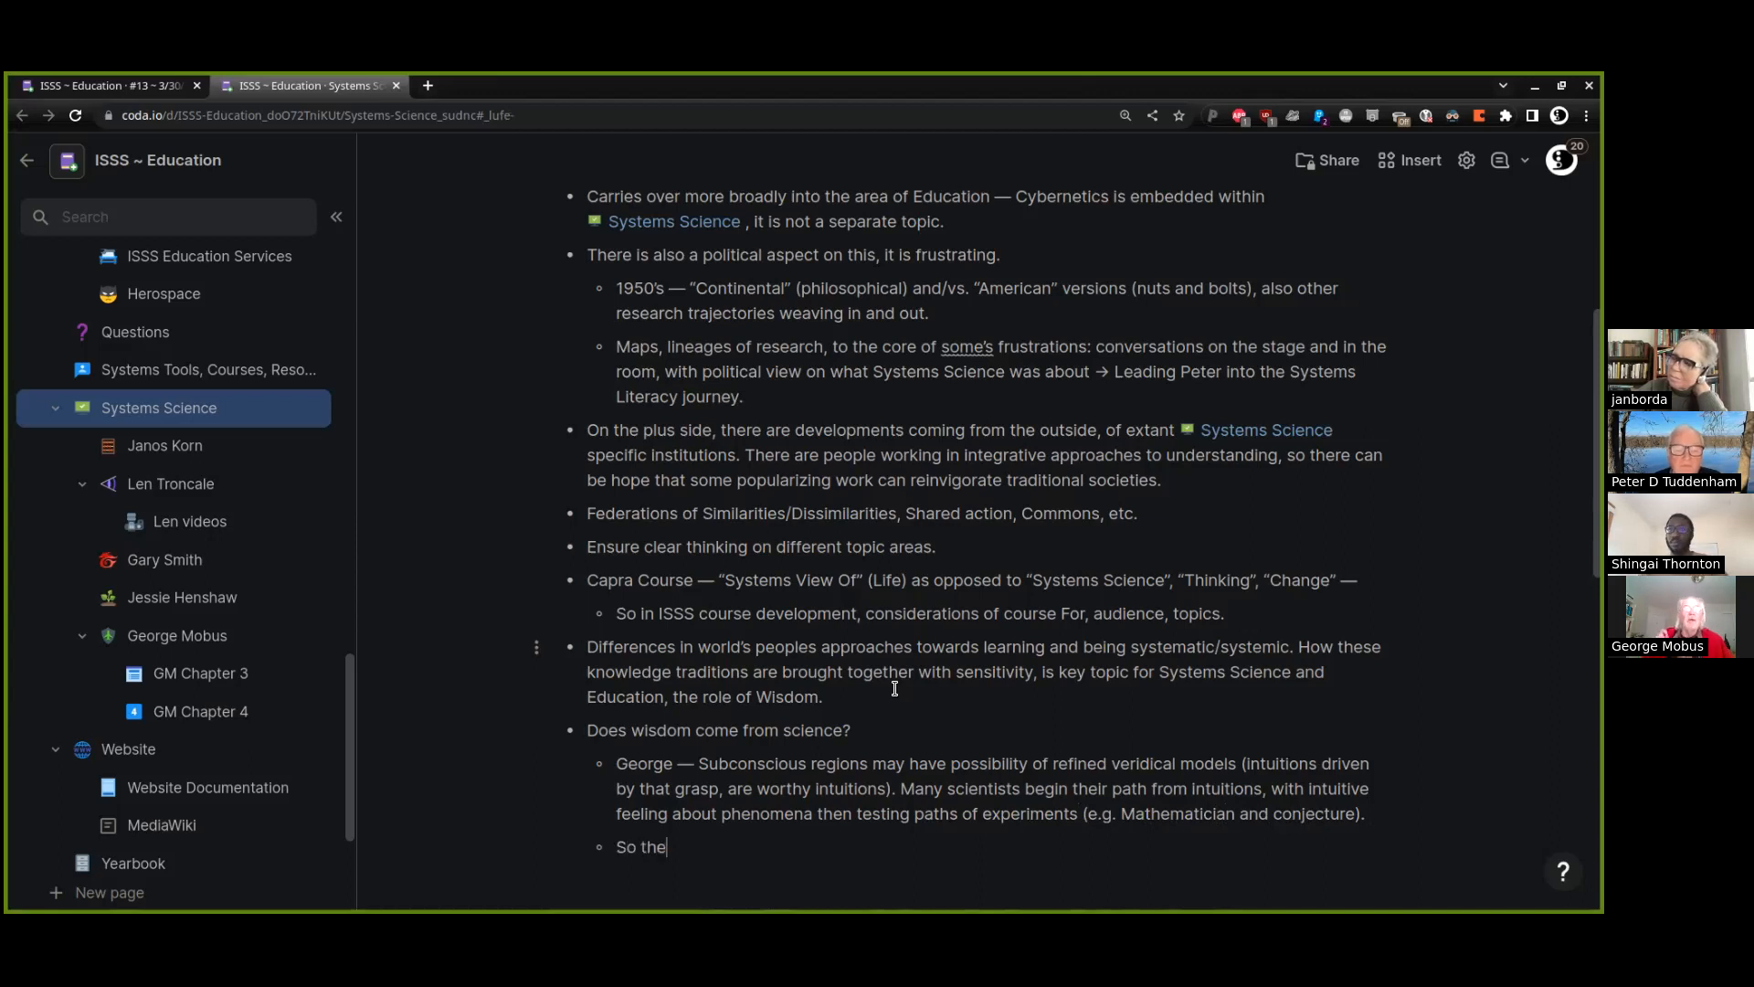
text(re is a role for intuitive und)
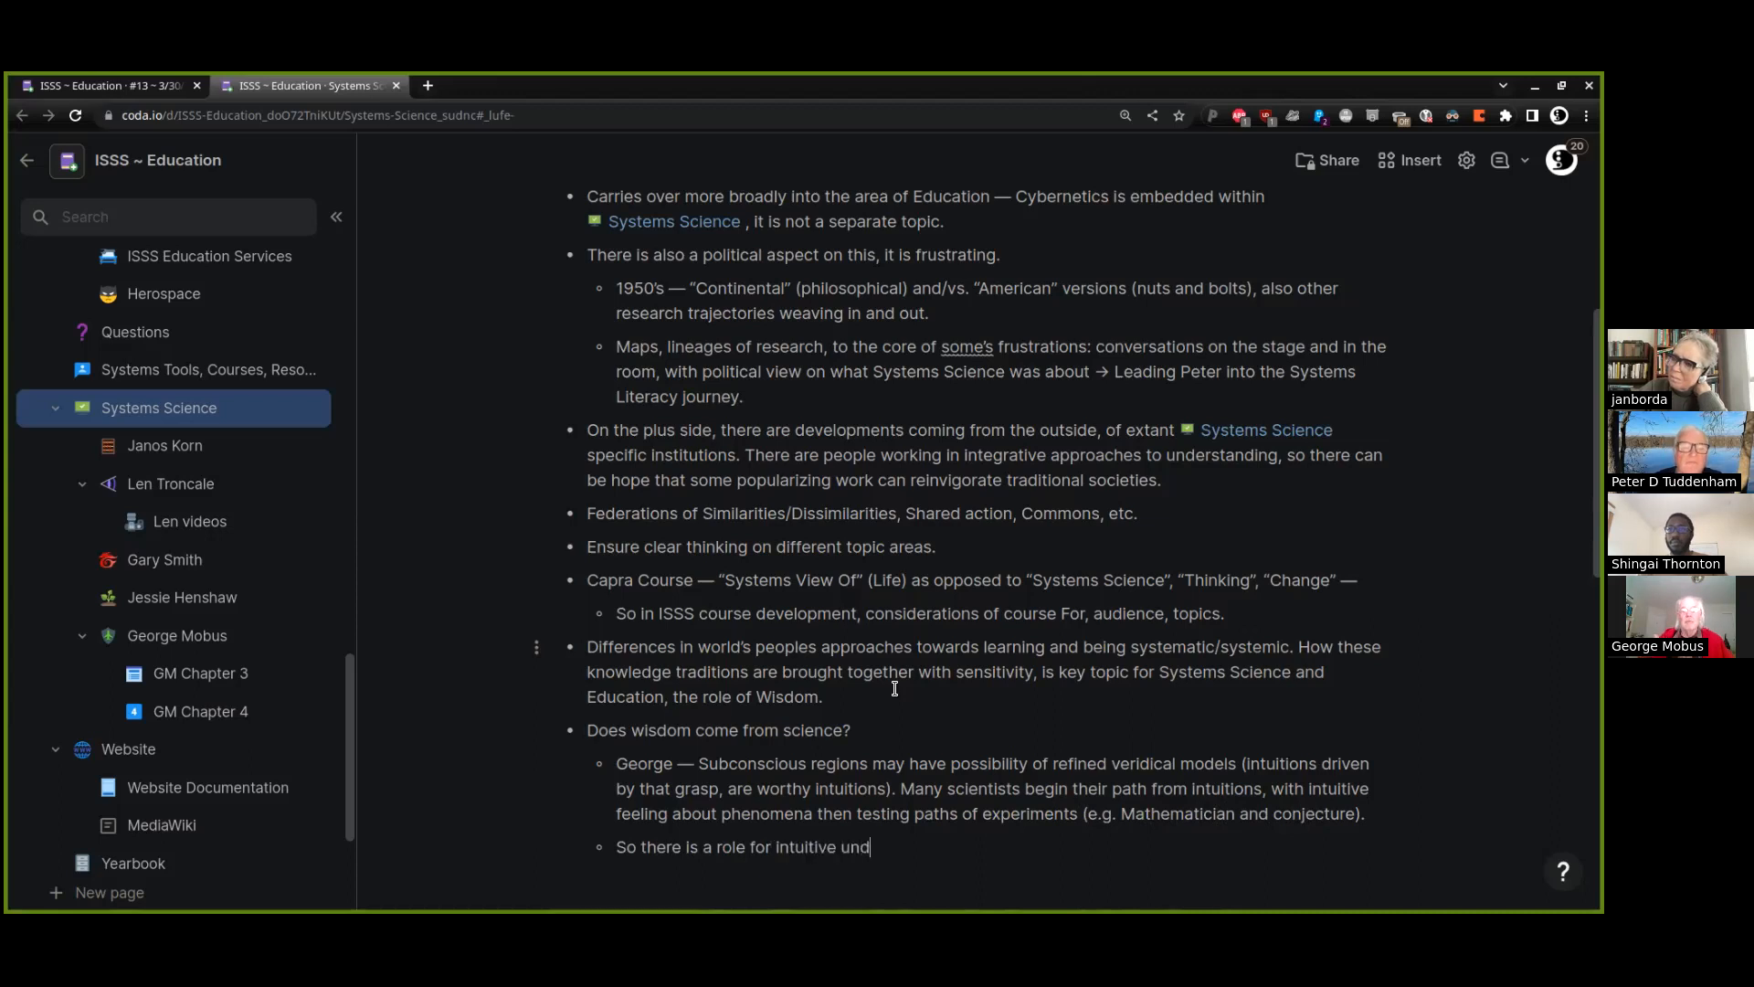
text(erstanding, as lon)
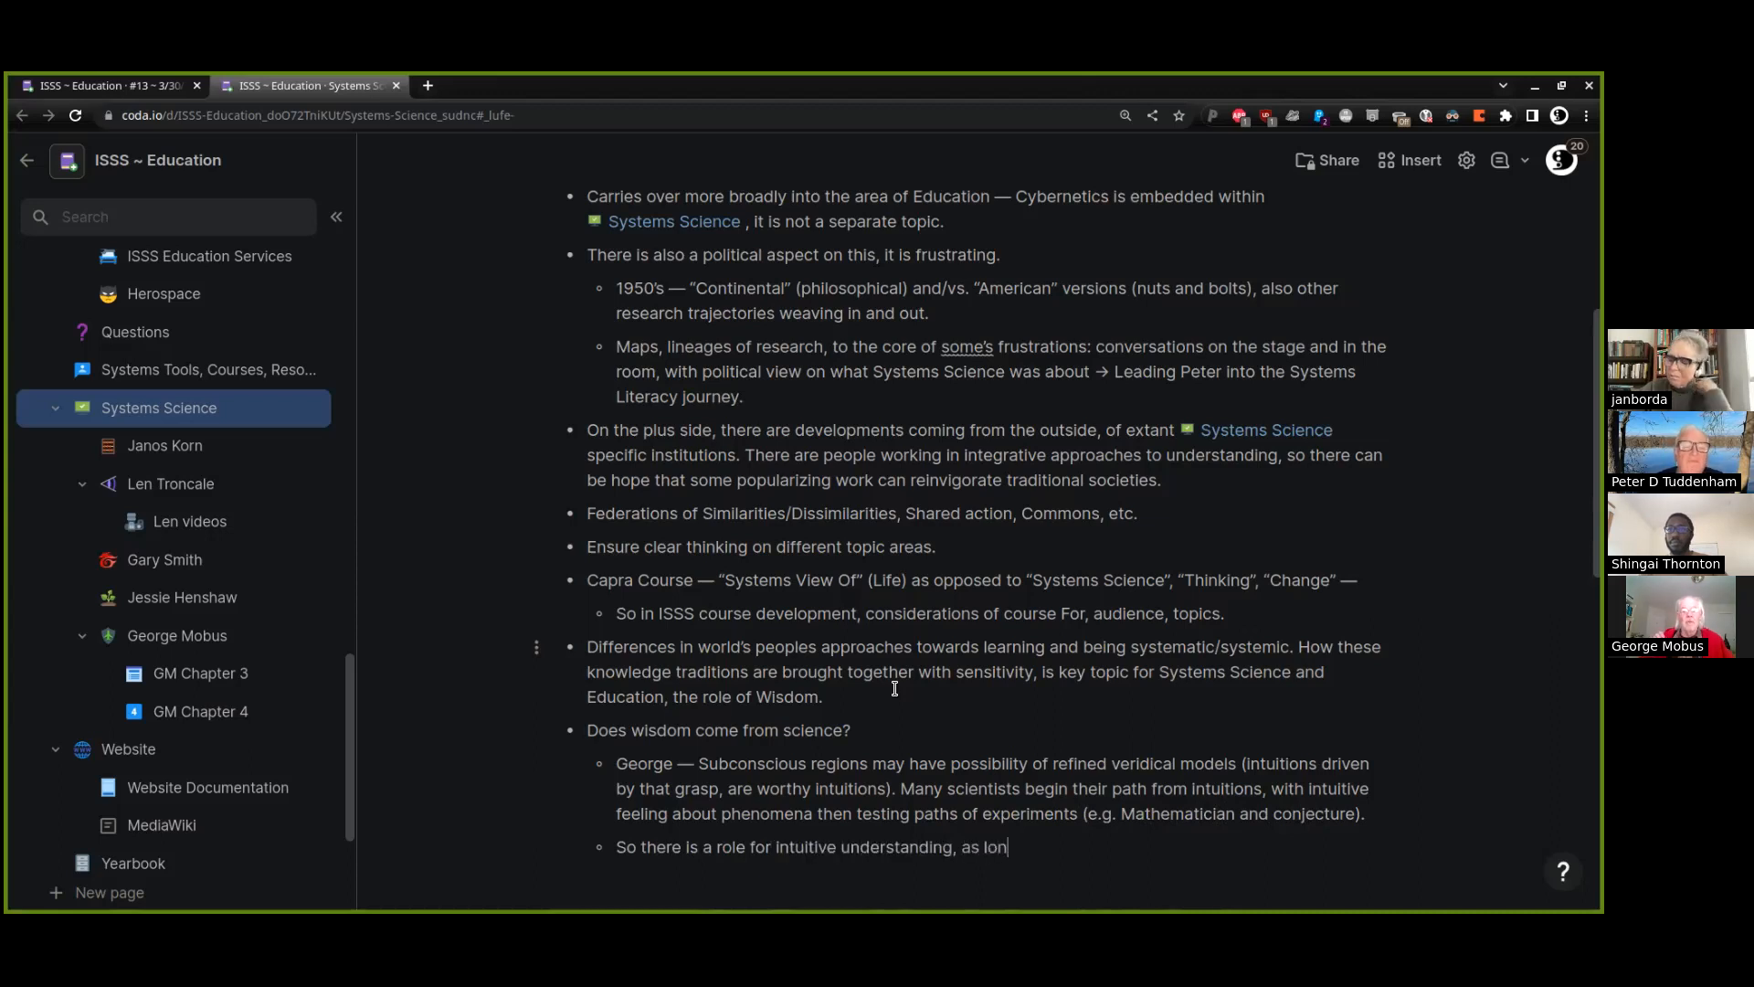
text(g as the subcon)
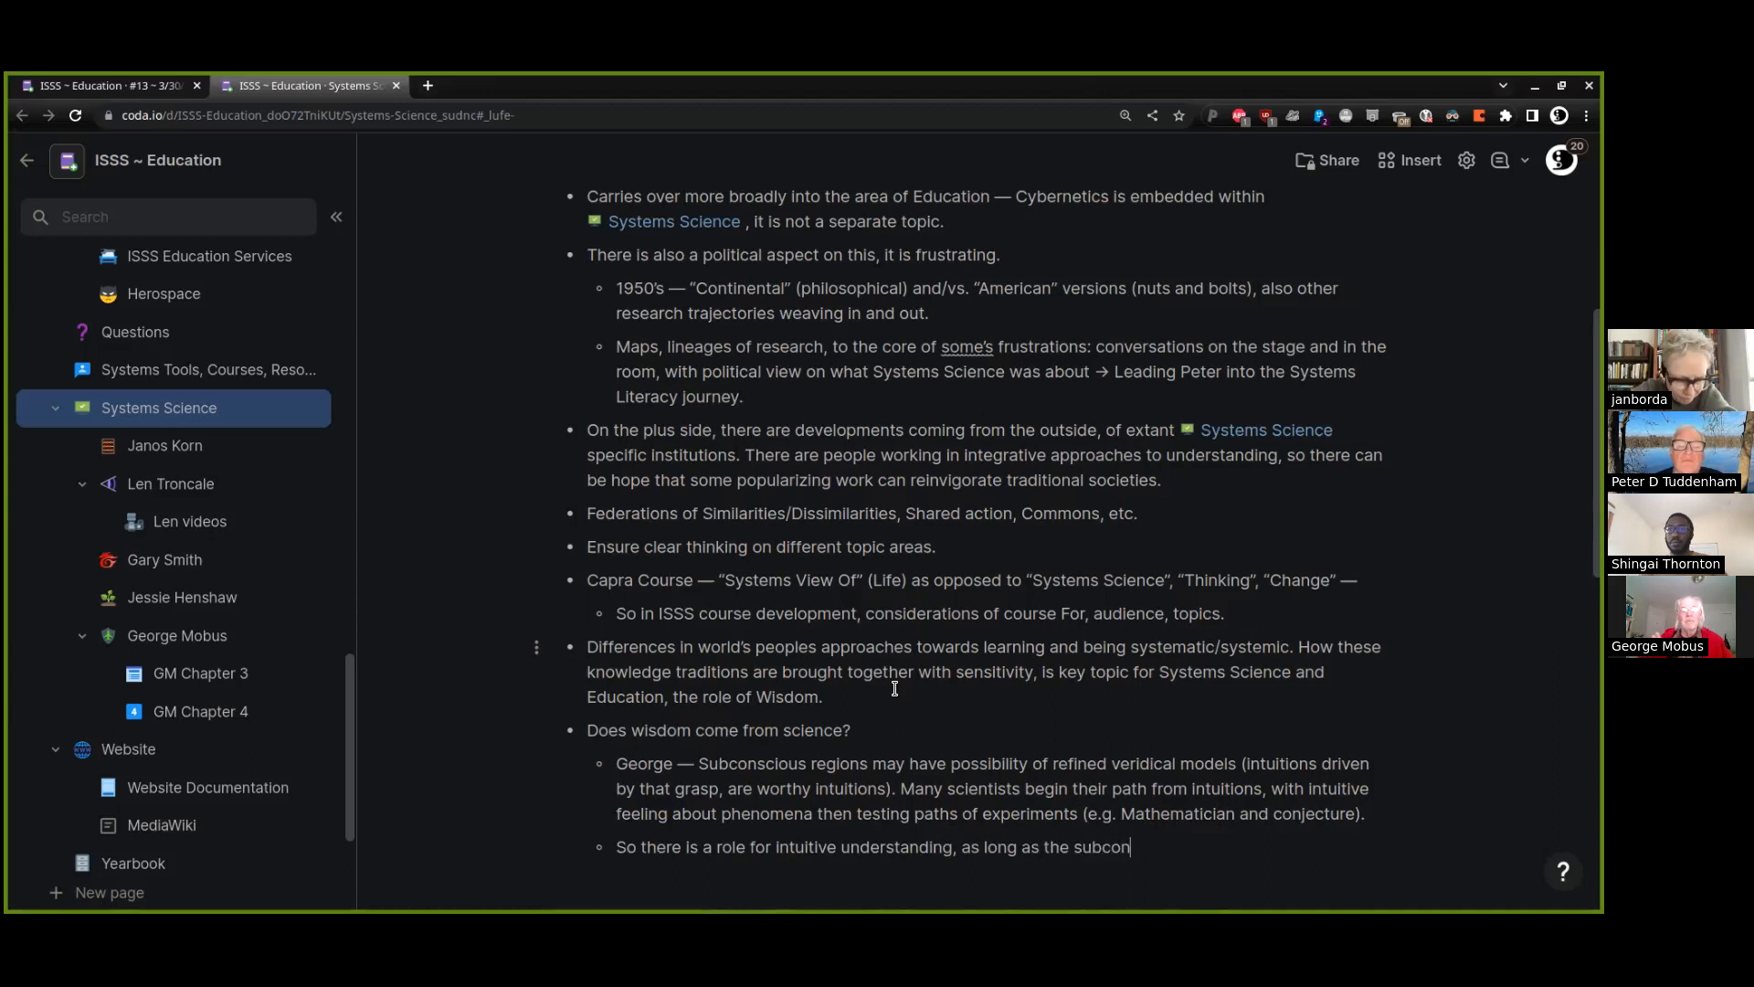
text(scious models resu)
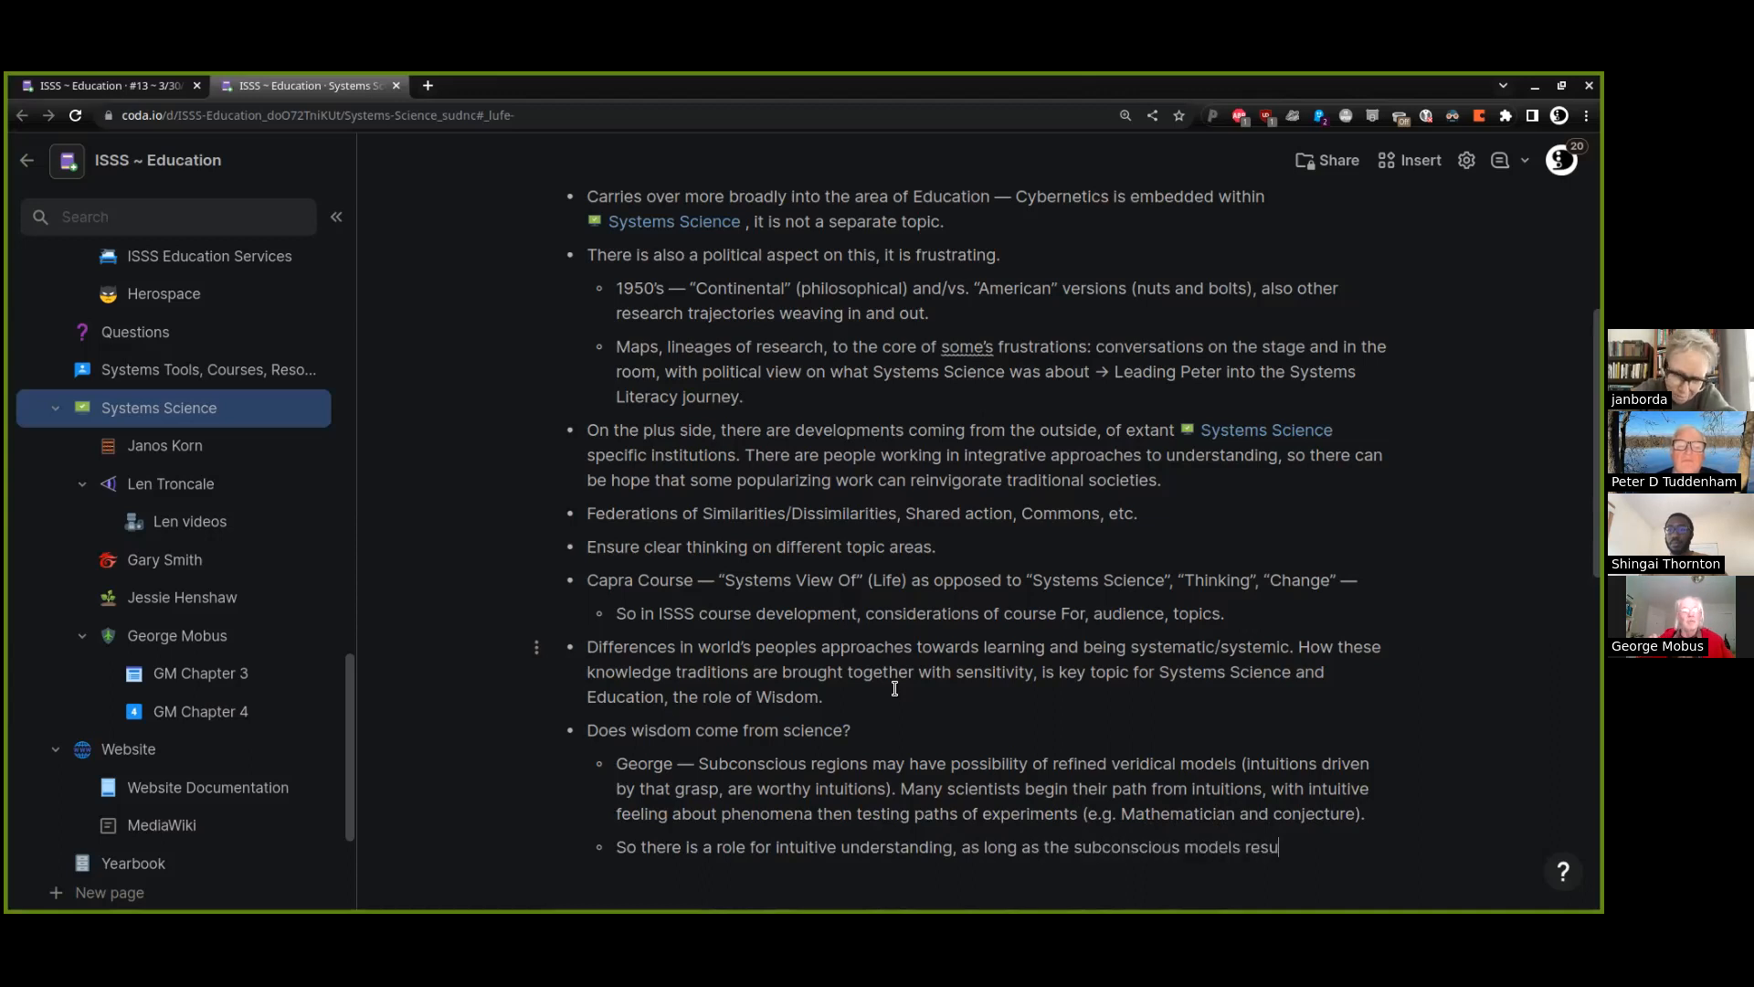
text(lting in in)
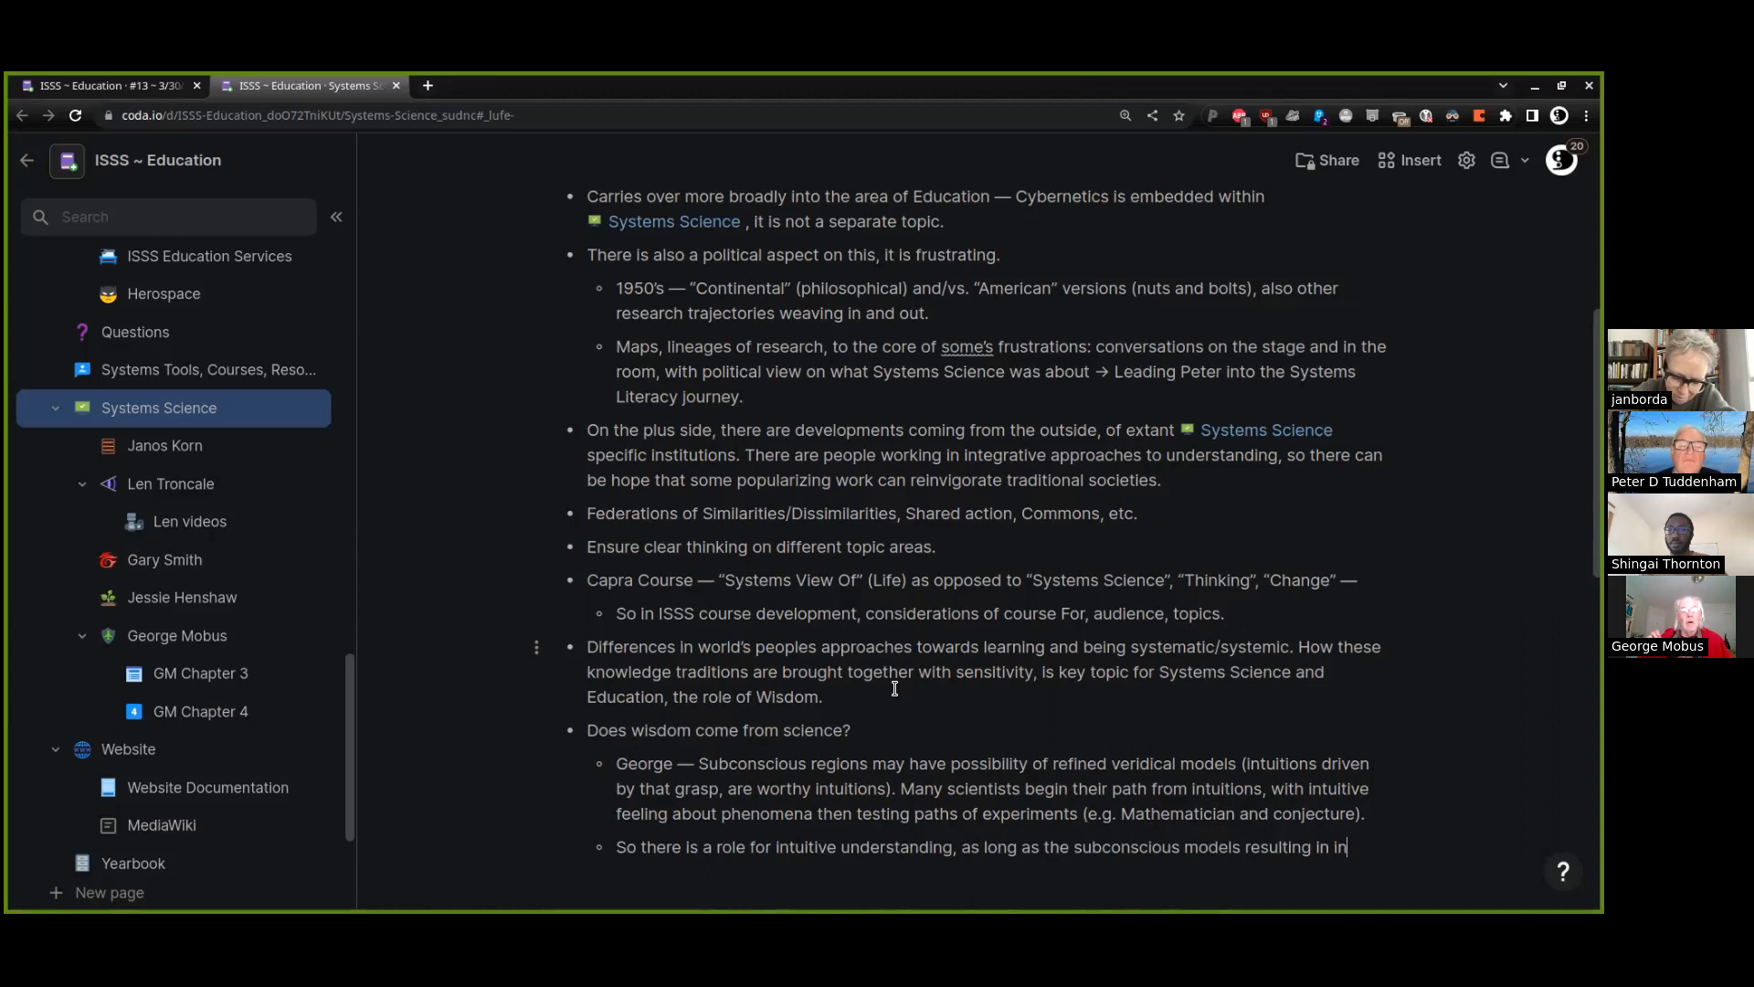
text(intuitive thoughts)
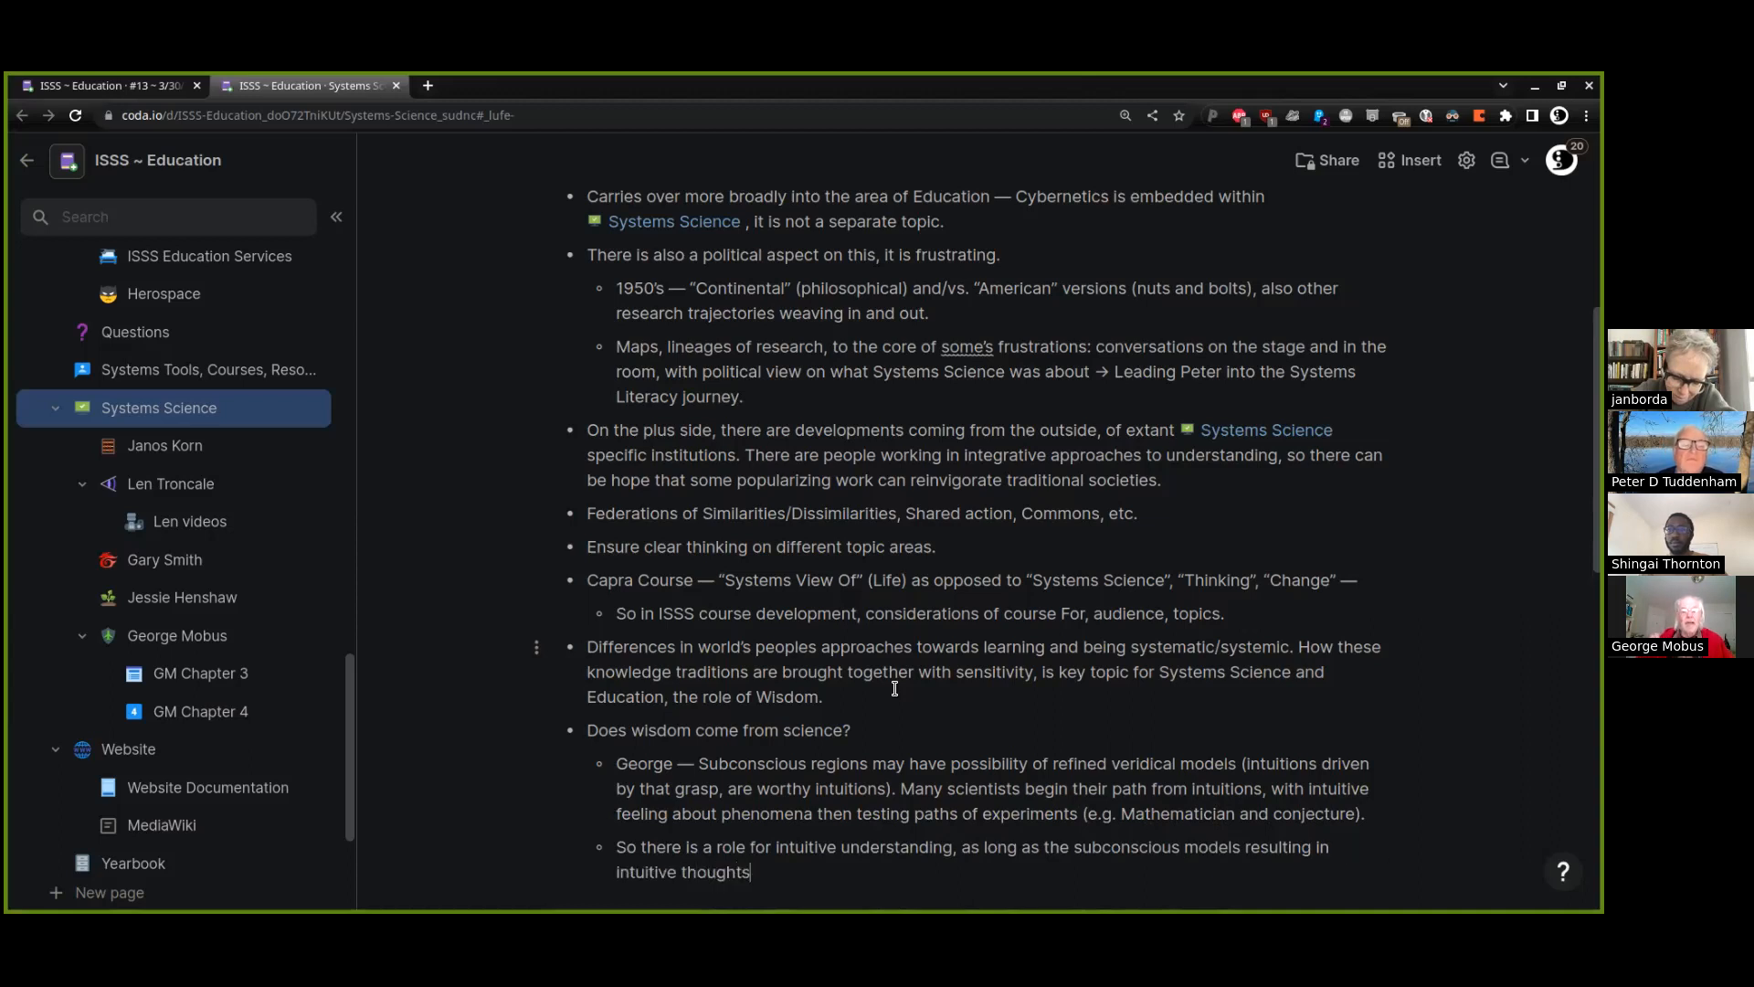
text(, are bas)
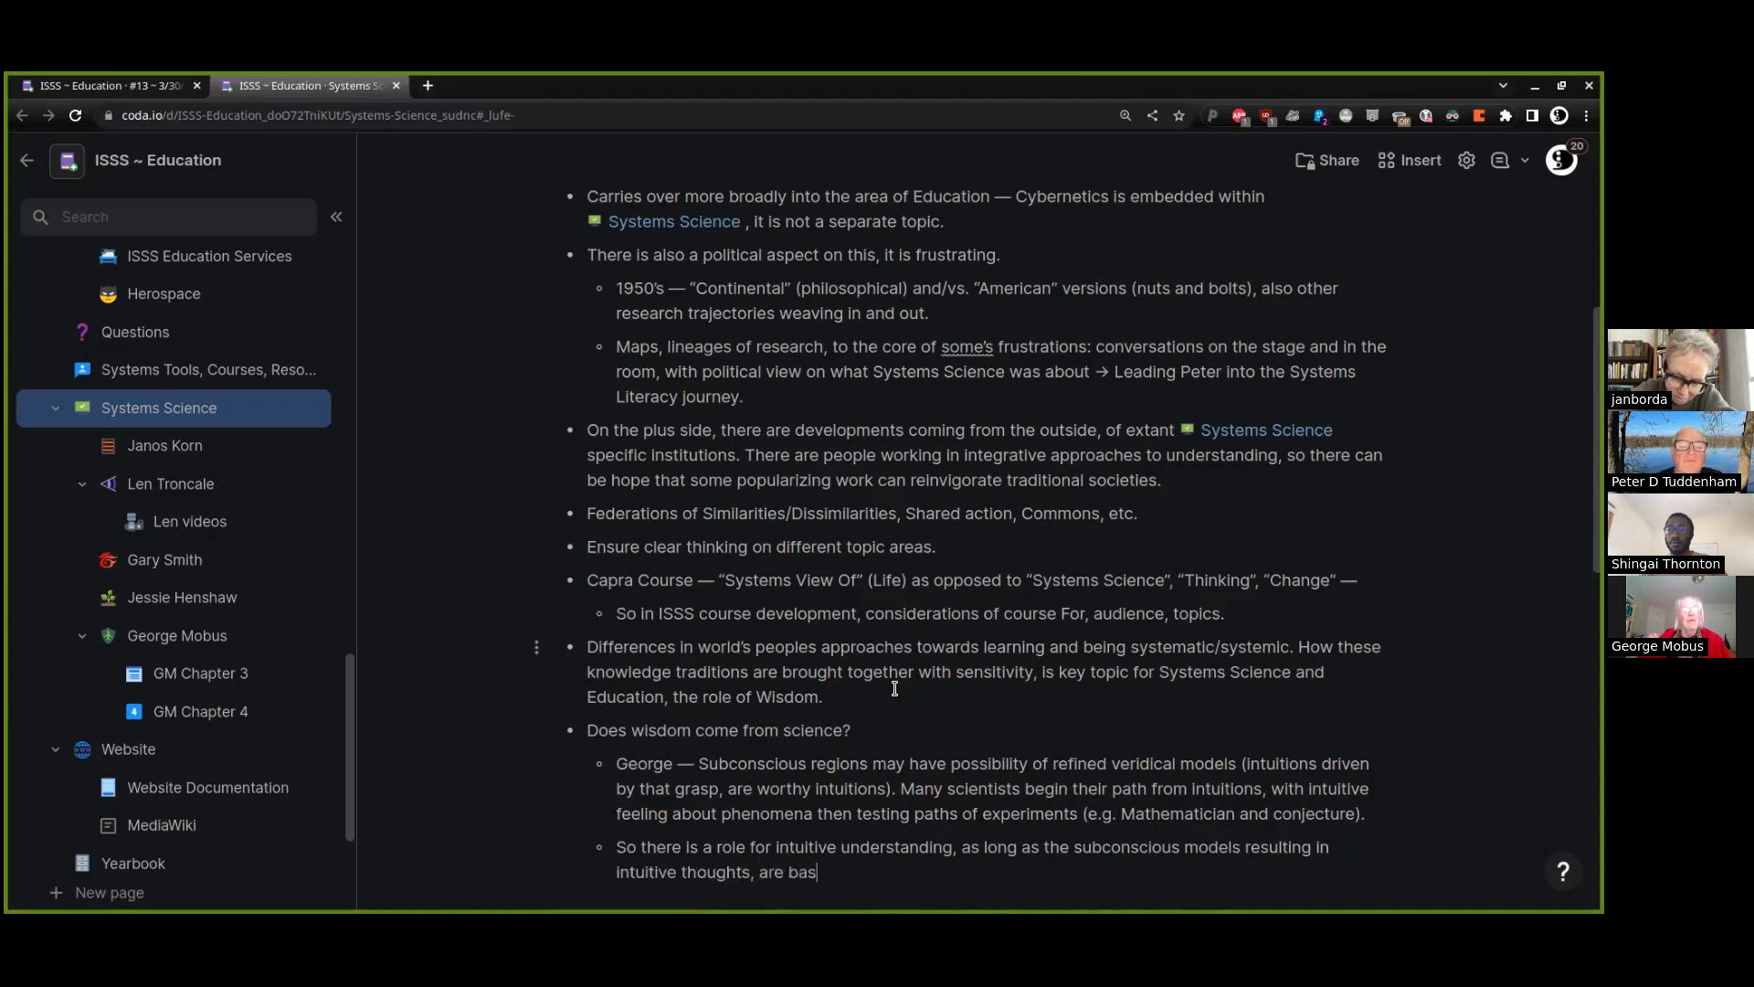
text(ed up)
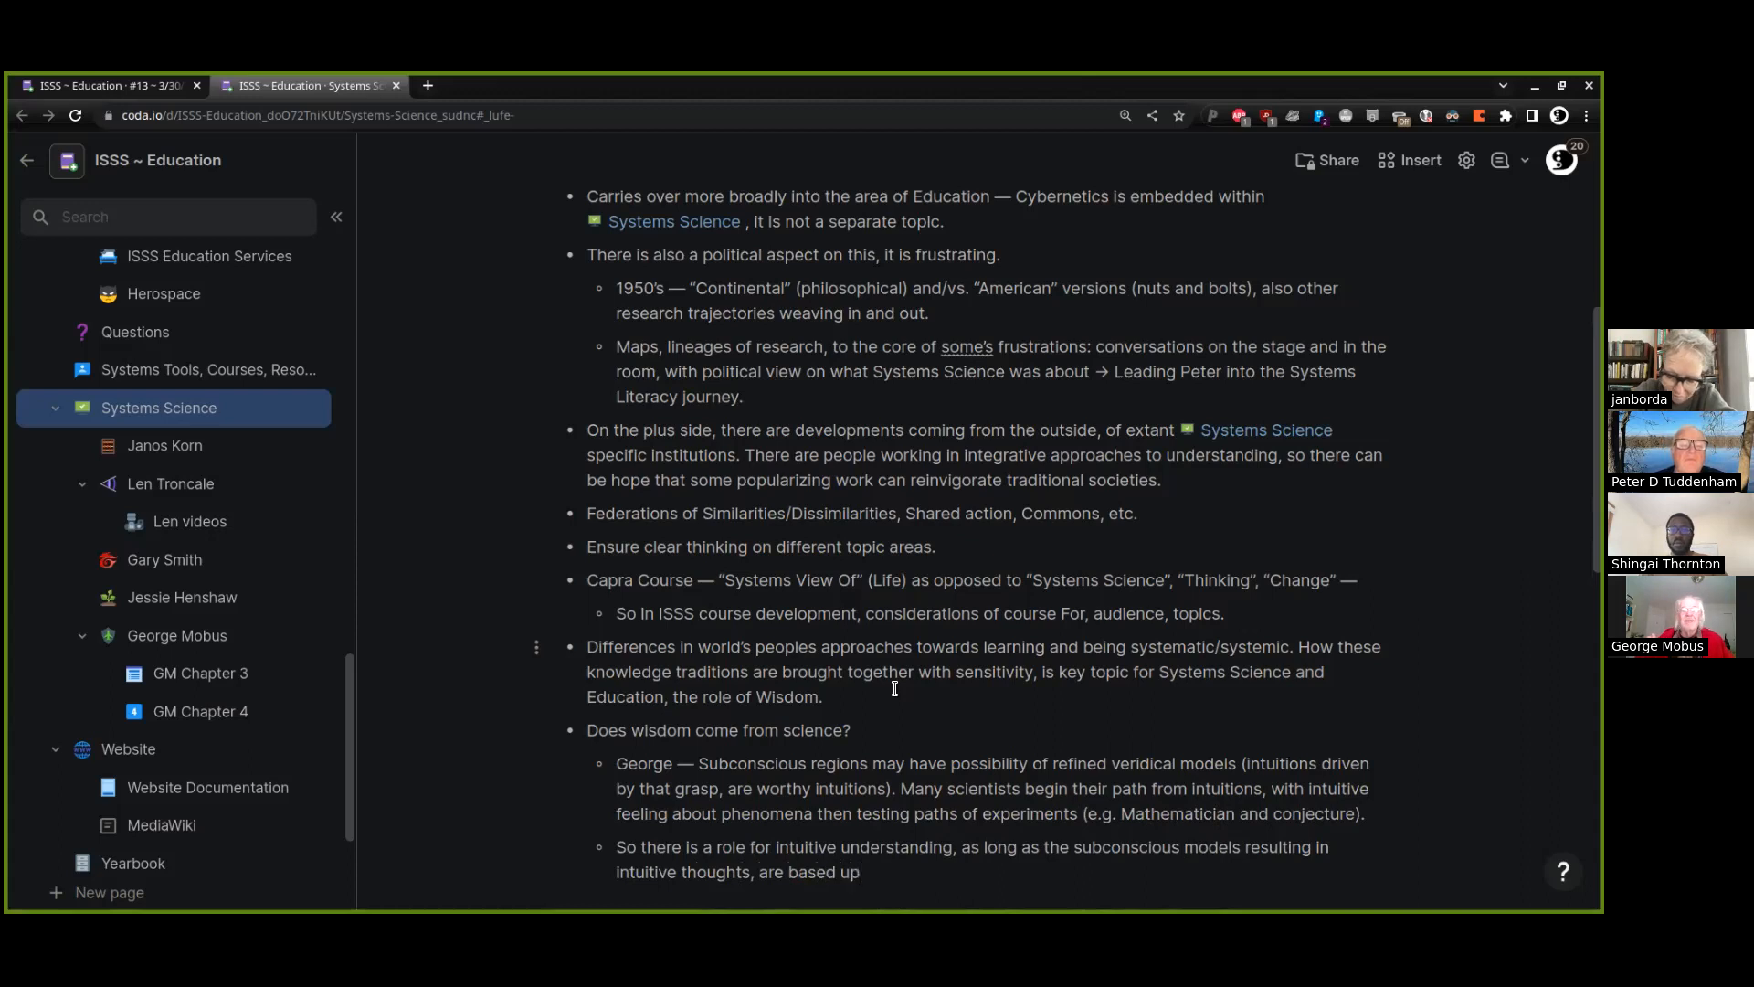
text(on the actual reality Out)
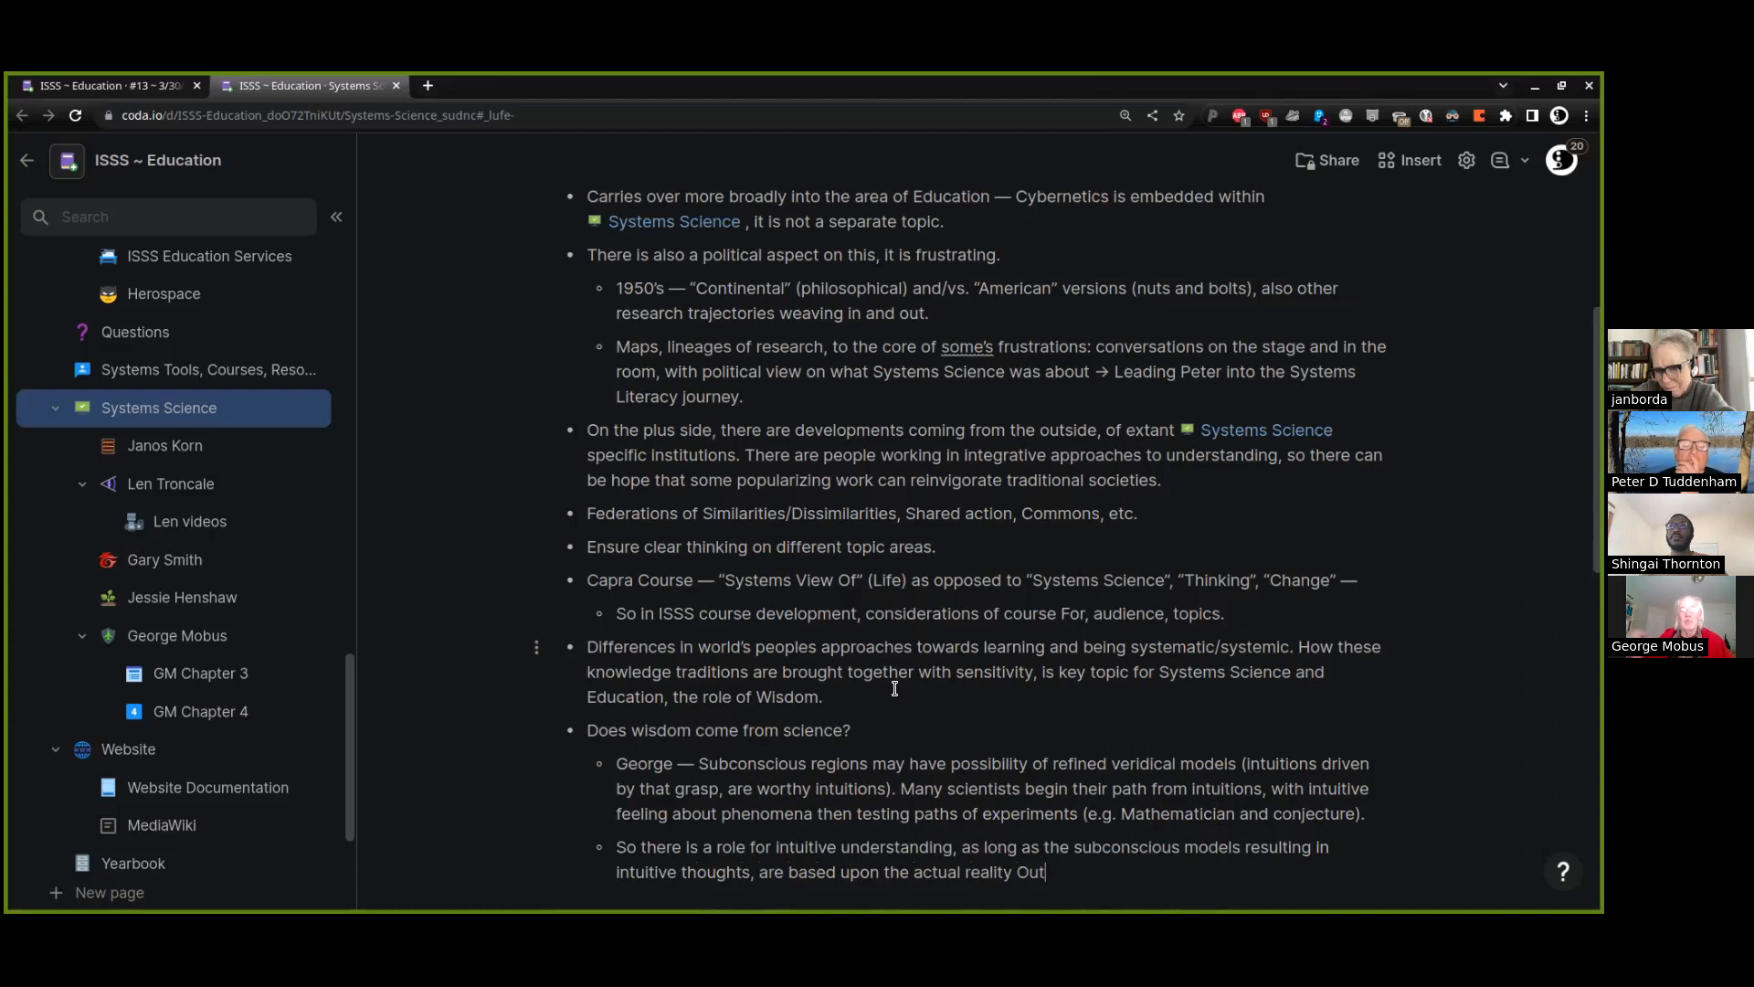
text(There ()
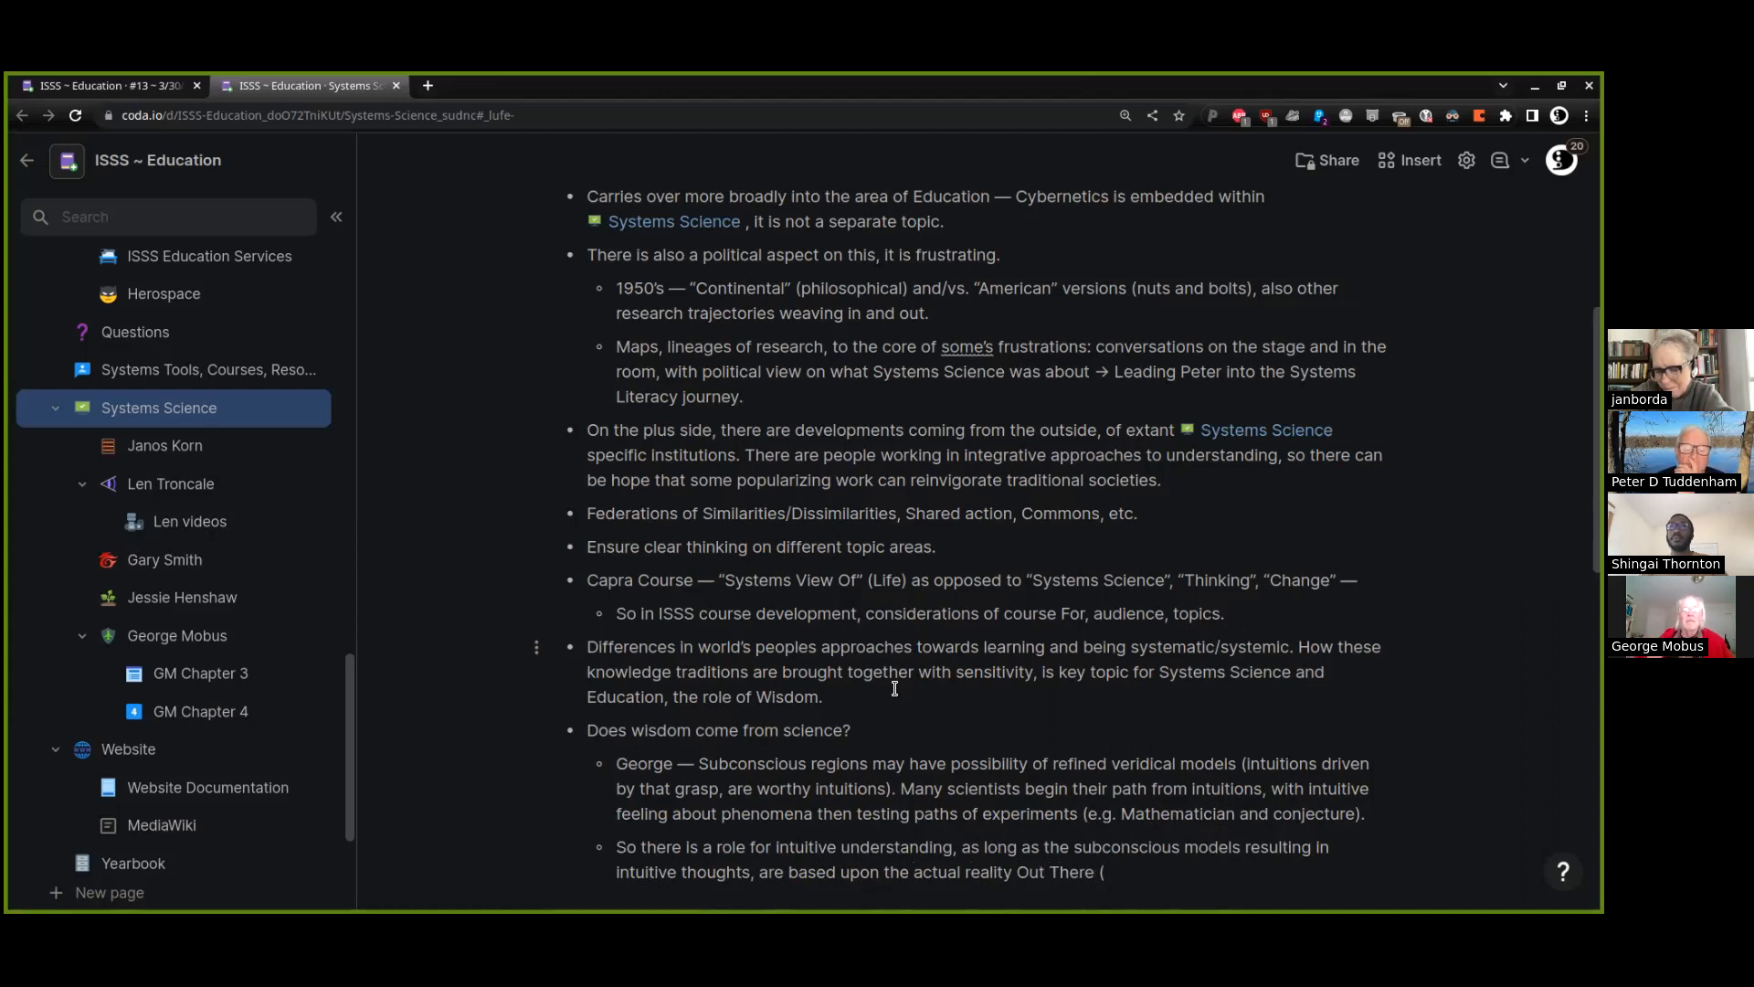
text(objective)
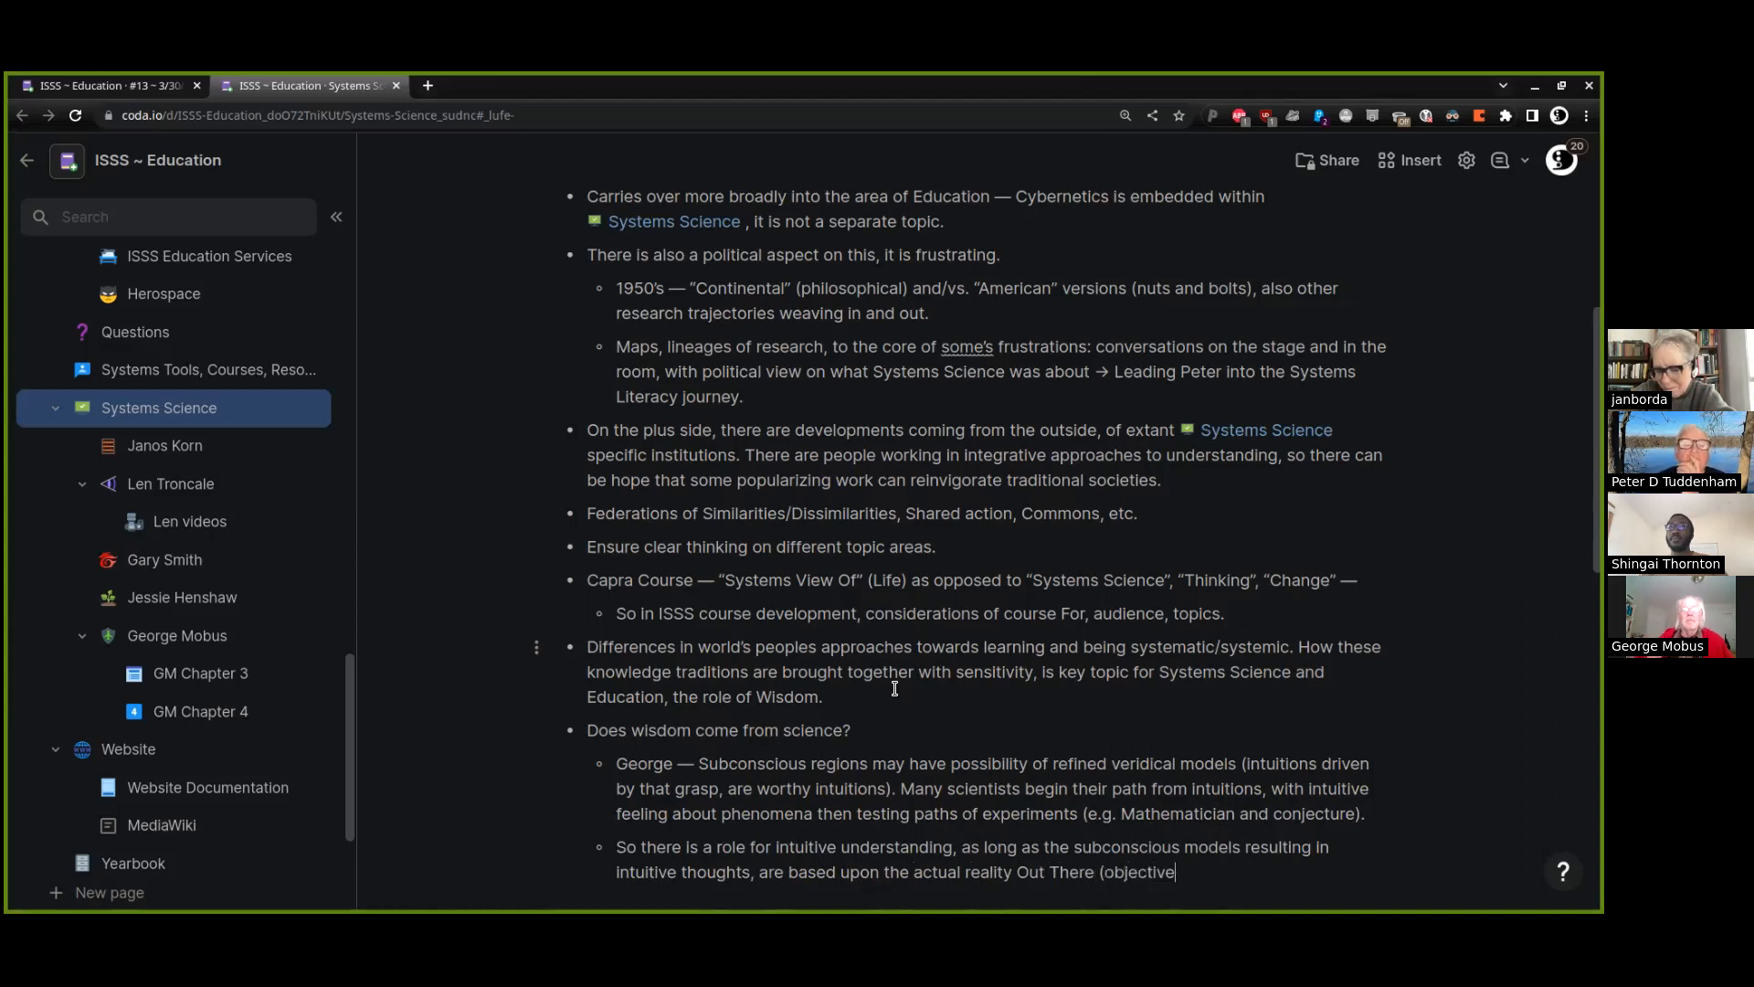
text(that becomes)
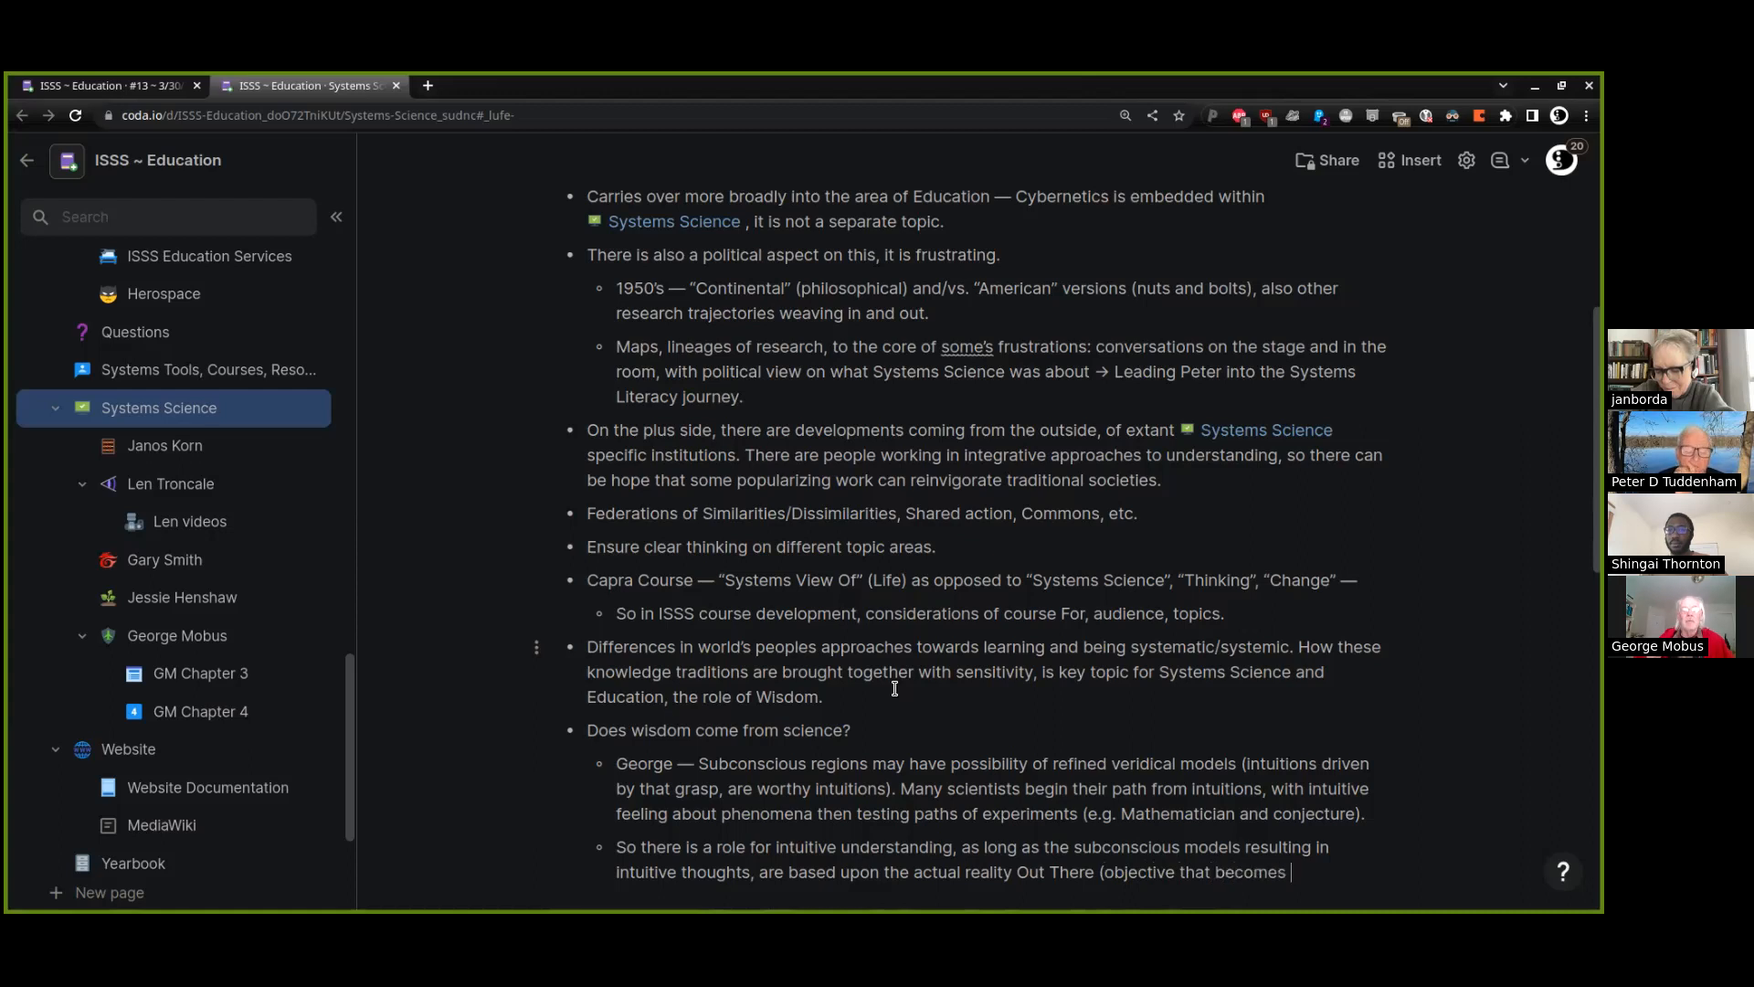
text(subjective).)
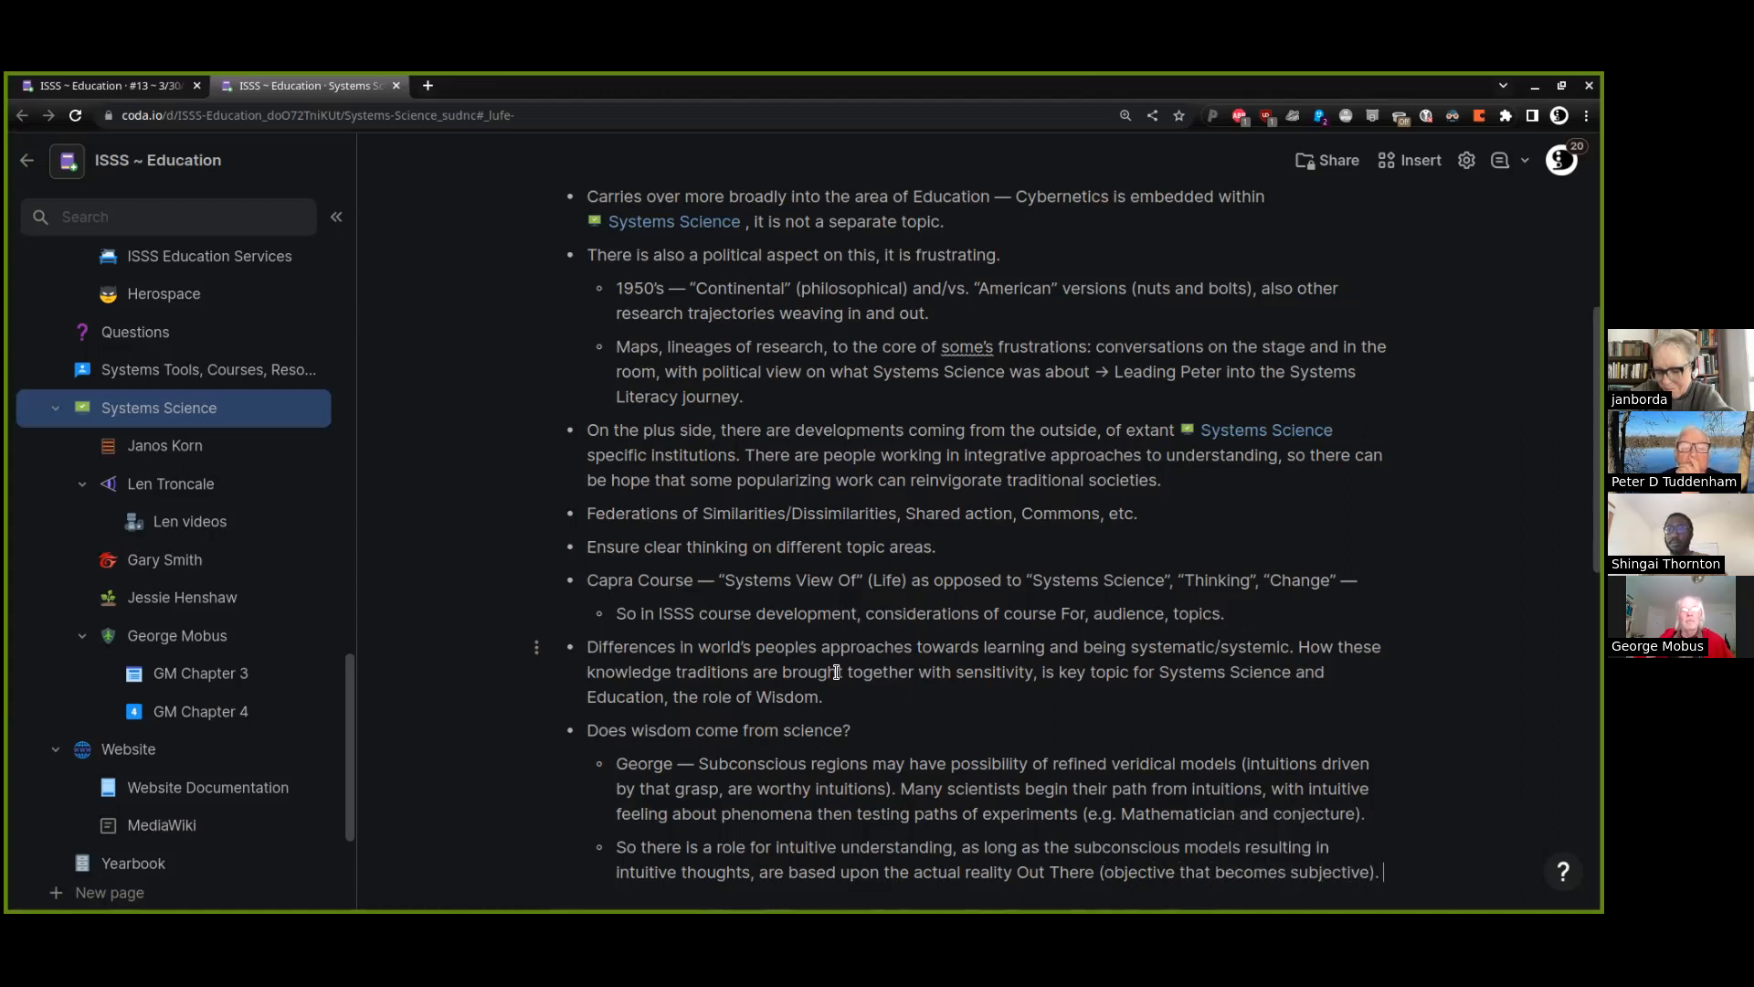
scroll(down, 3)
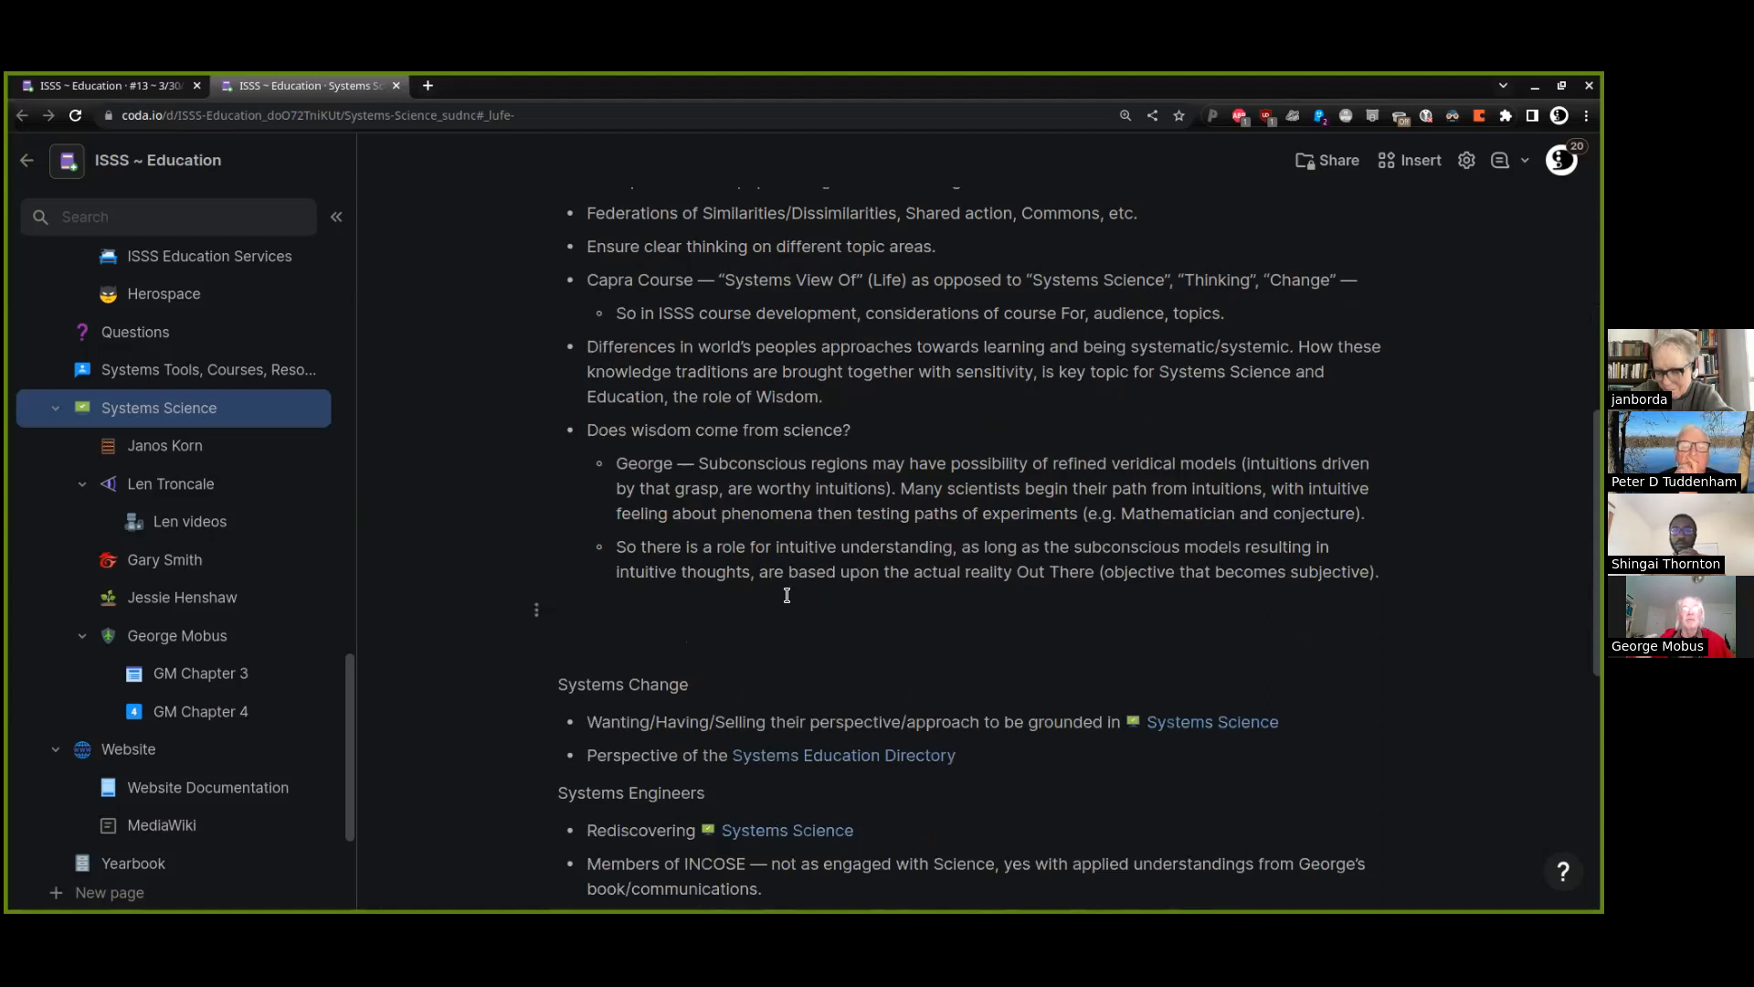
Write 'Systems Thinking: the way the brain works to grasp and assemble patterns into models via sensemaking.'
text(Systems Thin)
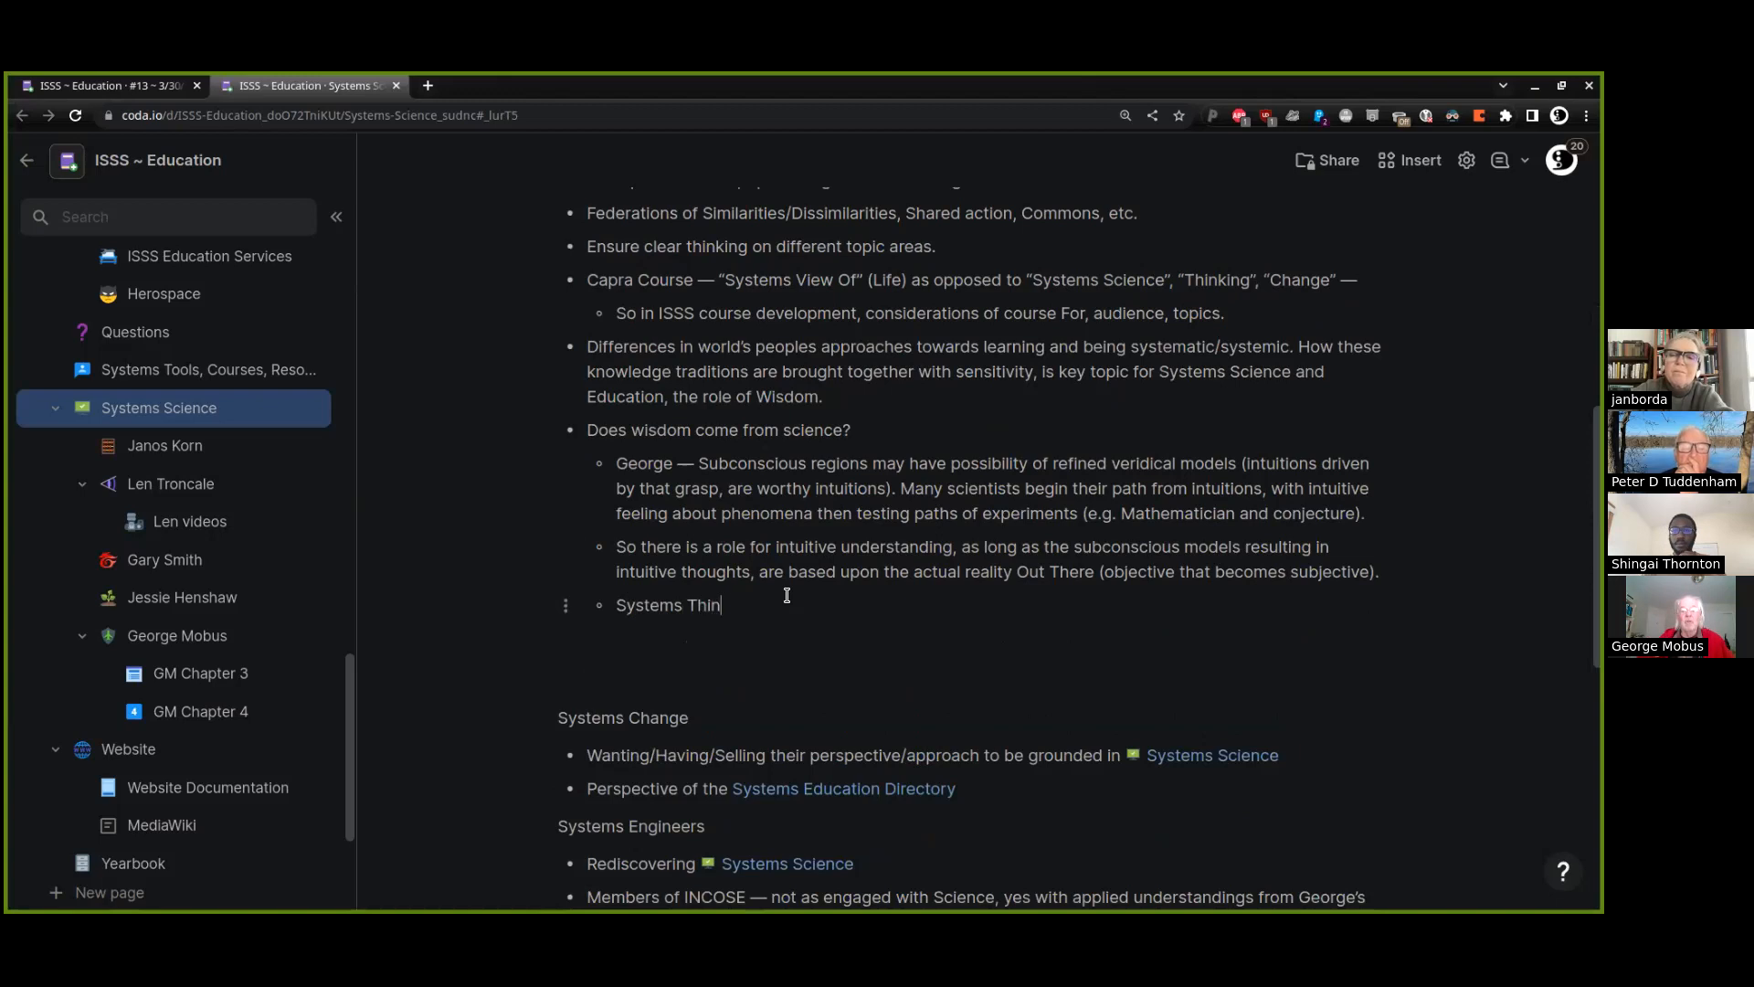
text(king ())
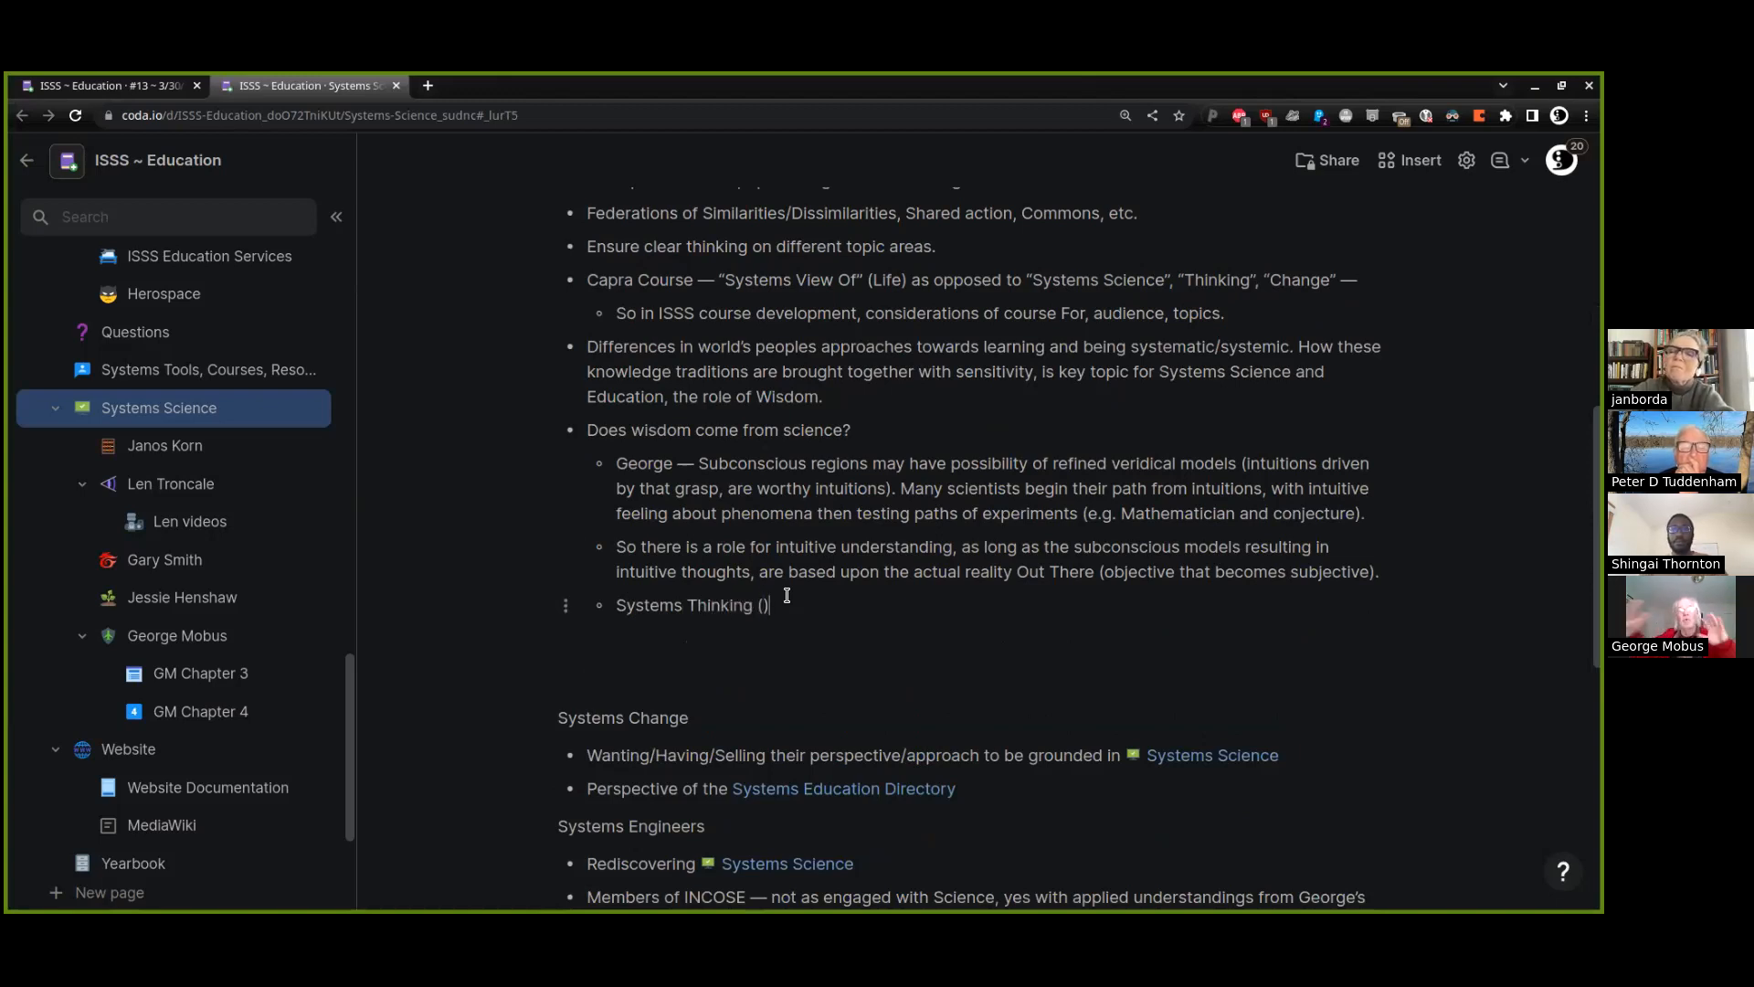
text(:)
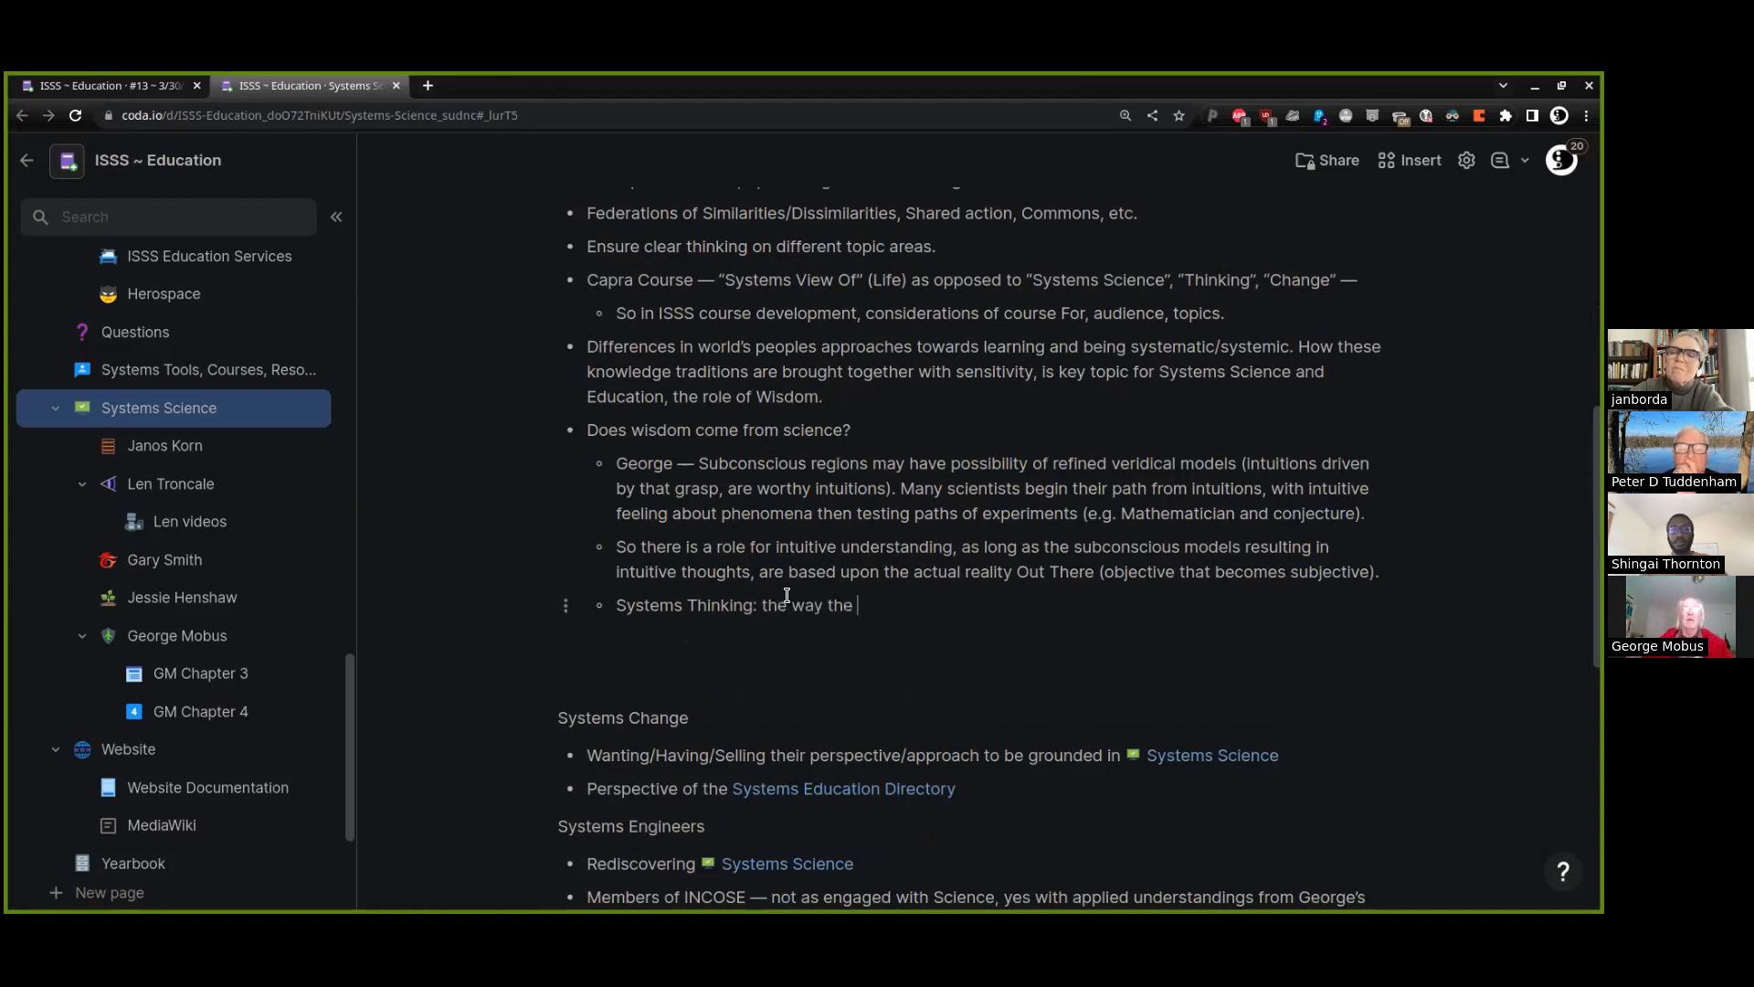
text(brain works to grasp and assemb)
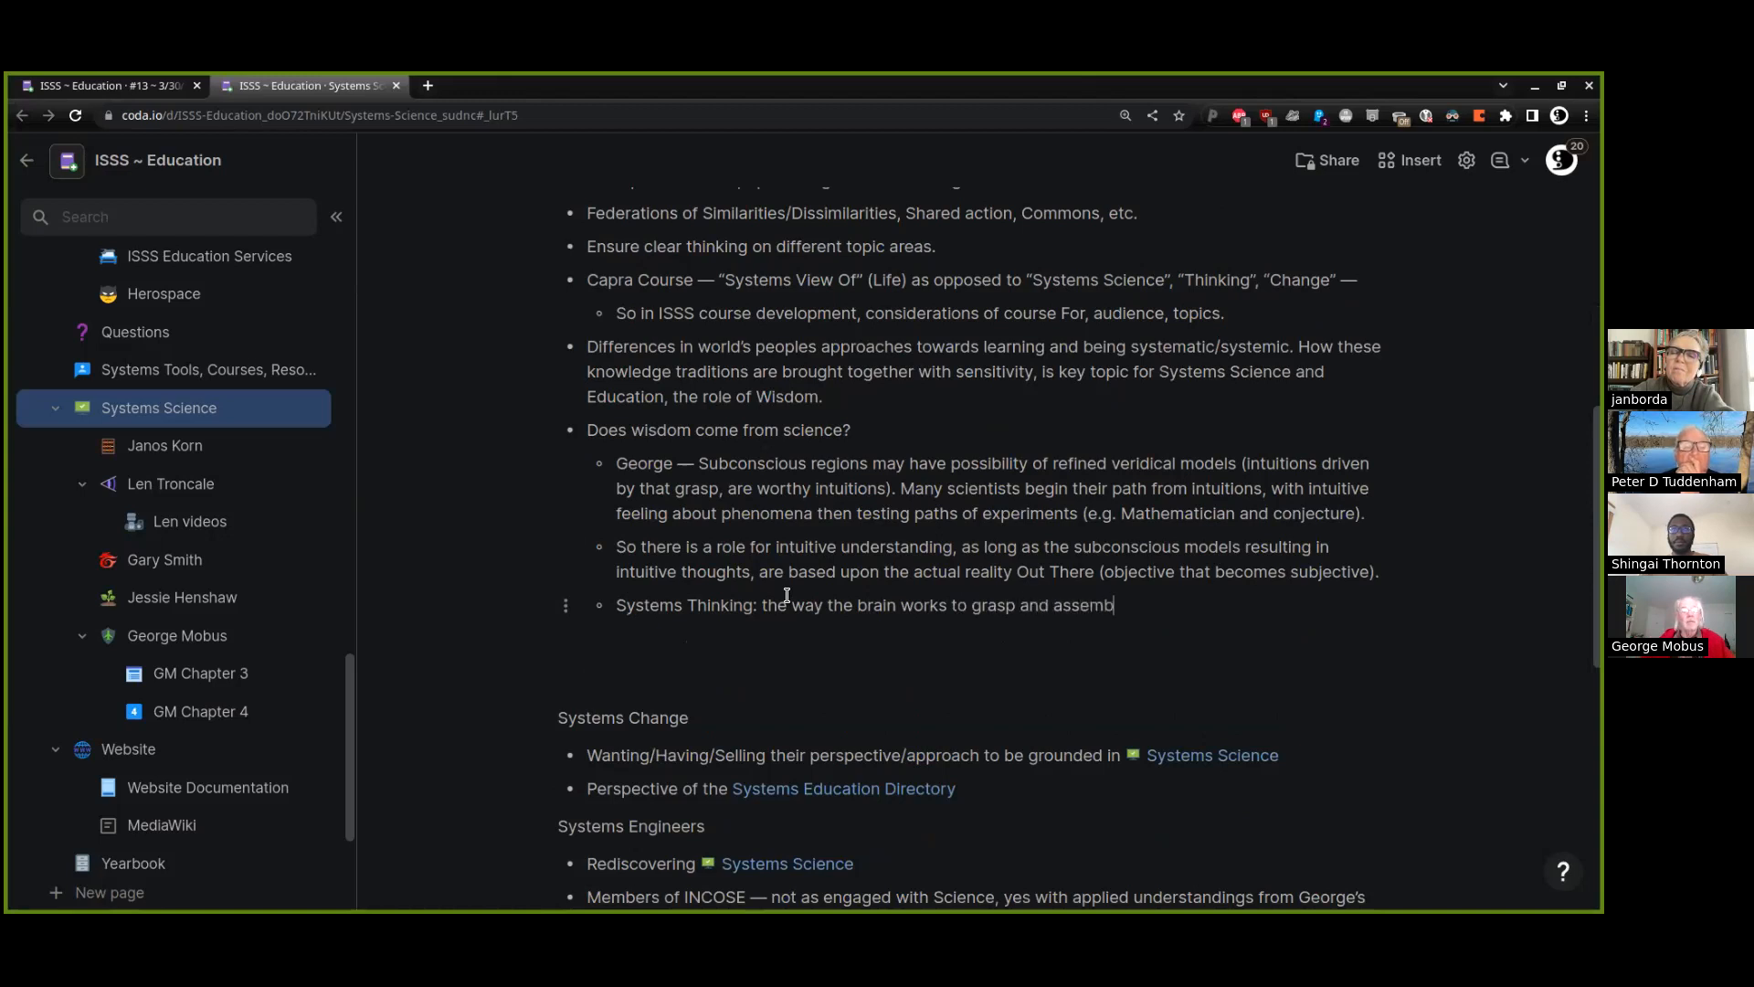
text(le patterns)
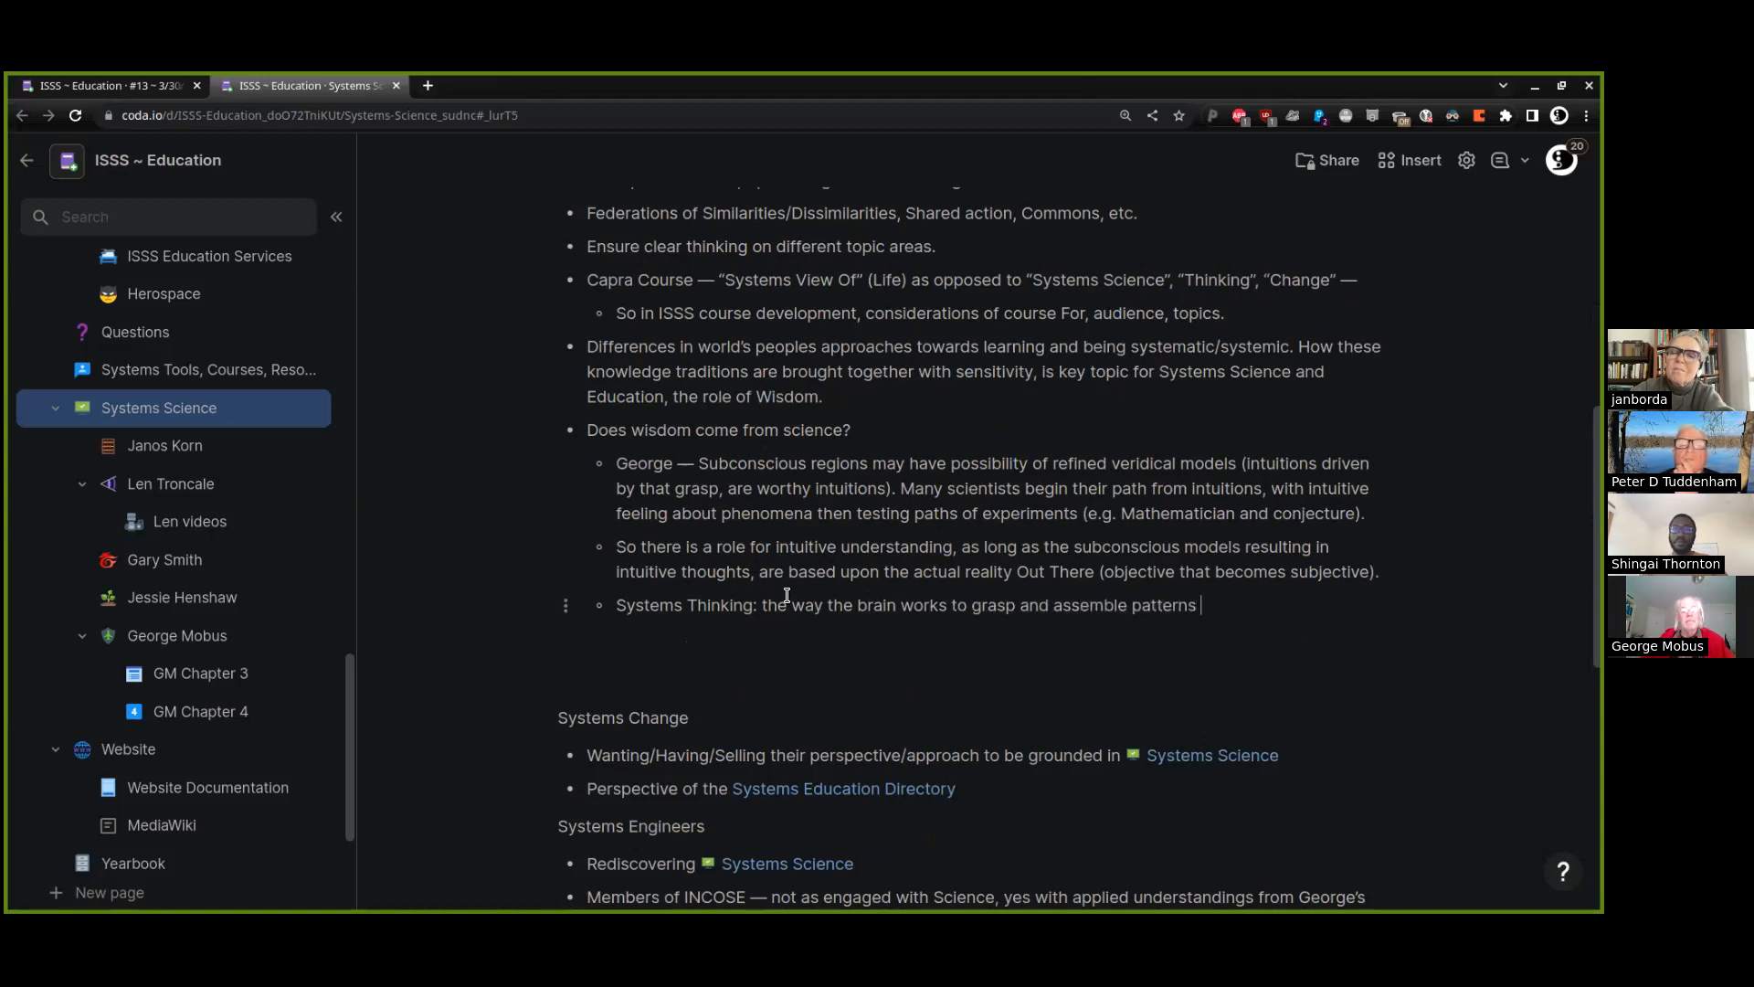
text(into models via sensemaking.)
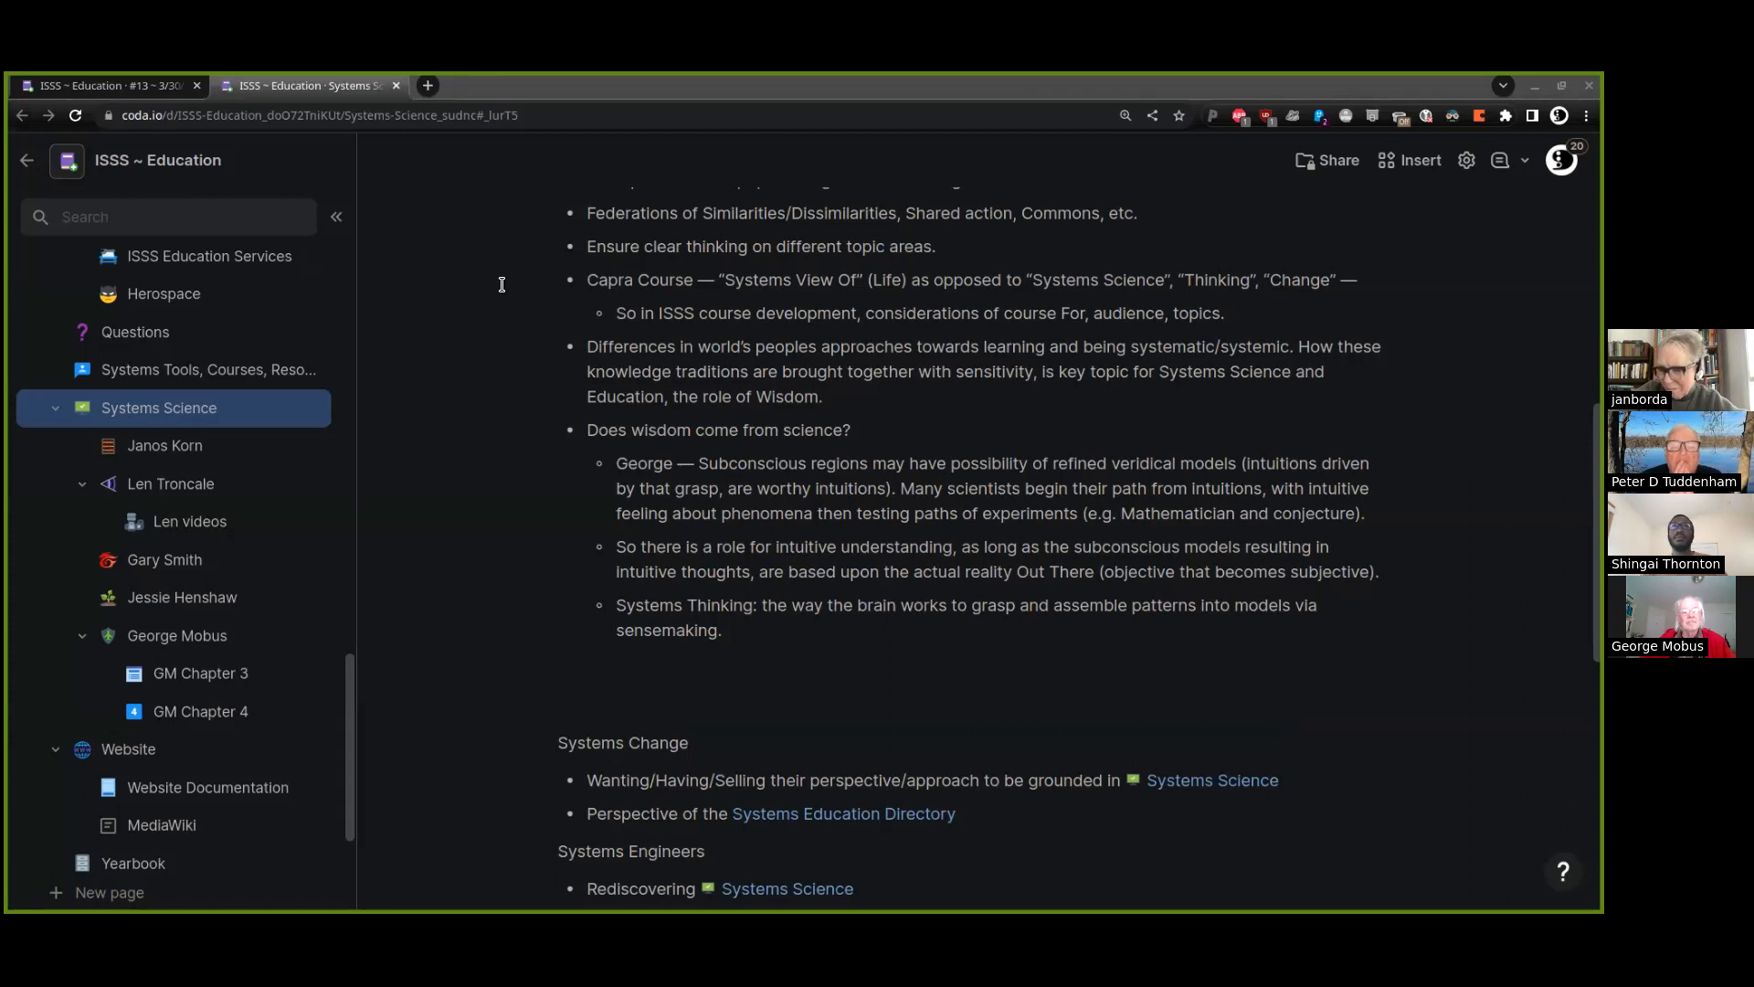
mouse_move(535, 269)
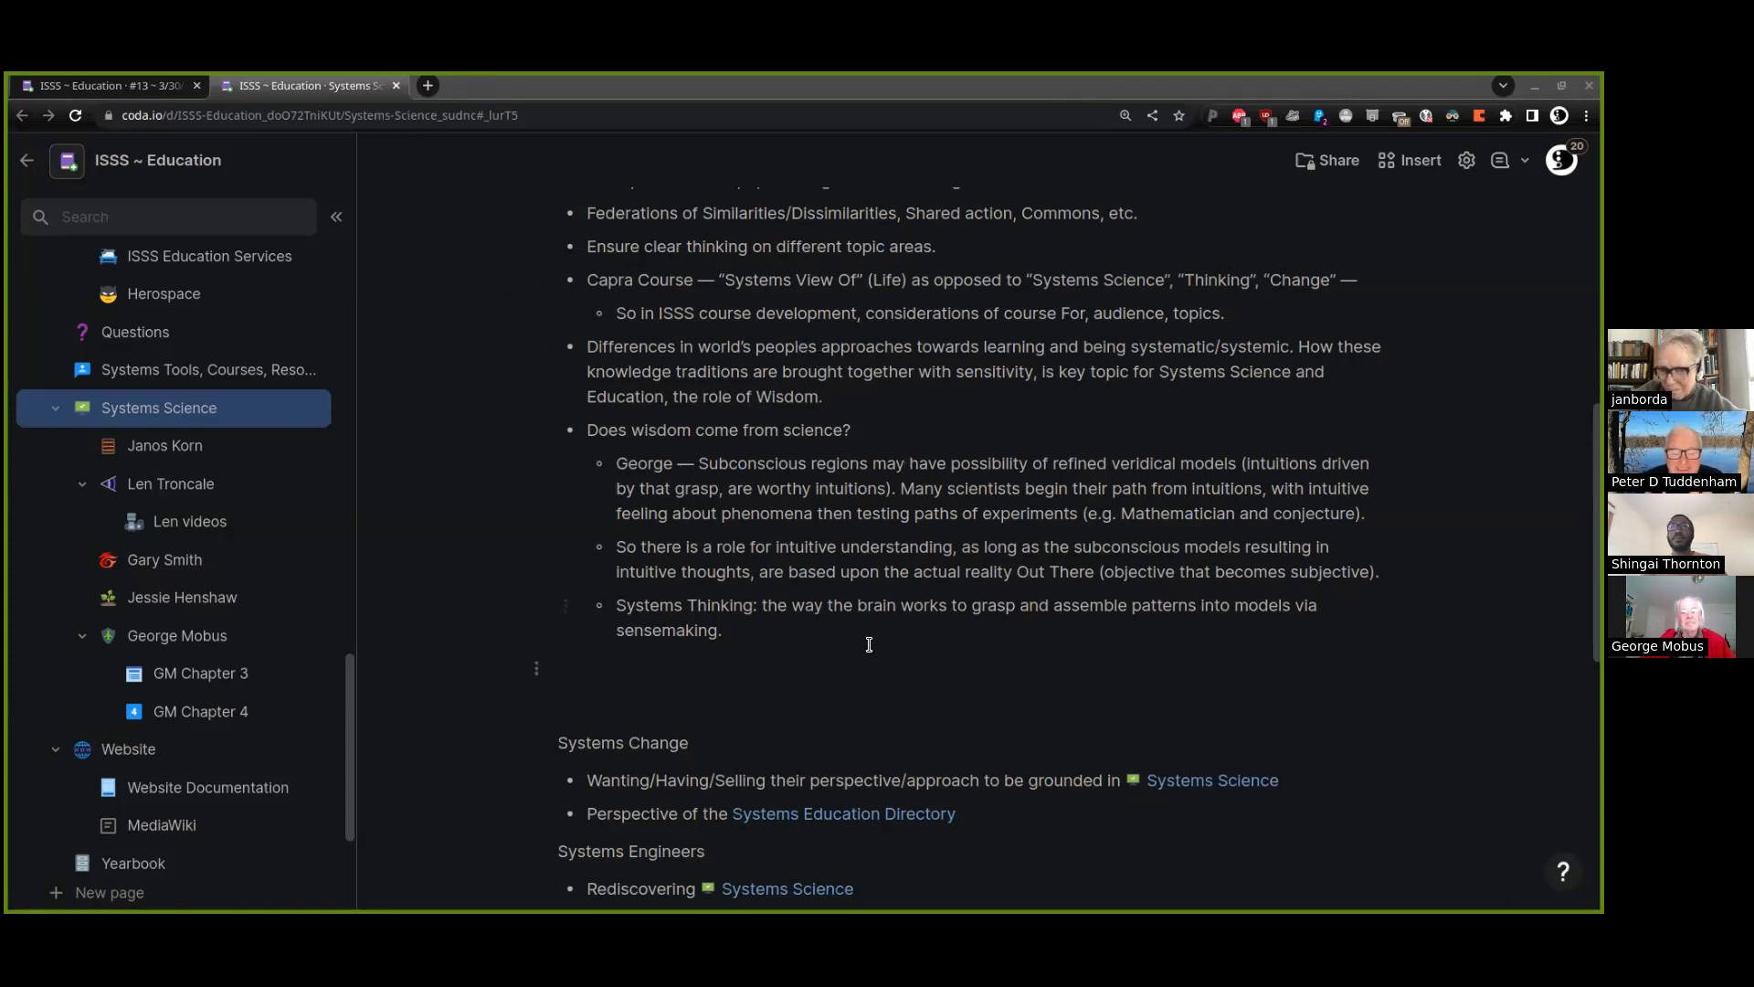
double_click(813, 430)
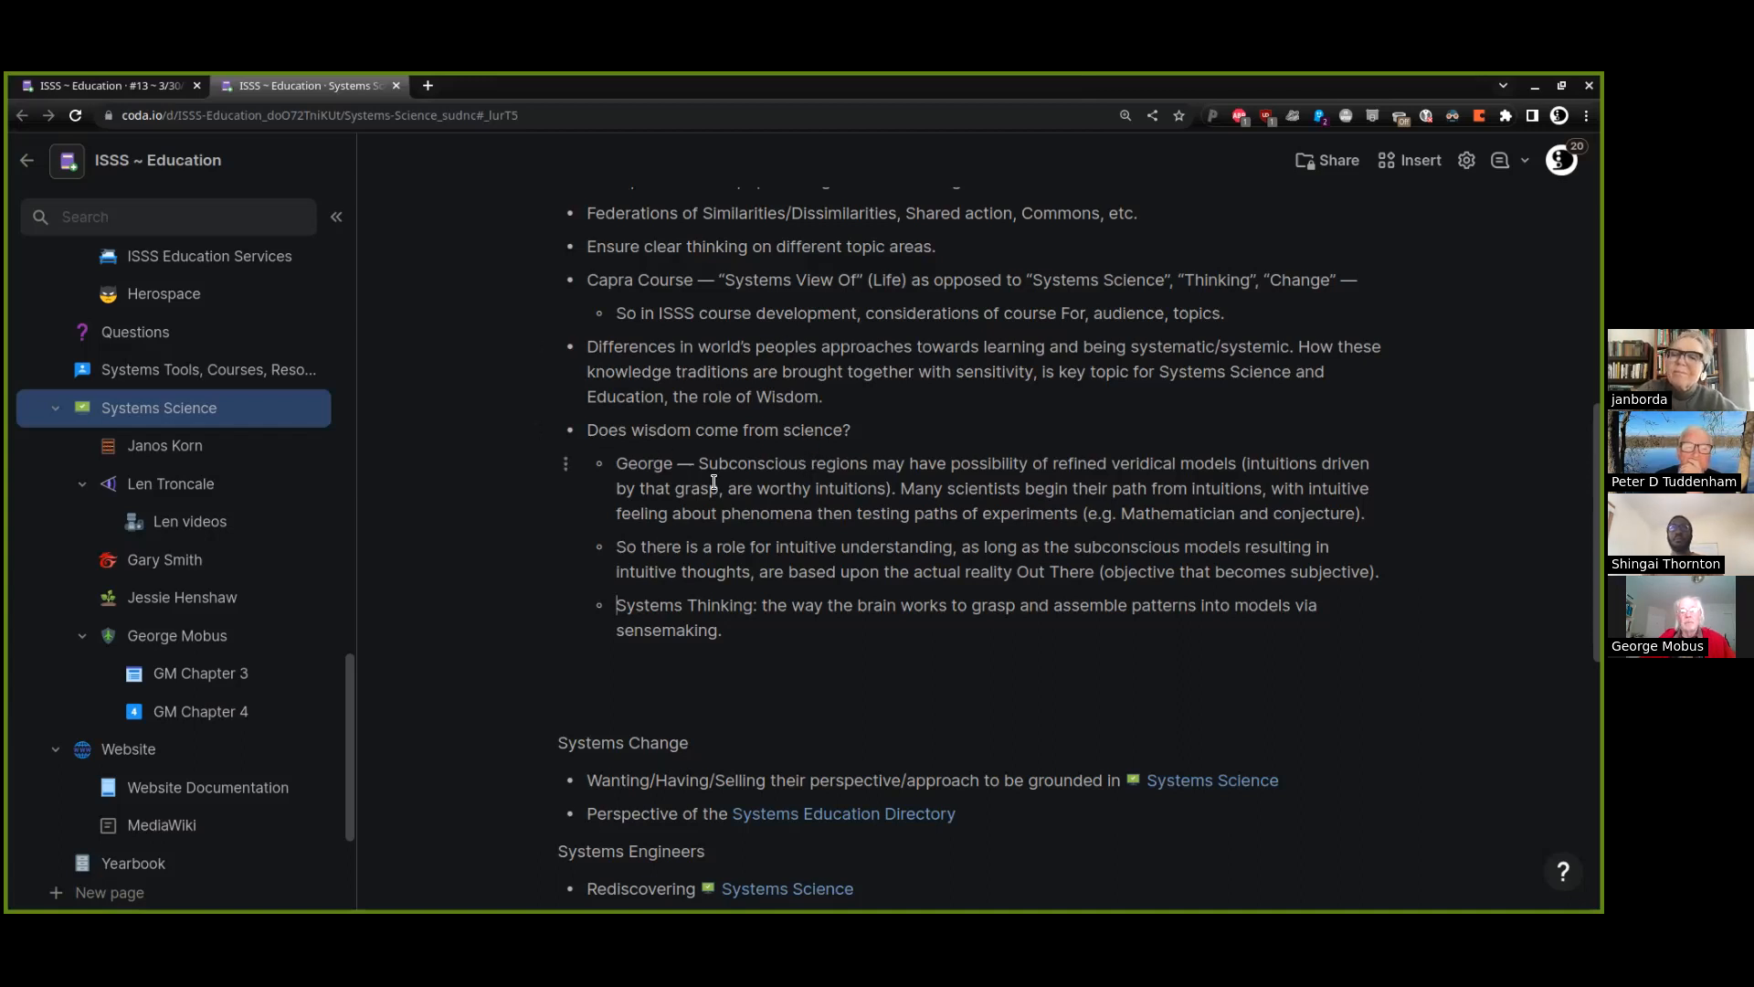
scroll(up, 3)
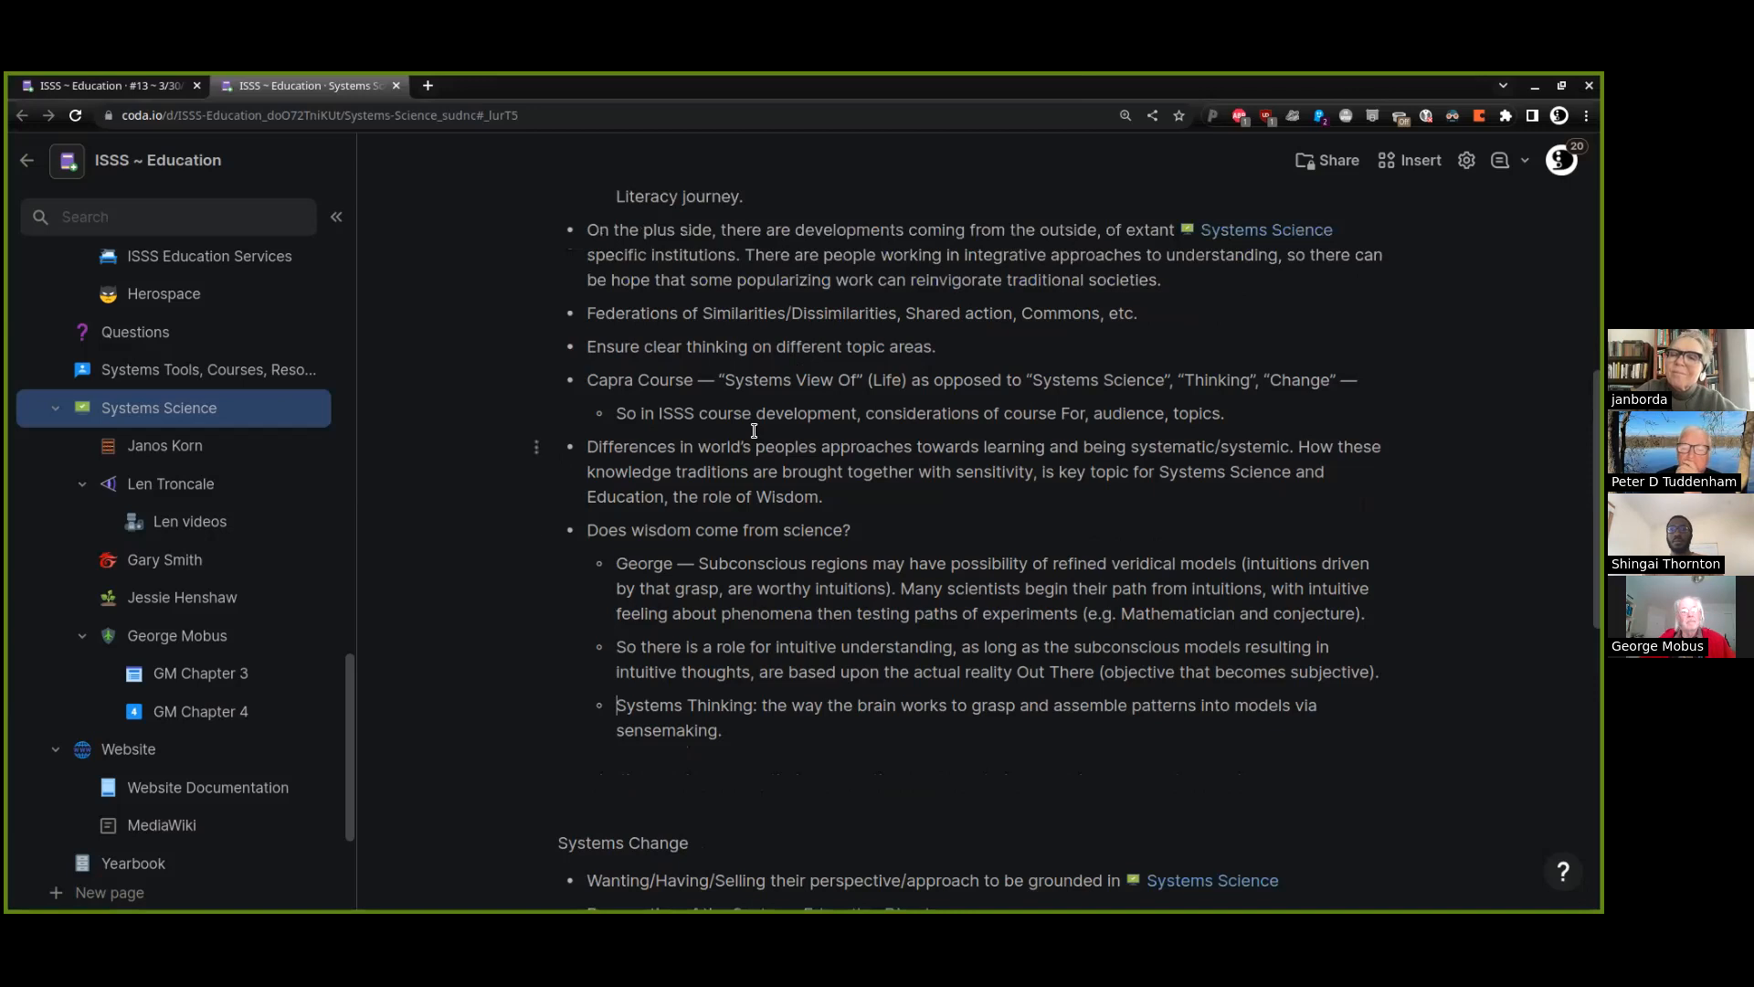
double_click(685, 706)
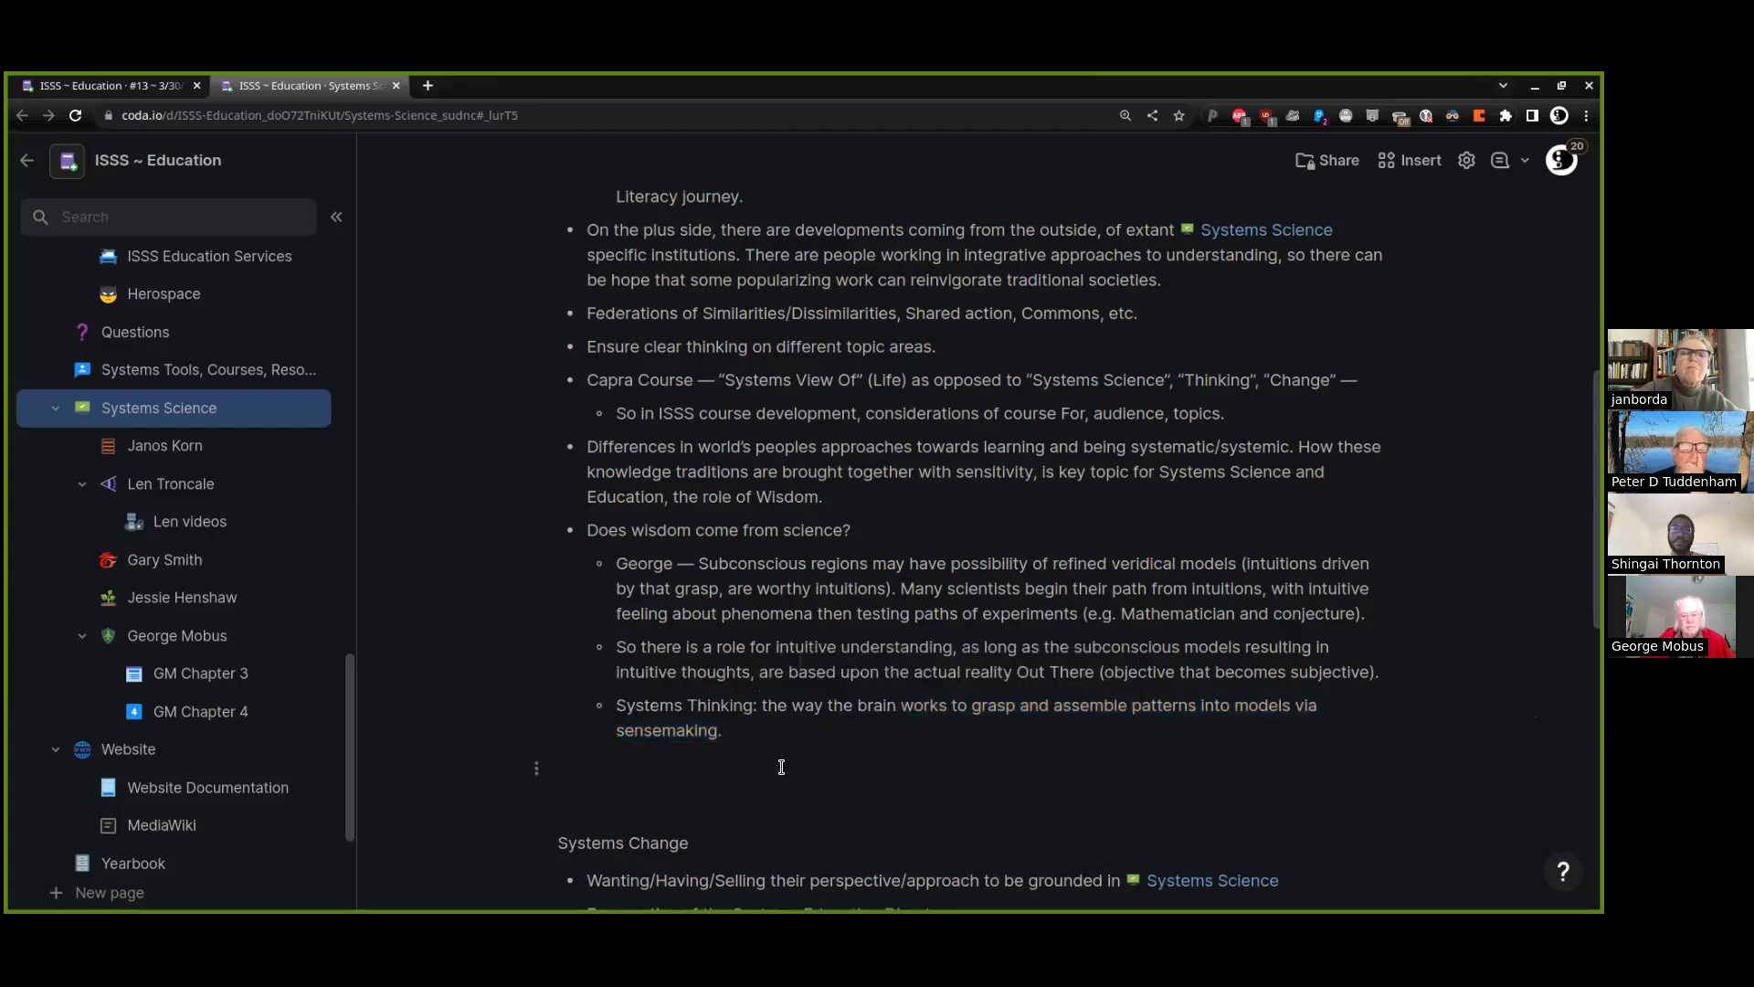
mouse_move(769, 769)
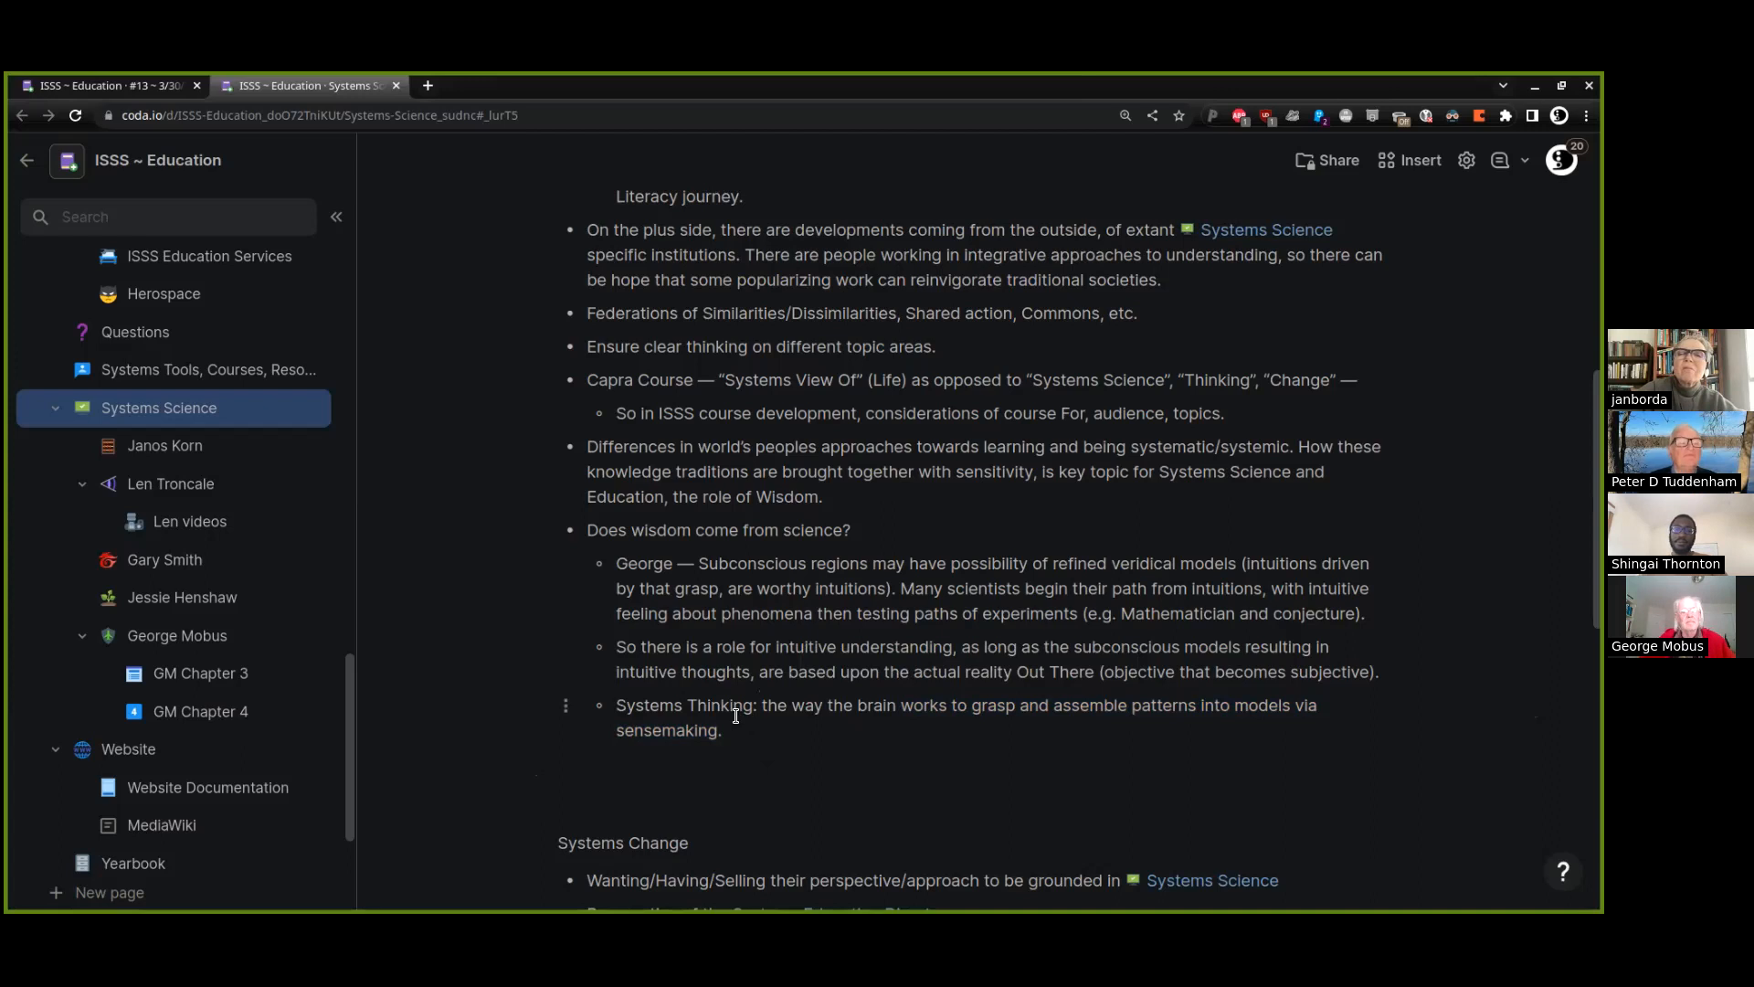
mouse_move(428, 440)
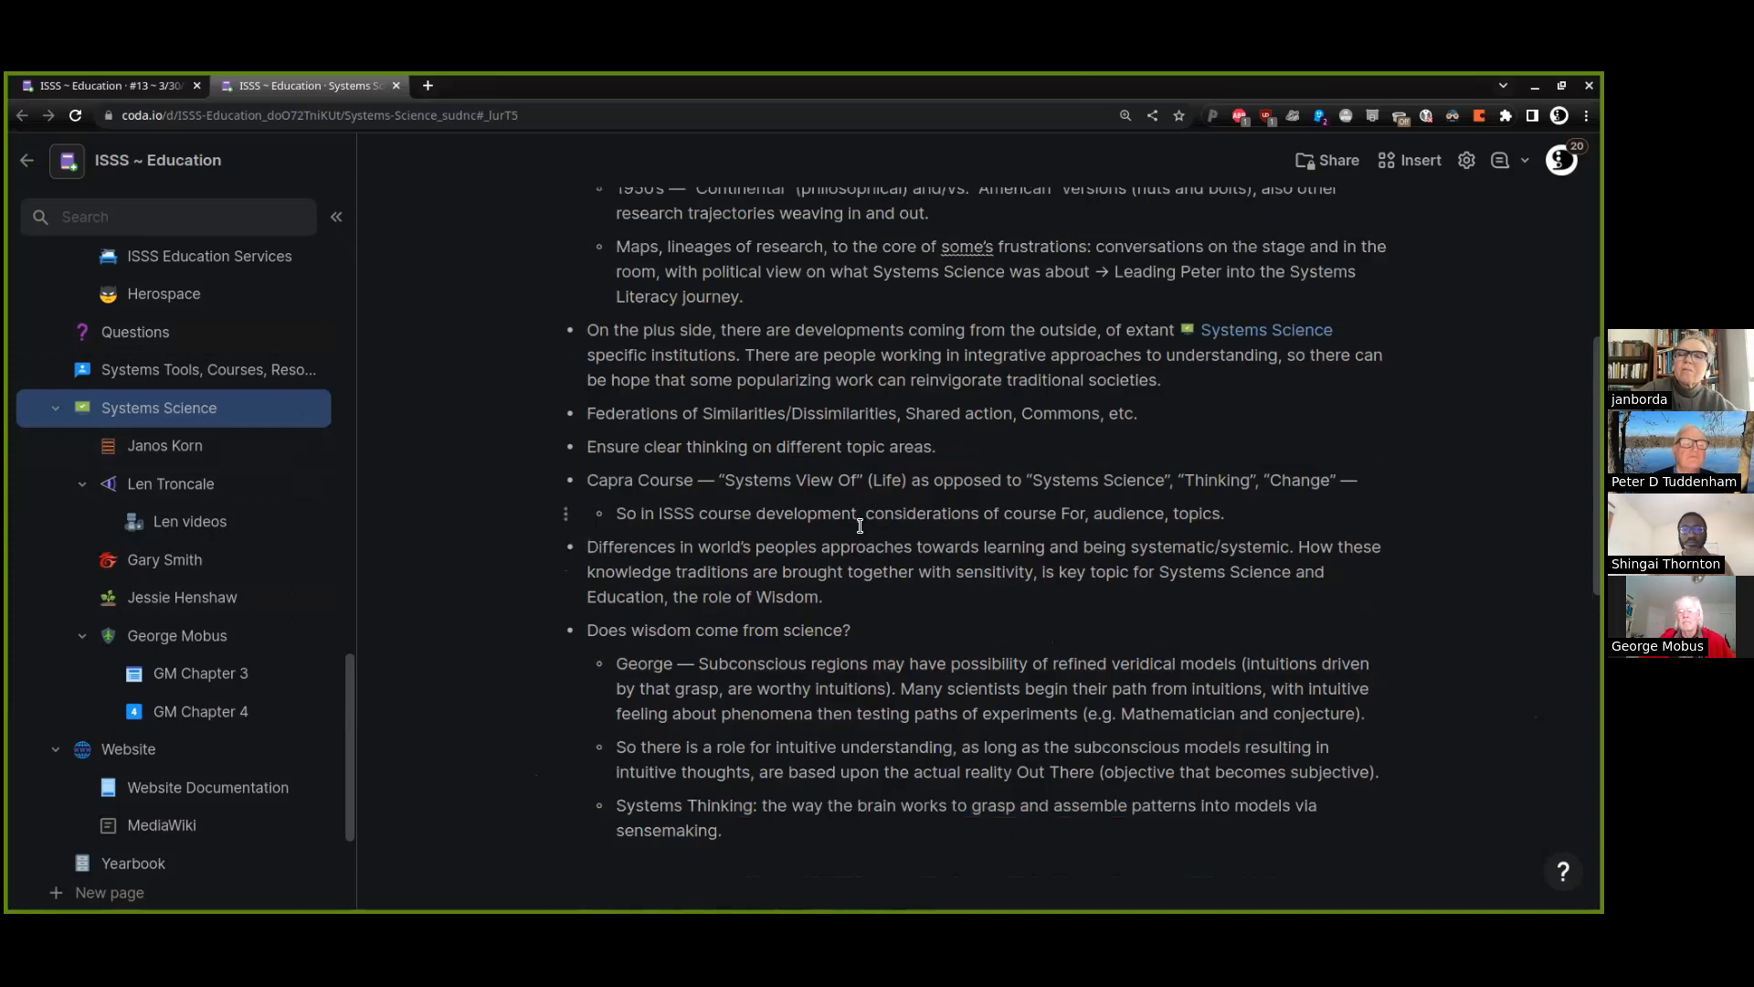
scroll(up, 3)
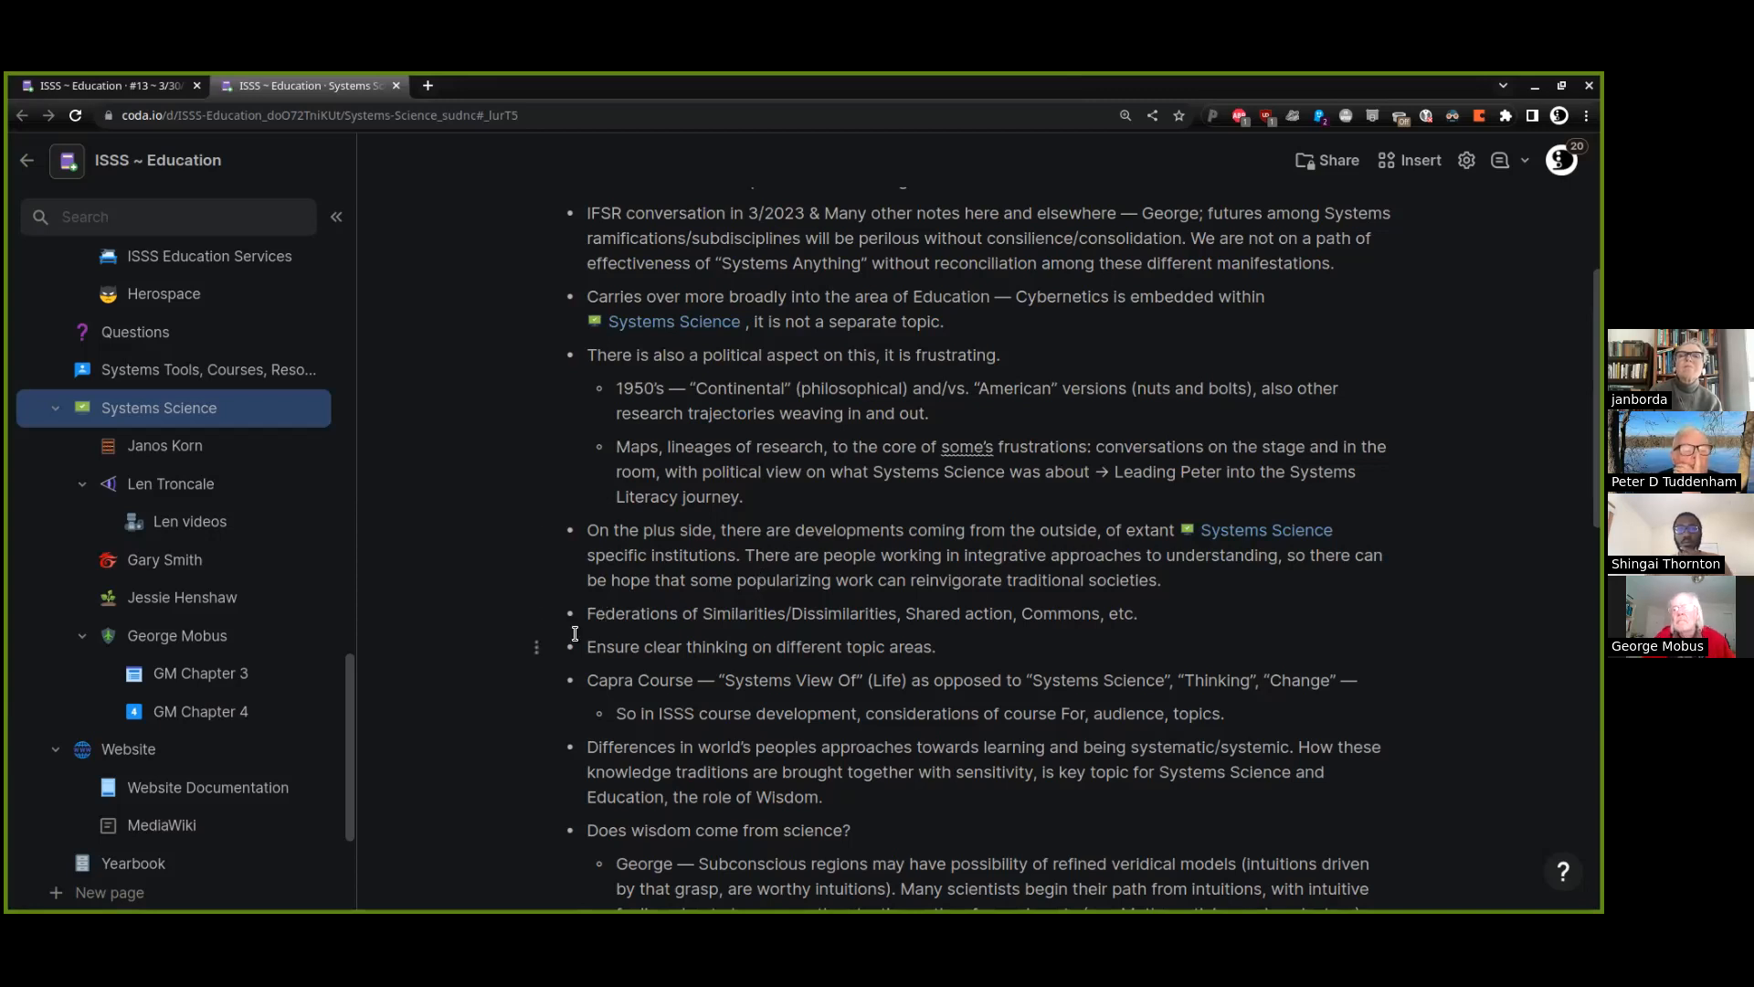
scroll(up, 3)
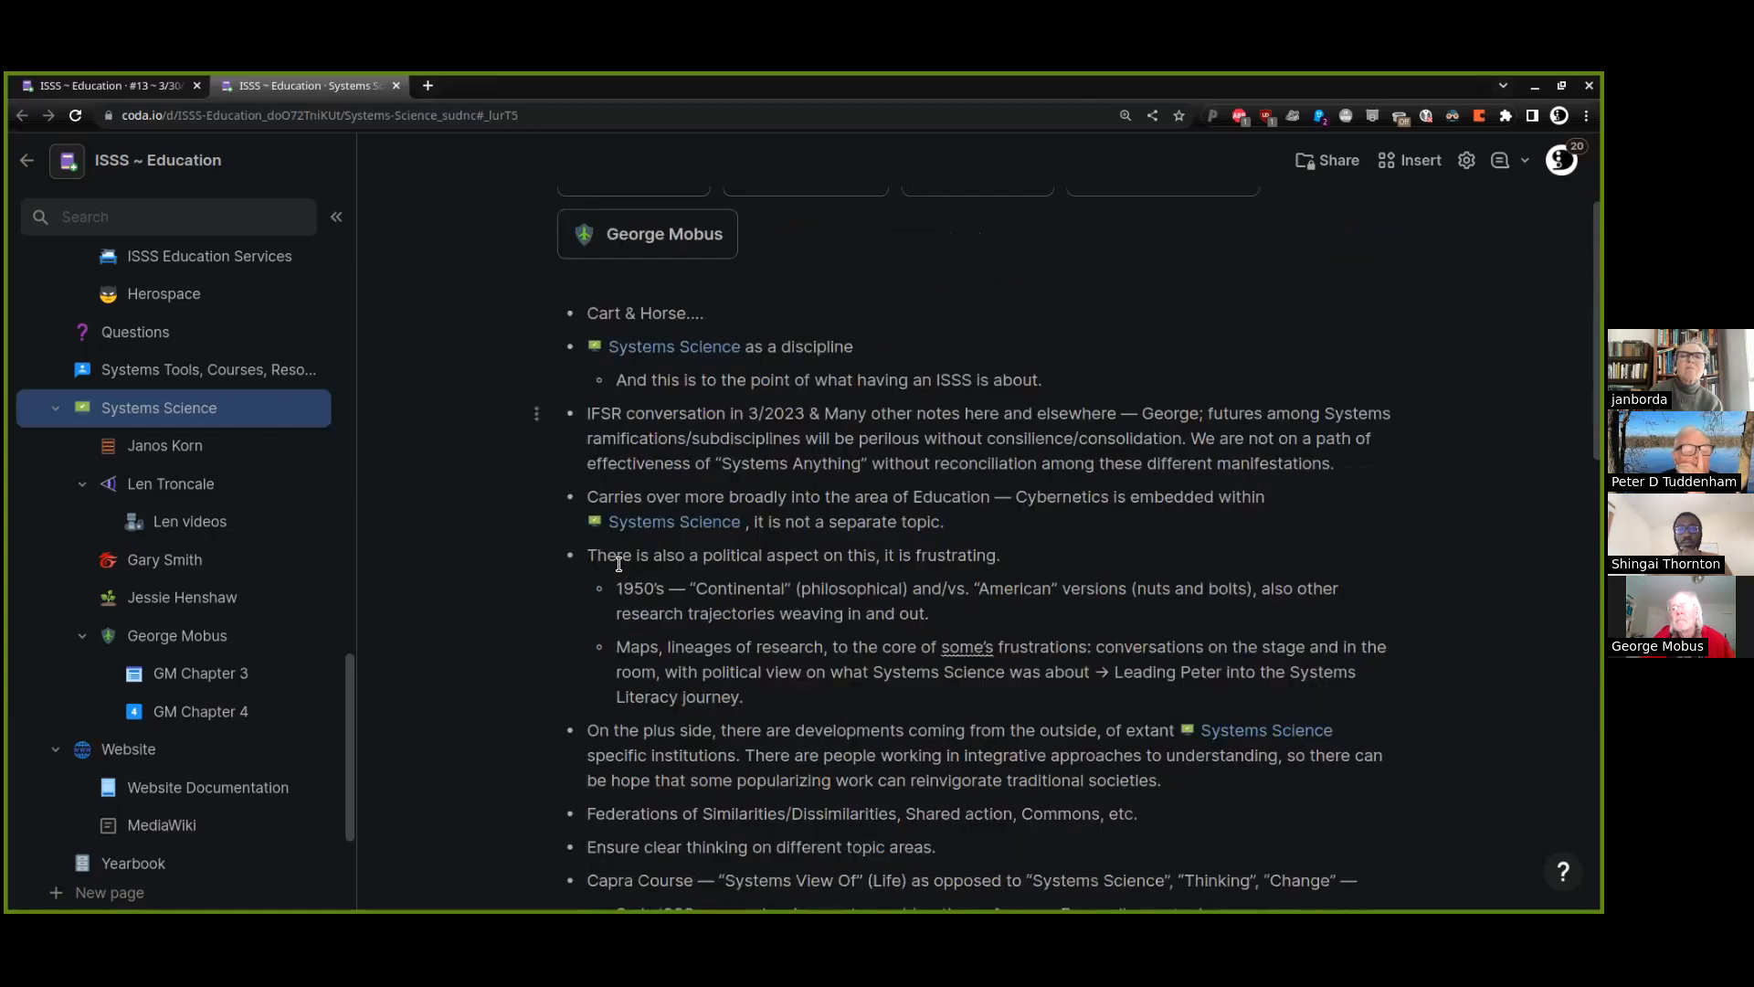
scroll(down, 3)
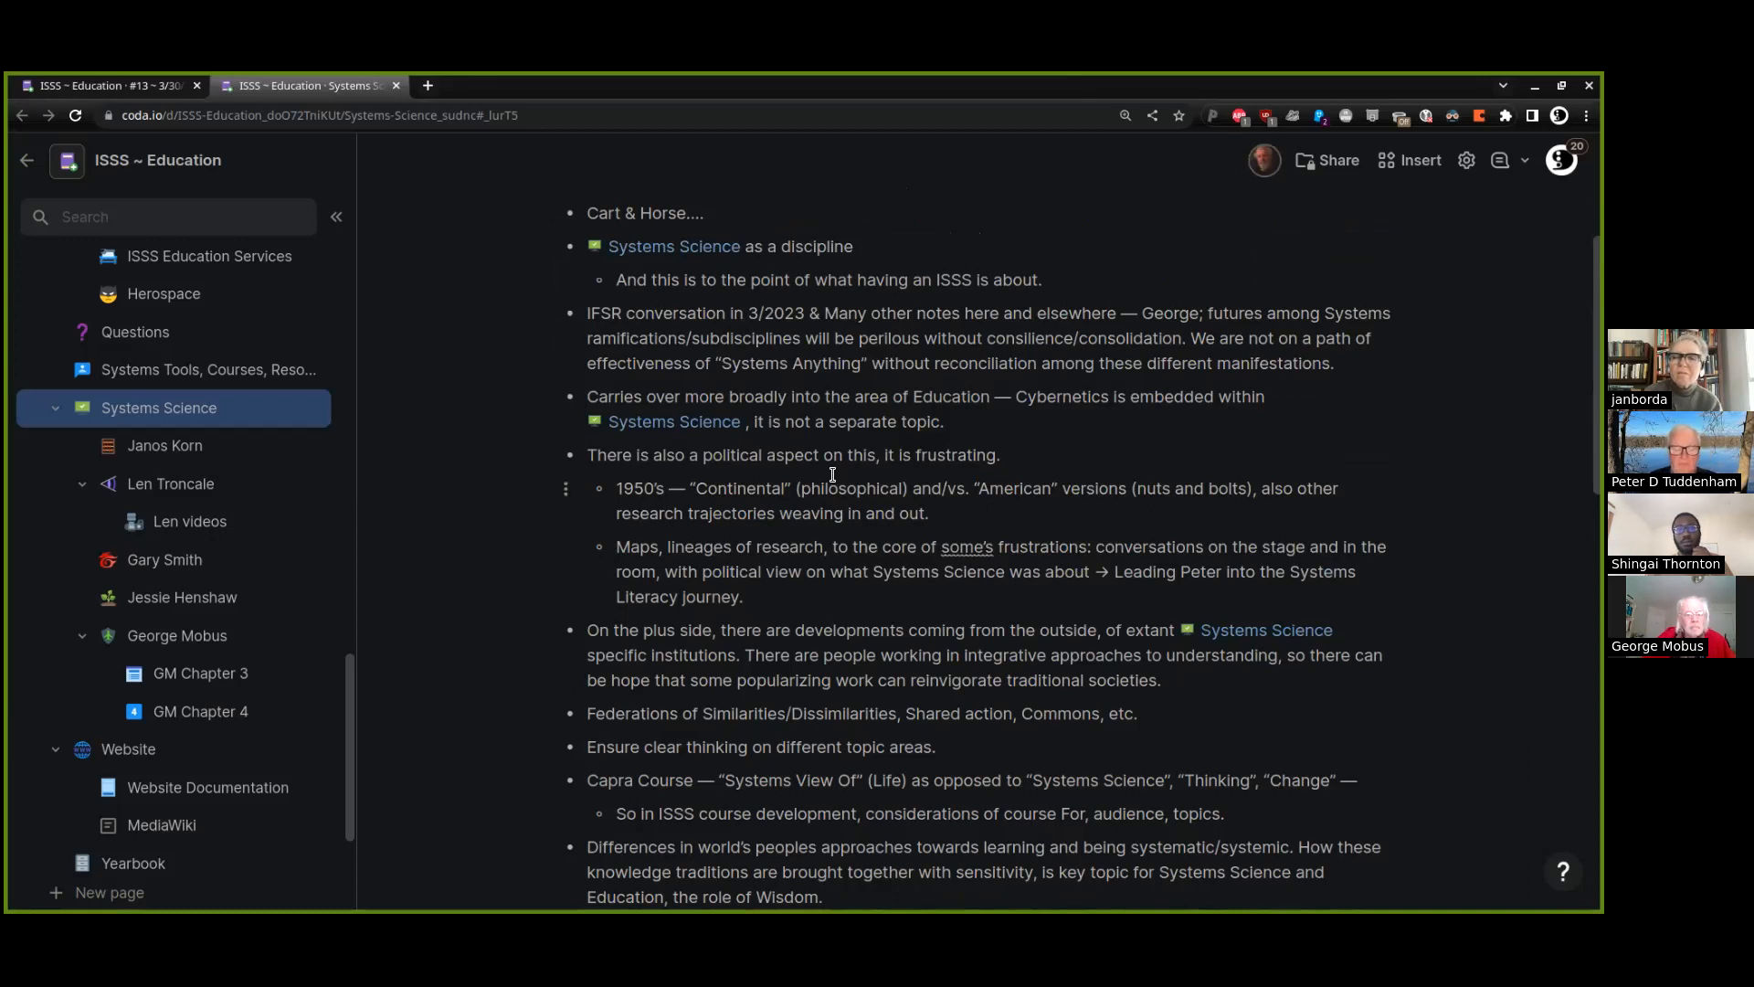
mouse_move(674, 420)
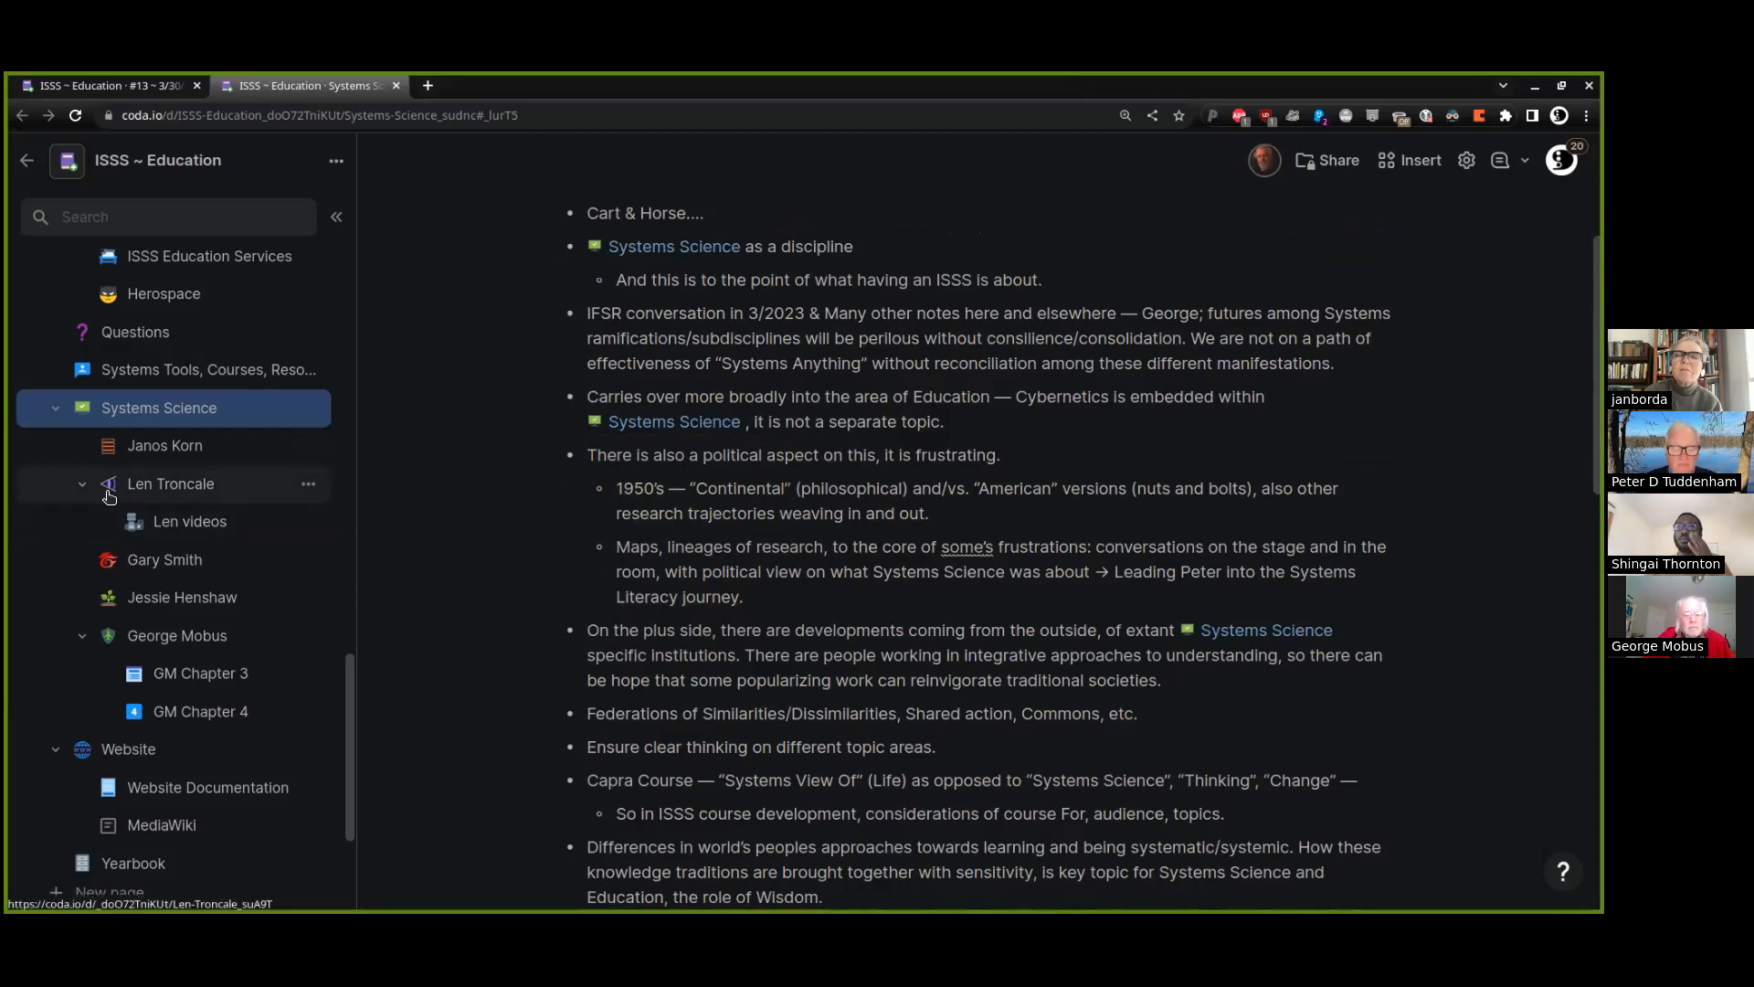
mouse_move(252, 446)
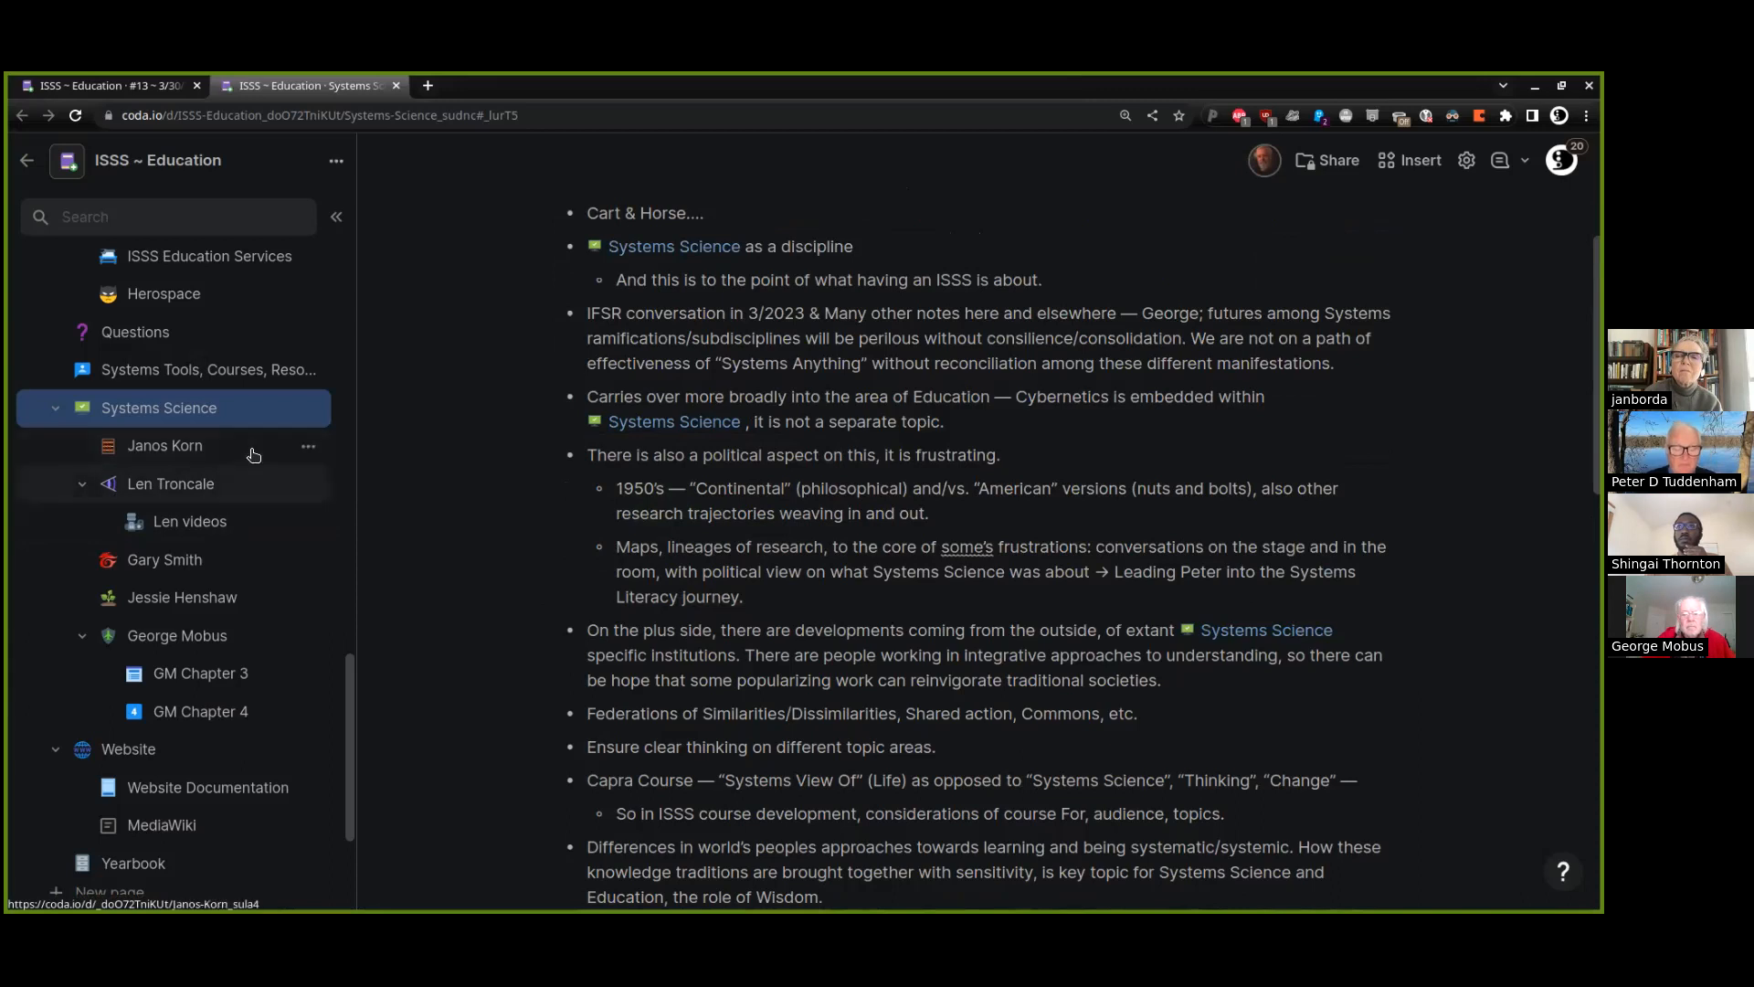
mouse_move(629, 318)
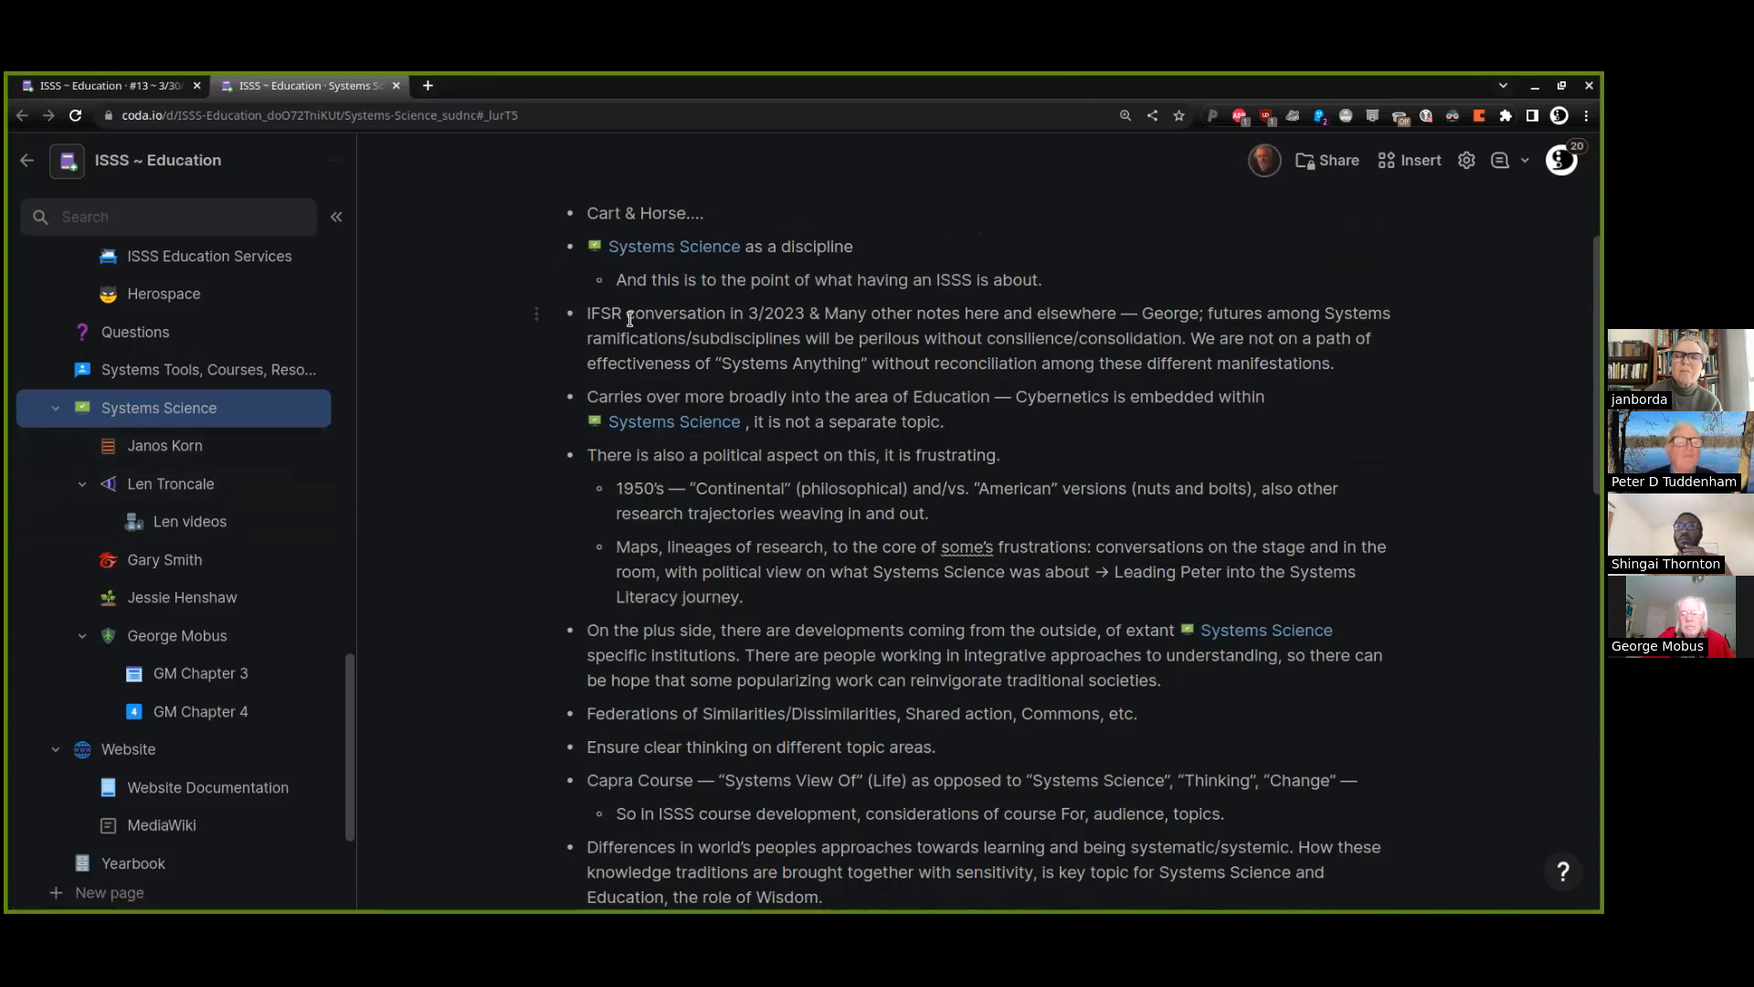
mouse_move(1100, 486)
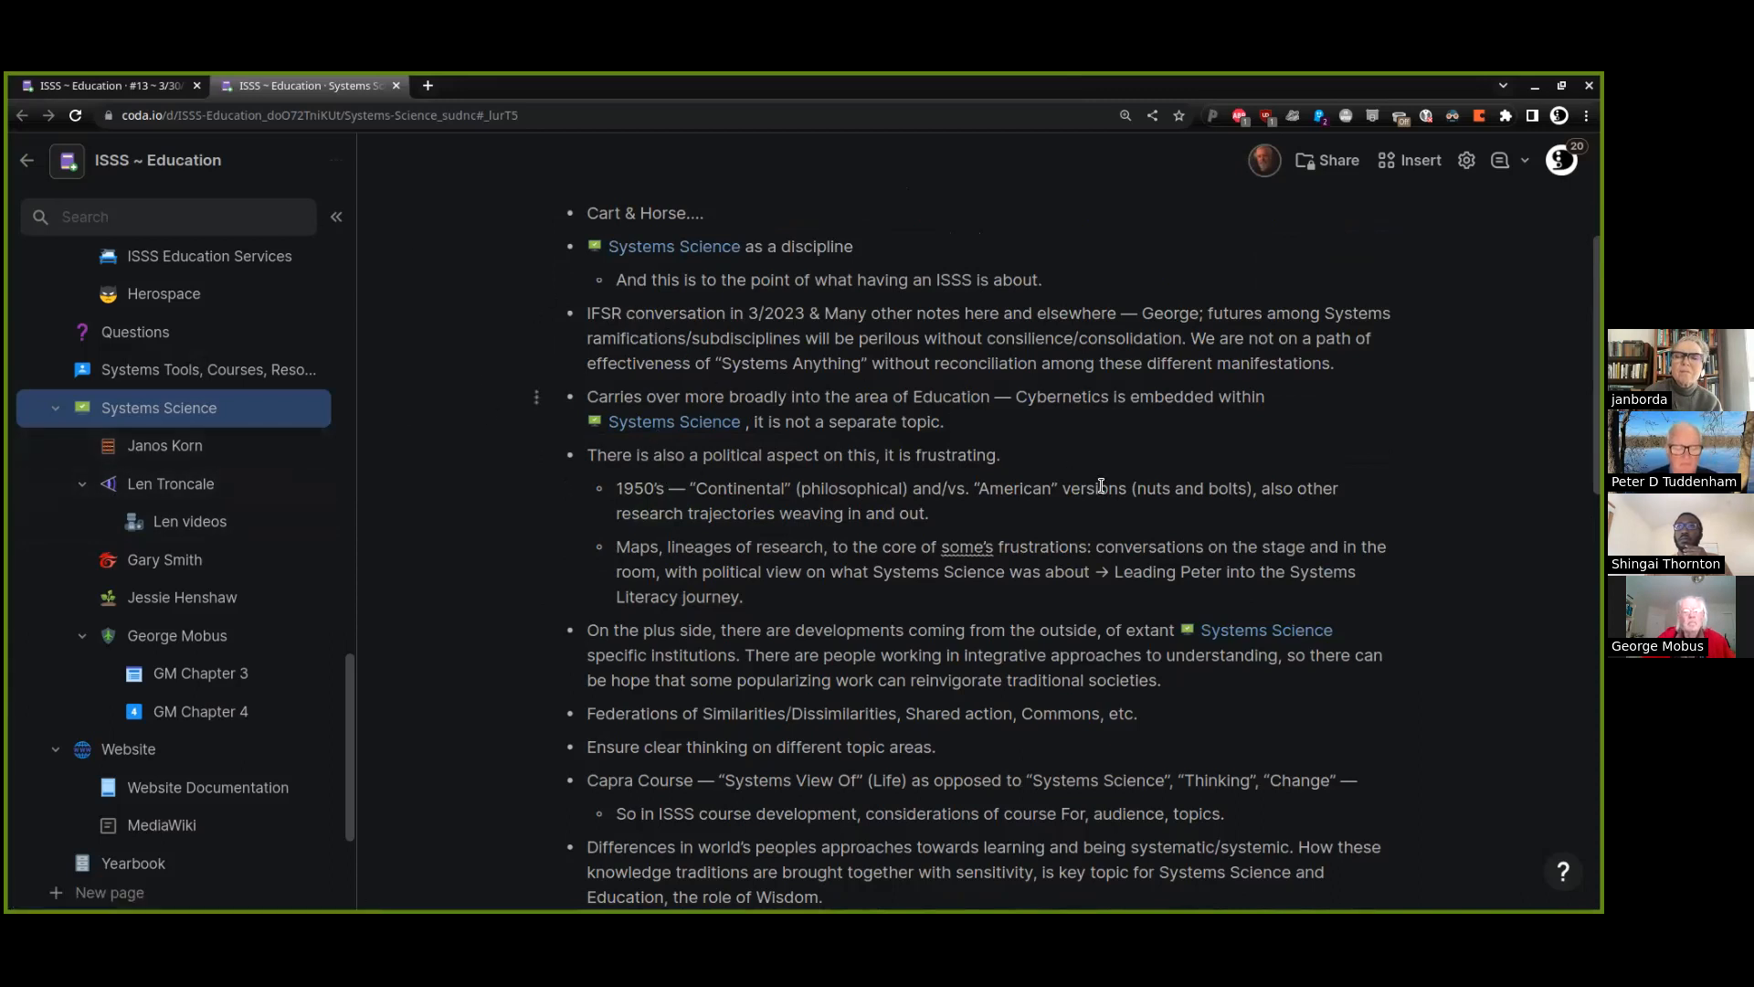
mouse_move(1108, 479)
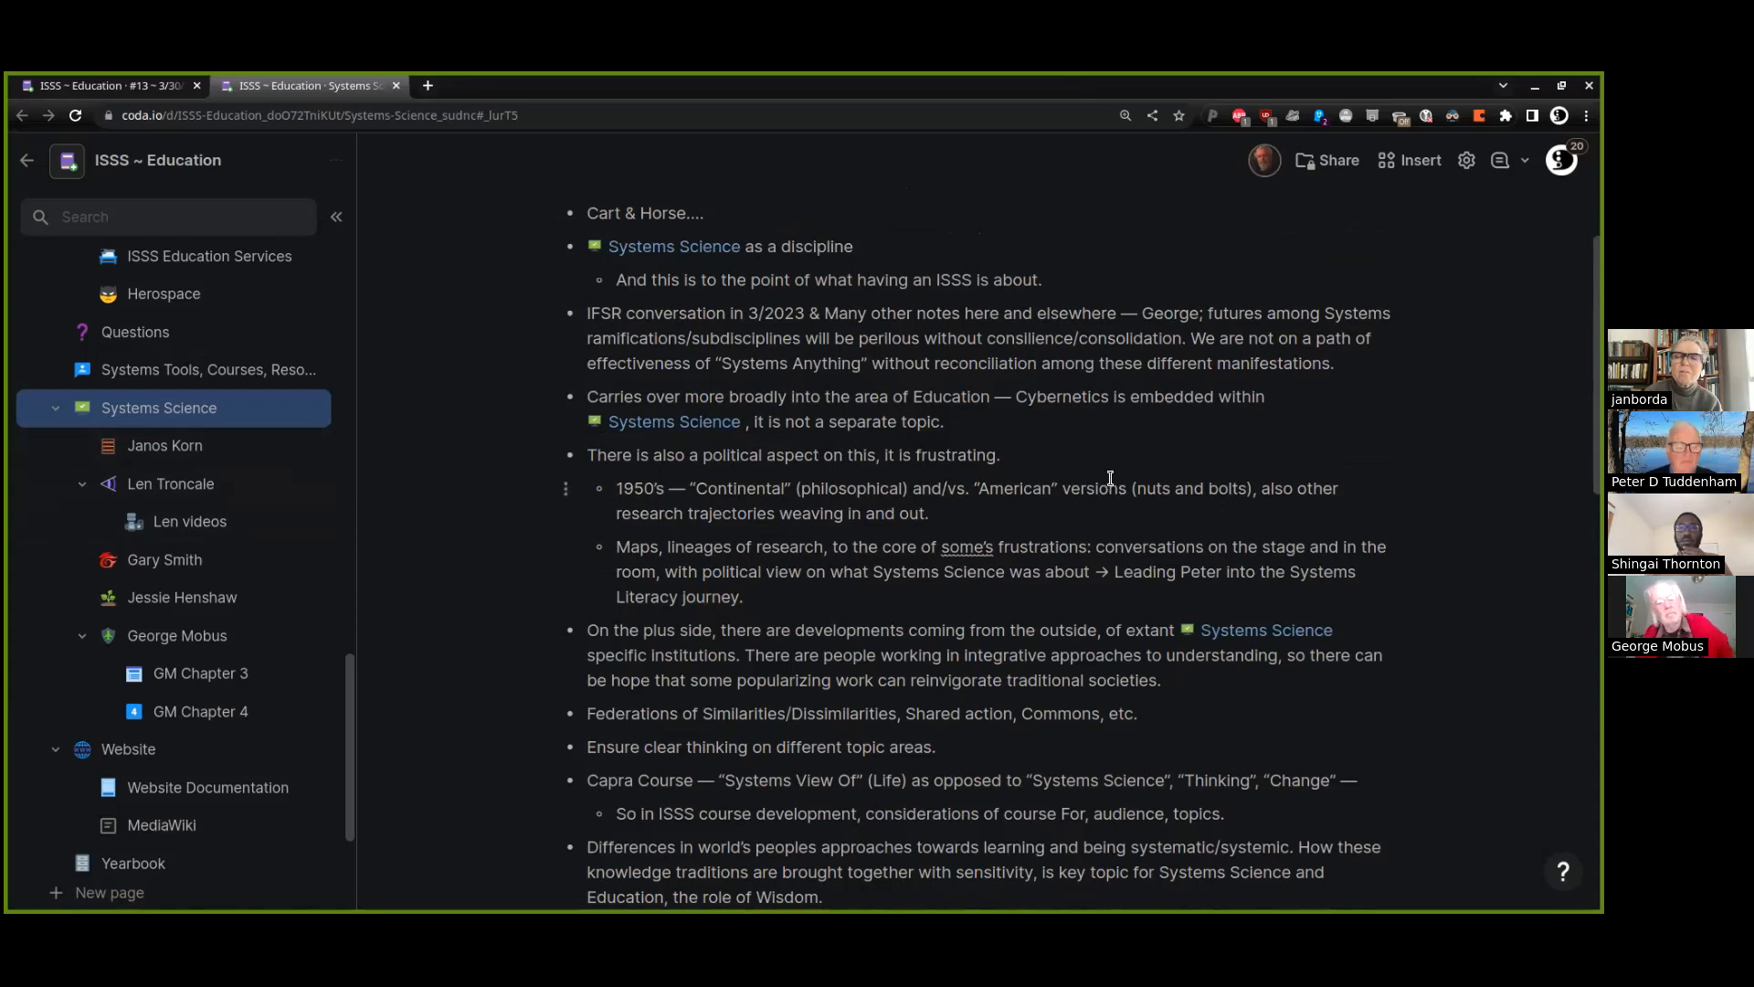
mouse_move(1068, 477)
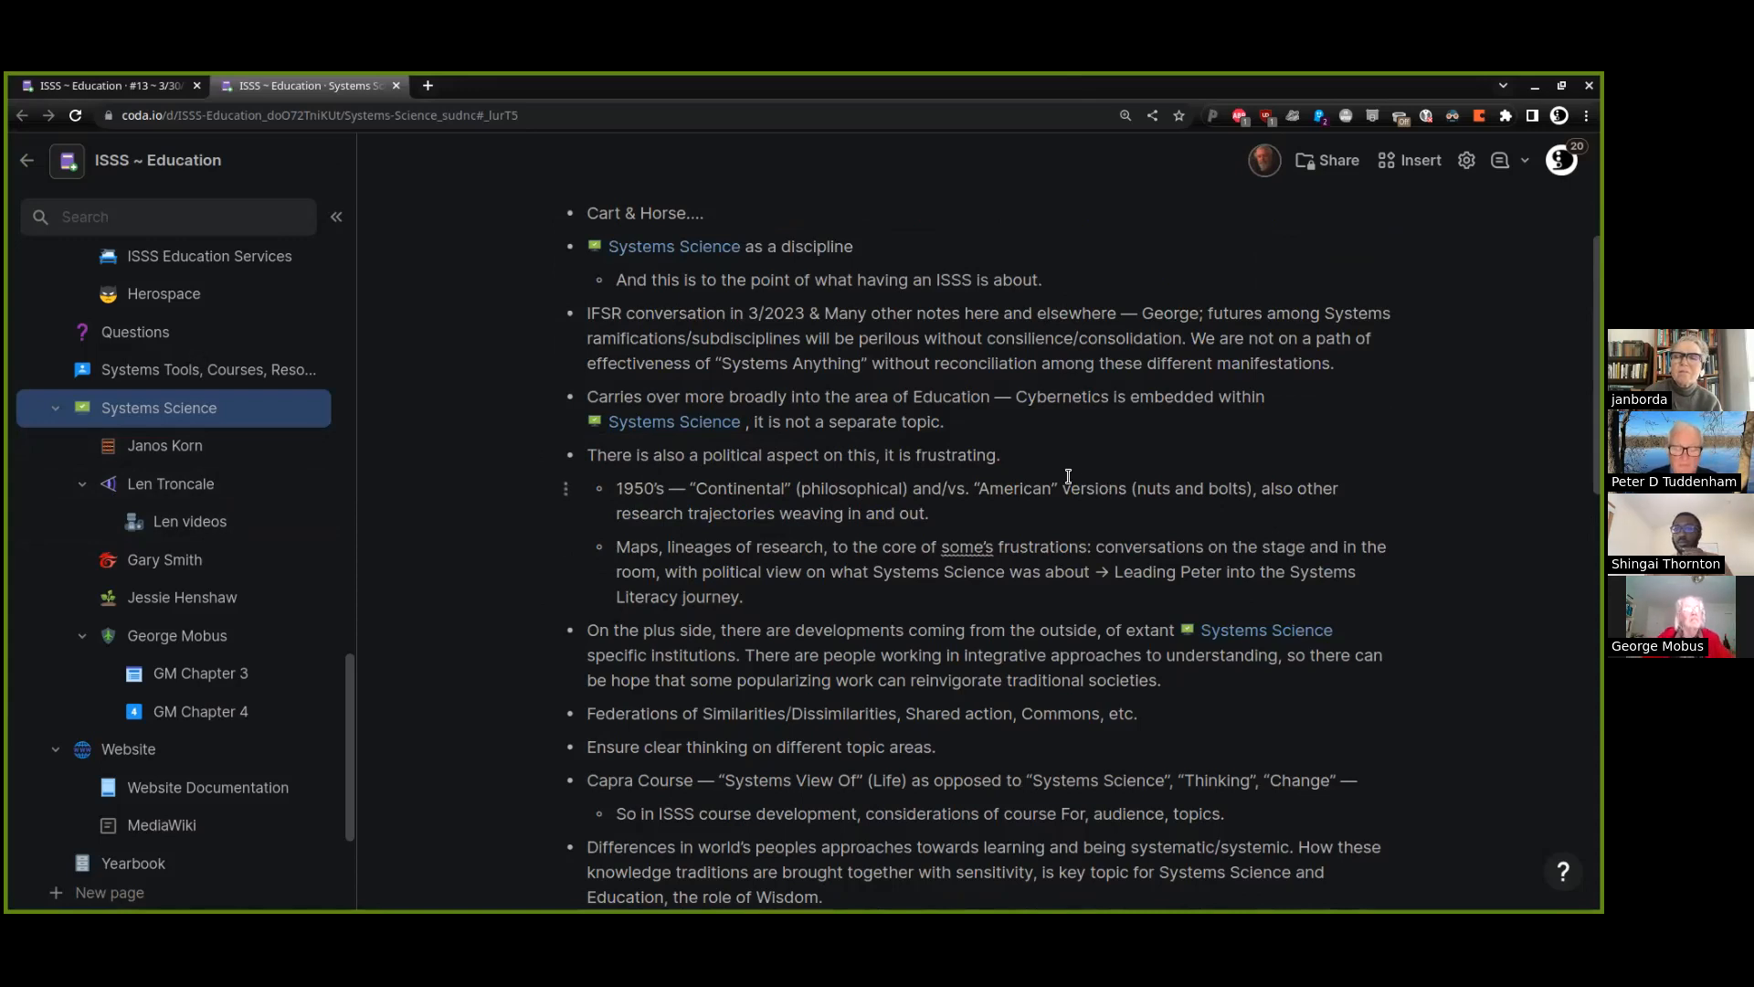
mouse_move(1071, 452)
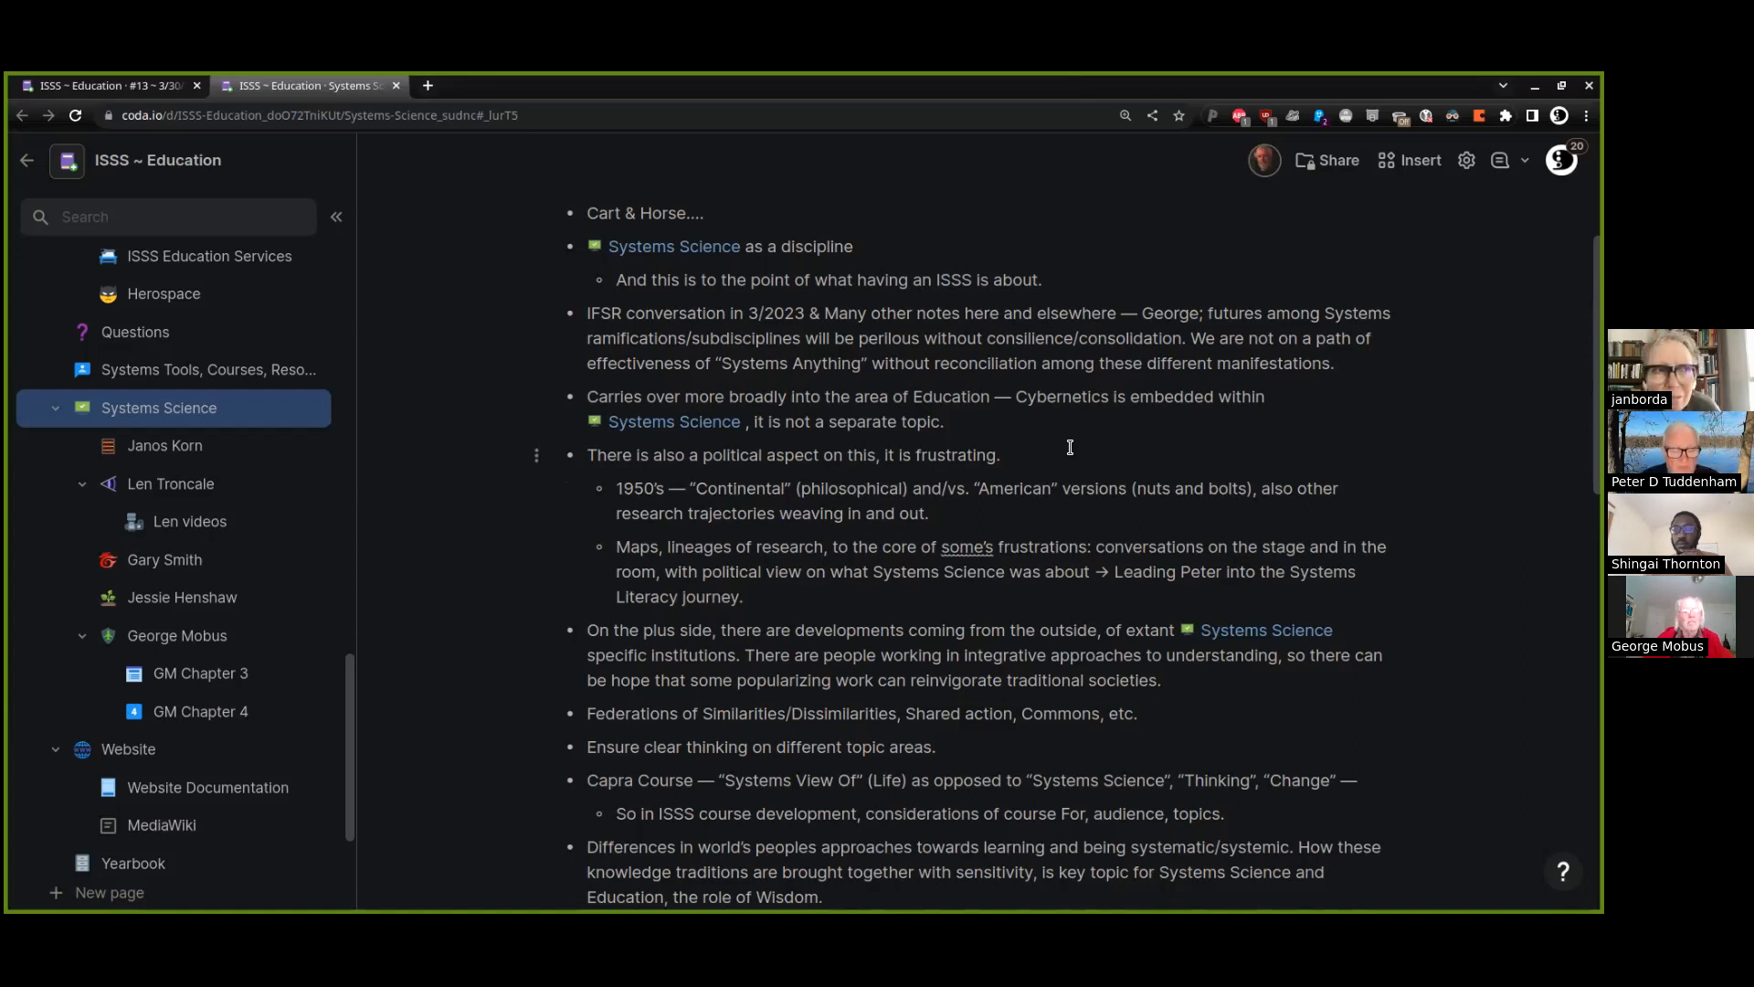
mouse_move(1233, 464)
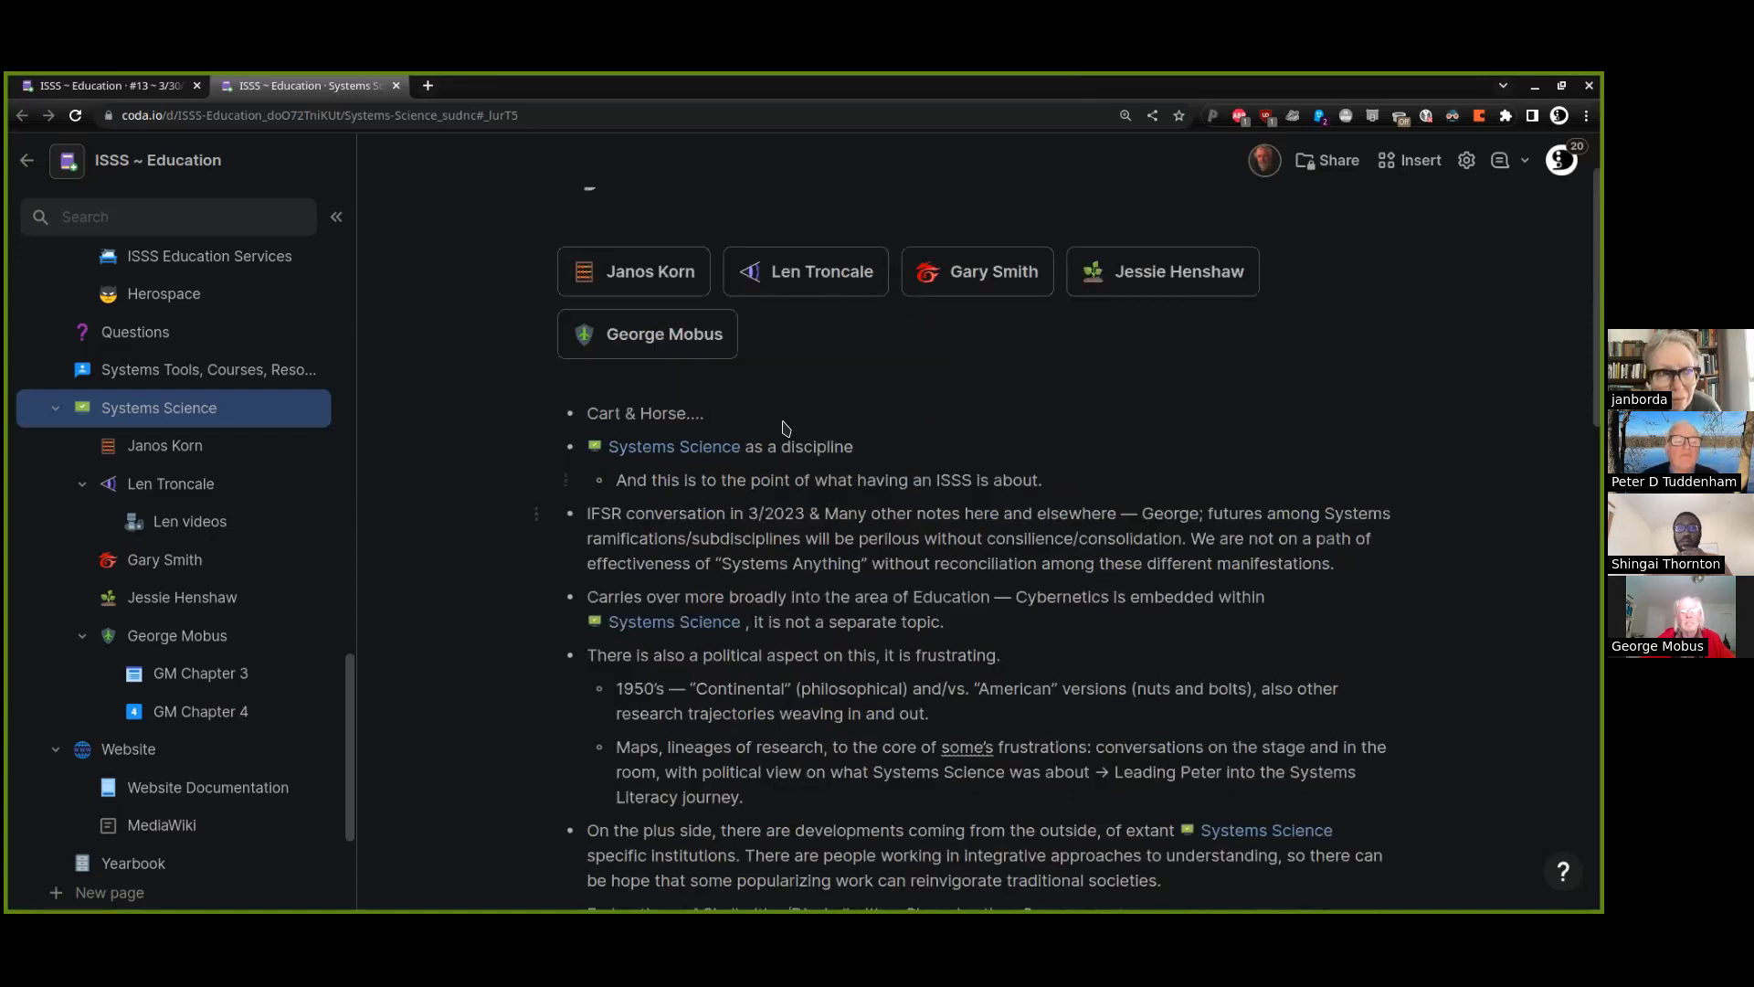
scroll(down, 3)
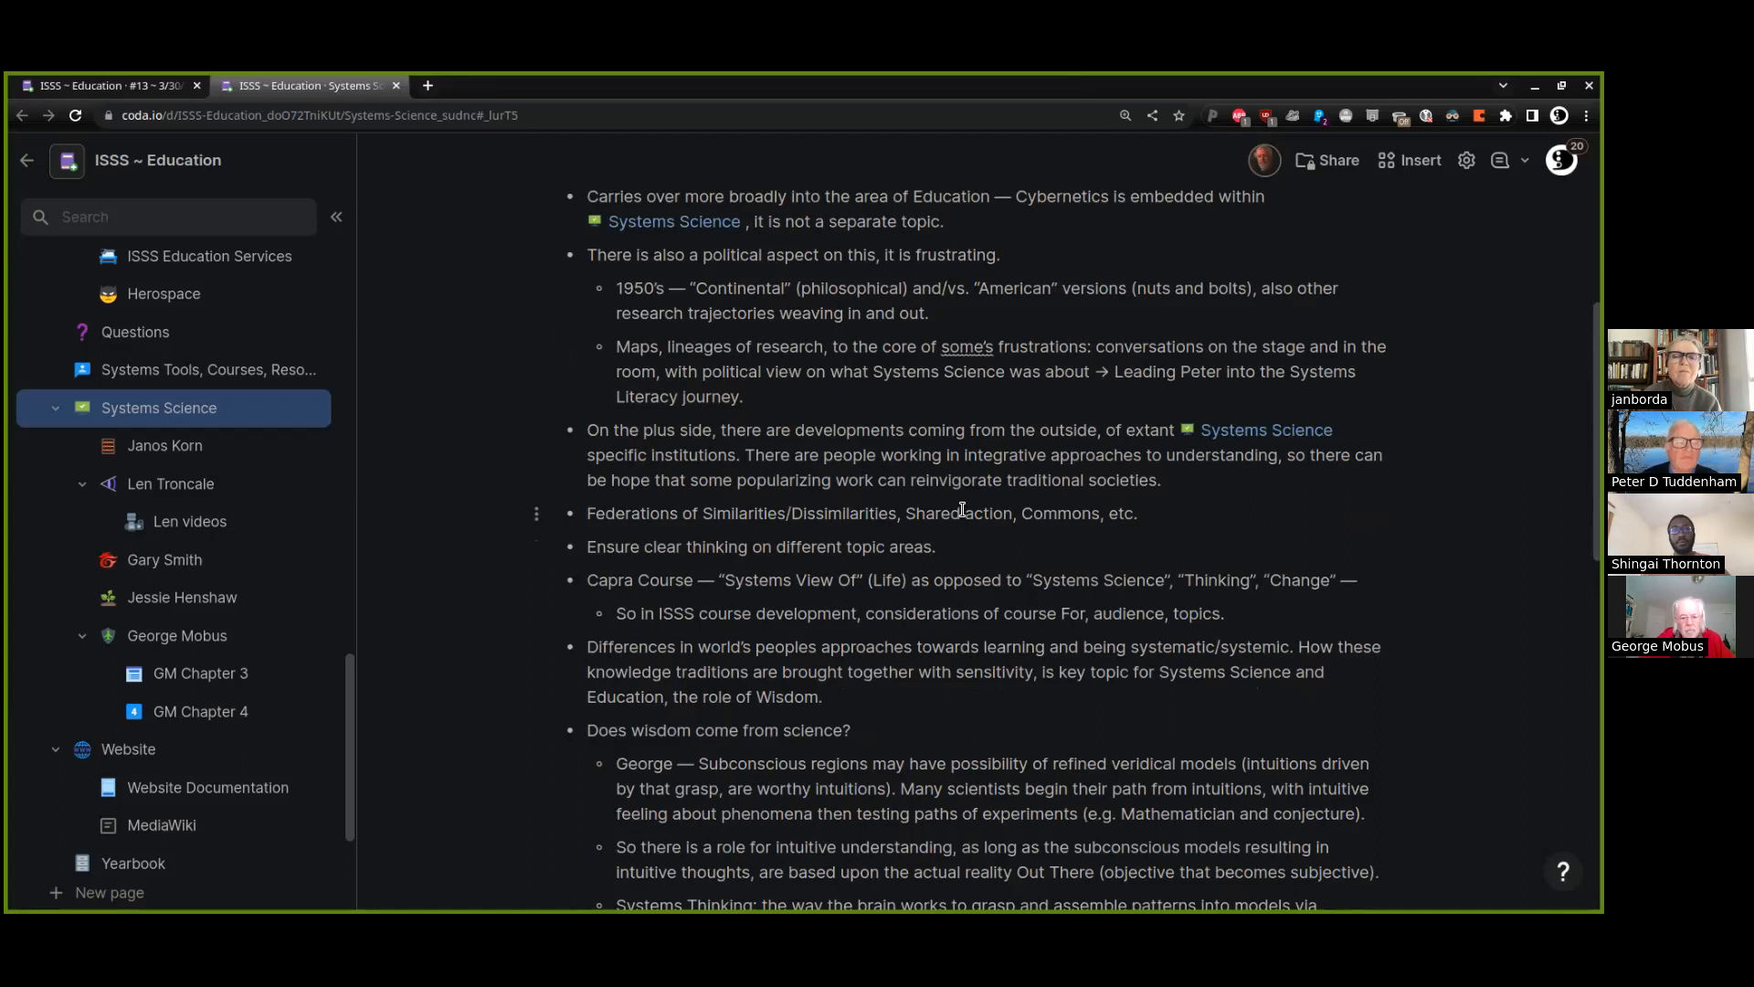
scroll(up, 3)
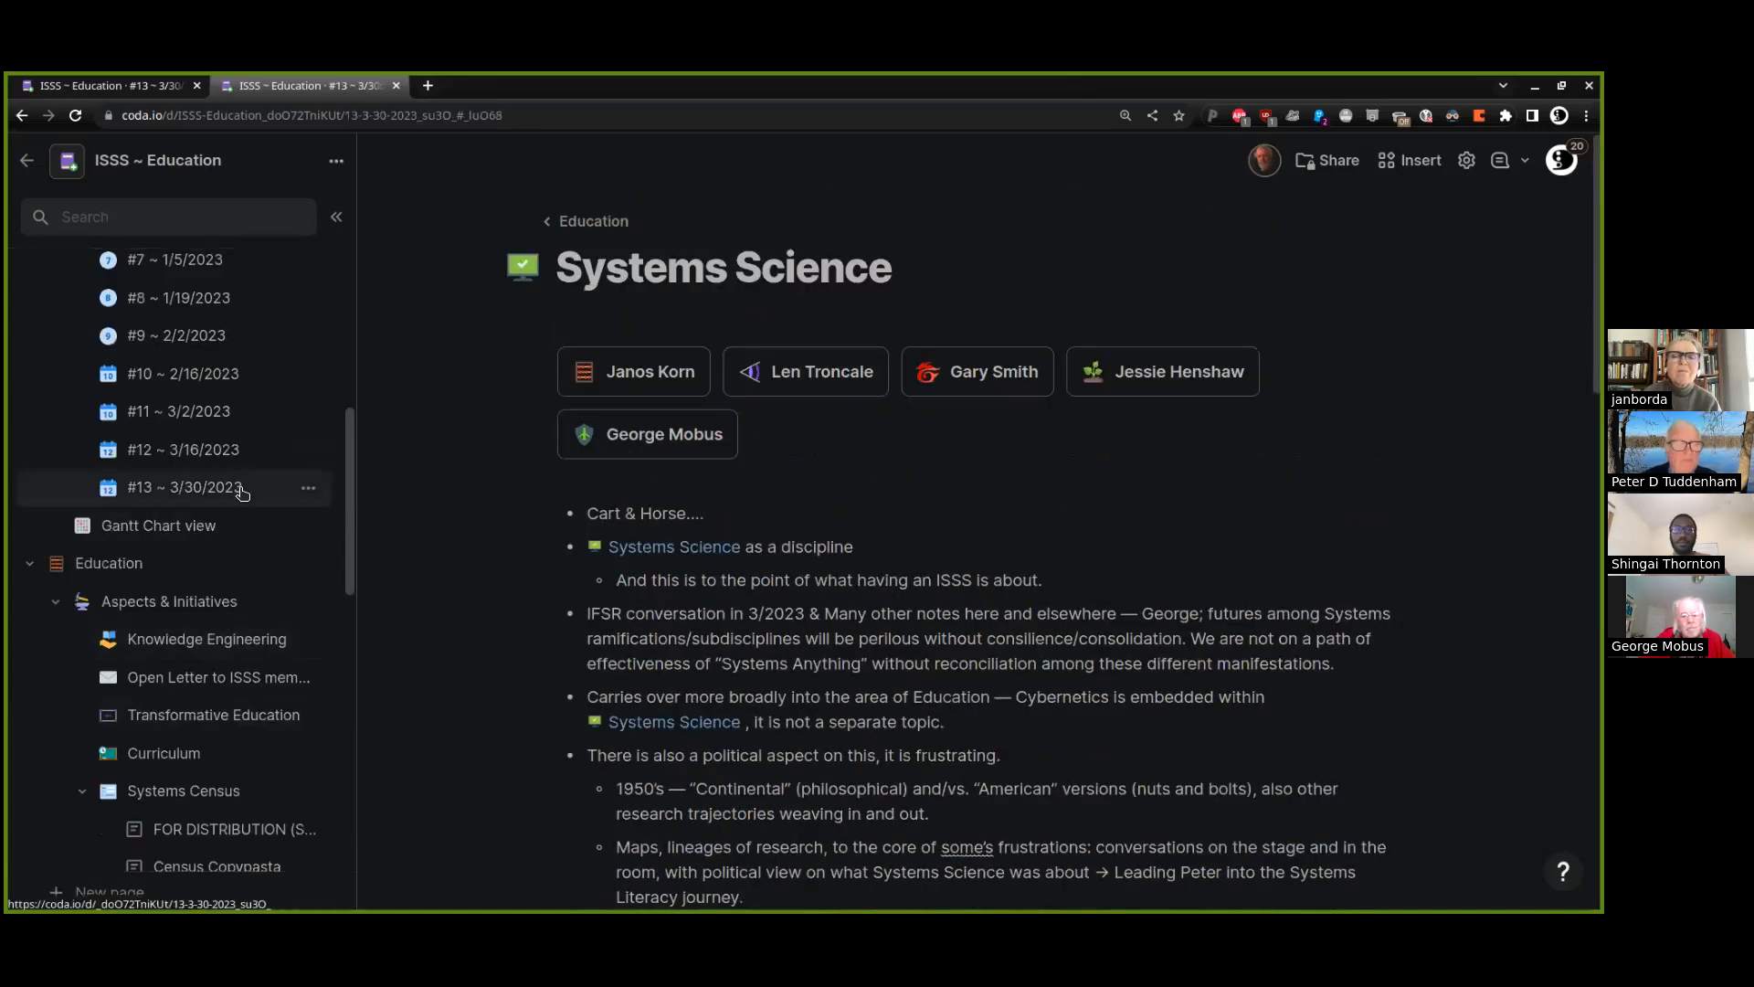
Go to the #13 ~ 3/30/2023 meeting notes and place the cursor in the empty bullet under Notes
scroll(down, 3)
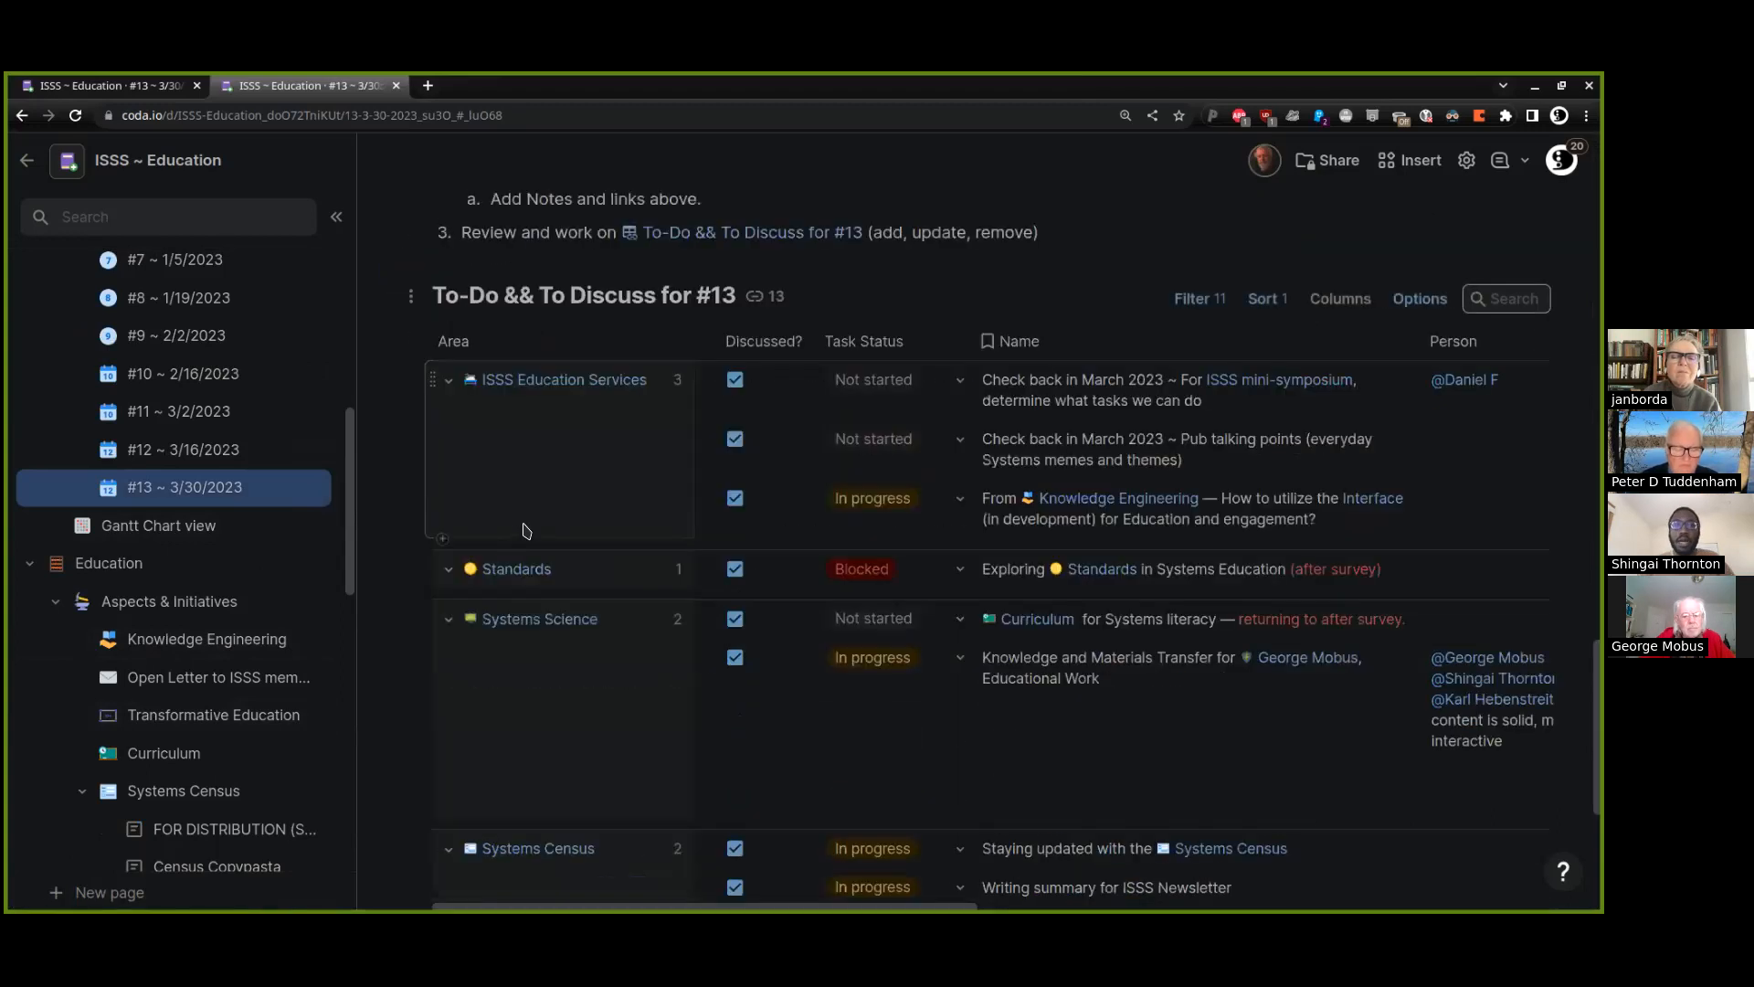
click(450, 568)
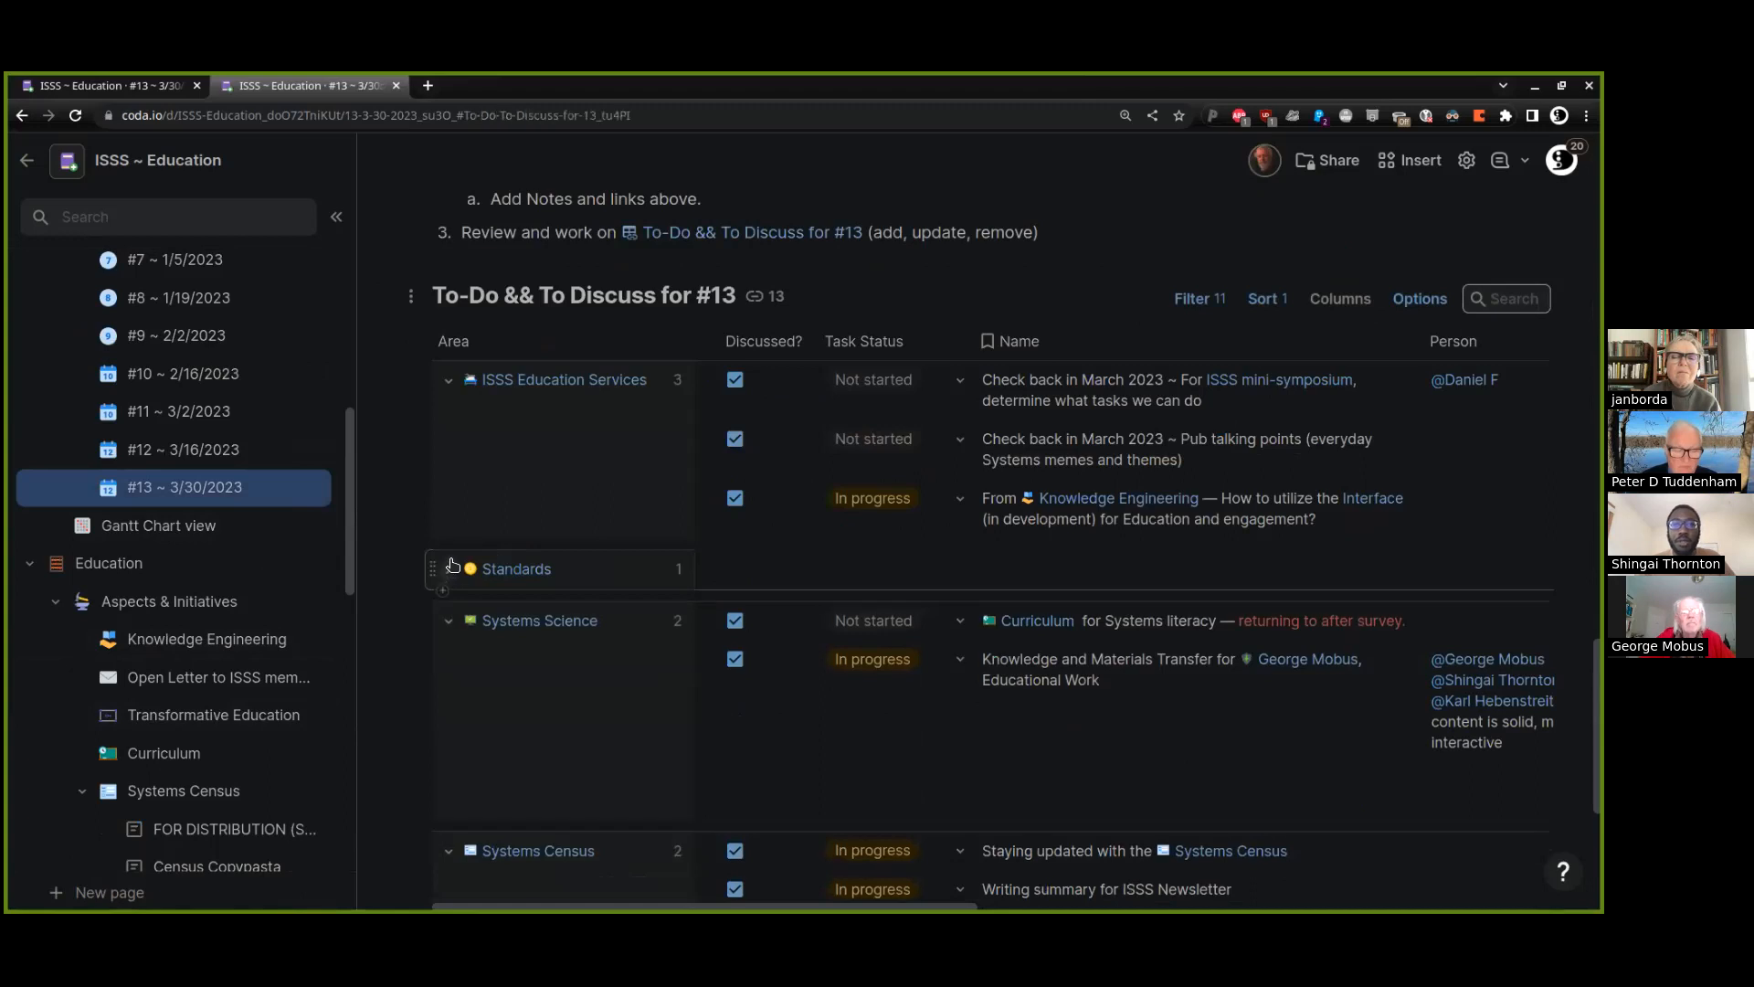
scroll(up, 3)
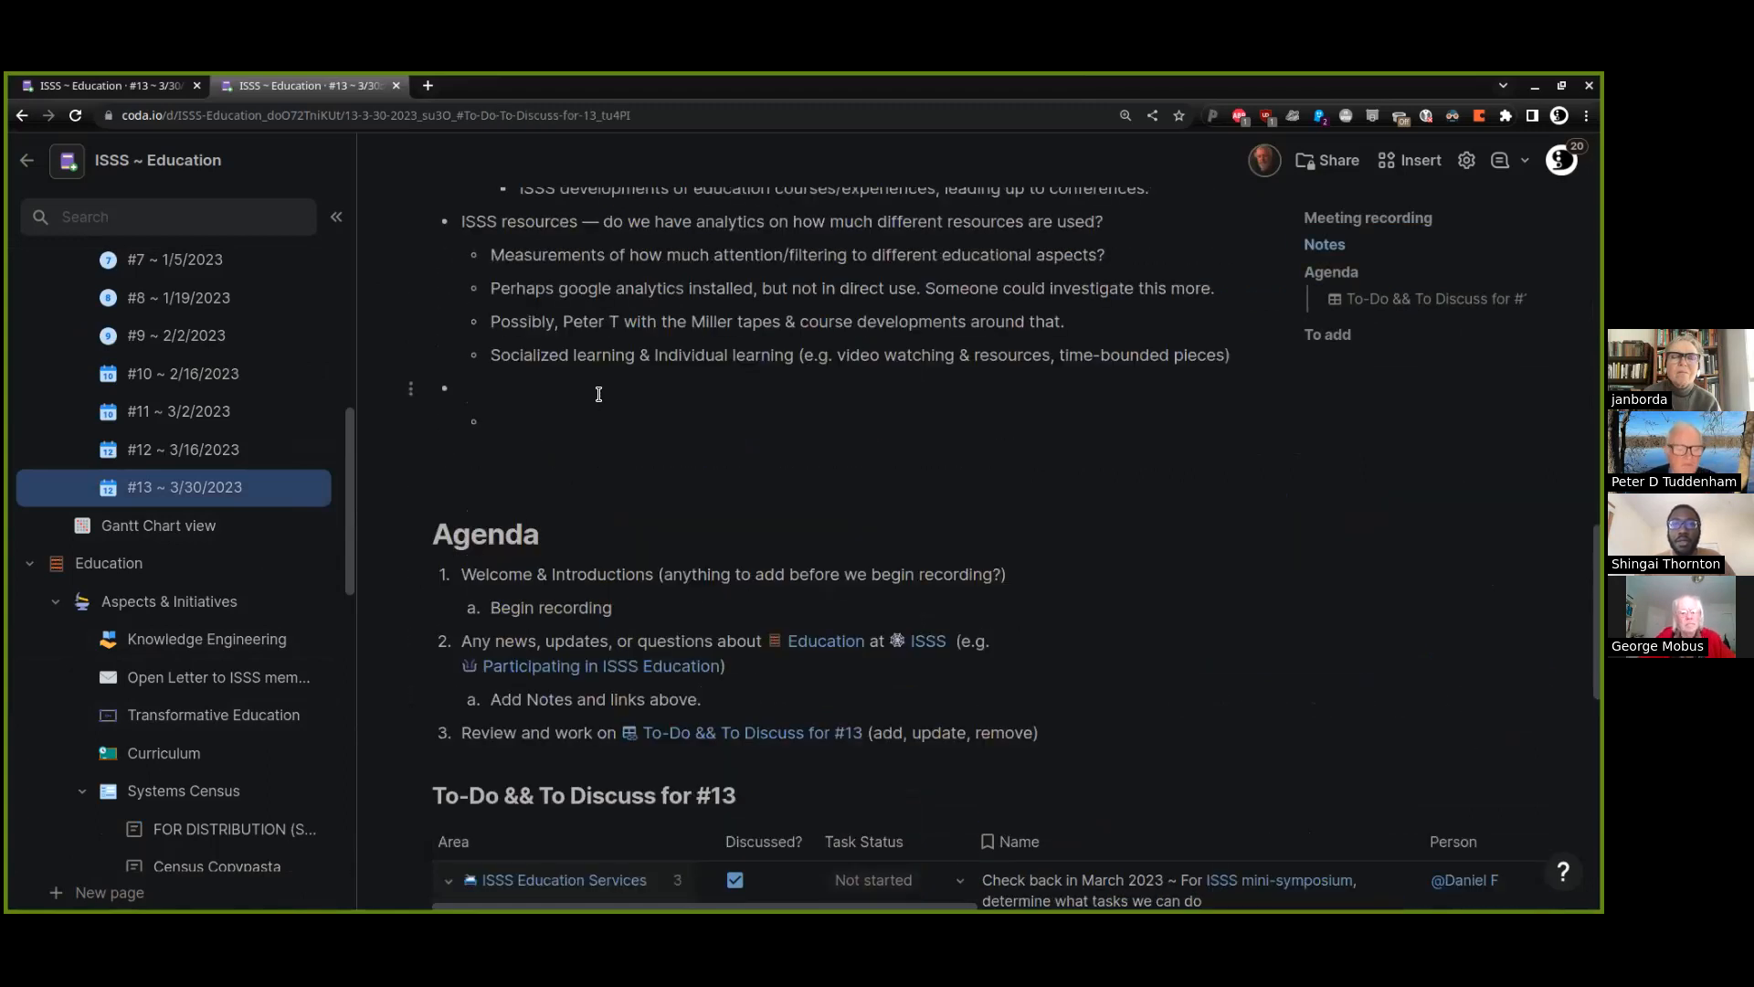
click(481, 388)
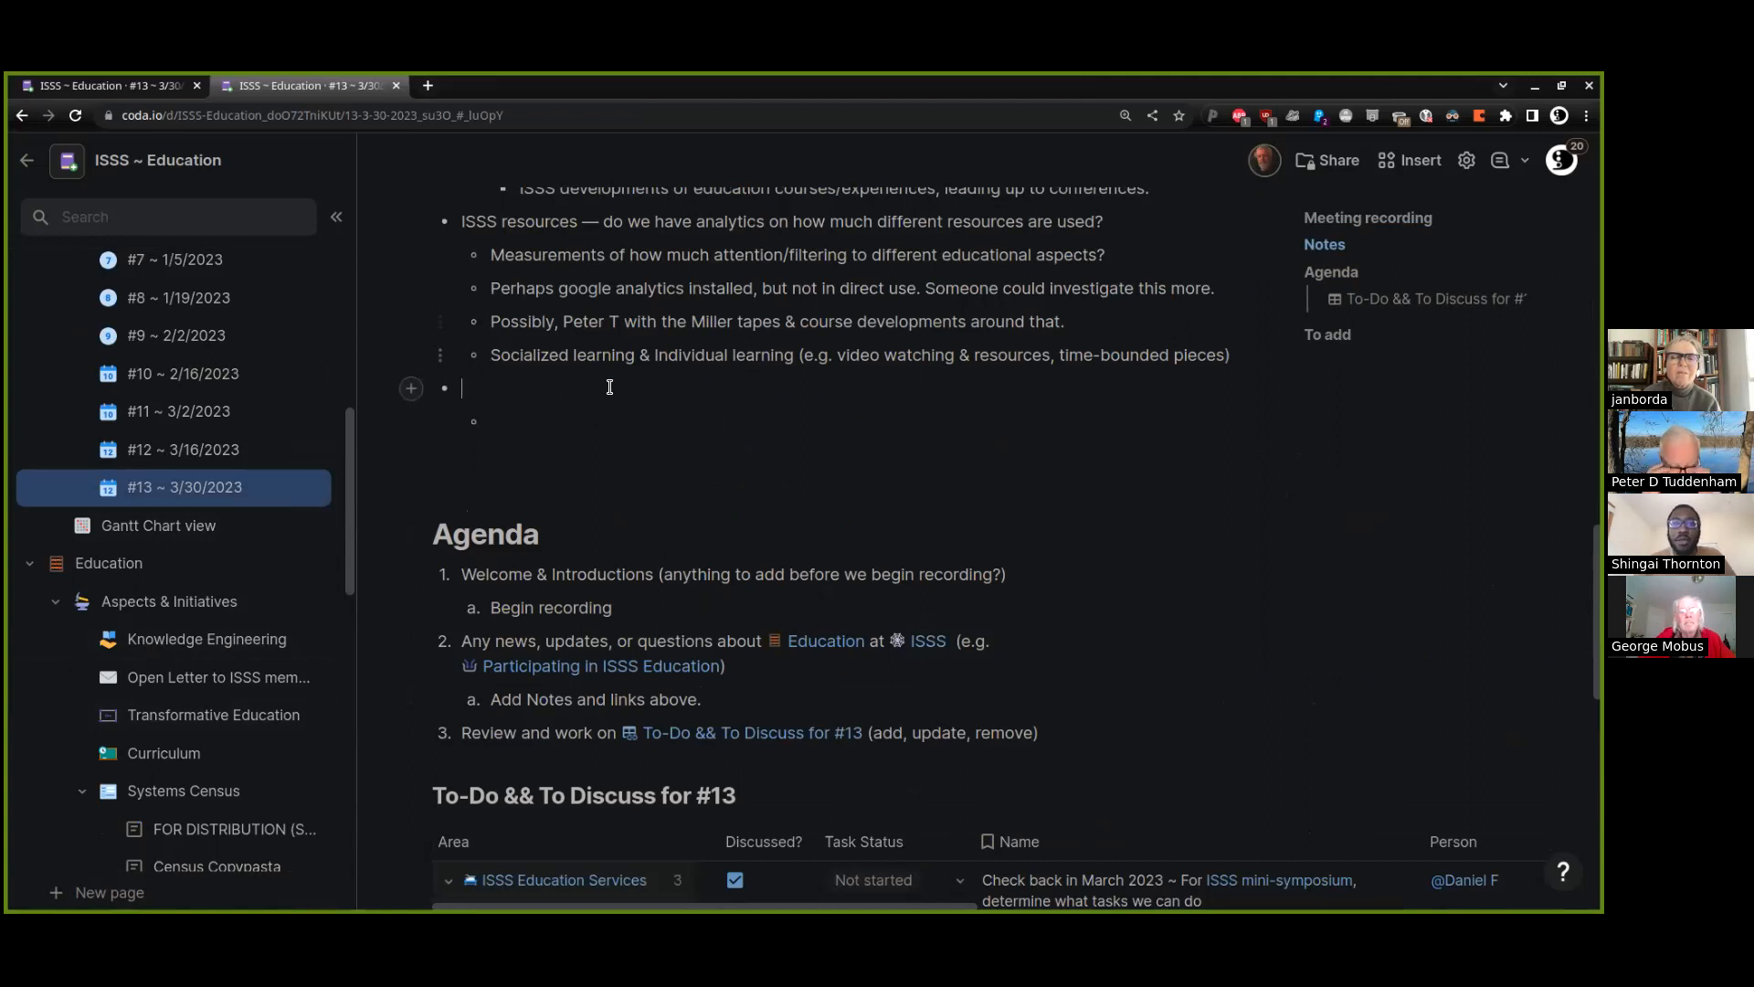
Write the Shingai note that Lynn's book discusses history and differences among areas, @-linking Systems Science
text(Sh)
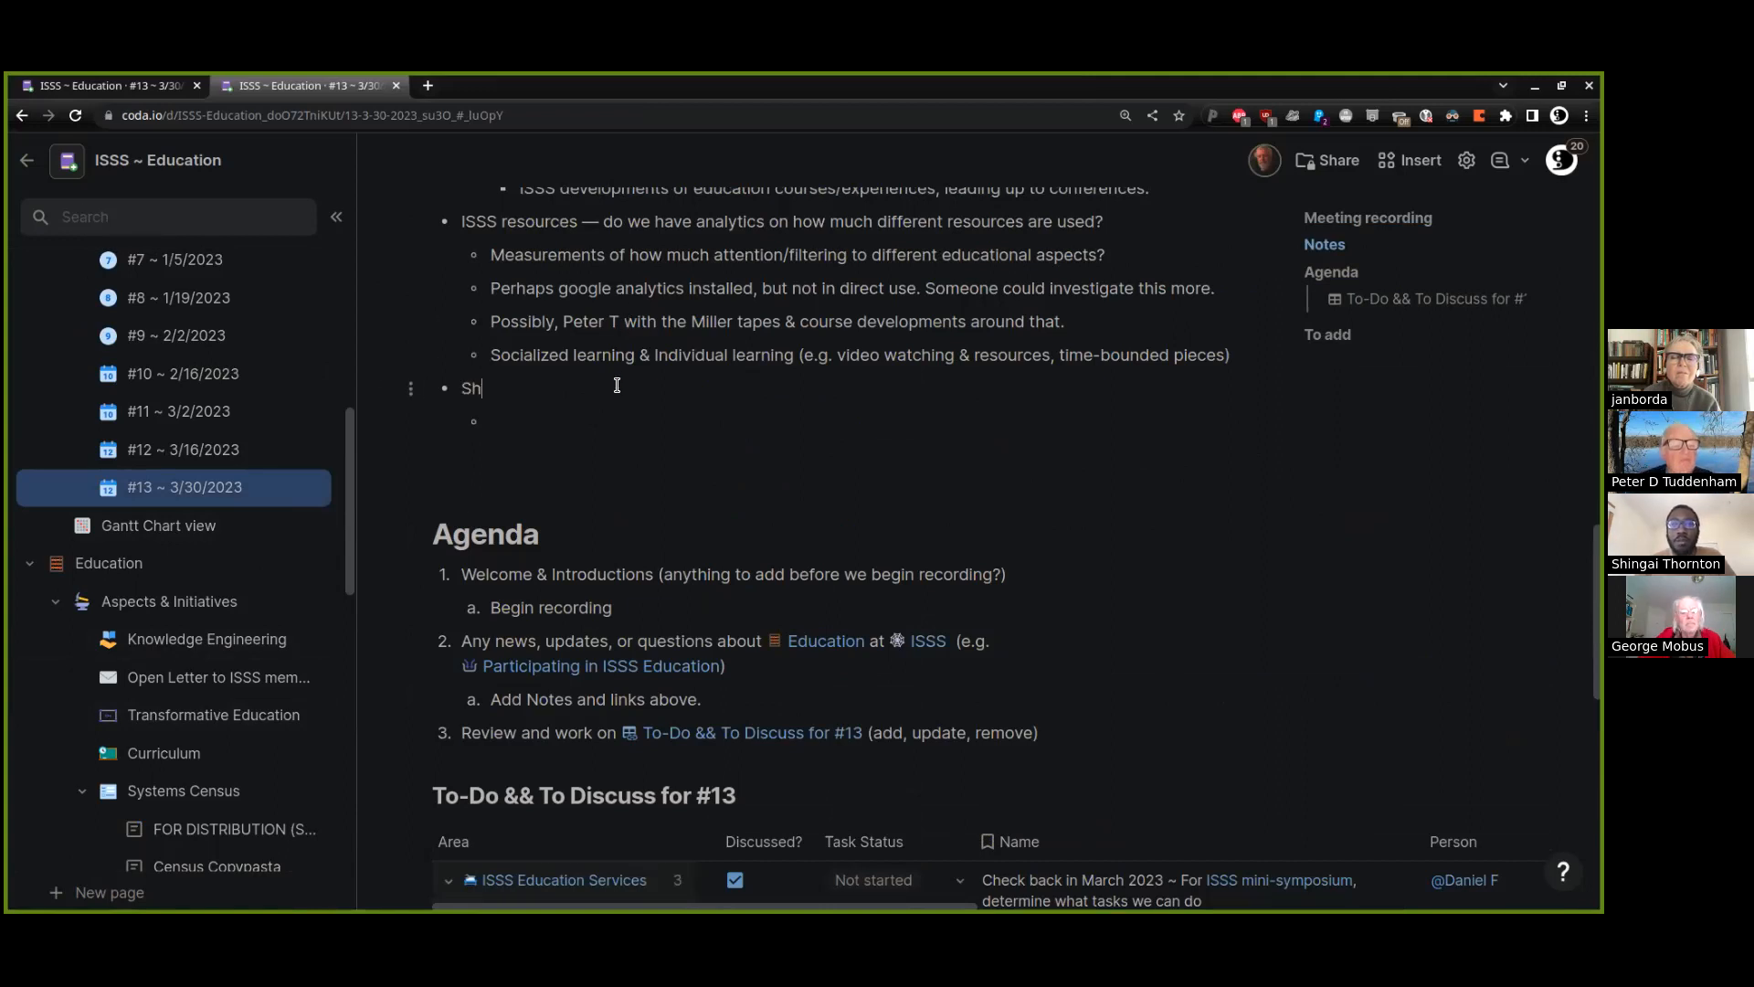
text(ingai;)
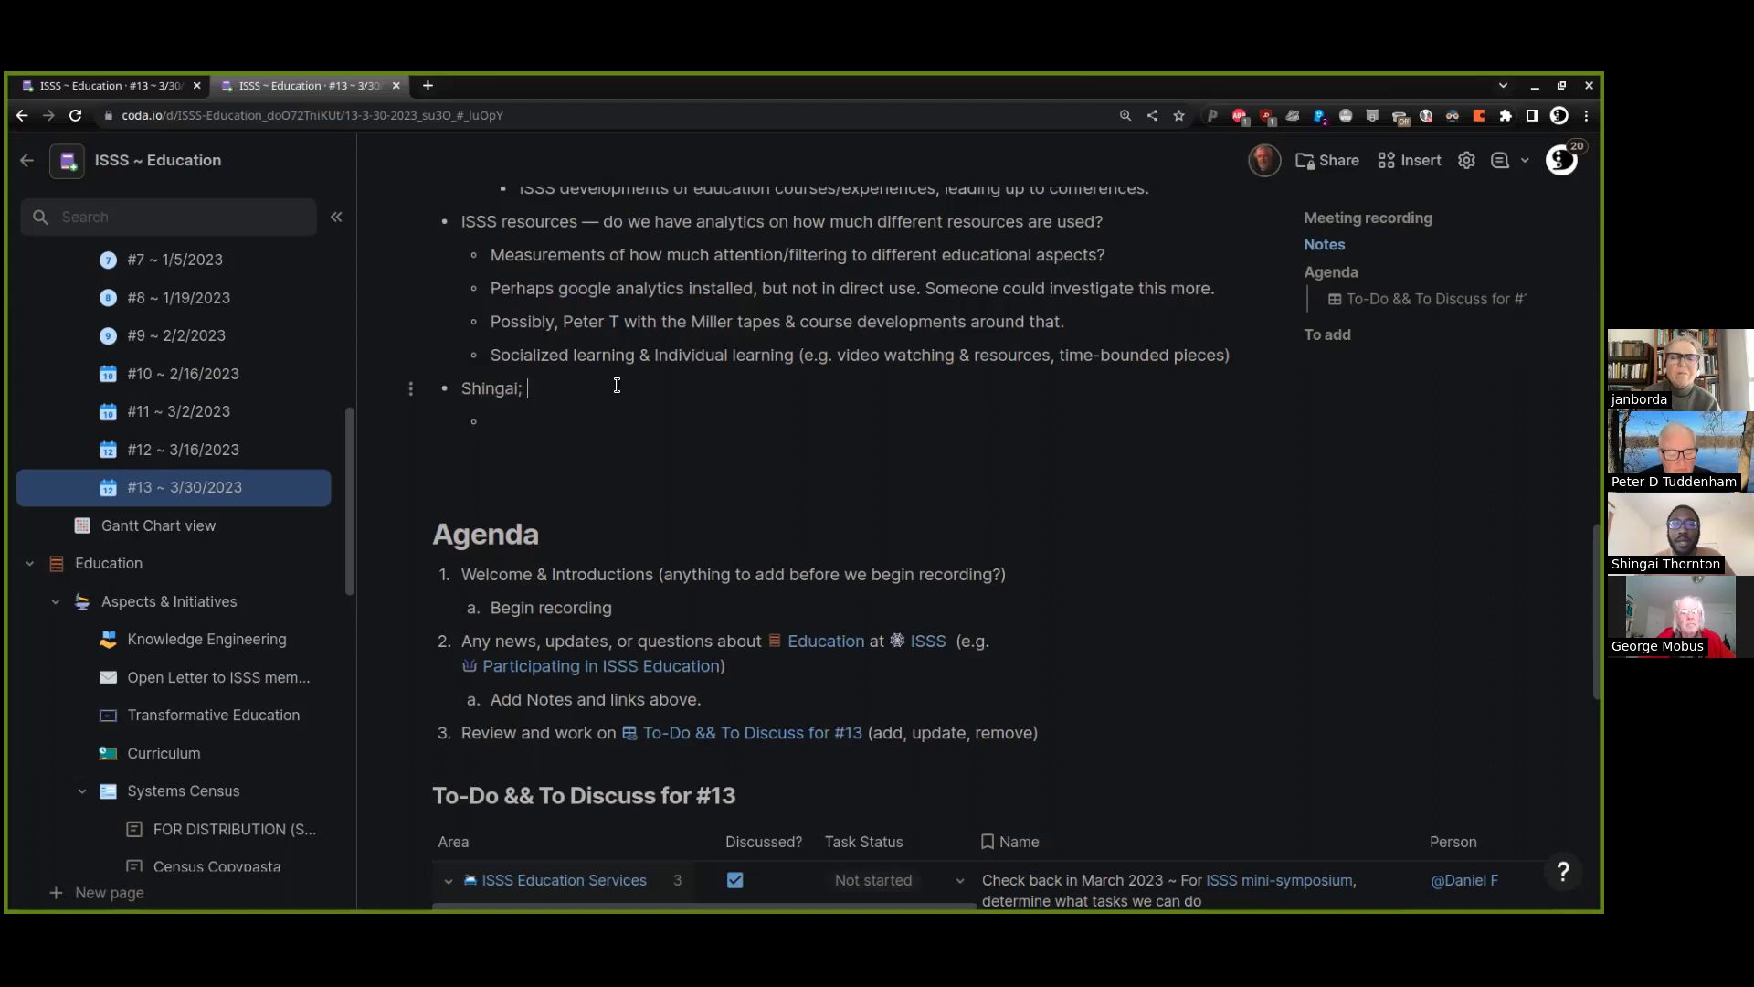
text(Lynn has)
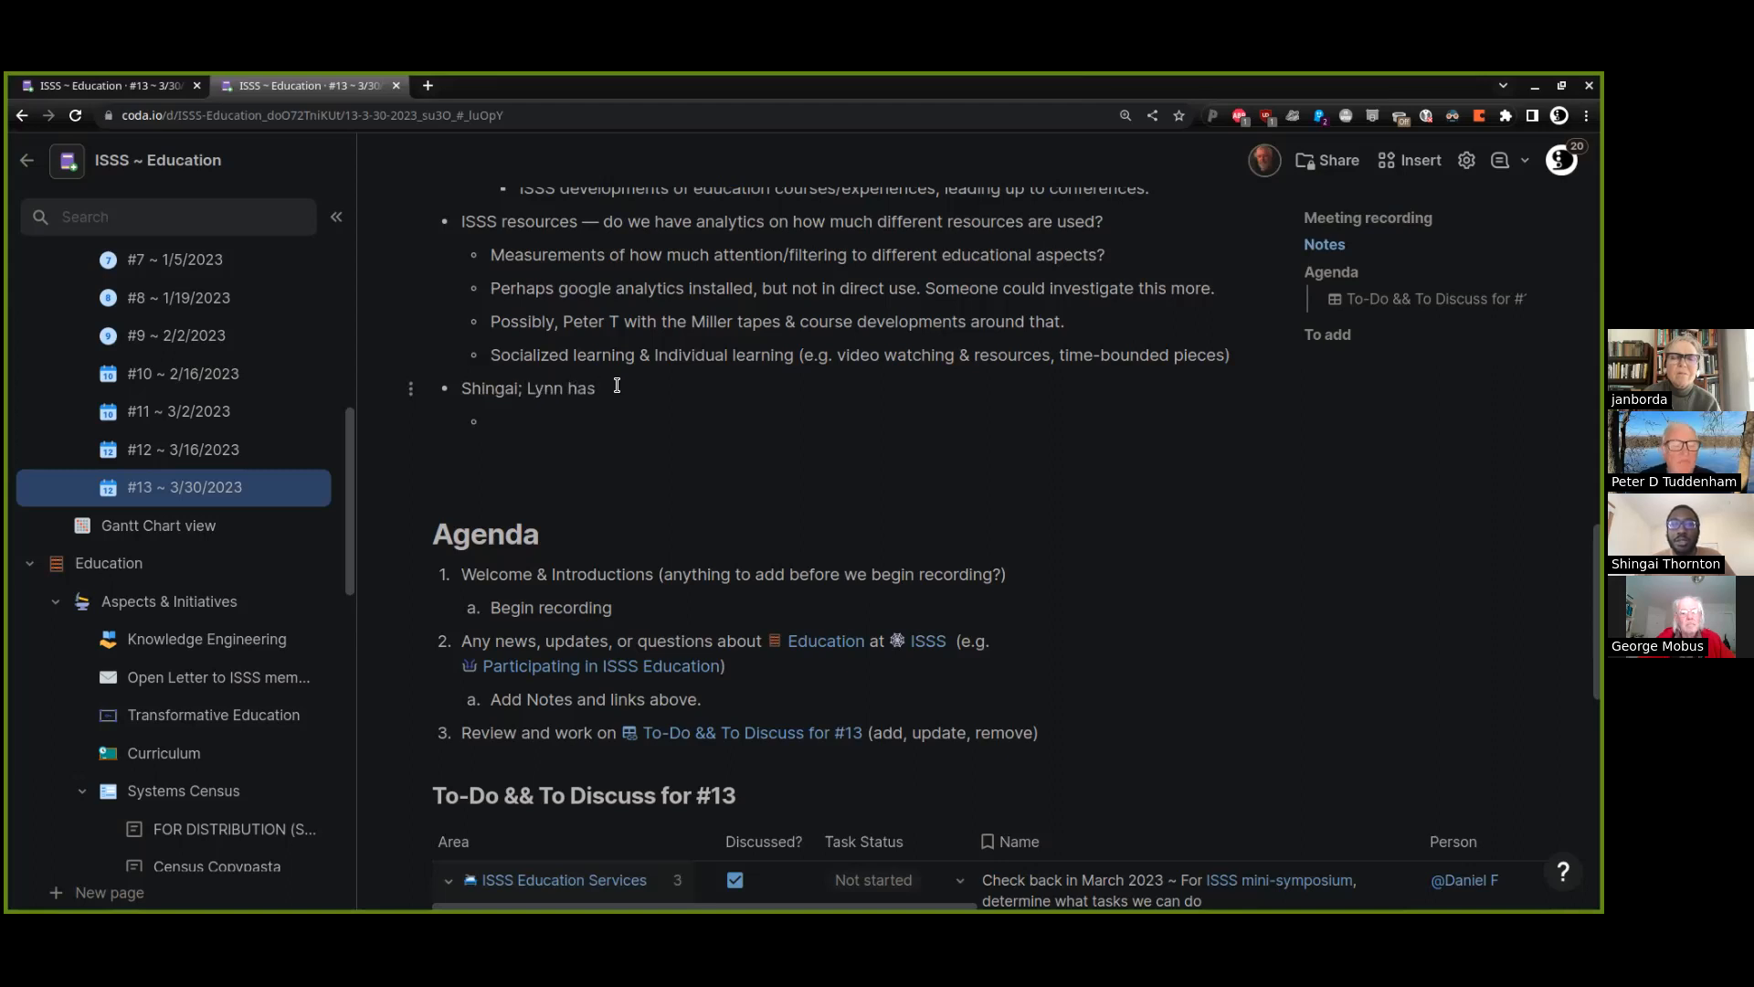
text(discussion in)
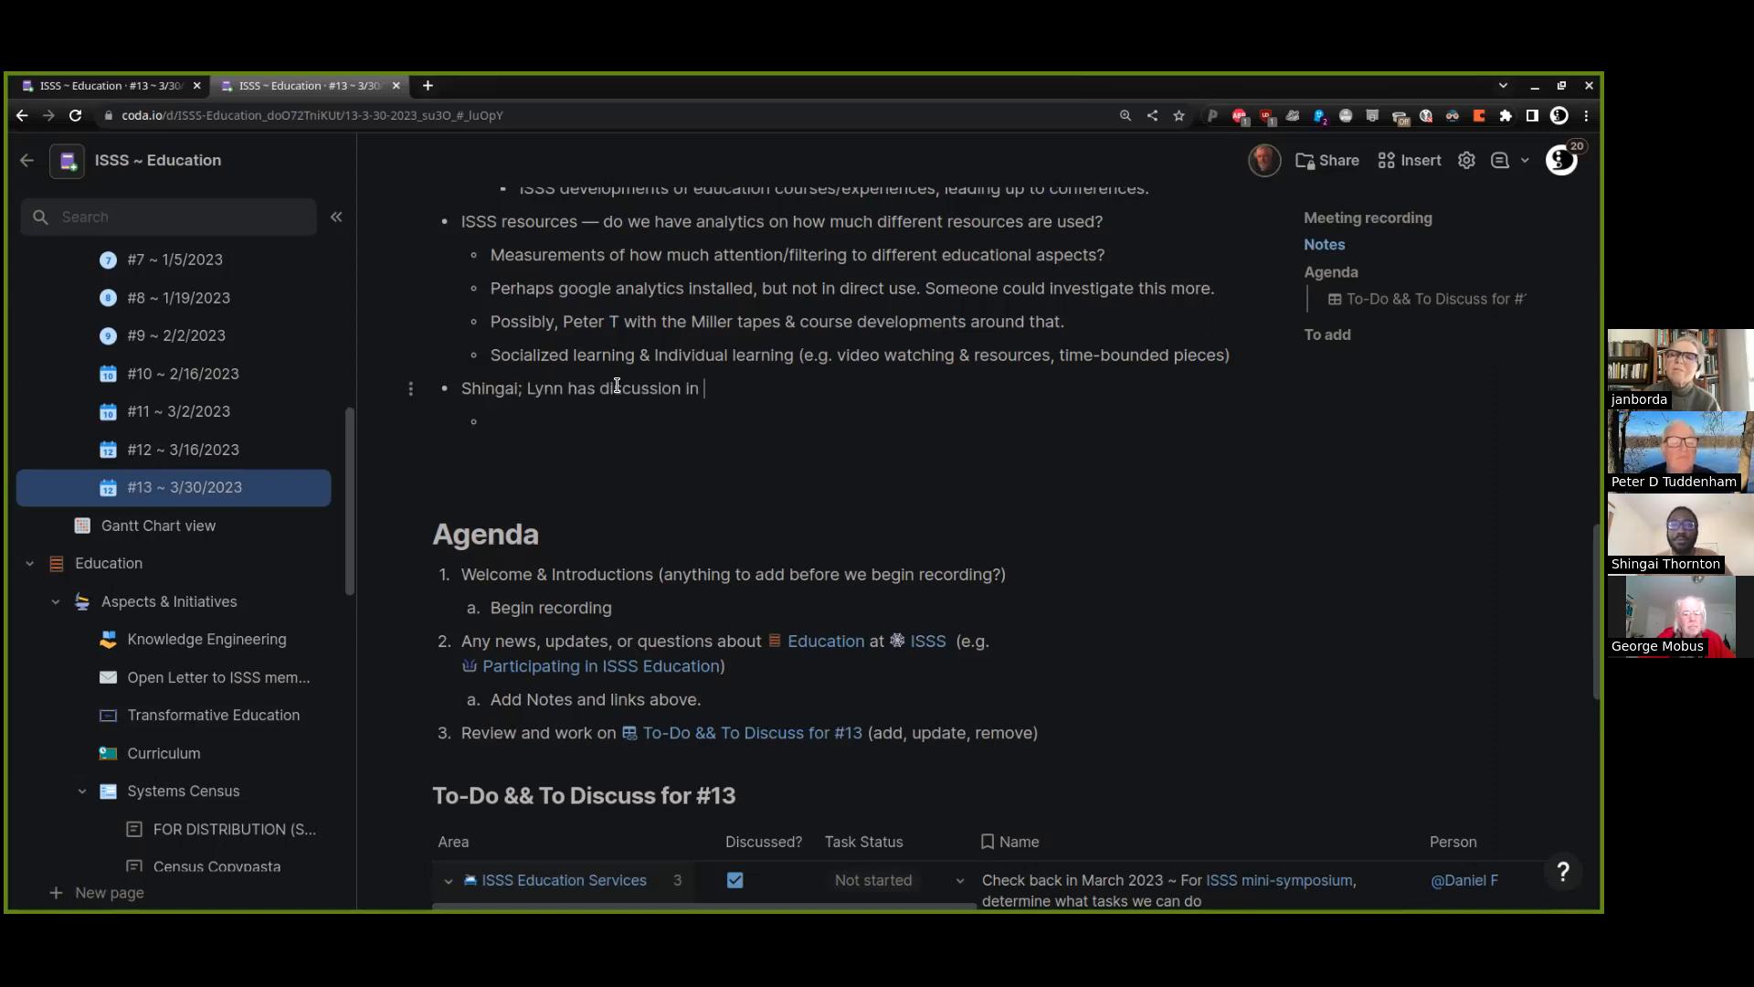
text(book on some)
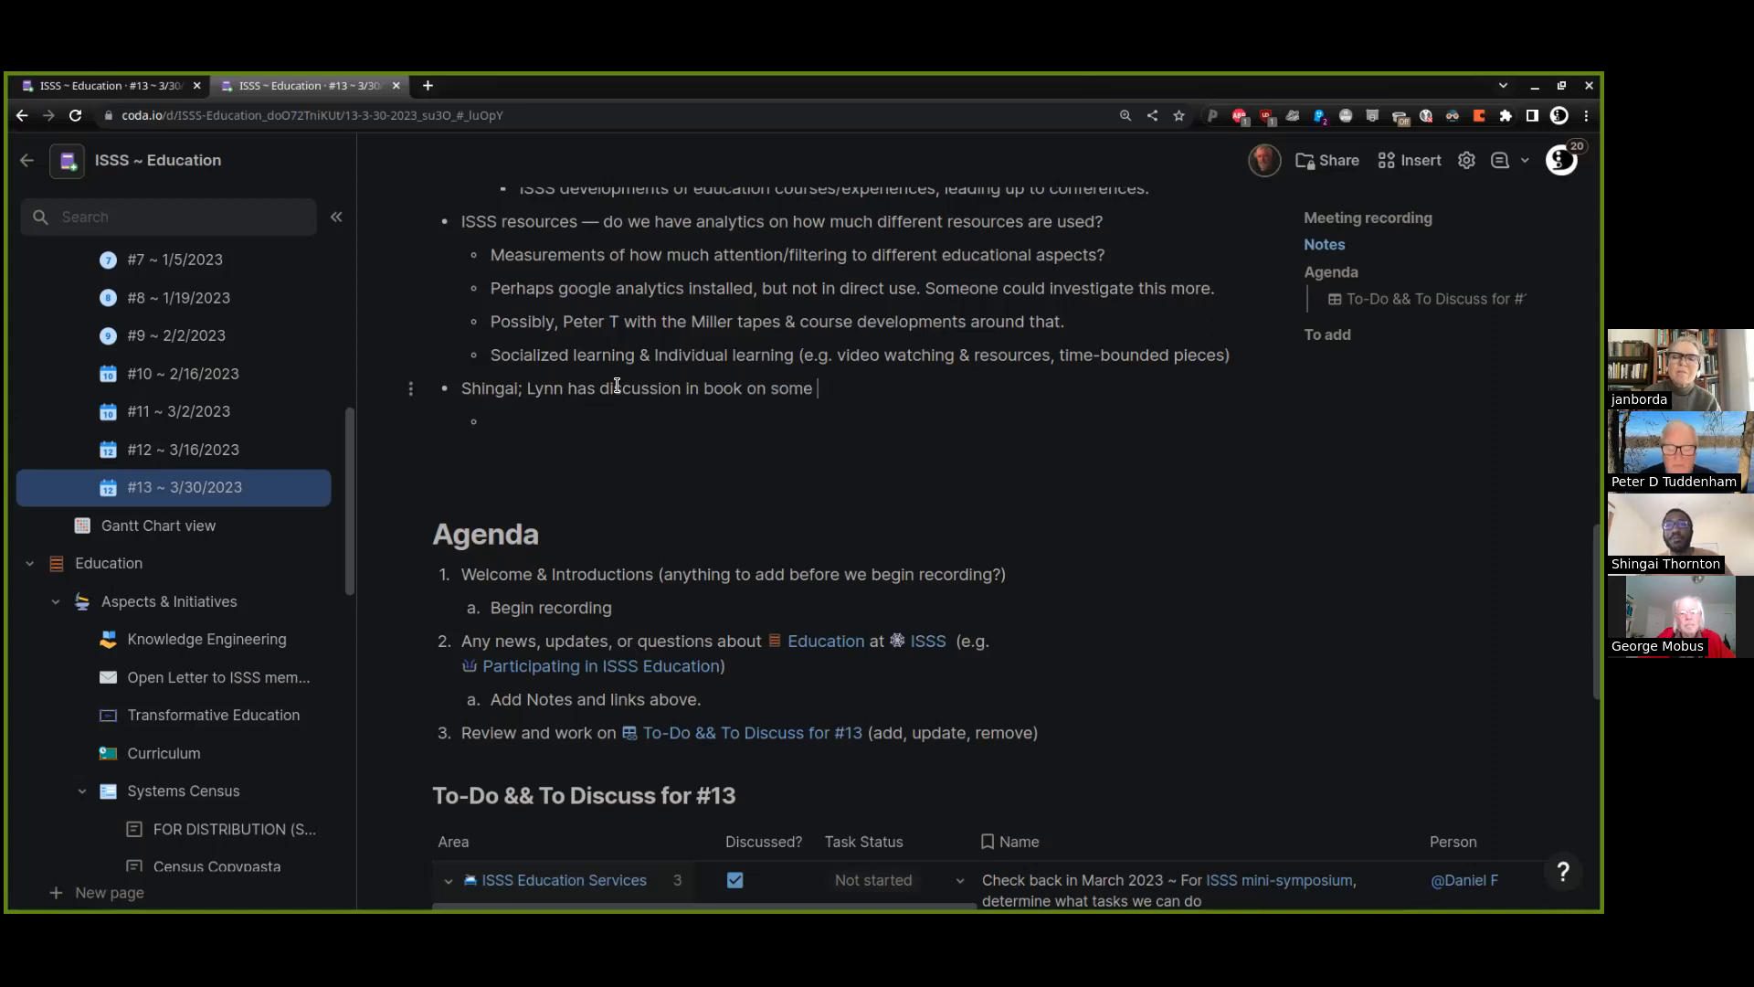
text(of the specifics like)
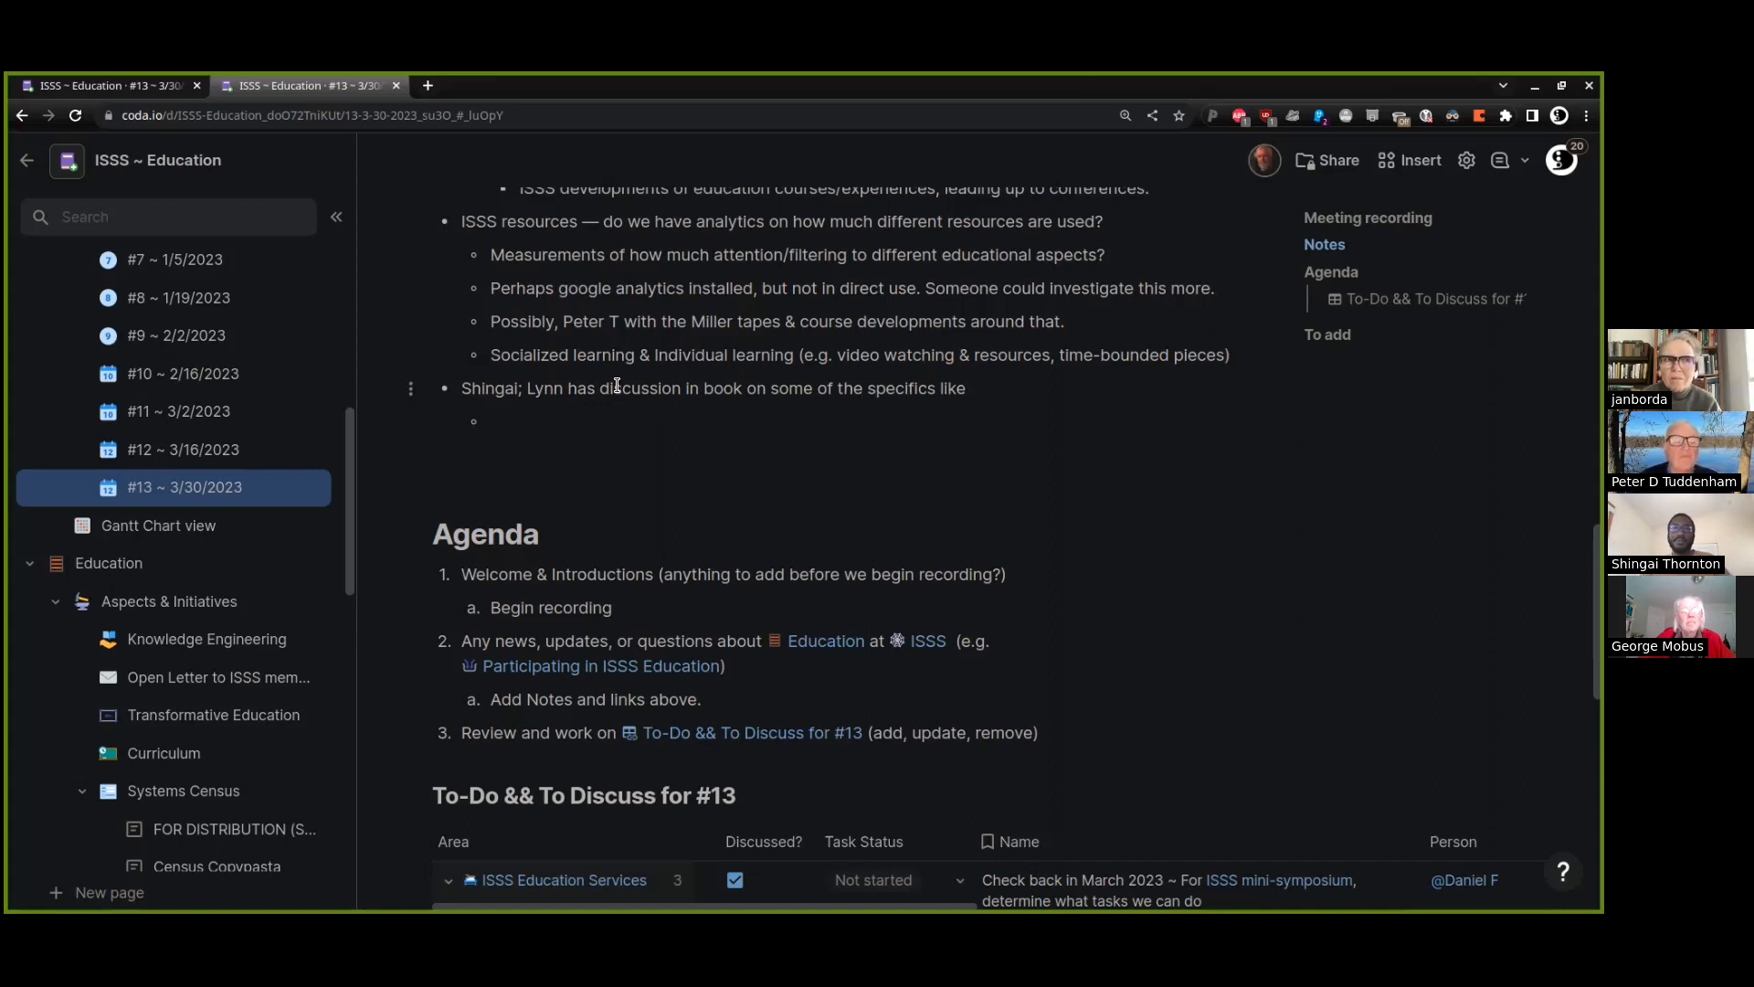
text(history and differences among @syst)
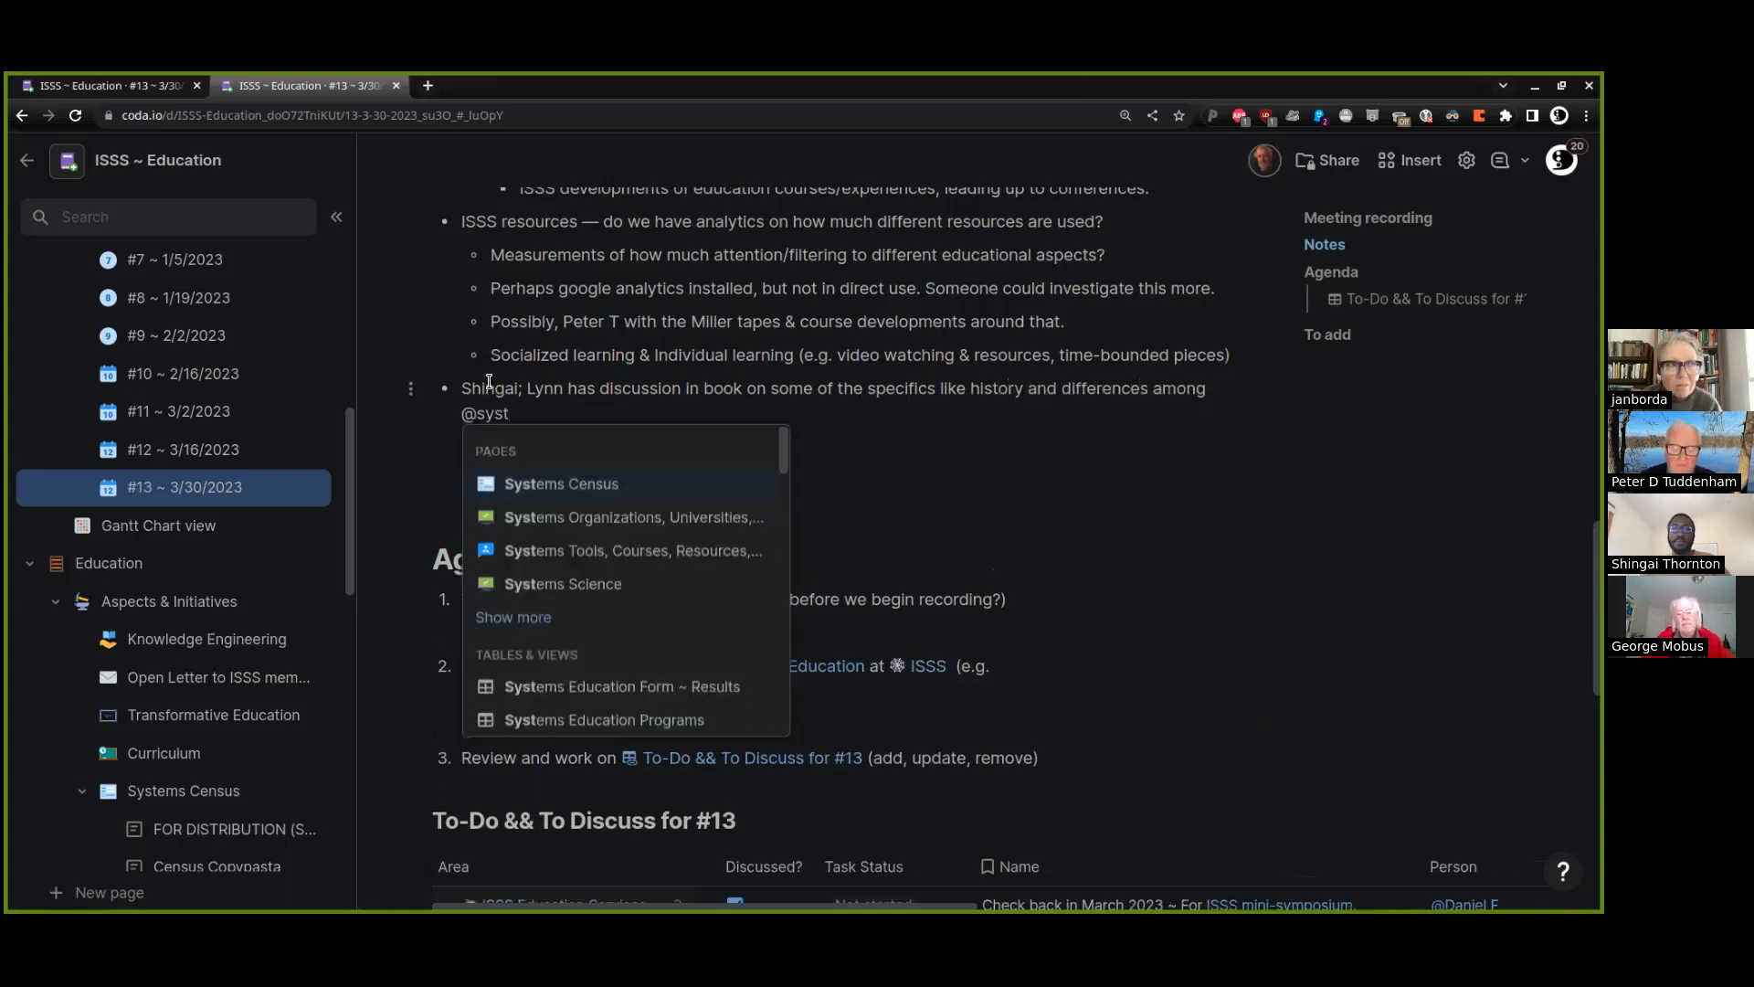
click(563, 583)
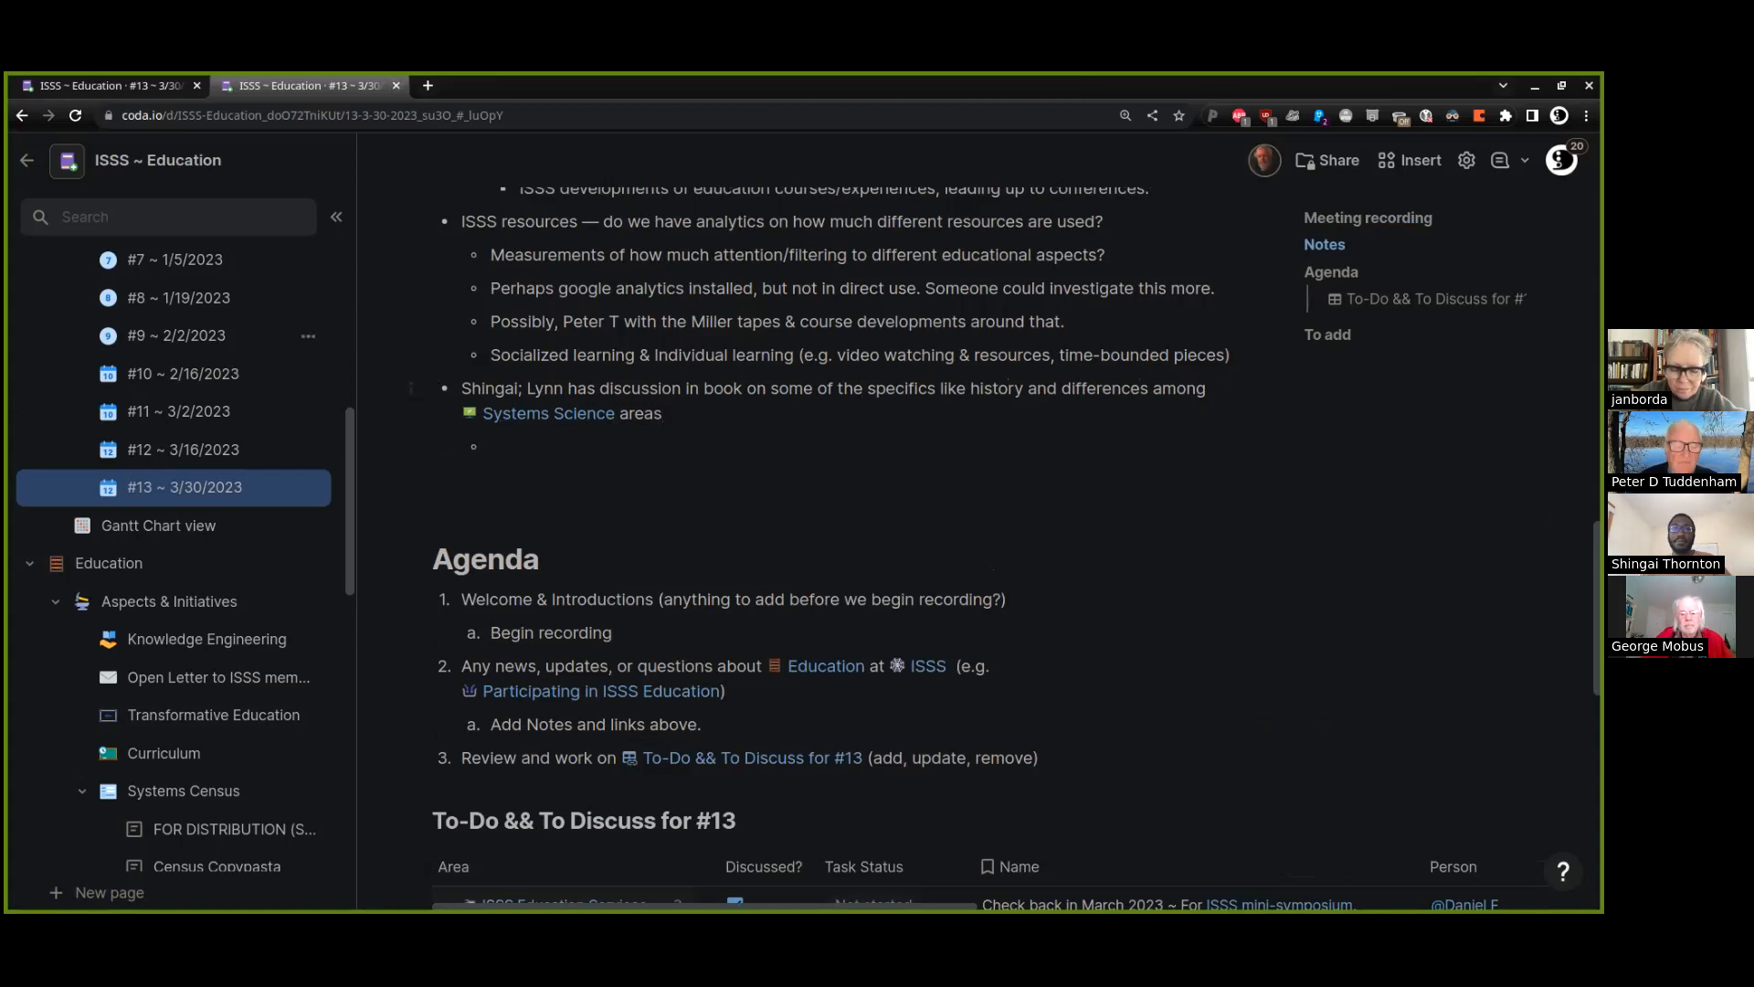
click(661, 413)
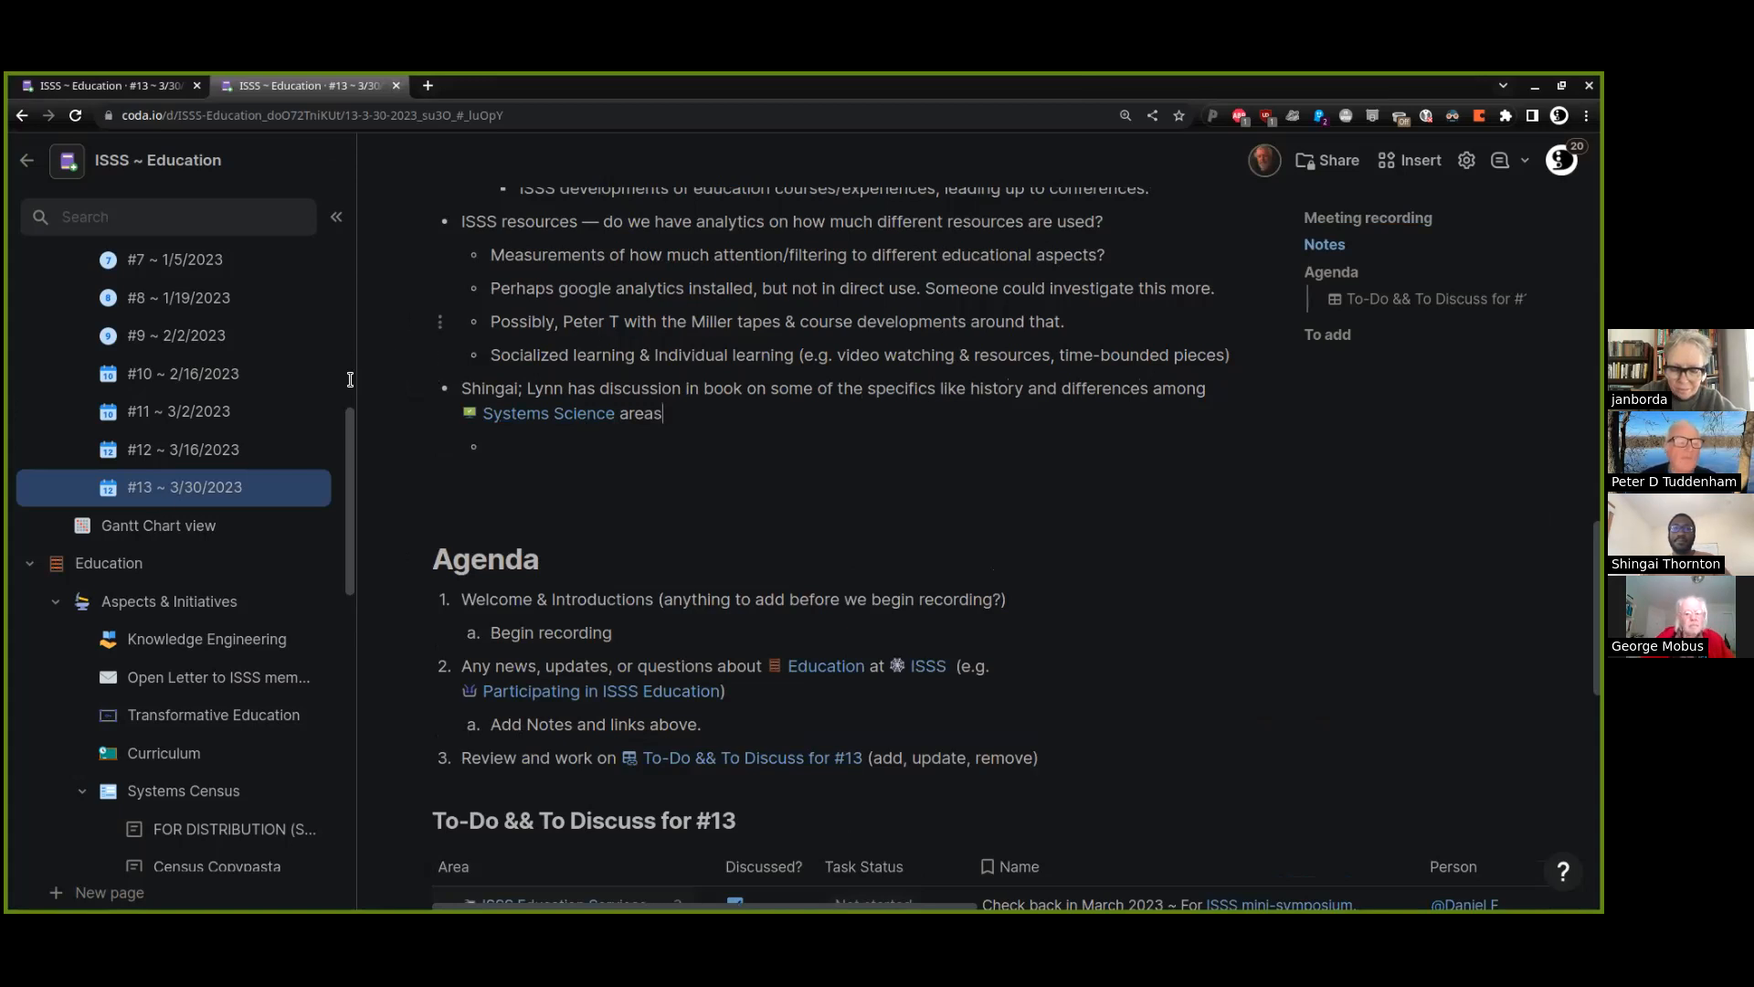
mouse_move(499, 471)
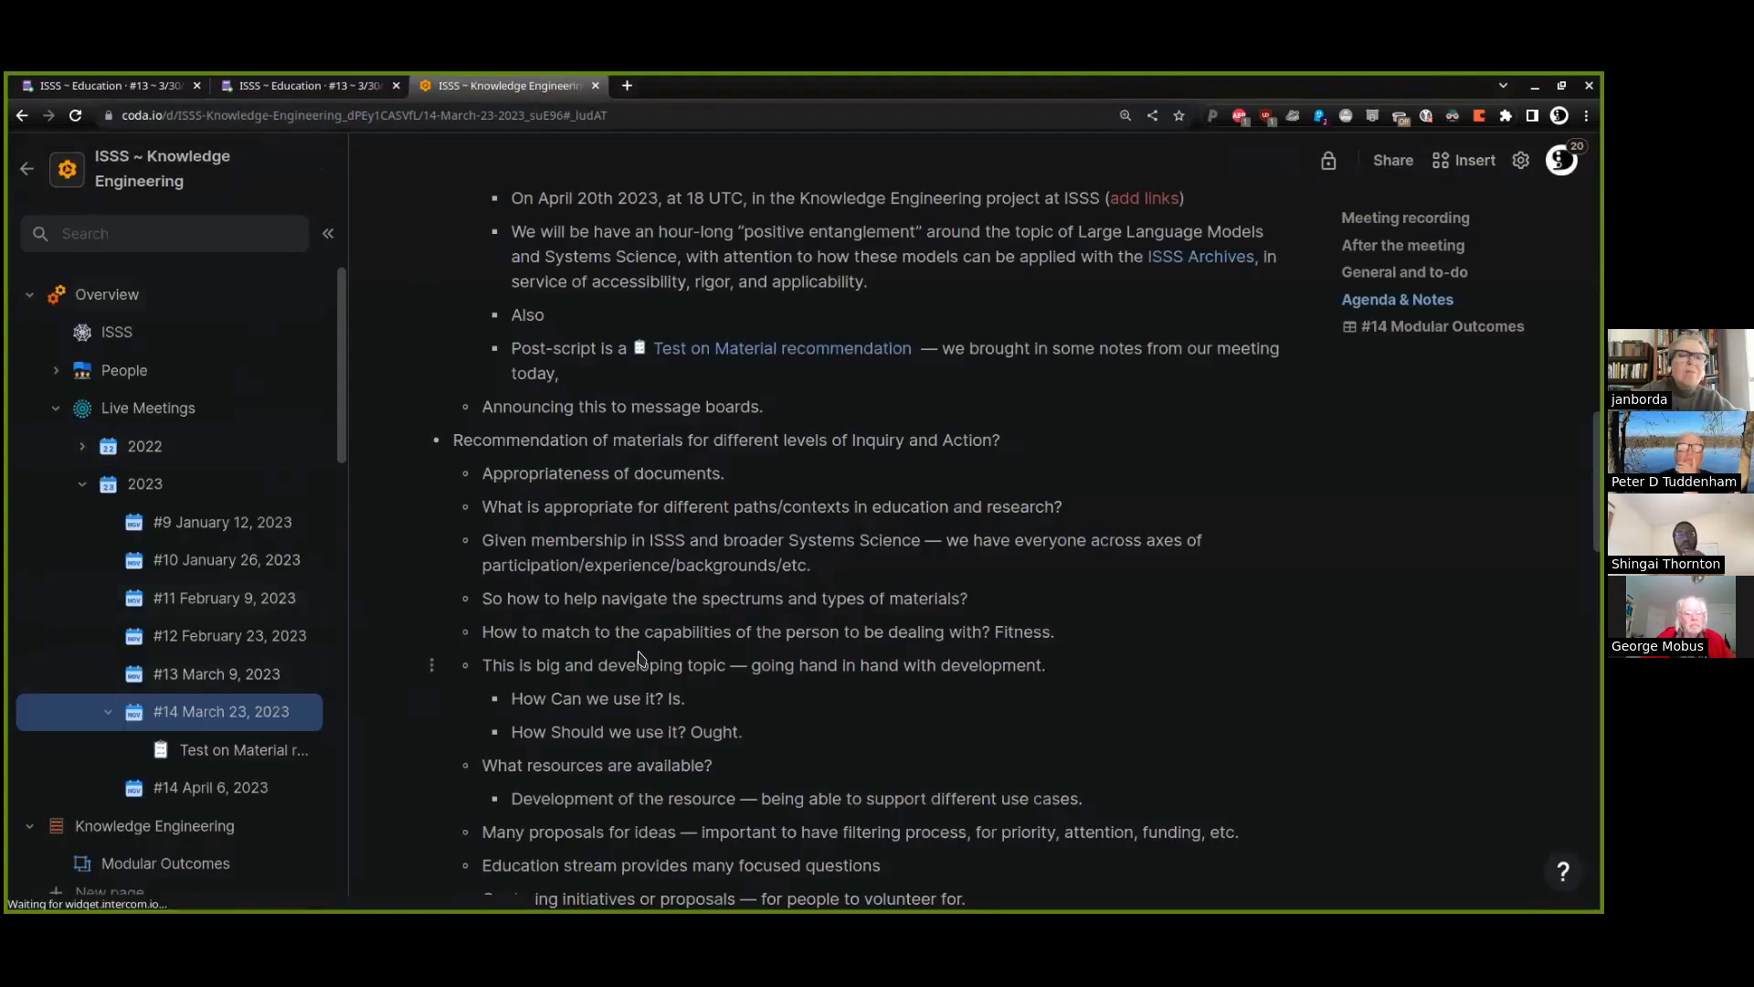
mouse_move(218, 559)
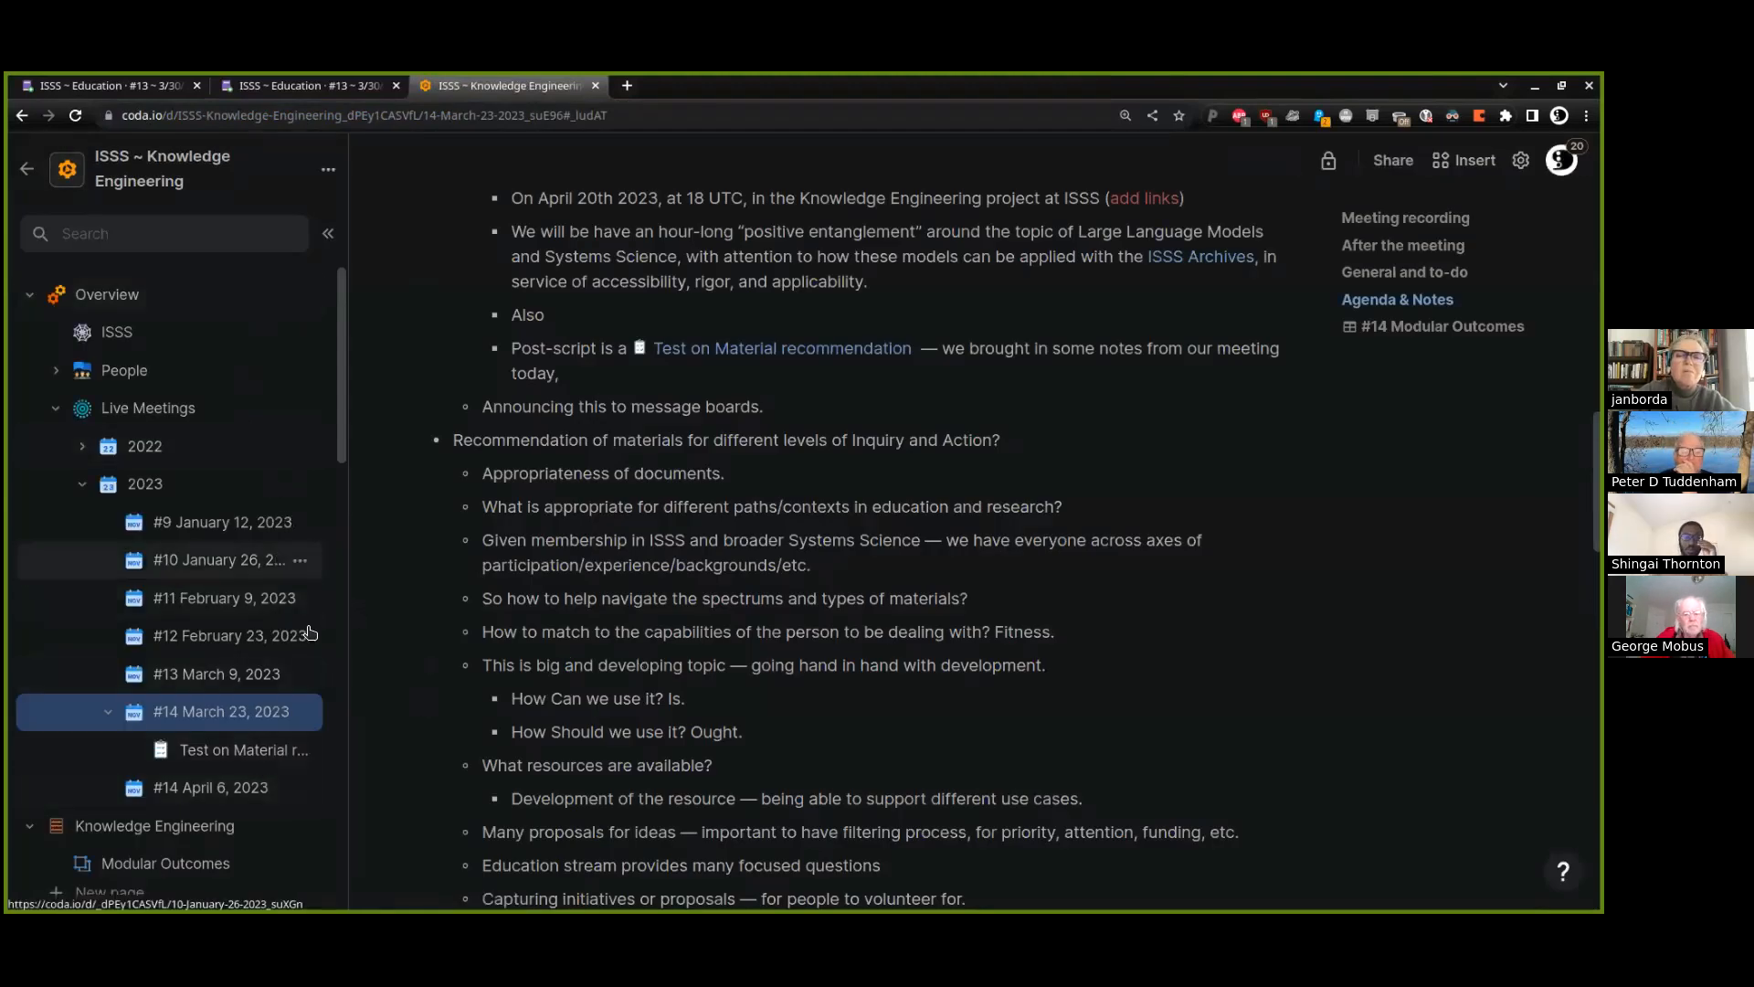
Scroll through the Knowledge Engineering #14 March 23, 2023 meeting notes
scroll(down, 3)
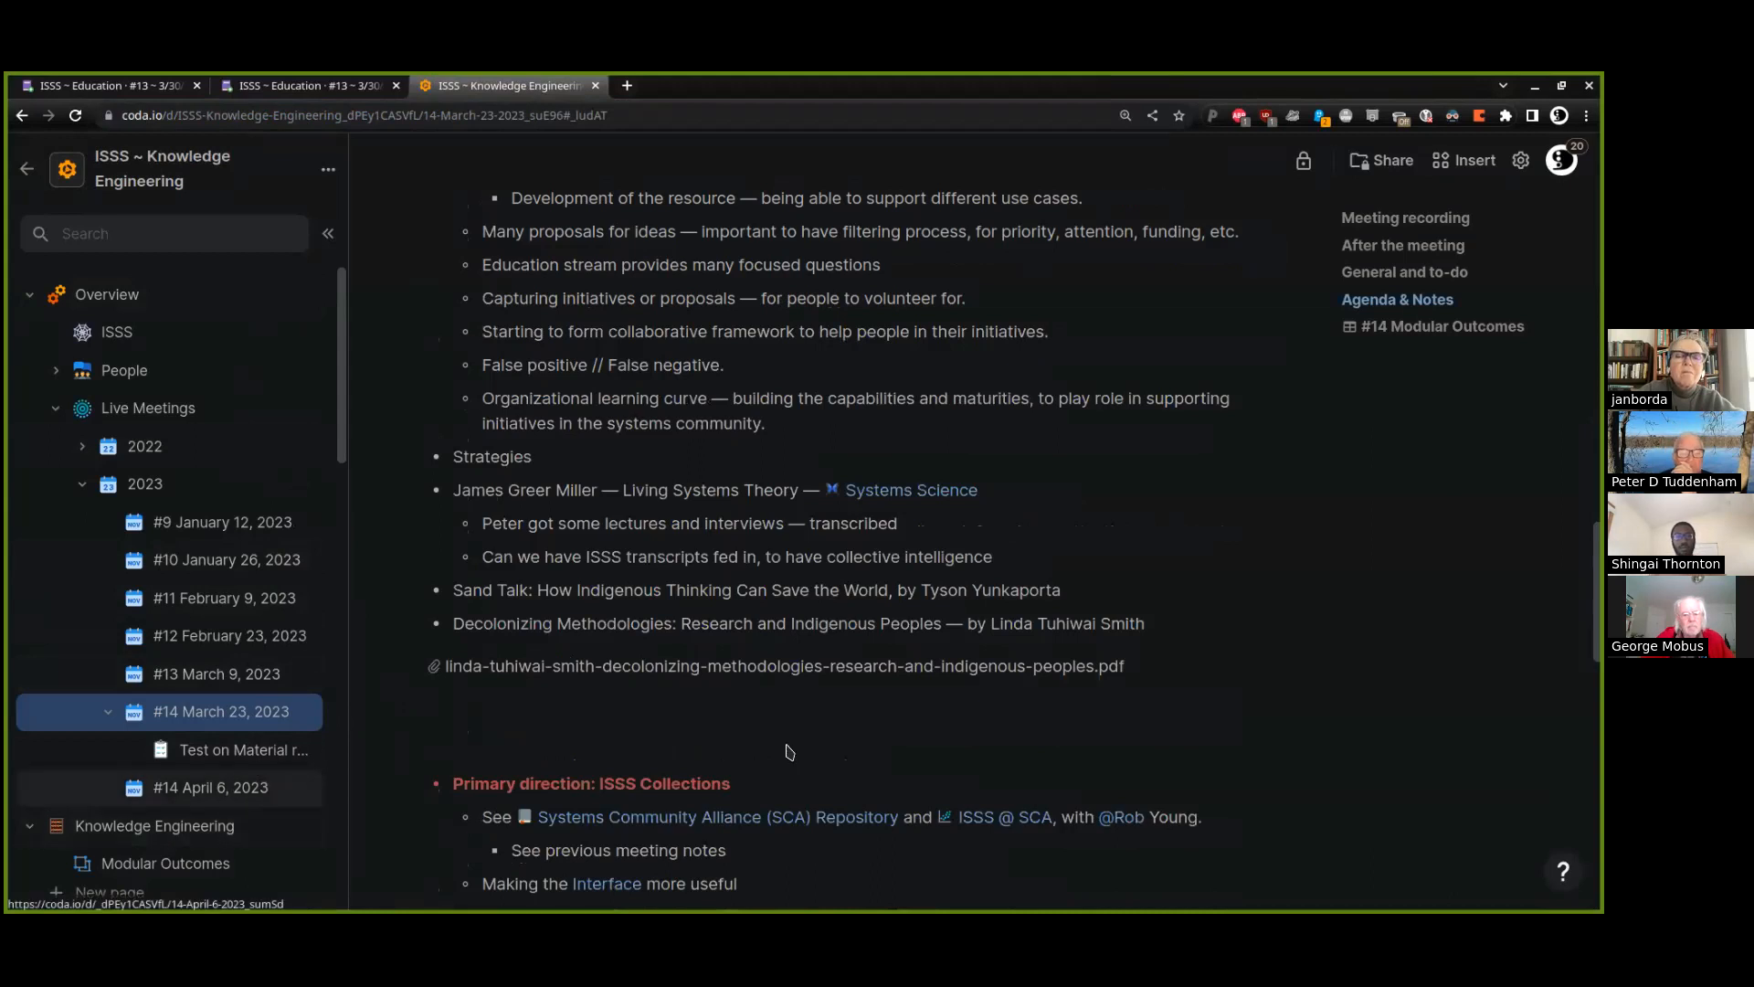
scroll(down, 3)
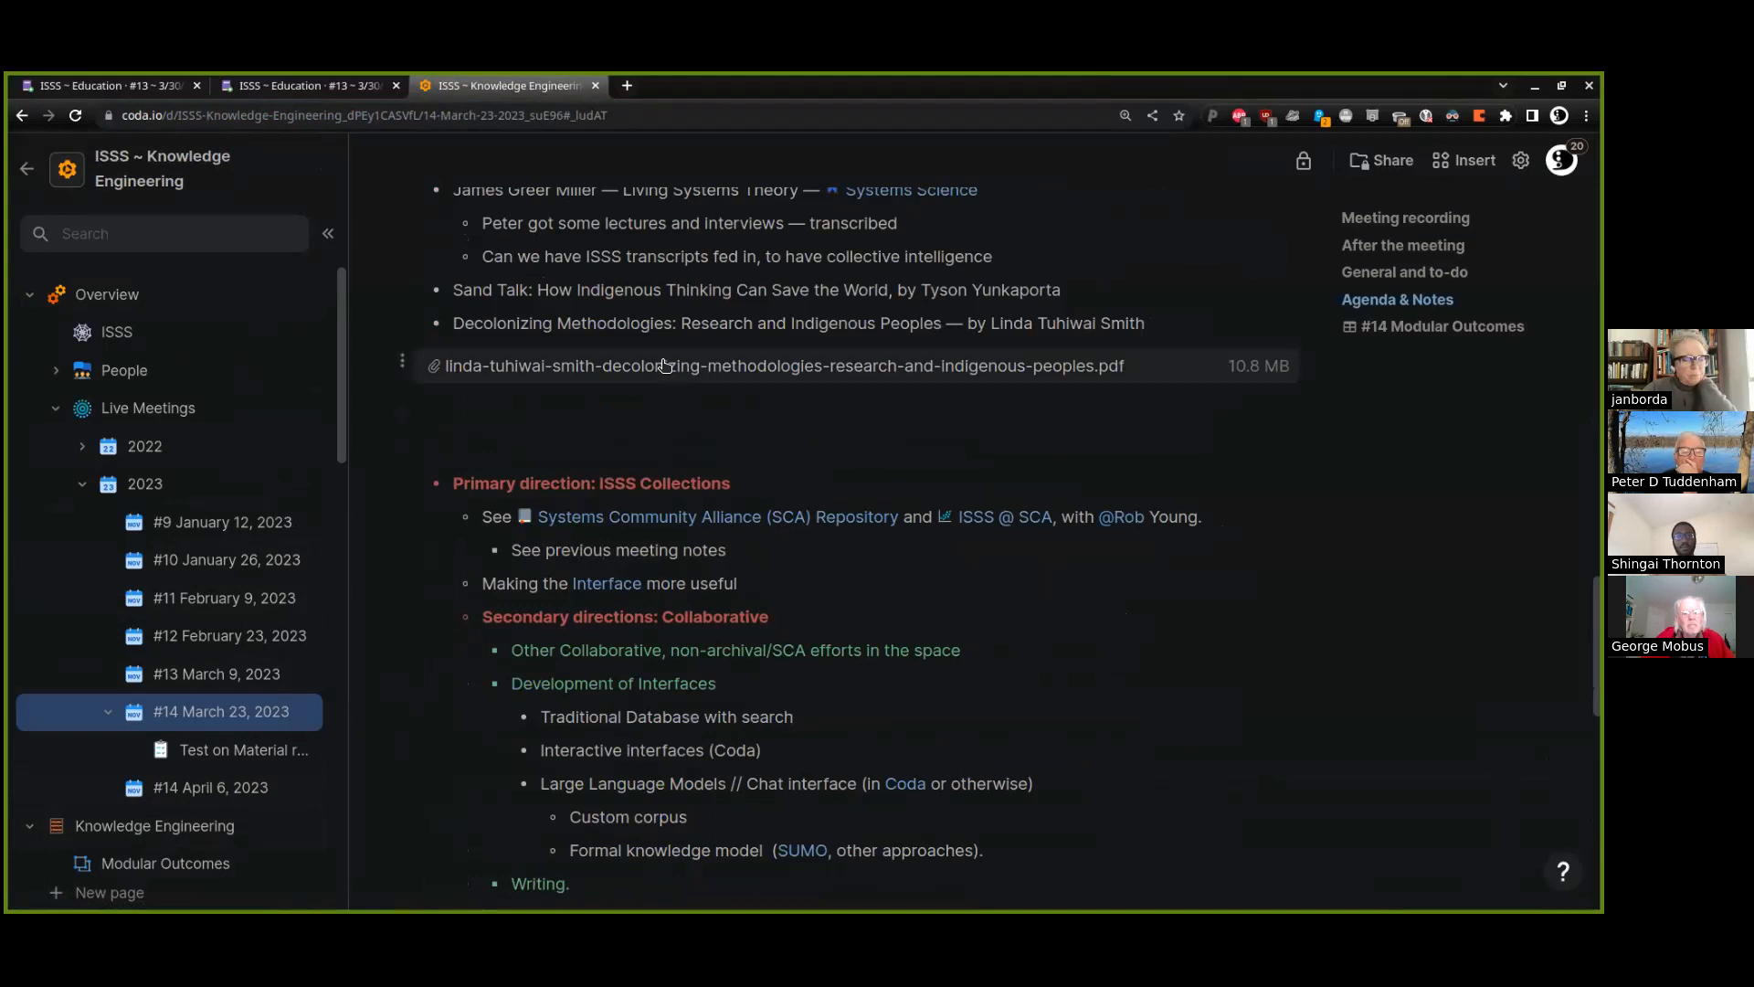
scroll(up, 3)
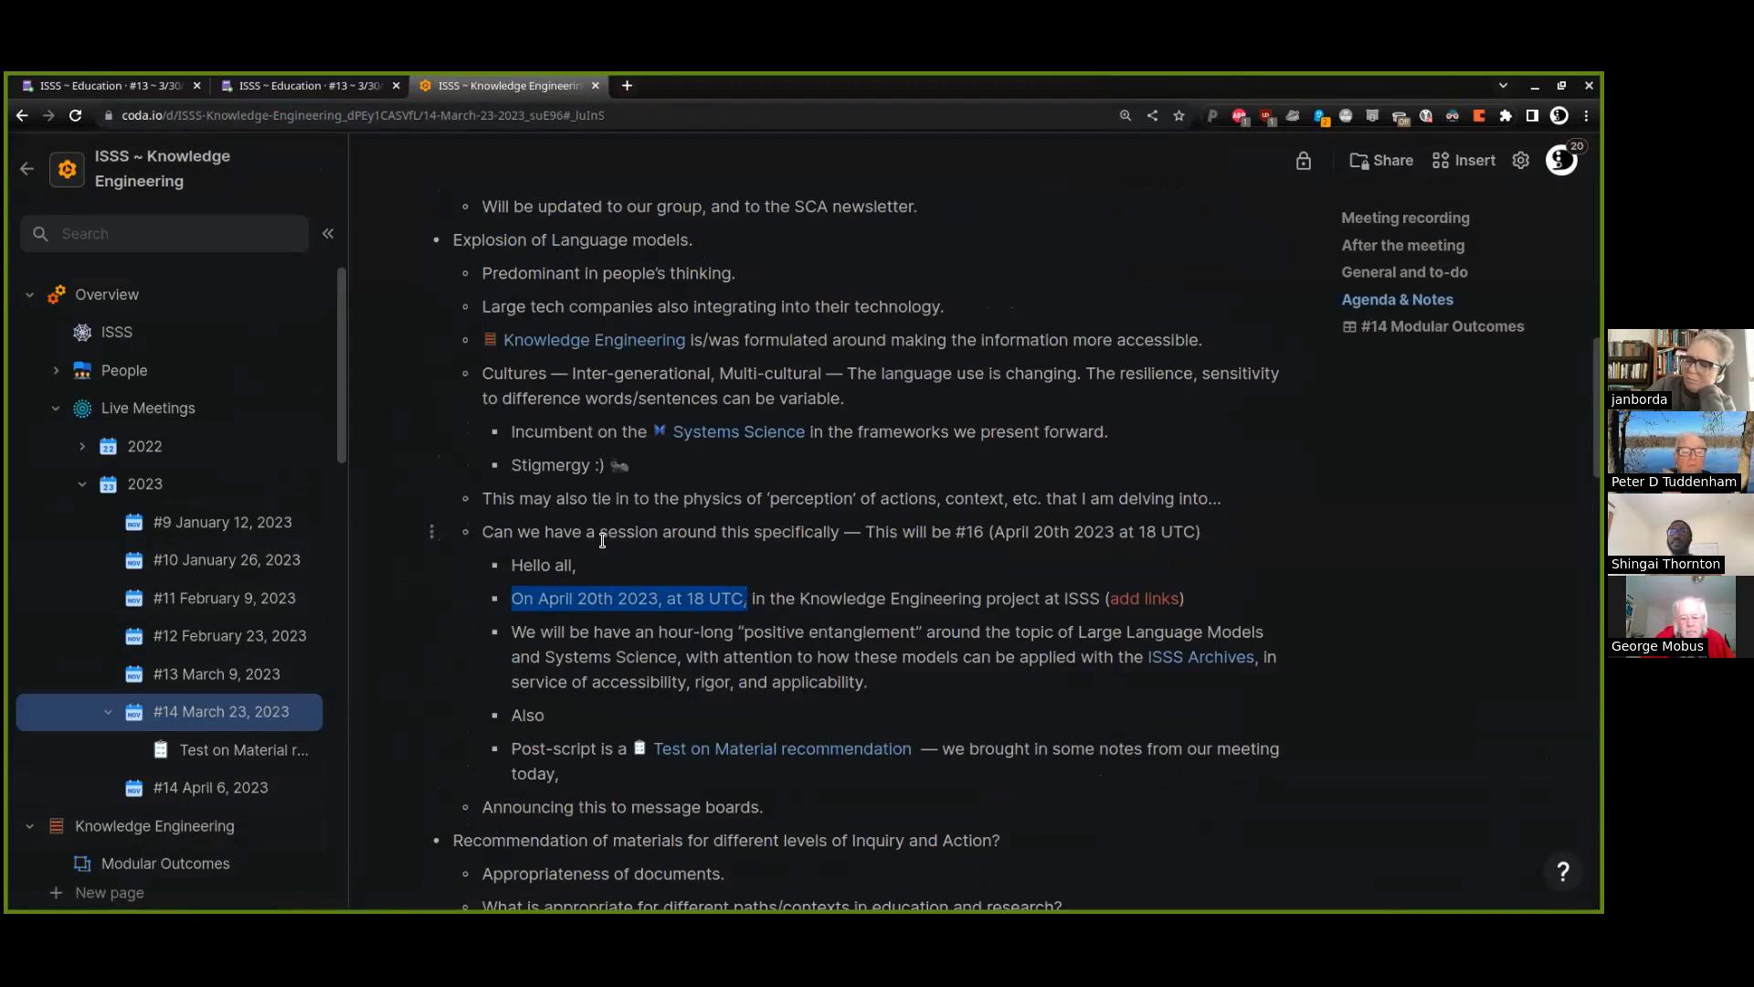
mouse_move(563, 538)
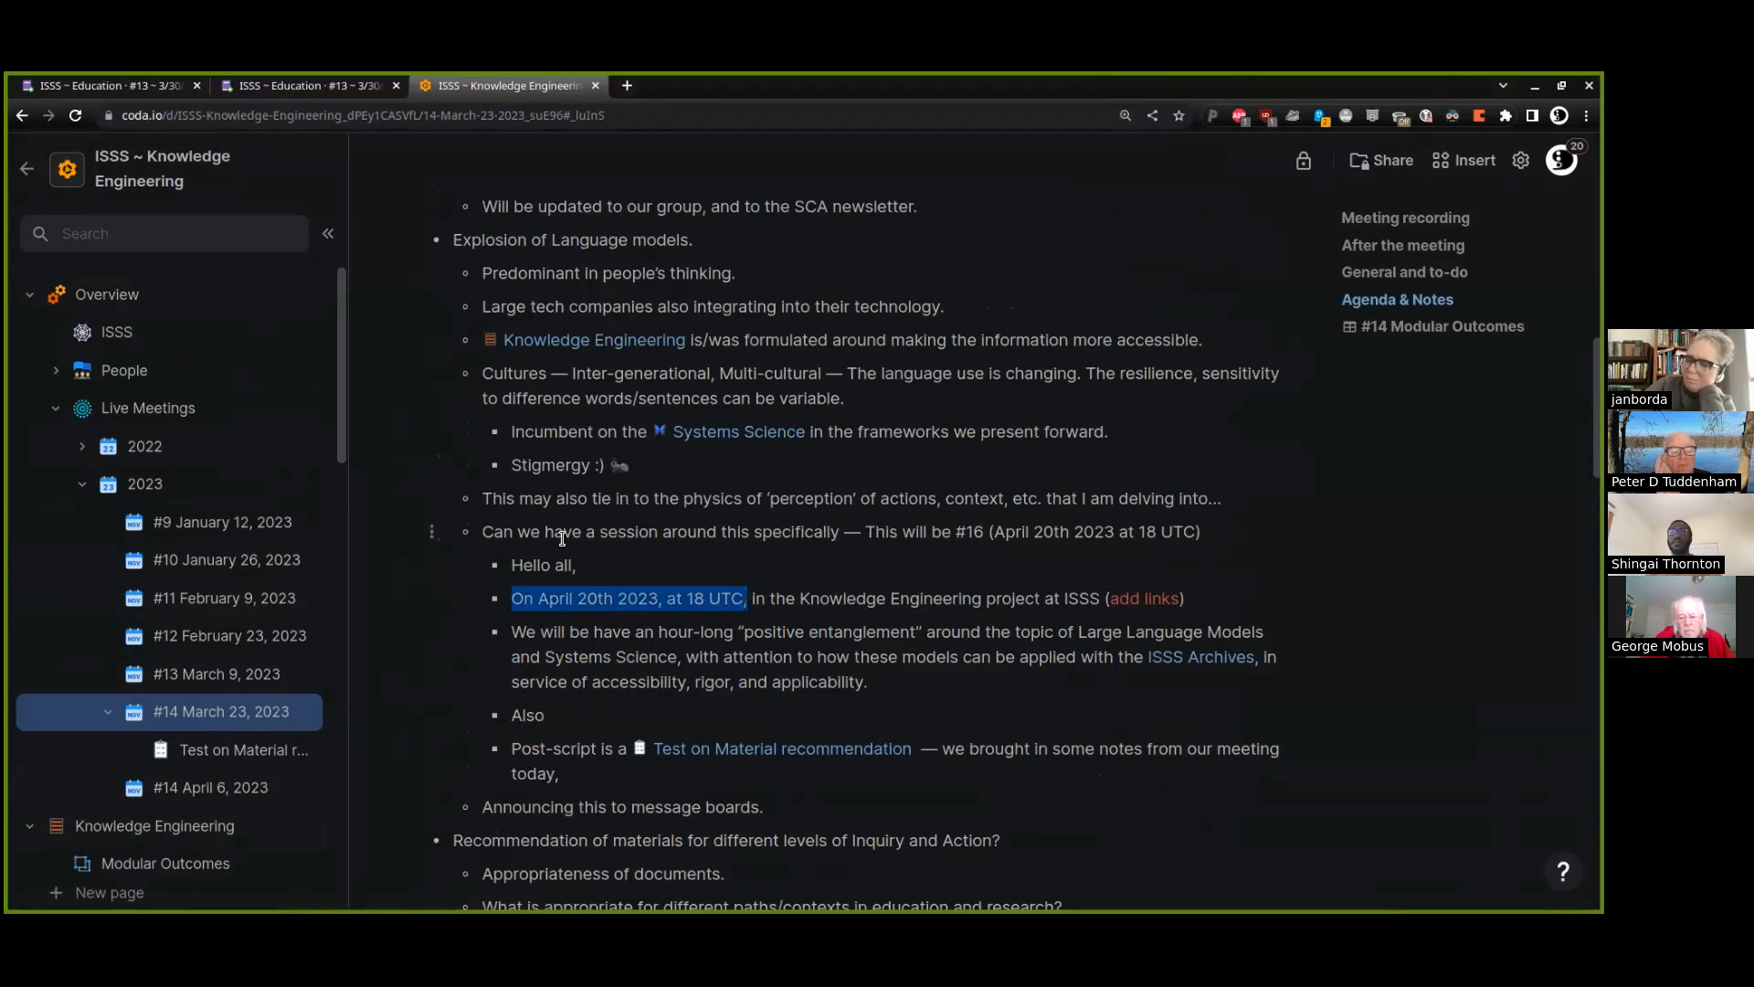
mouse_move(548, 464)
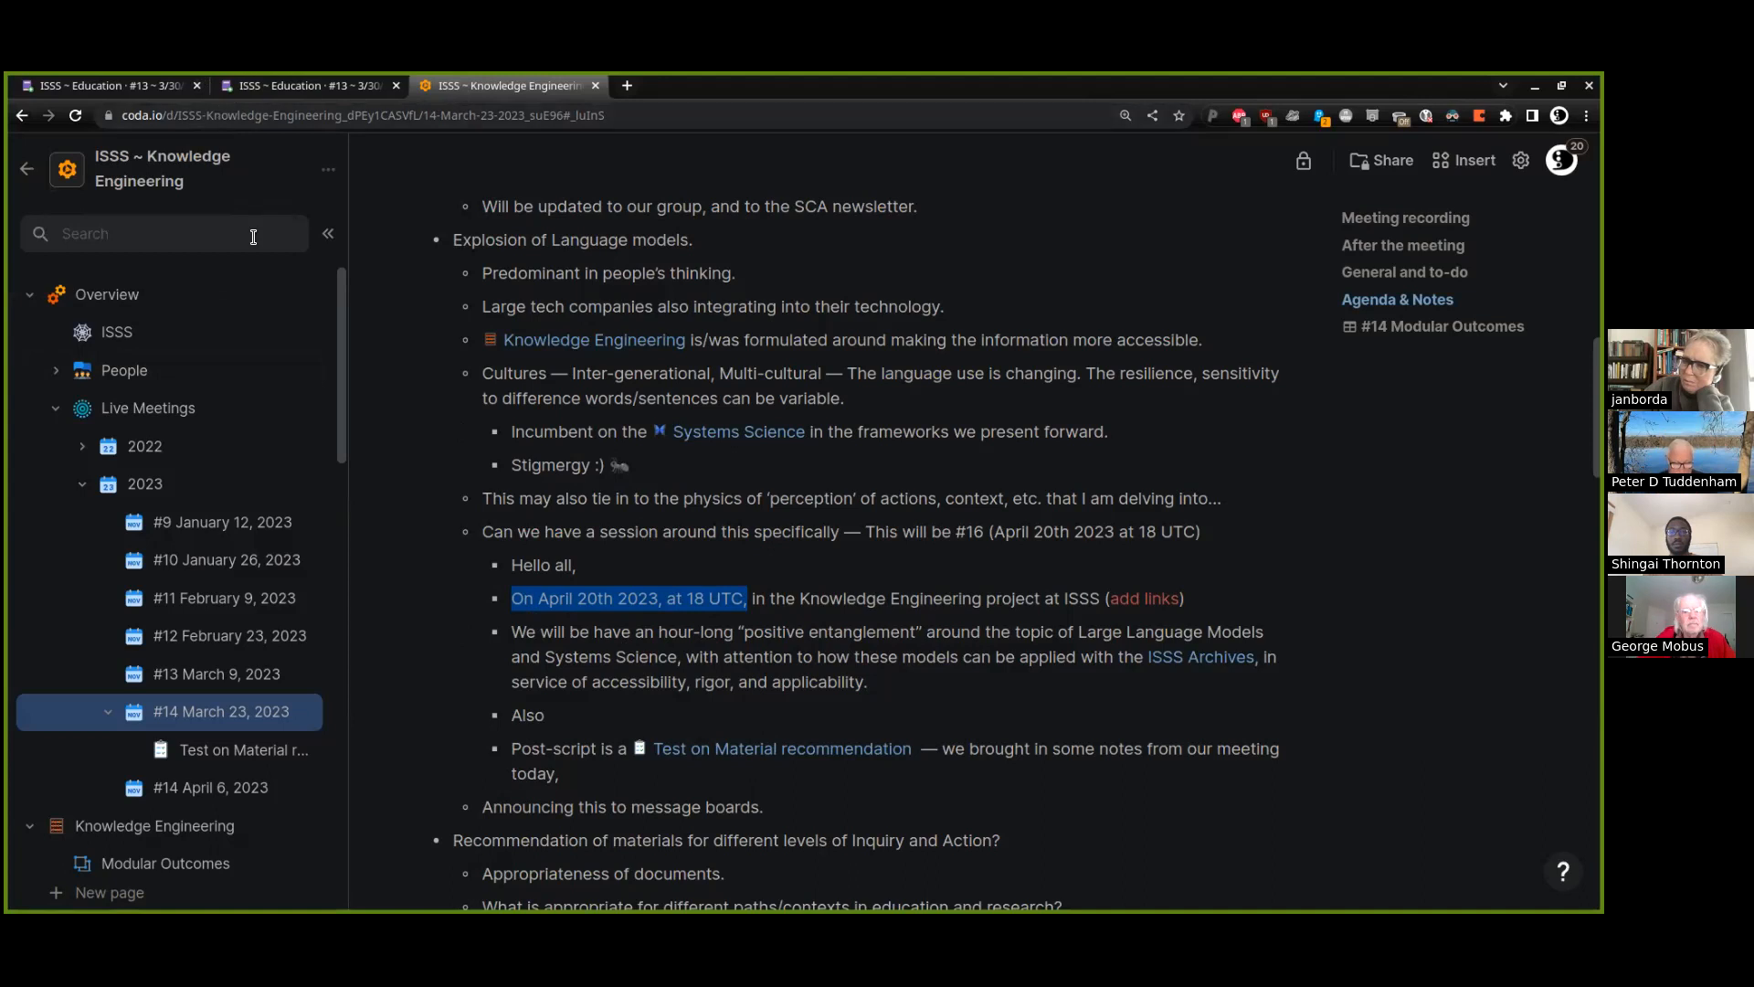
mouse_move(243, 686)
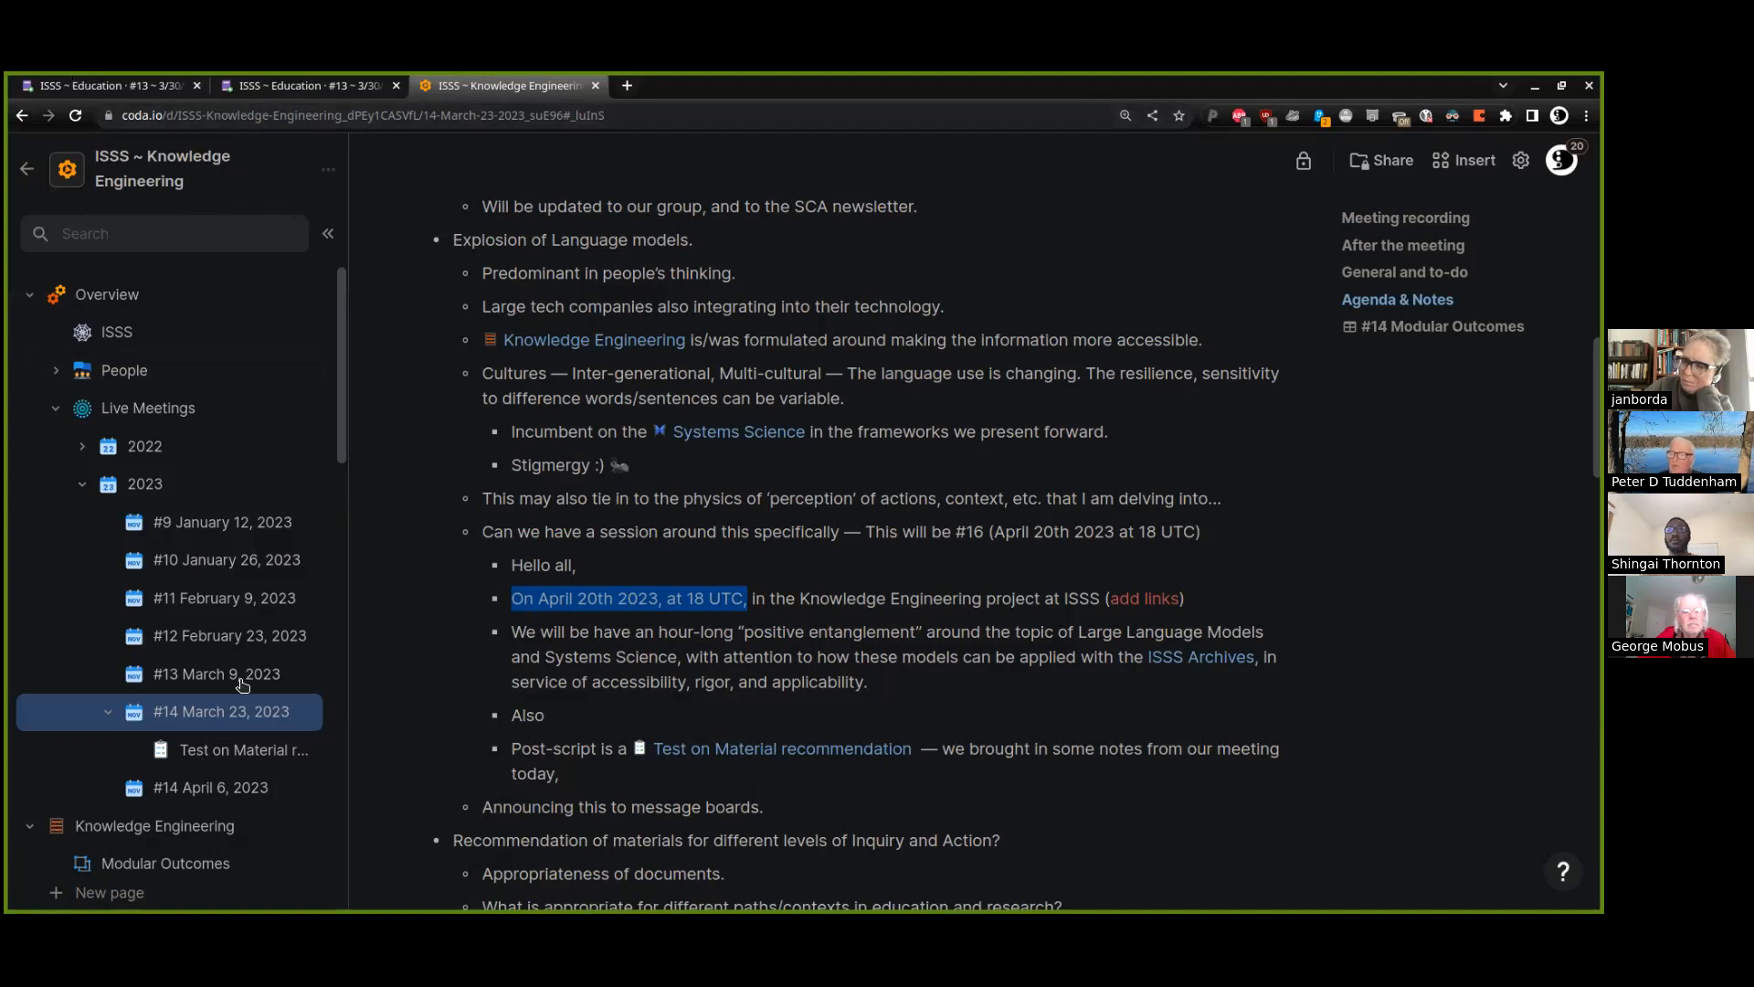
mouse_move(316, 669)
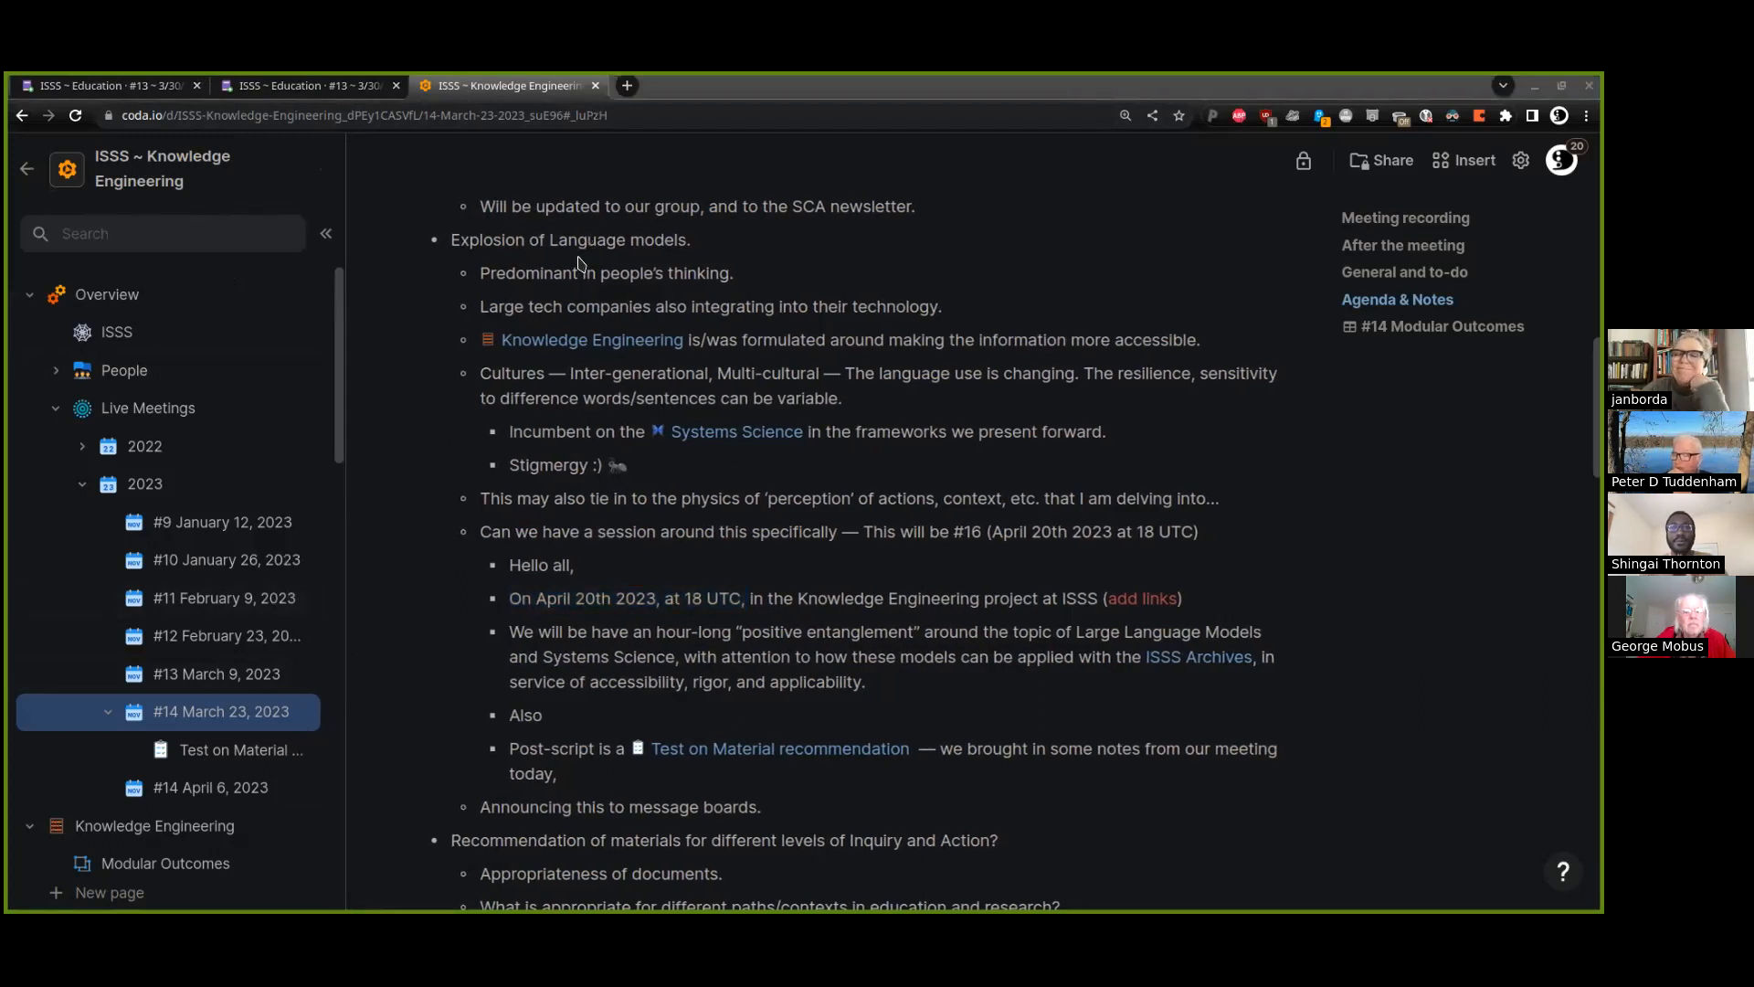
mouse_move(265, 323)
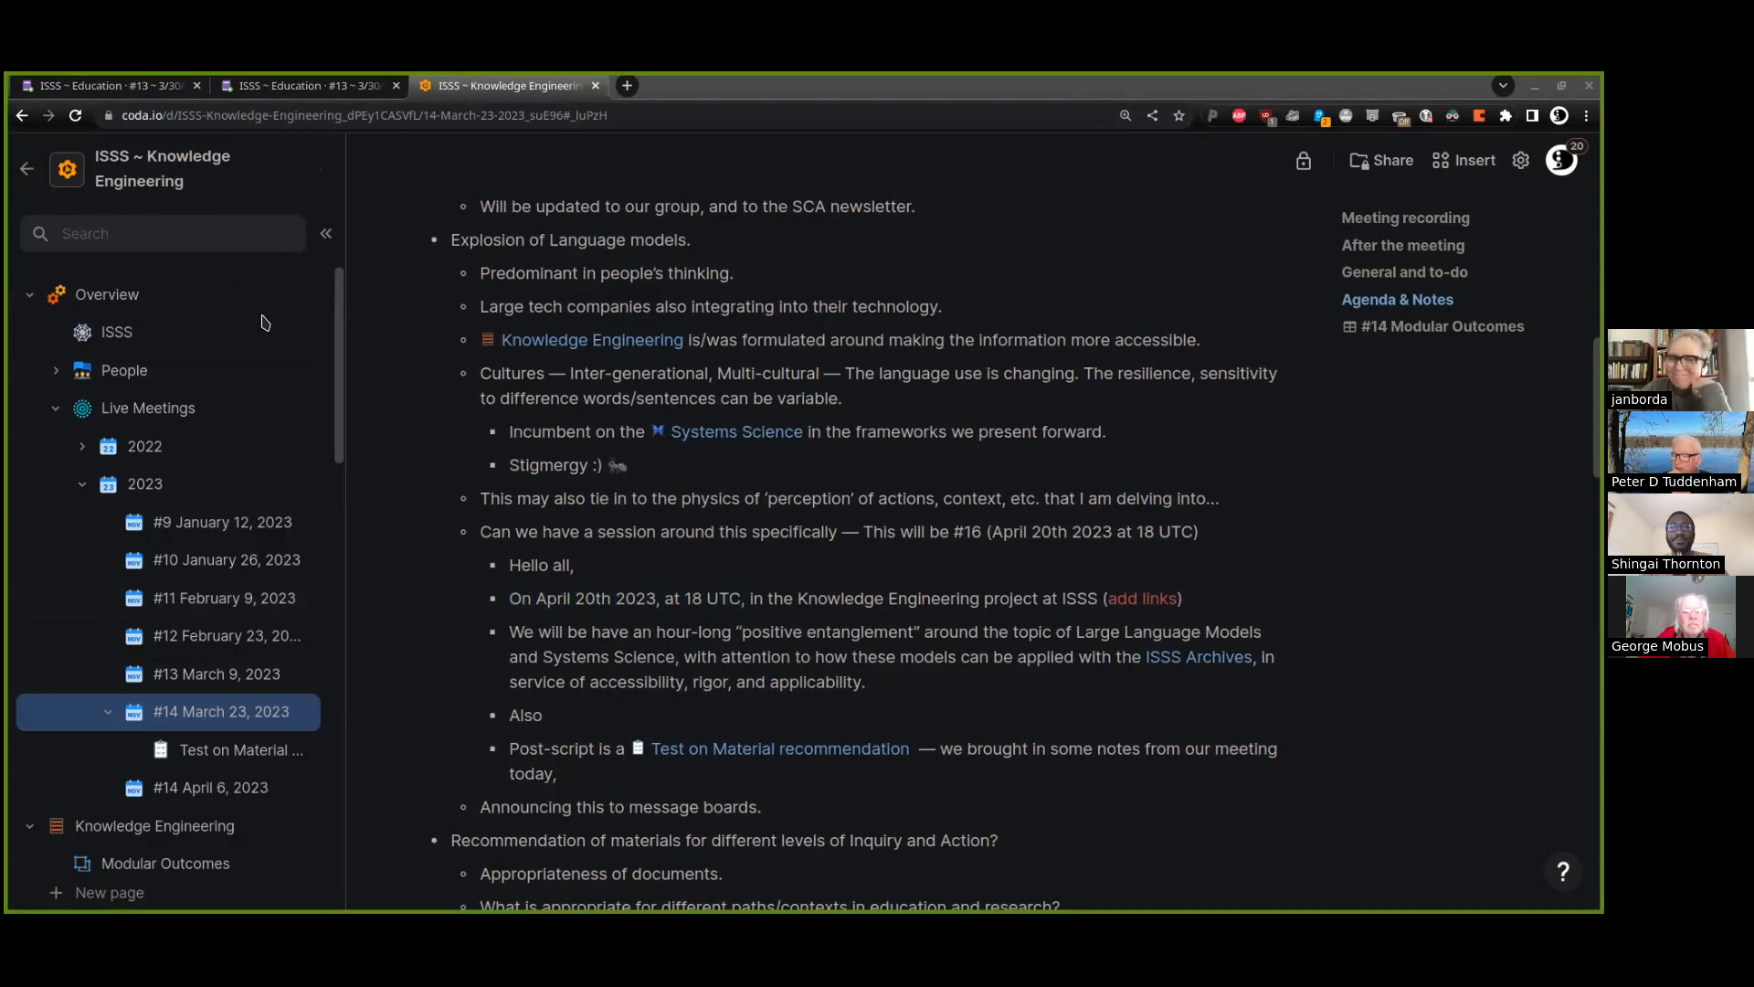
mouse_move(207, 643)
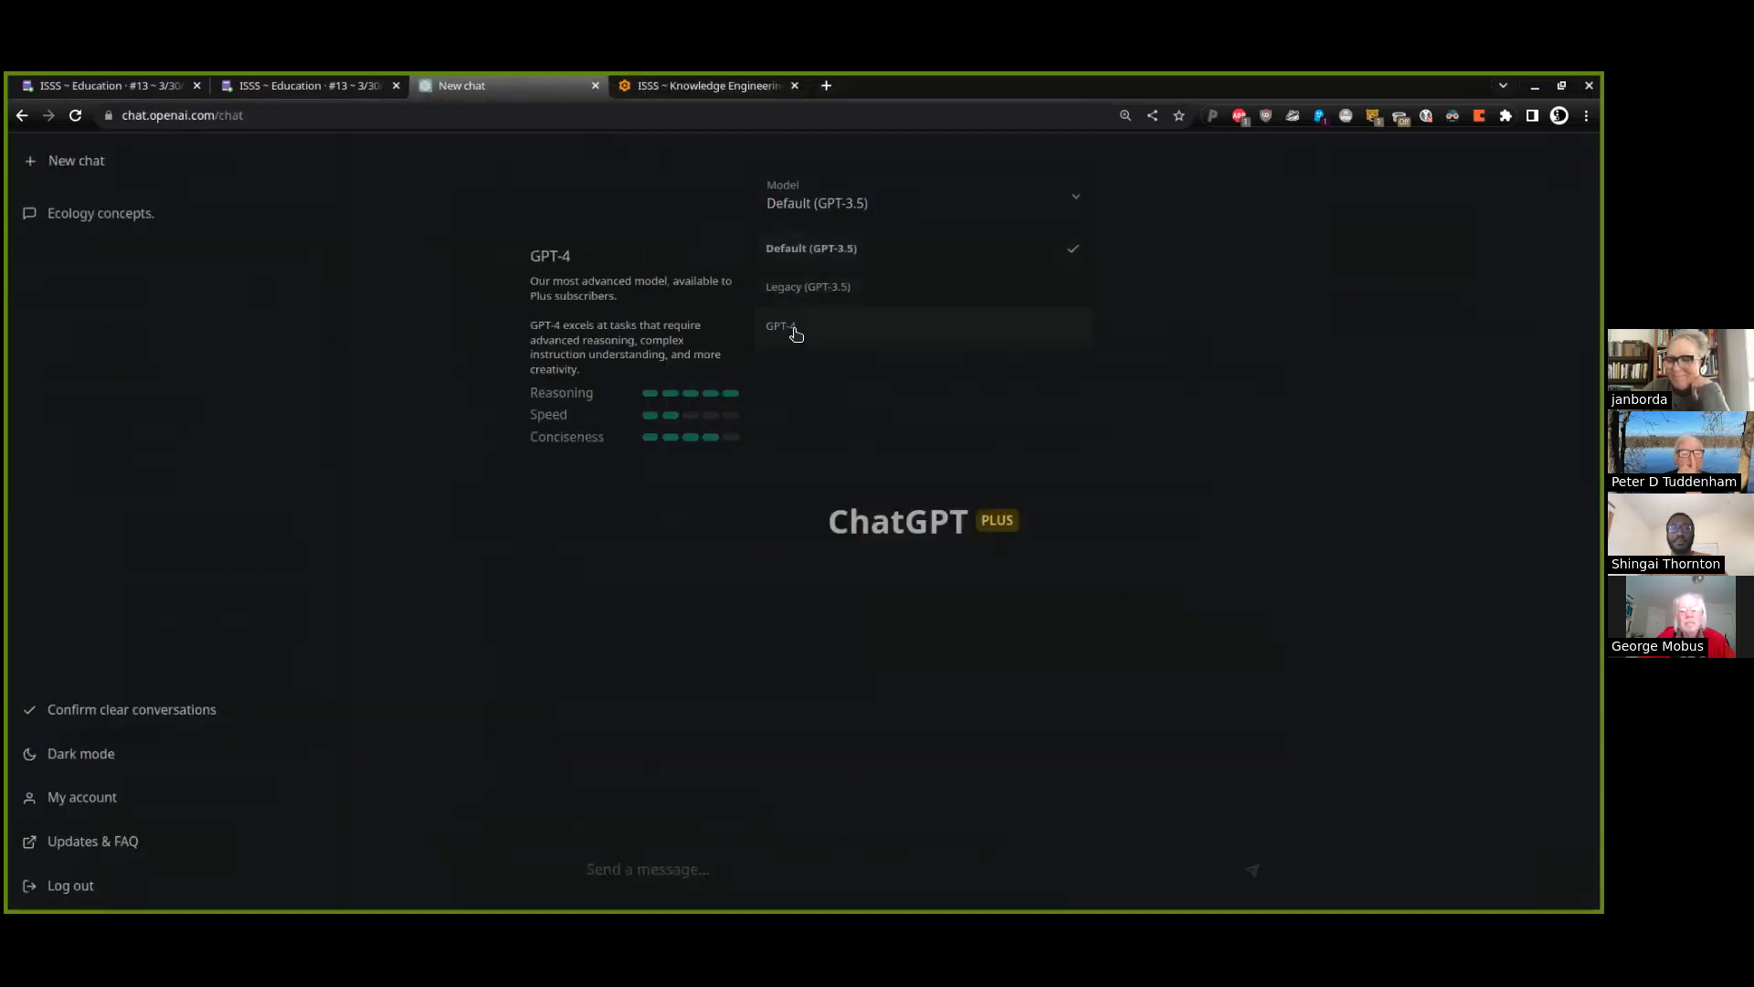
Return to the Education doc's Systems Science page and select all of its notes text for copying
click(307, 86)
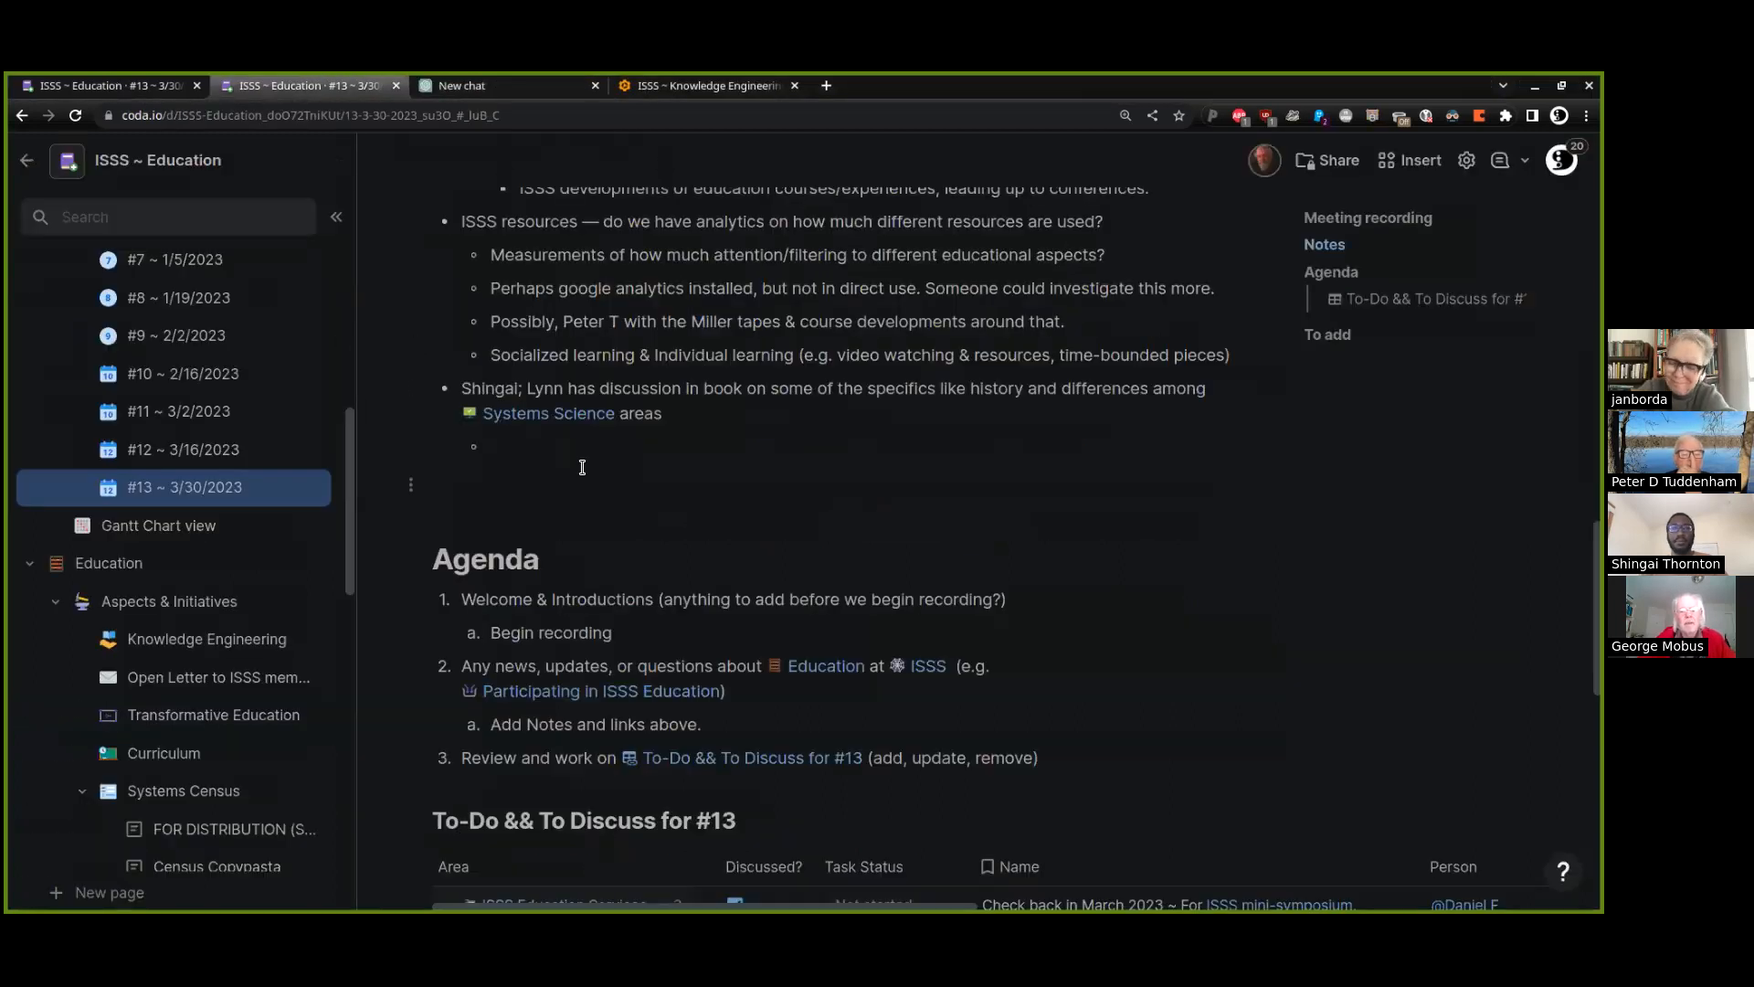
scroll(up, 3)
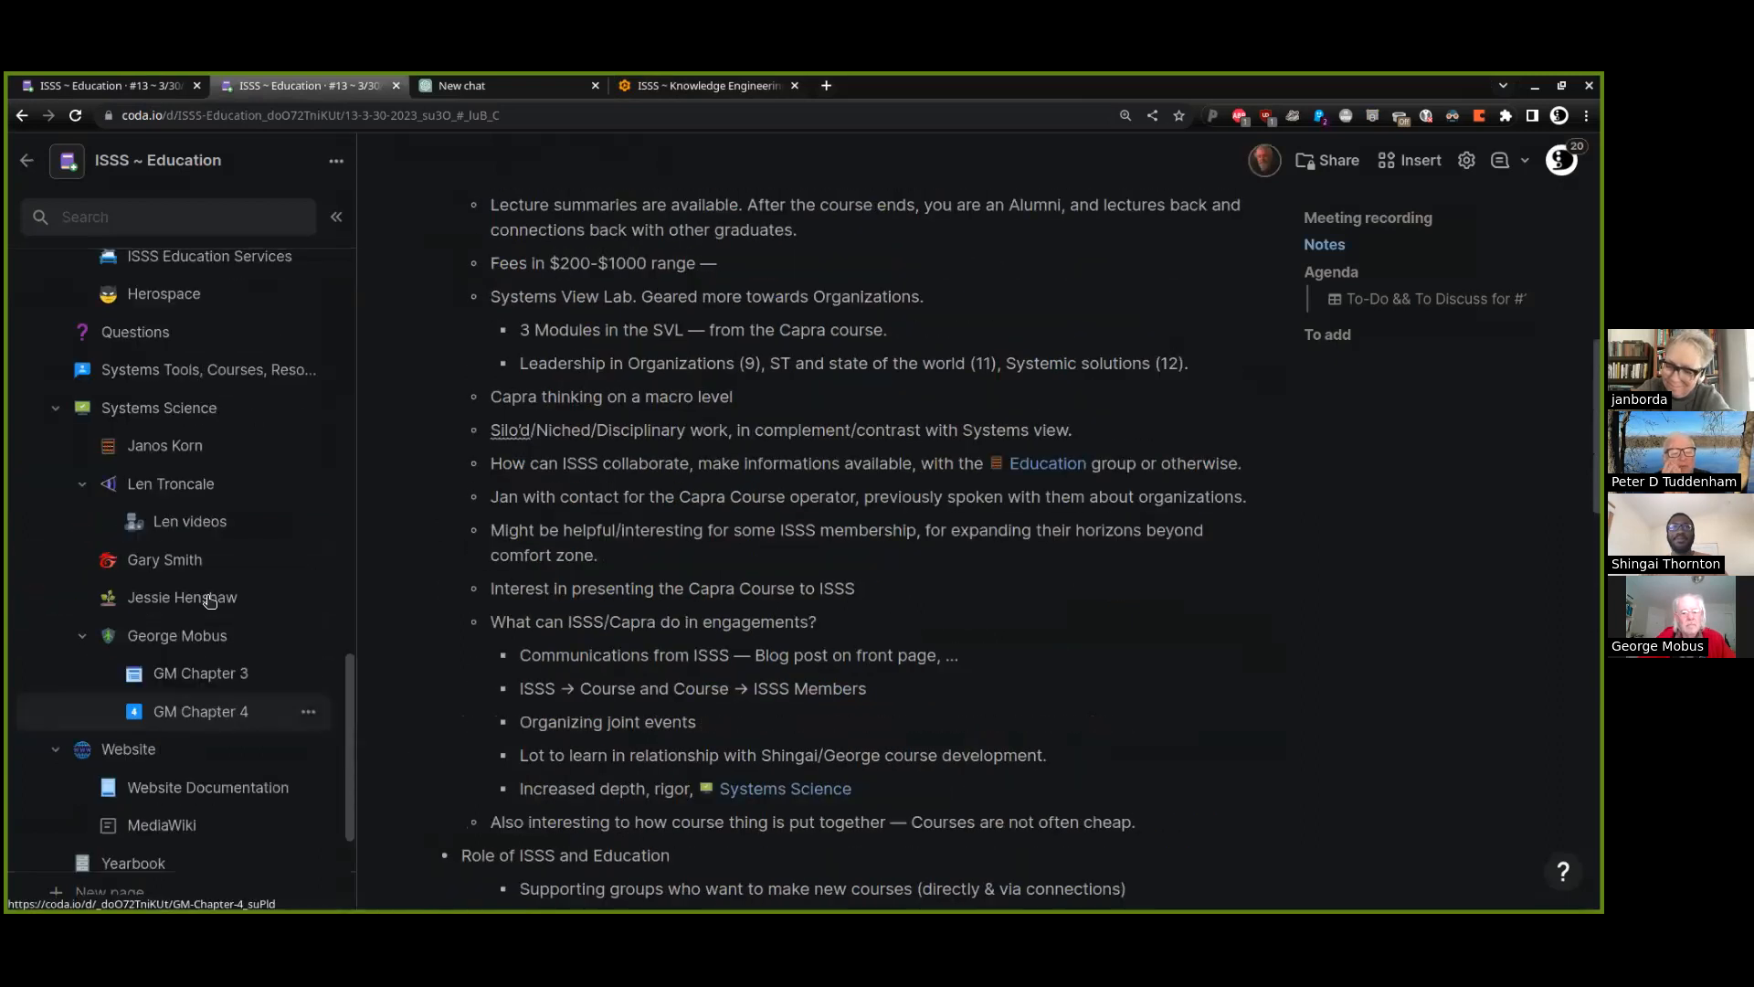
click(157, 408)
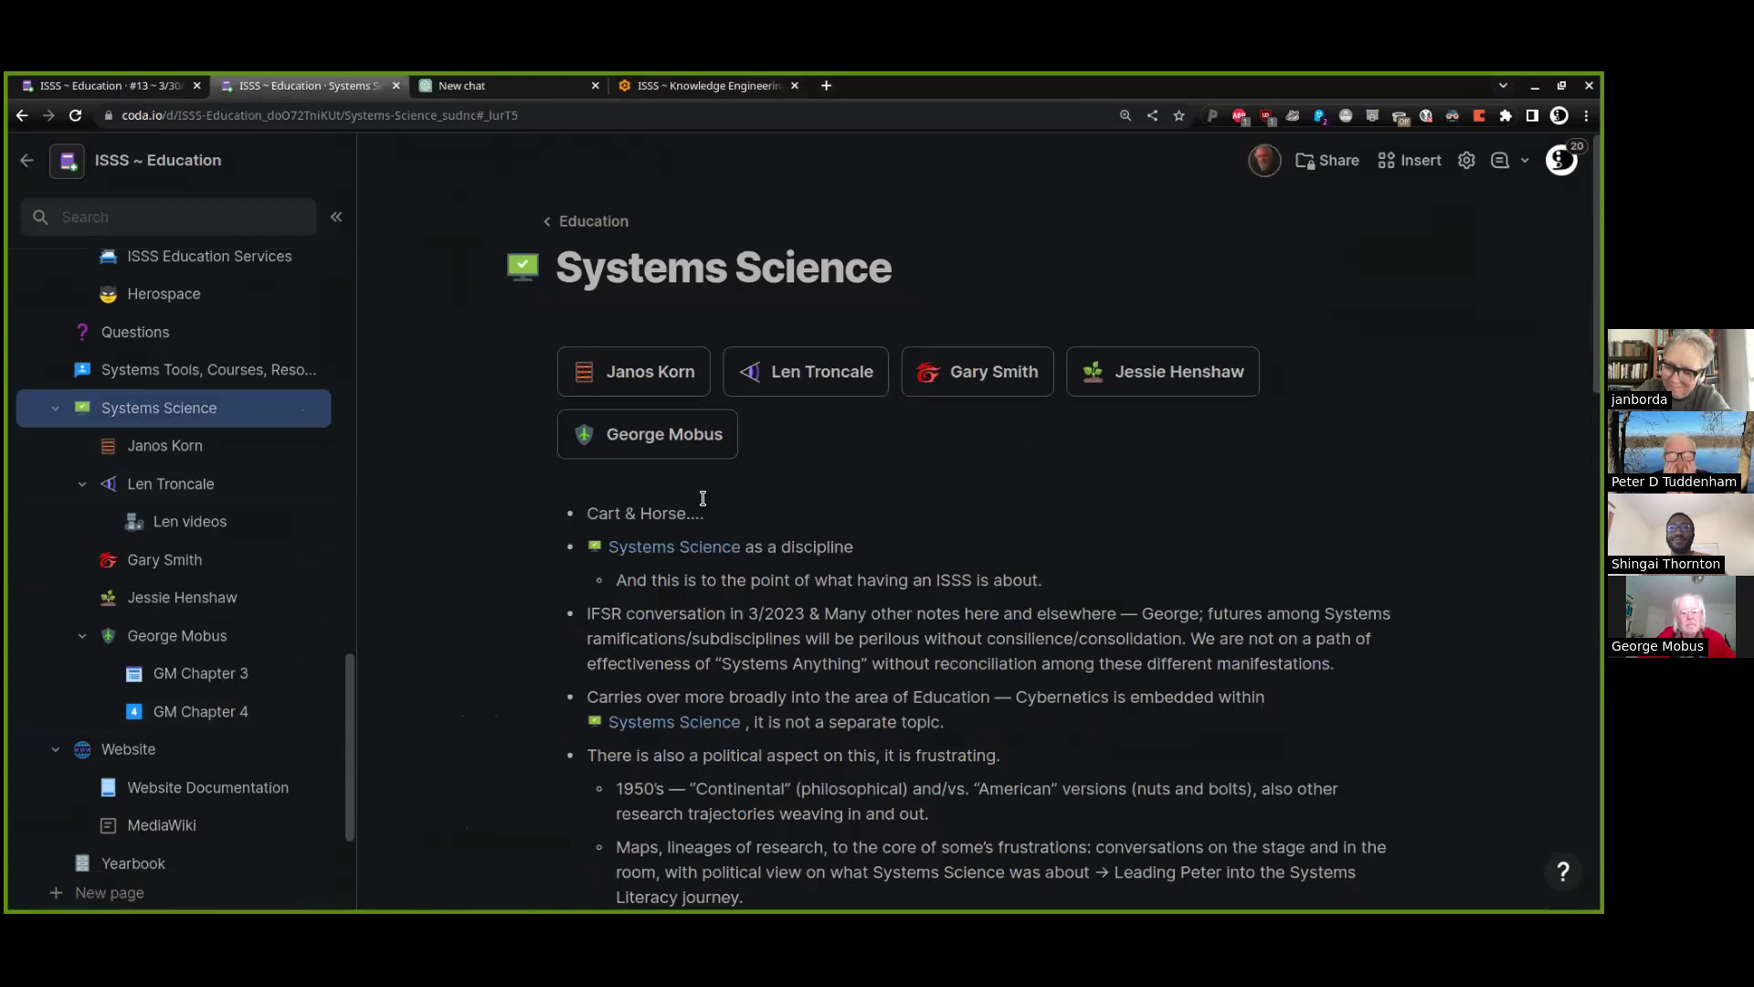
scroll(down, 3)
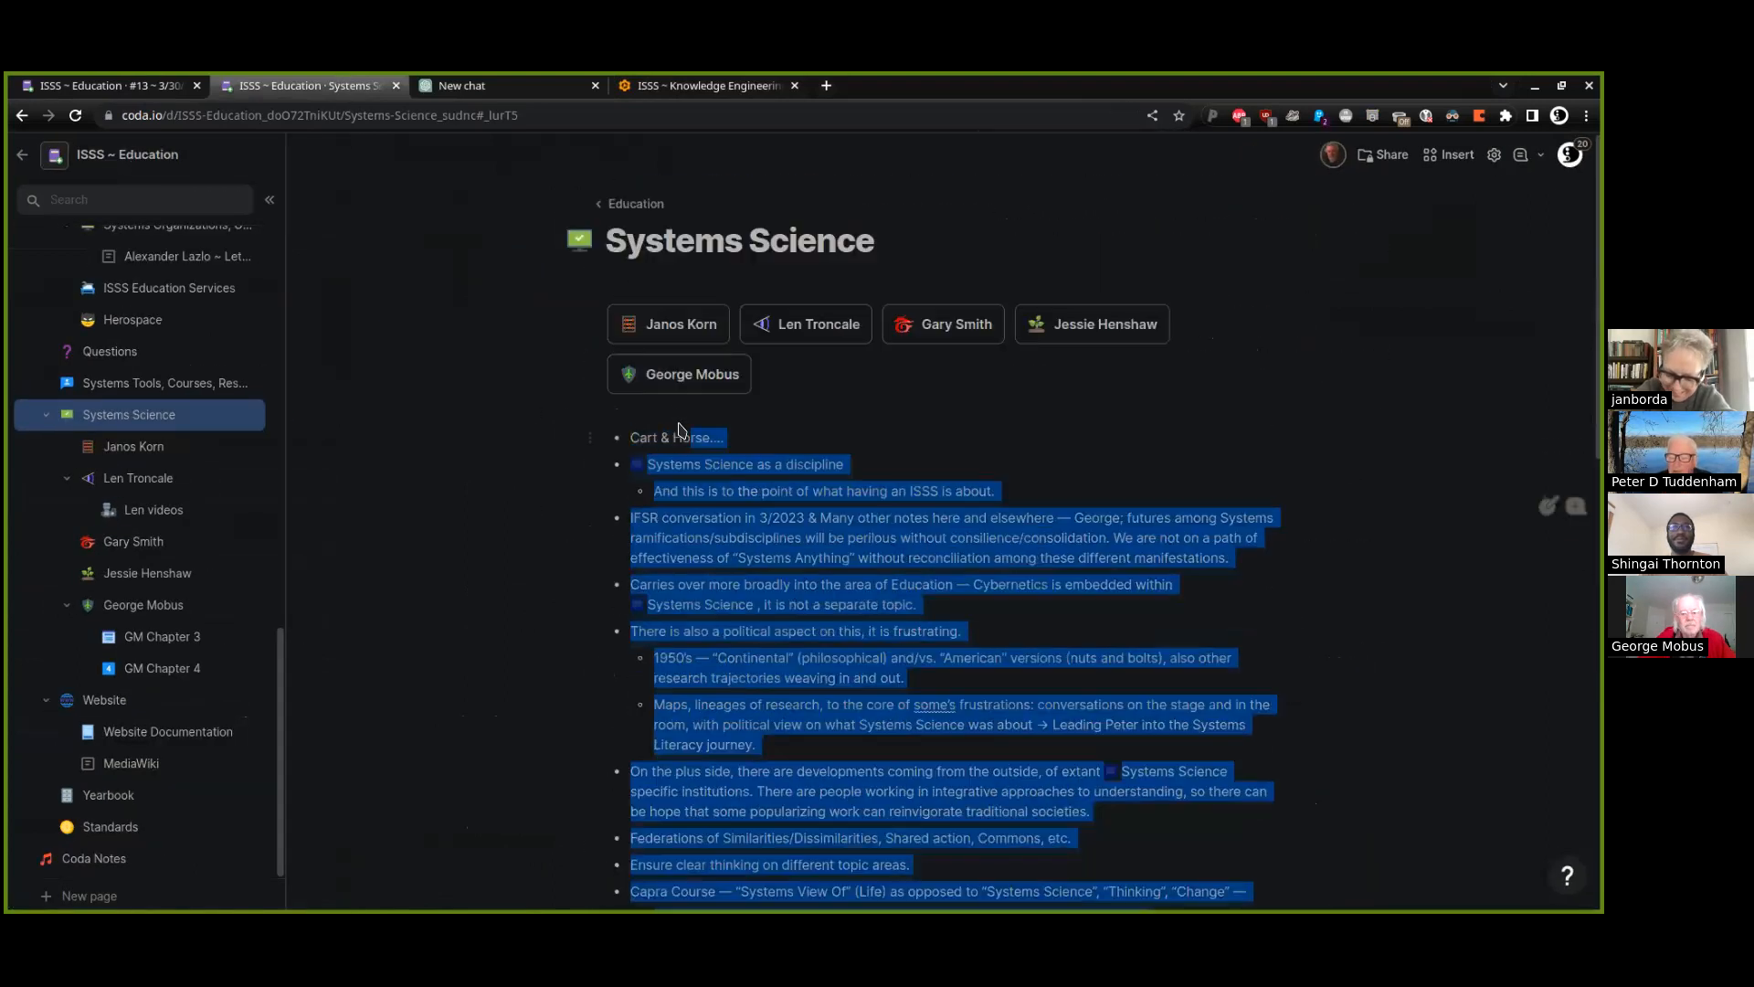
click(510, 85)
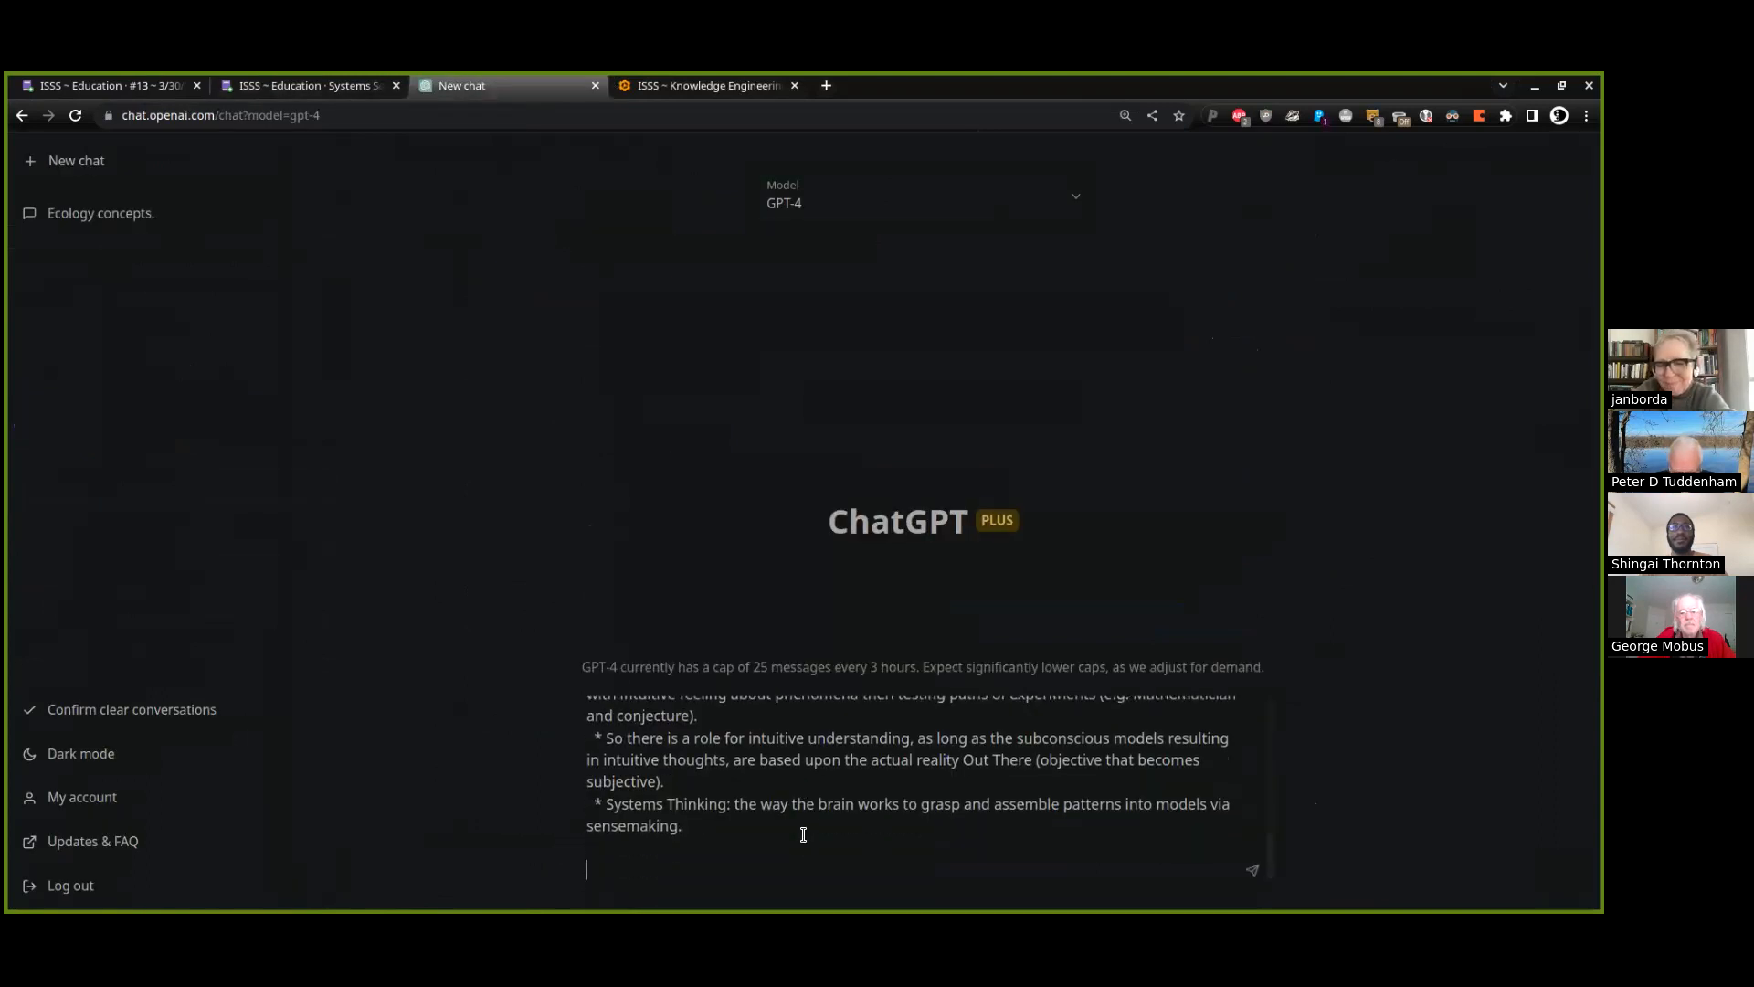
Ask GPT-4 for an 11-point strategy full of key features for the ISSS Systems Science organization from an educational perspective
text(Above are some n)
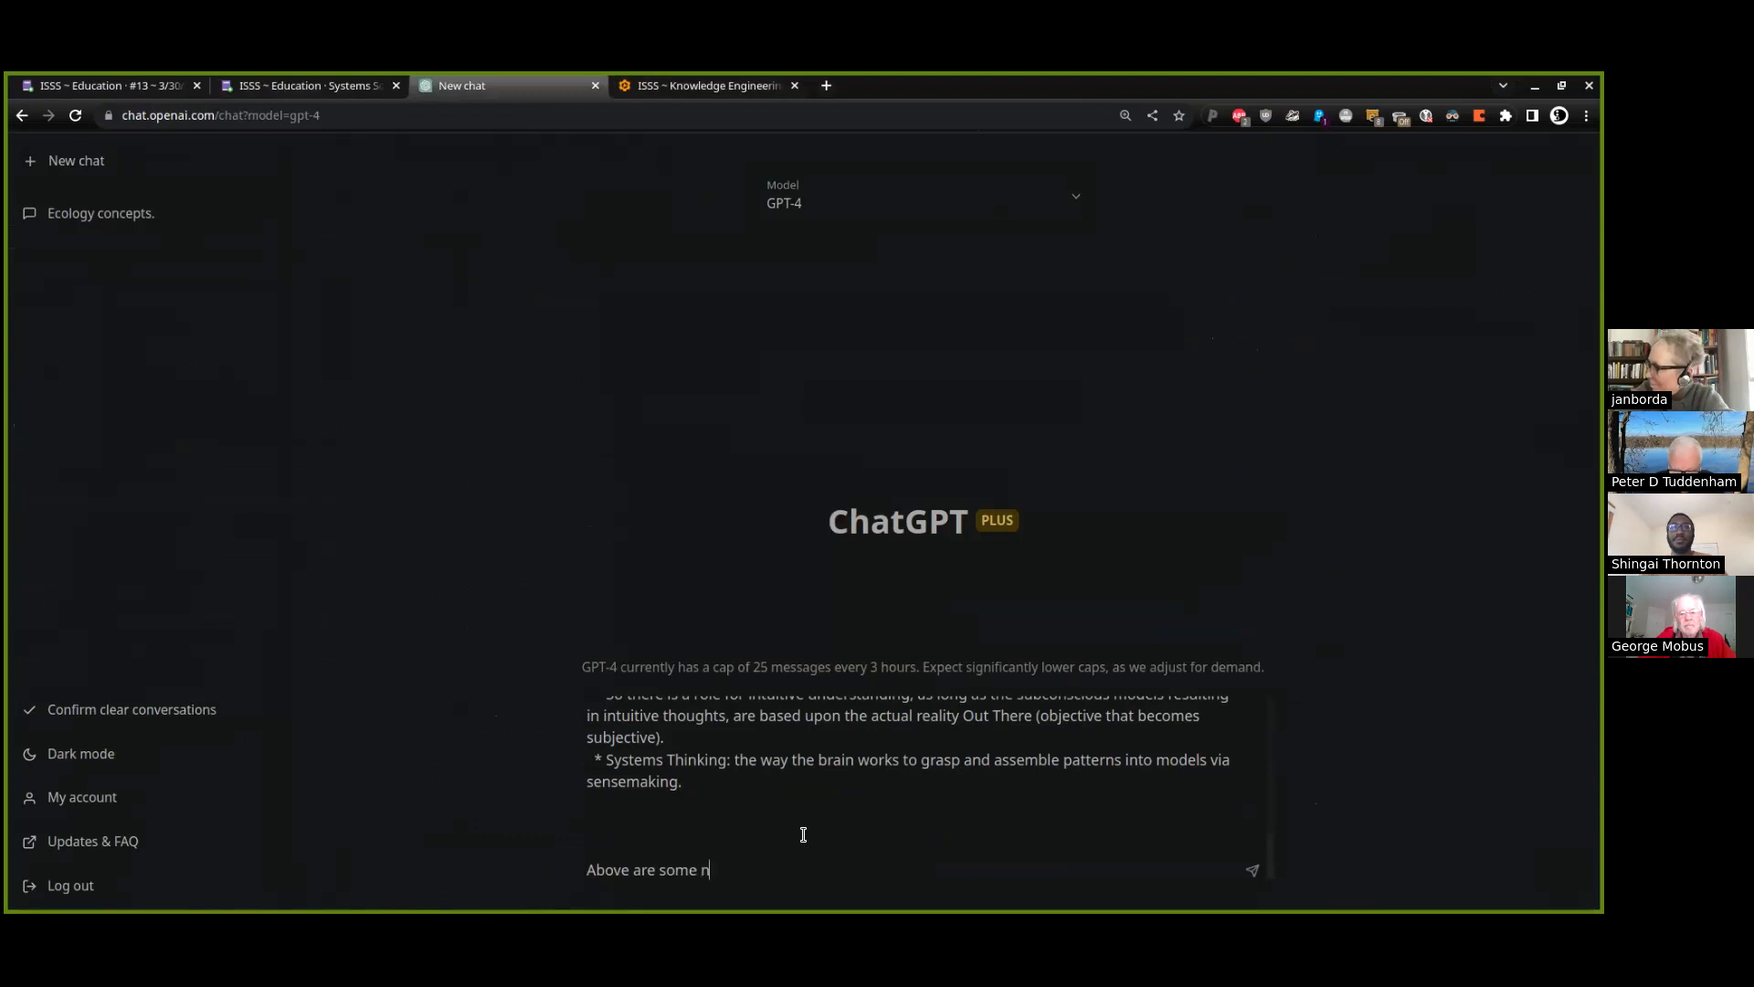
text(otes I just took in a meeting.)
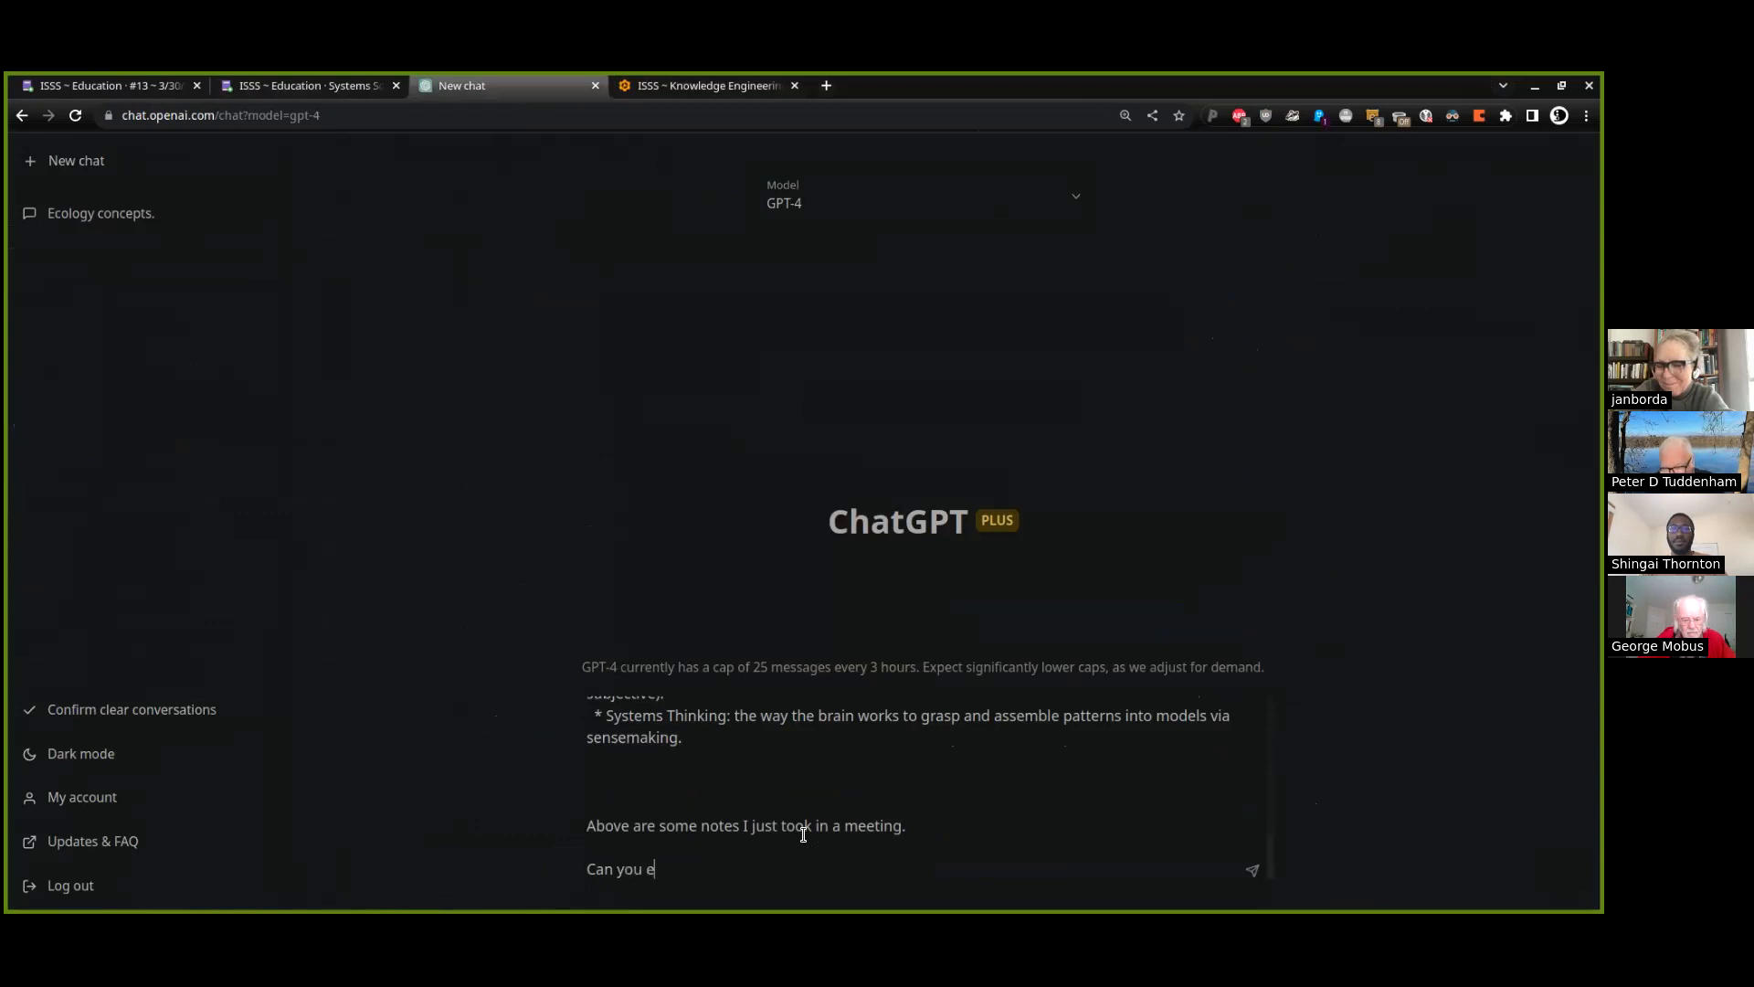
text(xplaina)
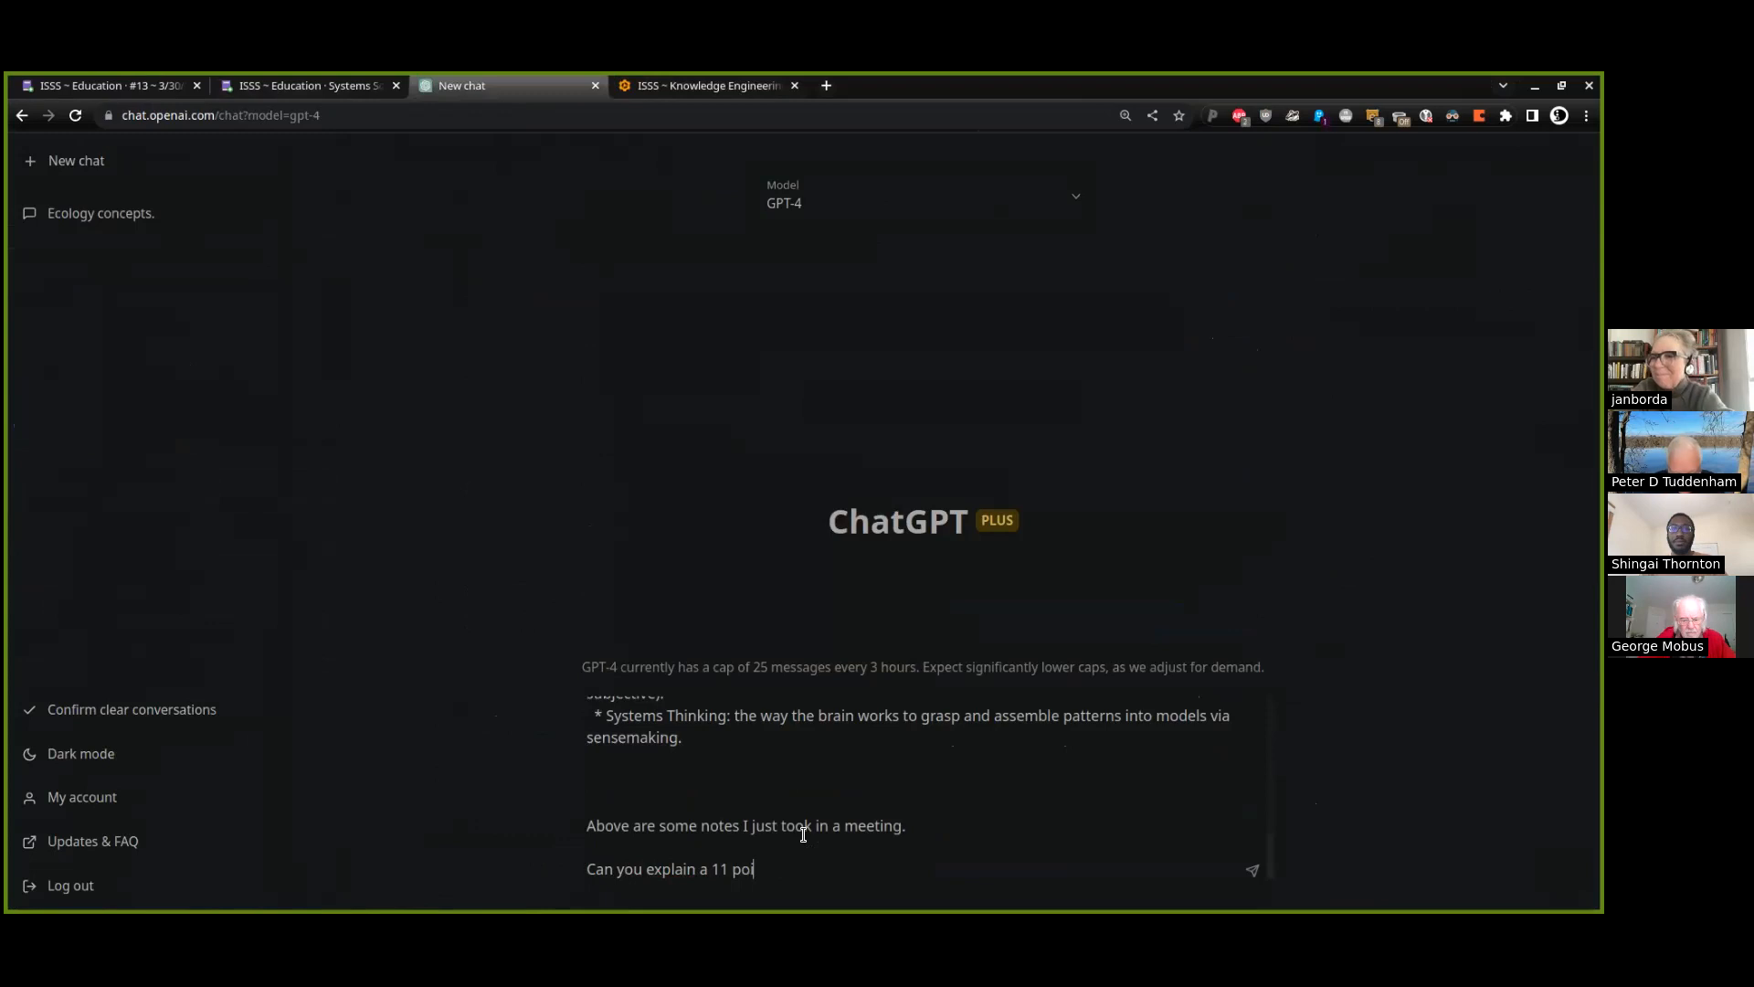
text(nt strategy,)
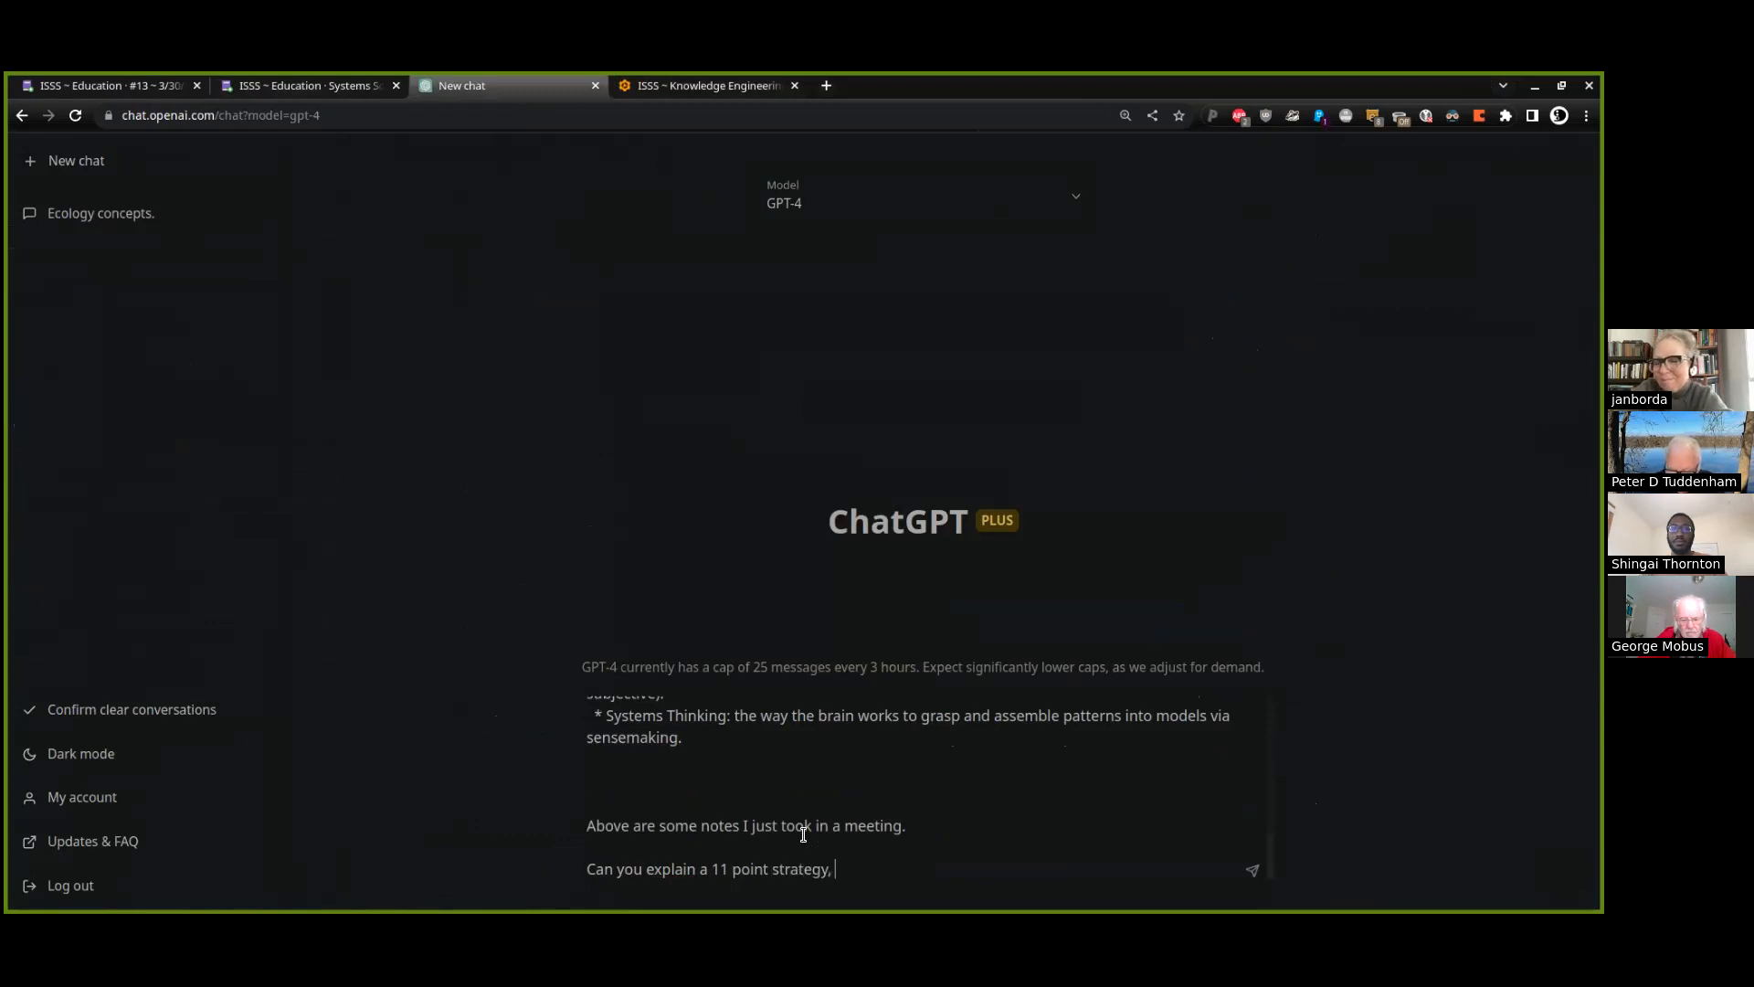
text(full of key)
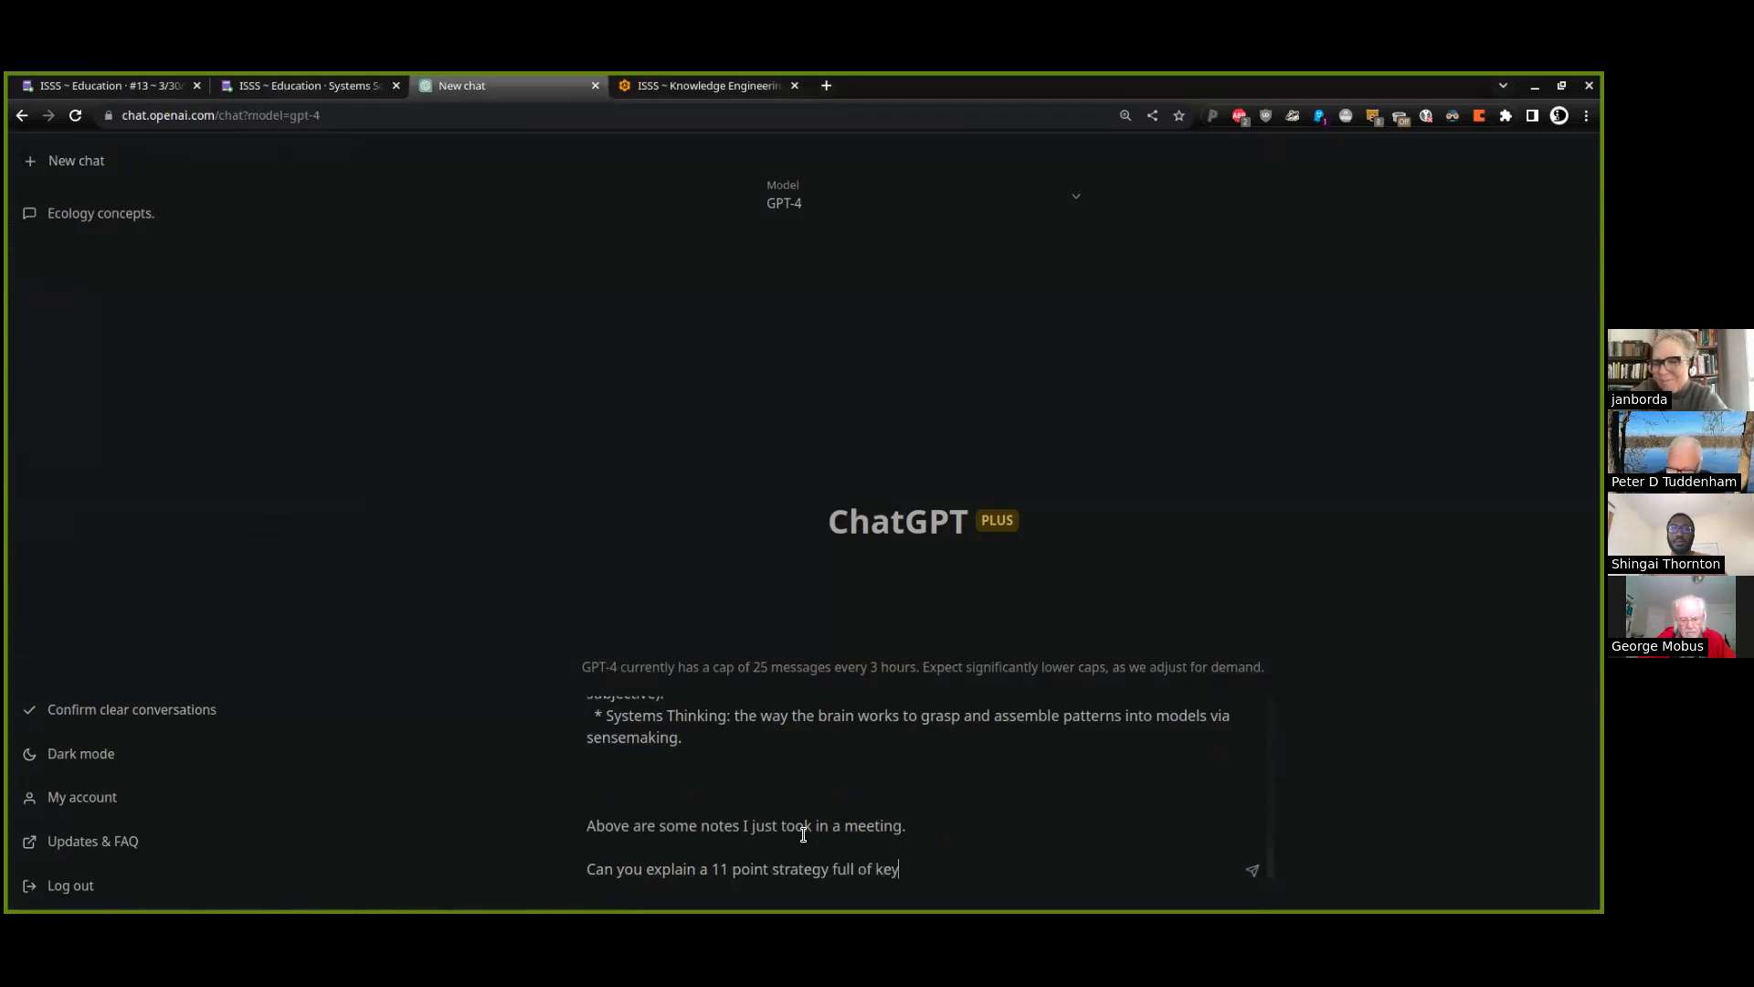
text(features, of)
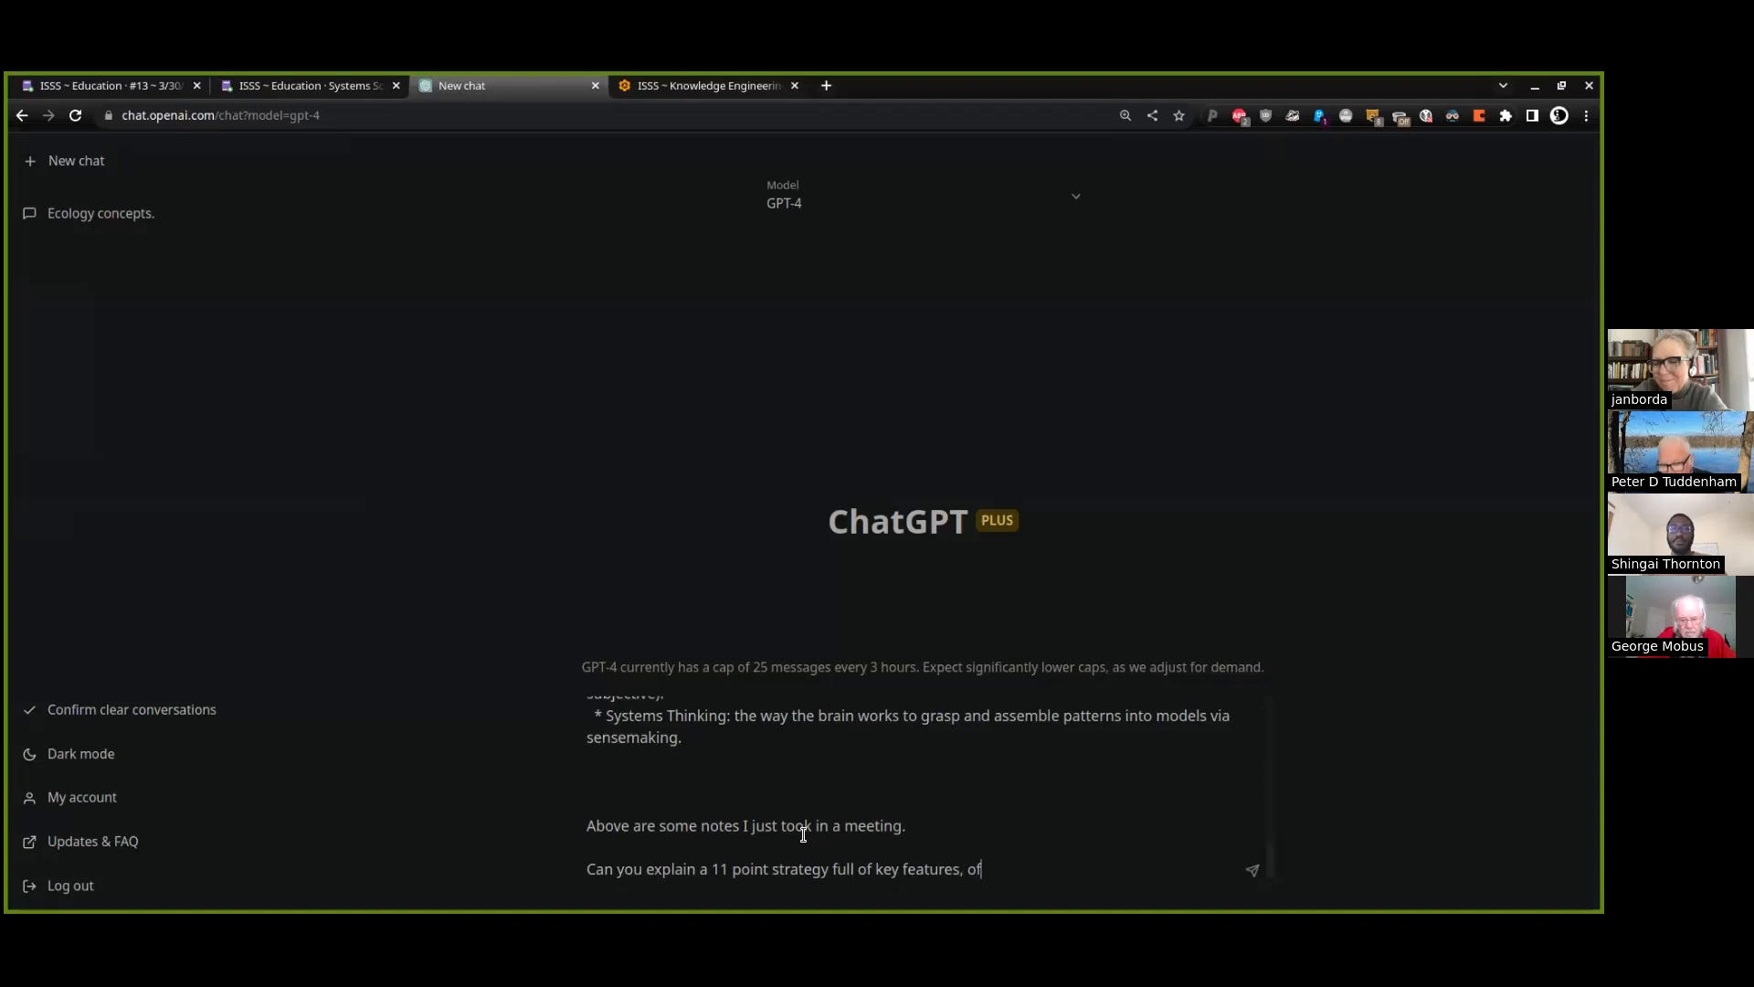
text(a strategy for)
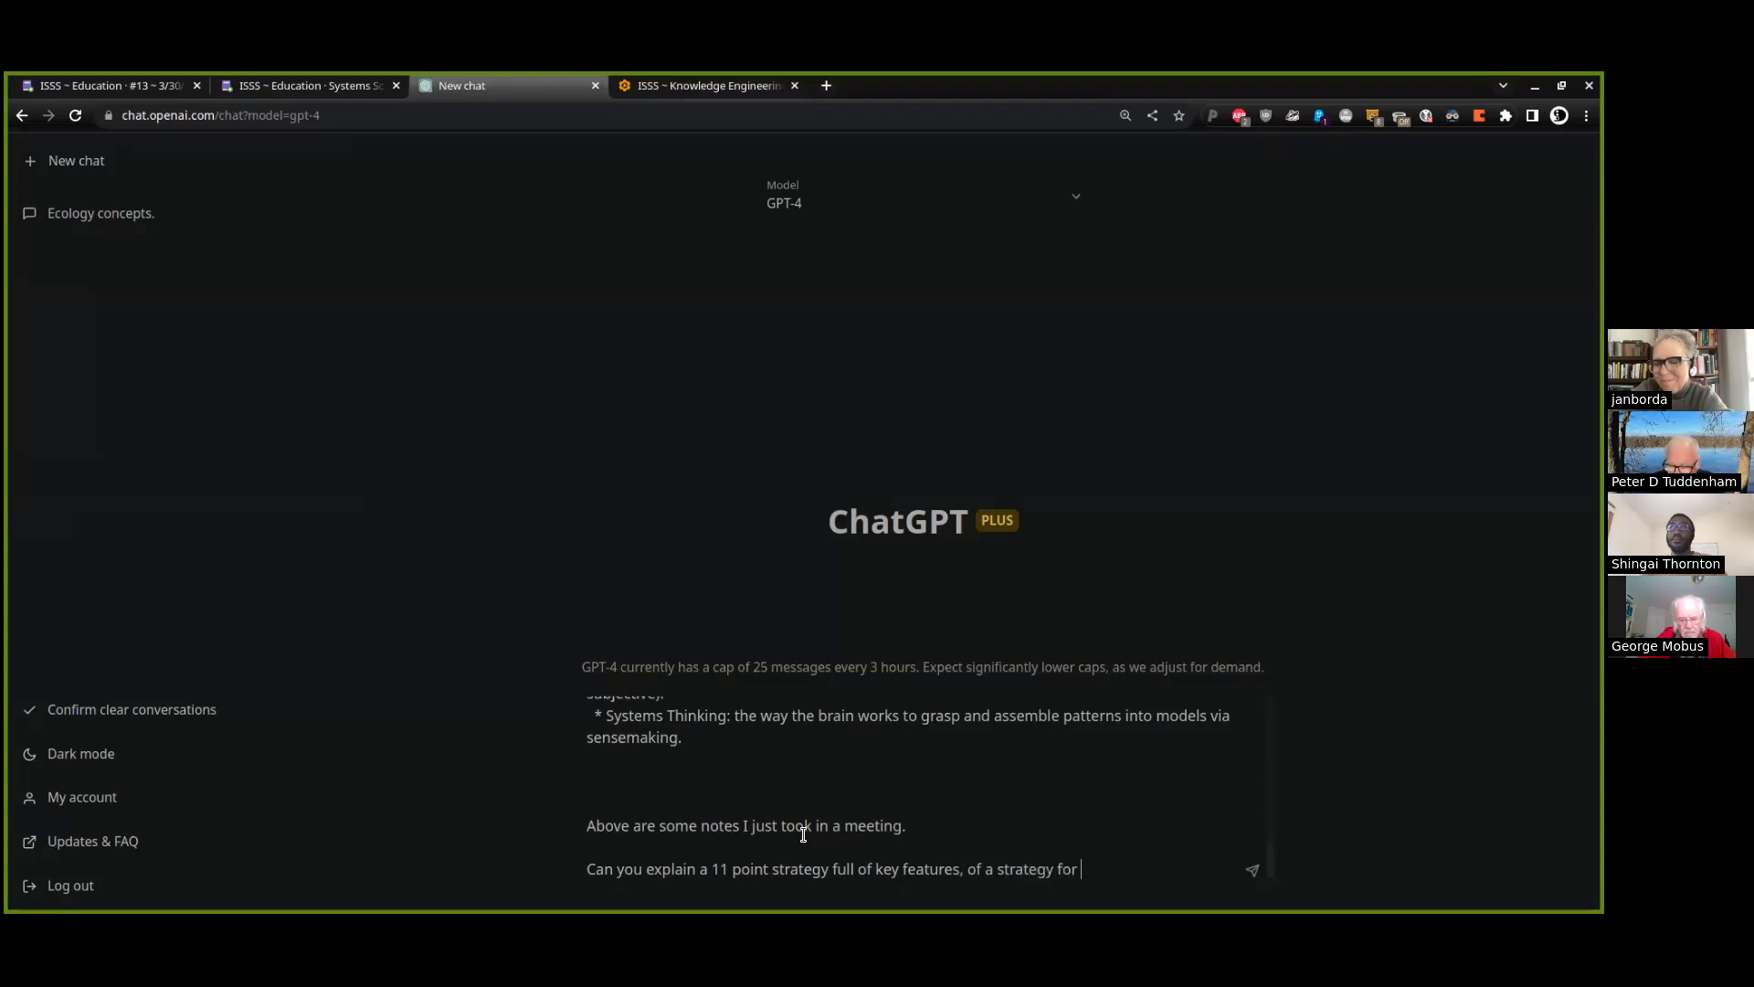
text(the ISSS Sys)
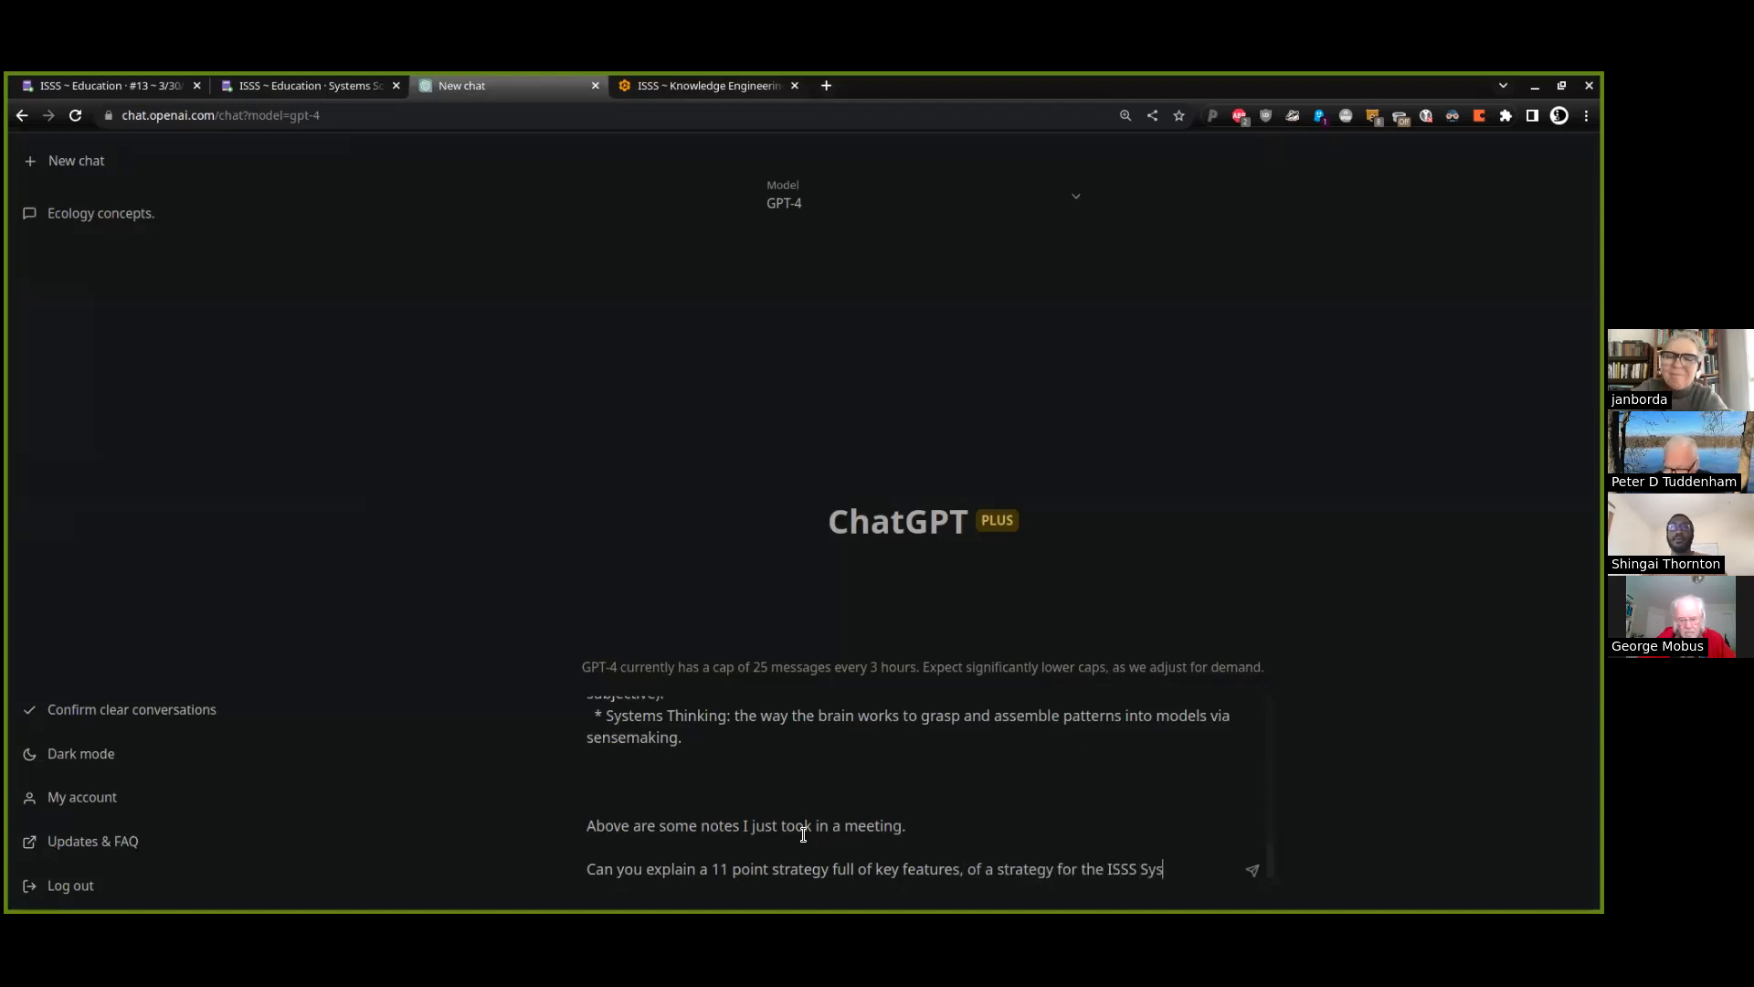
text(tems Science orga)
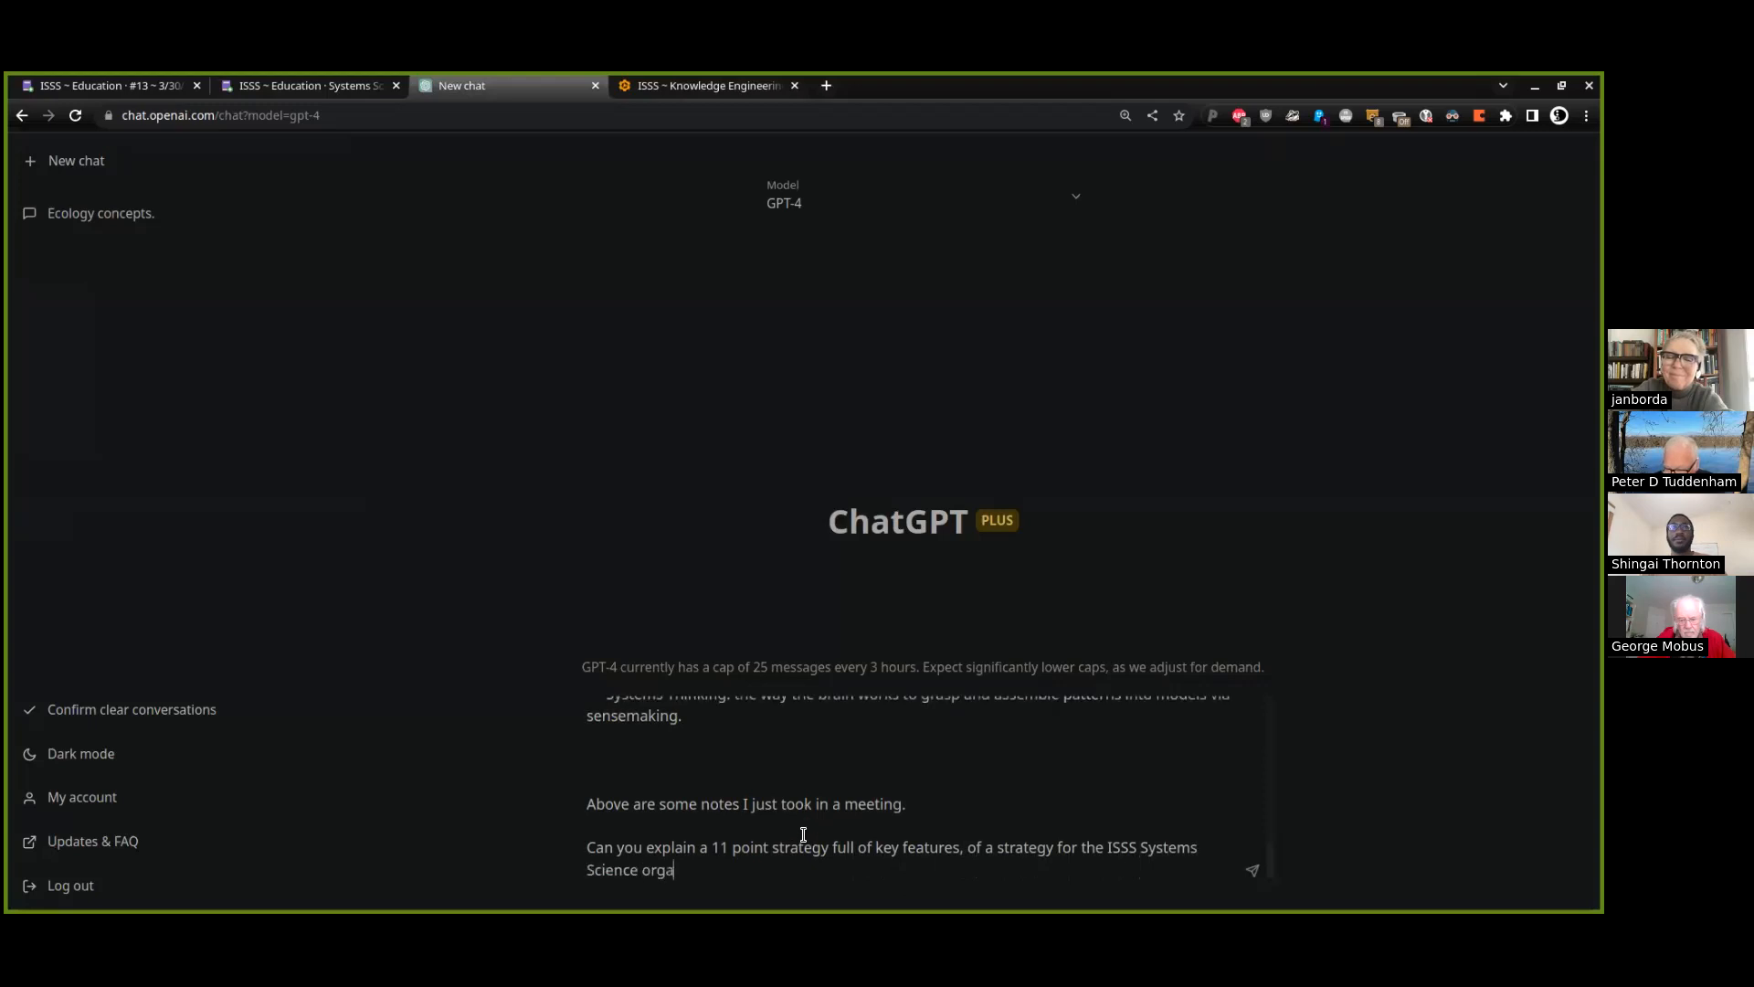
text(nization)
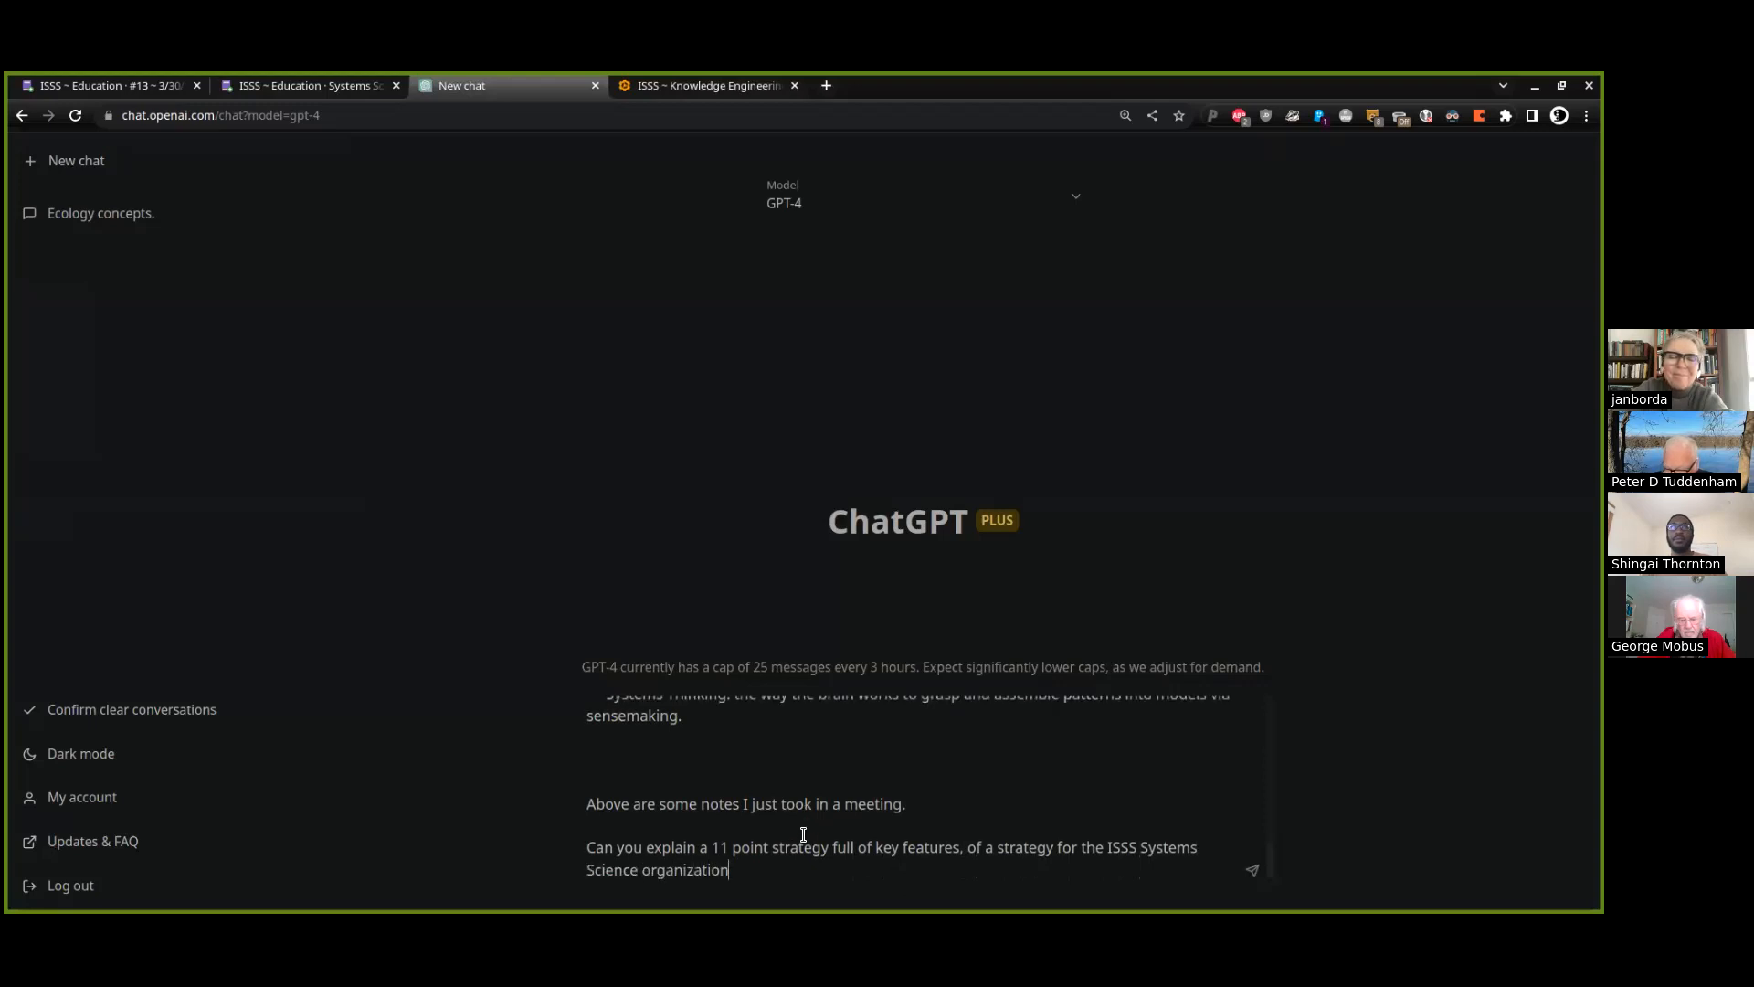
text(, from)
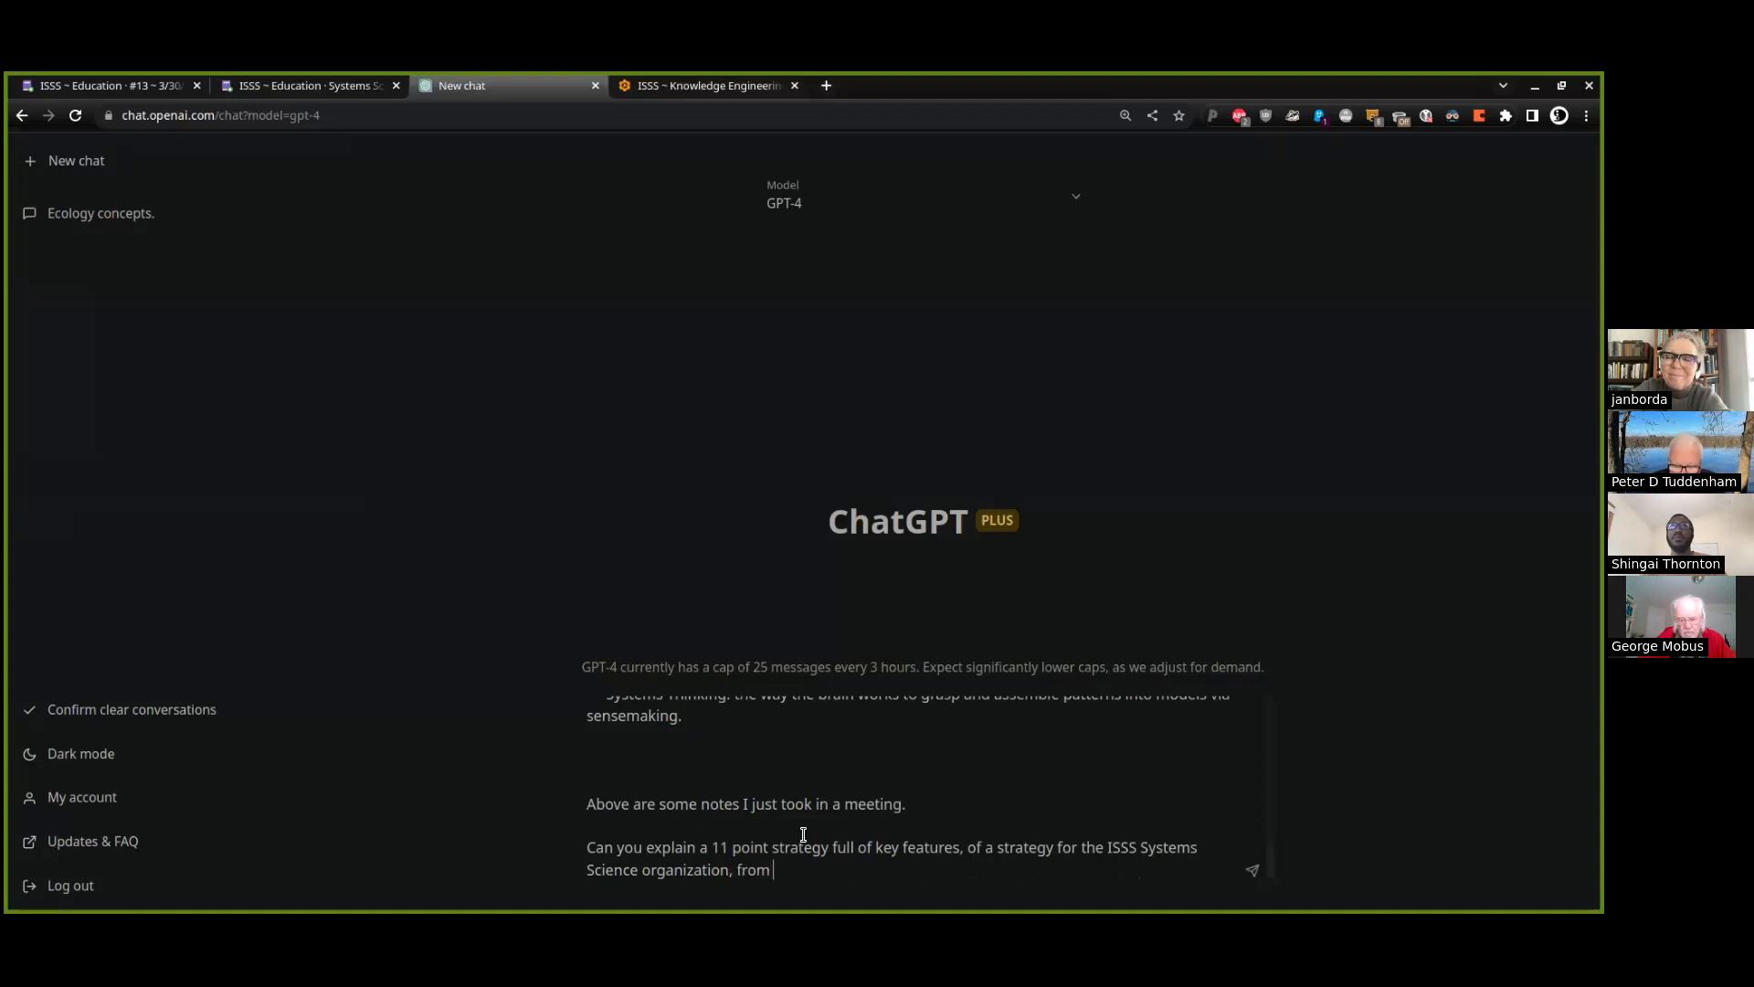
text(Educational persp)
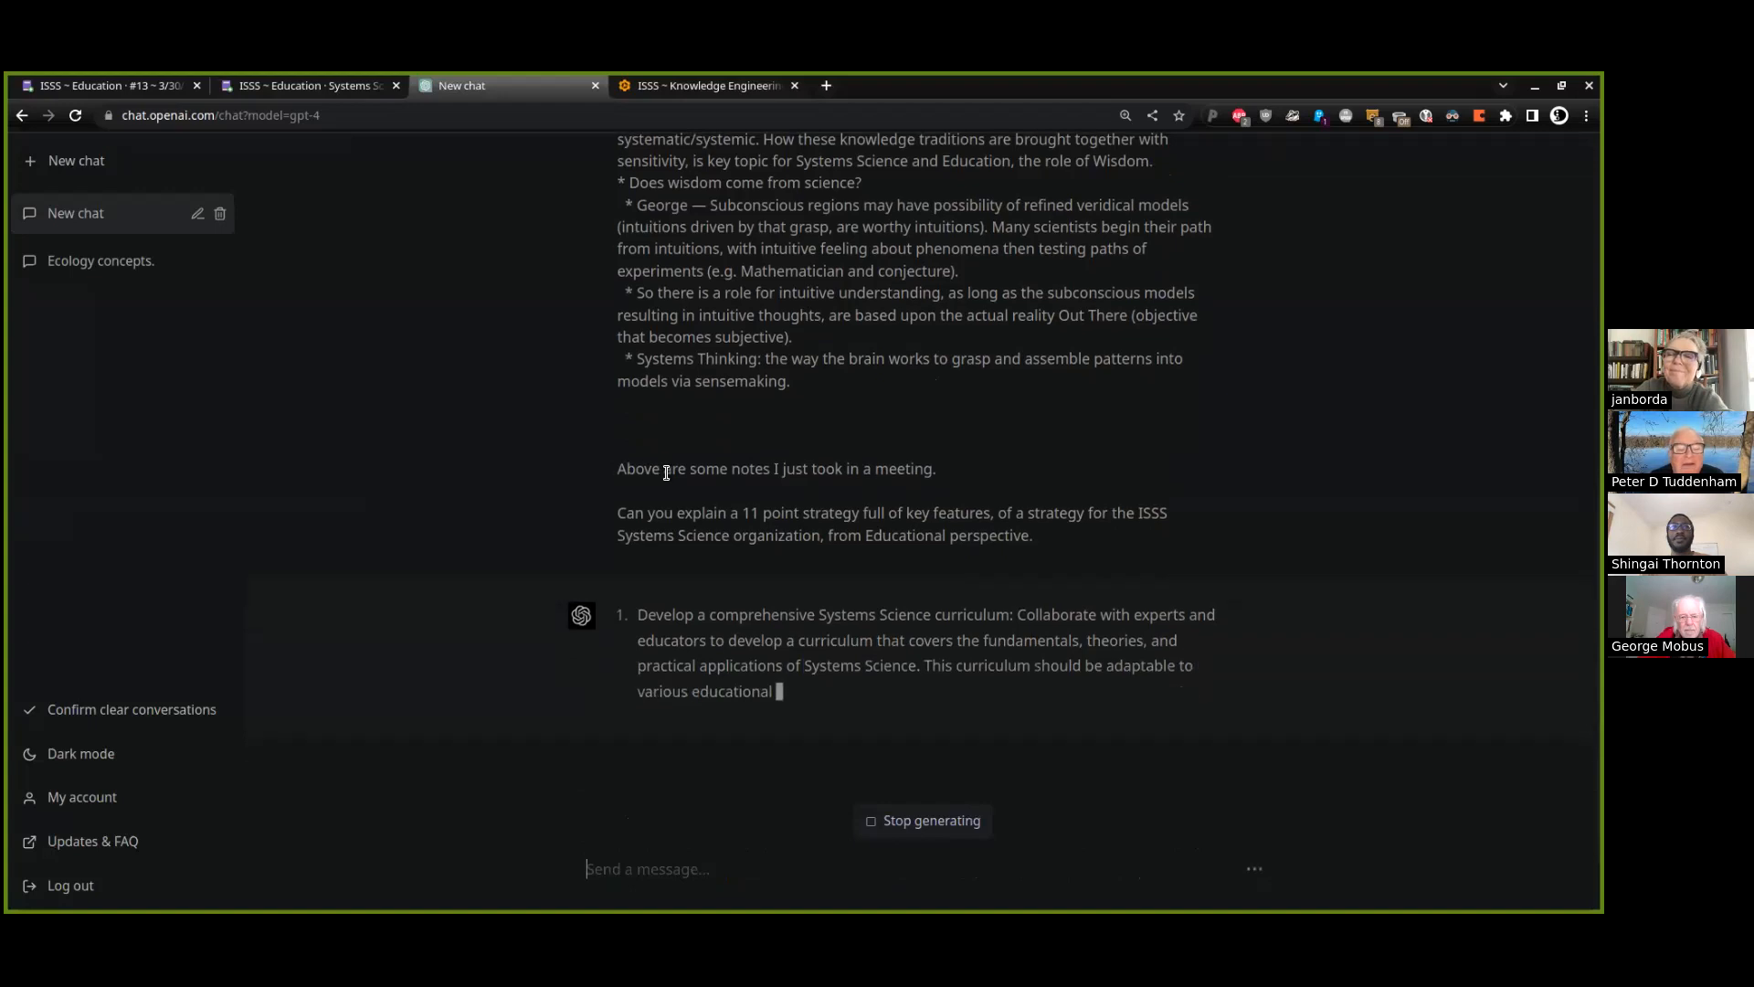
Skim the start of ChatGPT's response and switch back to the Coda education notes
scroll(up, 3)
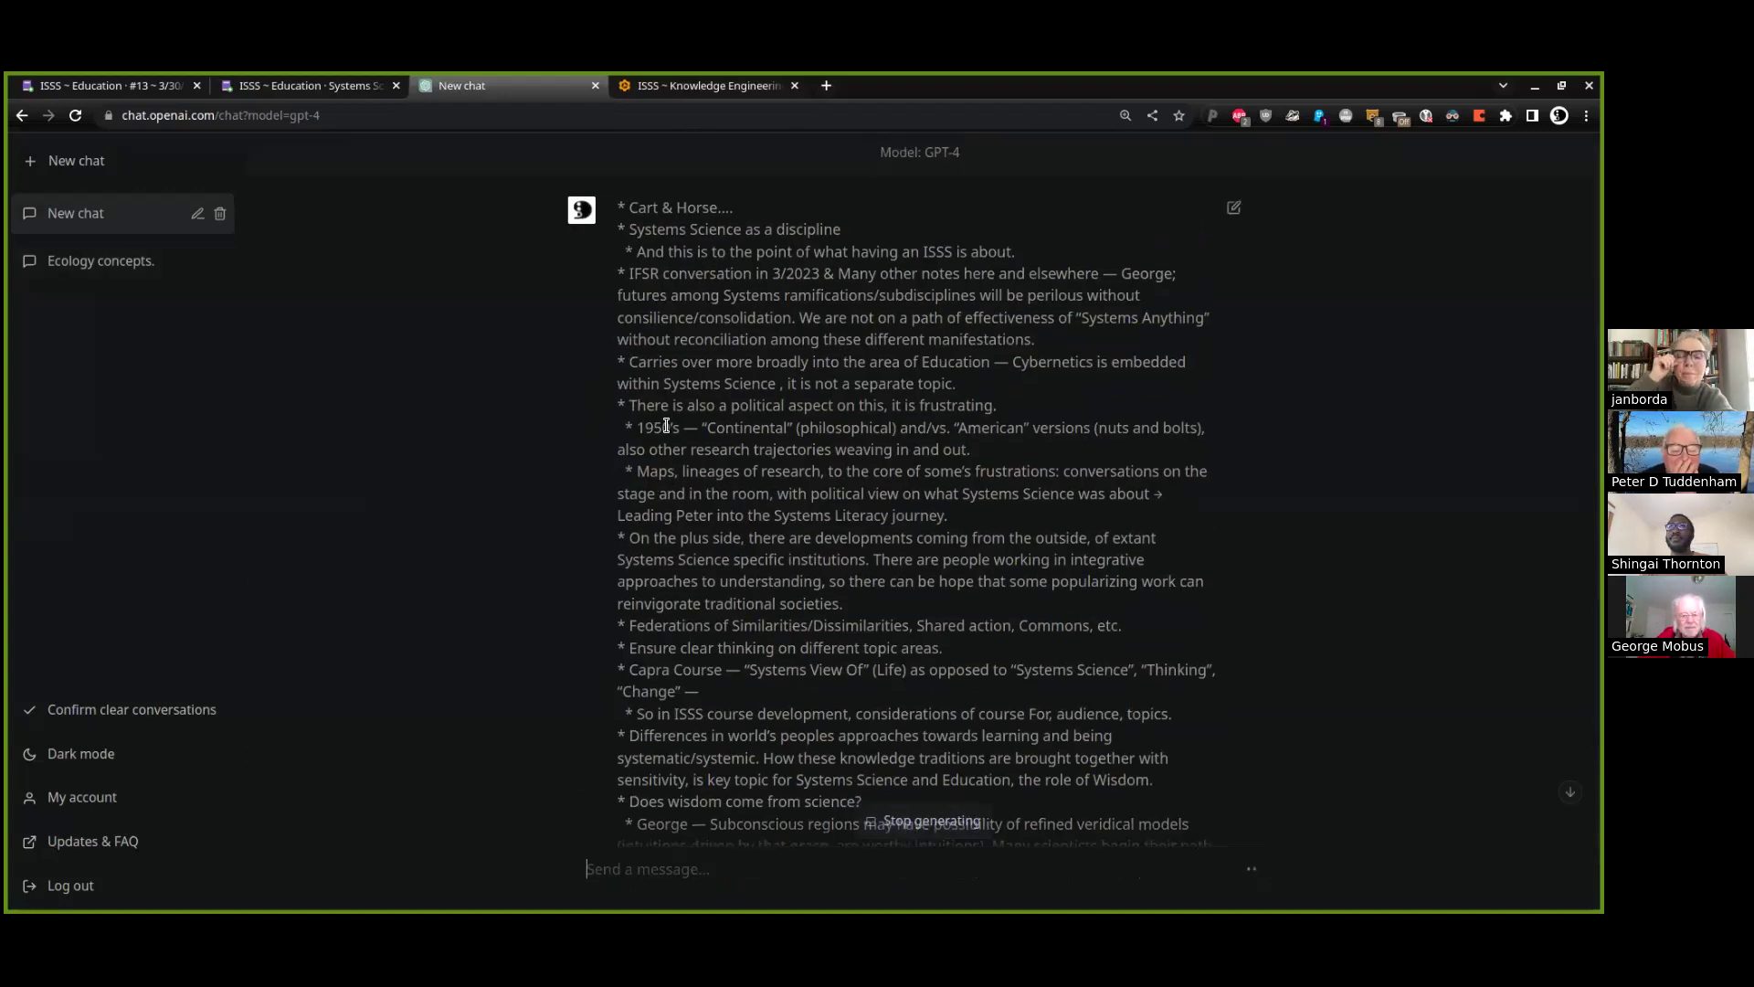
mouse_move(647, 336)
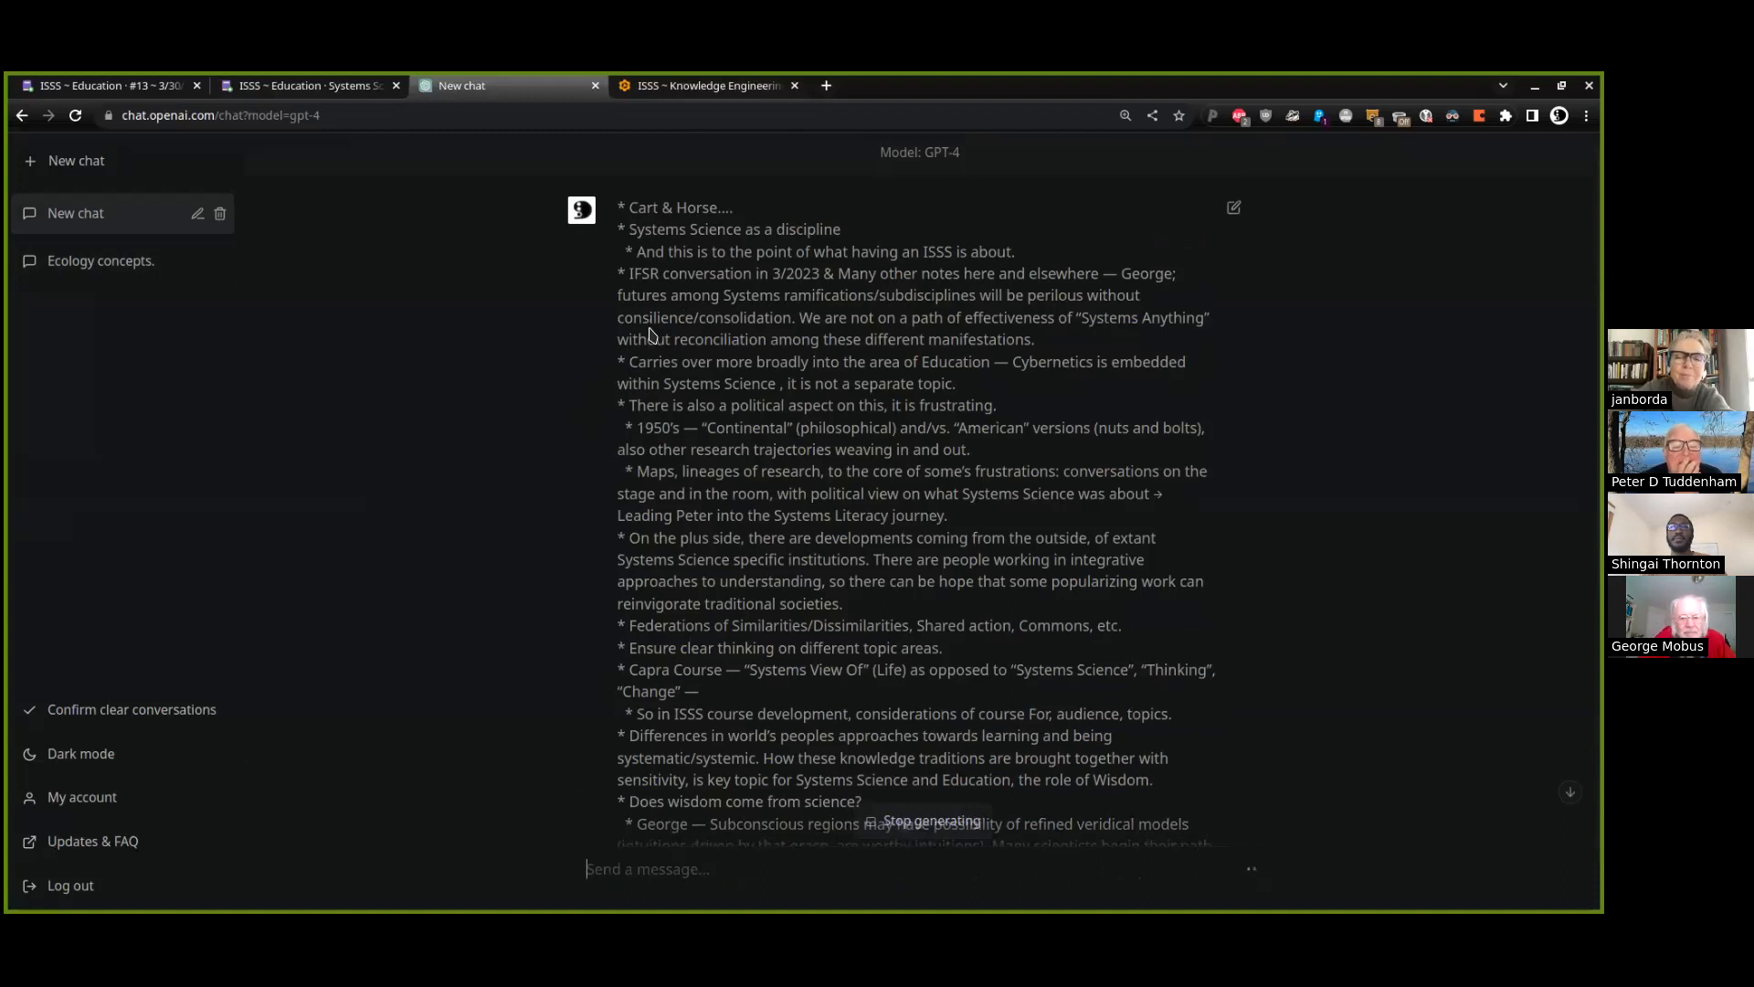
mouse_move(722, 510)
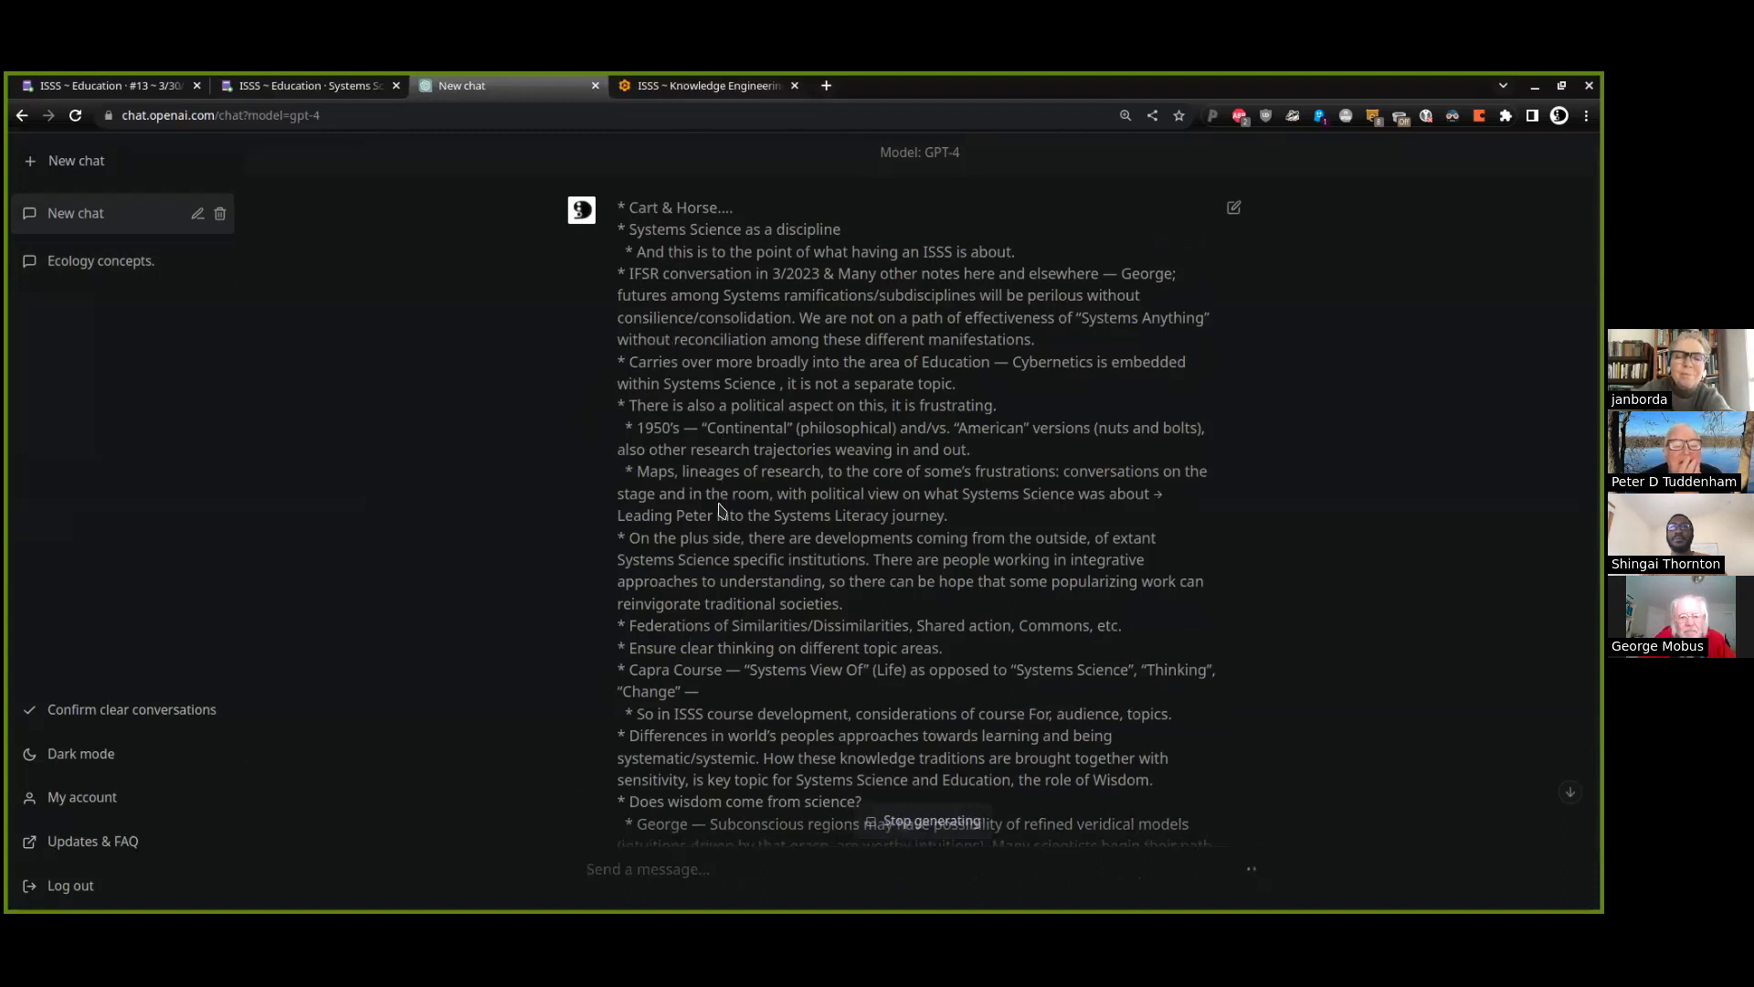
scroll(down, 3)
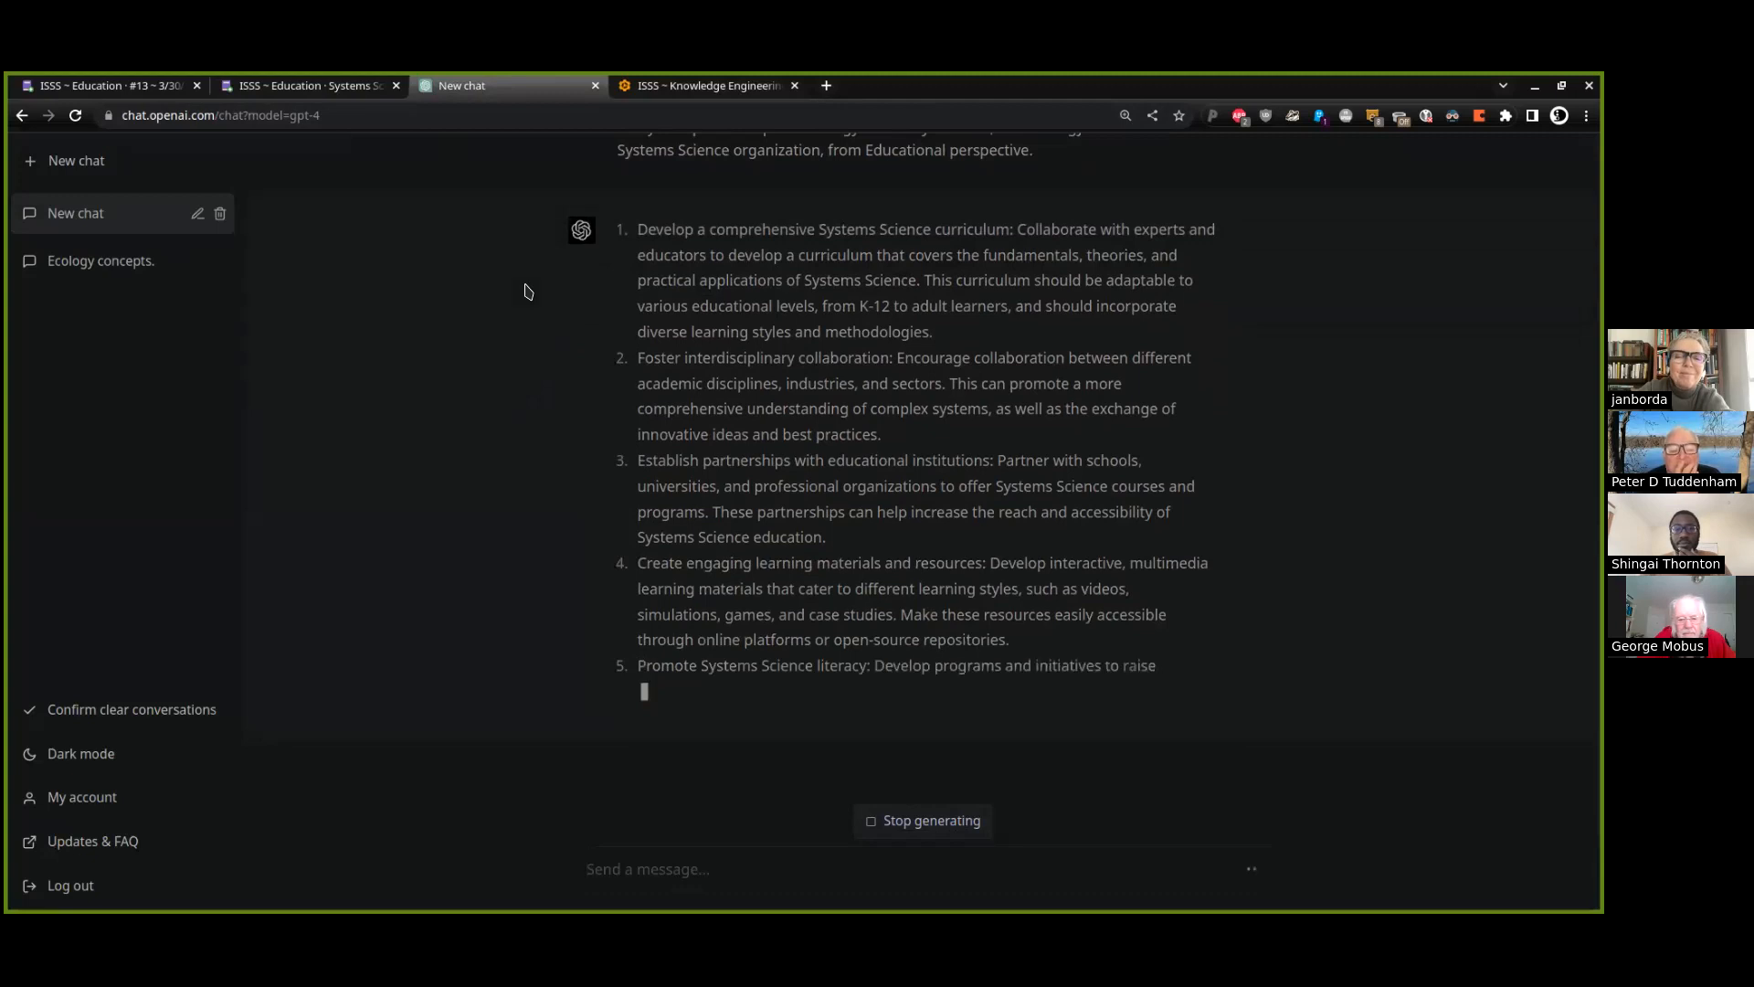
click(307, 86)
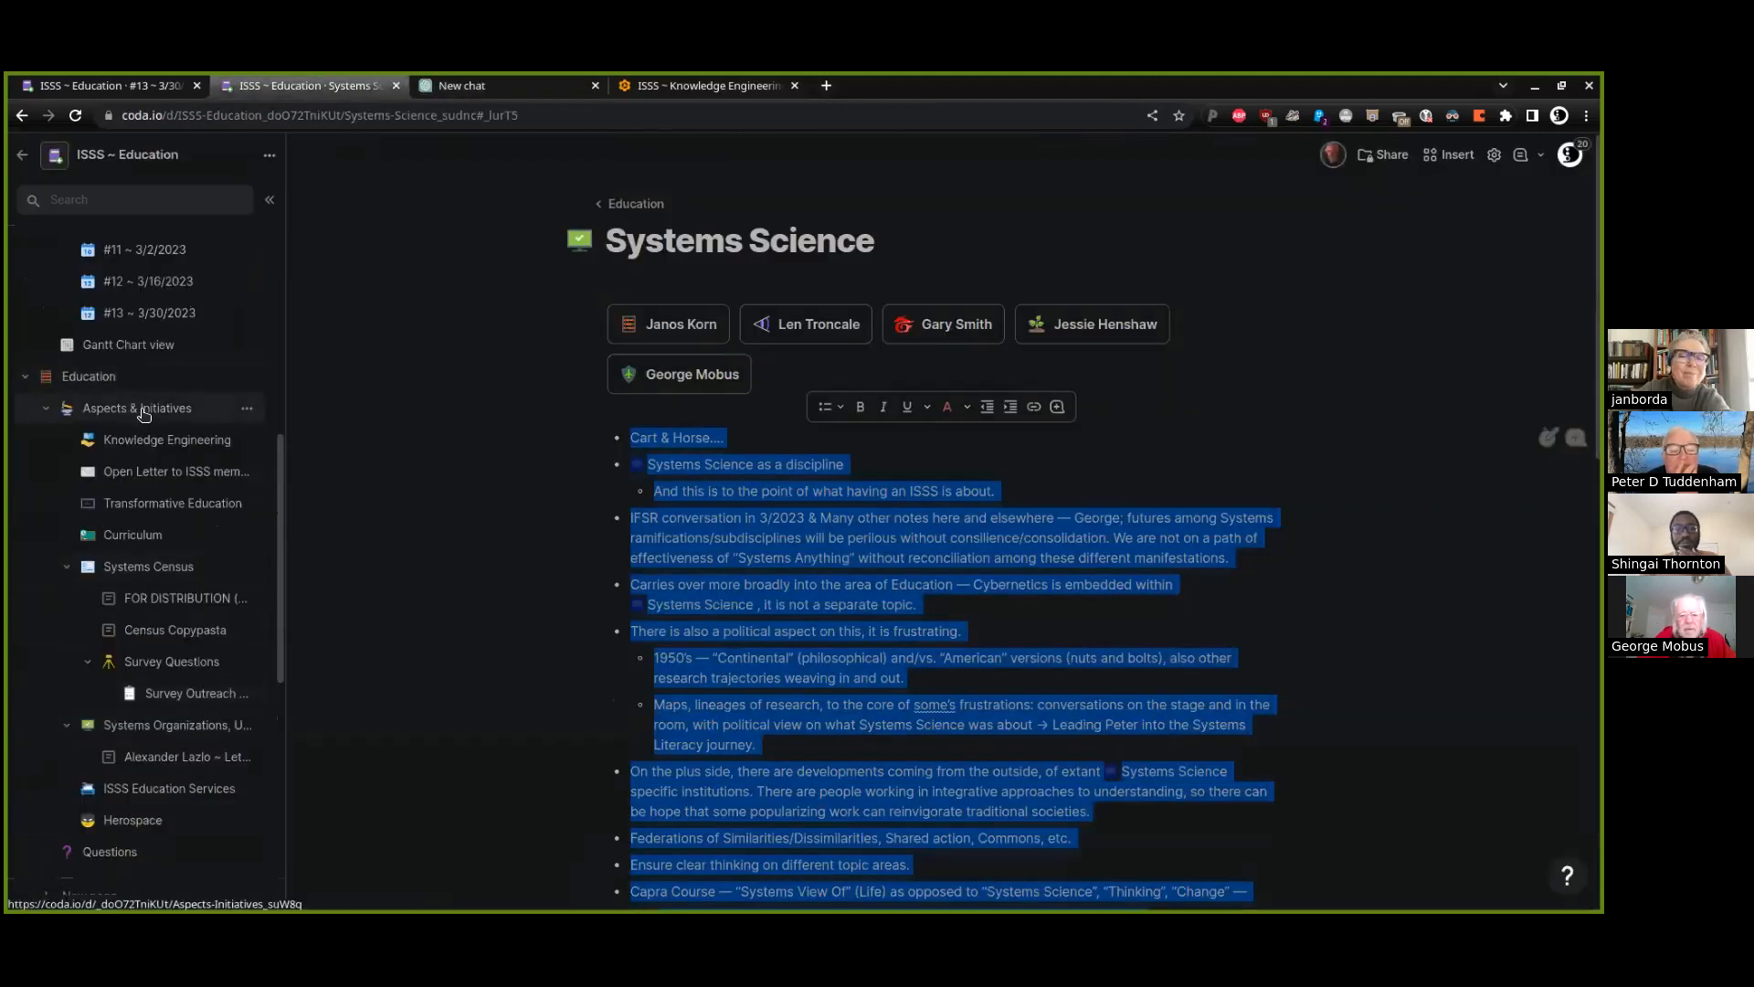
Browse the Aspects & Initiatives page's Education Aspects table of projects and associated people
click(137, 407)
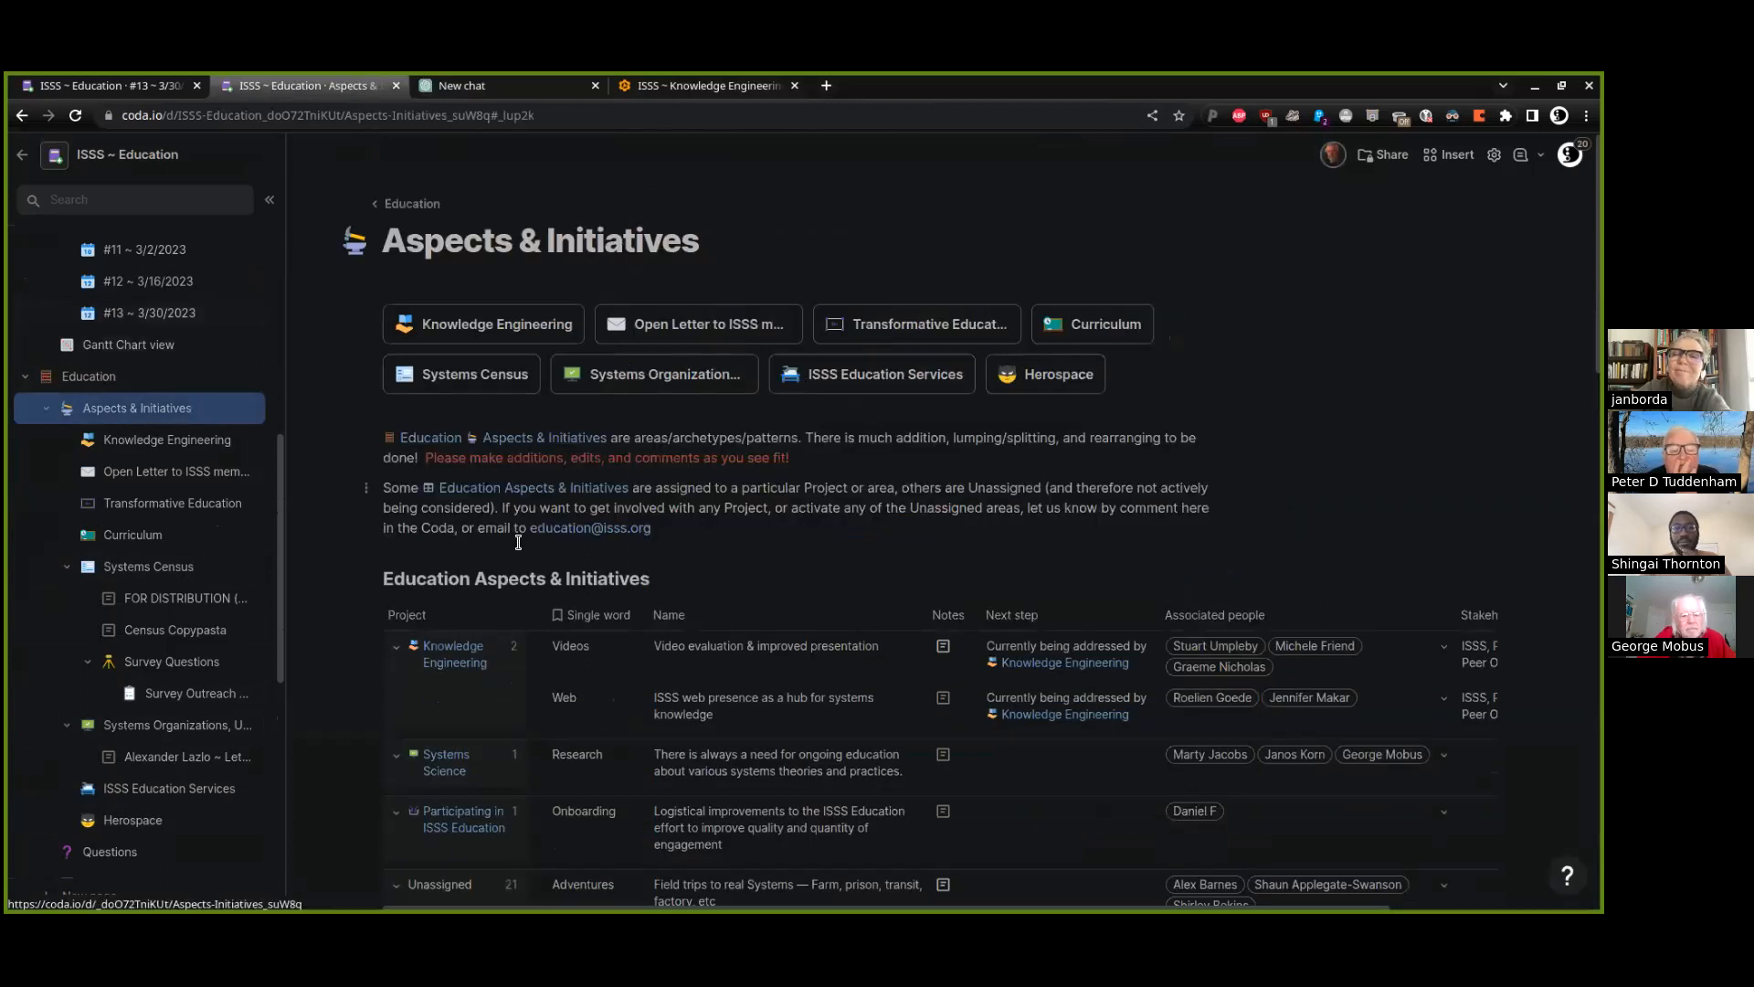
scroll(down, 3)
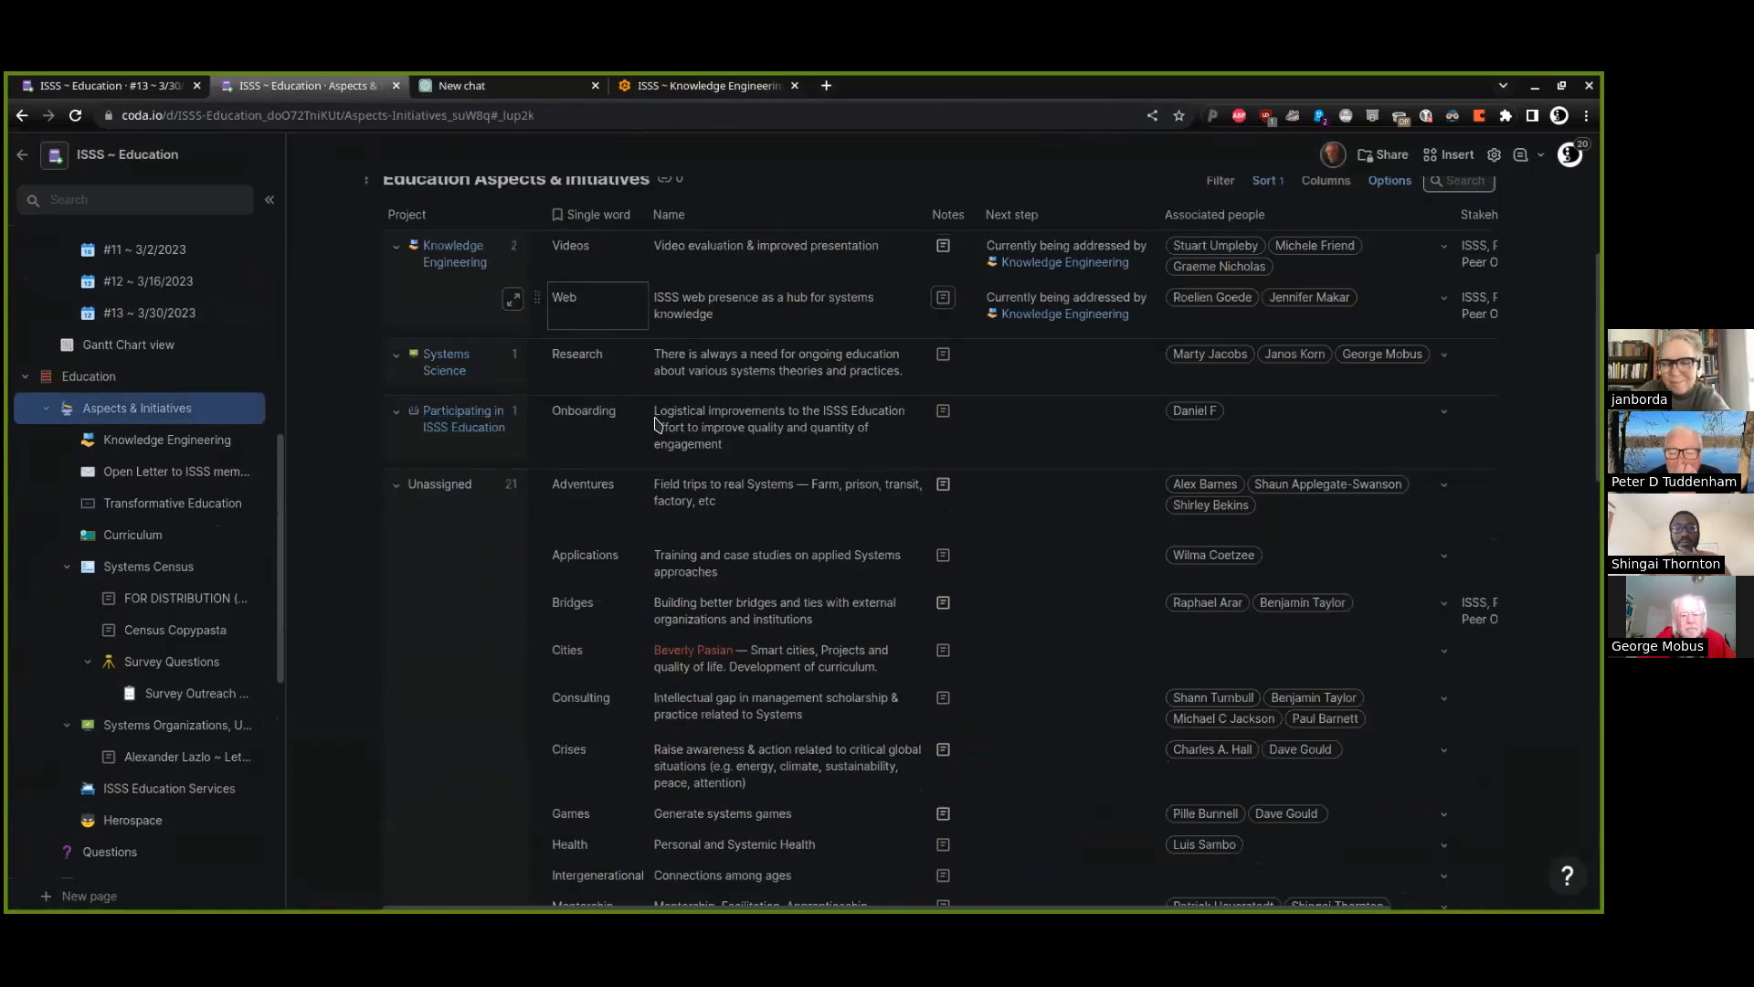
scroll(down, 3)
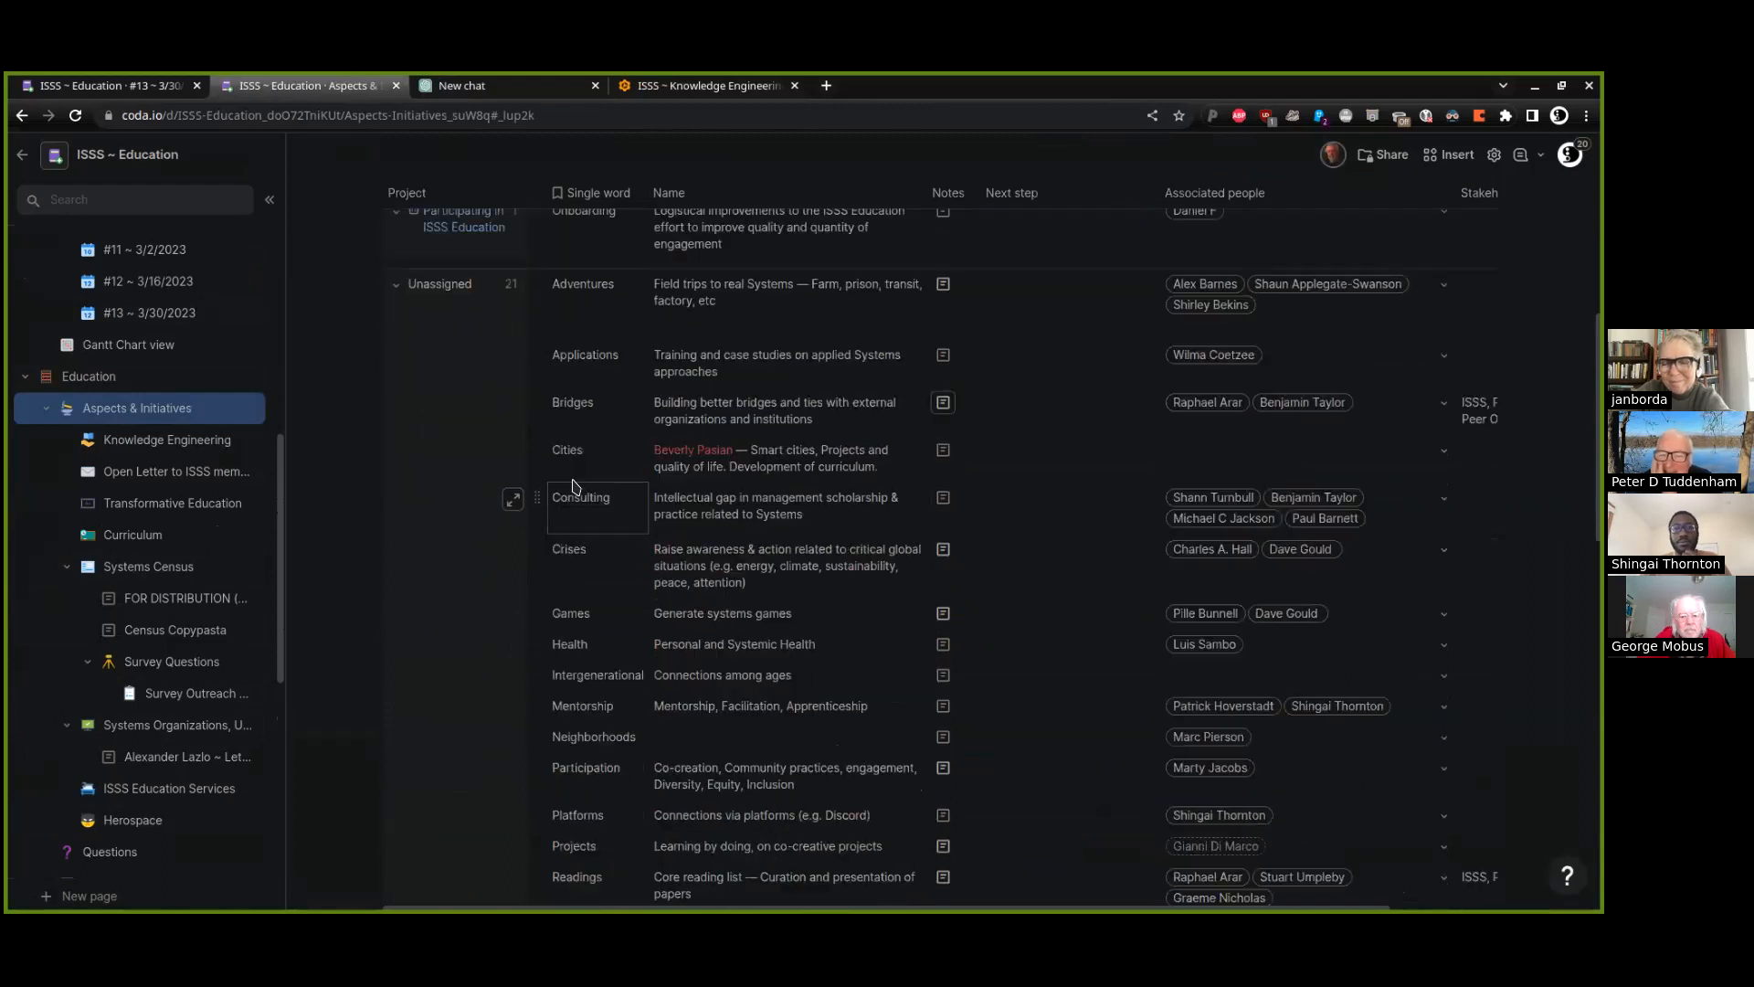
scroll(down, 3)
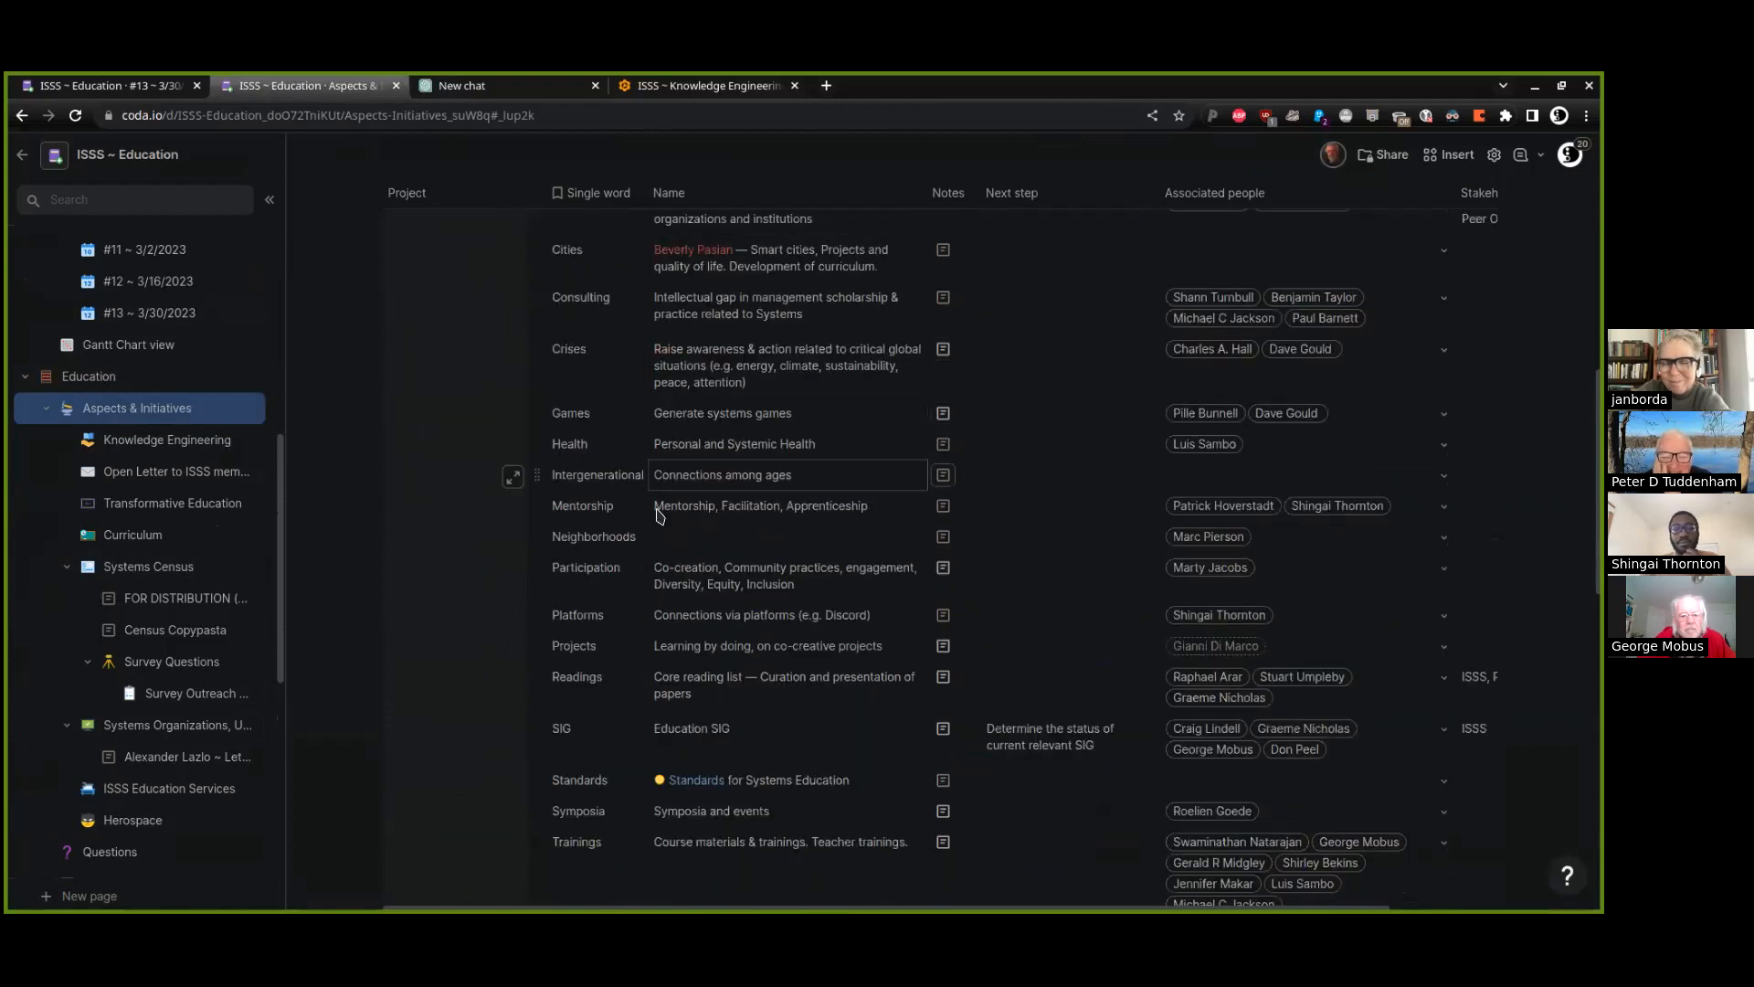
scroll(down, 3)
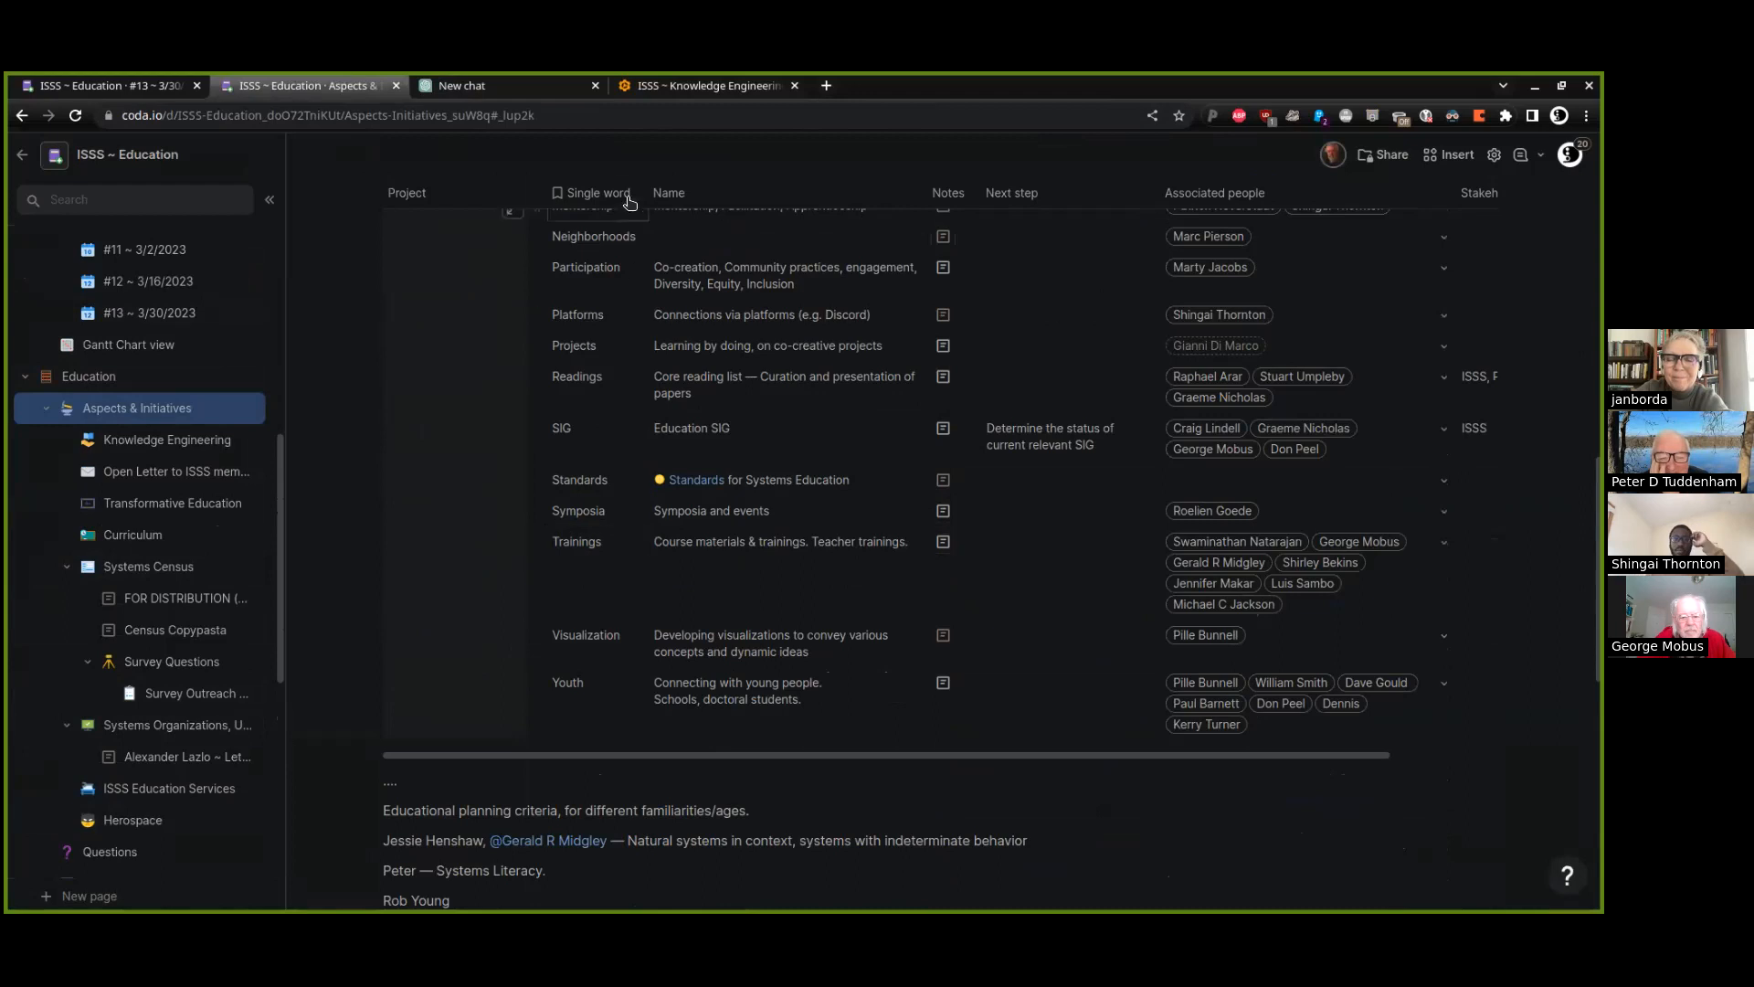
Review ChatGPT's full 11-point ISSS educational strategy, checking point 4 and the closing points
click(510, 85)
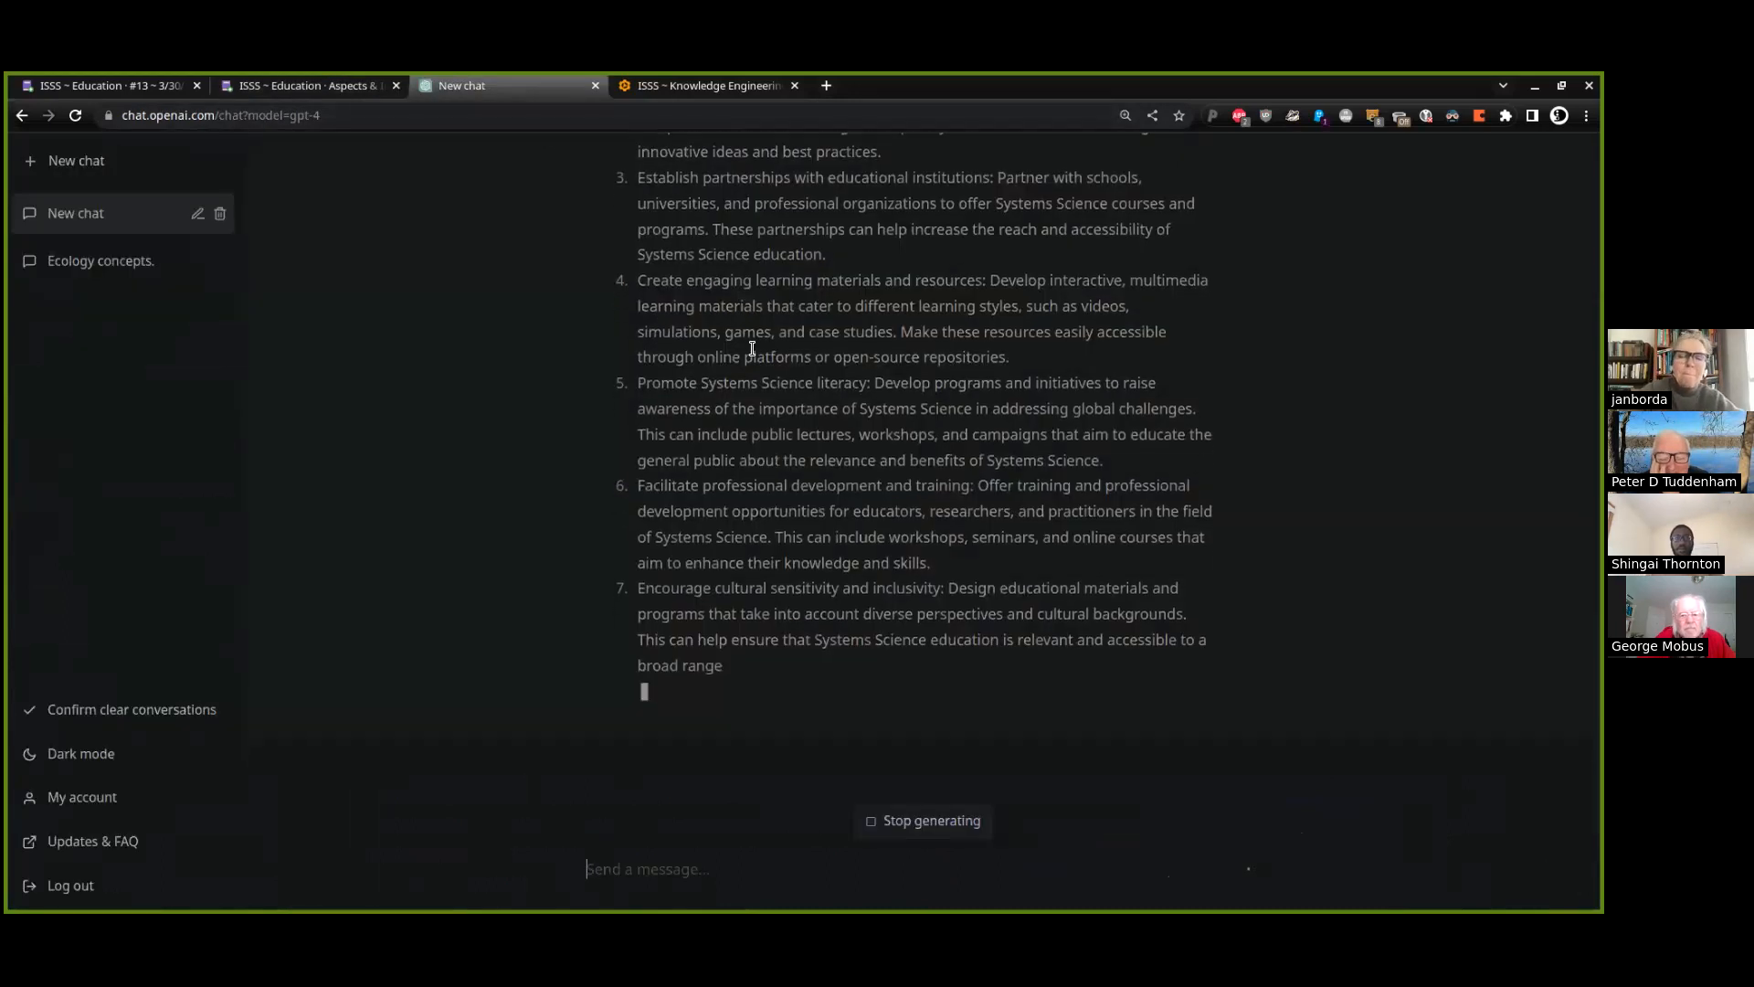
scroll(down, 3)
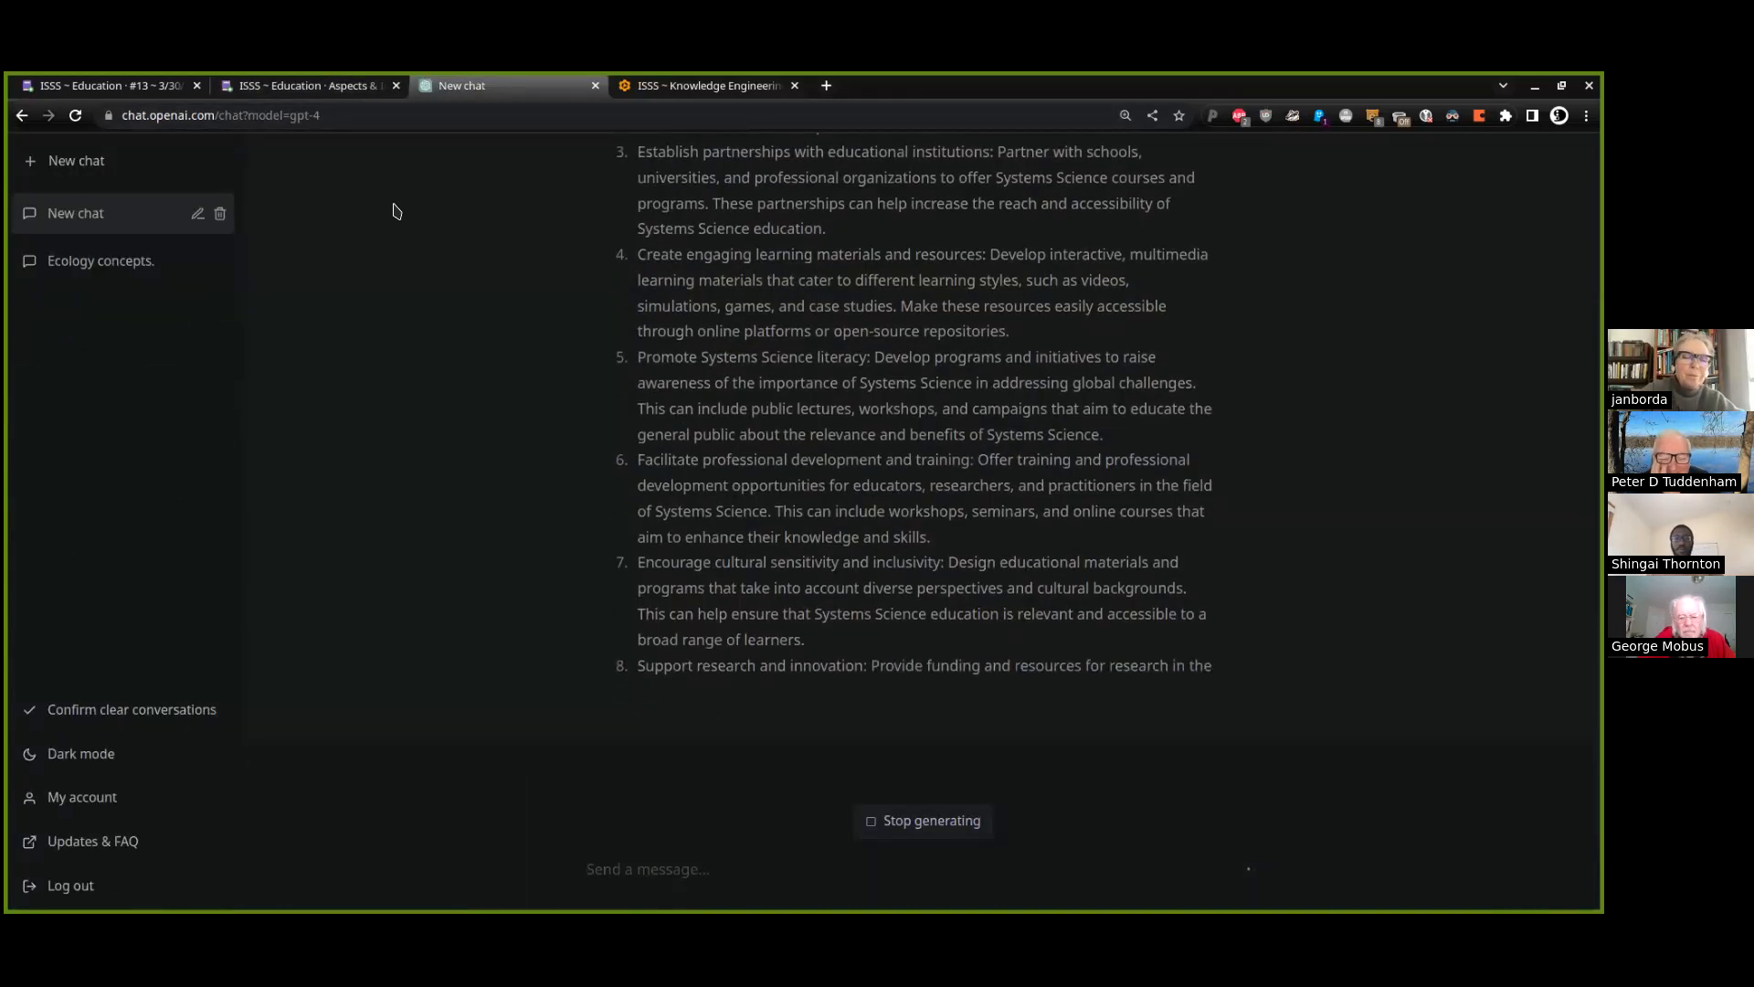
click(311, 86)
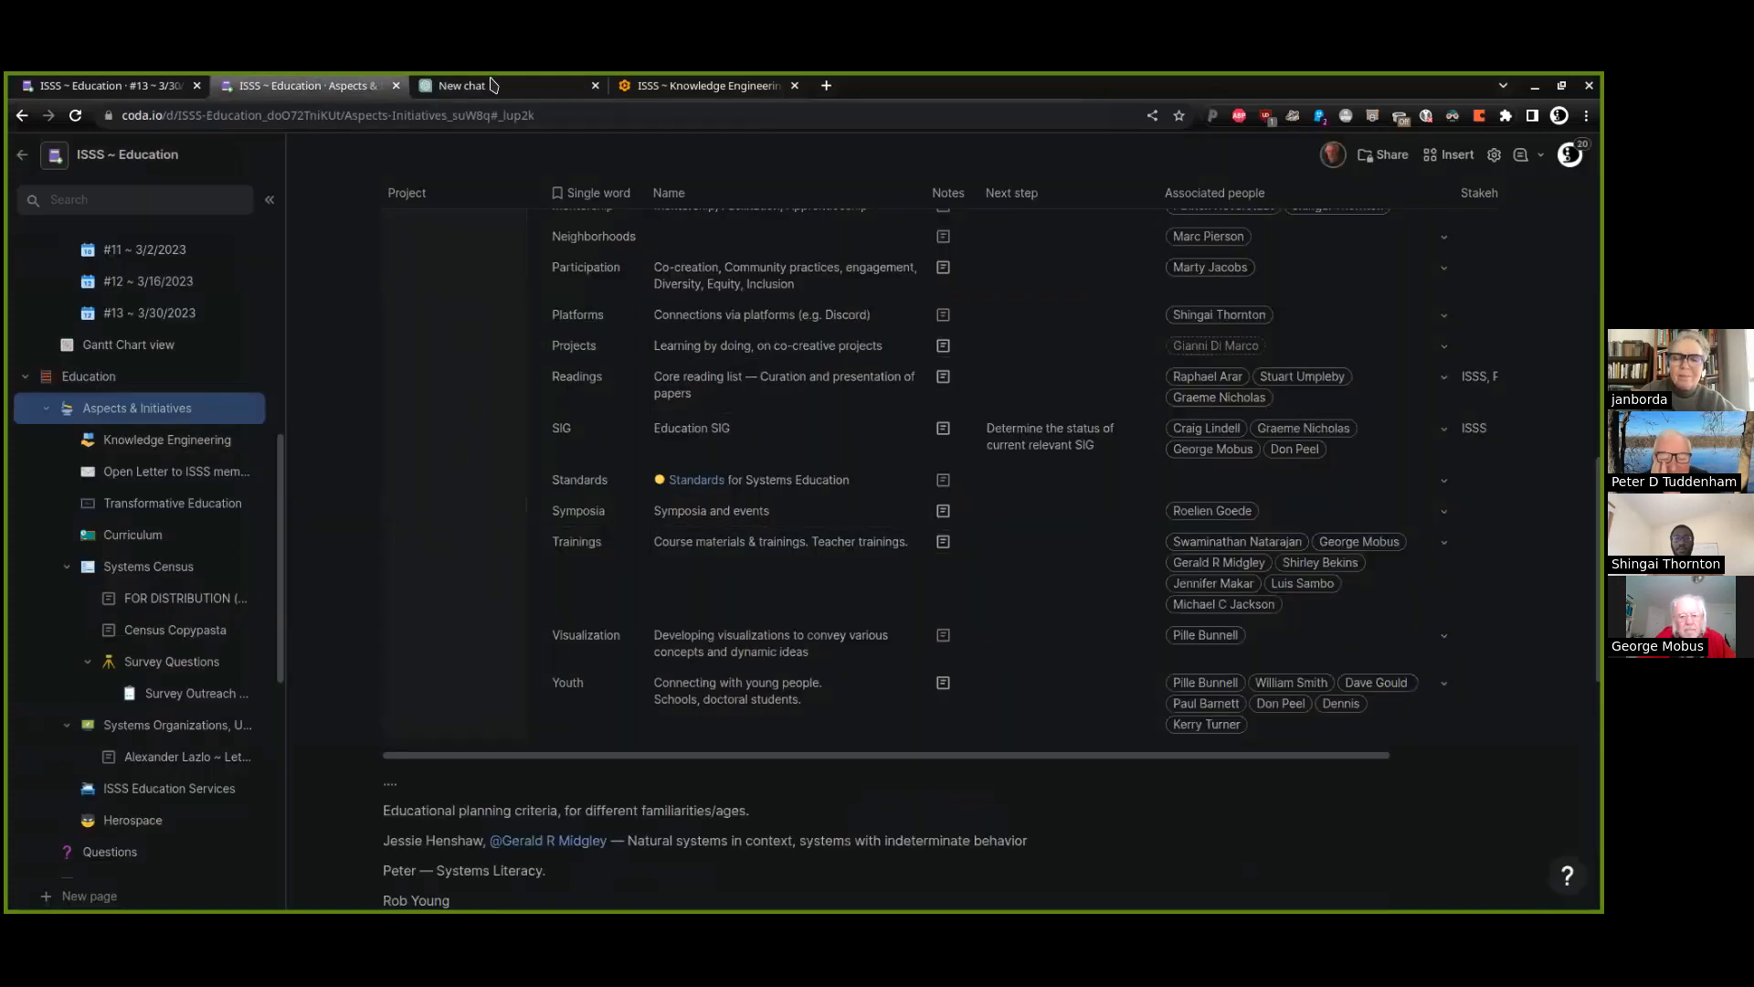
click(458, 86)
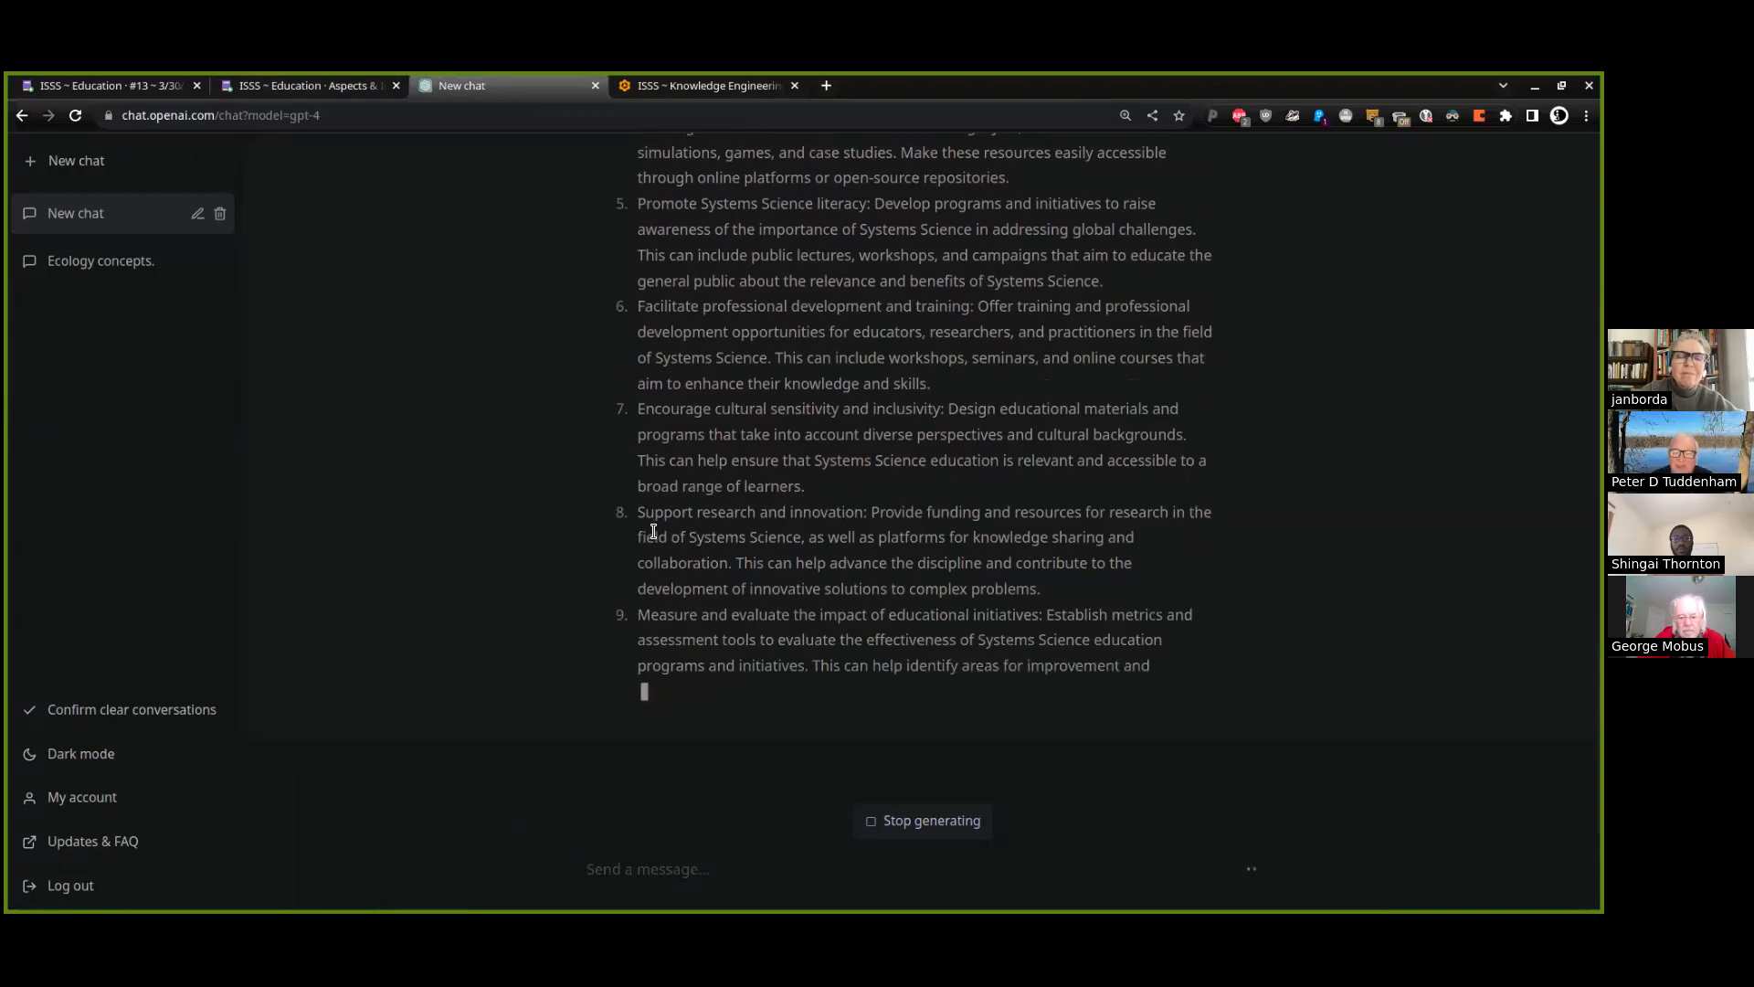
scroll(up, 3)
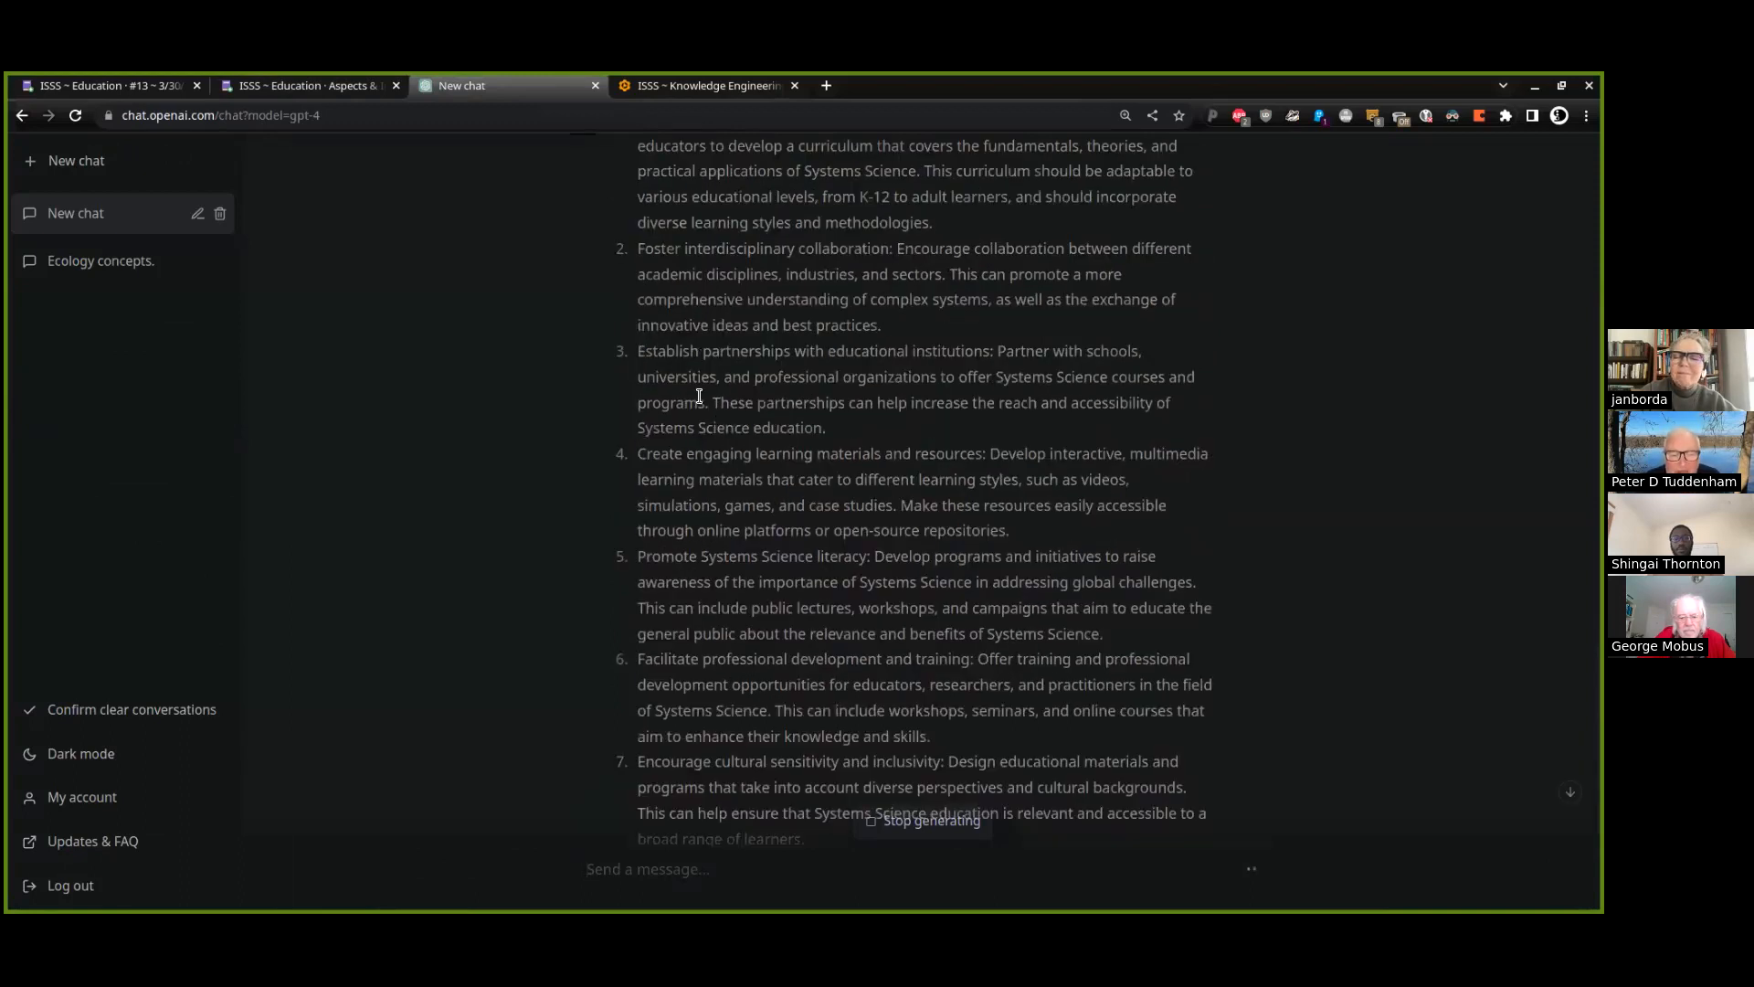
scroll(up, 3)
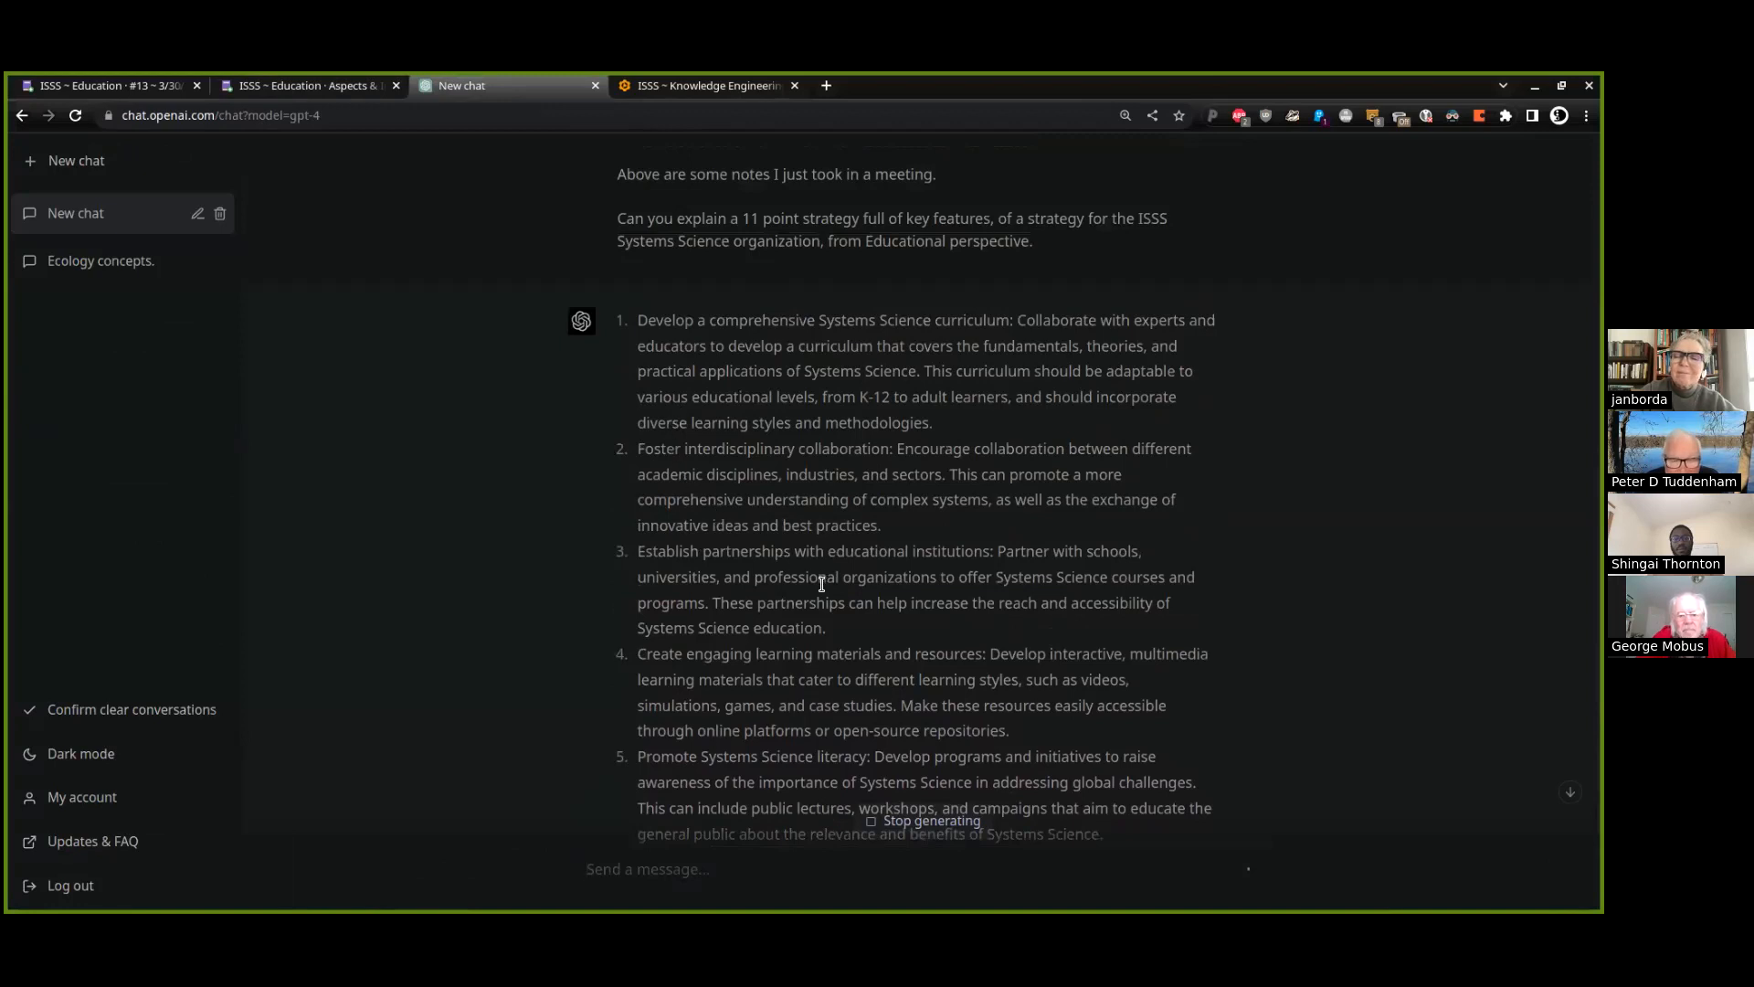
double_click(866, 550)
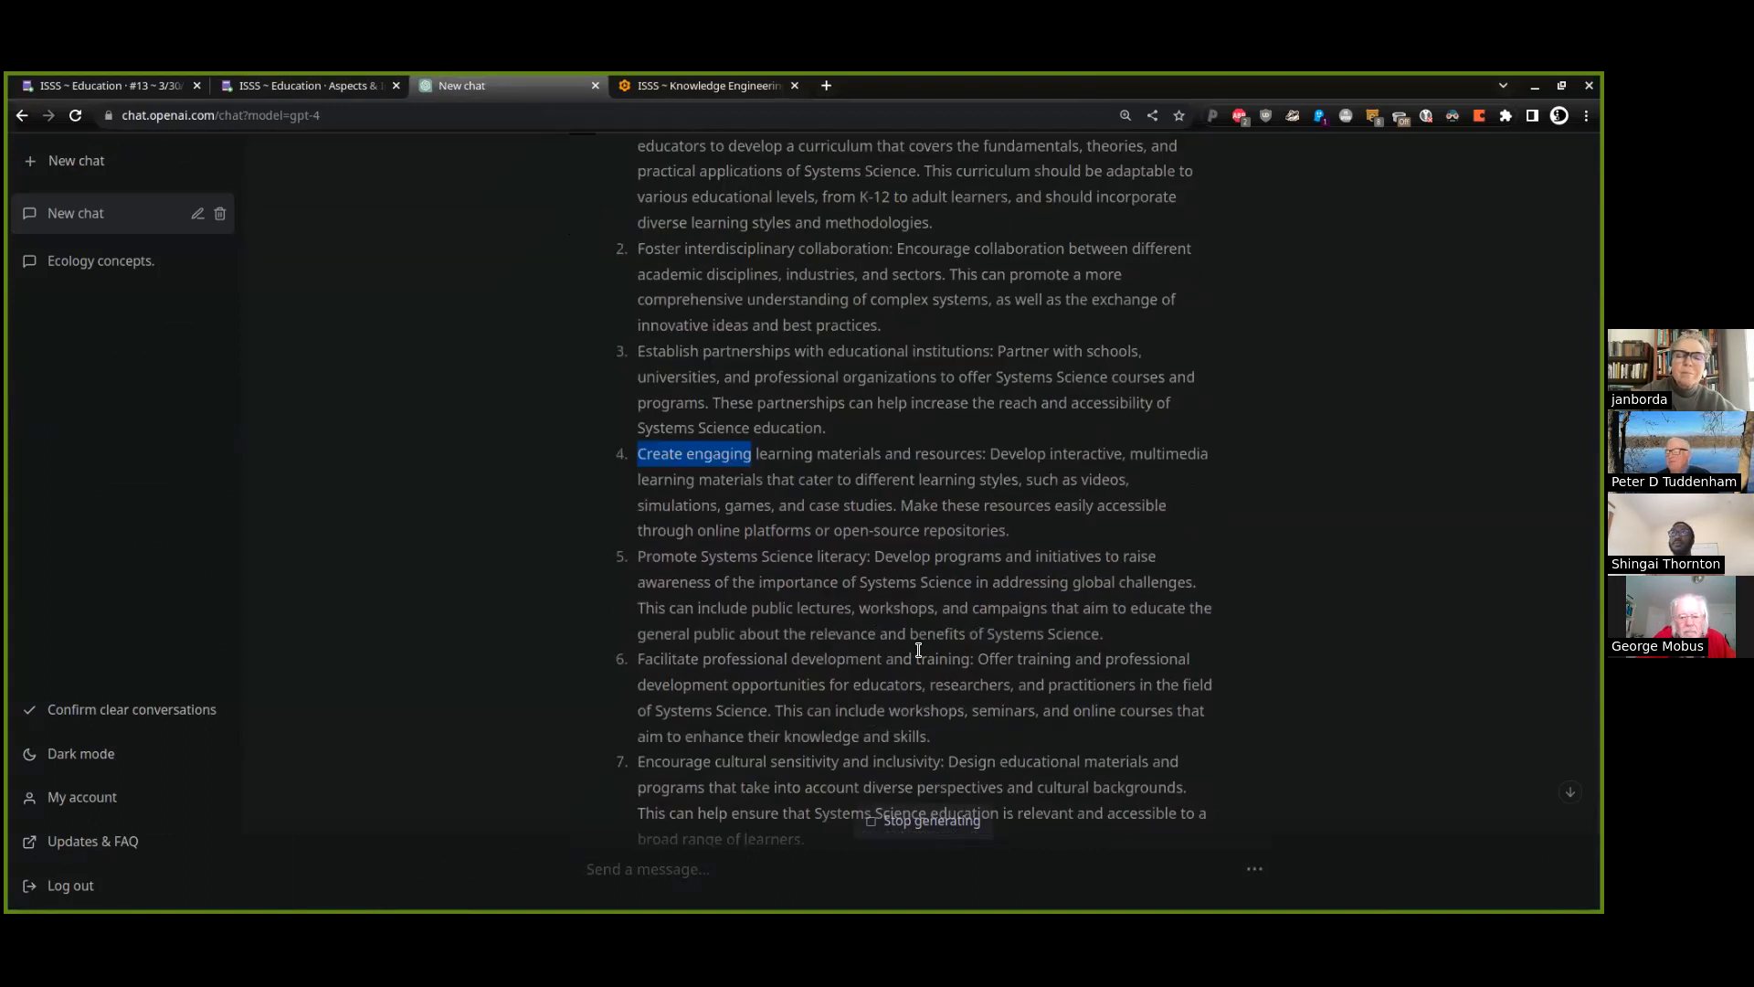
scroll(down, 3)
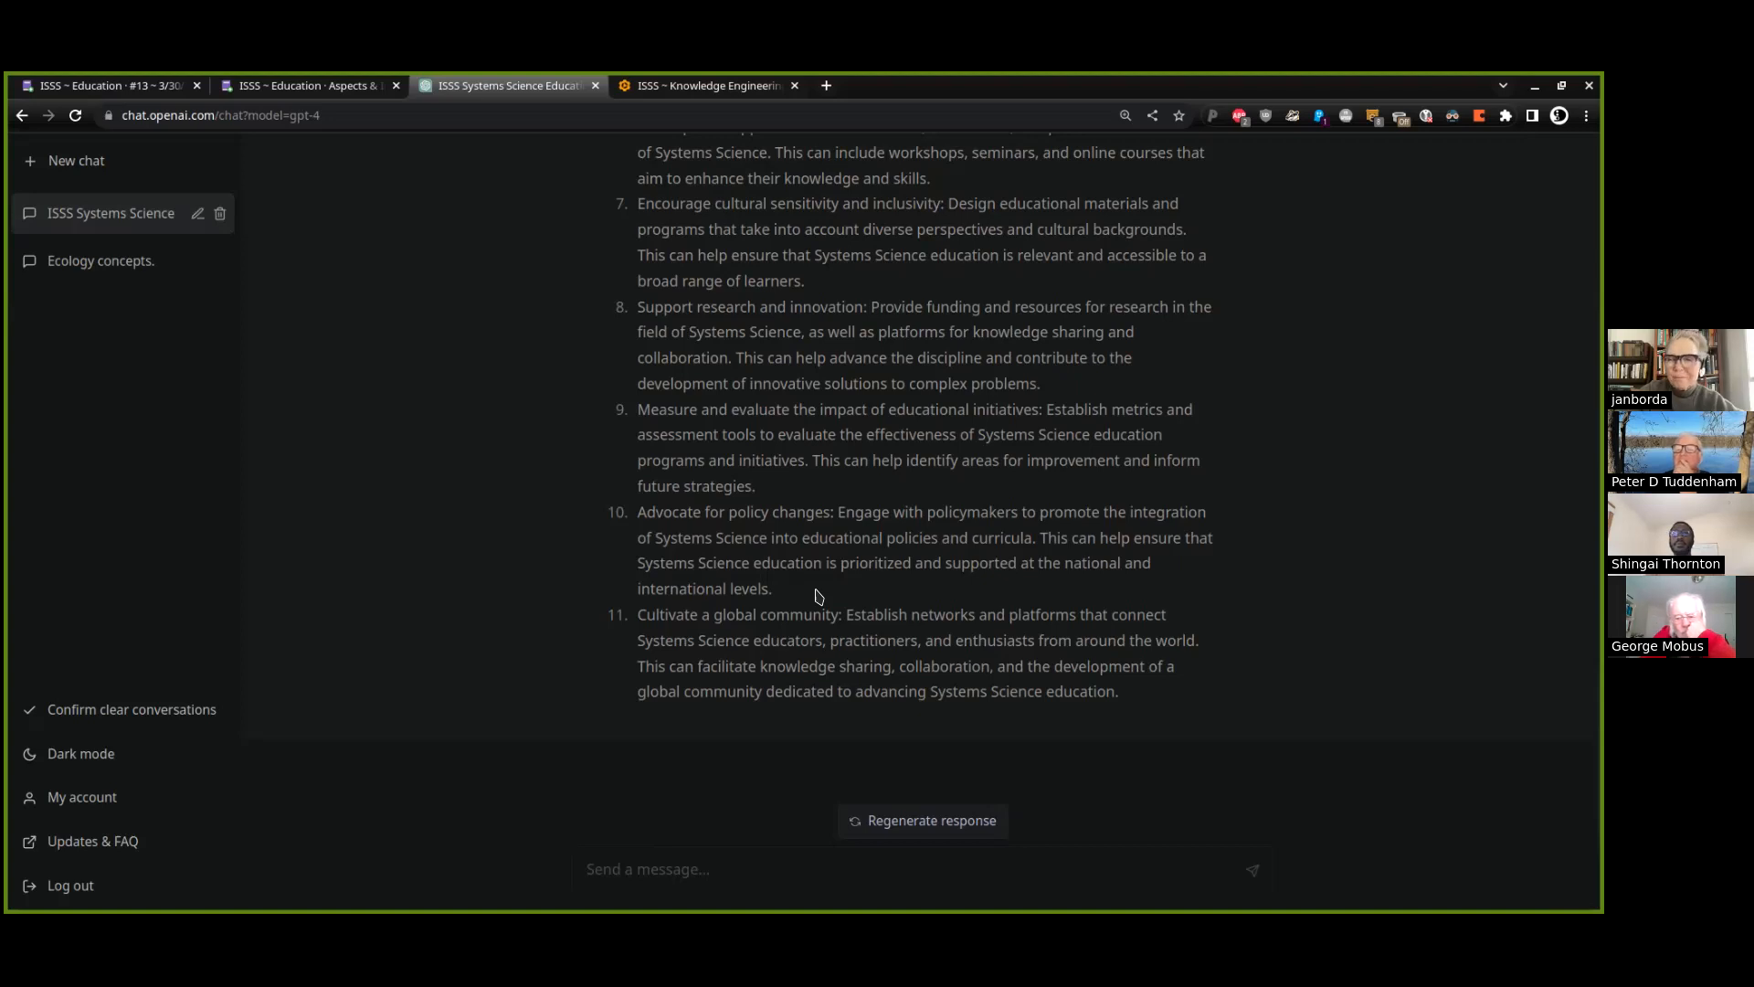
mouse_move(559, 500)
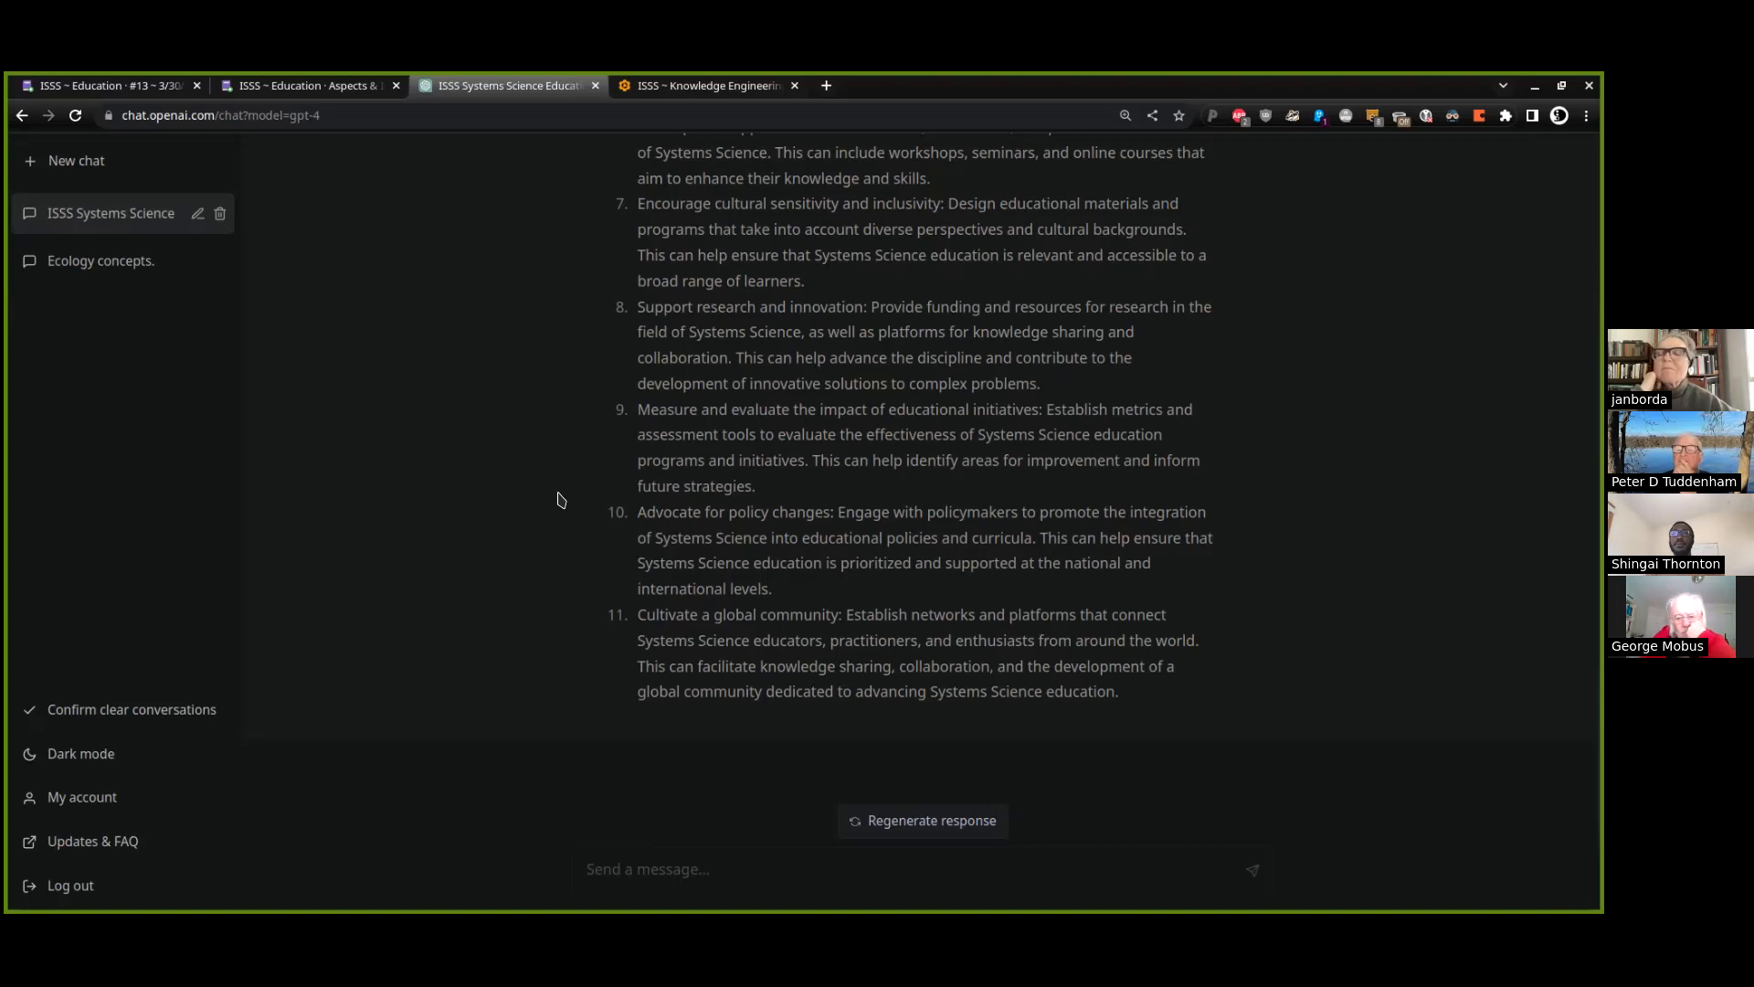
mouse_move(895, 901)
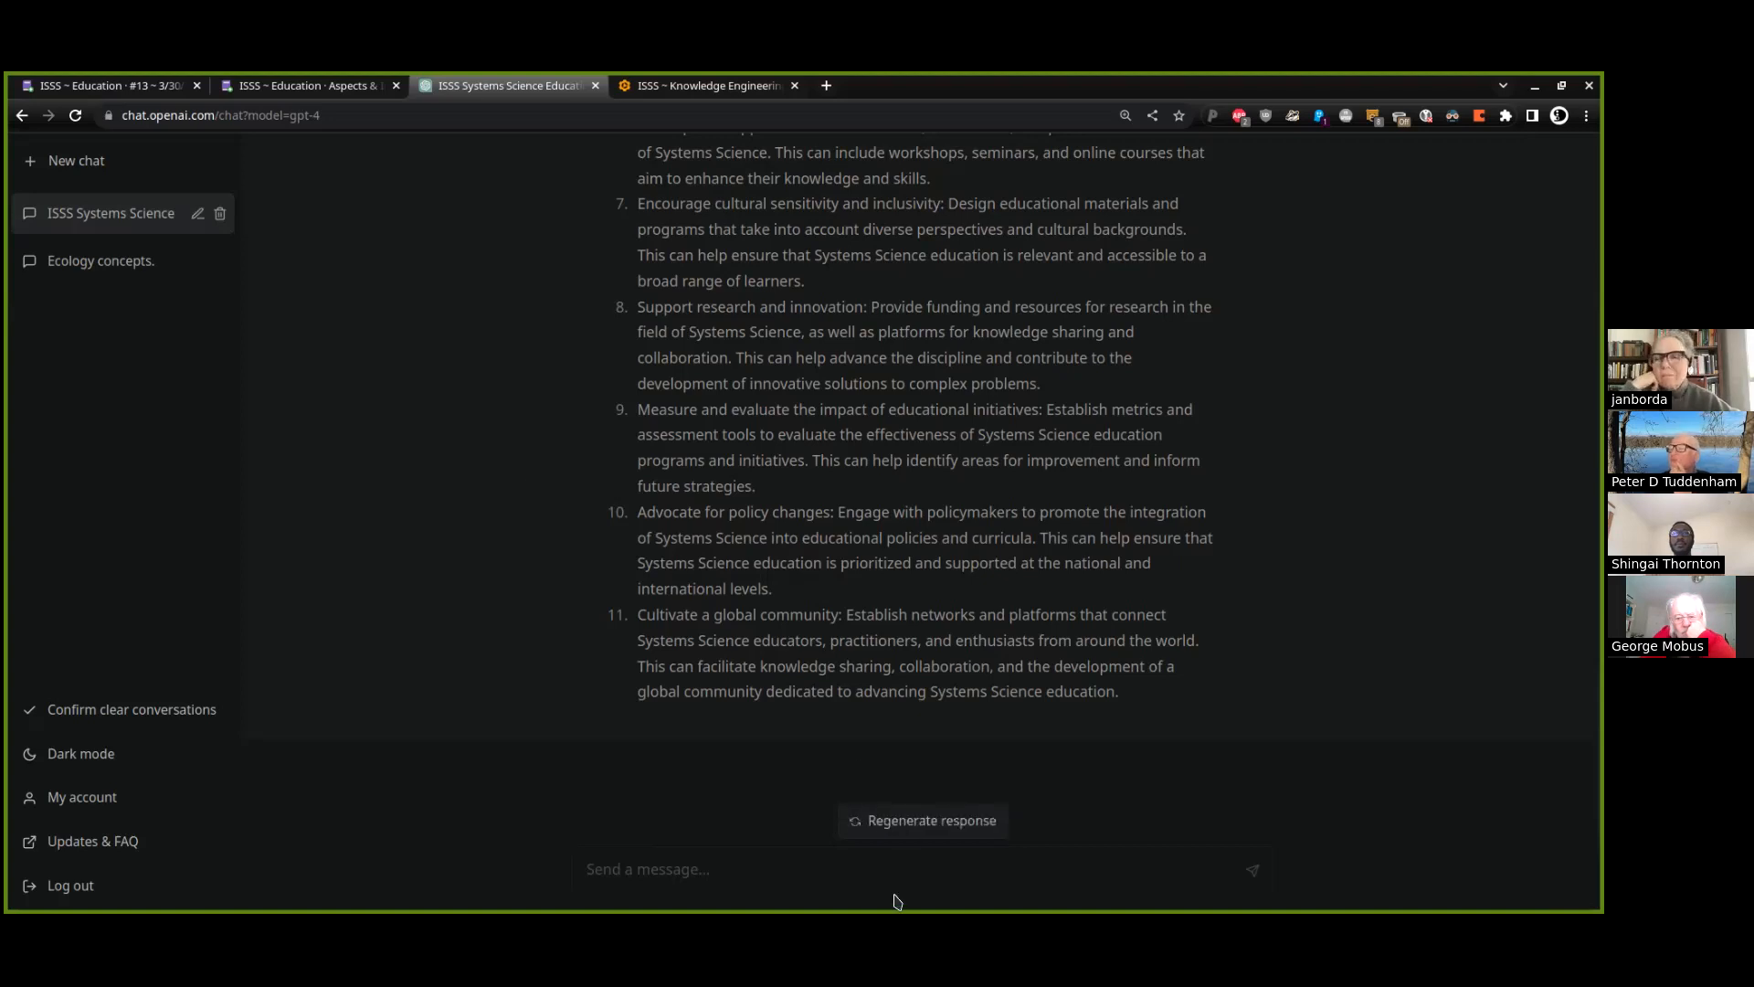
mouse_move(210, 106)
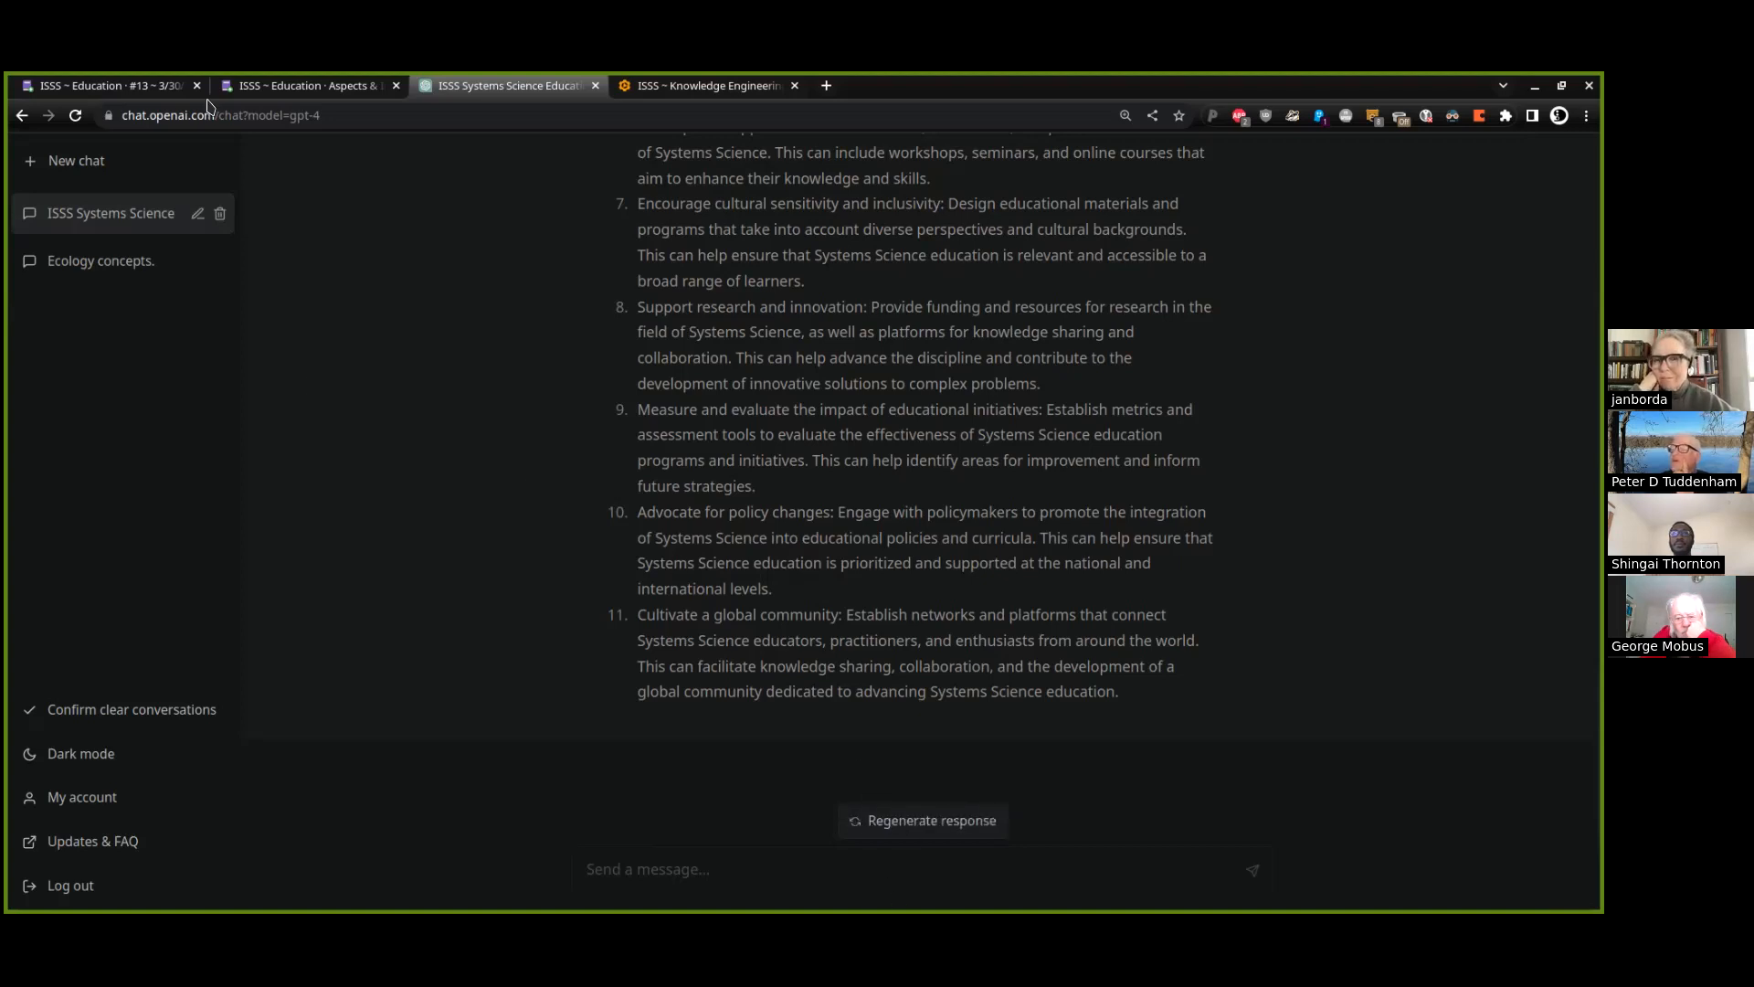
Review the education and knowledge engineering notes, then return to the Perplexity search page
click(106, 86)
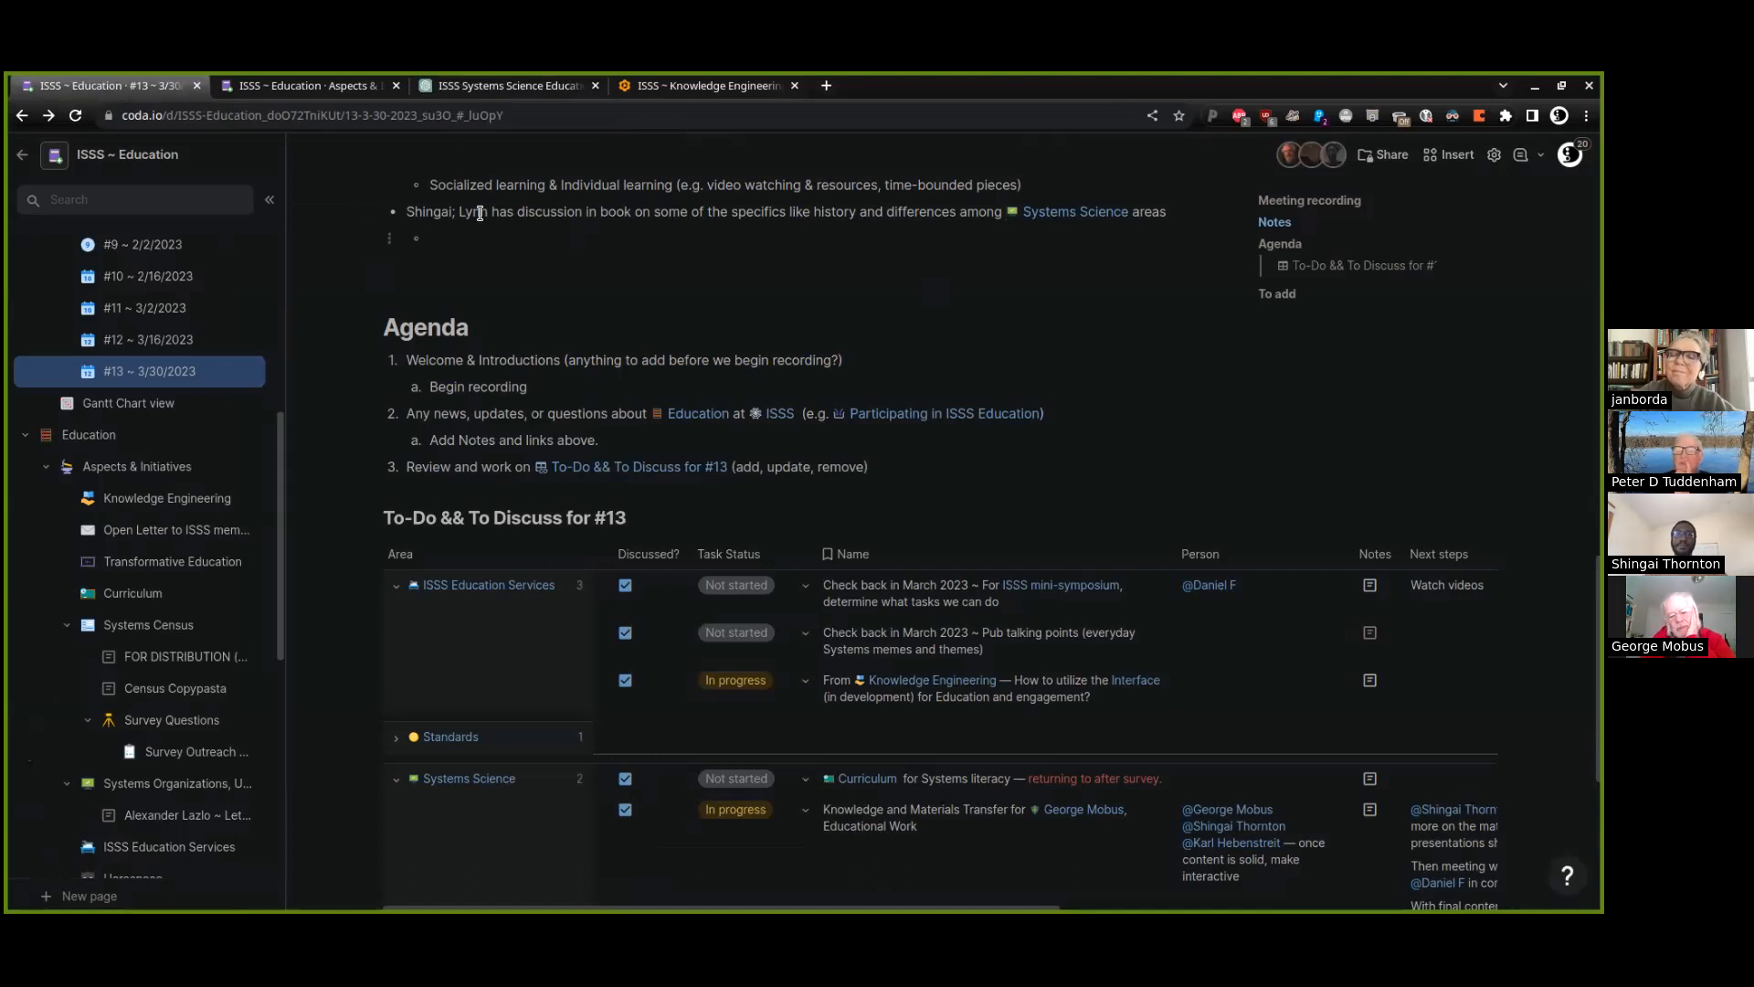
click(506, 86)
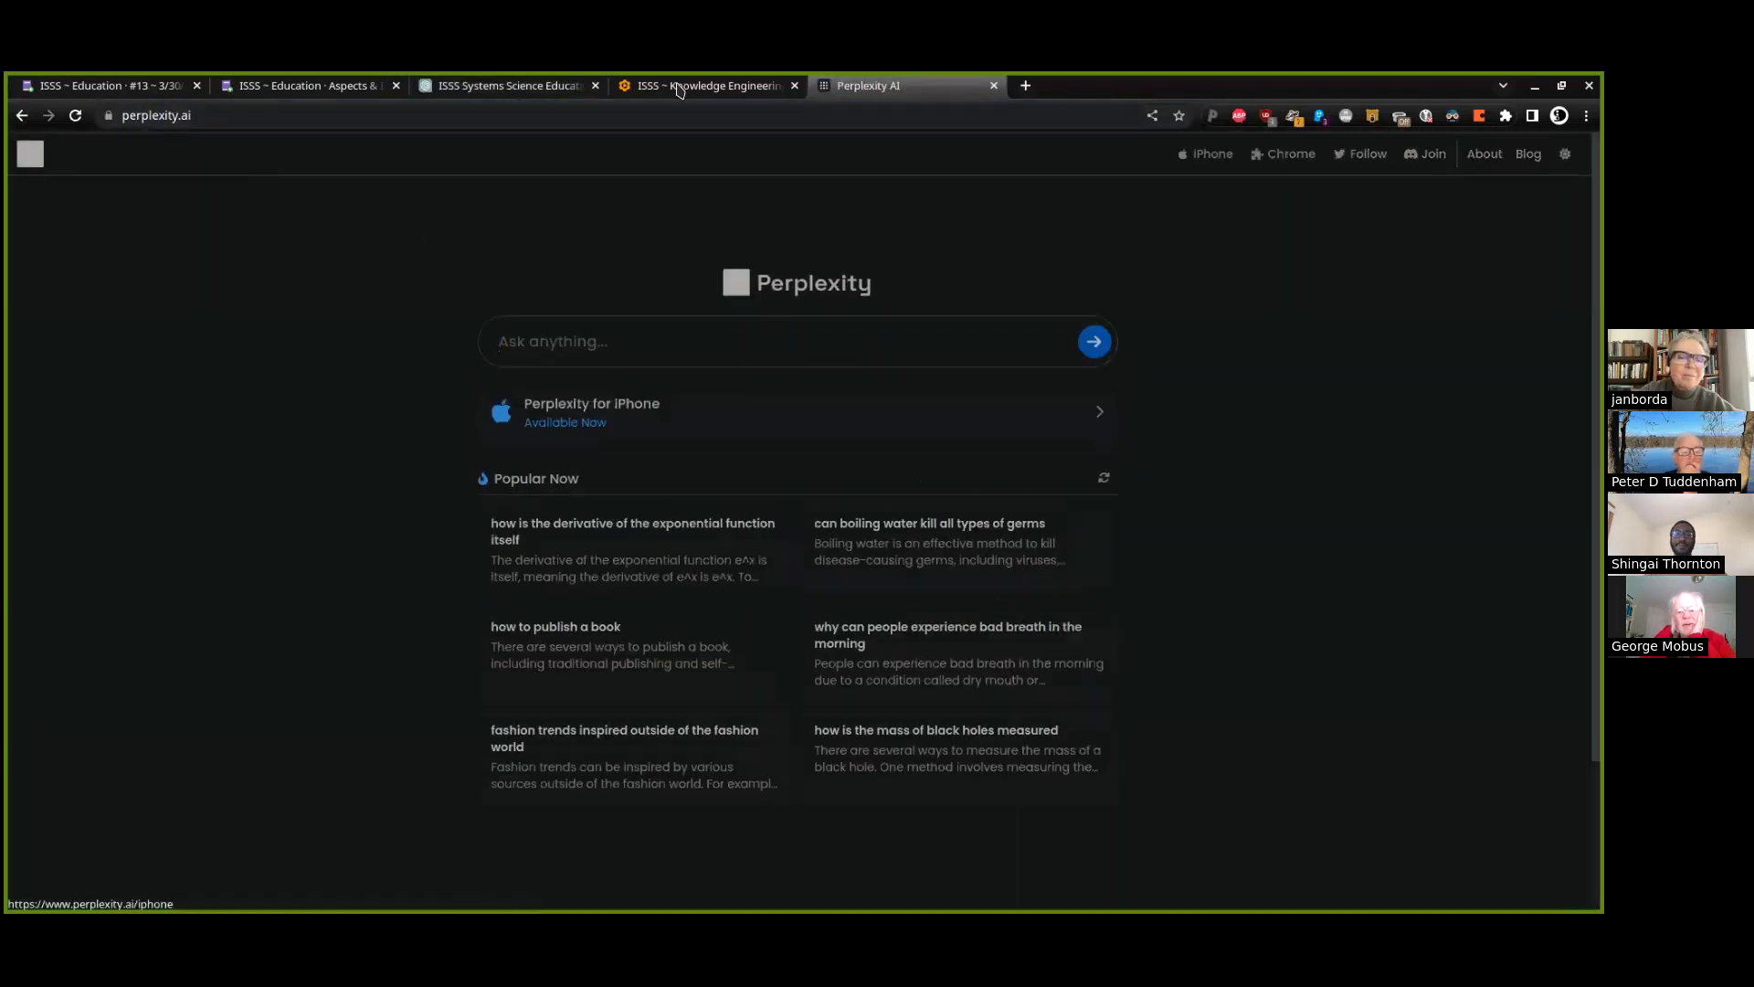
click(707, 85)
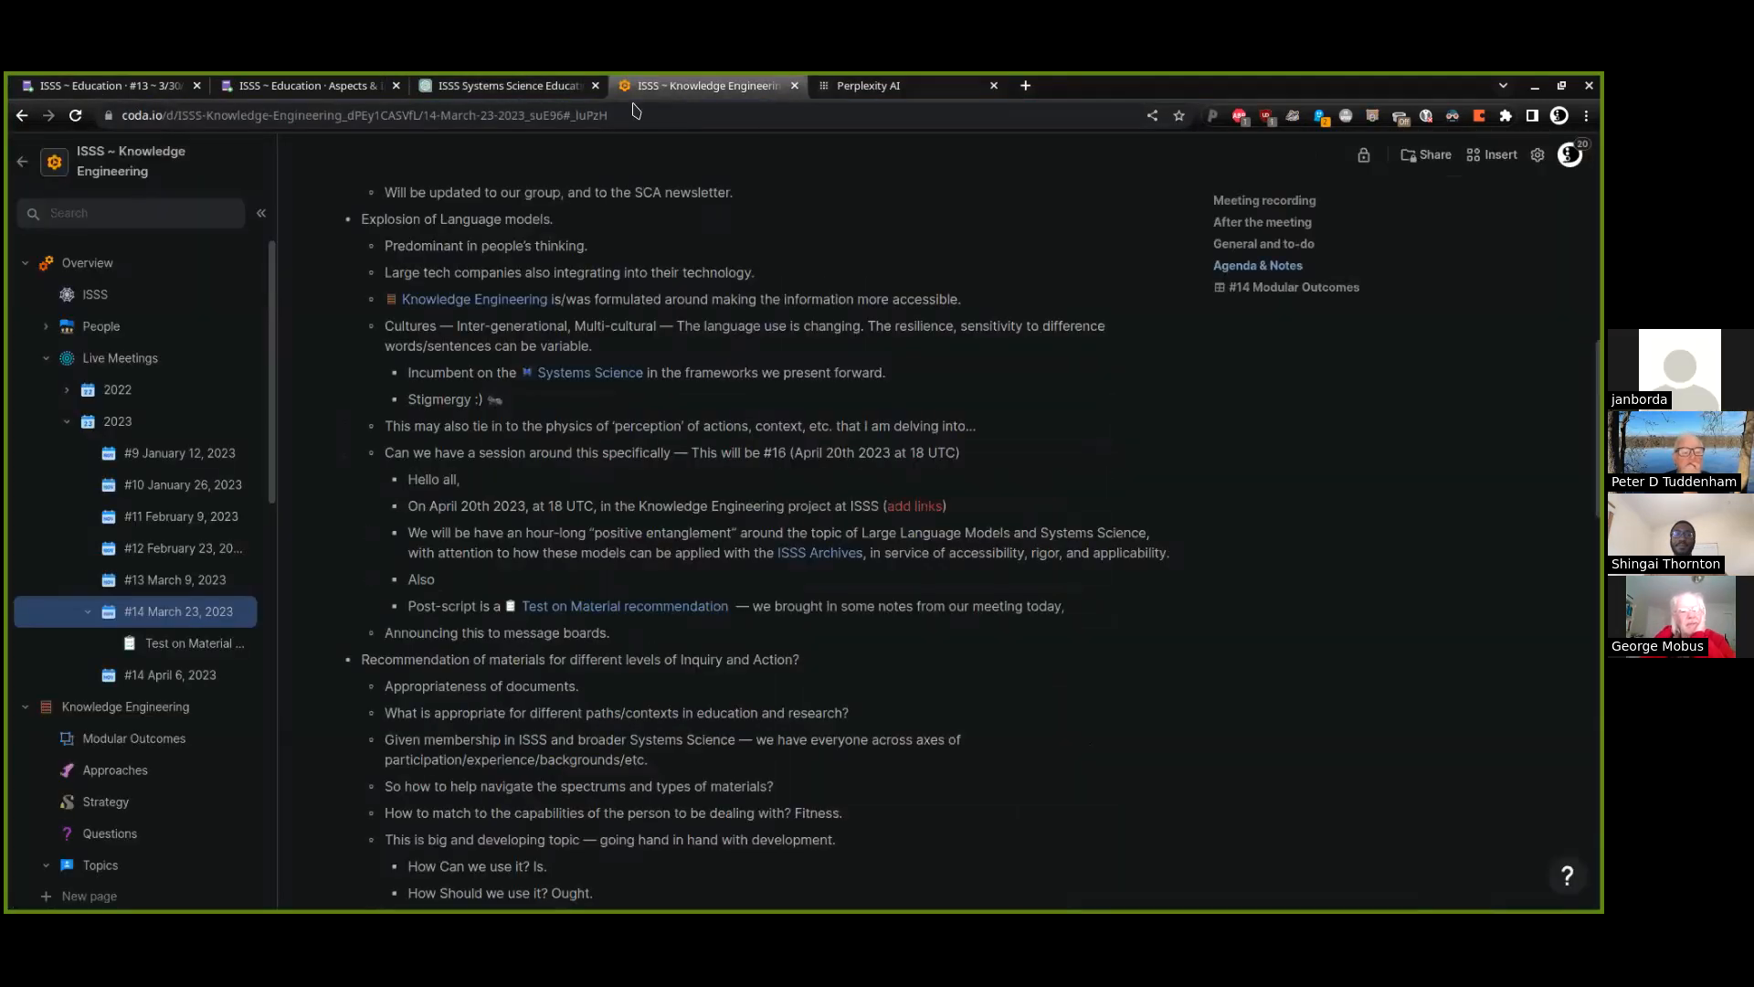
click(906, 86)
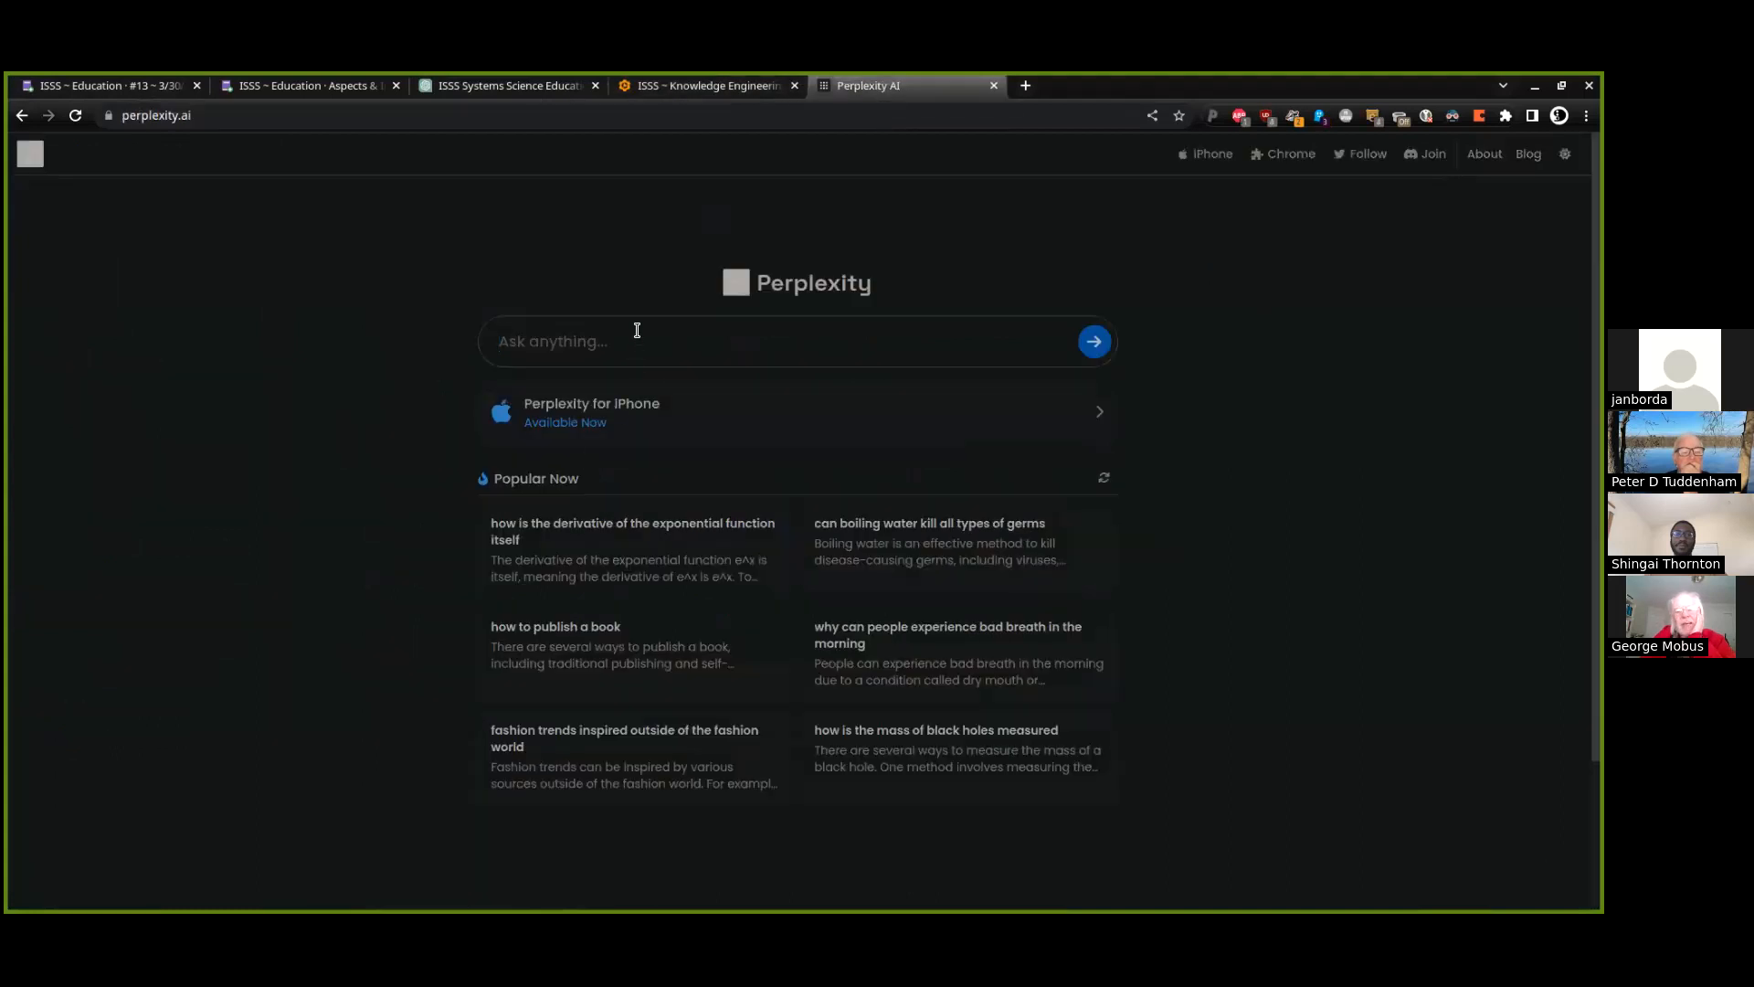
Ask Perplexity 'What is System Science, and what are the main contributions of George Mobus?'
text(What is Sy)
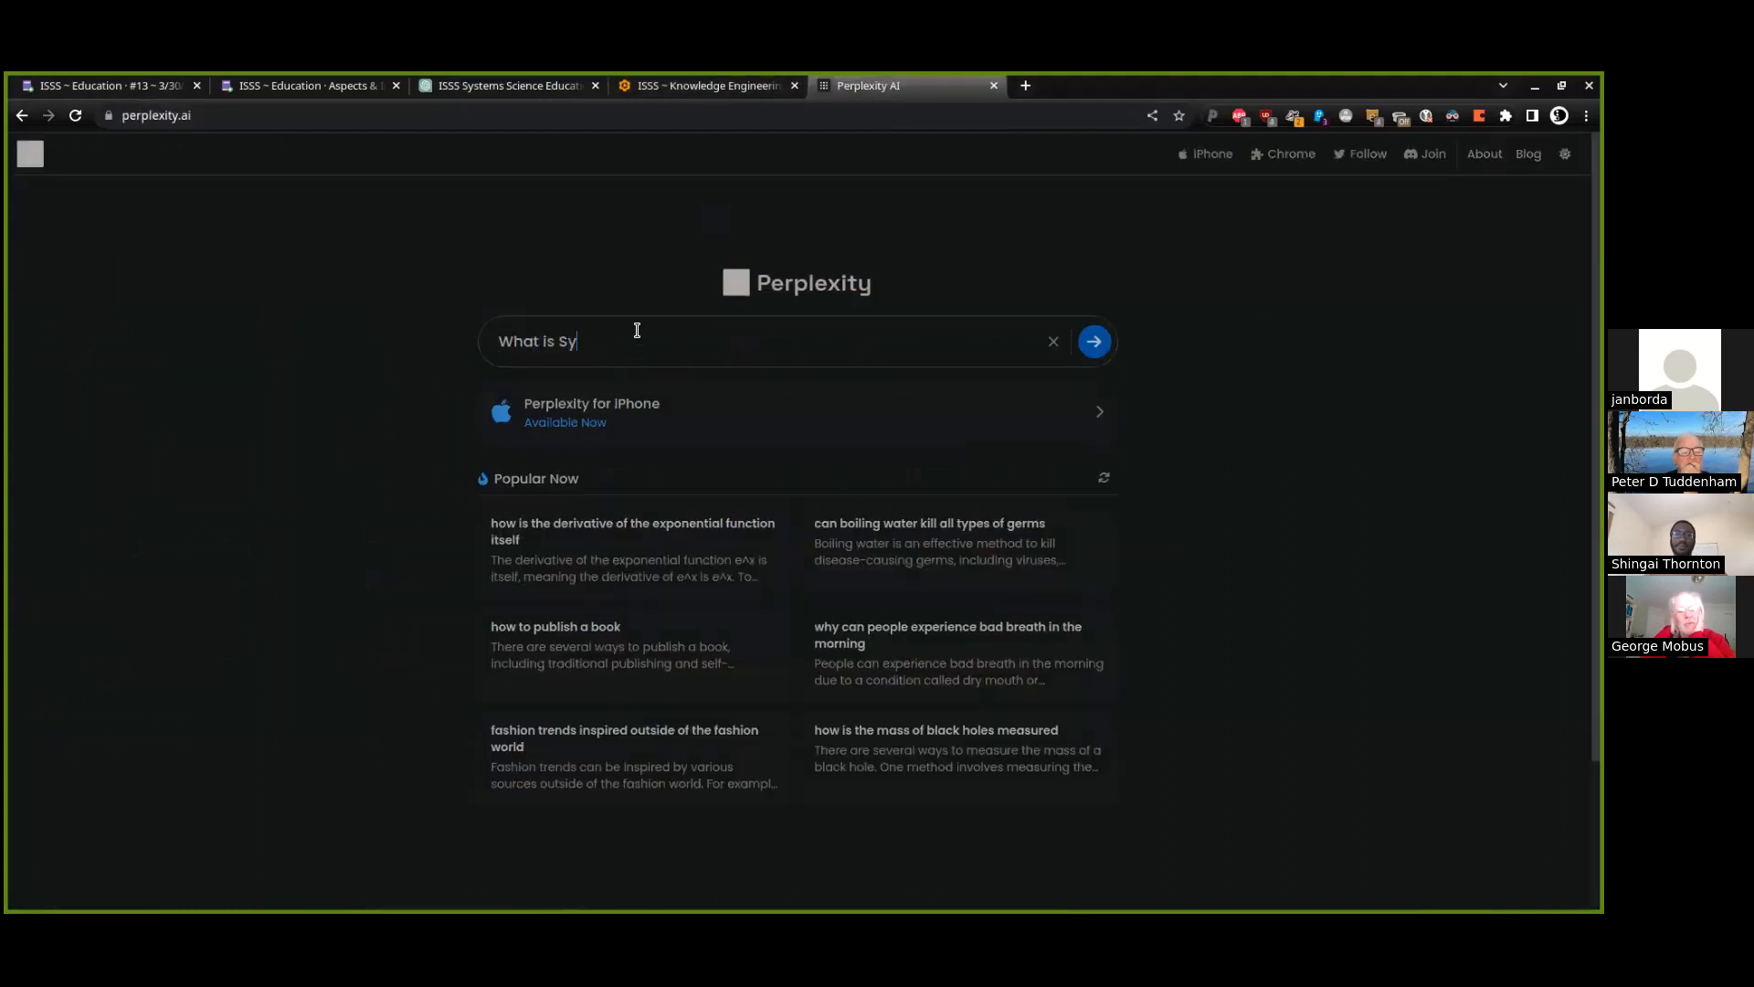
text(stem Science)
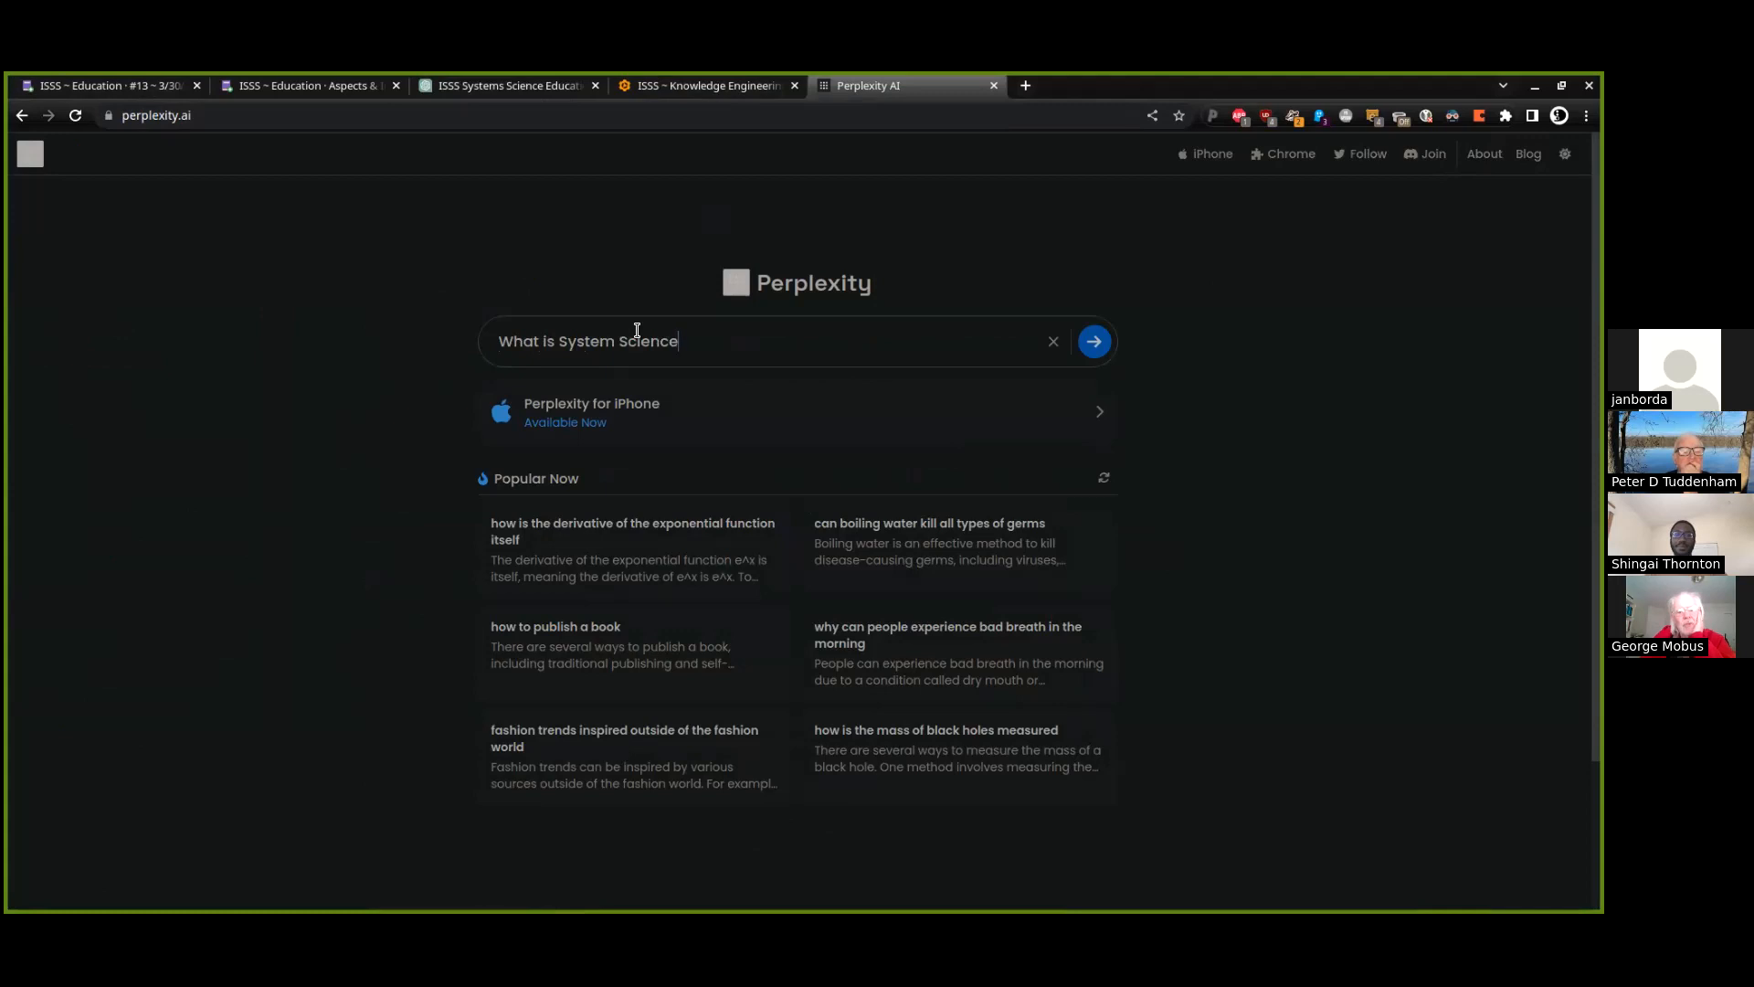
text(,. a)
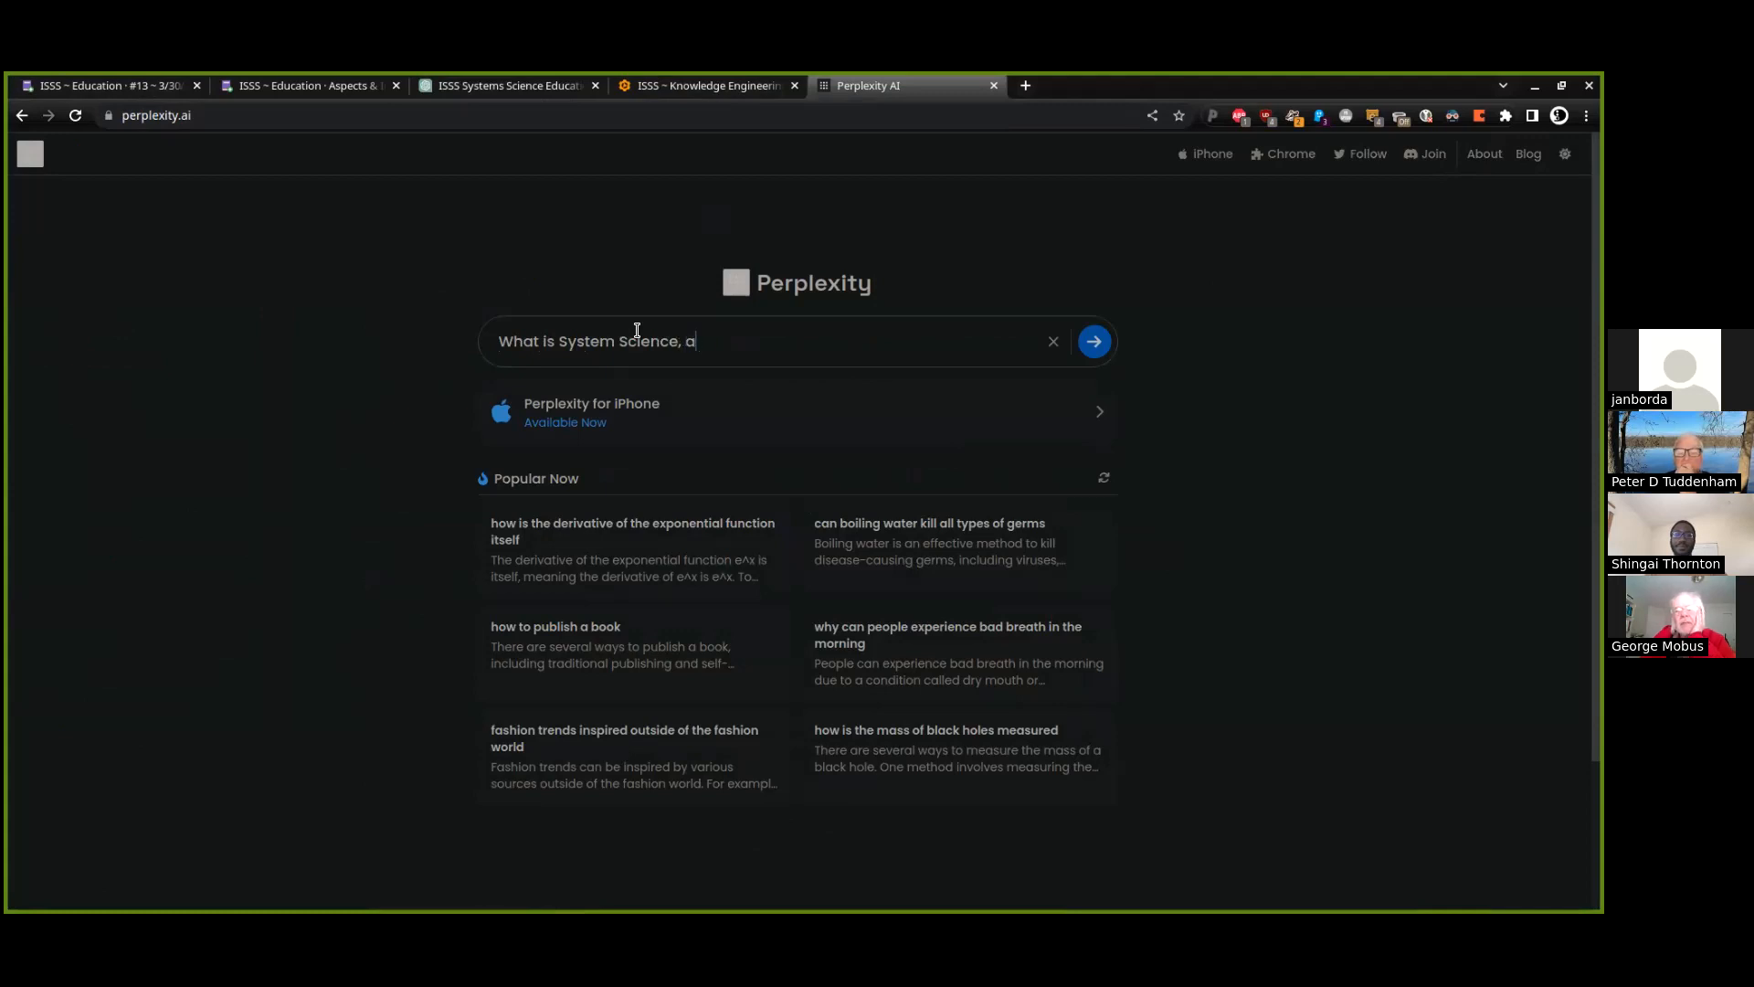
text(nd h)
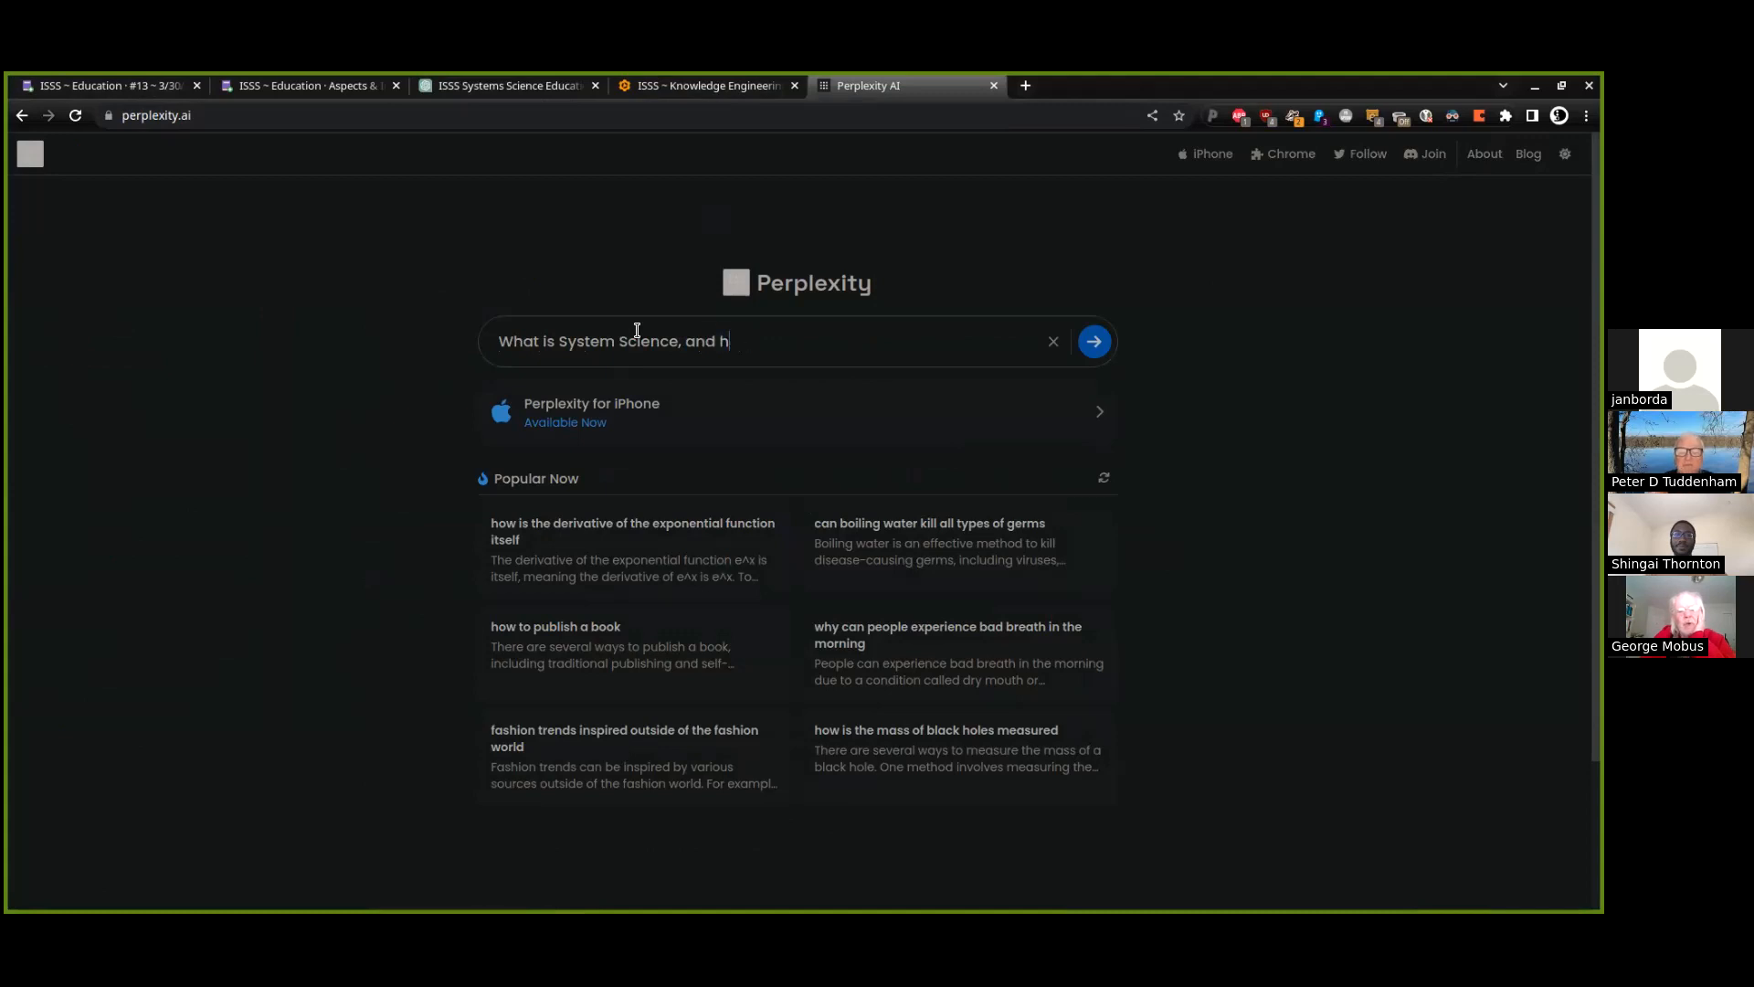
text(what are the main)
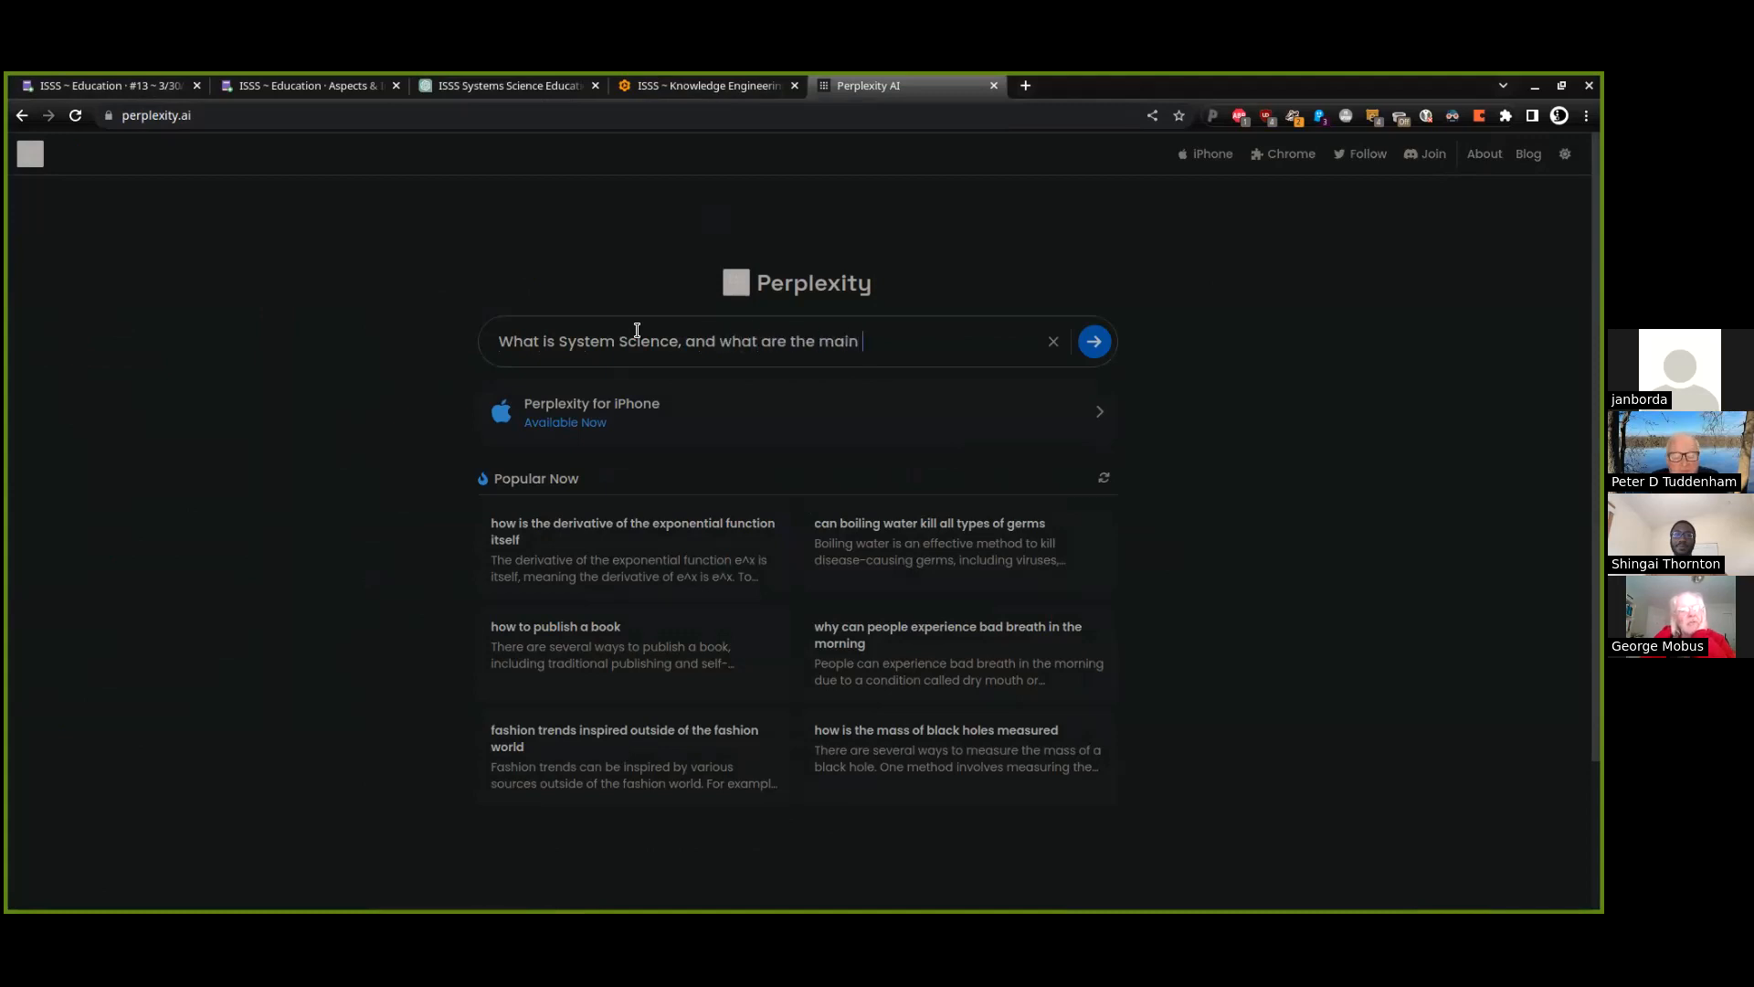
text(contributions of)
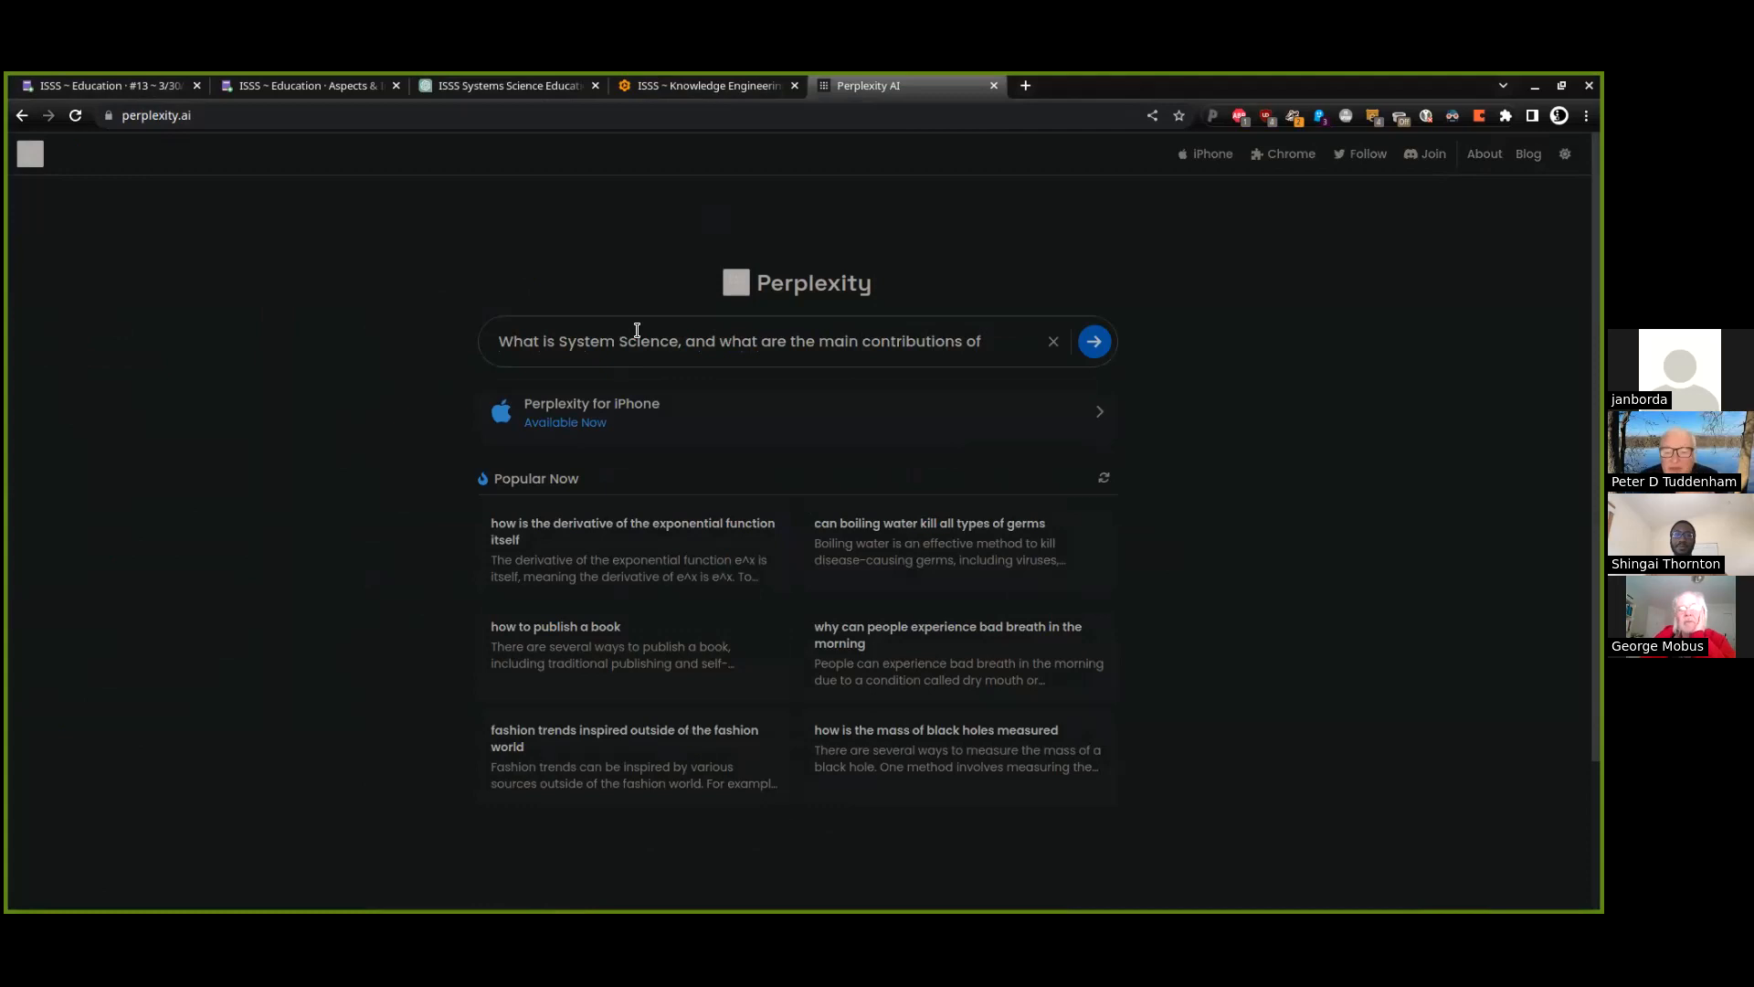
text(George M)
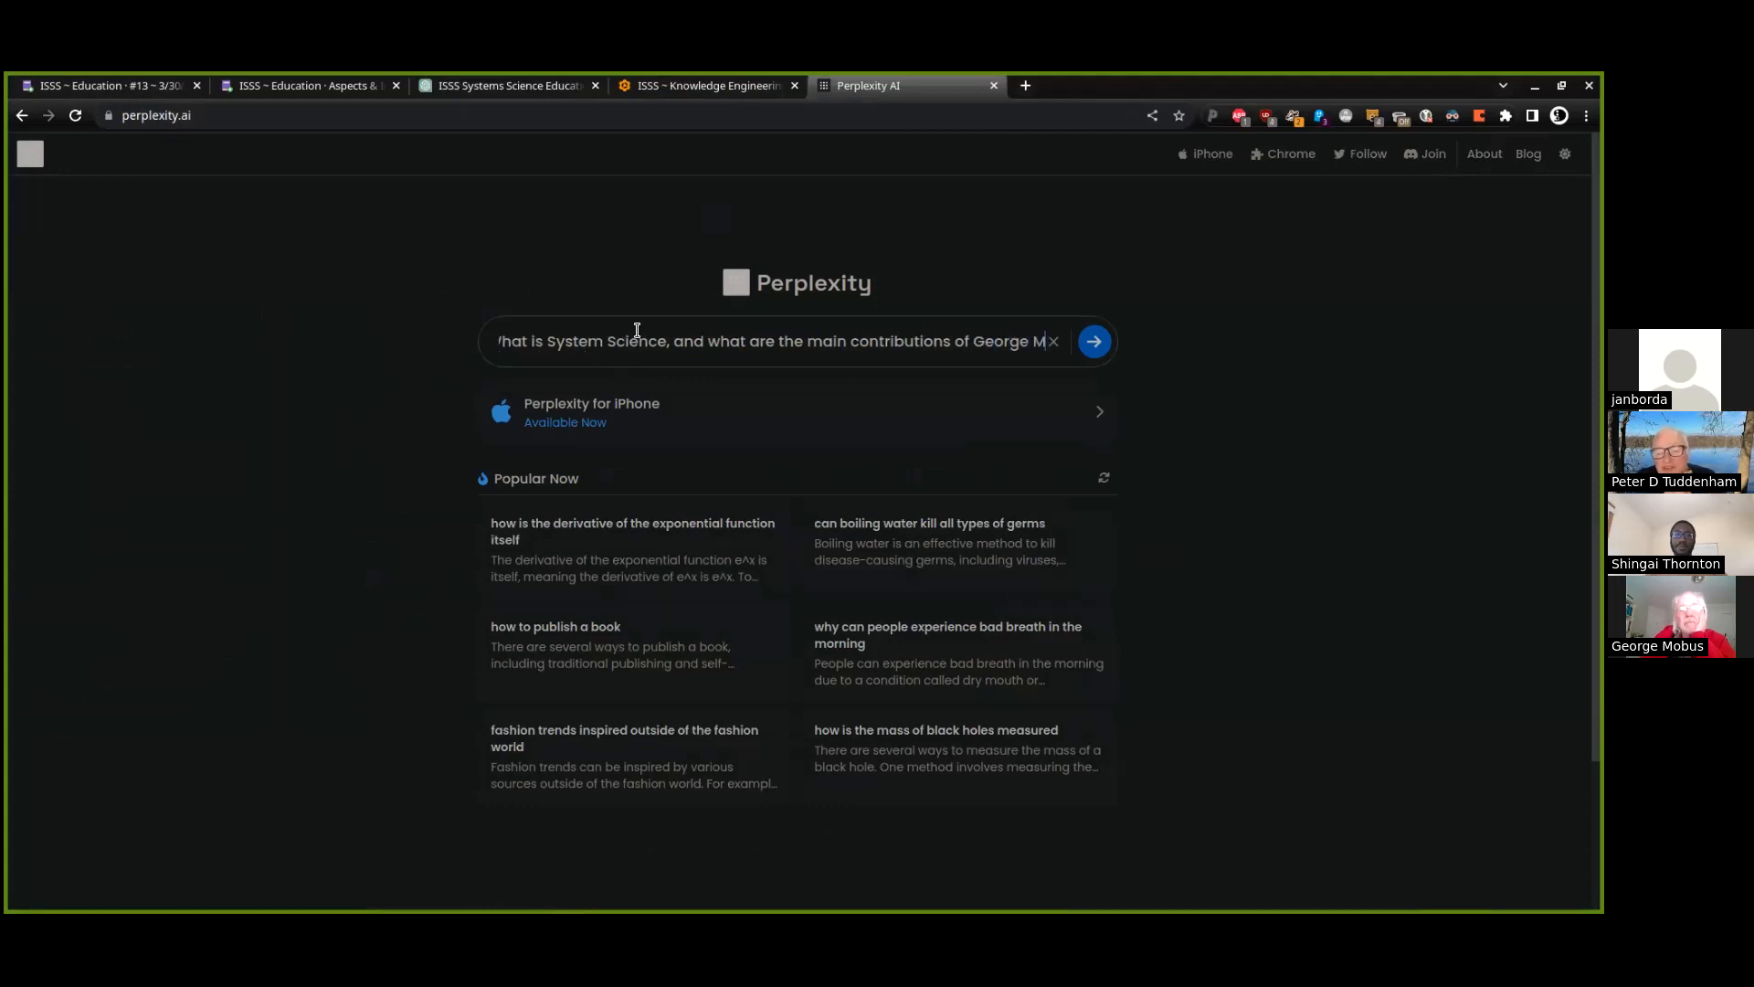
click(1093, 342)
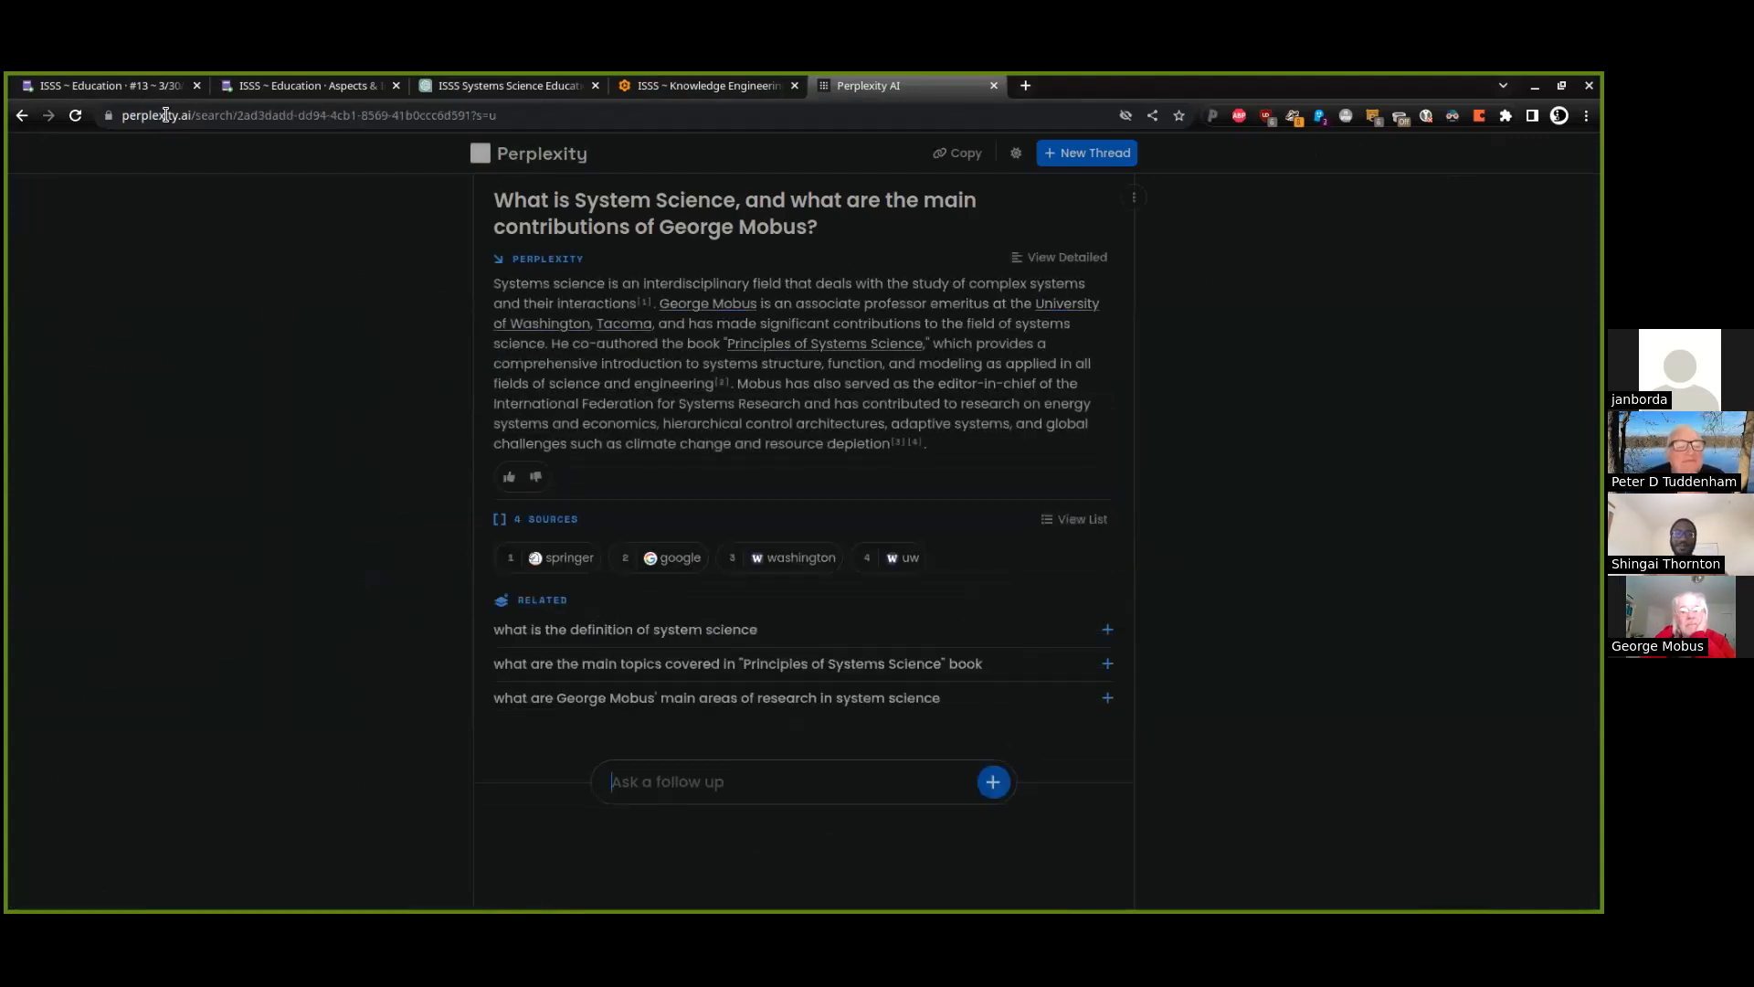
Expand the Perplexity answer to its detailed version on Mobus's research, editorship and books
click(1066, 256)
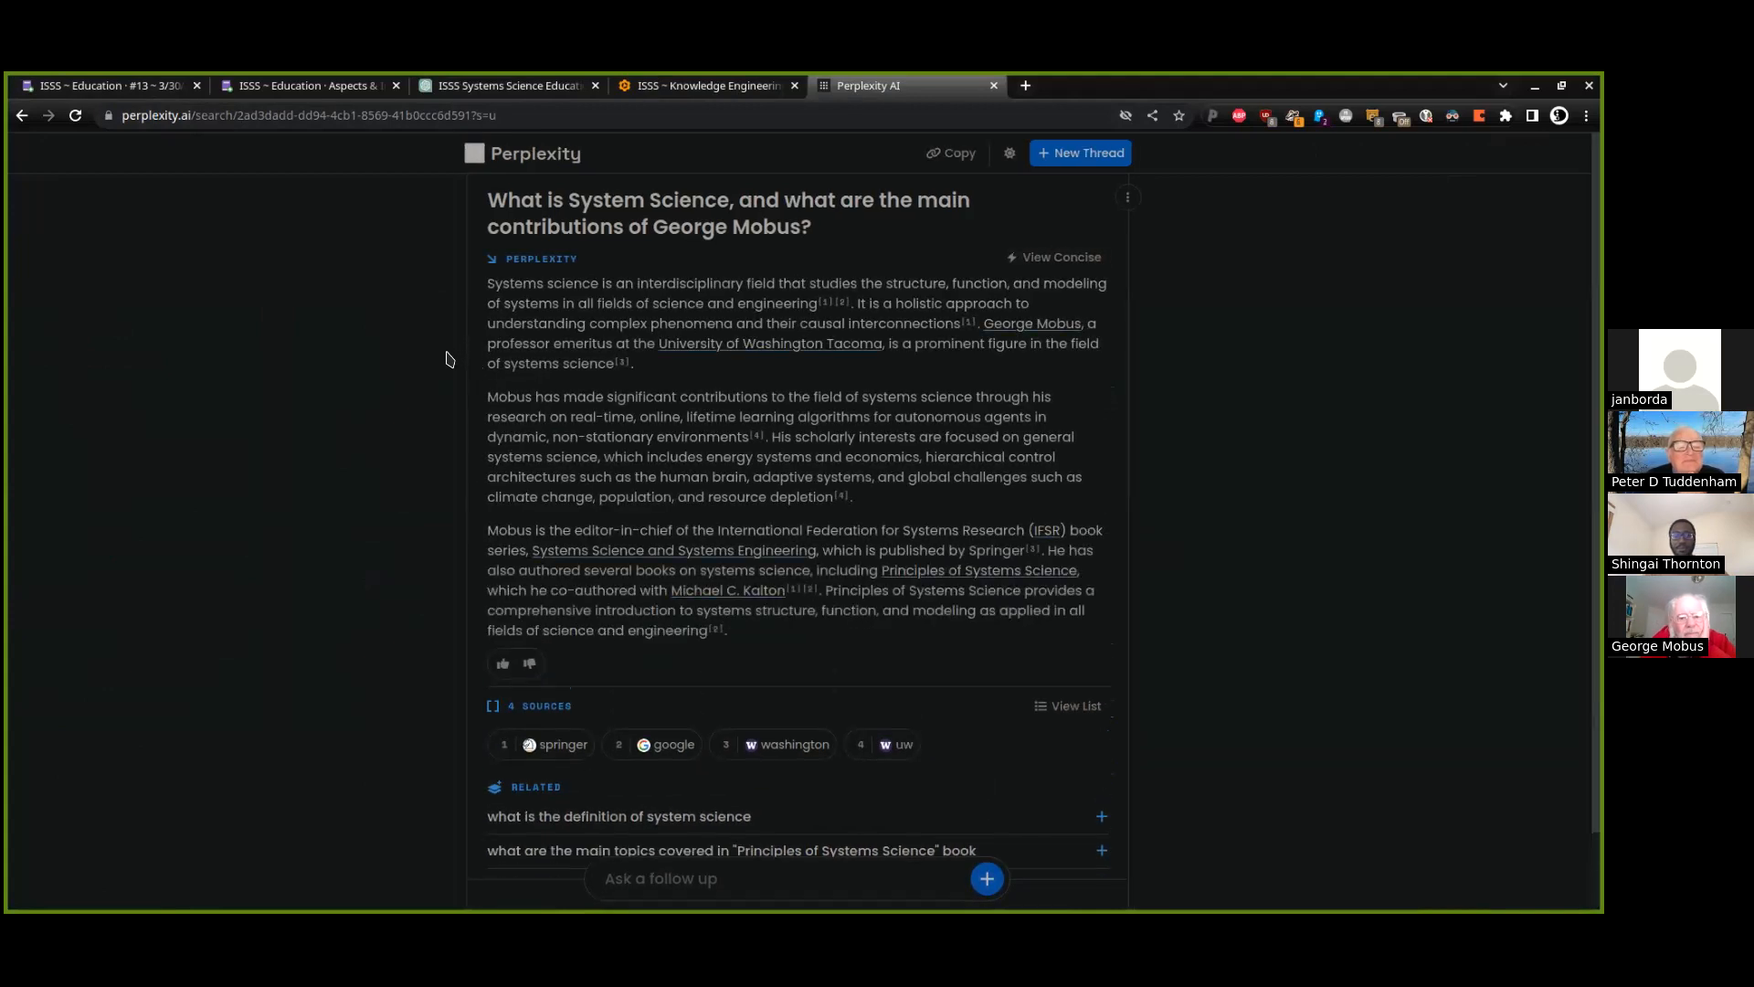
mouse_move(463, 325)
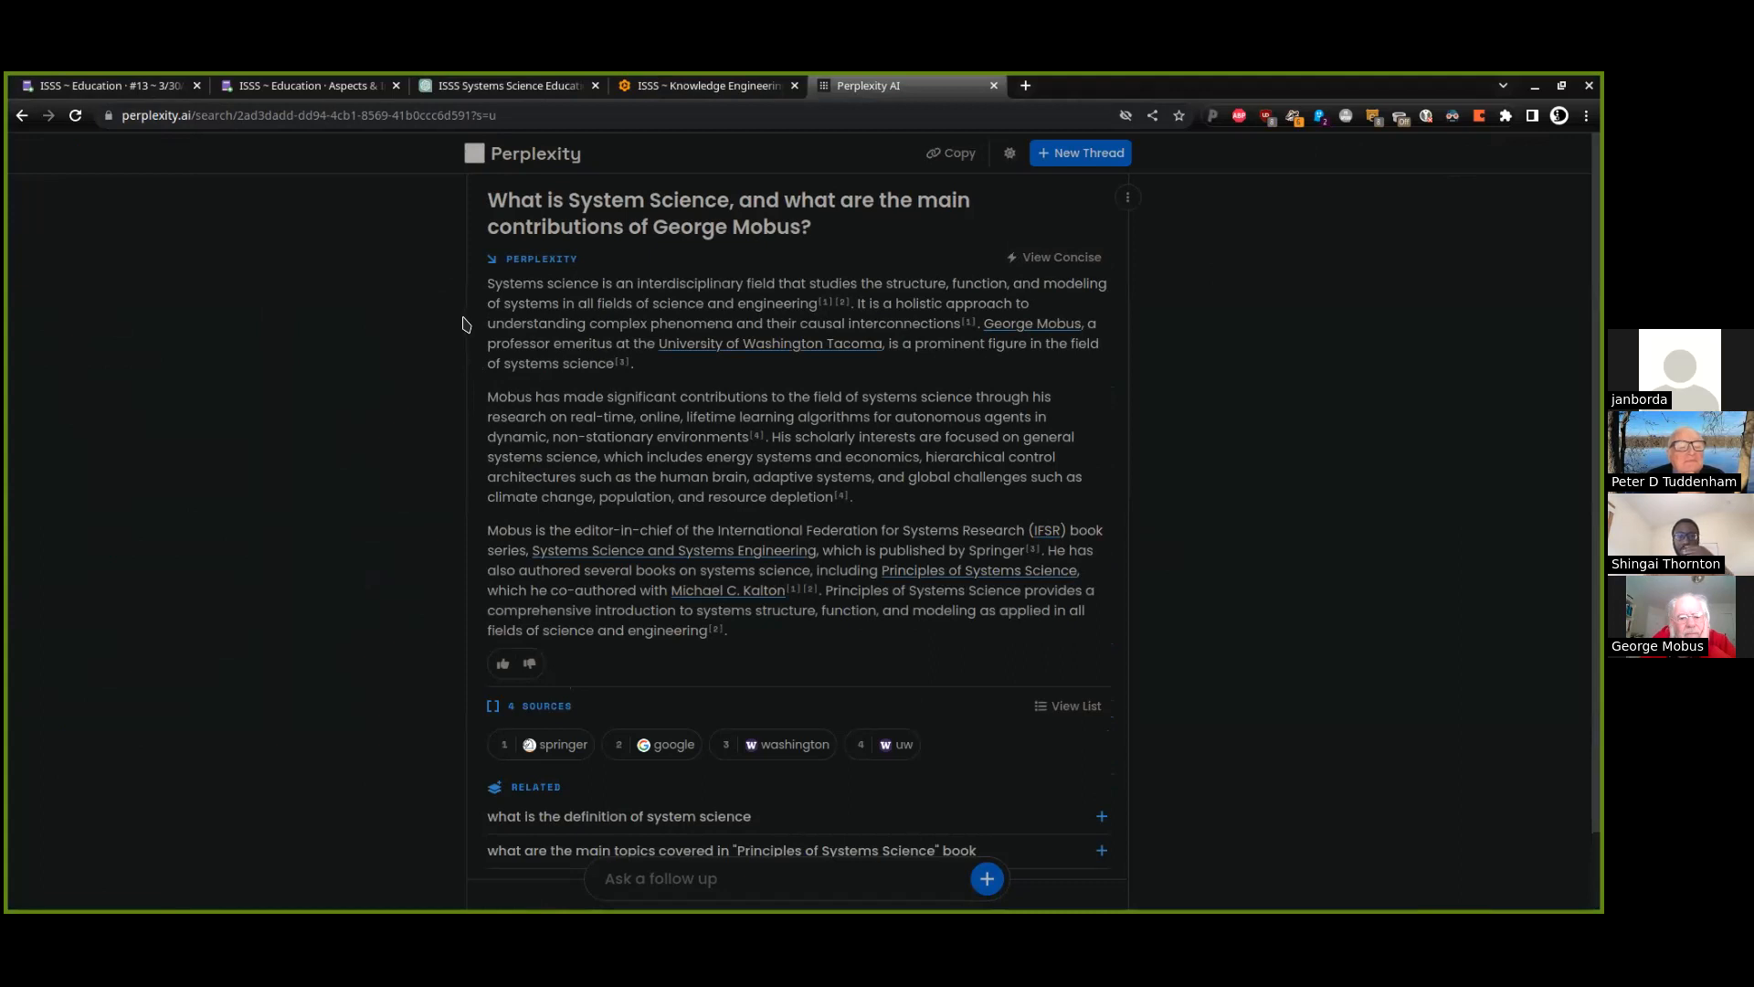
mouse_move(486, 337)
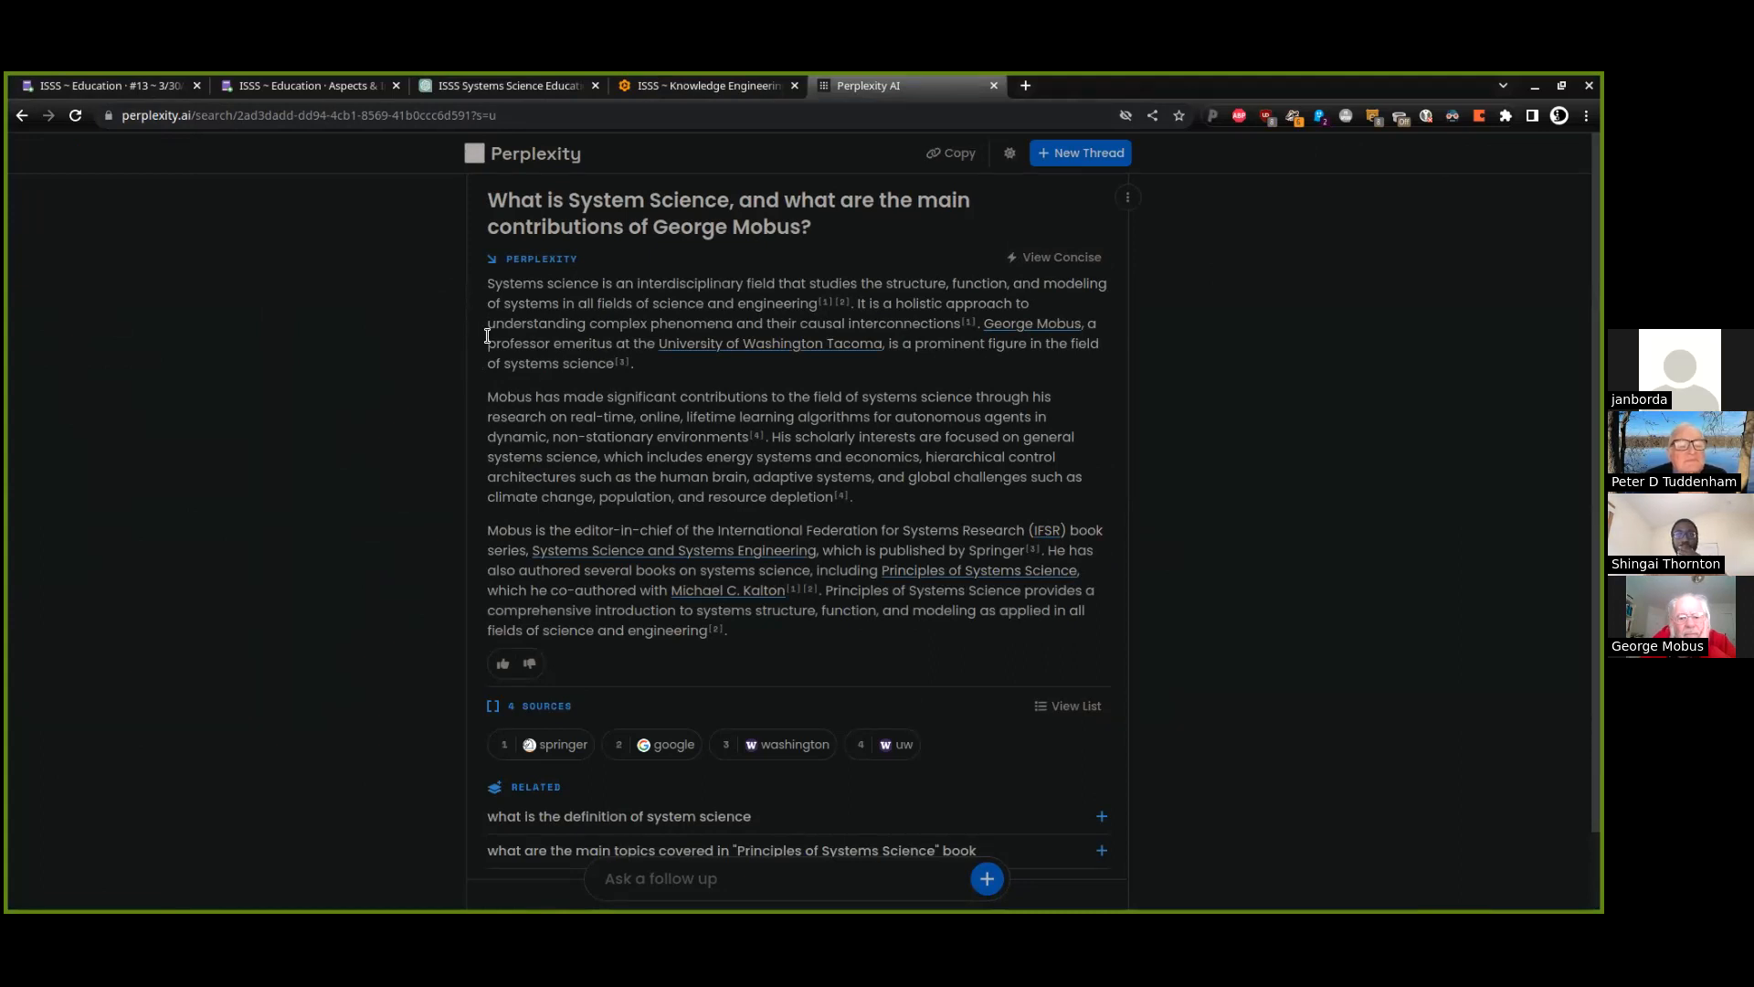
mouse_move(378, 192)
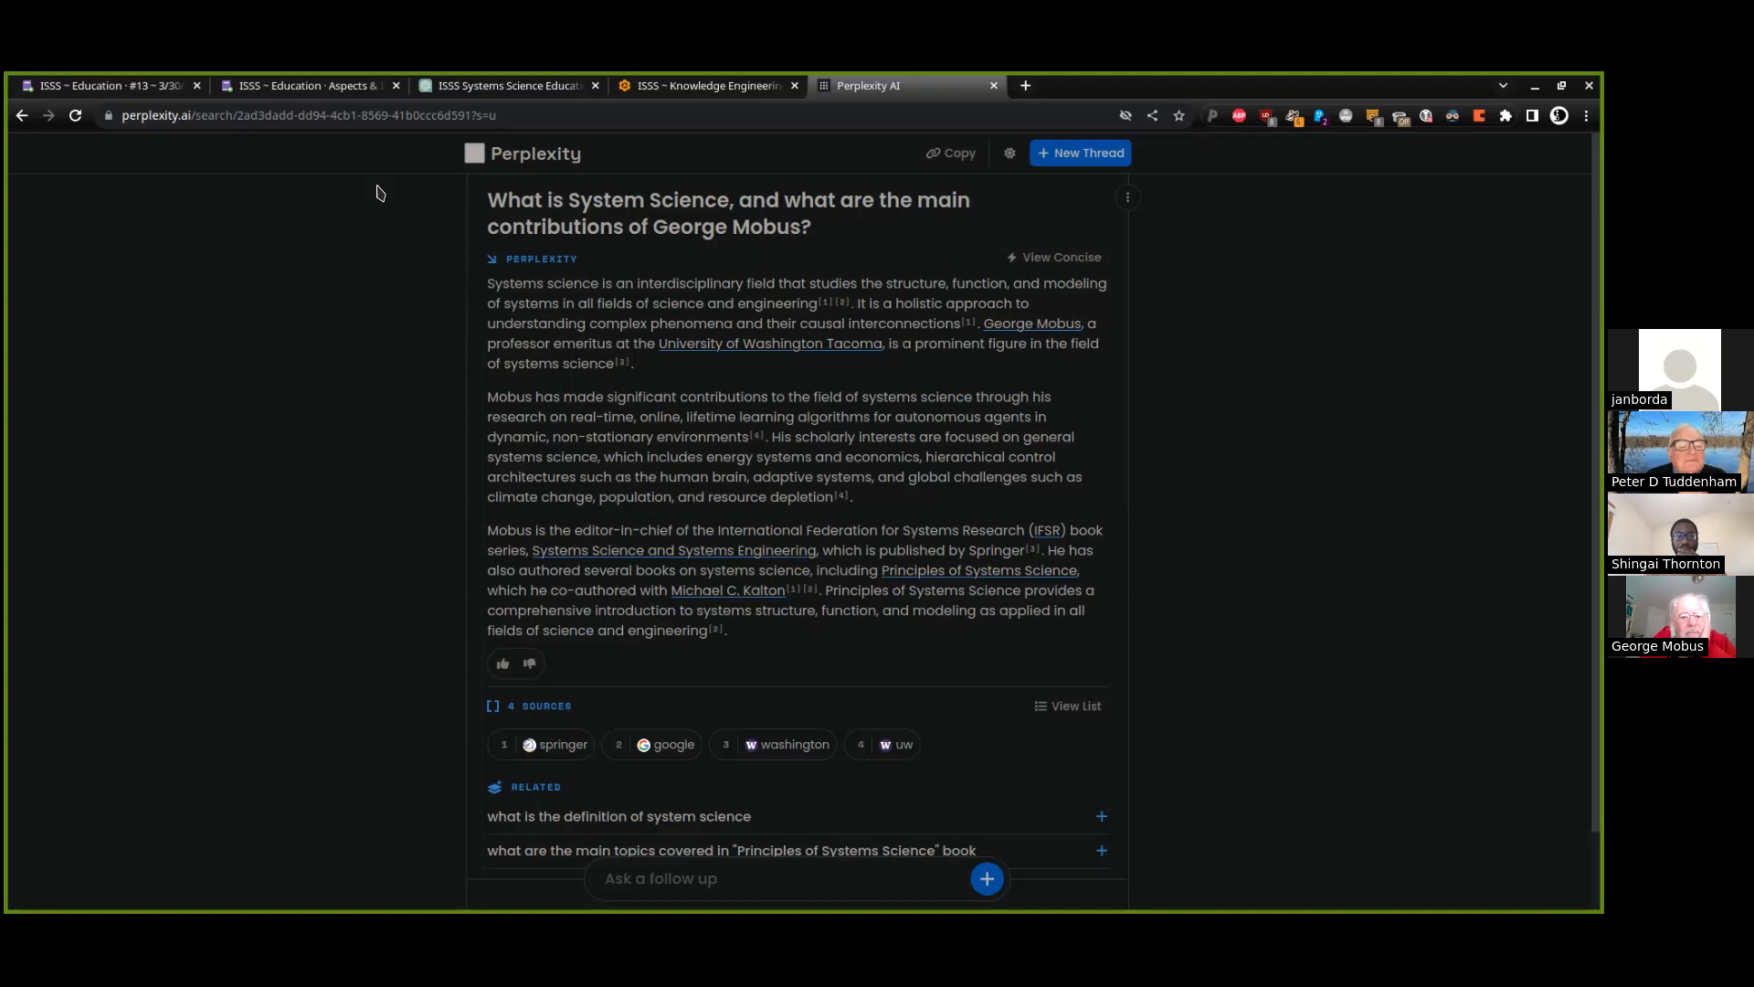
mouse_move(564, 705)
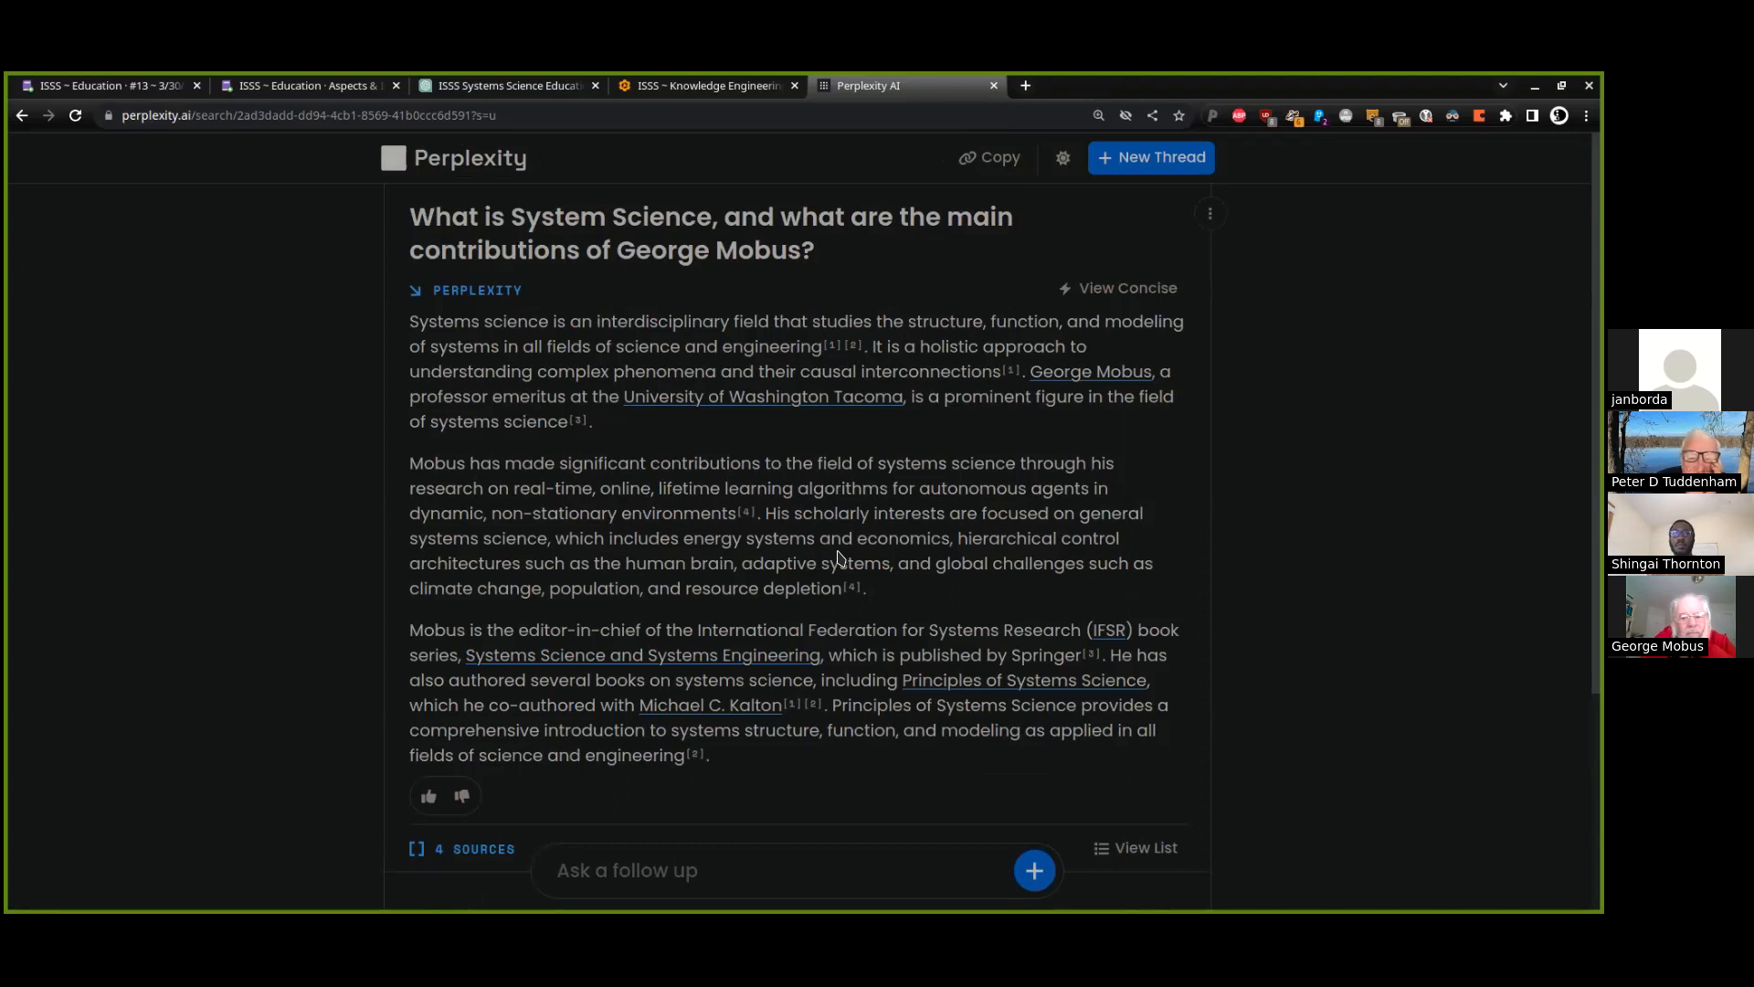
mouse_move(760, 572)
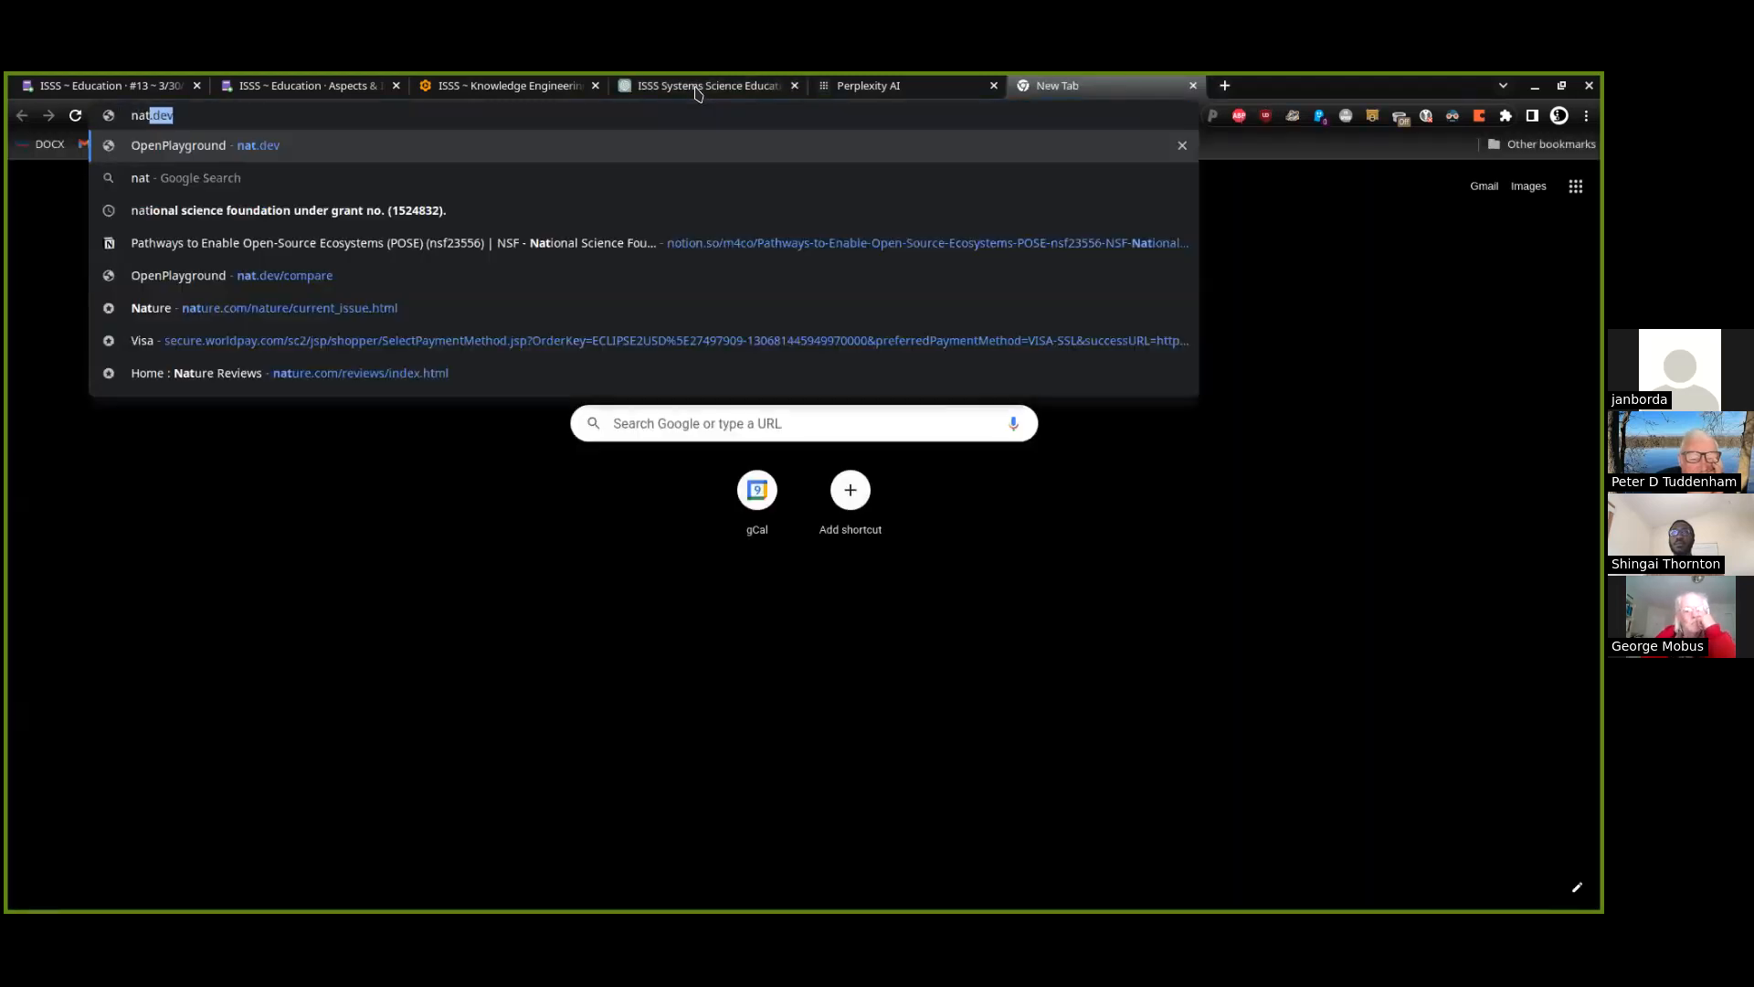
Bring up nat.dev OpenPlayground's empty Compare page, then return to the ChatGPT notes chat
click(205, 145)
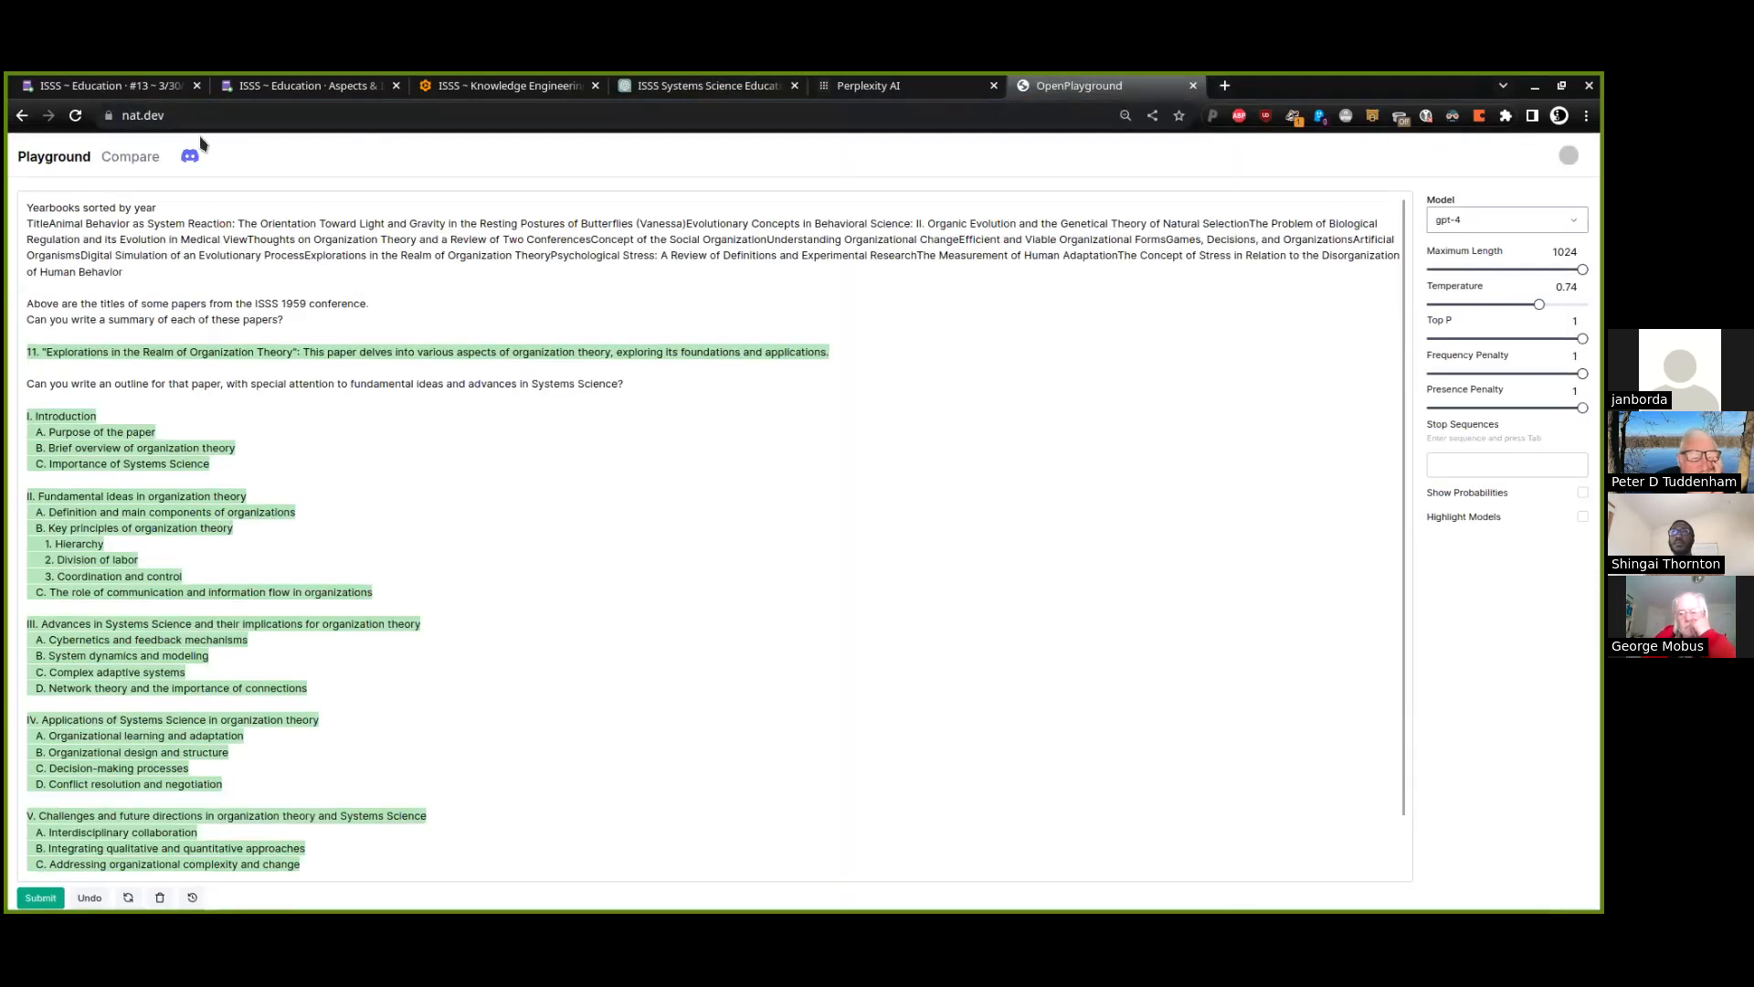
click(130, 155)
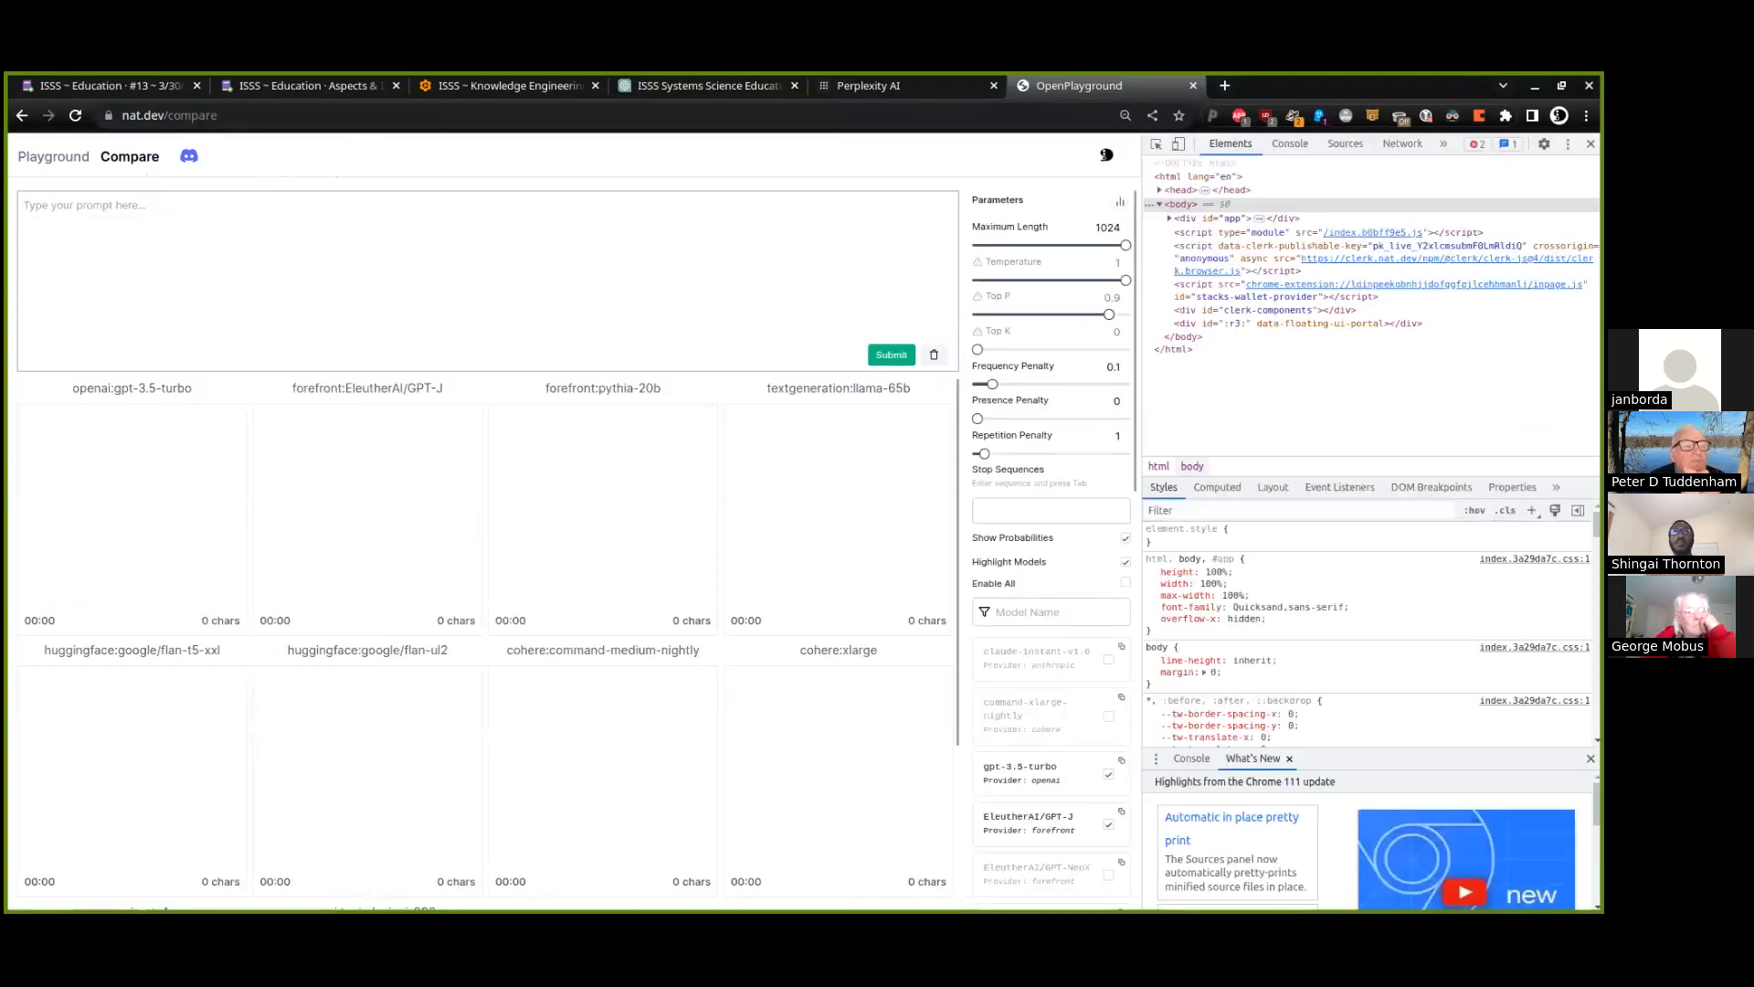
click(1590, 143)
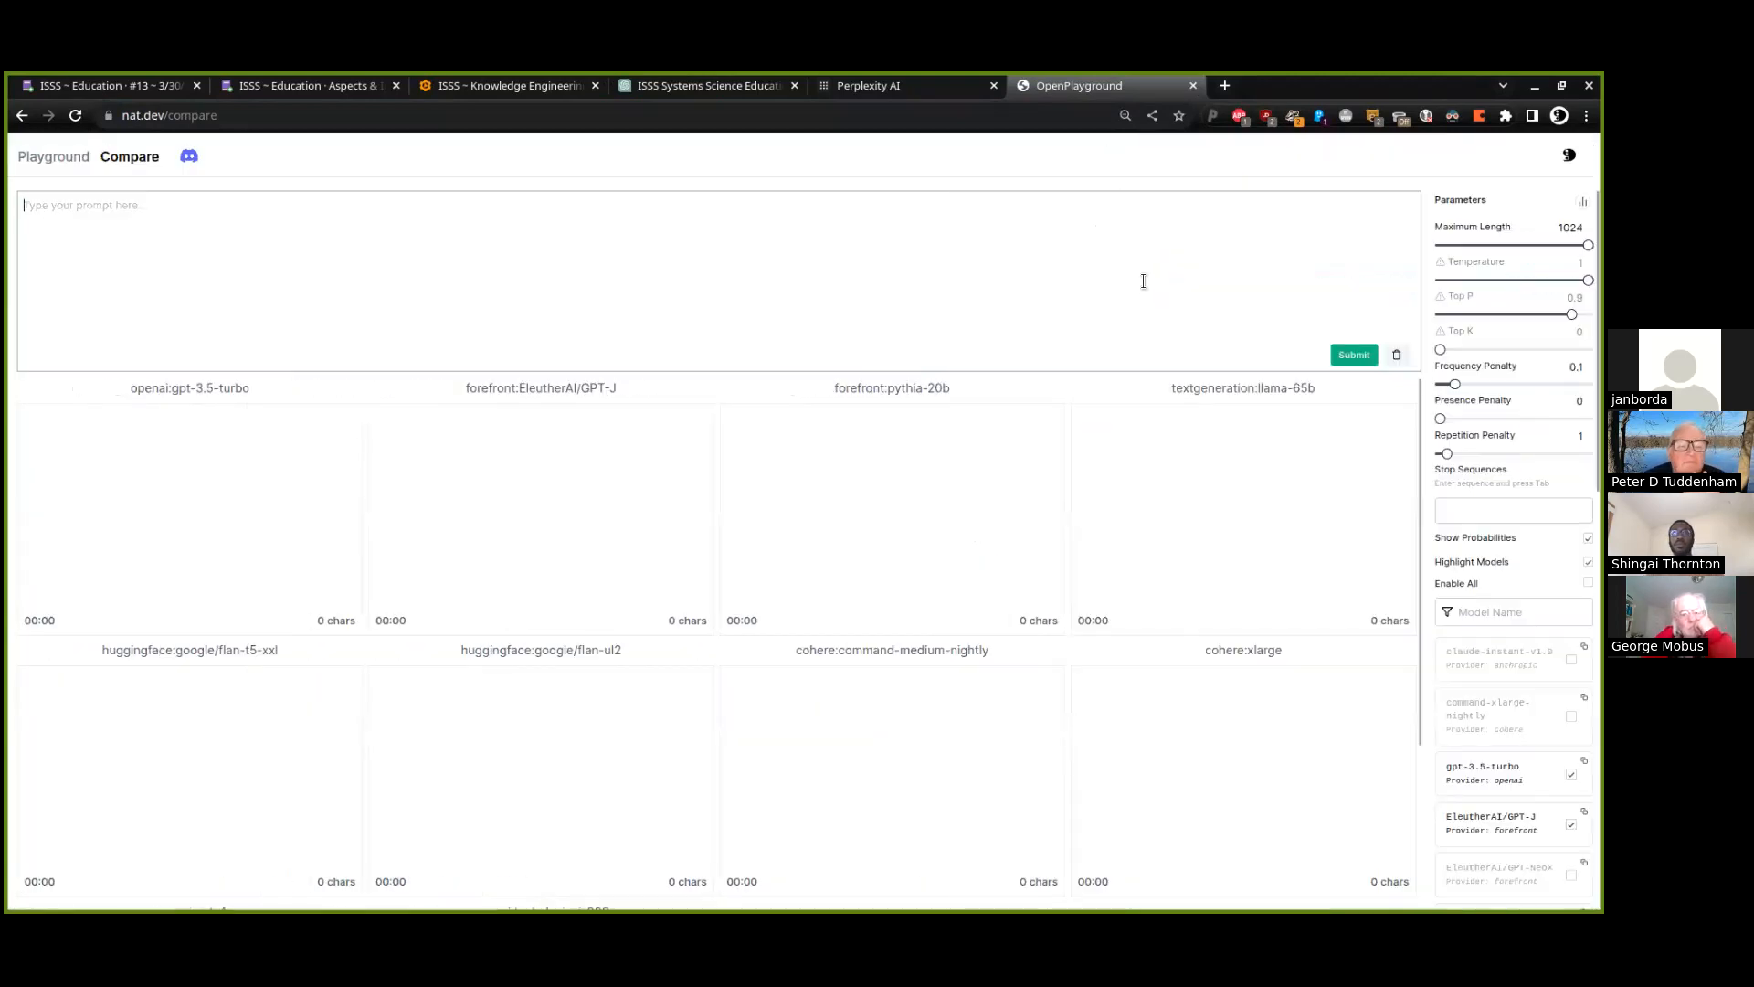
scroll(down, 3)
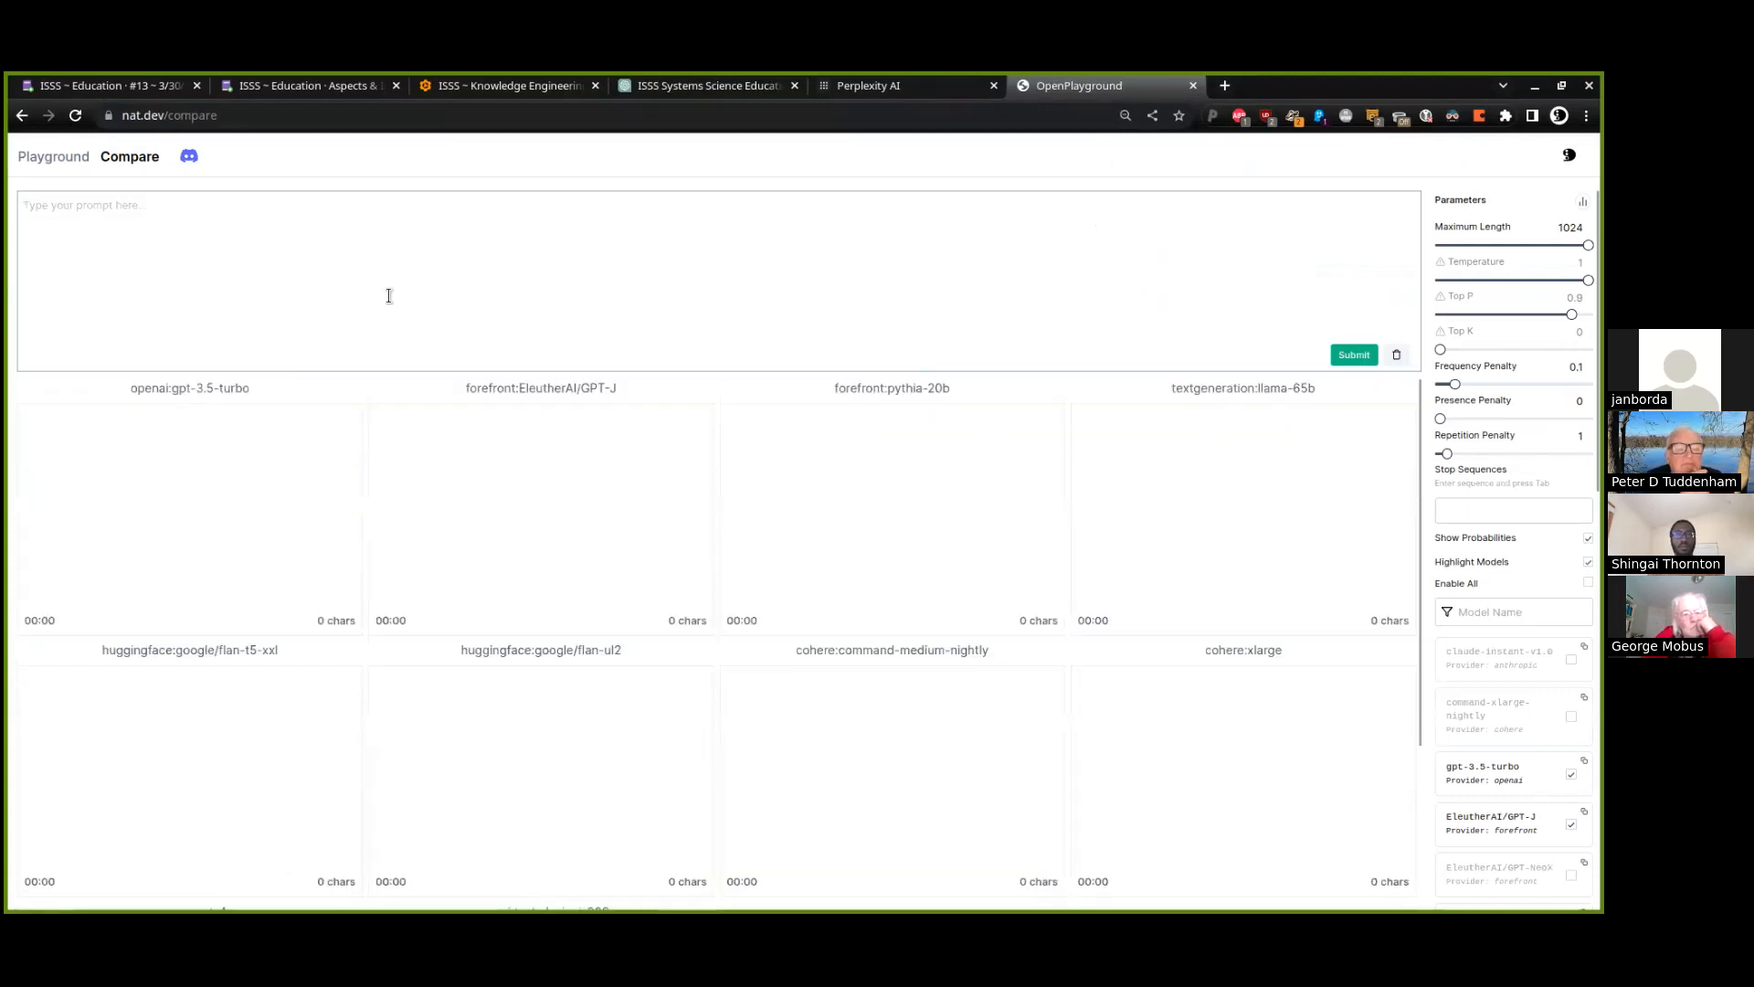
click(705, 86)
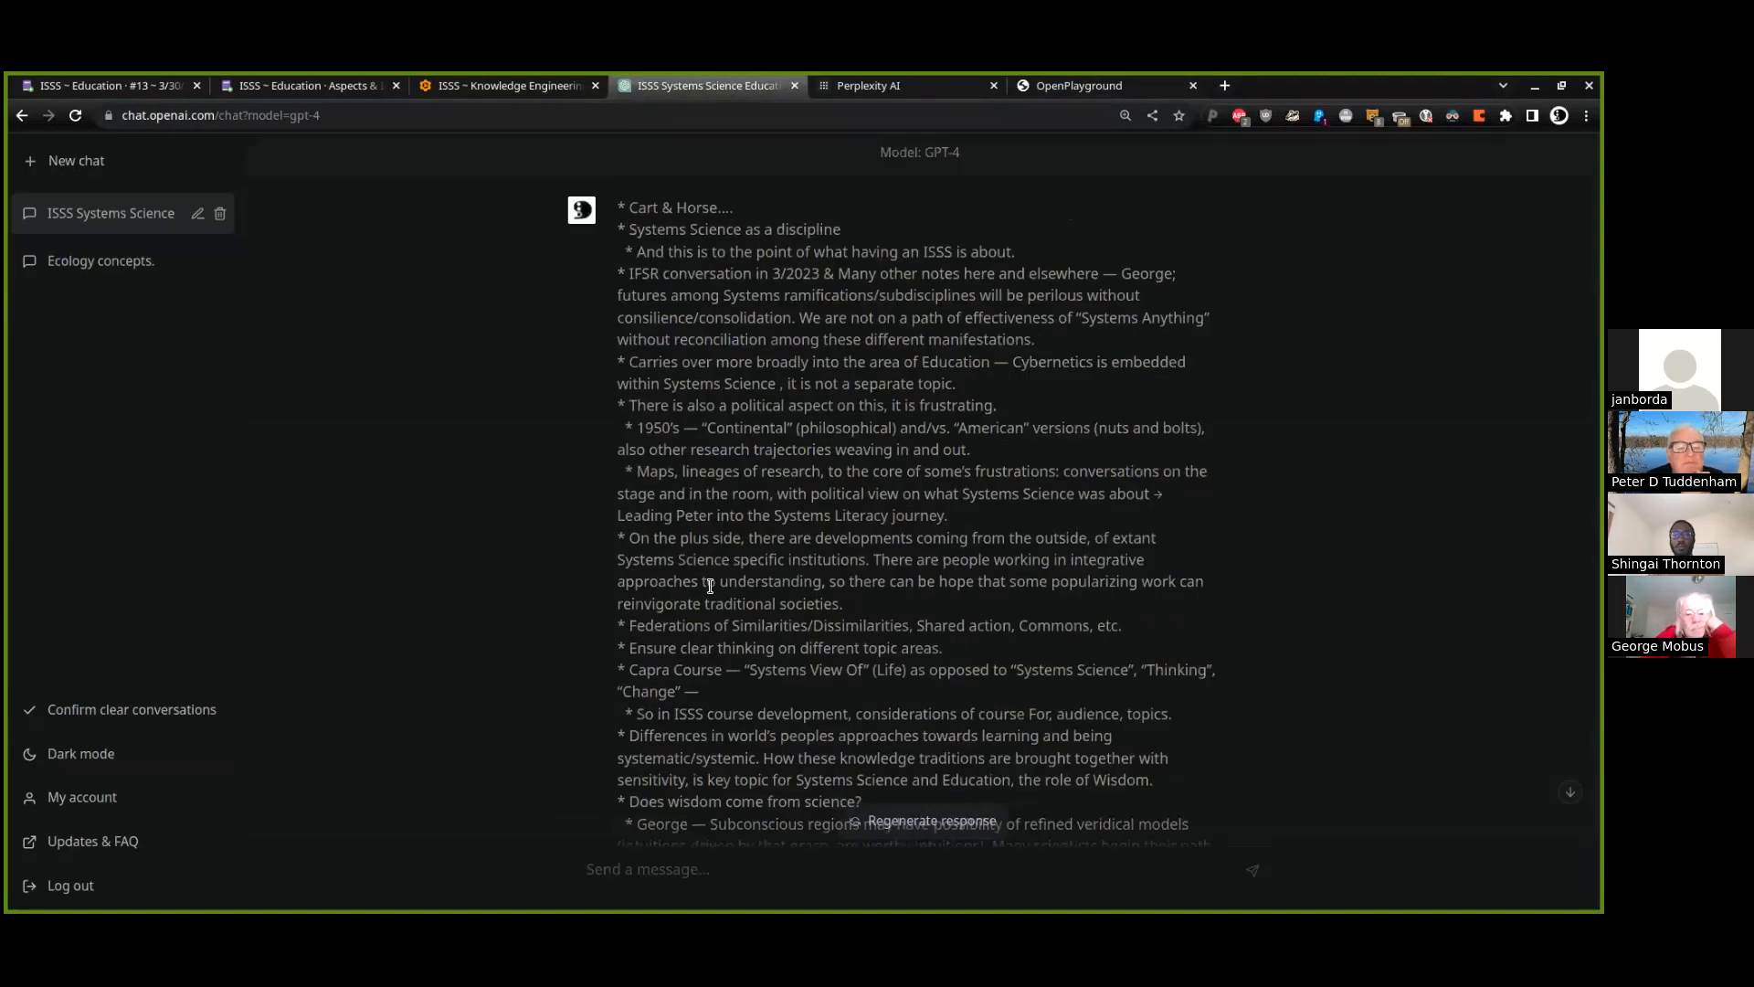
Run the copied meeting-notes prompt across the compared models, then go back to the Coda Education notes
key(ctrl+a)
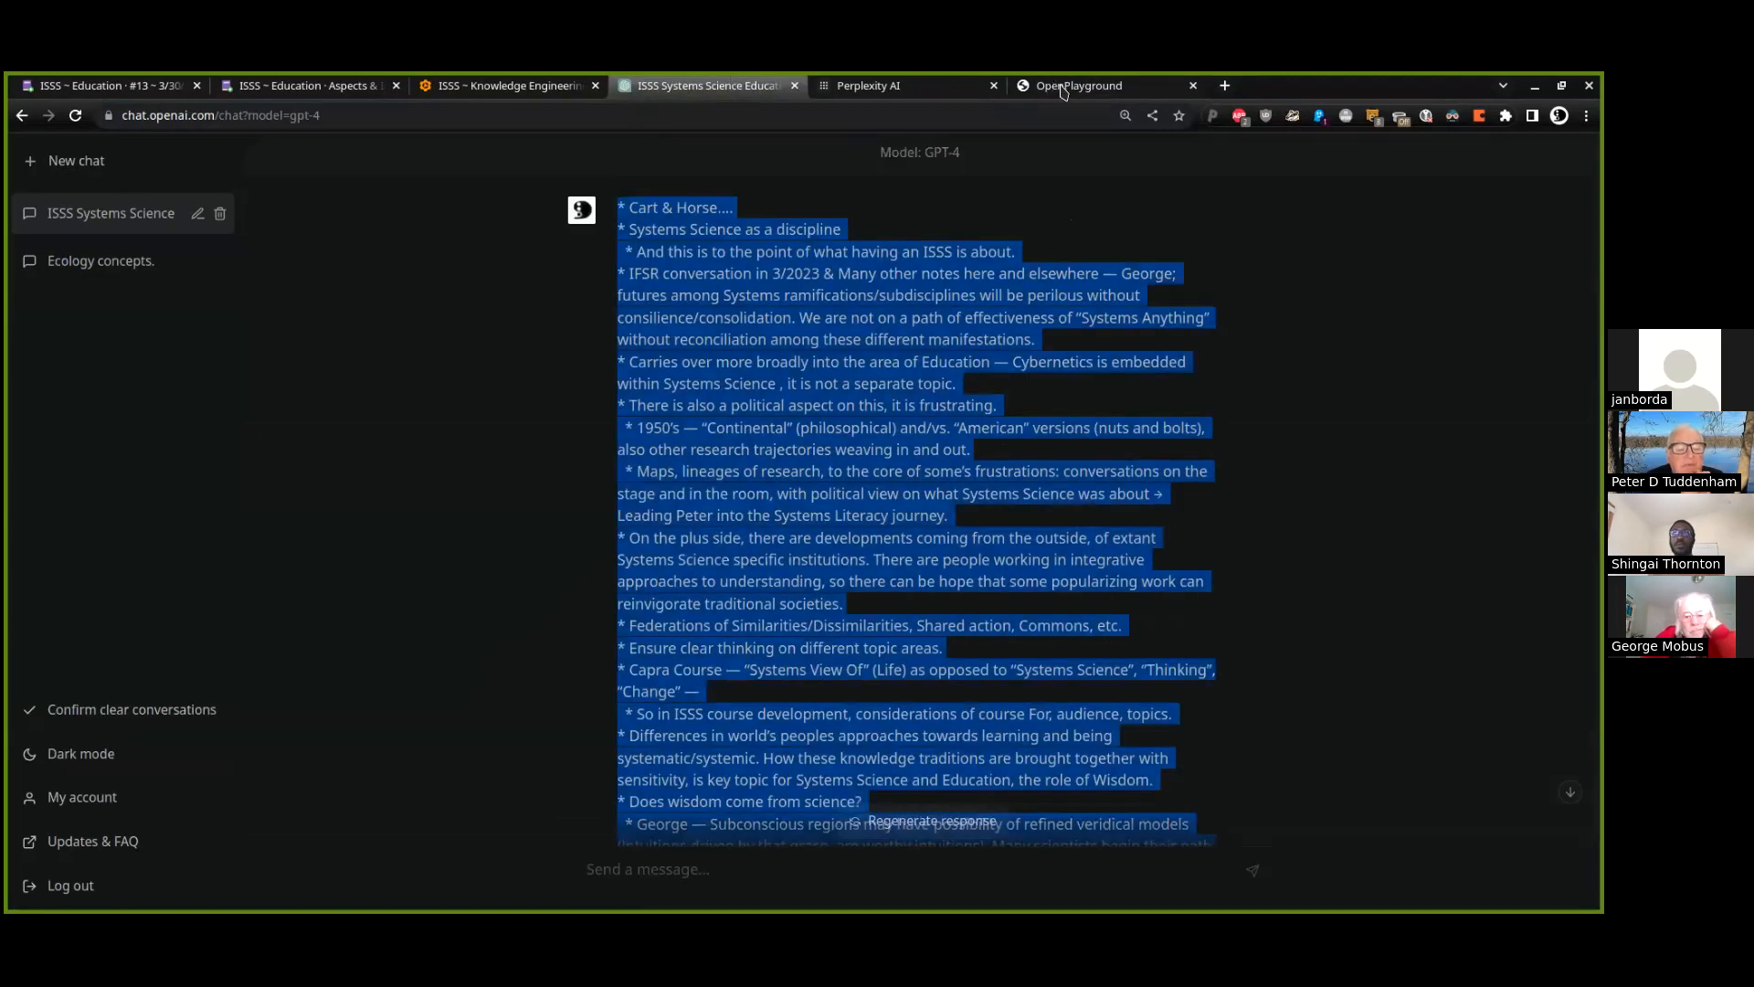
click(1078, 86)
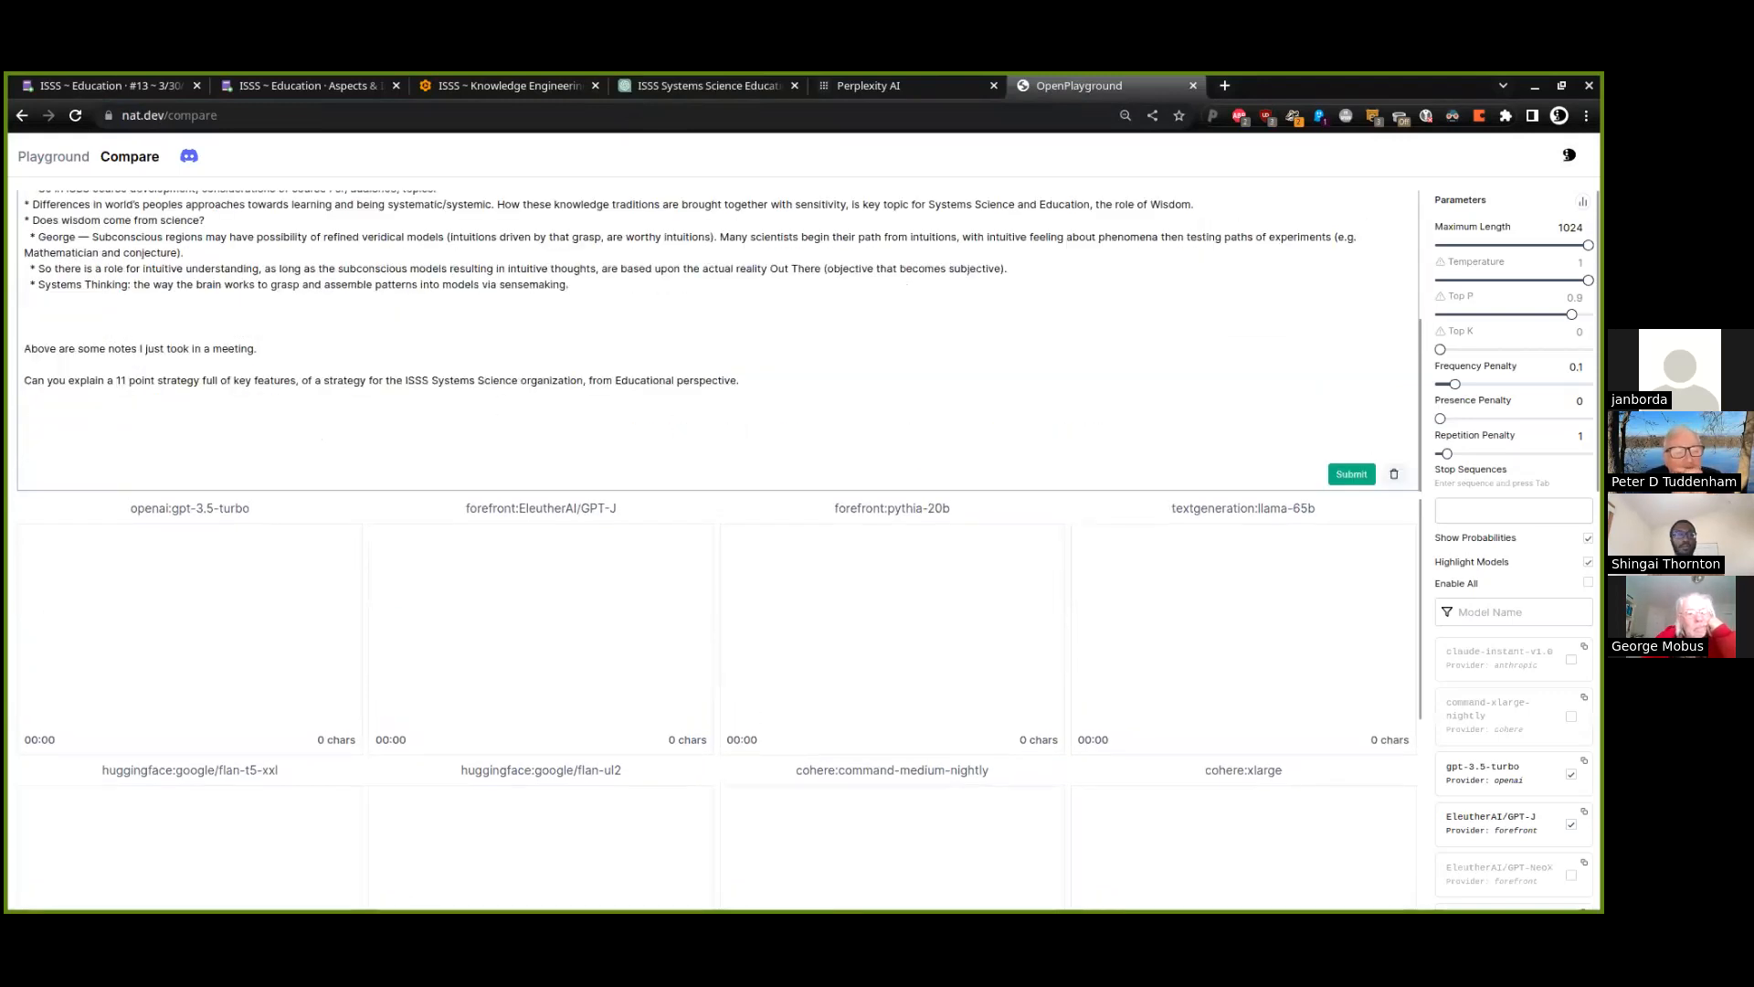
click(1351, 473)
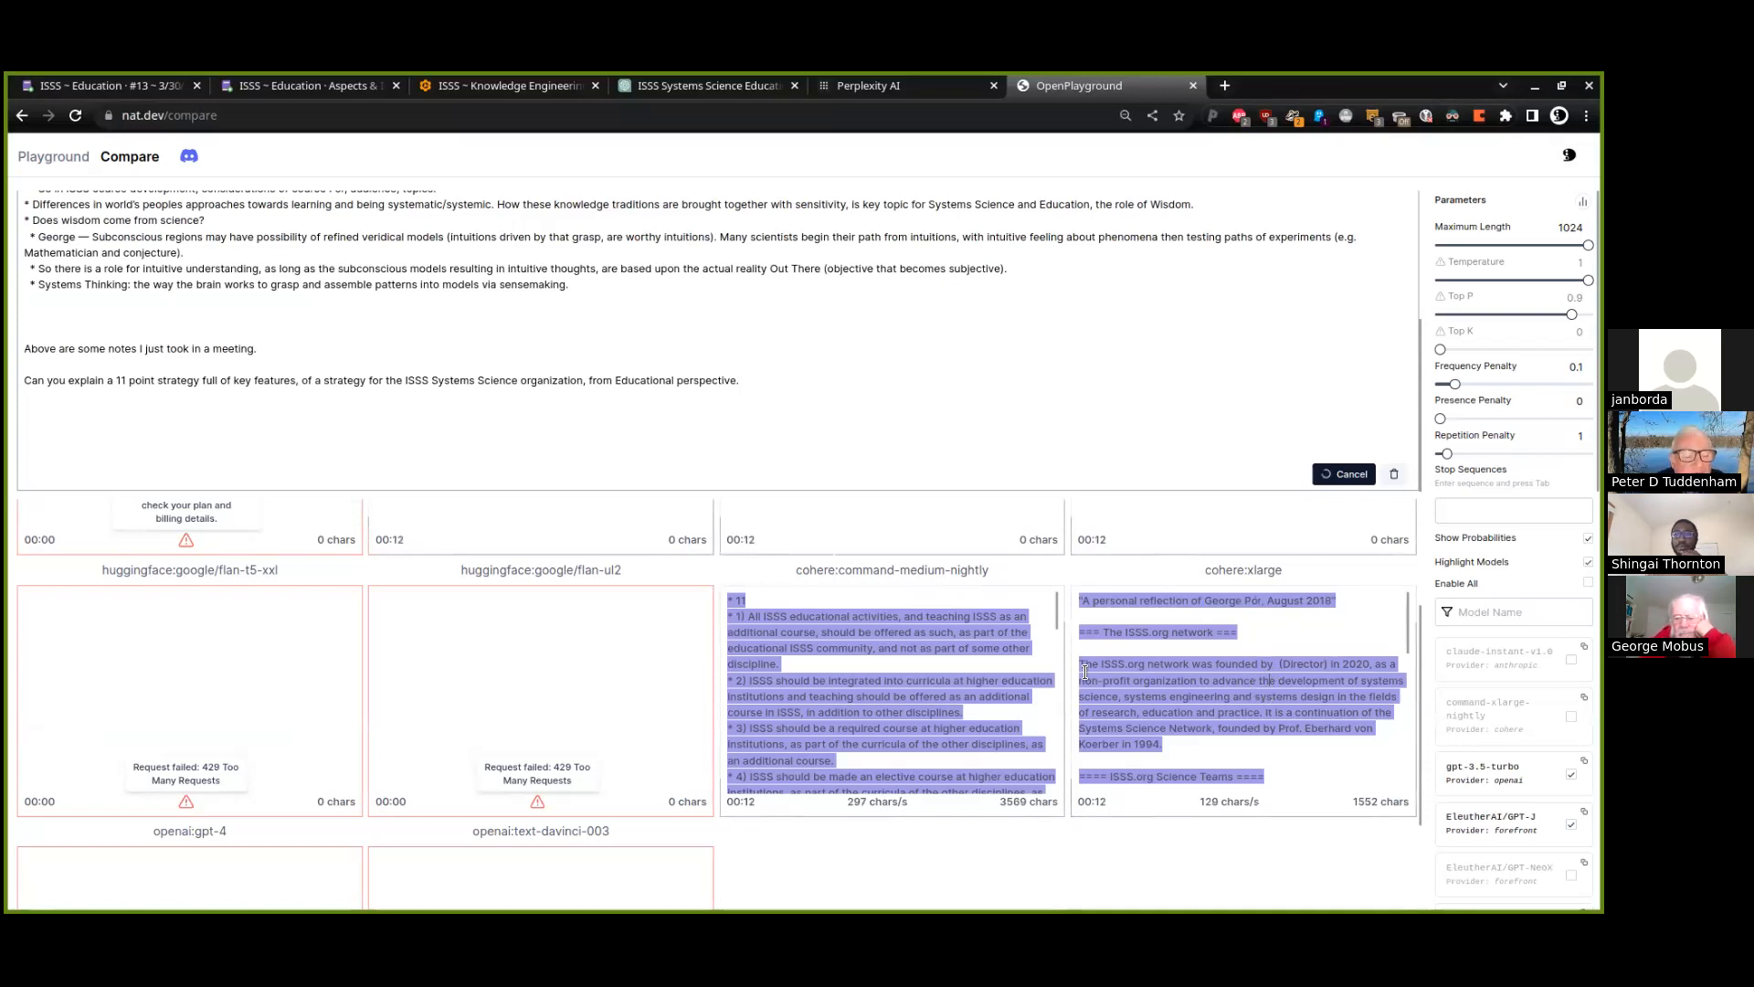
scroll(down, 3)
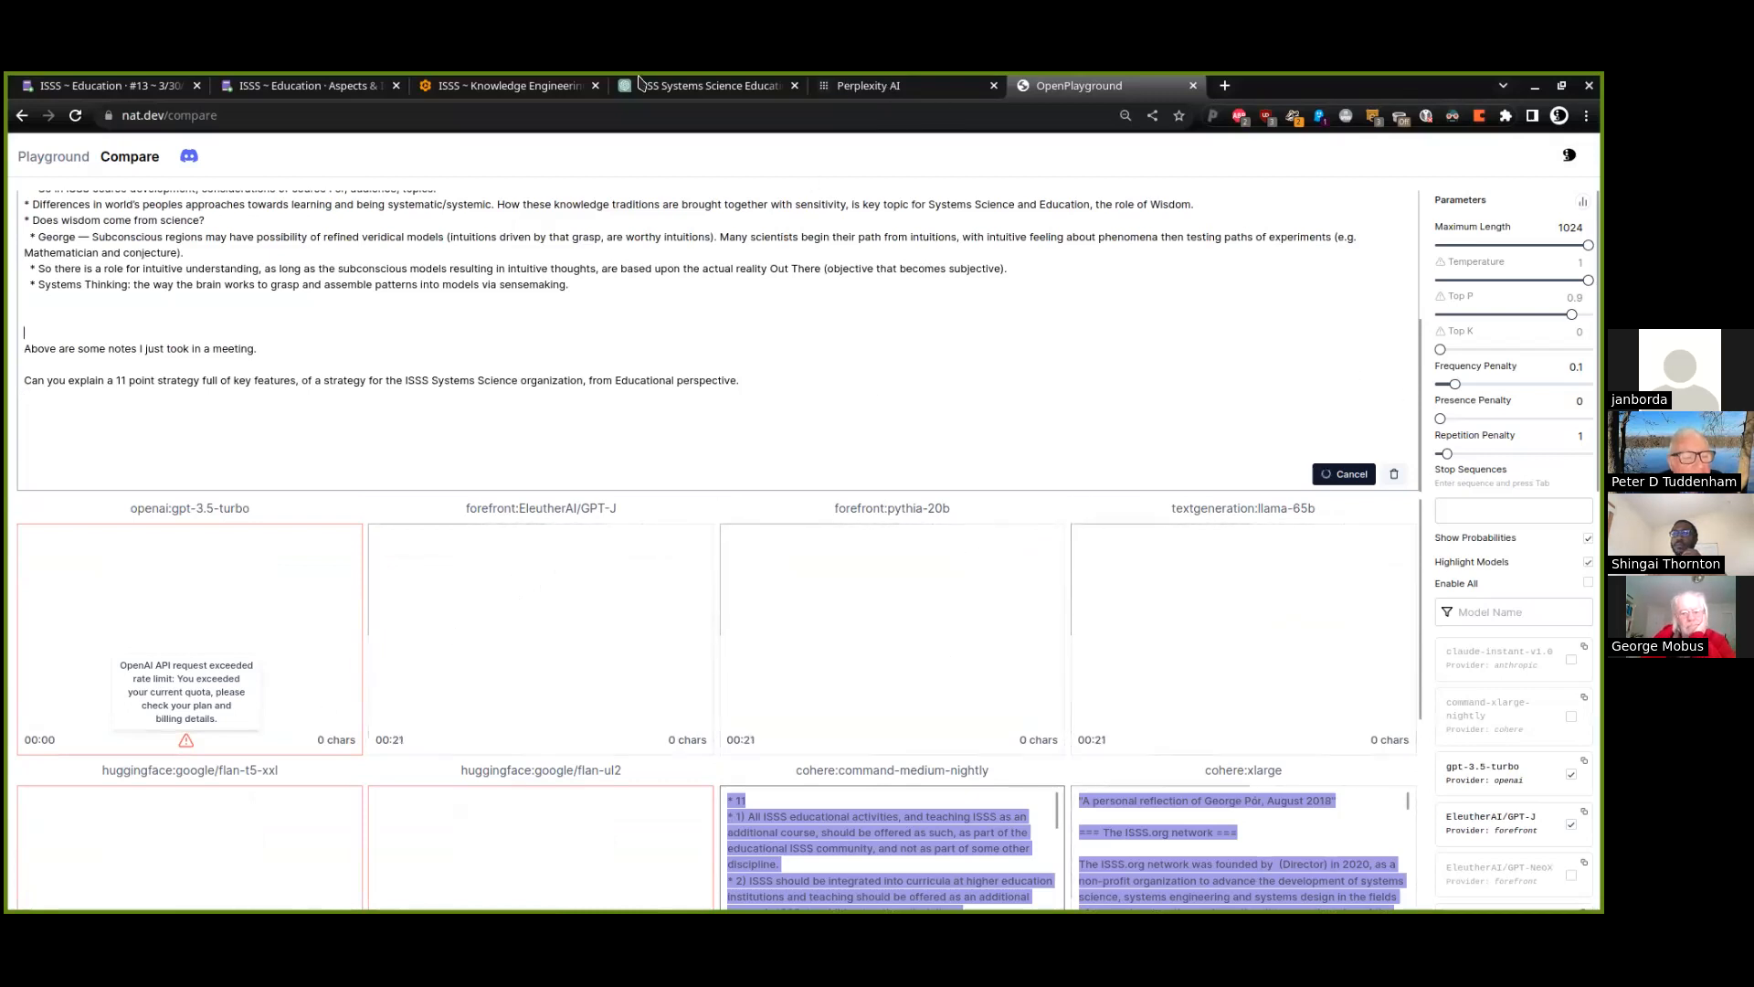
click(100, 86)
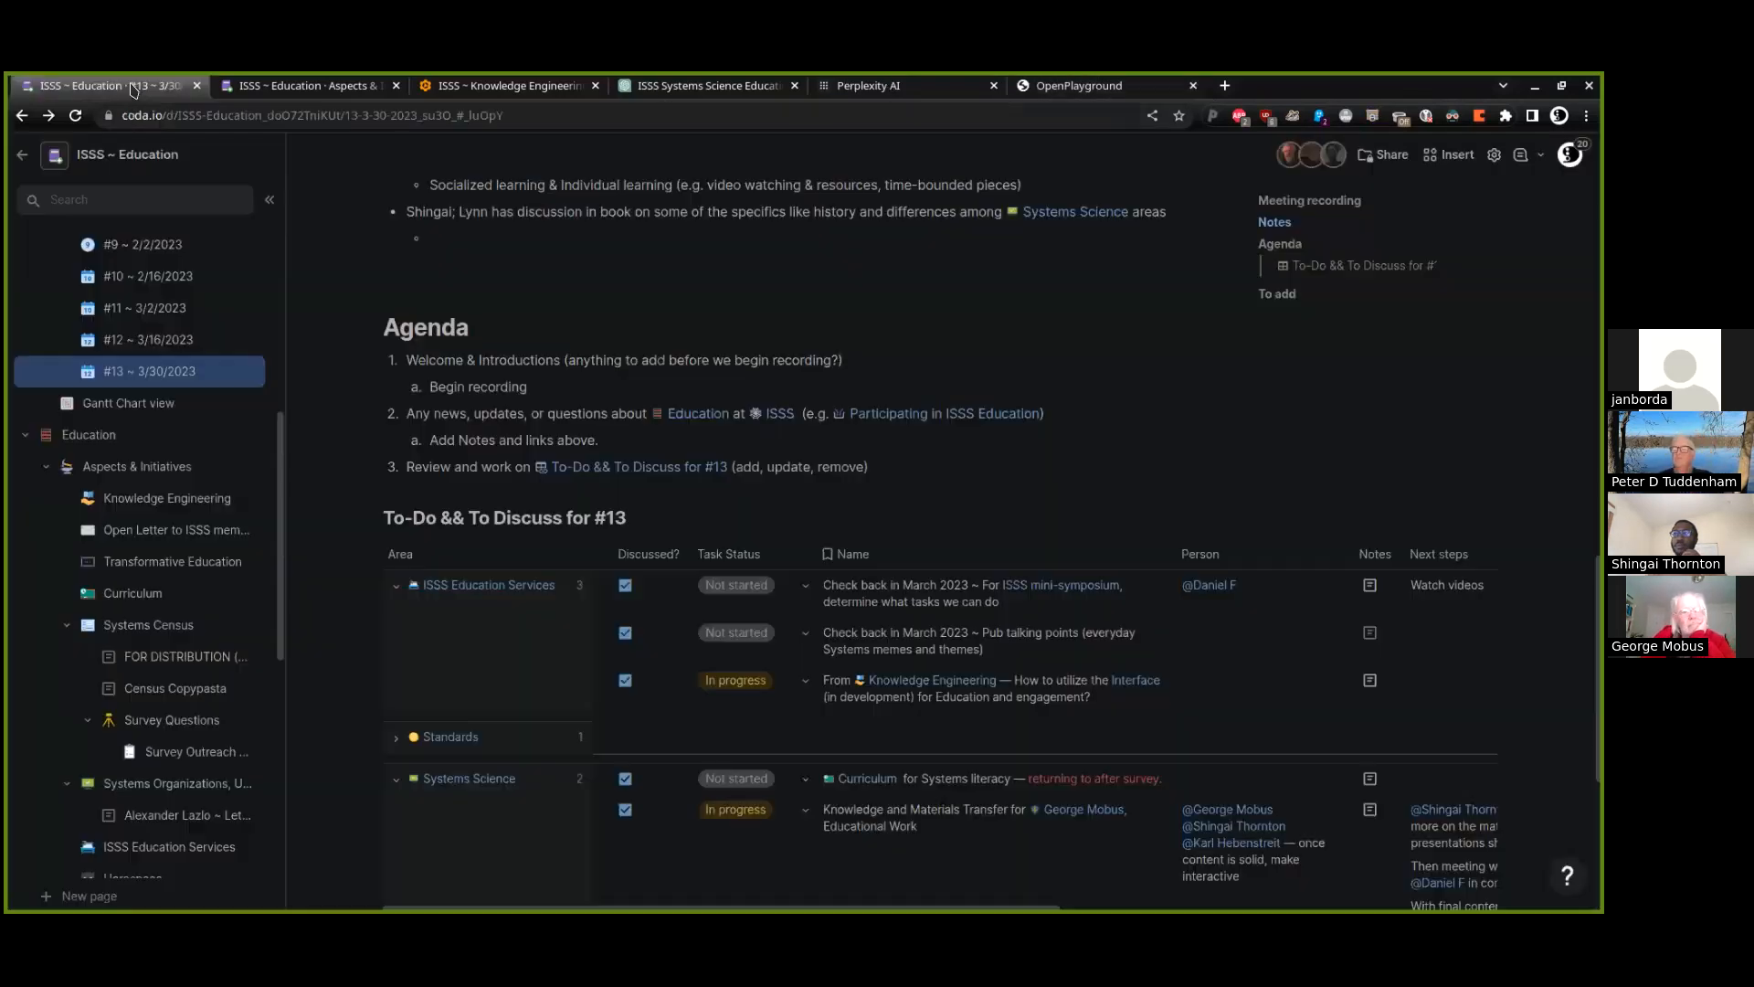